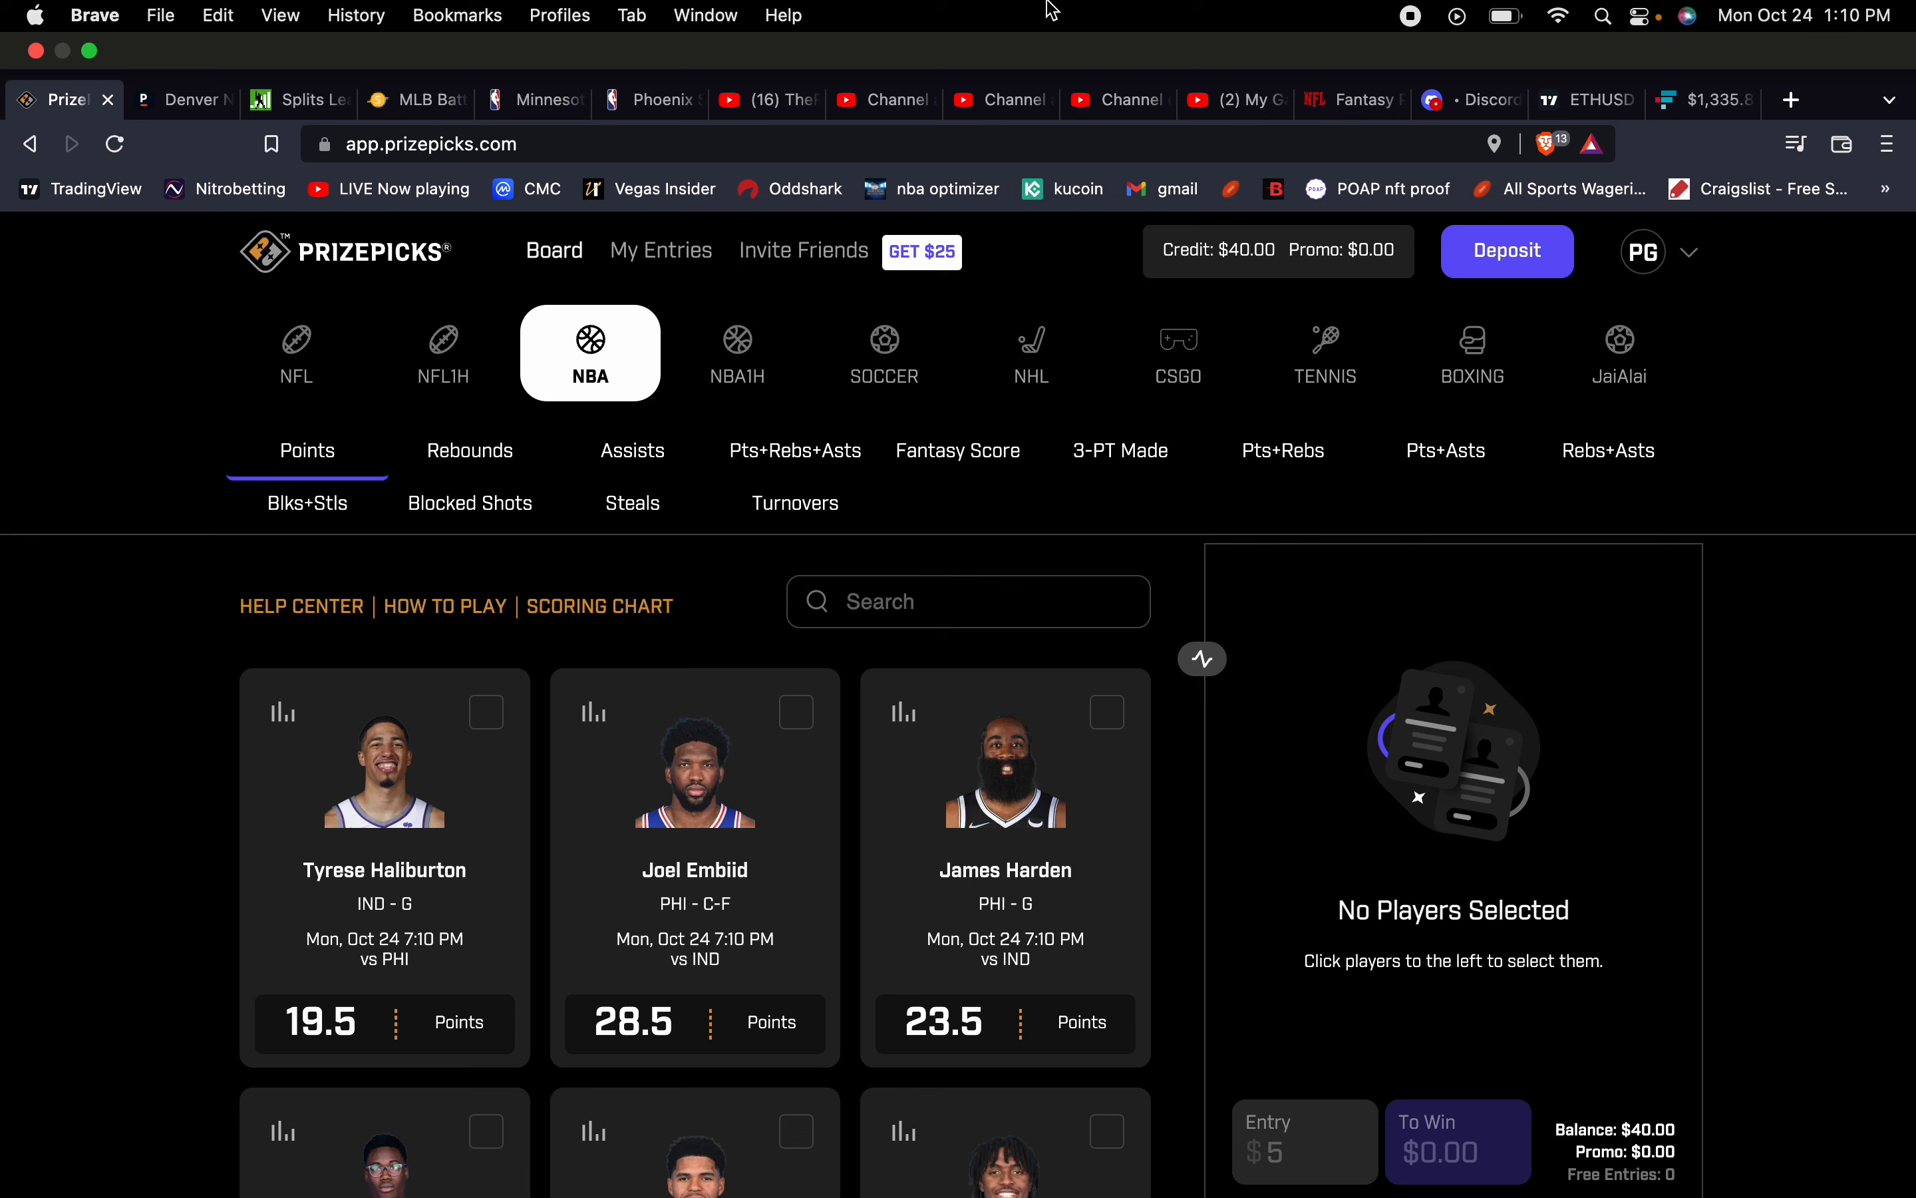
{"action": "mouse_move", "coordinate": [293, 72]}
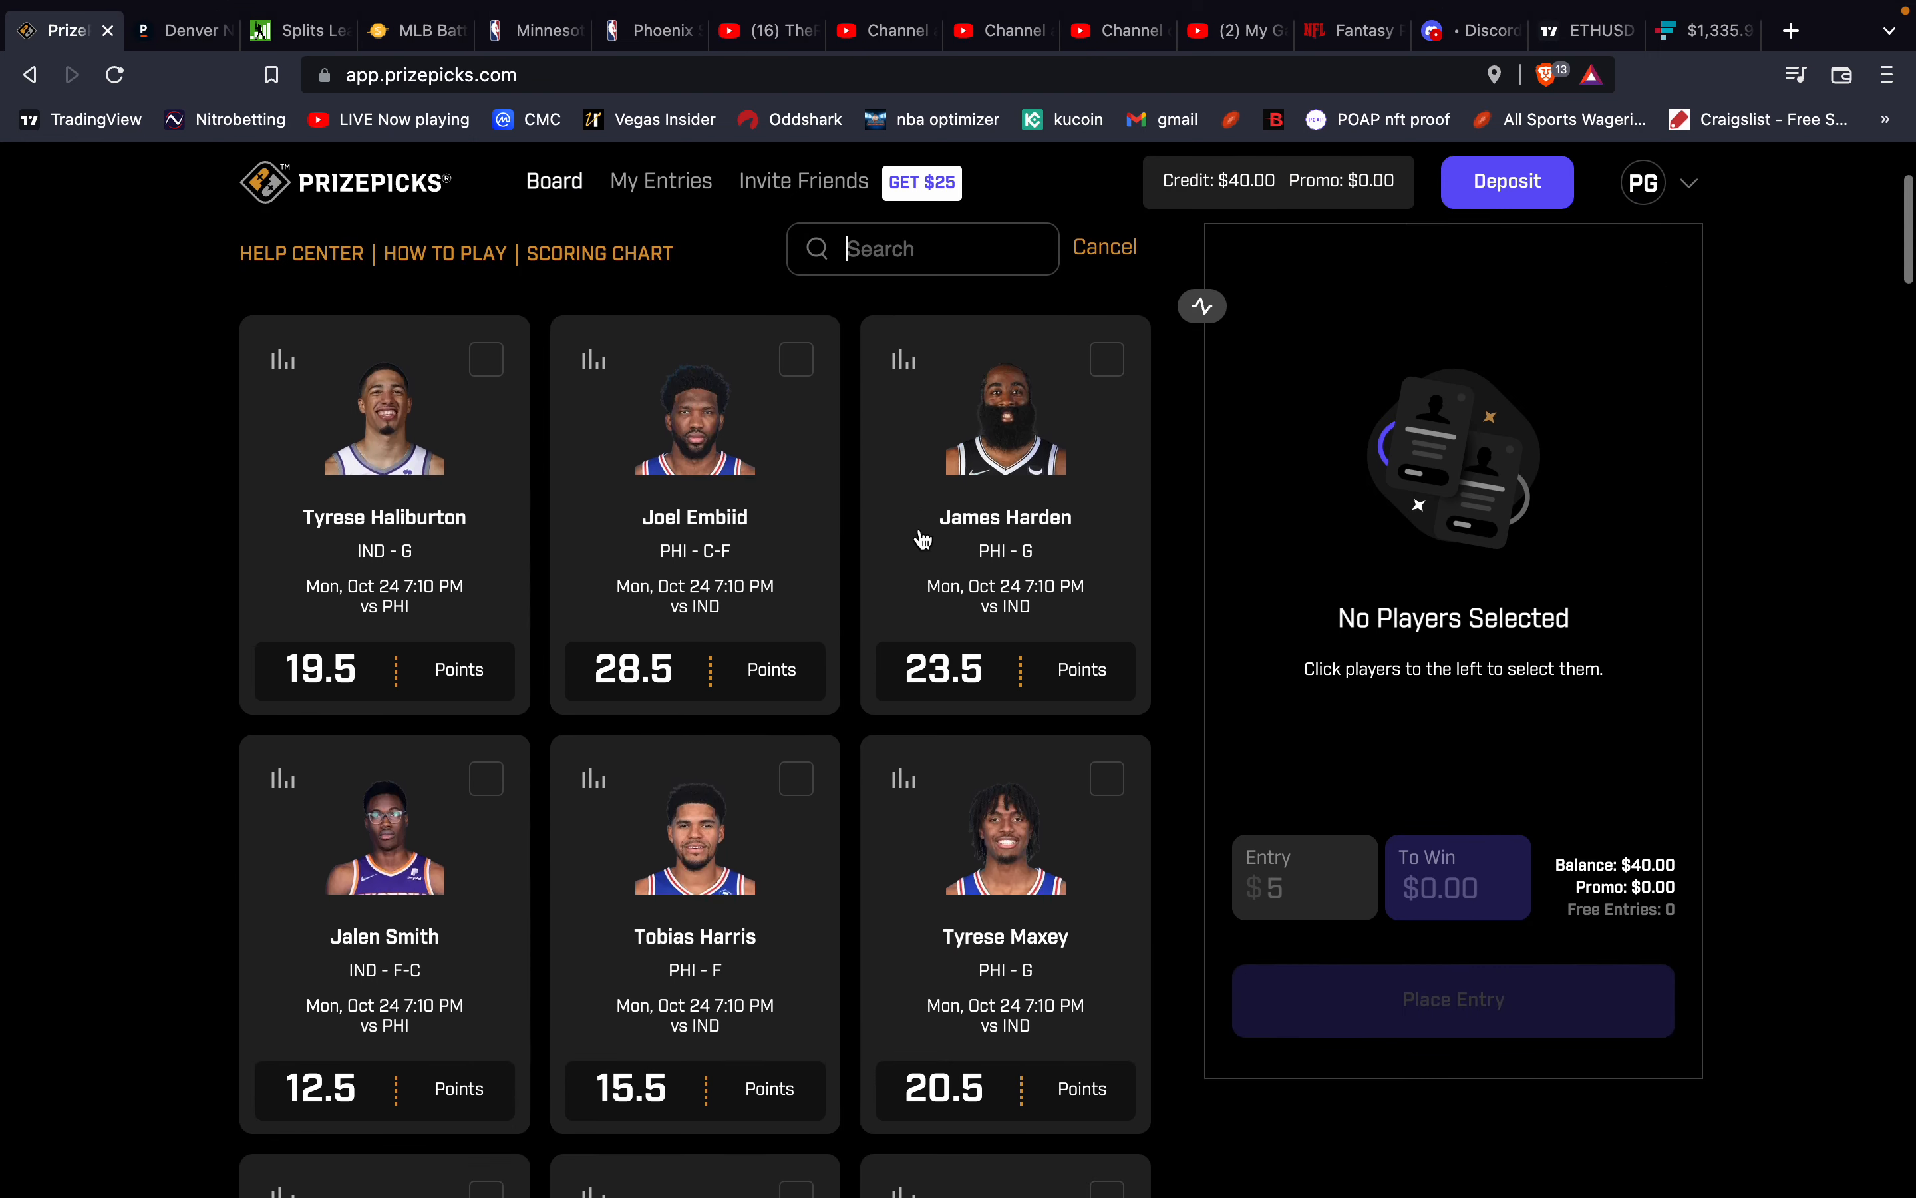
Search the NBA board for 'harden' and review his 39.5 Pts+Rebs+Asts last-five-game history.
{"action": "type", "text": "harden"}
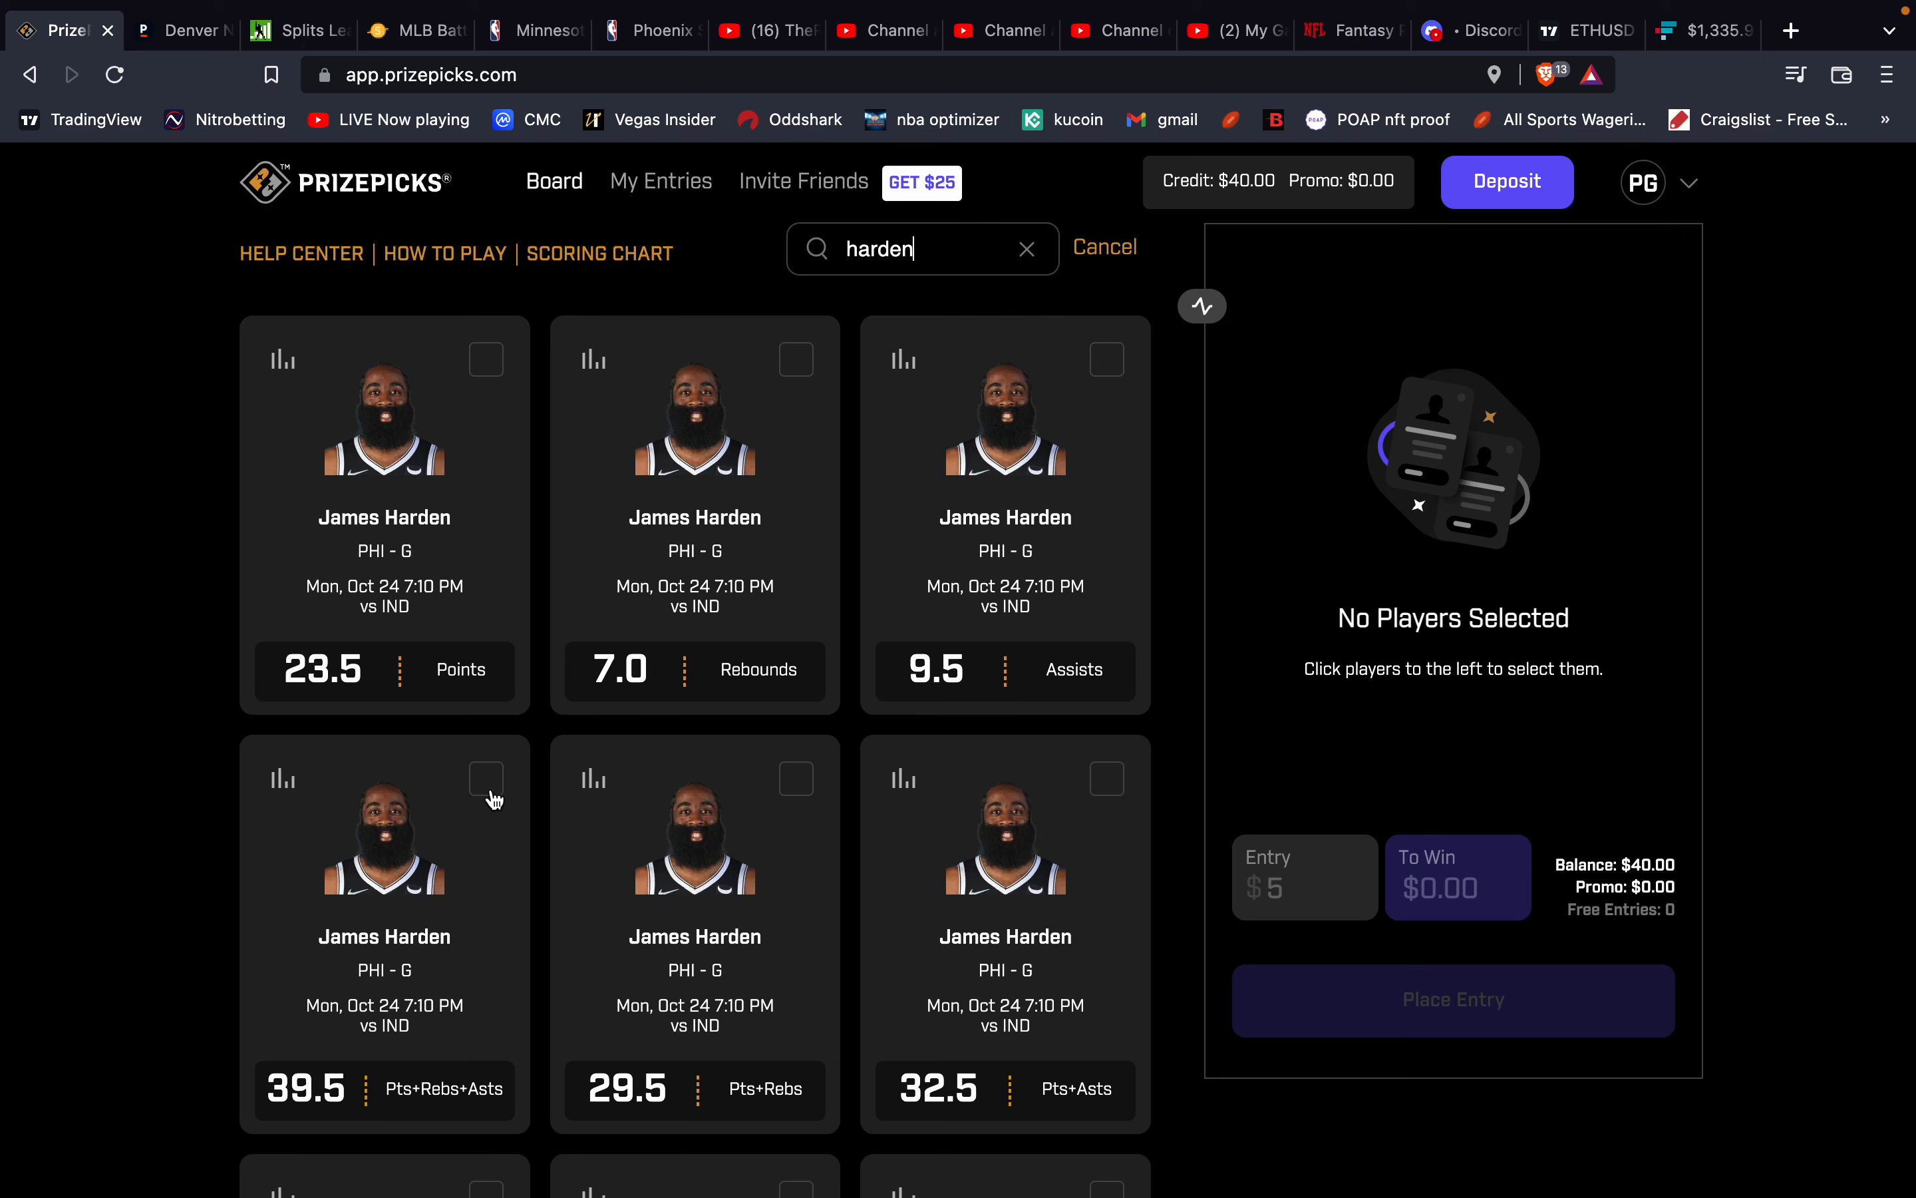
{"action": "left_click", "coordinate": [282, 780]}
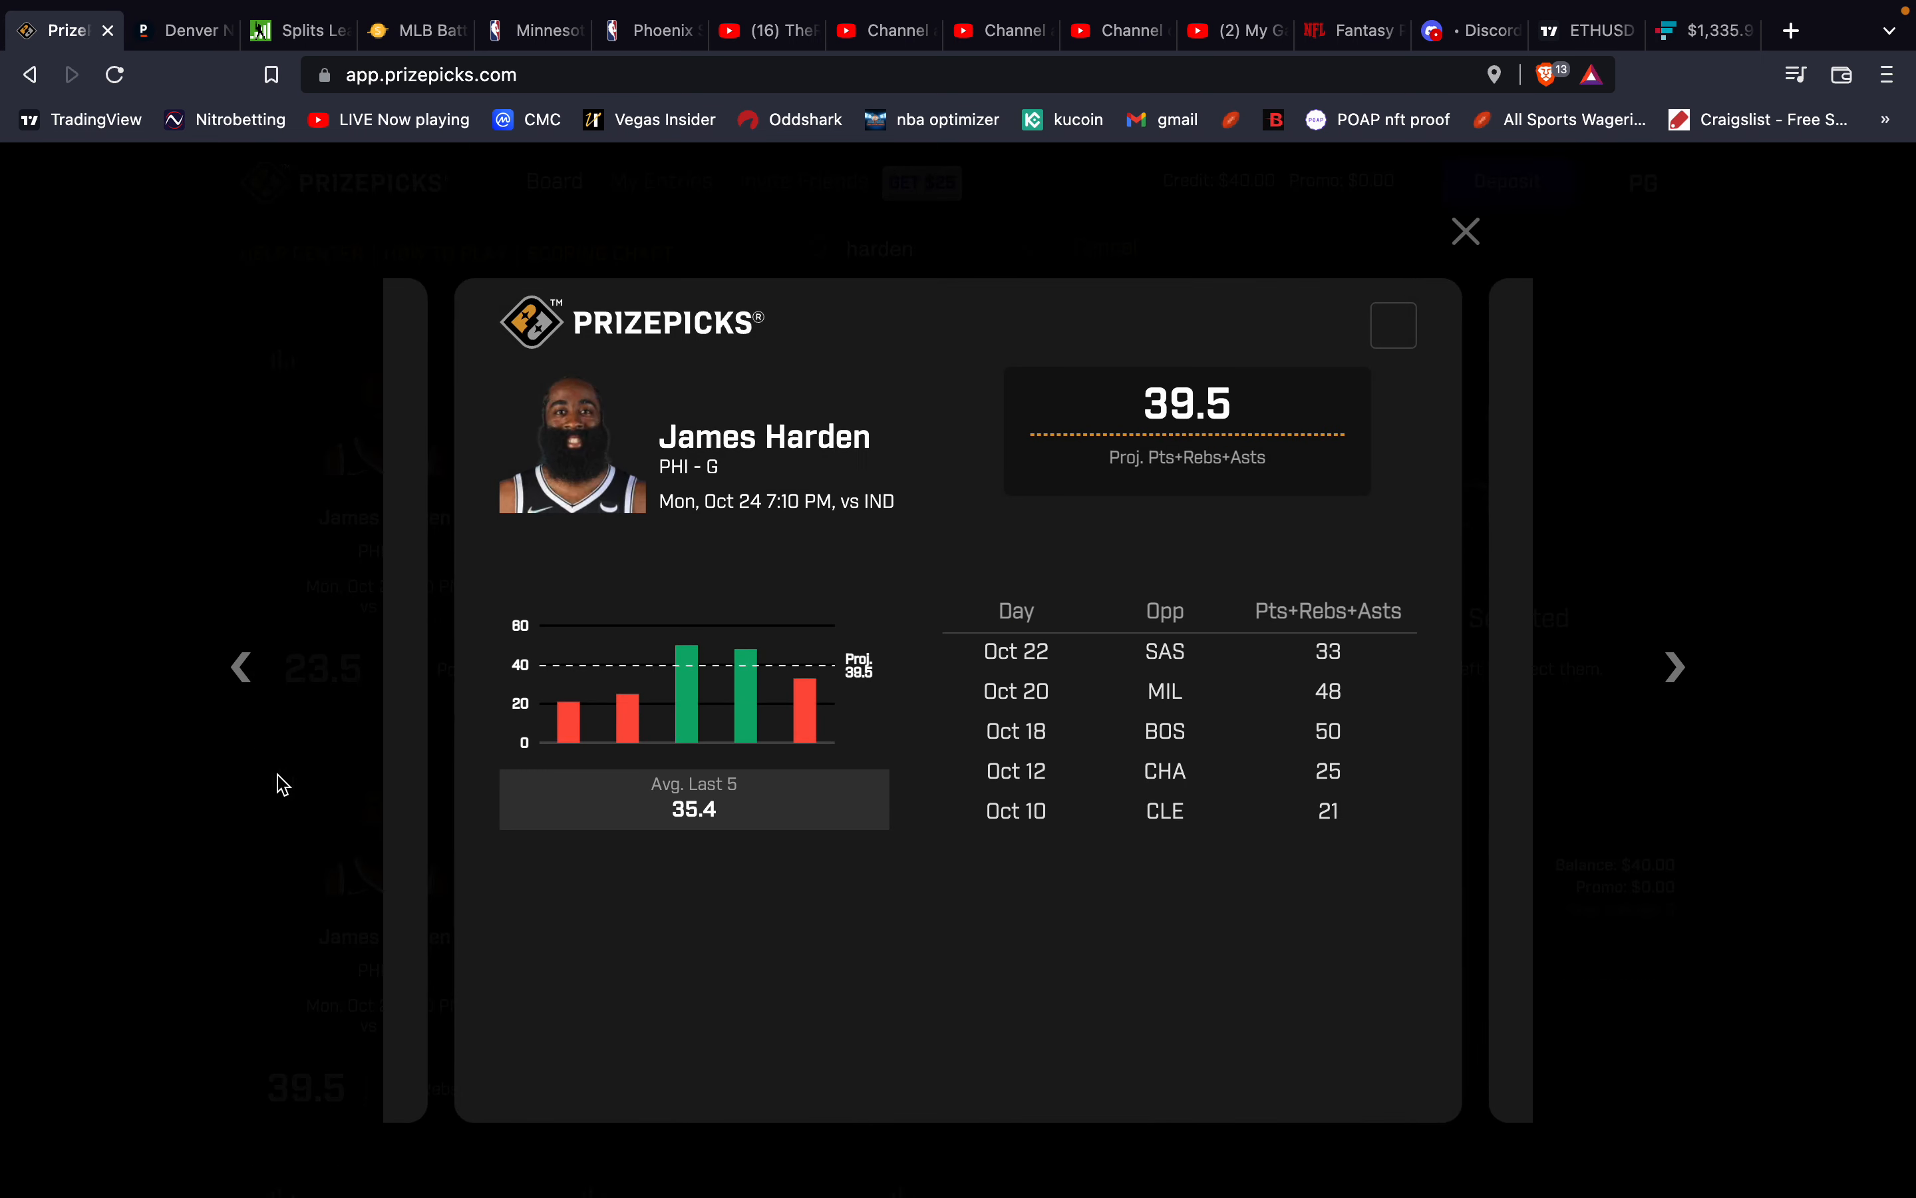
{"action": "mouse_move", "coordinate": [710, 561]}
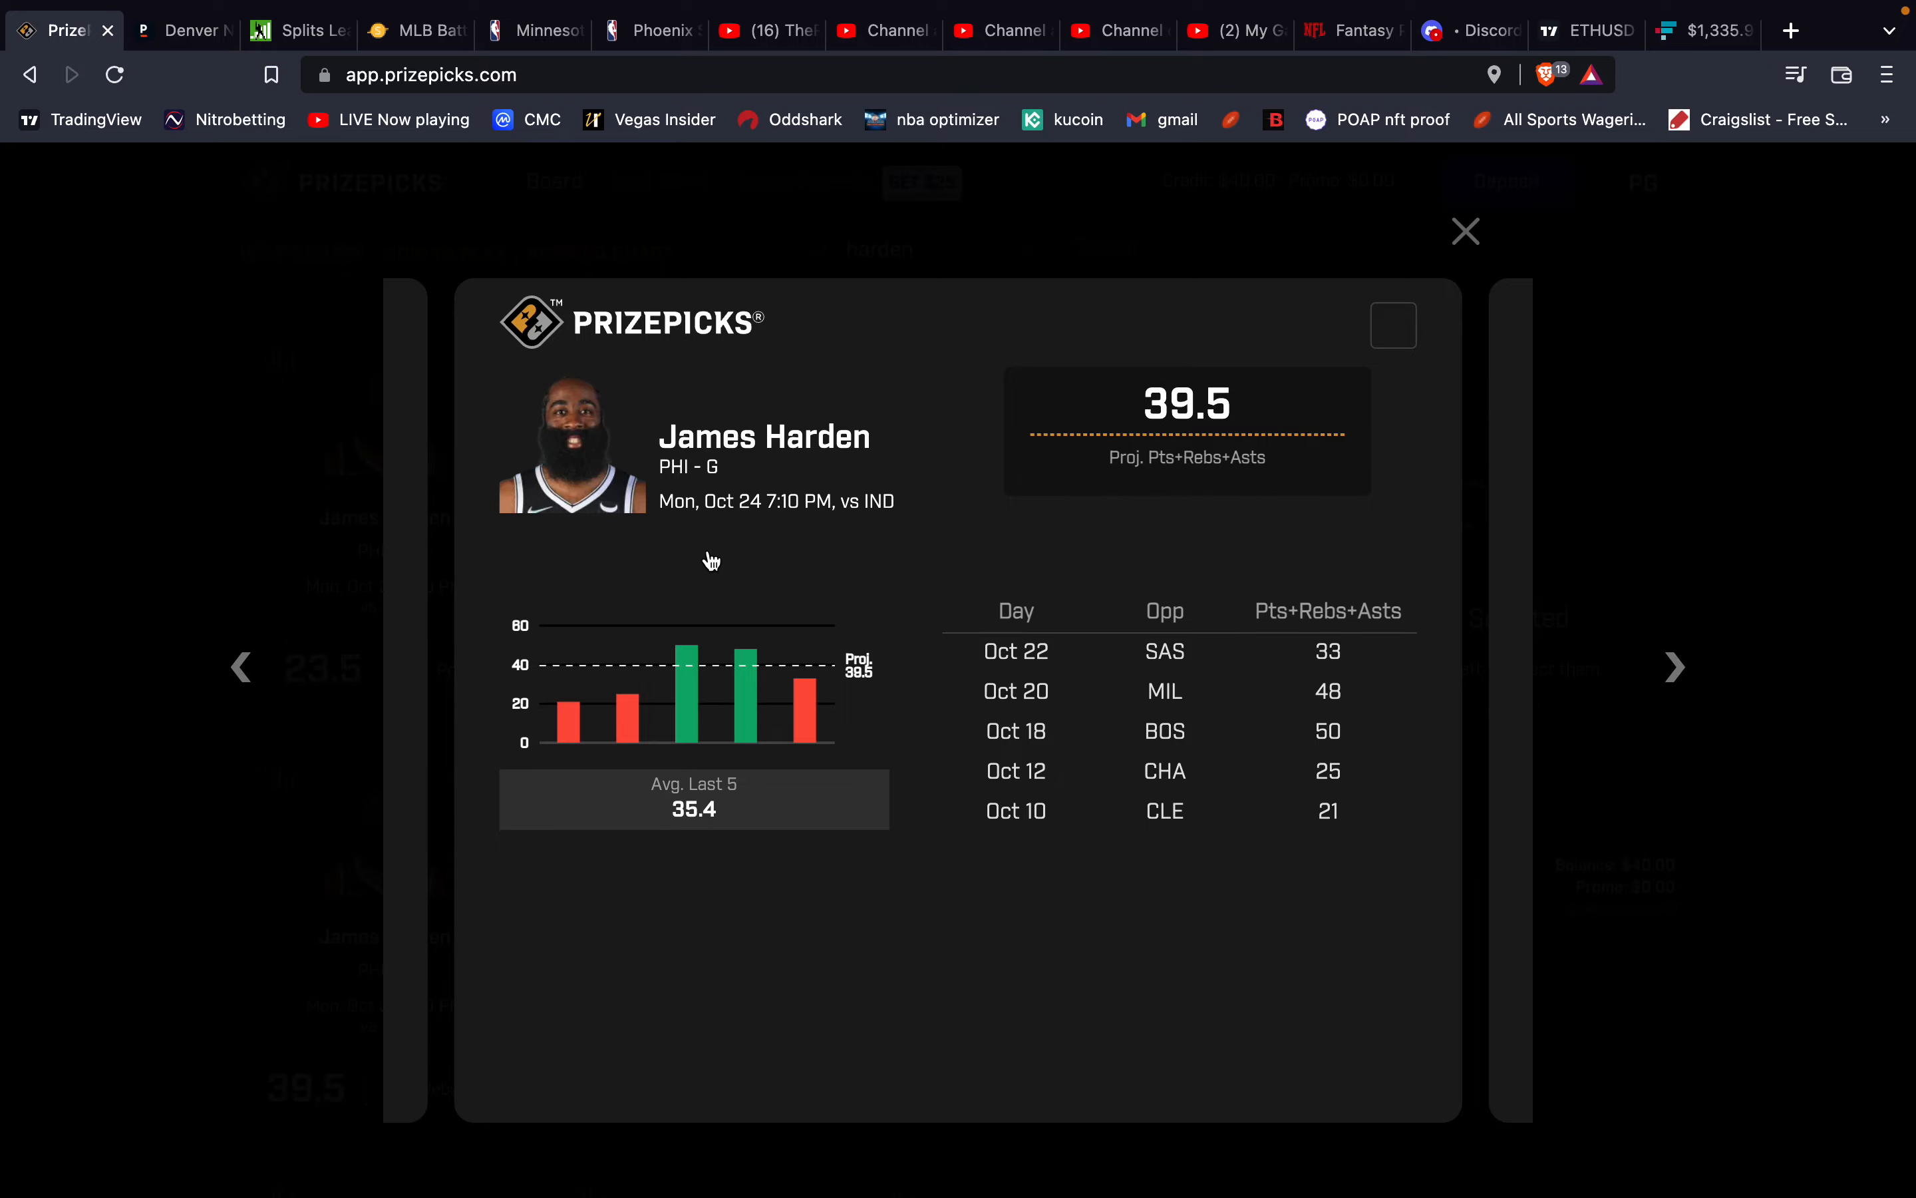
{"action": "left_click", "coordinate": [180, 29]}
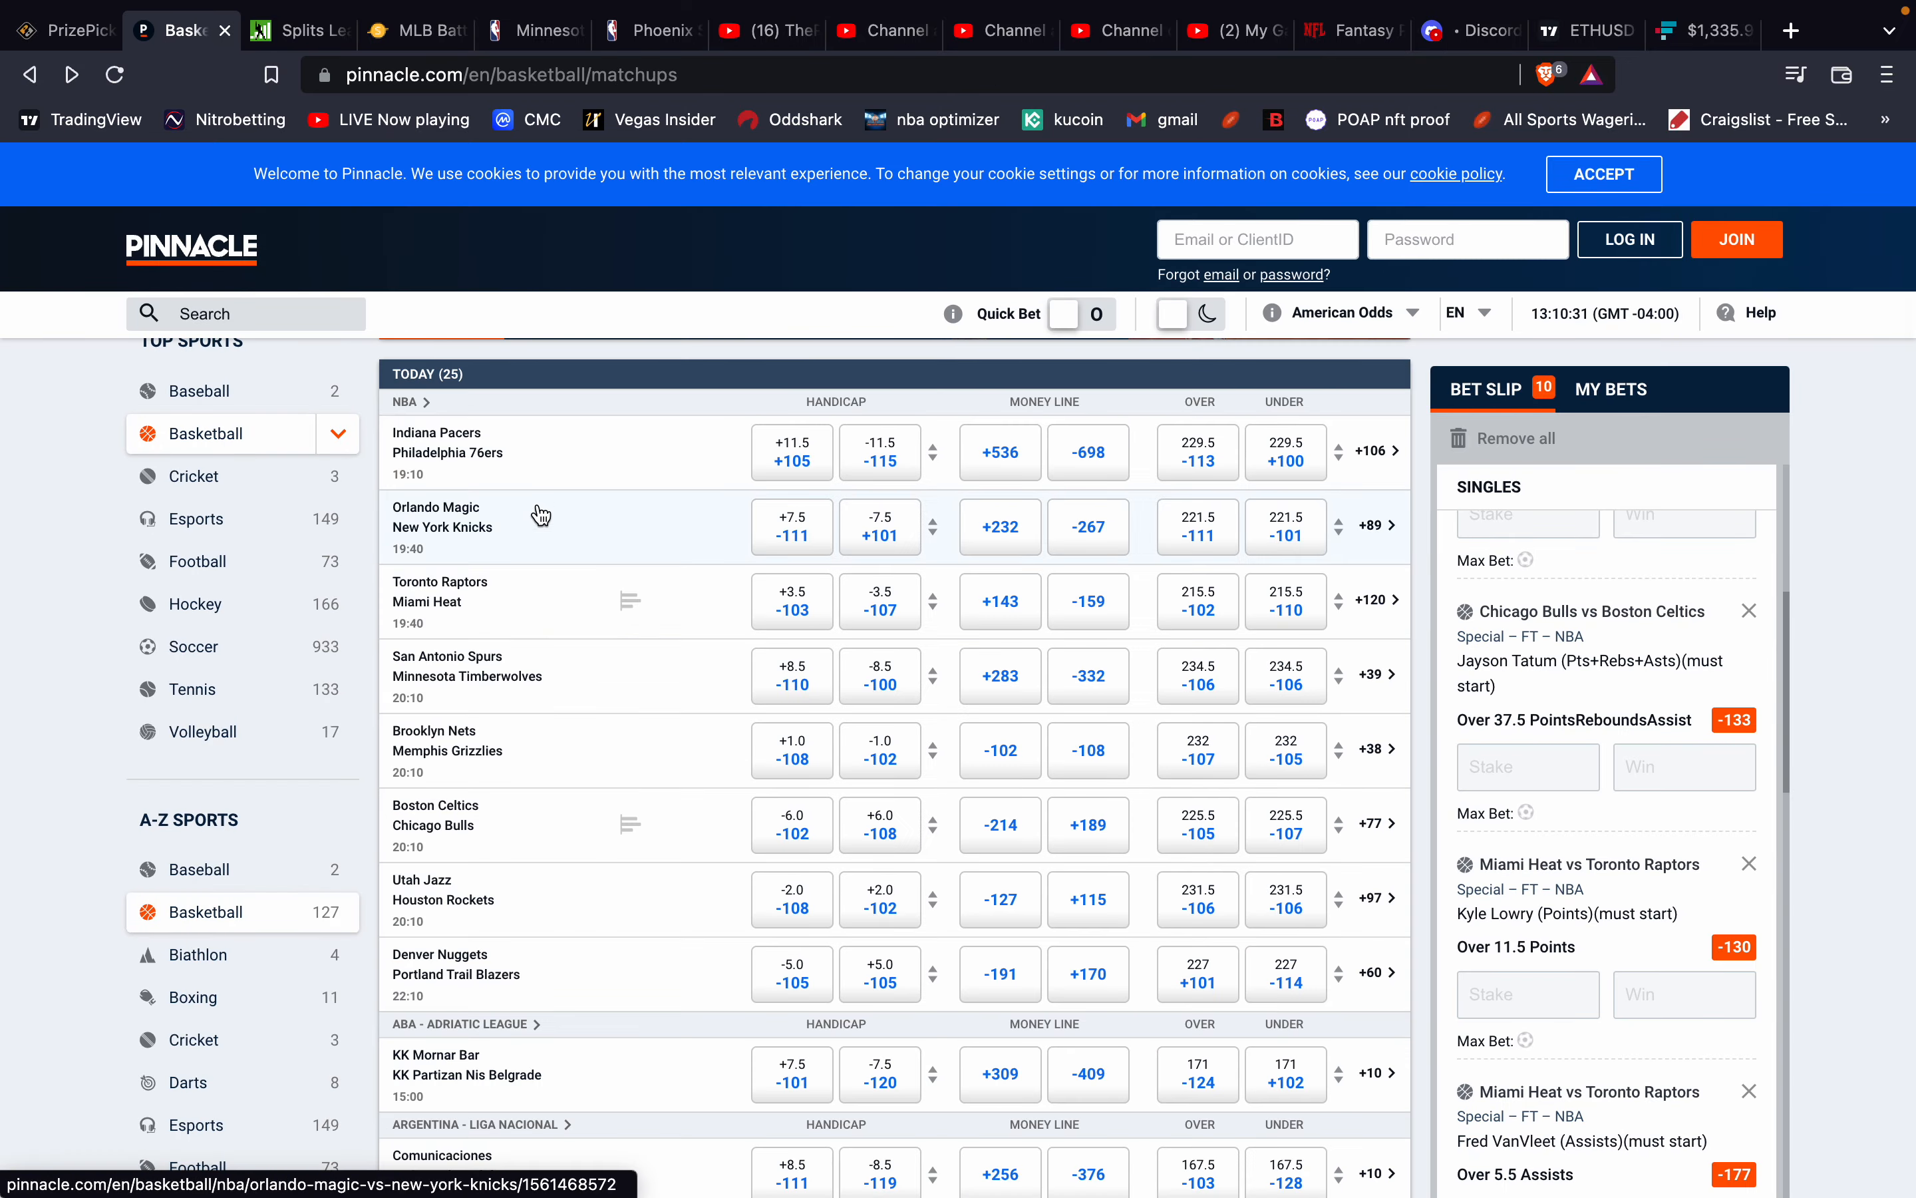
Check the Pacers vs 76ers props for Harden's Over 39.5 PointsReboundsAssist at -145, then return to PrizePicks.
{"action": "left_click", "coordinate": [436, 442]}
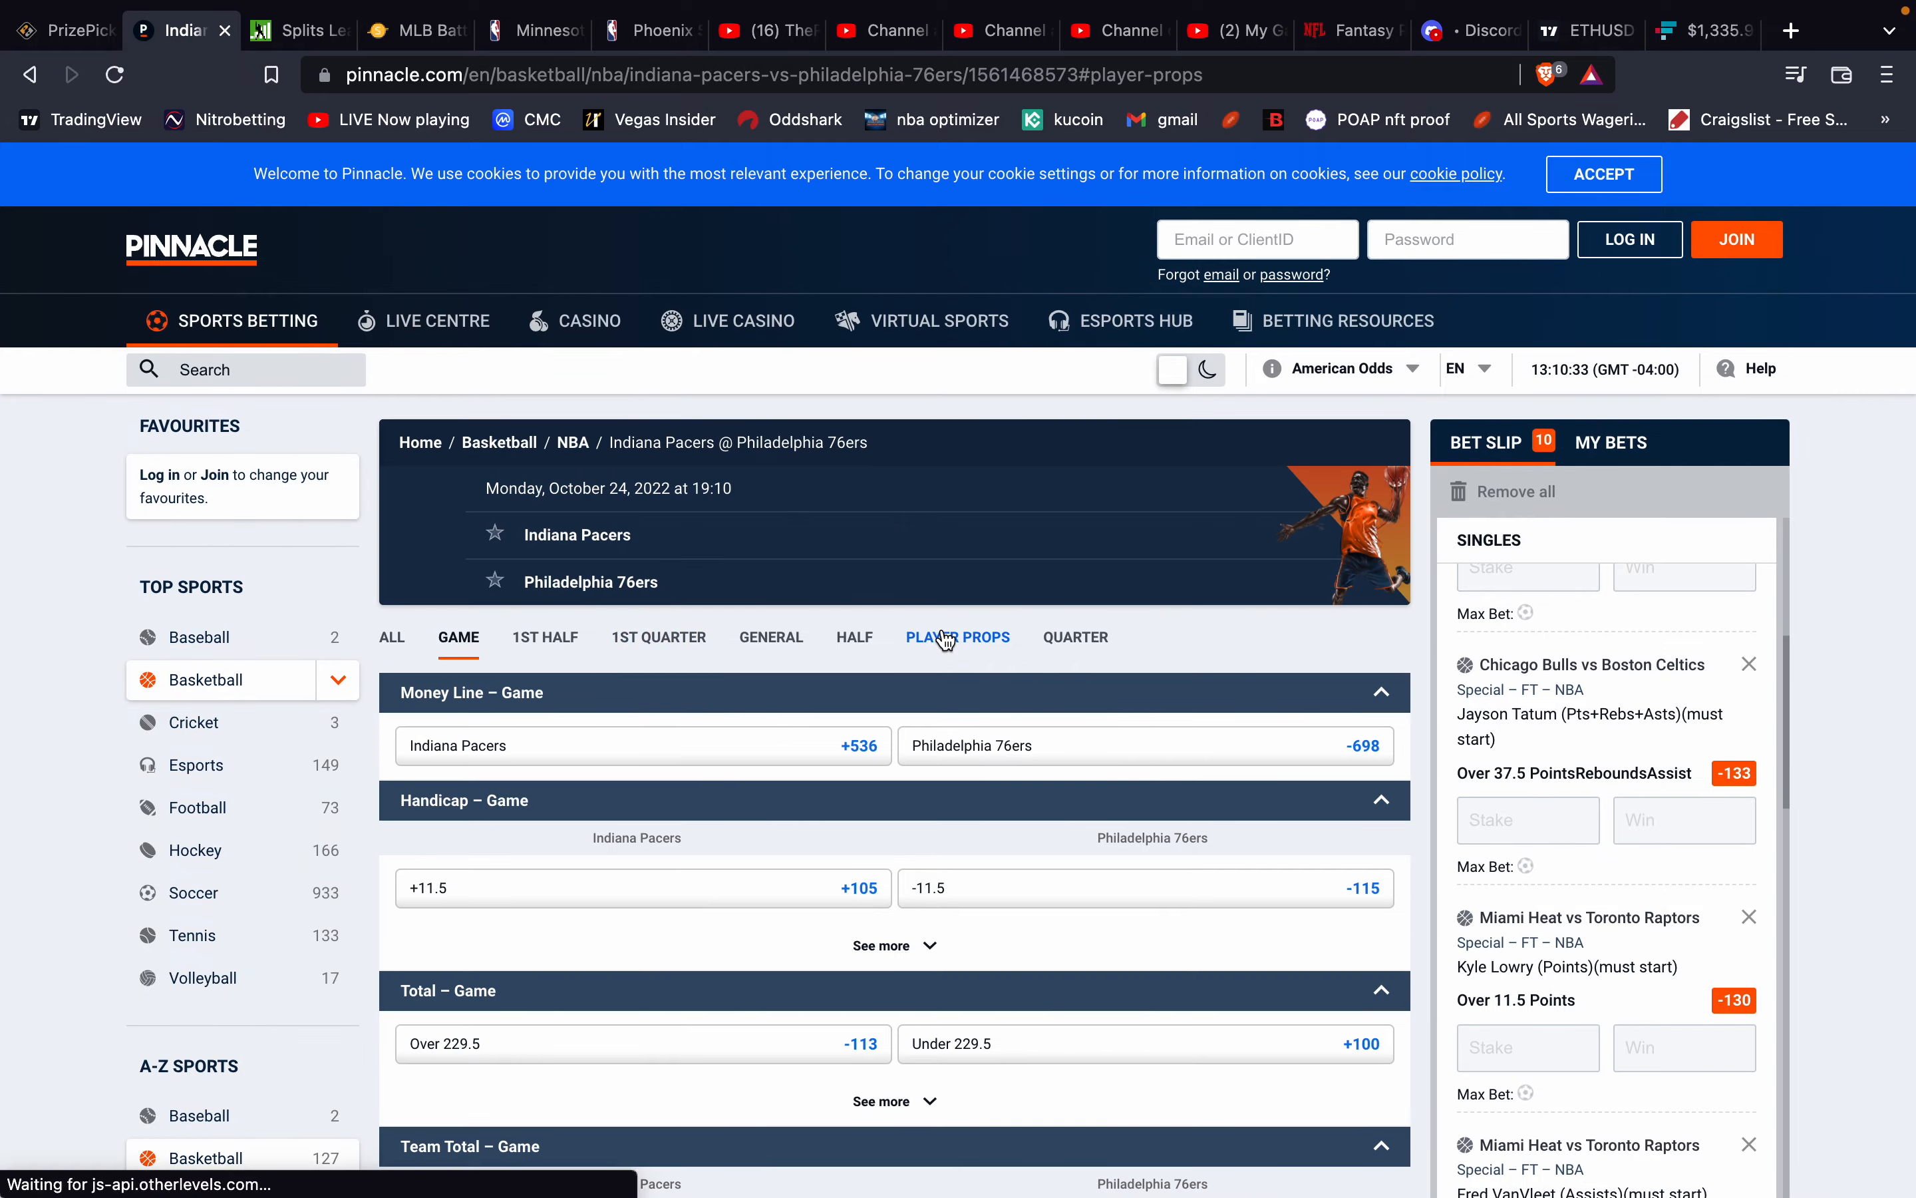
{"action": "scroll", "scroll_direction": "down", "scroll_amount": 3}
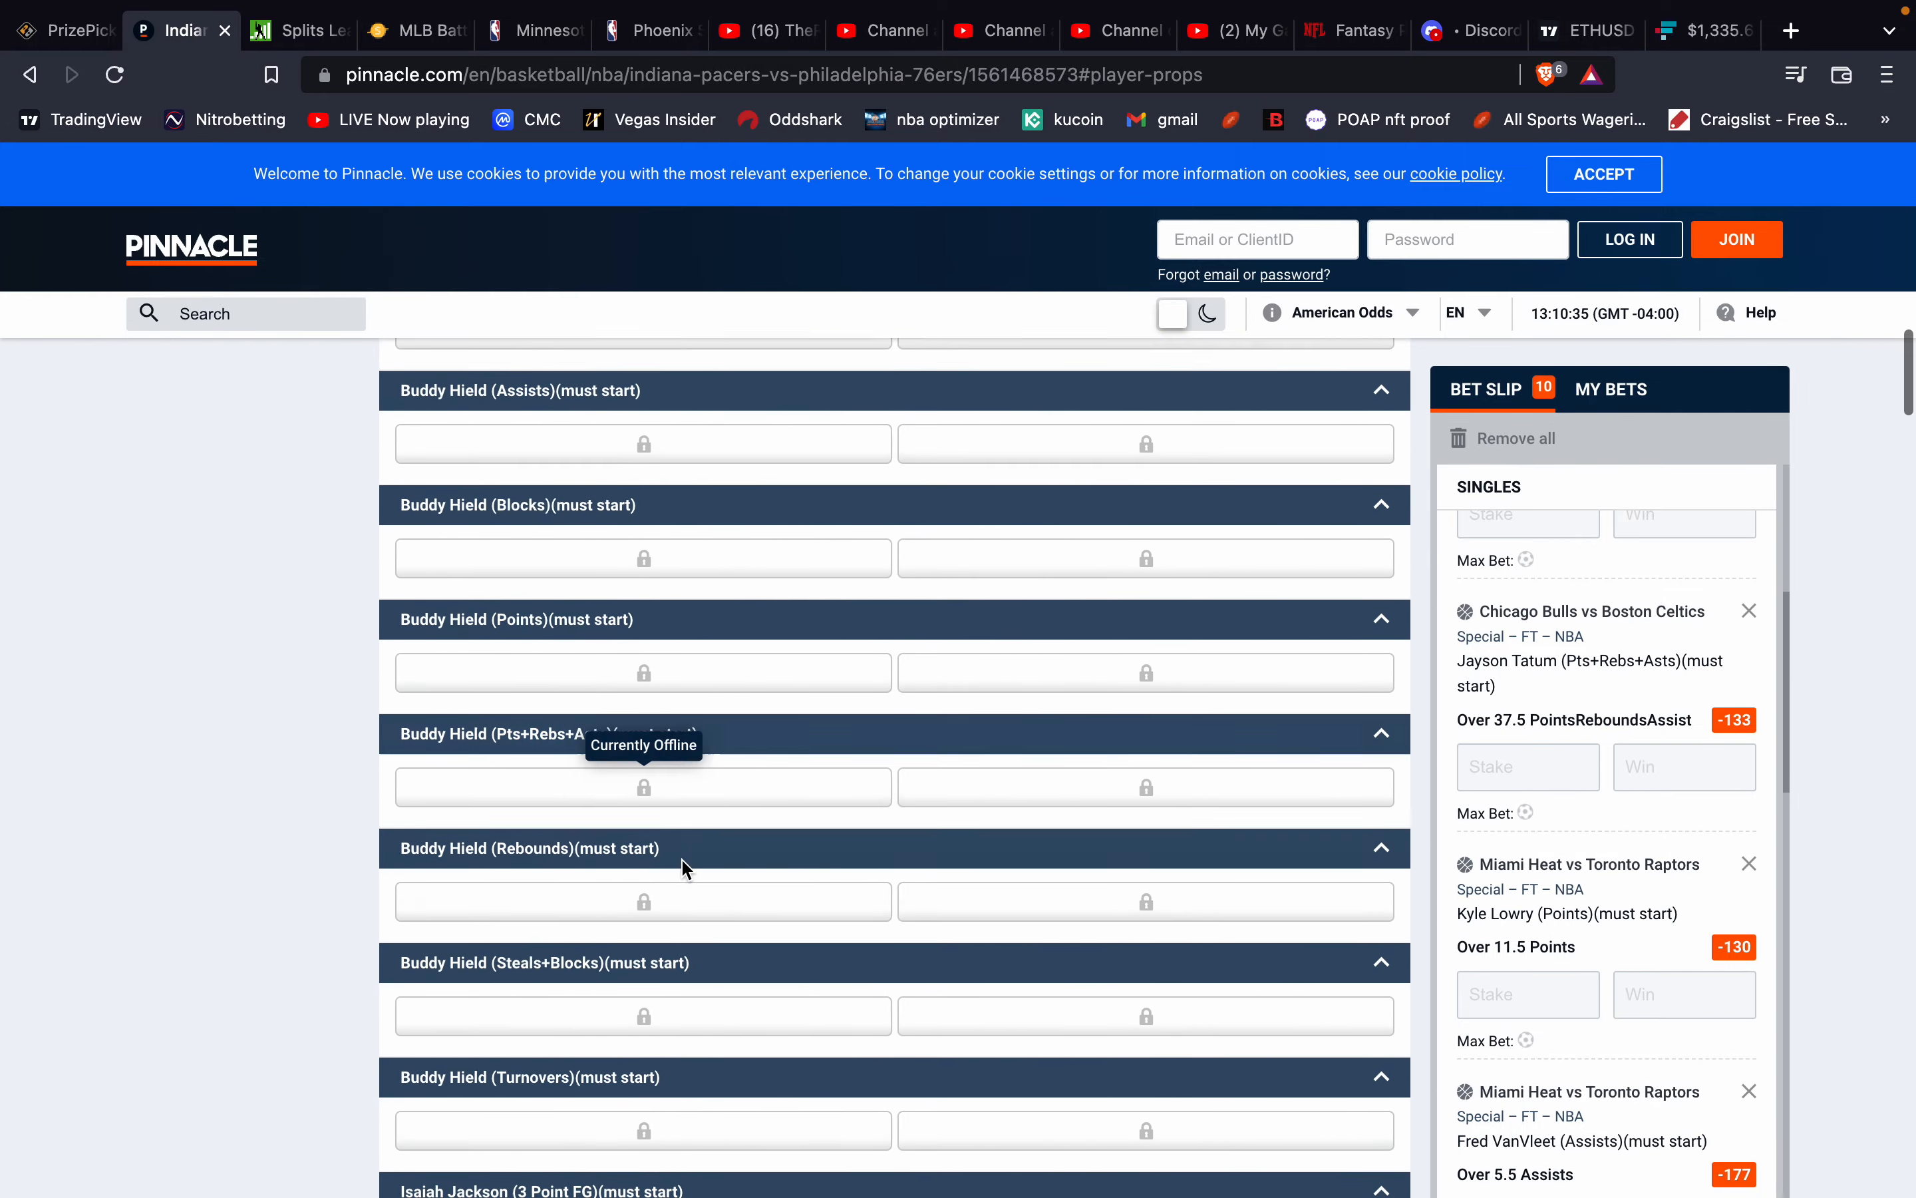
{"action": "scroll", "scroll_direction": "down", "scroll_amount": 3}
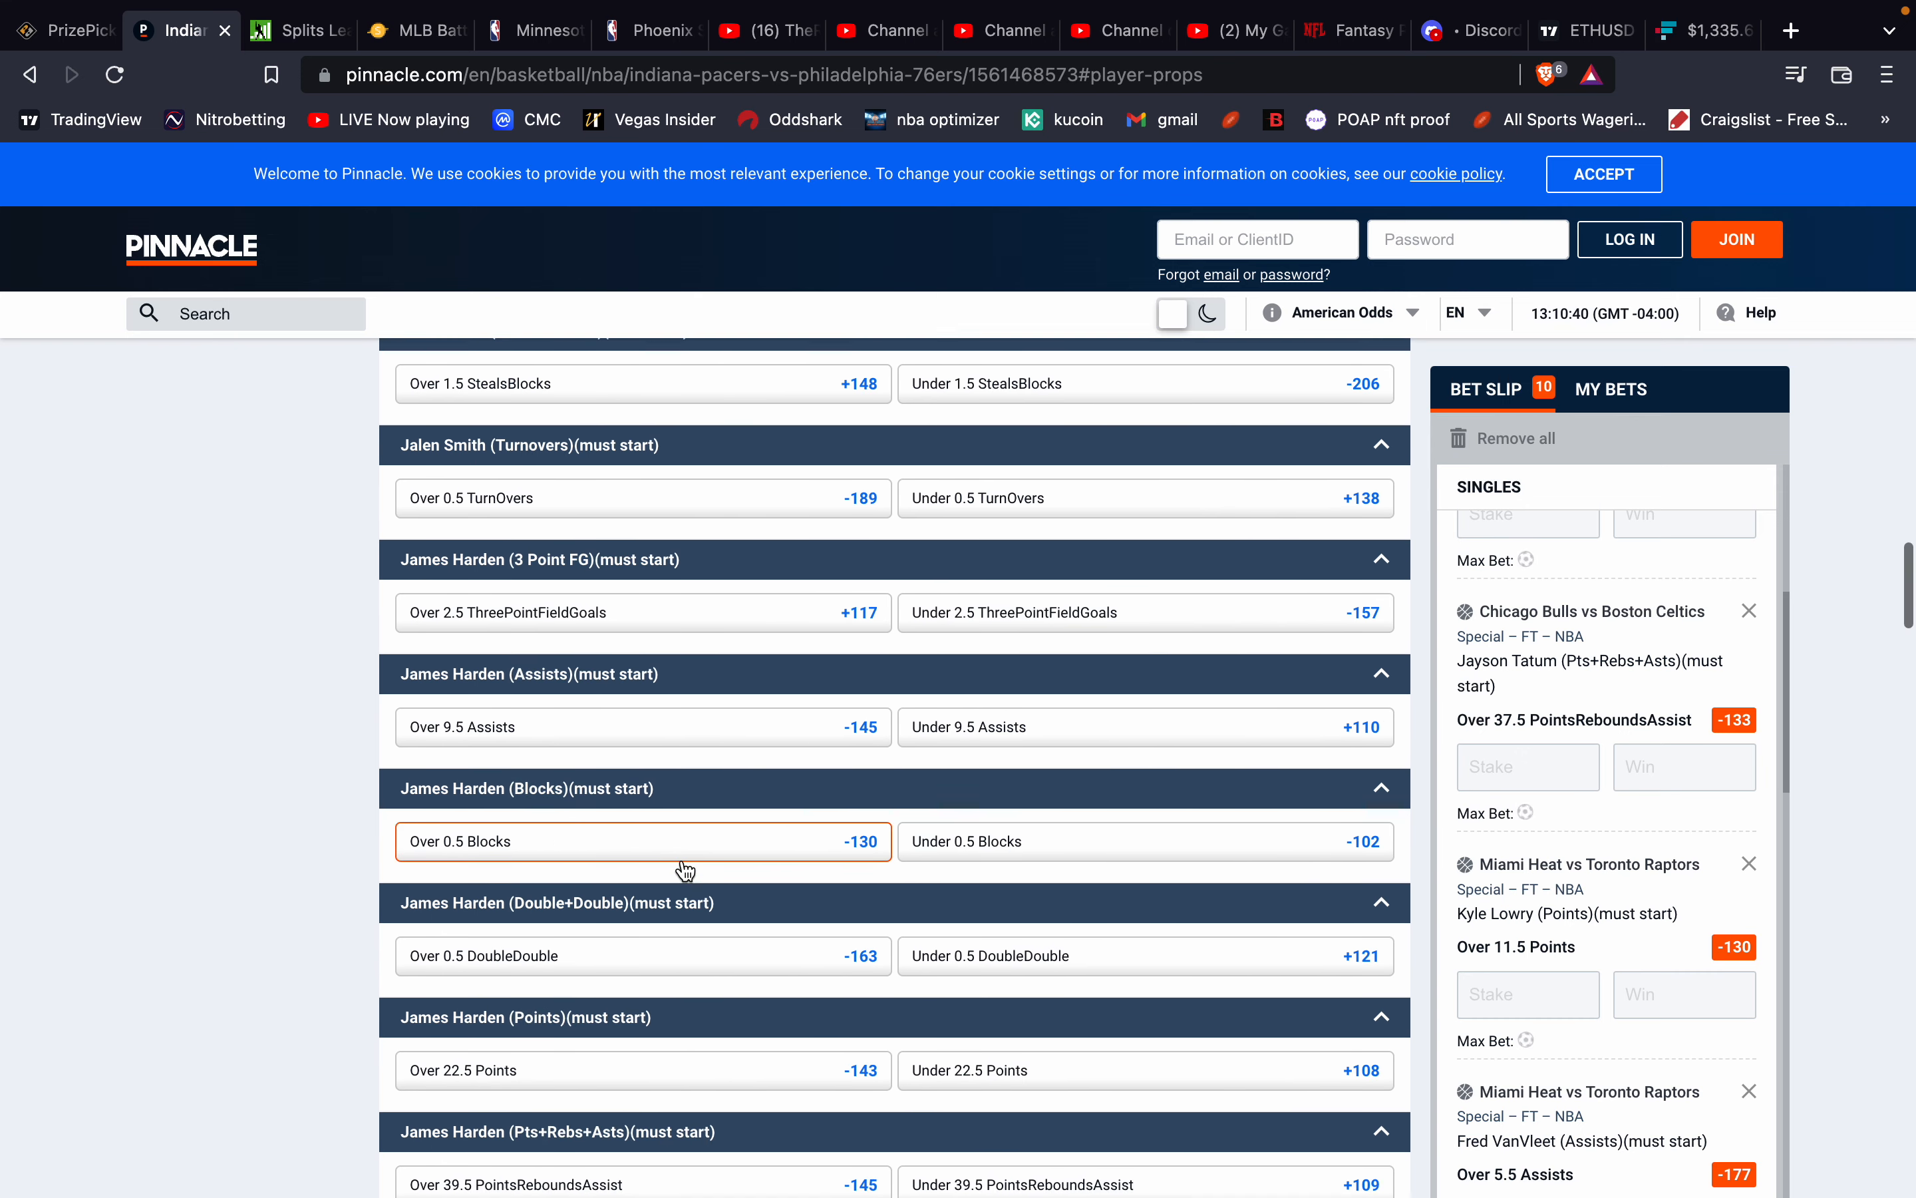
{"action": "scroll", "scroll_direction": "down", "scroll_amount": 3}
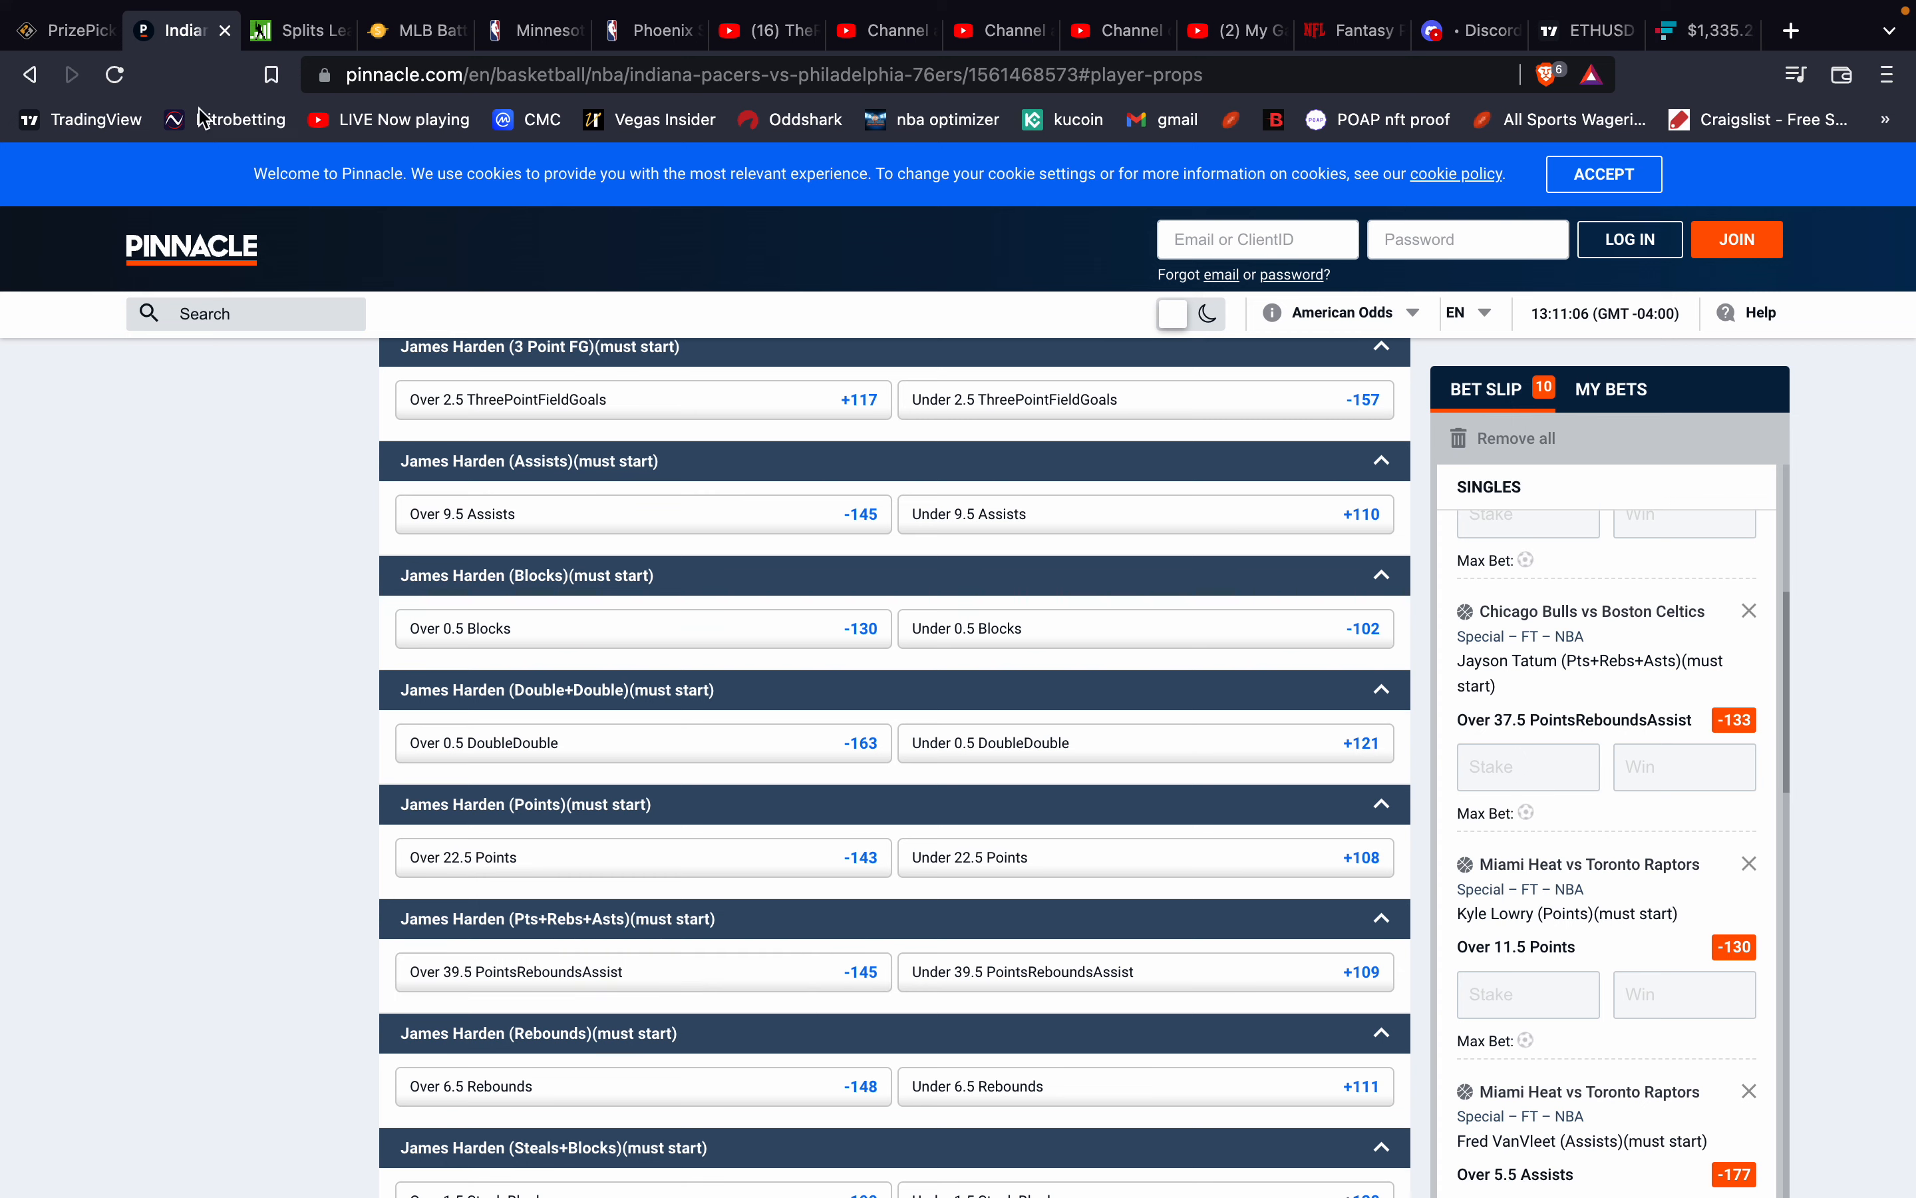
{"action": "left_click", "coordinate": [64, 30]}
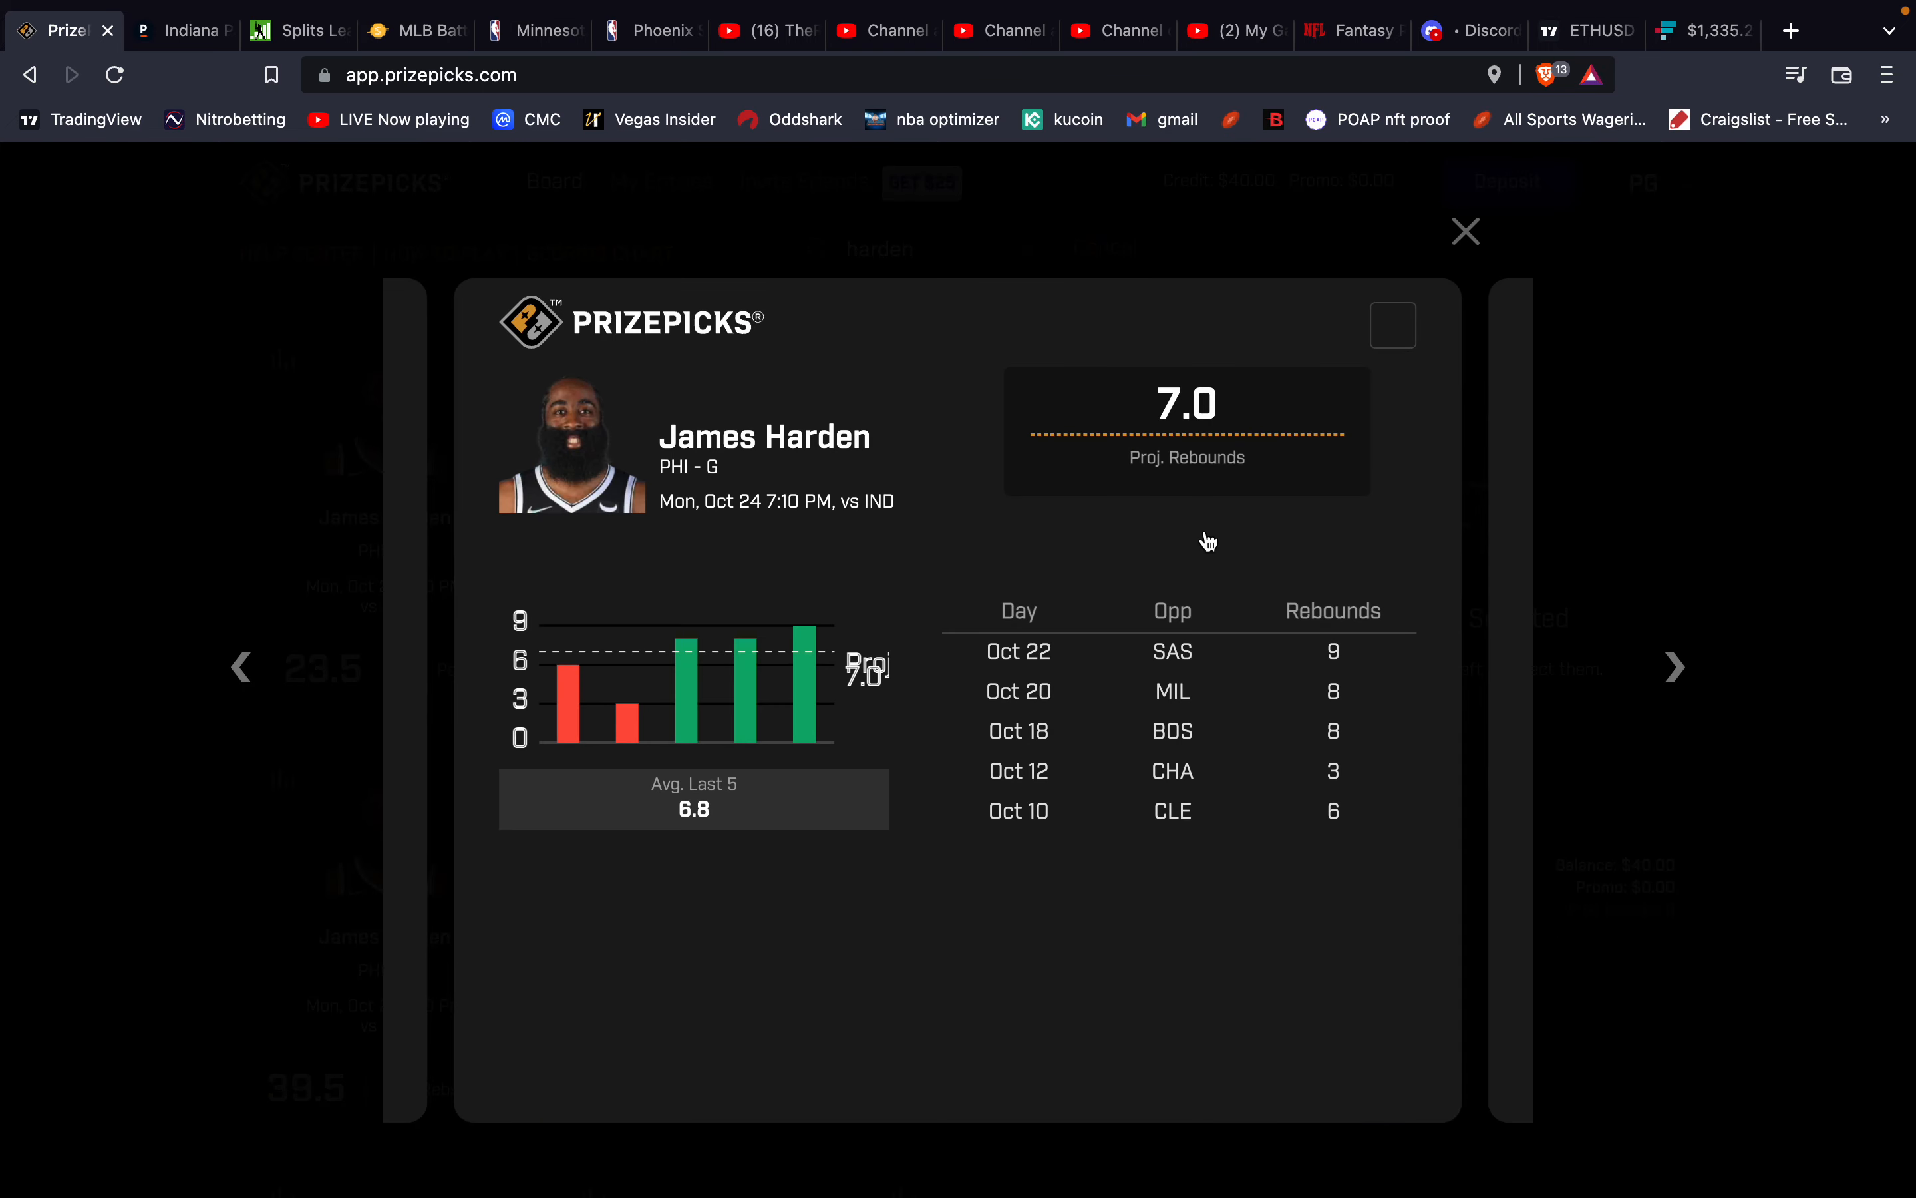
{"action": "mouse_move", "coordinate": [1465, 233]}
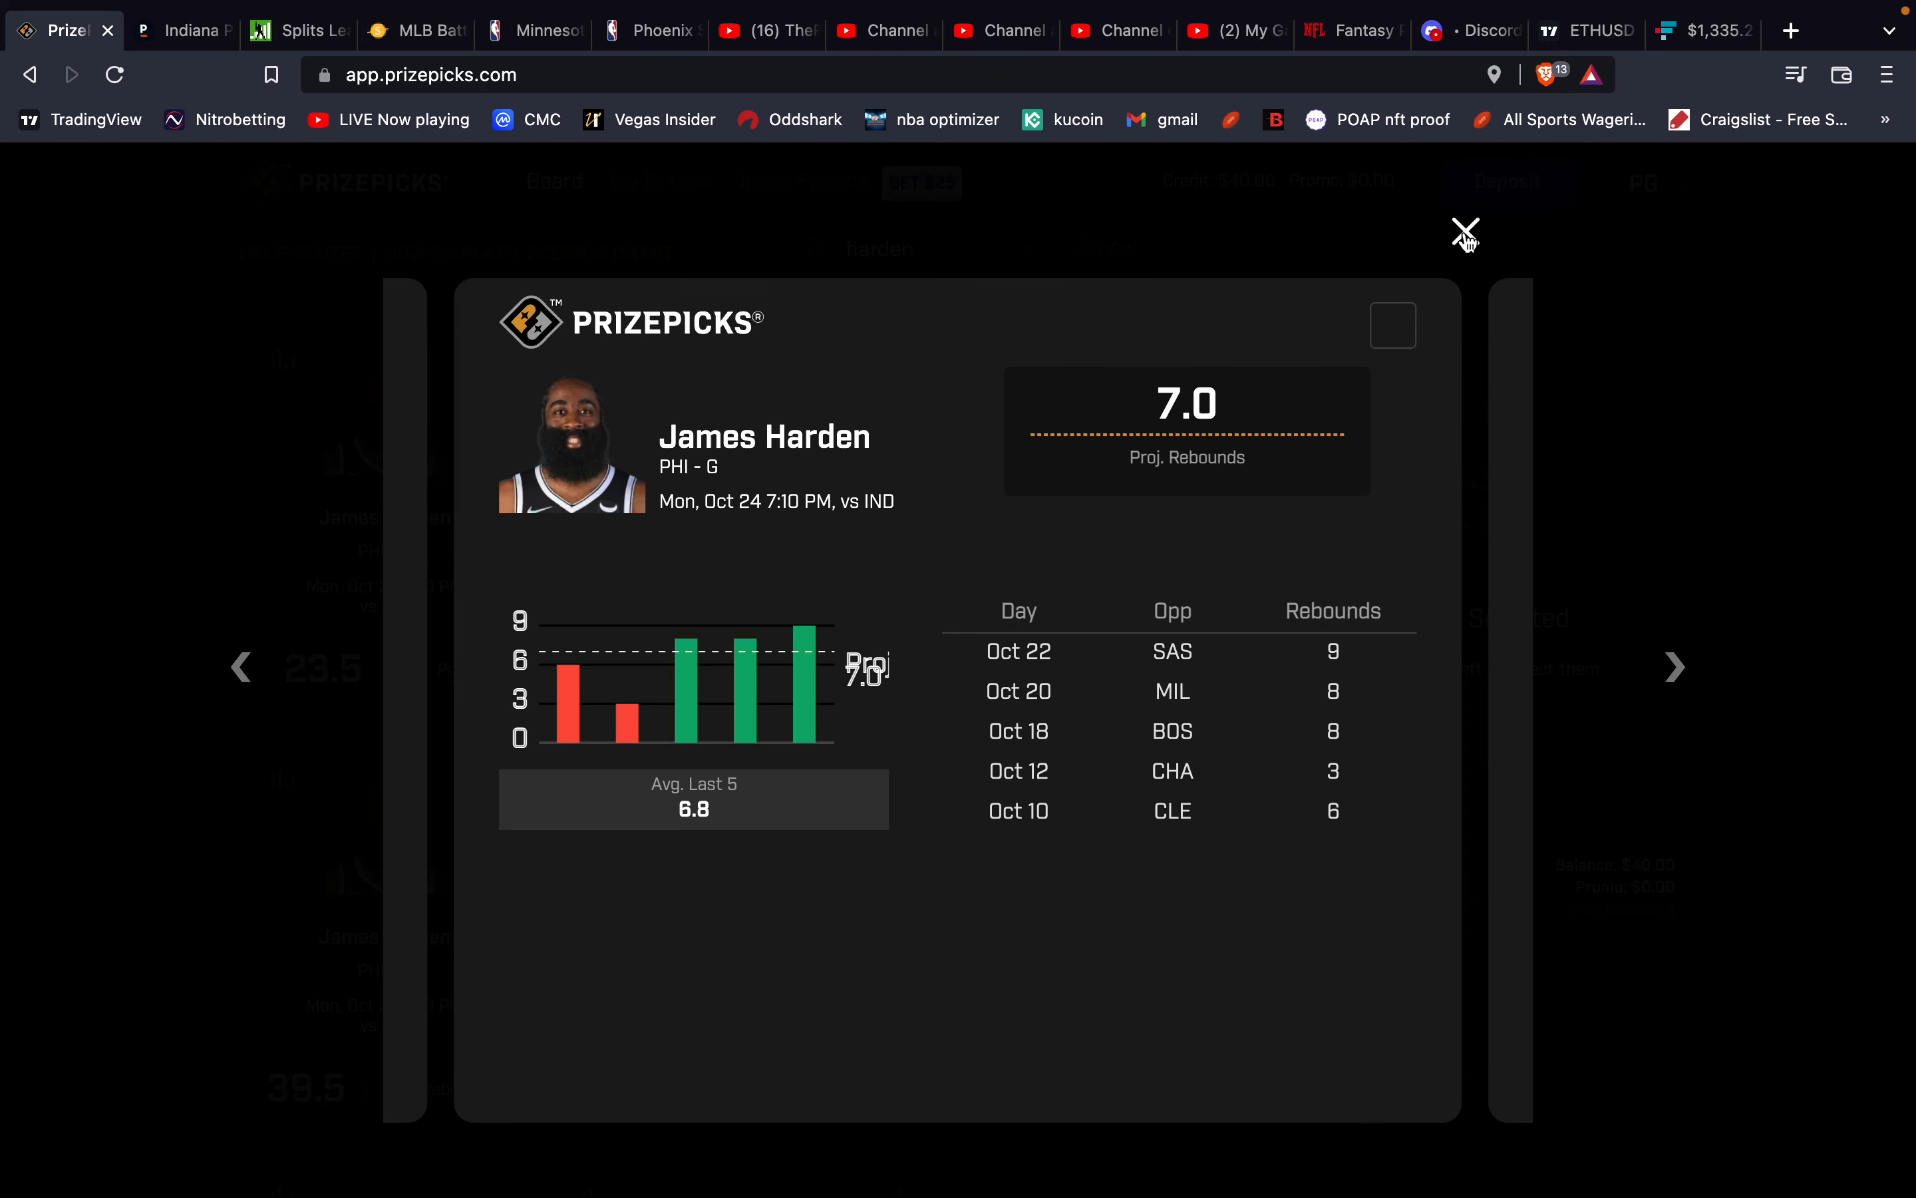
Flip through Harden's projection cards and bring up his rebounds game history.
{"action": "left_click", "coordinate": [1465, 231]}
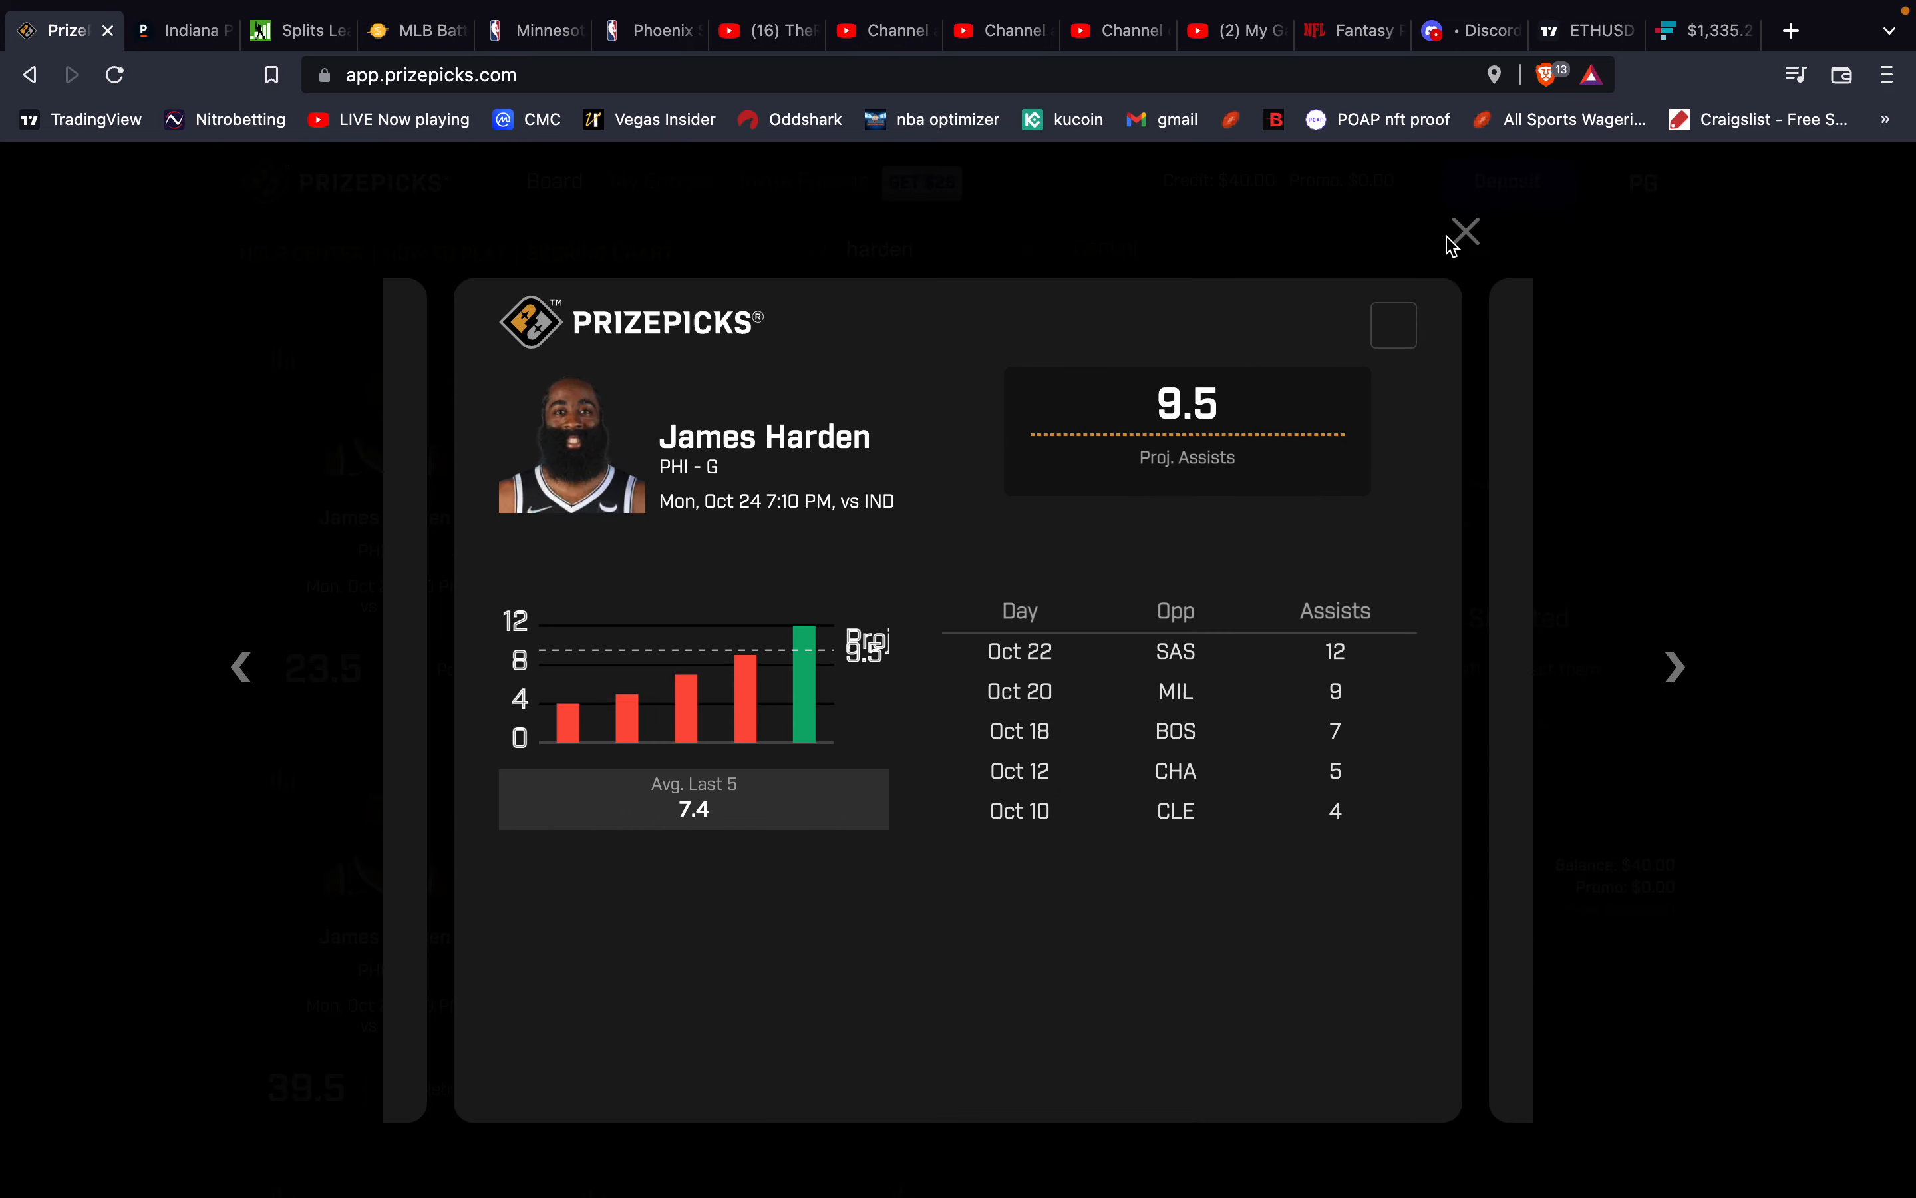
{"action": "left_click", "coordinate": [1462, 232]}
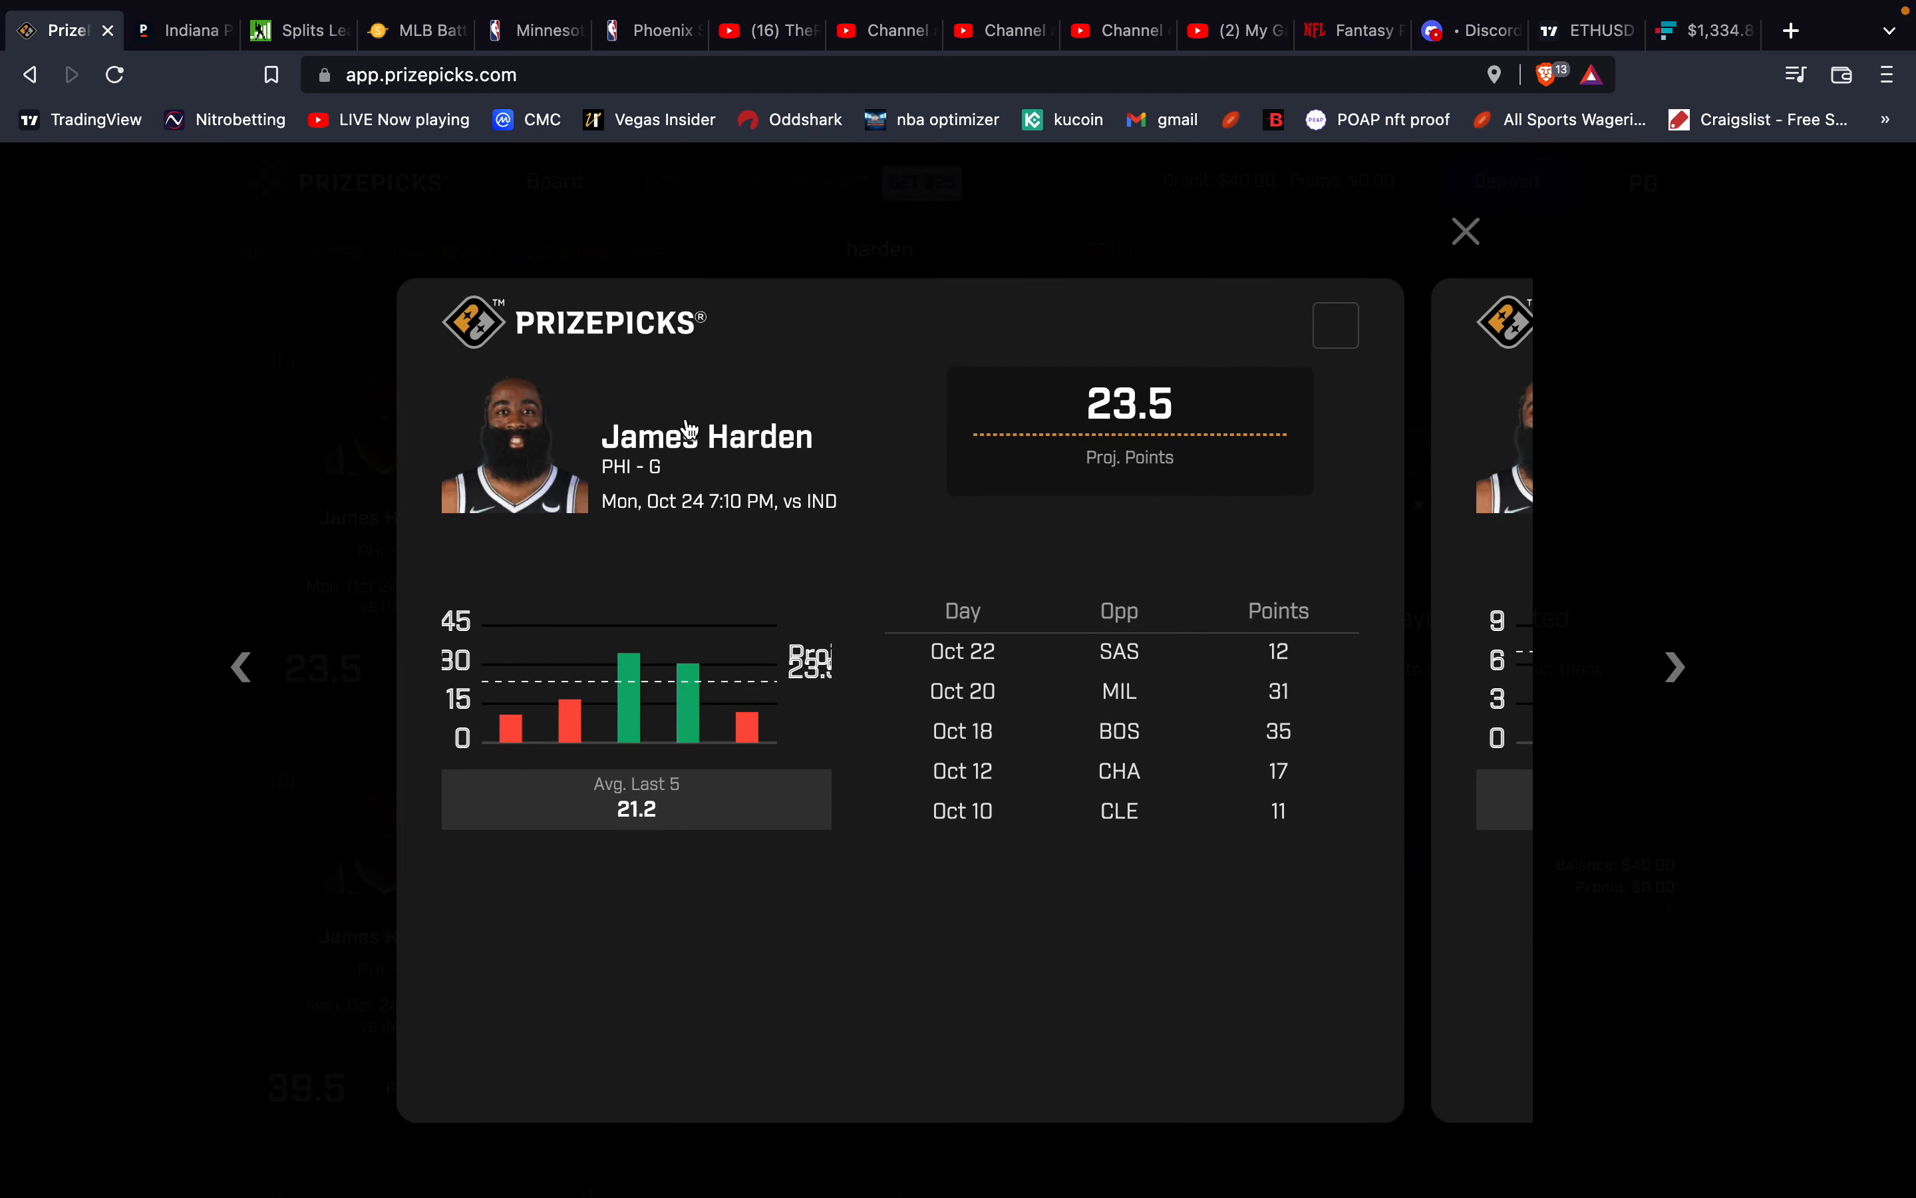
{"action": "left_click", "coordinate": [1464, 232]}
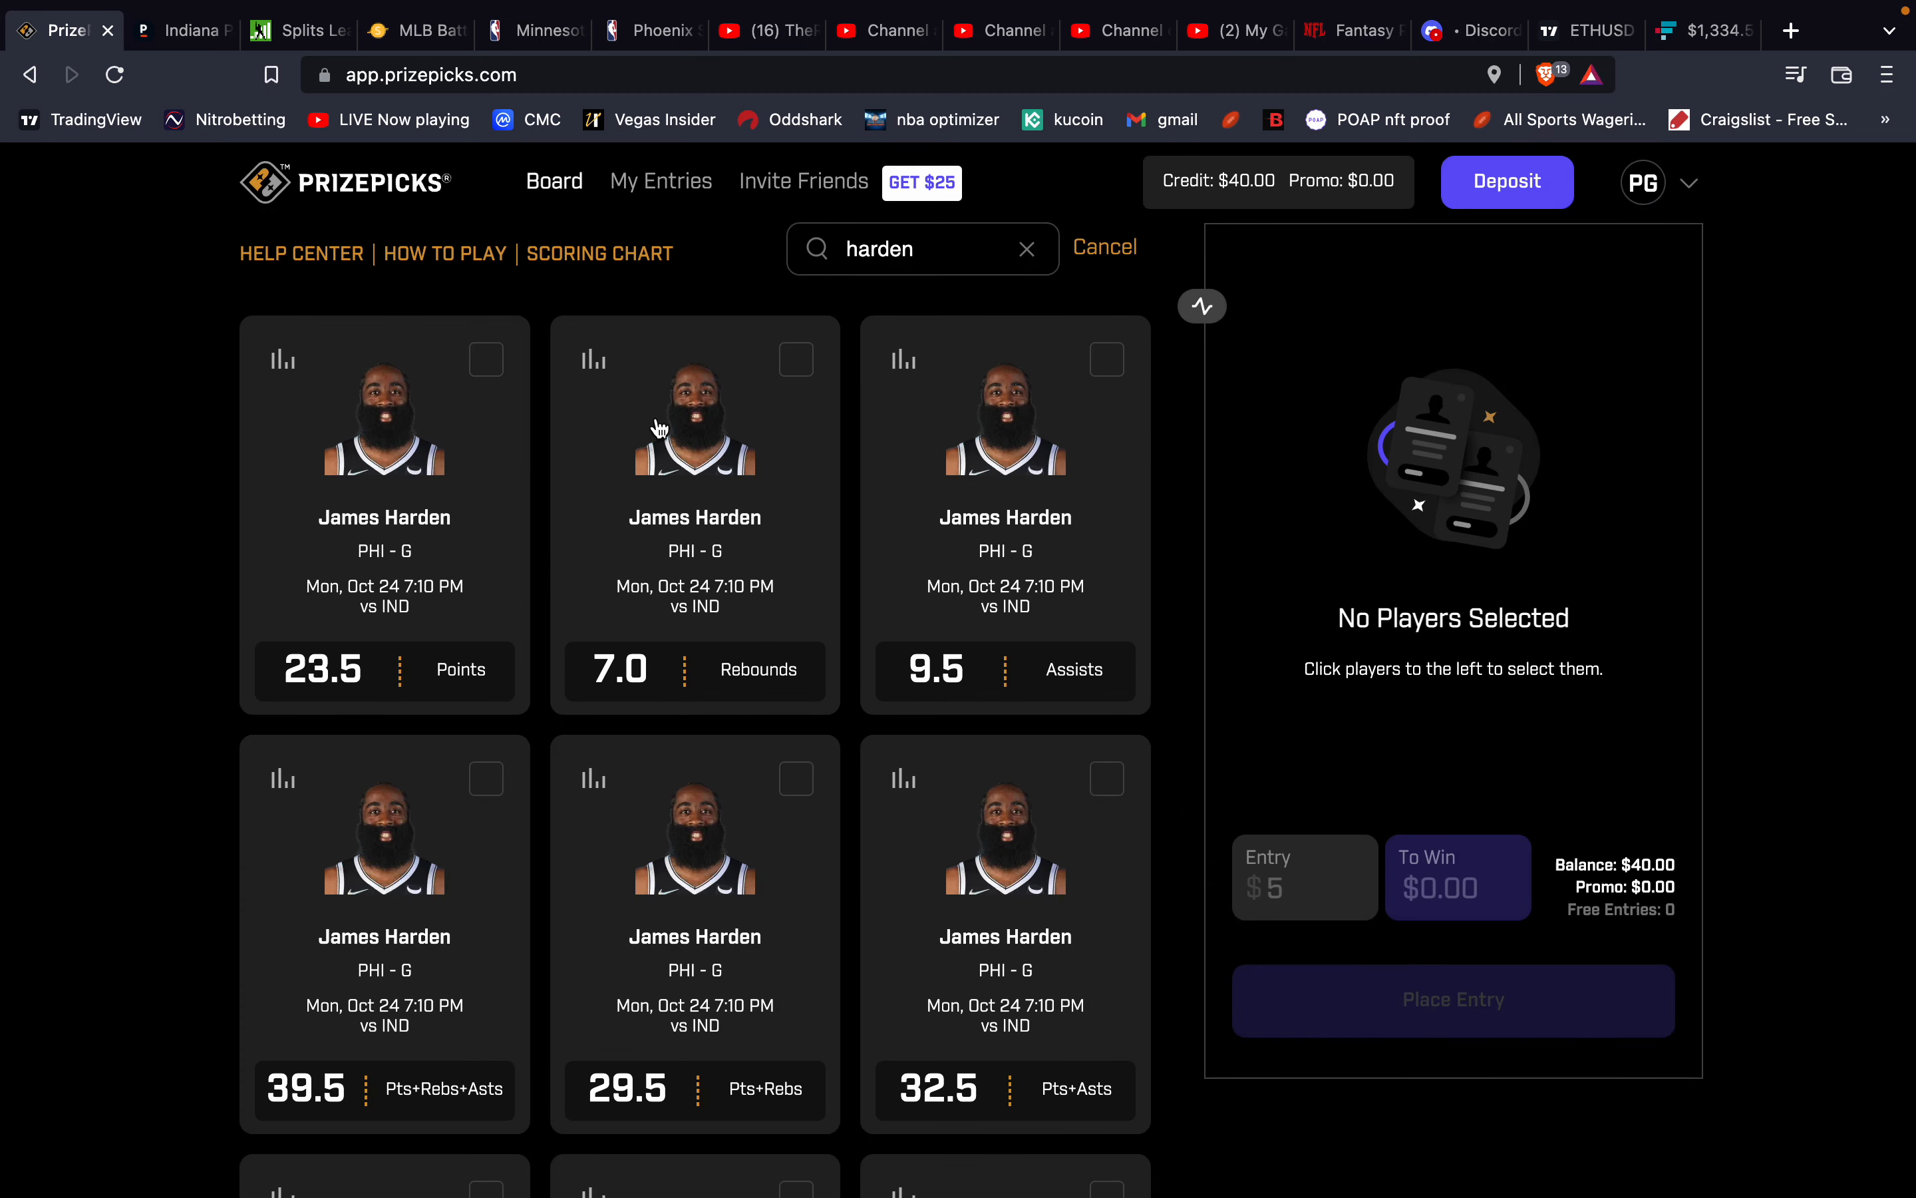
{"action": "left_click", "coordinate": [694, 452]}
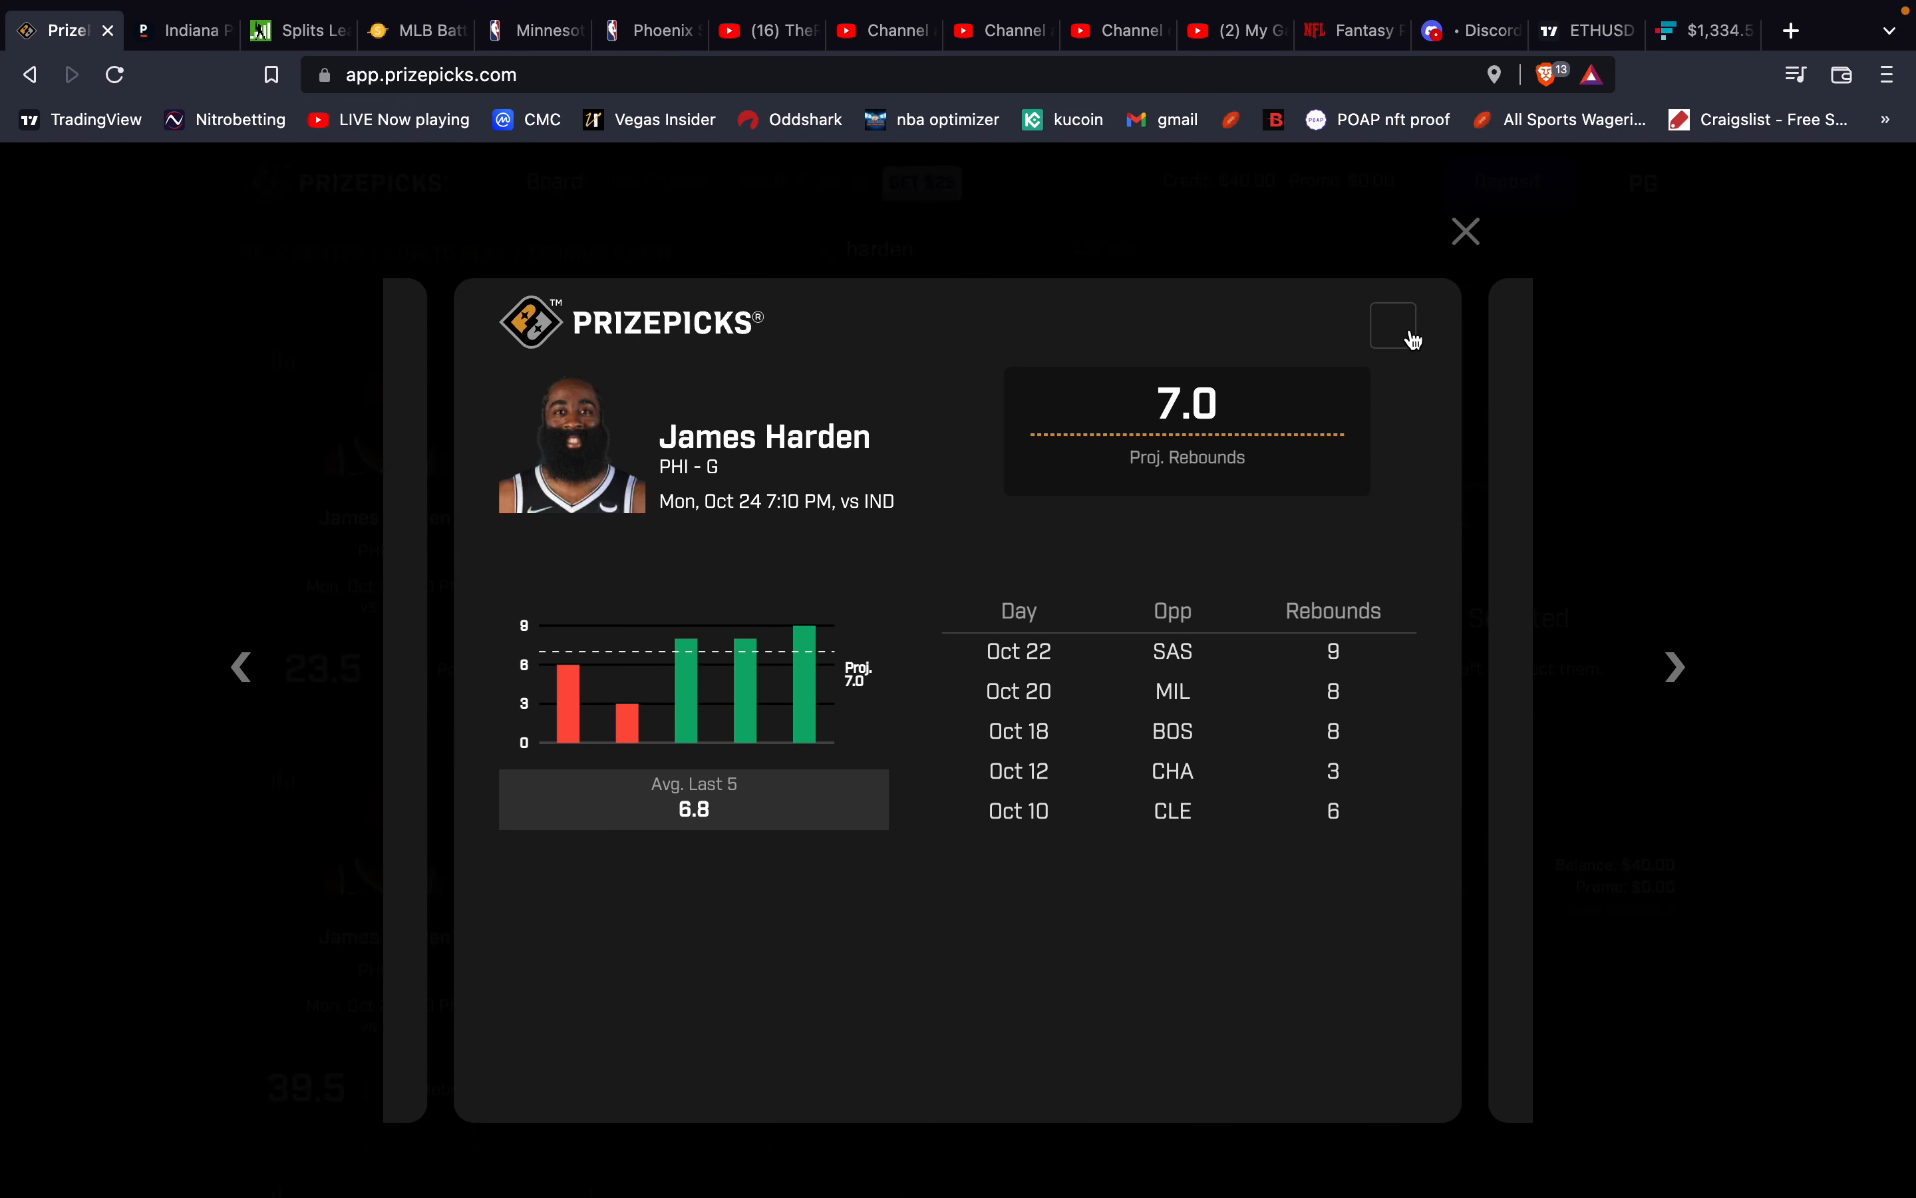
Add Harden's 7.0 rebounds to the entry and clear the search back to the full NBA board.
{"action": "left_click", "coordinate": [1465, 231]}
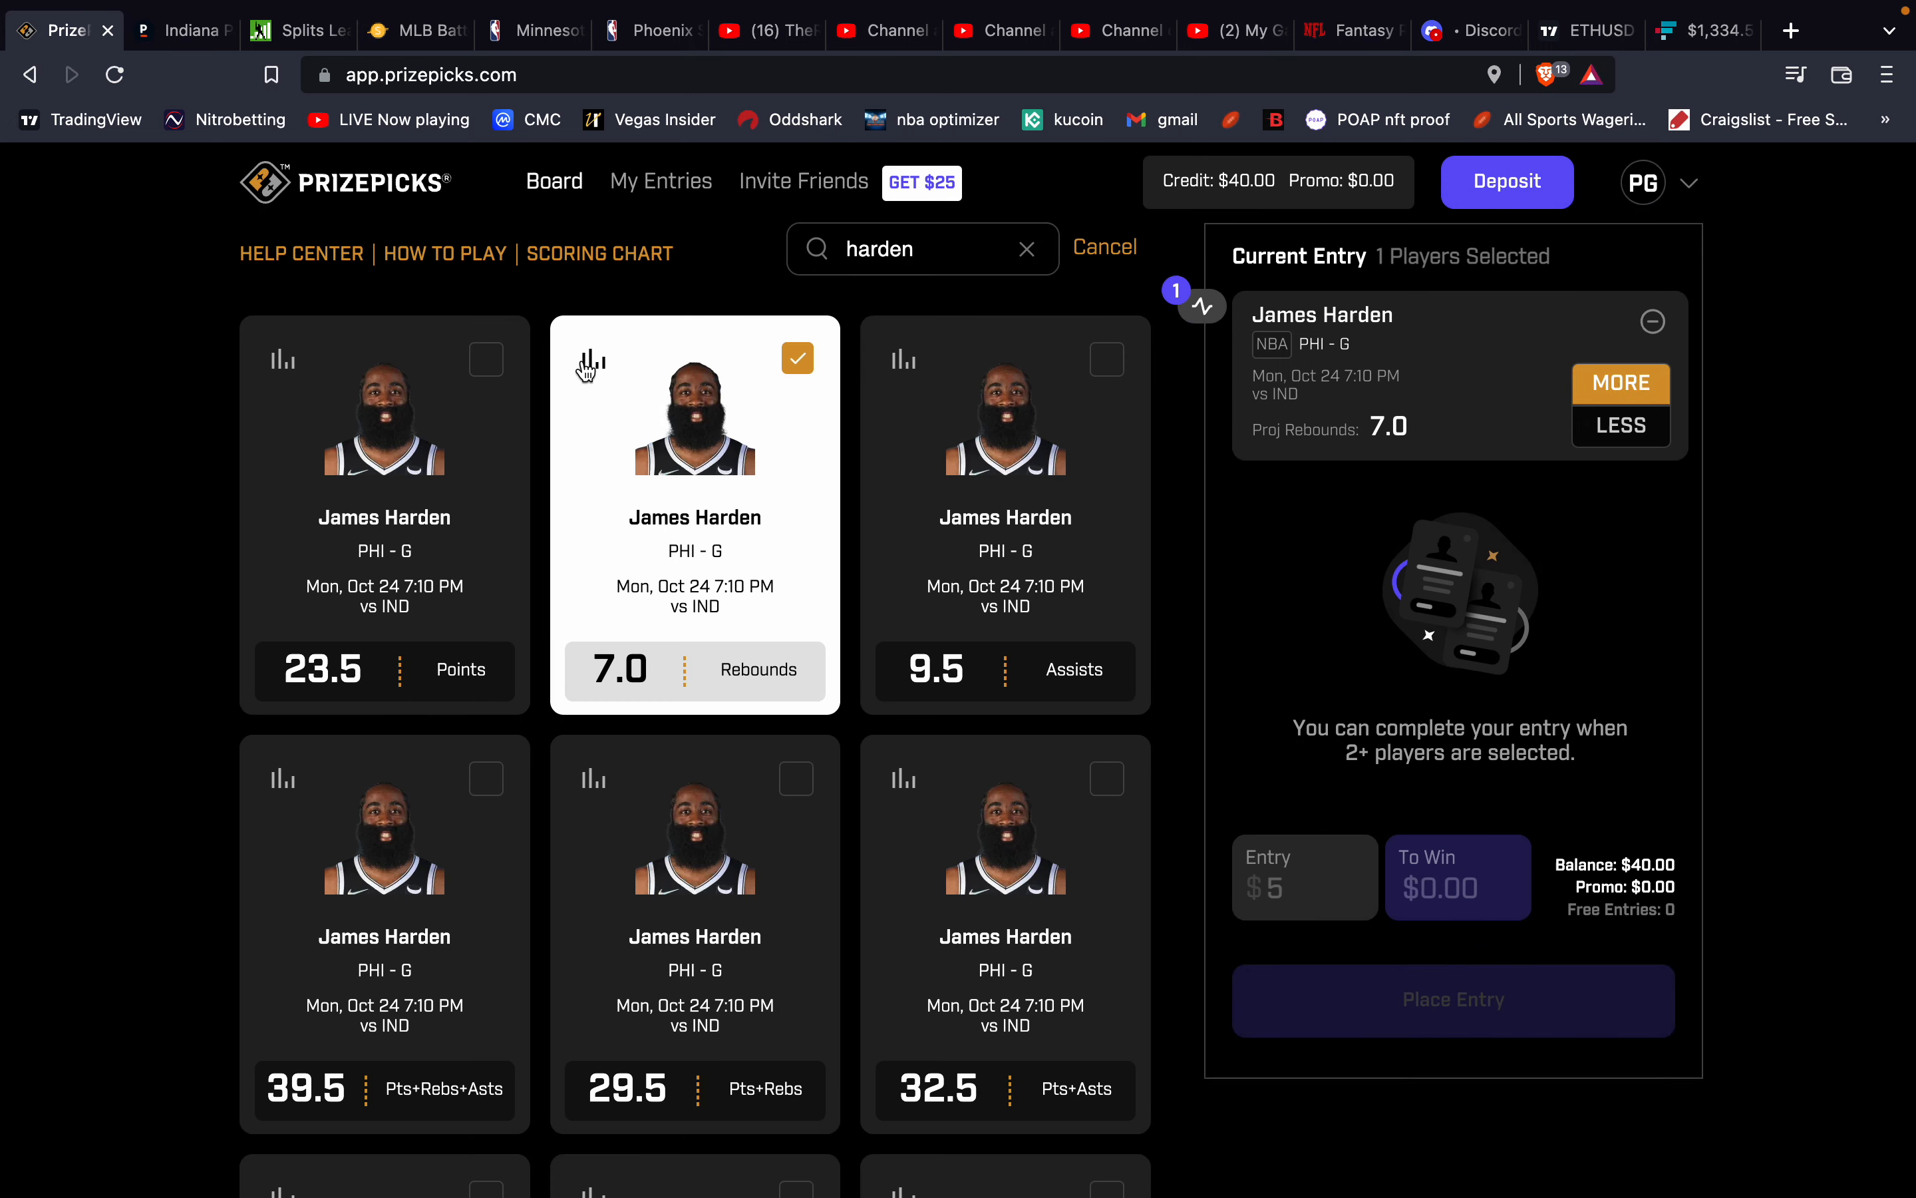
{"action": "left_click", "coordinate": [1025, 248]}
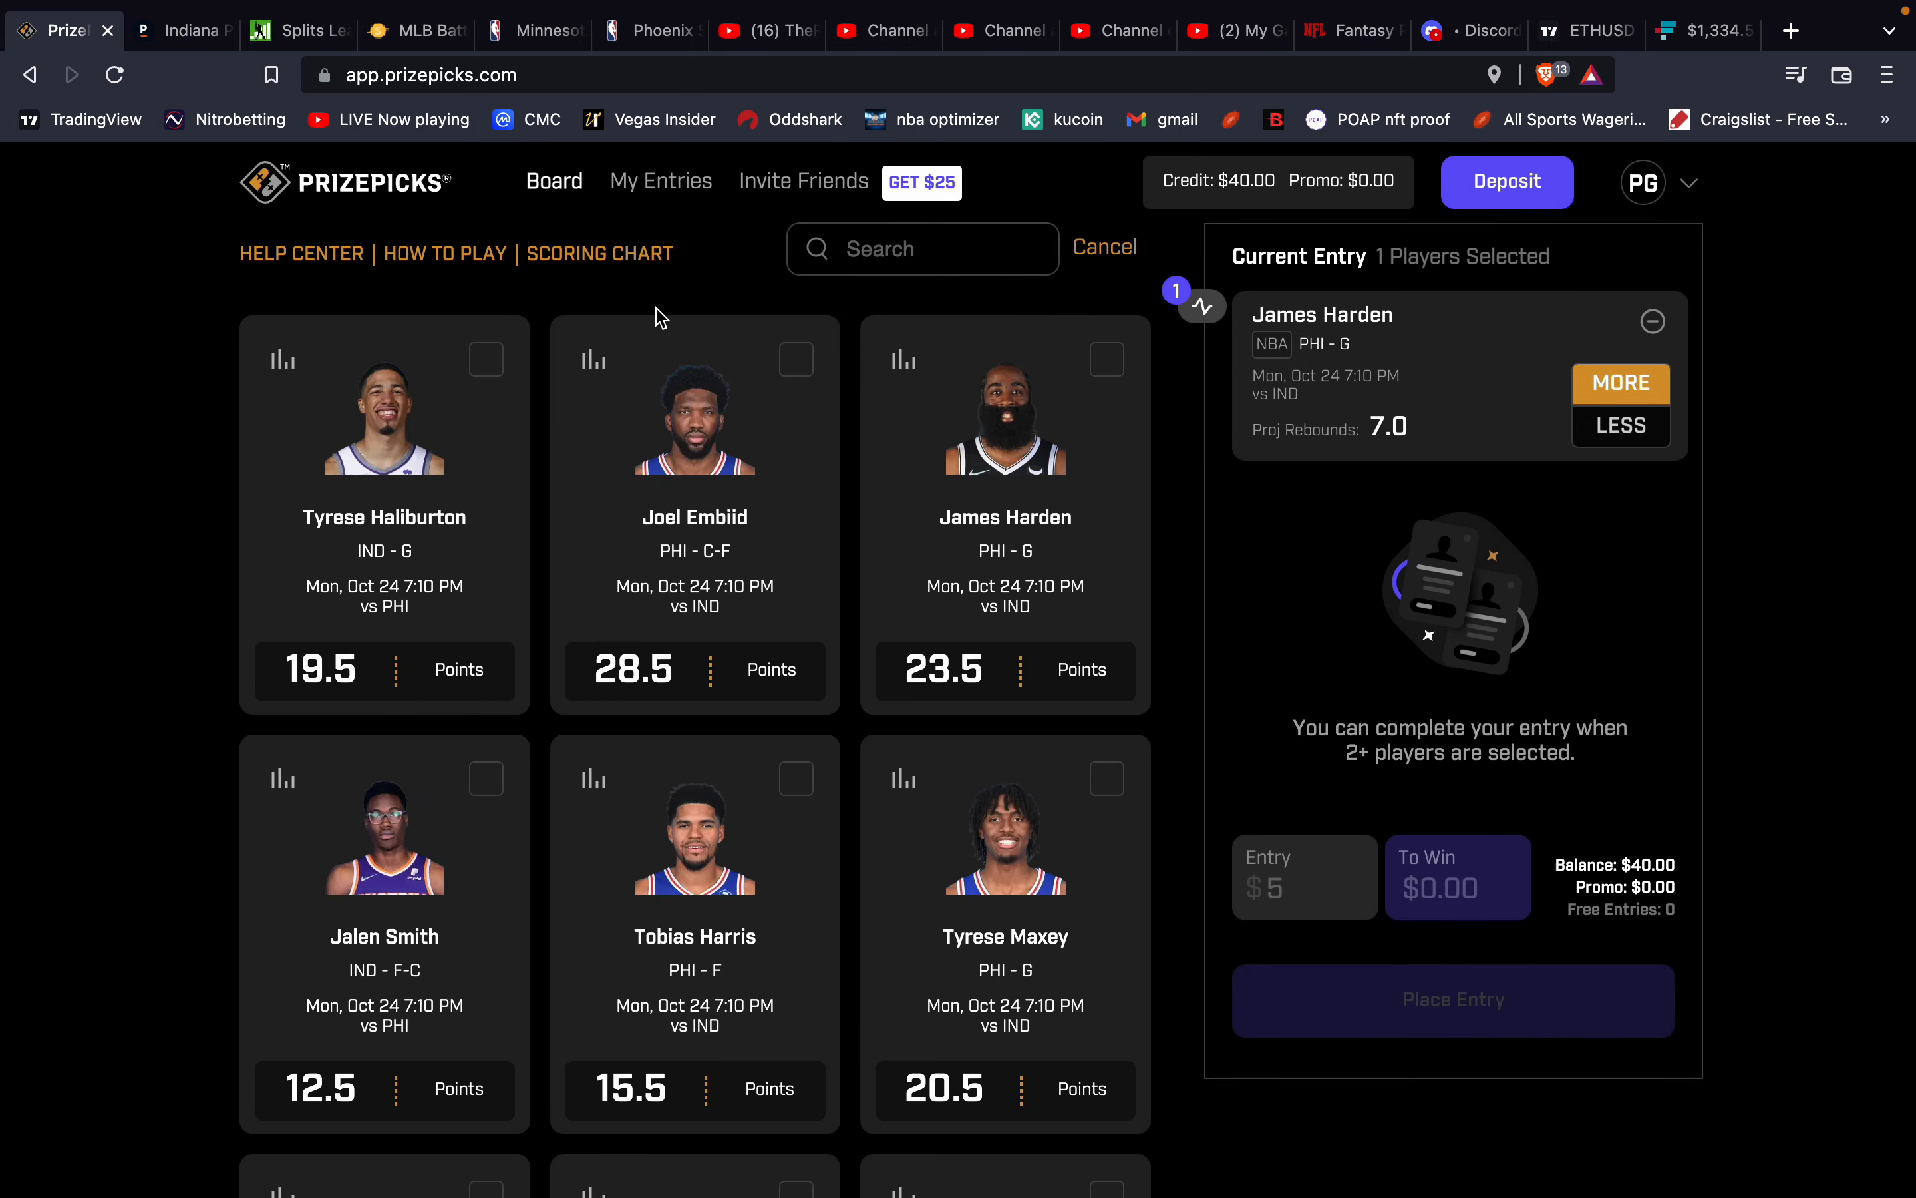
{"action": "left_click", "coordinate": [181, 29]}
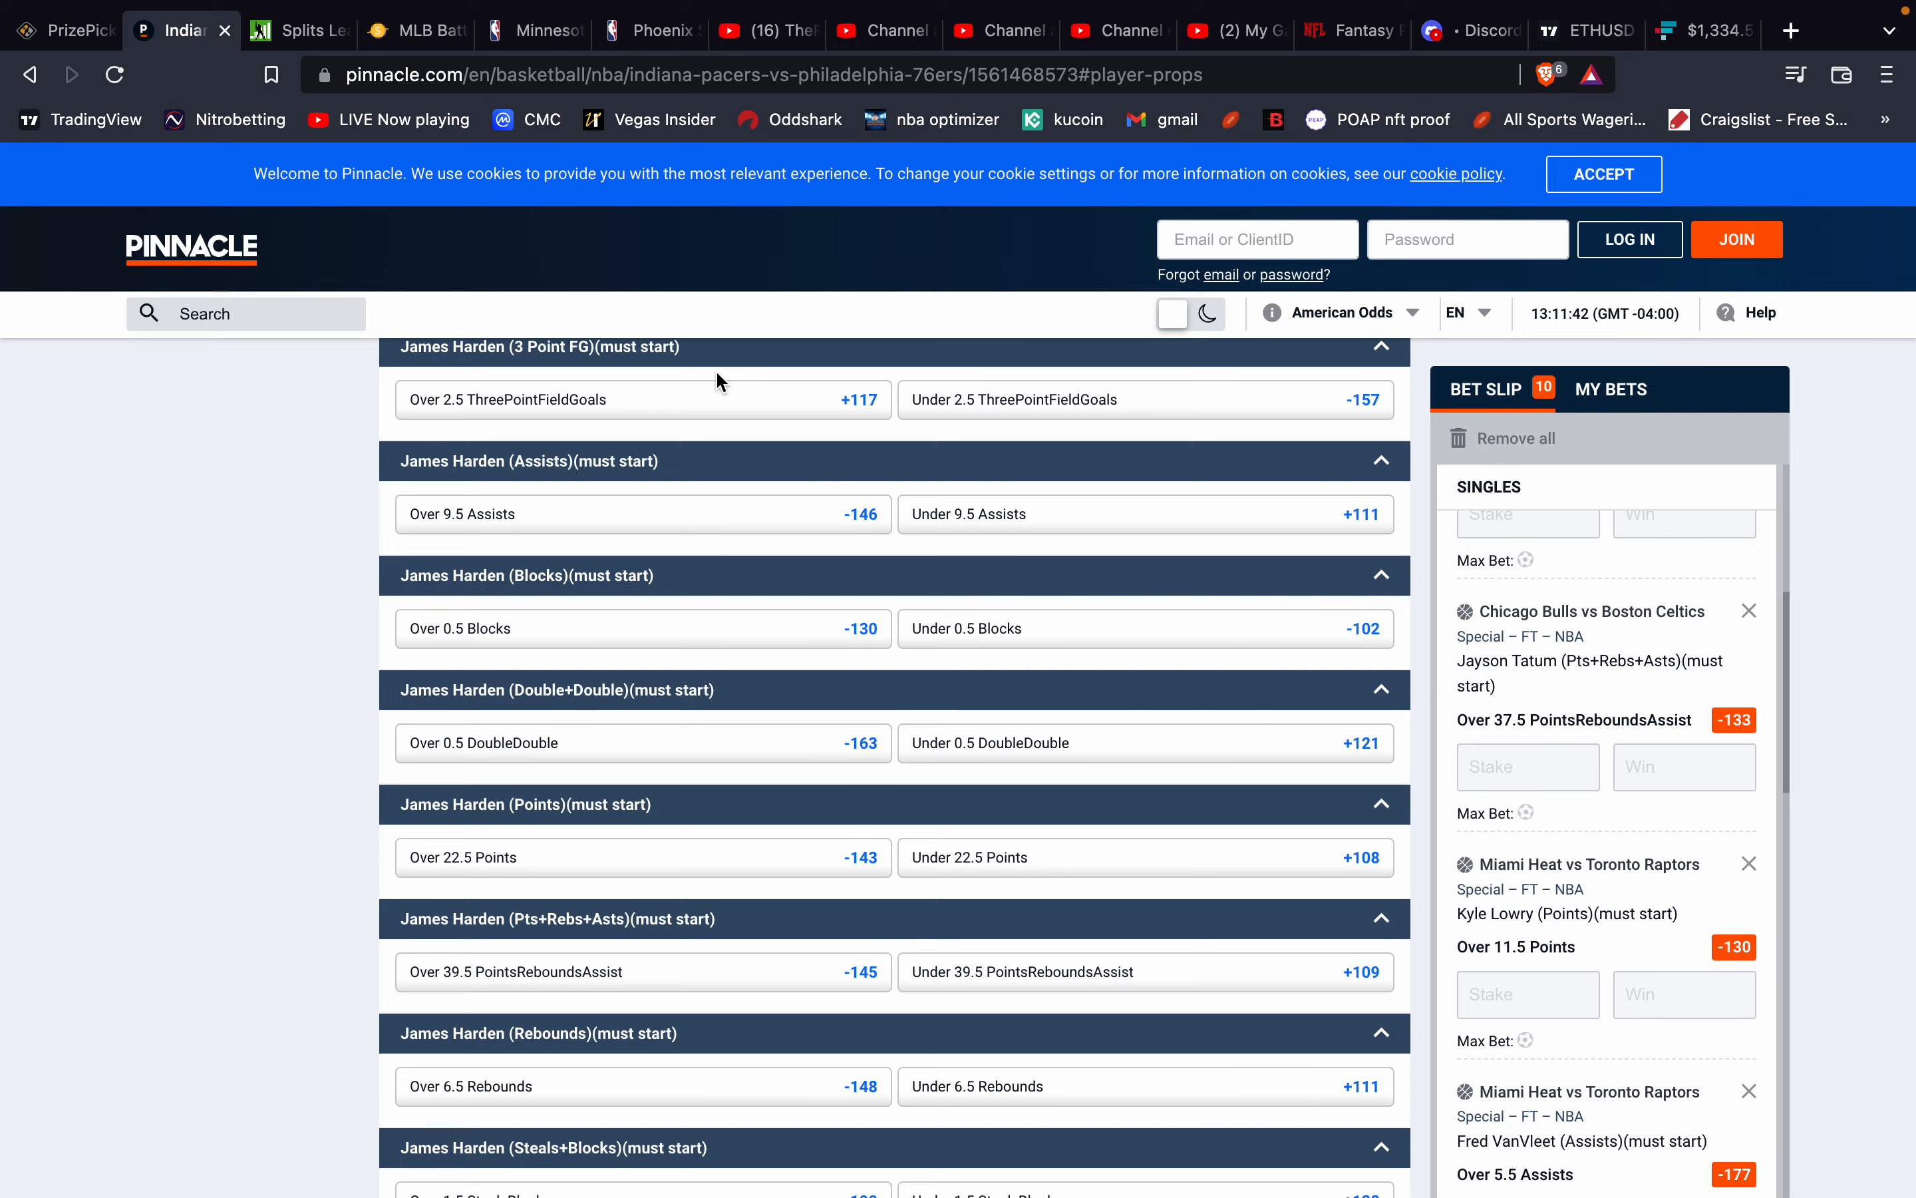
Scroll the Player Props list to Joel Embiid's lines, such as Over 12.5 Rebounds at -101.
{"action": "scroll", "scroll_direction": "down", "scroll_amount": 3}
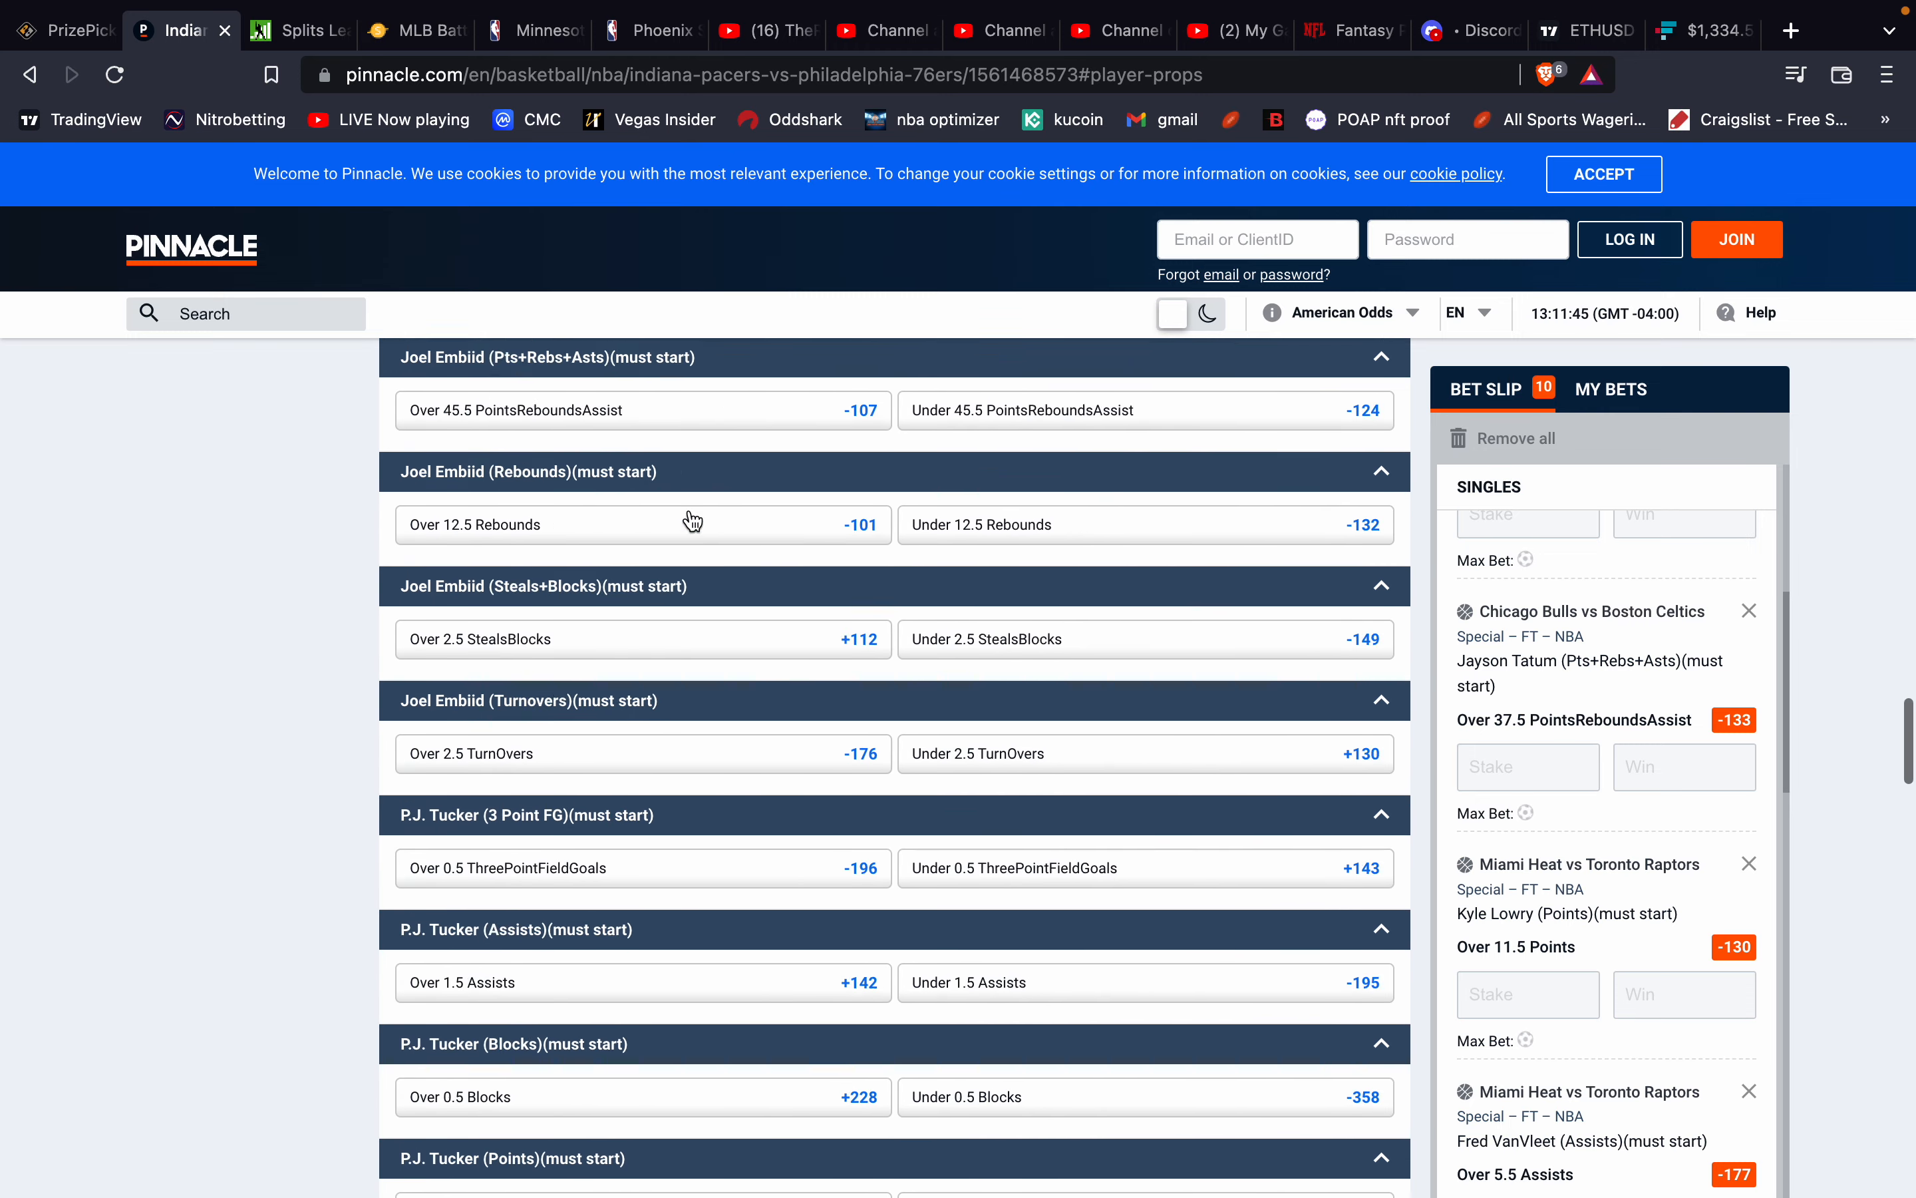
{"action": "scroll", "scroll_direction": "down", "scroll_amount": 3}
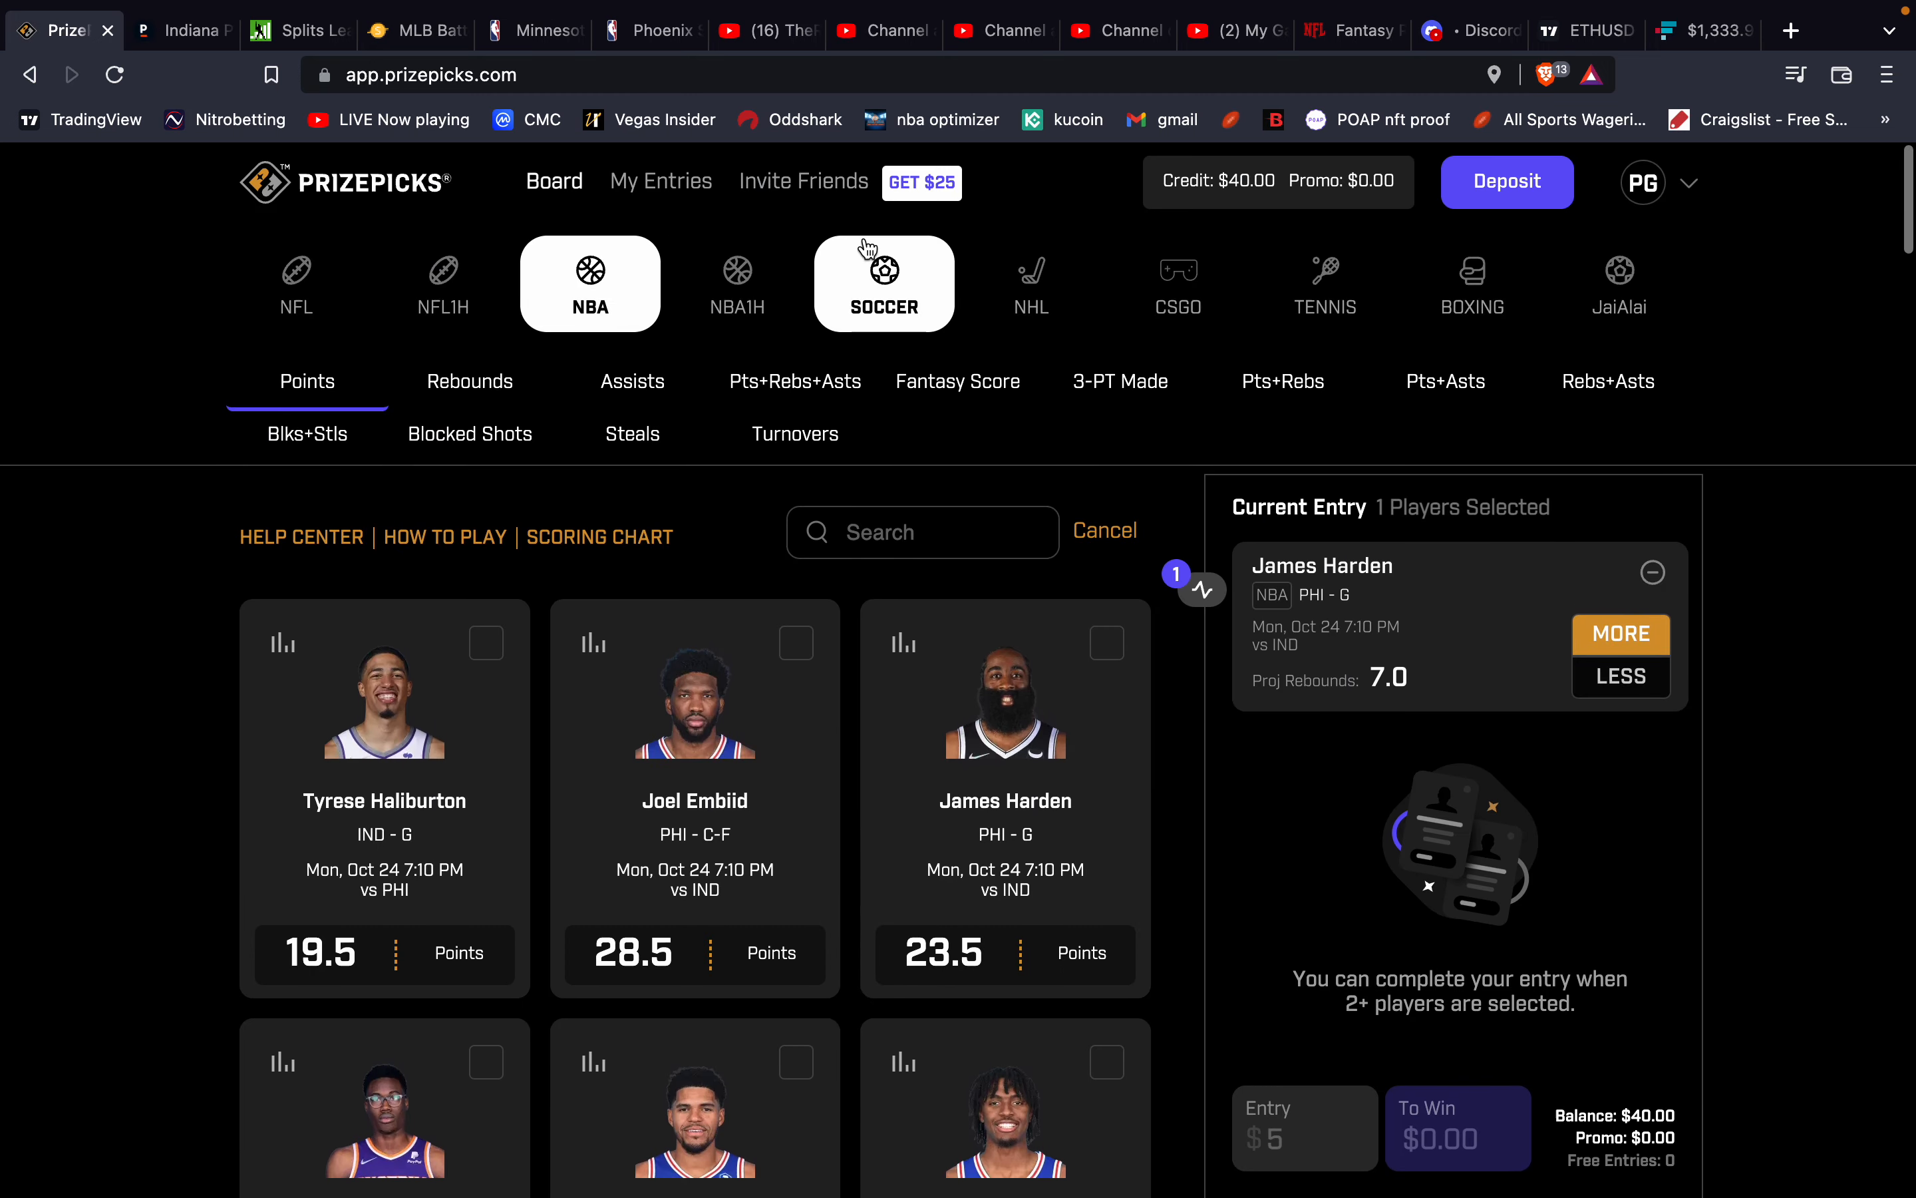
Search 'halibur' and add Tyrese Haliburton's 32.5 Pts+Rebs+Asts as the second pick, showing $15.00 to win.
{"action": "type", "text": "halibur"}
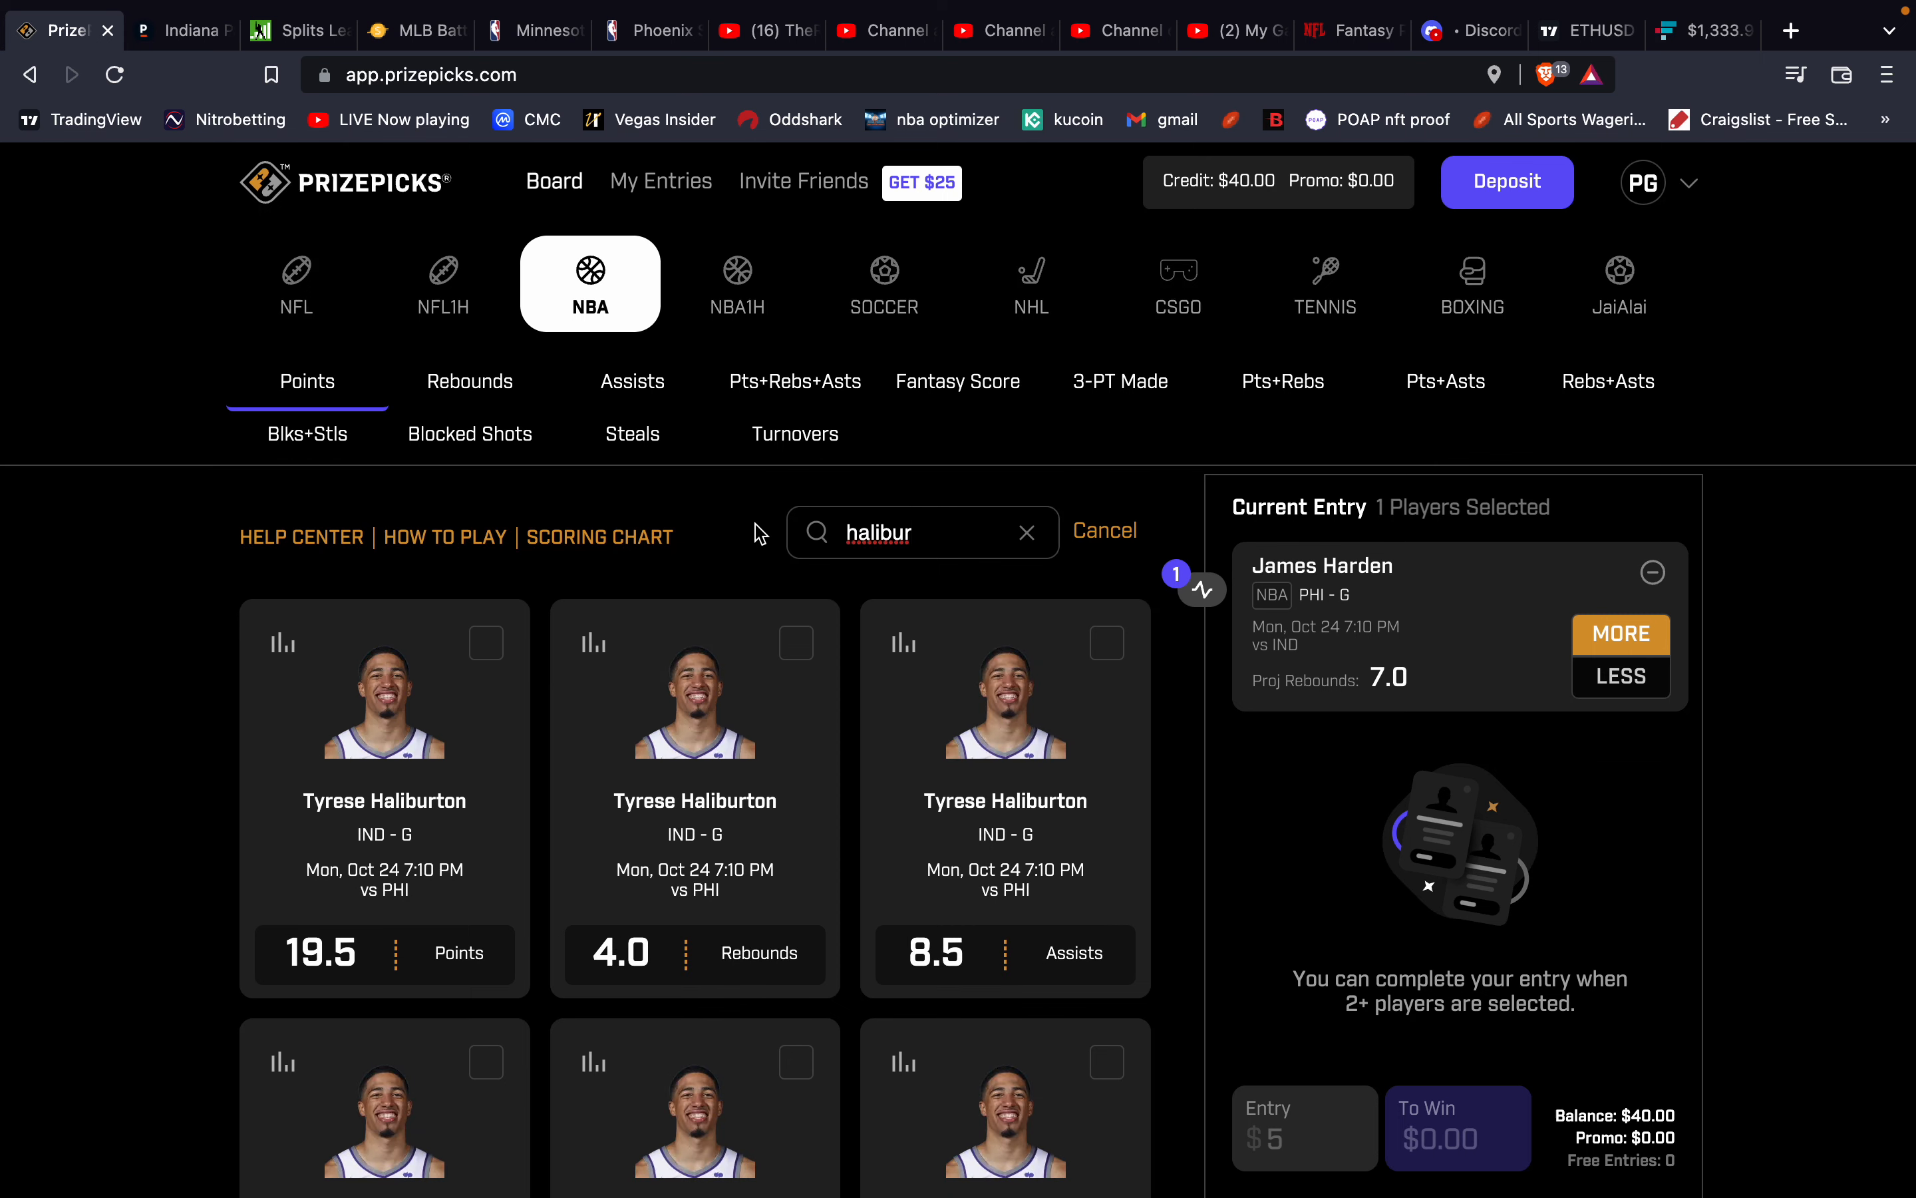
{"action": "scroll", "scroll_direction": "down", "scroll_amount": 3}
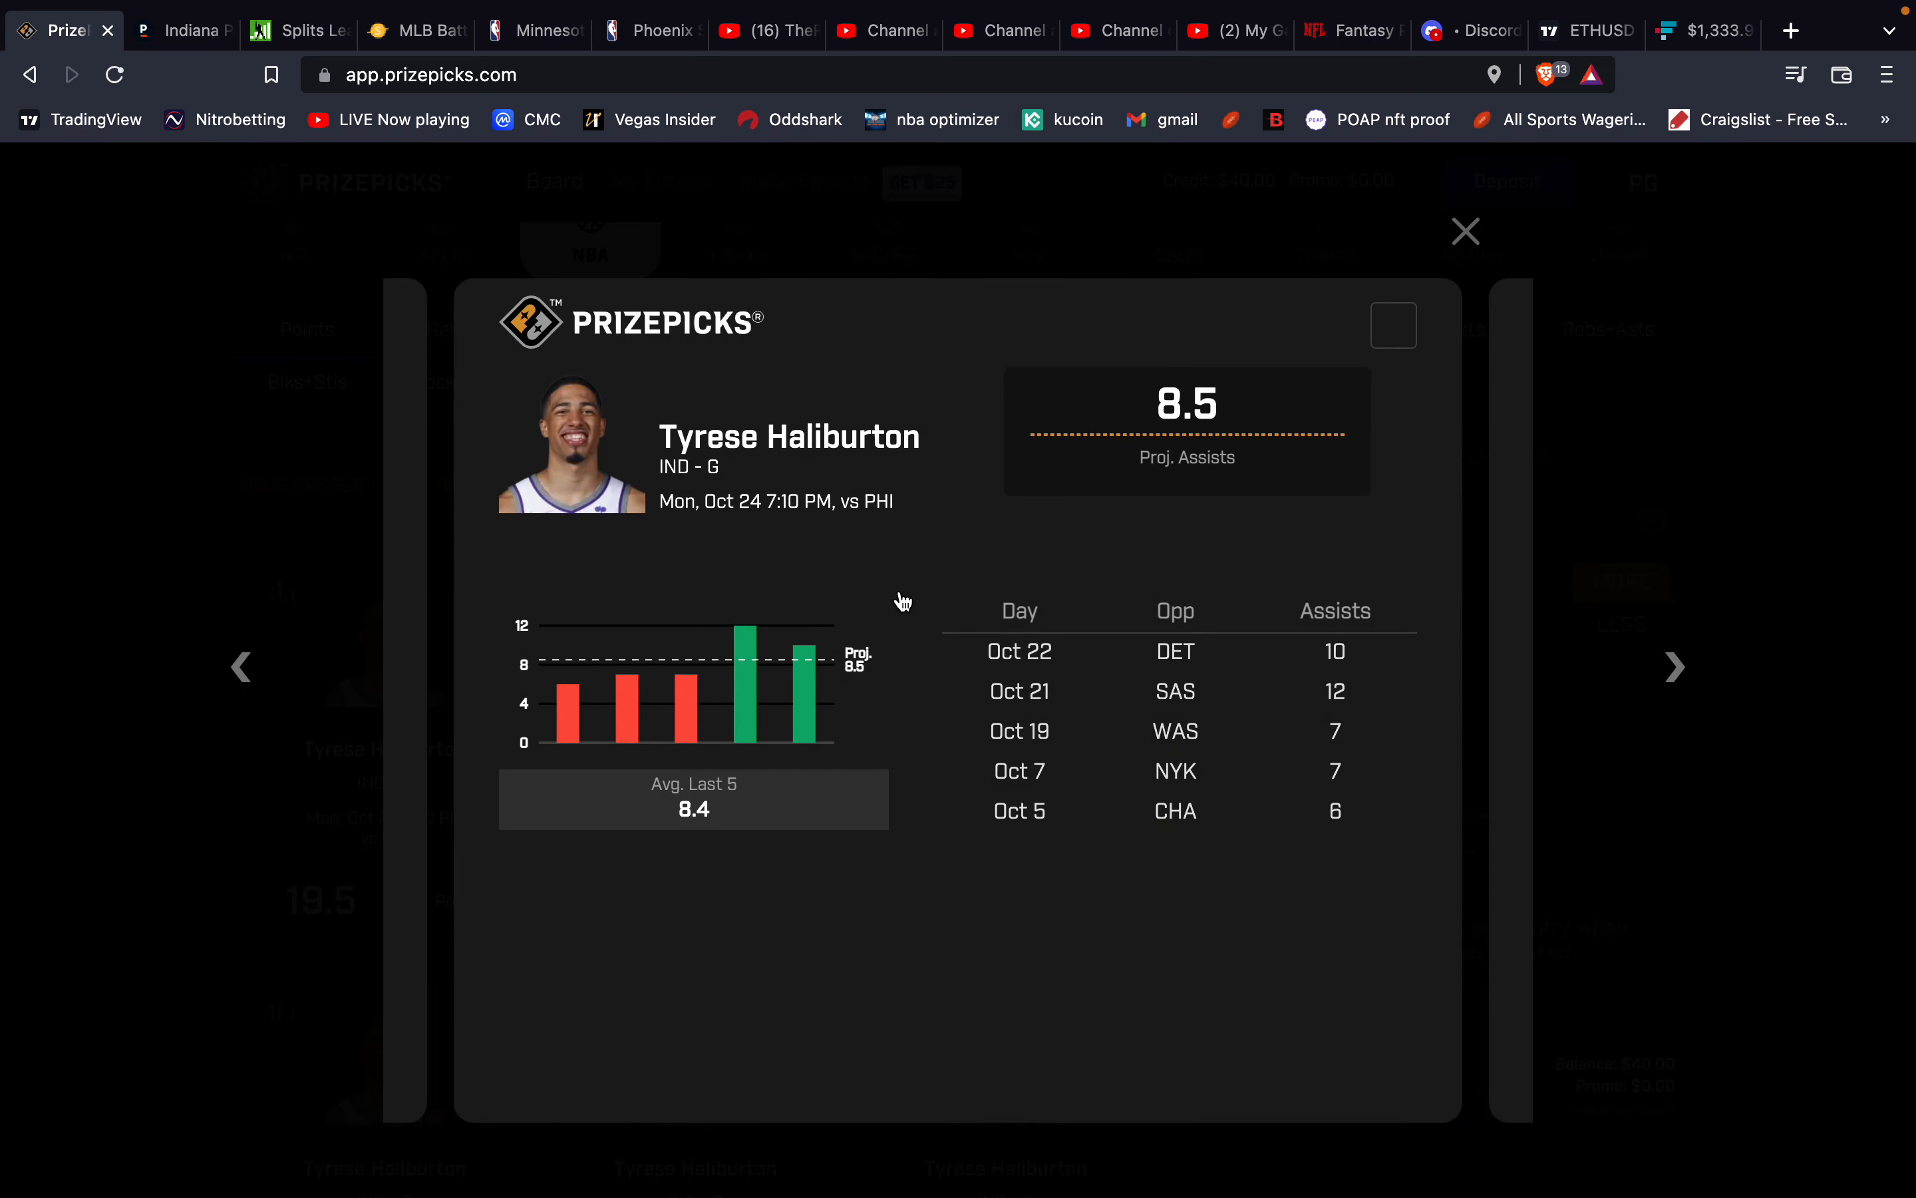
{"action": "mouse_move", "coordinate": [1470, 231]}
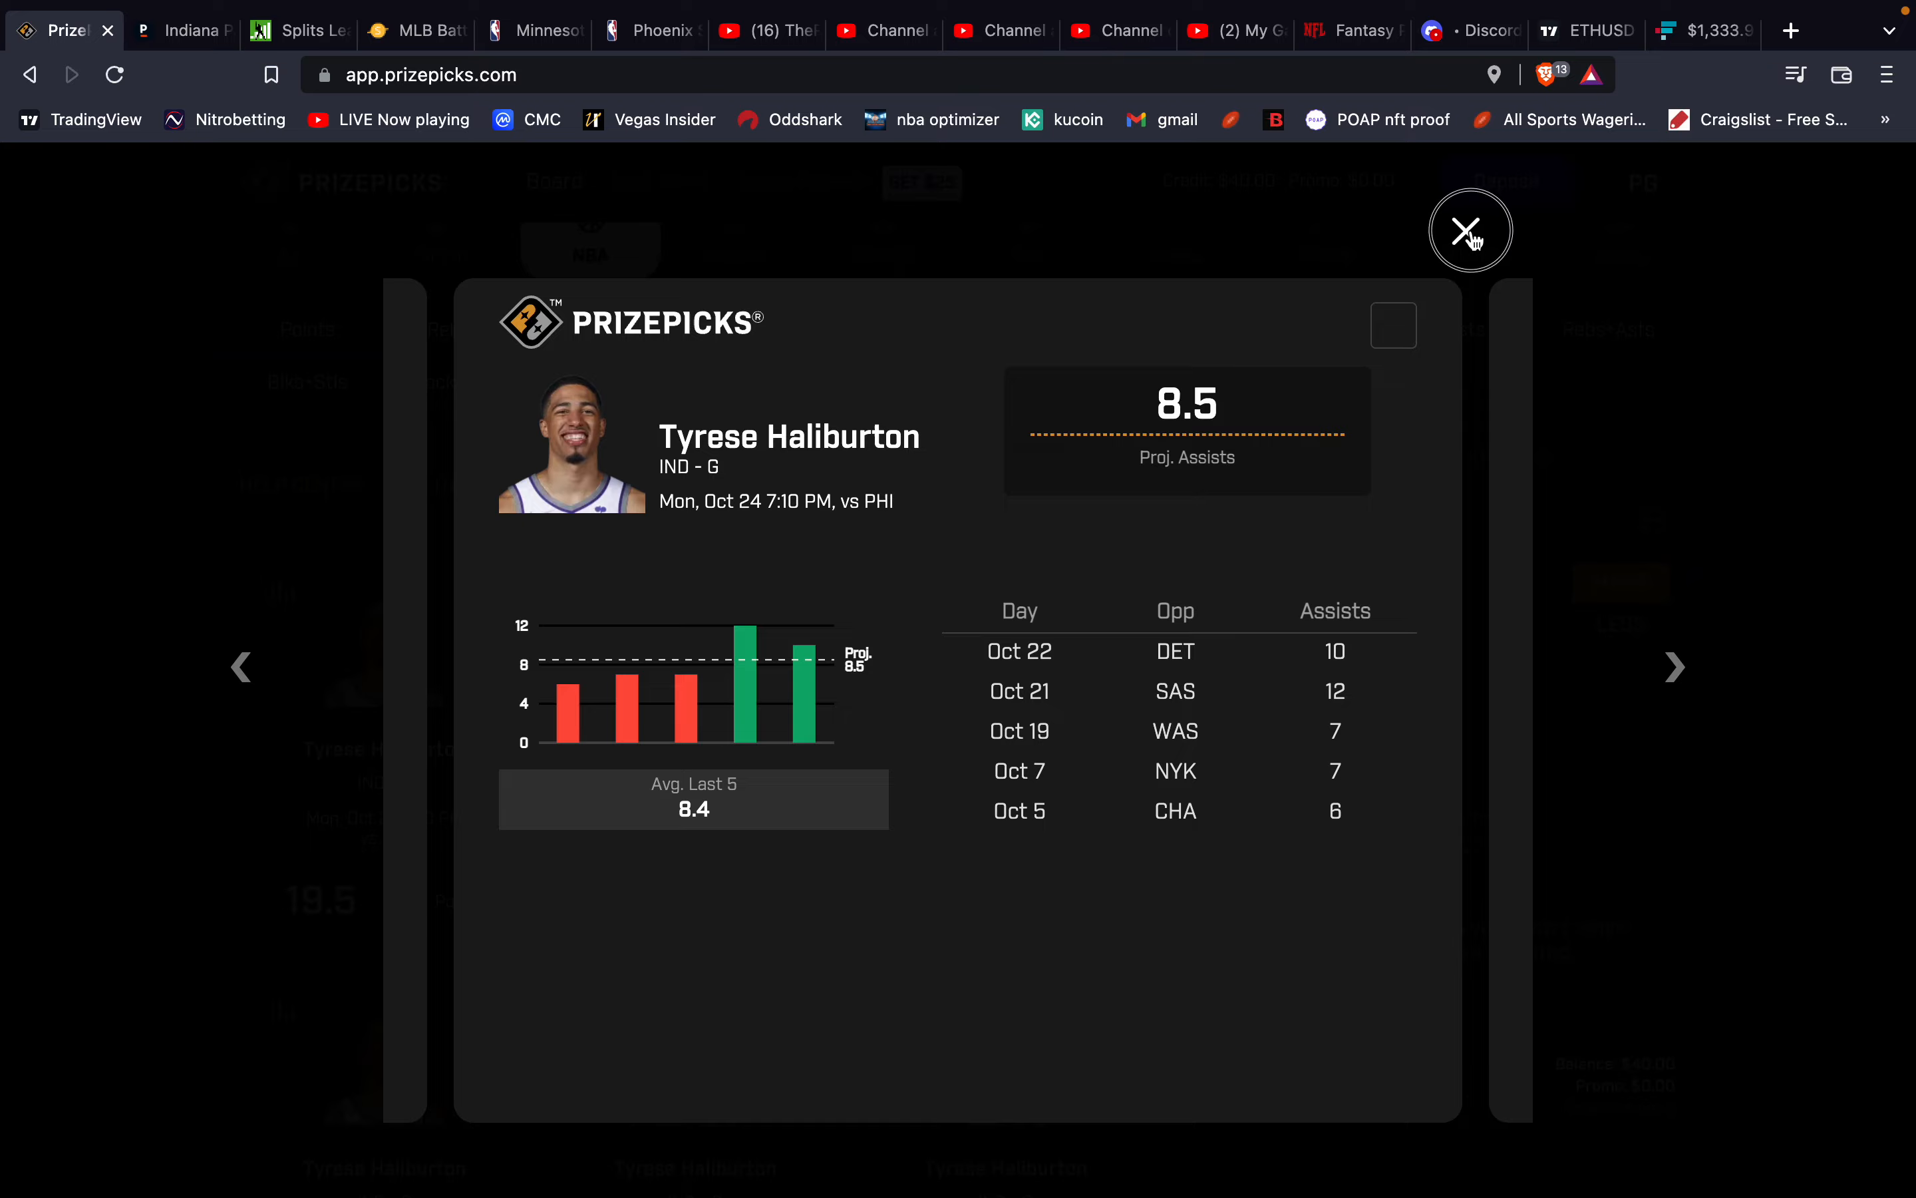
{"action": "left_click", "coordinate": [1472, 232]}
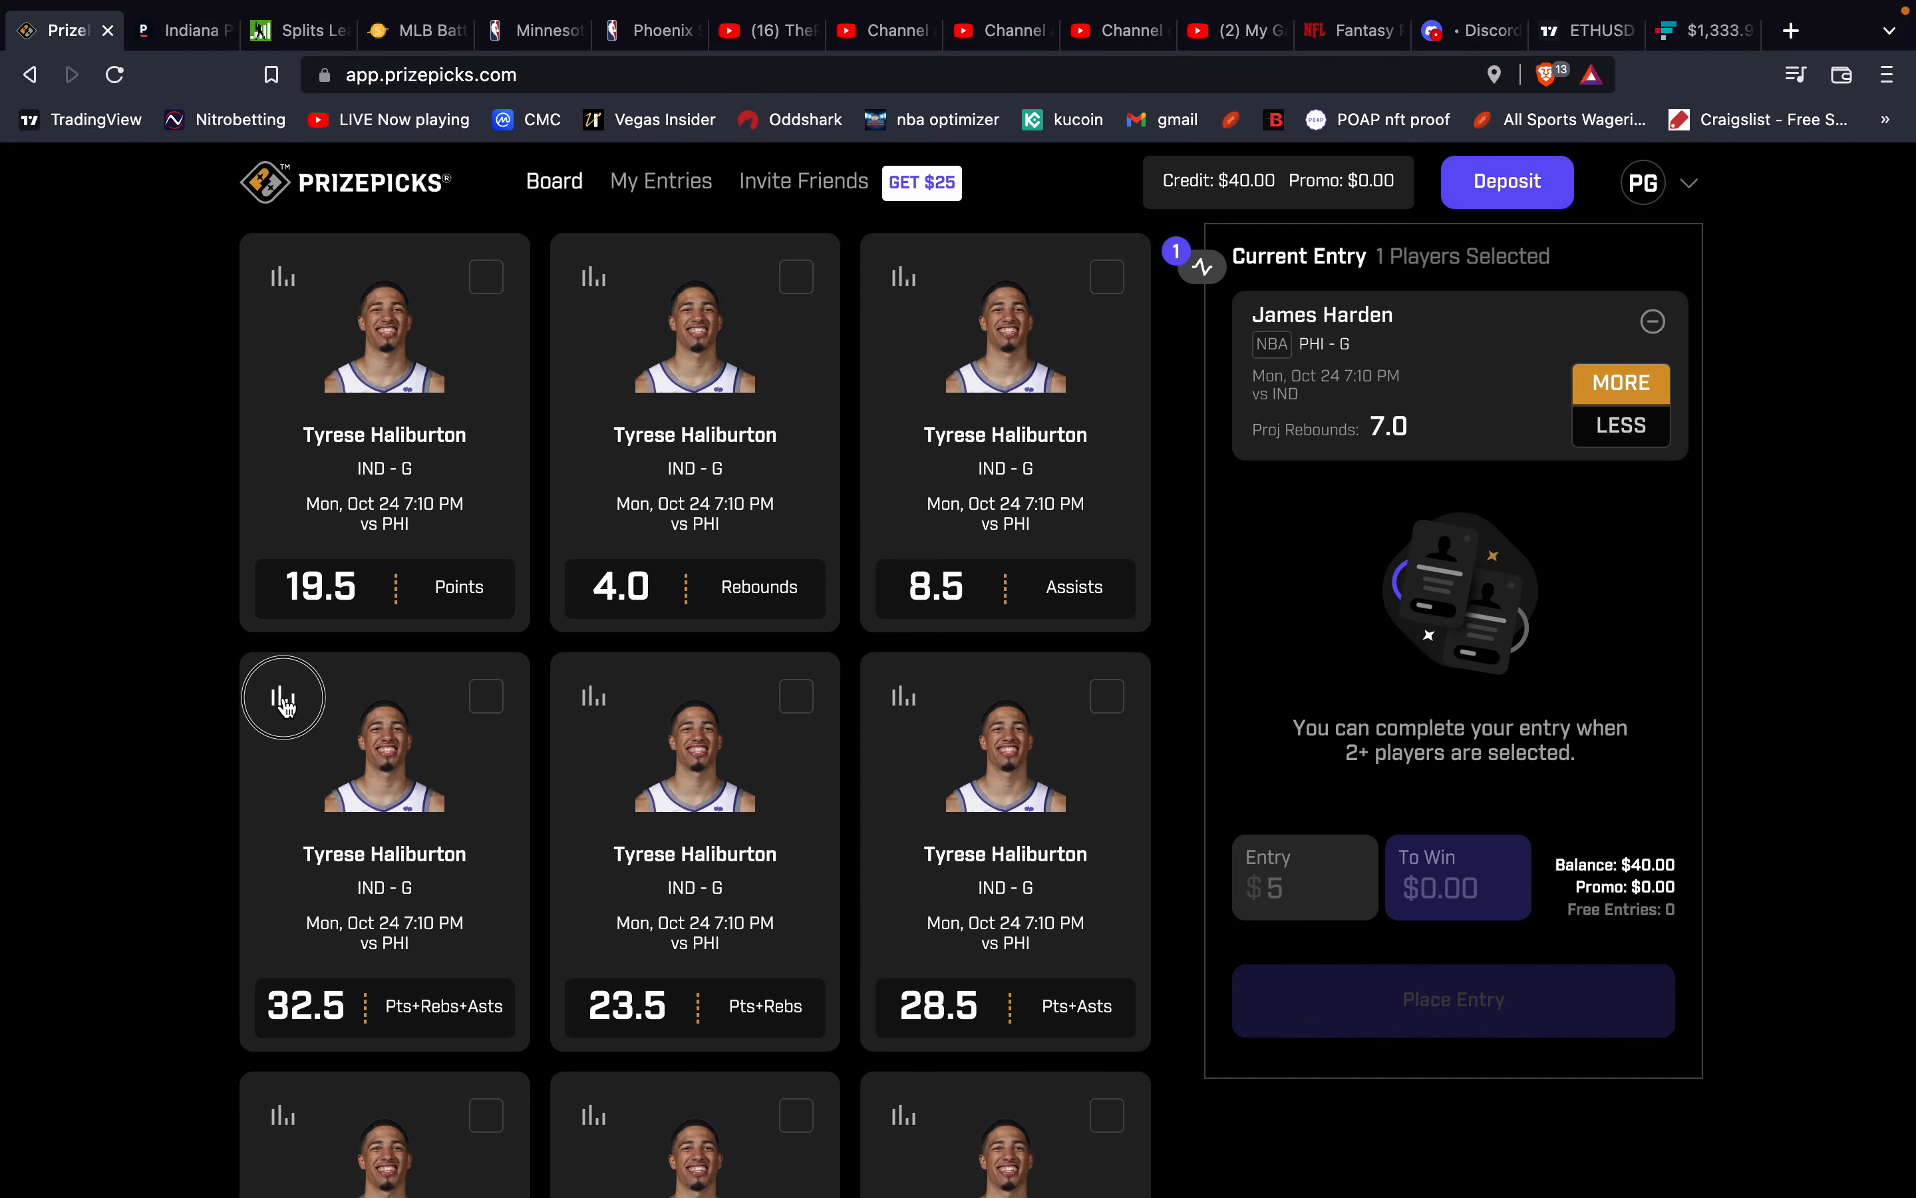
{"action": "left_click", "coordinate": [282, 695]}
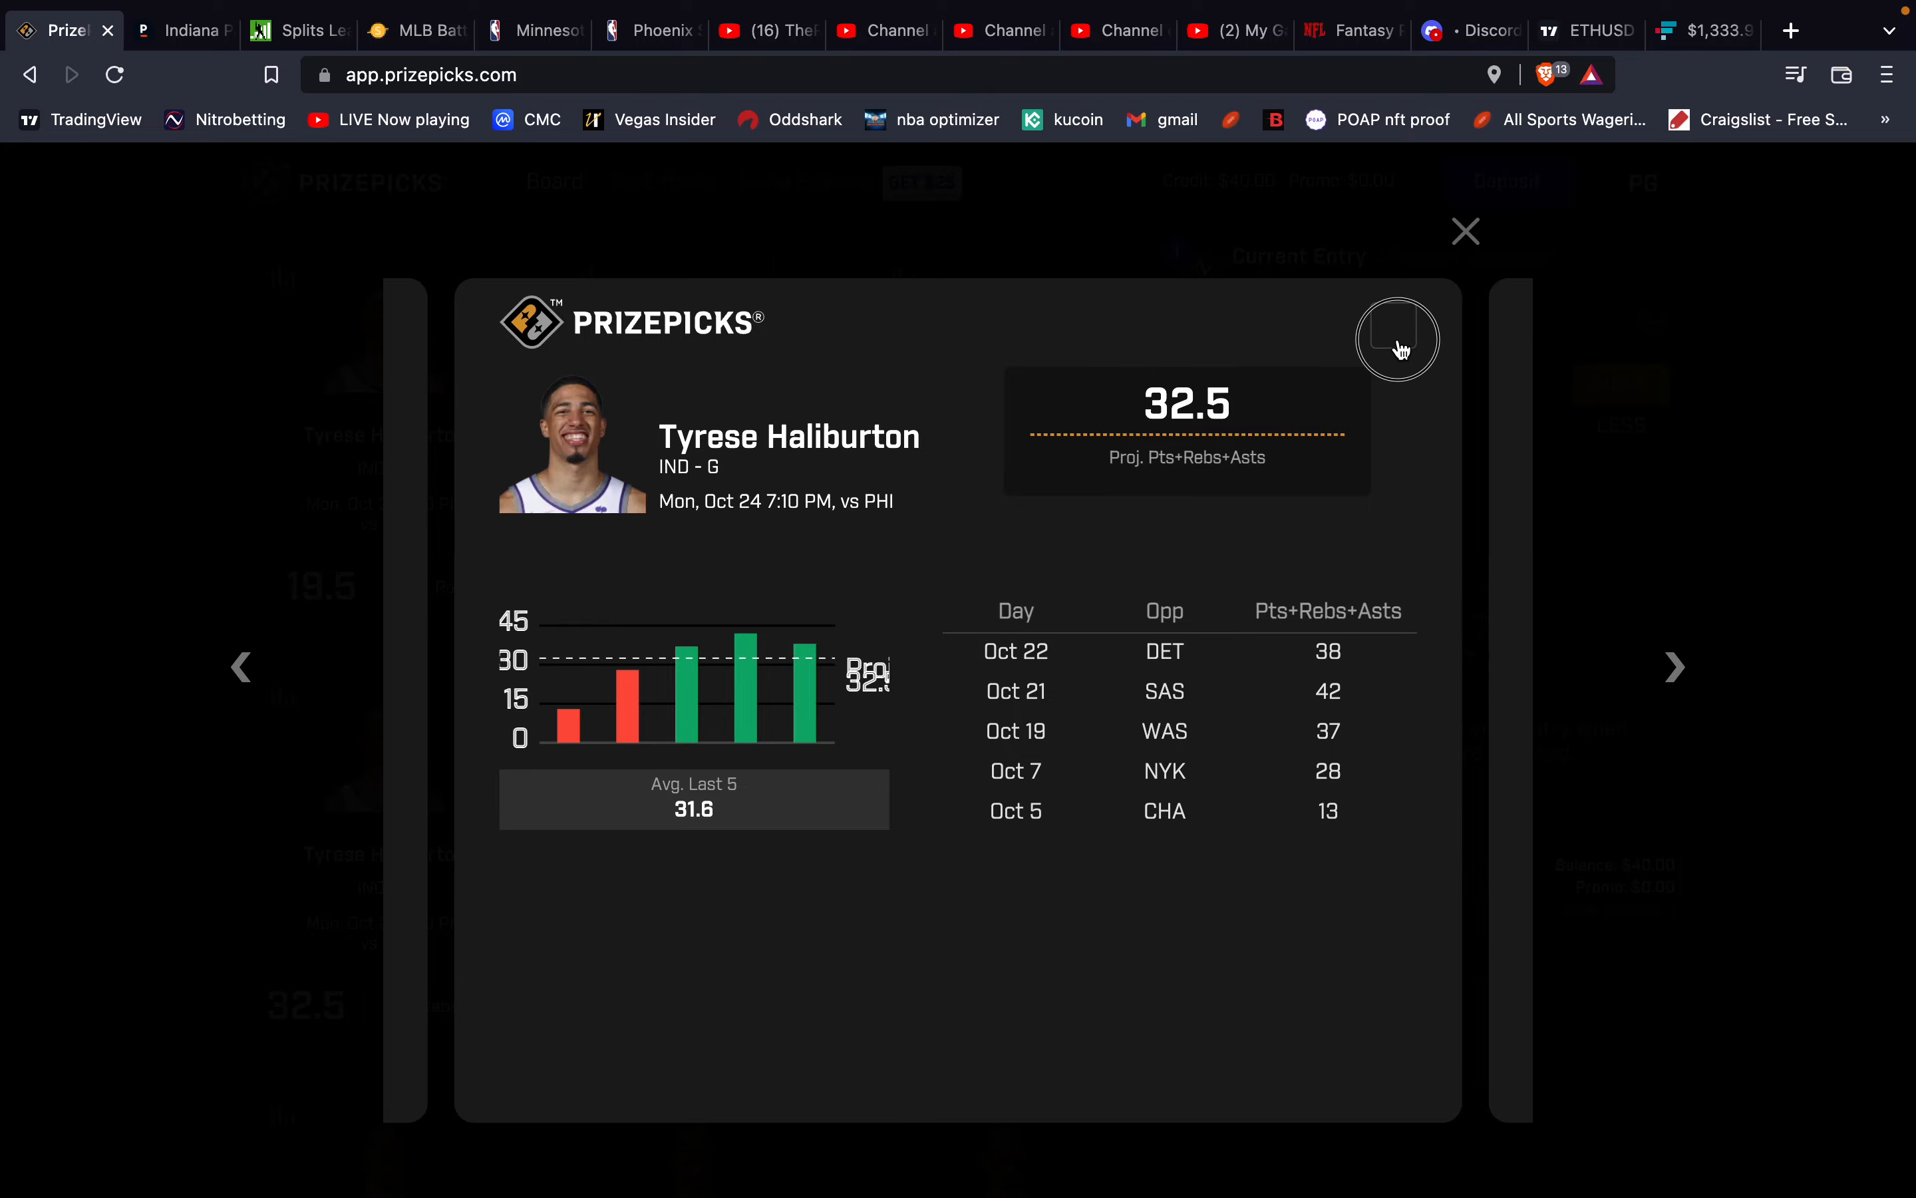
{"action": "left_click", "coordinate": [1463, 231]}
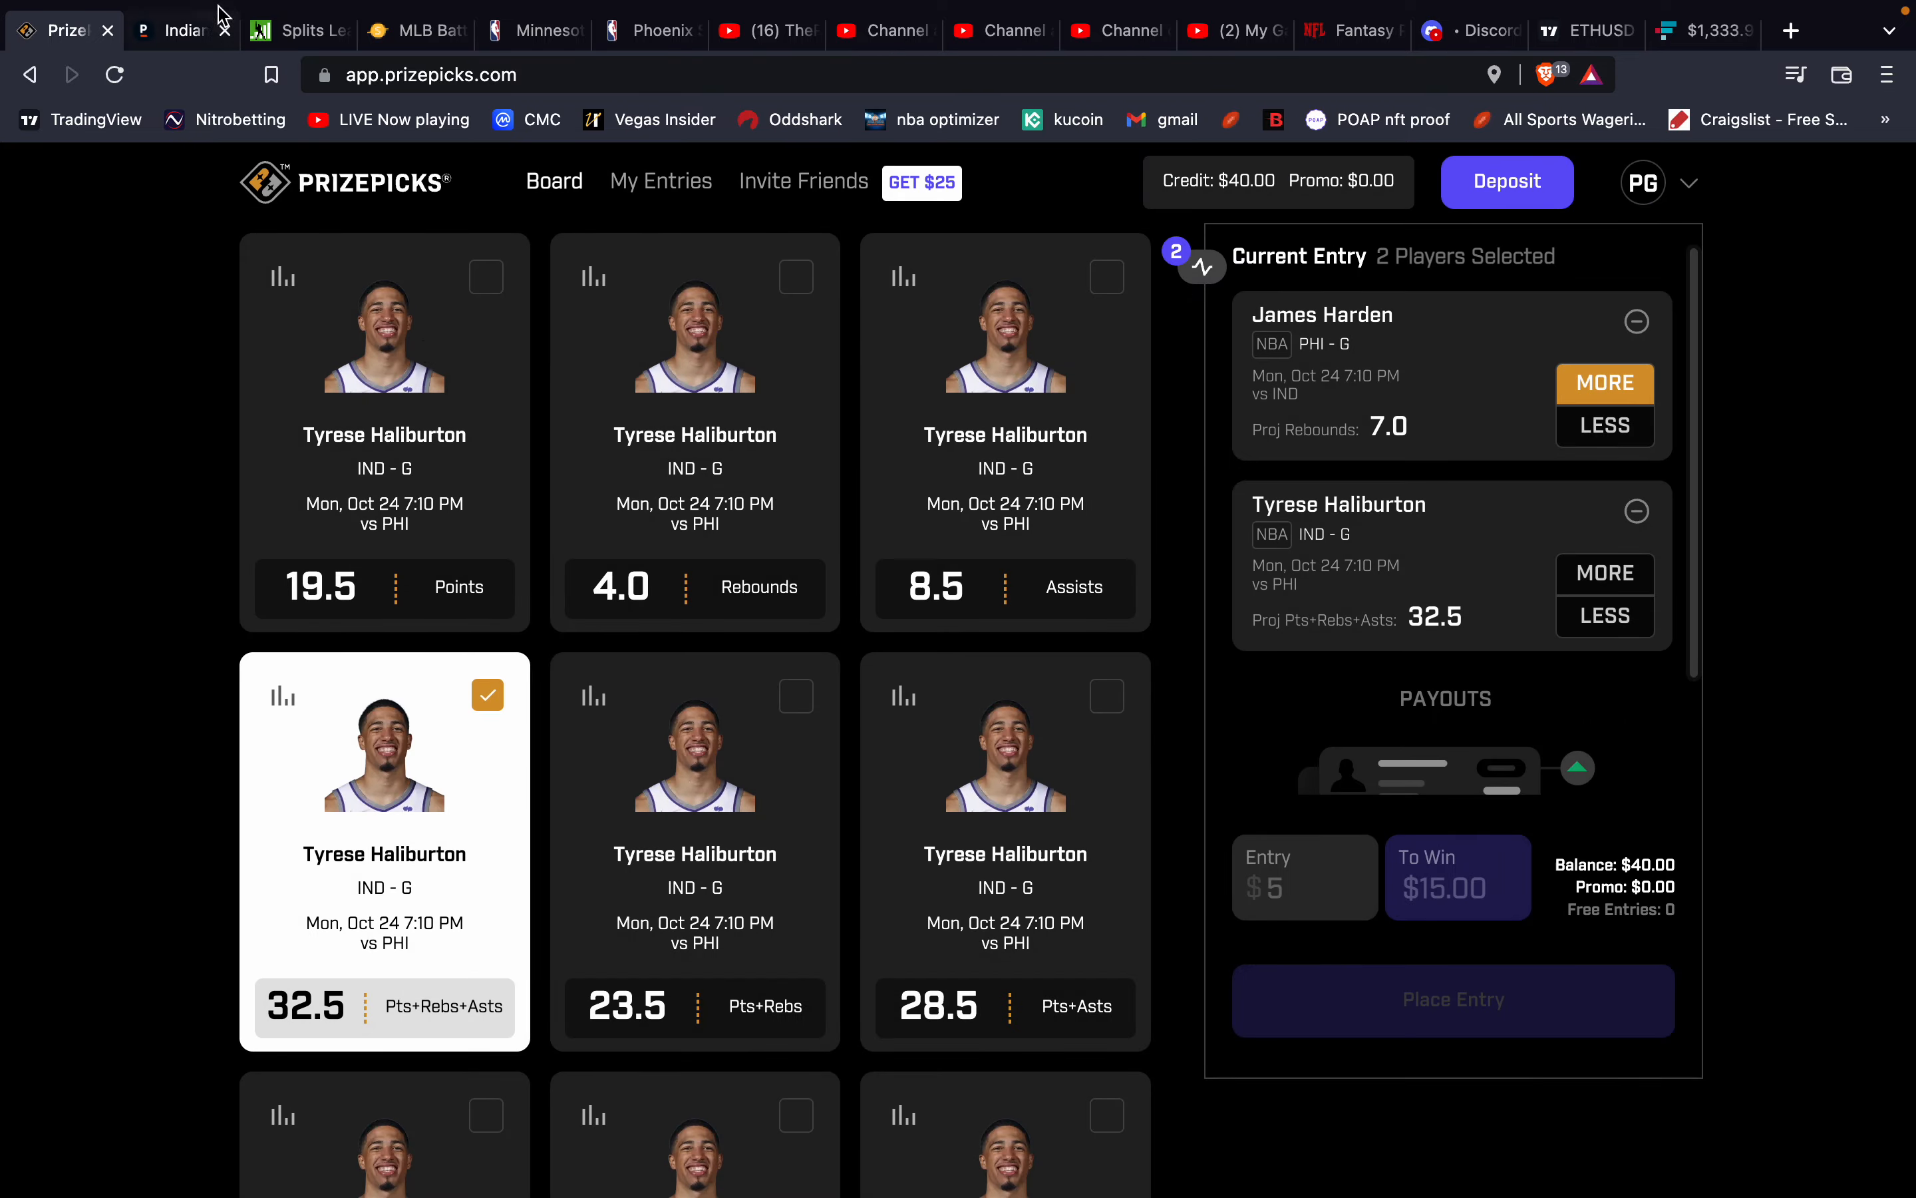
Check Pinnacle's Haliburton props, including Over 32.5 PointsReboundsAssist at -138.
{"action": "left_click", "coordinate": [181, 29]}
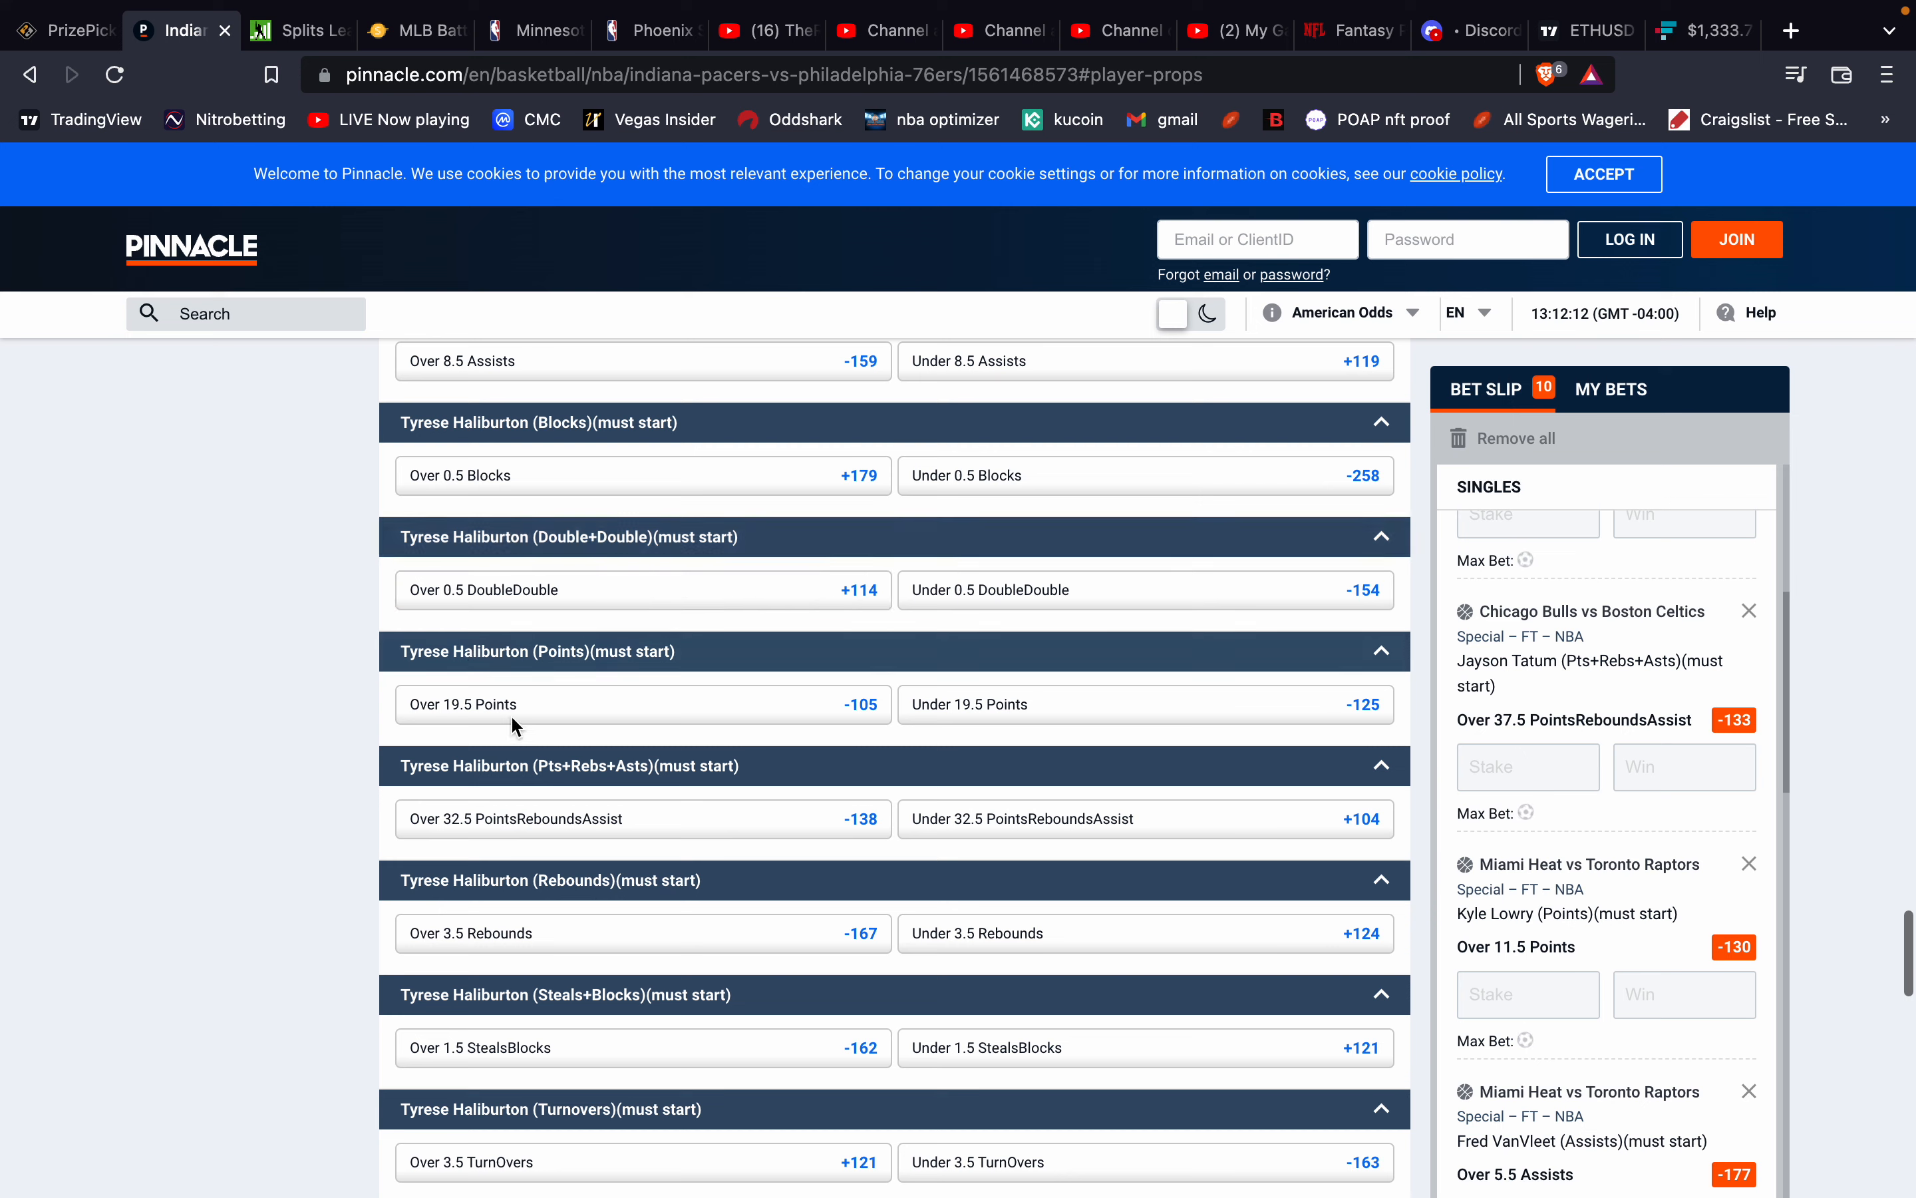
{"action": "left_click", "coordinate": [642, 818]}
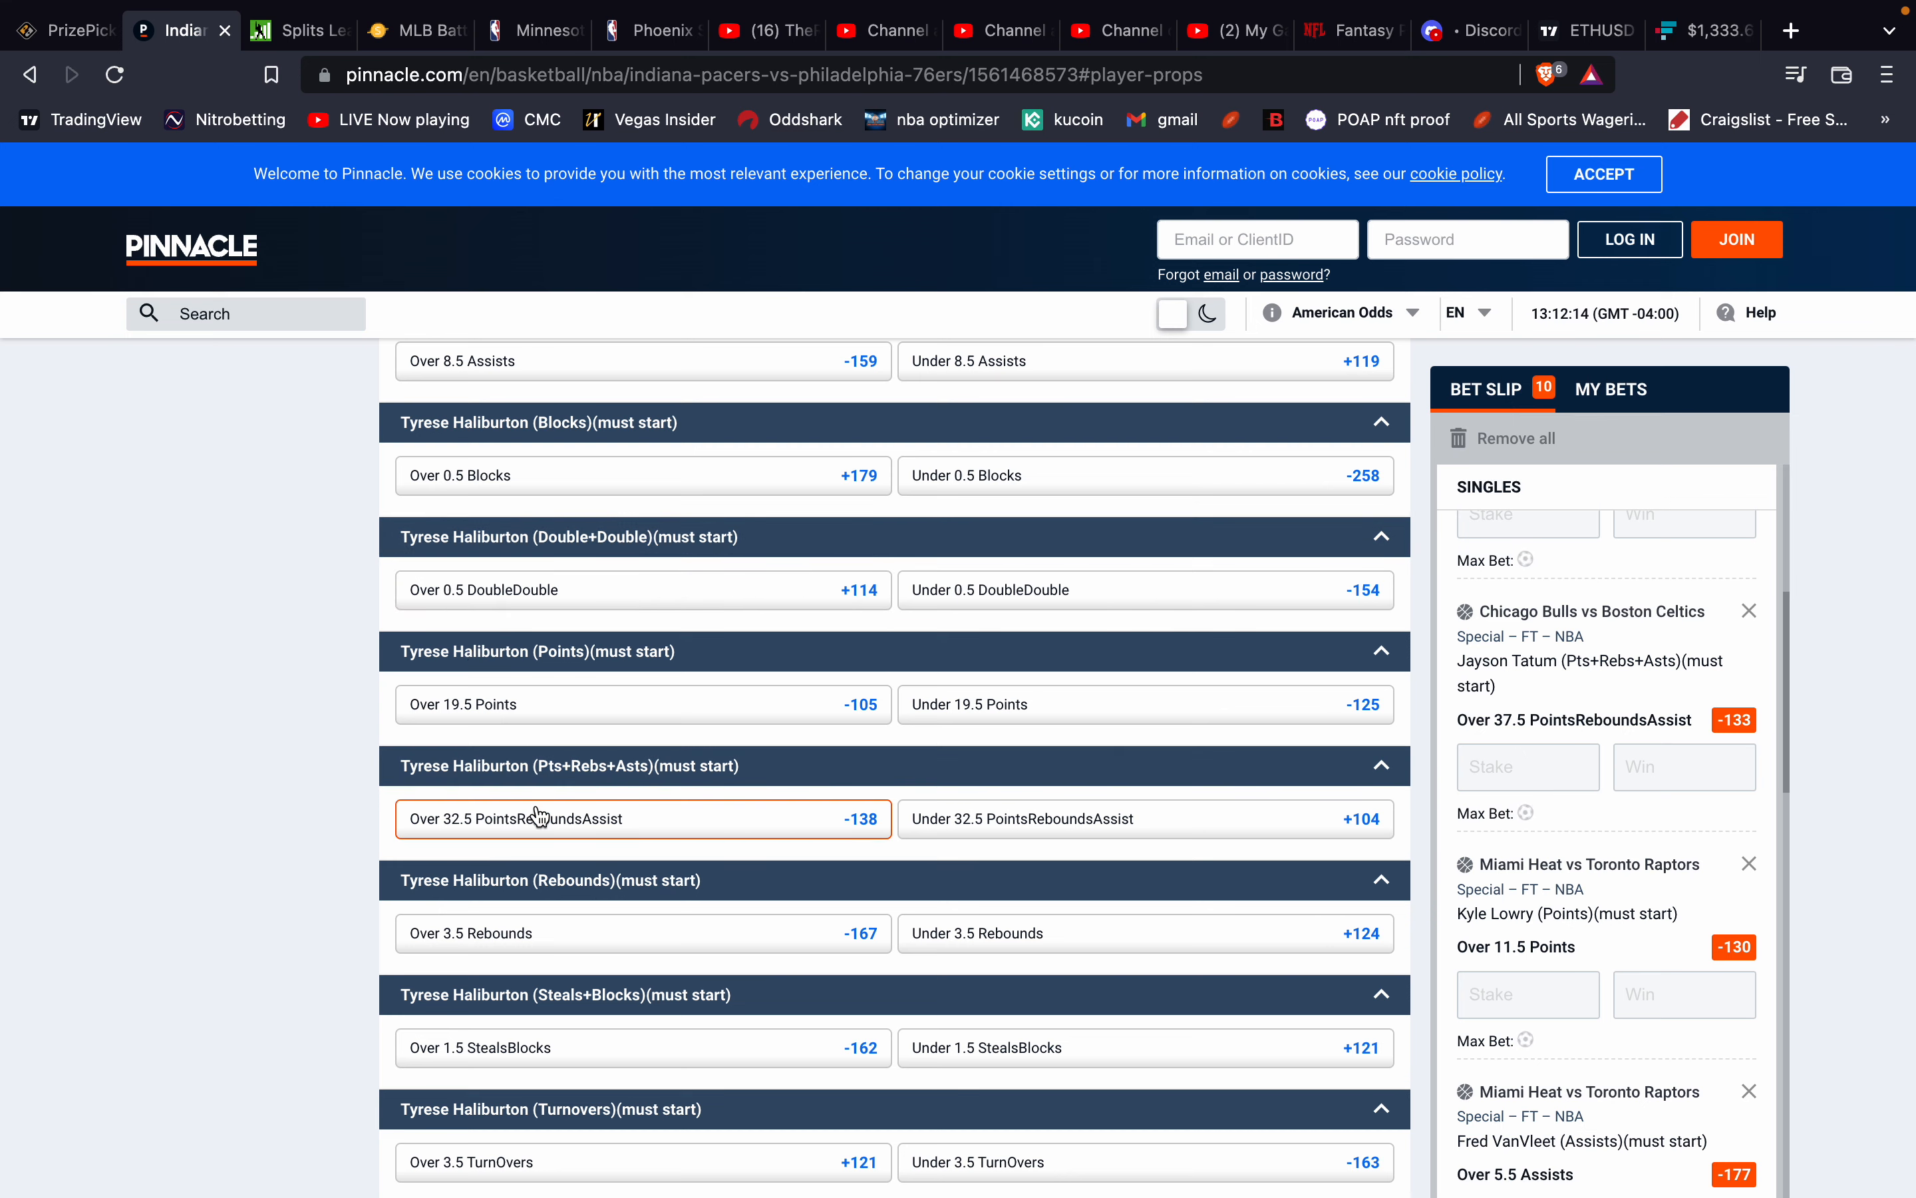
{"action": "mouse_move", "coordinate": [537, 817]}
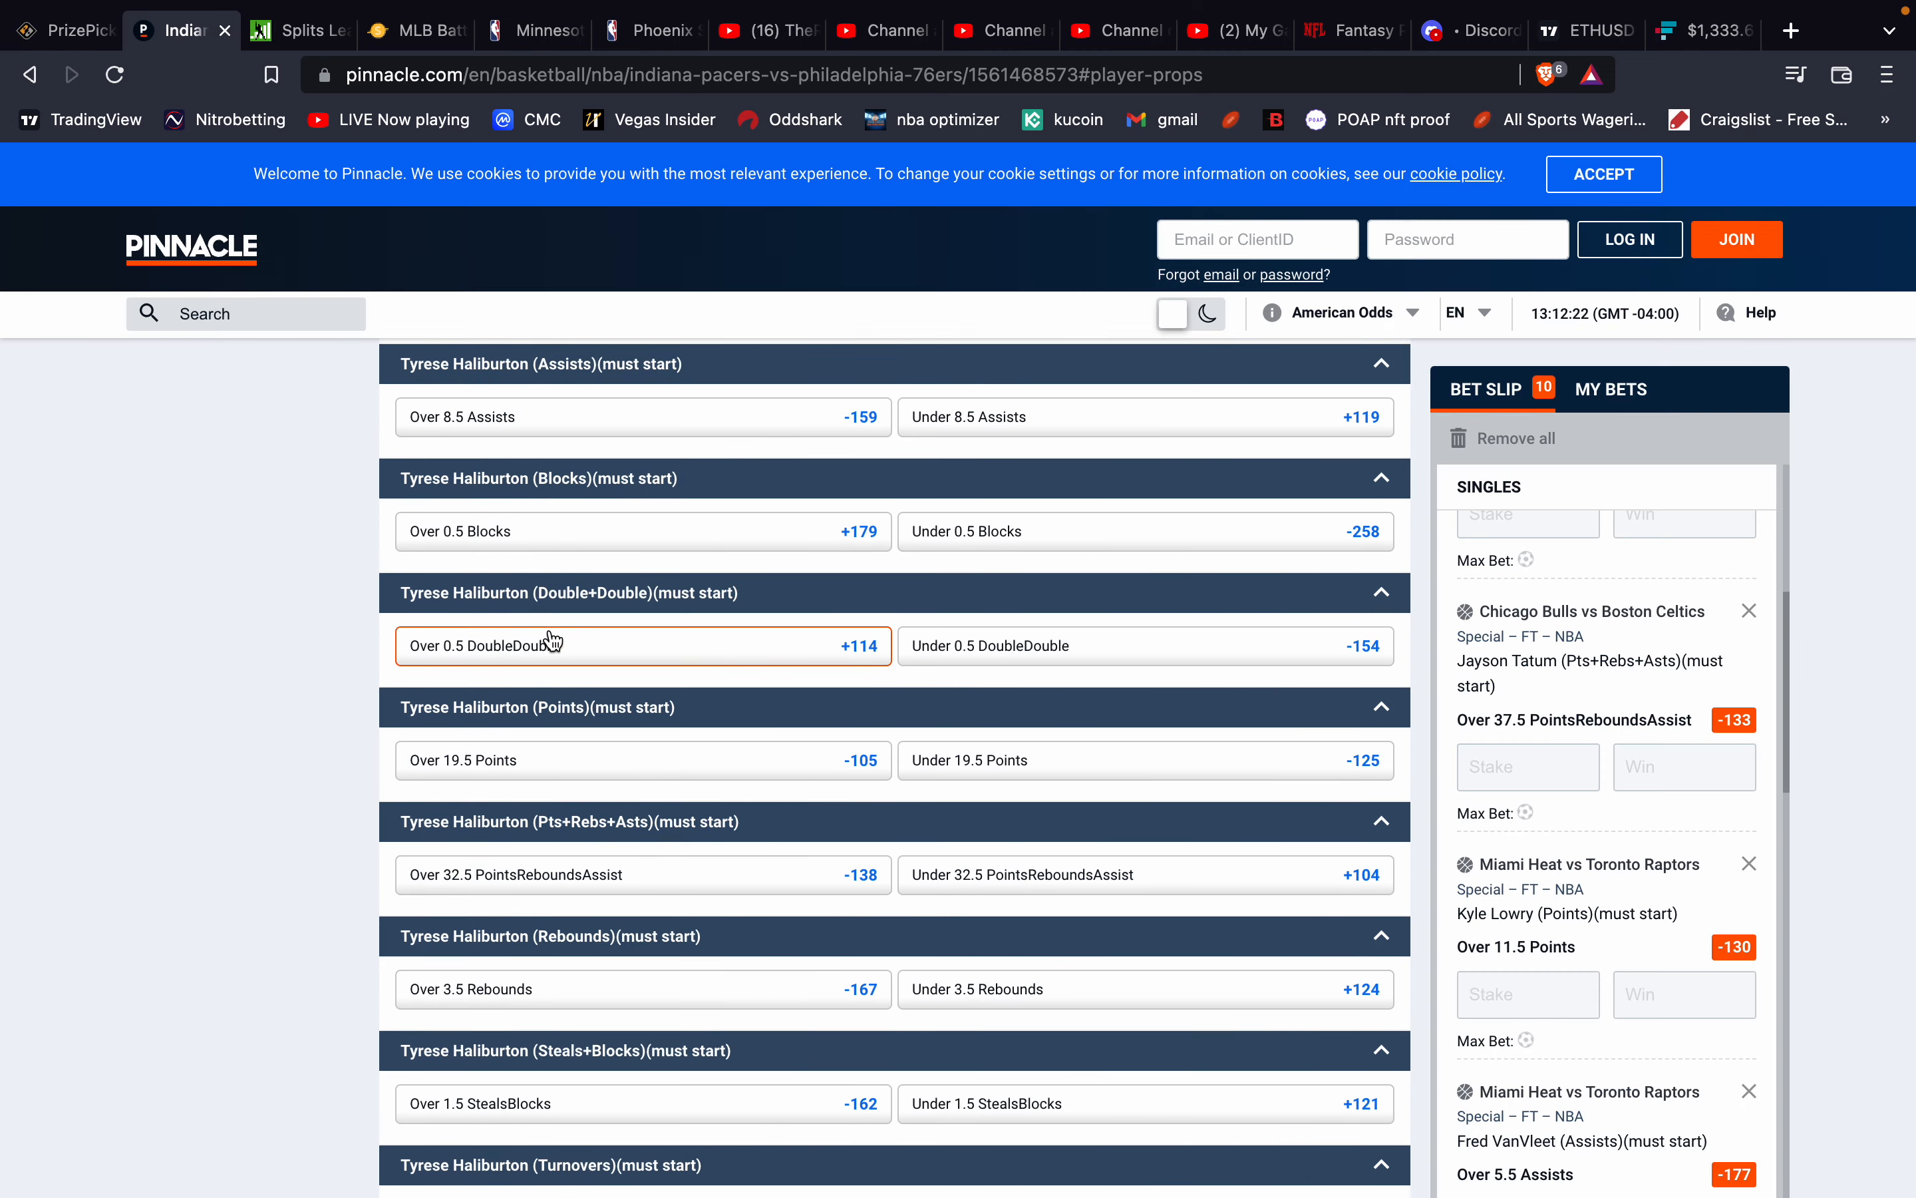
{"action": "scroll", "scroll_direction": "down", "scroll_amount": 3}
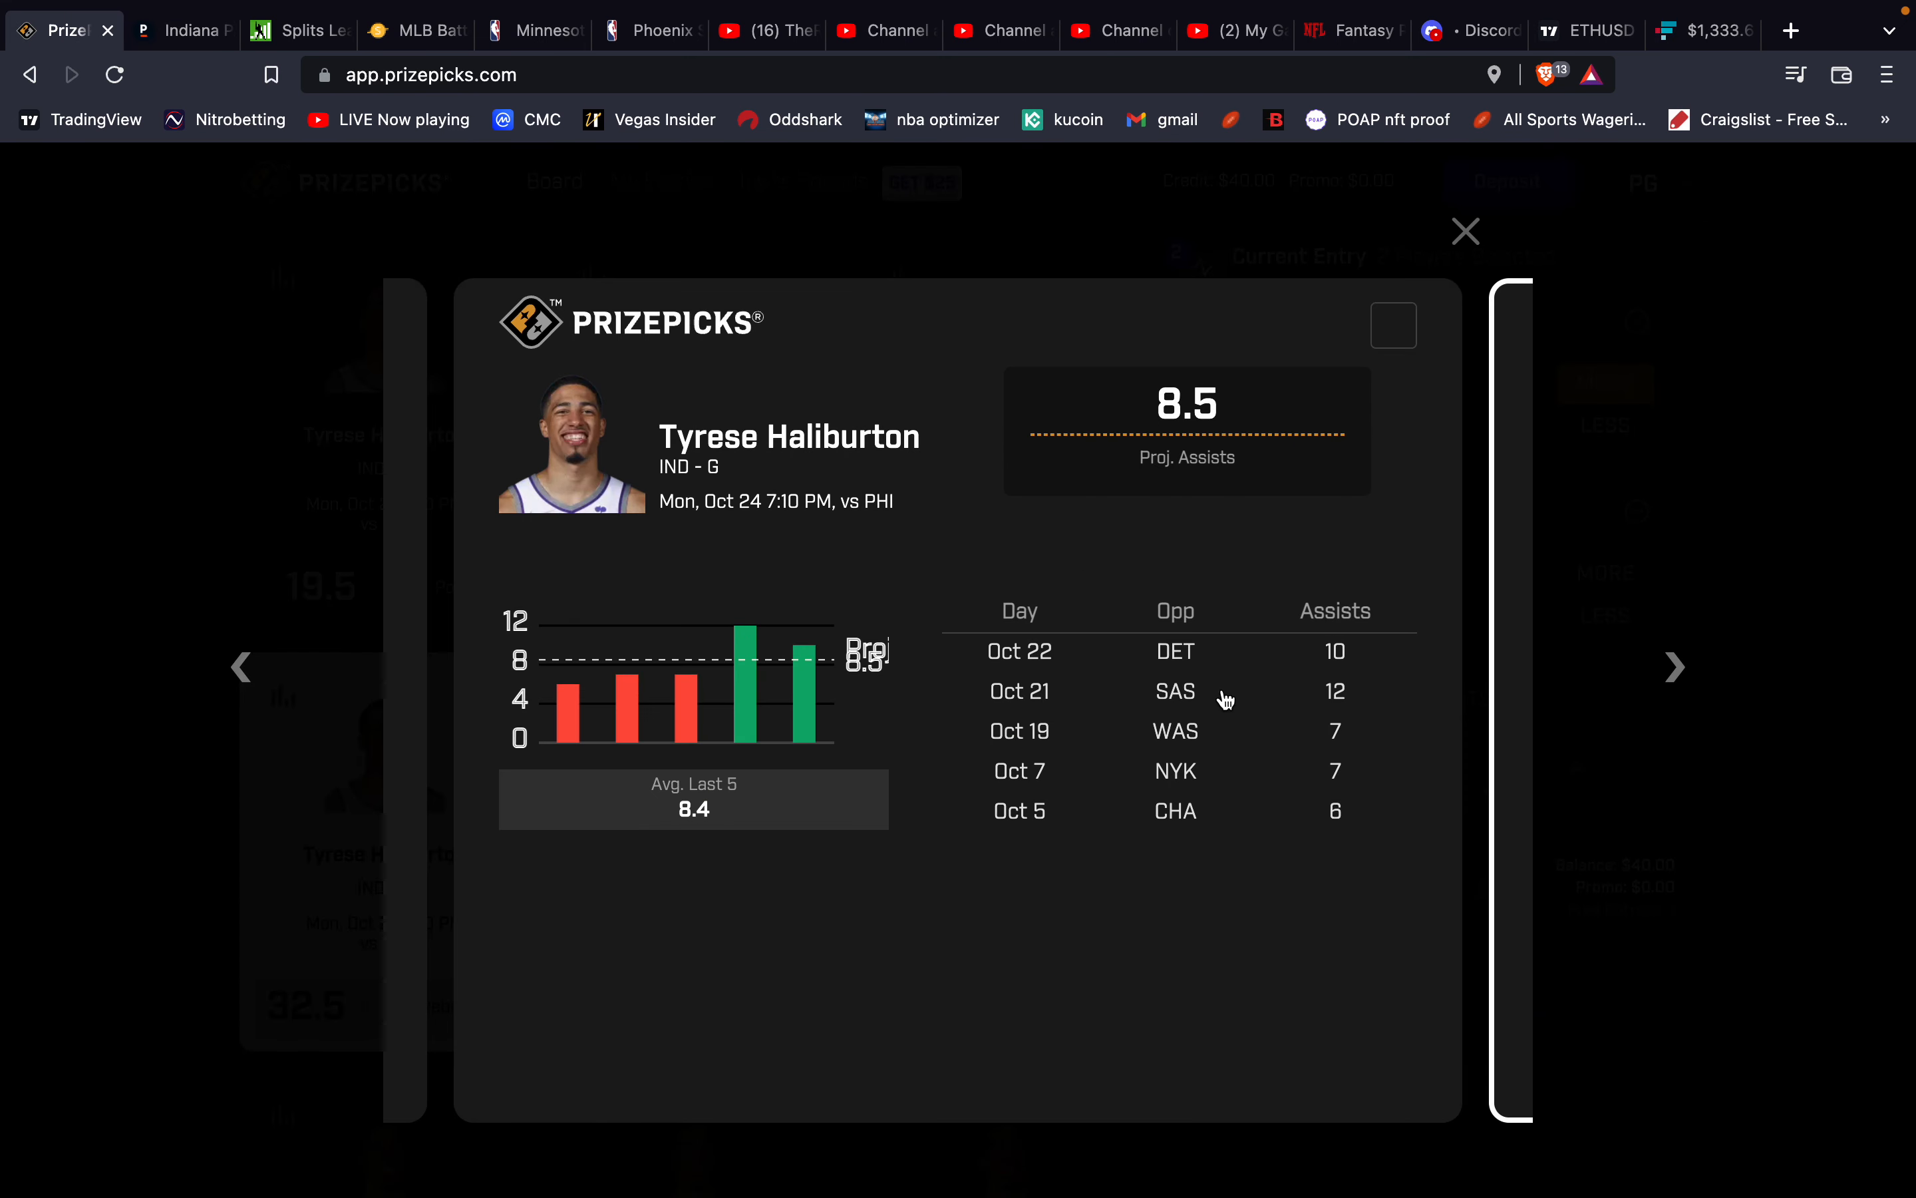
Review Haliburton's other projection cards, then go back to the Pacers vs 76ers odds.
{"action": "left_click", "coordinate": [1464, 232]}
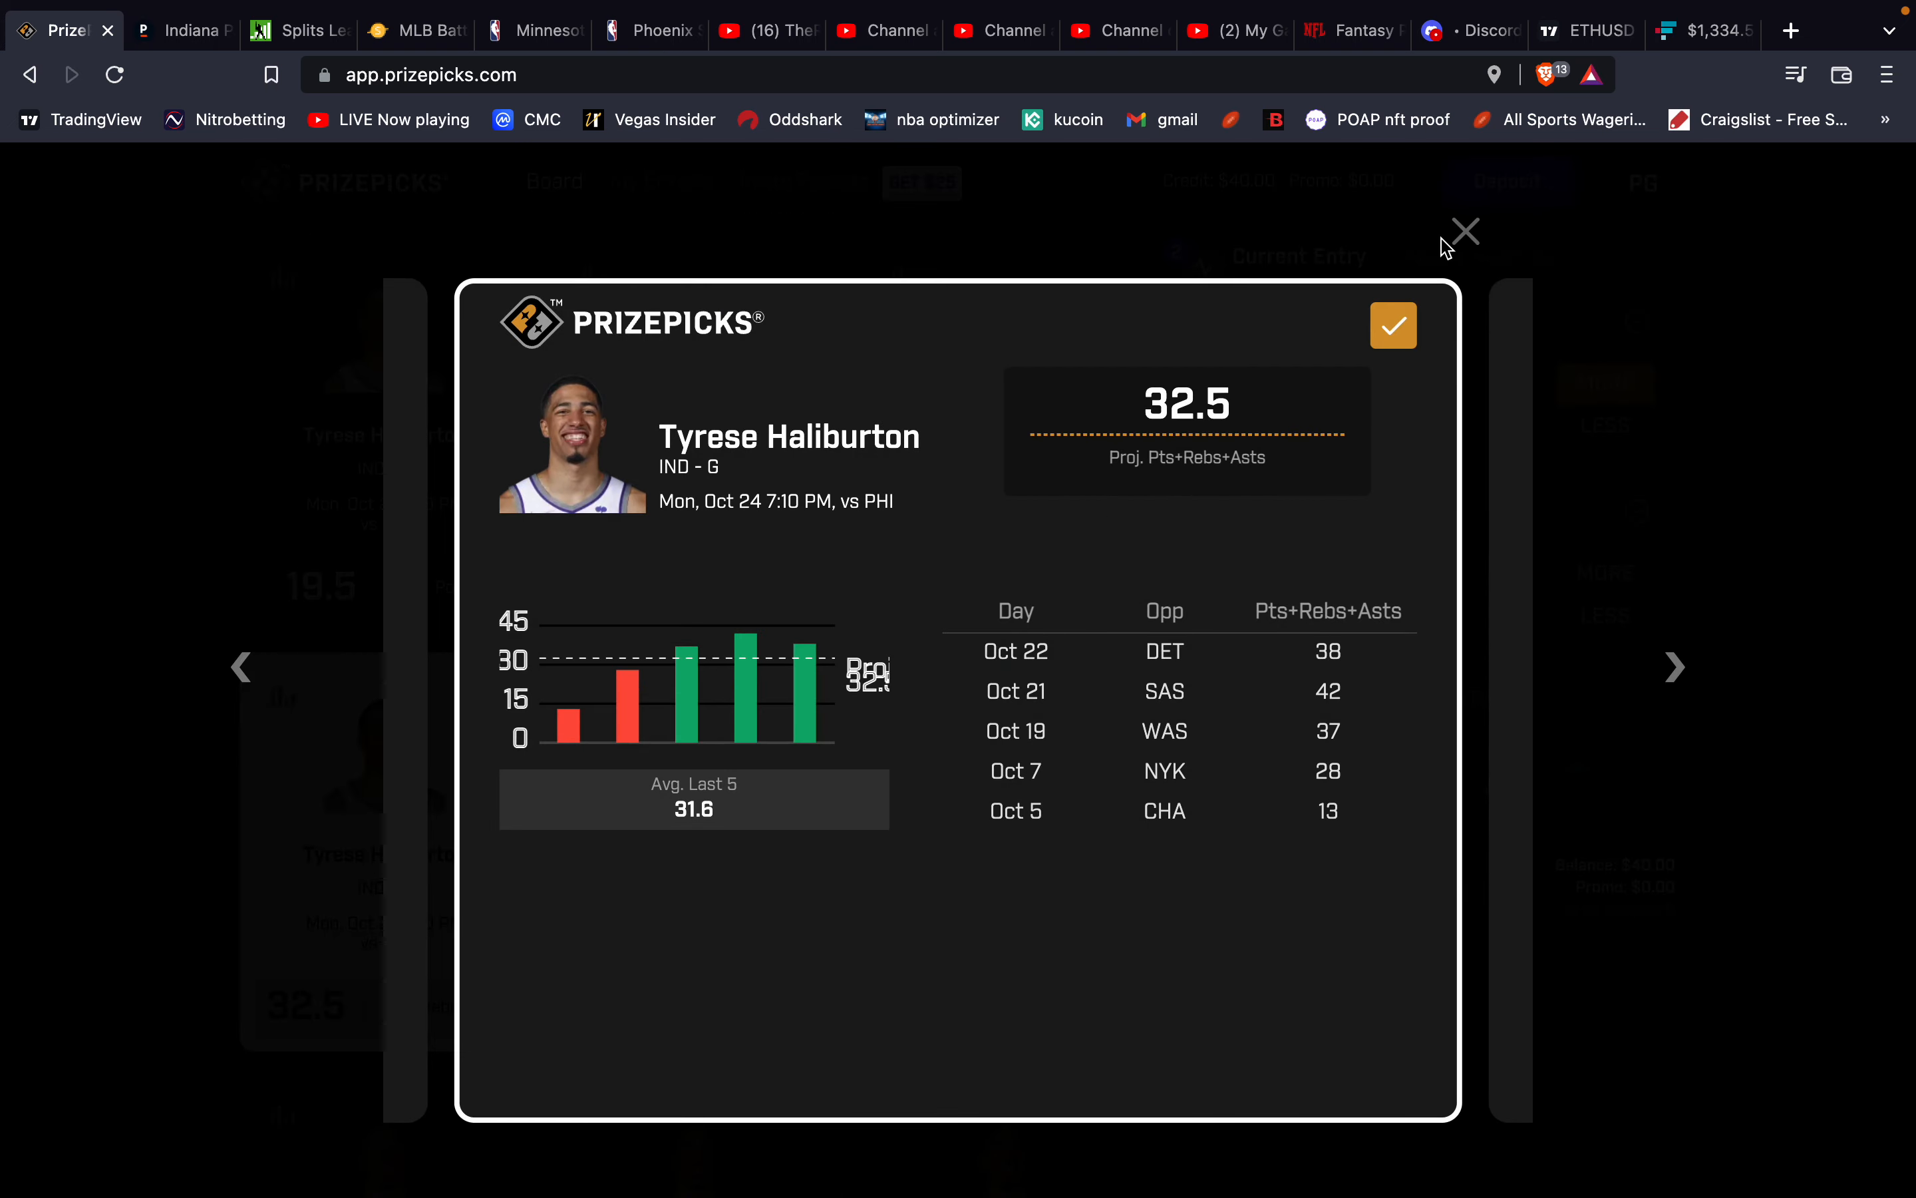
{"action": "left_click", "coordinate": [1462, 231]}
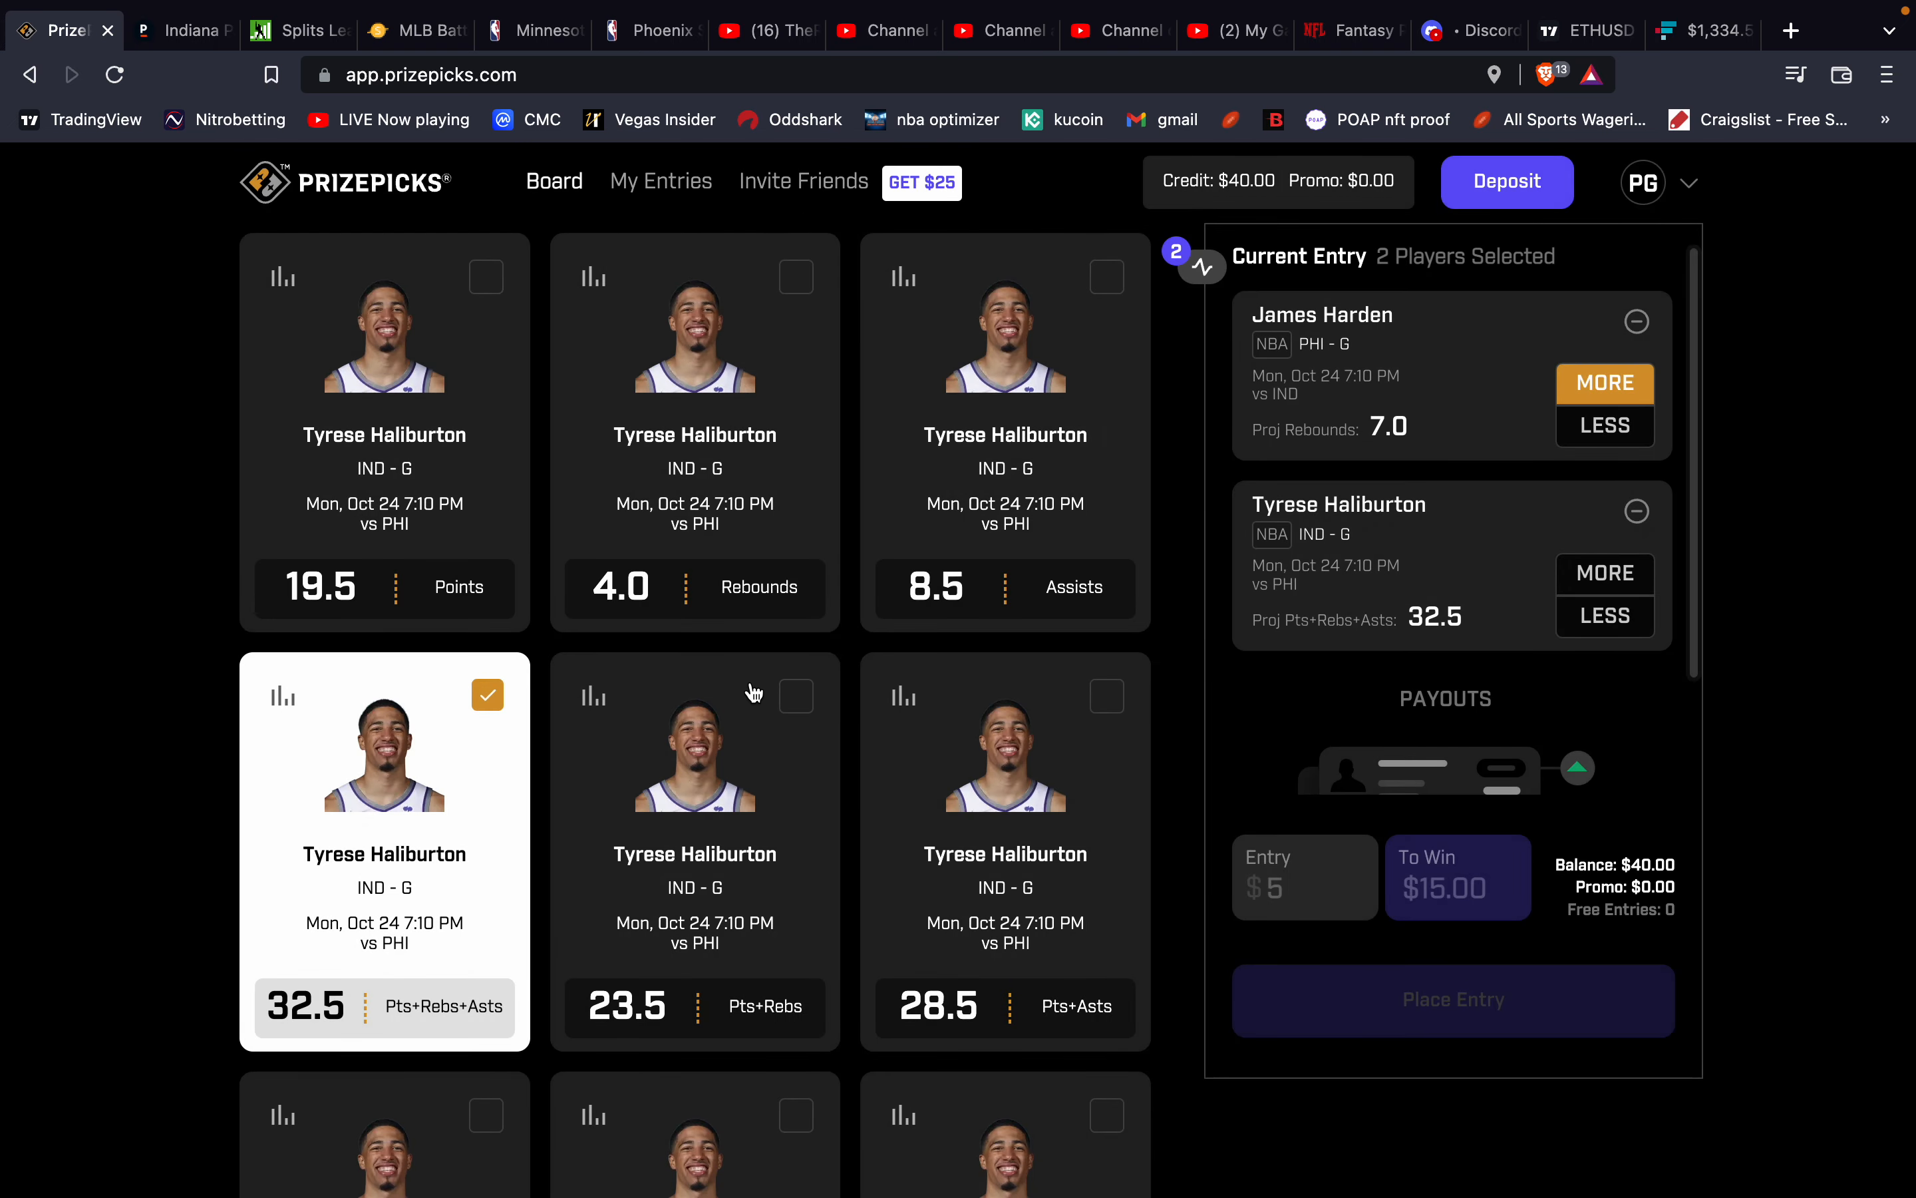
{"action": "mouse_move", "coordinate": [813, 636]}
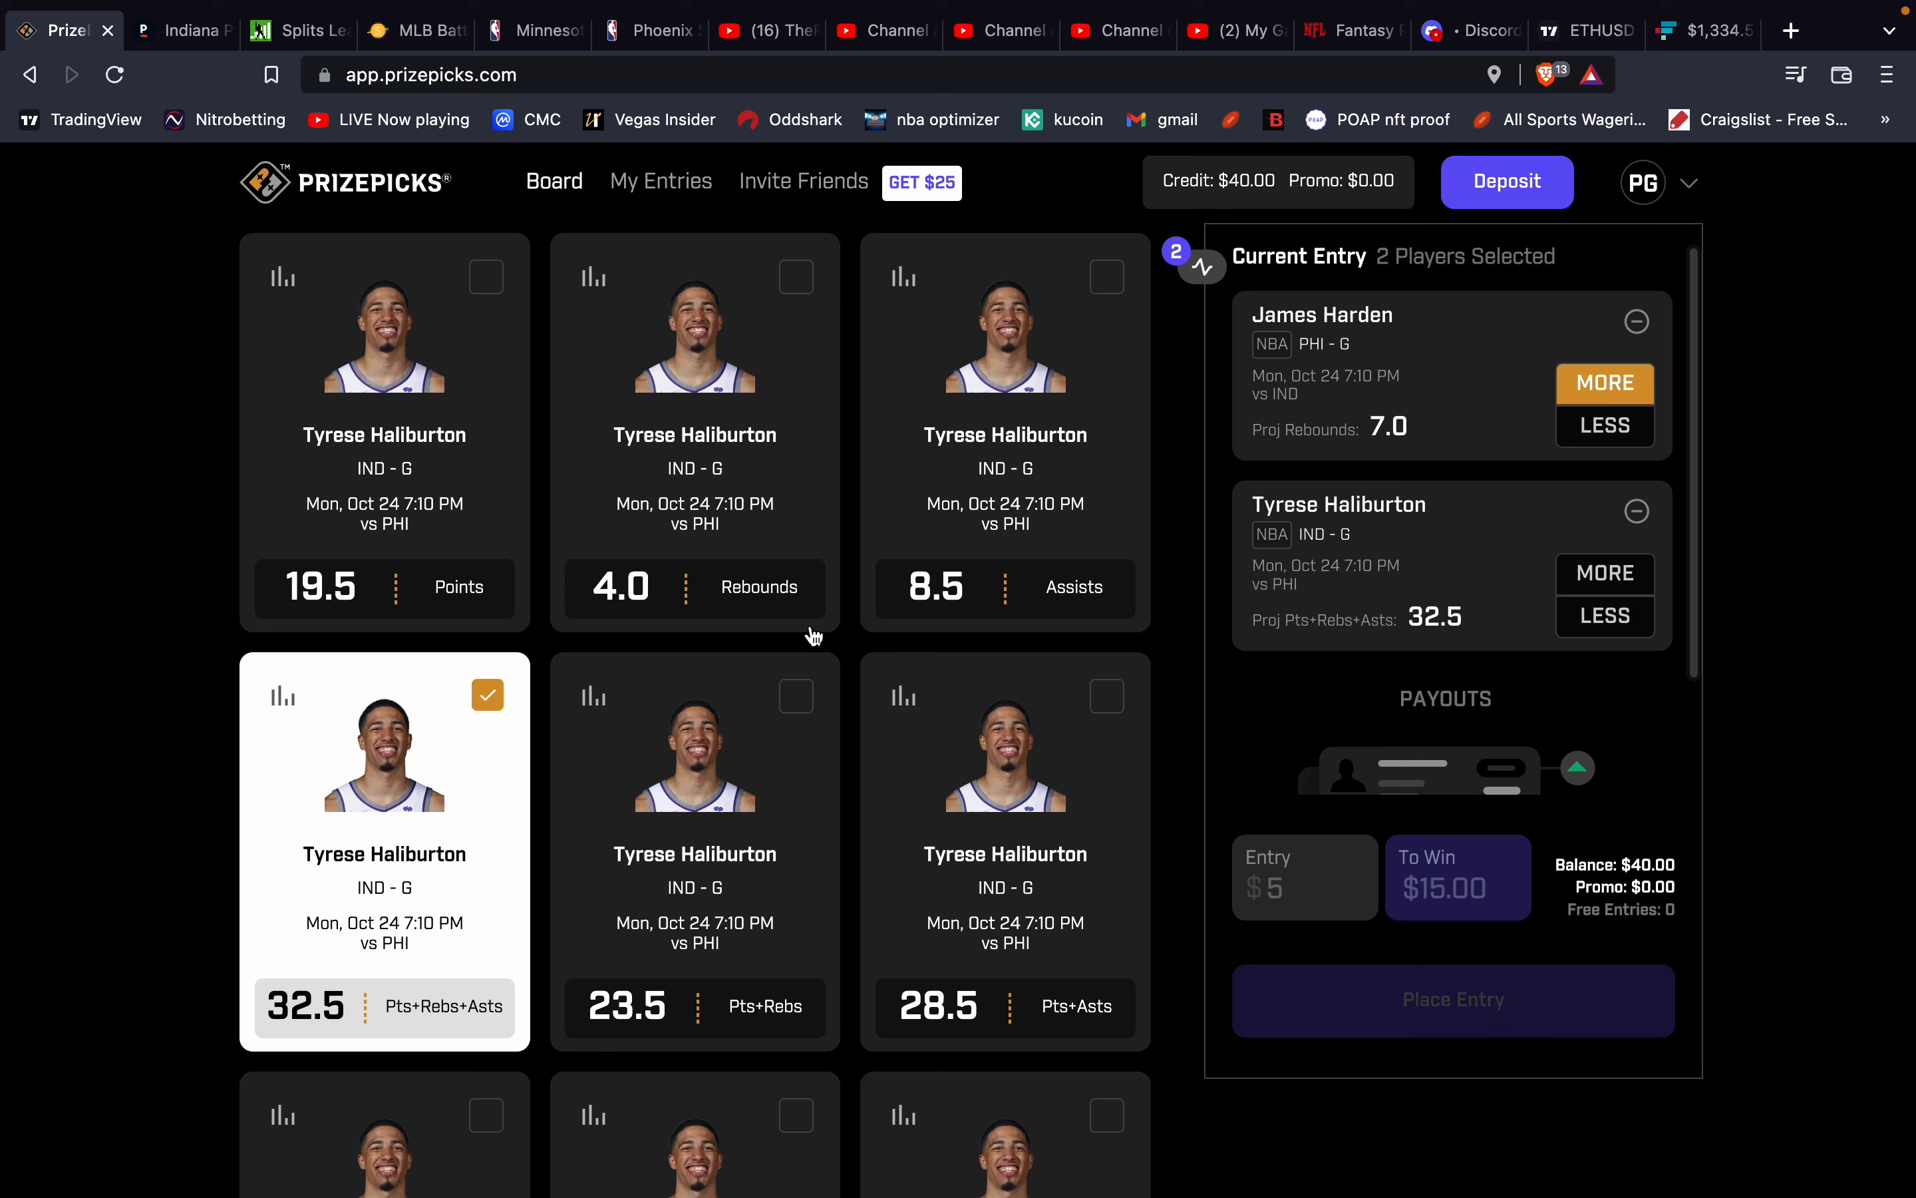
{"action": "mouse_move", "coordinate": [941, 548]}
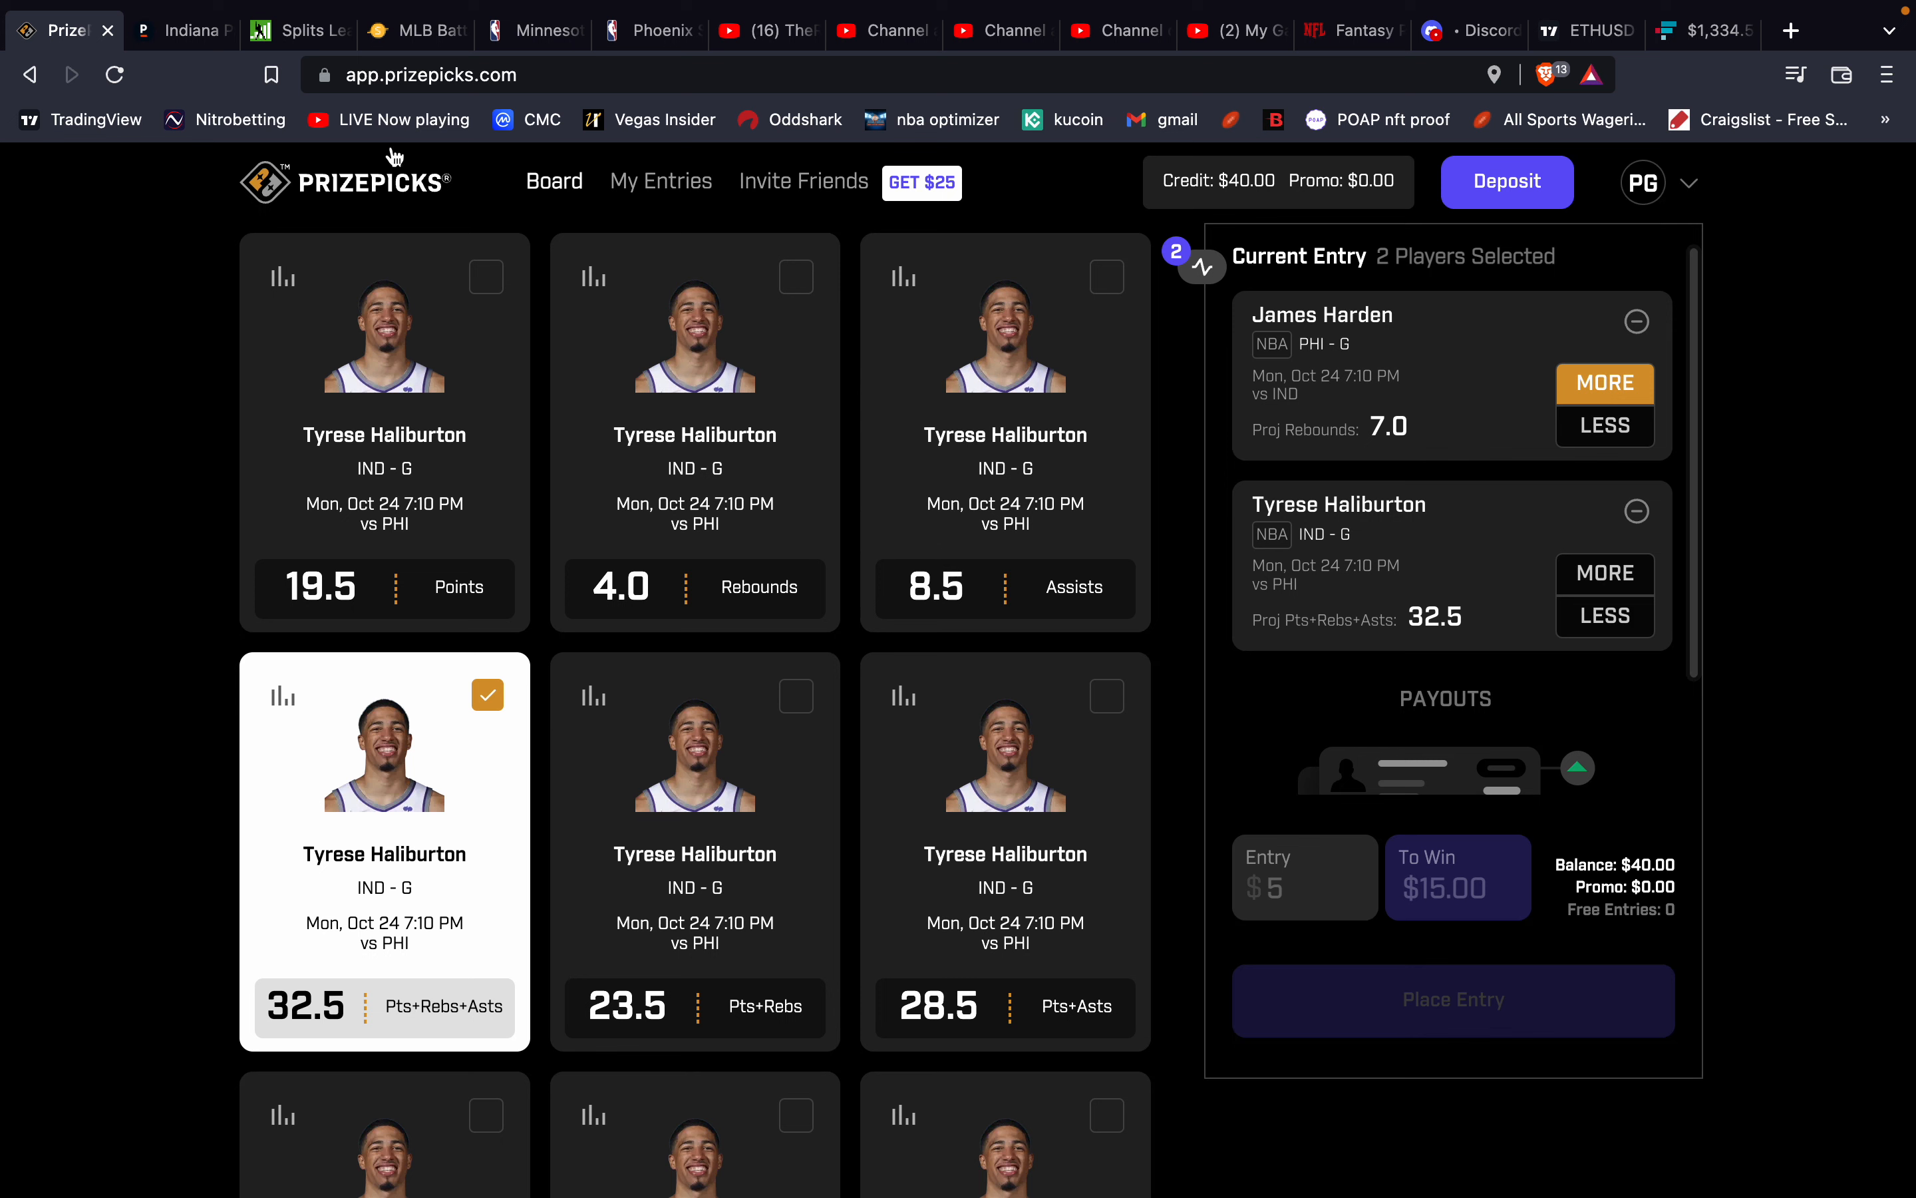
{"action": "mouse_move", "coordinate": [184, 29]}
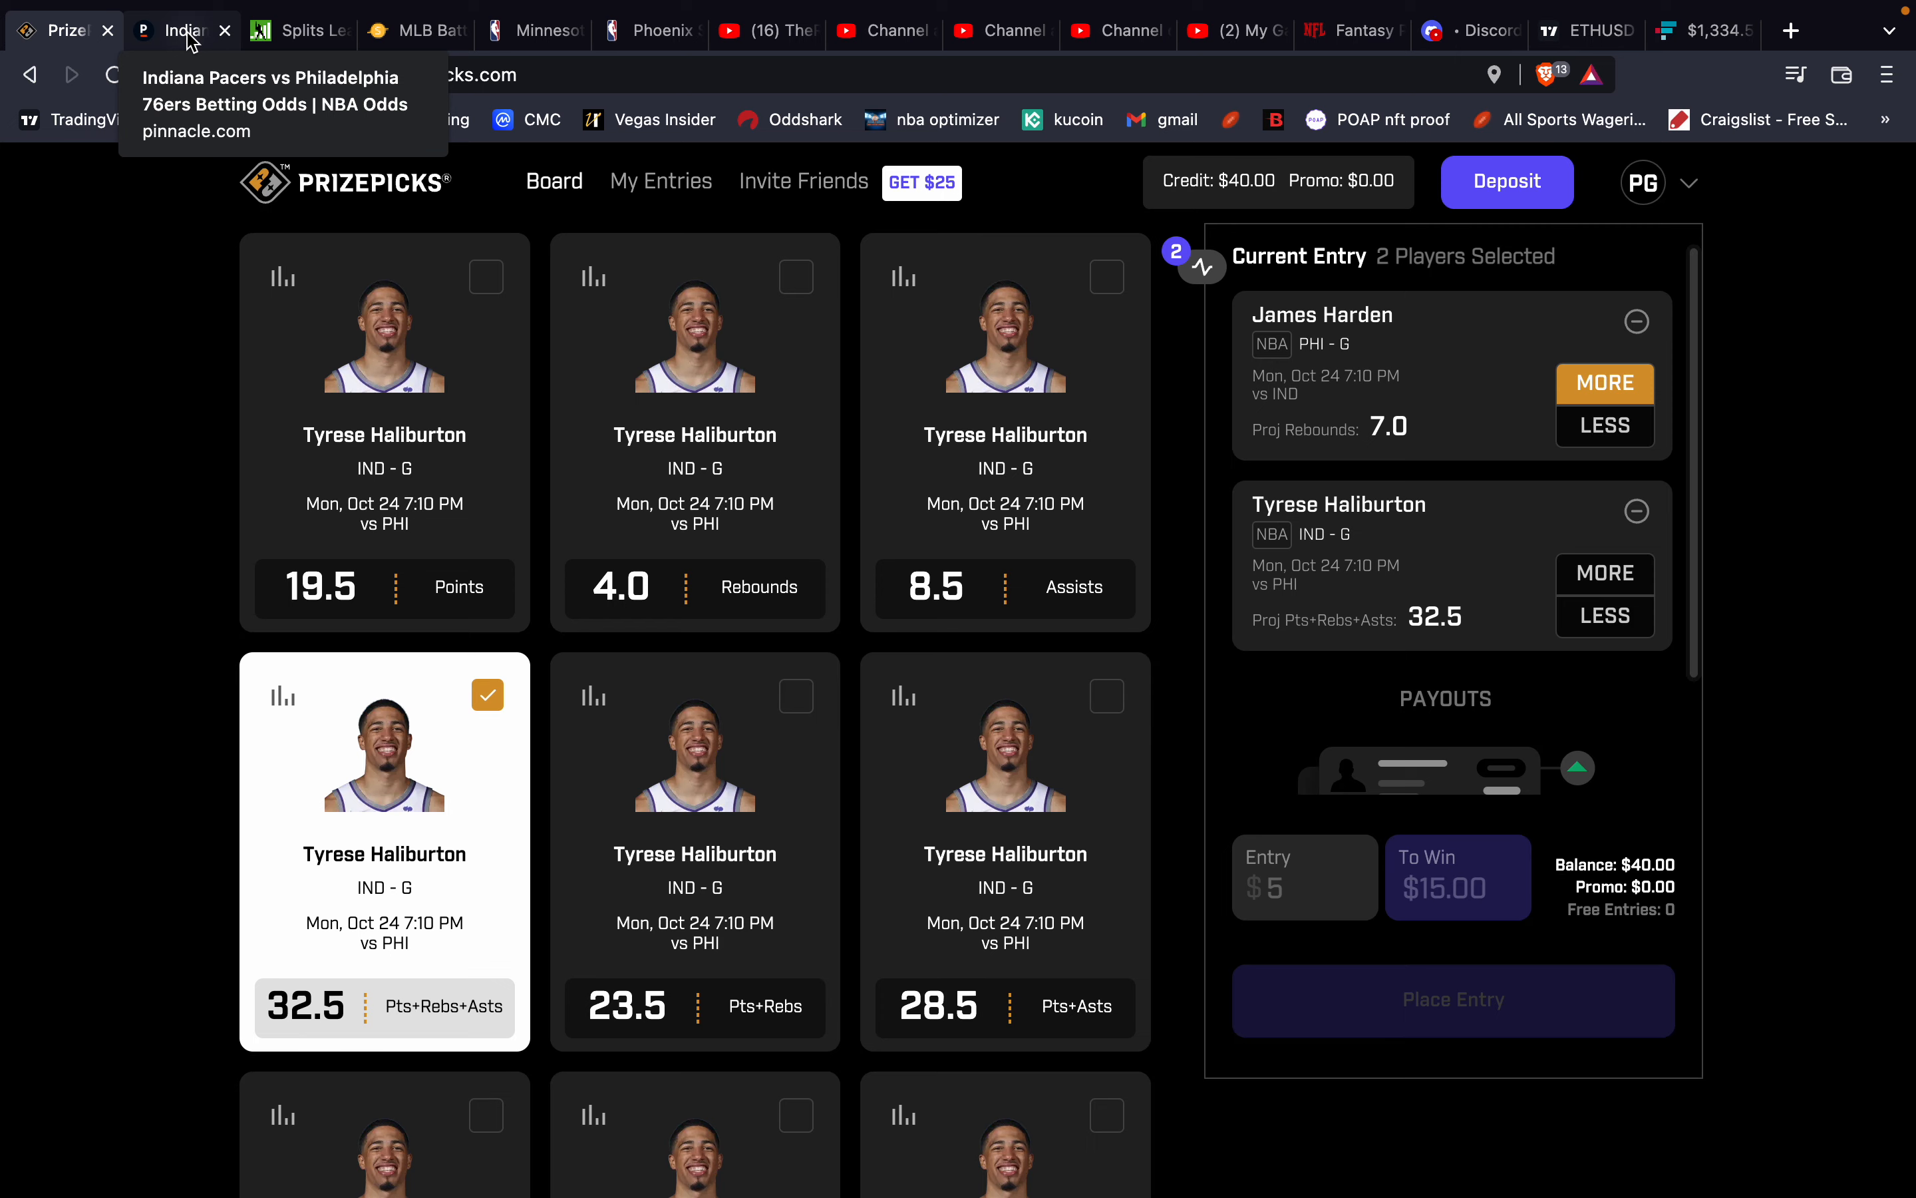
{"action": "left_click", "coordinate": [179, 30]}
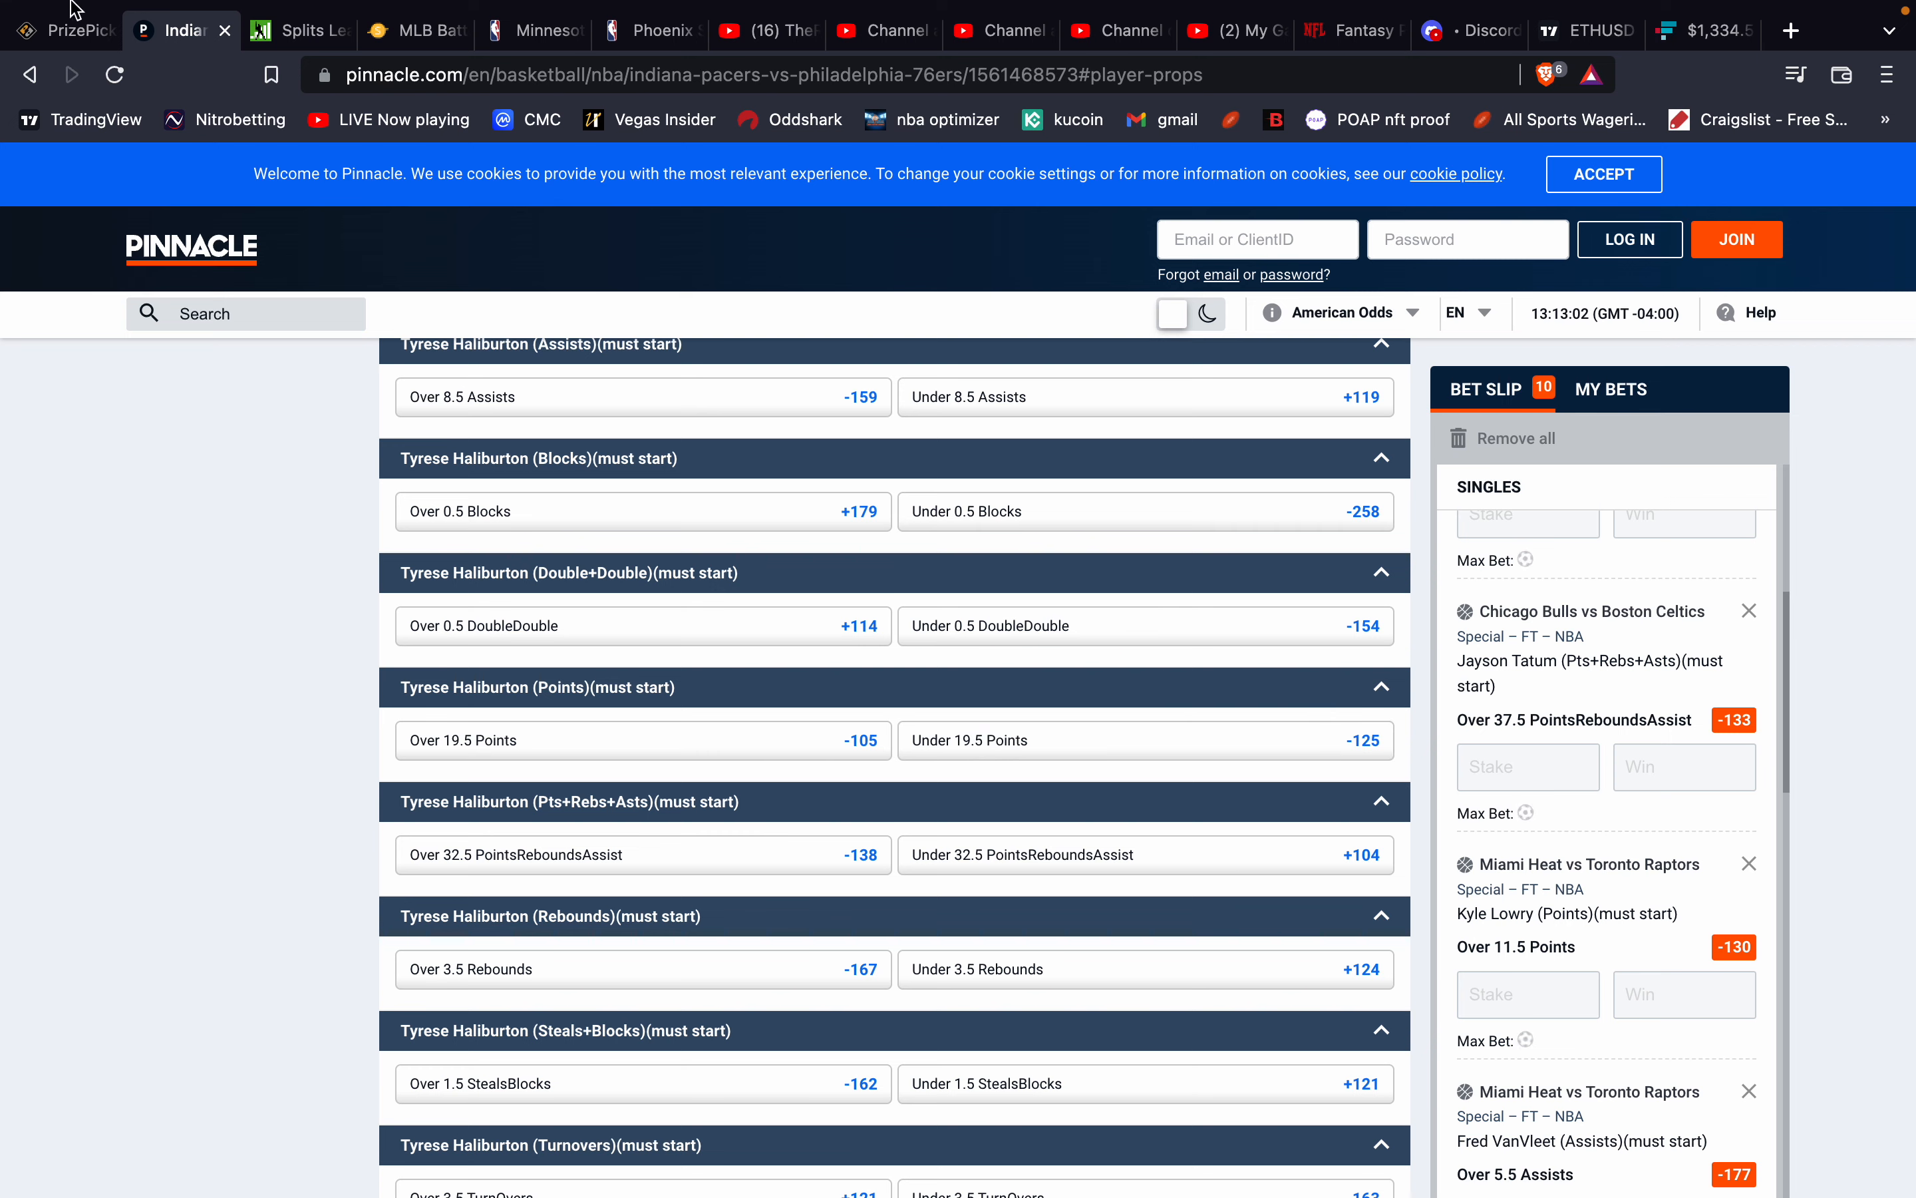
{"action": "mouse_move", "coordinate": [64, 79]}
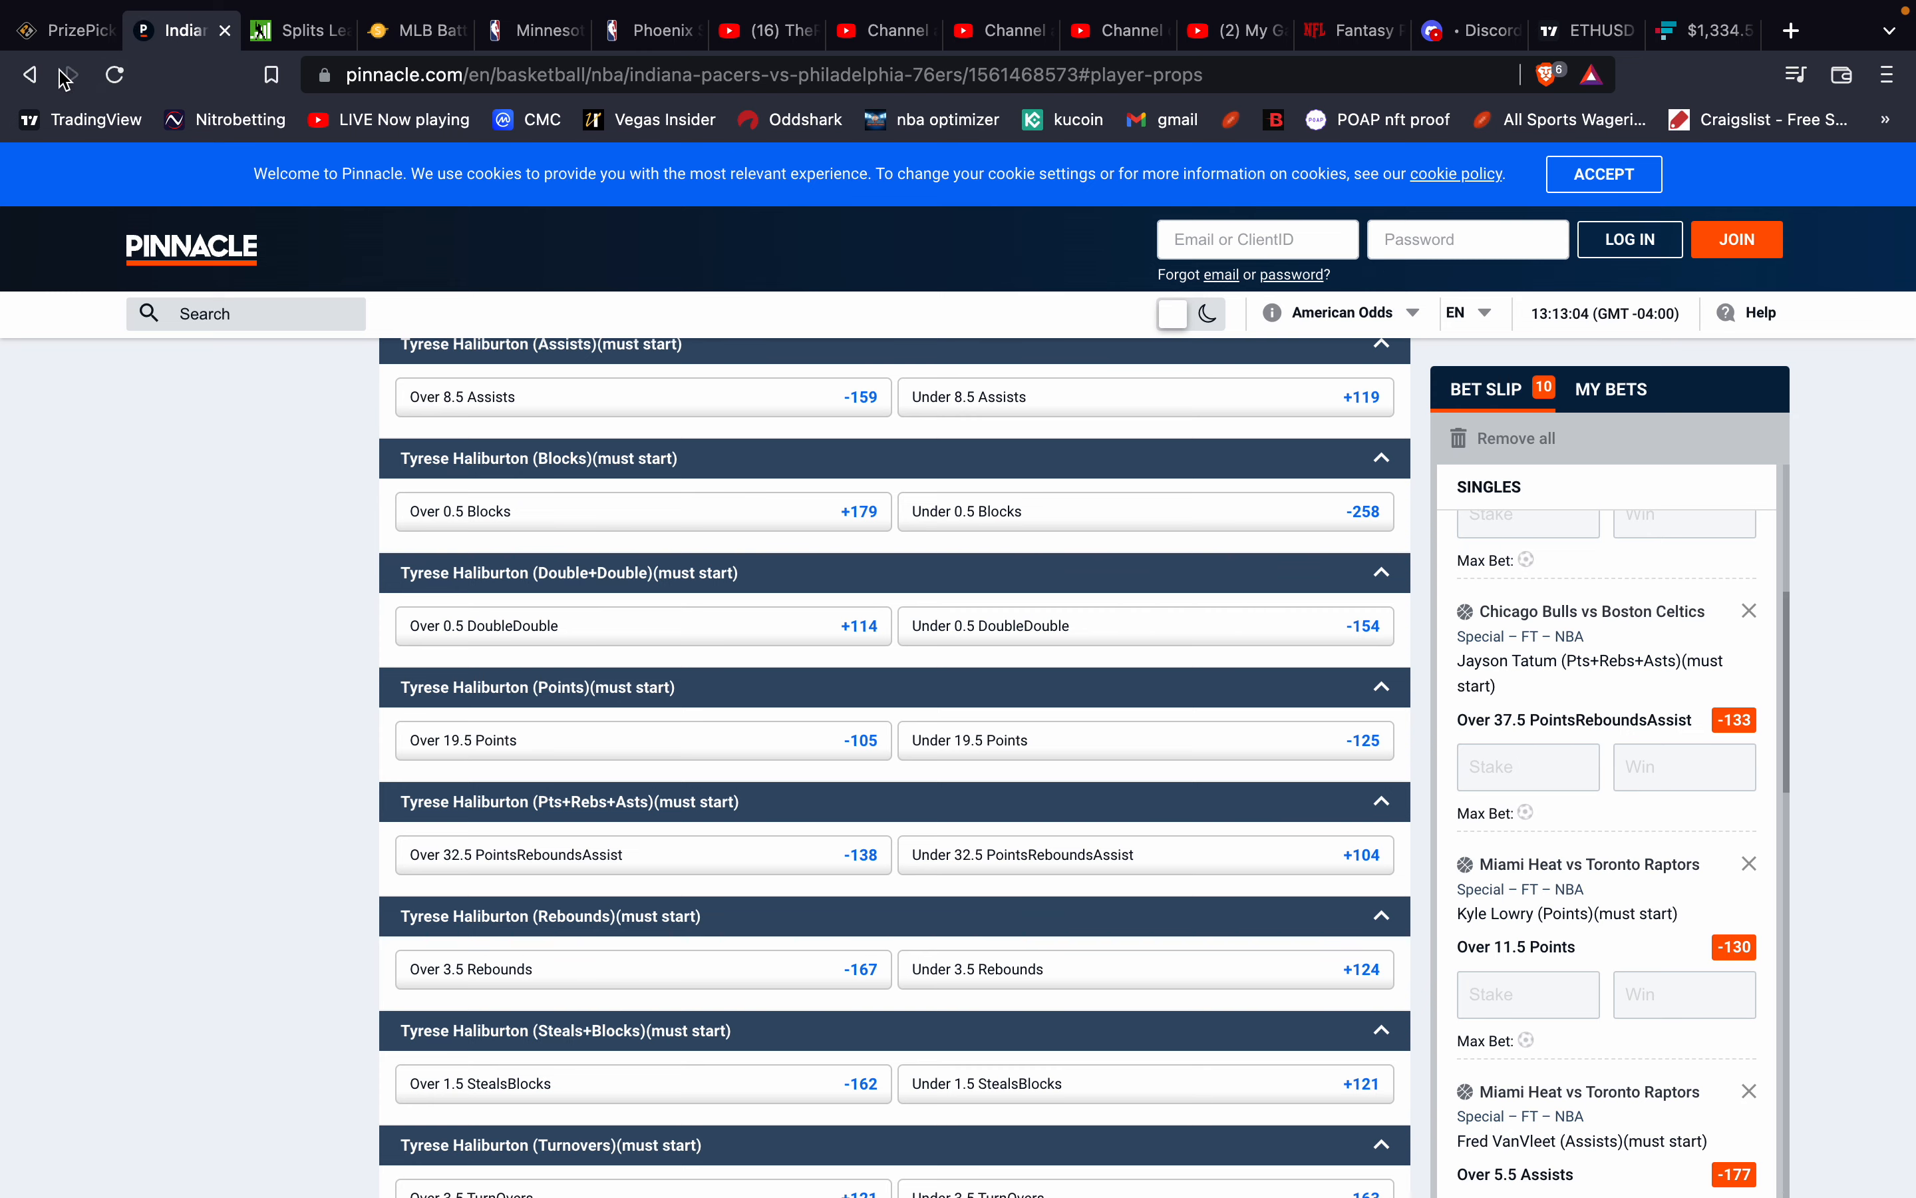
Reach the Orlando Magic vs New York Knicks player props with Cole Anthony's lines, then return to PrizePicks.
{"action": "left_click", "coordinate": [29, 75]}
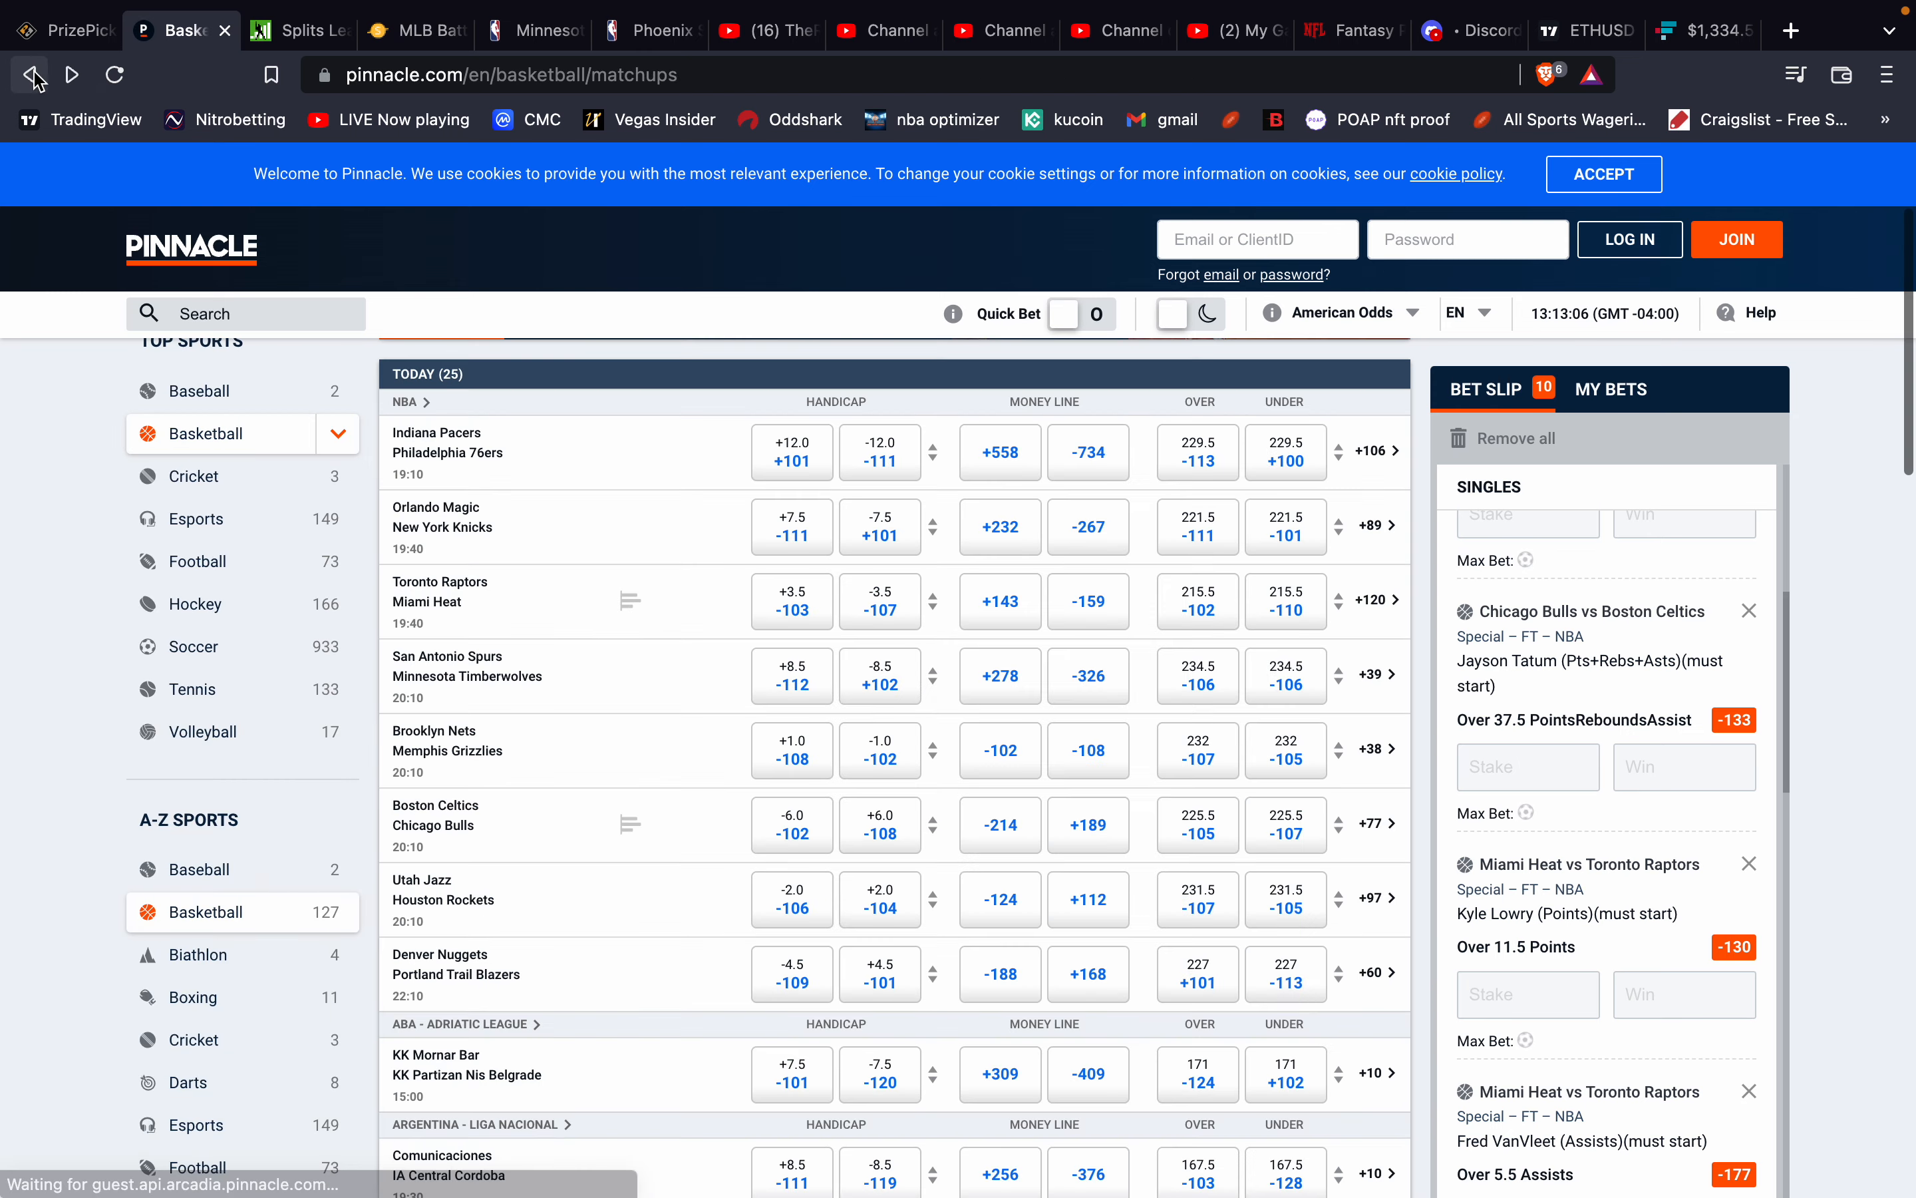
{"action": "left_click", "coordinate": [442, 517]}
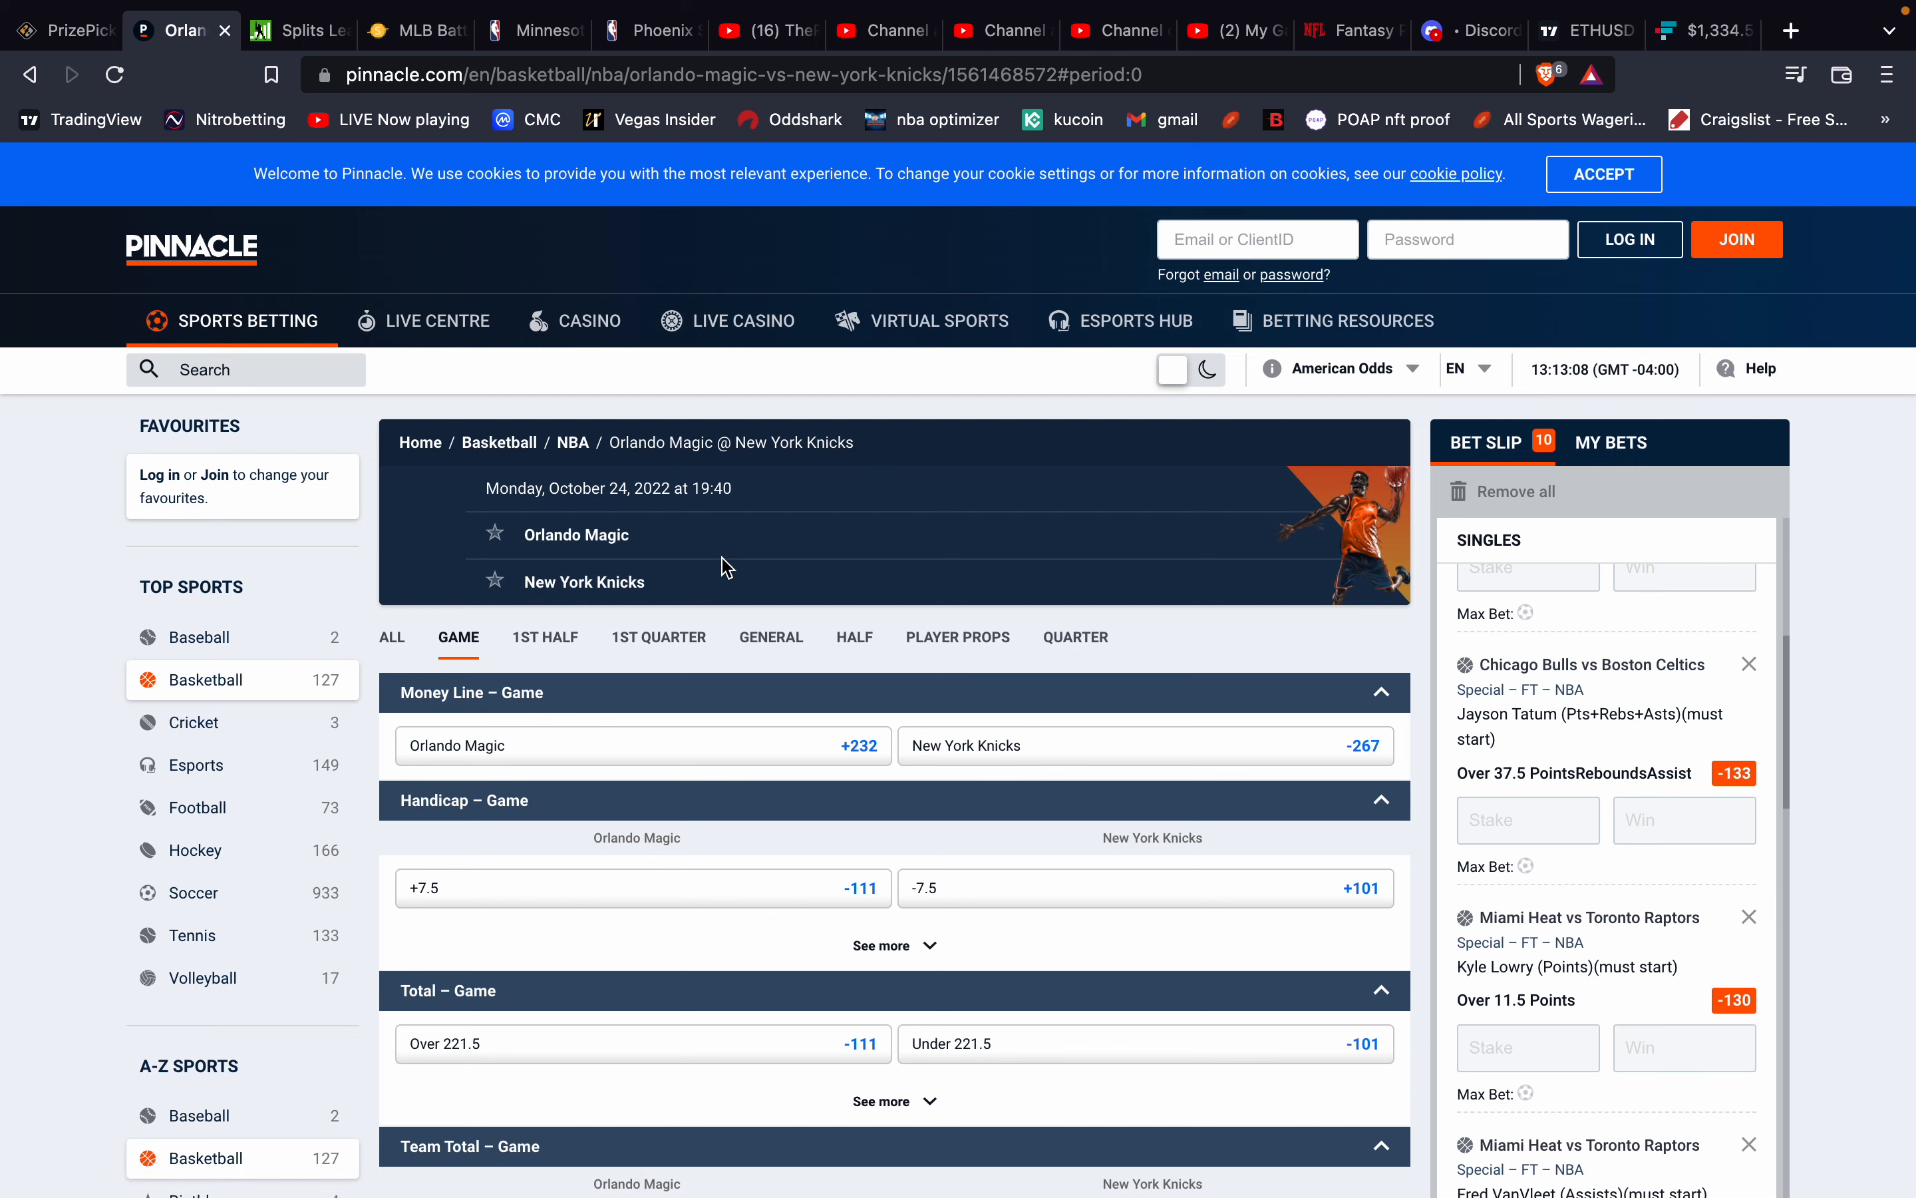
{"action": "left_click", "coordinate": [958, 636]}
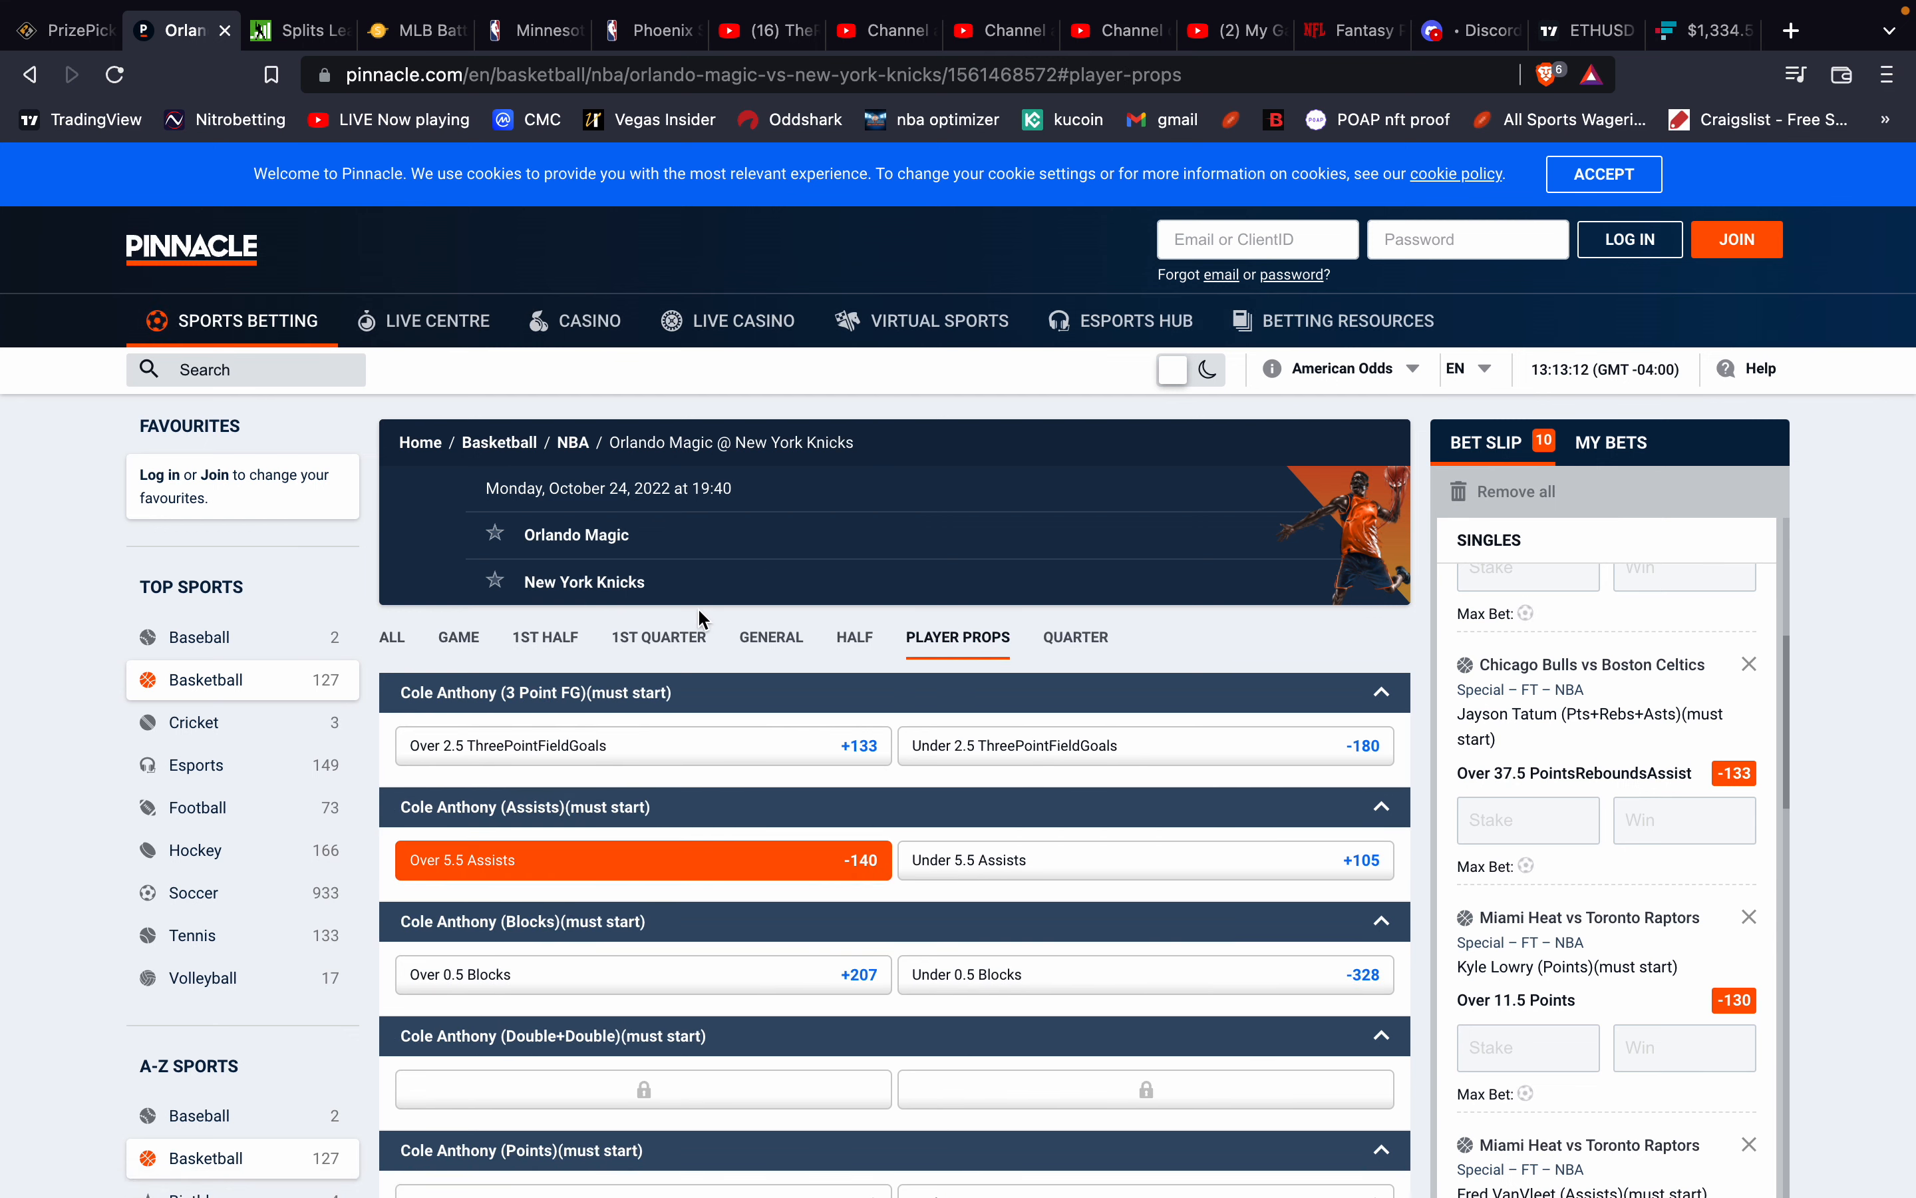
{"action": "scroll", "scroll_direction": "down", "scroll_amount": 3}
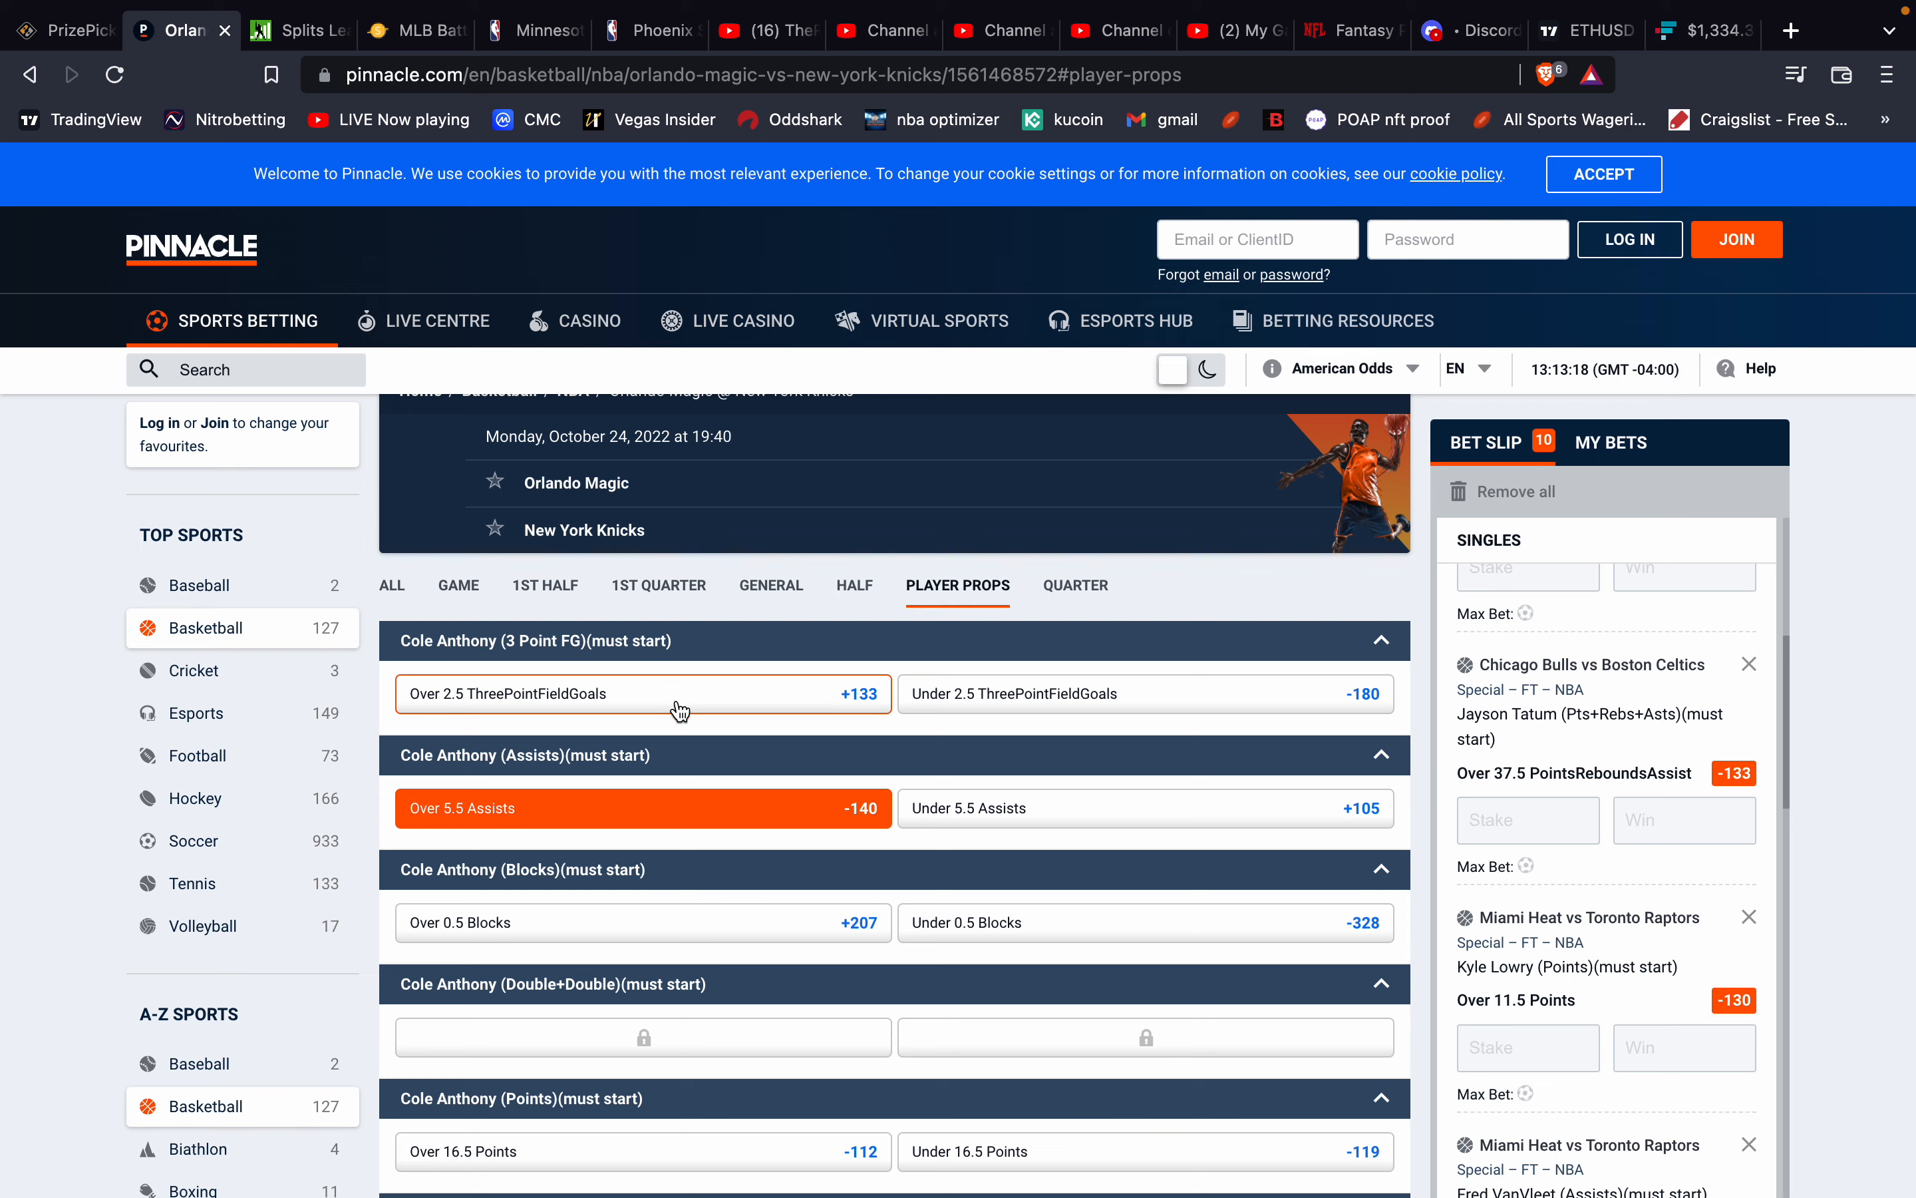
{"action": "left_click", "coordinate": [63, 29]}
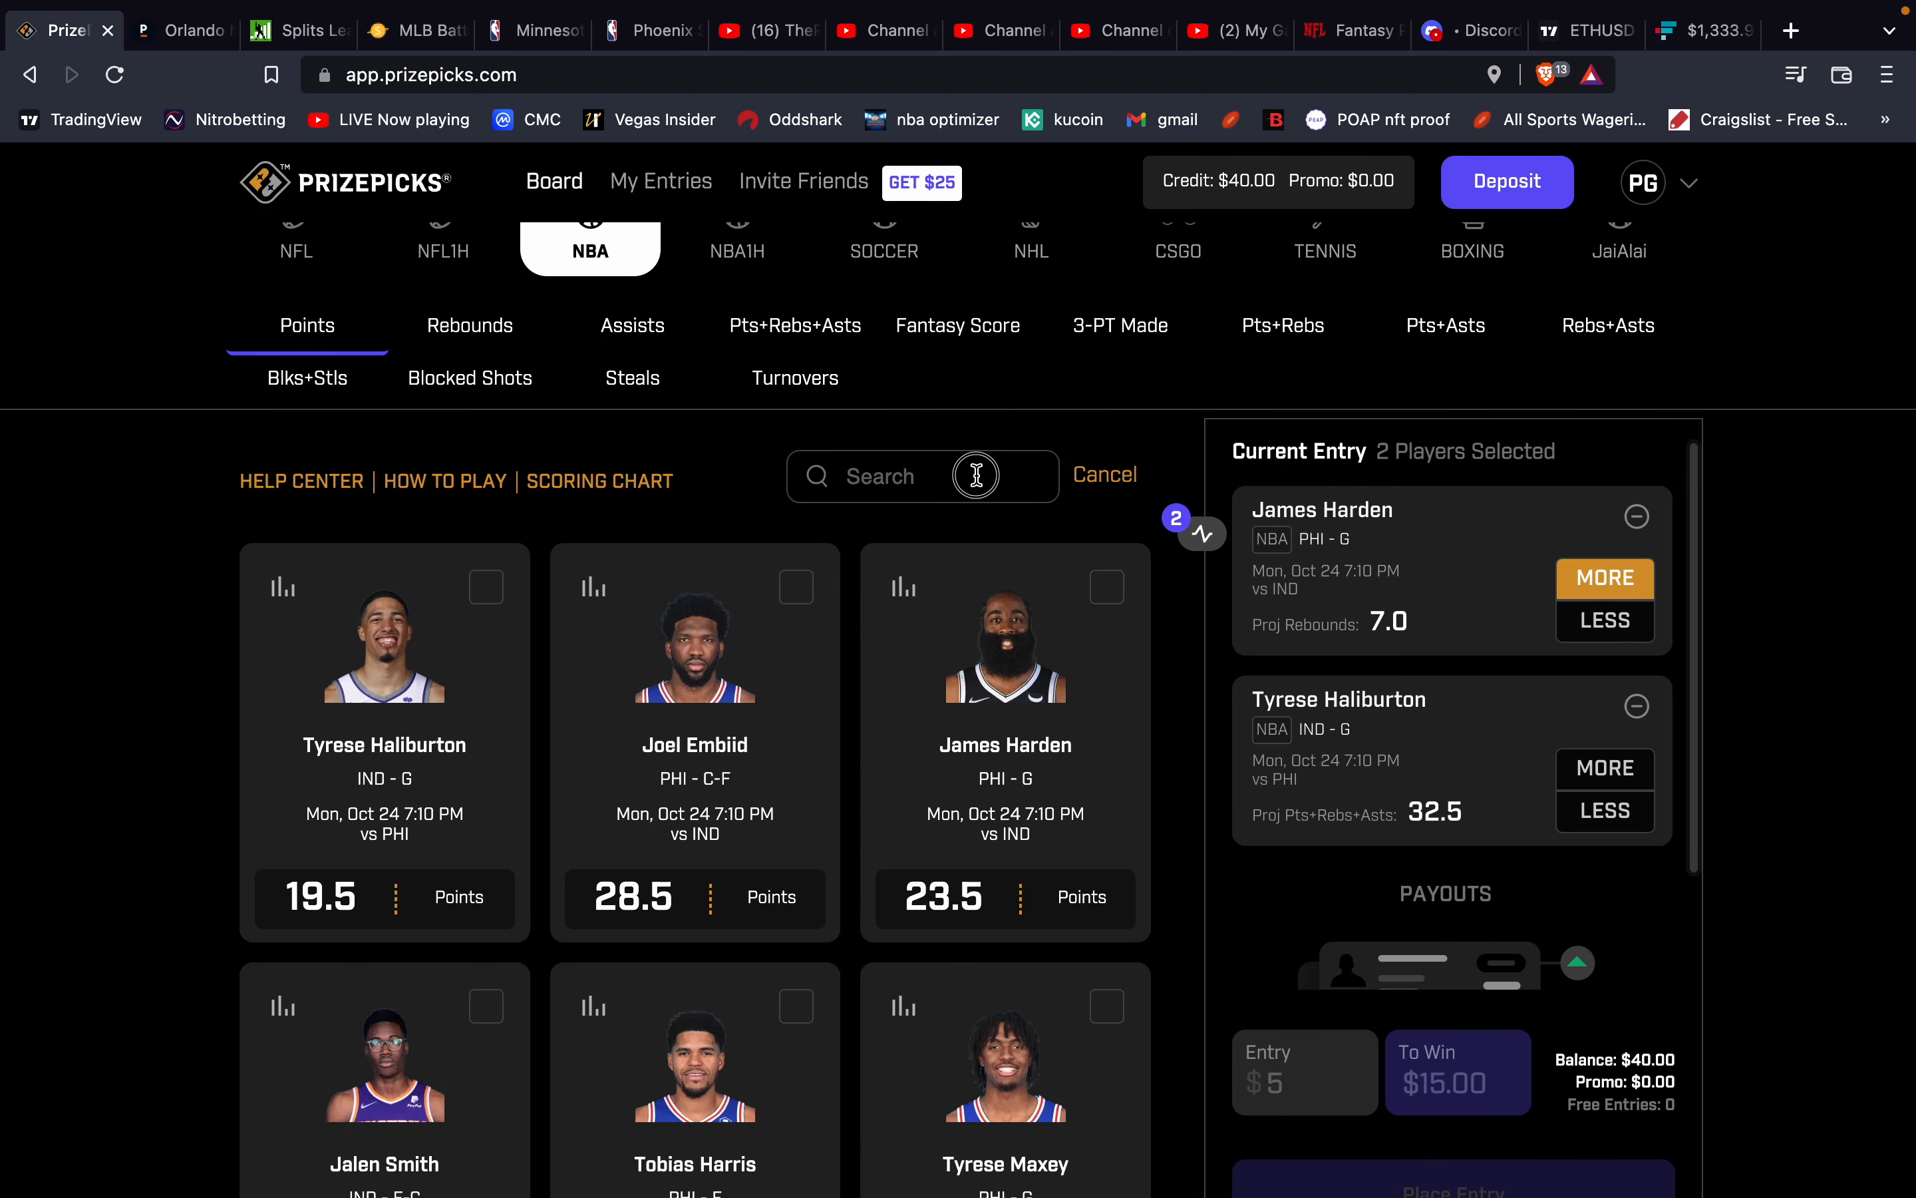
Search 'antho' and compare Cole Anthony's assists history against Pinnacle's Over 5.5 Assists at -140.
{"action": "type", "text": "a"}
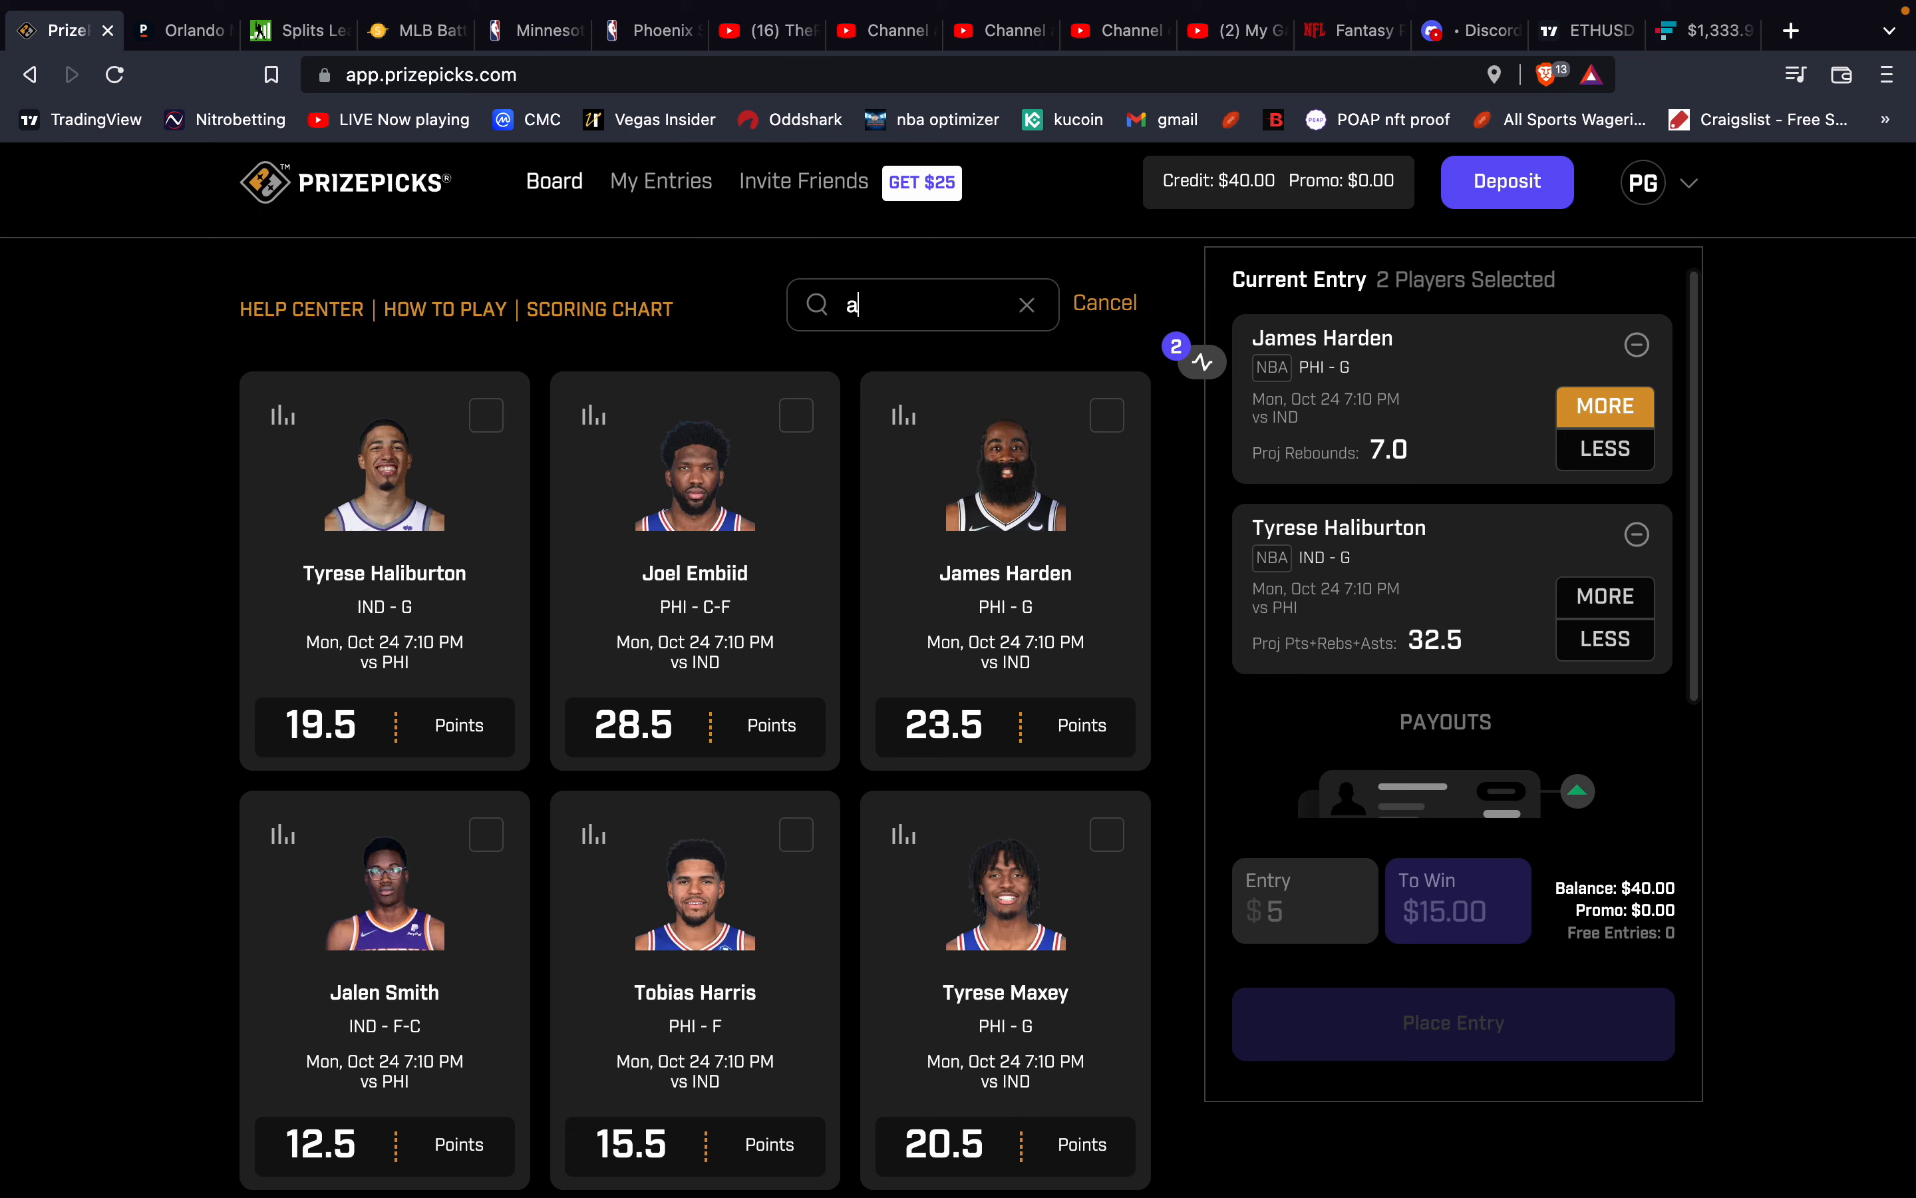
{"action": "type", "text": "nthony"}
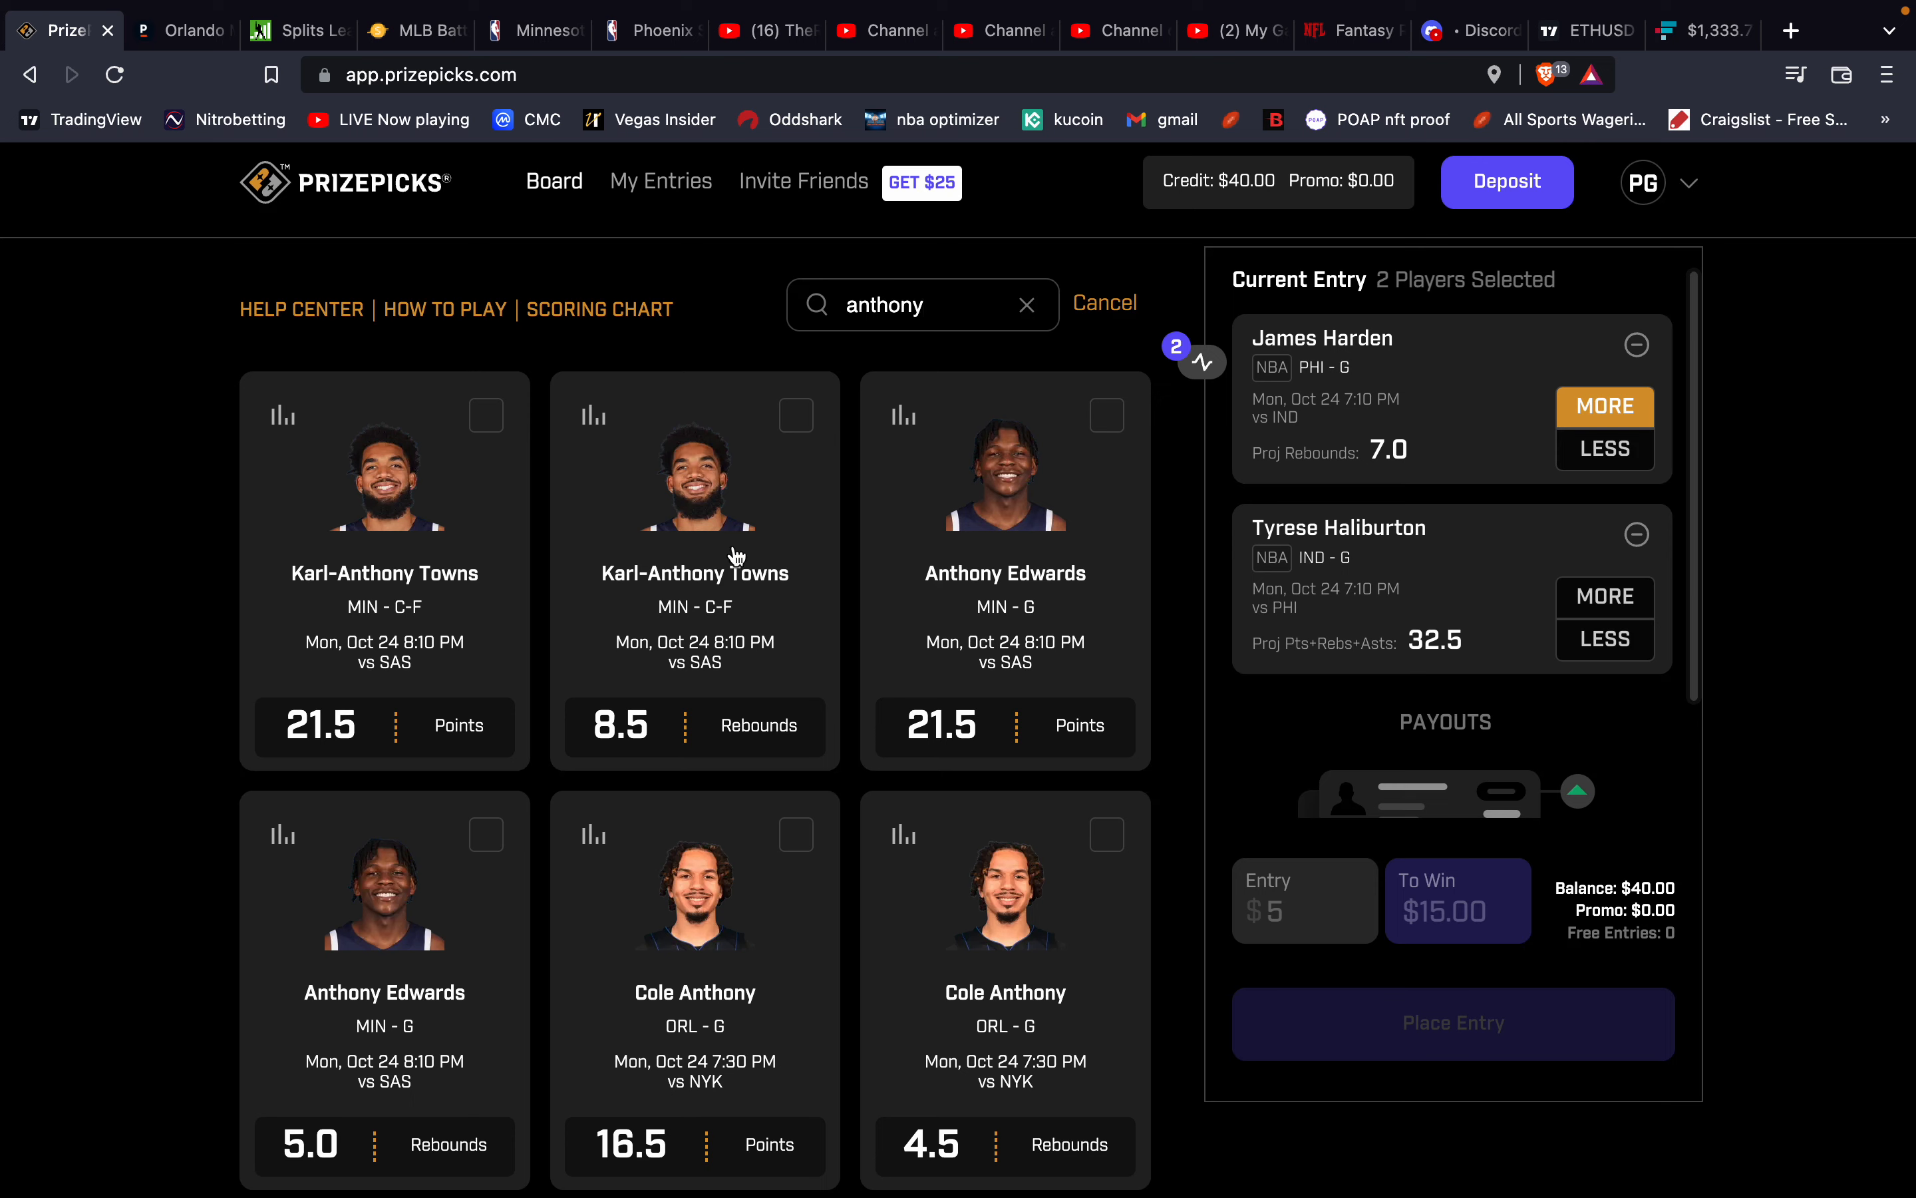
{"action": "scroll", "scroll_direction": "down", "scroll_amount": 3}
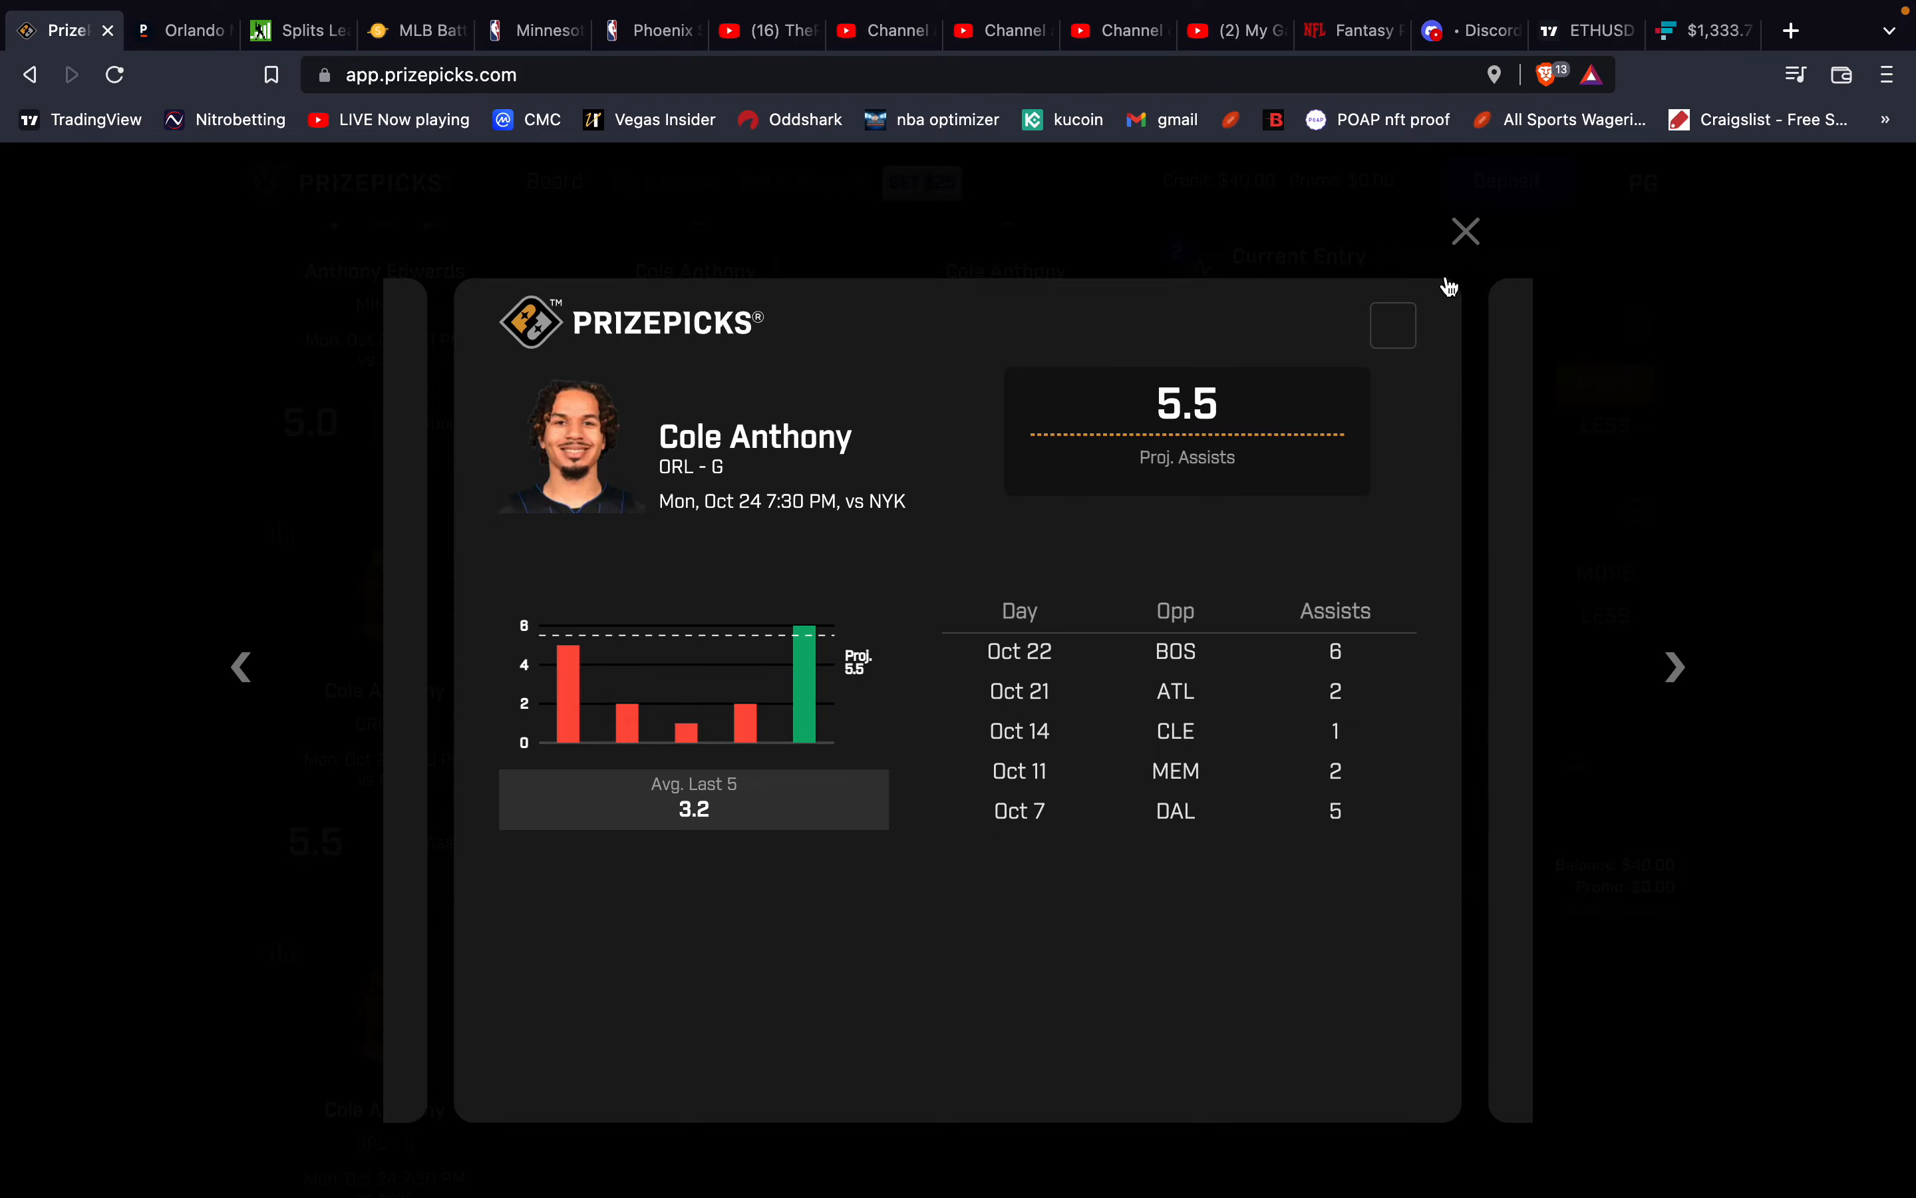
{"action": "left_click", "coordinate": [1464, 232]}
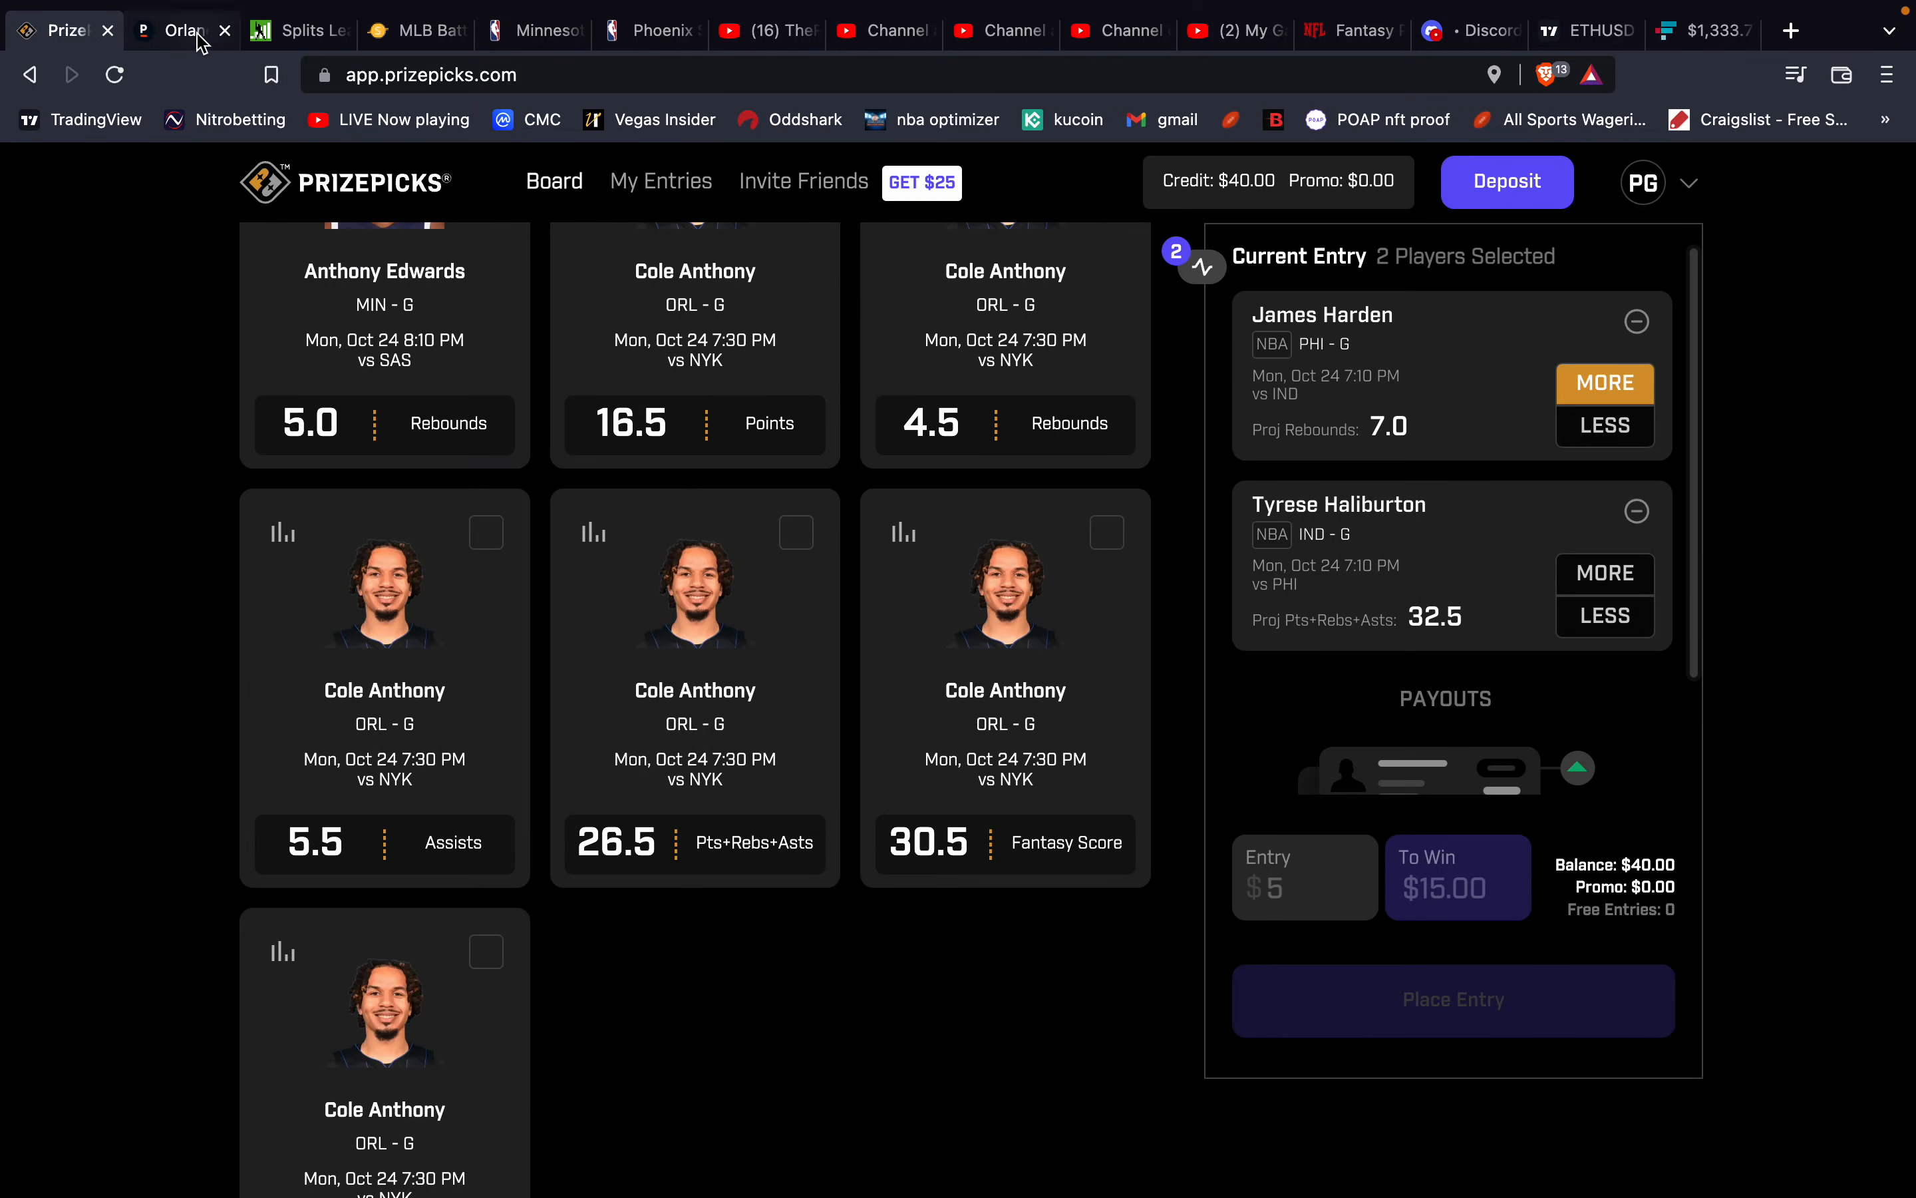
{"action": "left_click", "coordinate": [181, 29]}
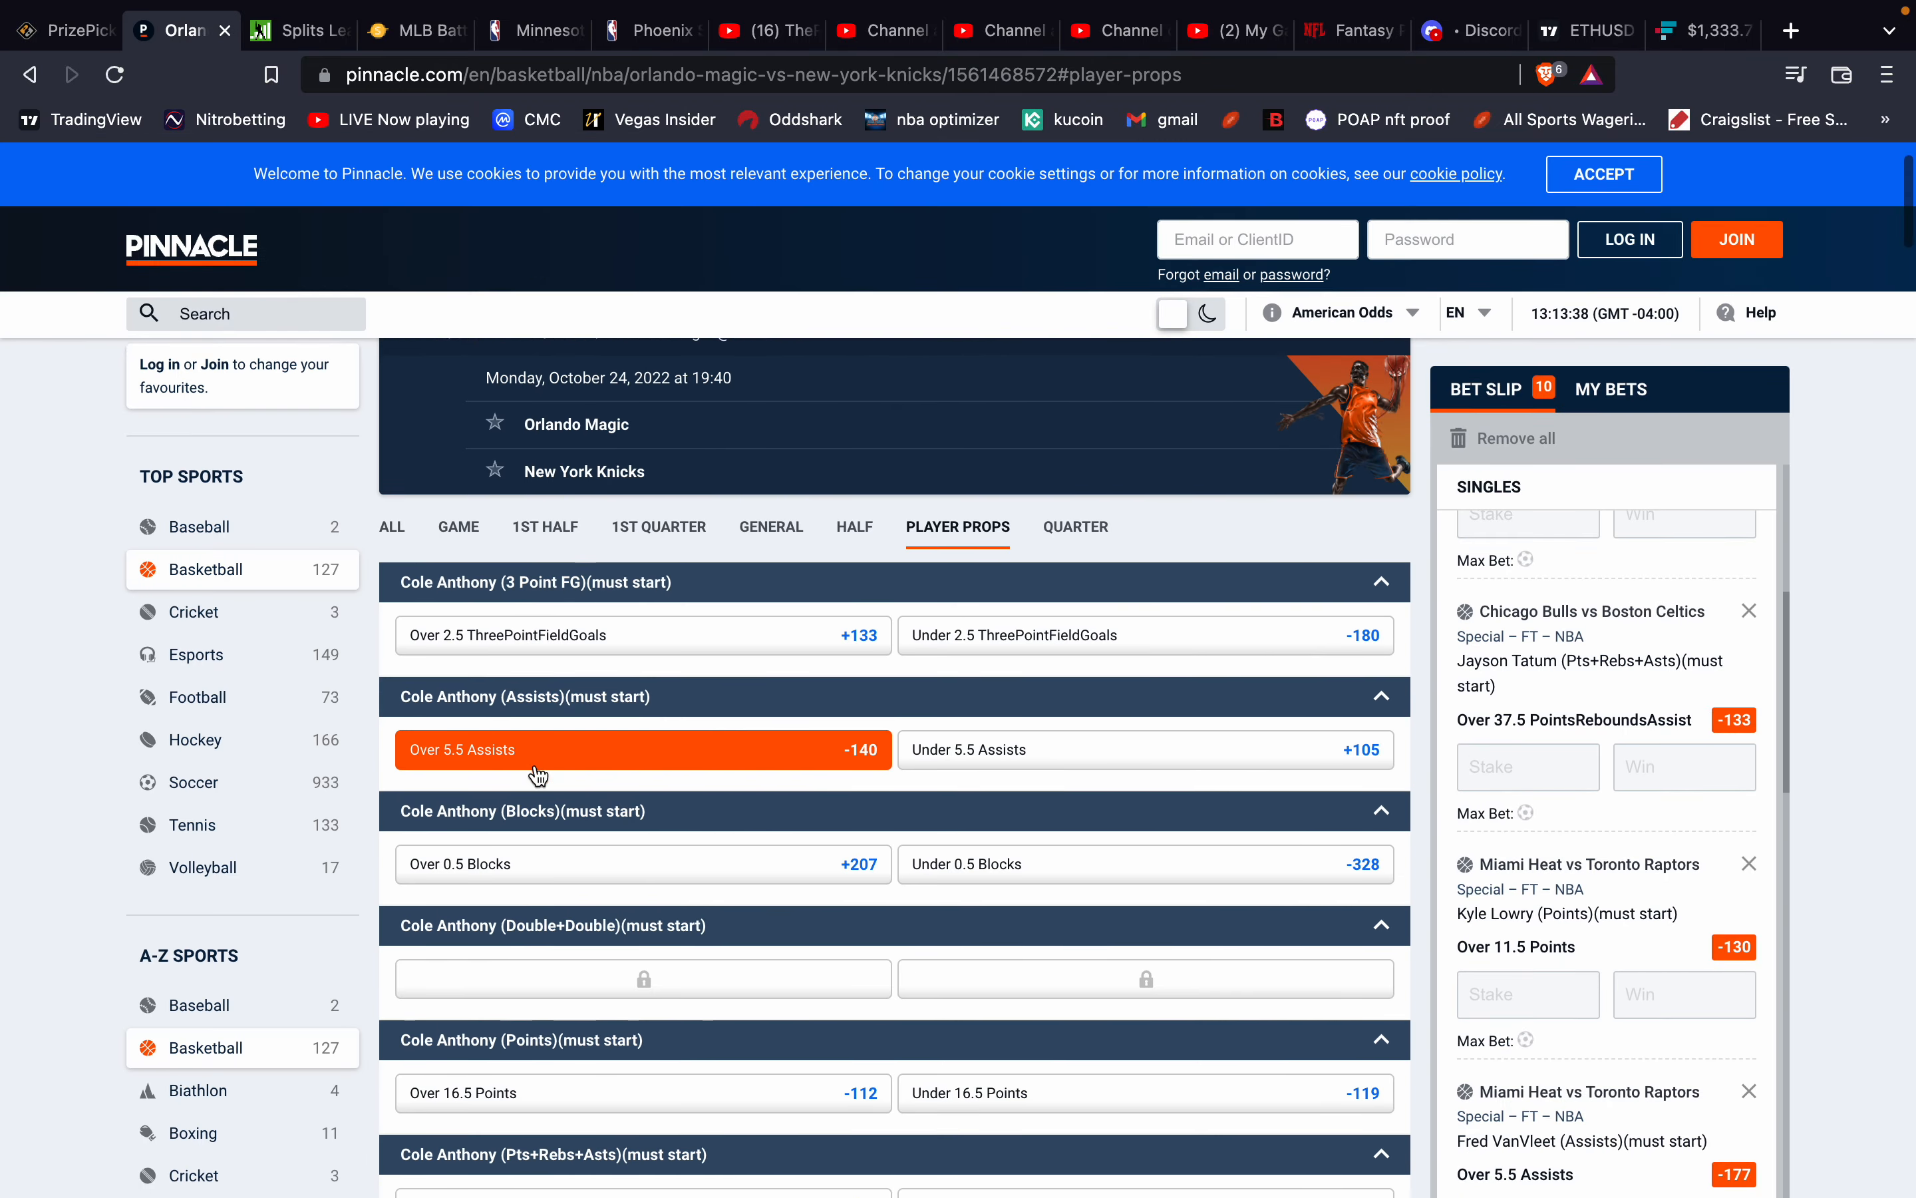
{"action": "scroll", "scroll_direction": "down", "scroll_amount": 3}
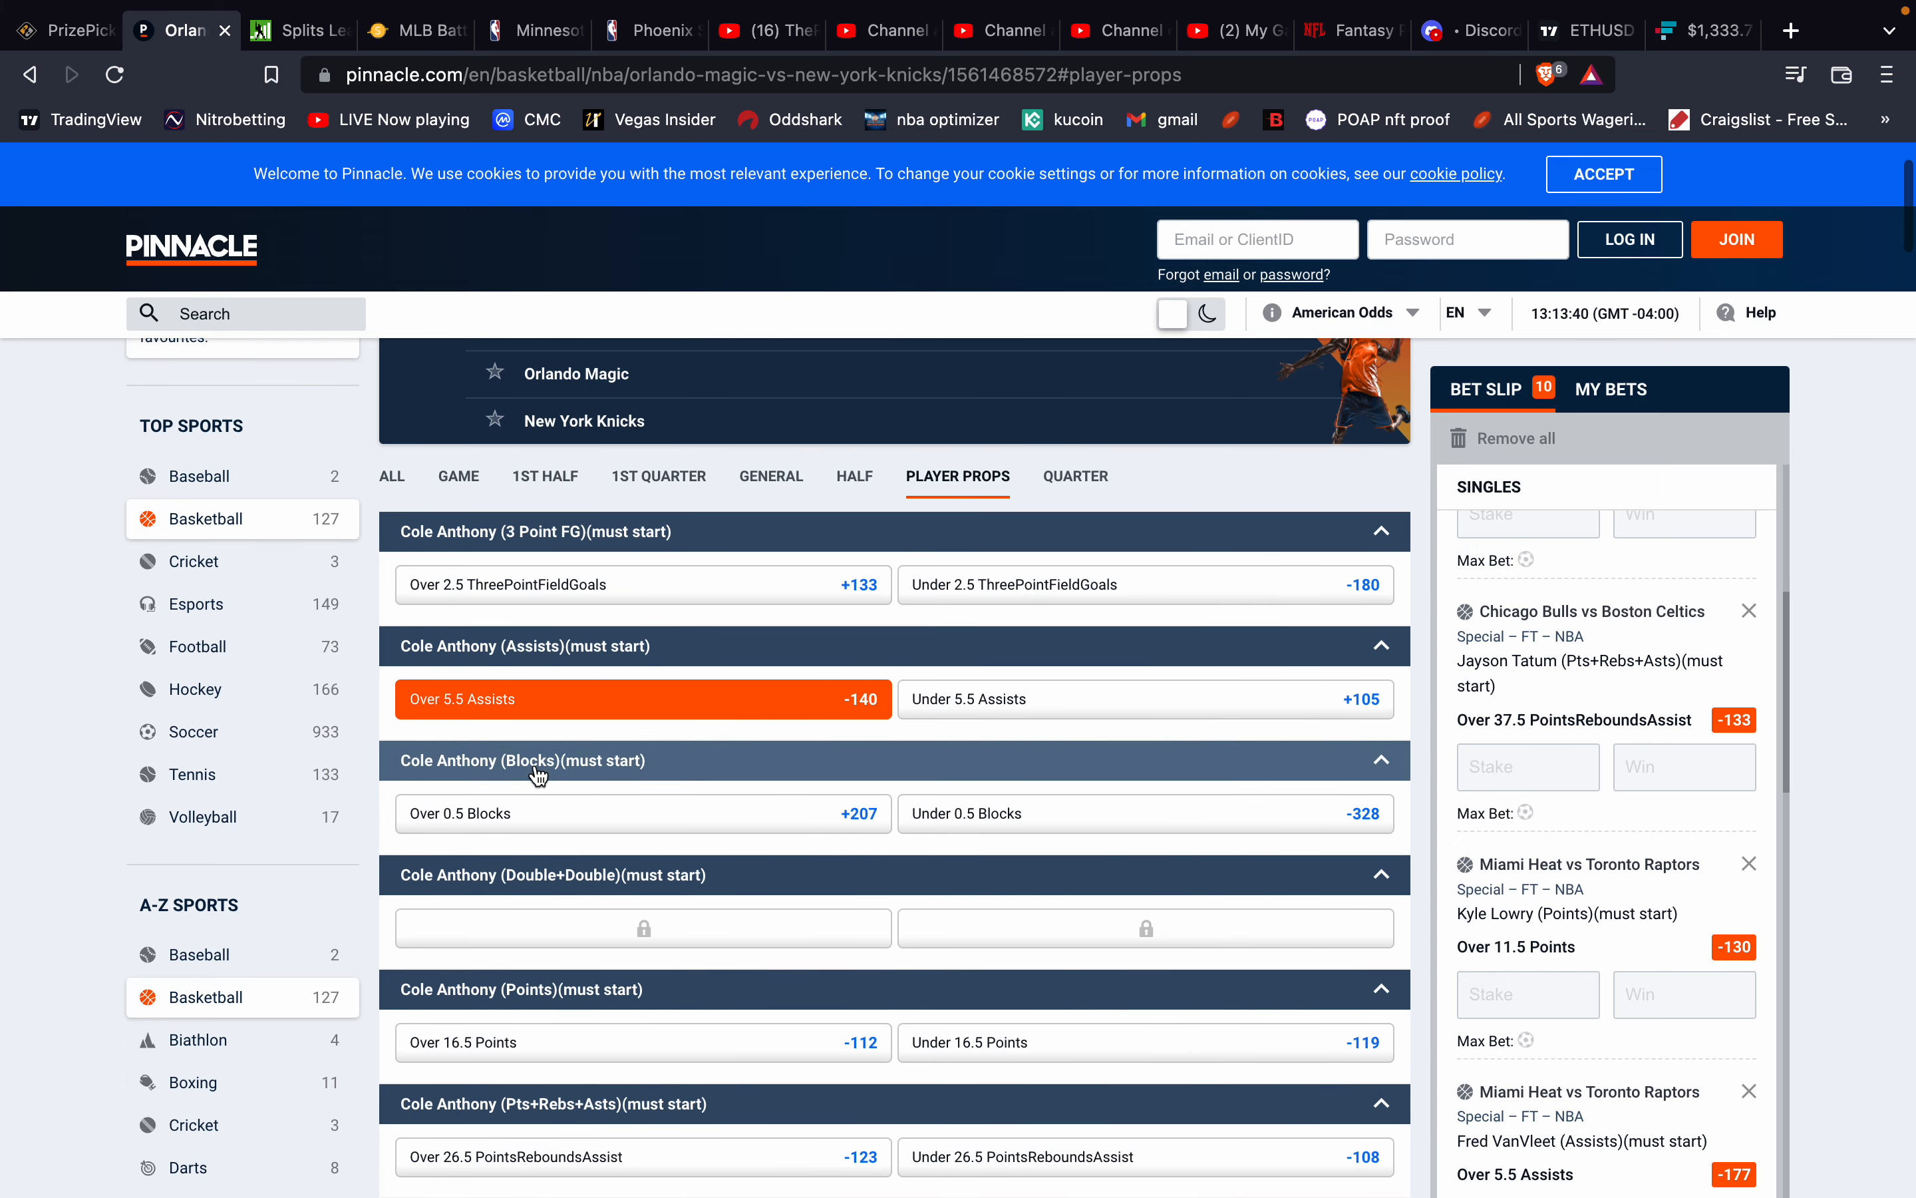
{"action": "scroll", "scroll_direction": "down", "scroll_amount": 3}
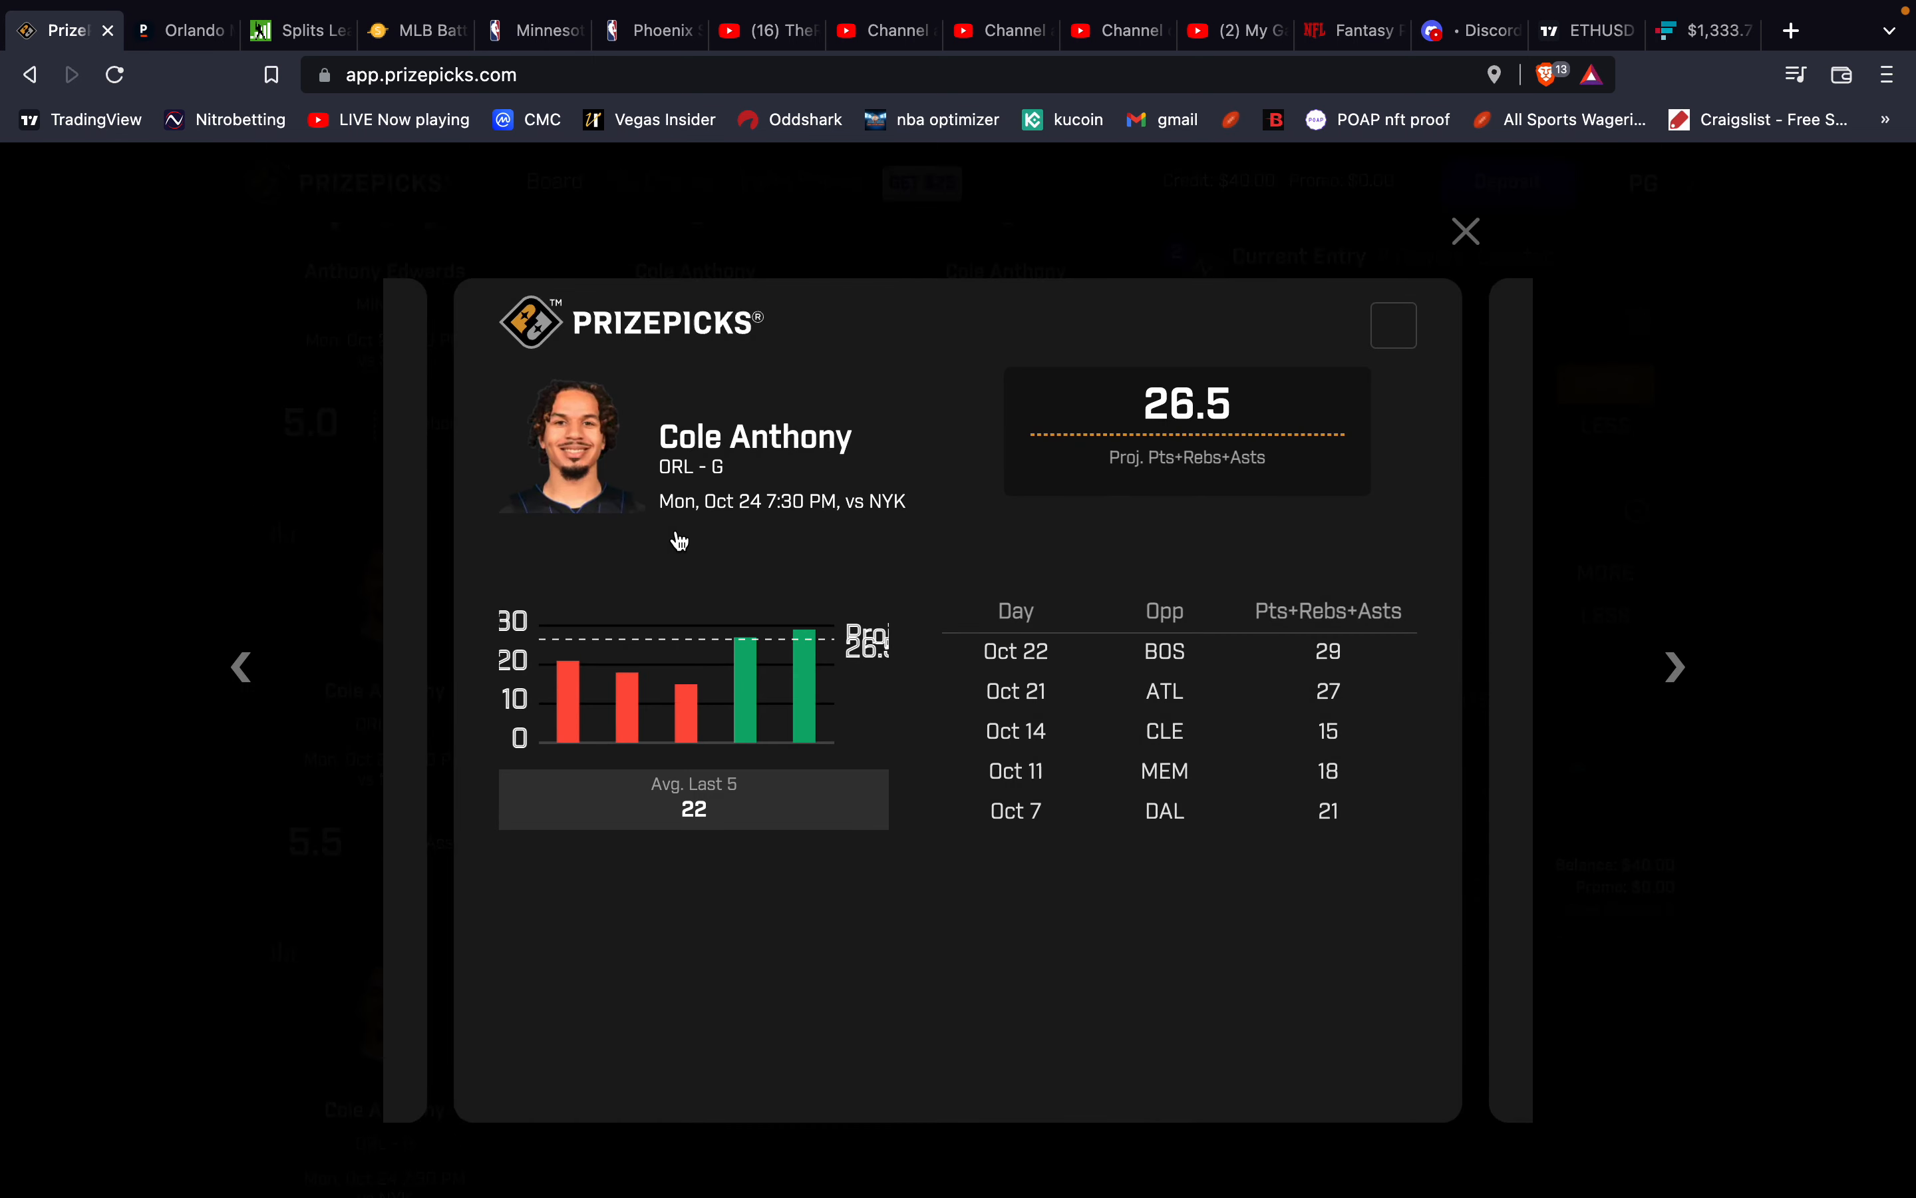
{"action": "mouse_move", "coordinate": [1026, 668]}
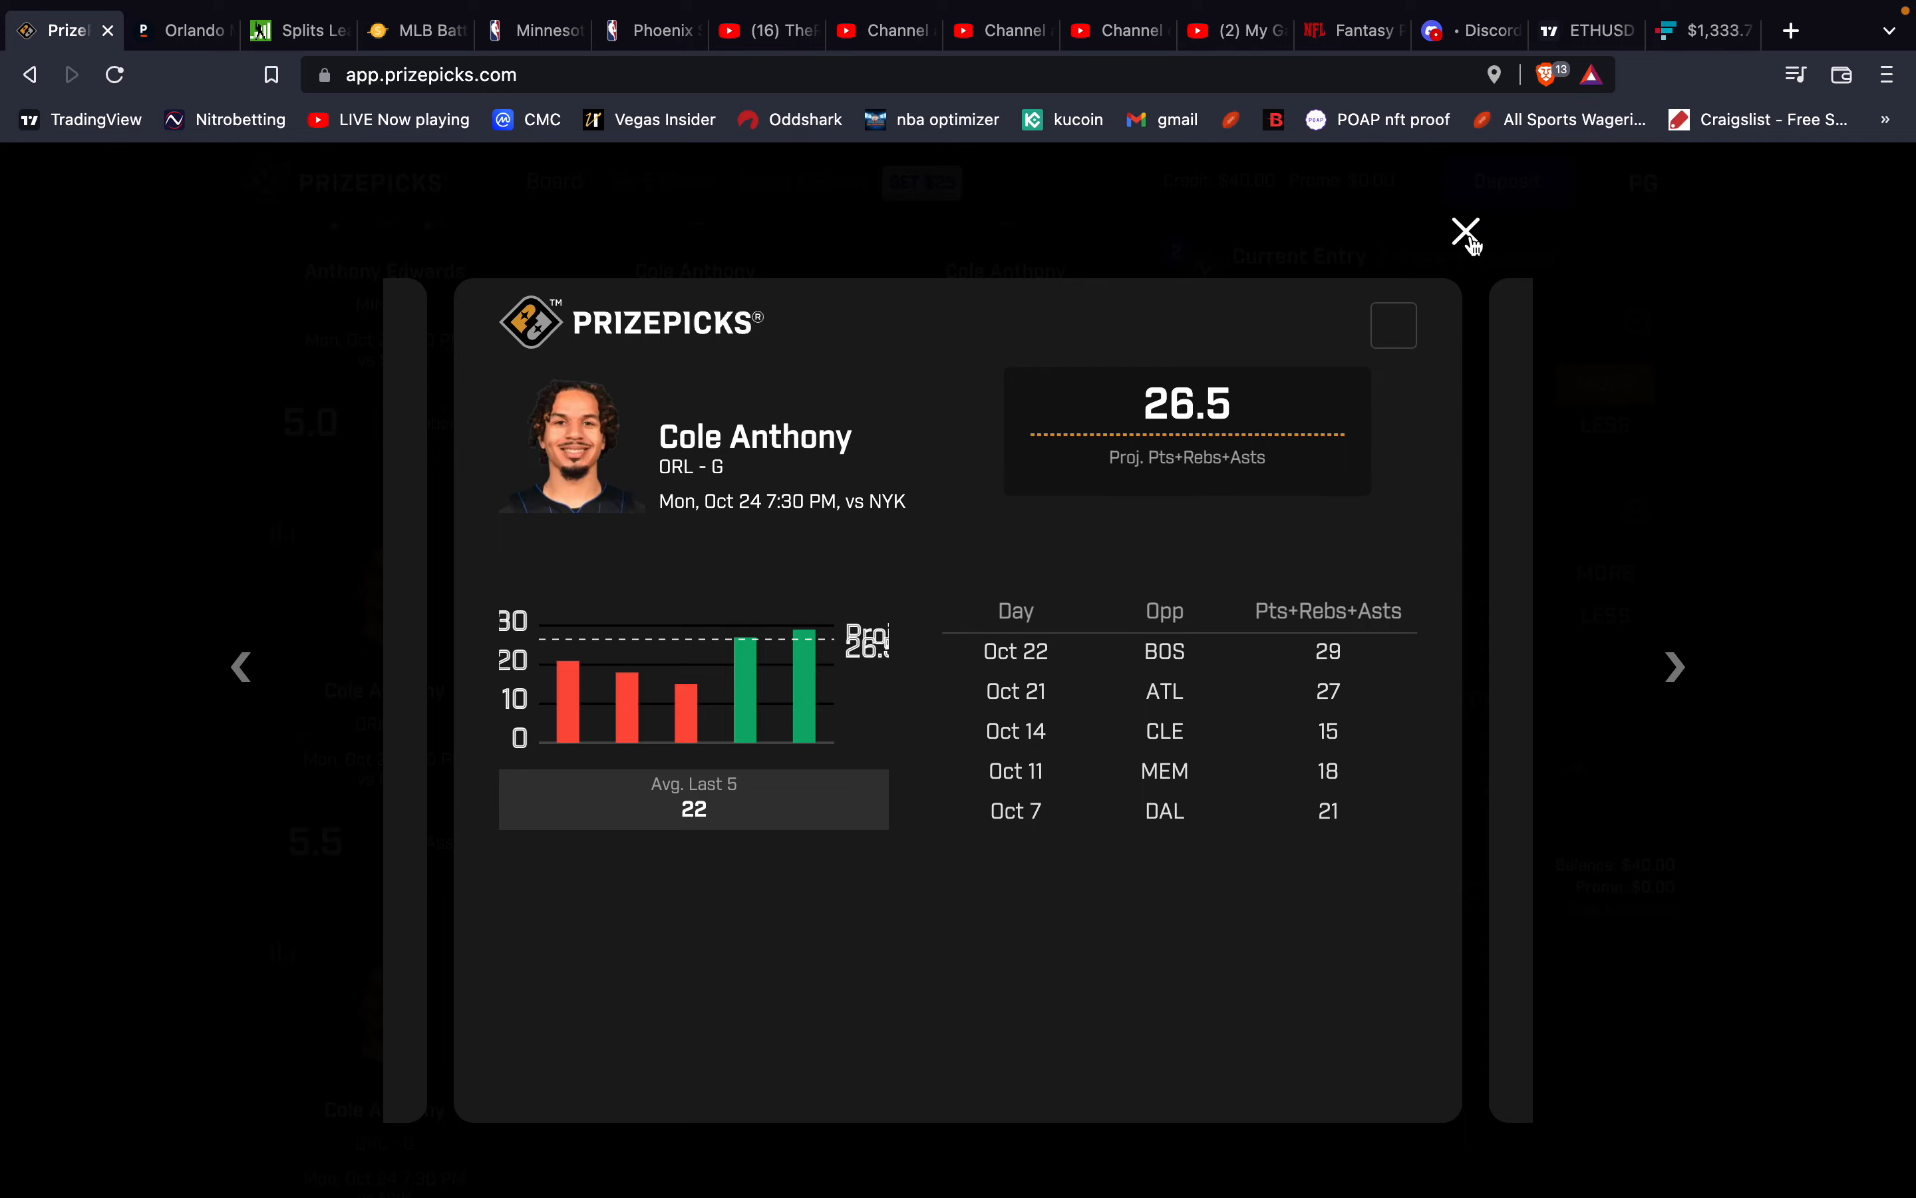
Close Cole Anthony's Pts+Rebs+Asts history and browse the NBA board further.
{"action": "left_click", "coordinate": [1467, 231]}
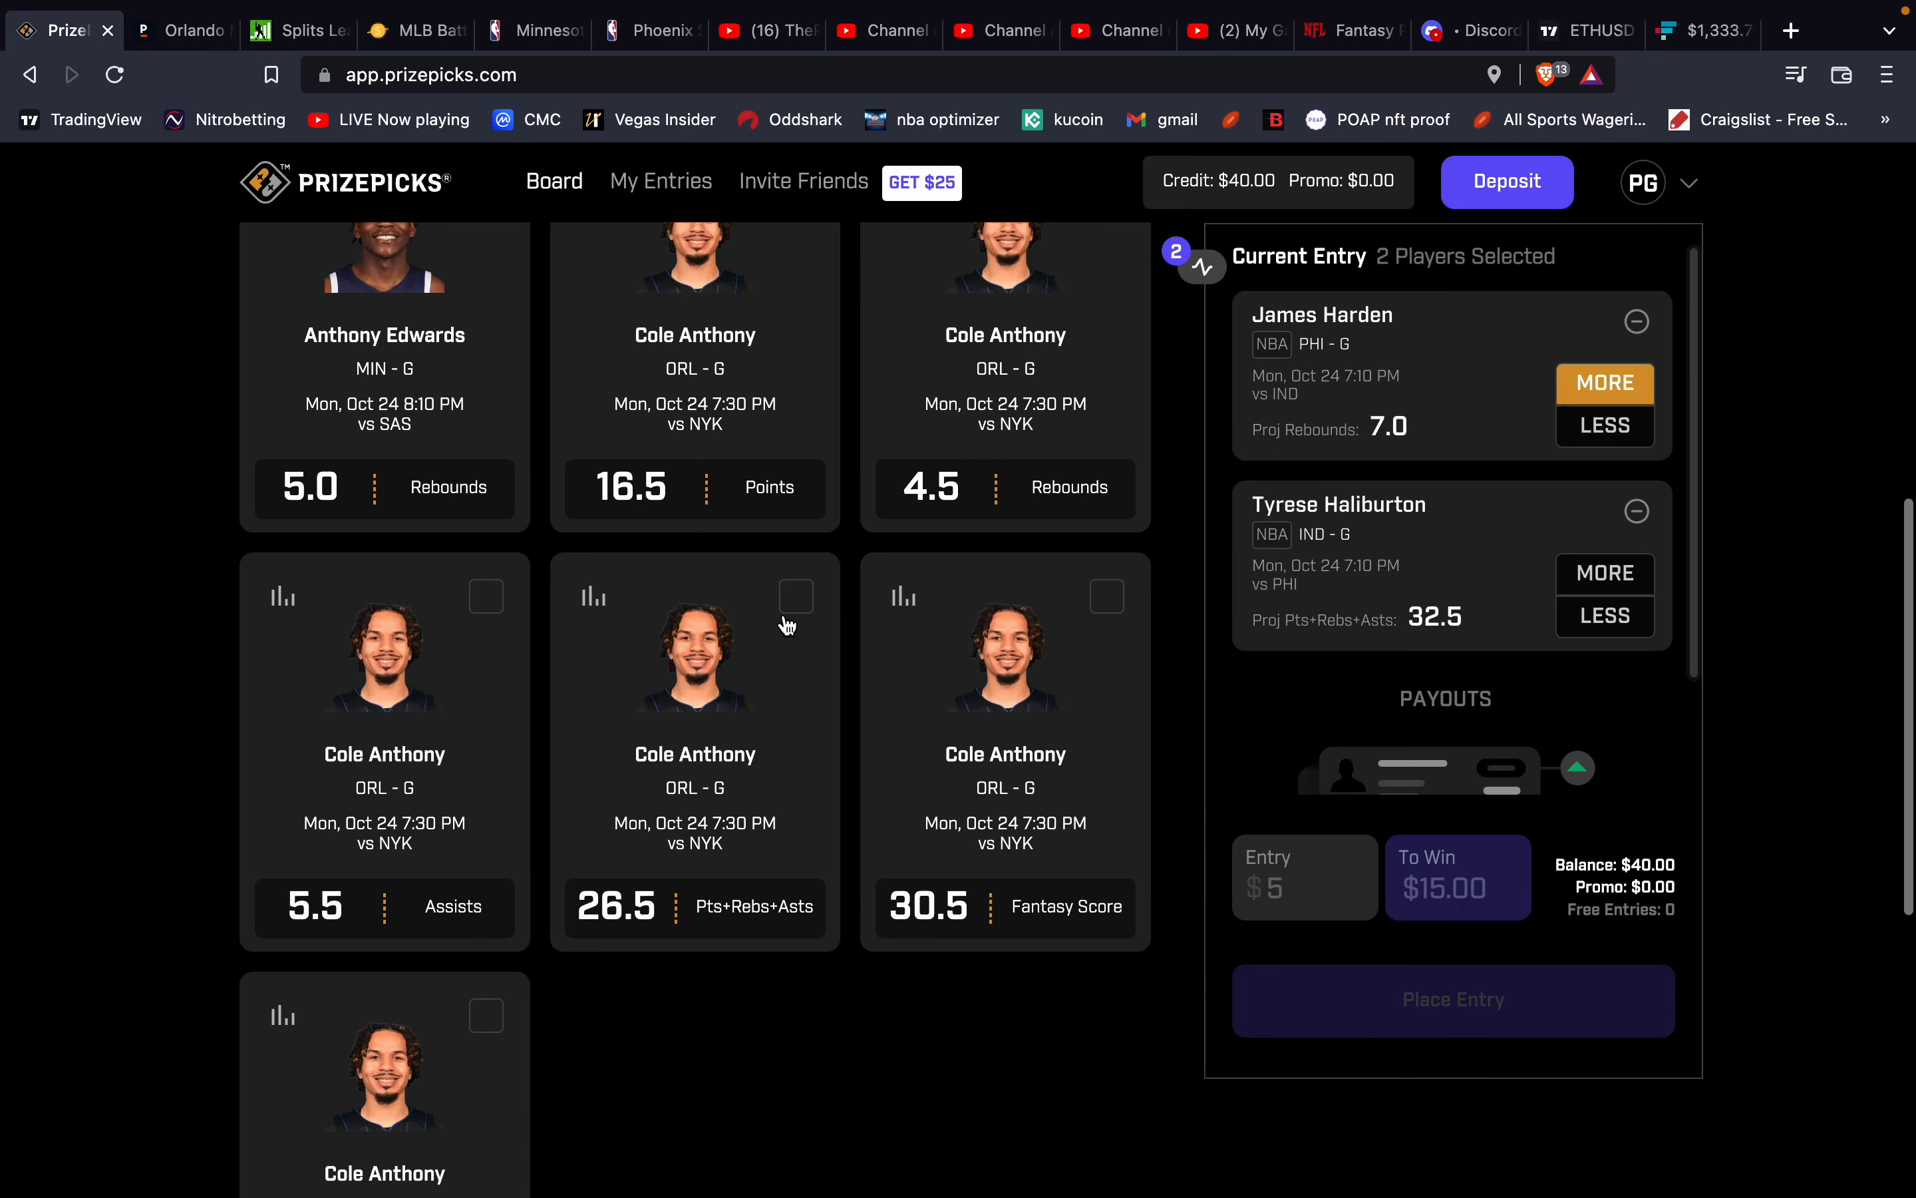
{"action": "scroll", "scroll_direction": "down", "scroll_amount": 3}
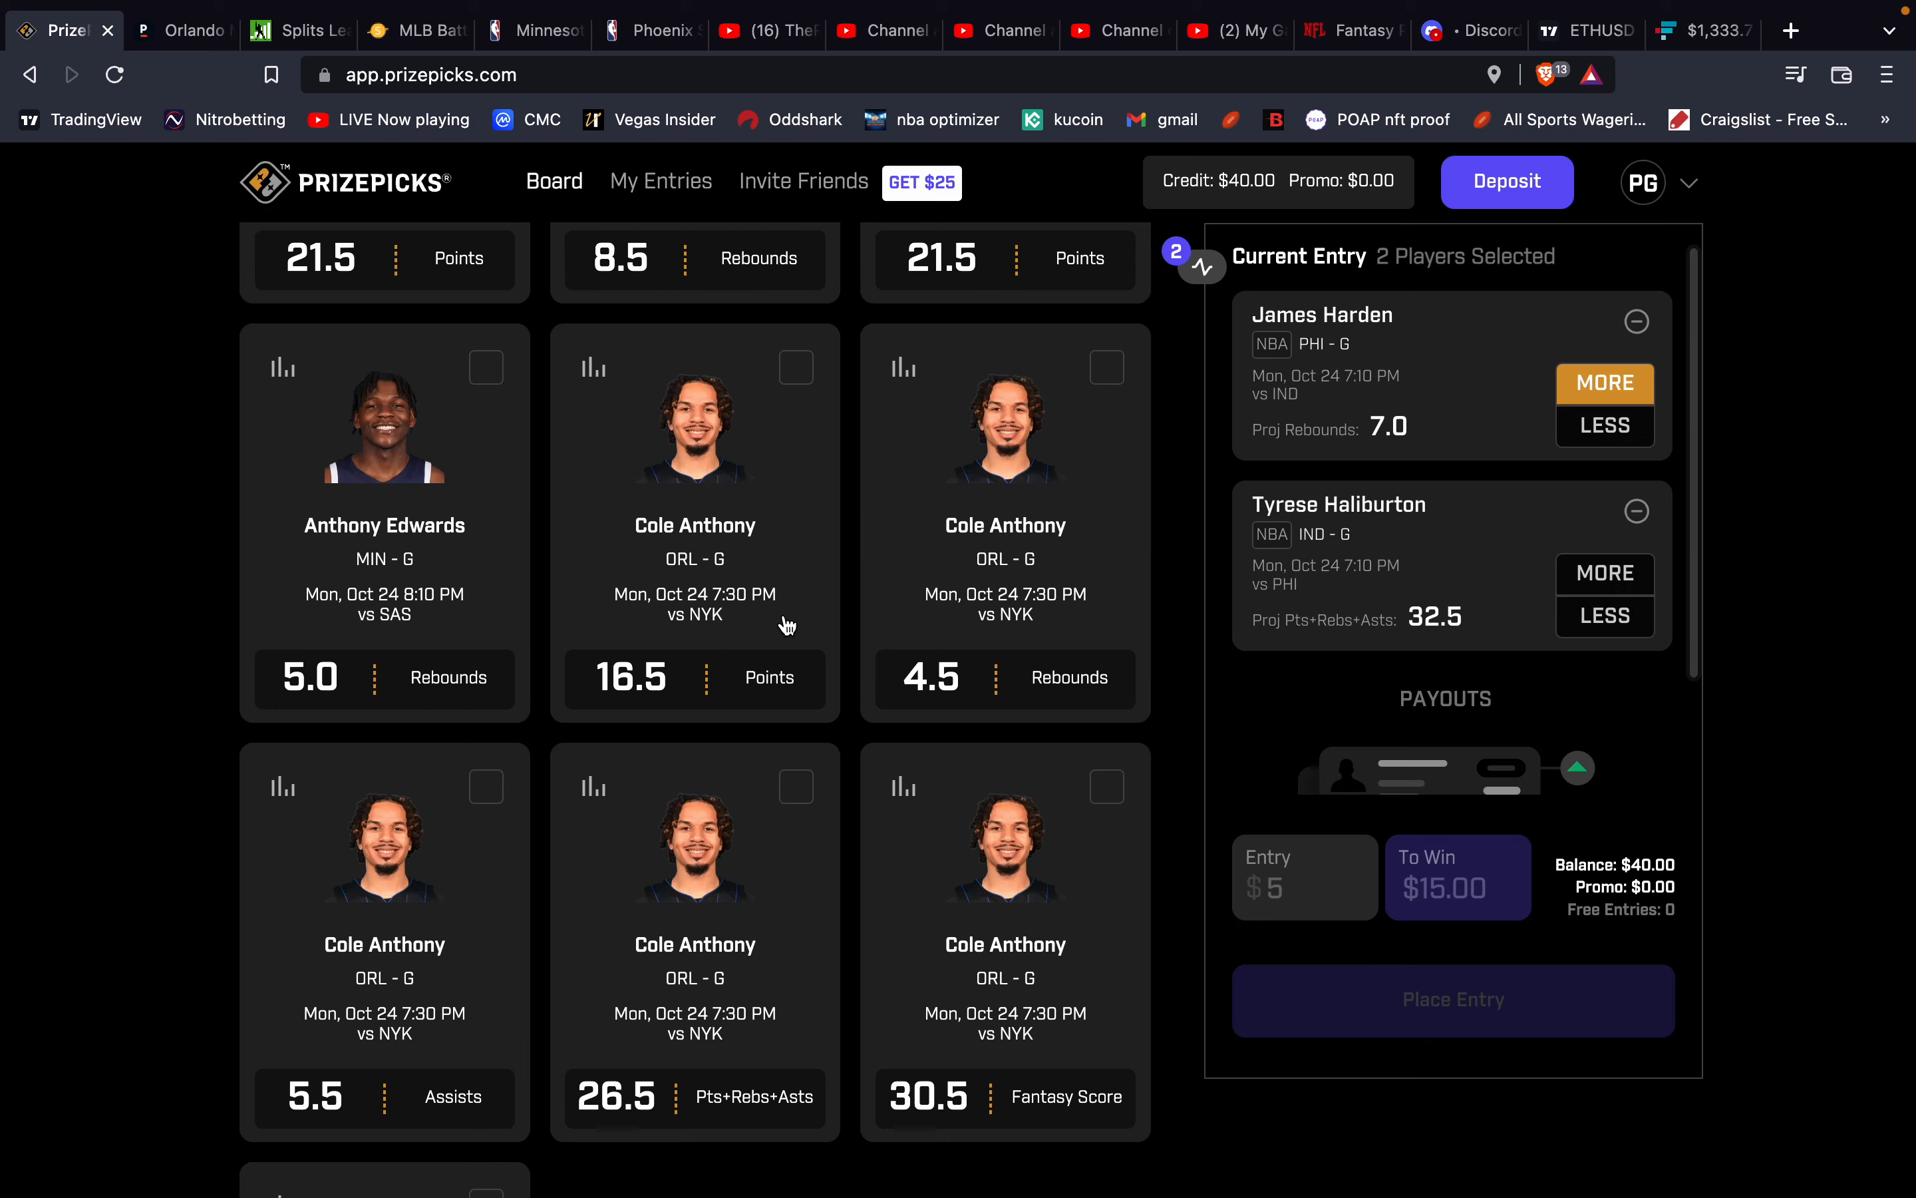
{"action": "mouse_move", "coordinate": [864, 697]}
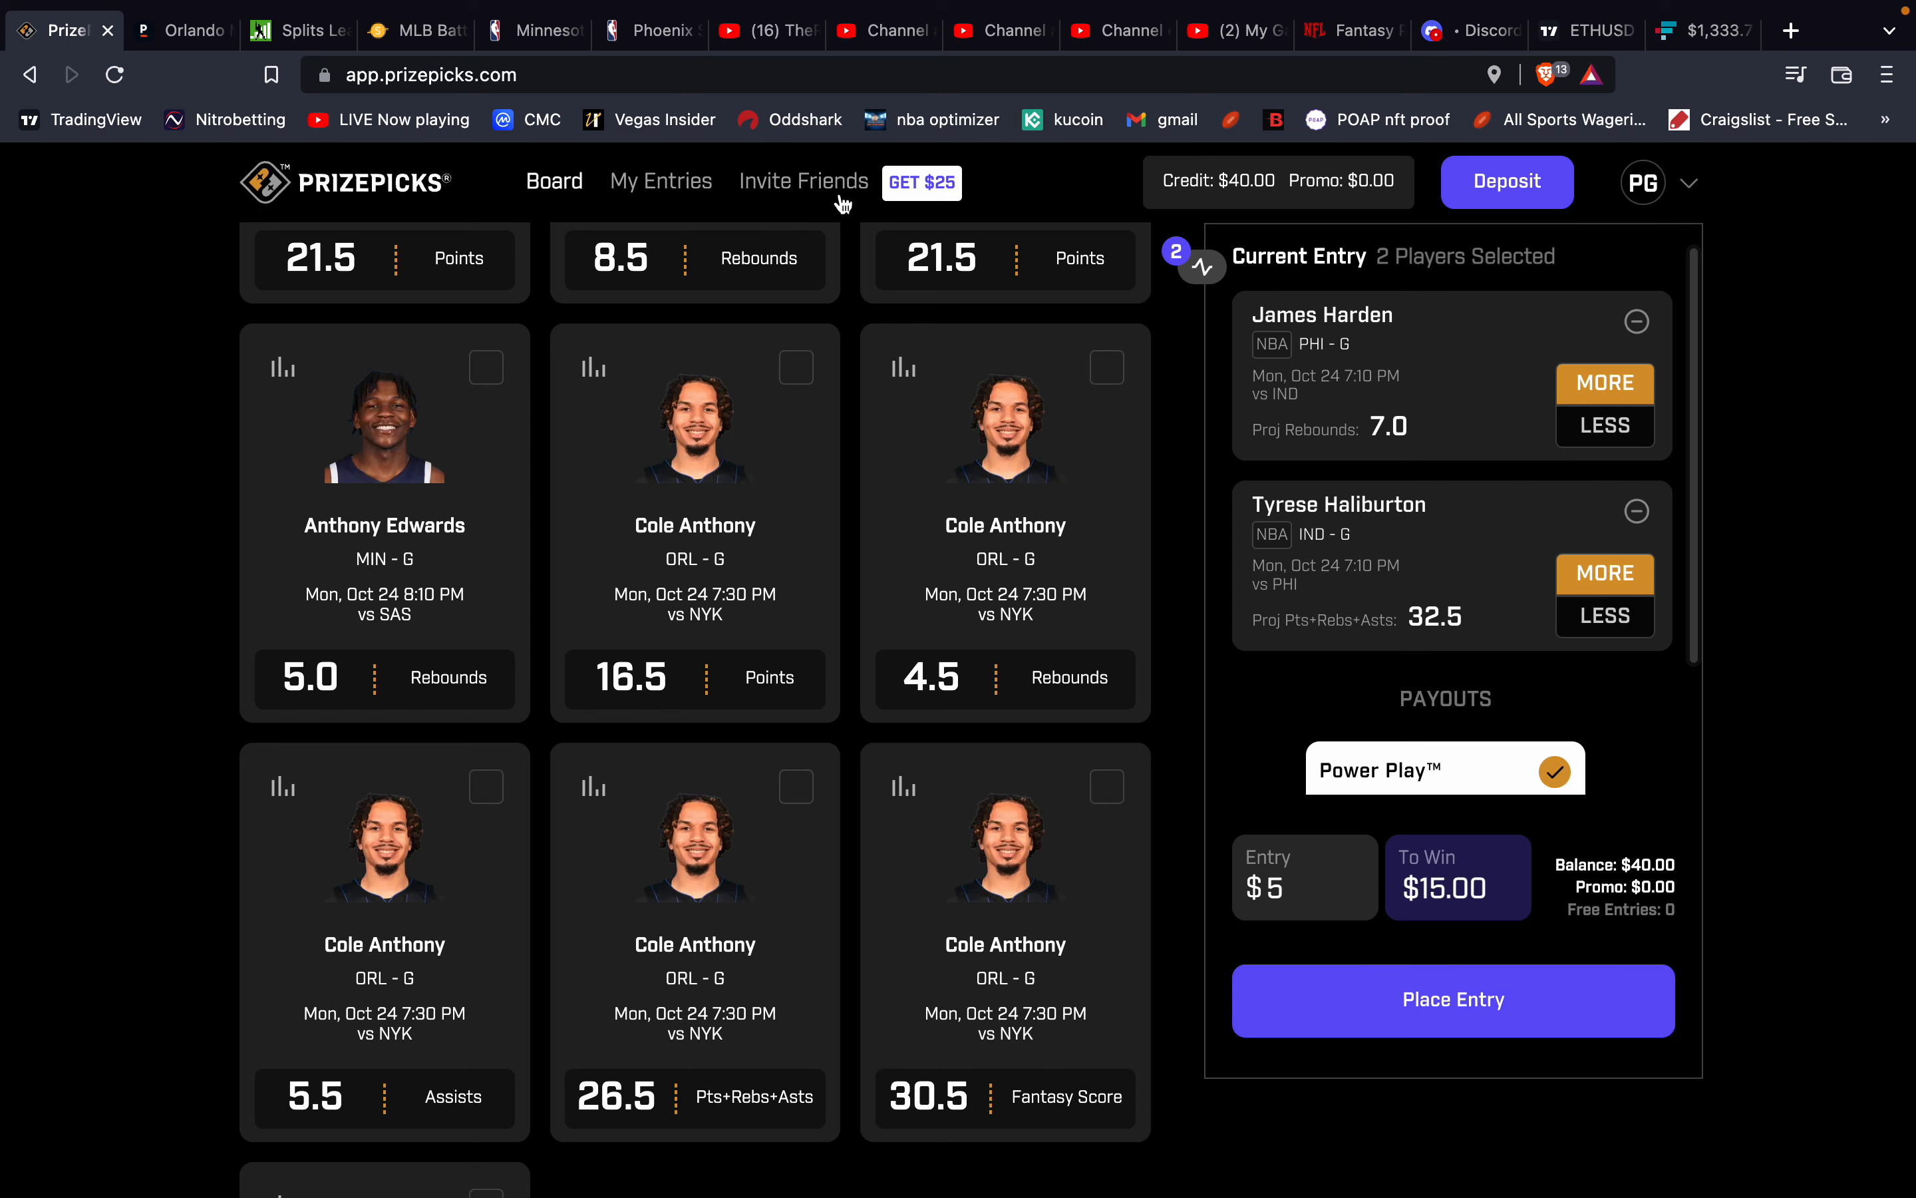
Search 'bru' and review Jalen Brunson's assists and Pts+Rebs+Asts game logs.
{"action": "type", "text": "anthony"}
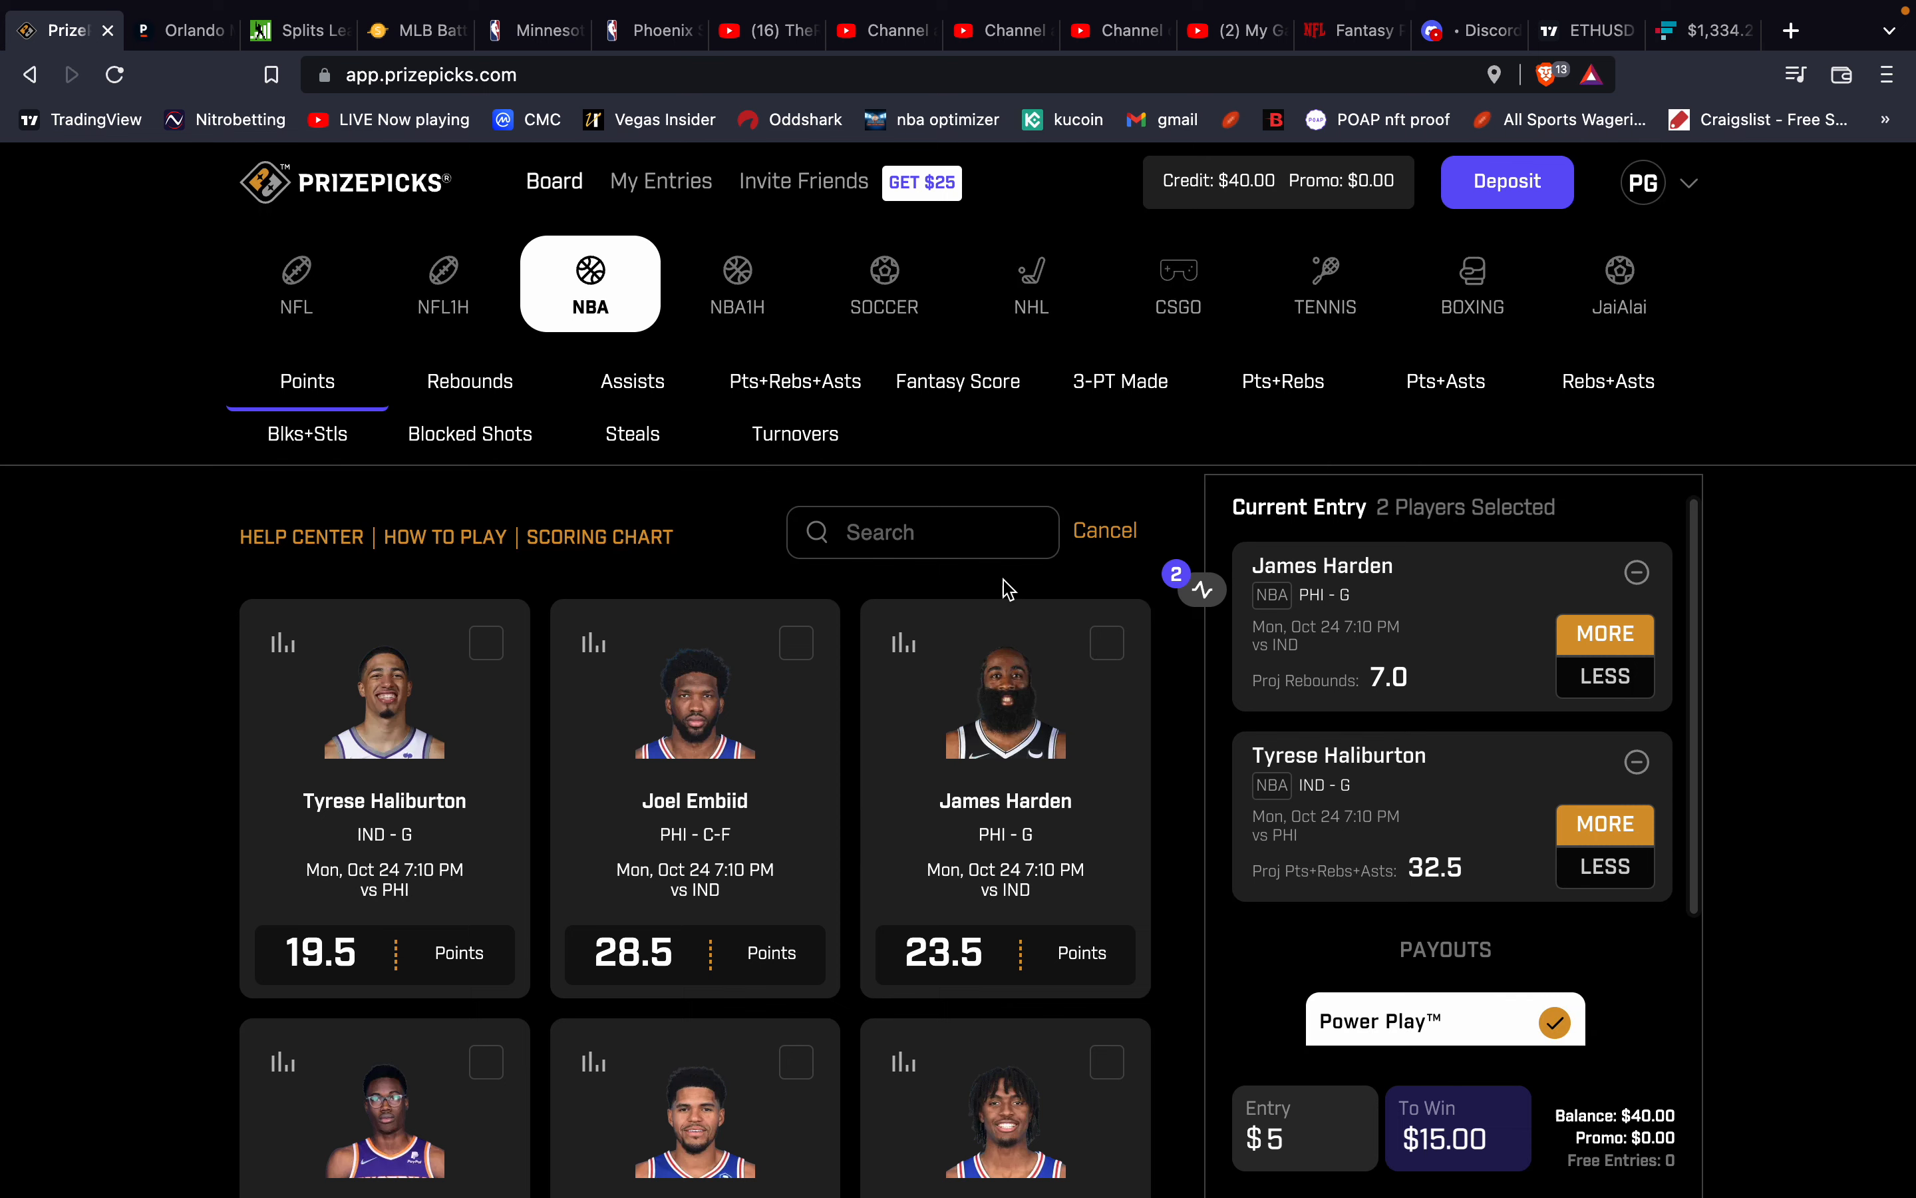
{"action": "type", "text": "brun"}
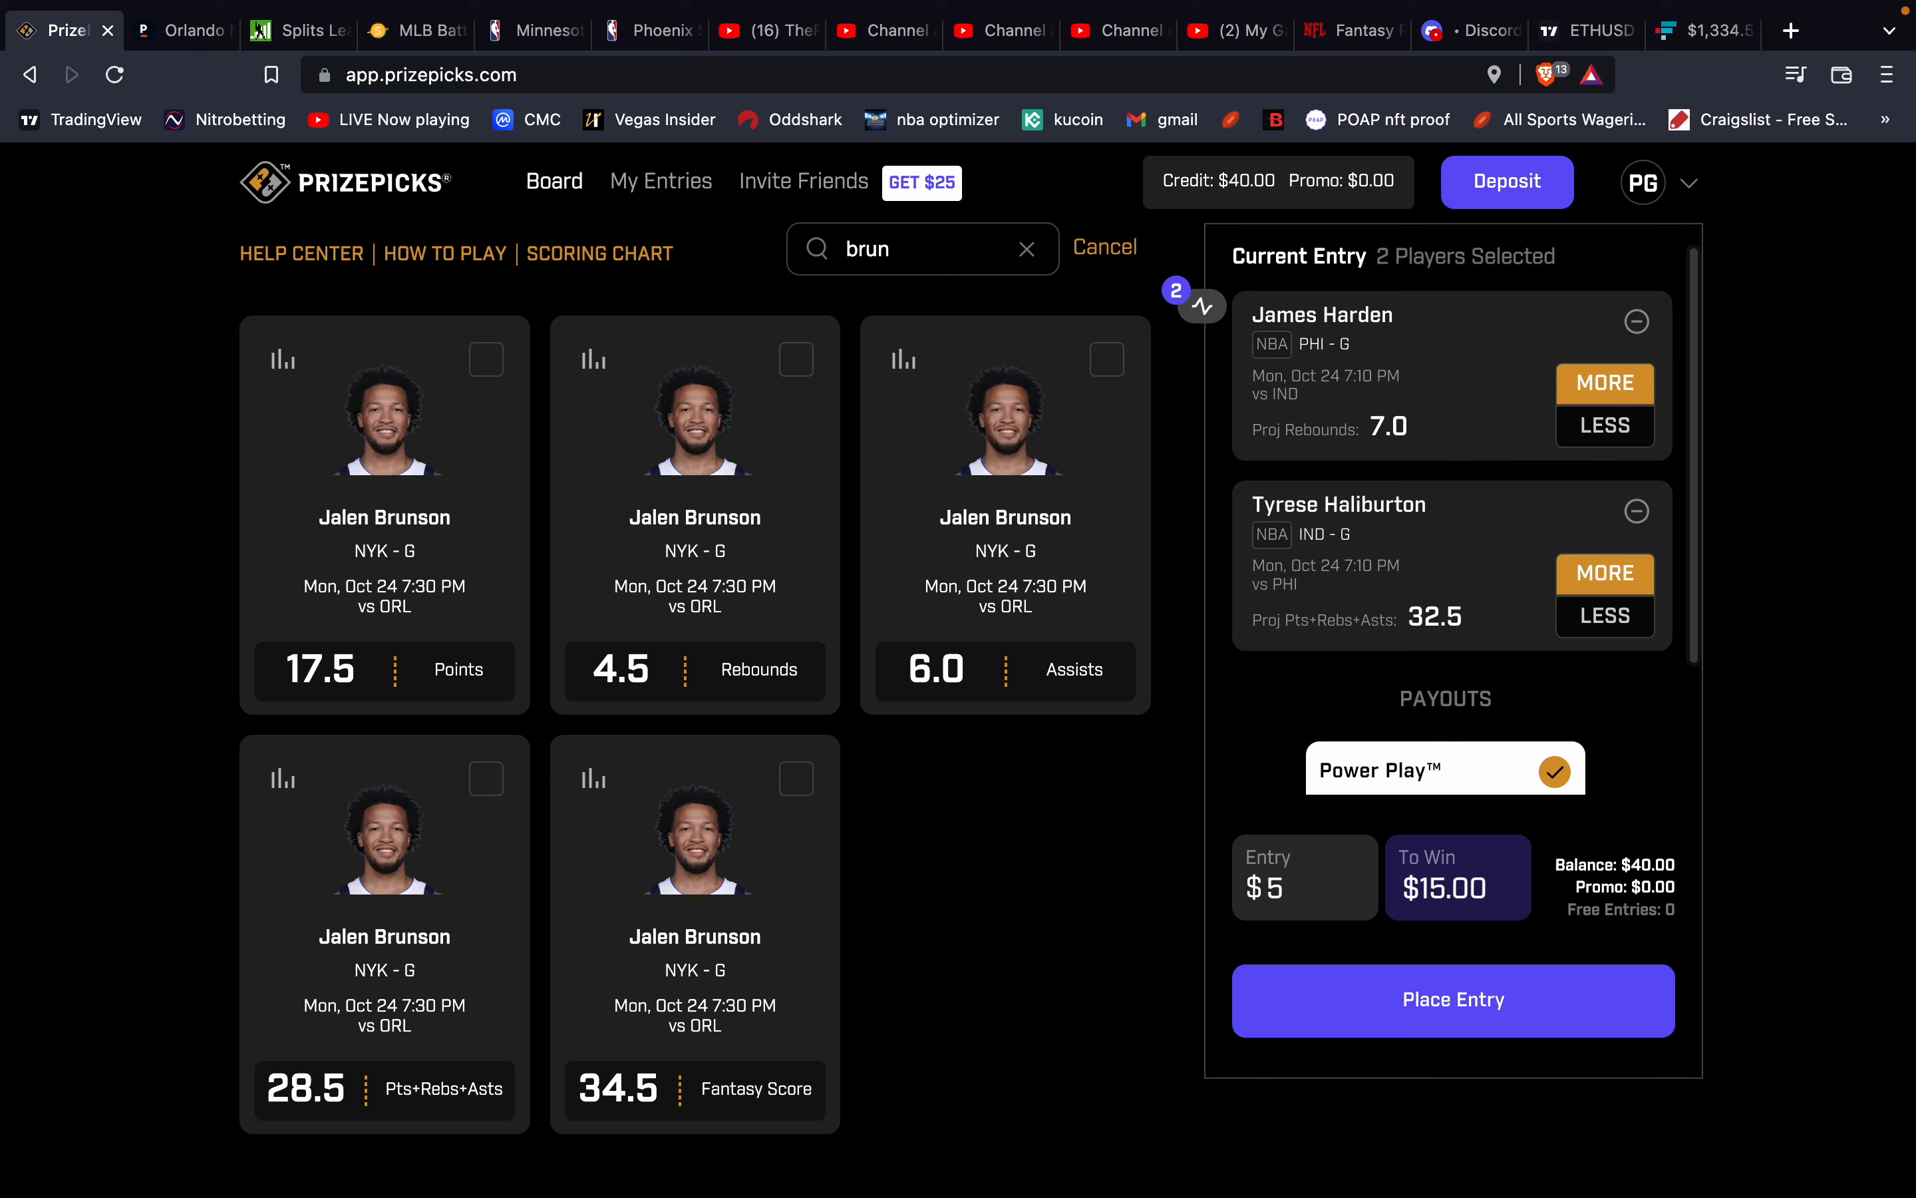
{"action": "mouse_move", "coordinate": [933, 575]}
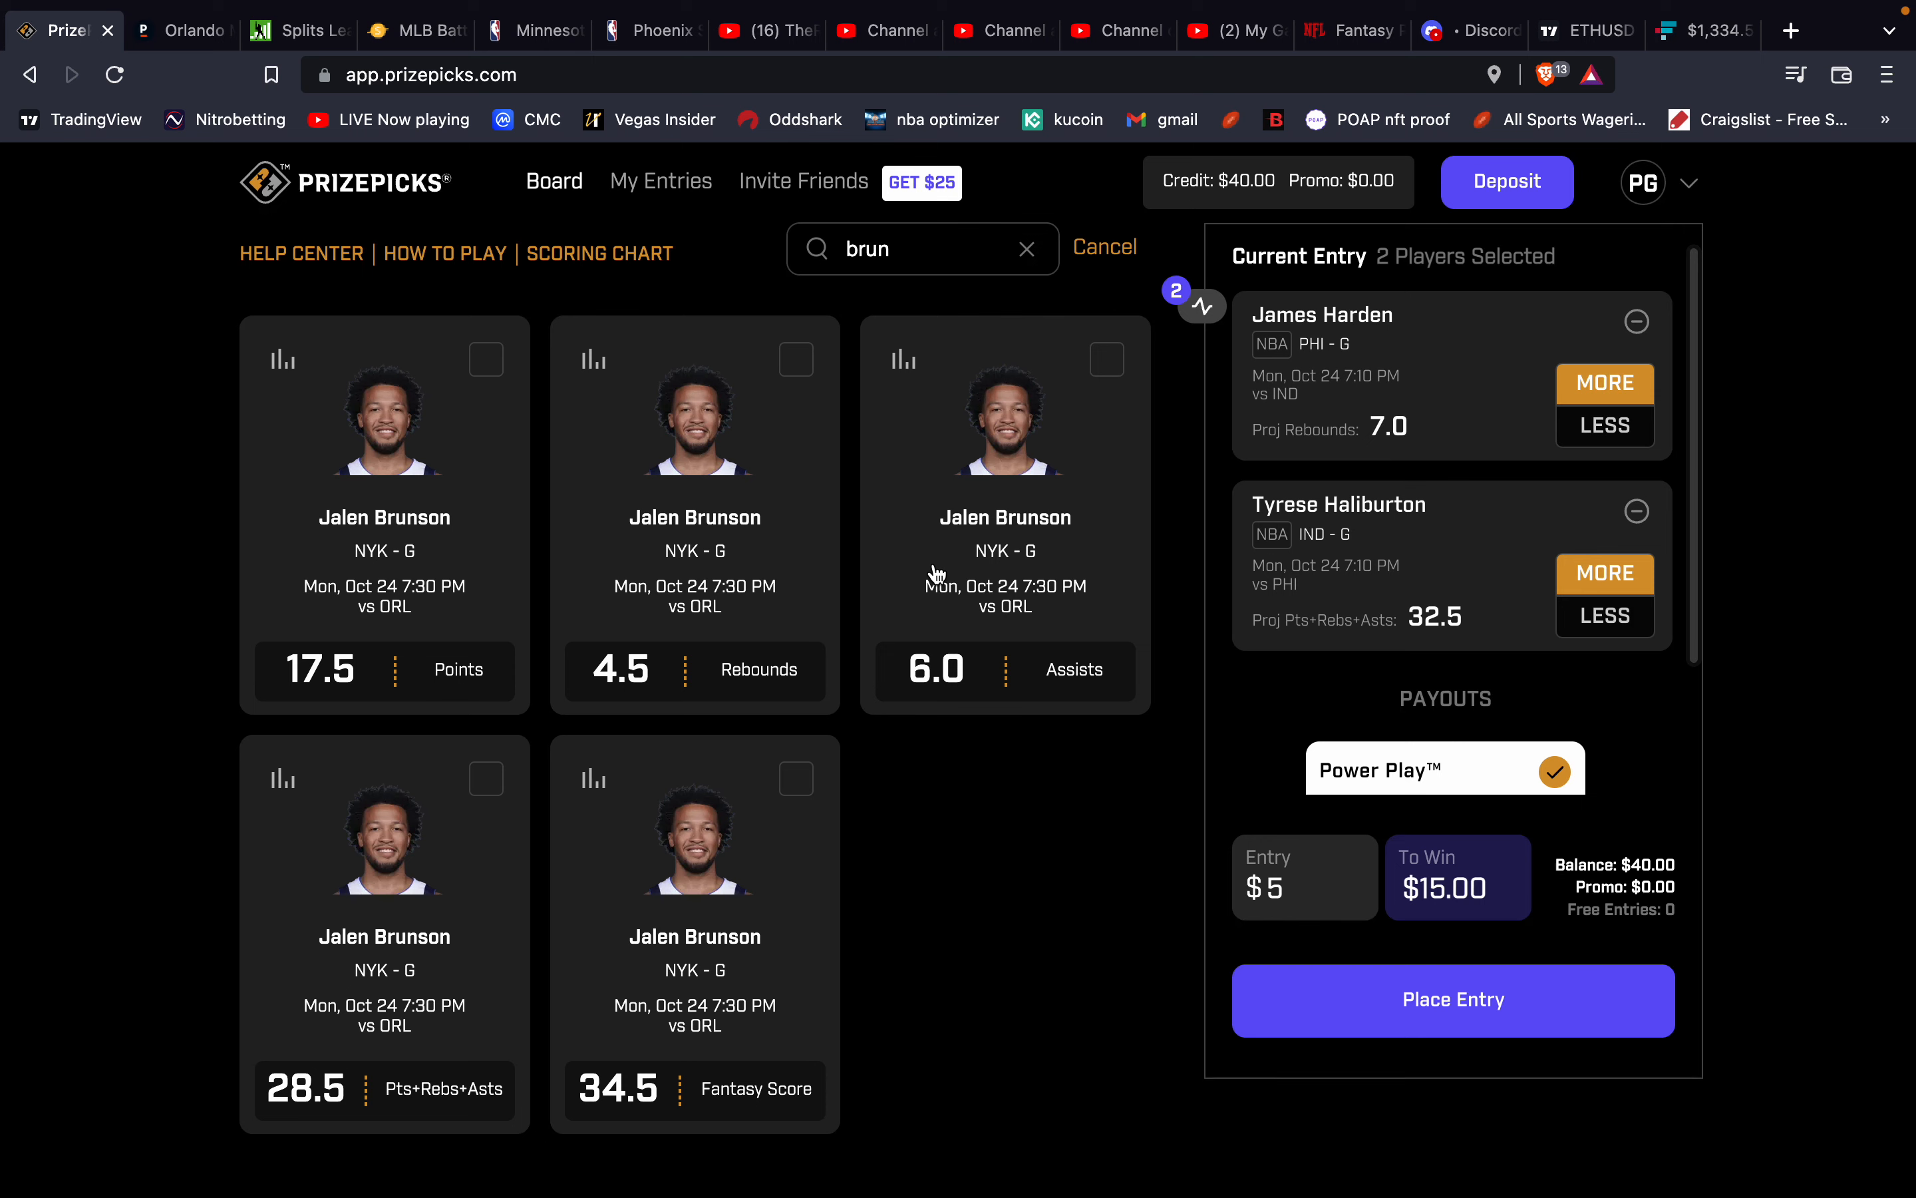
{"action": "mouse_move", "coordinate": [900, 366]}
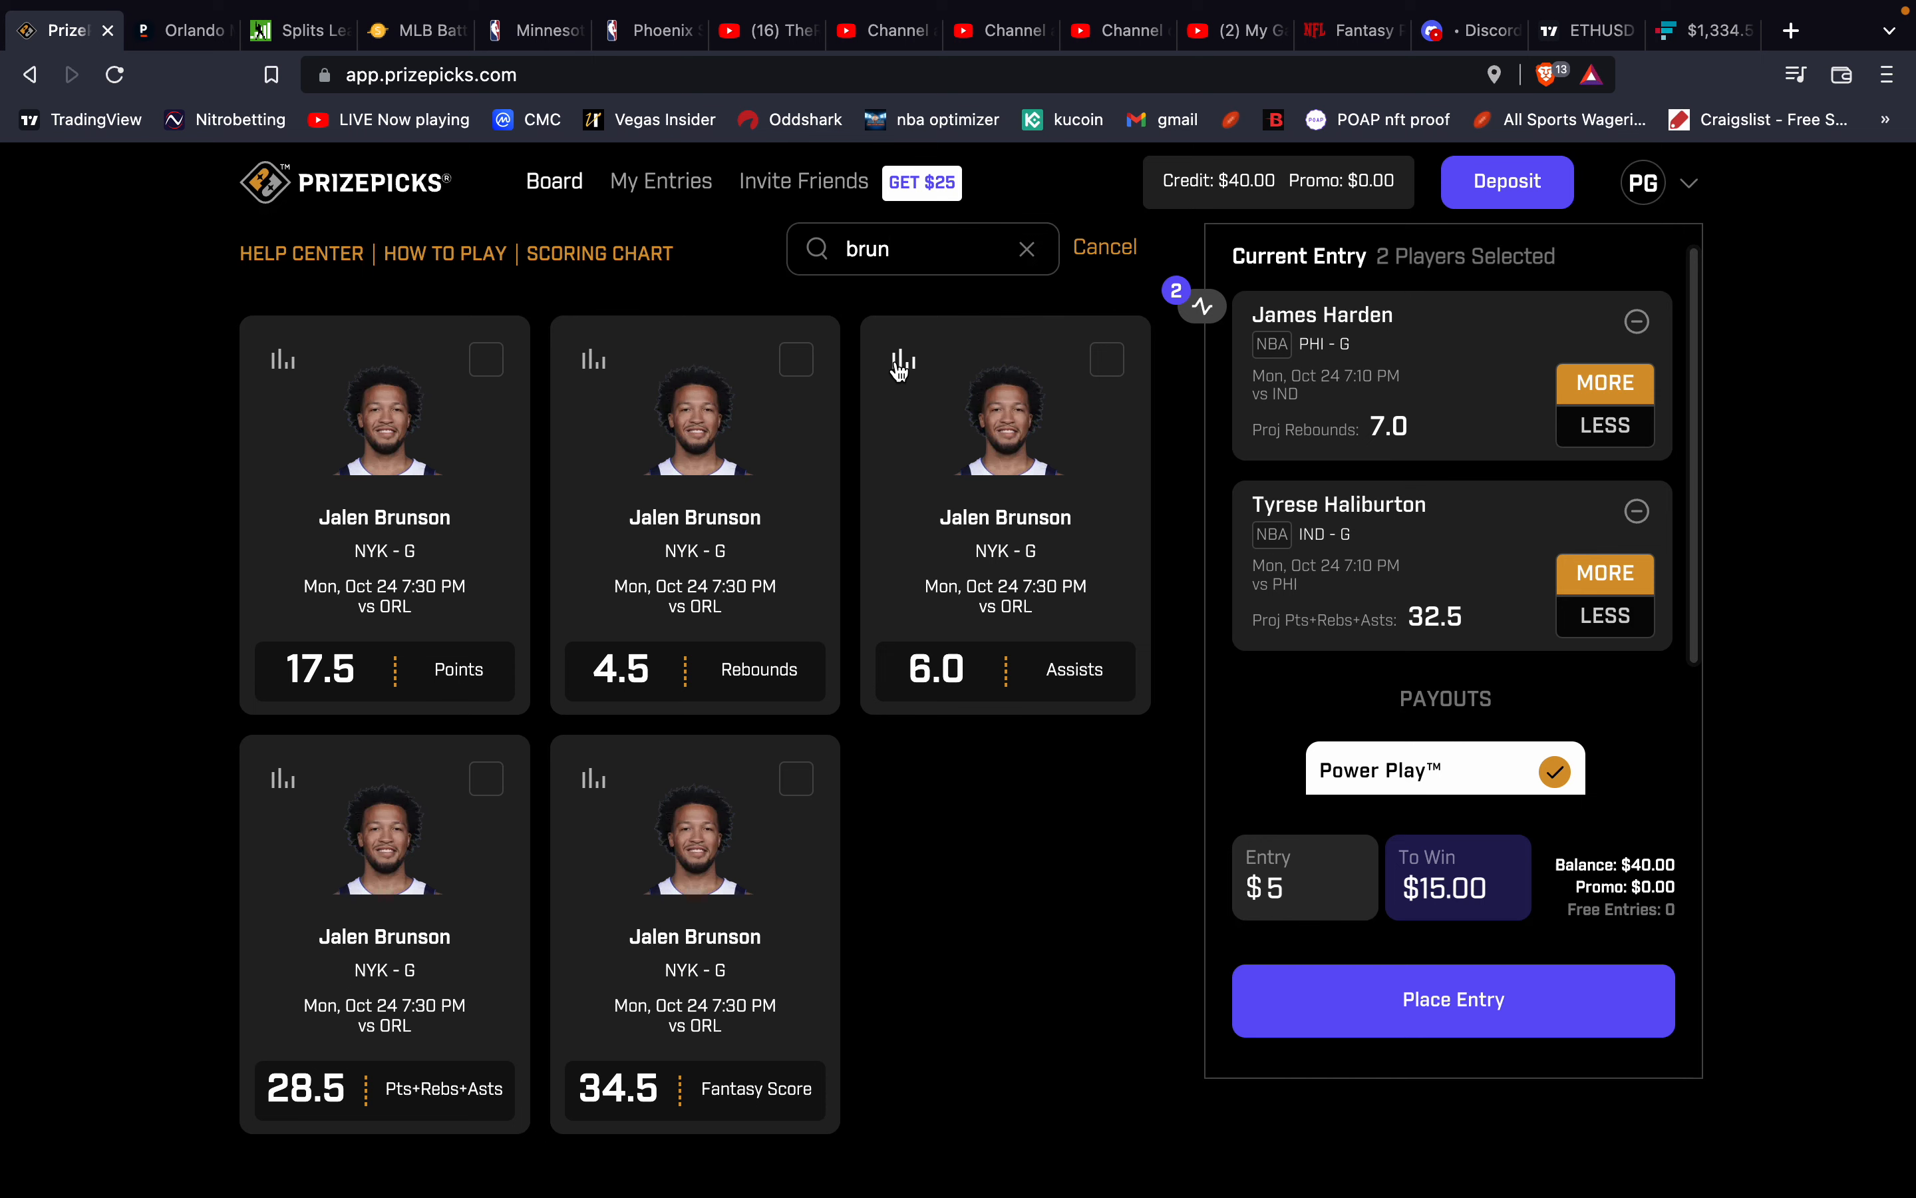
{"action": "left_click", "coordinate": [900, 360]}
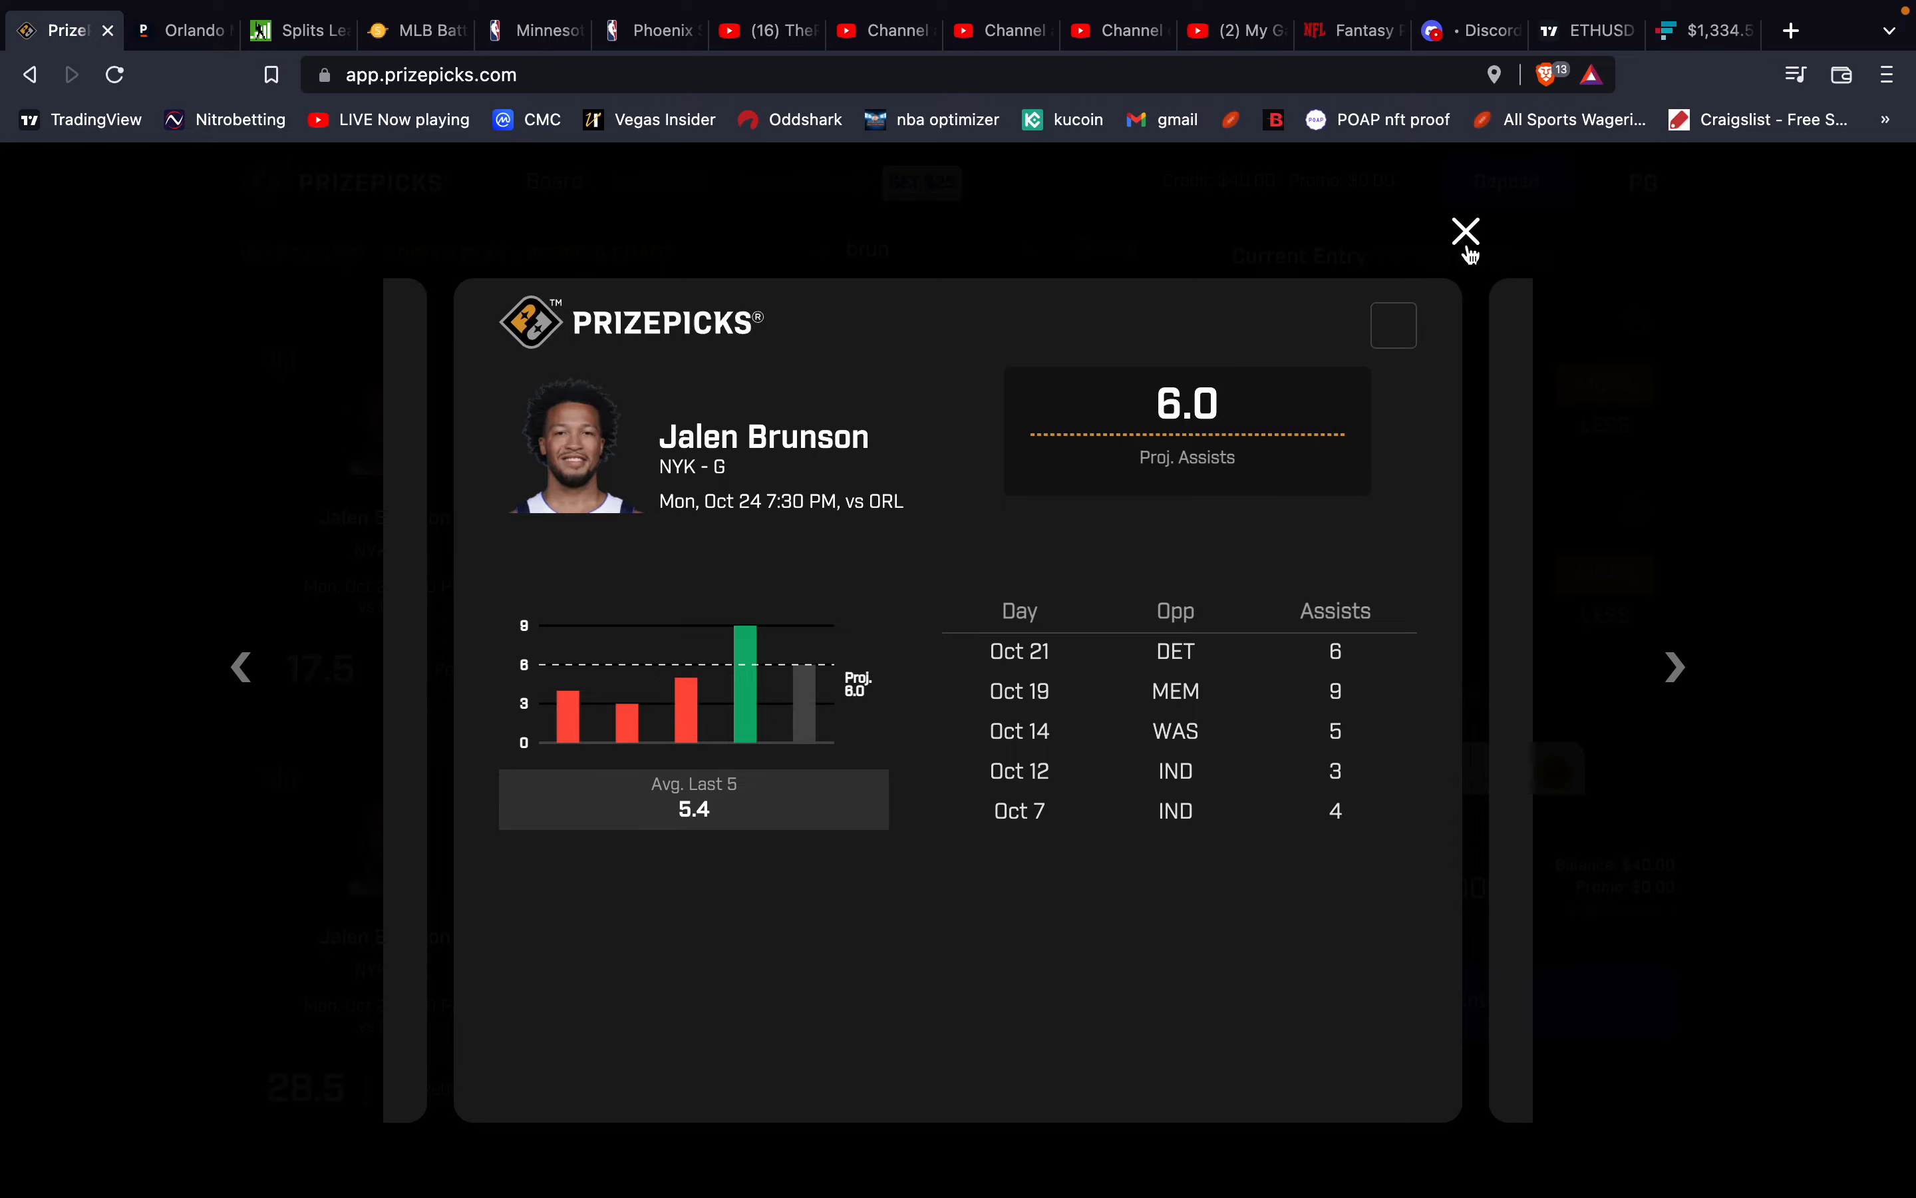
{"action": "left_click", "coordinate": [1466, 231]}
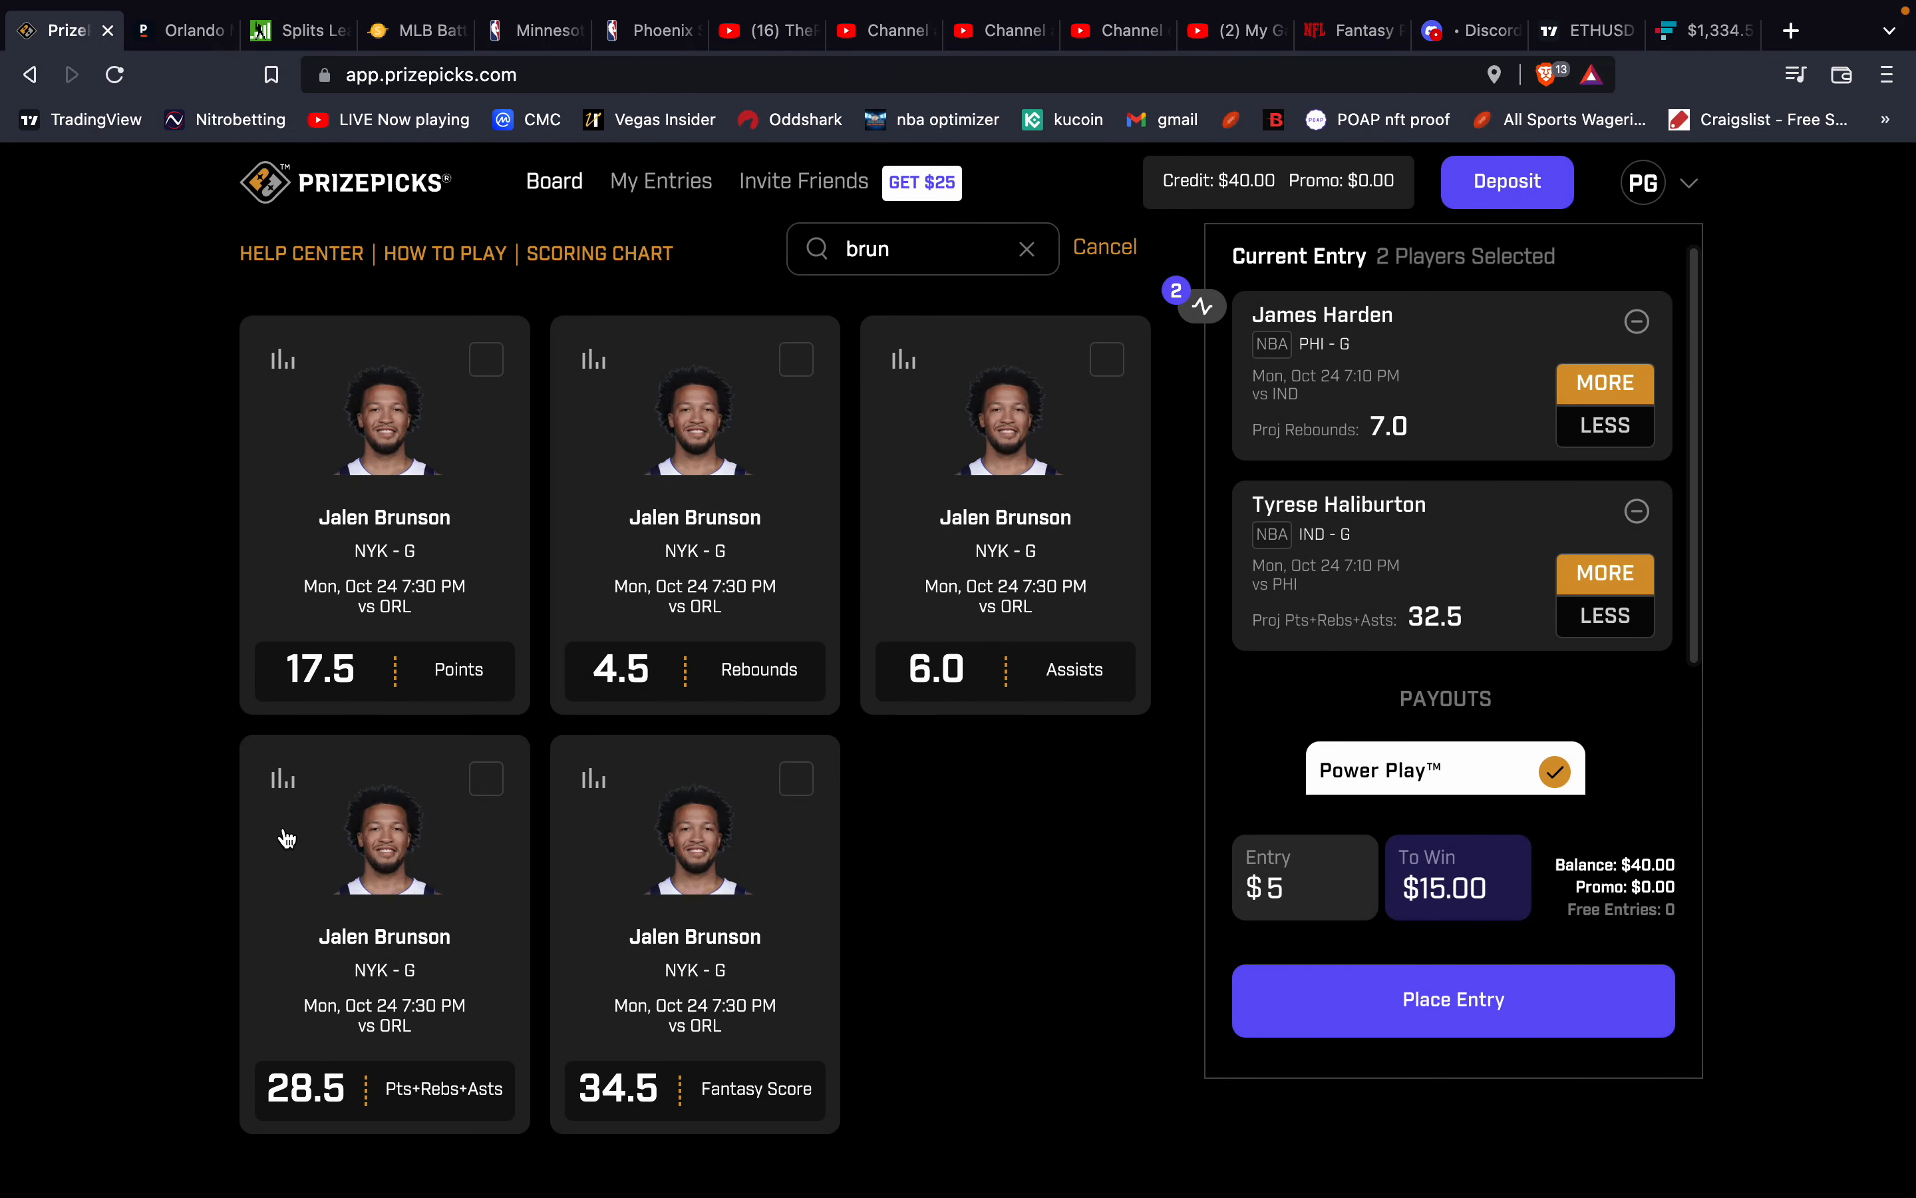
{"action": "left_click", "coordinate": [282, 780]}
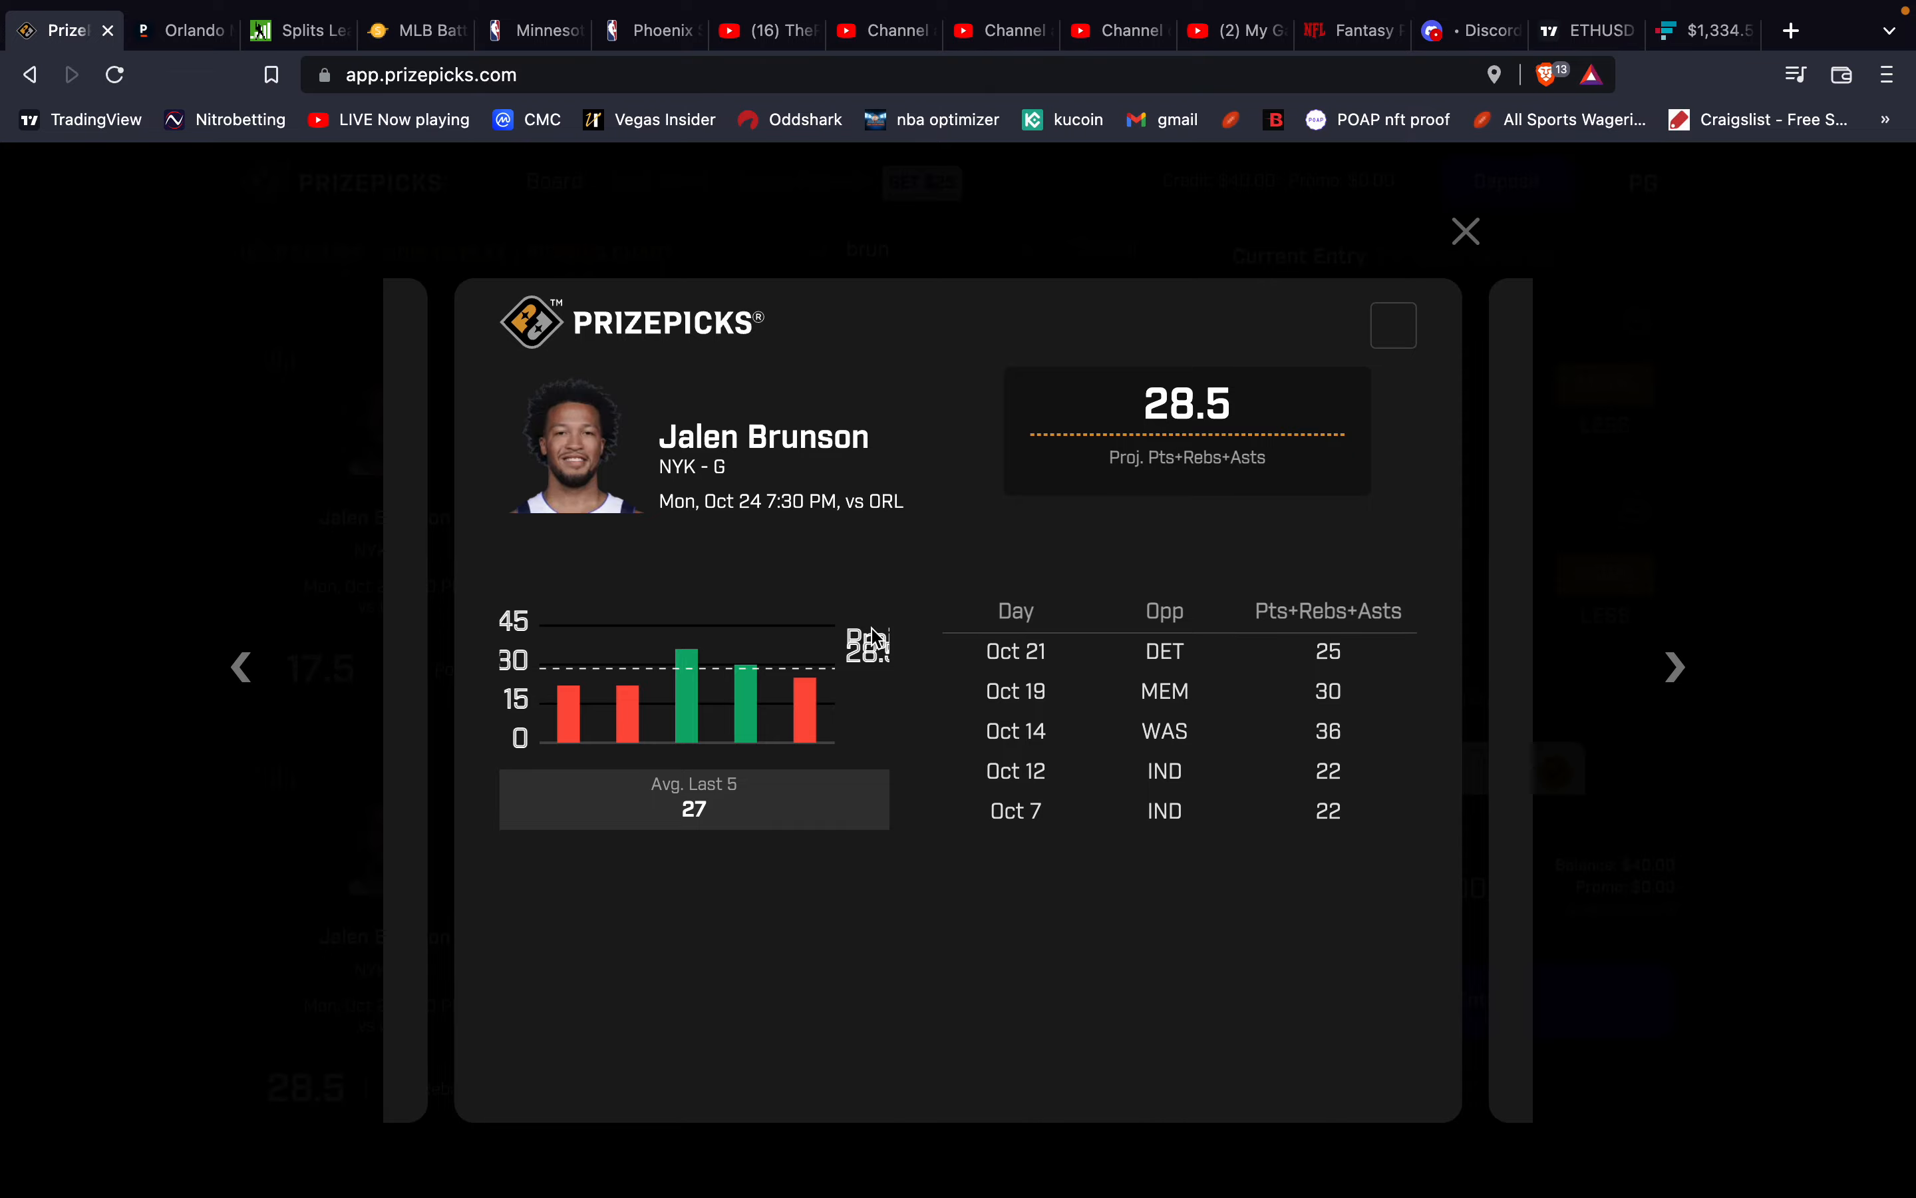
{"action": "left_click", "coordinate": [1463, 232]}
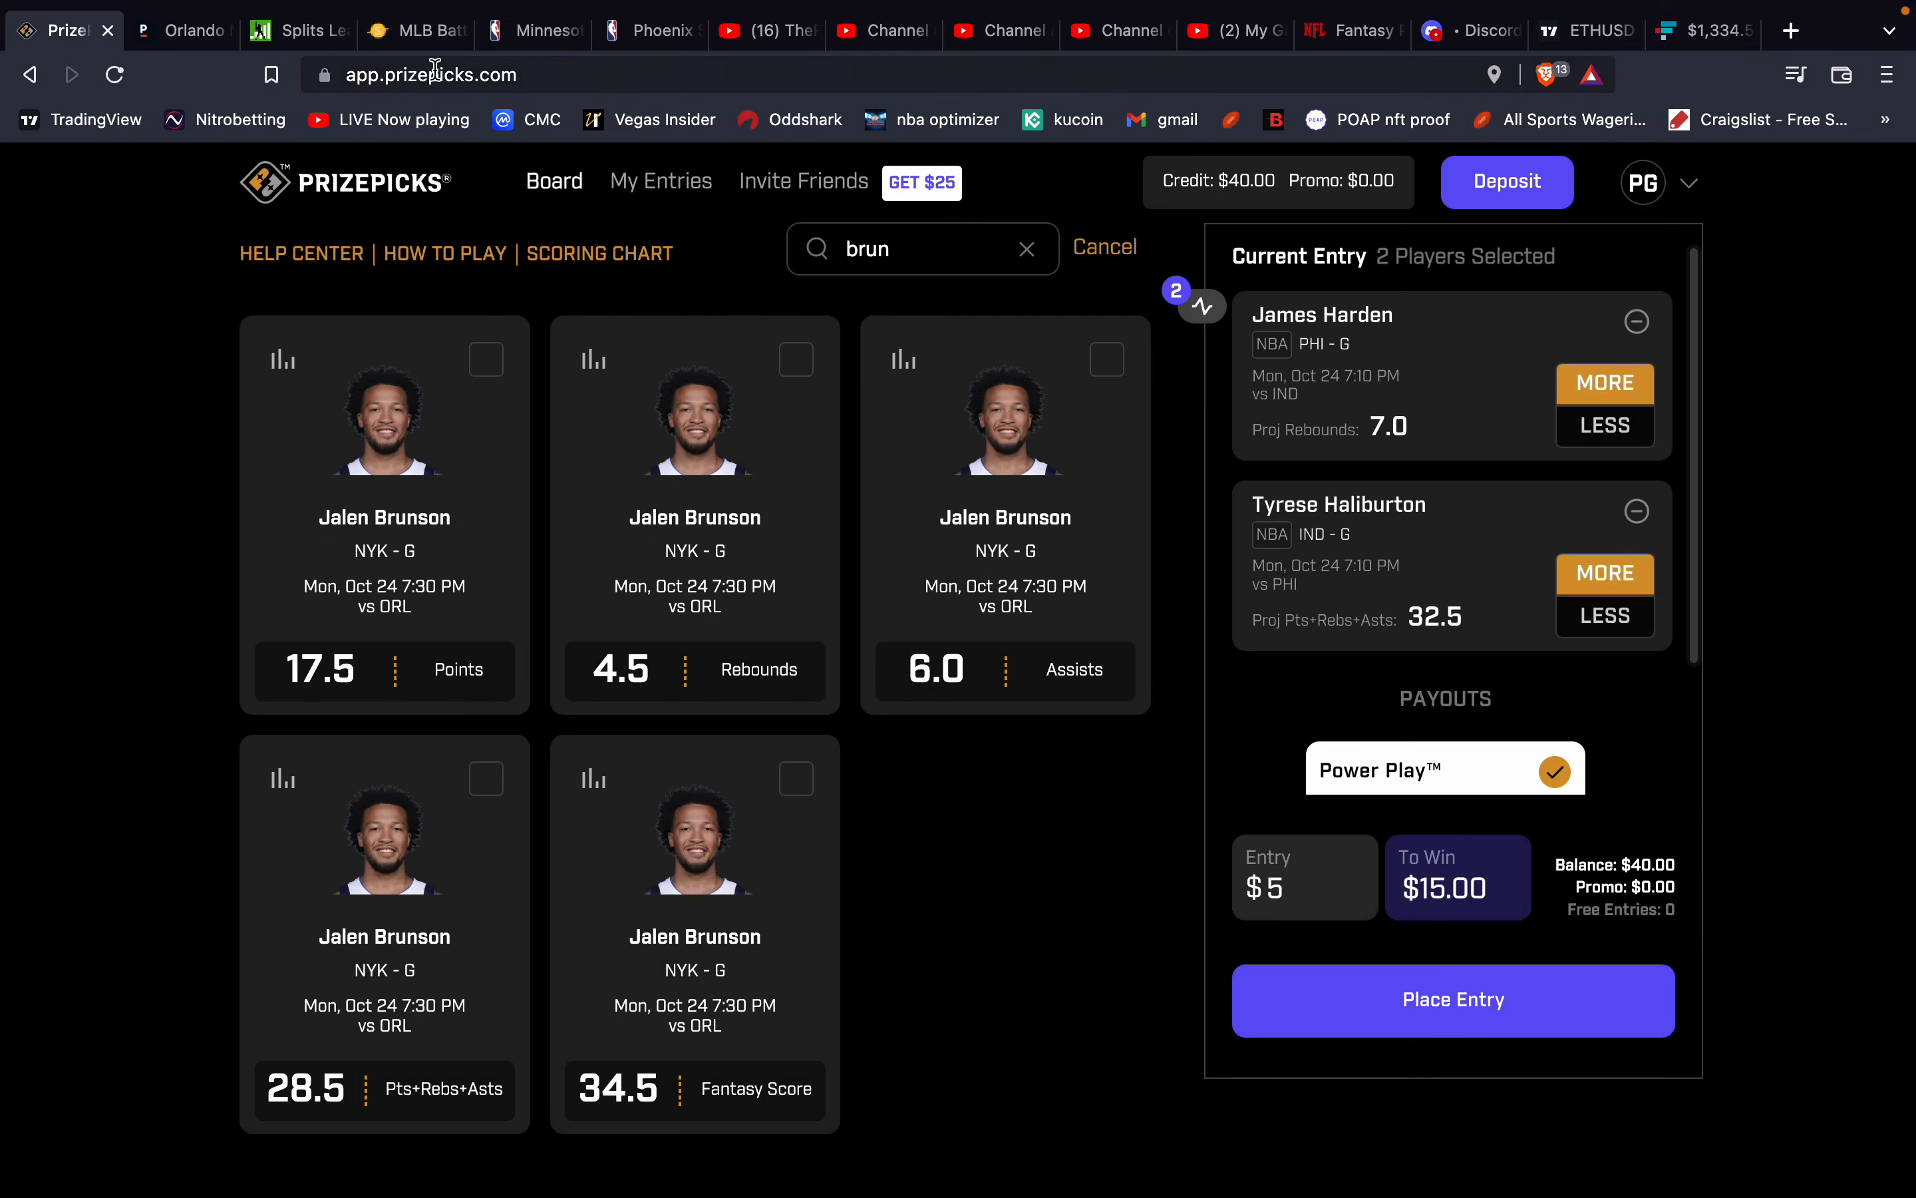
Find Brunson's Over 5.5 Assists at -187 in the Magic vs Knicks player props.
{"action": "left_click", "coordinate": [180, 29]}
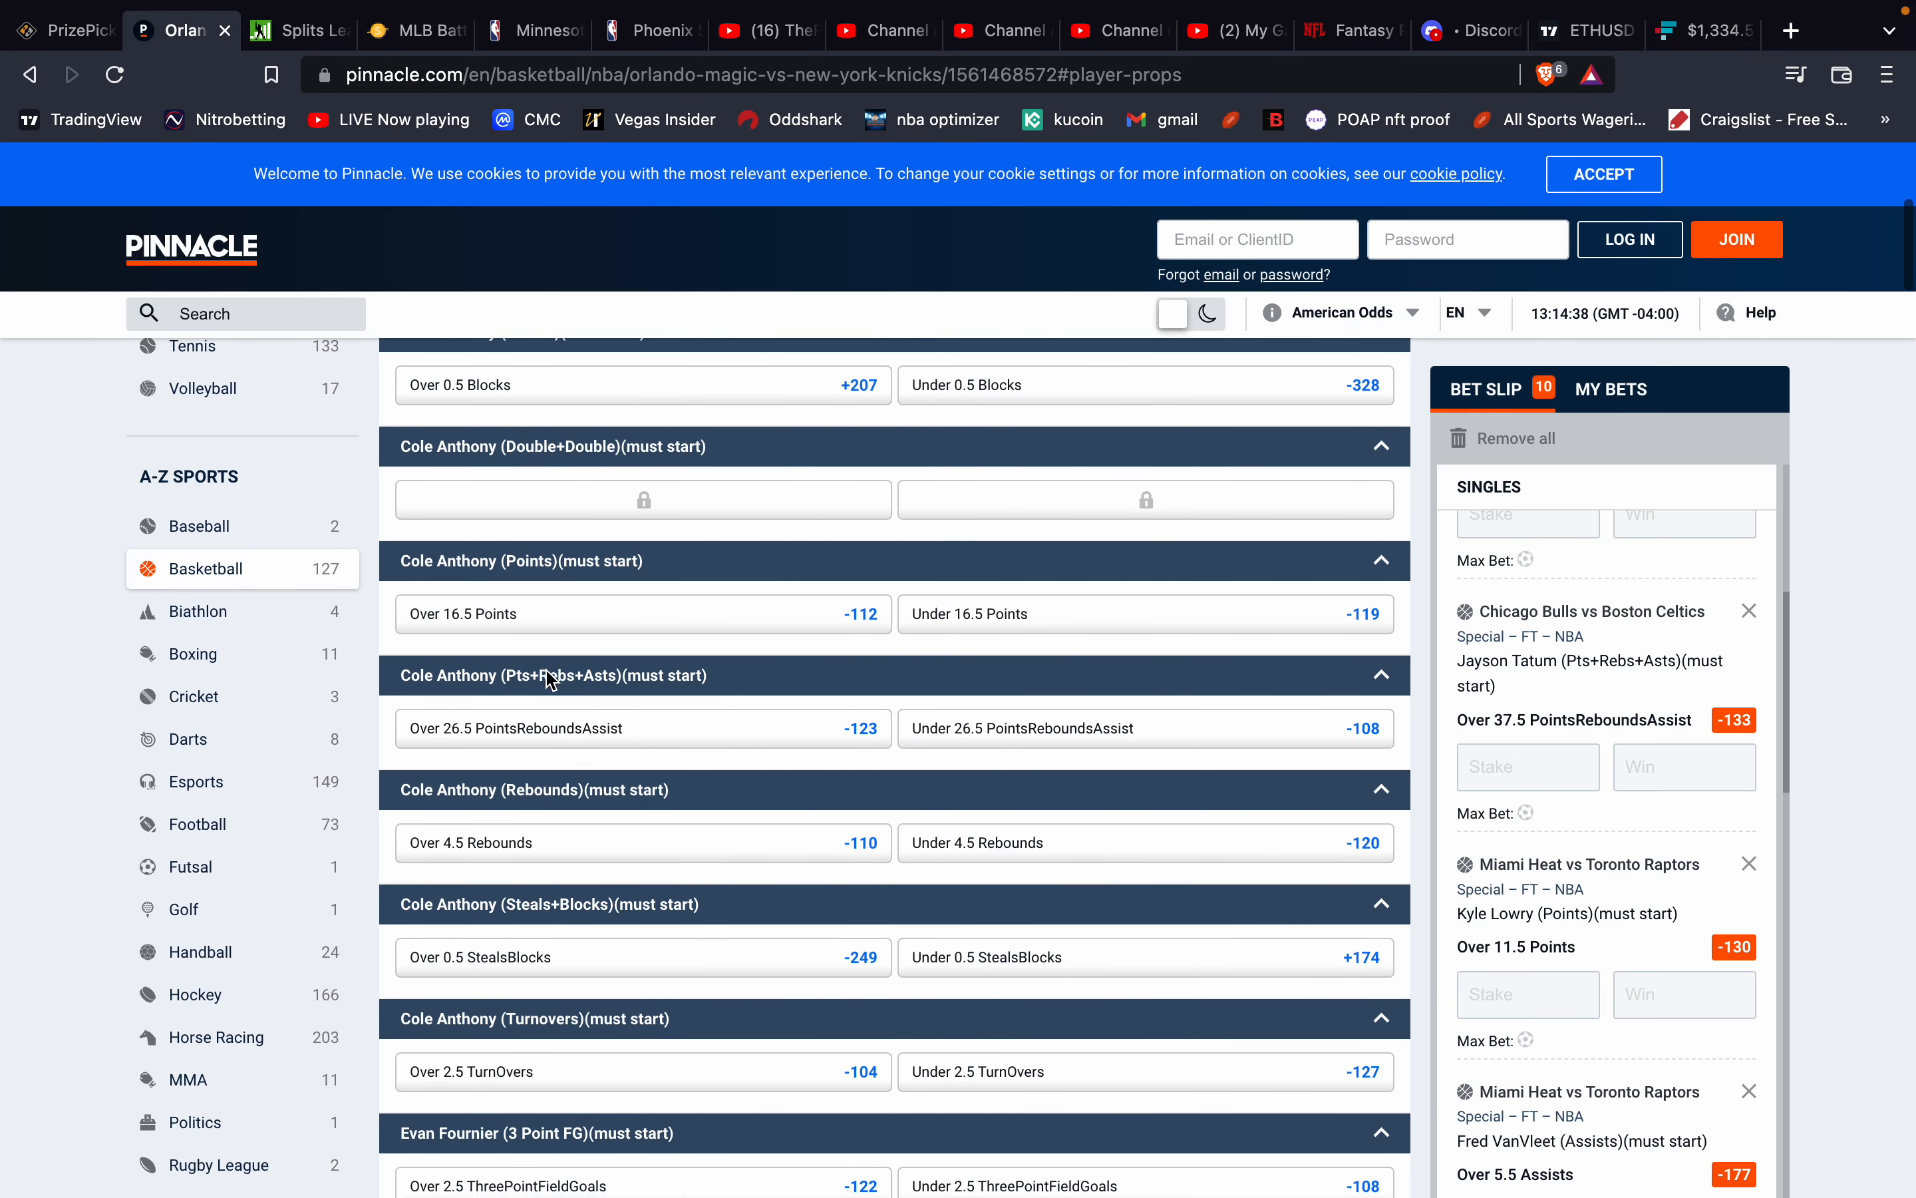
{"action": "scroll", "scroll_direction": "down", "scroll_amount": 3}
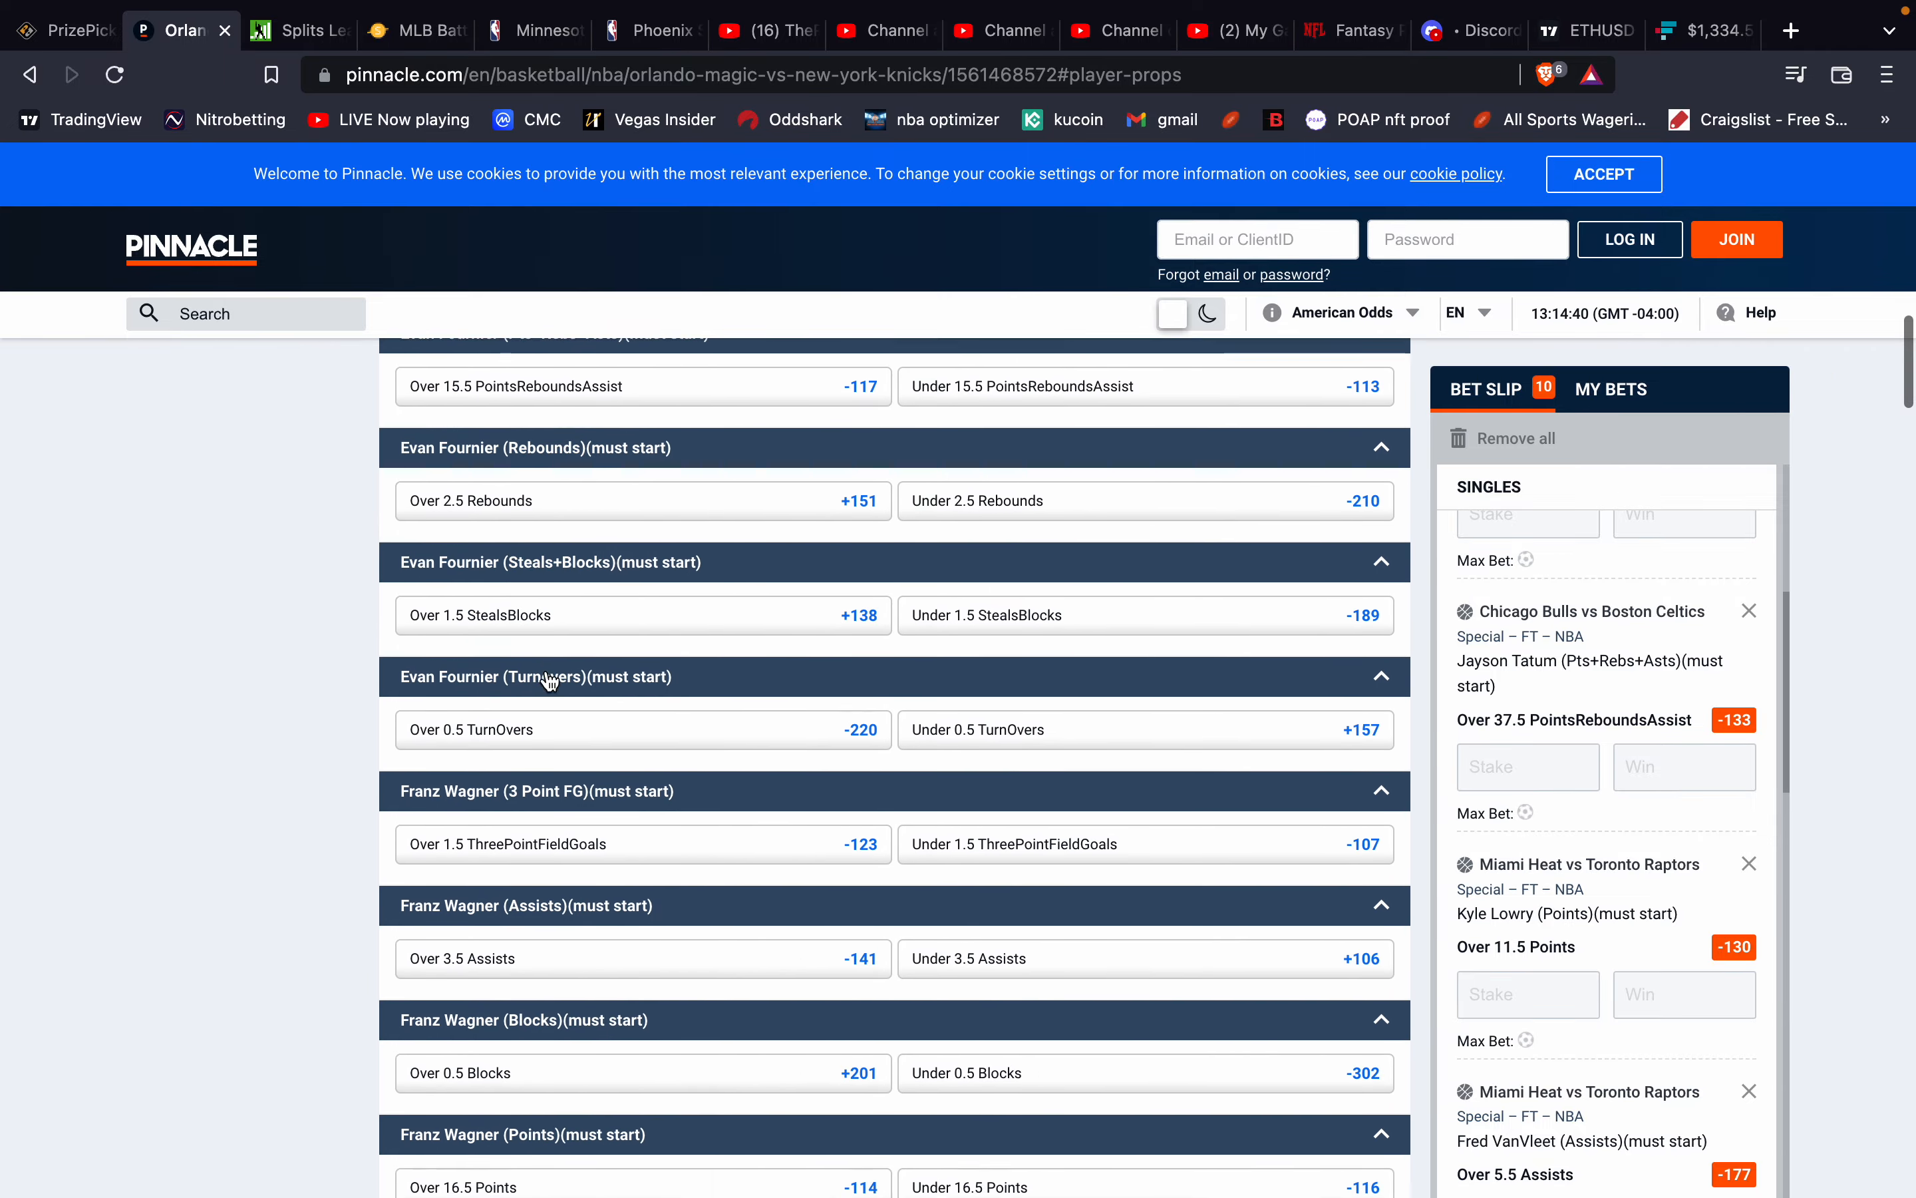
{"action": "scroll", "scroll_direction": "down", "scroll_amount": 3}
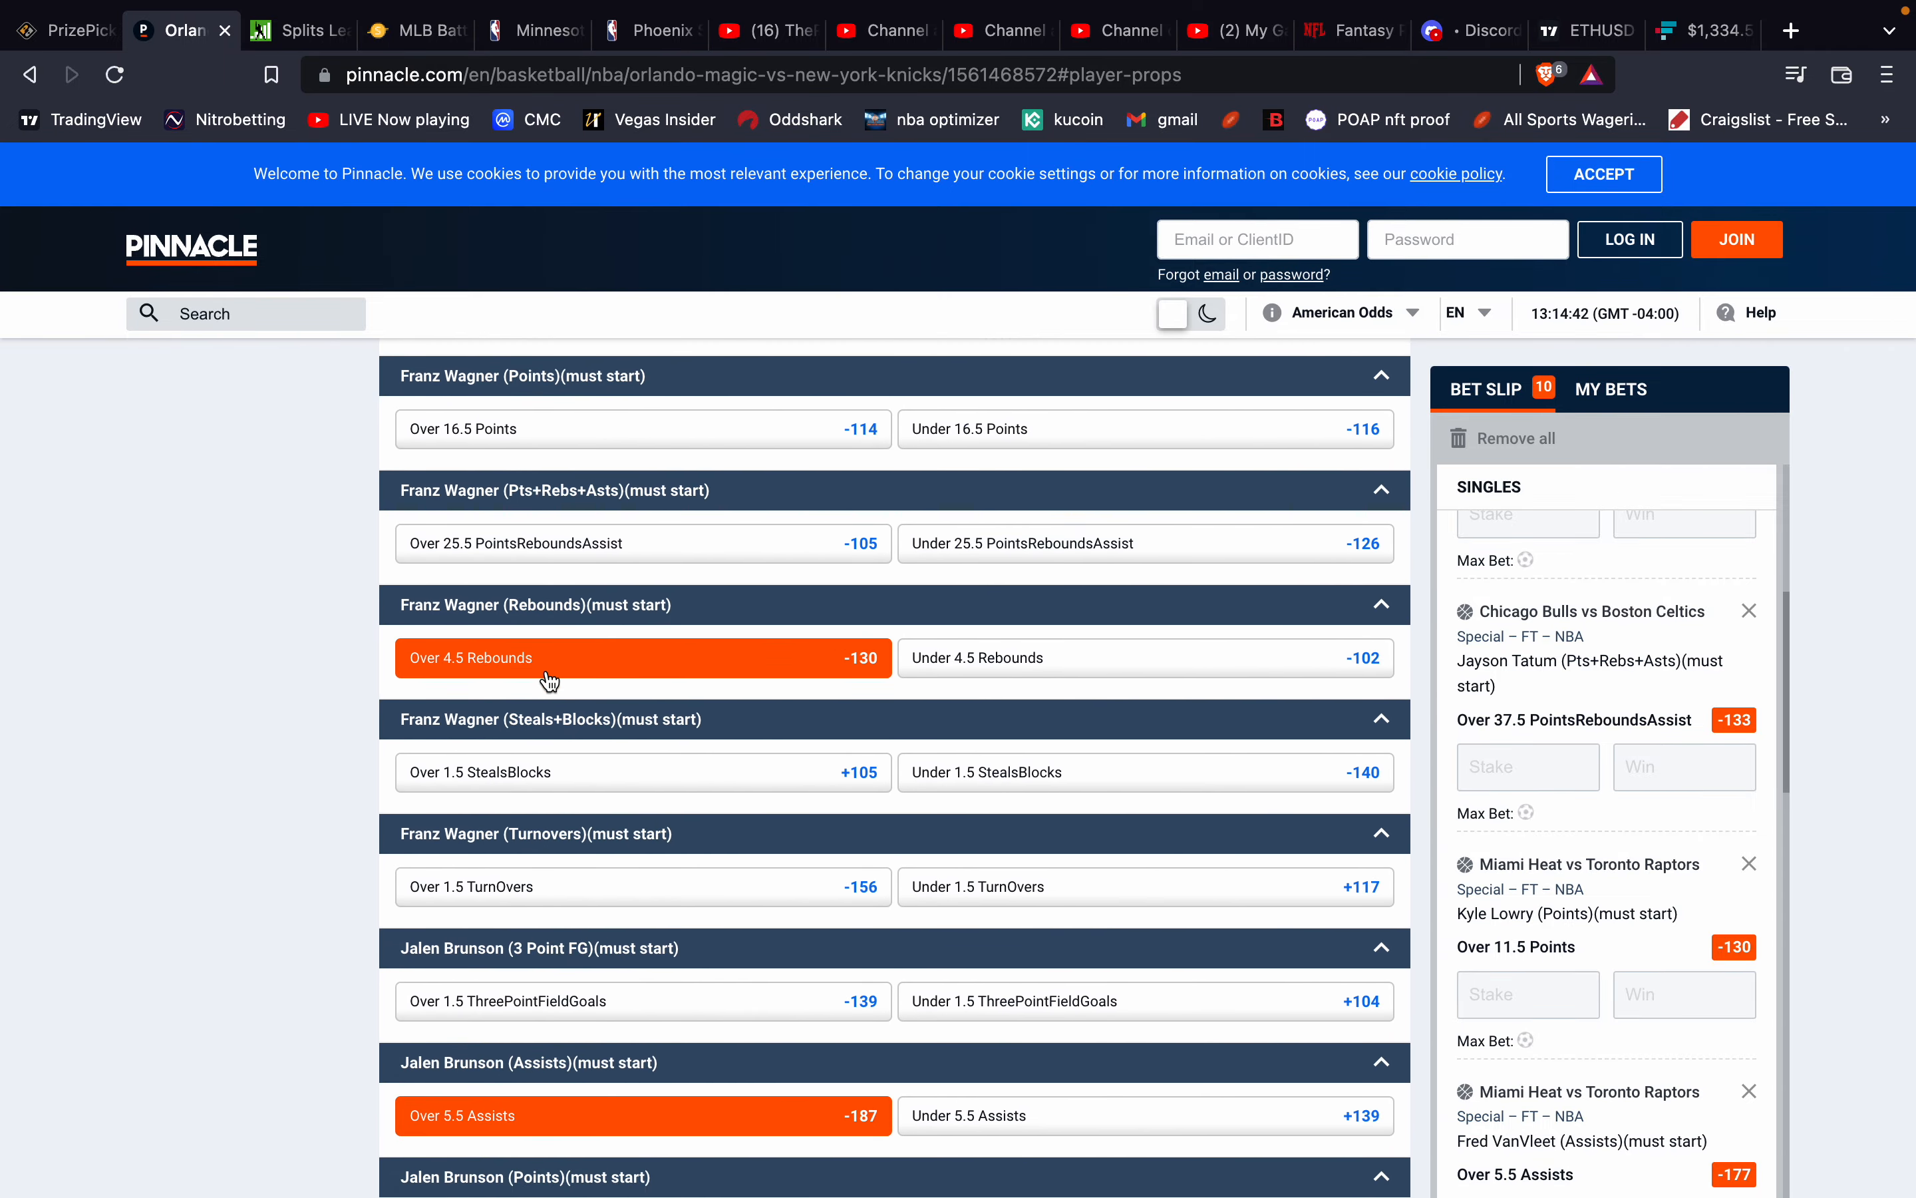
{"action": "scroll", "scroll_direction": "down", "scroll_amount": 3}
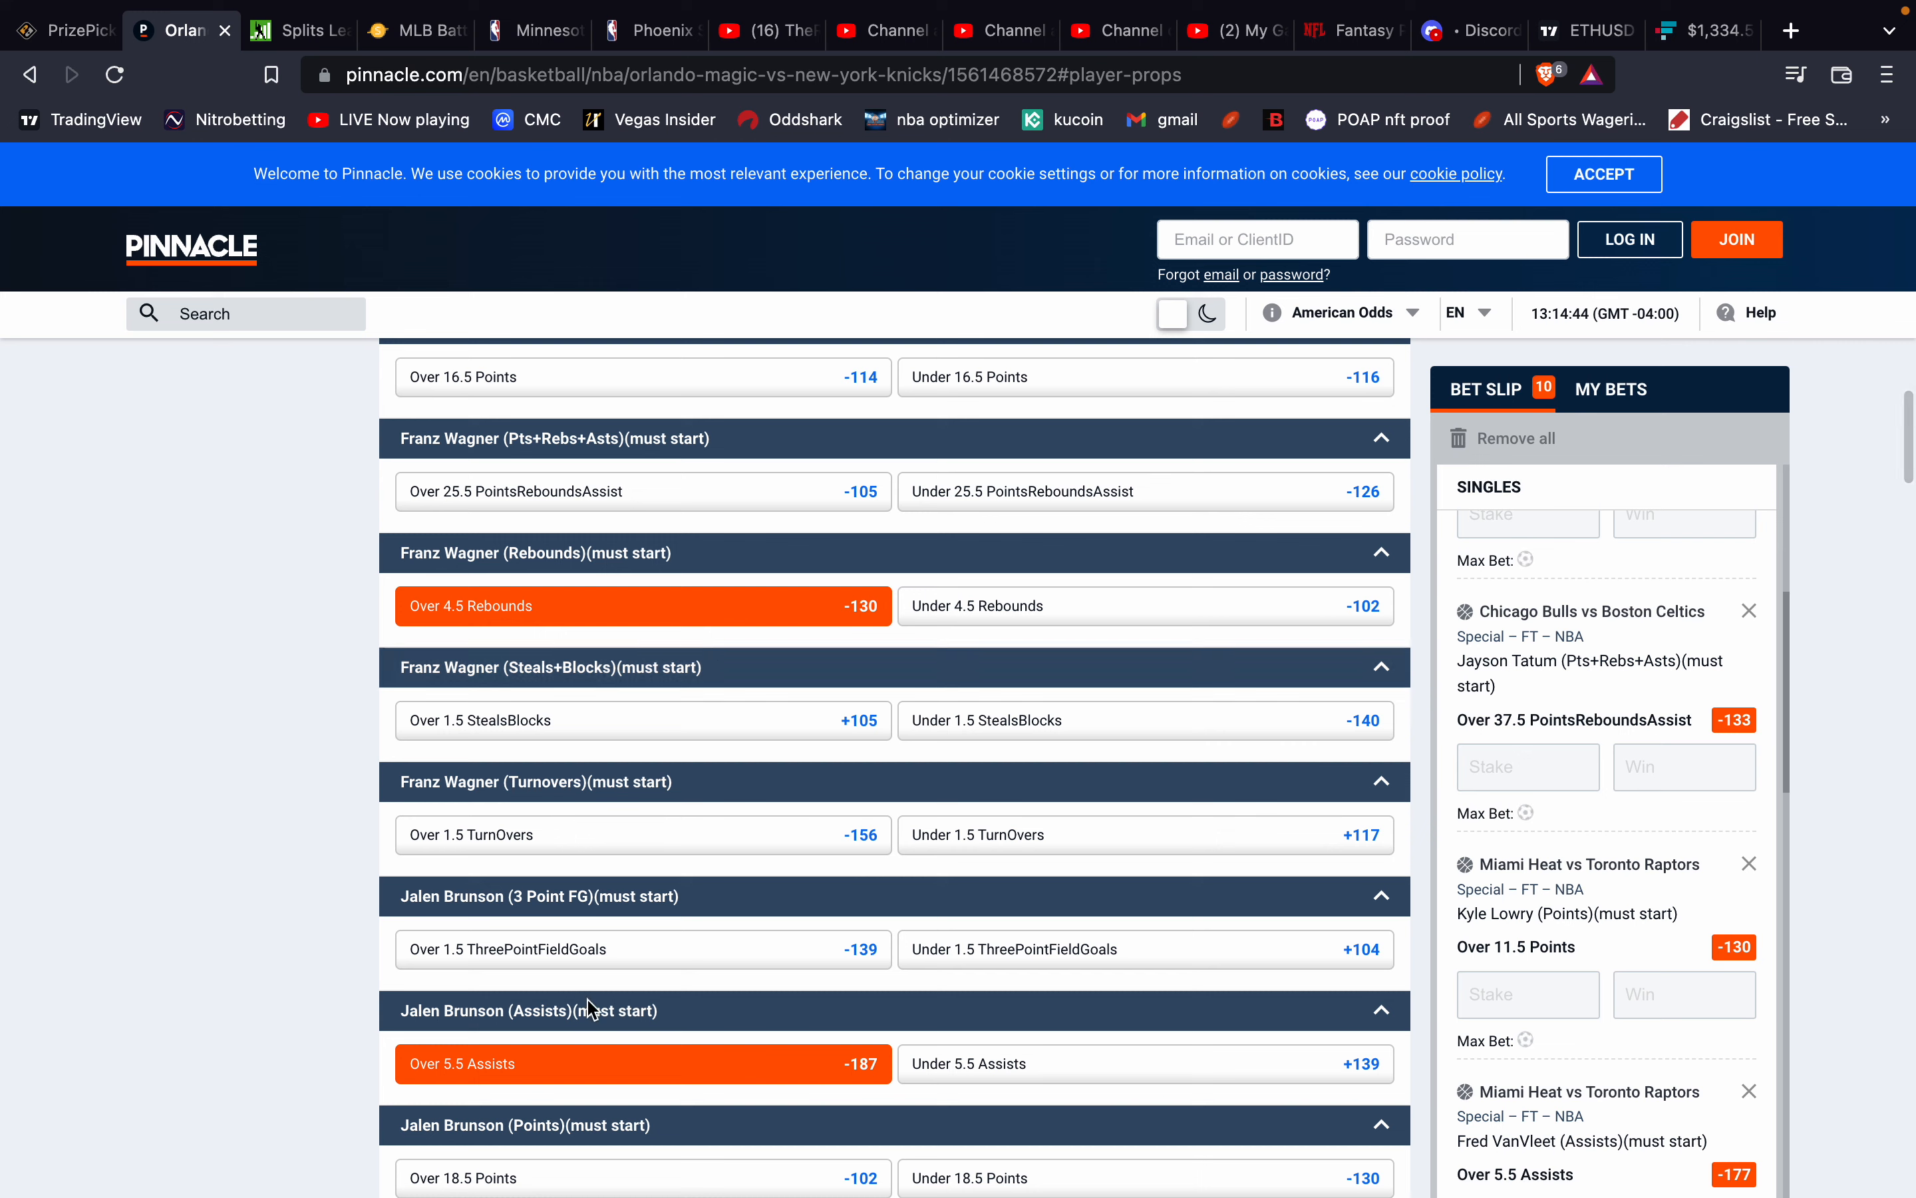
{"action": "mouse_move", "coordinate": [626, 1081]}
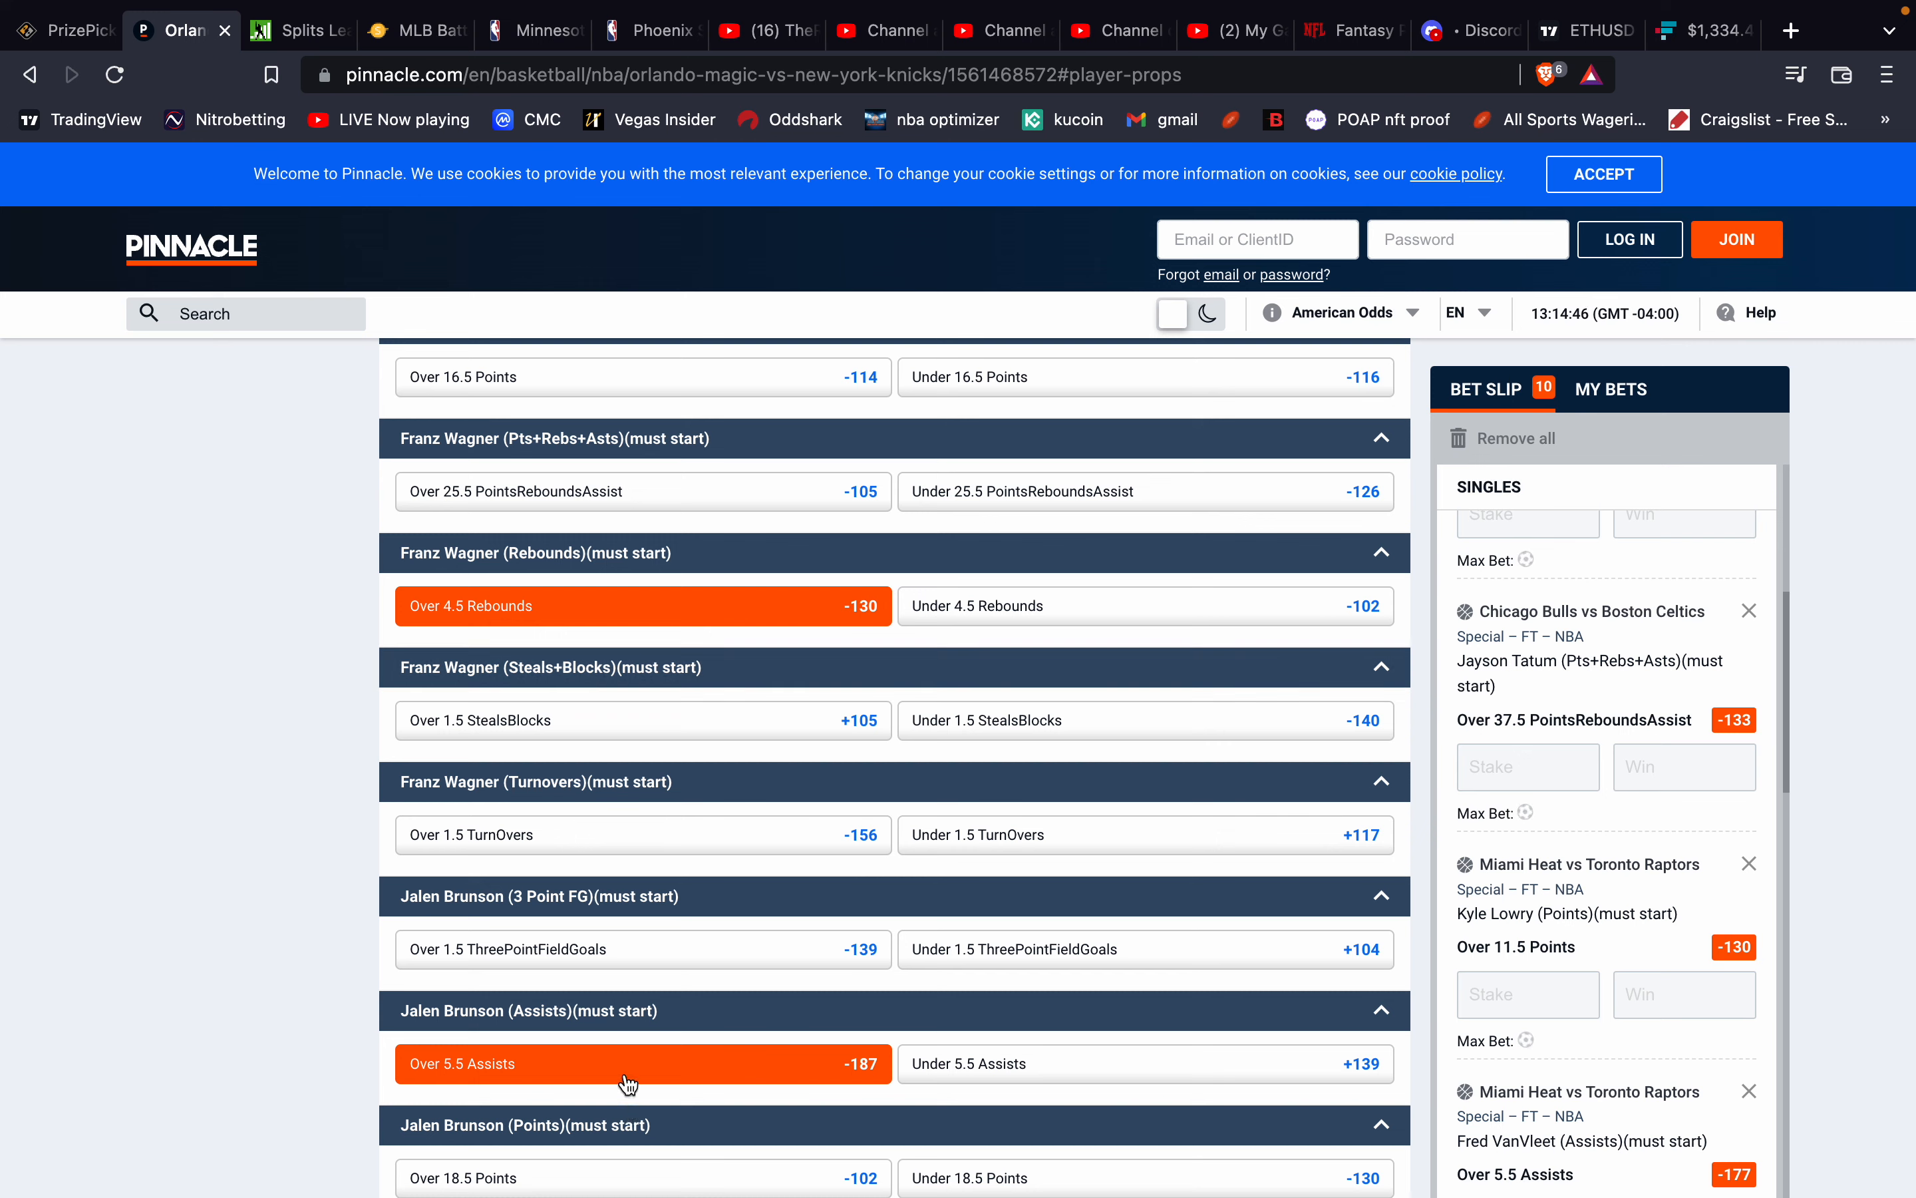
{"action": "mouse_move", "coordinate": [626, 1080]}
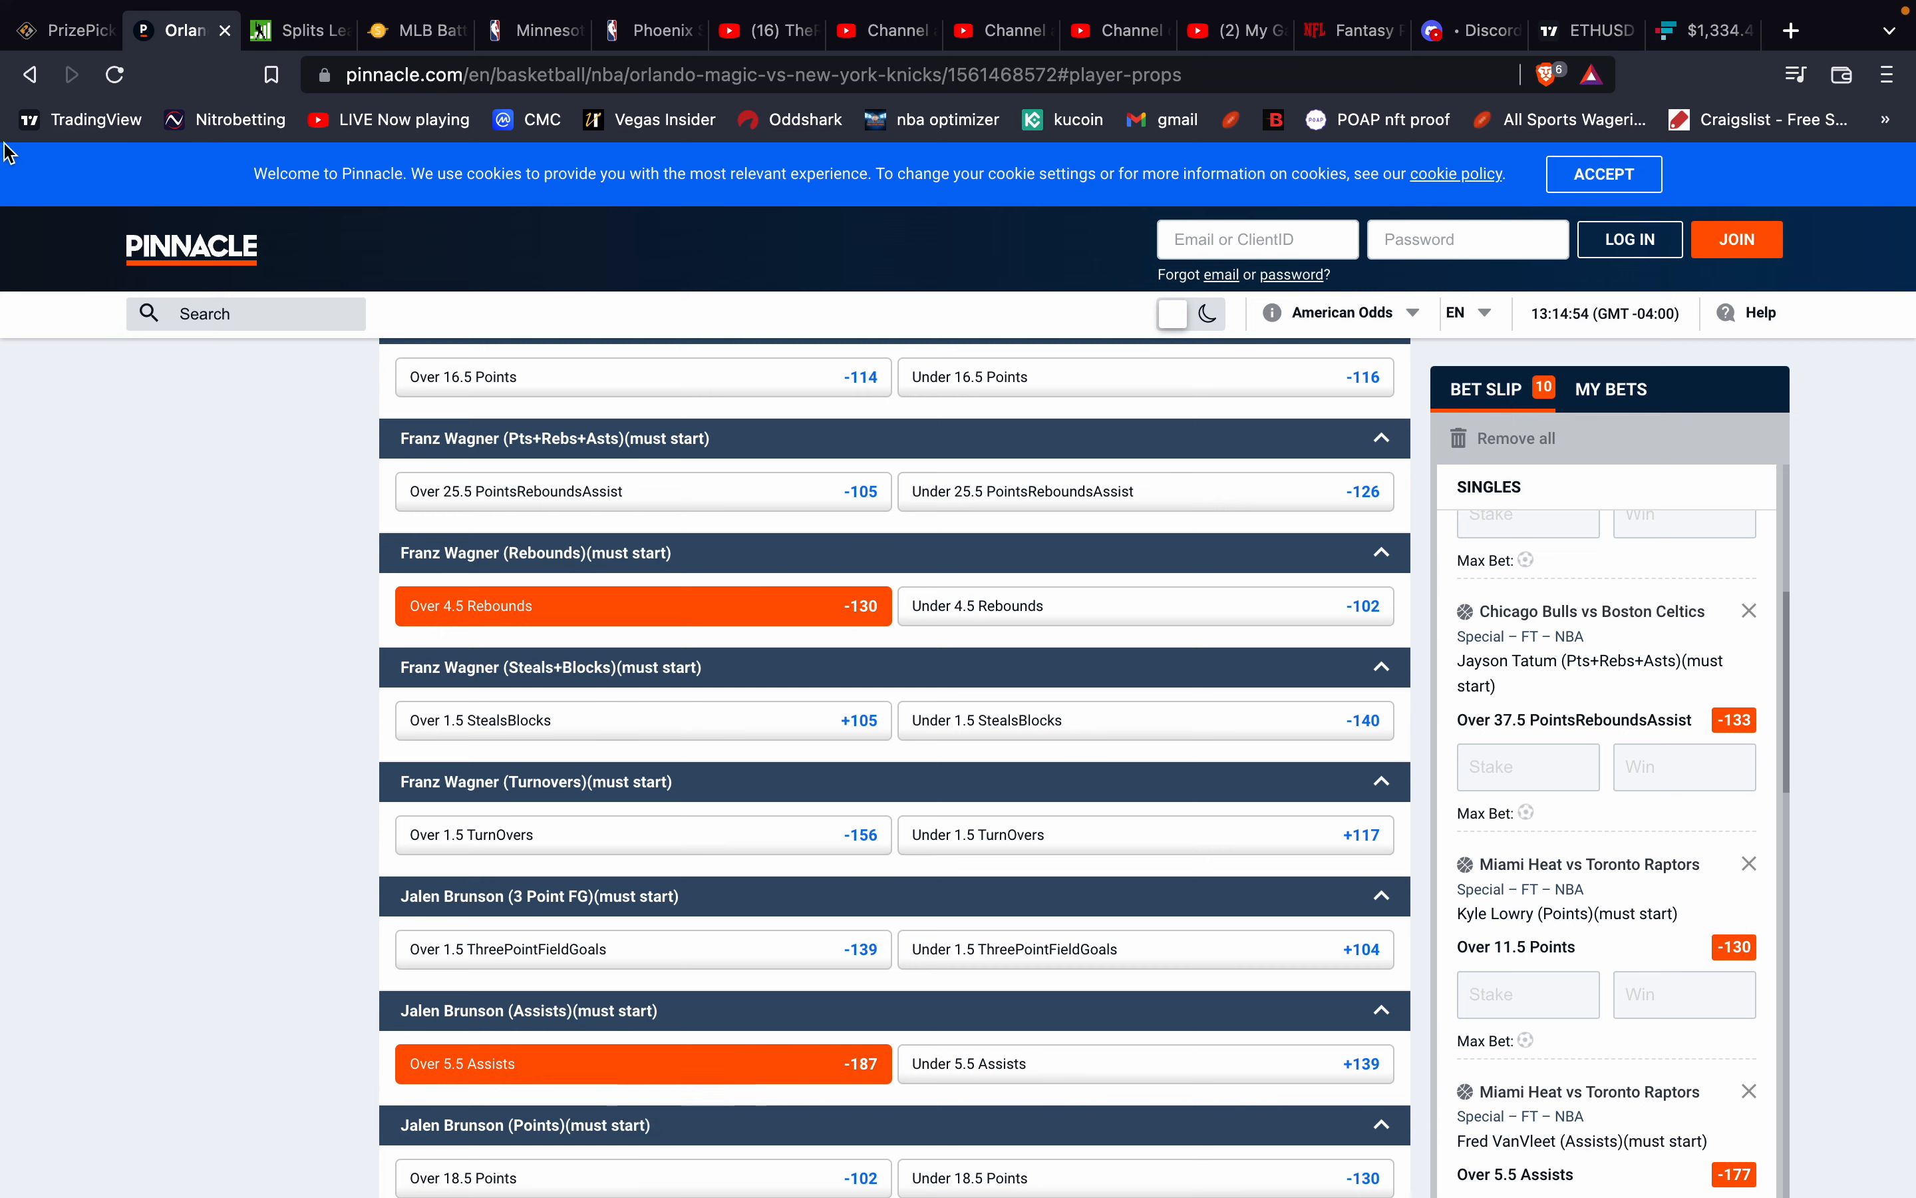
Review Brunson's assists history and scroll Pinnacle's Knicks props for his assists line.
{"action": "left_click", "coordinate": [64, 30]}
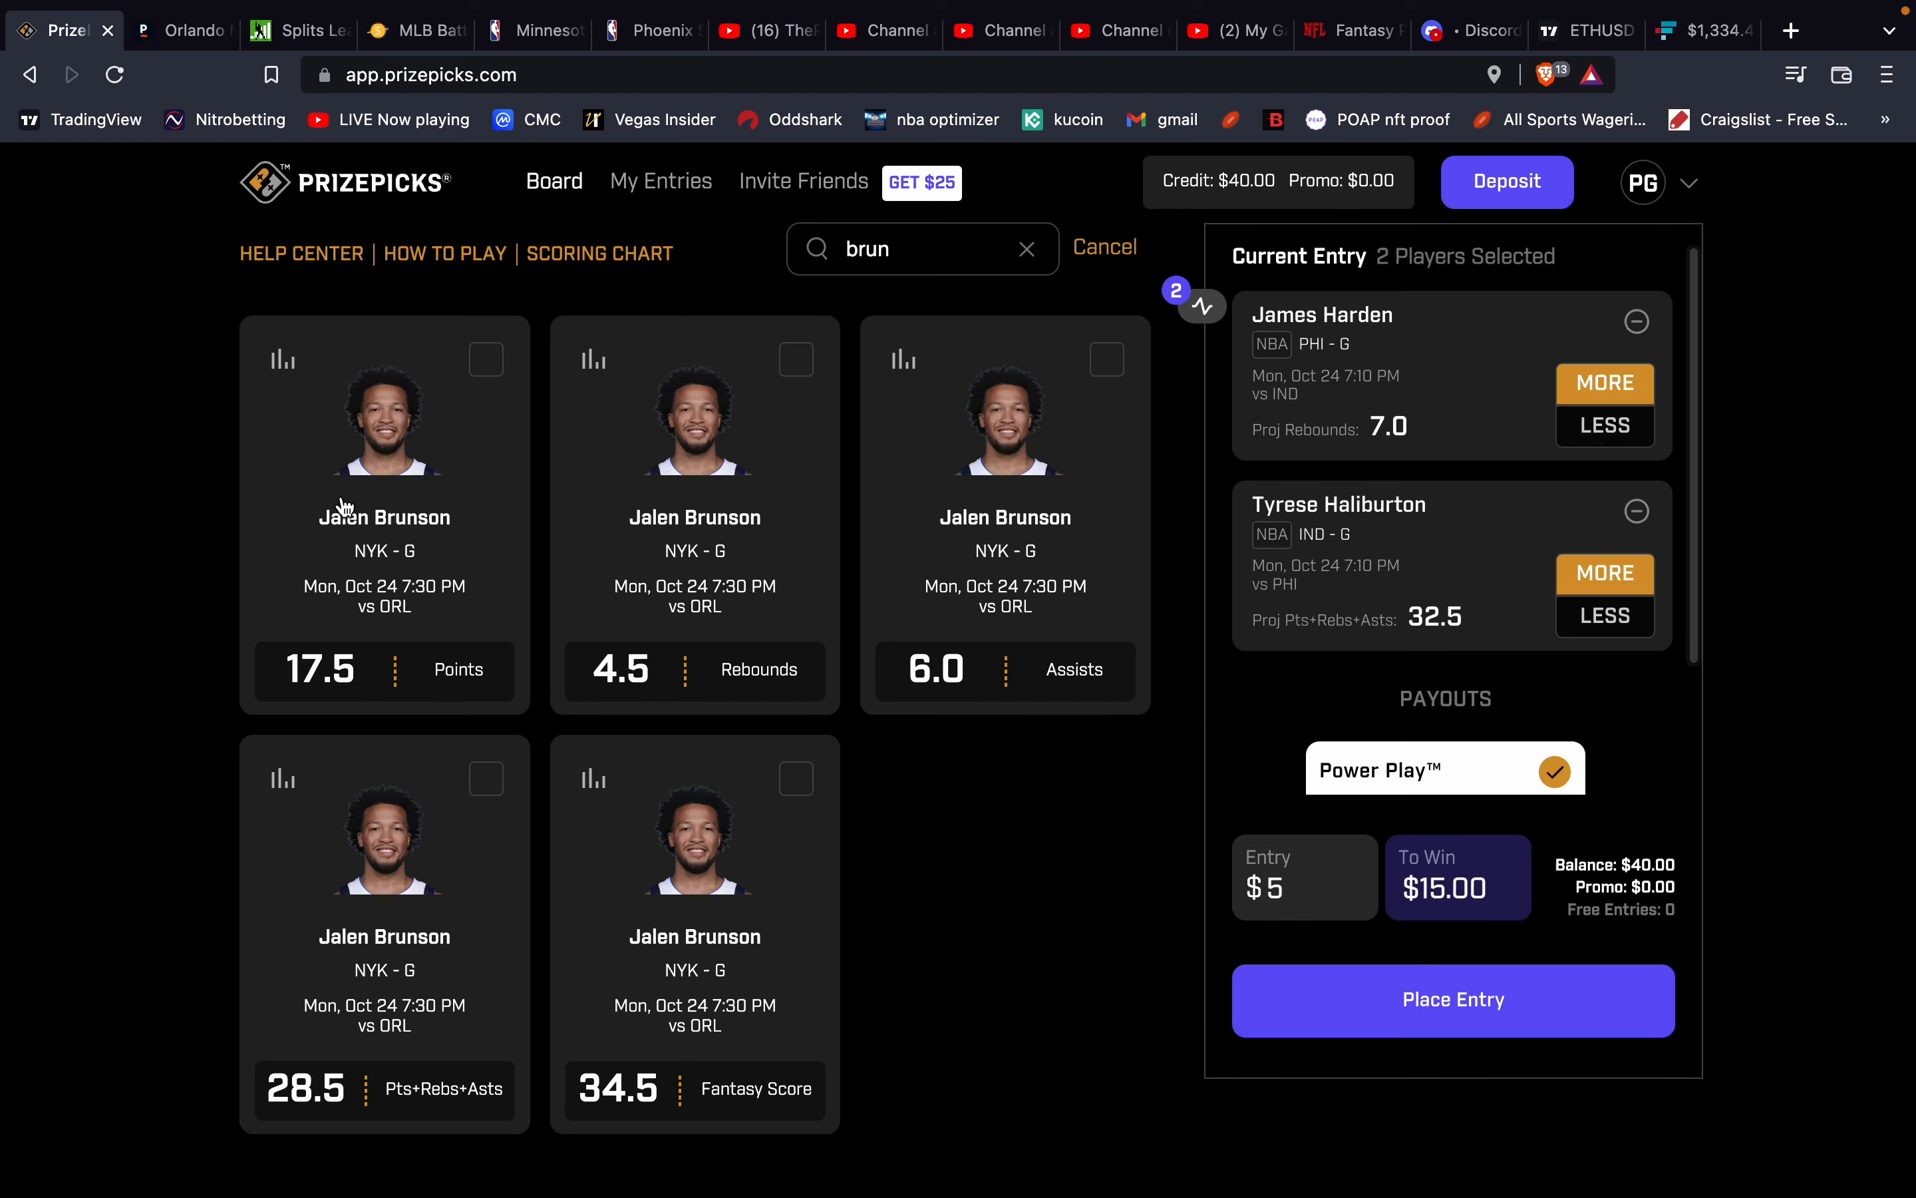
{"action": "mouse_move", "coordinate": [909, 376]}
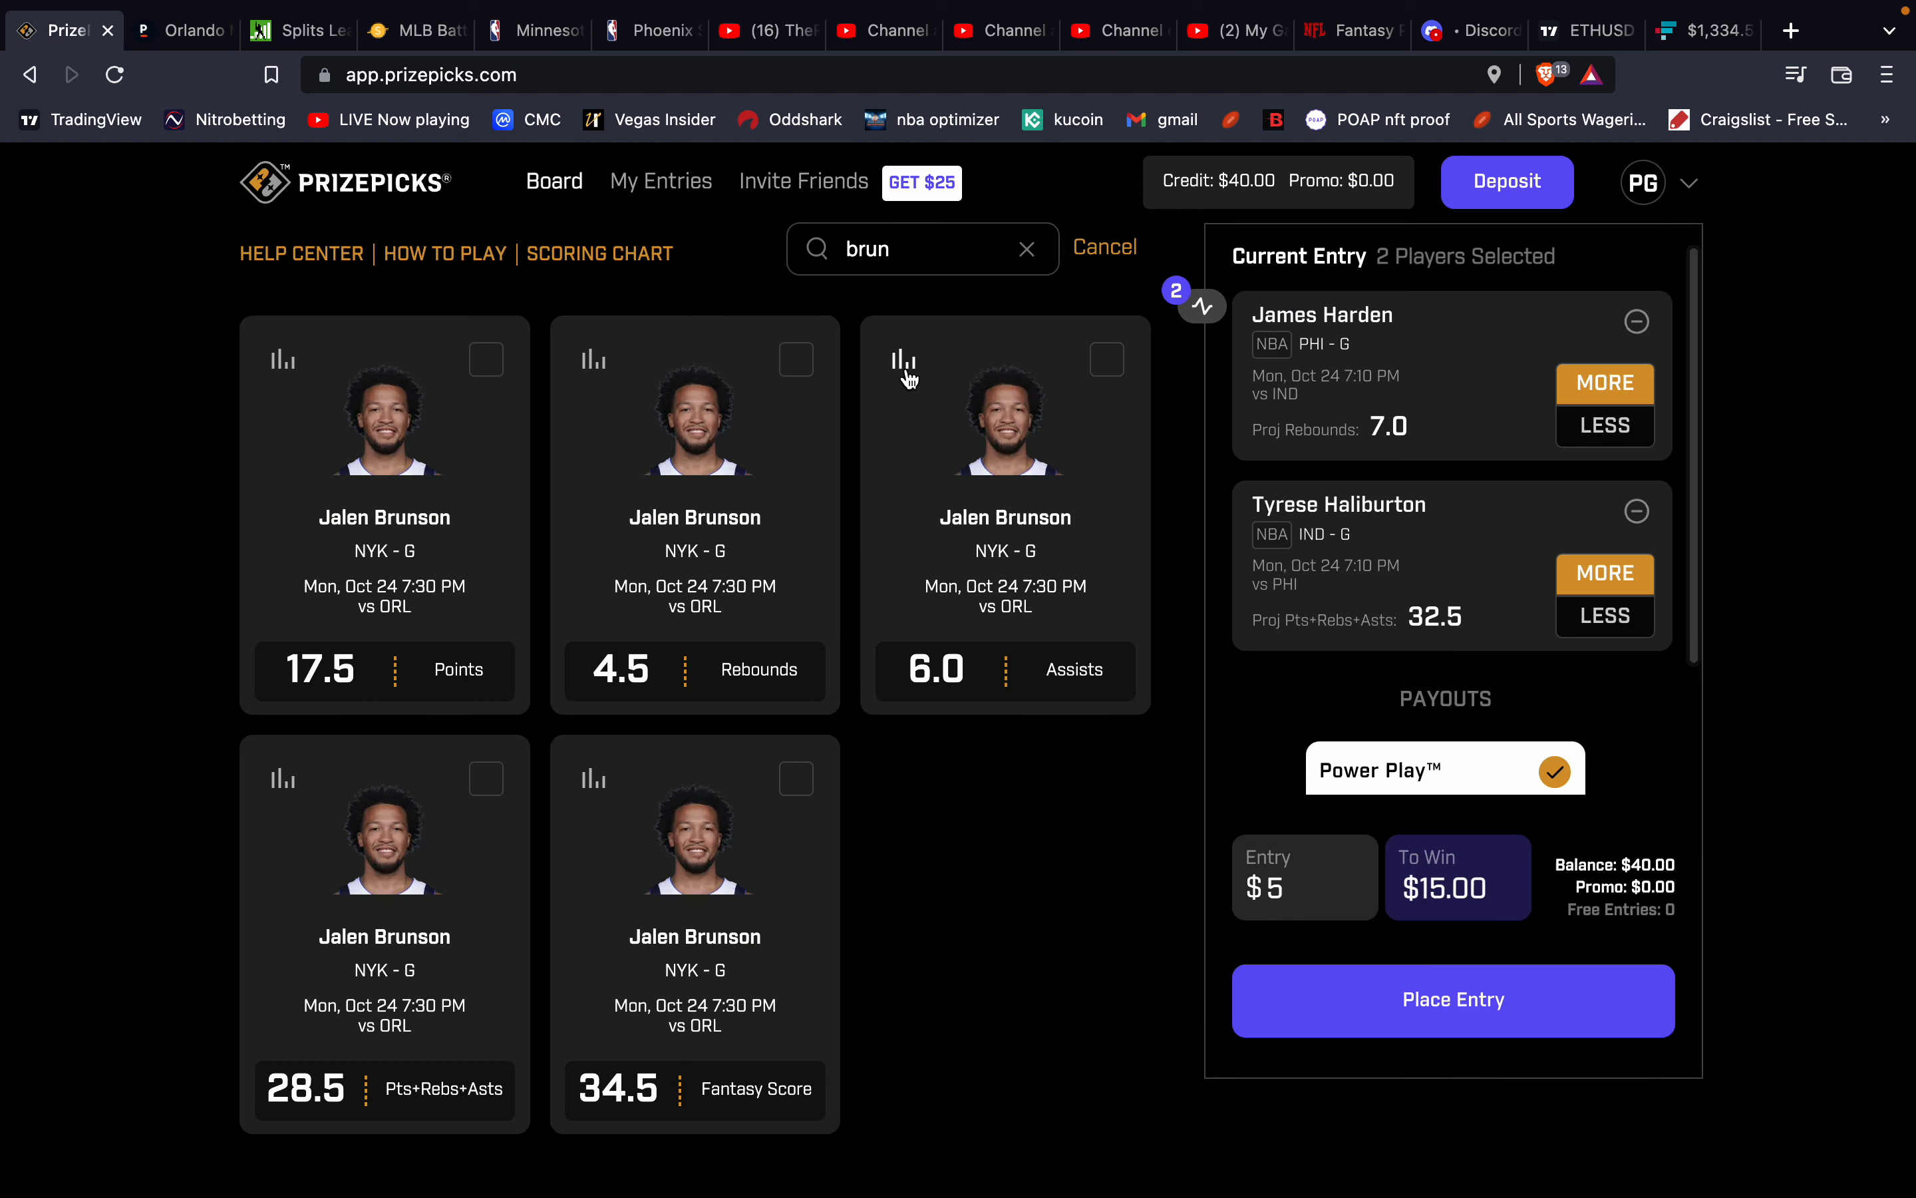
{"action": "left_click", "coordinate": [905, 362]}
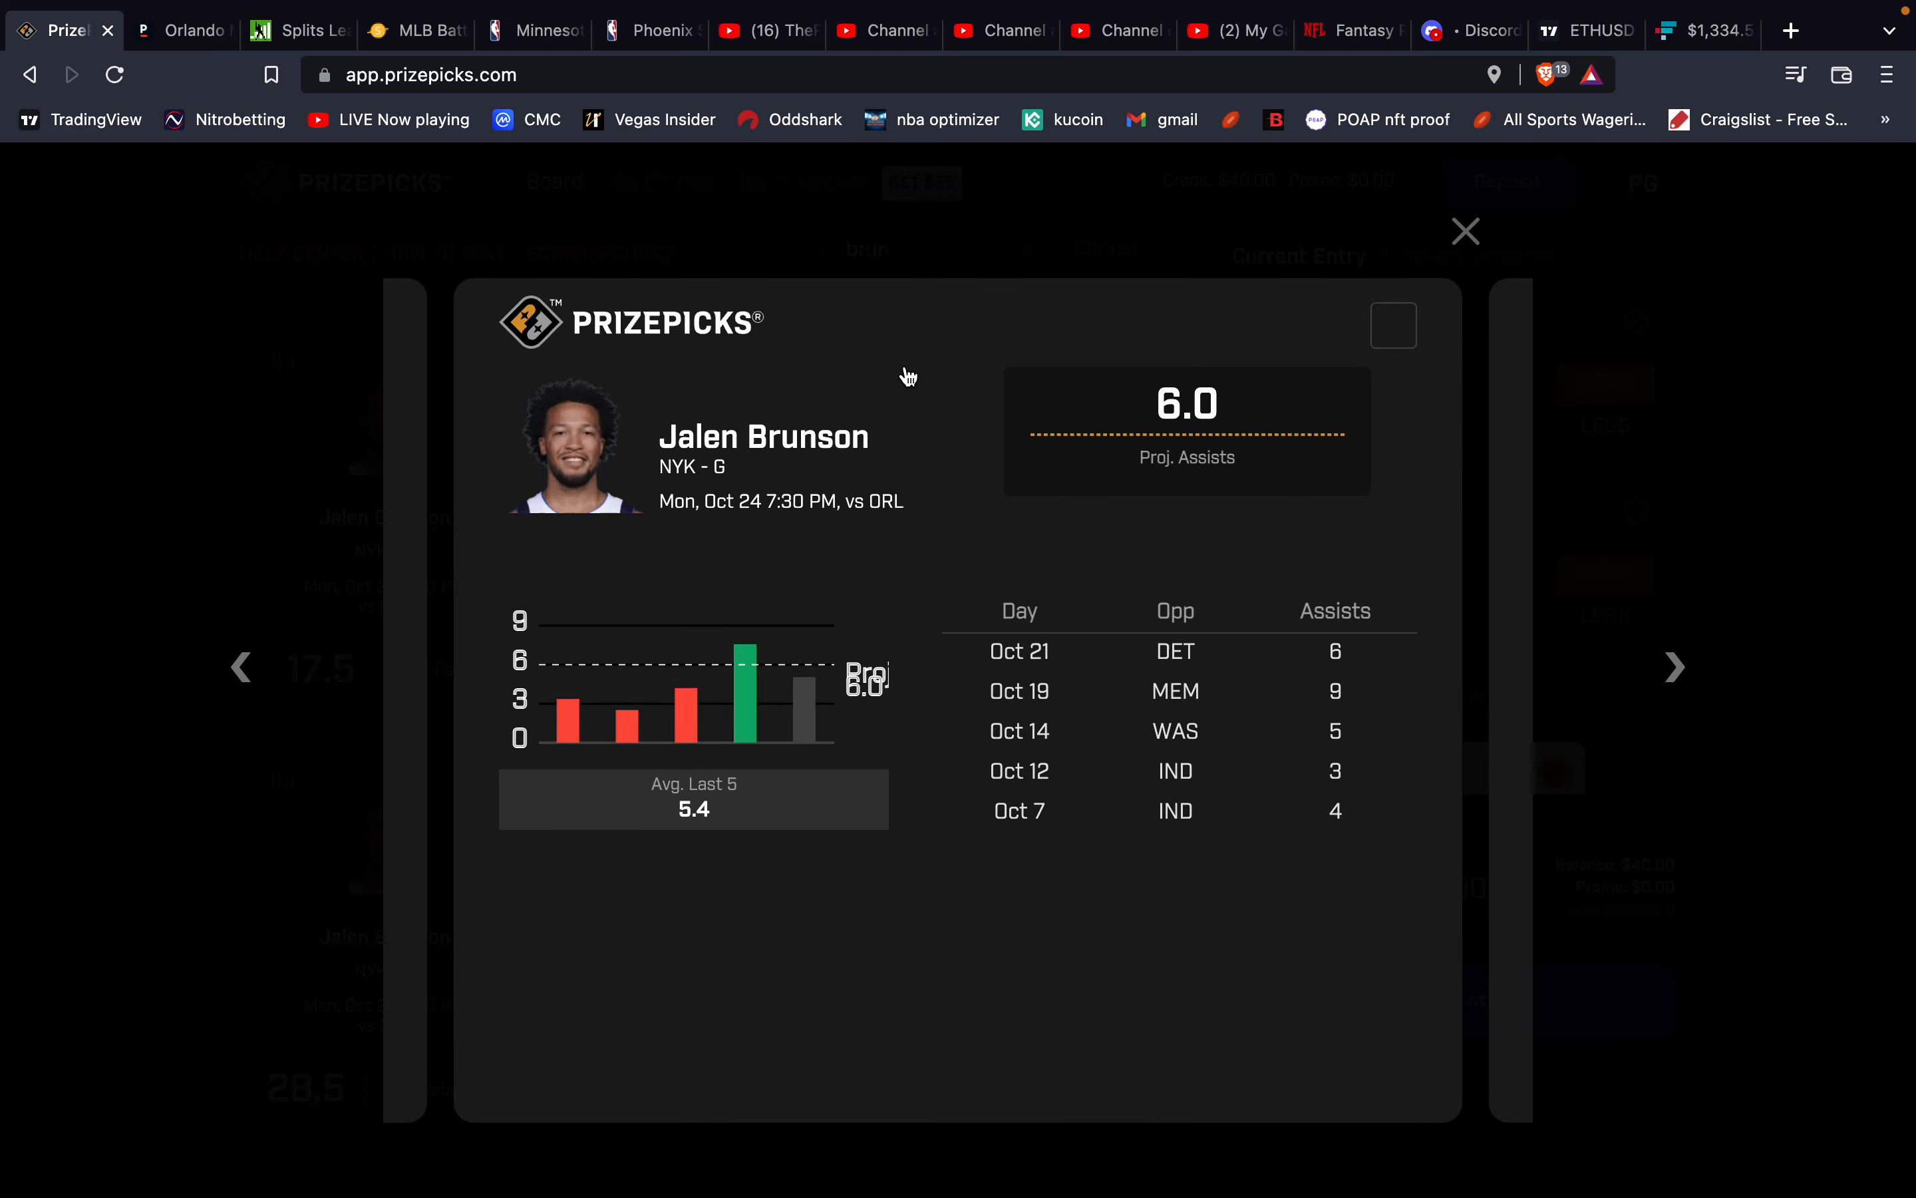
{"action": "mouse_move", "coordinate": [1067, 490]}
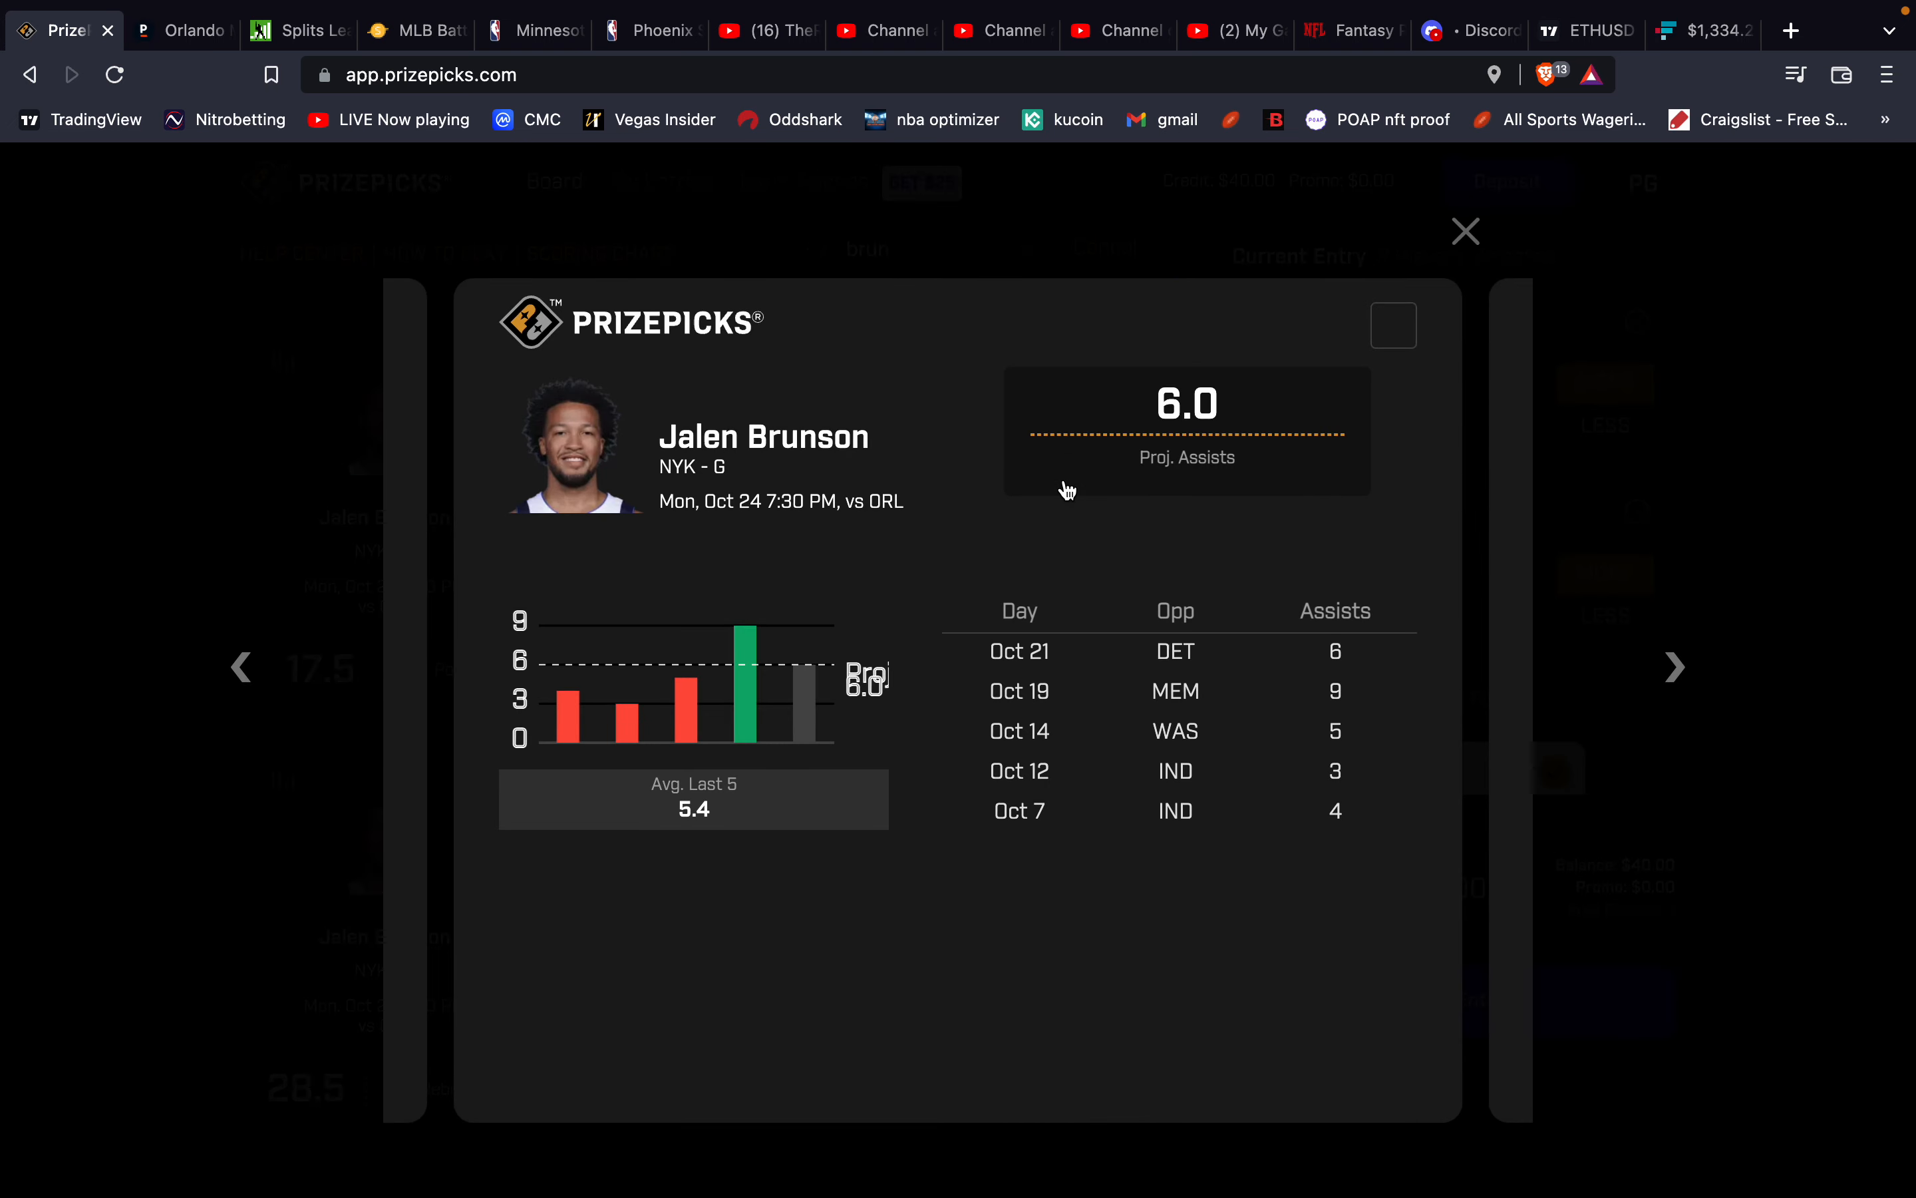
{"action": "left_click", "coordinate": [1463, 231]}
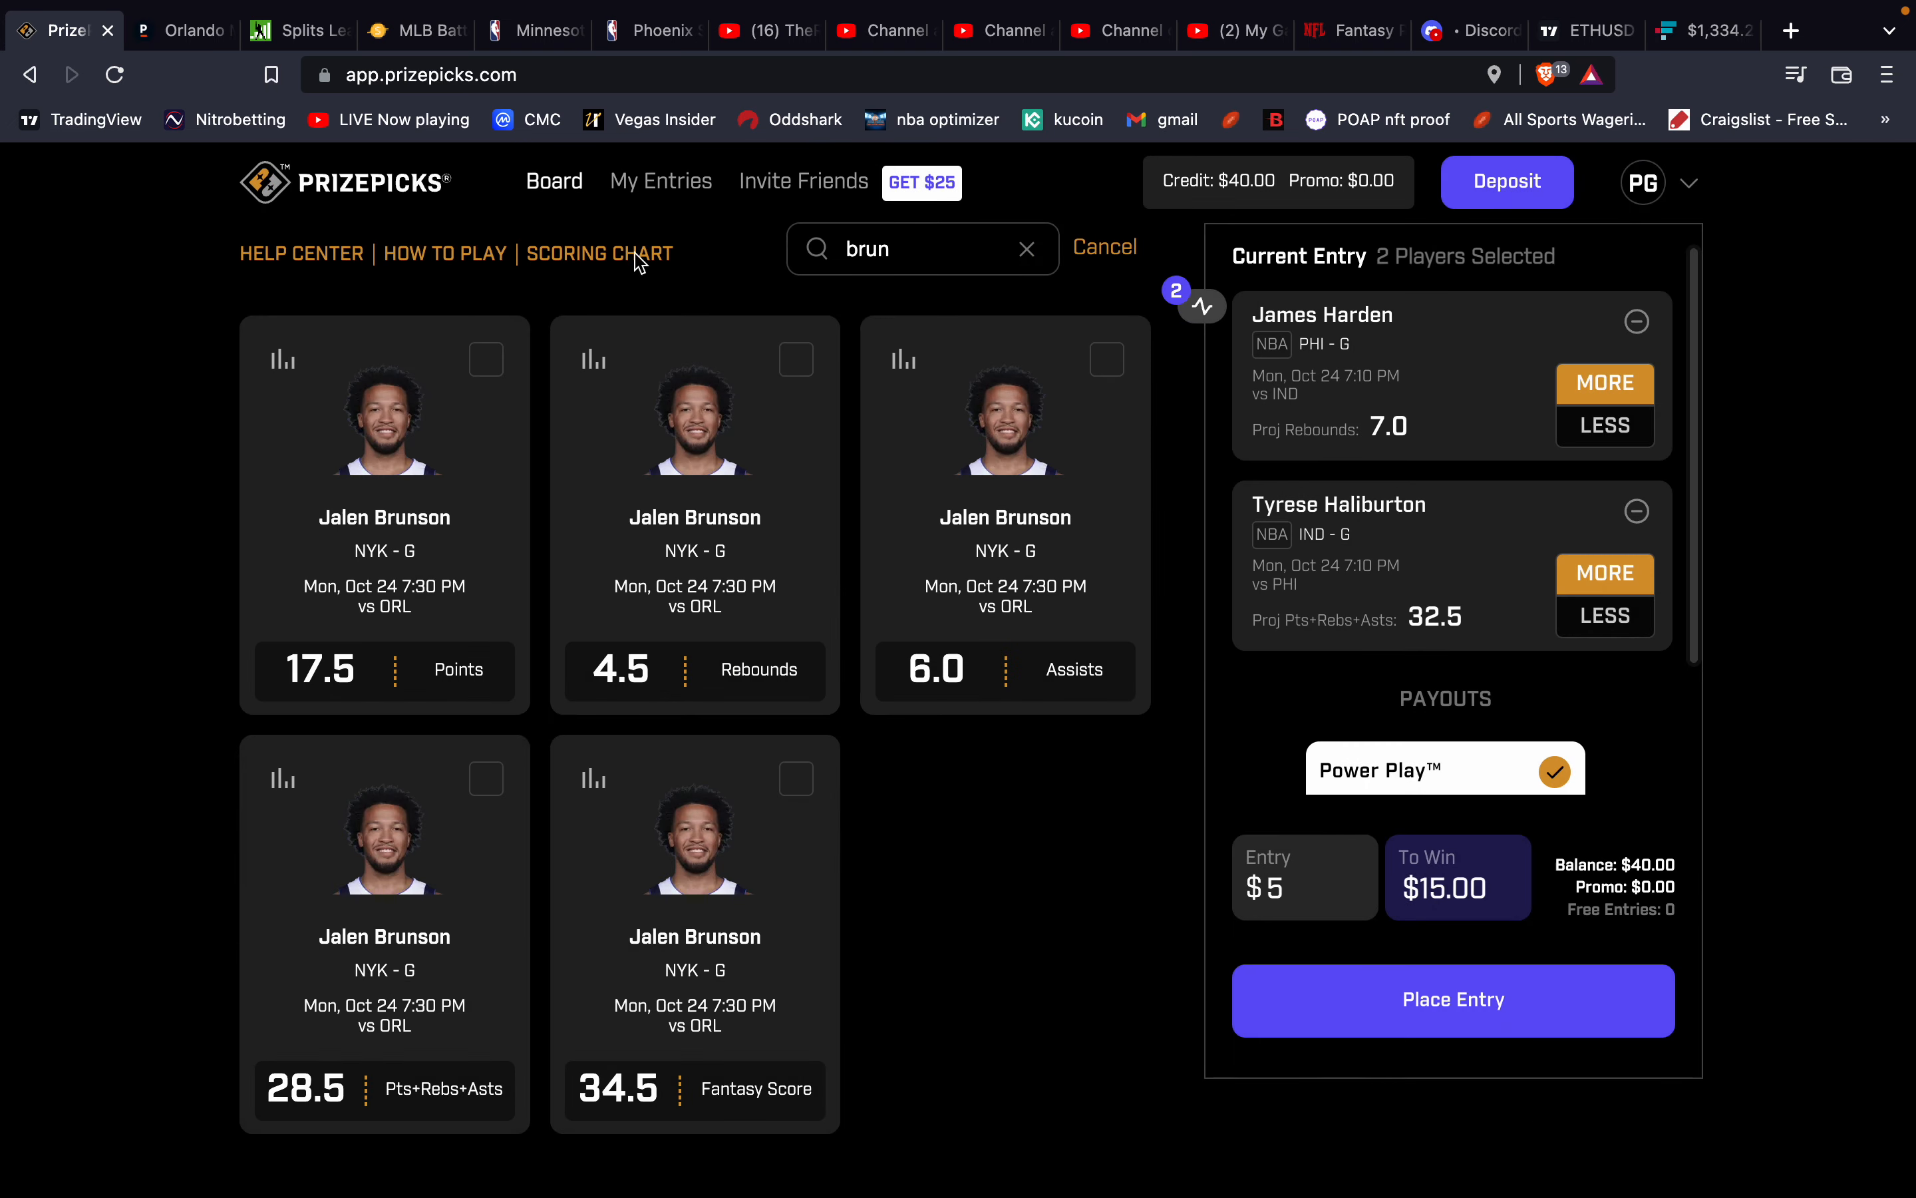
{"action": "left_click", "coordinate": [181, 29]}
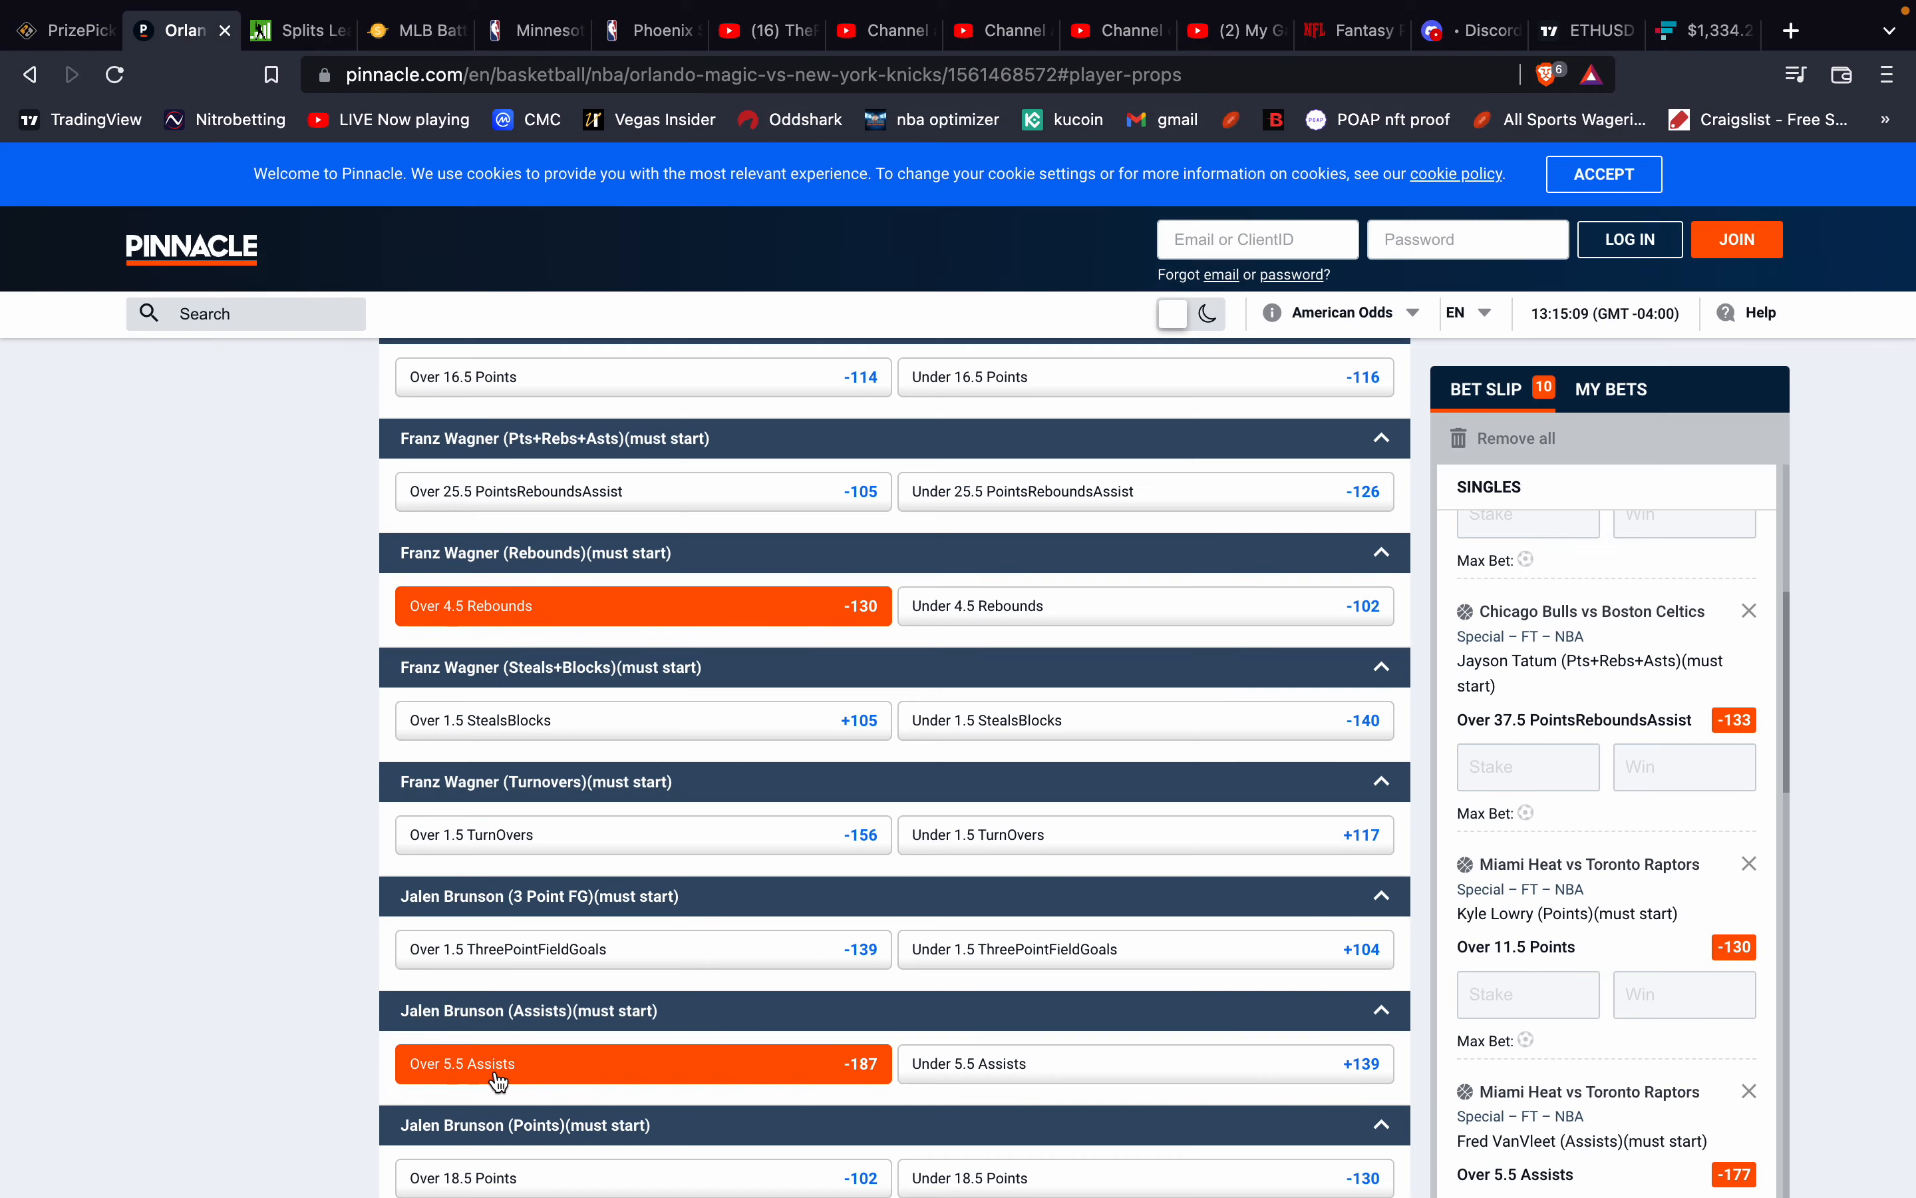
{"action": "mouse_move", "coordinate": [498, 1083]}
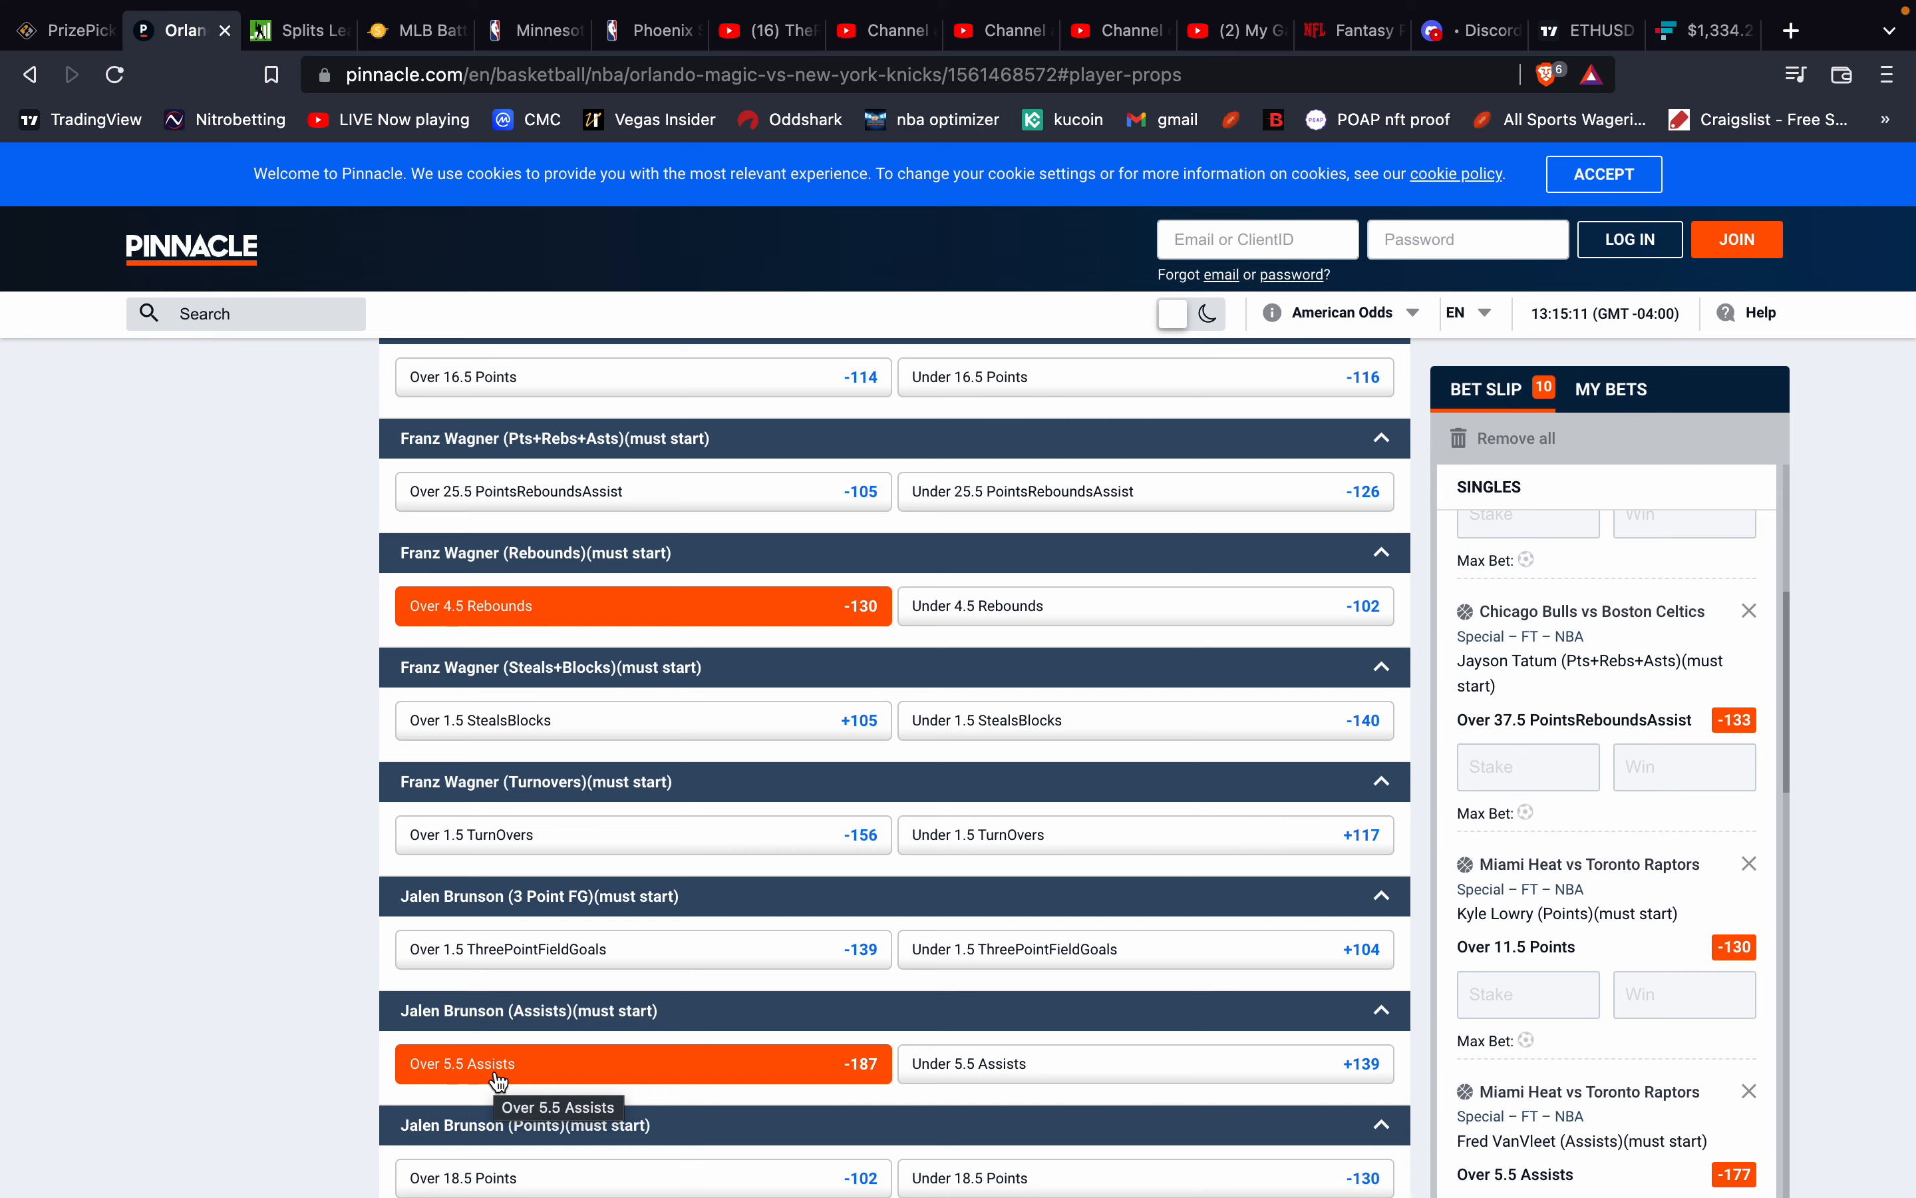
{"action": "scroll", "scroll_direction": "down", "scroll_amount": 3}
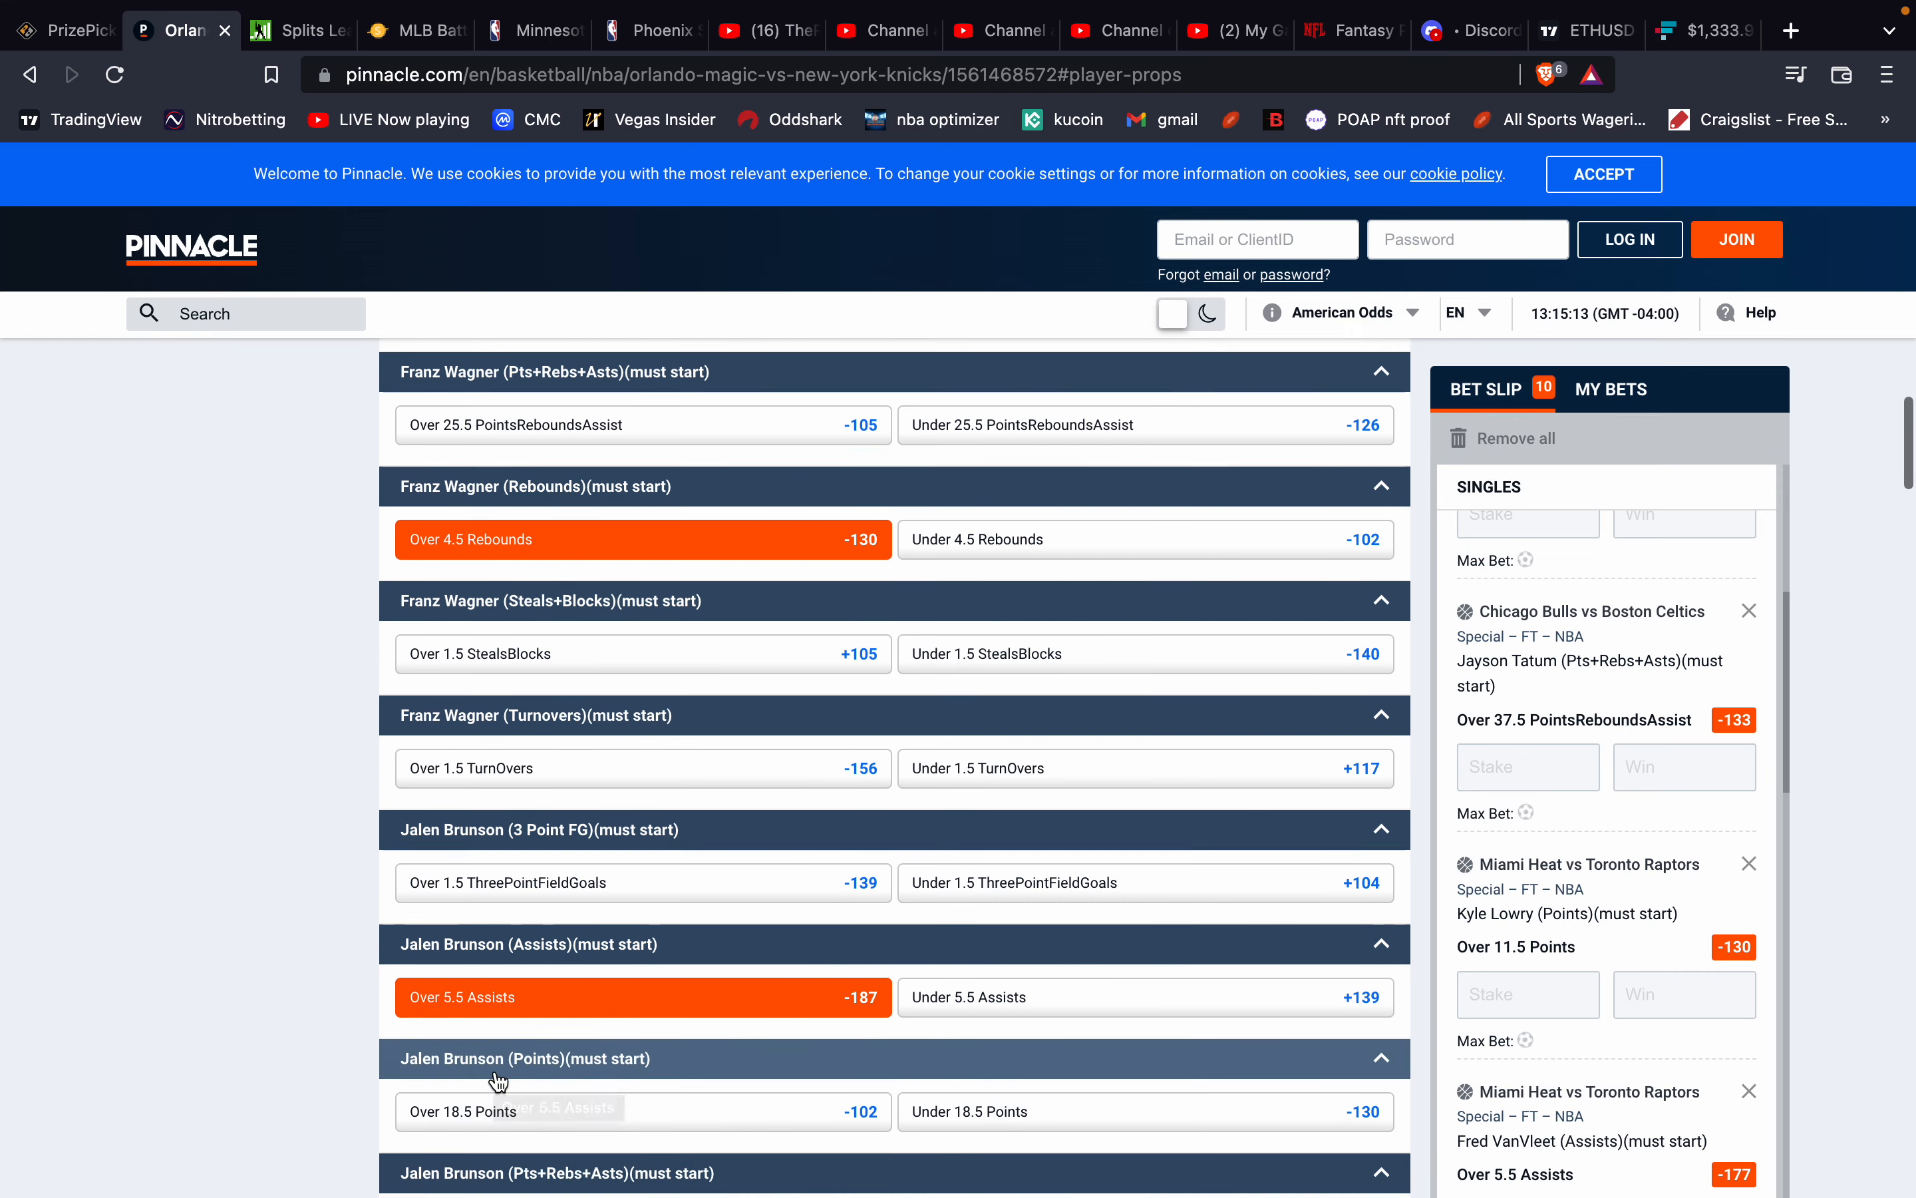
{"action": "scroll", "scroll_direction": "down", "scroll_amount": 3}
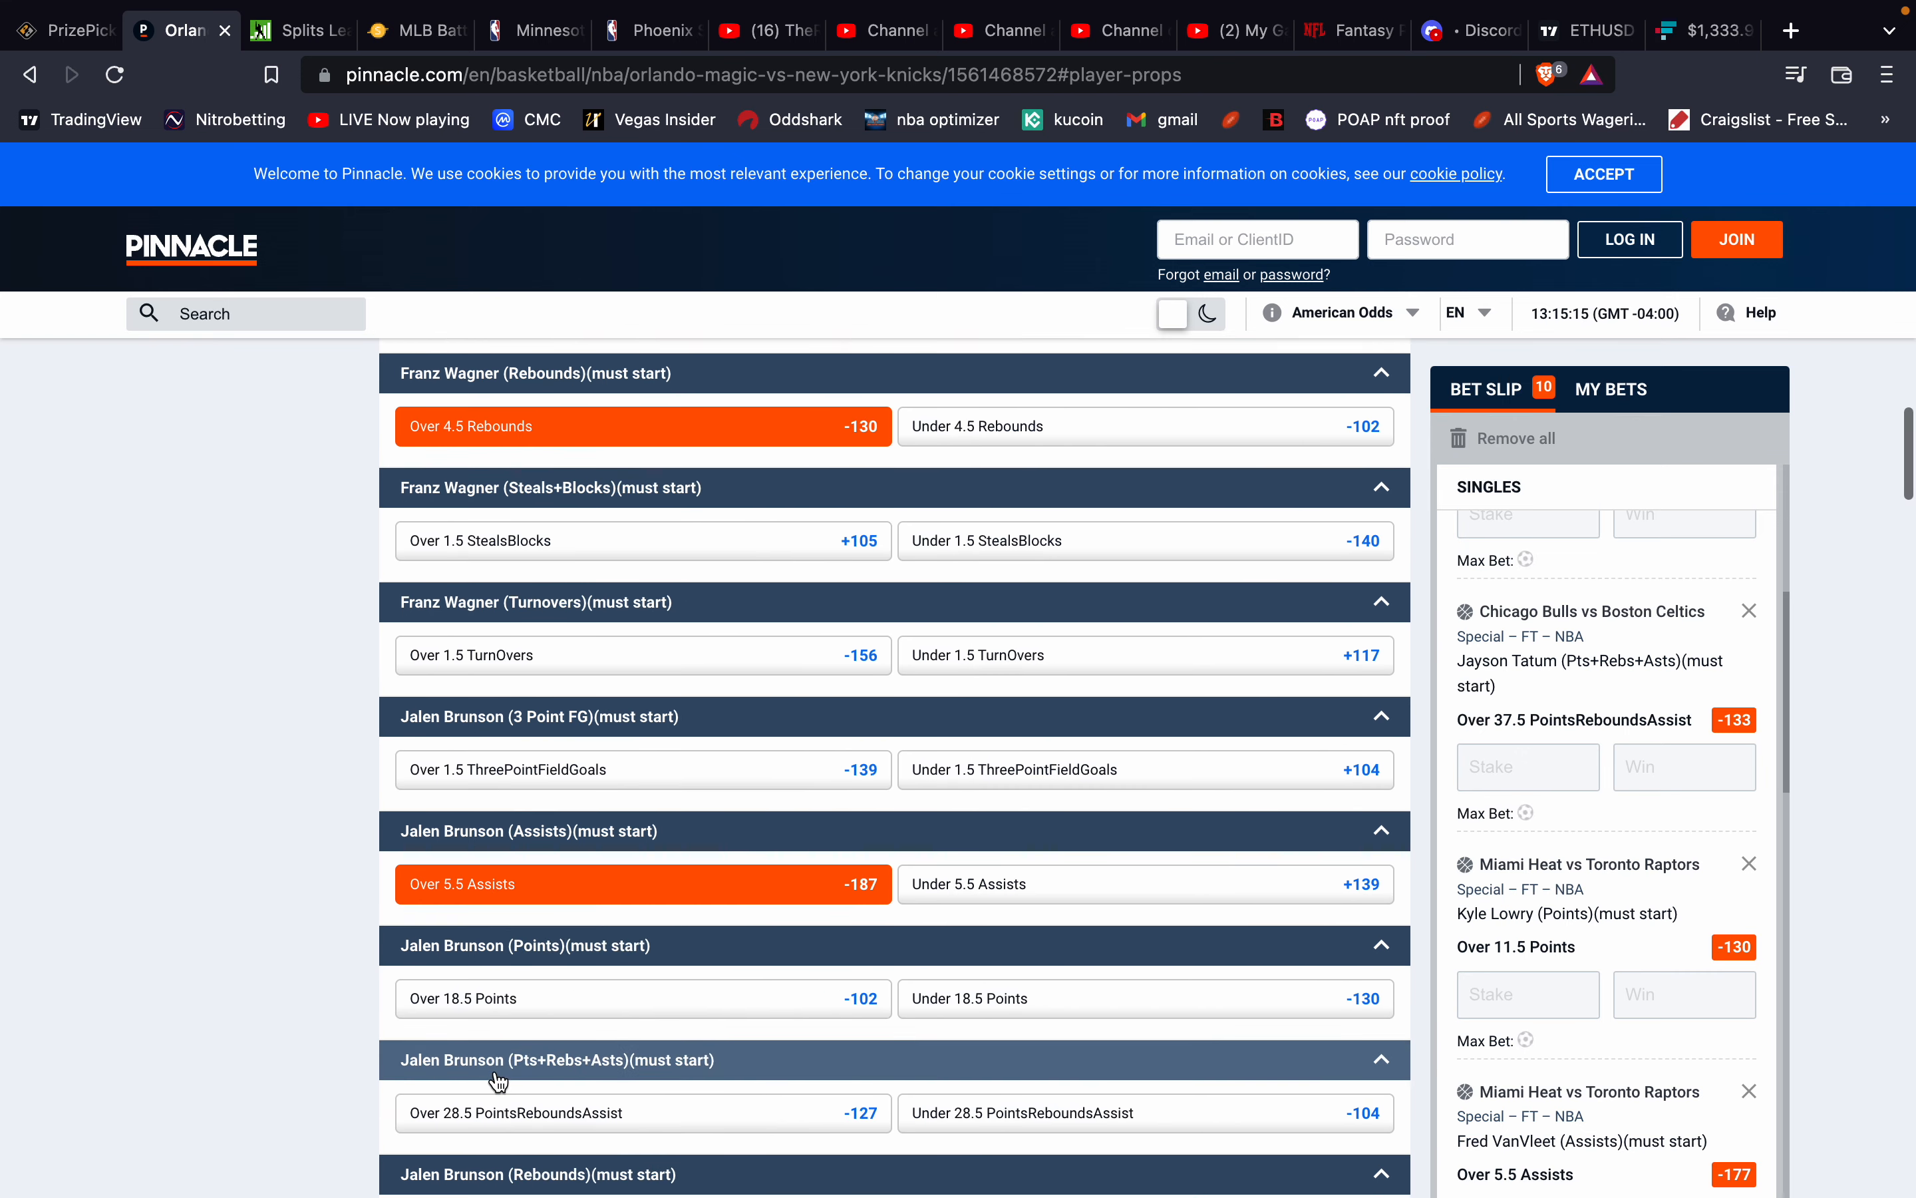
{"action": "scroll", "scroll_direction": "down", "scroll_amount": 3}
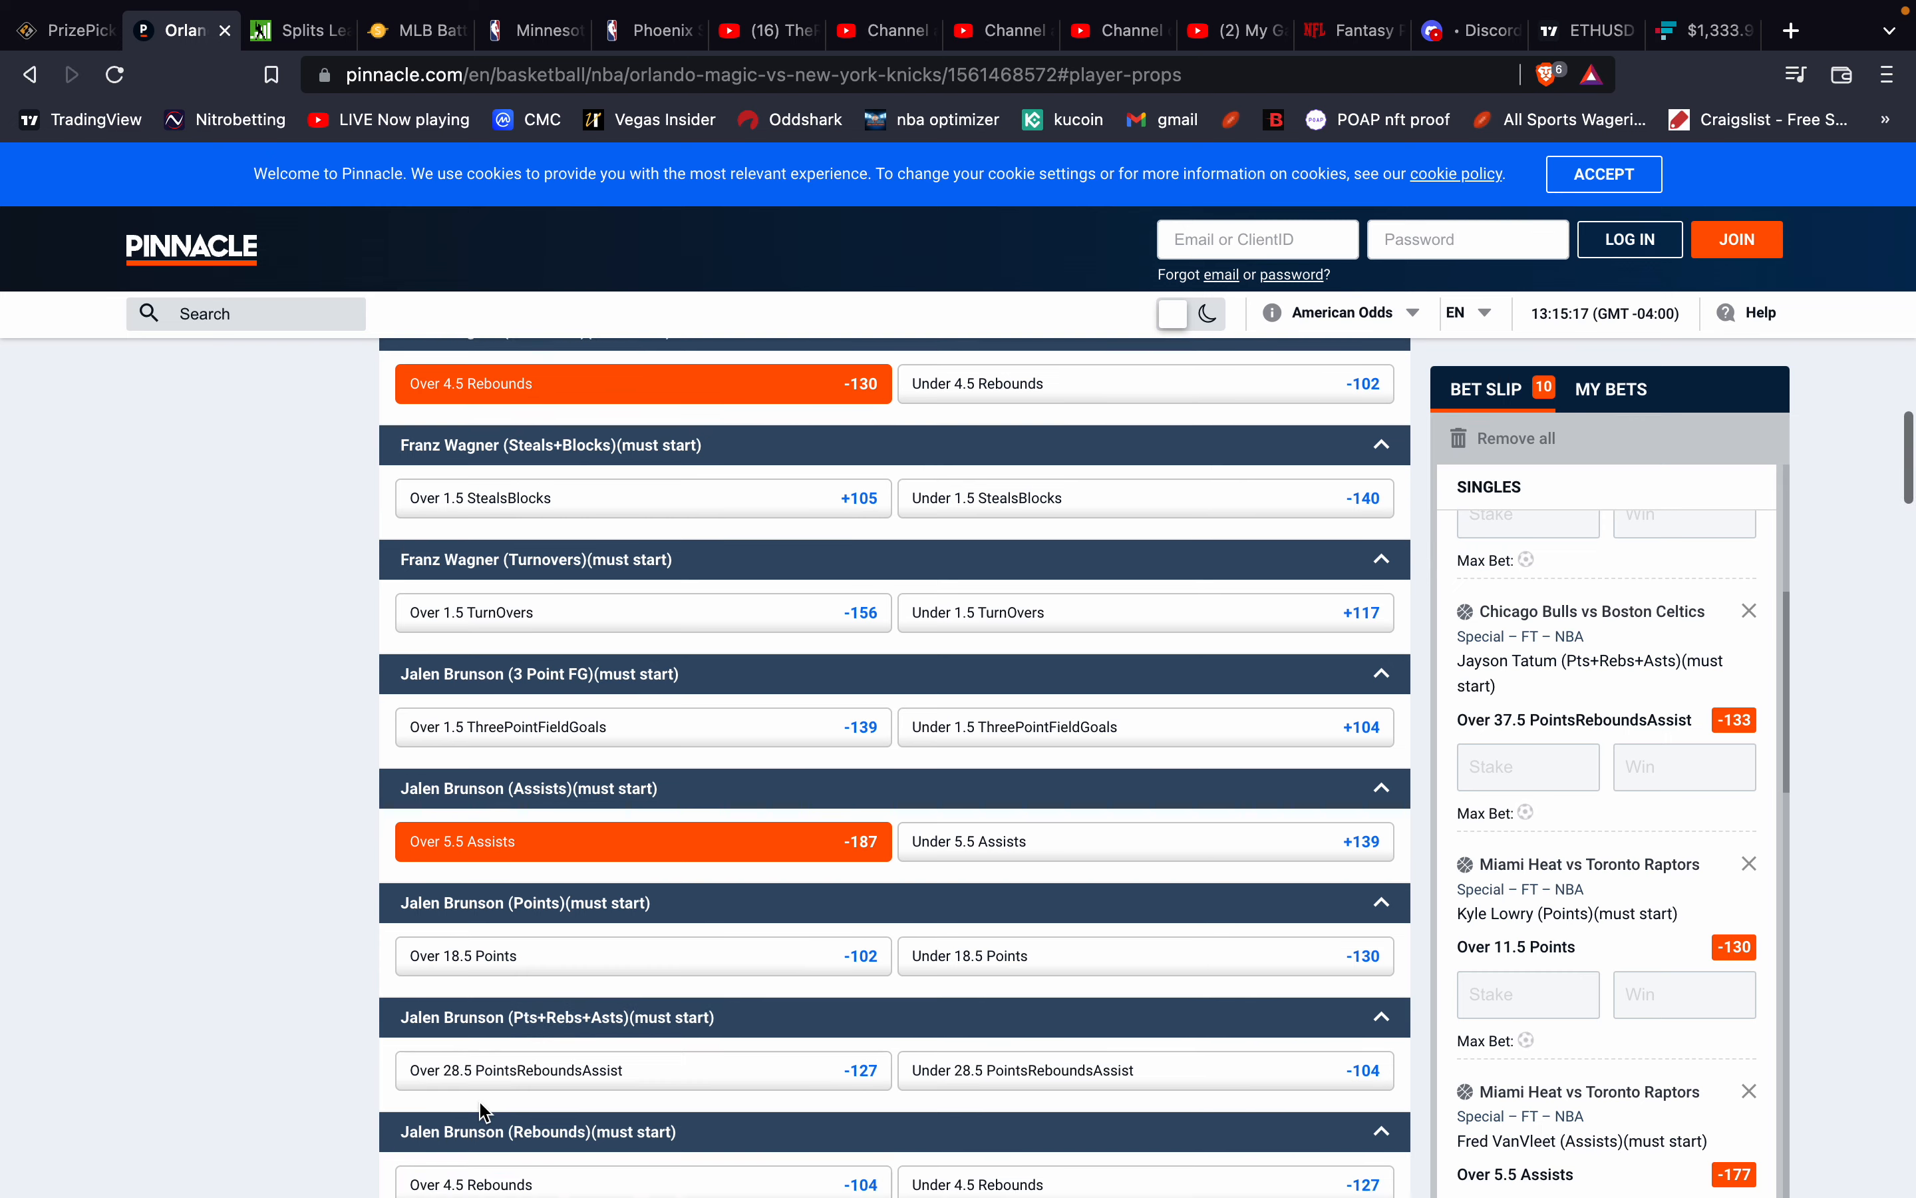
Review Brunson's 28.5 Pts+Rebs+Asts history against Pinnacle's Over 28.5 at -127.
{"action": "left_click", "coordinate": [61, 29]}
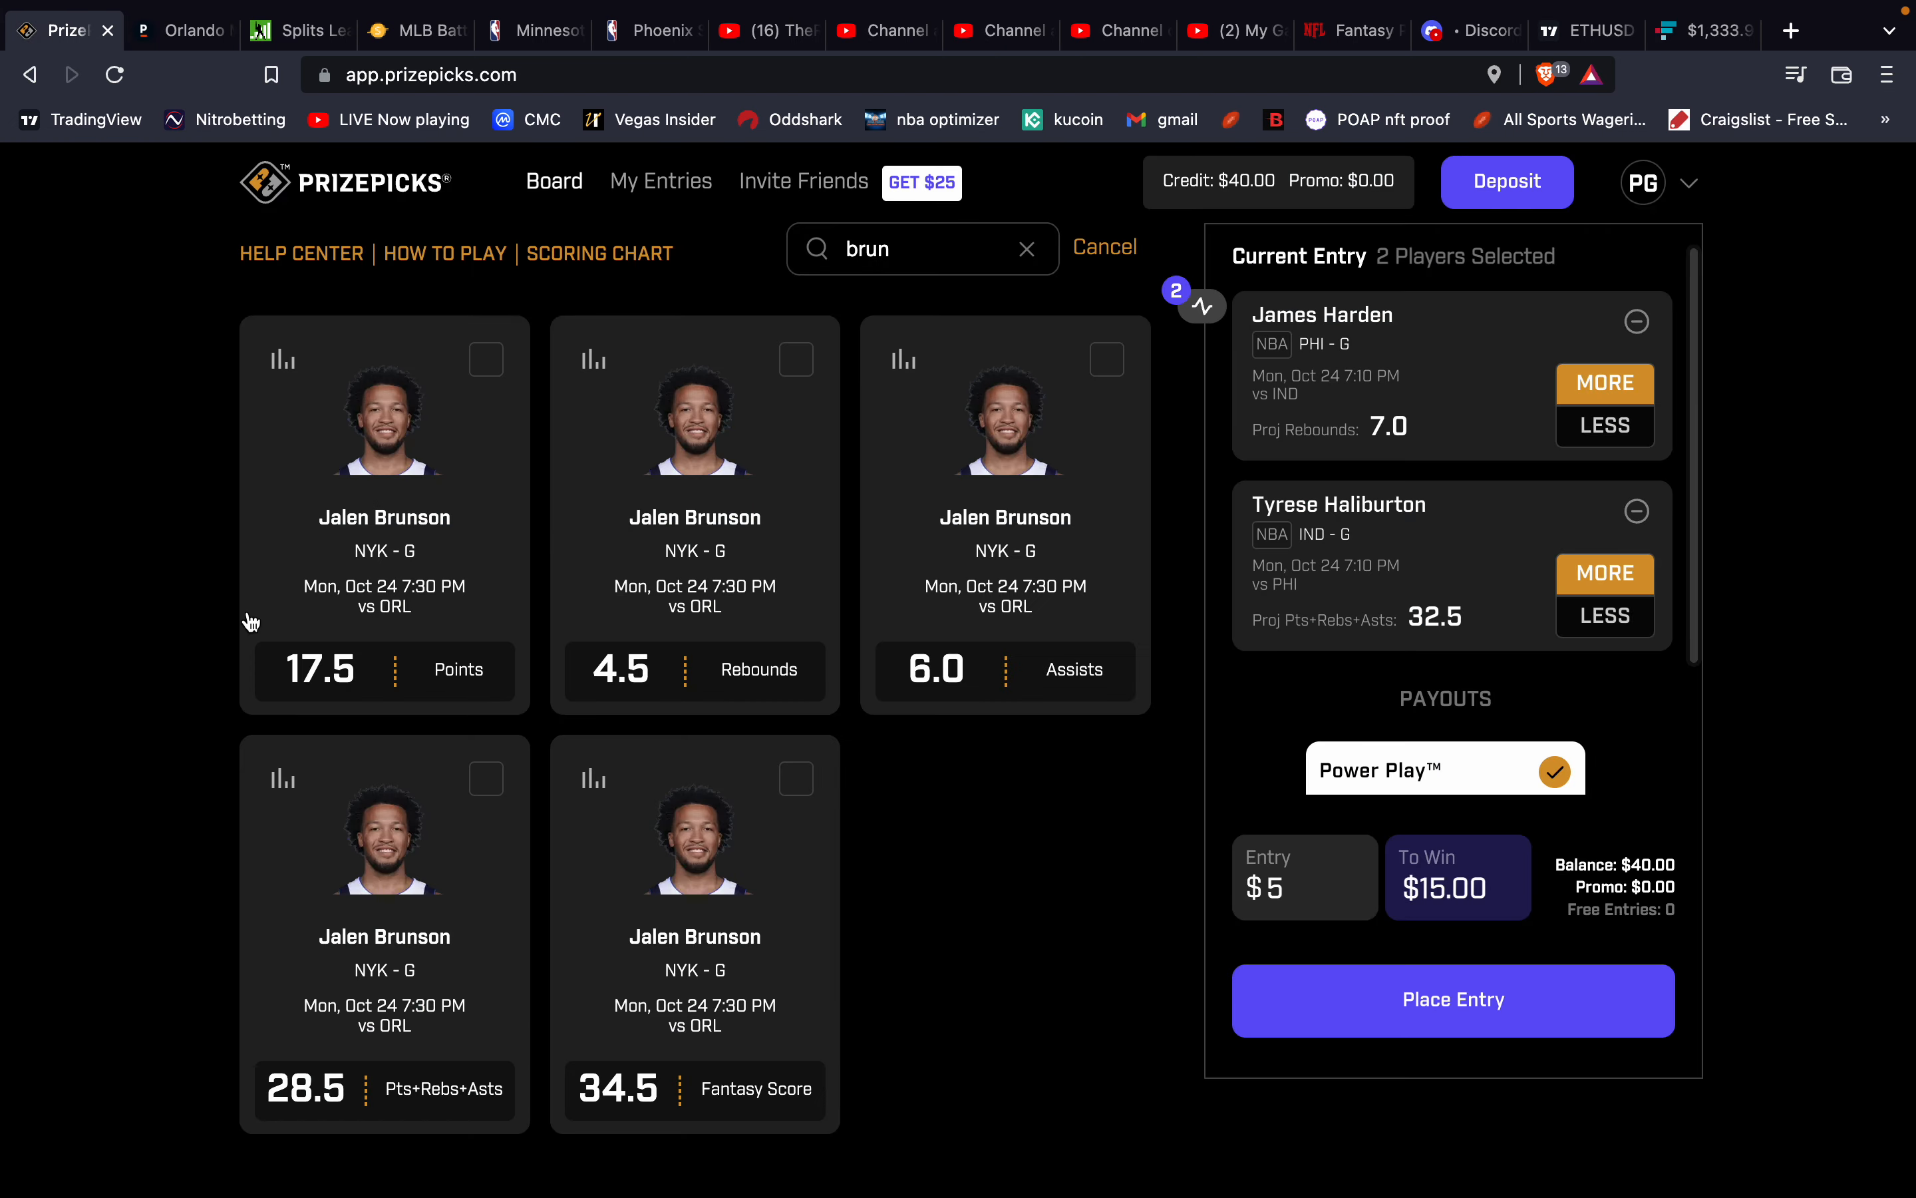
{"action": "left_click", "coordinate": [281, 780]}
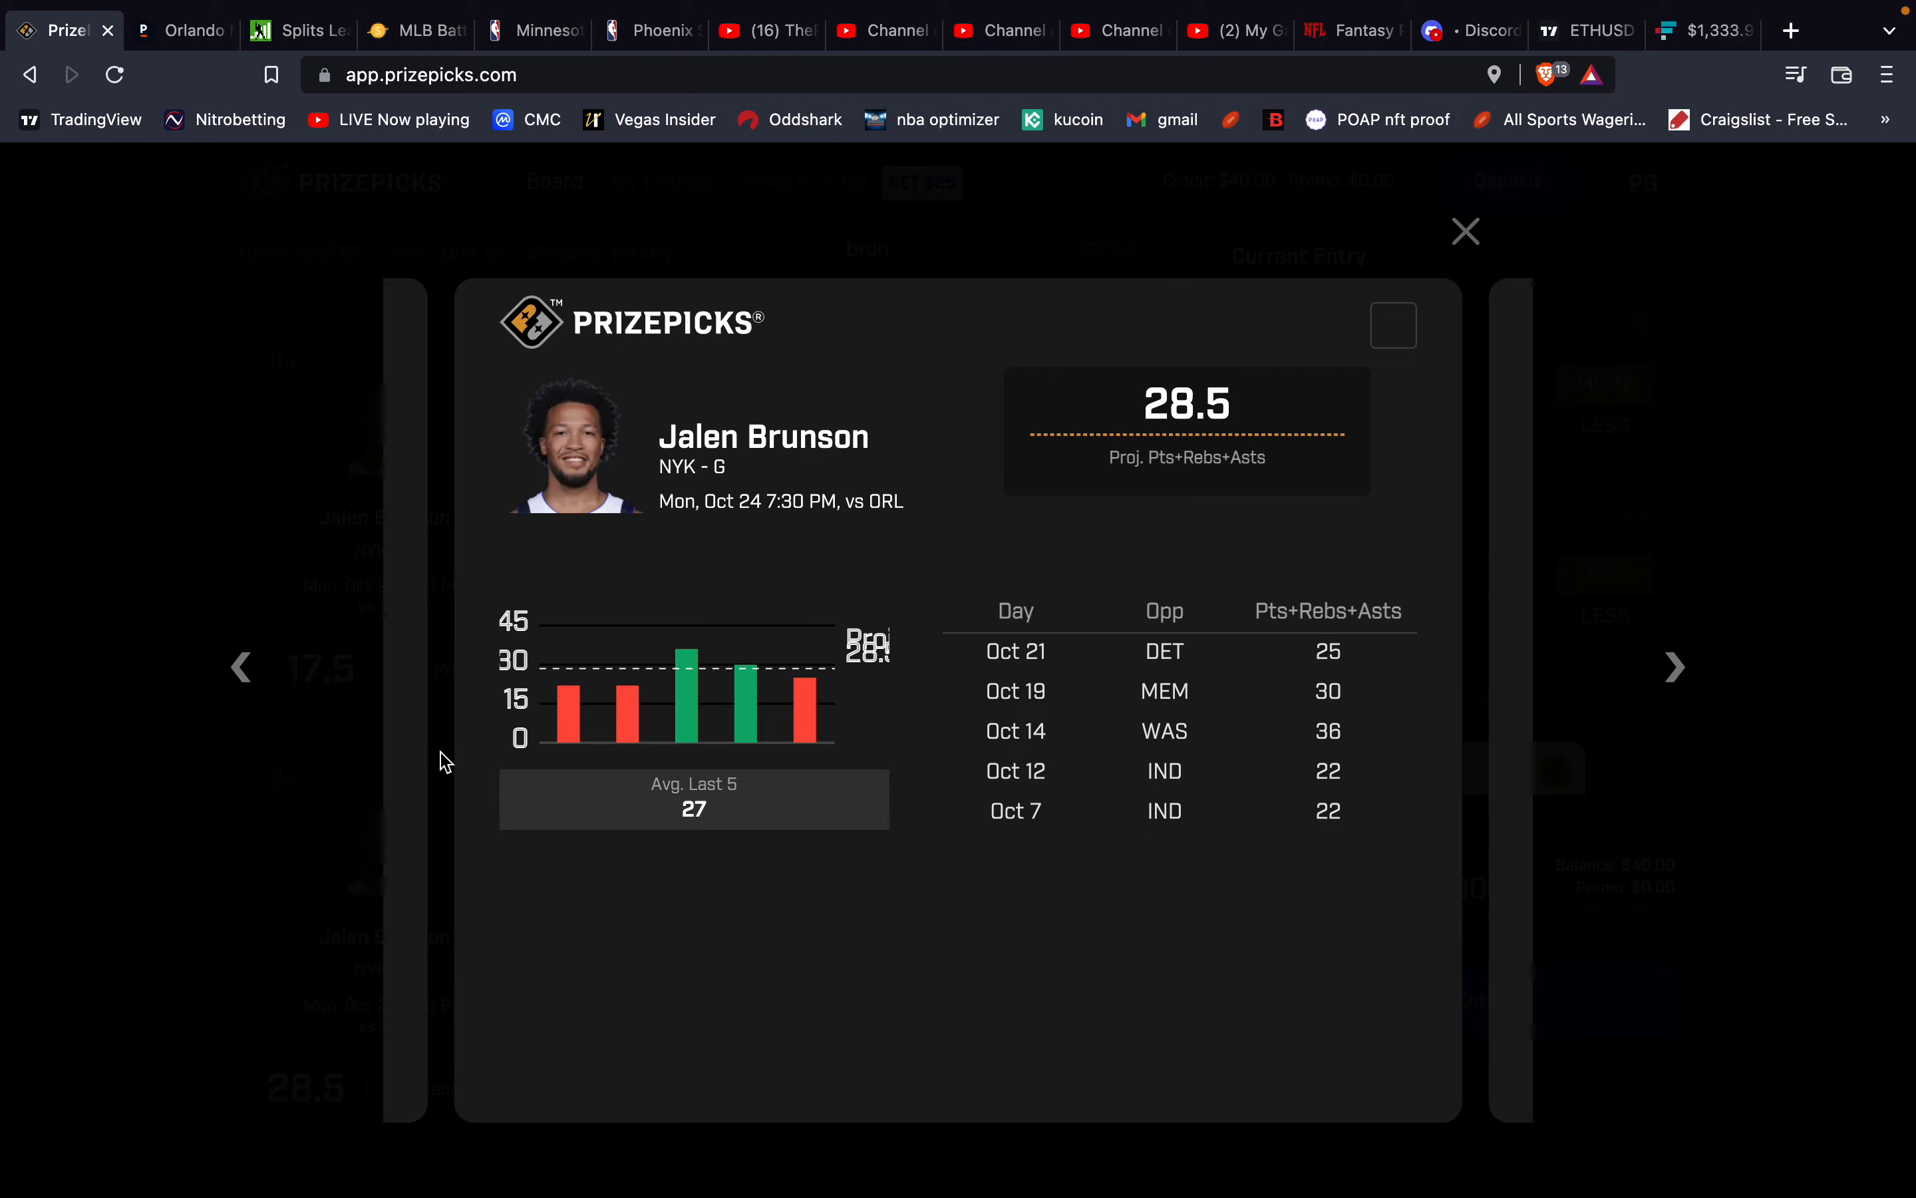
{"action": "left_click", "coordinate": [1463, 232]}
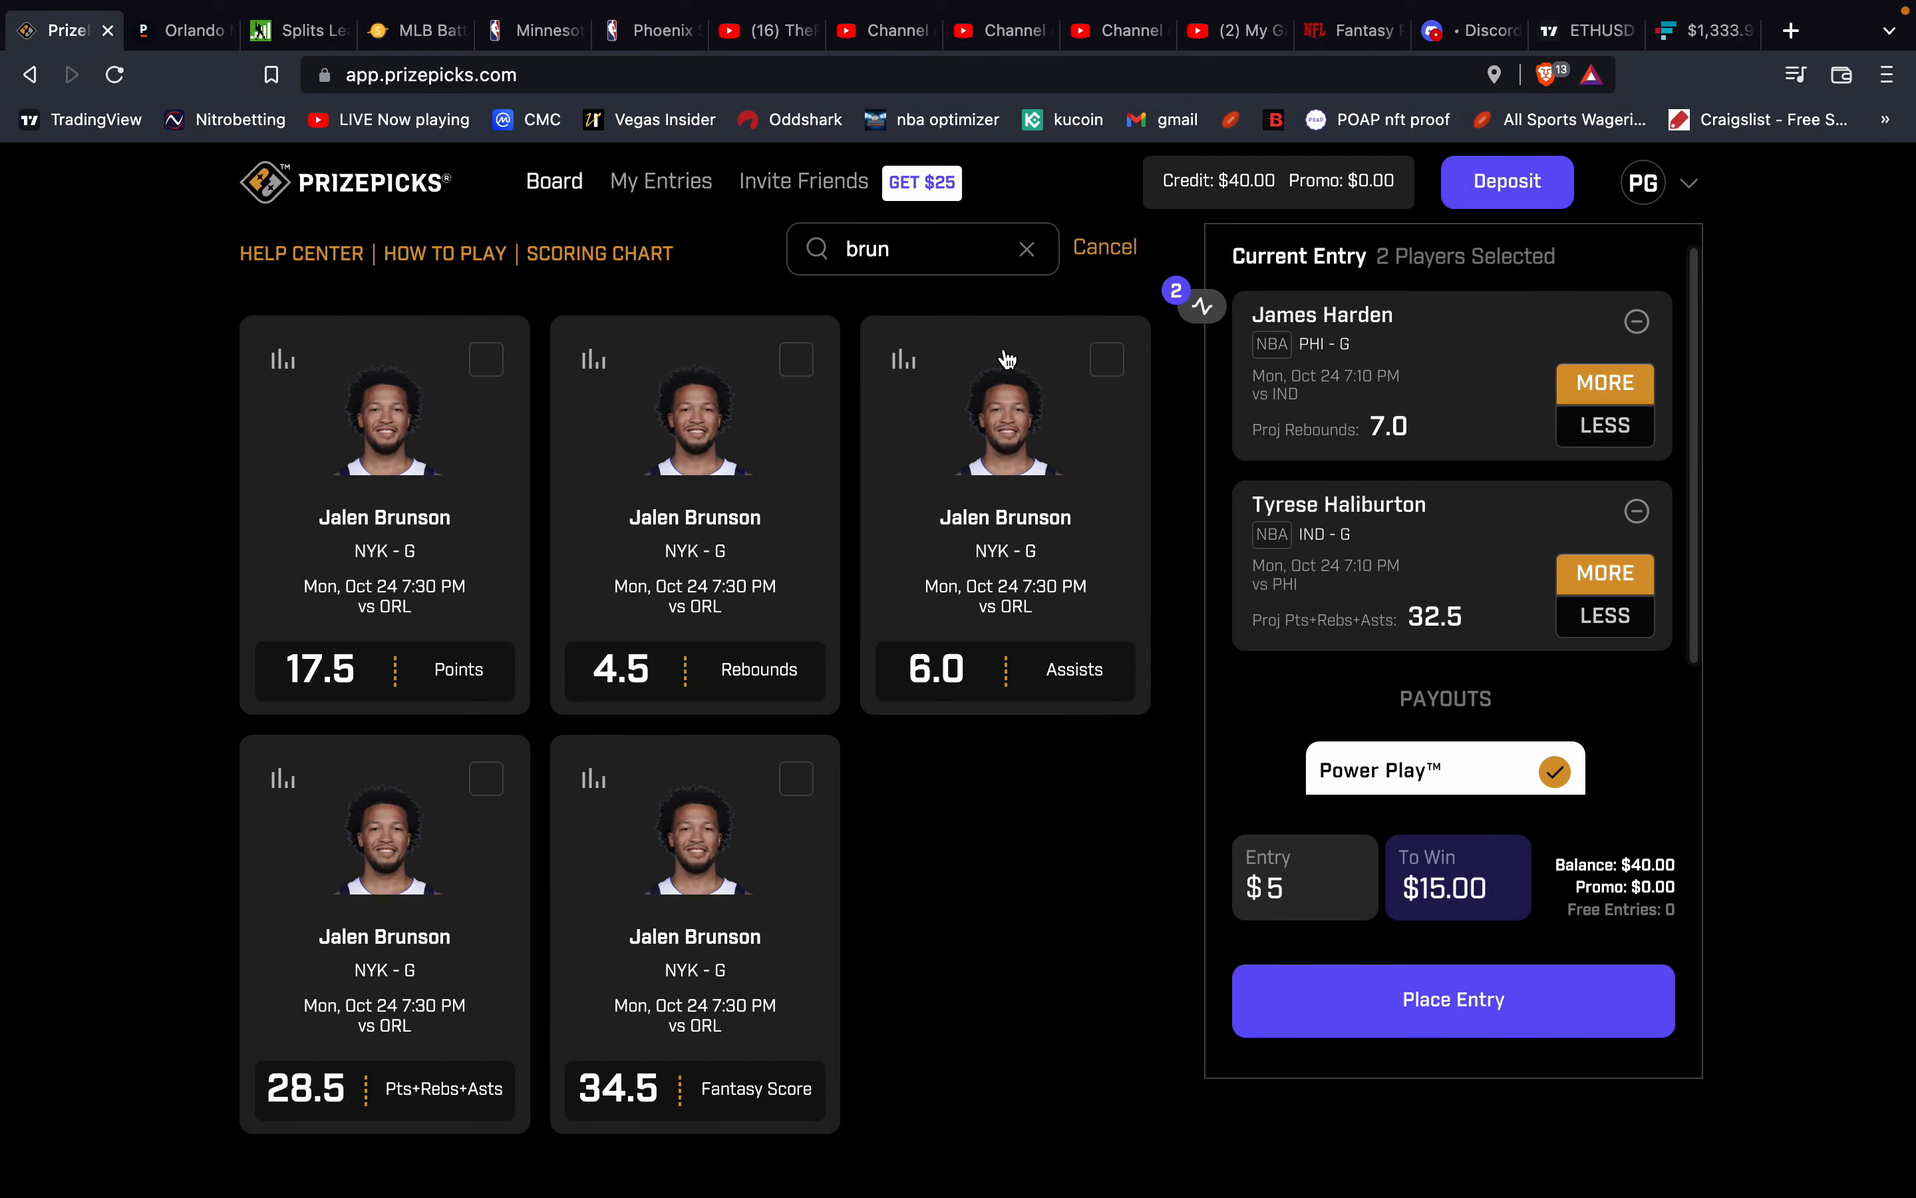
{"action": "mouse_move", "coordinate": [387, 244]}
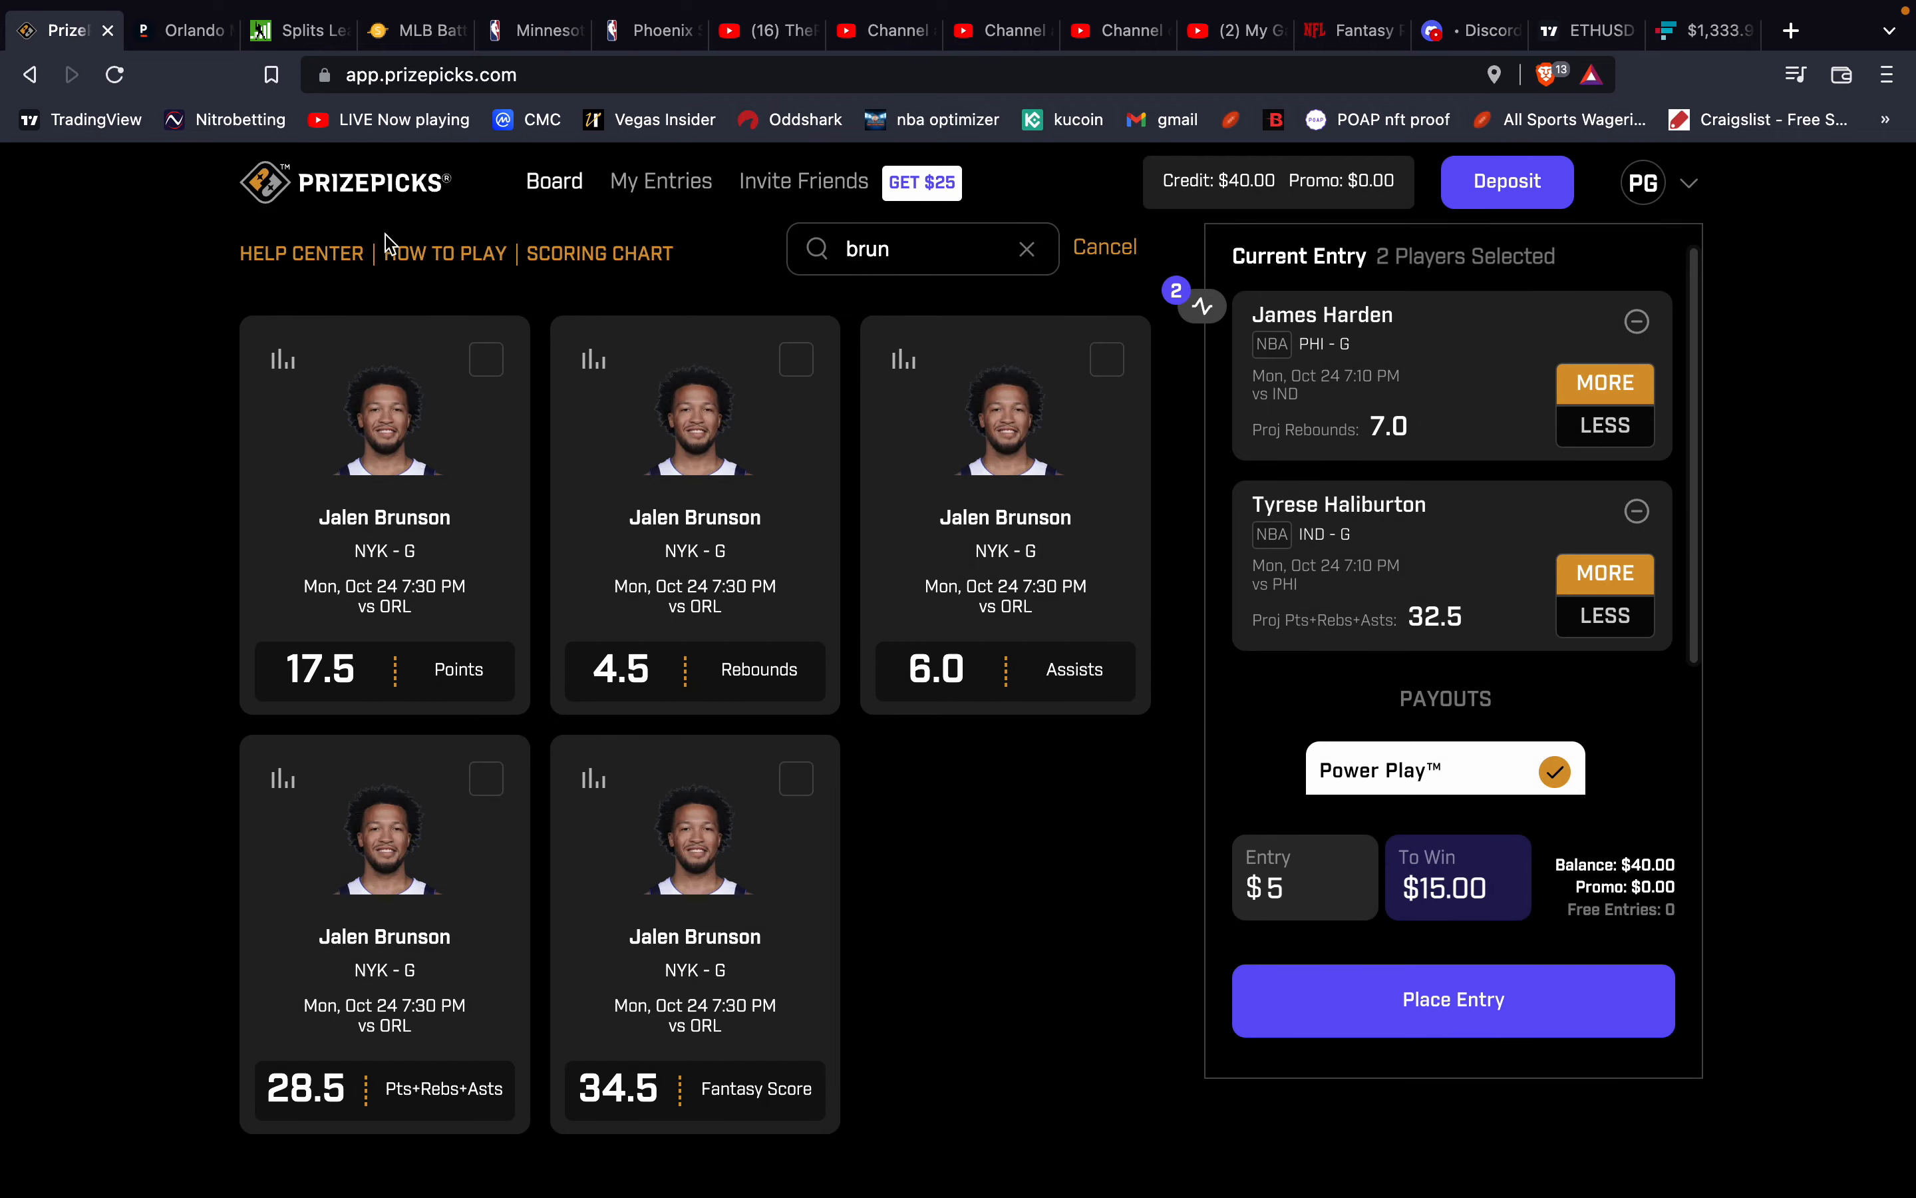
{"action": "left_click", "coordinate": [181, 30]}
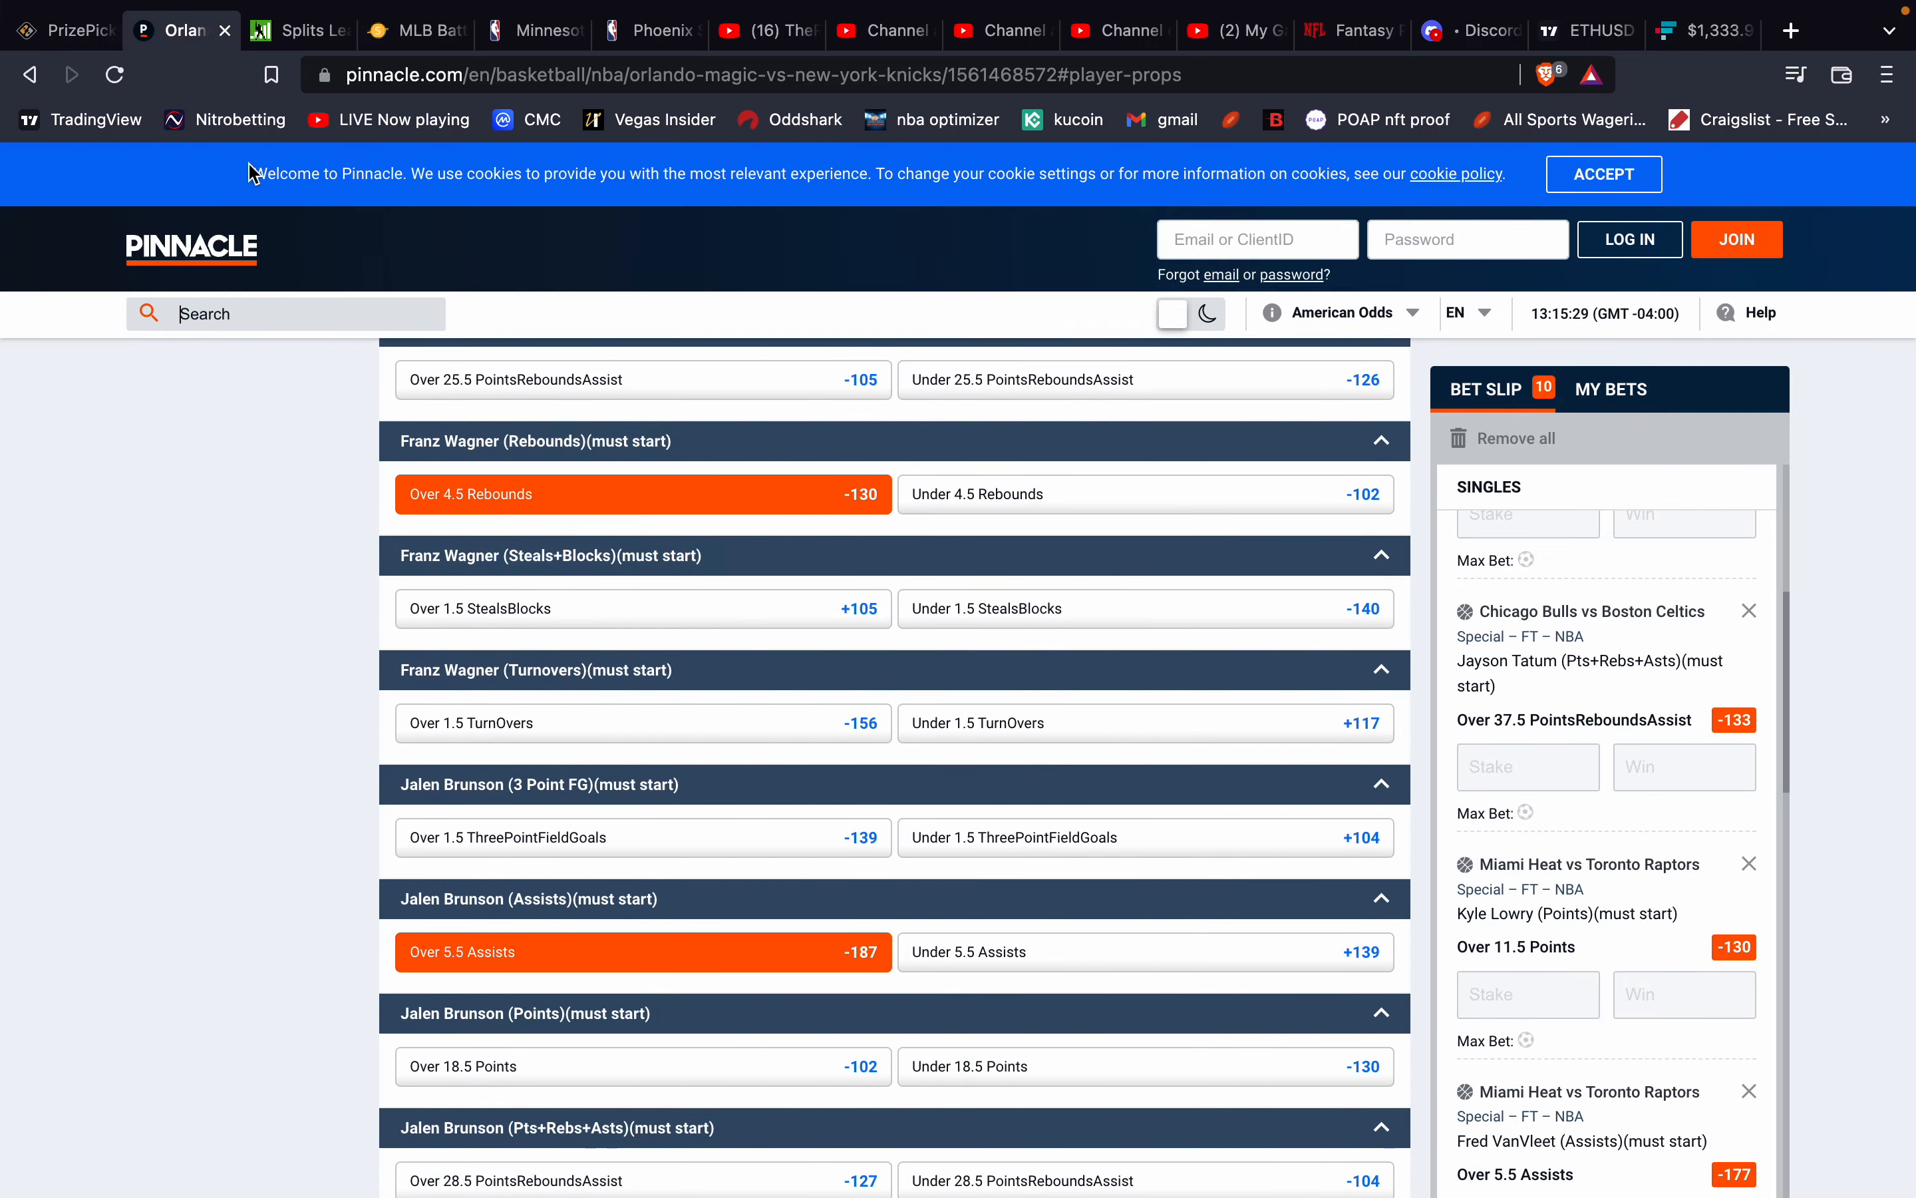
{"action": "left_click", "coordinate": [61, 29]}
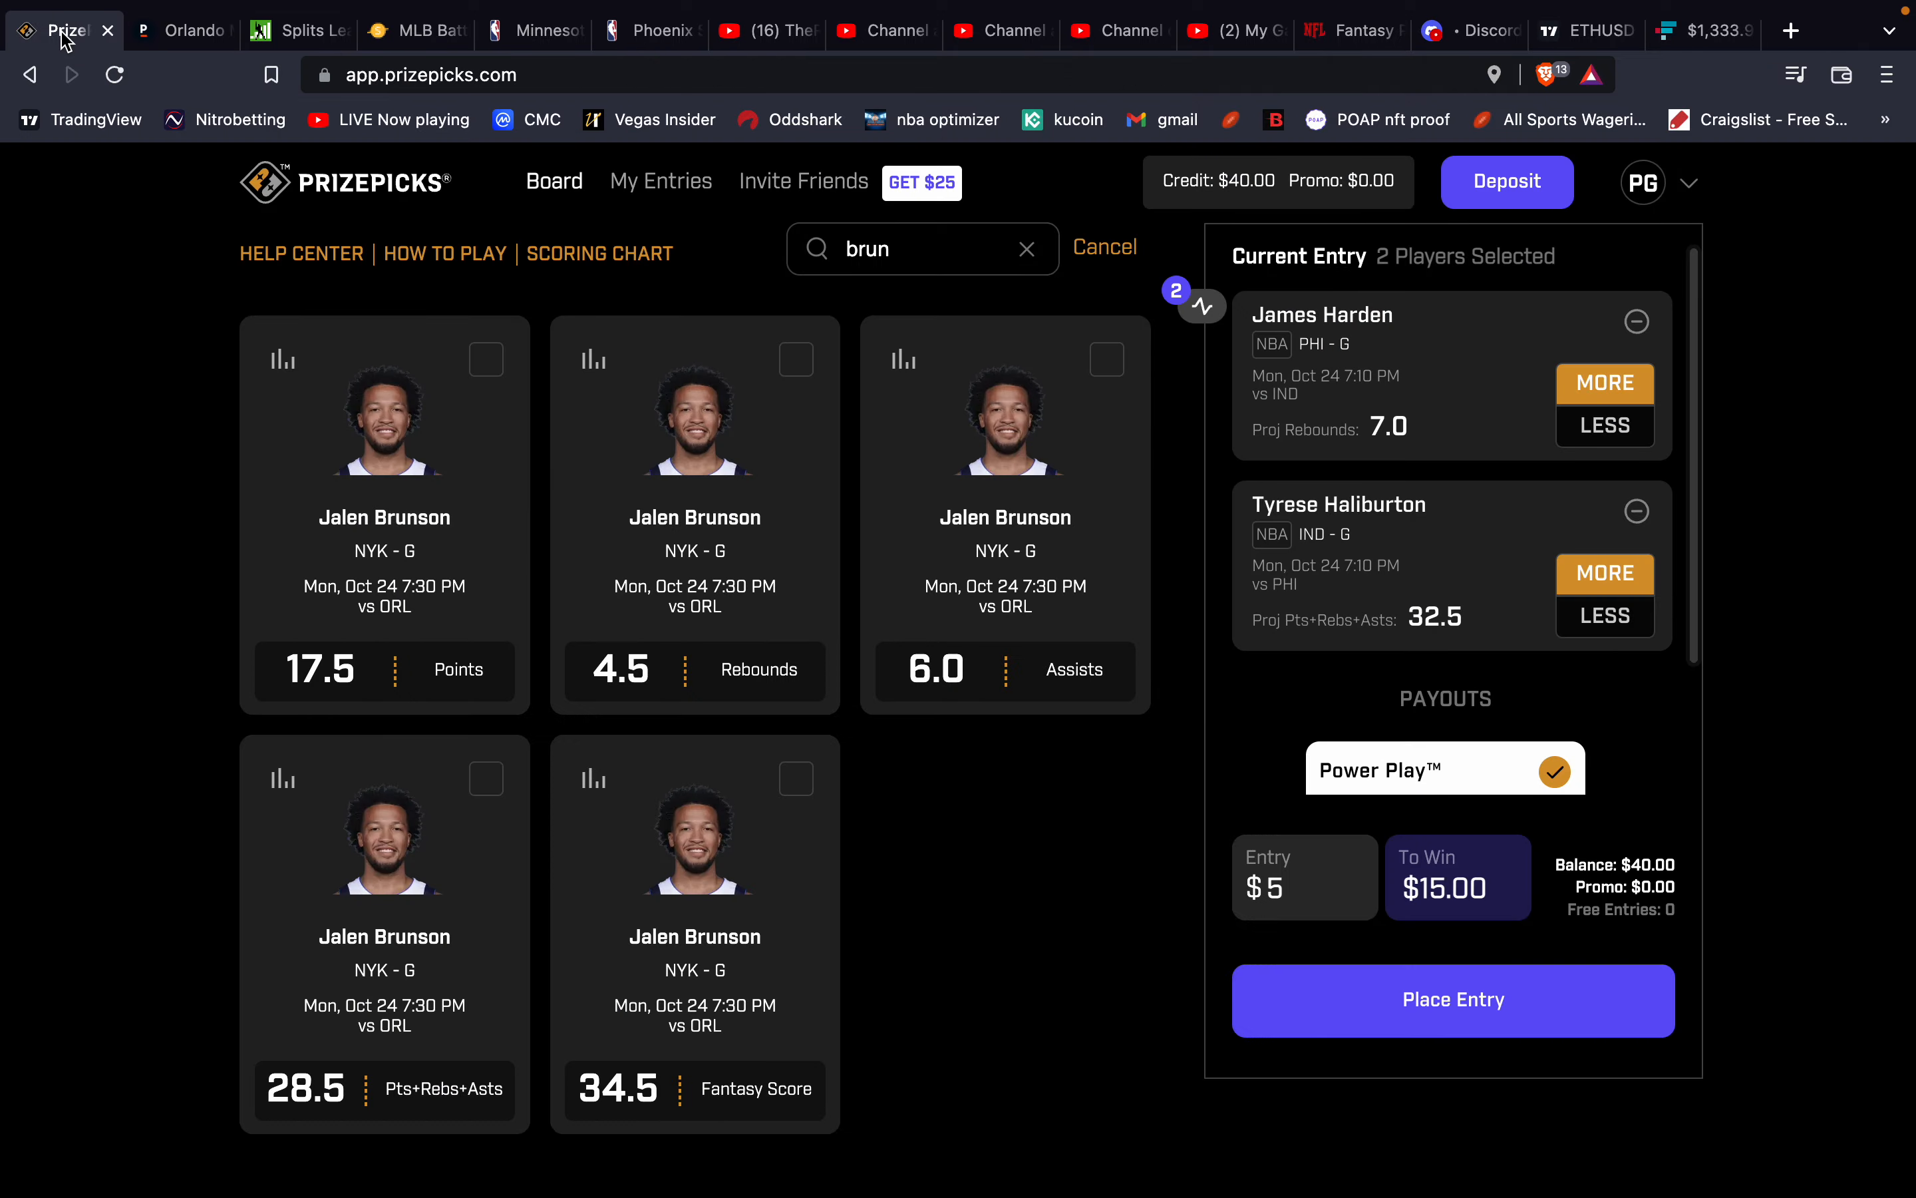
{"action": "mouse_move", "coordinate": [1003, 238]}
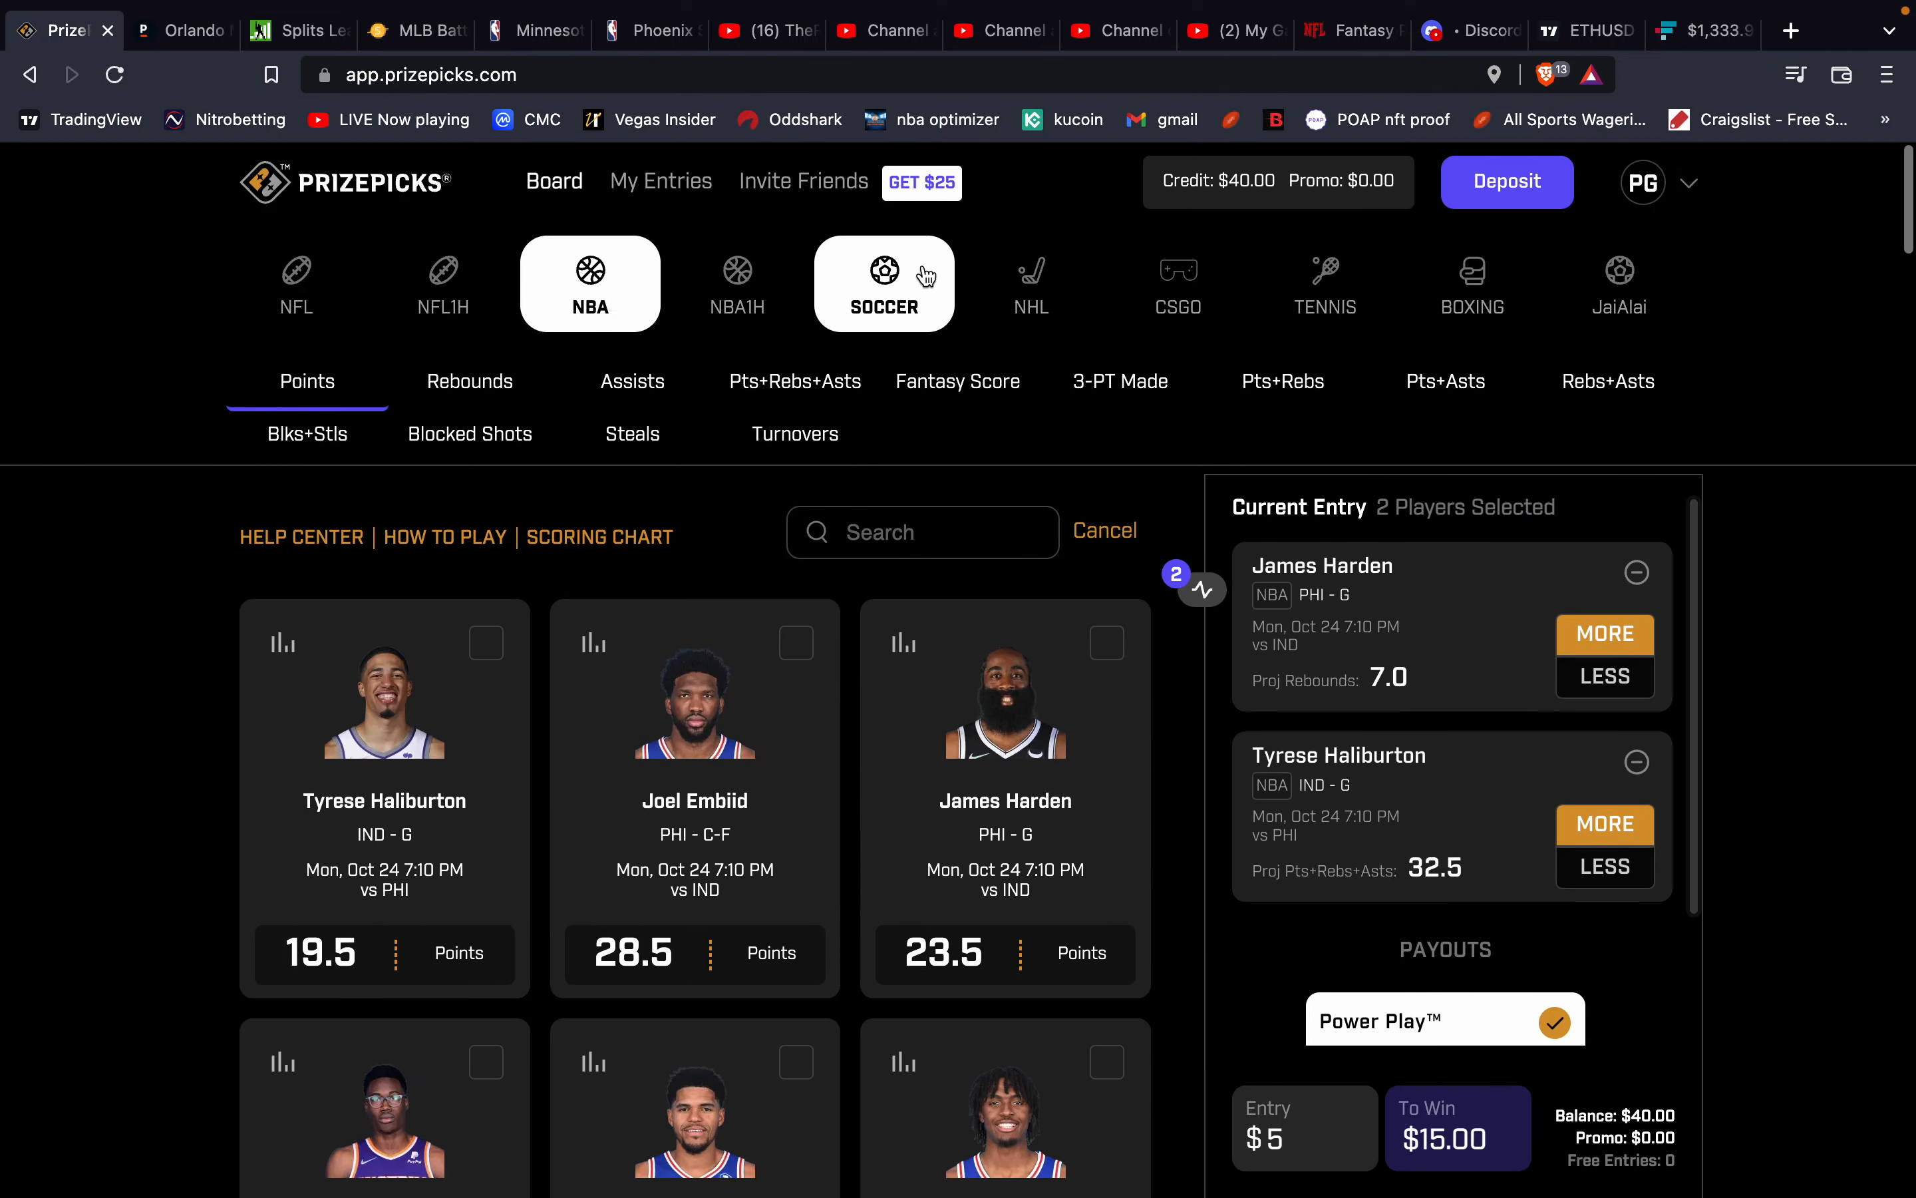
Search 'wag' and review Franz Wagner's 4.5 rebounds history (6.2 average).
{"action": "type", "text": "wag"}
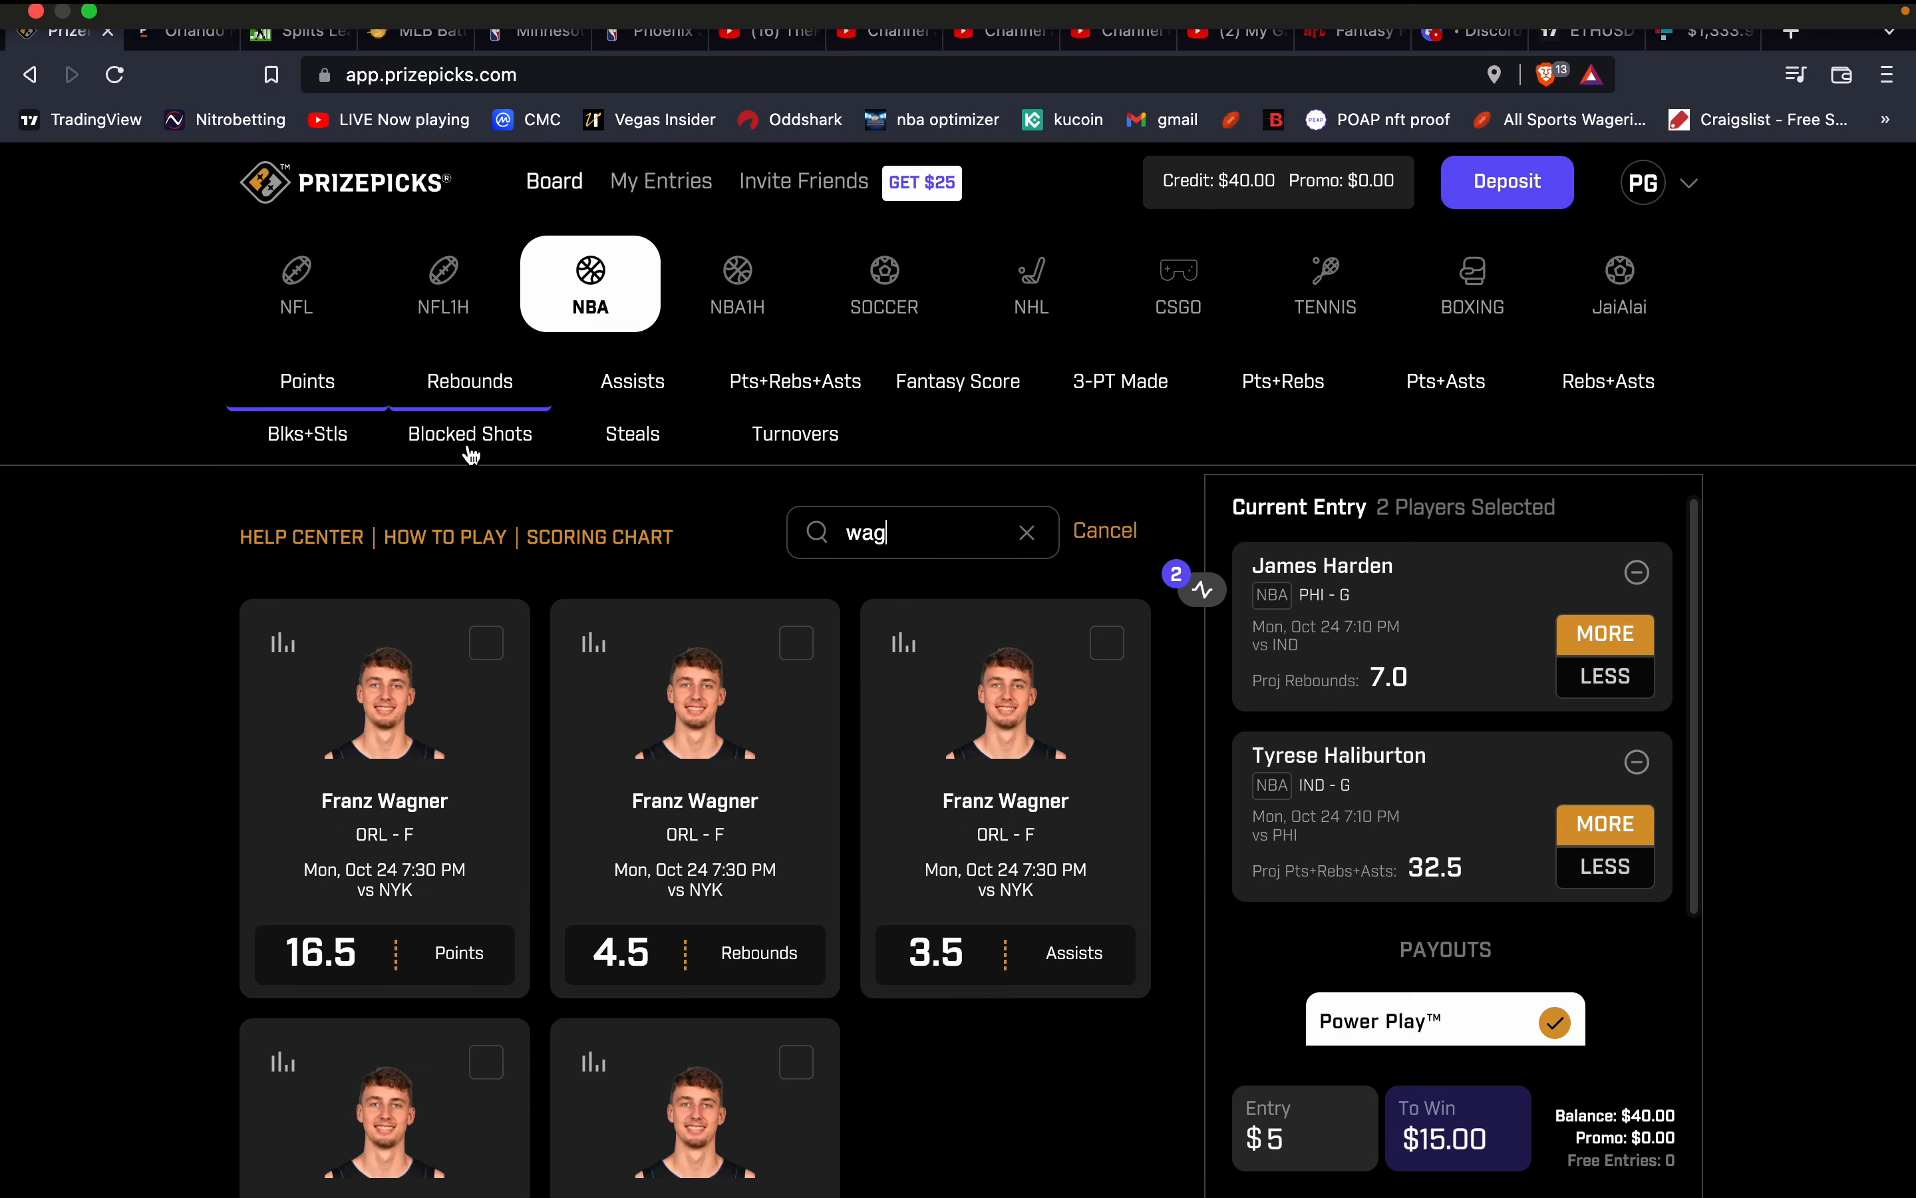
{"action": "left_click", "coordinate": [592, 644]}
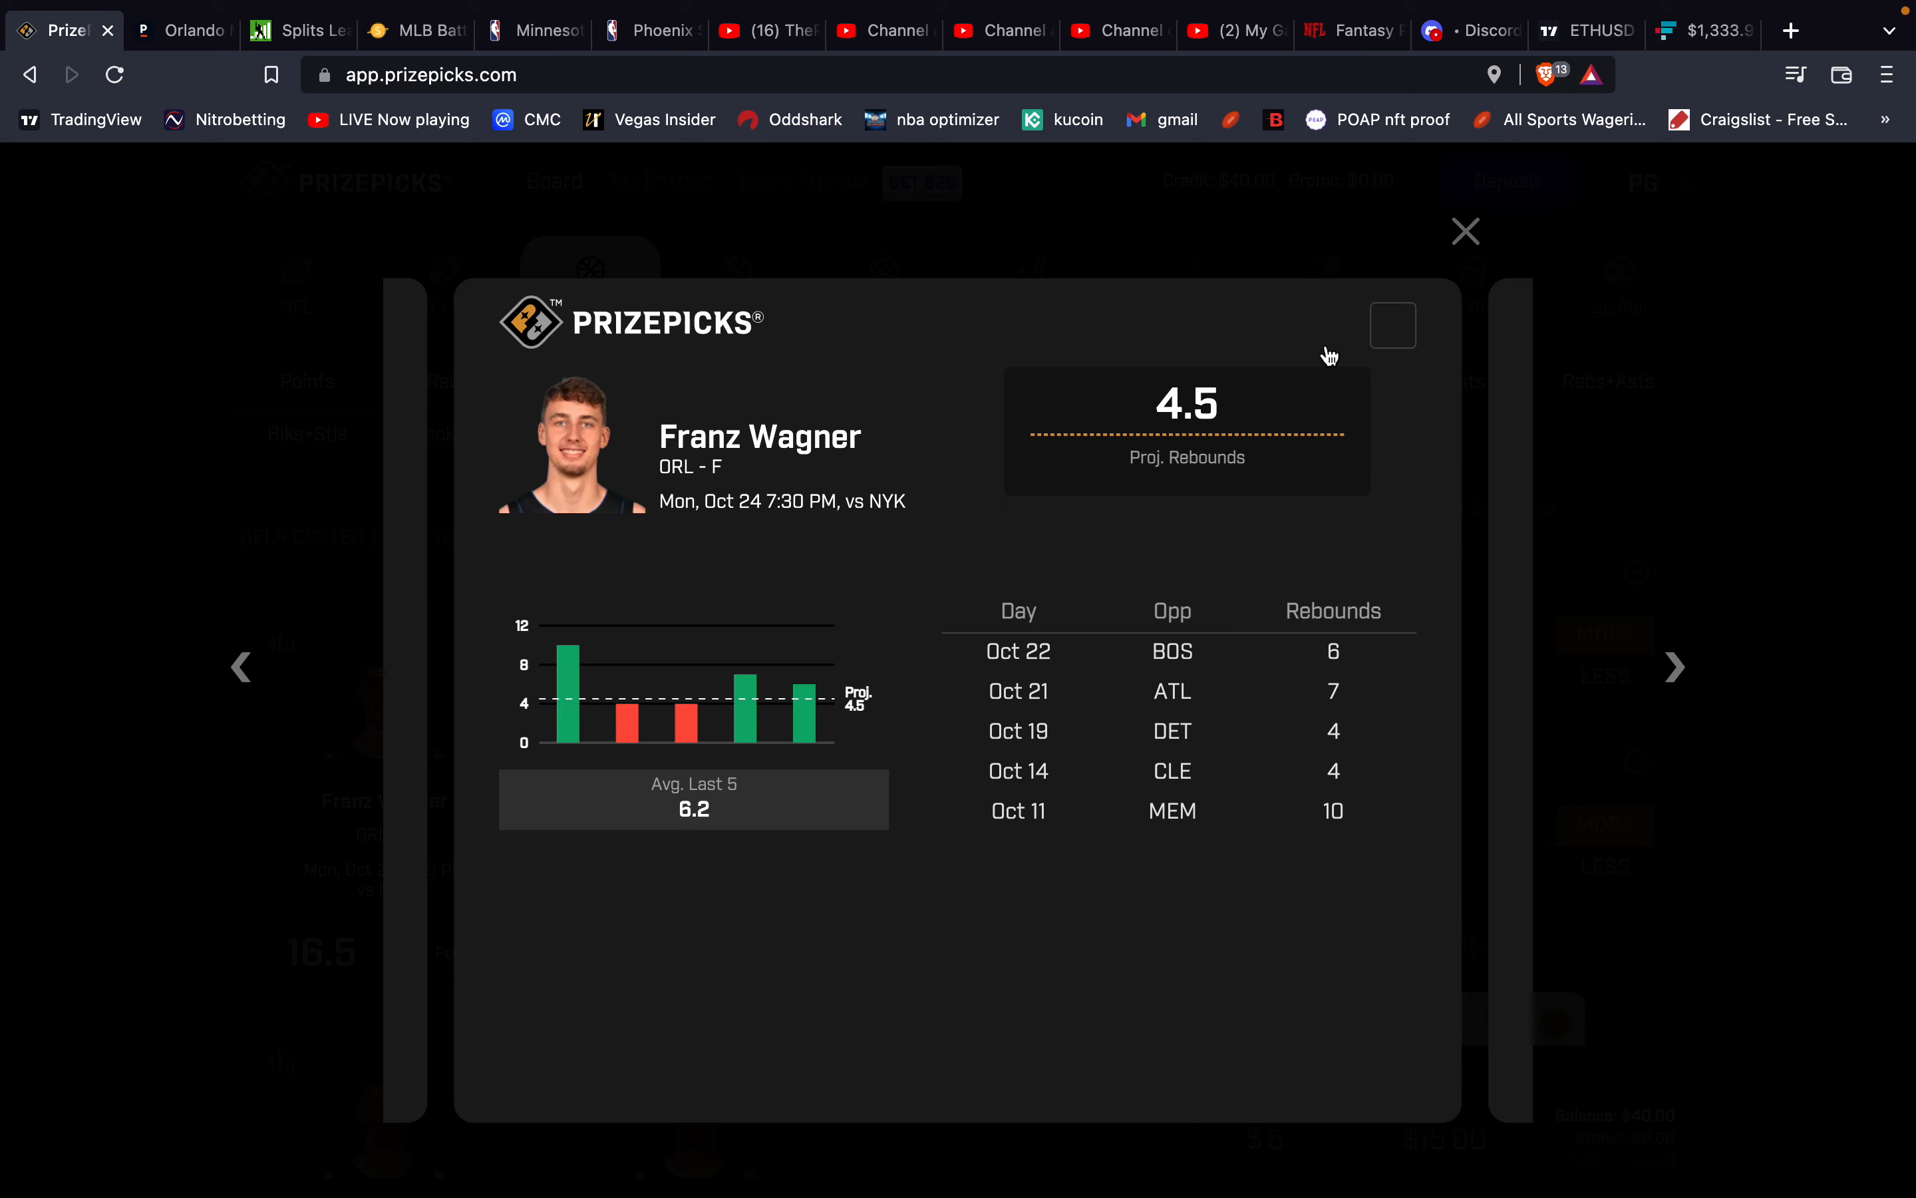
{"action": "mouse_move", "coordinate": [1467, 305]}
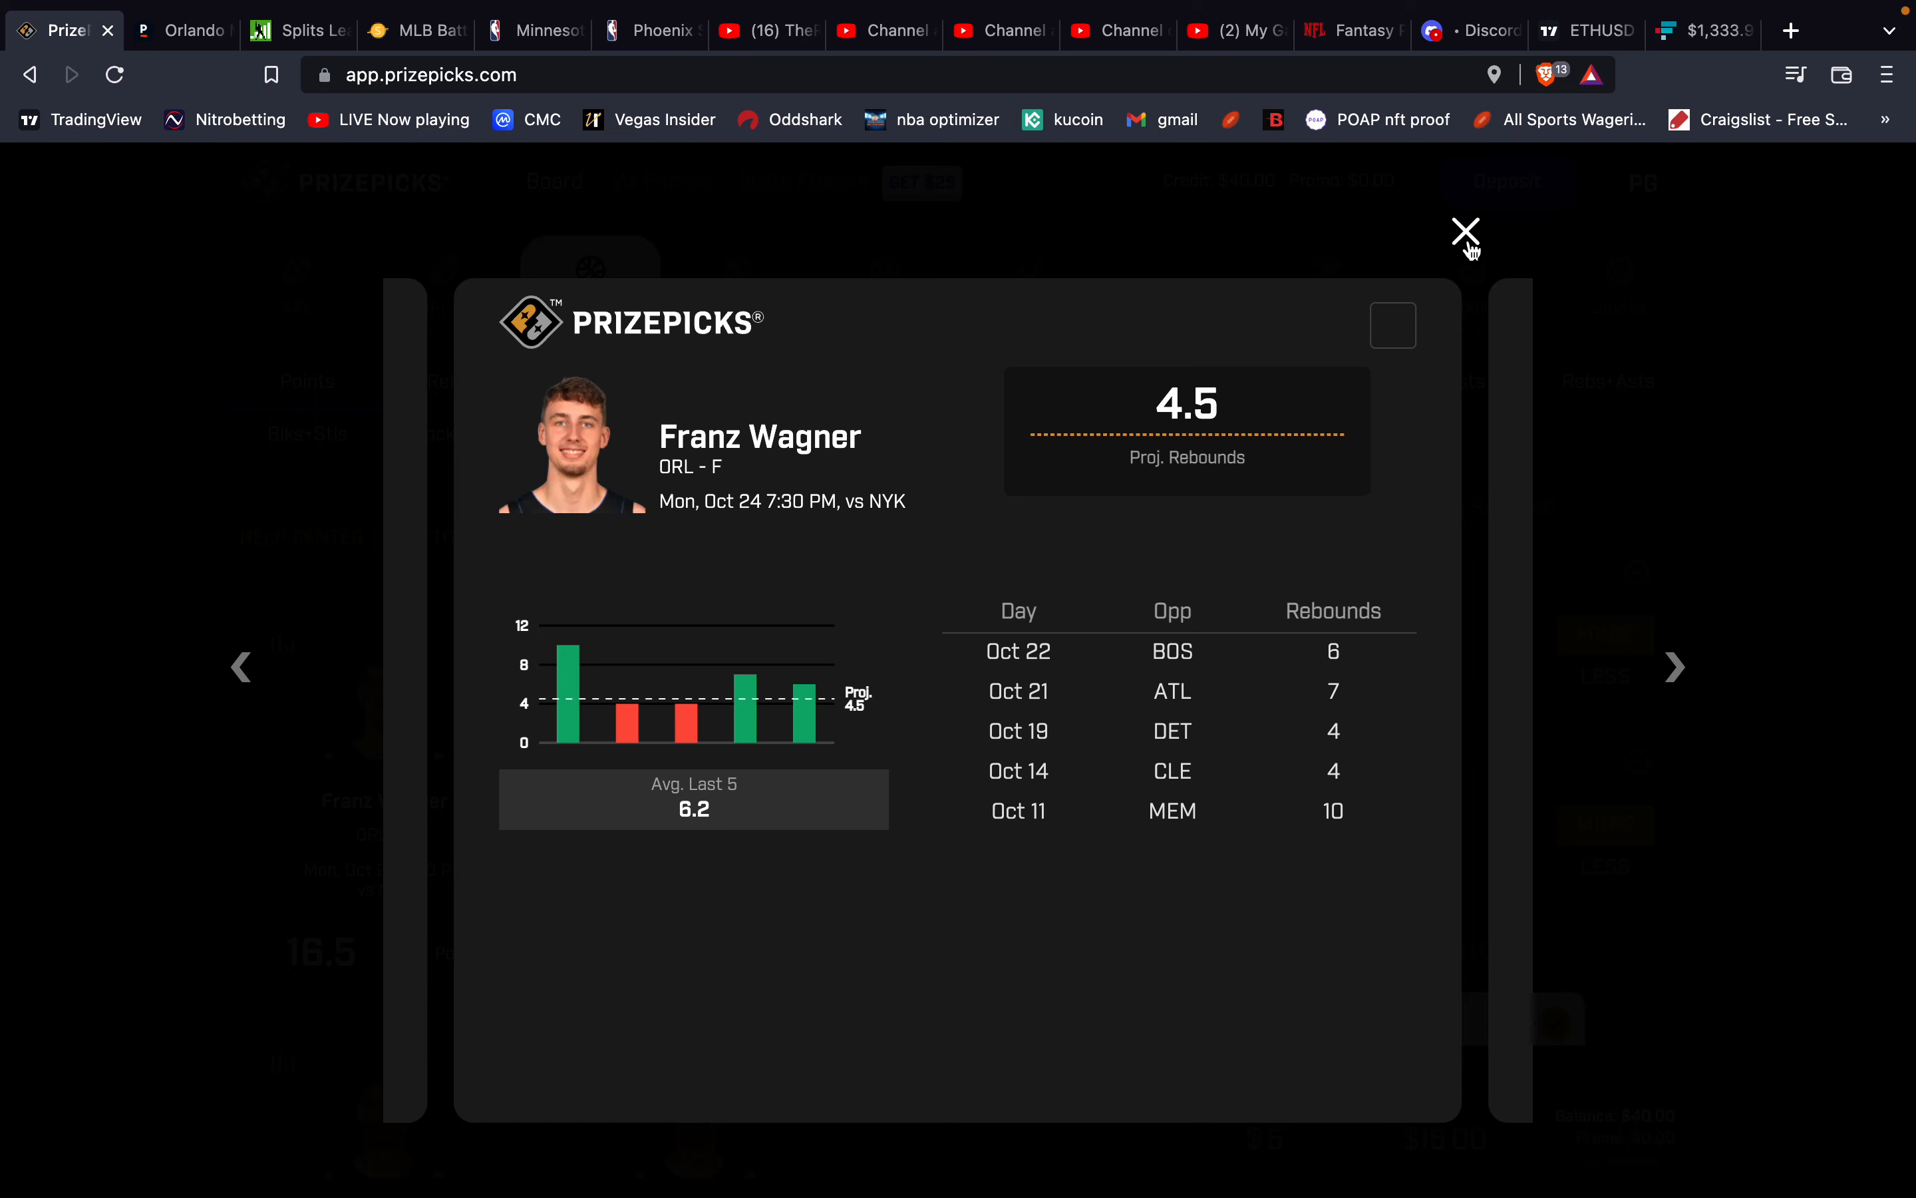
{"action": "mouse_move", "coordinate": [1447, 257]}
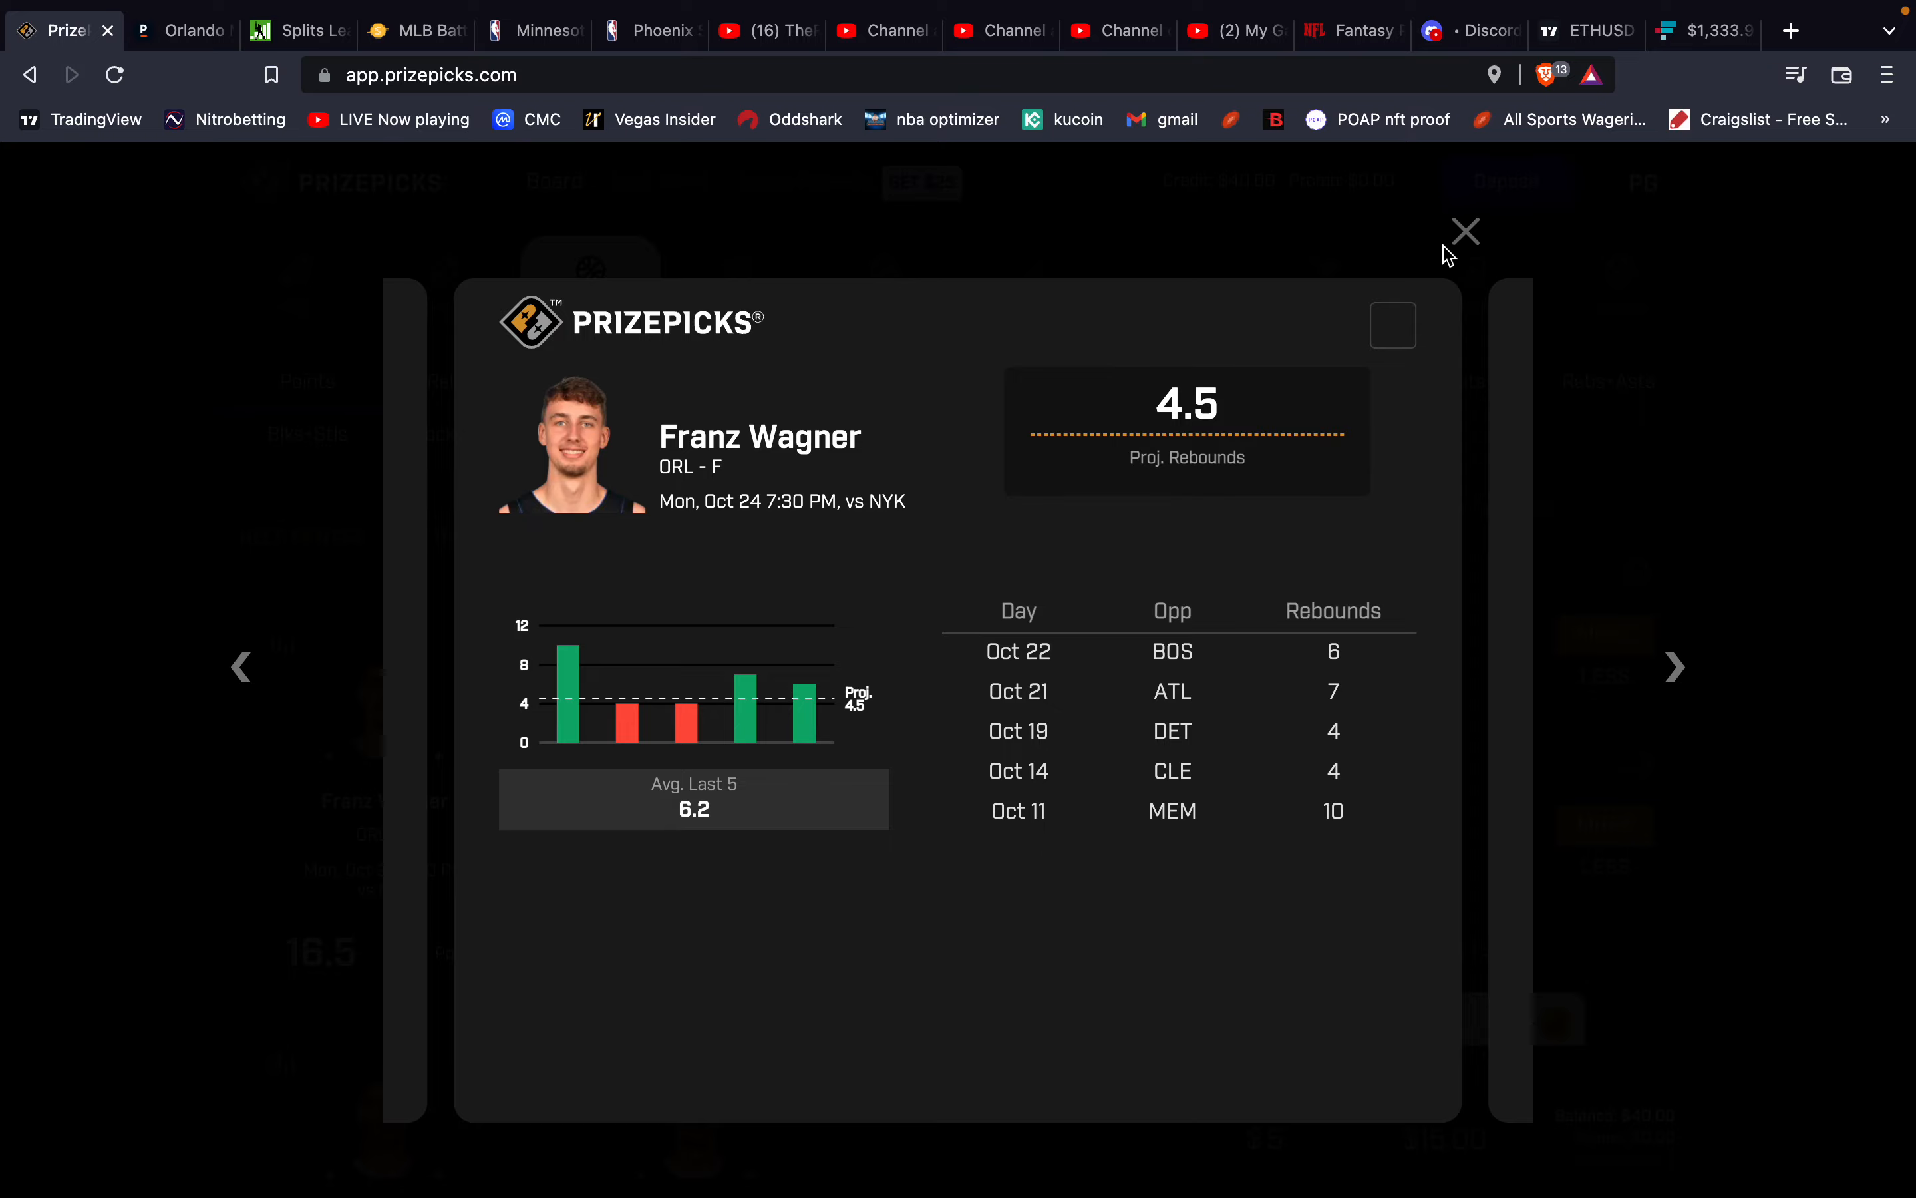
{"action": "left_click", "coordinate": [1465, 231]}
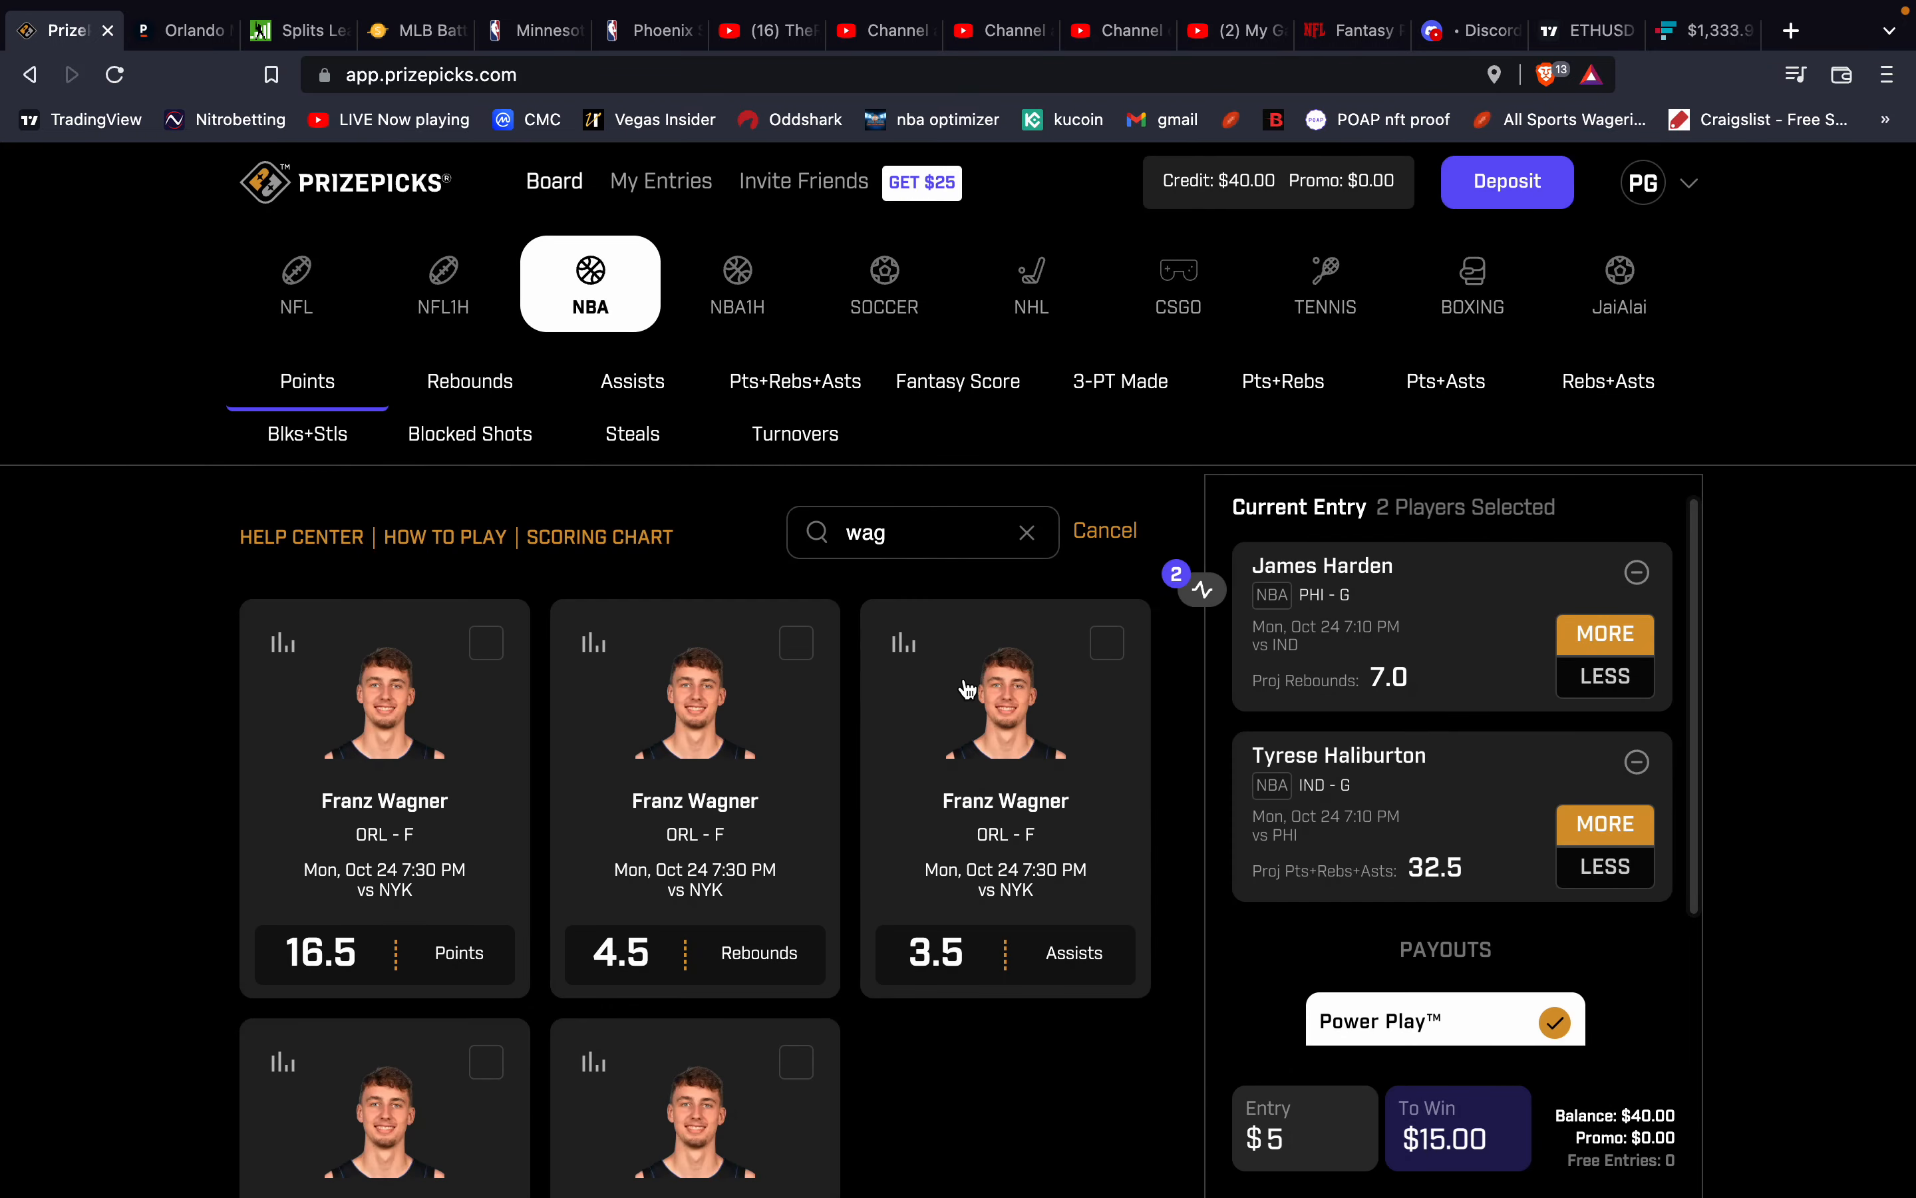
Compare Pinnacle's Wagner Over 4.5 rebounds at -130, then close his stats popup on PrizePicks.
{"action": "left_click", "coordinate": [181, 29]}
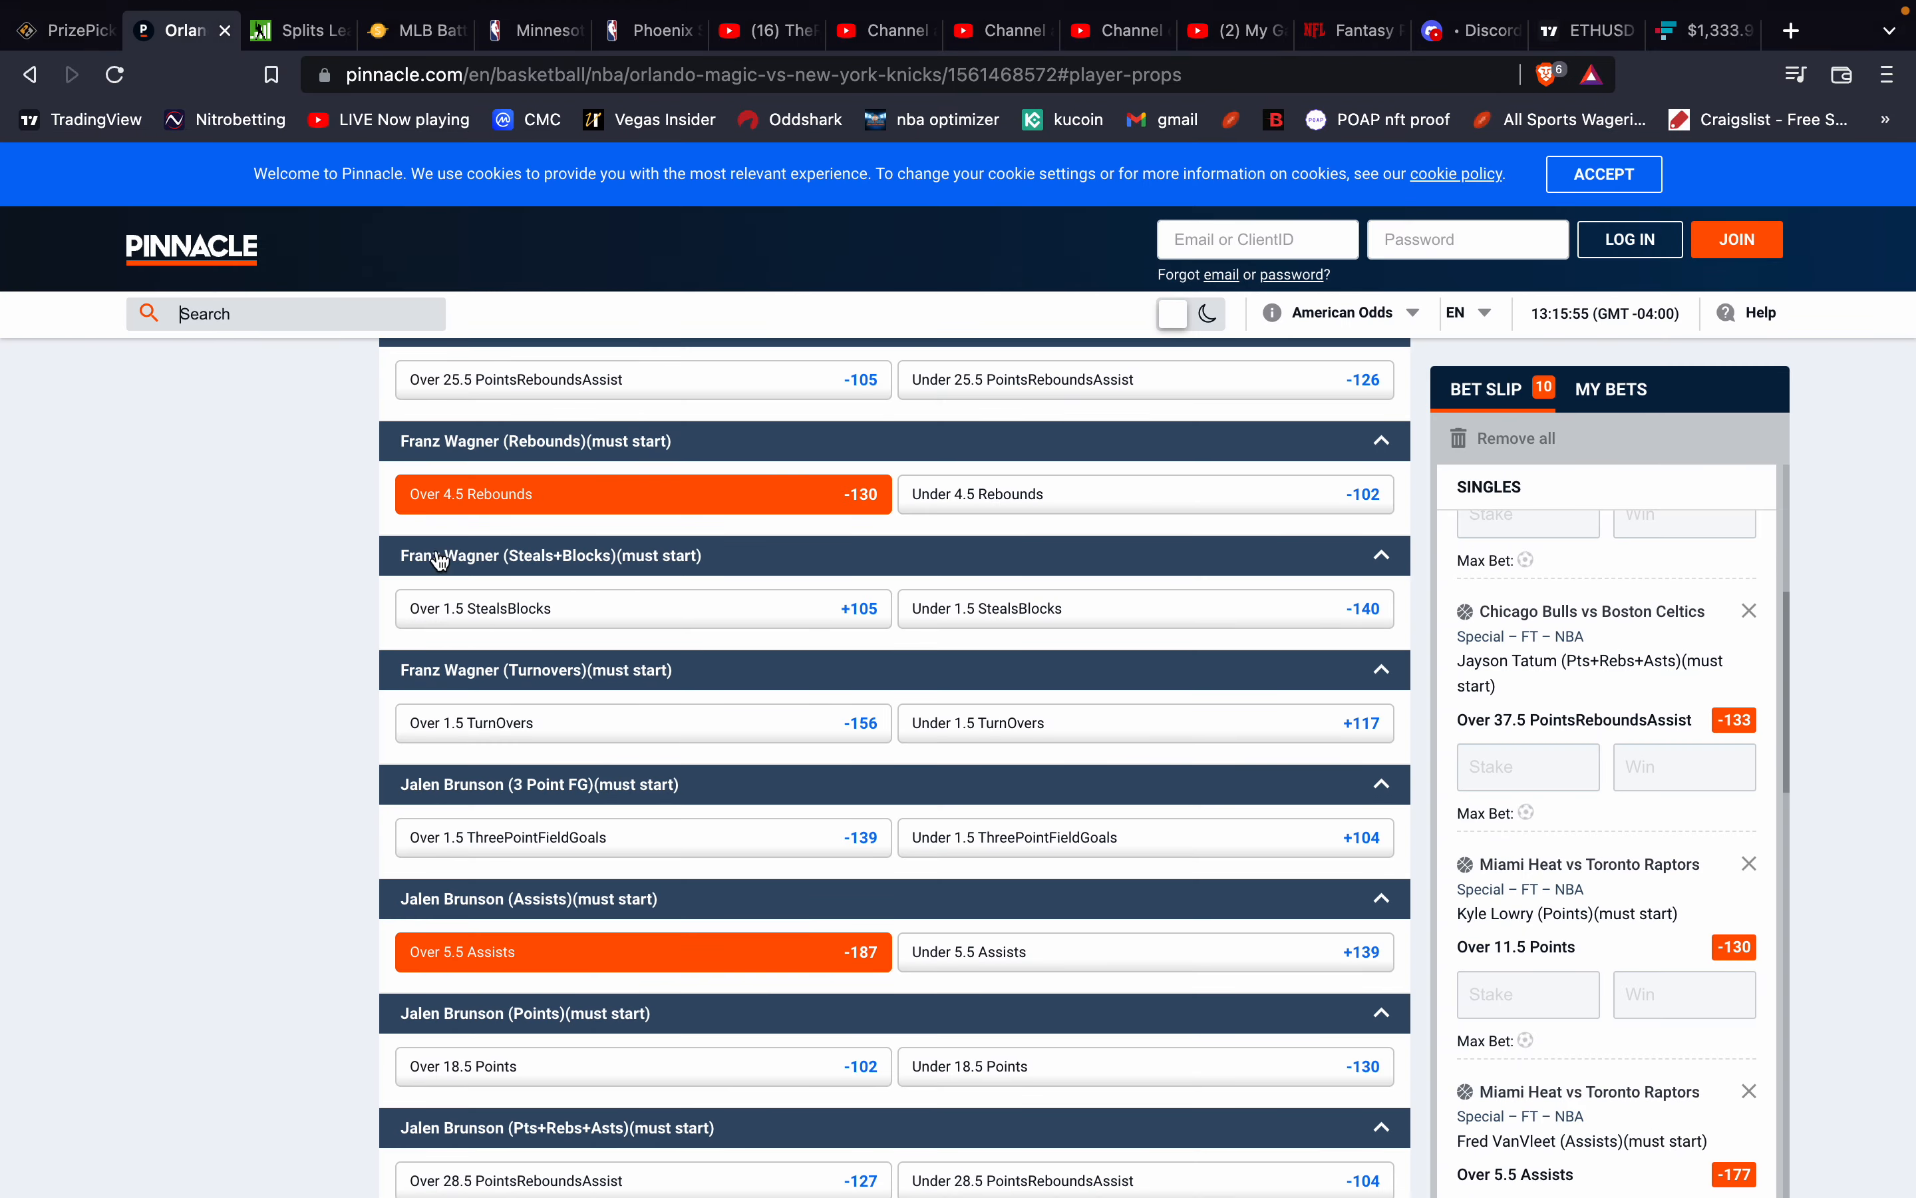
{"action": "scroll", "scroll_direction": "down", "scroll_amount": 3}
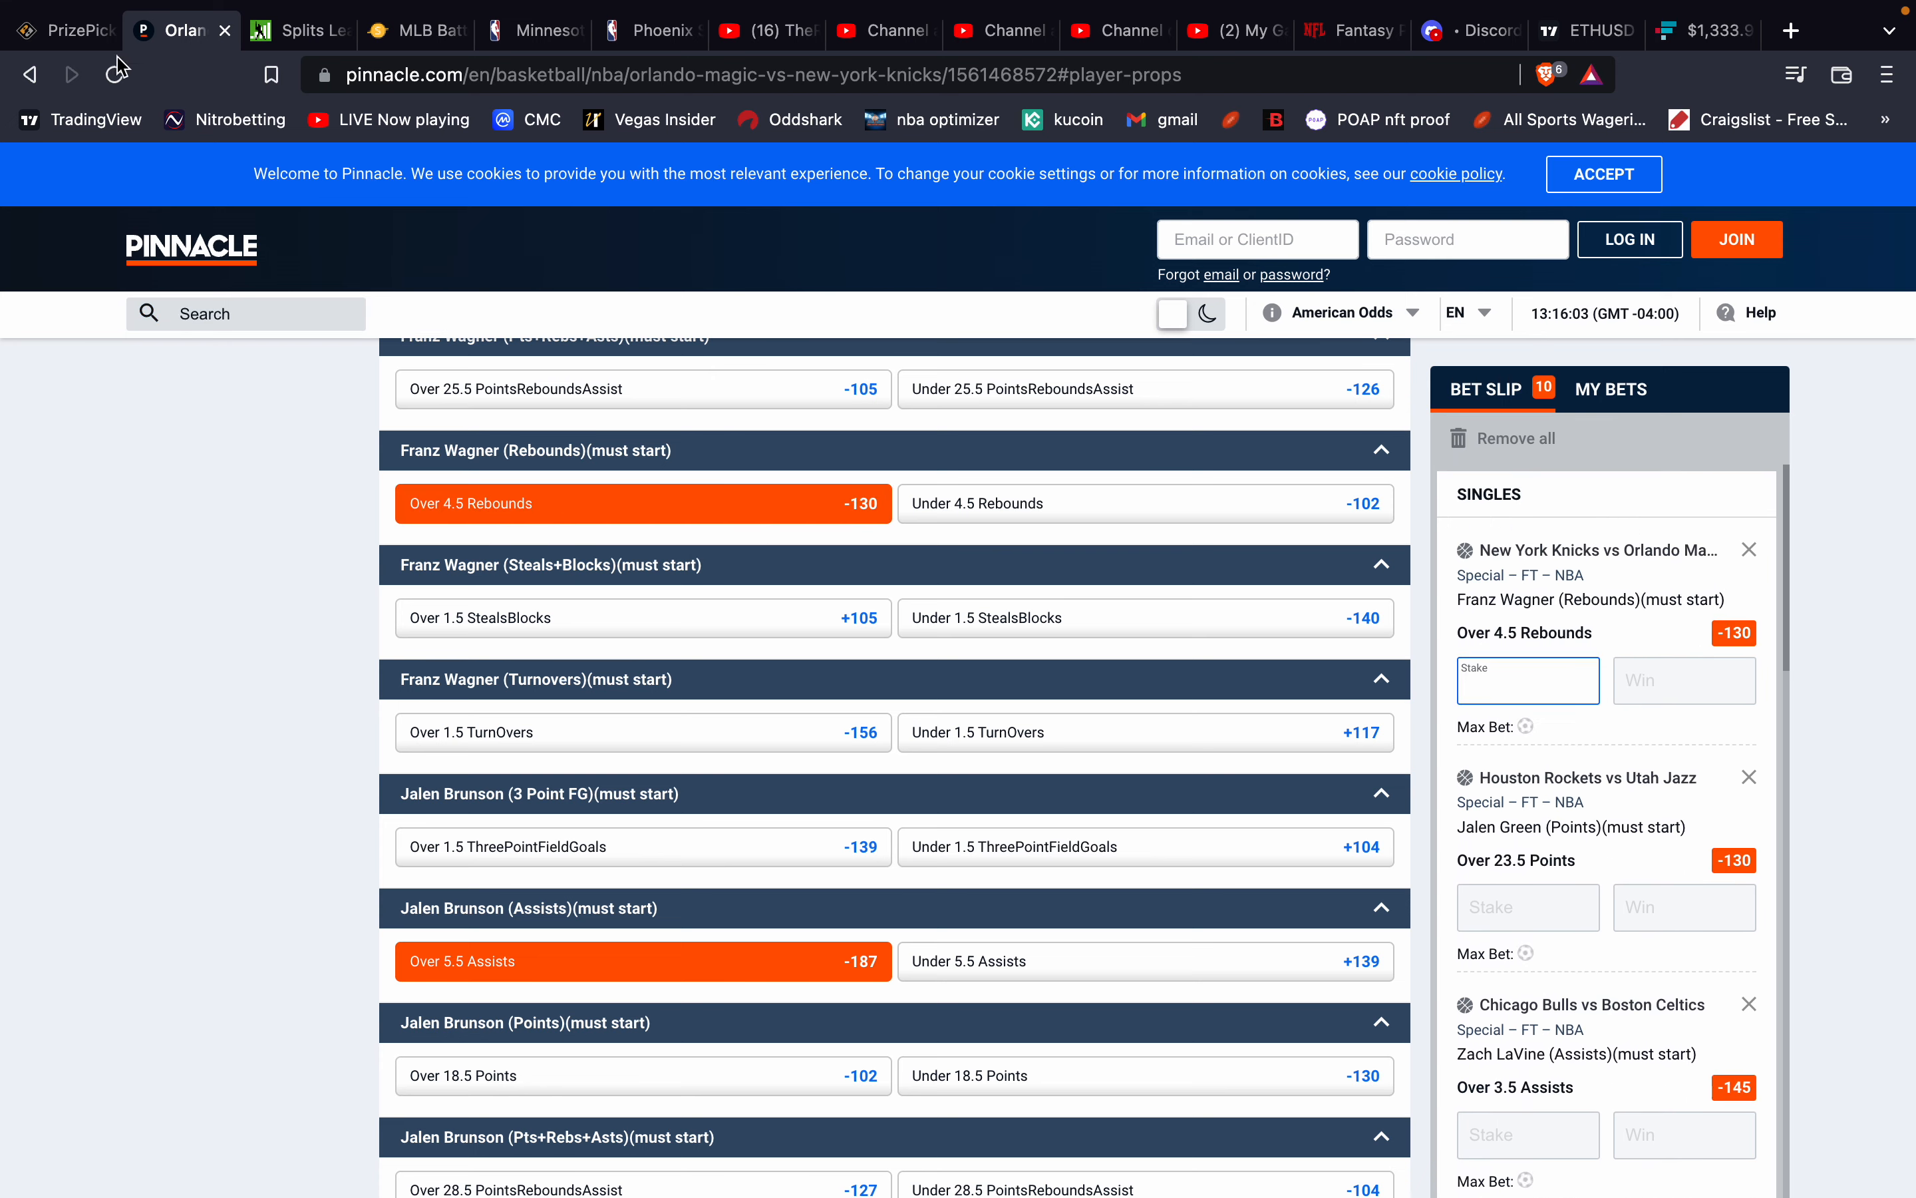
{"action": "left_click", "coordinate": [61, 29]}
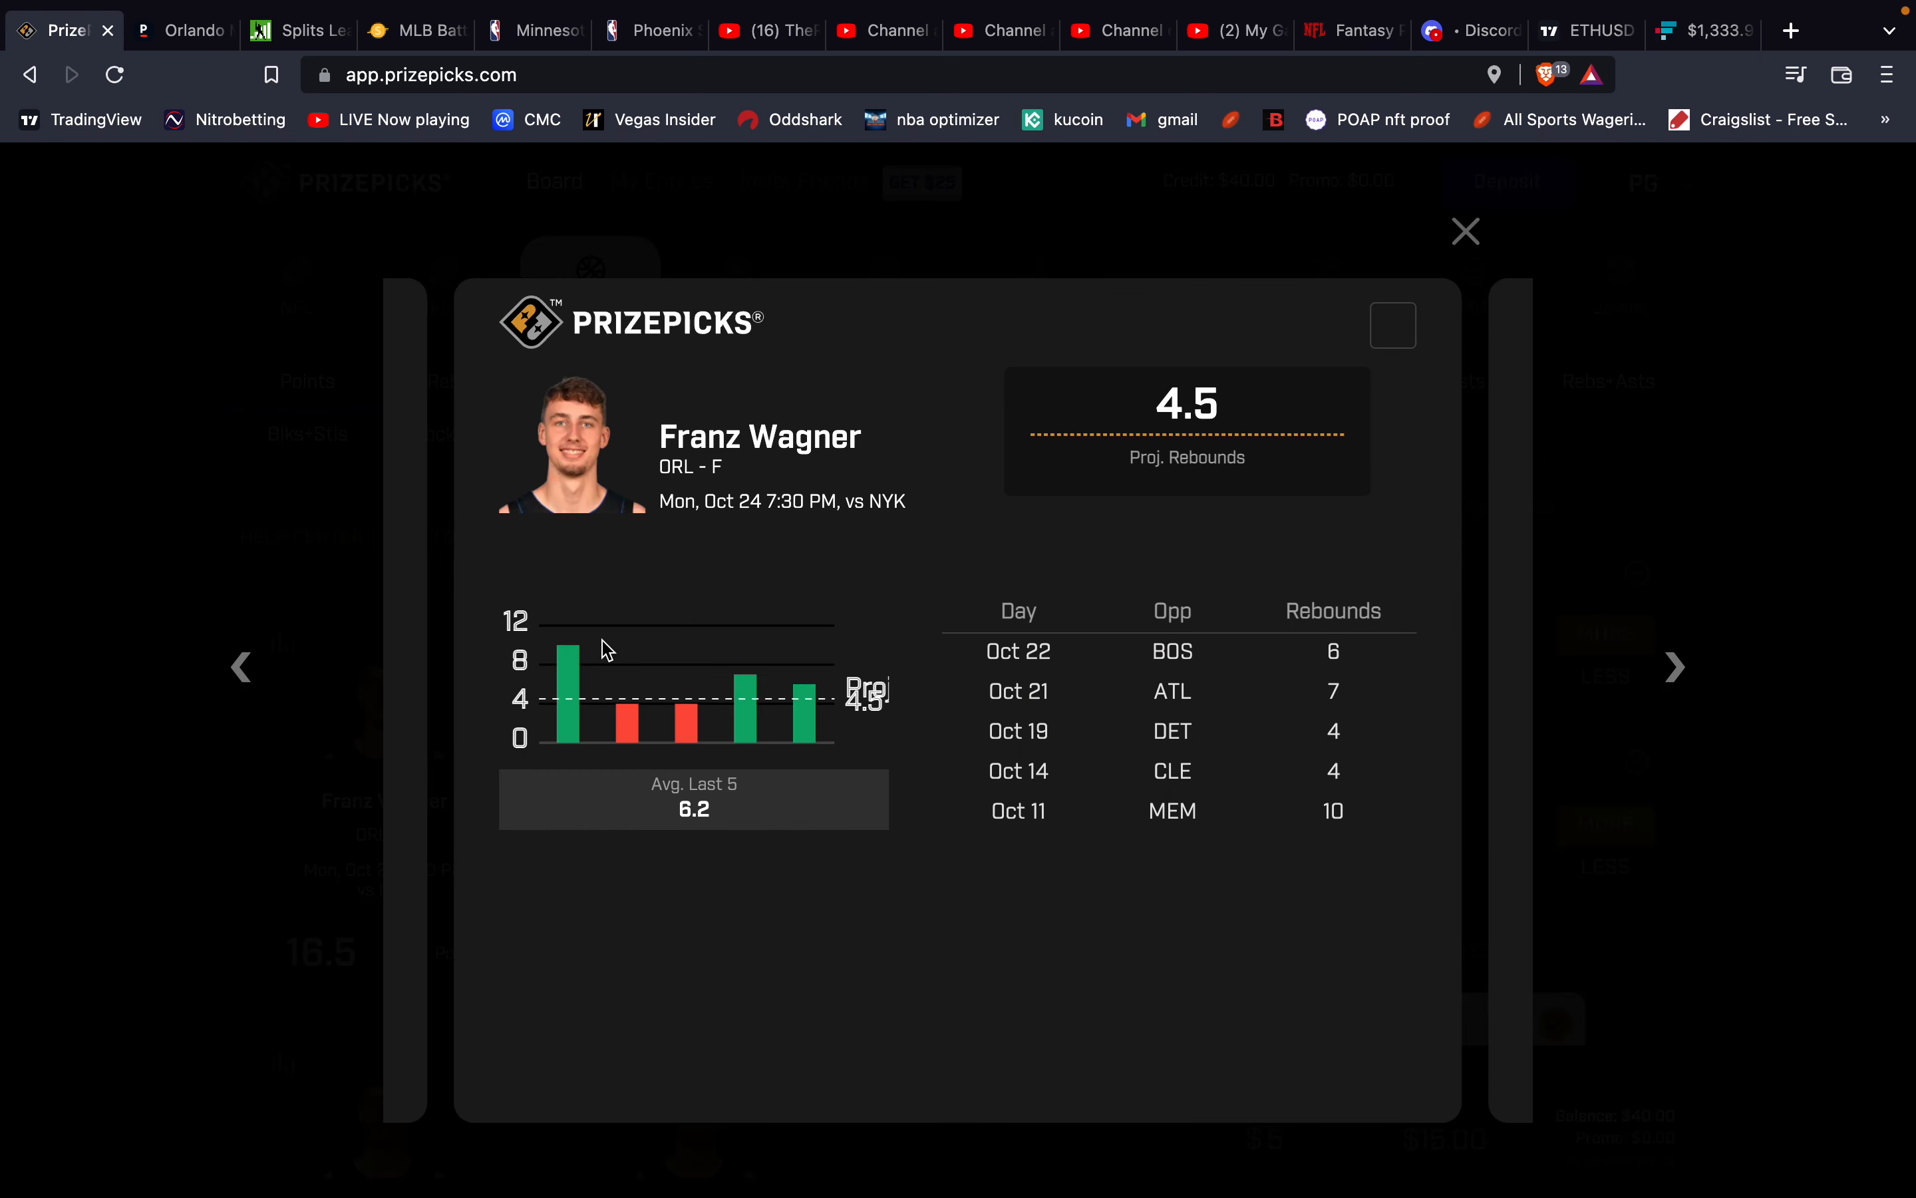
{"action": "mouse_move", "coordinate": [780, 746]}
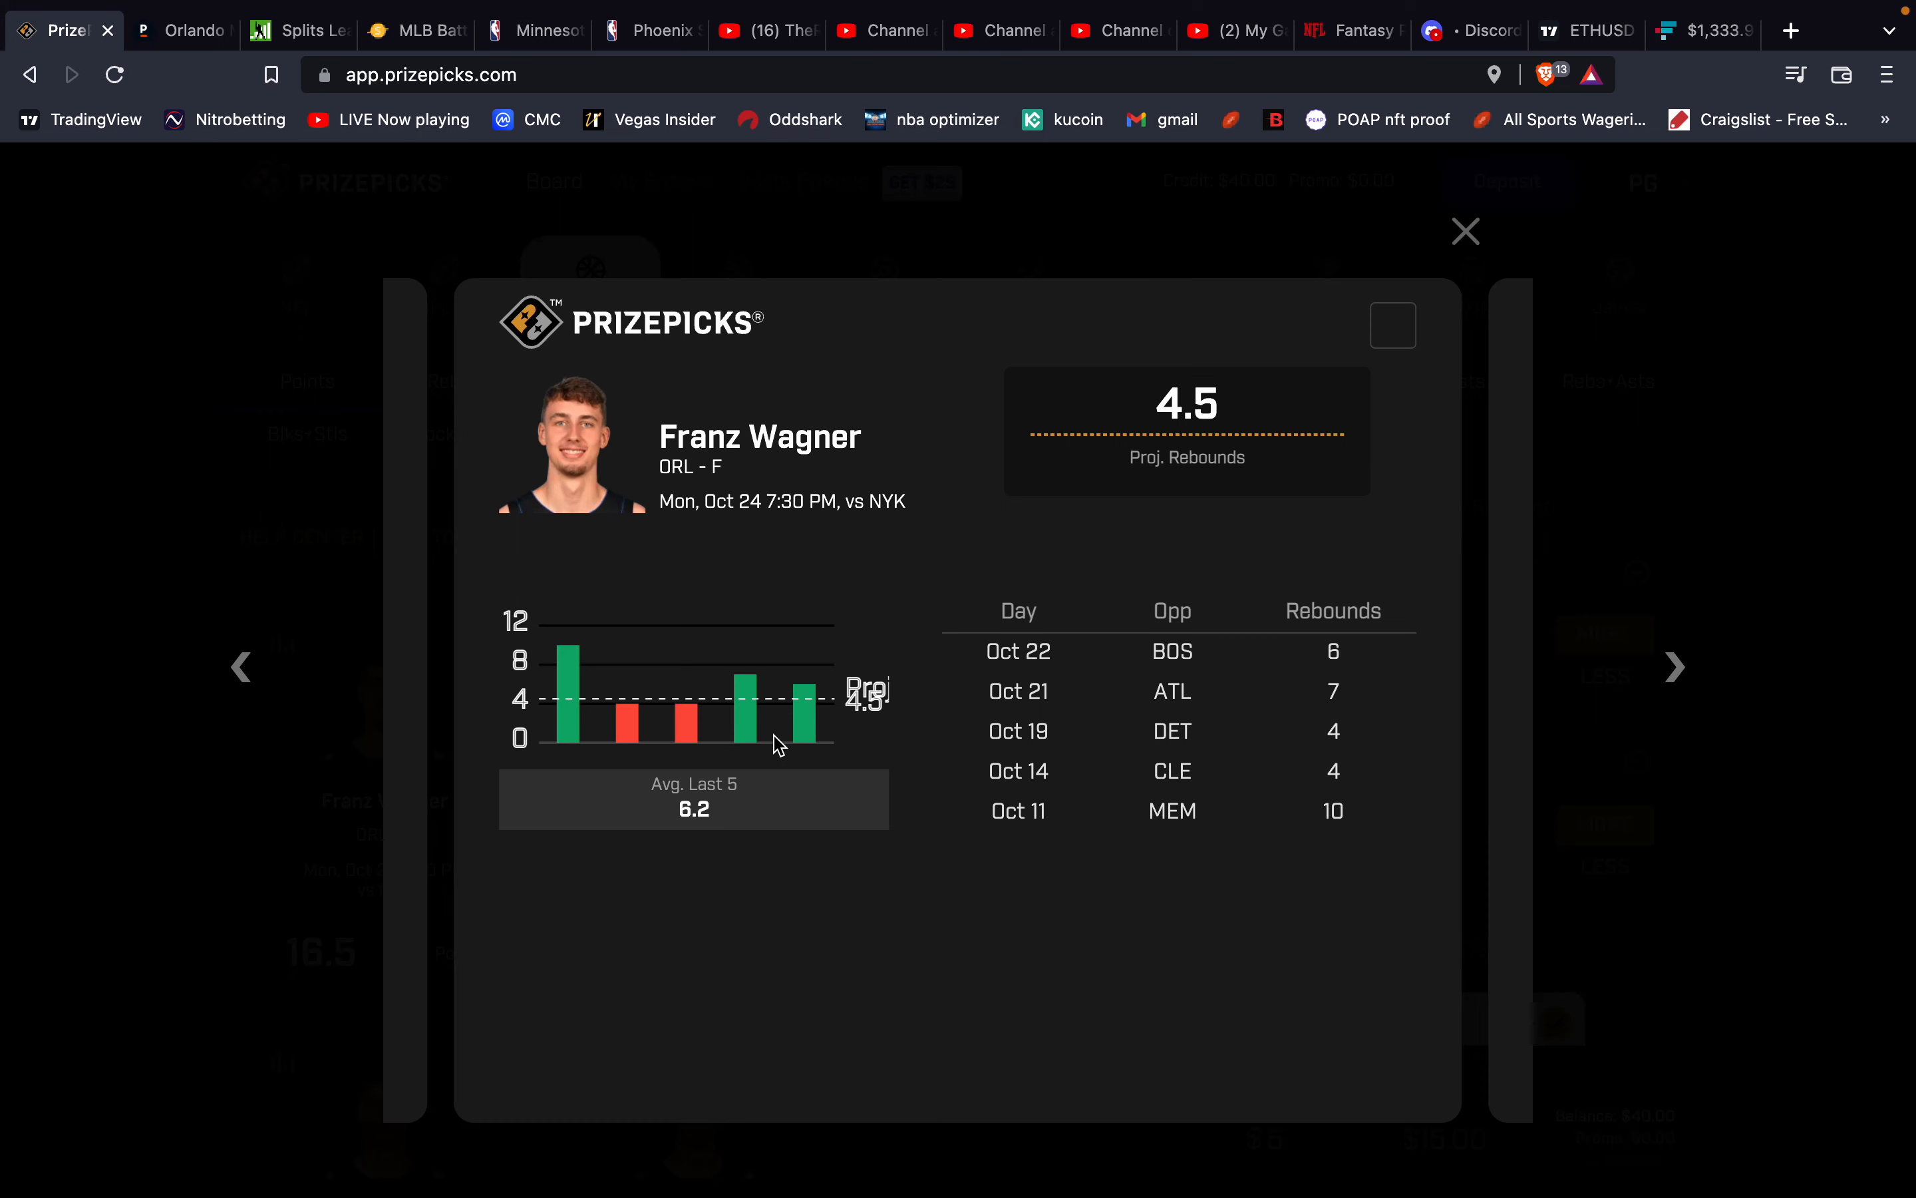
{"action": "mouse_move", "coordinate": [814, 716]}
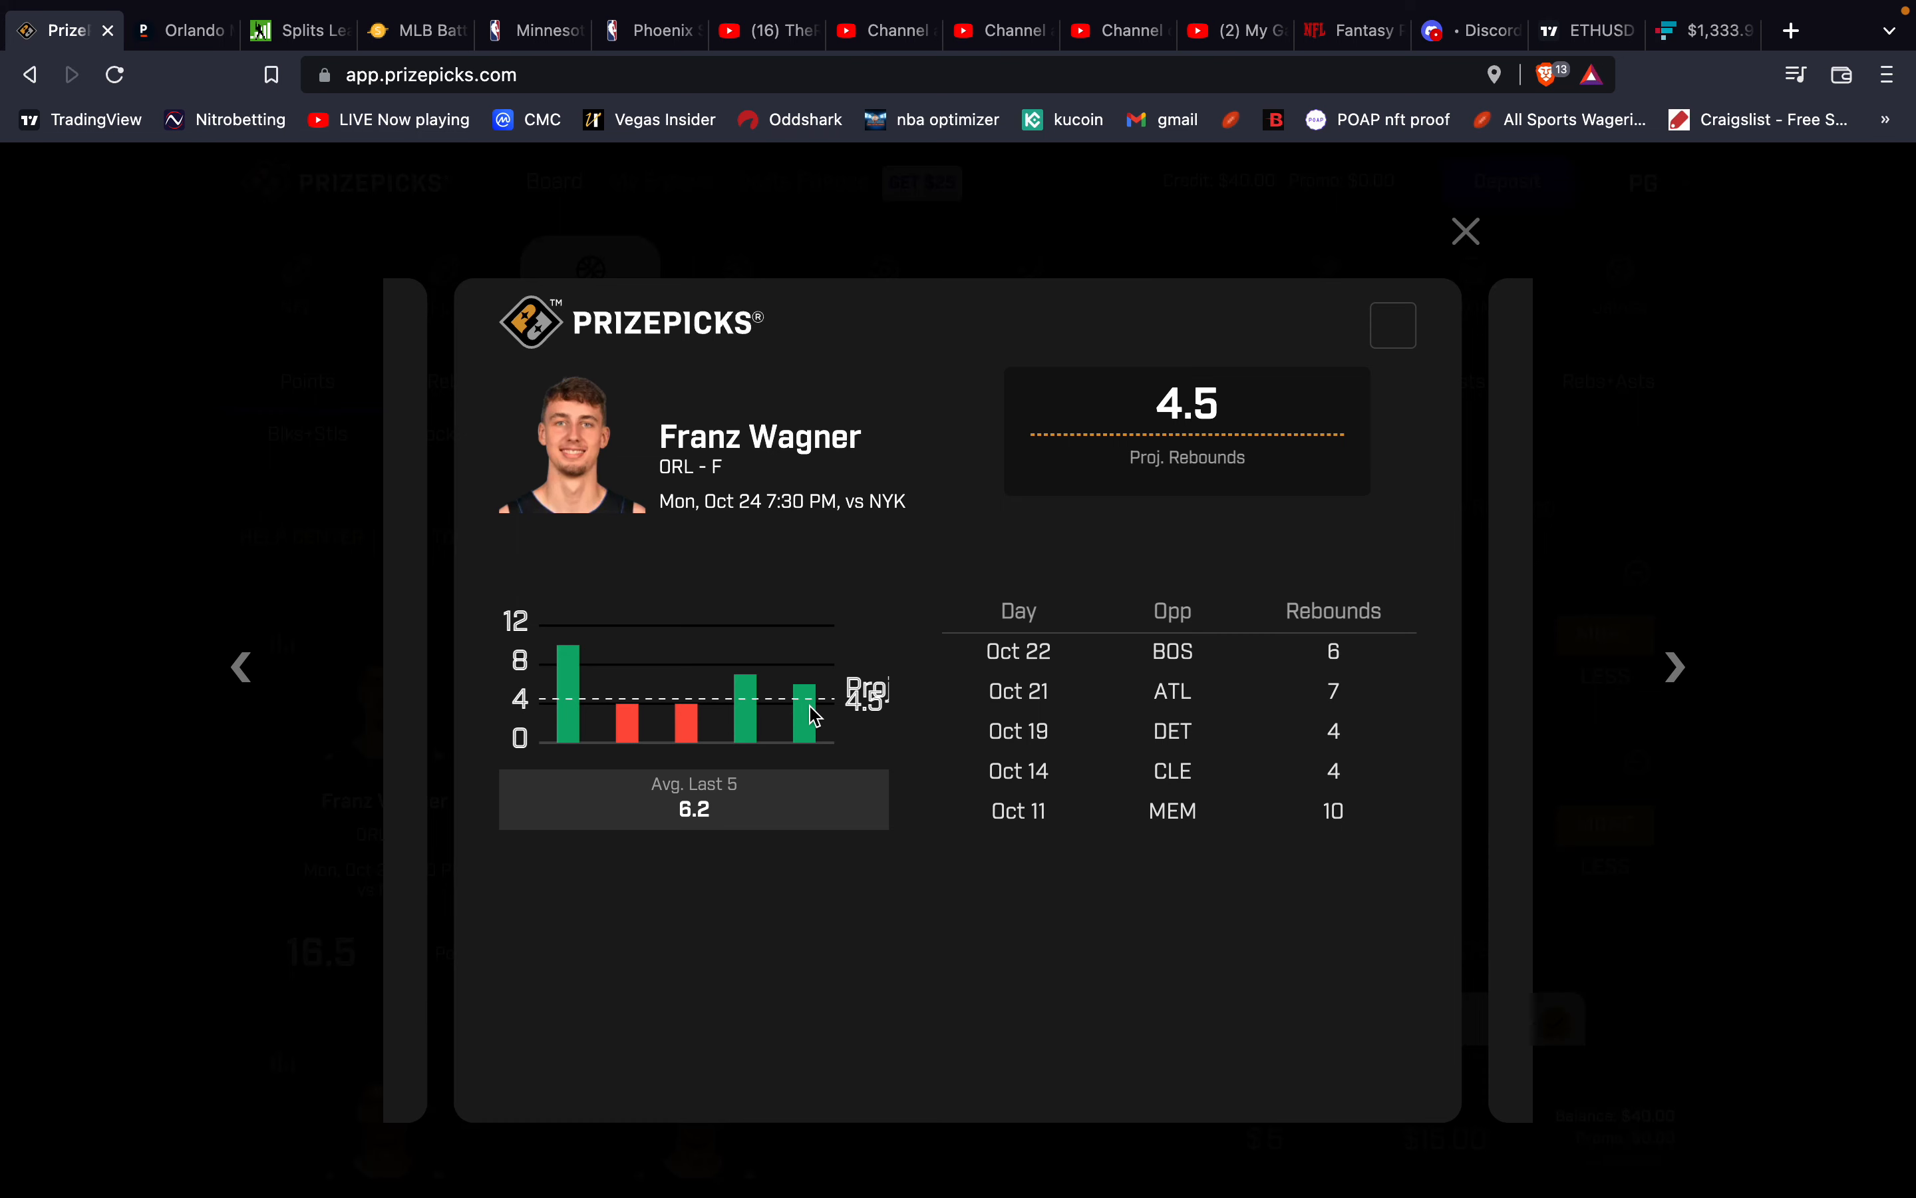
{"action": "mouse_move", "coordinate": [823, 705]}
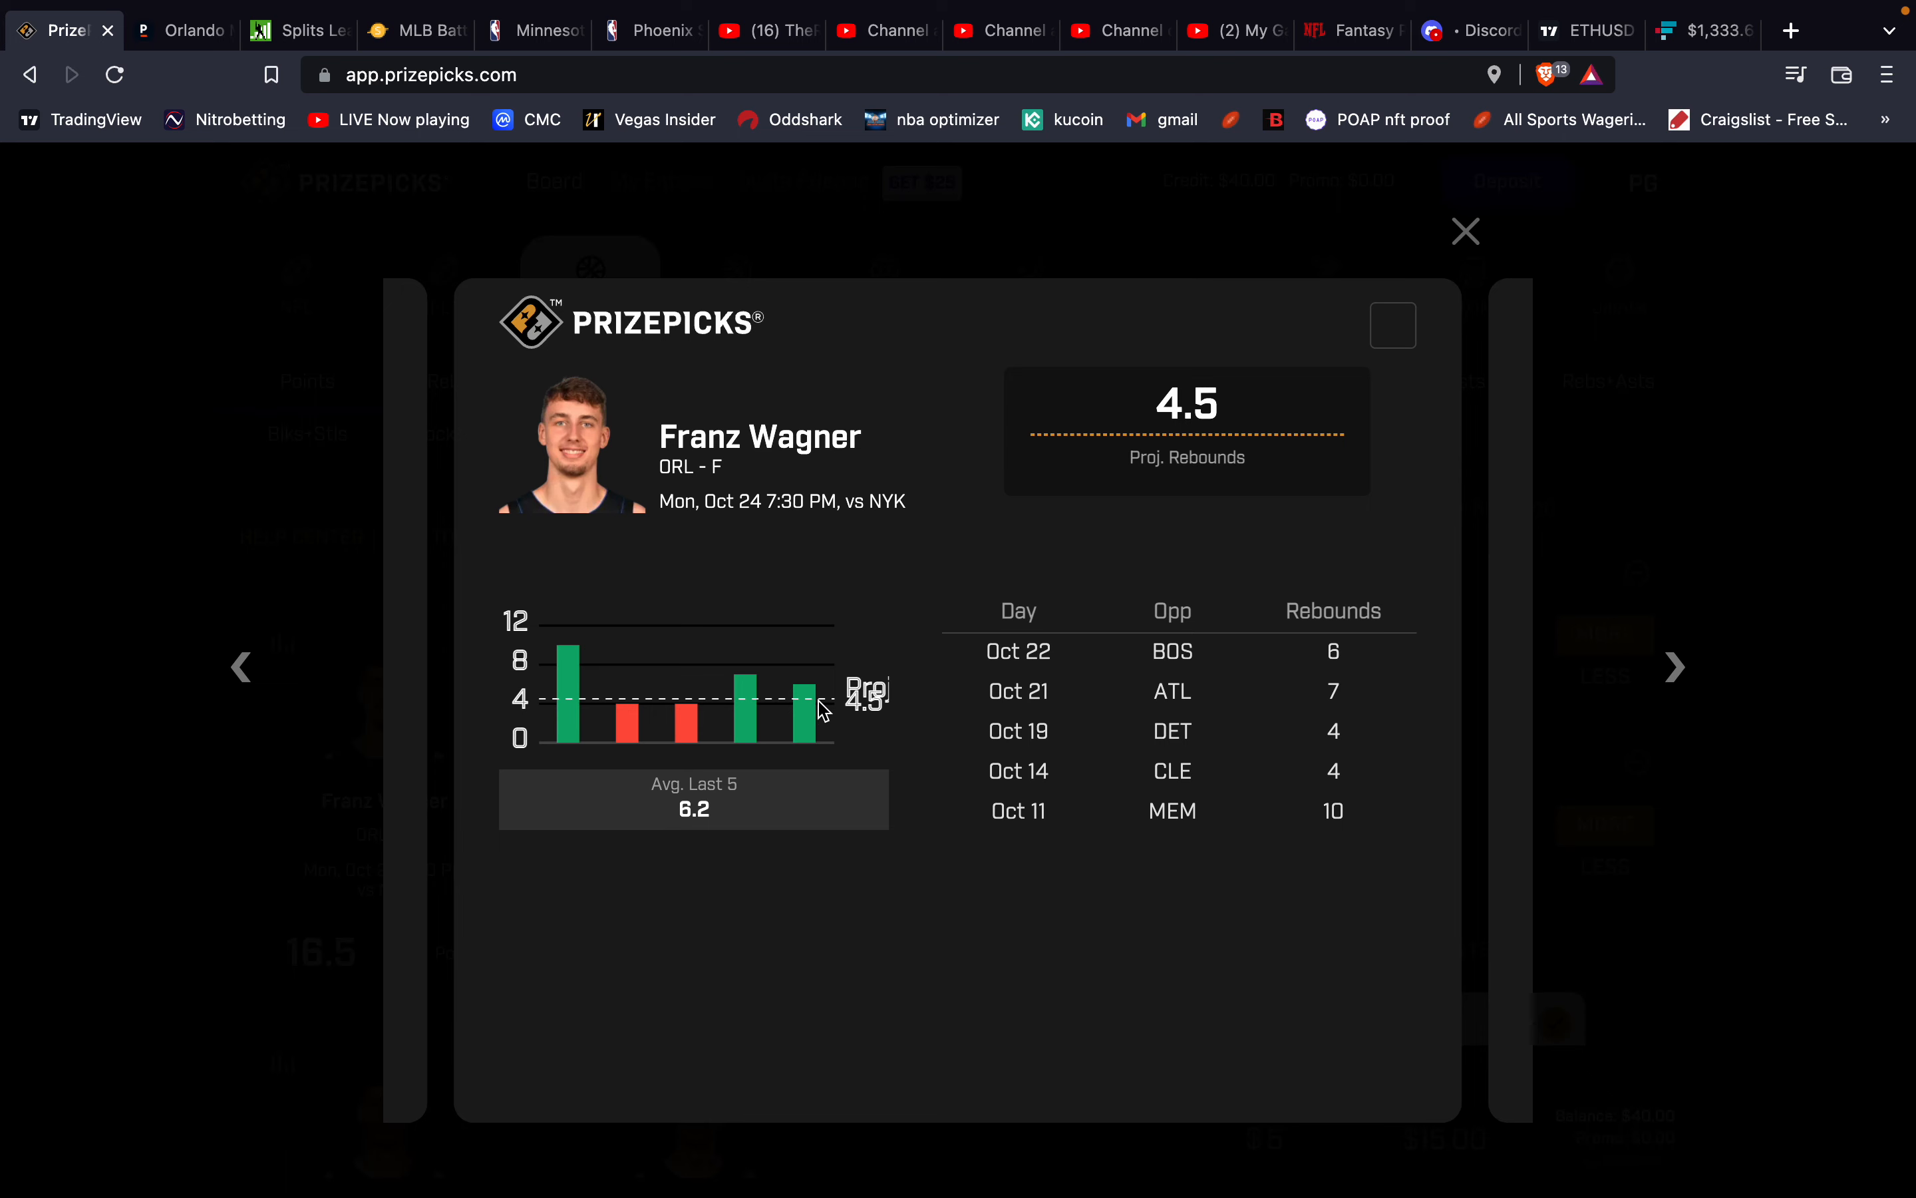
{"action": "mouse_move", "coordinate": [901, 636]}
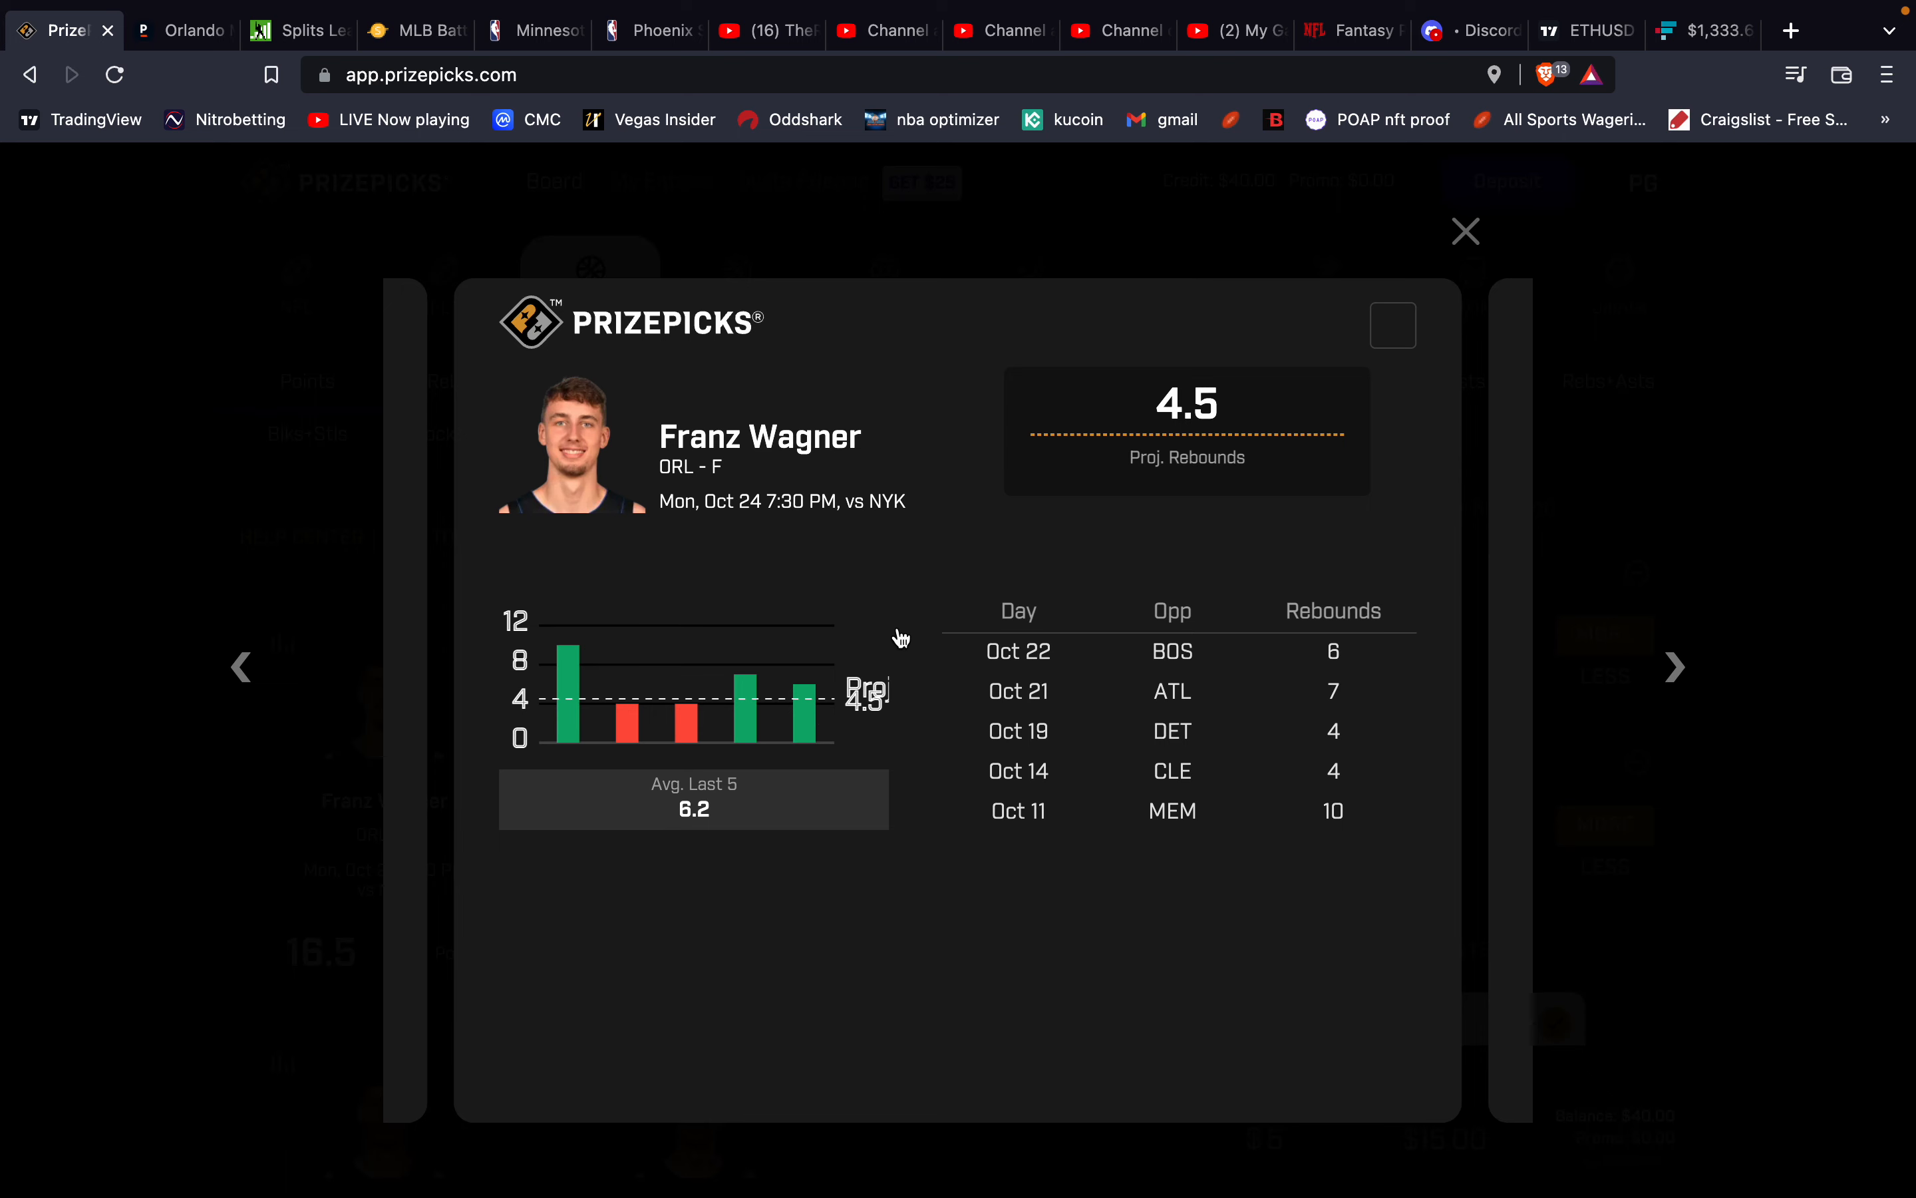
{"action": "mouse_move", "coordinate": [1465, 245]}
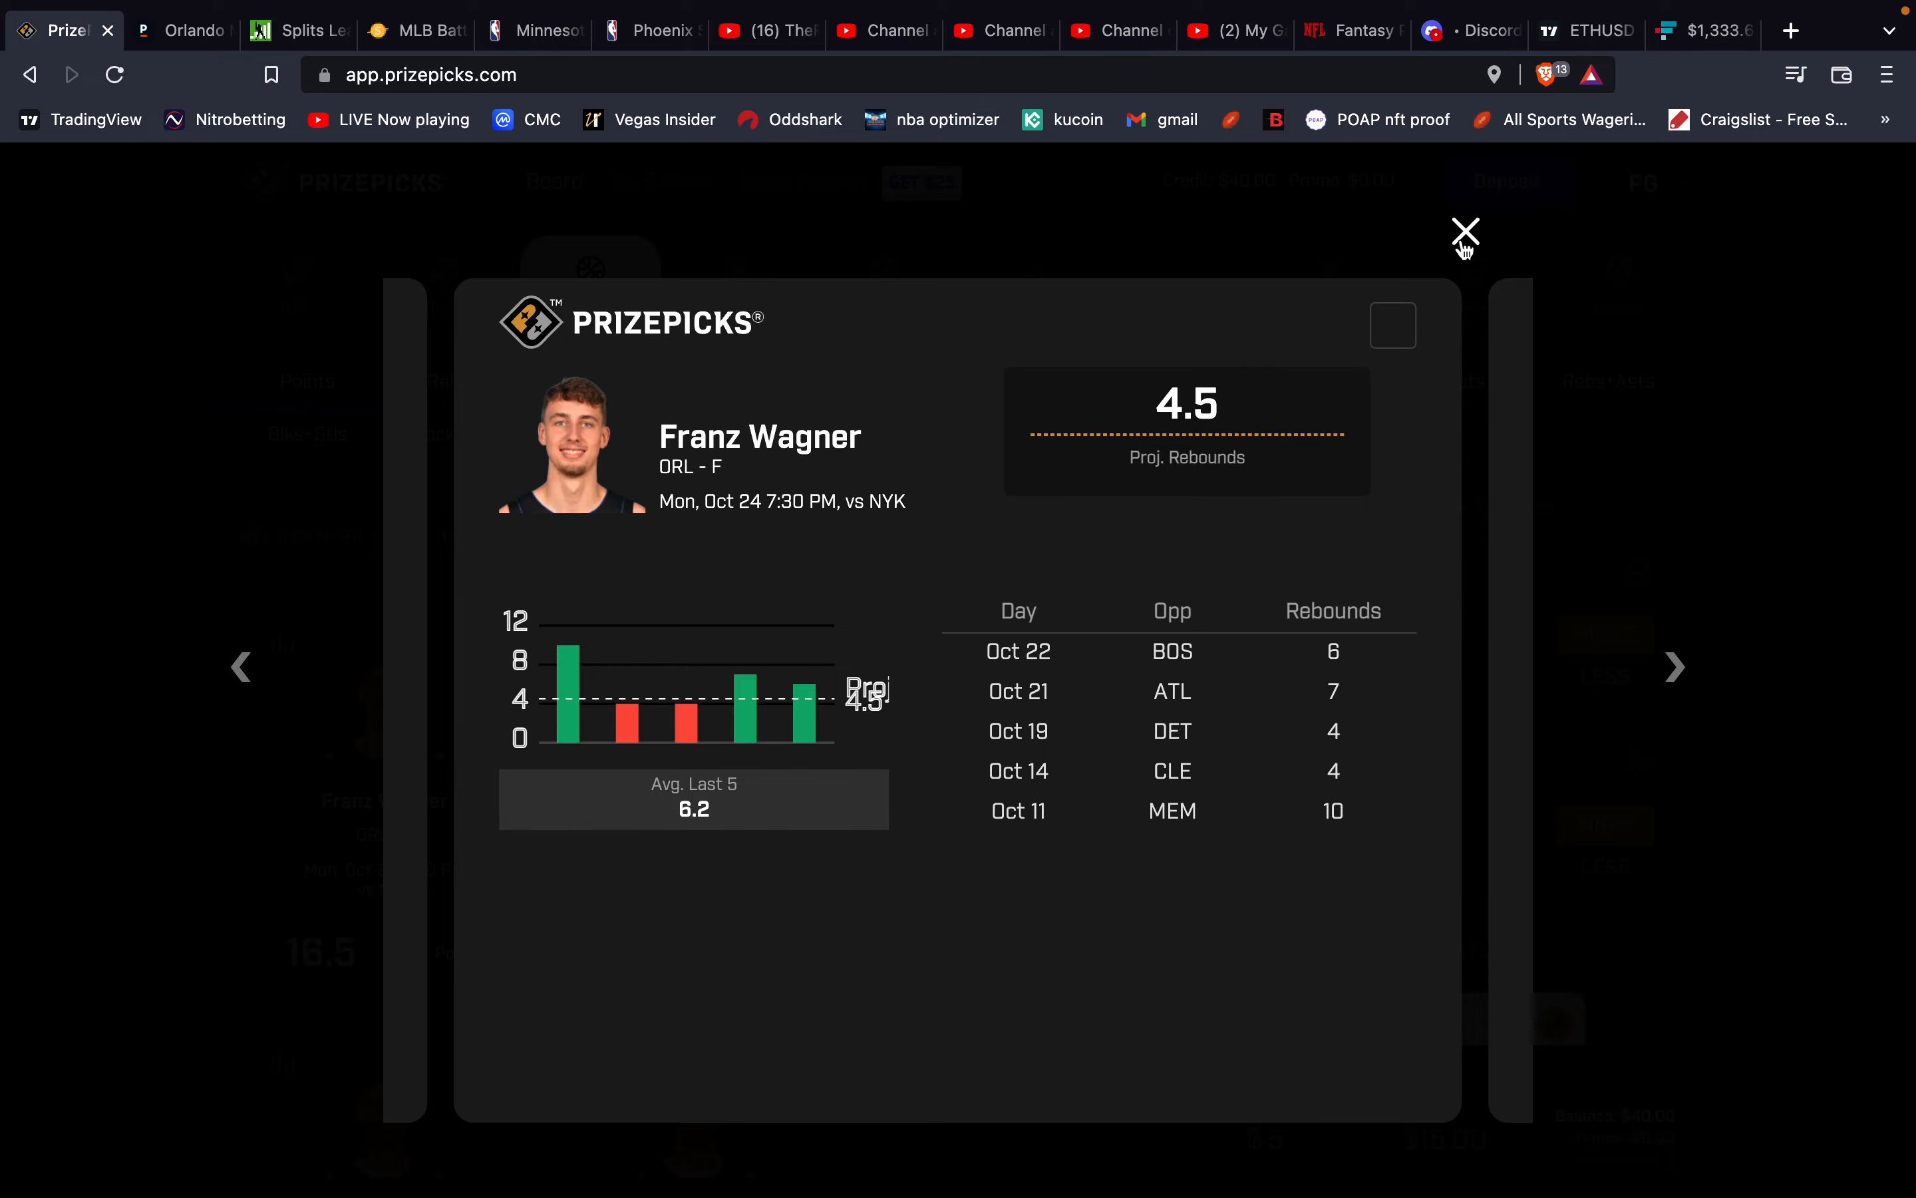
{"action": "left_click", "coordinate": [1465, 231]}
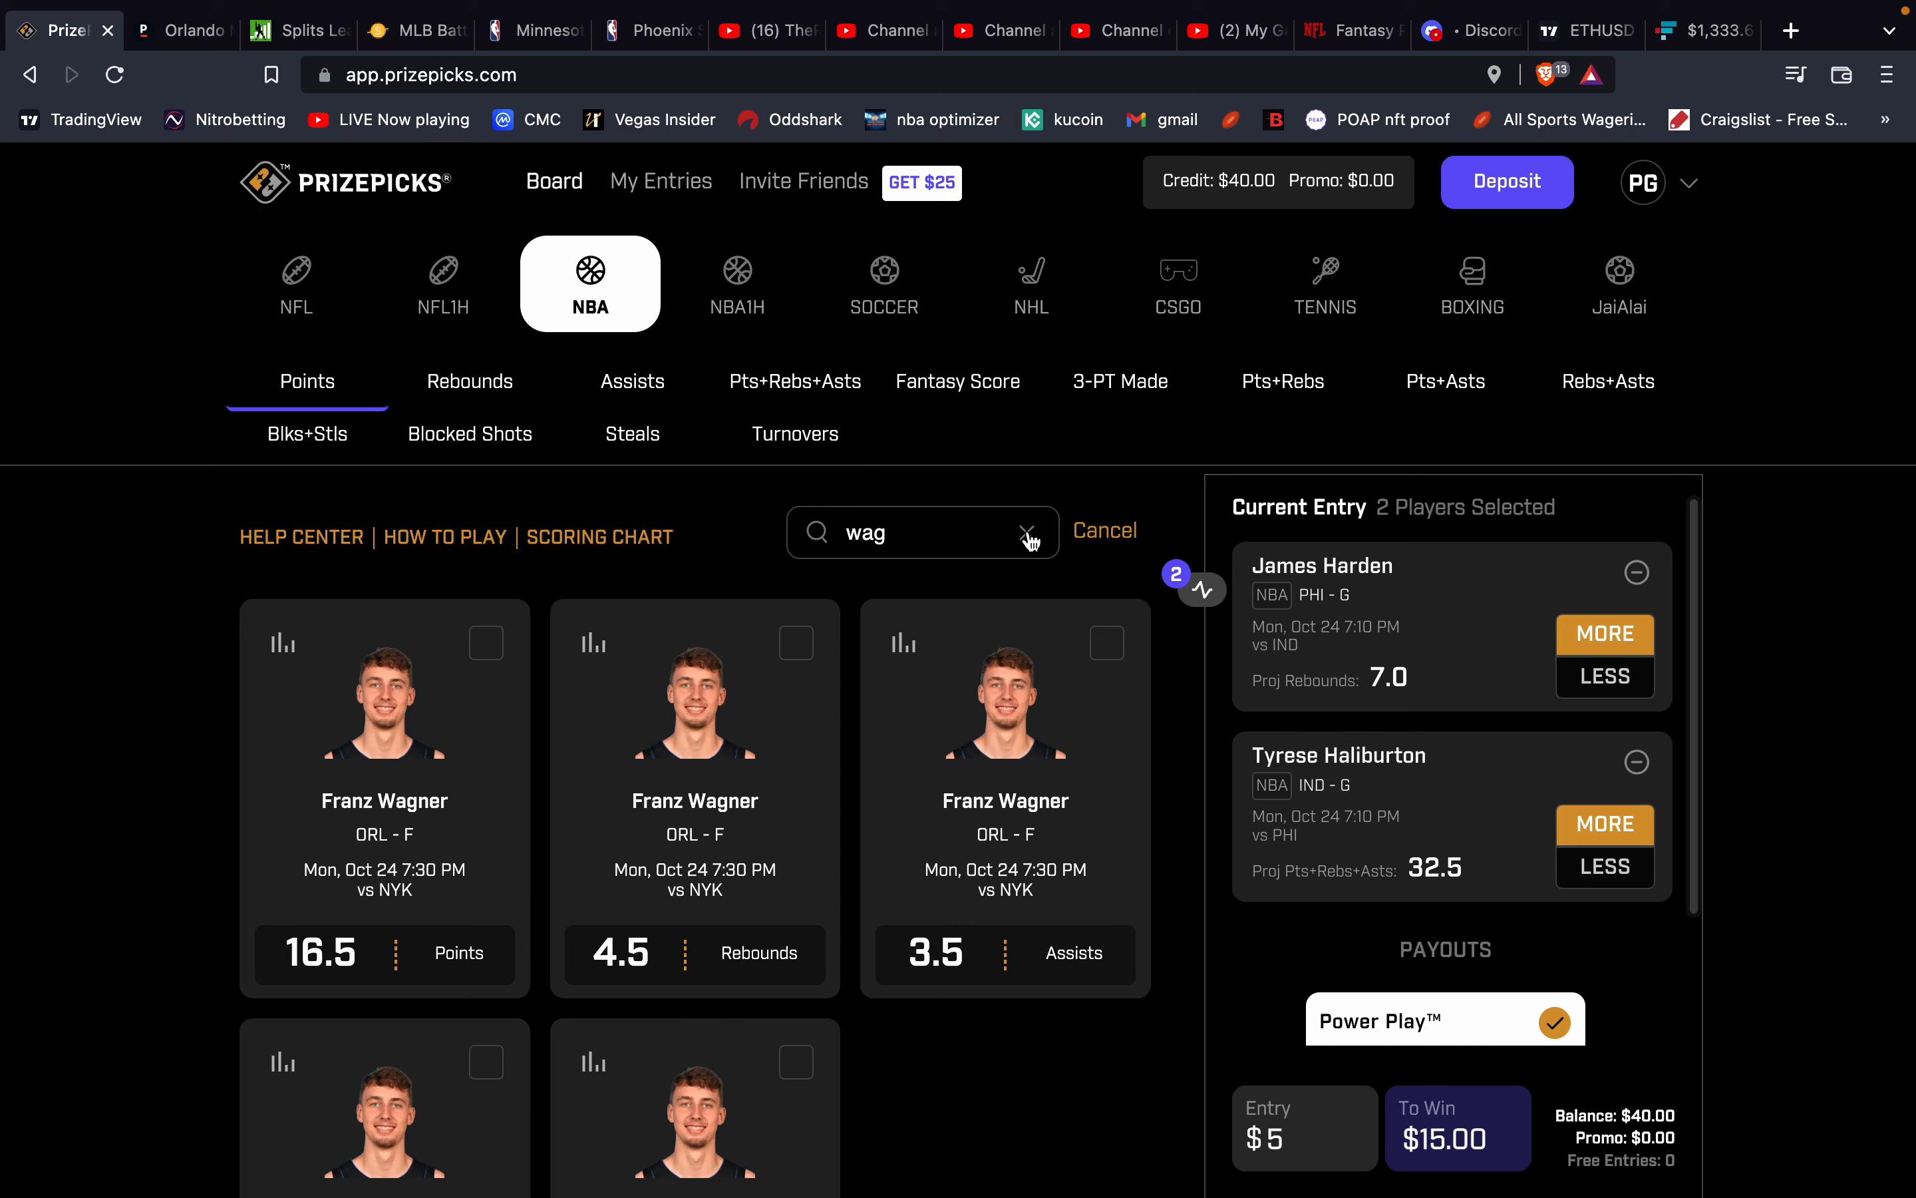
Search 'ban' for Paolo Banchero and compare his lines against Pinnacle's odds.
{"action": "left_click", "coordinate": [1026, 535]}
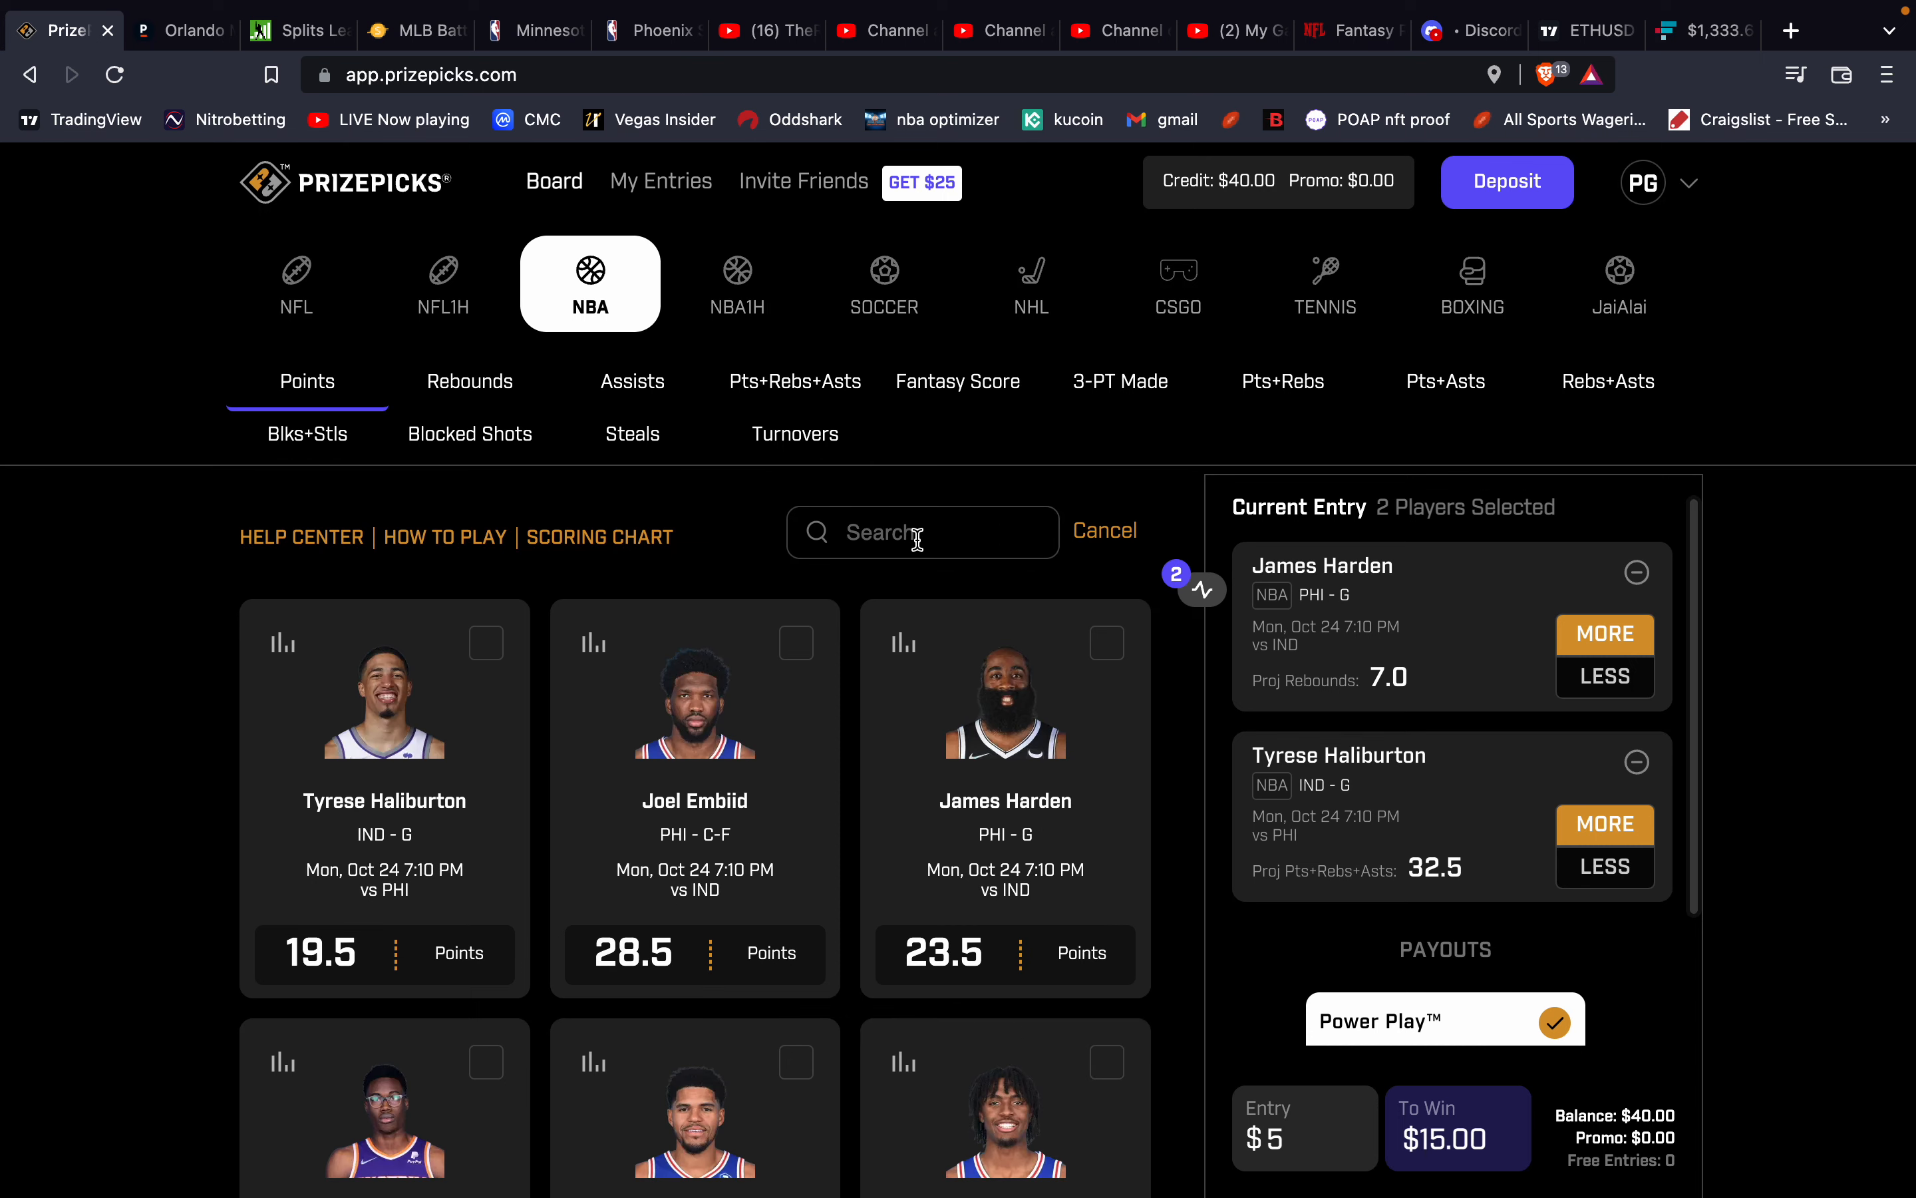
{"action": "scroll", "scroll_direction": "down", "scroll_amount": 3}
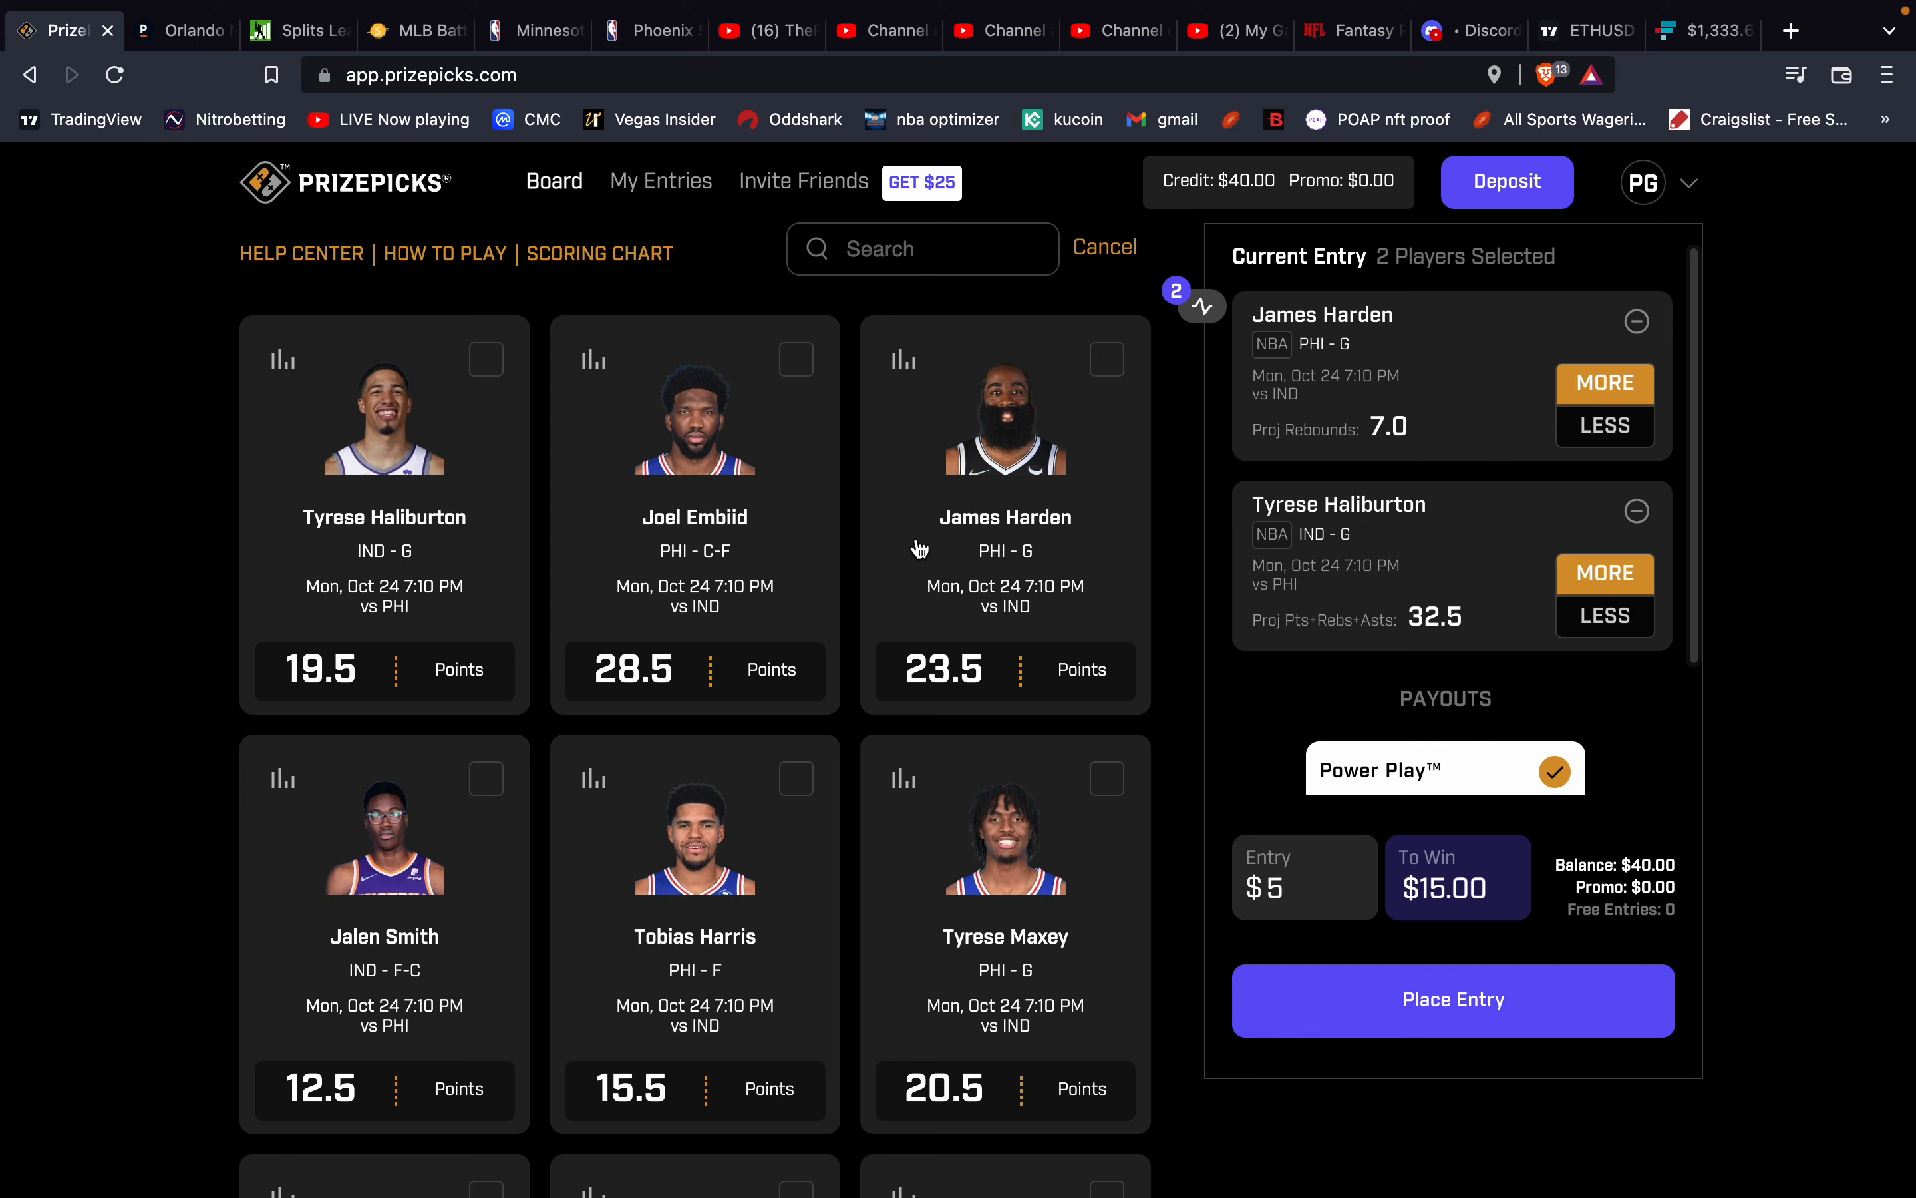
{"action": "type", "text": "banchero"}
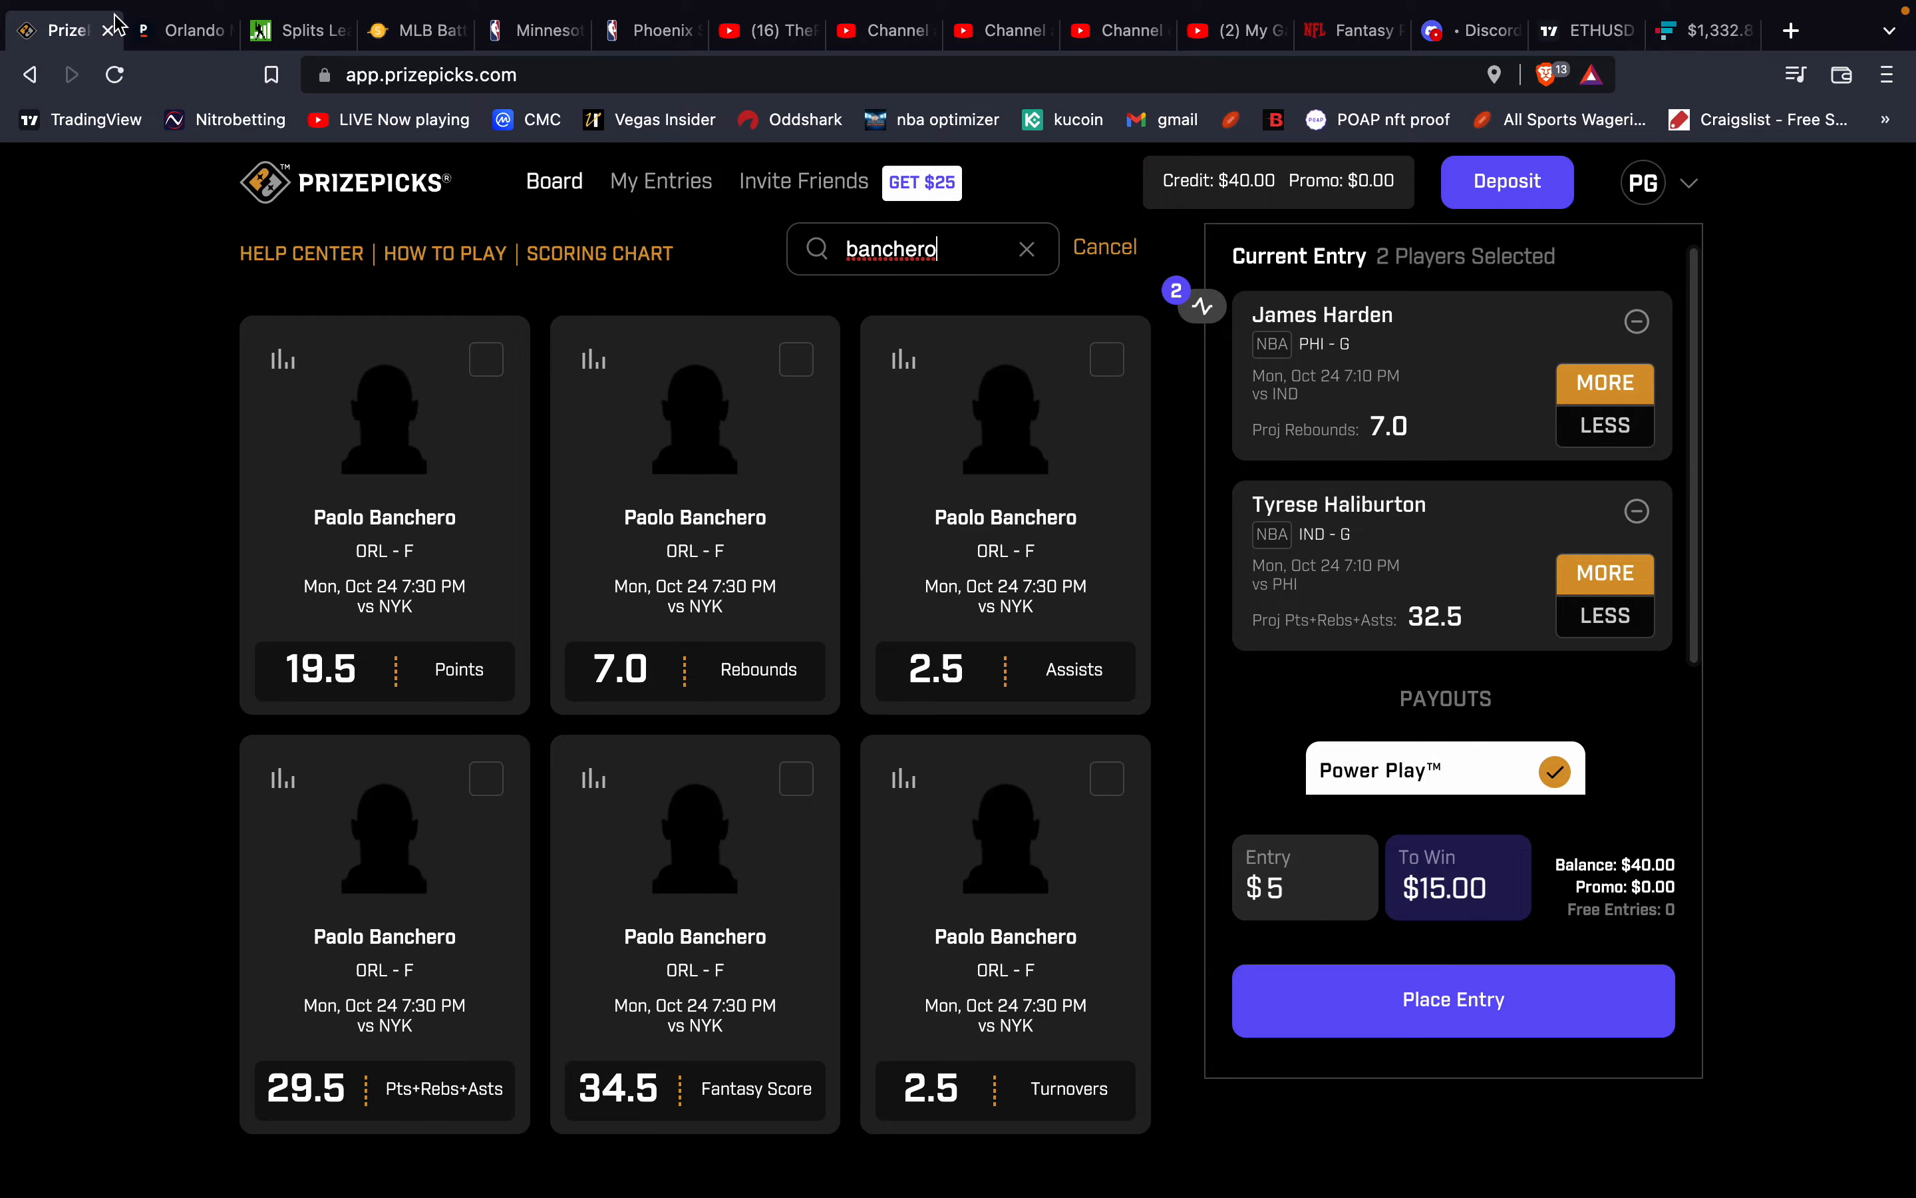
{"action": "left_click", "coordinate": [179, 30]}
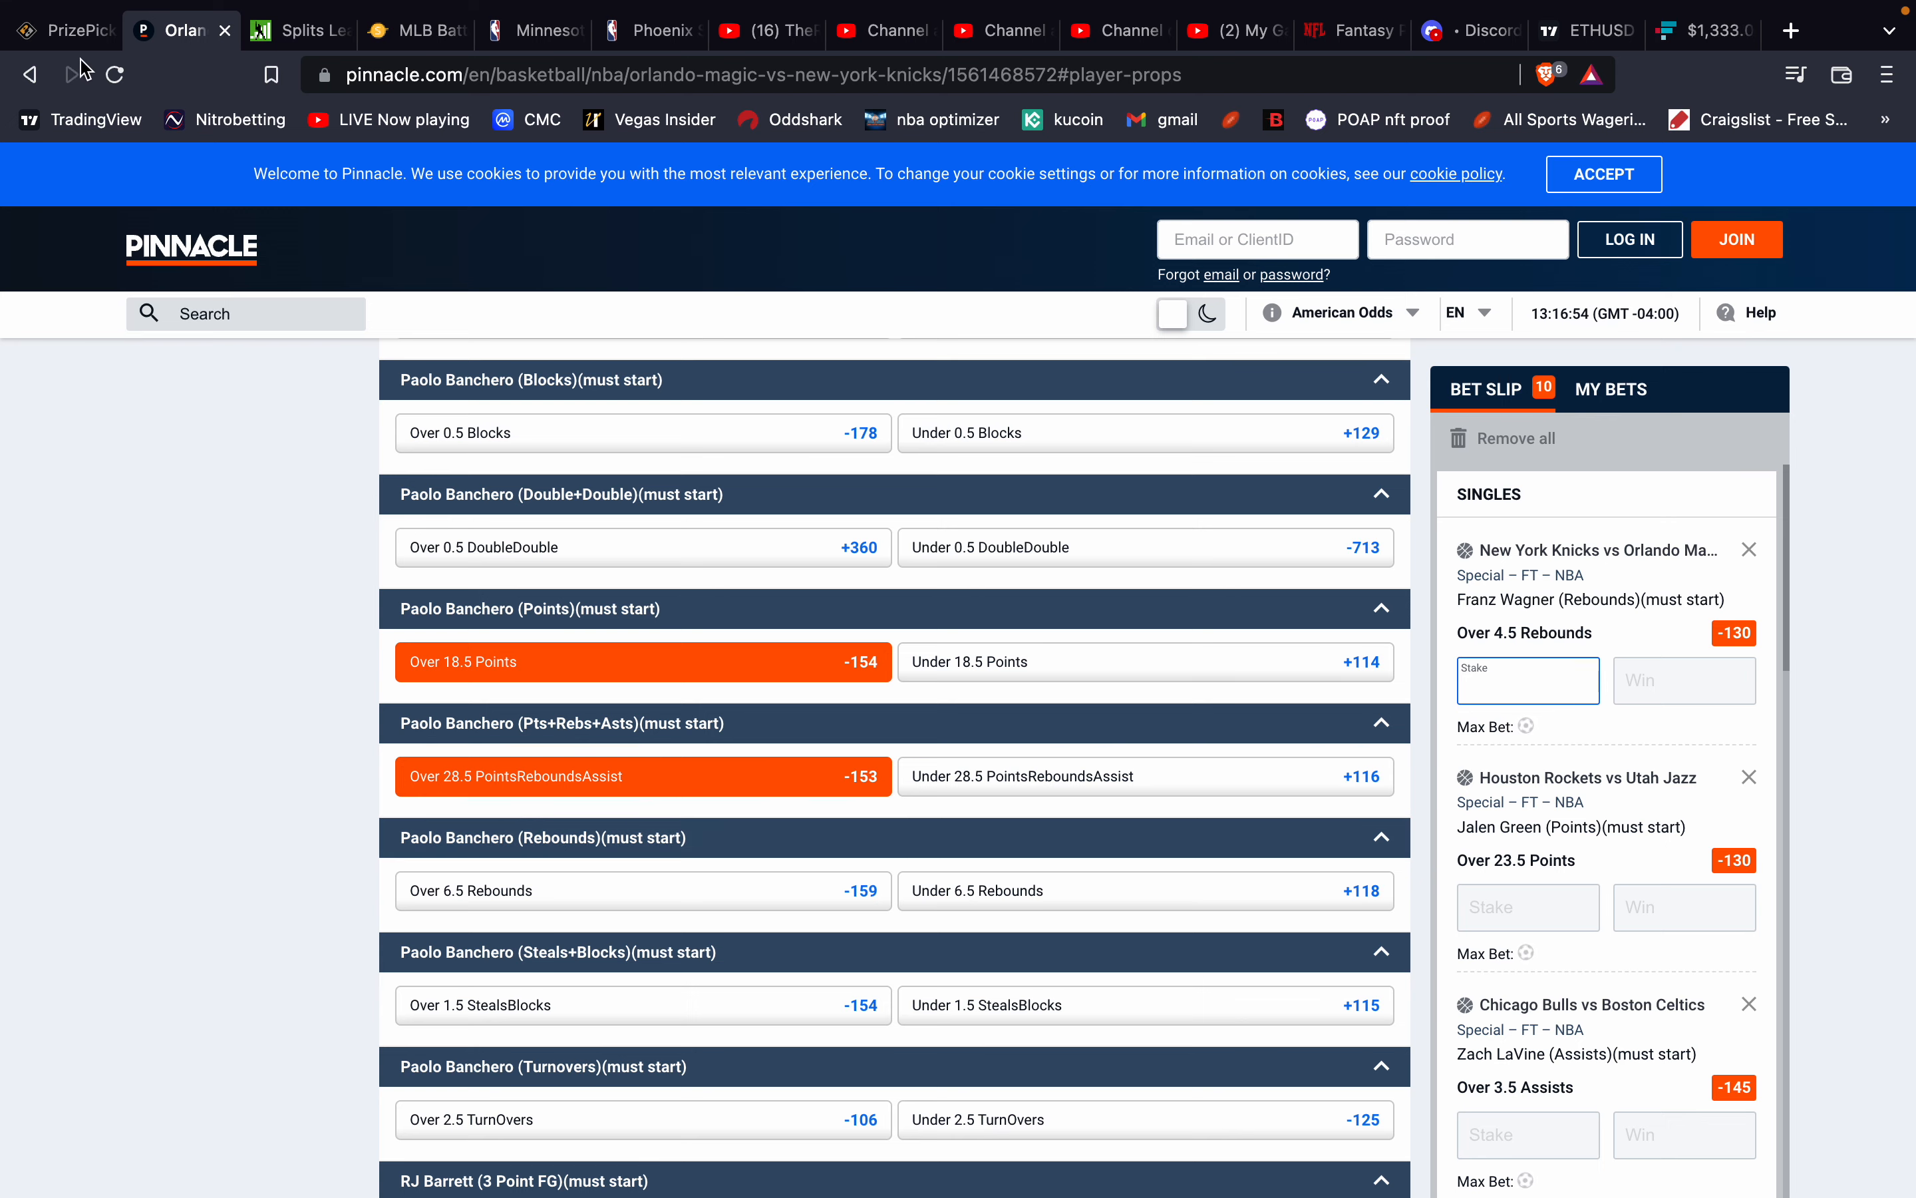
{"action": "left_click", "coordinate": [61, 29]}
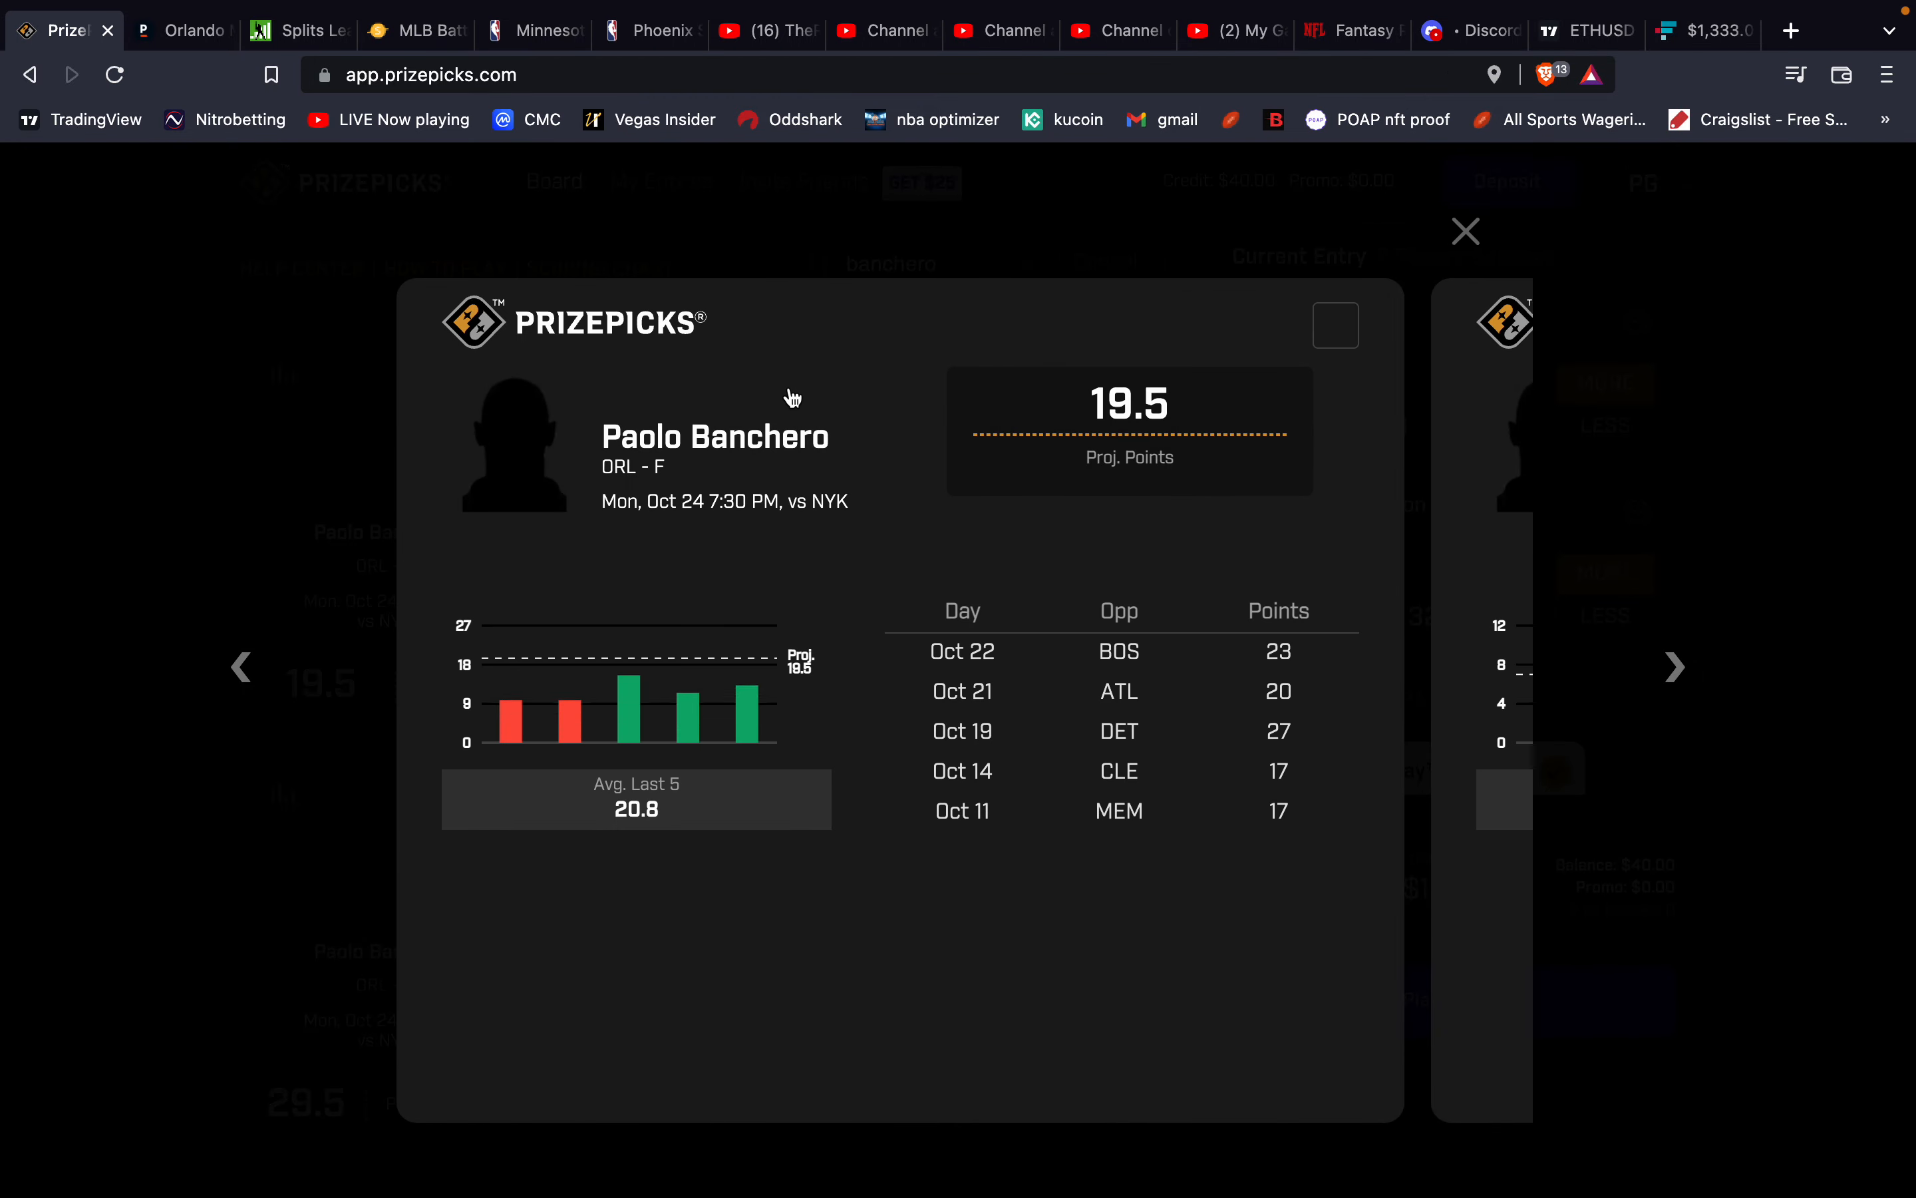
Review Banchero's Pts+Rebs+Asts (31.6 average) and points (20.8 average) game histories.
{"action": "left_click", "coordinate": [1464, 232]}
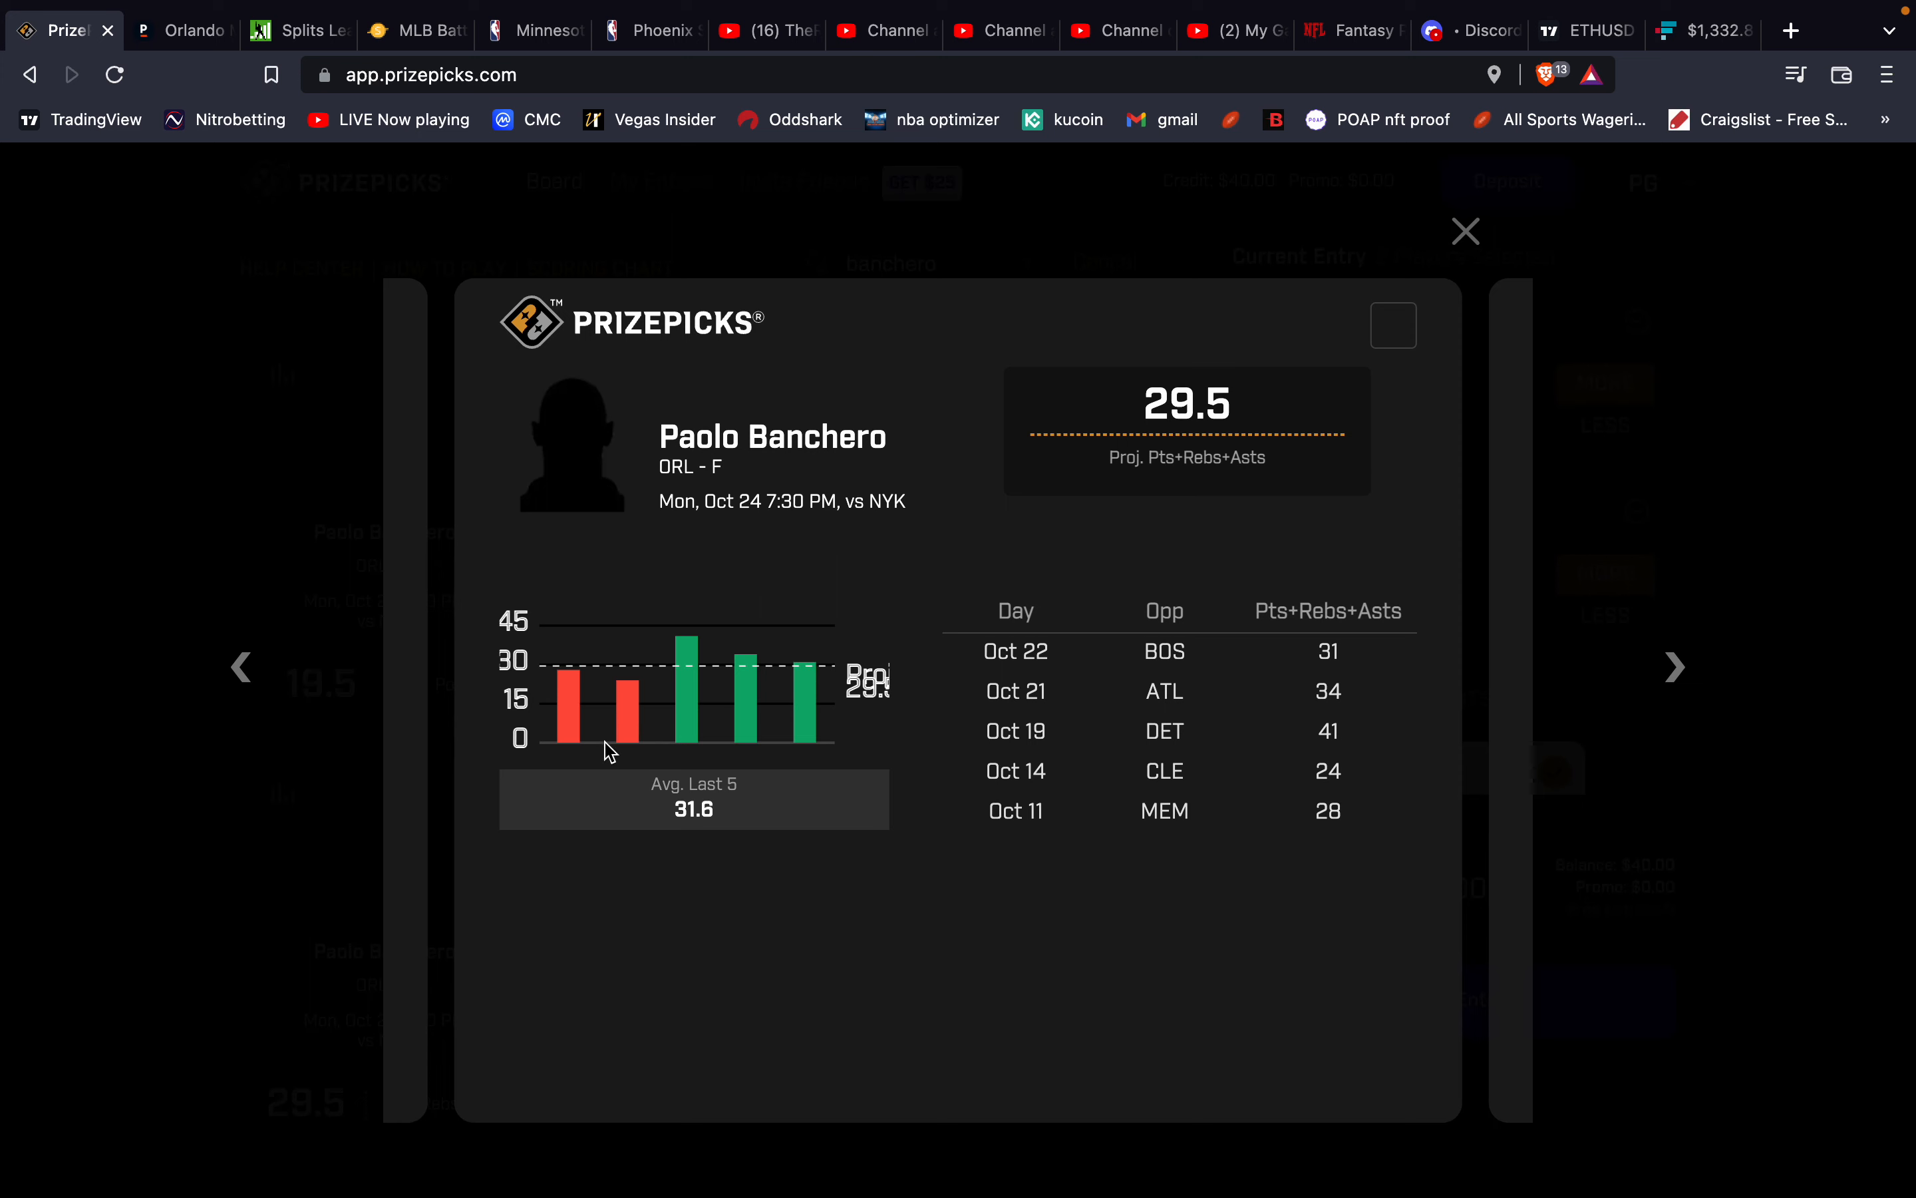
{"action": "mouse_move", "coordinate": [1290, 358]}
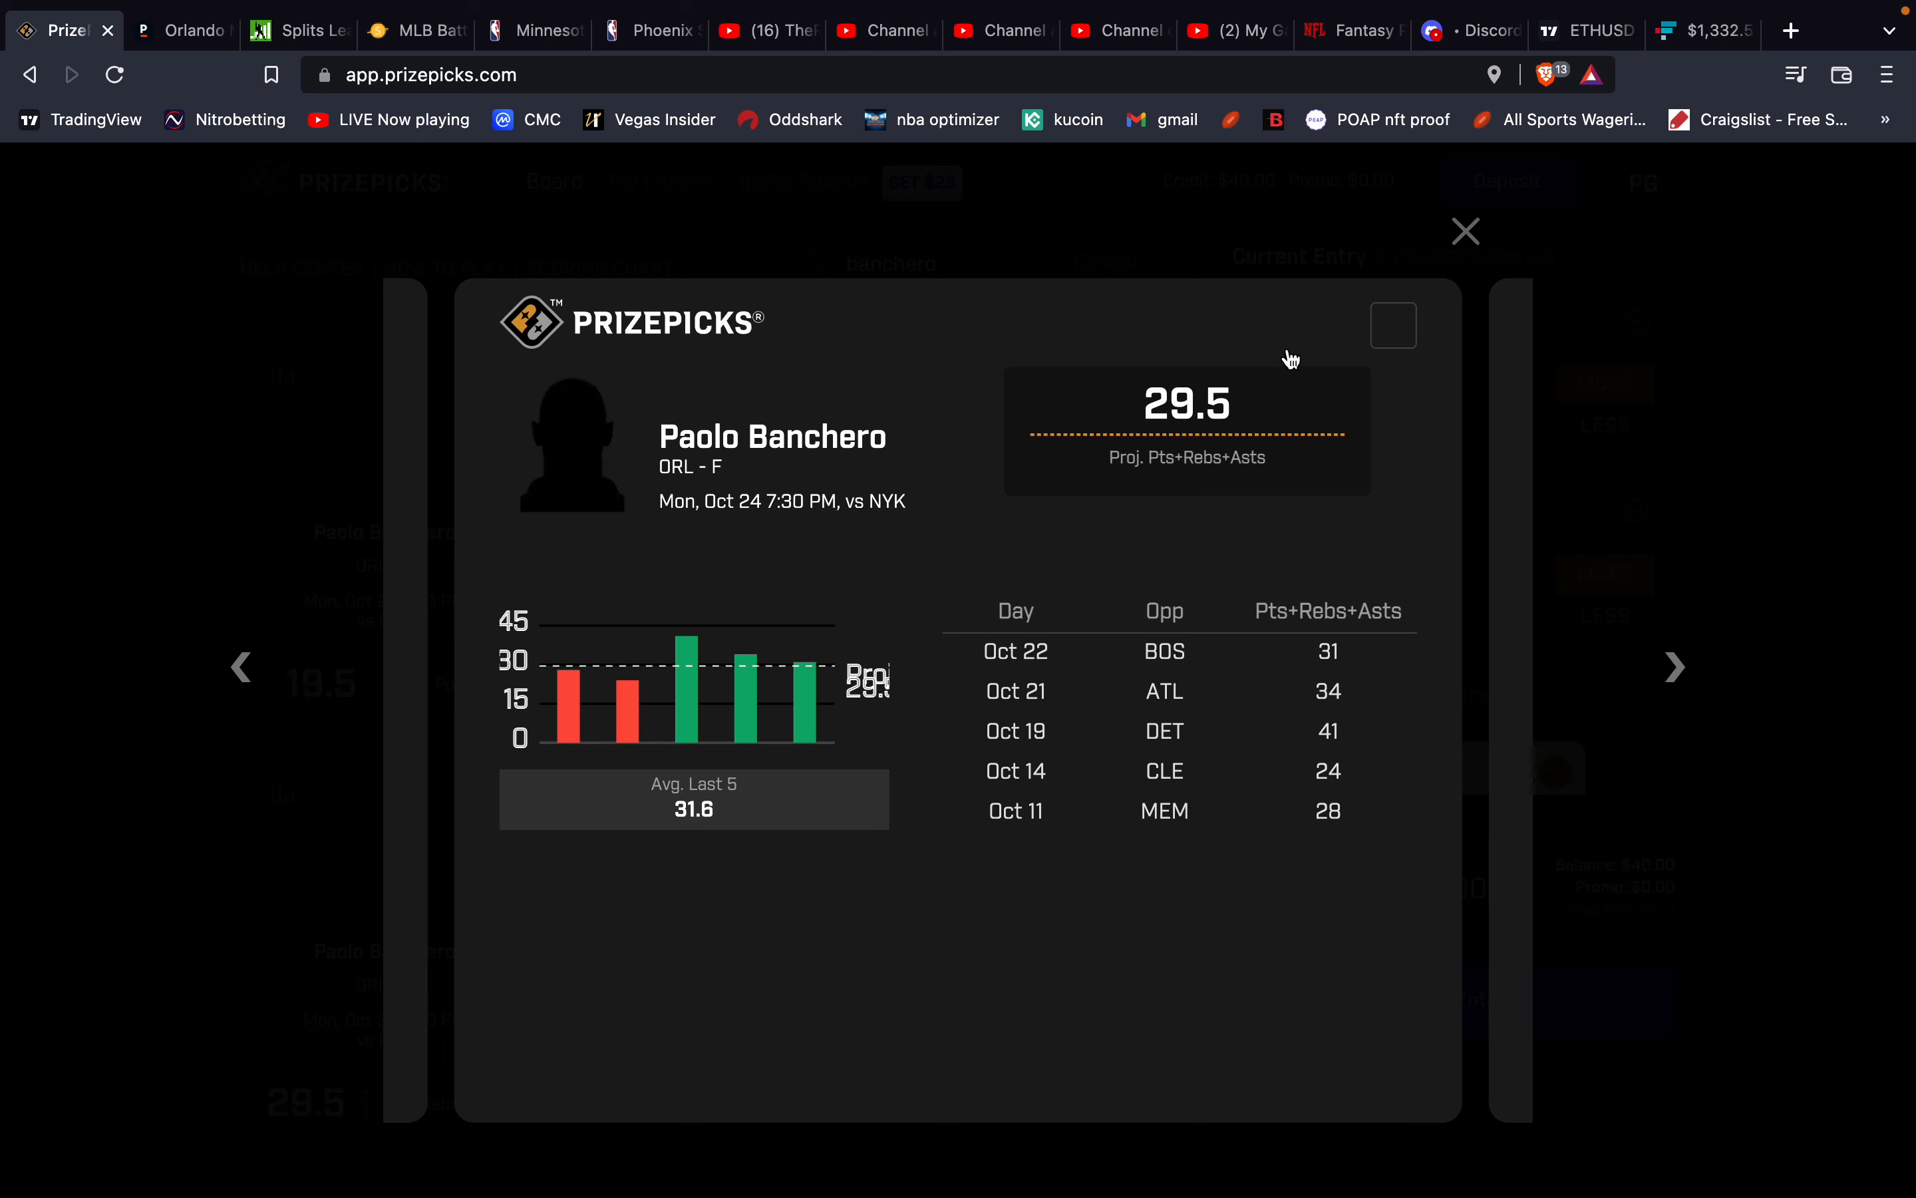
{"action": "mouse_move", "coordinate": [1465, 231]}
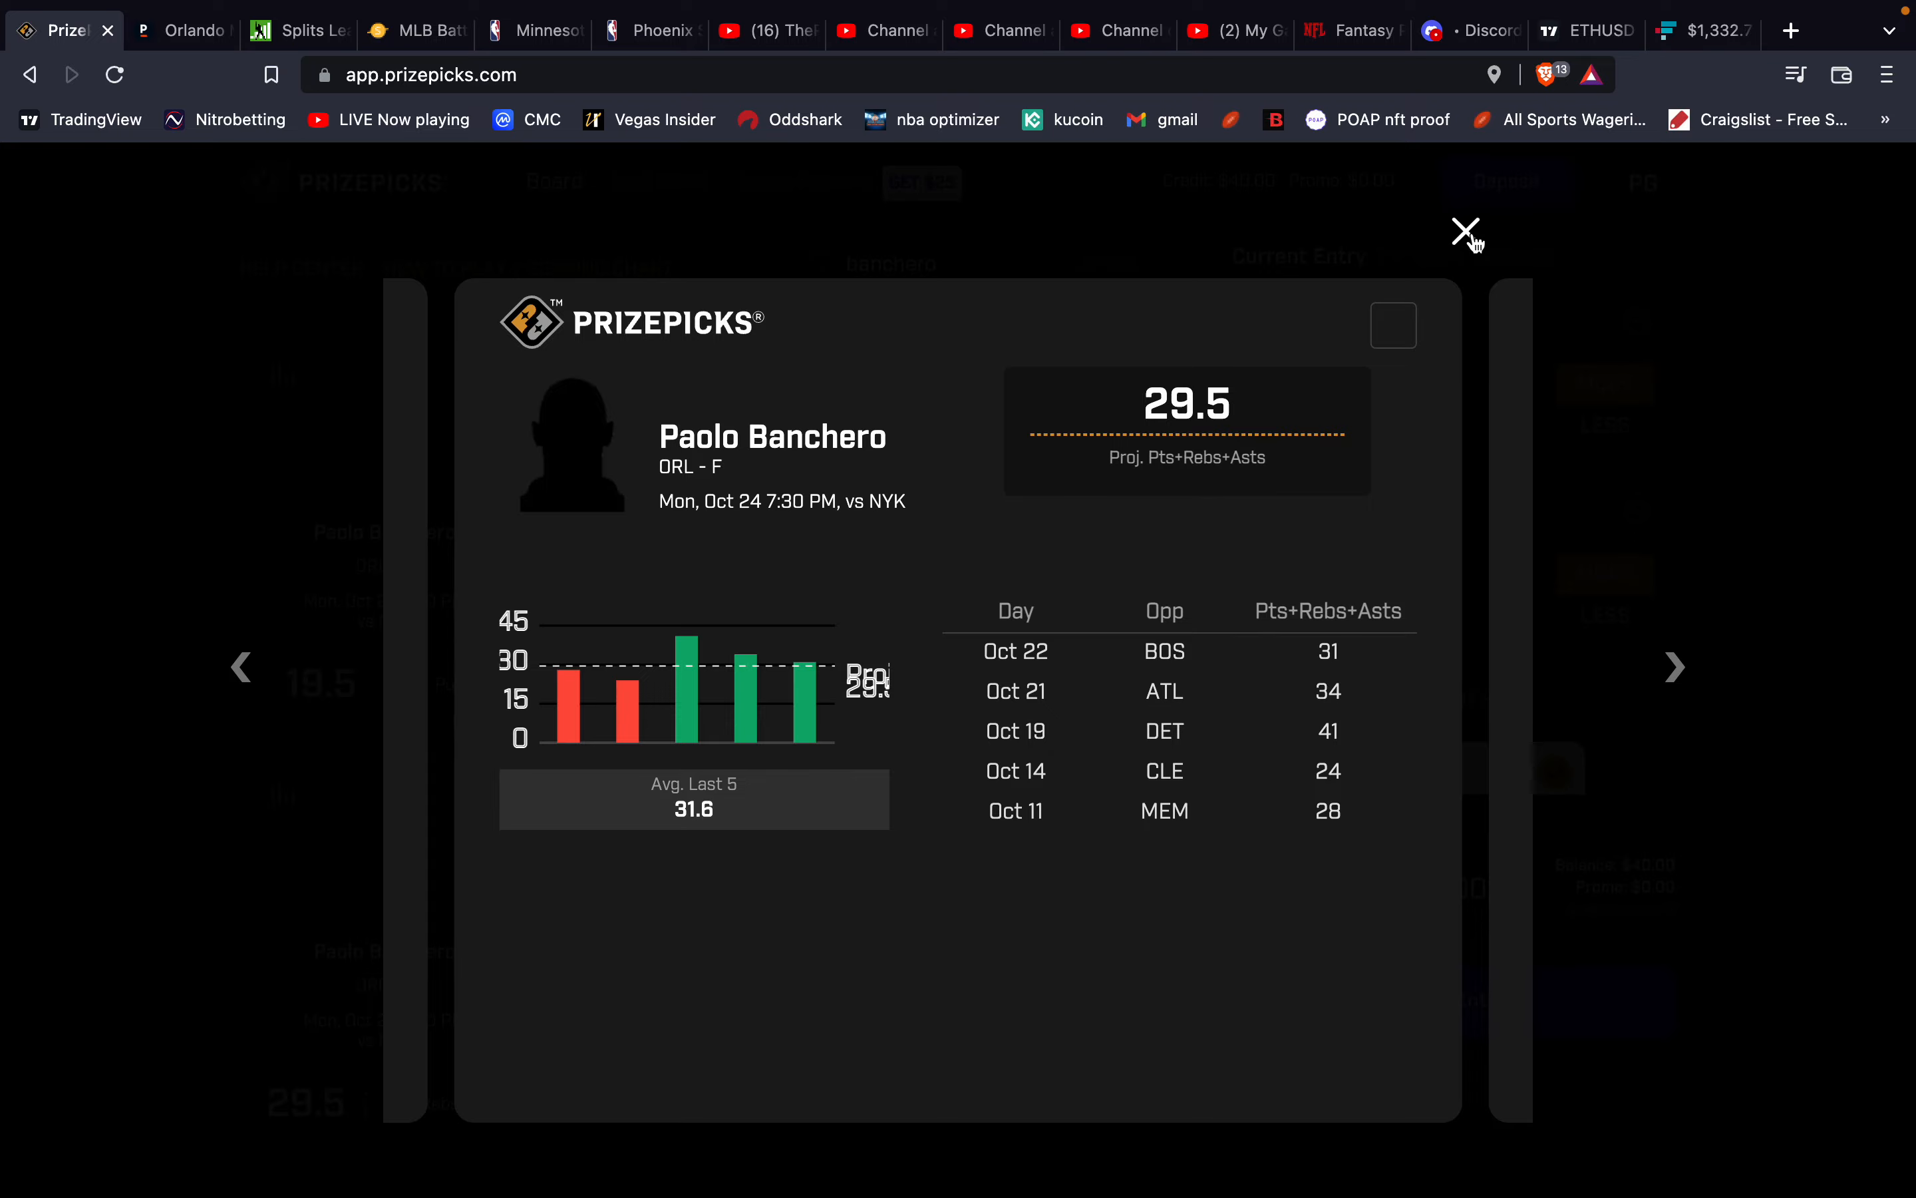
{"action": "left_click", "coordinate": [1465, 231]}
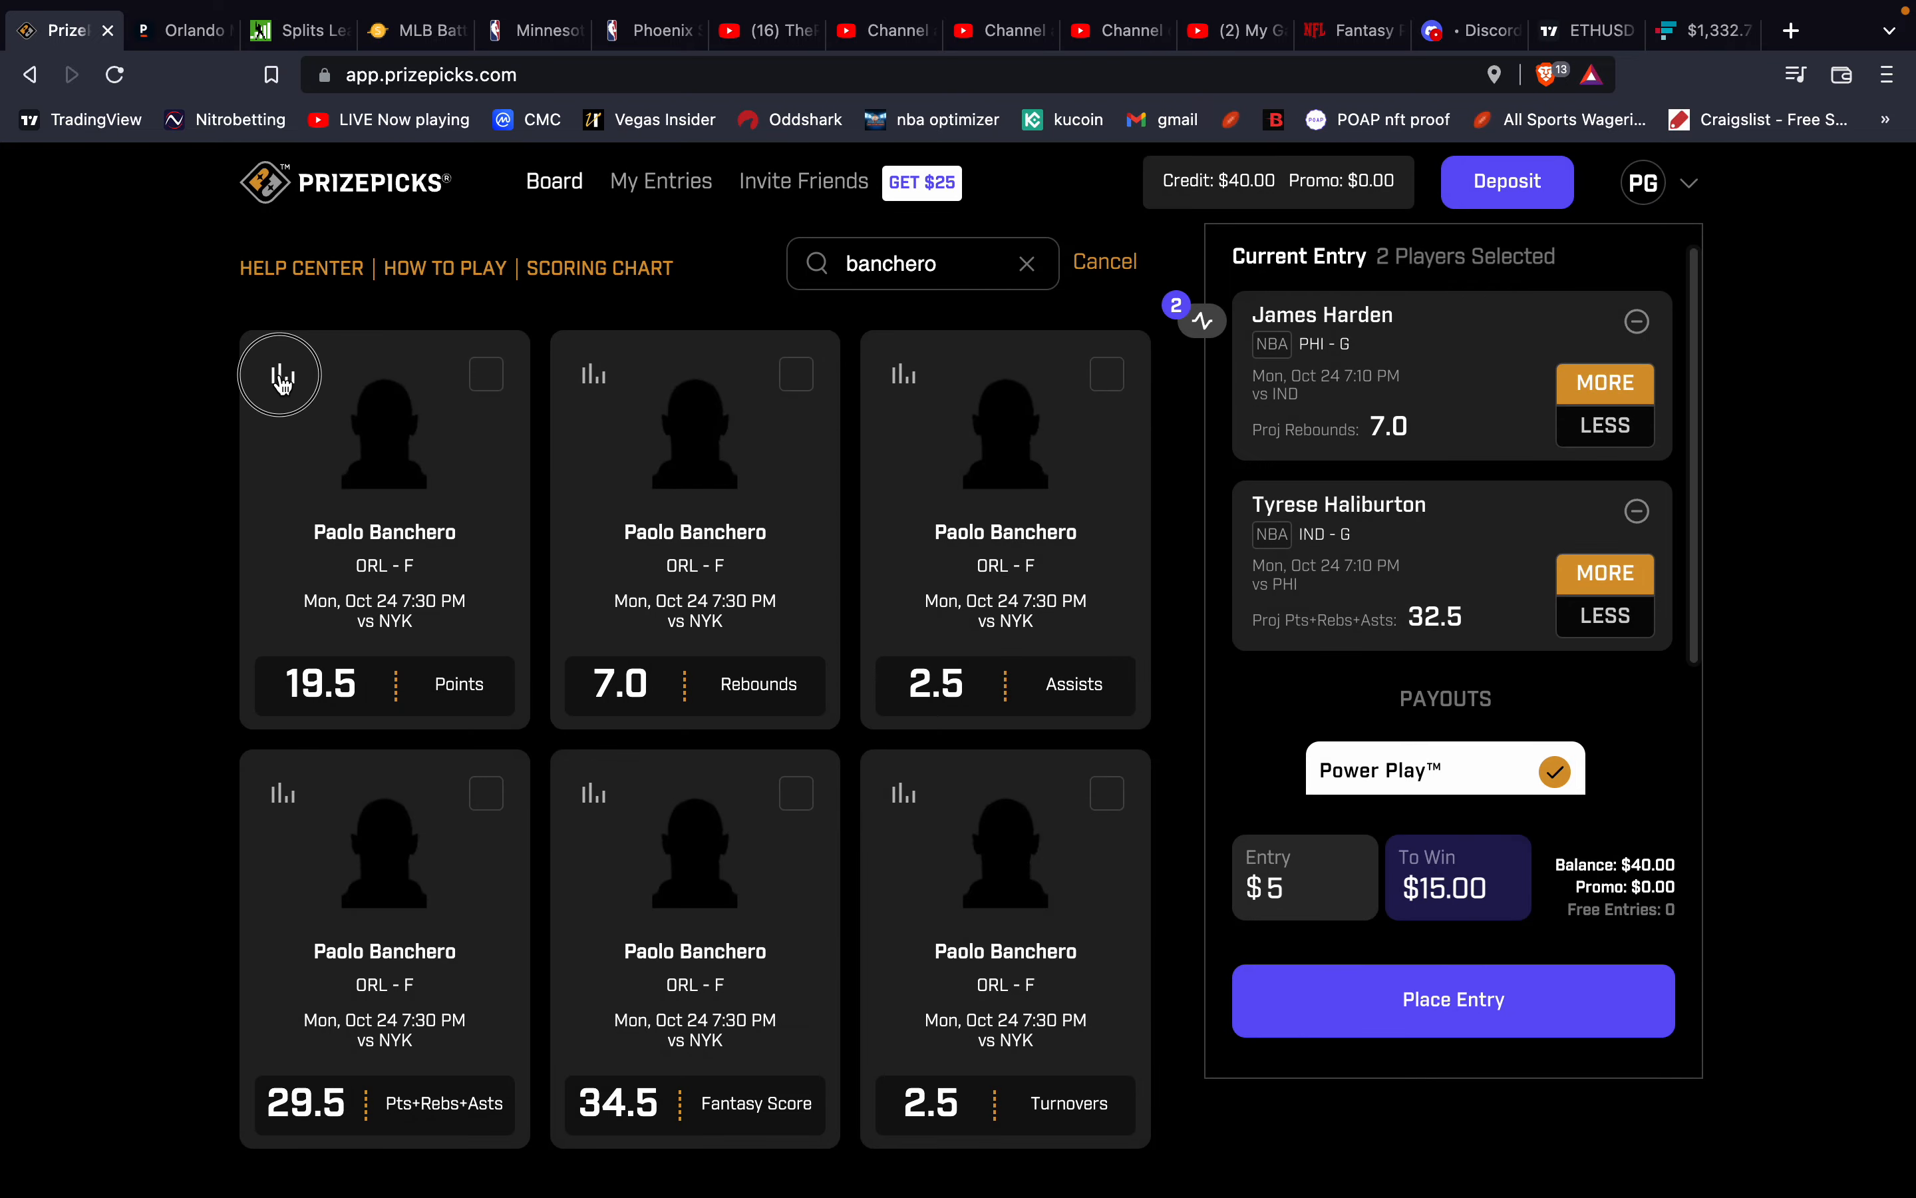
{"action": "left_click", "coordinate": [282, 375]}
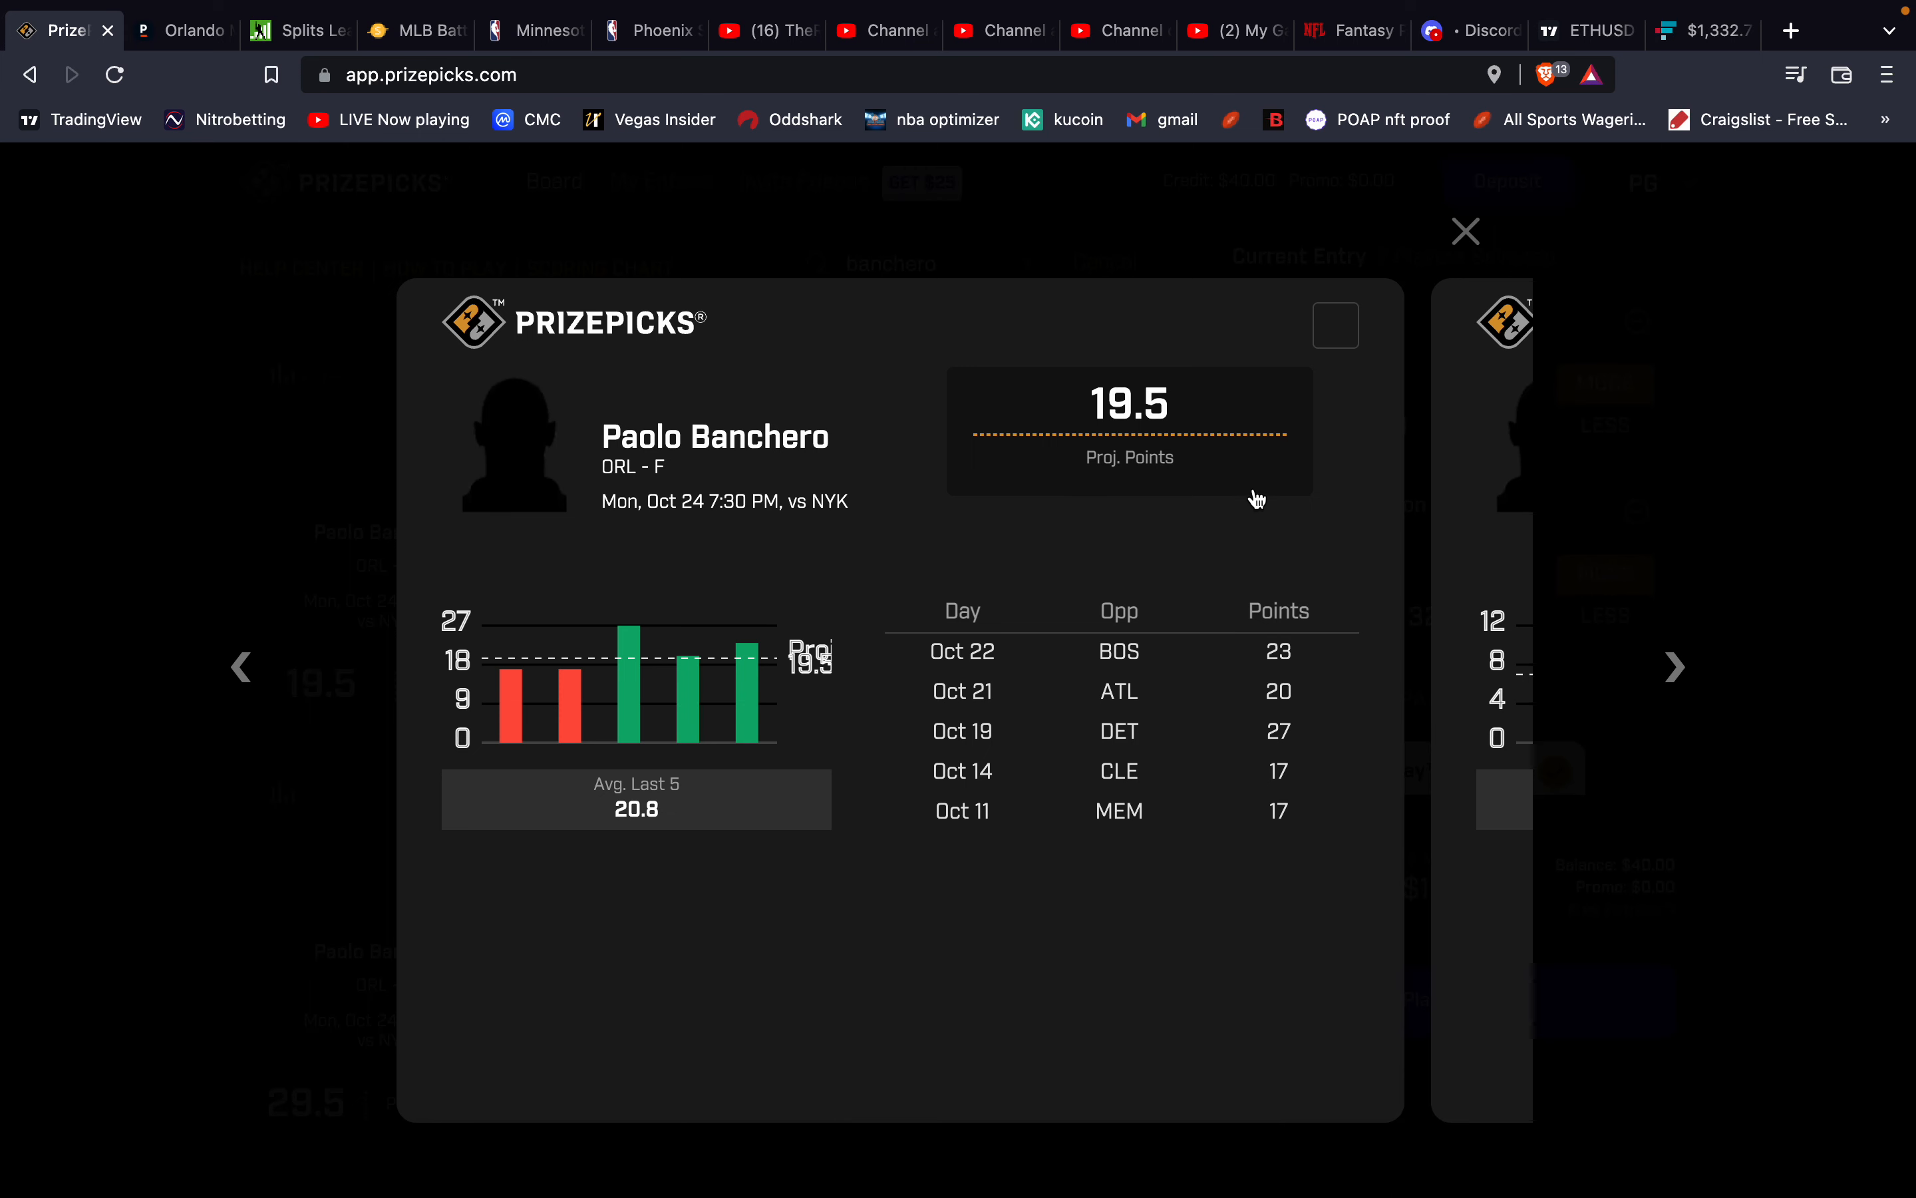
{"action": "mouse_move", "coordinate": [1302, 471]}
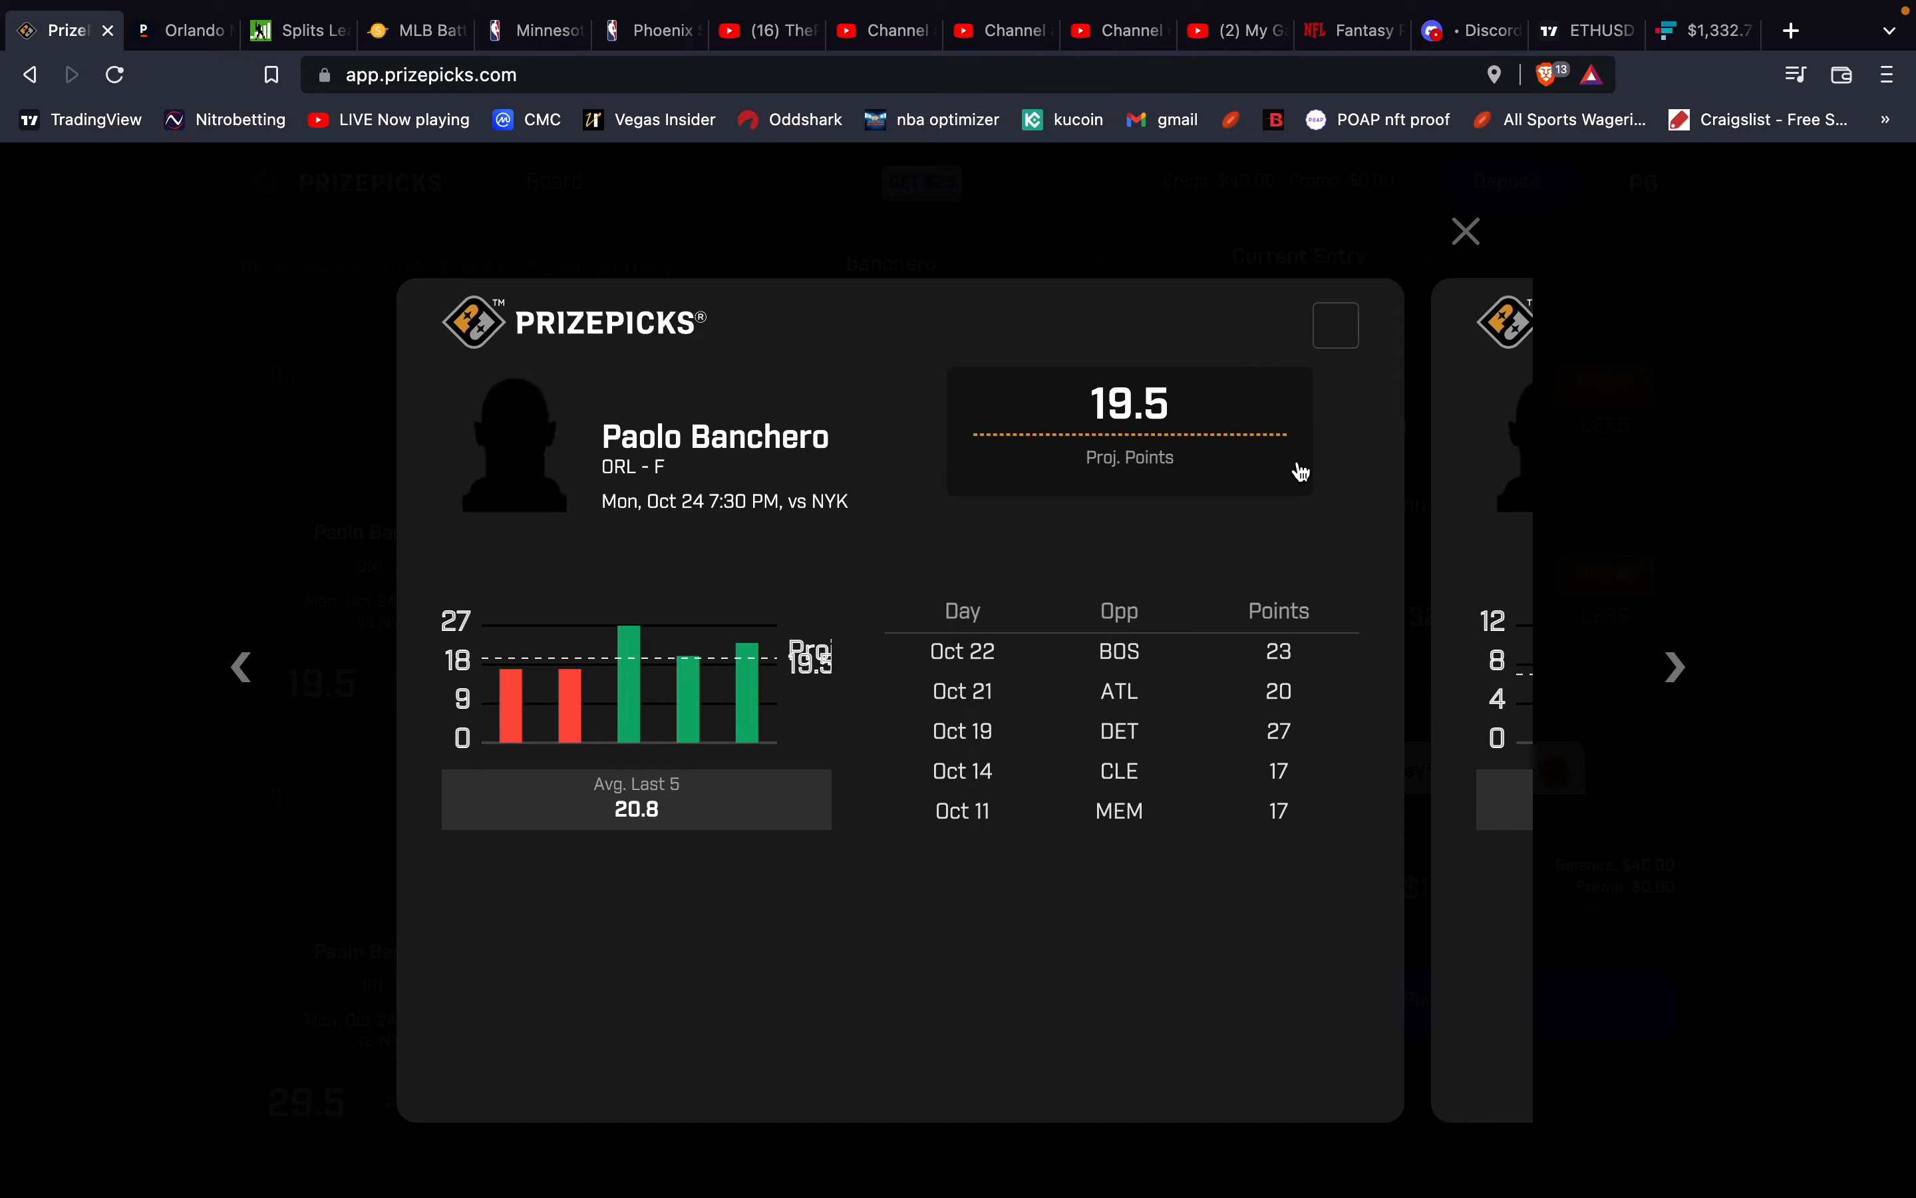
{"action": "left_click", "coordinate": [1463, 231]}
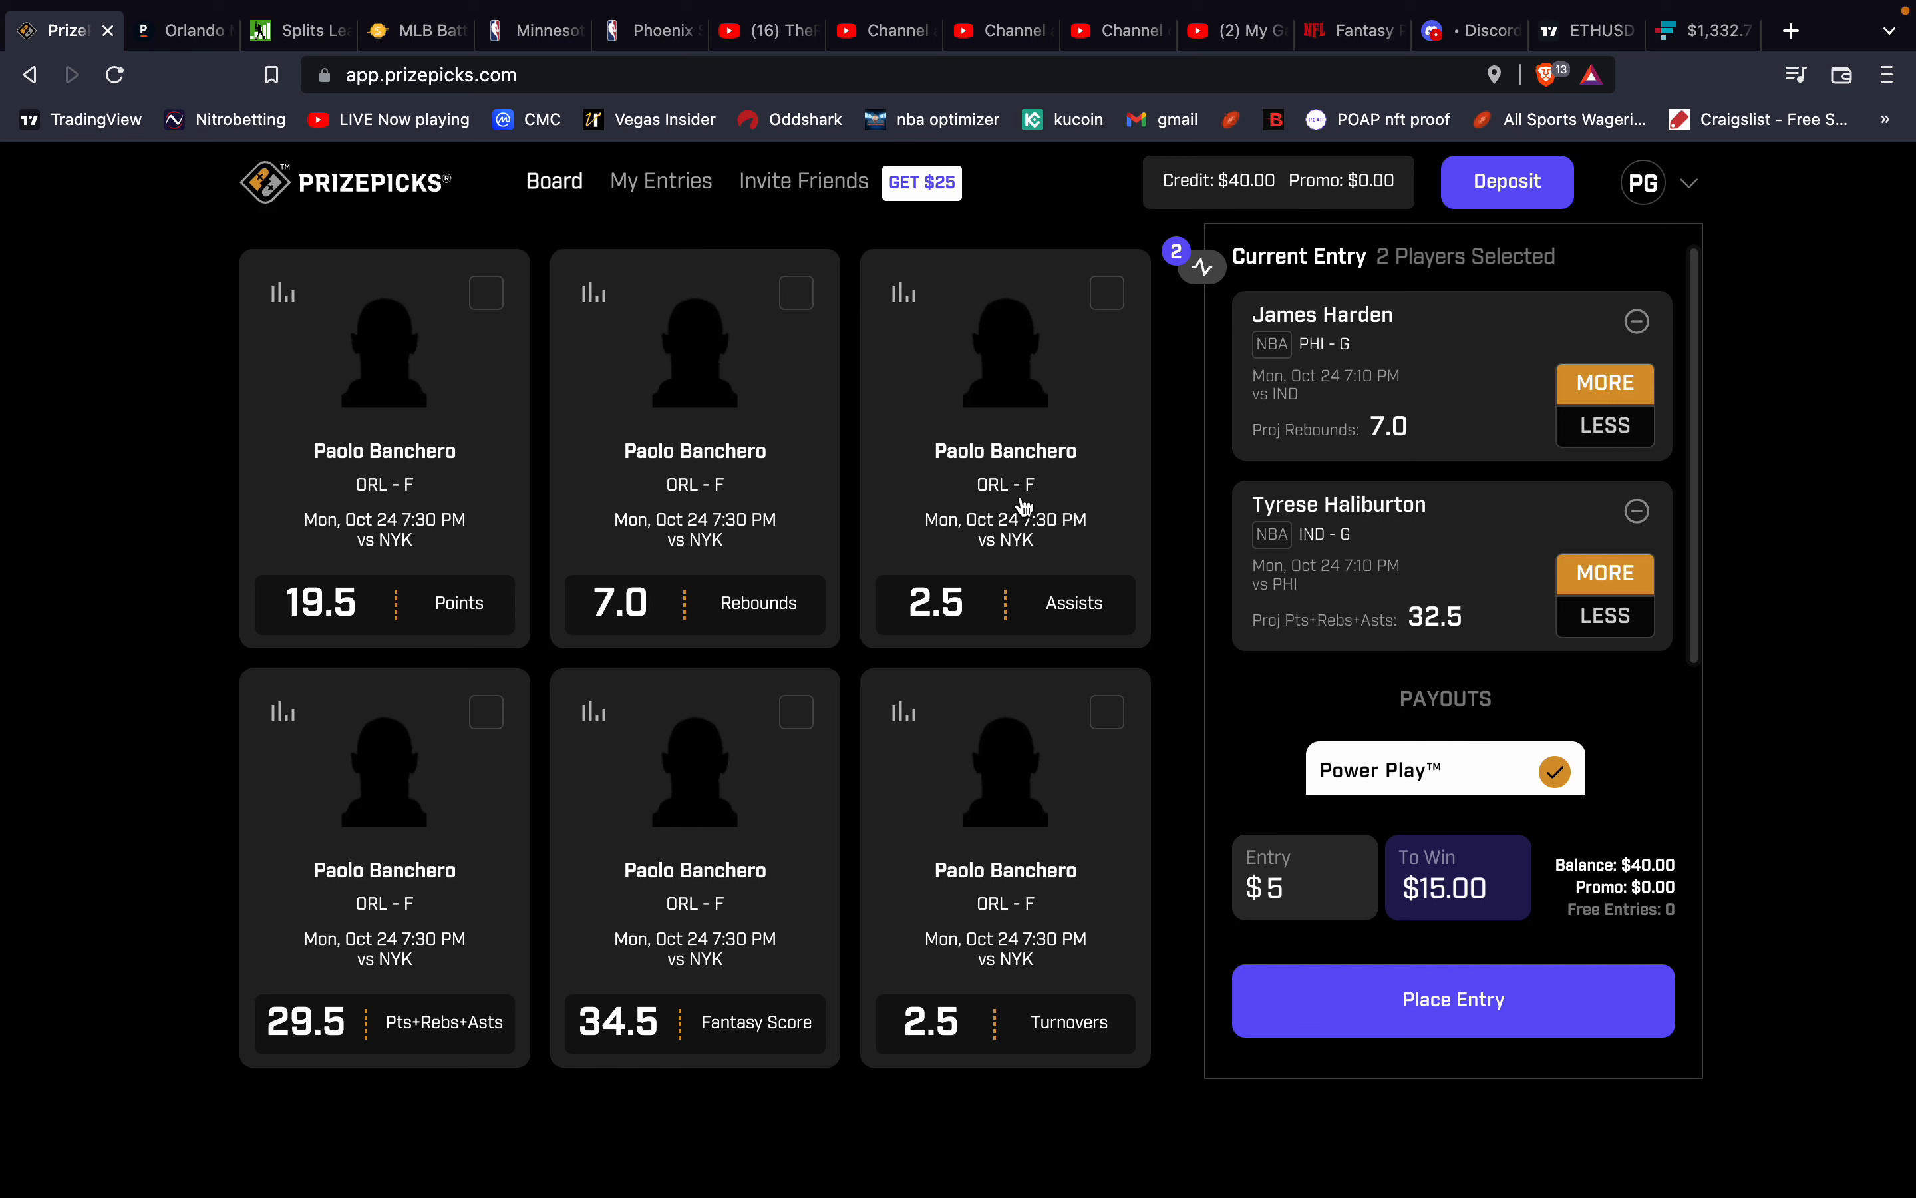
{"action": "mouse_move", "coordinate": [282, 711]}
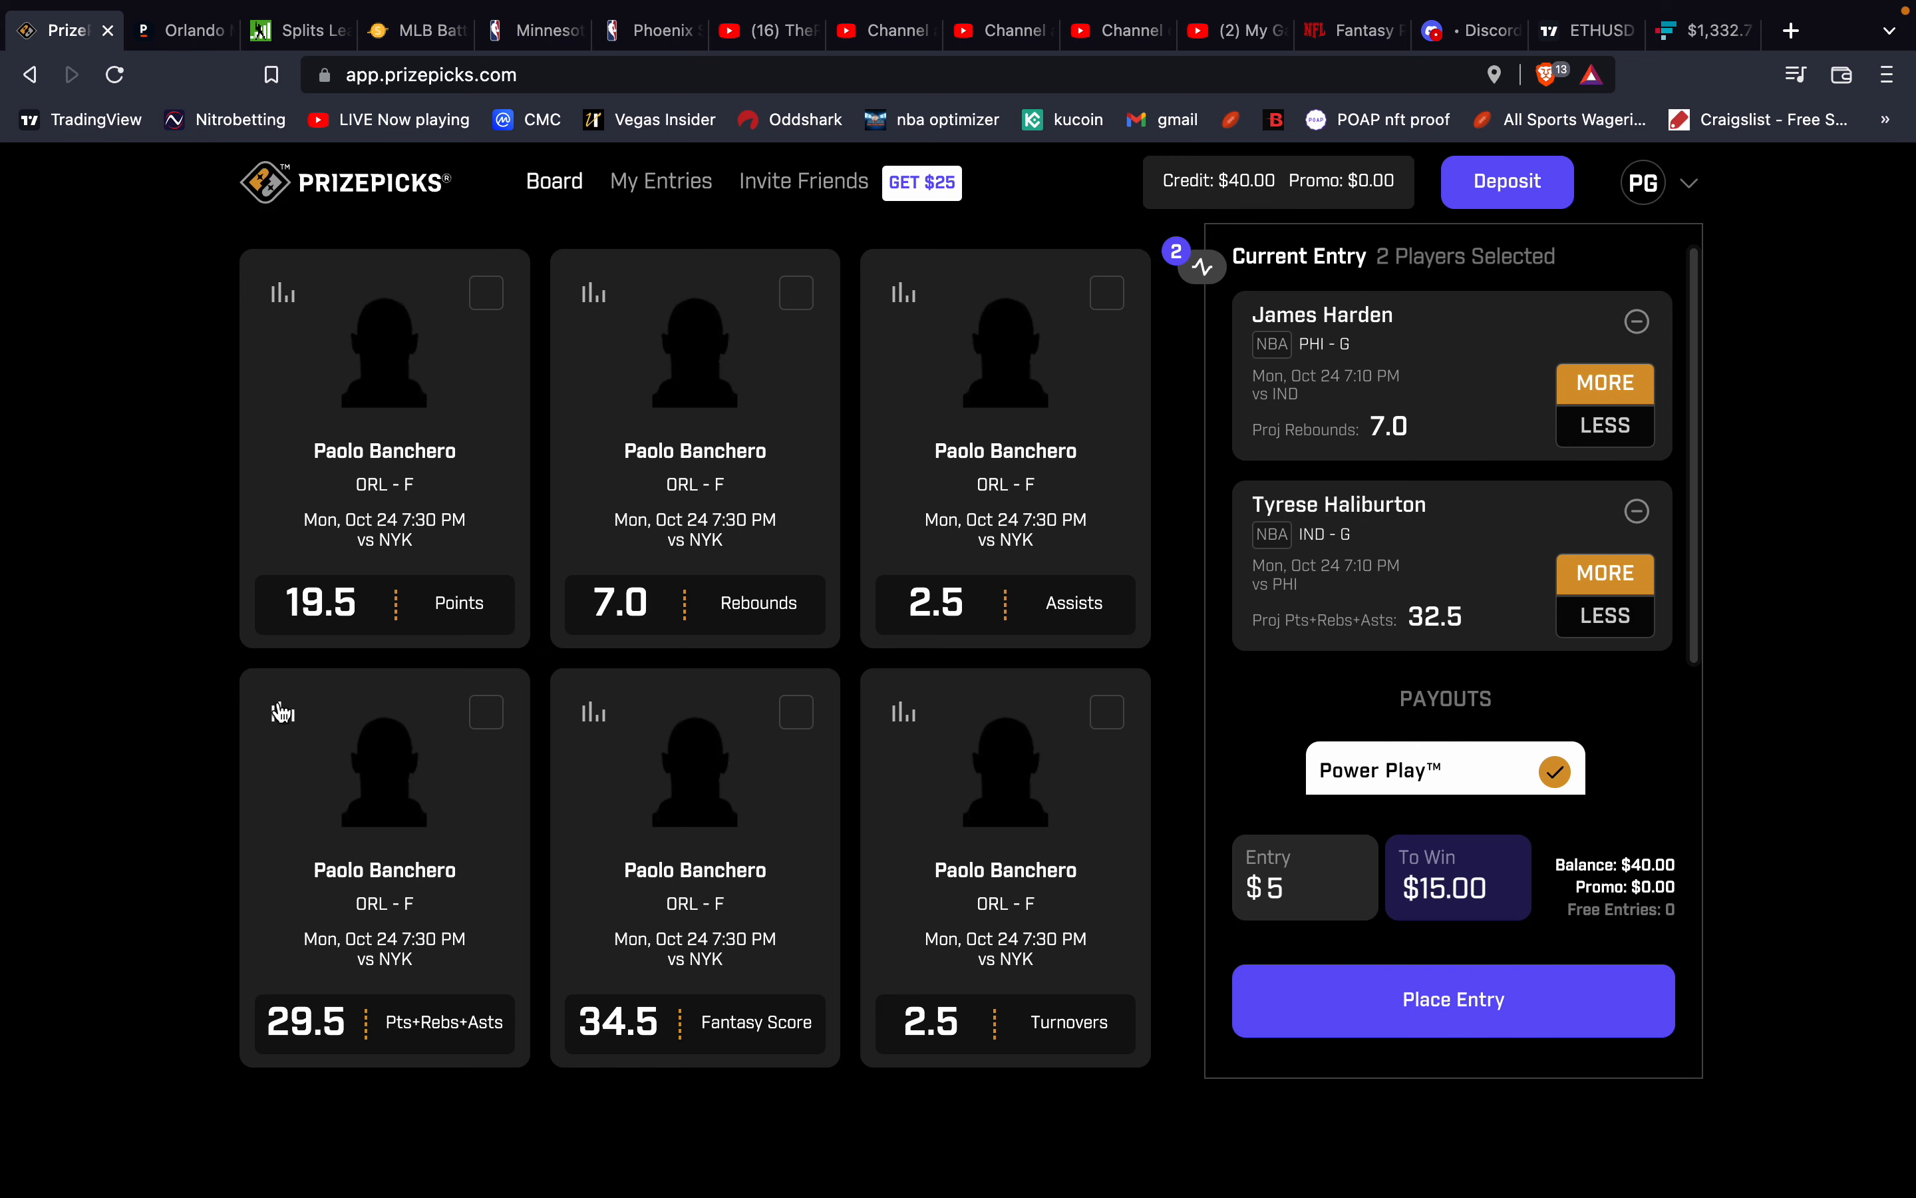
{"action": "mouse_move", "coordinate": [324, 374]}
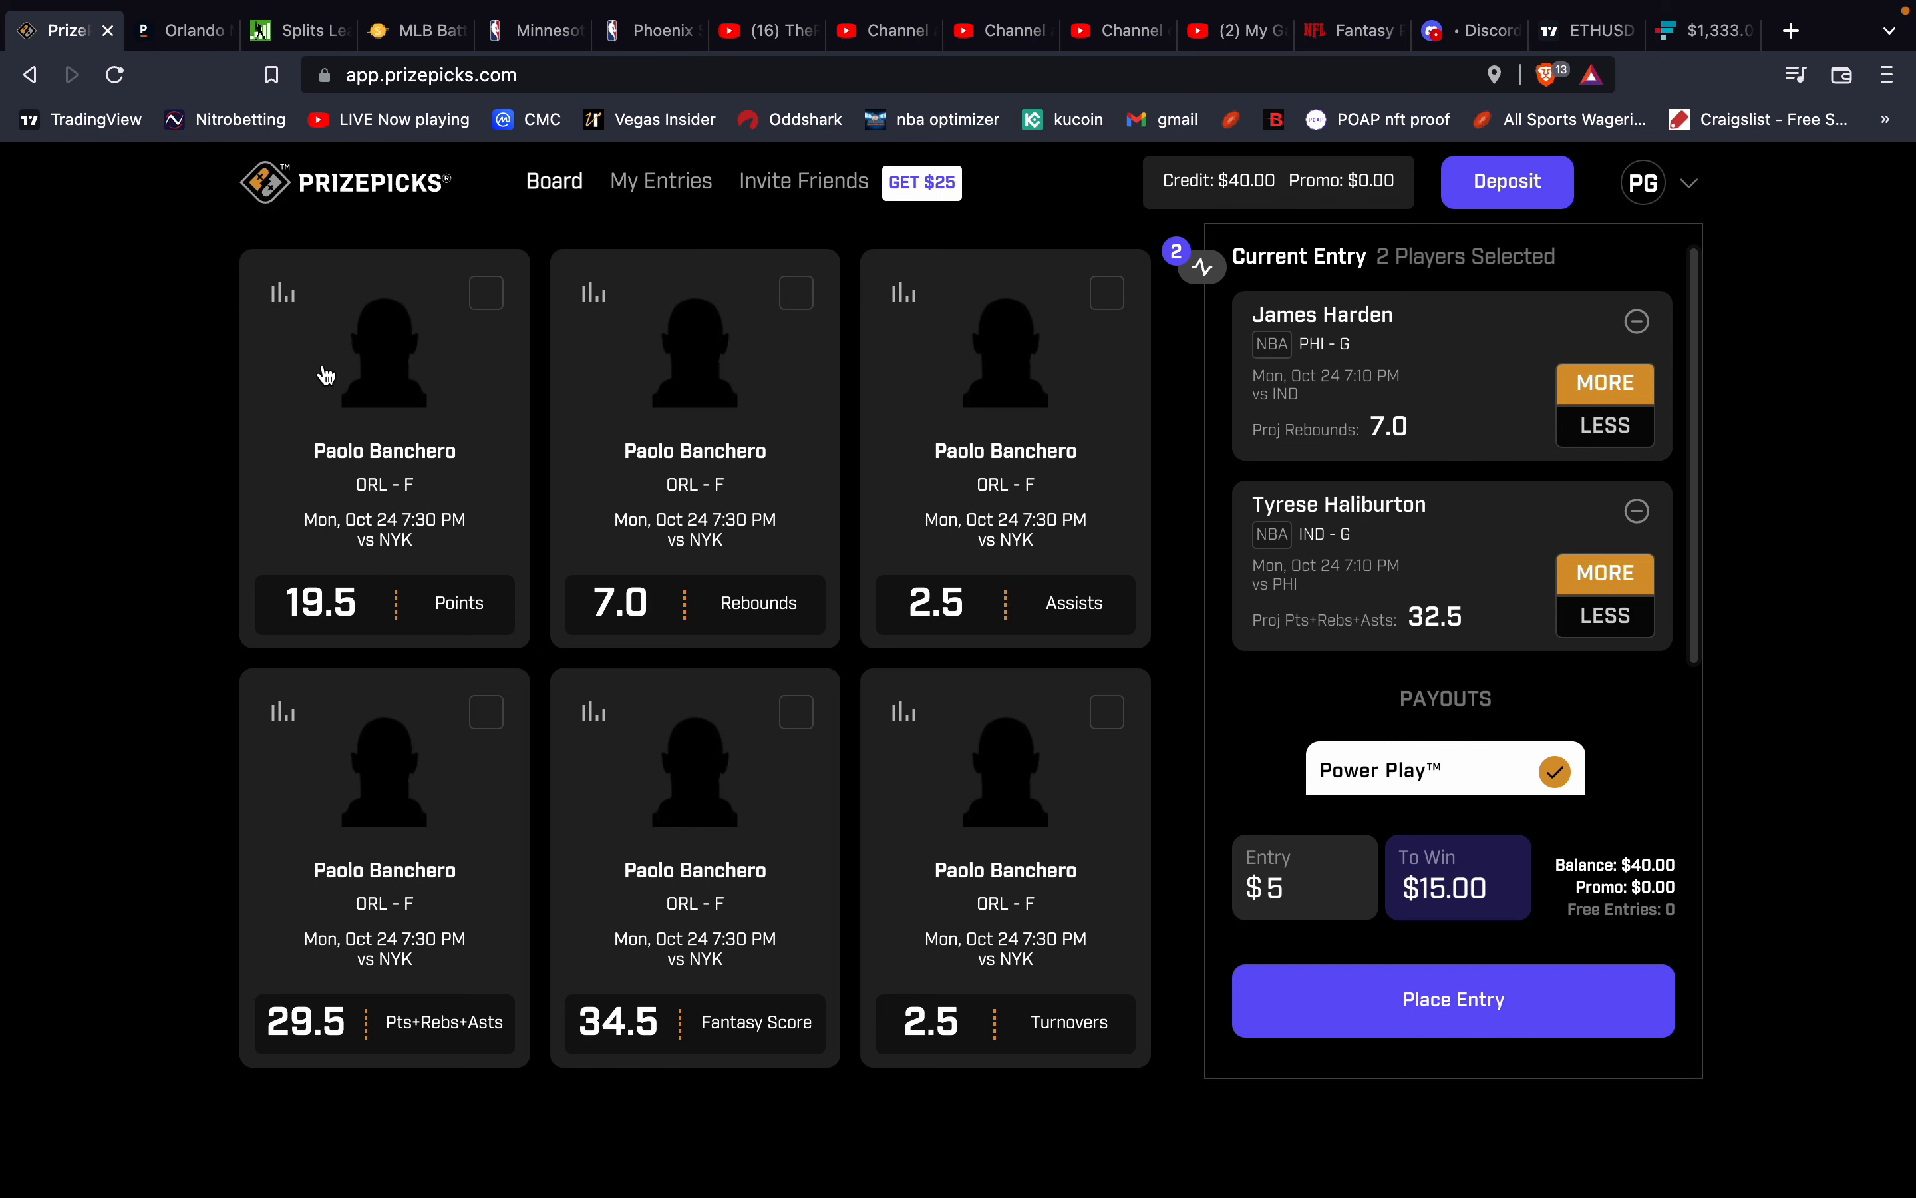
{"action": "mouse_move", "coordinate": [181, 30]}
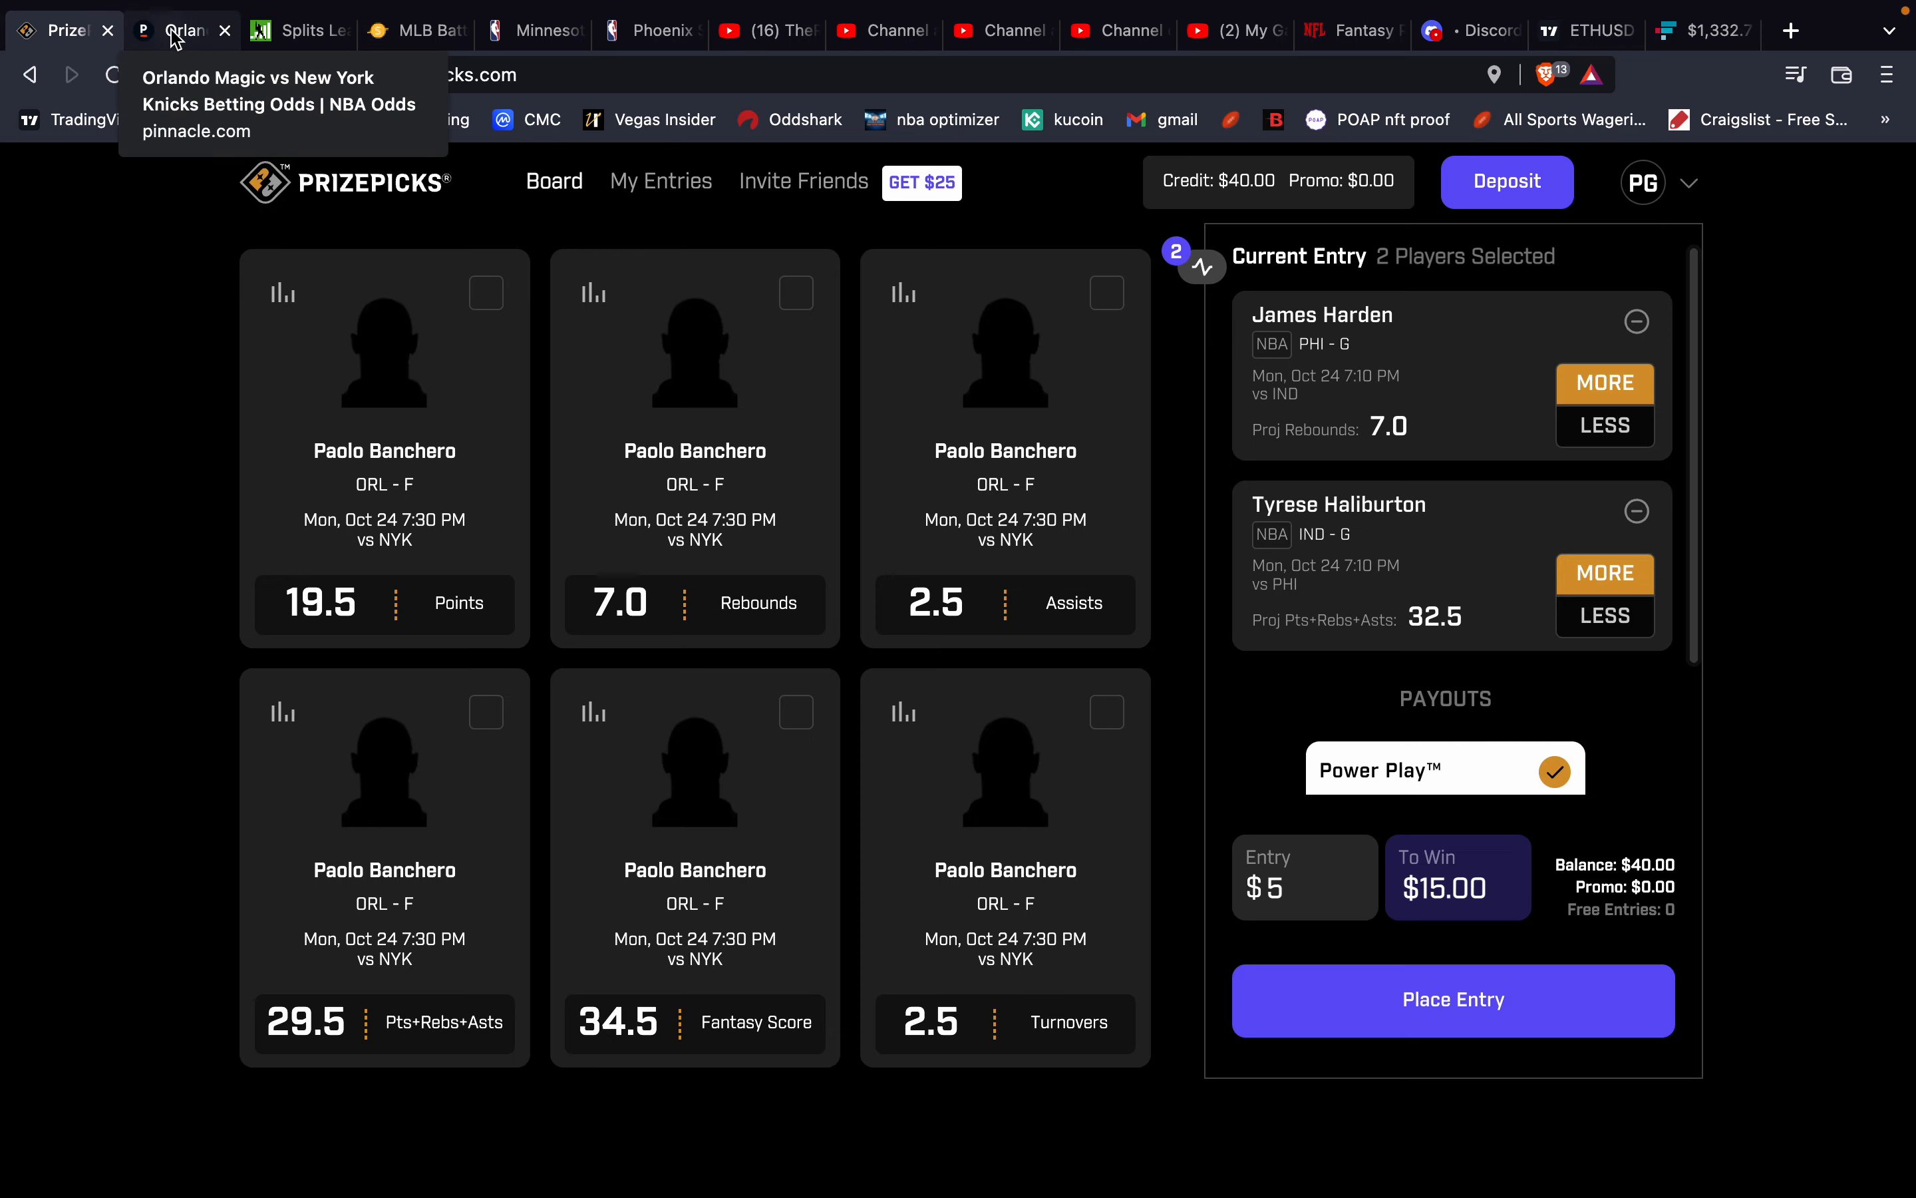
Check Pinnacle's Raptors @ Heat props for Fred VanVleet's Over 5.5 Assists at -177, then return to PrizePicks.
{"action": "left_click", "coordinate": [180, 30]}
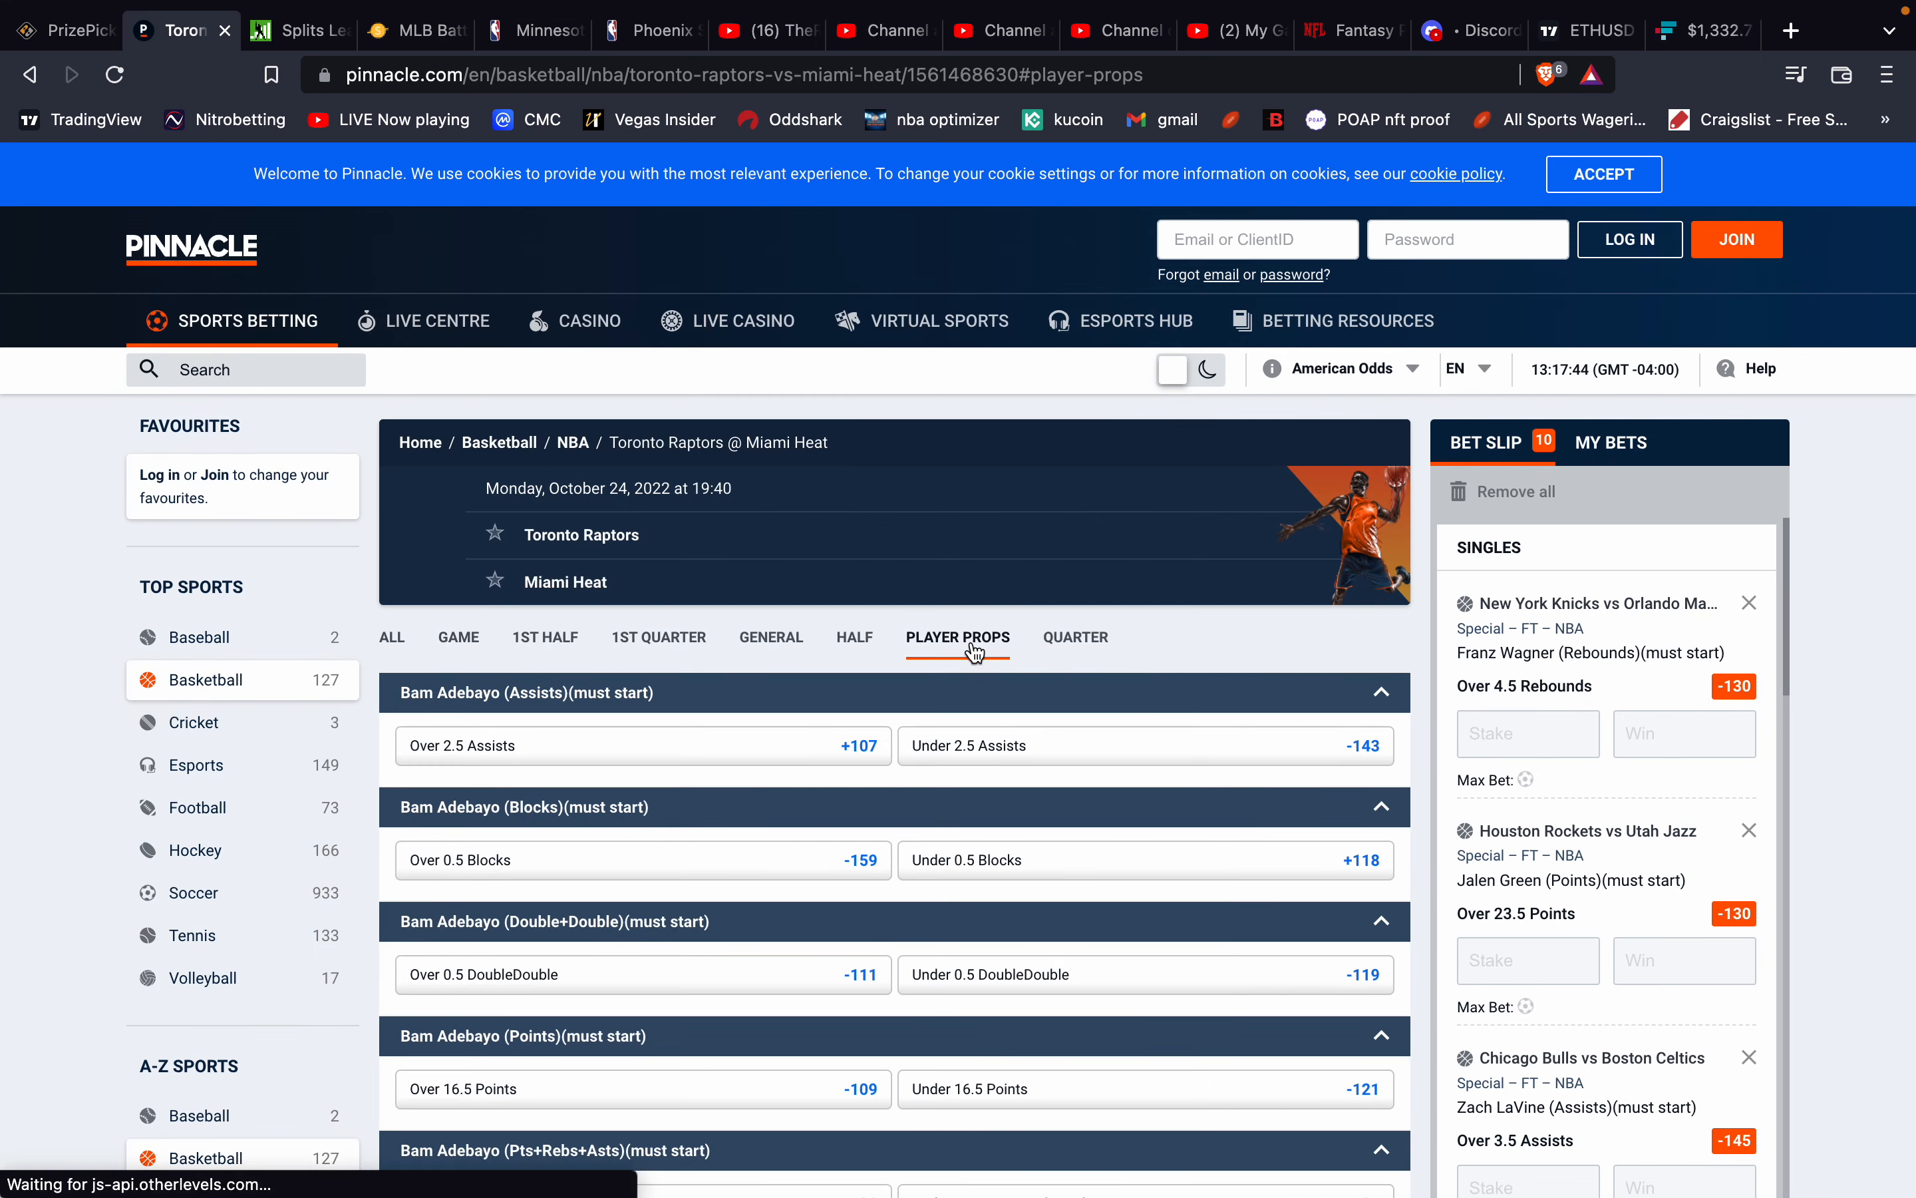
{"action": "mouse_move", "coordinate": [667, 598]}
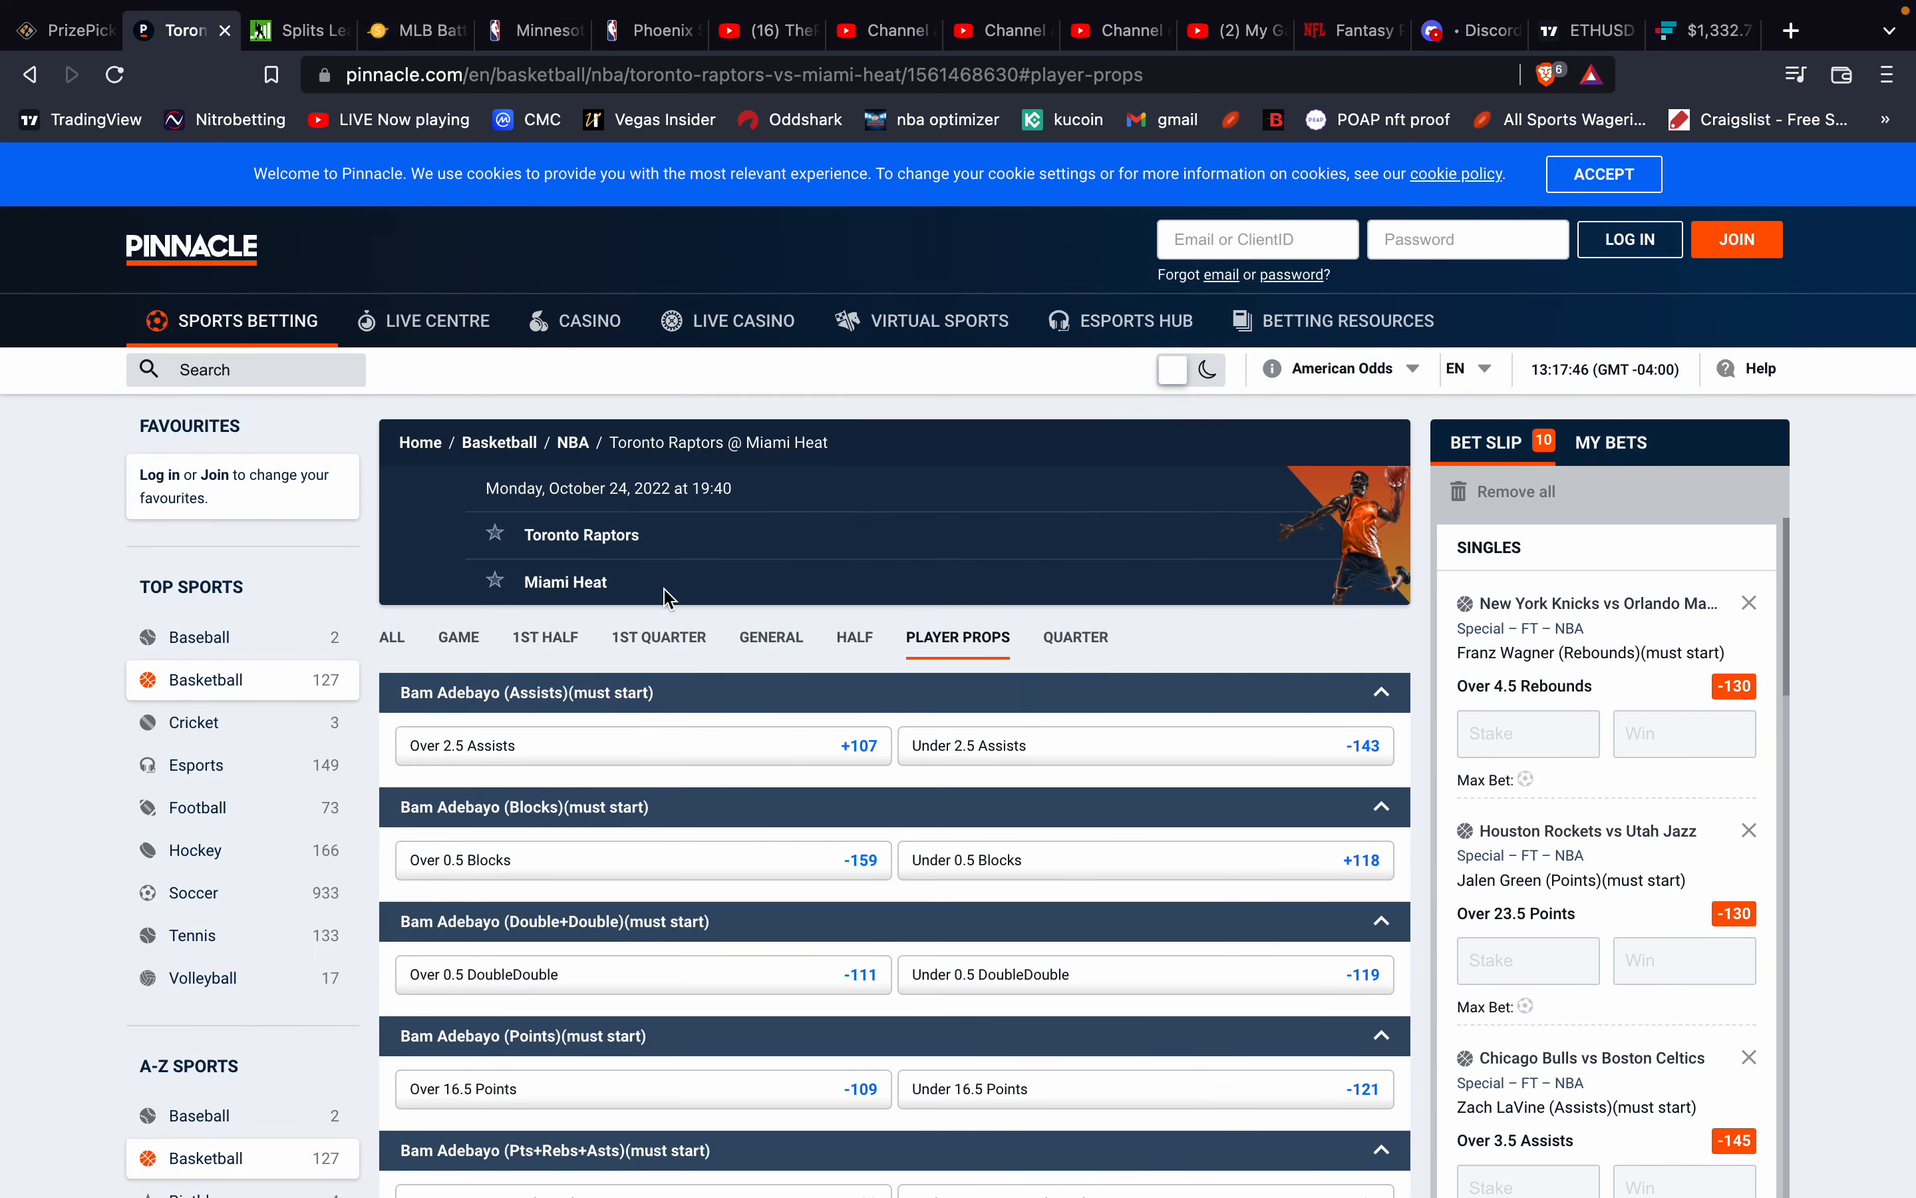
{"action": "scroll", "scroll_direction": "down", "scroll_amount": 3}
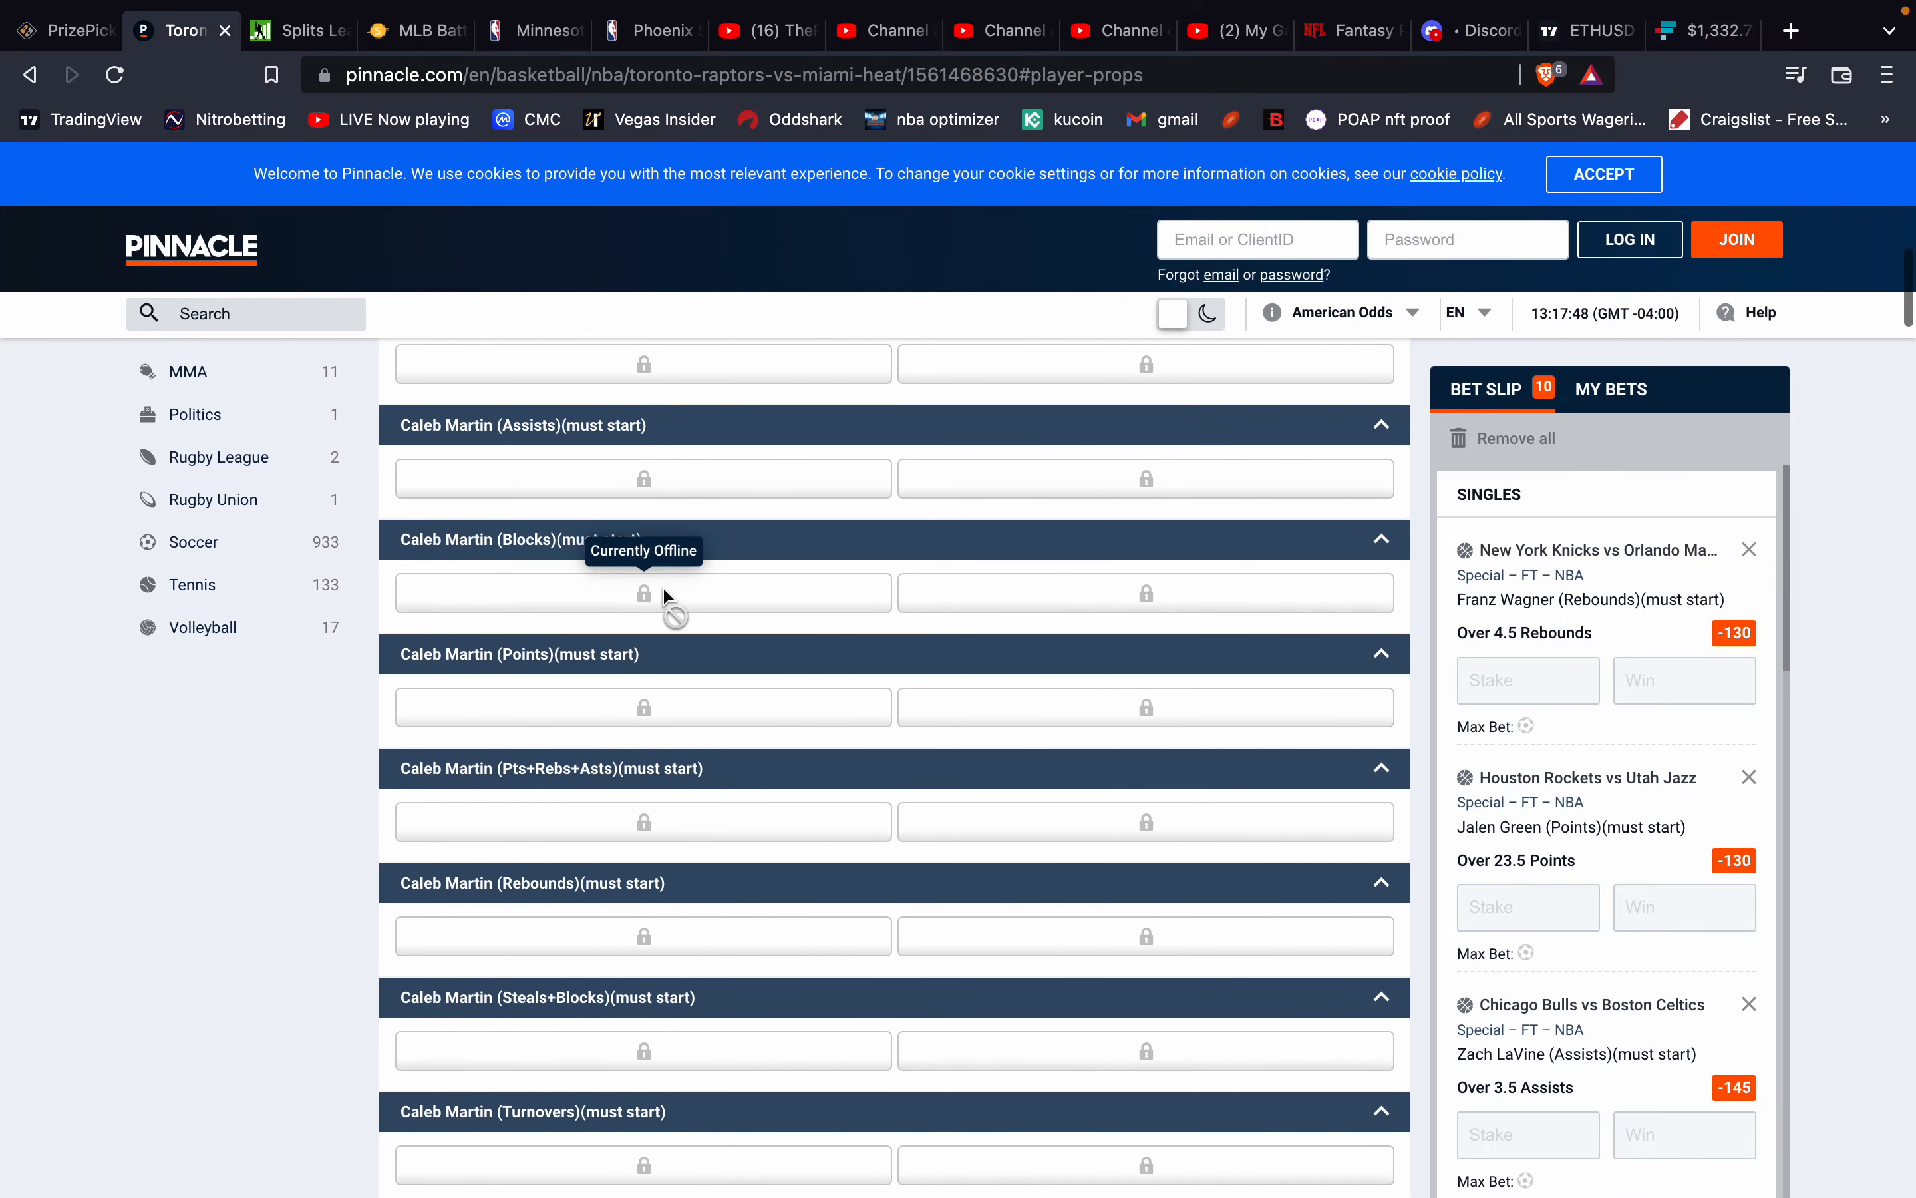
{"action": "scroll", "scroll_direction": "down", "scroll_amount": 3}
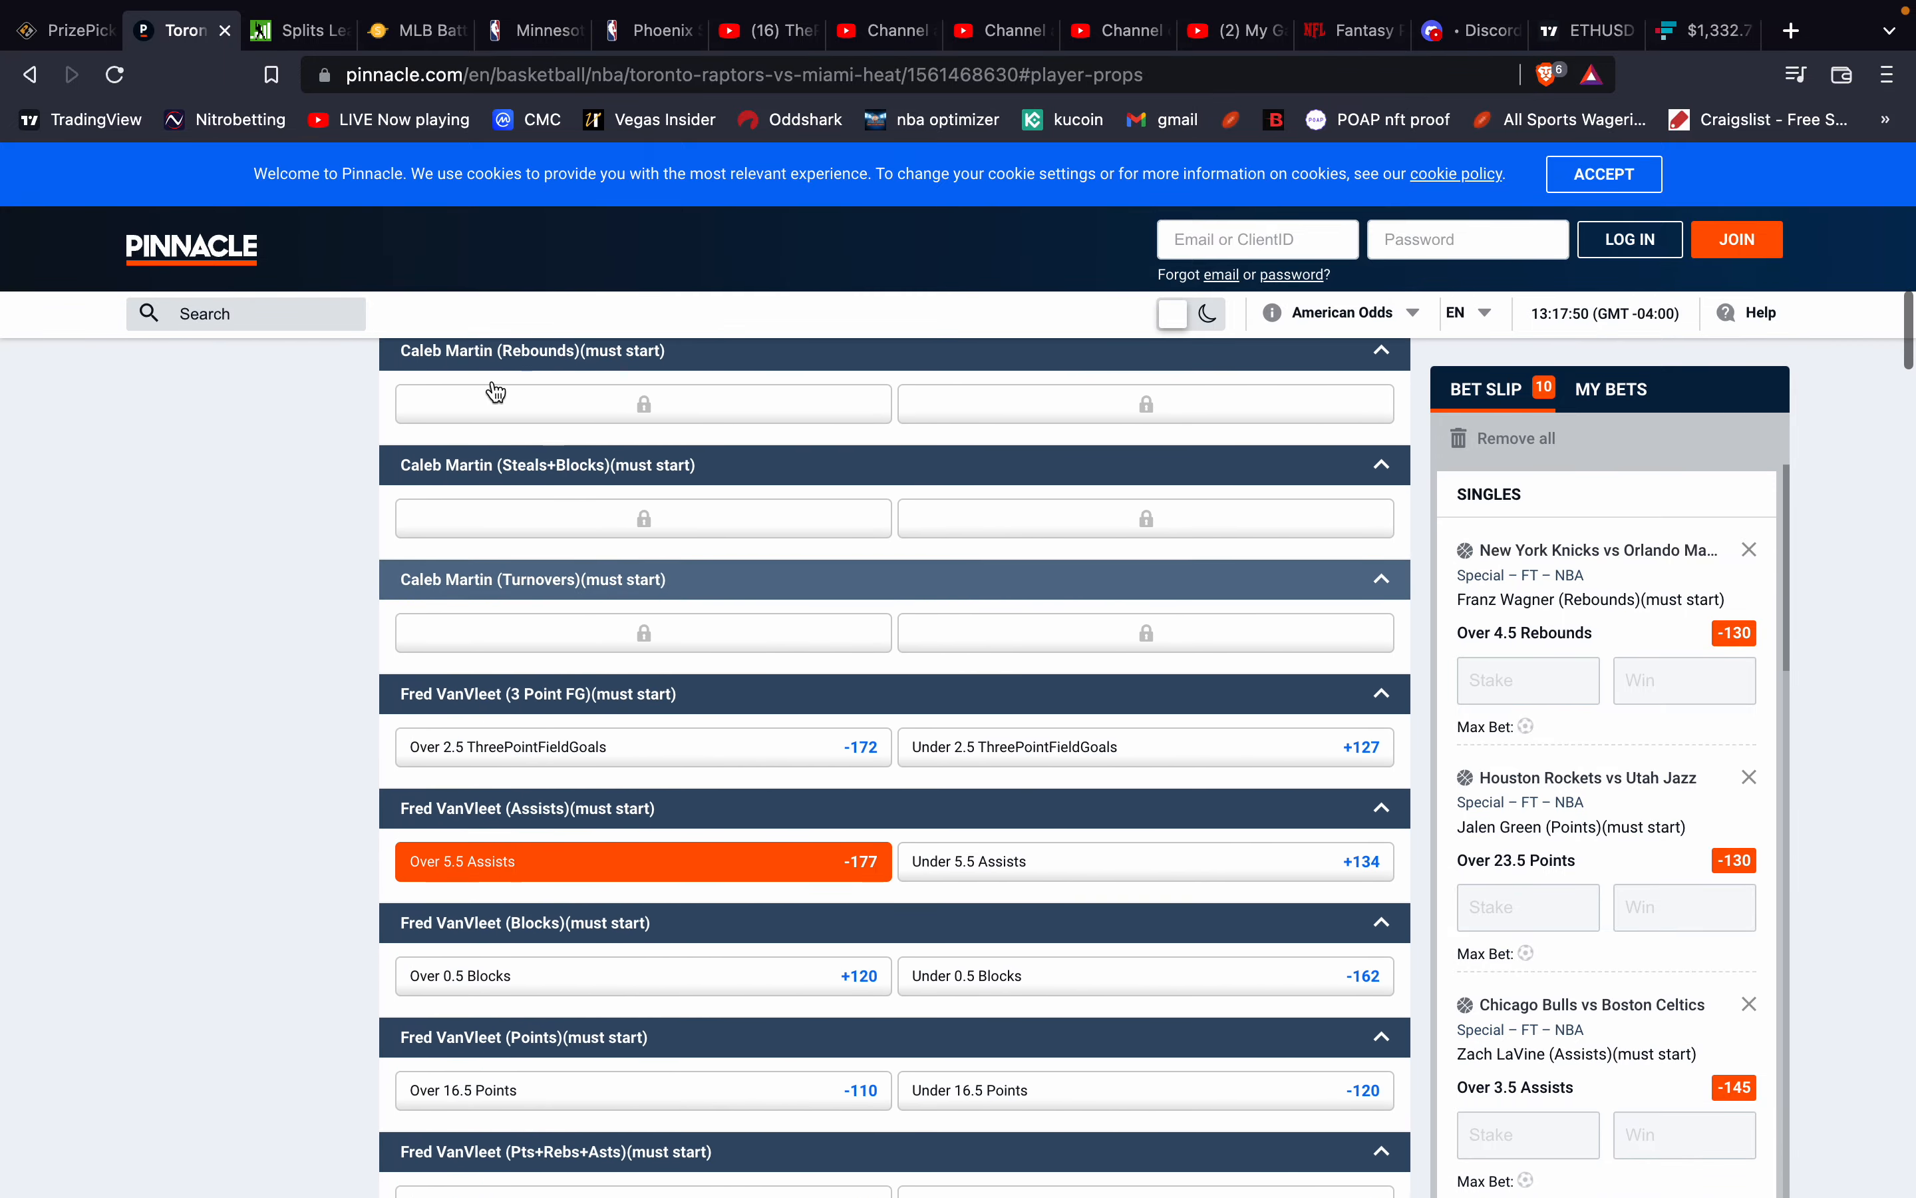
{"action": "mouse_move", "coordinate": [64, 29]}
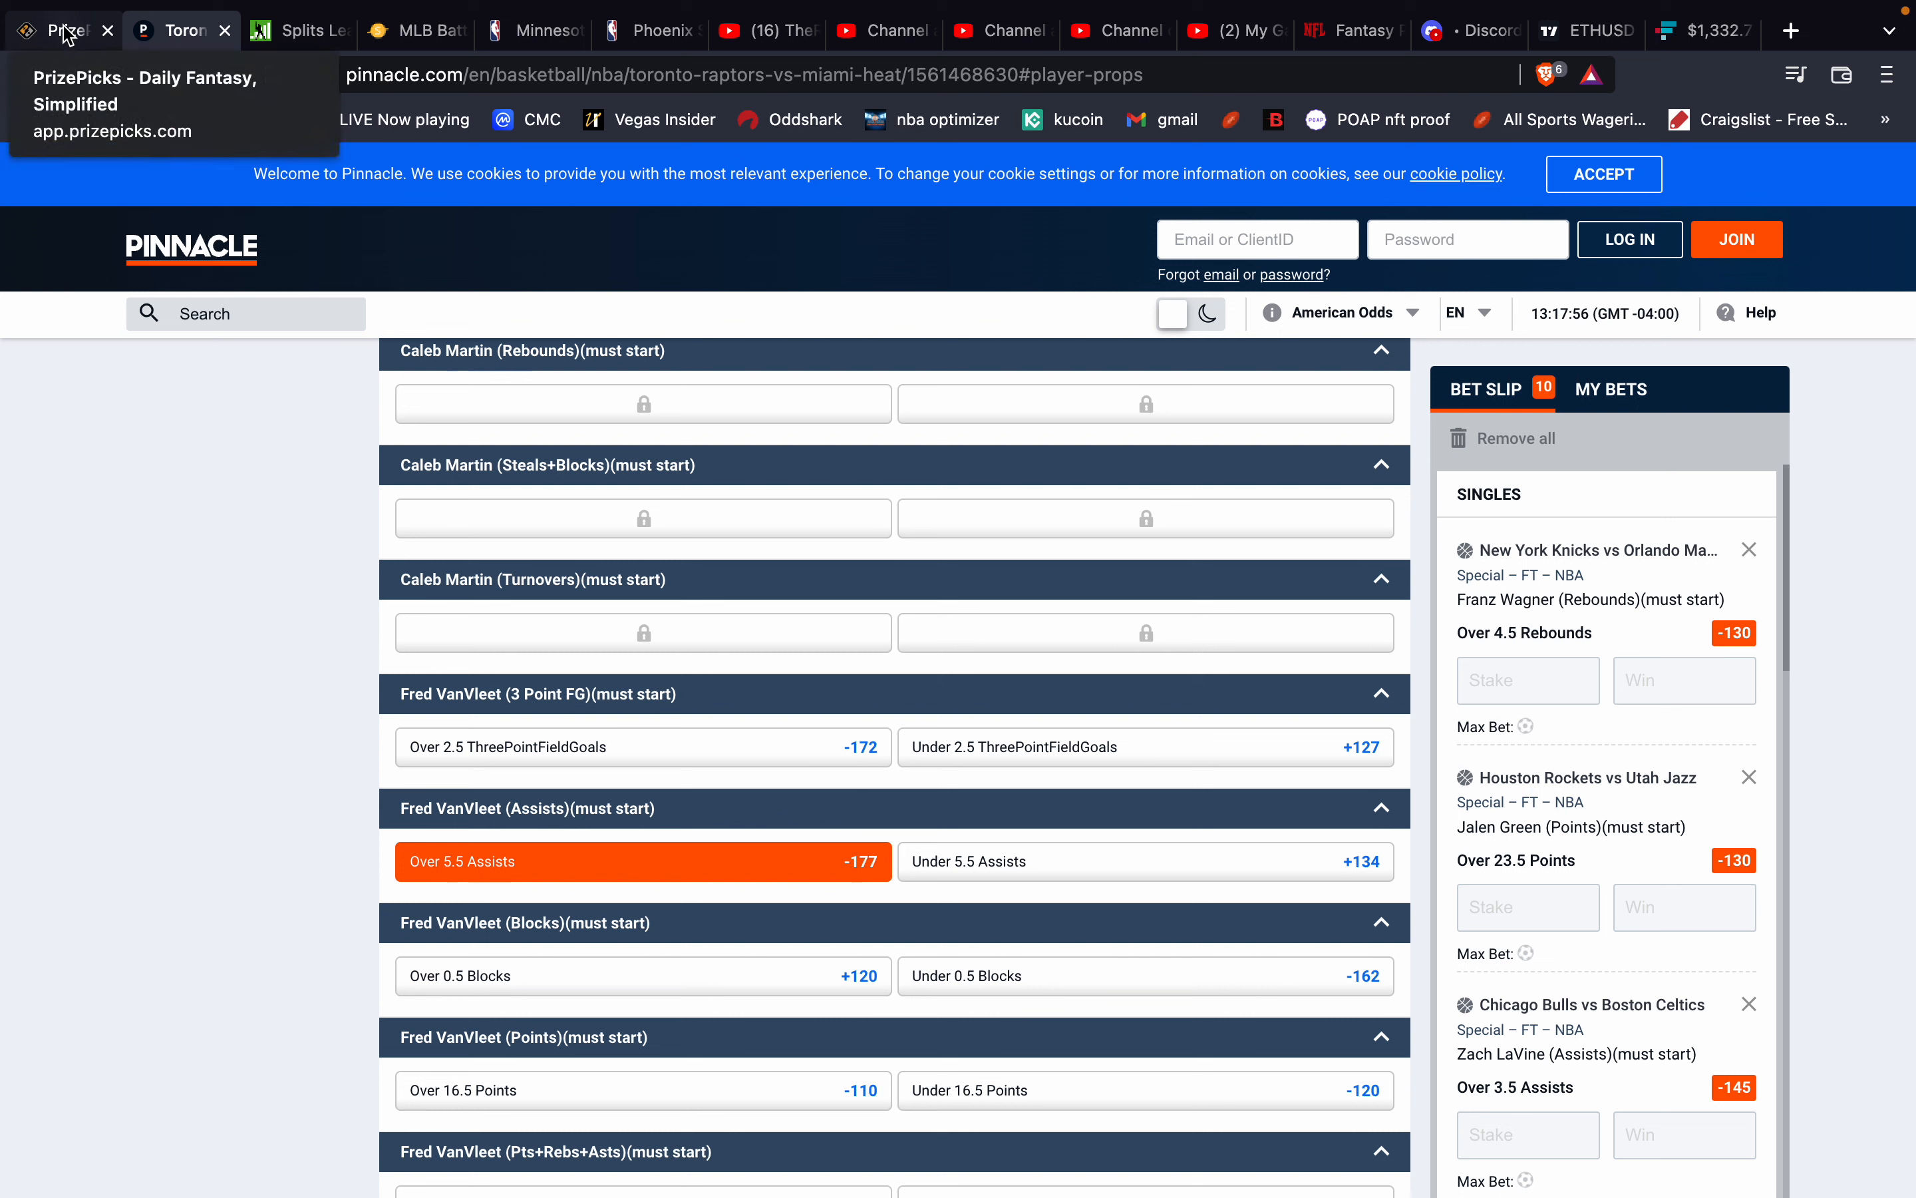
{"action": "left_click", "coordinate": [61, 30]}
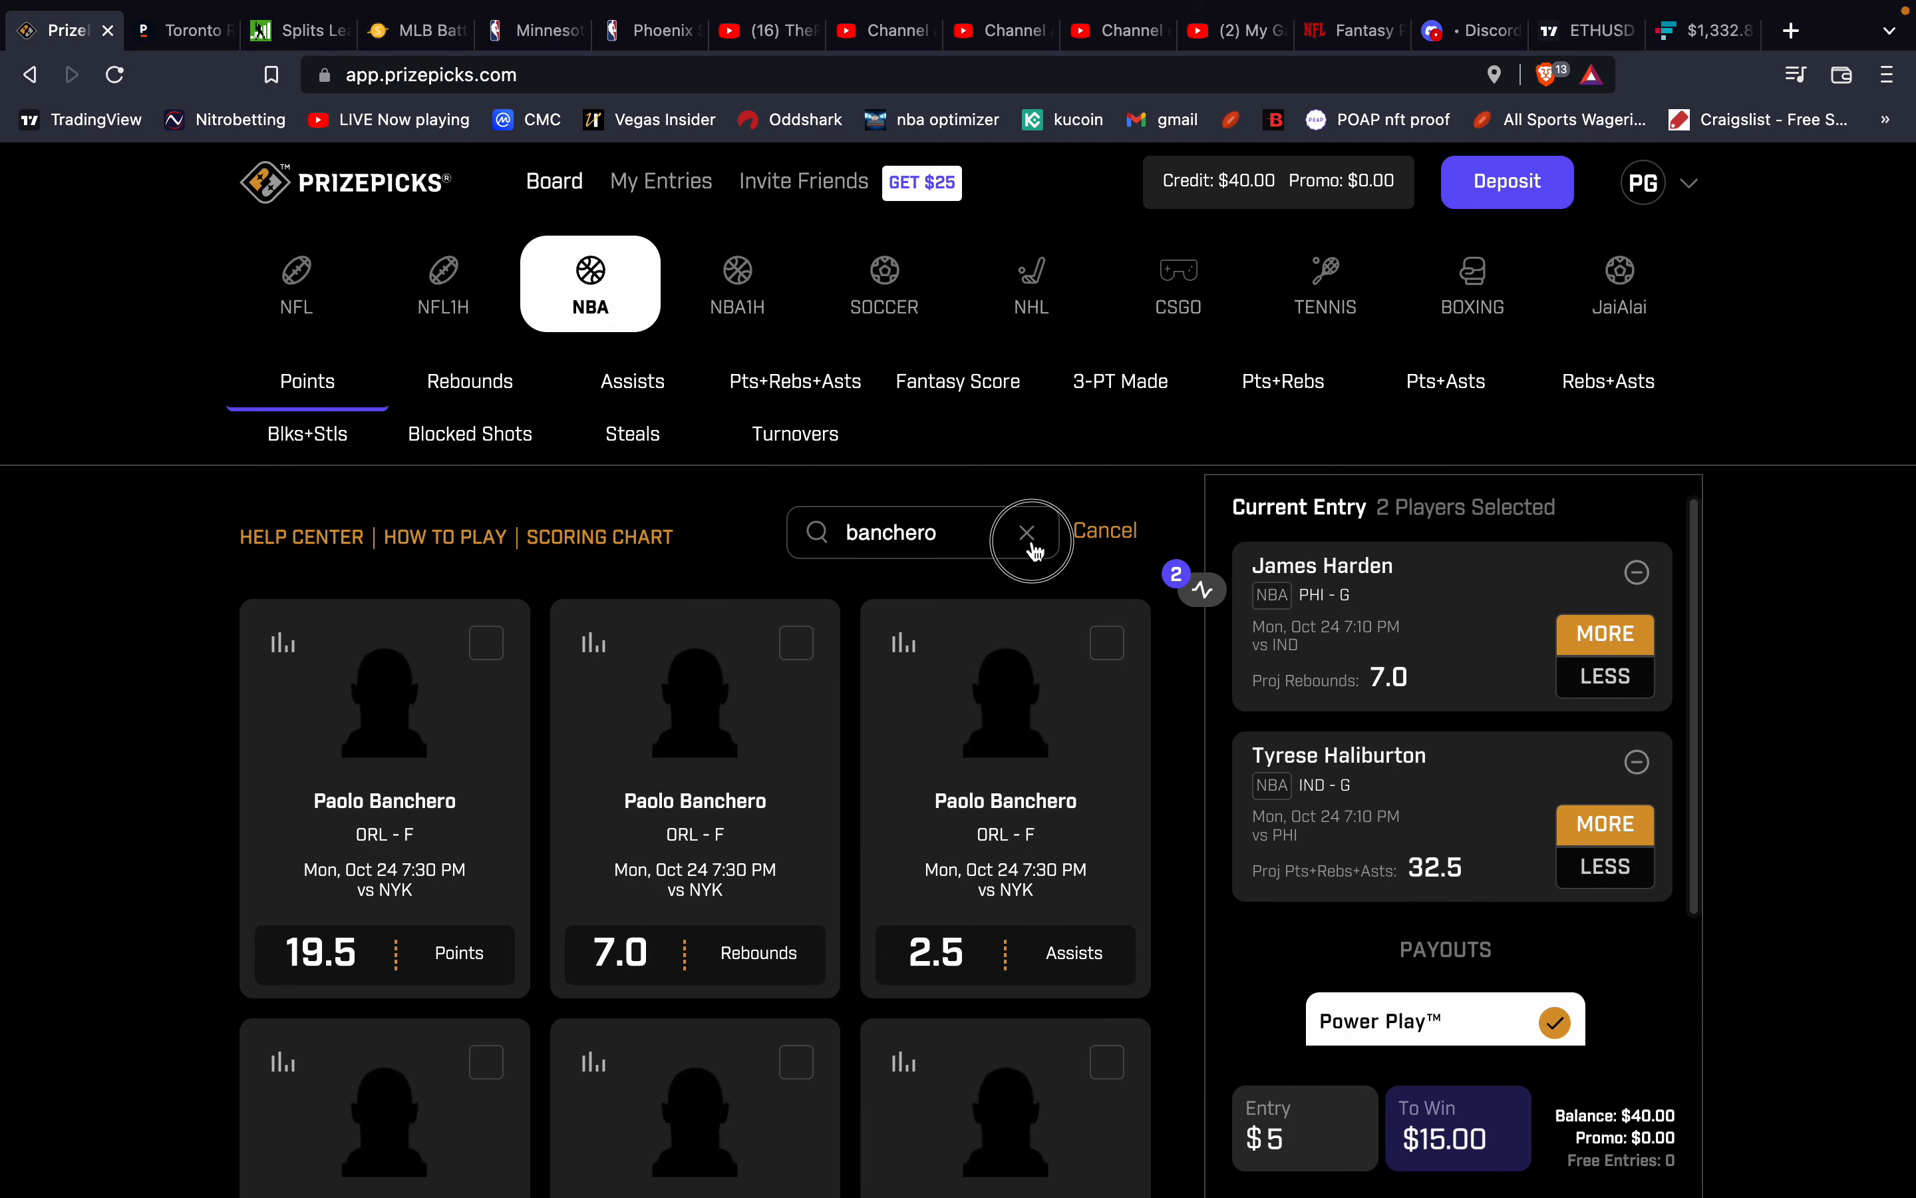
Search 'vanv' and add VanVleet's 6.0 assists pick, making three players with $25.00 to win.
{"action": "left_click", "coordinate": [1028, 534]}
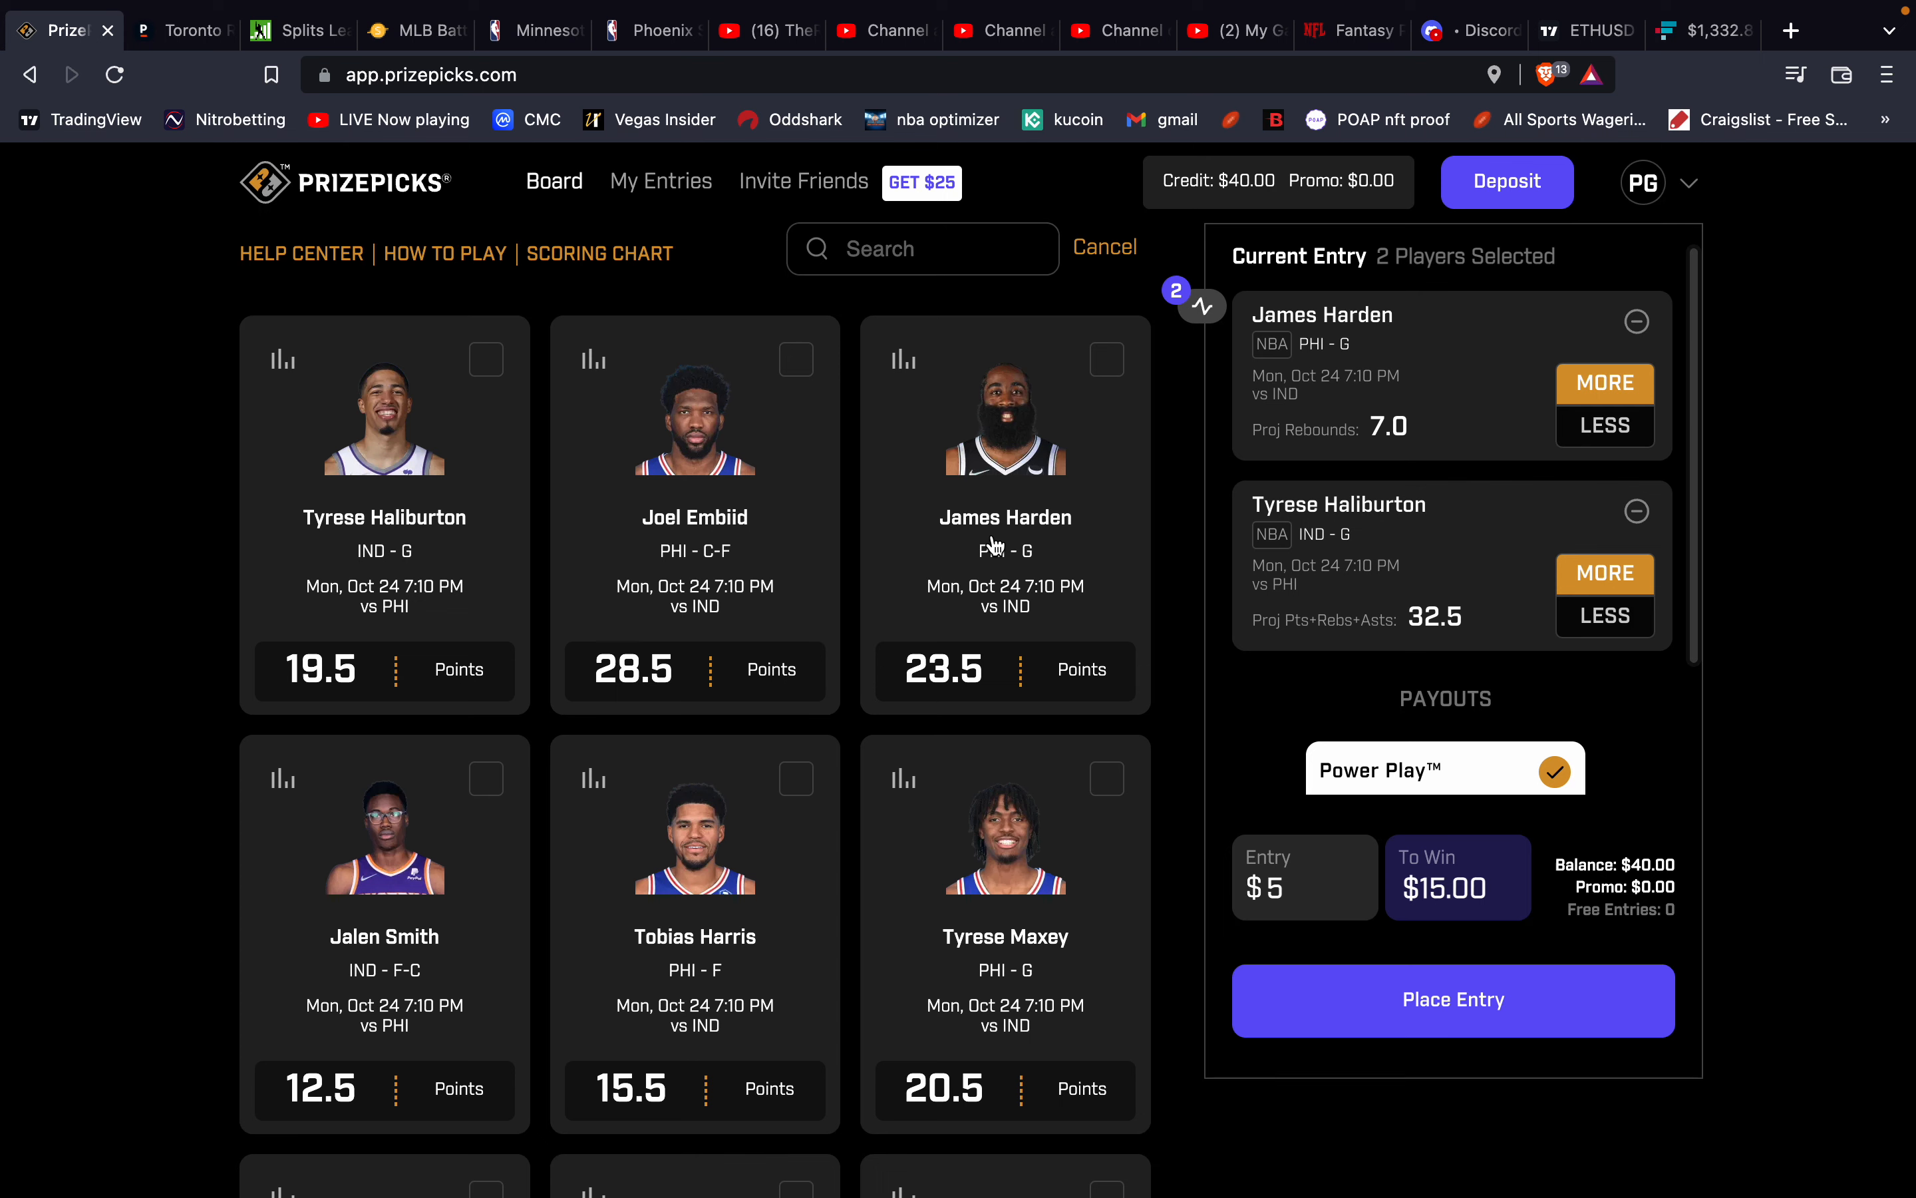
{"action": "type", "text": "vanv"}
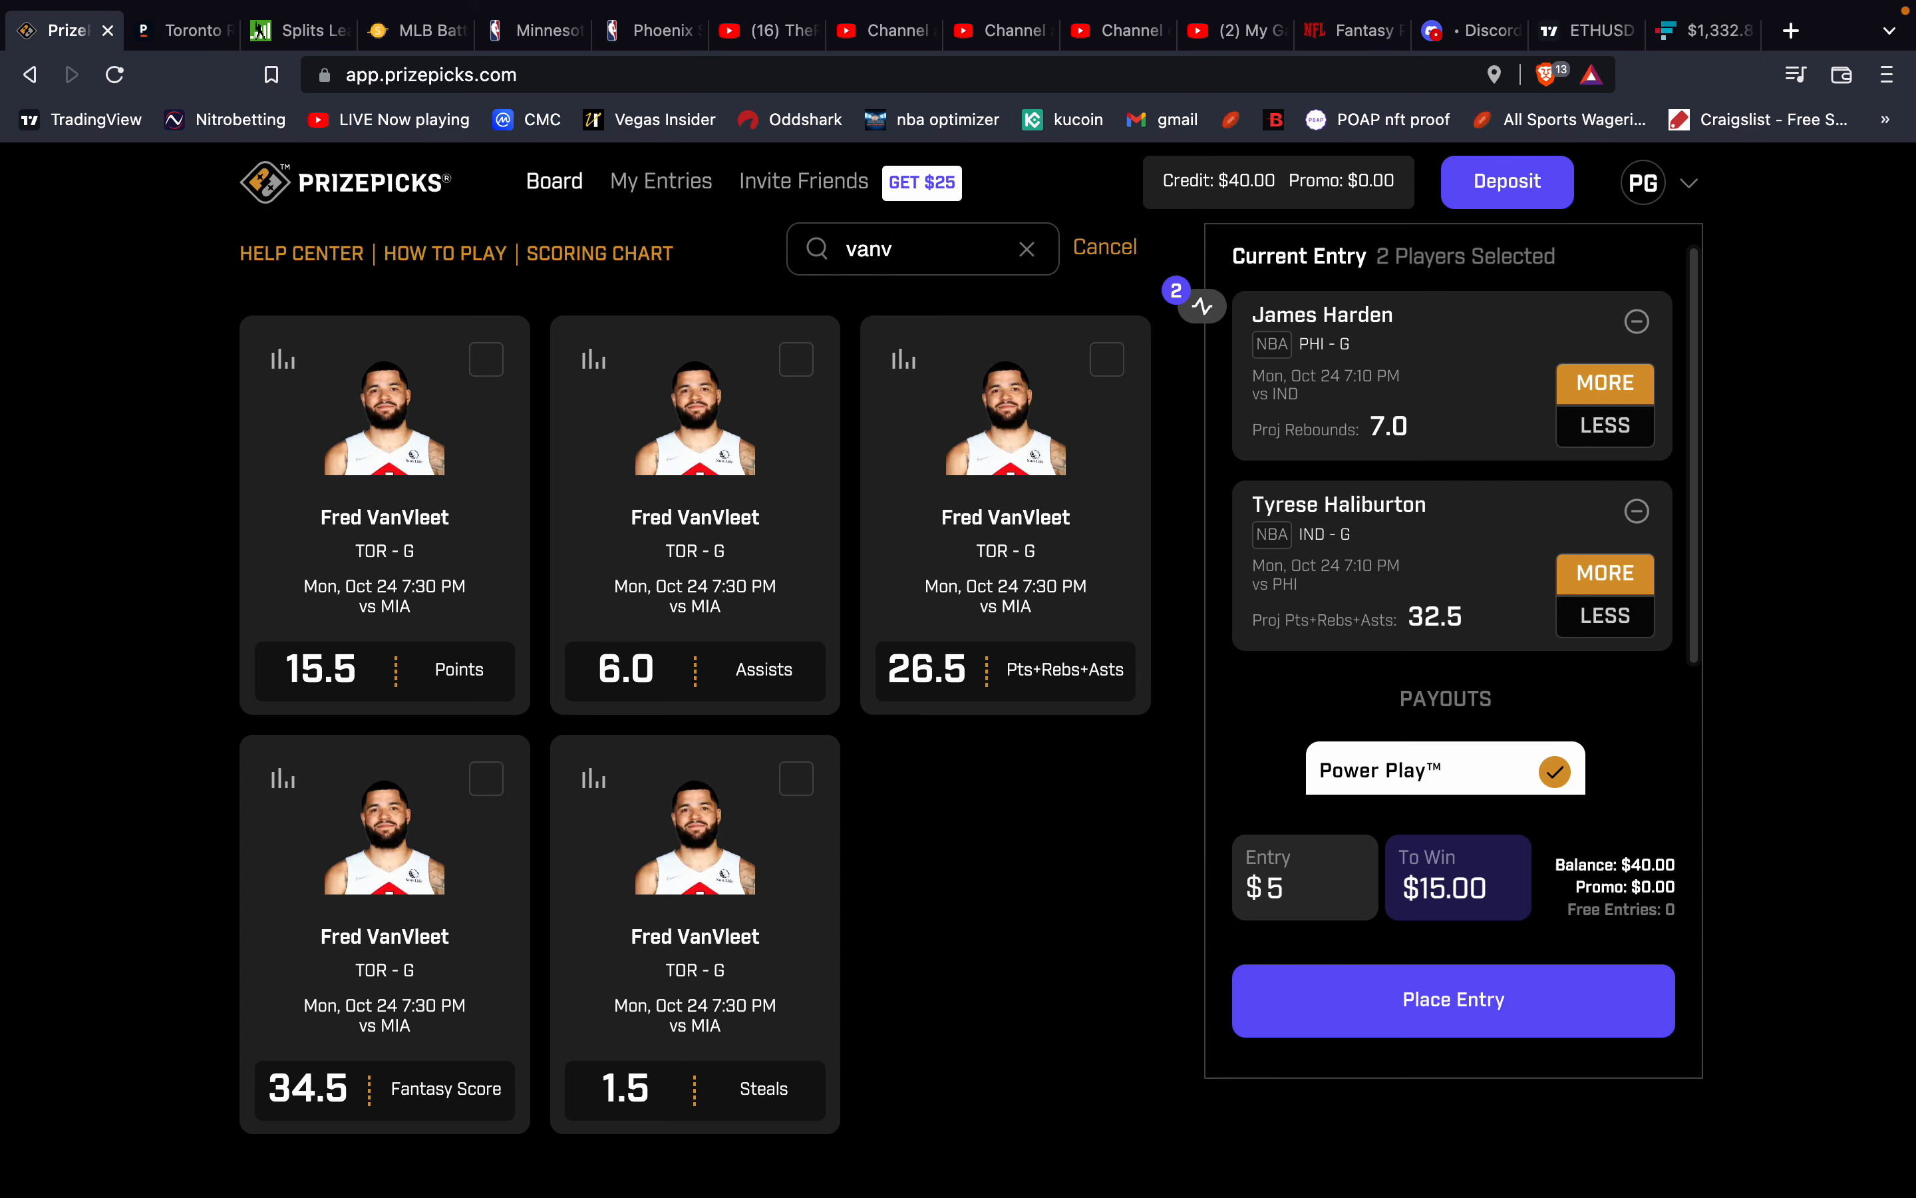
{"action": "mouse_move", "coordinate": [581, 351]}
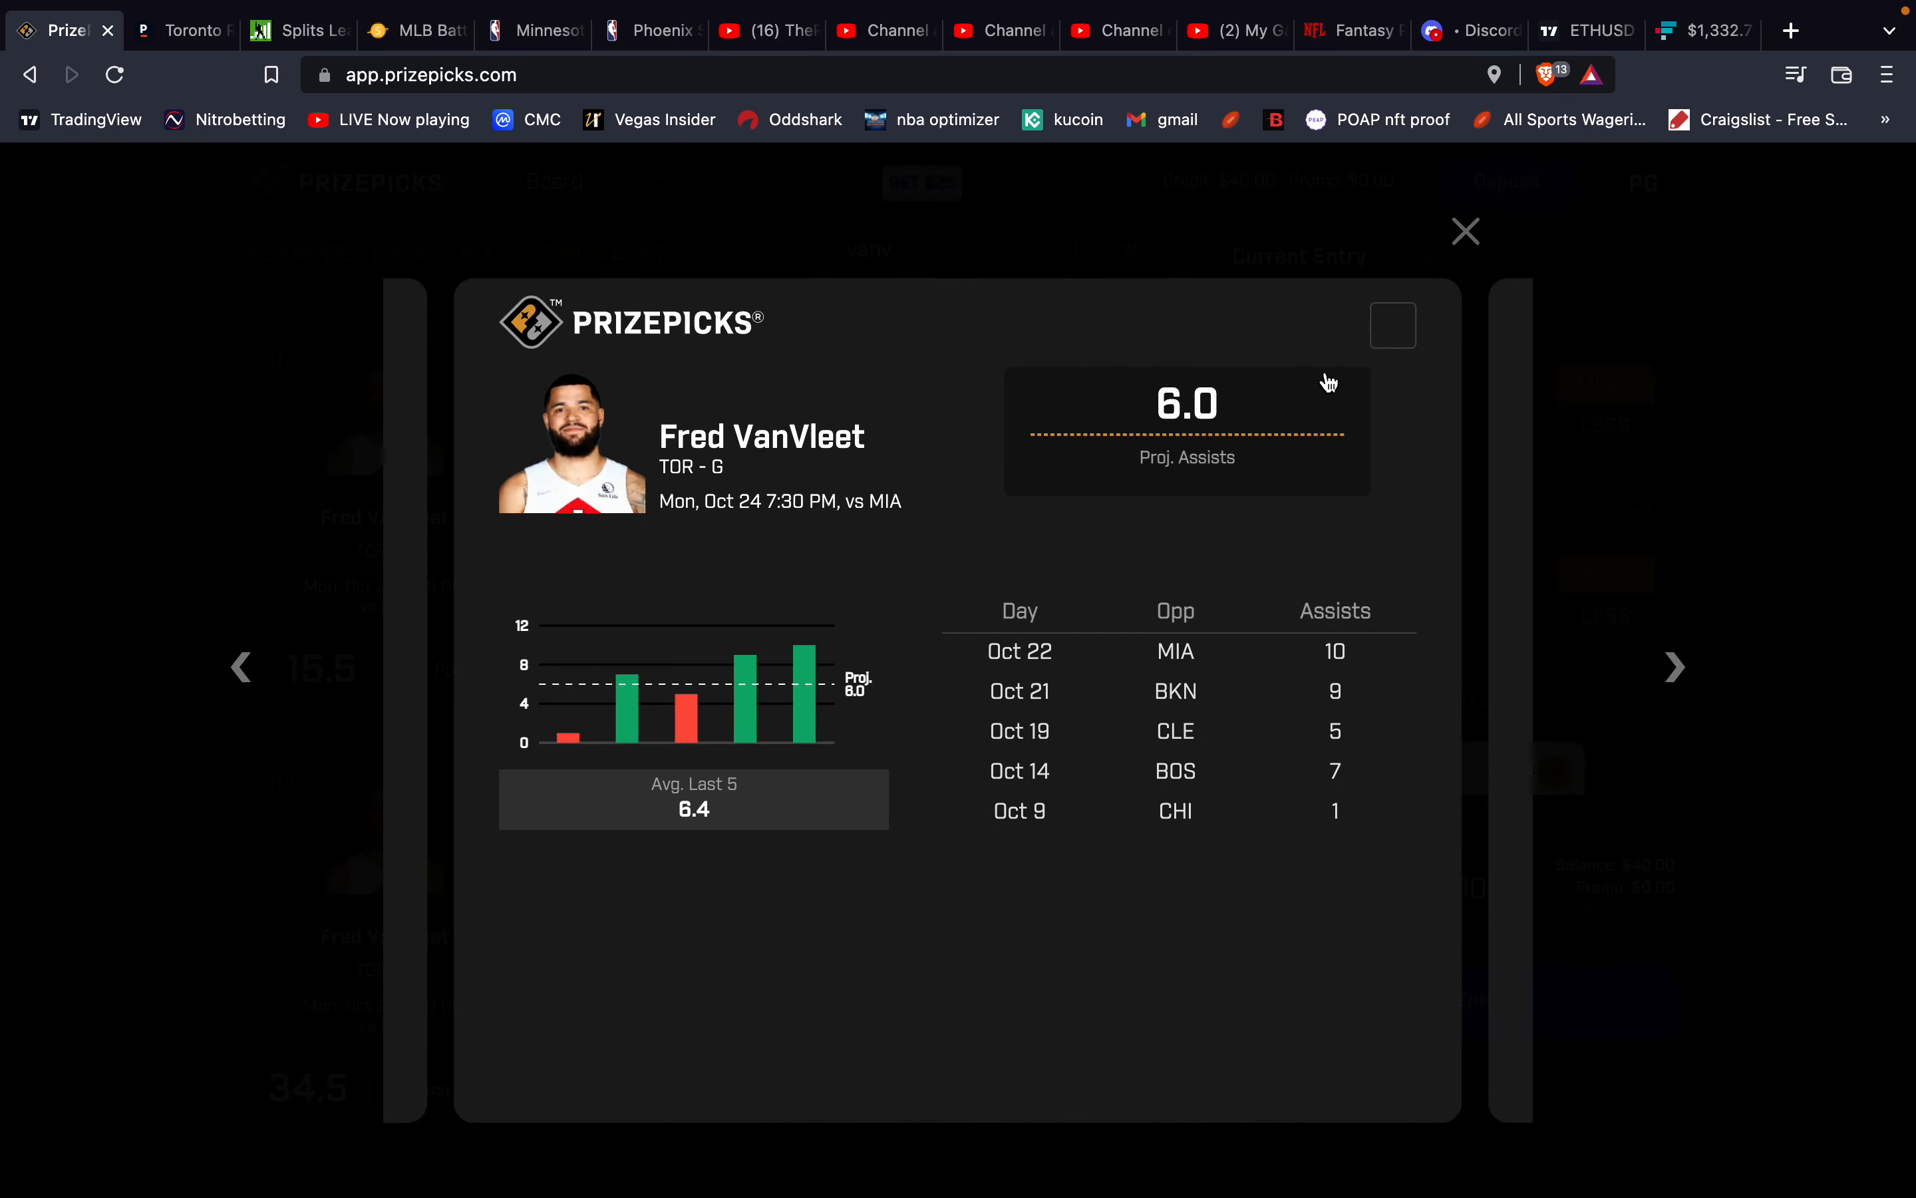
{"action": "mouse_move", "coordinate": [1412, 338]}
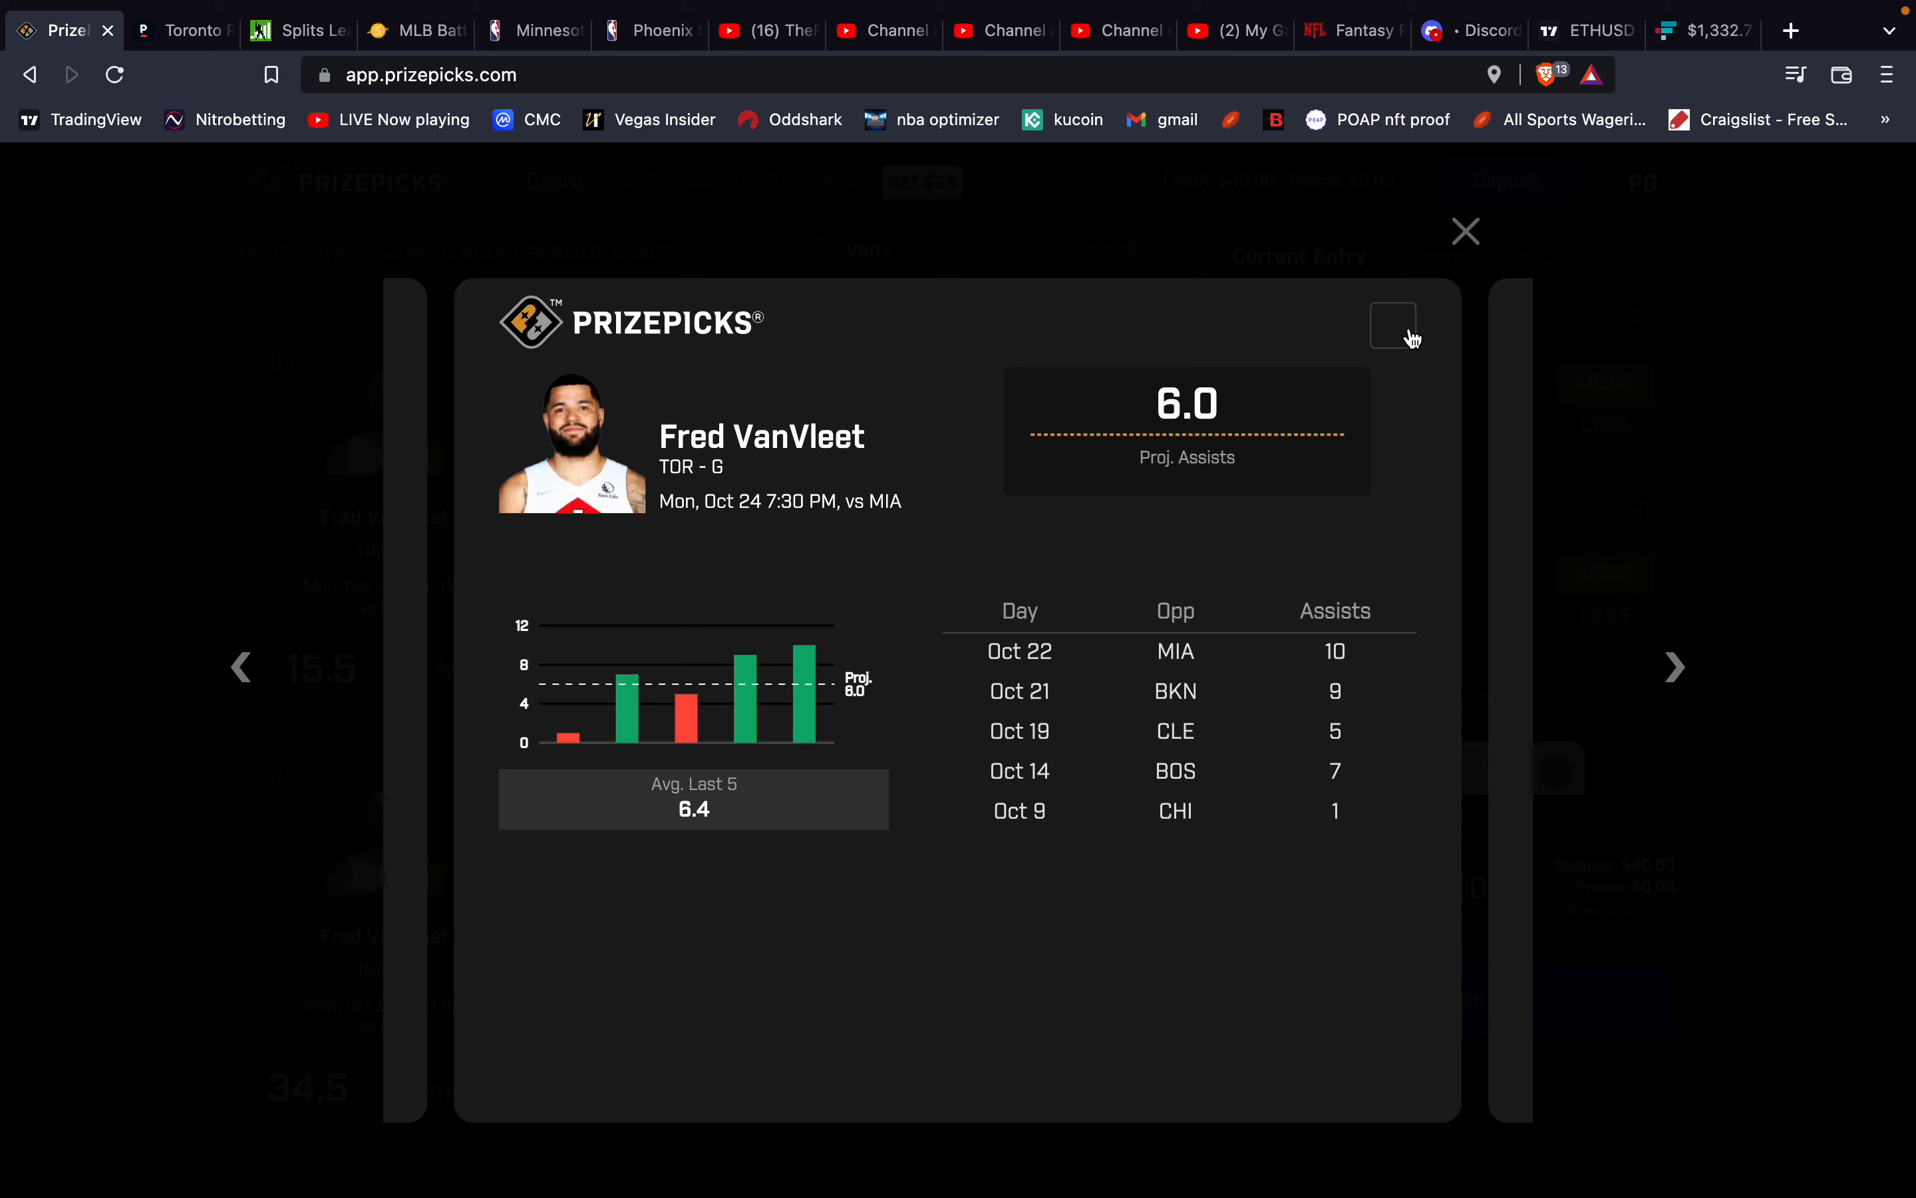
{"action": "left_click", "coordinate": [1391, 327]}
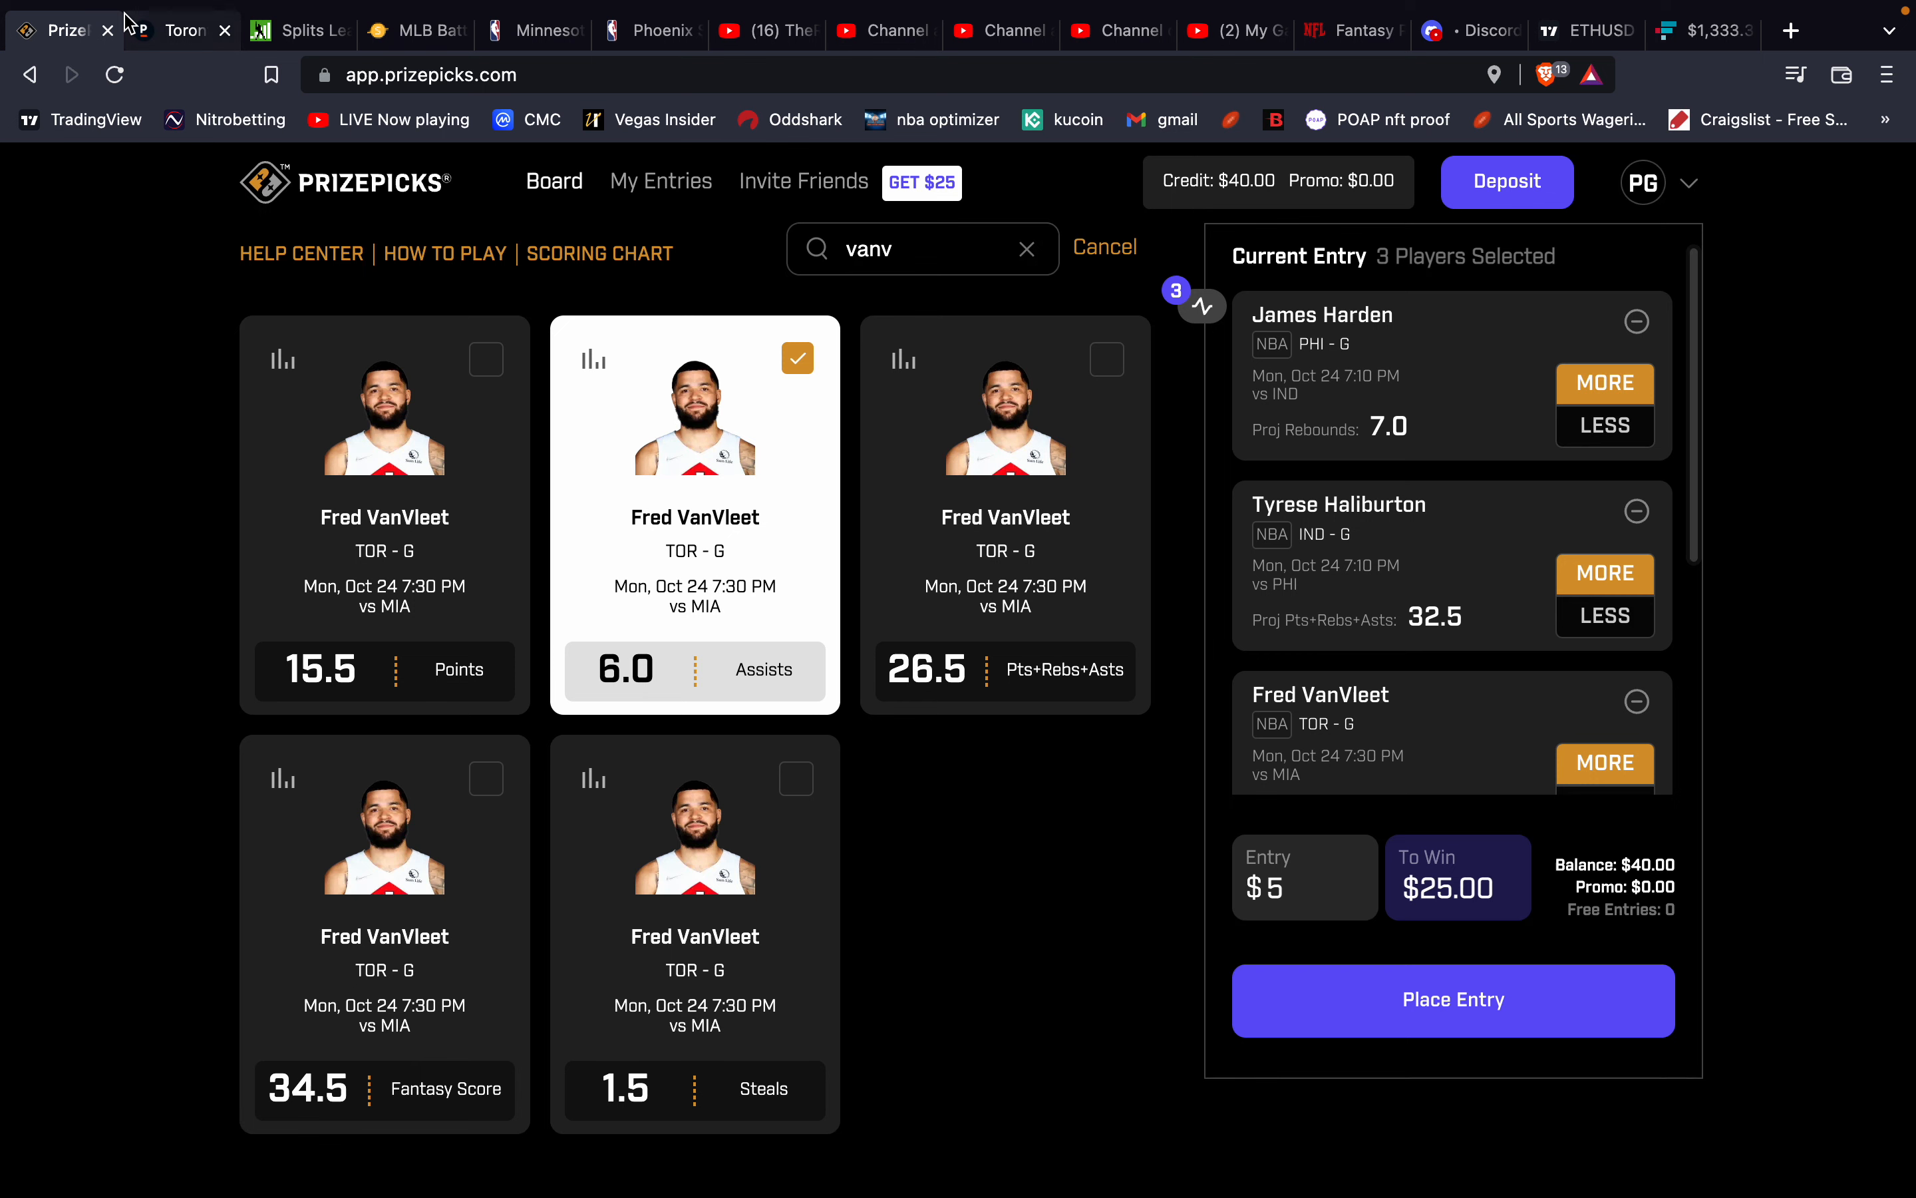
{"action": "mouse_move", "coordinate": [184, 30]}
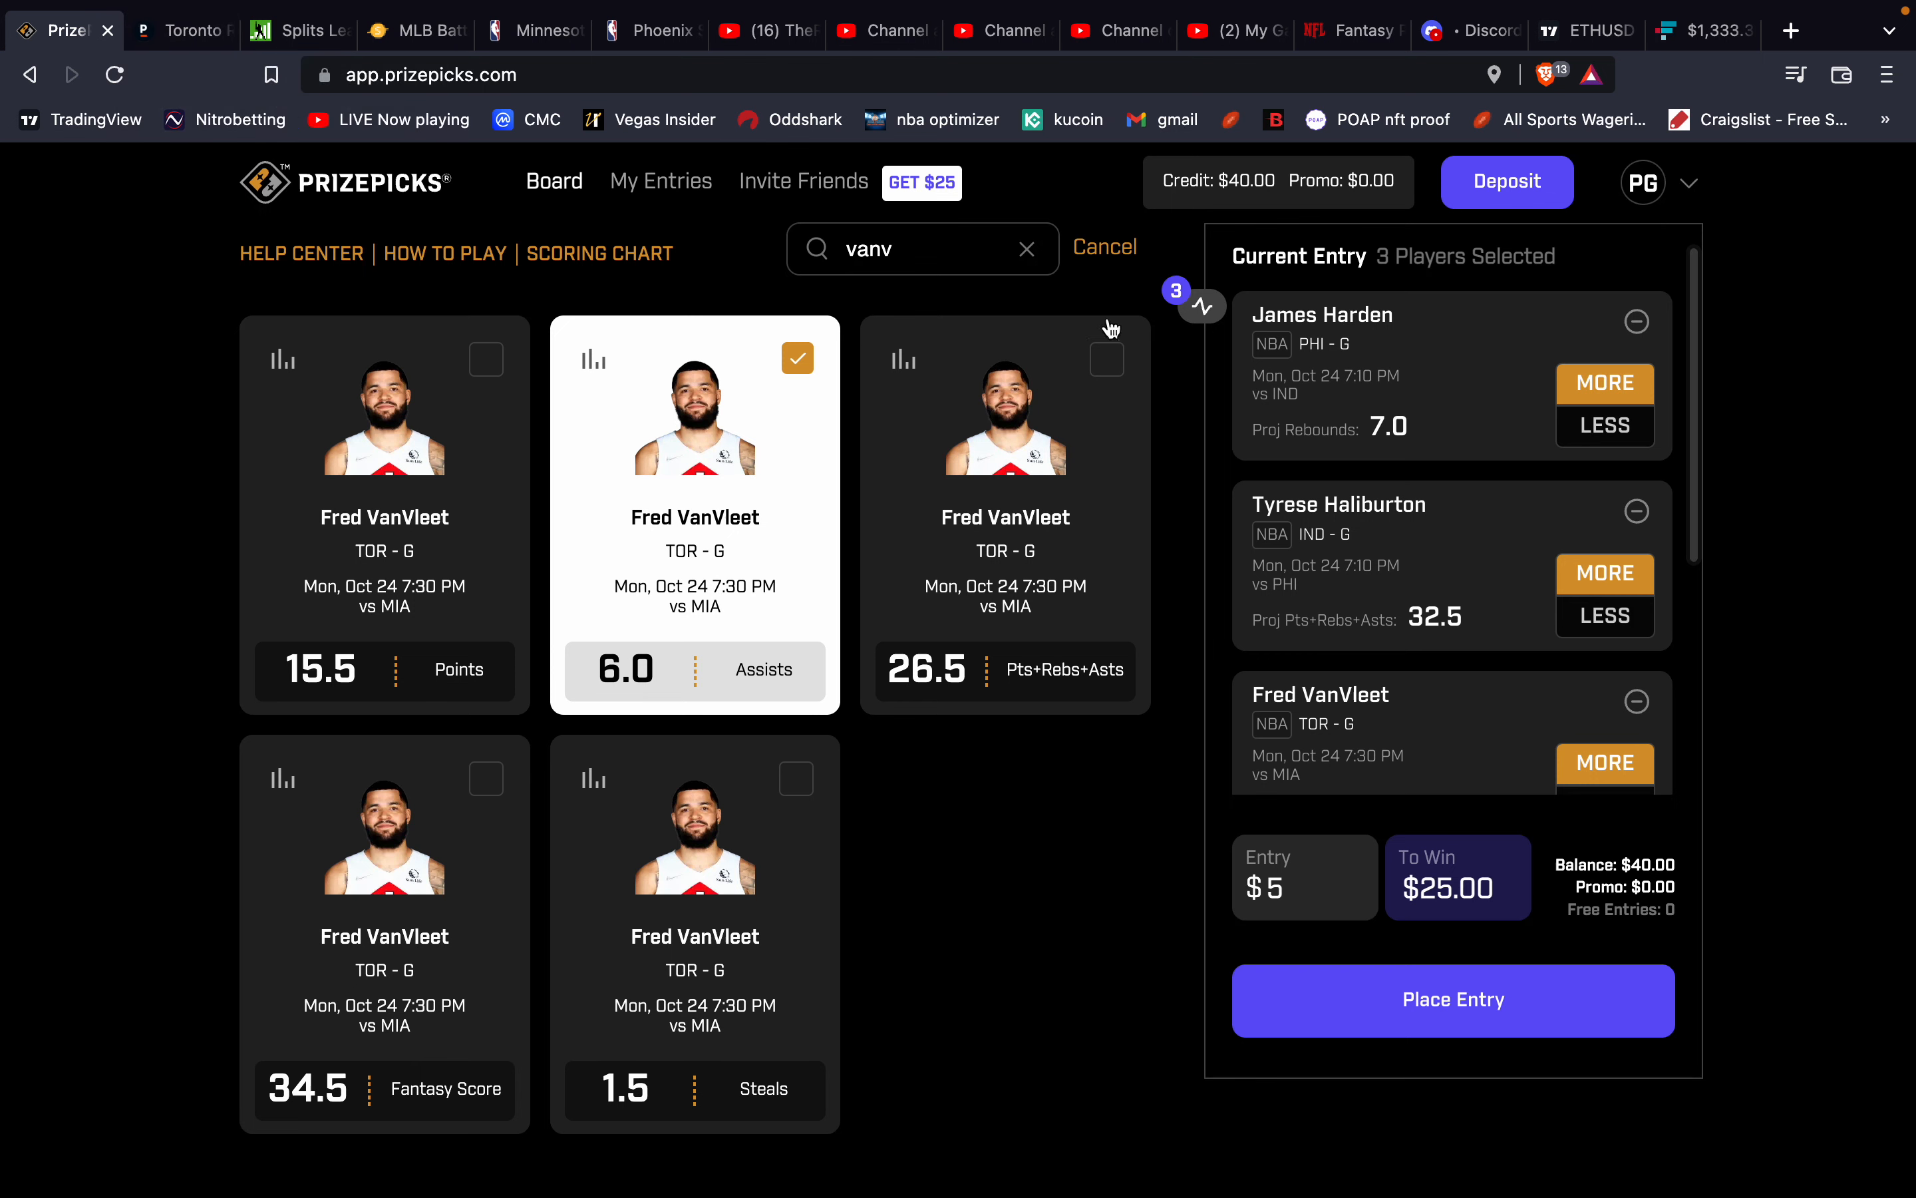
{"action": "left_click", "coordinate": [1026, 247]}
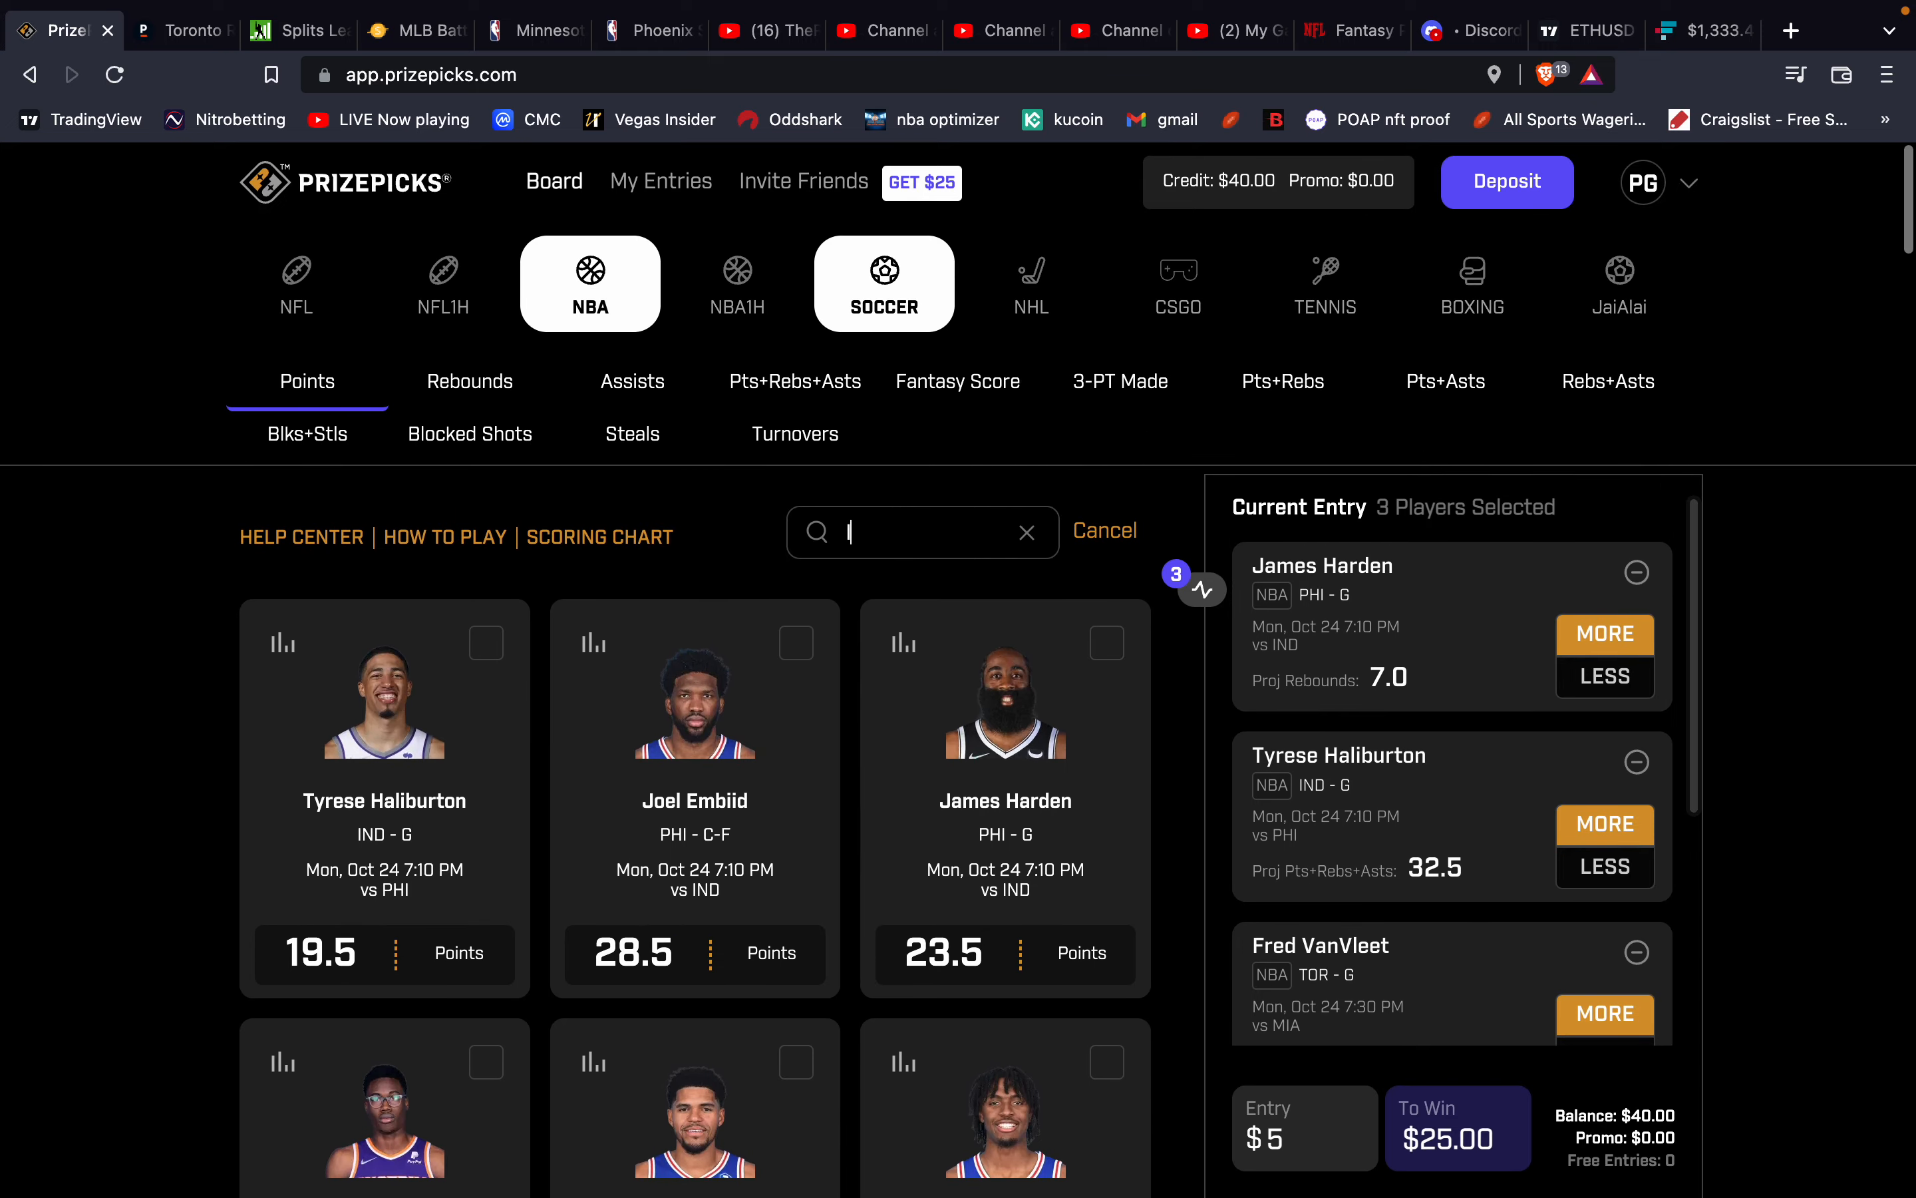
{"action": "type", "text": "lowry"}
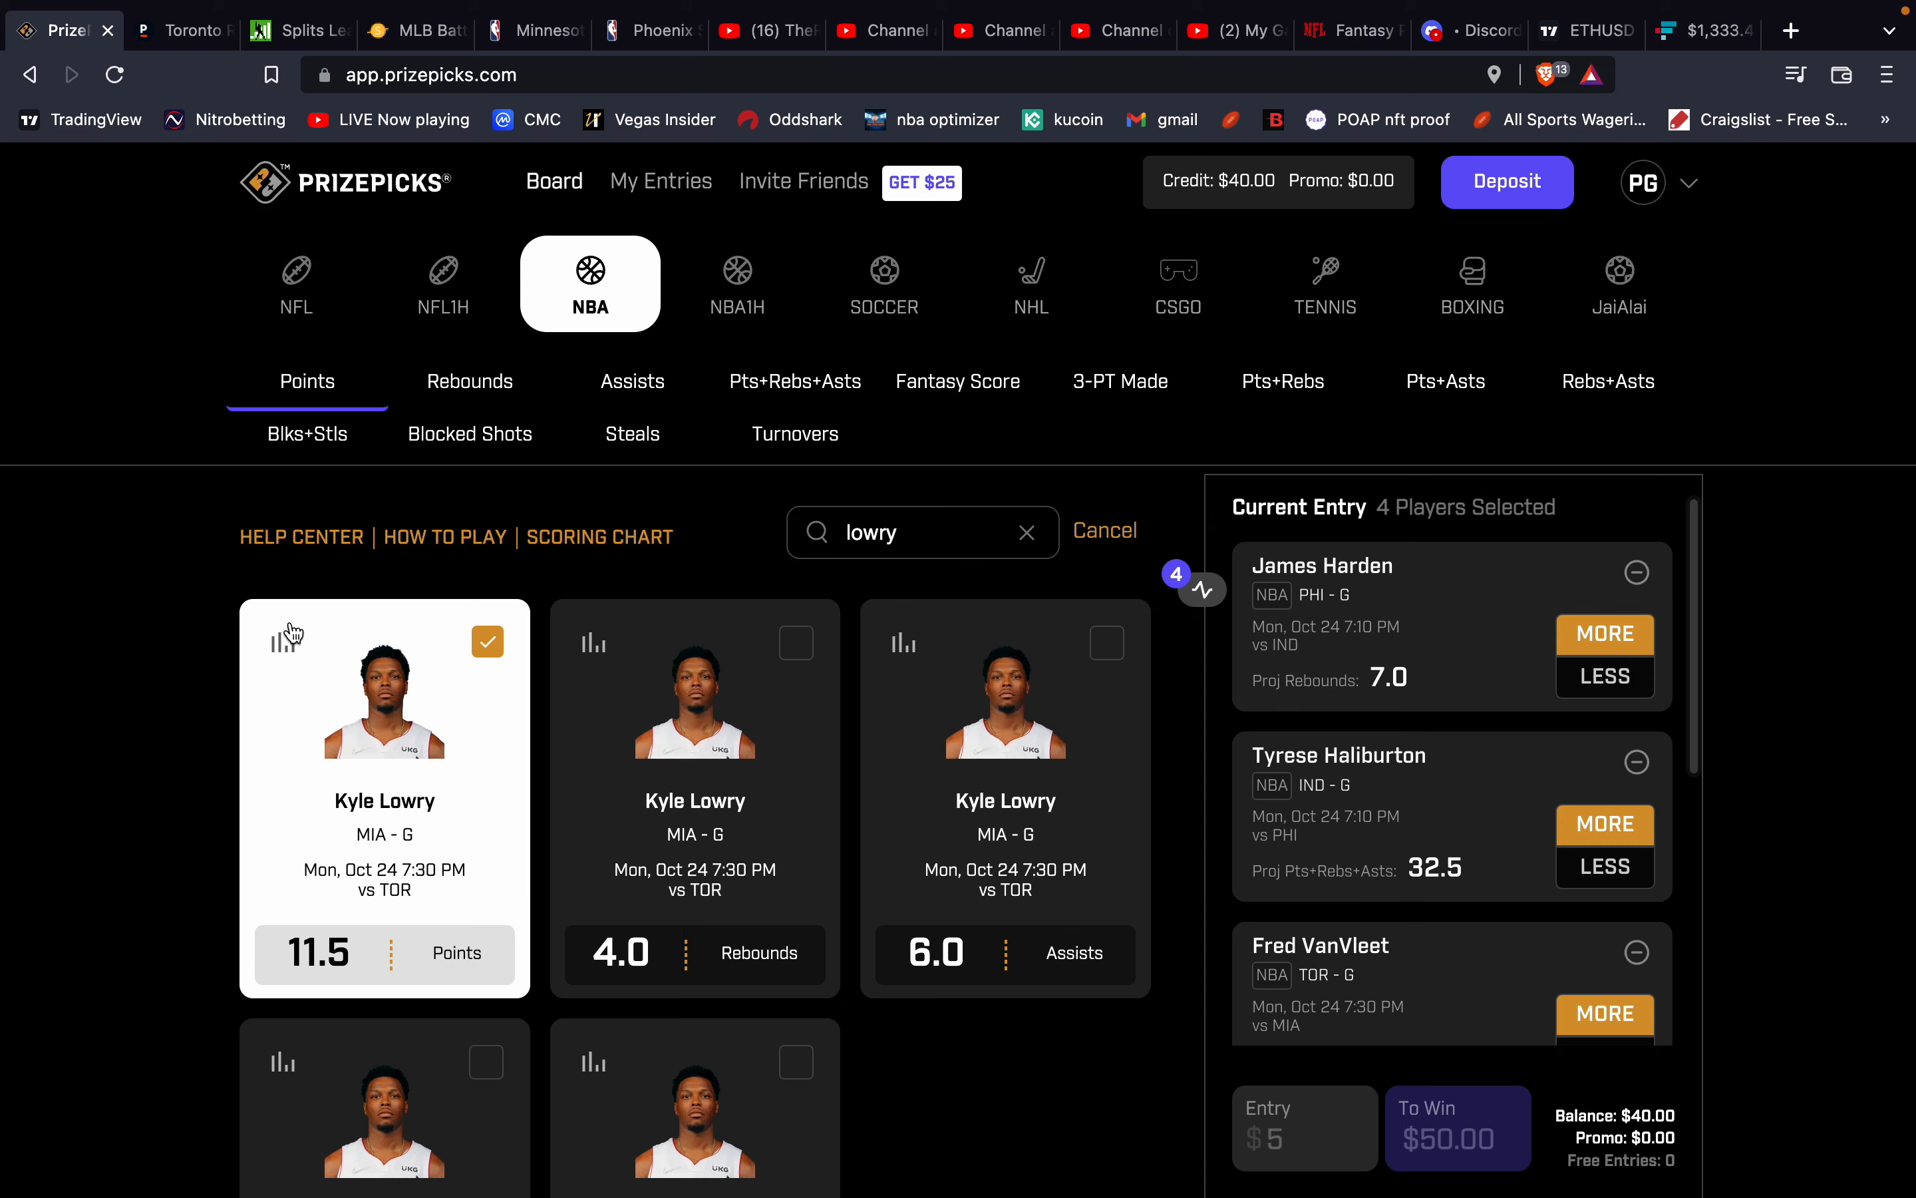
{"action": "left_click", "coordinate": [291, 641]}
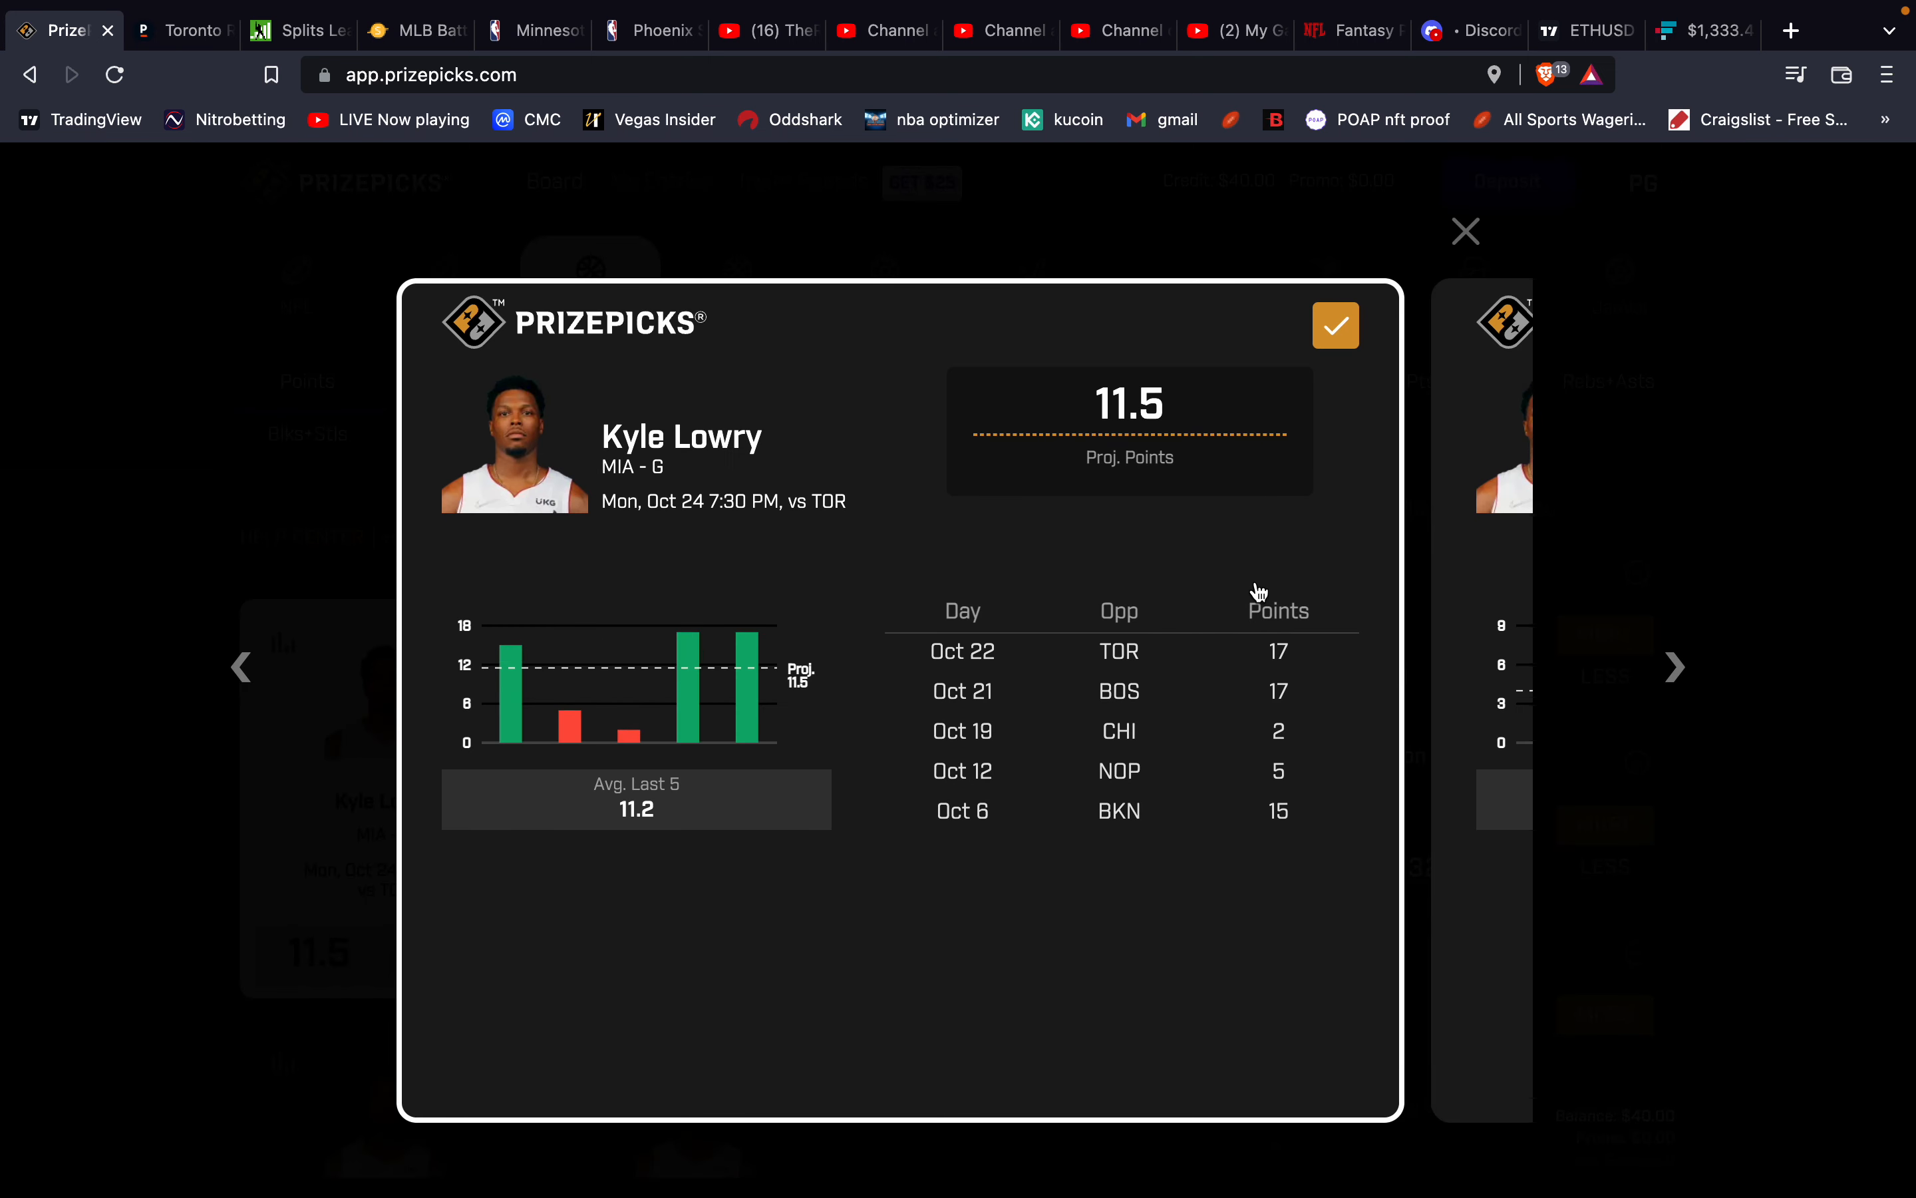
{"action": "mouse_move", "coordinate": [1032, 561]}
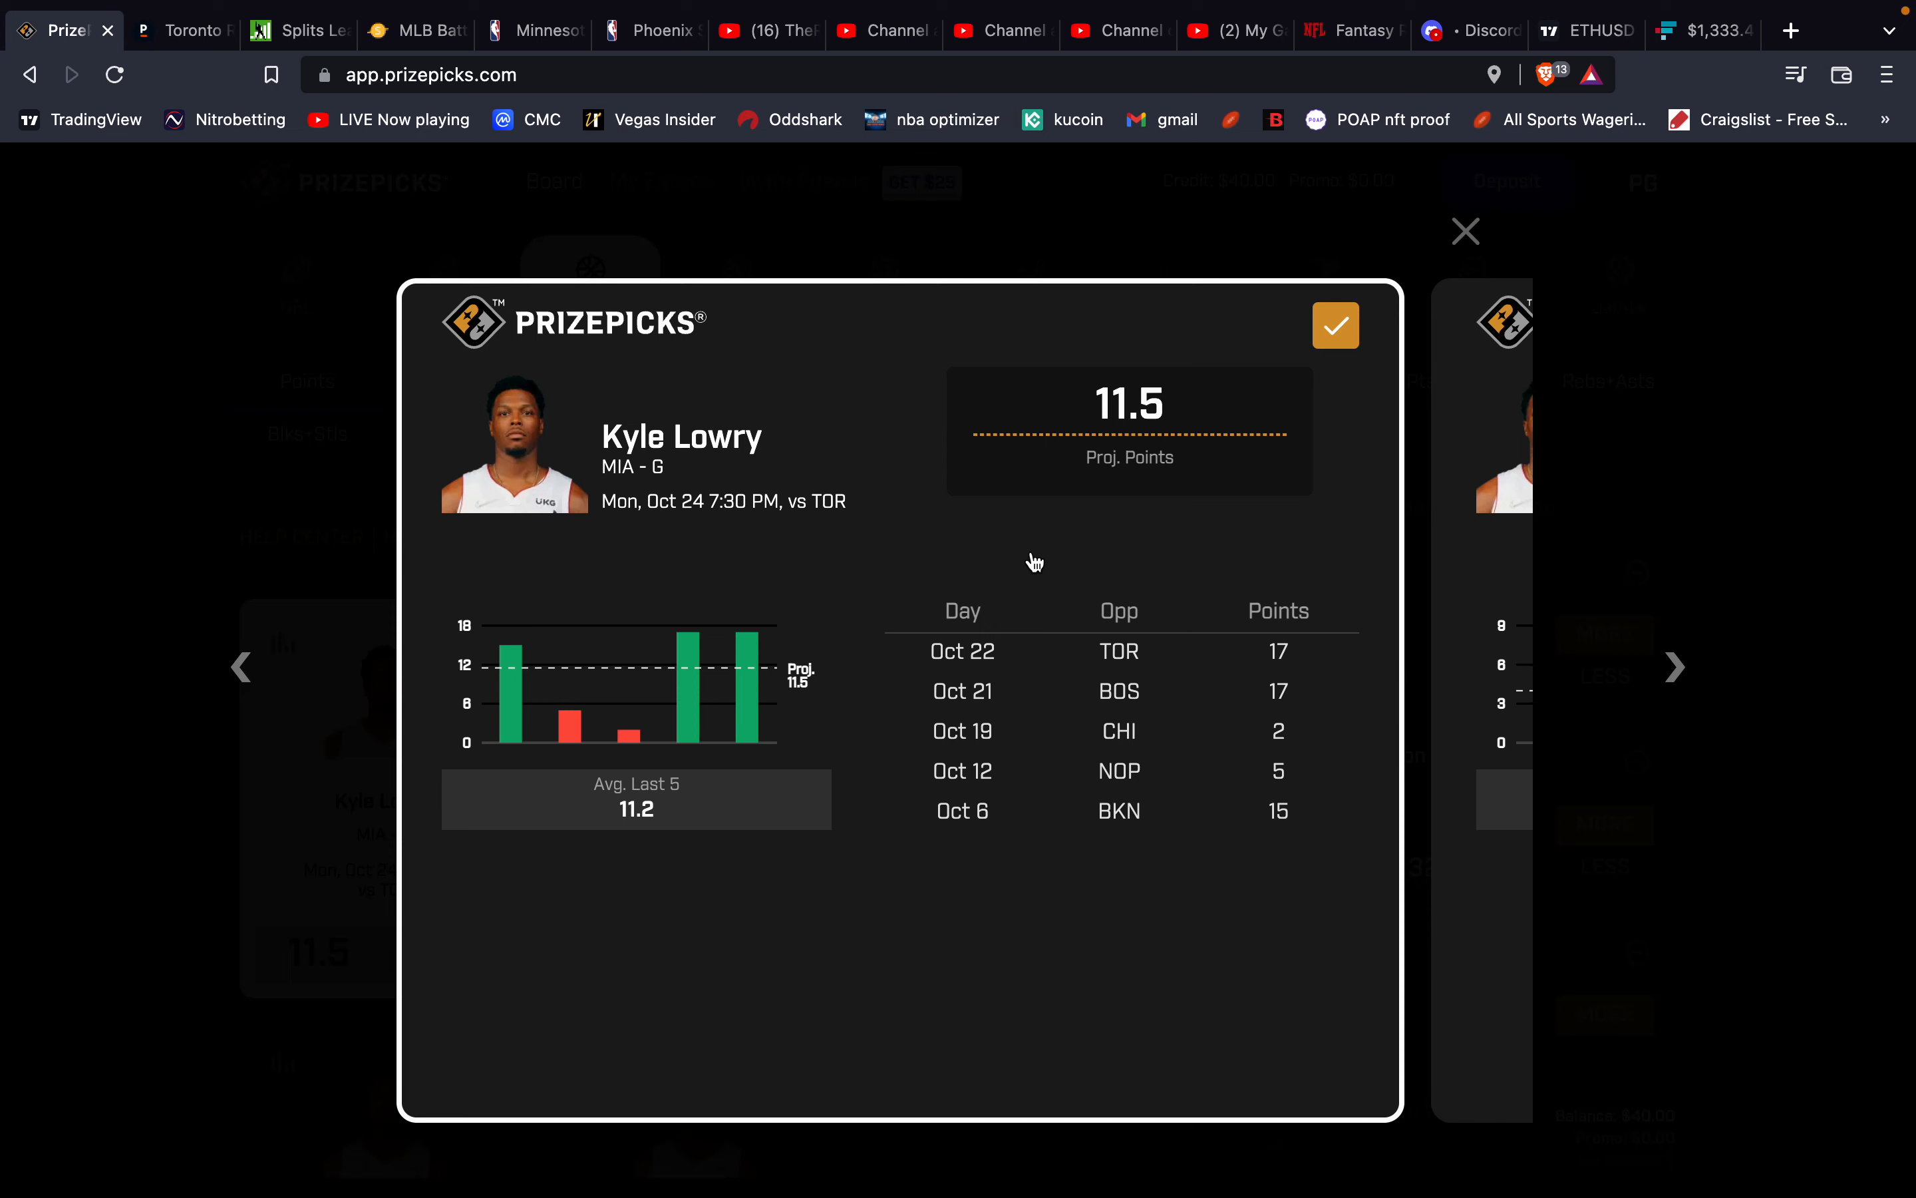
{"action": "mouse_move", "coordinate": [628, 428]}
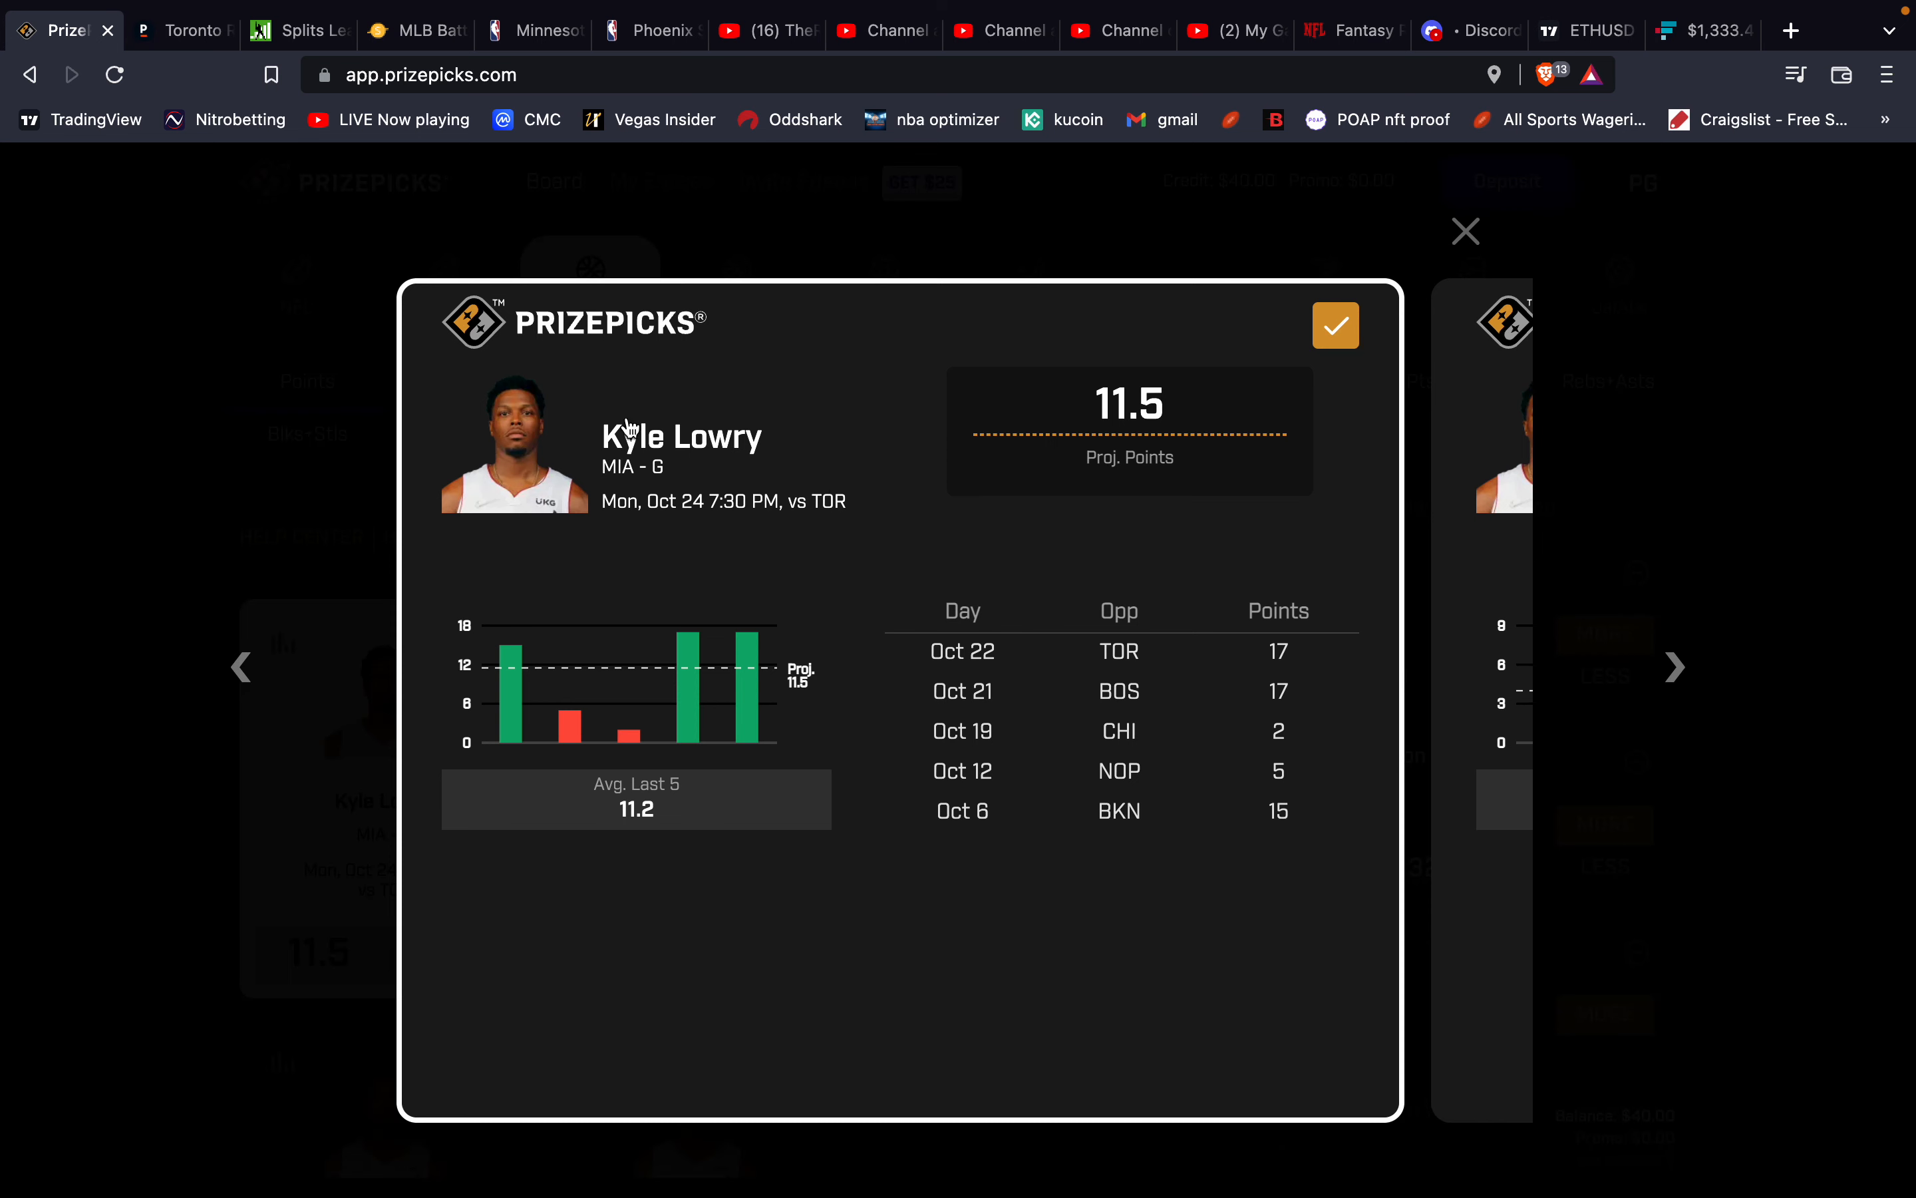
{"action": "mouse_move", "coordinate": [739, 502]}
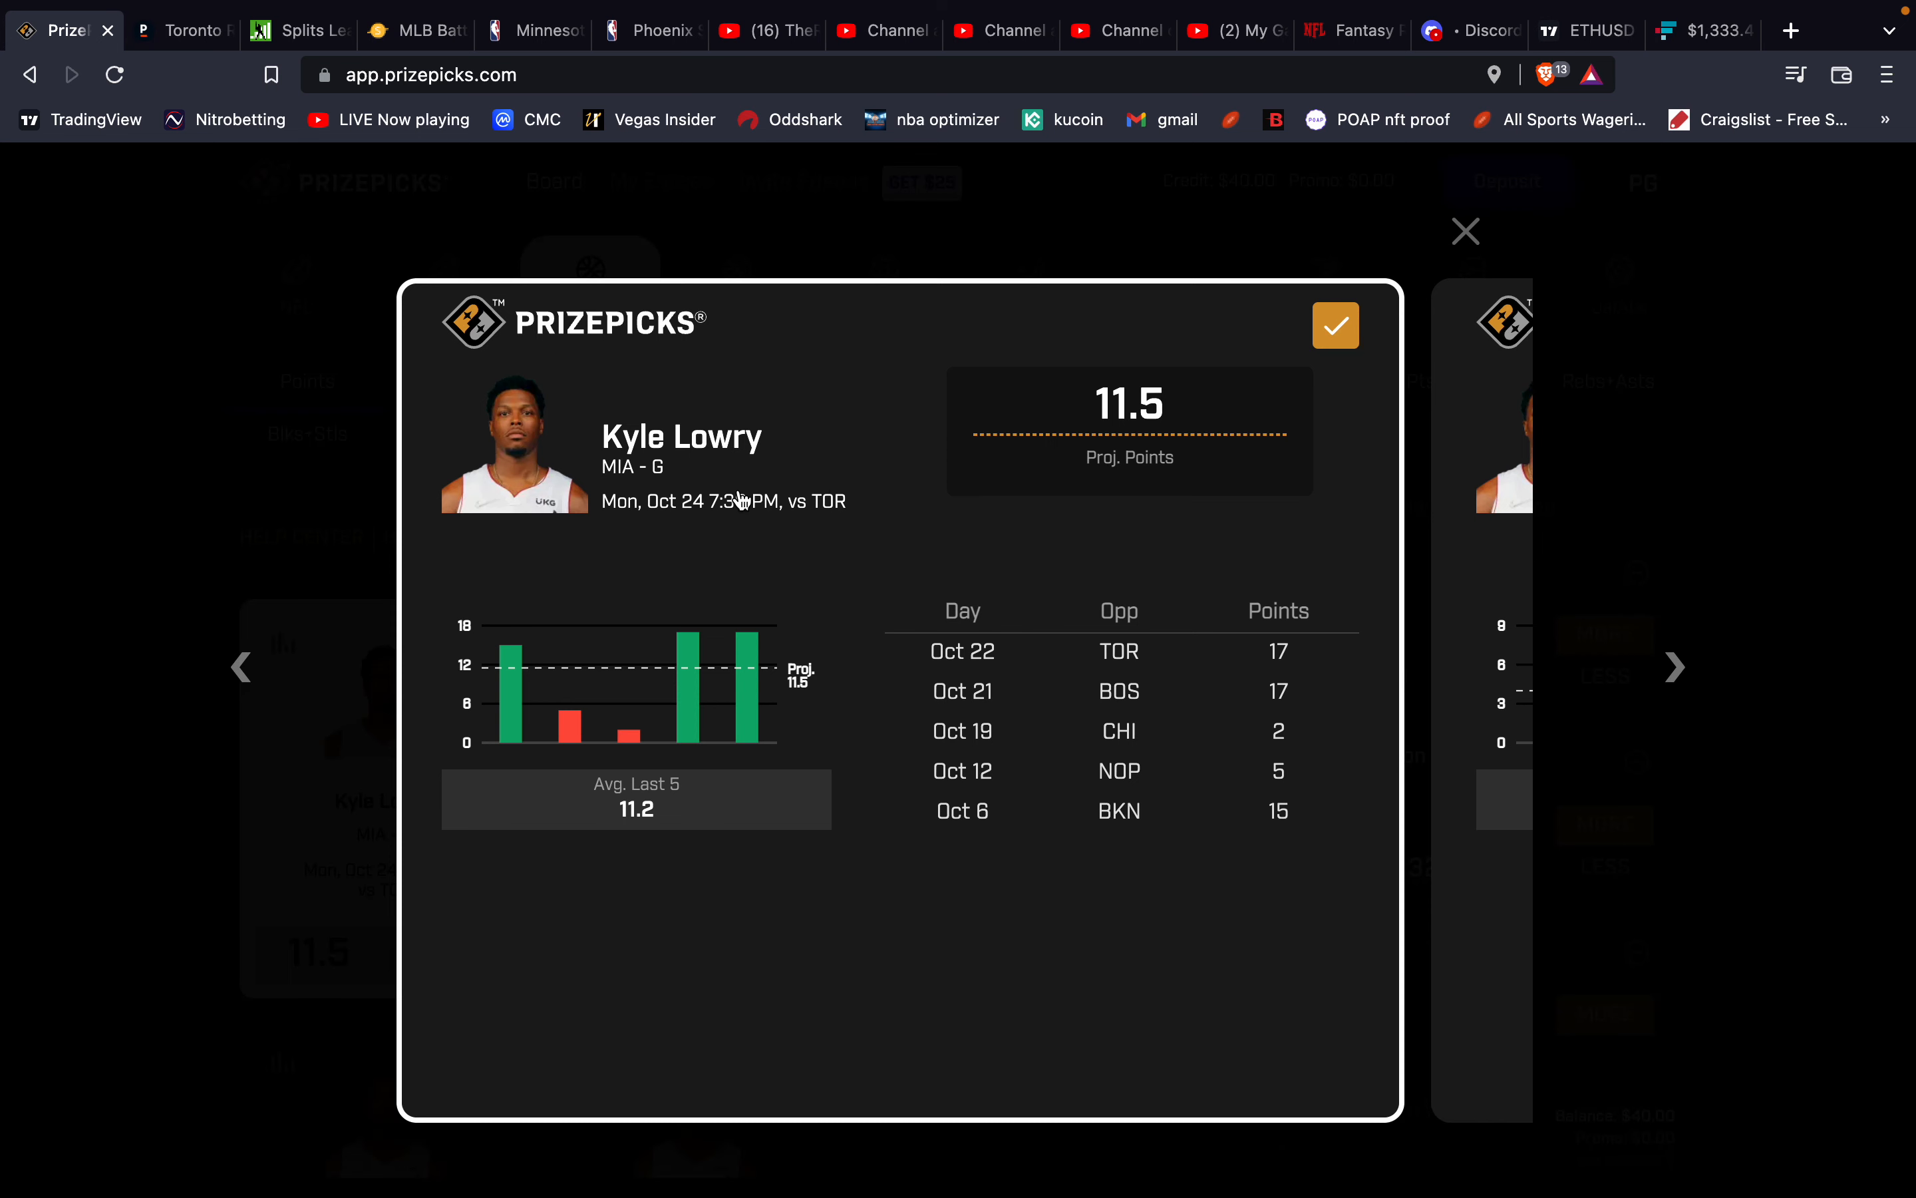
{"action": "mouse_move", "coordinate": [1272, 201]}
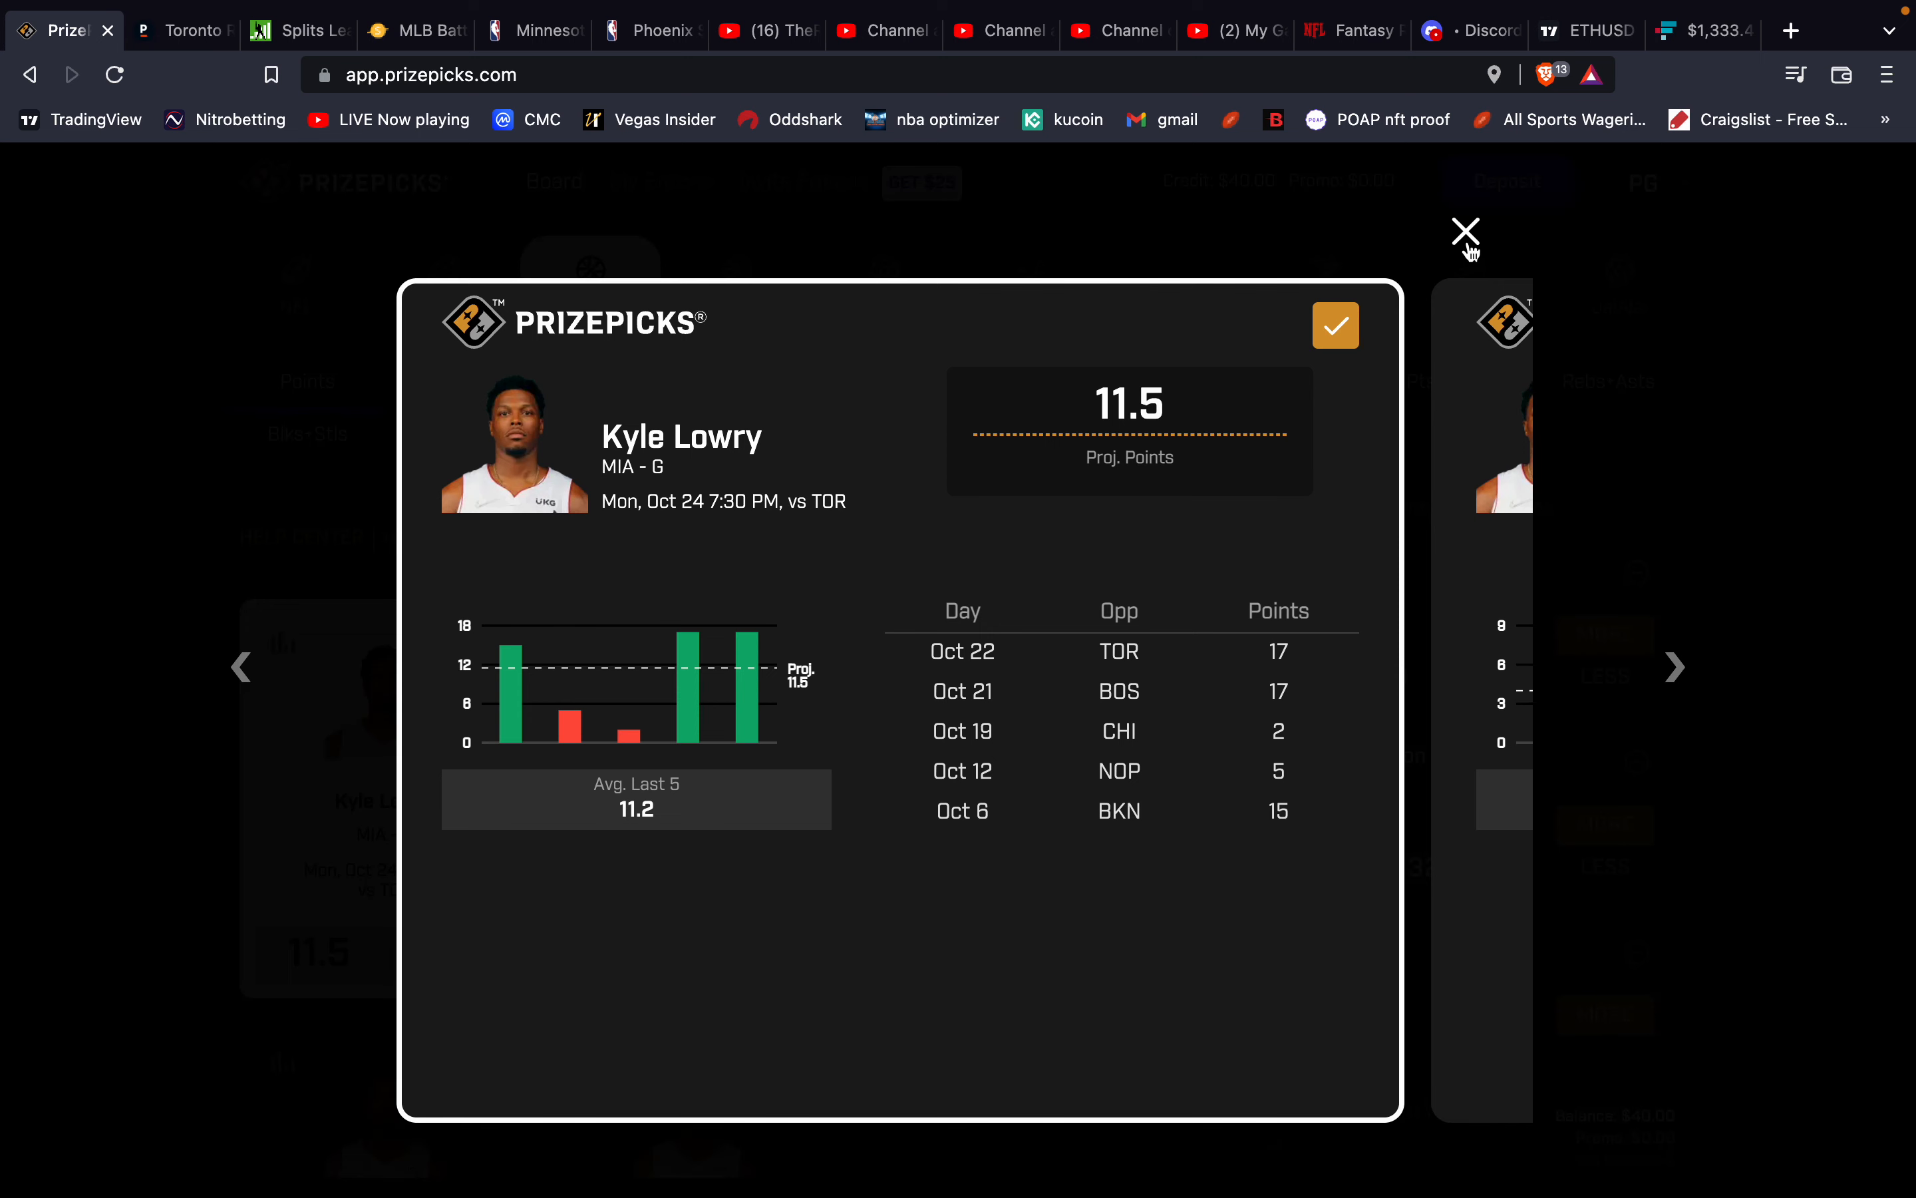
{"action": "left_click", "coordinate": [1466, 231]}
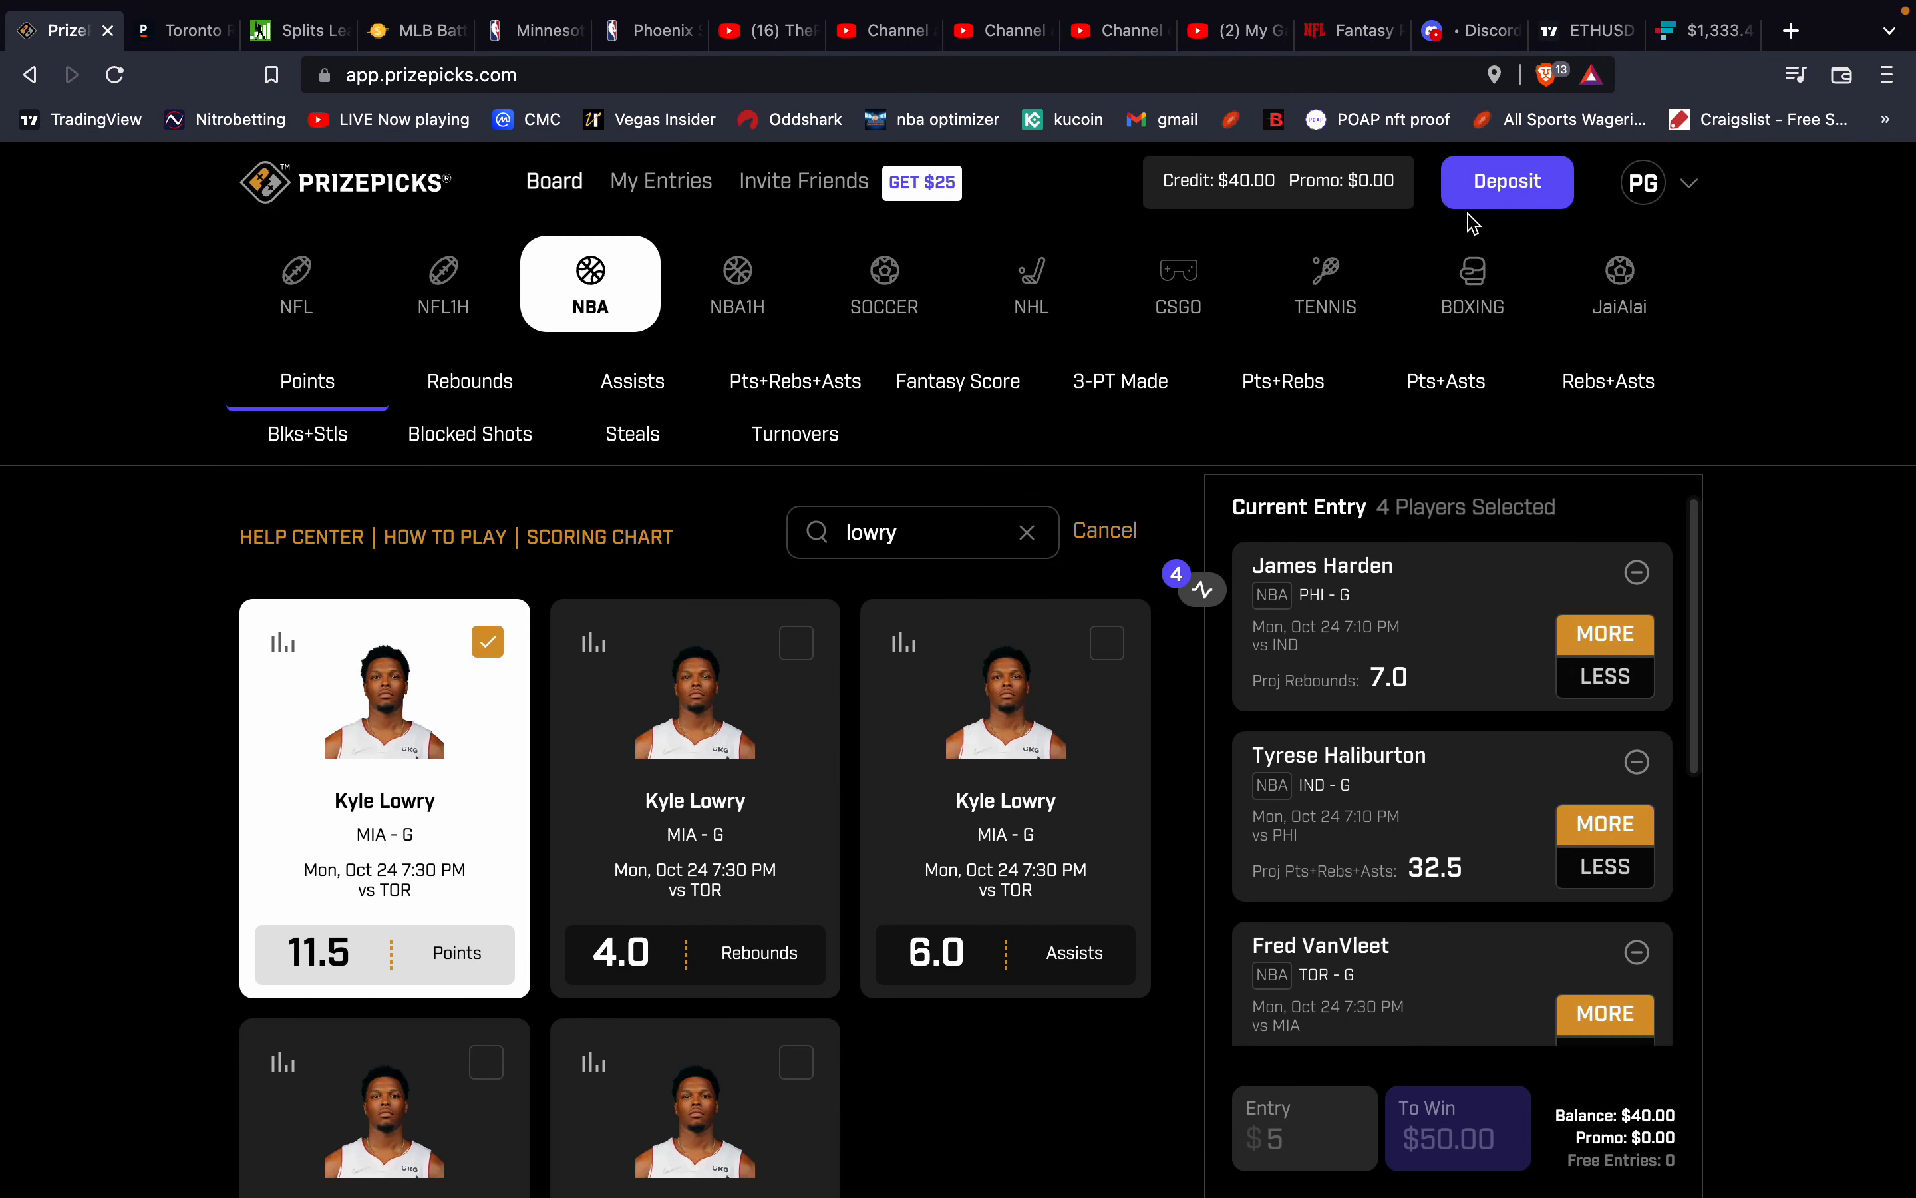
{"action": "mouse_move", "coordinate": [588, 615]}
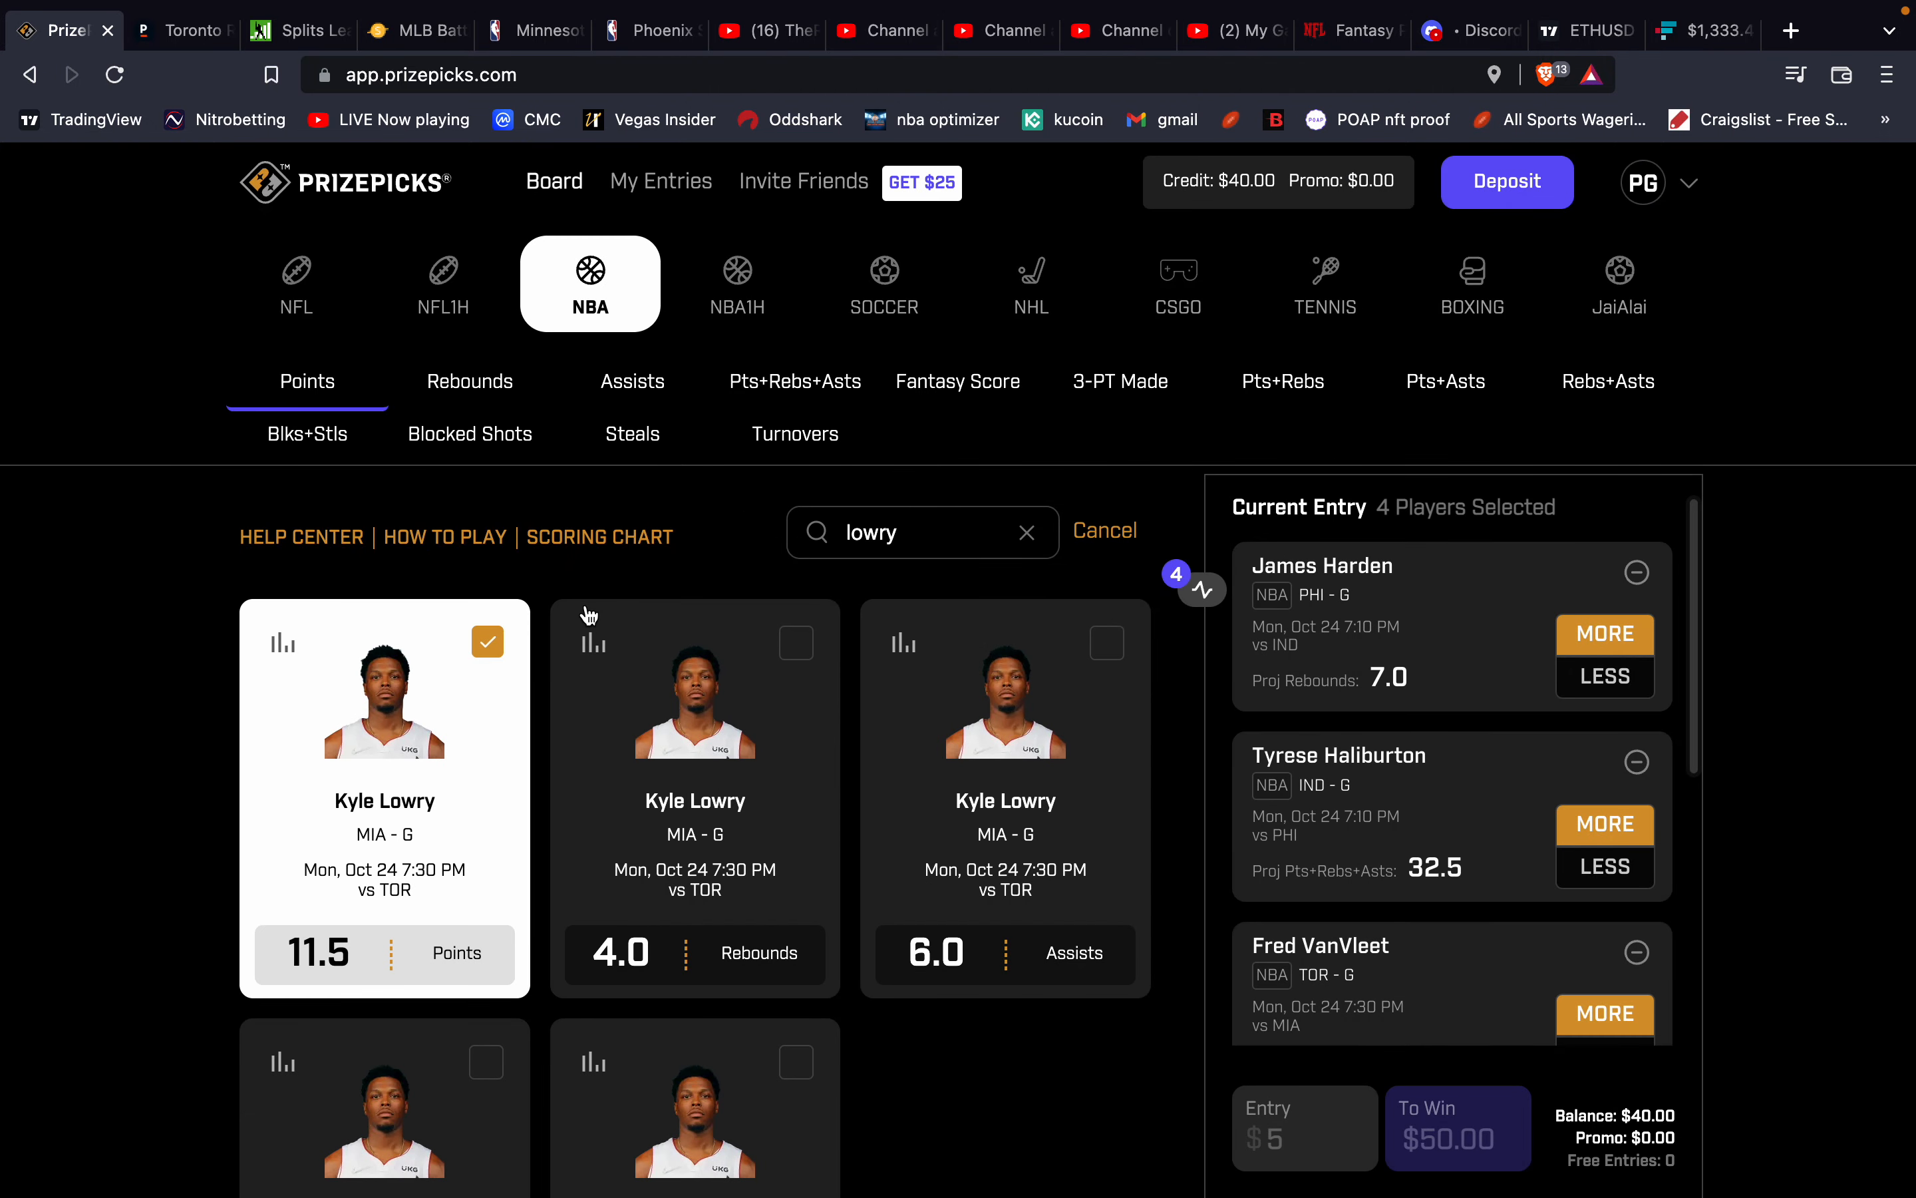
{"action": "scroll", "scroll_direction": "down", "scroll_amount": 3}
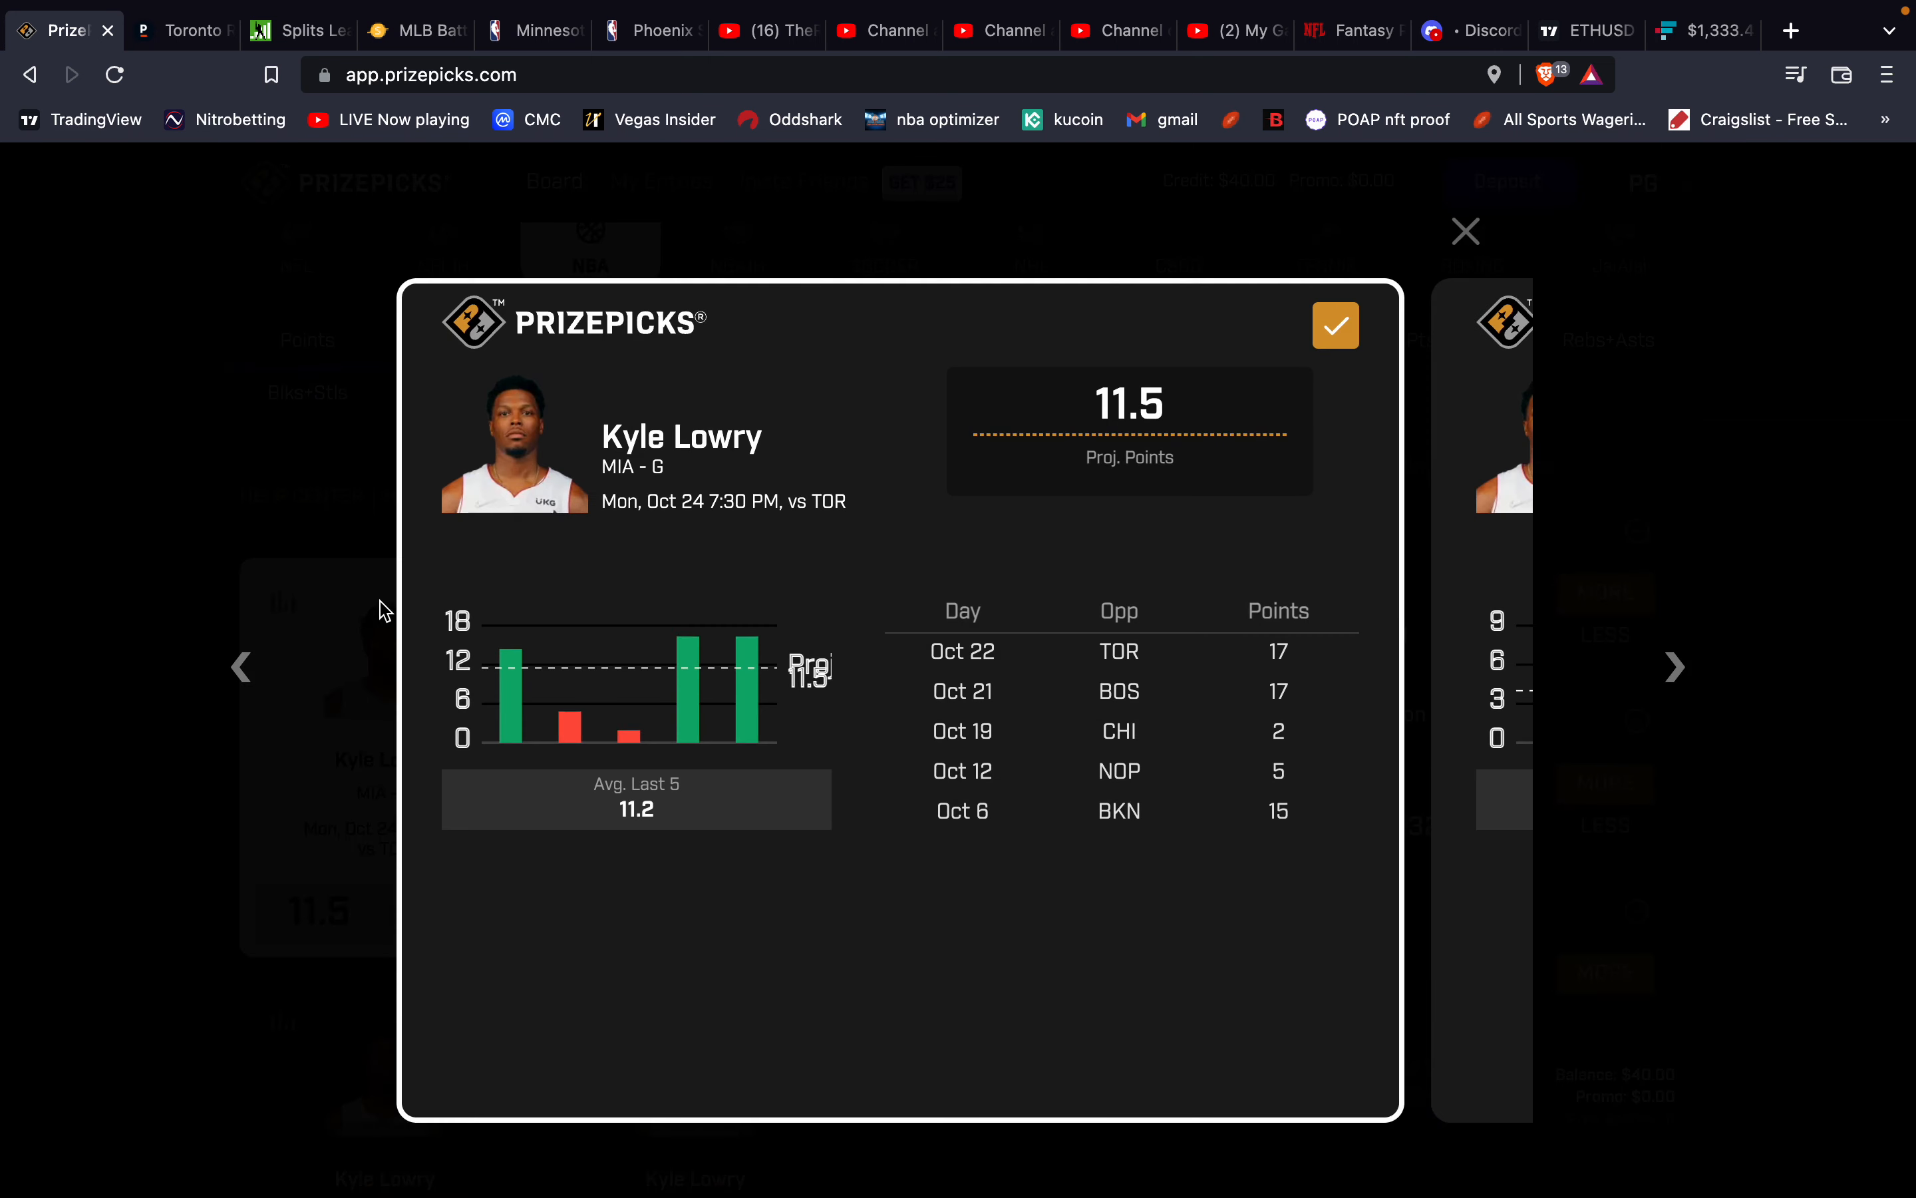
{"action": "mouse_move", "coordinate": [725, 684]}
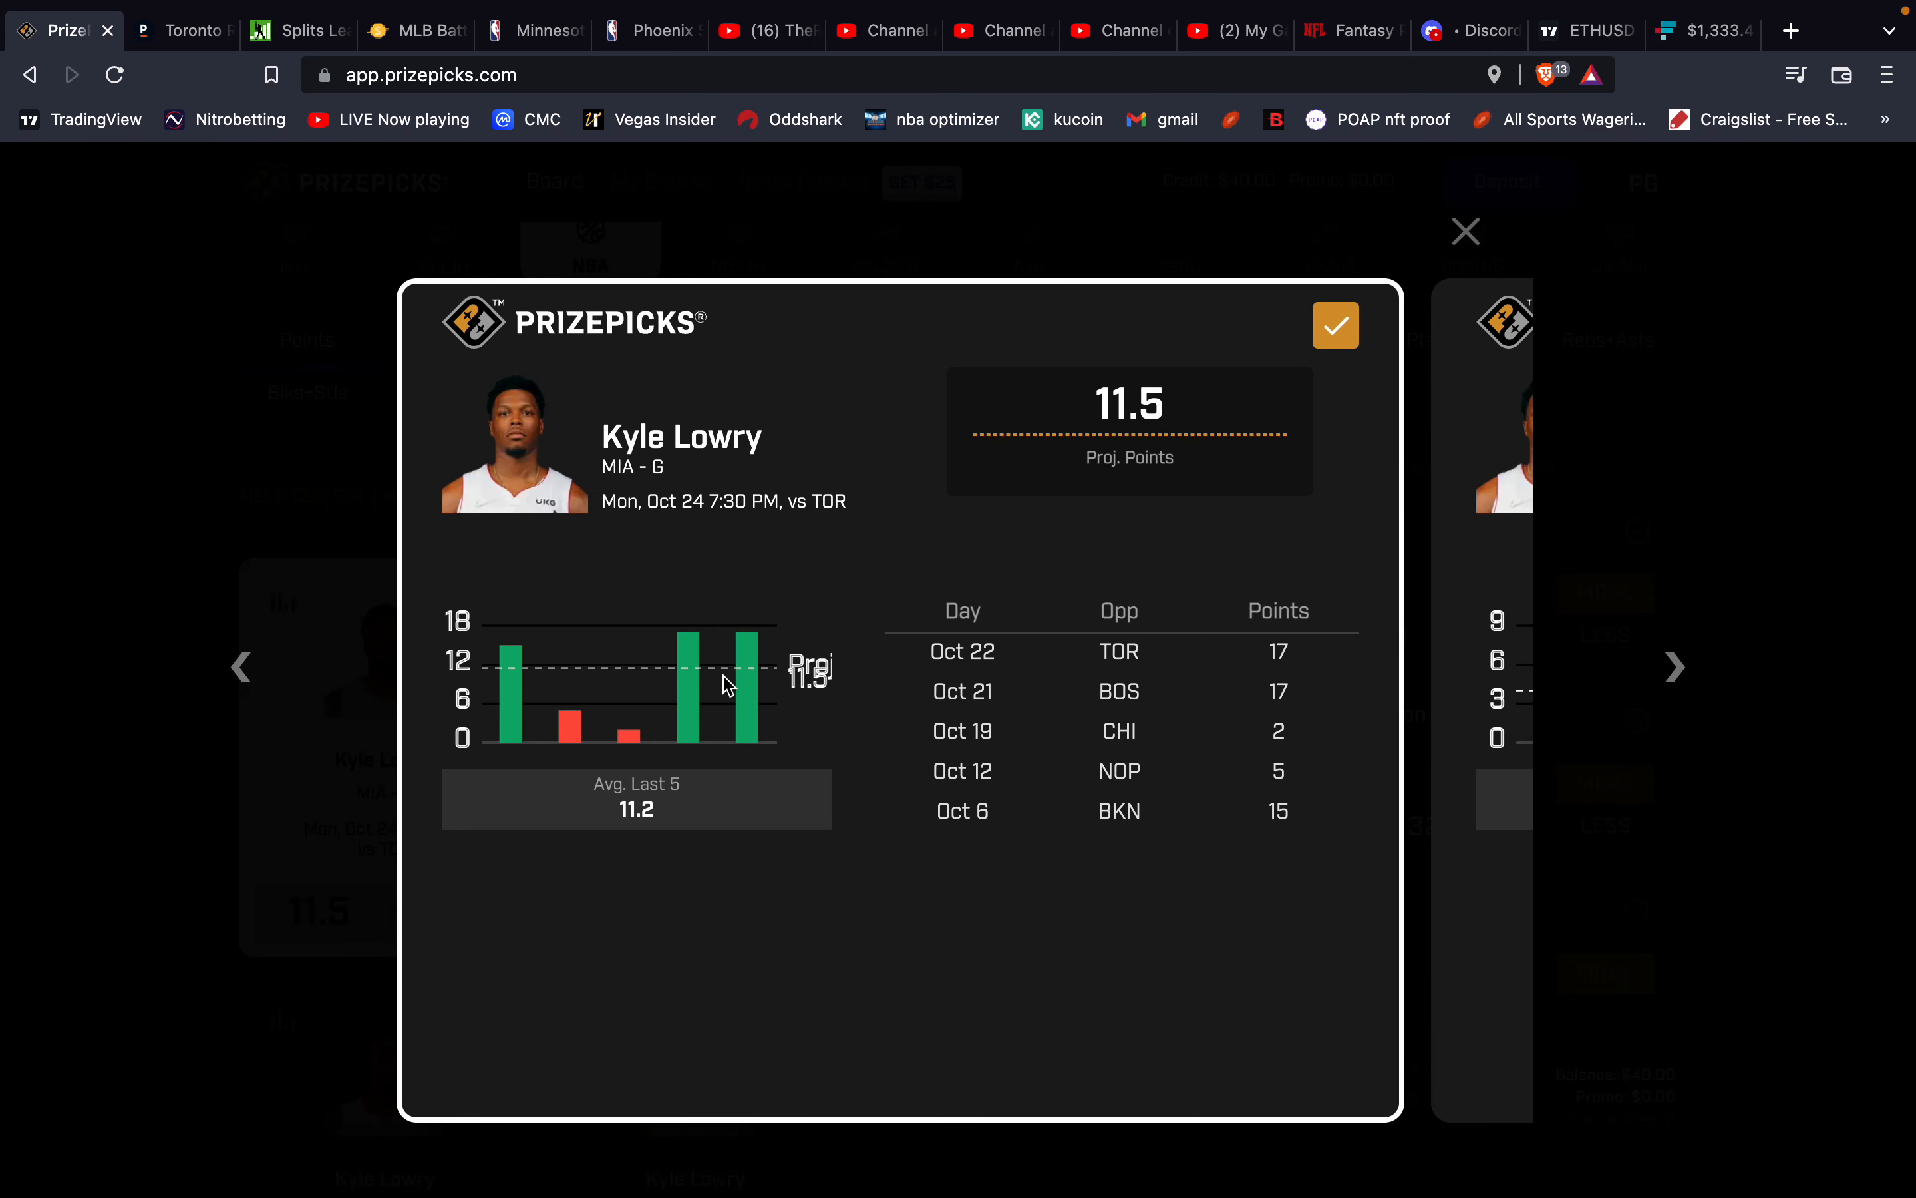
{"action": "mouse_move", "coordinate": [723, 722]}
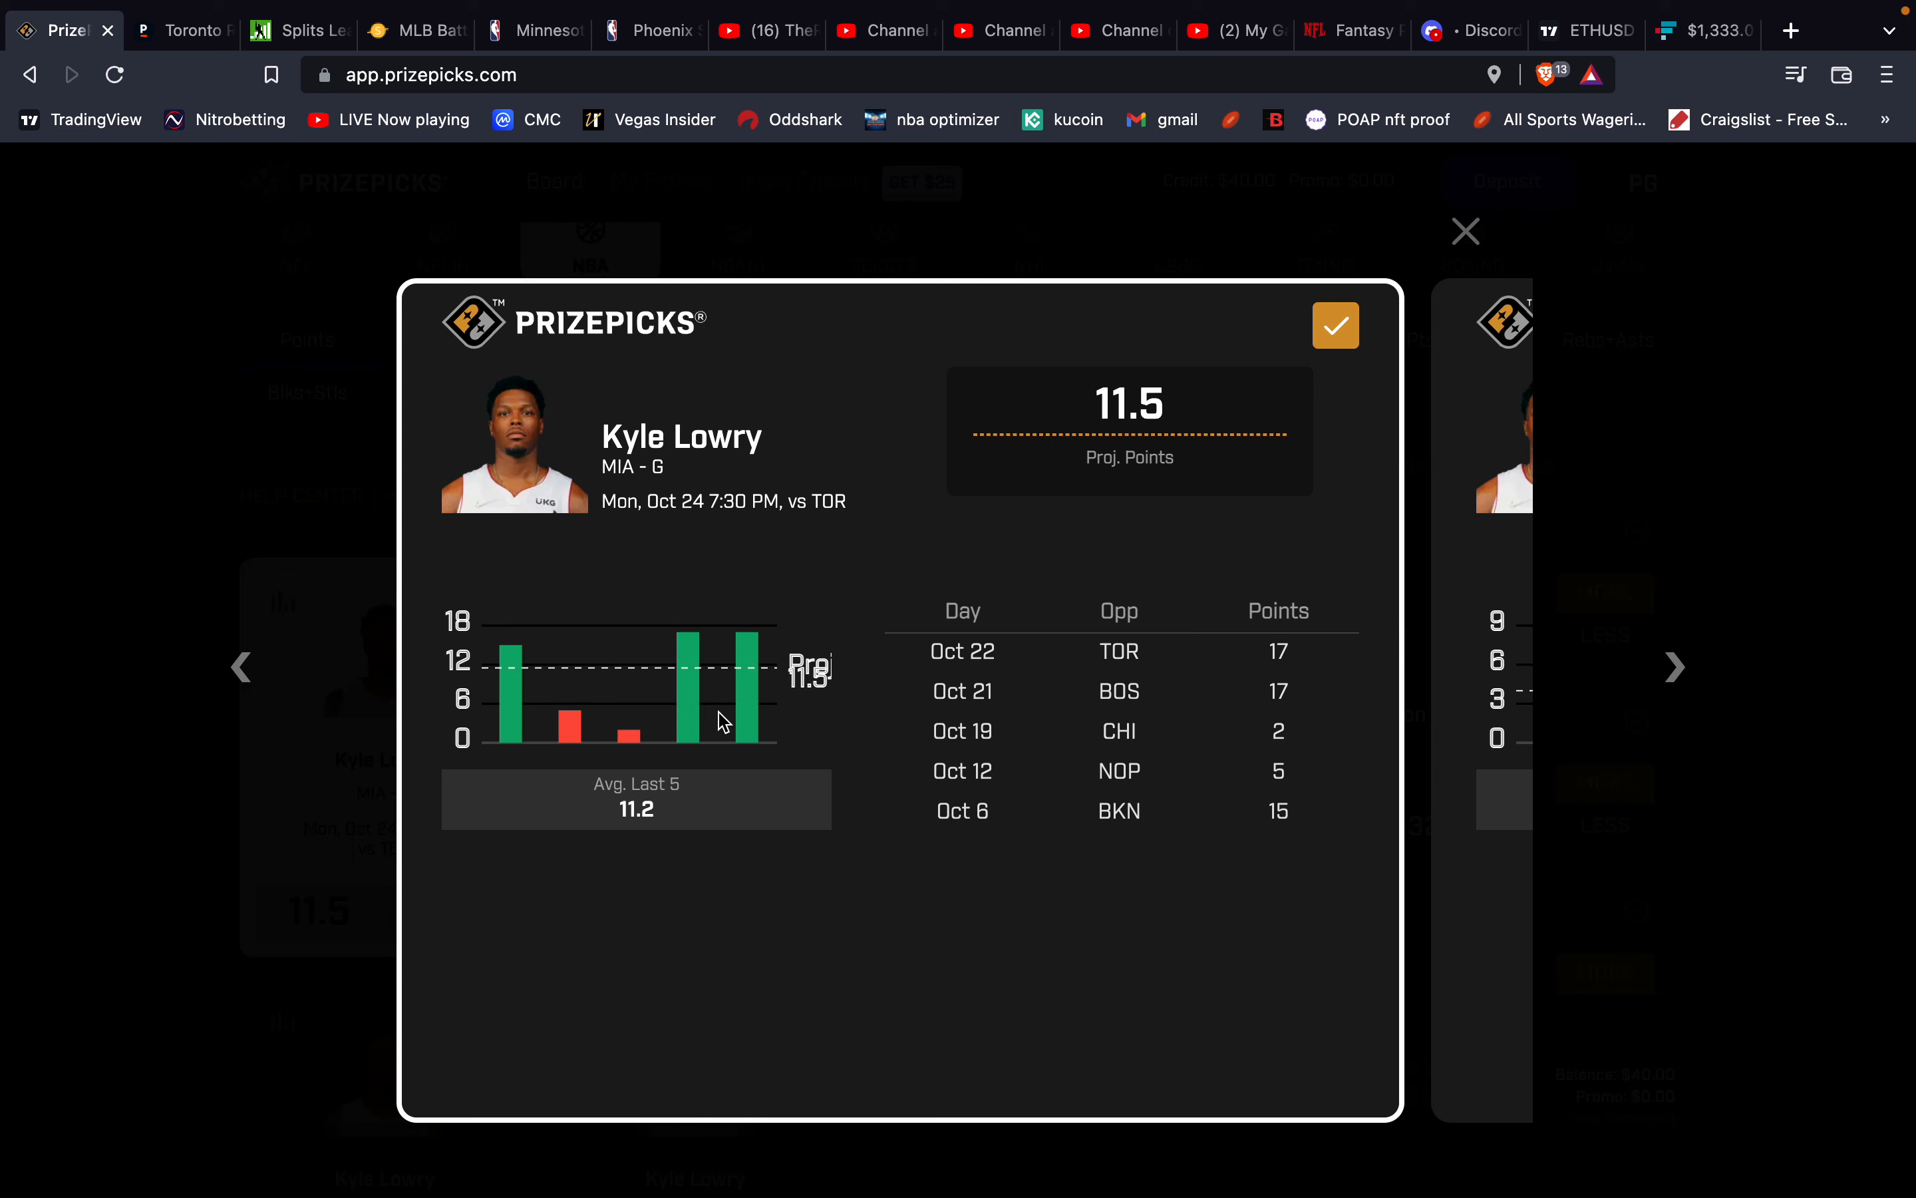
{"action": "mouse_move", "coordinate": [786, 660]}
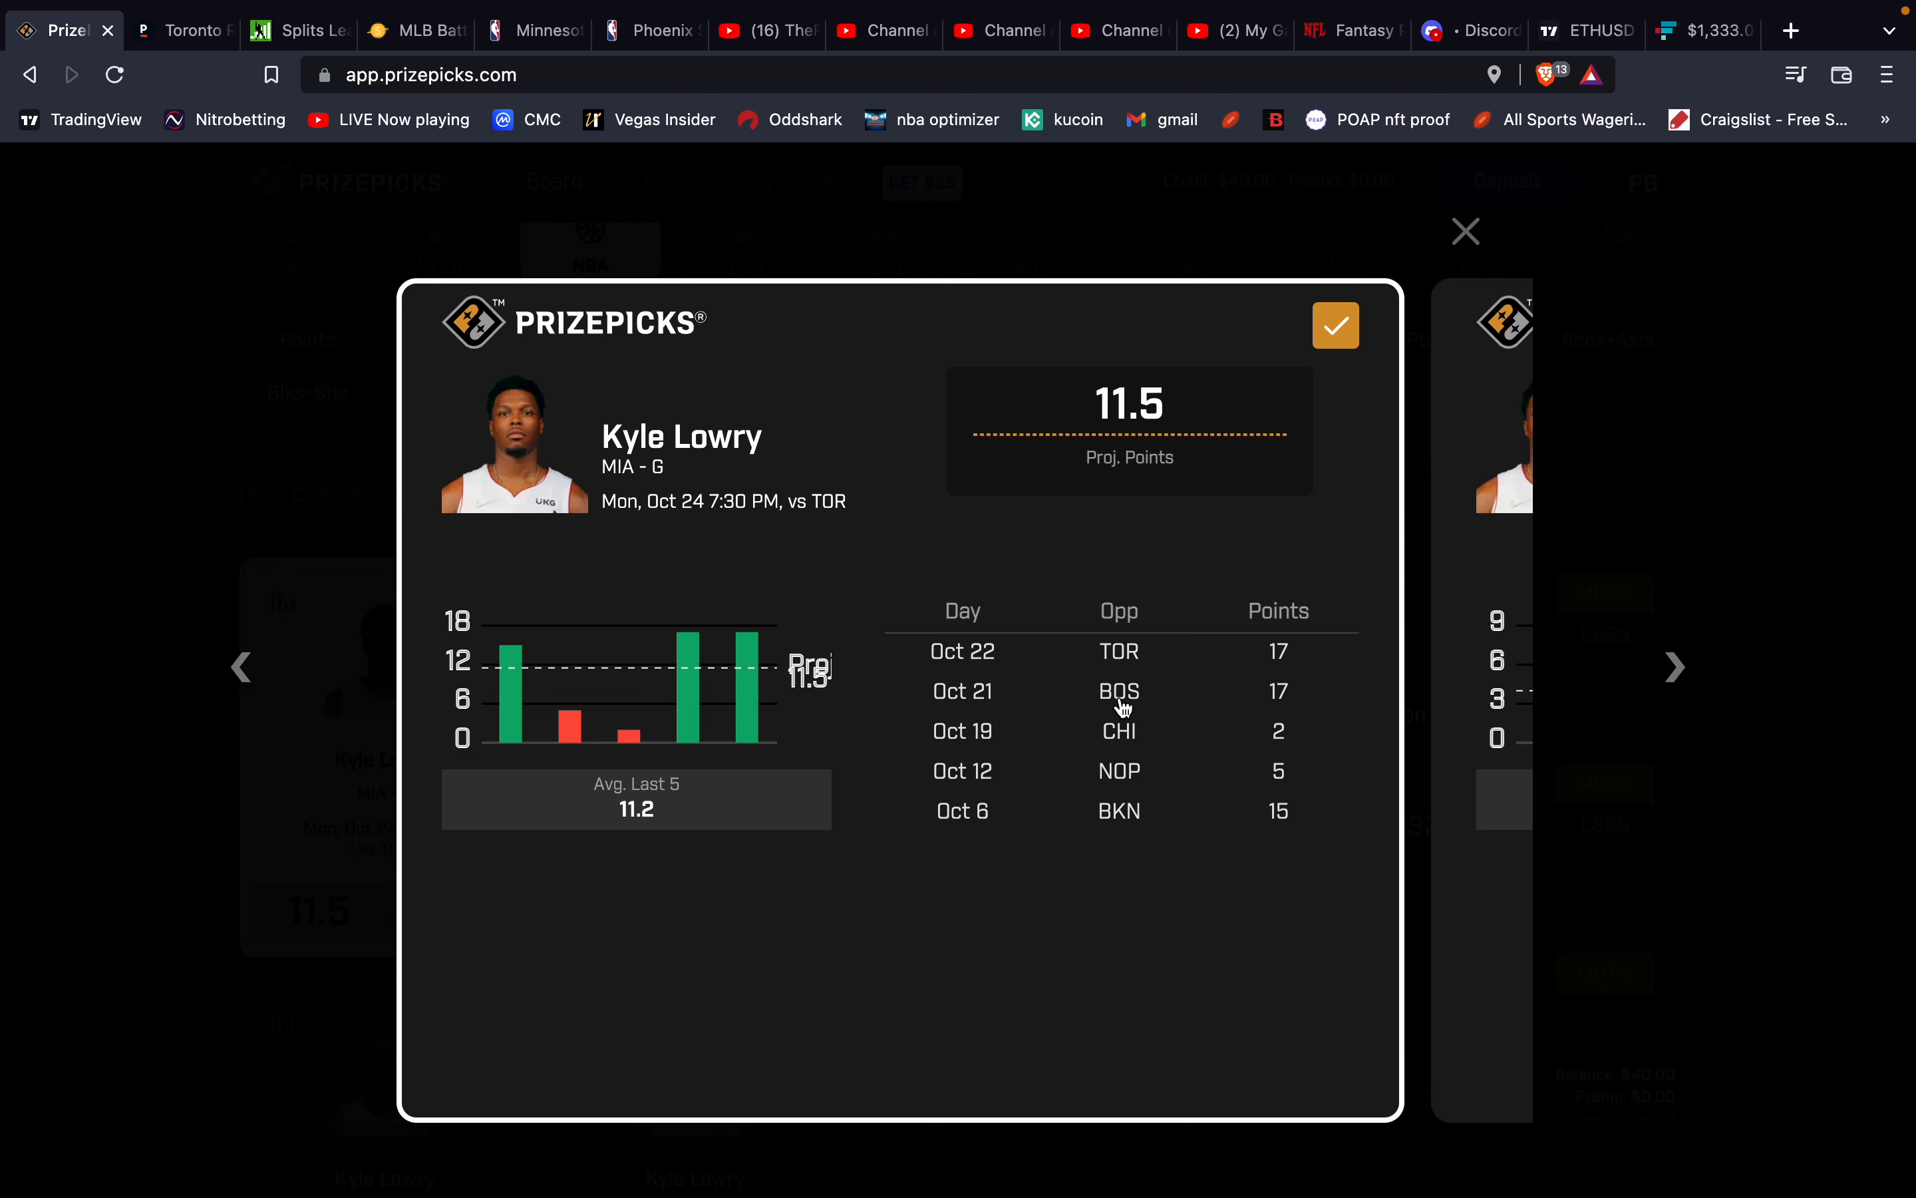
{"action": "mouse_move", "coordinate": [1124, 669]}
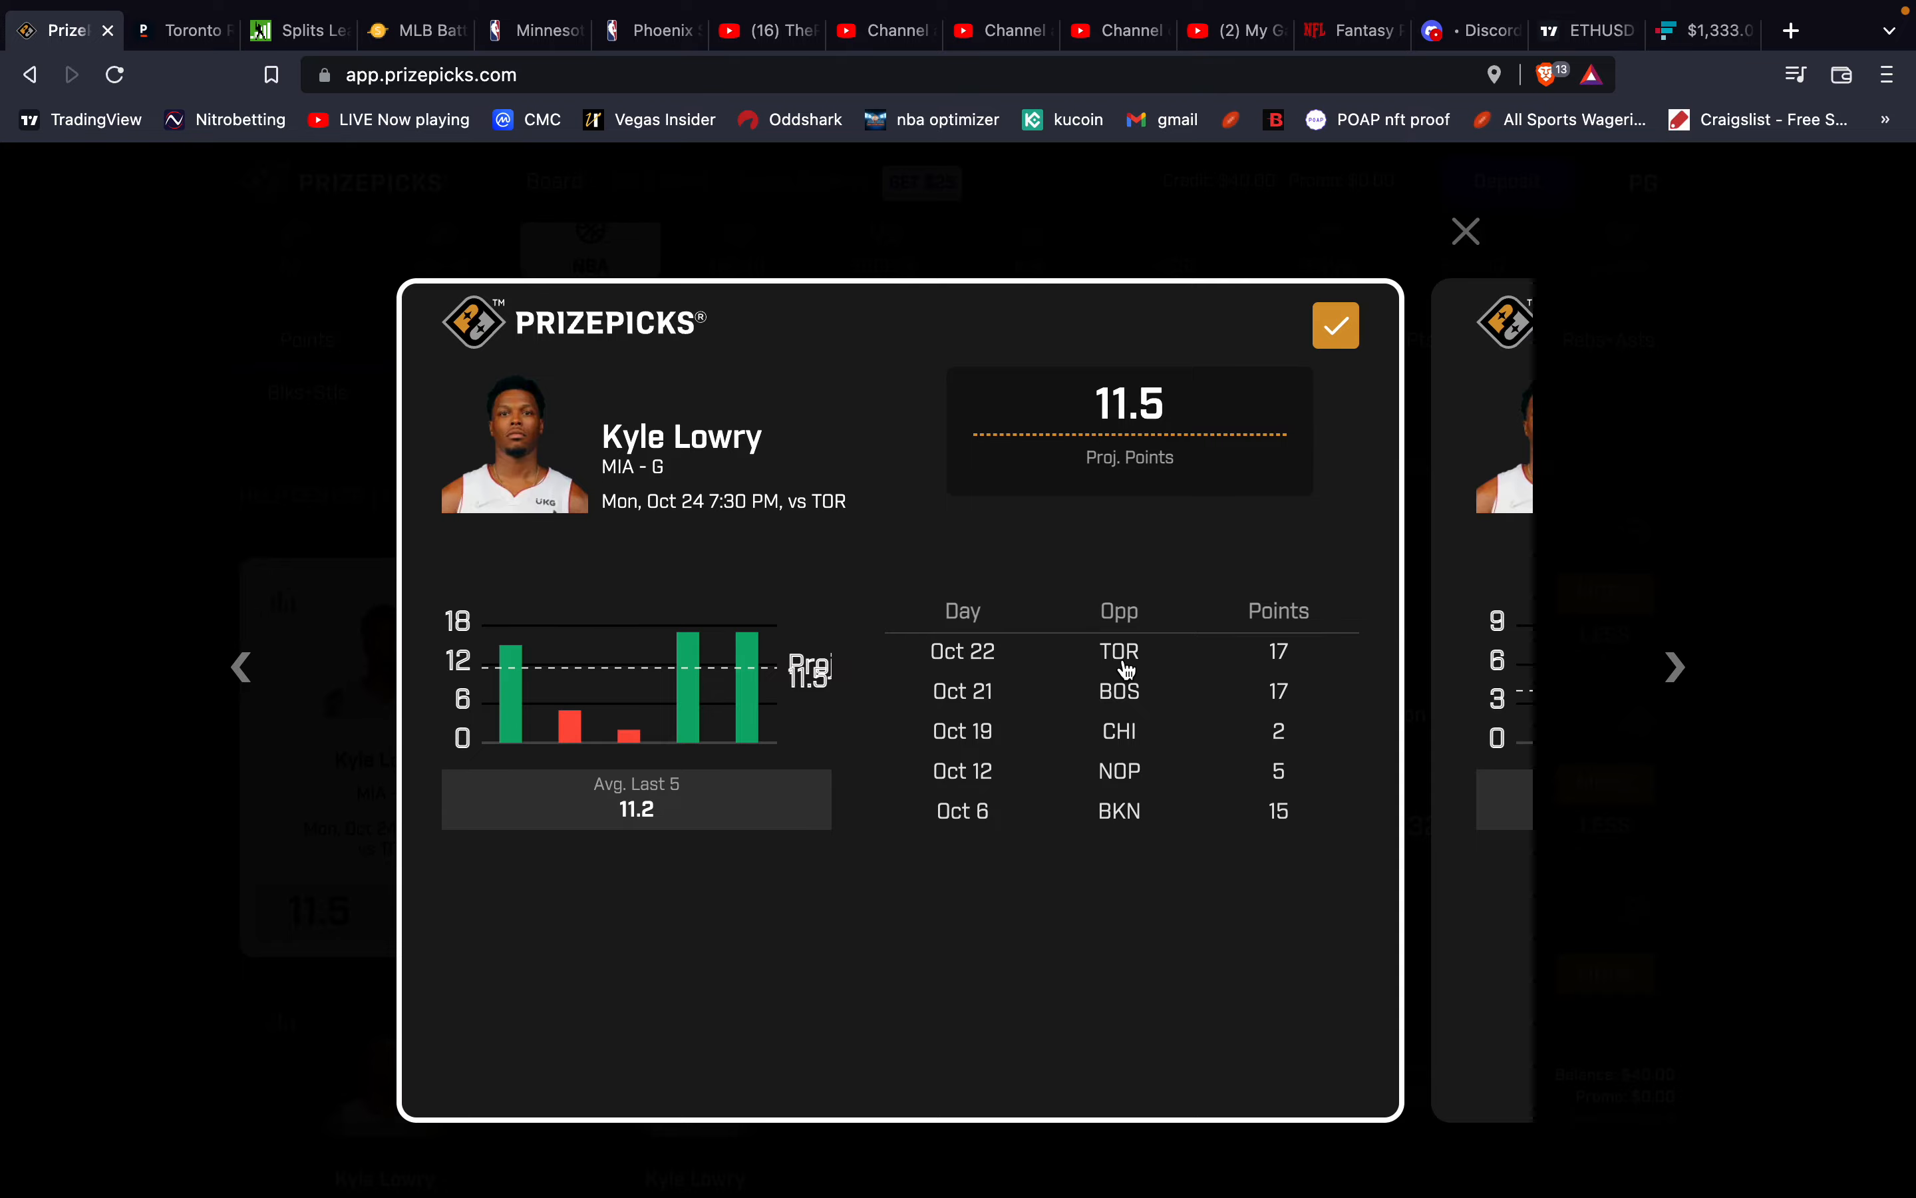
{"action": "mouse_move", "coordinate": [1462, 232]}
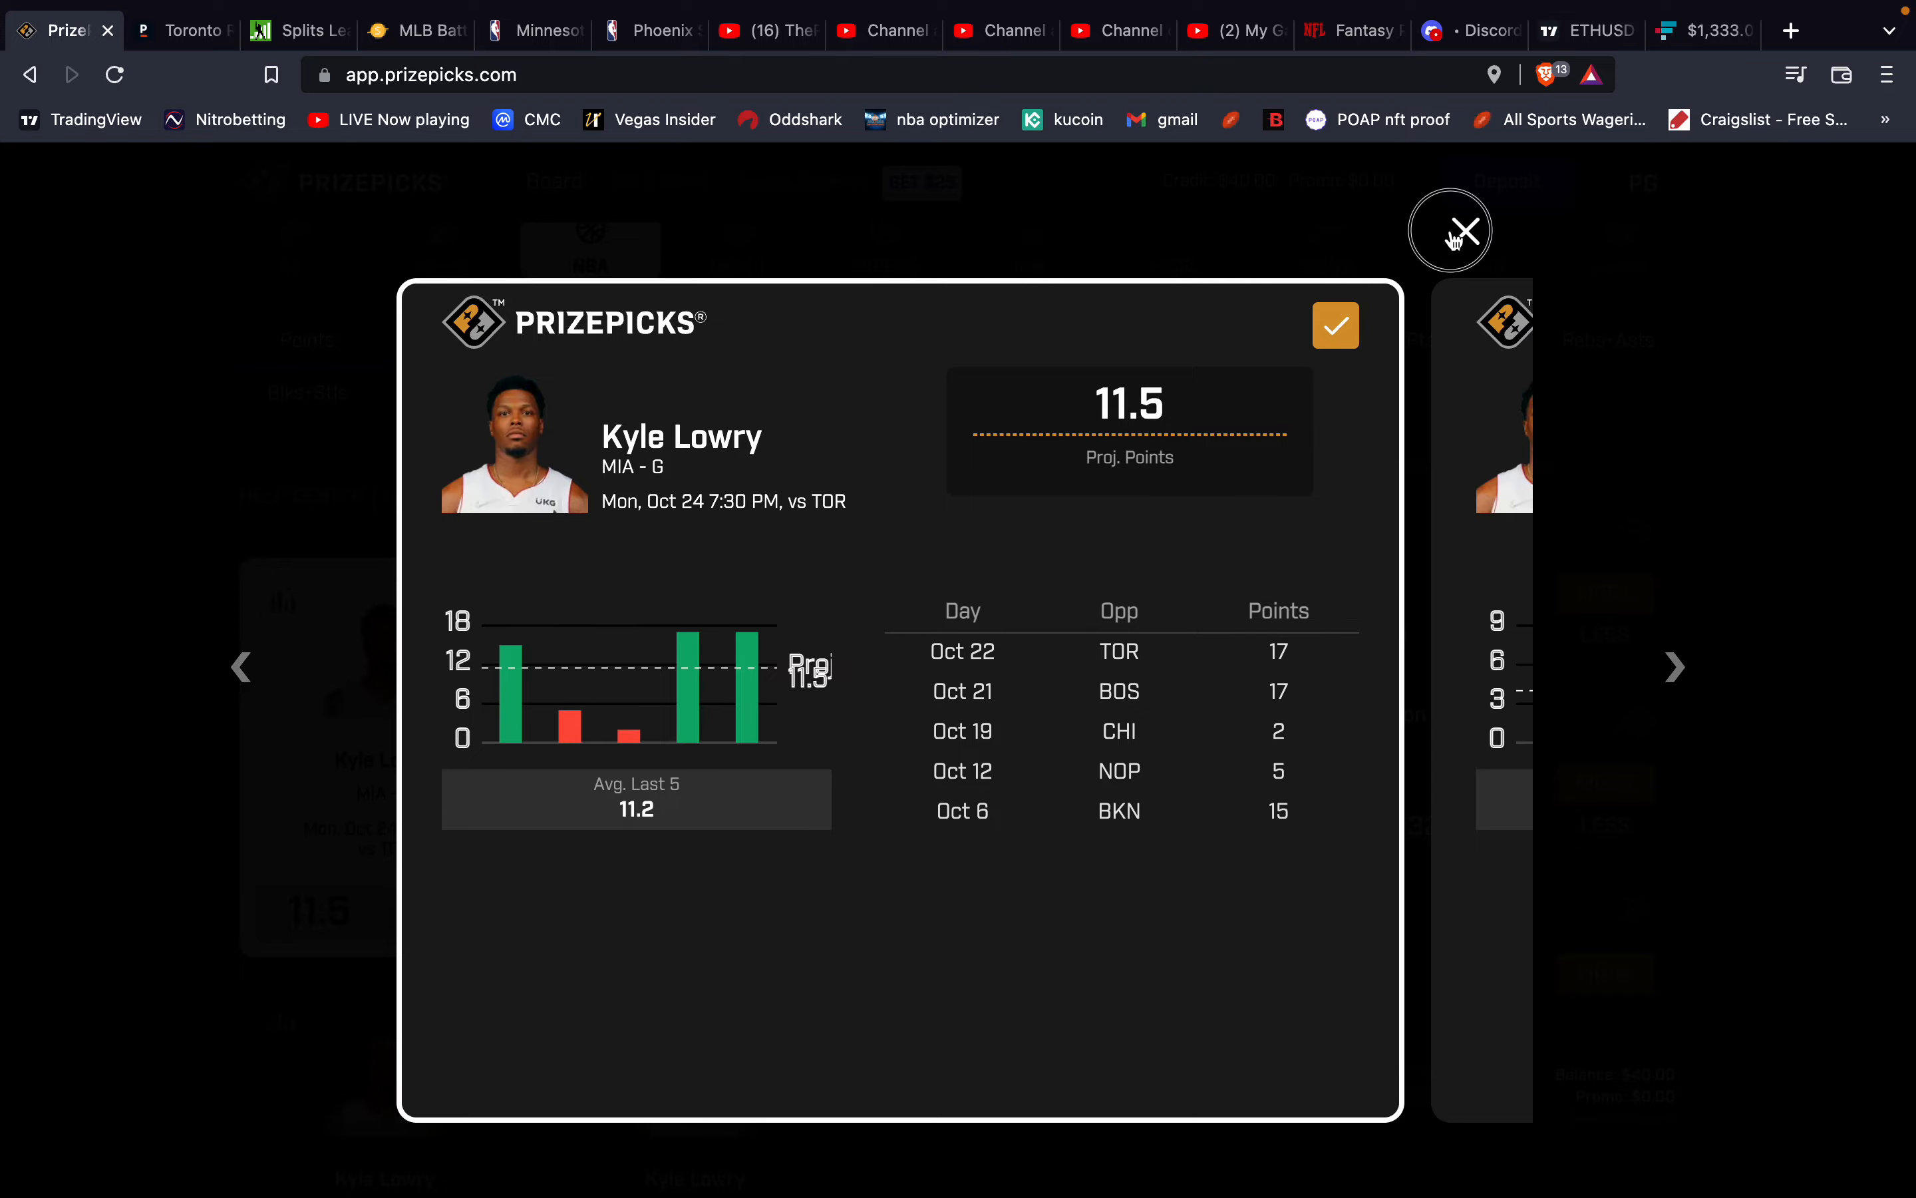
Scroll Pinnacle's Raptors–Heat props to Kyle Lowry's Points: Over 11.5 at -130, Under at -102.
{"action": "left_click", "coordinate": [181, 29]}
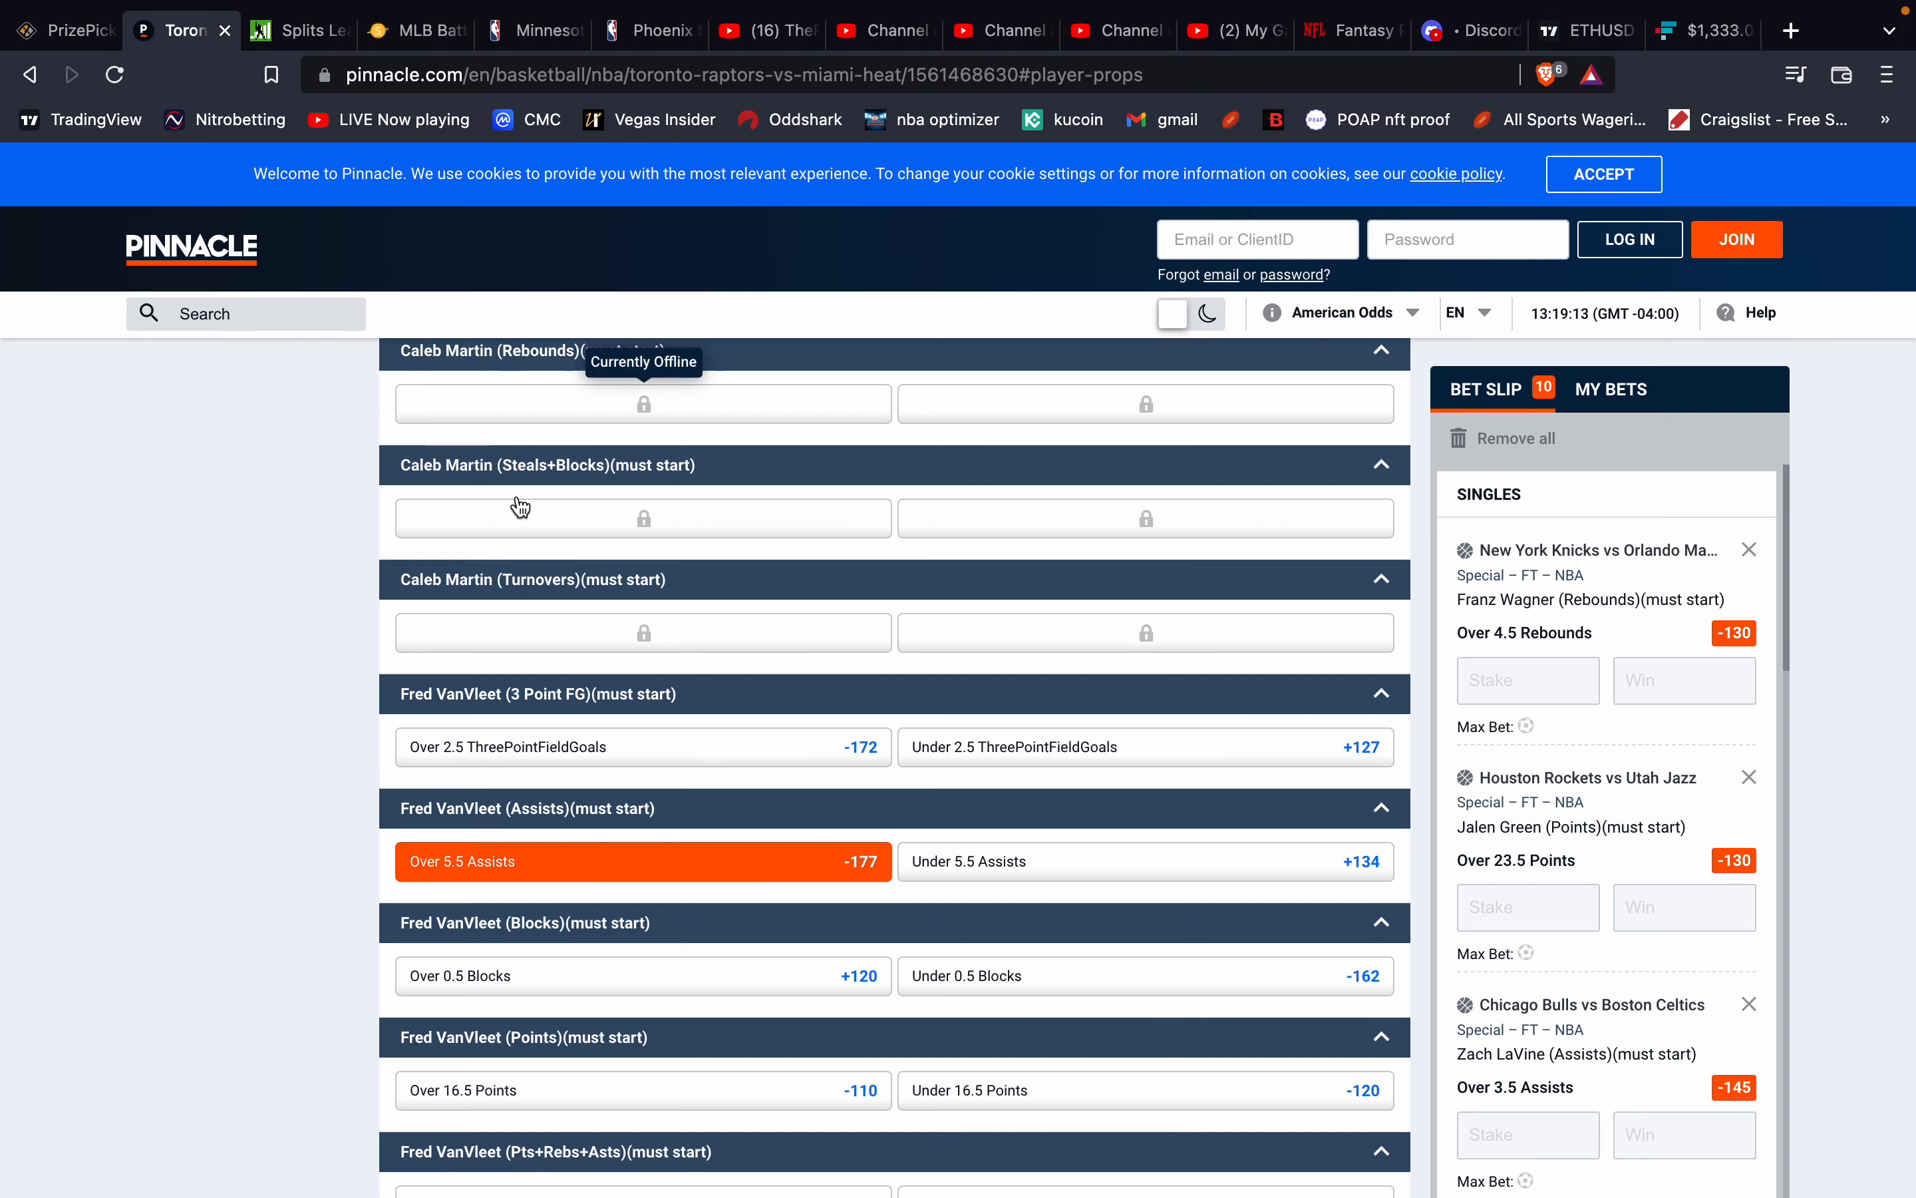
{"action": "scroll", "scroll_direction": "down", "scroll_amount": 3}
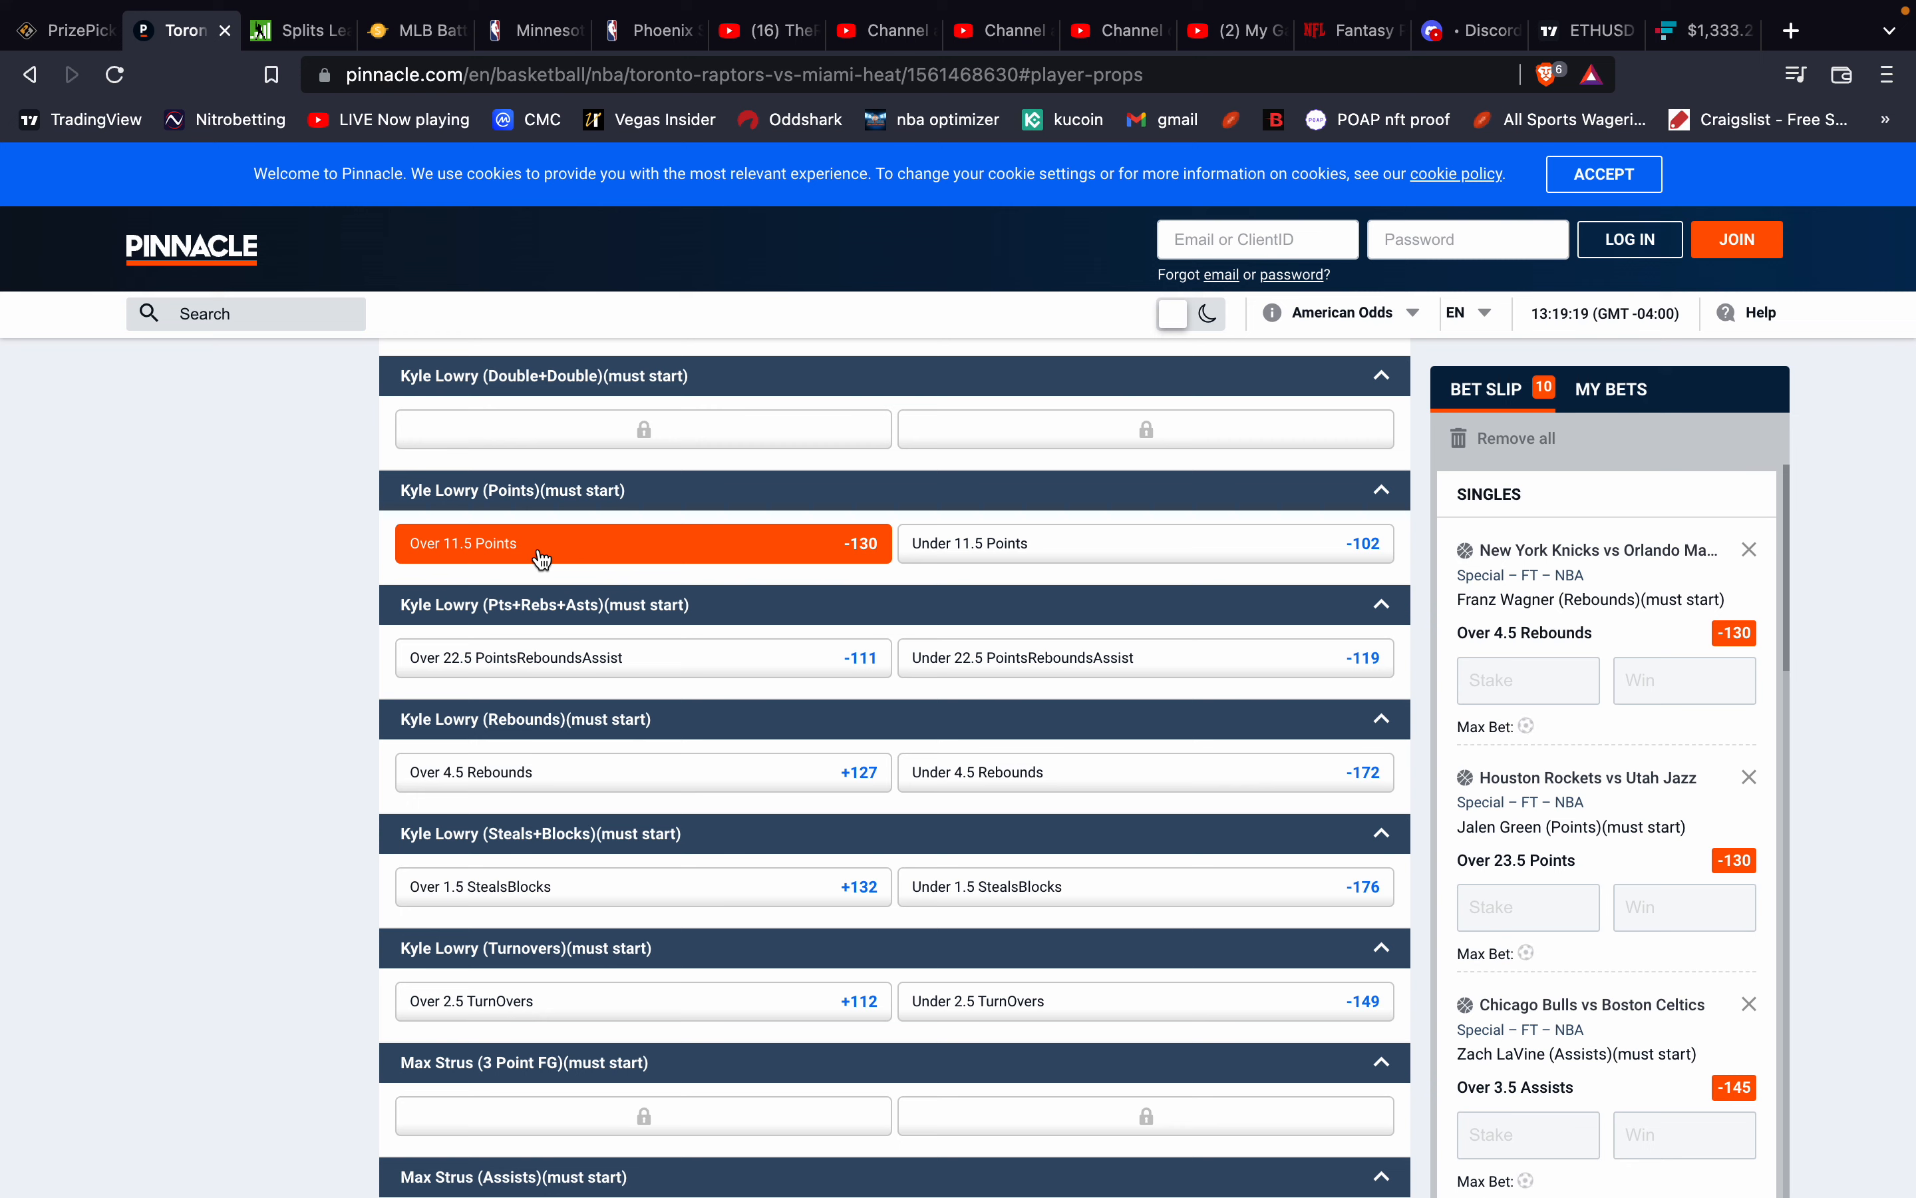
{"action": "mouse_move", "coordinate": [542, 559]}
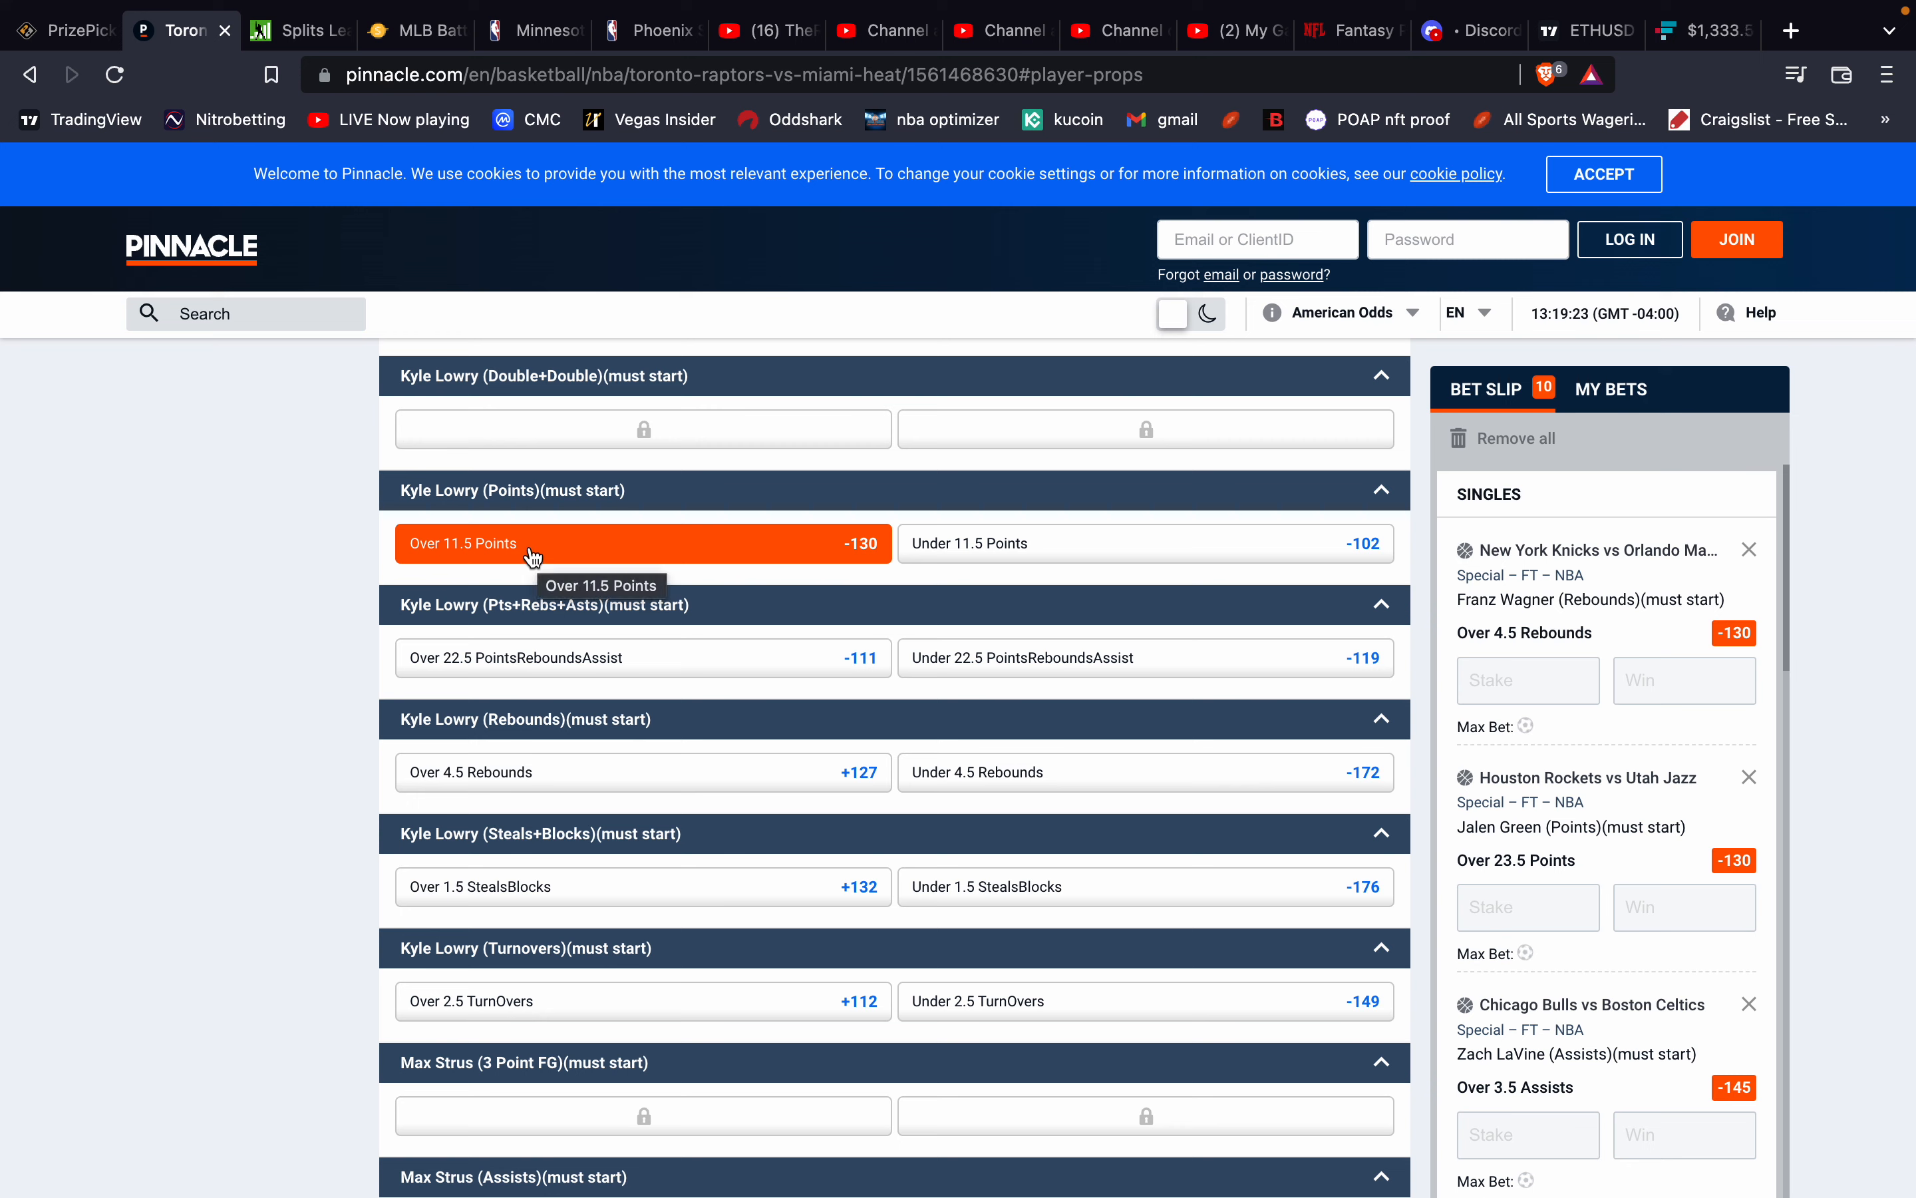
{"action": "mouse_move", "coordinate": [178, 80]}
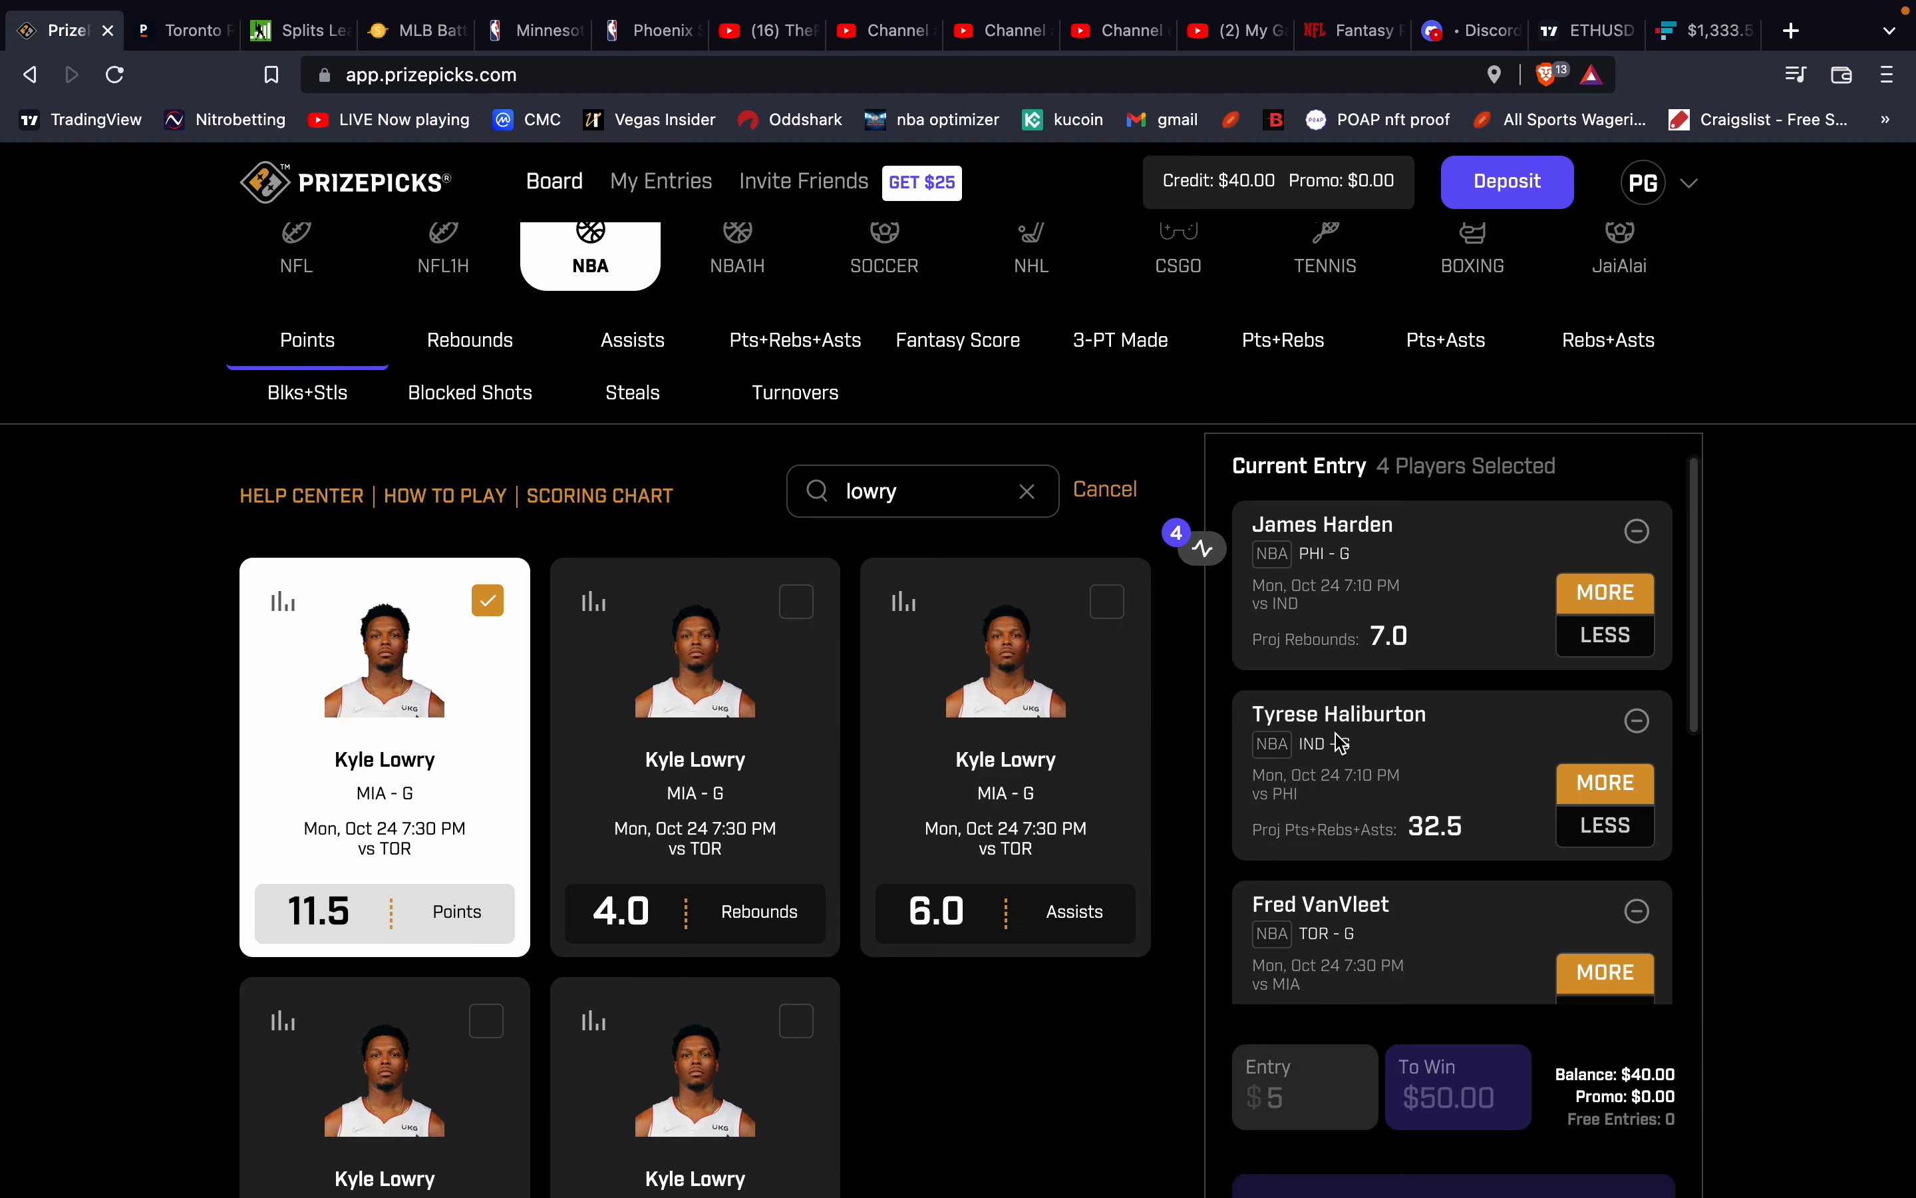
Drop Lowry from the entry and search 'brow' to list Jaylen Brown's props.
{"action": "scroll", "scroll_direction": "down", "scroll_amount": 3}
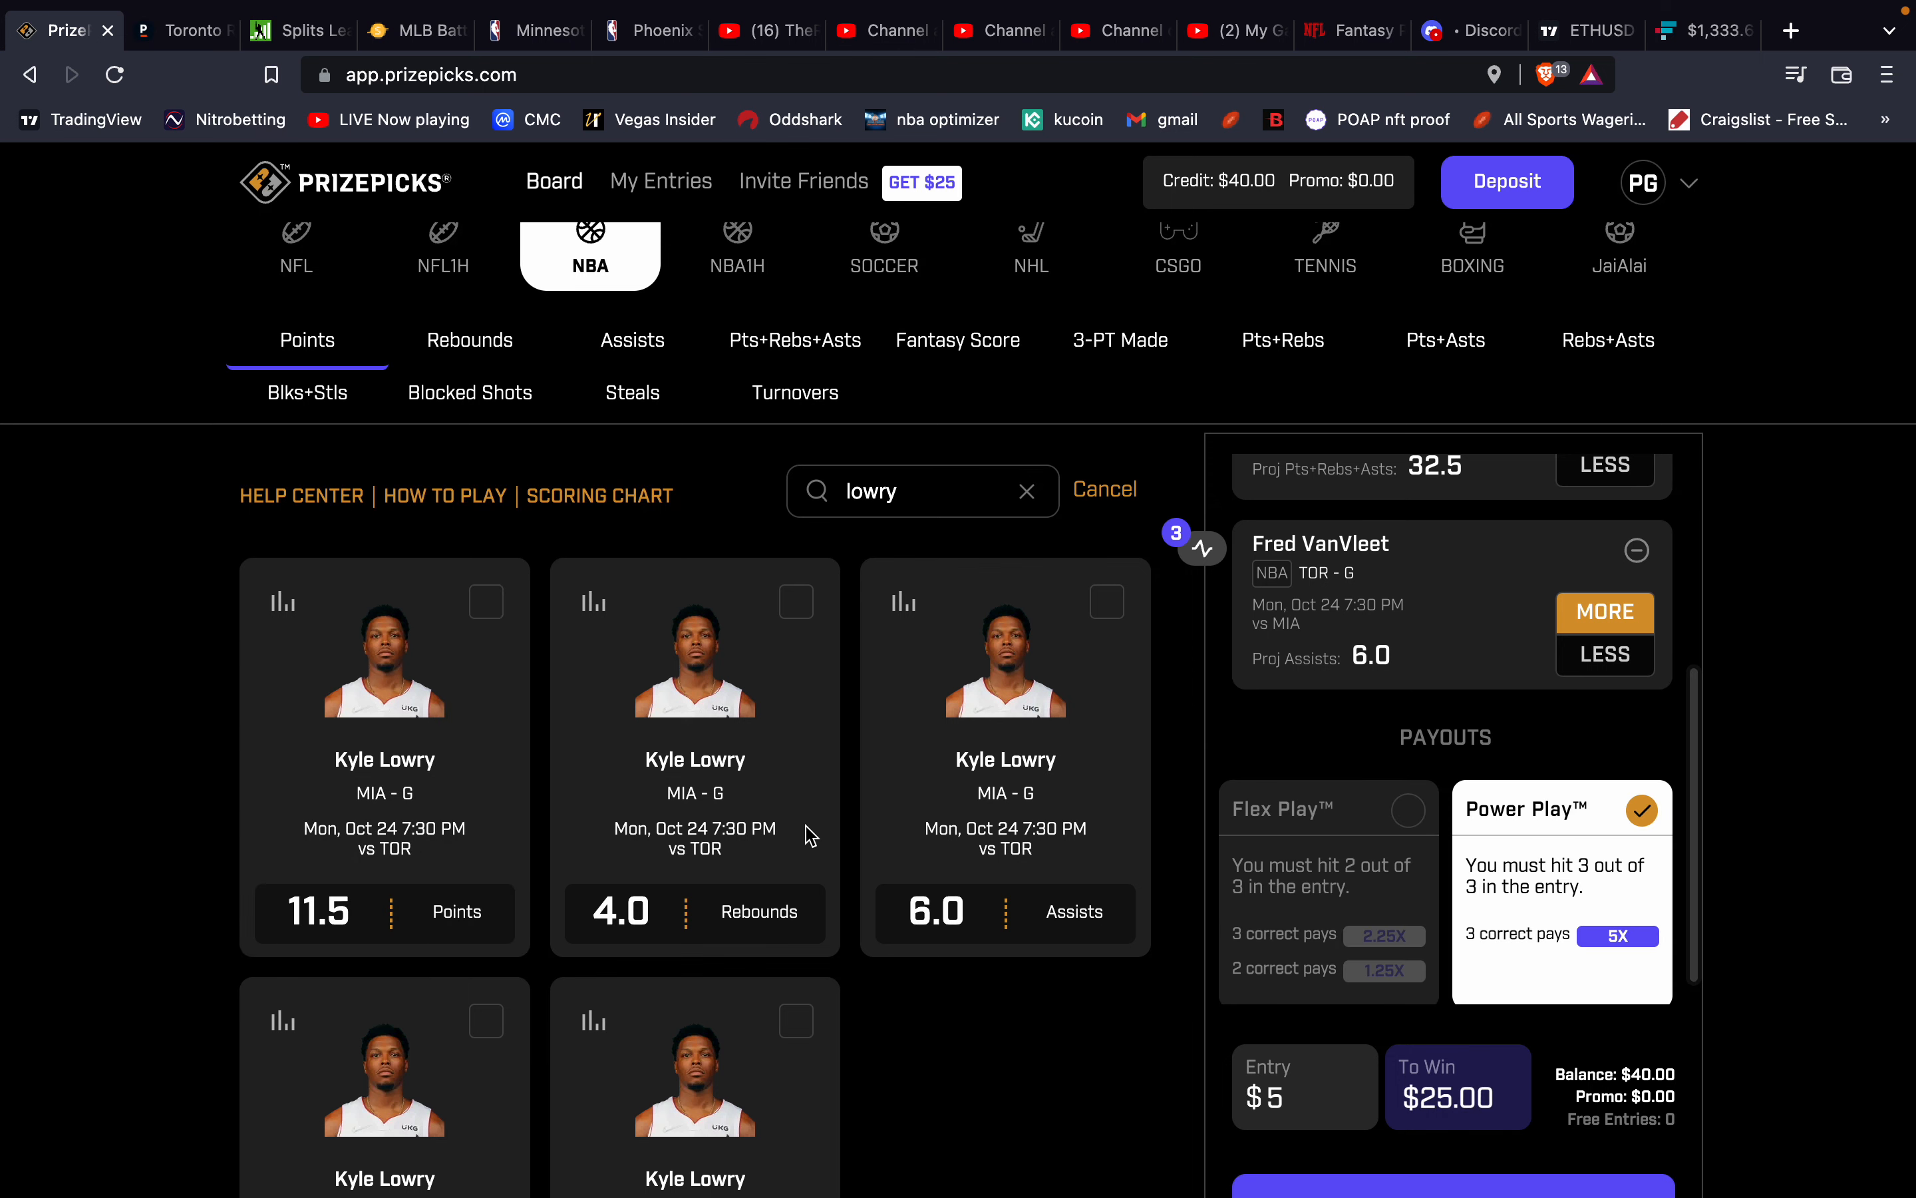
{"action": "mouse_move", "coordinate": [665, 589]}
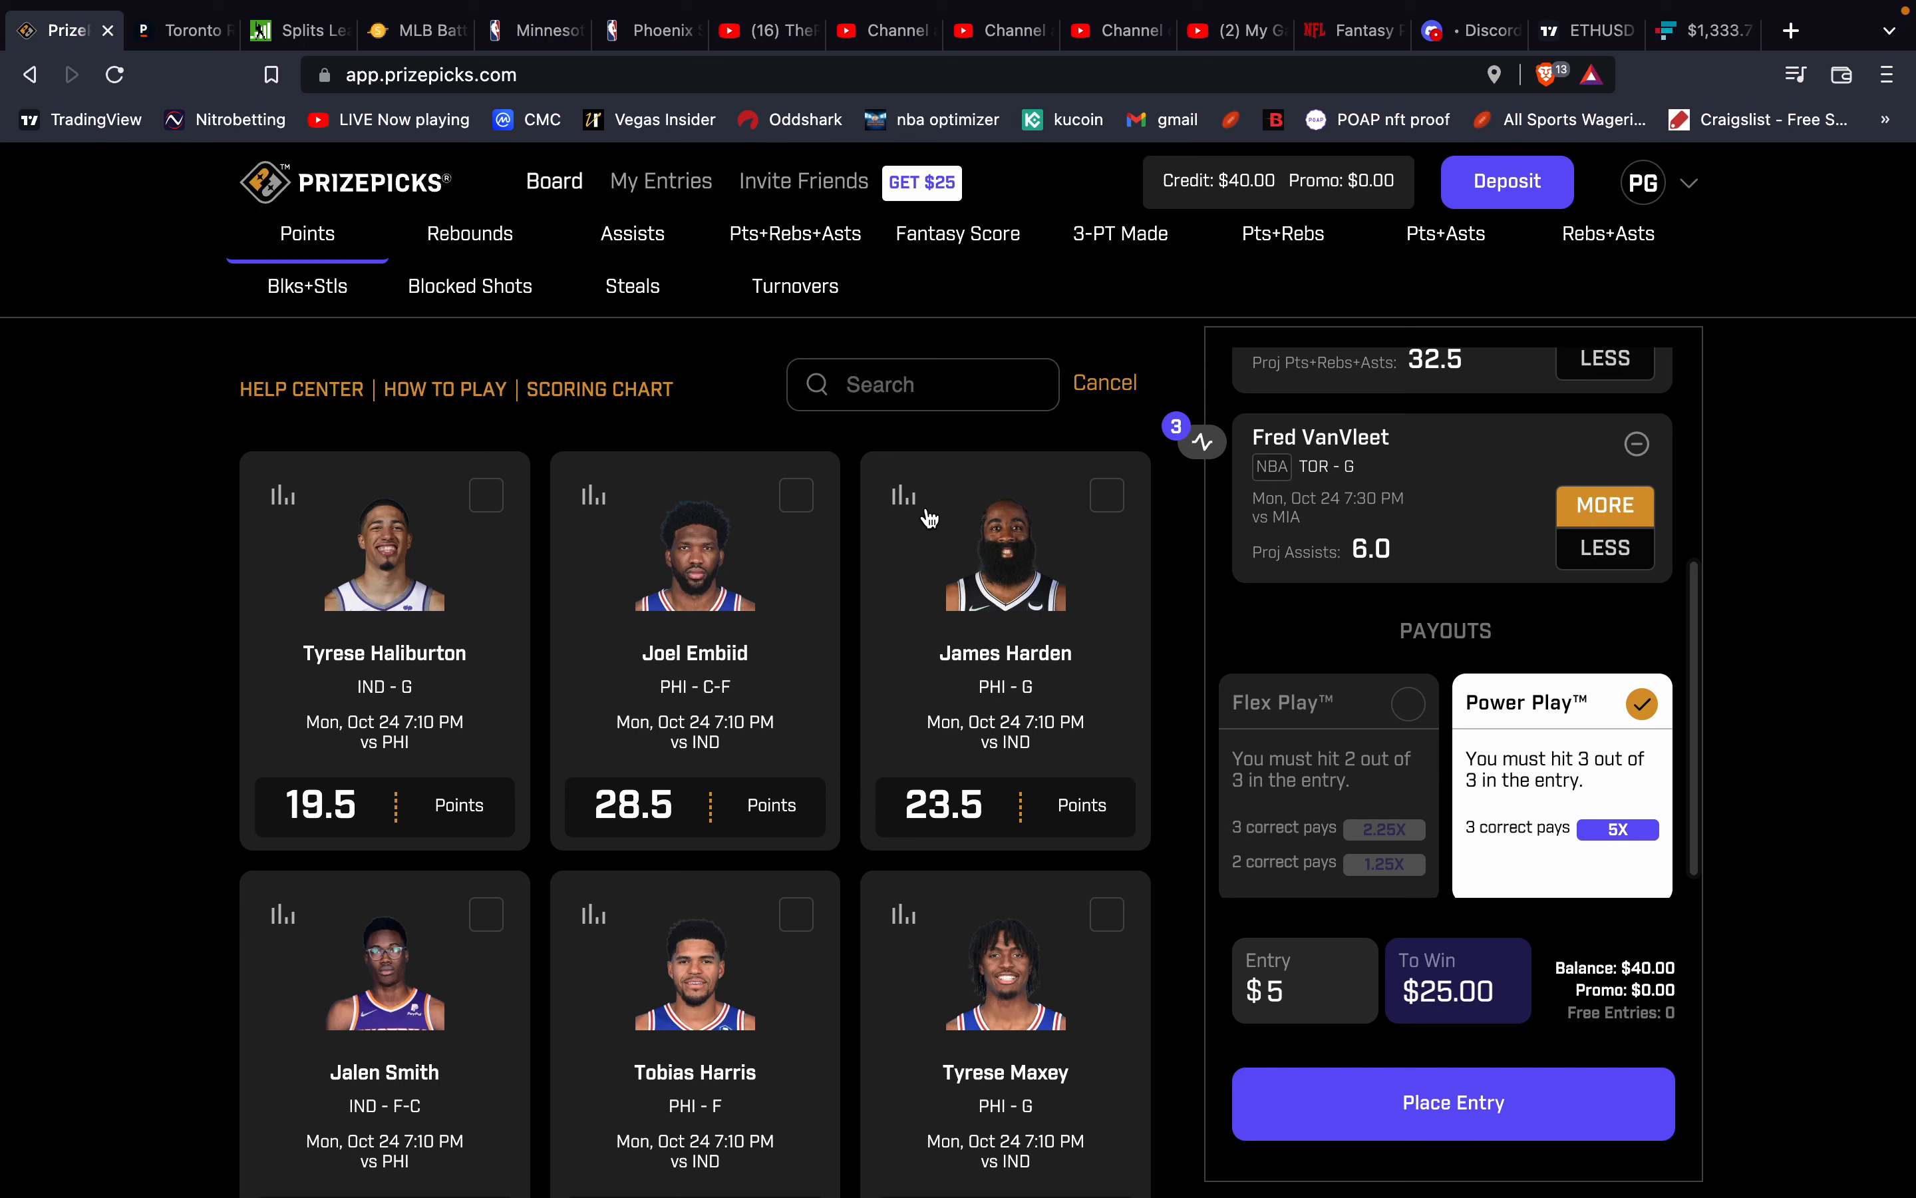
{"action": "type", "text": "brown"}
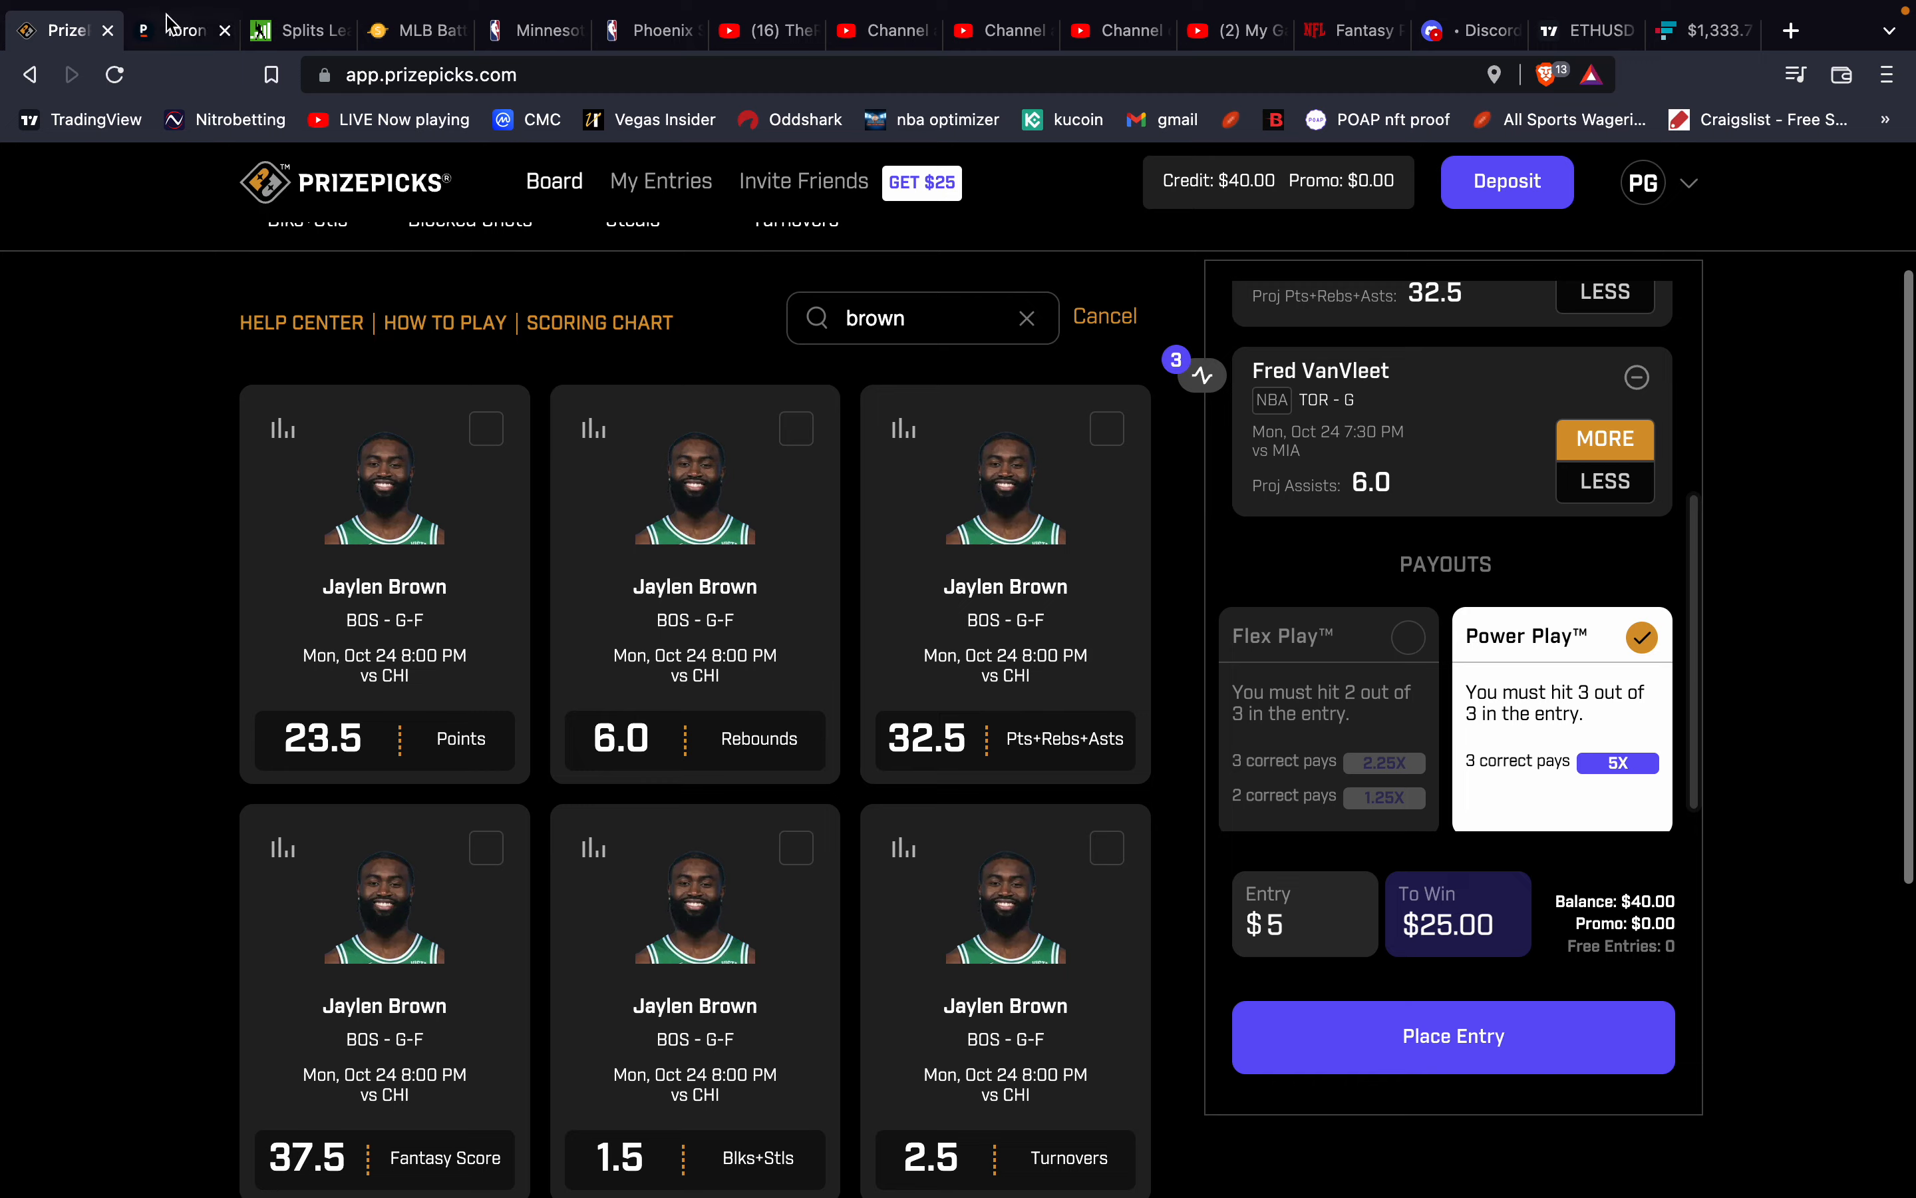
Browse Pinnacle's Celtics @ Bulls player props down to Jaylen Brown's Over 22.5 Points and Over 31.5 Pts+Rebs+Asts.
{"action": "left_click", "coordinate": [181, 29]}
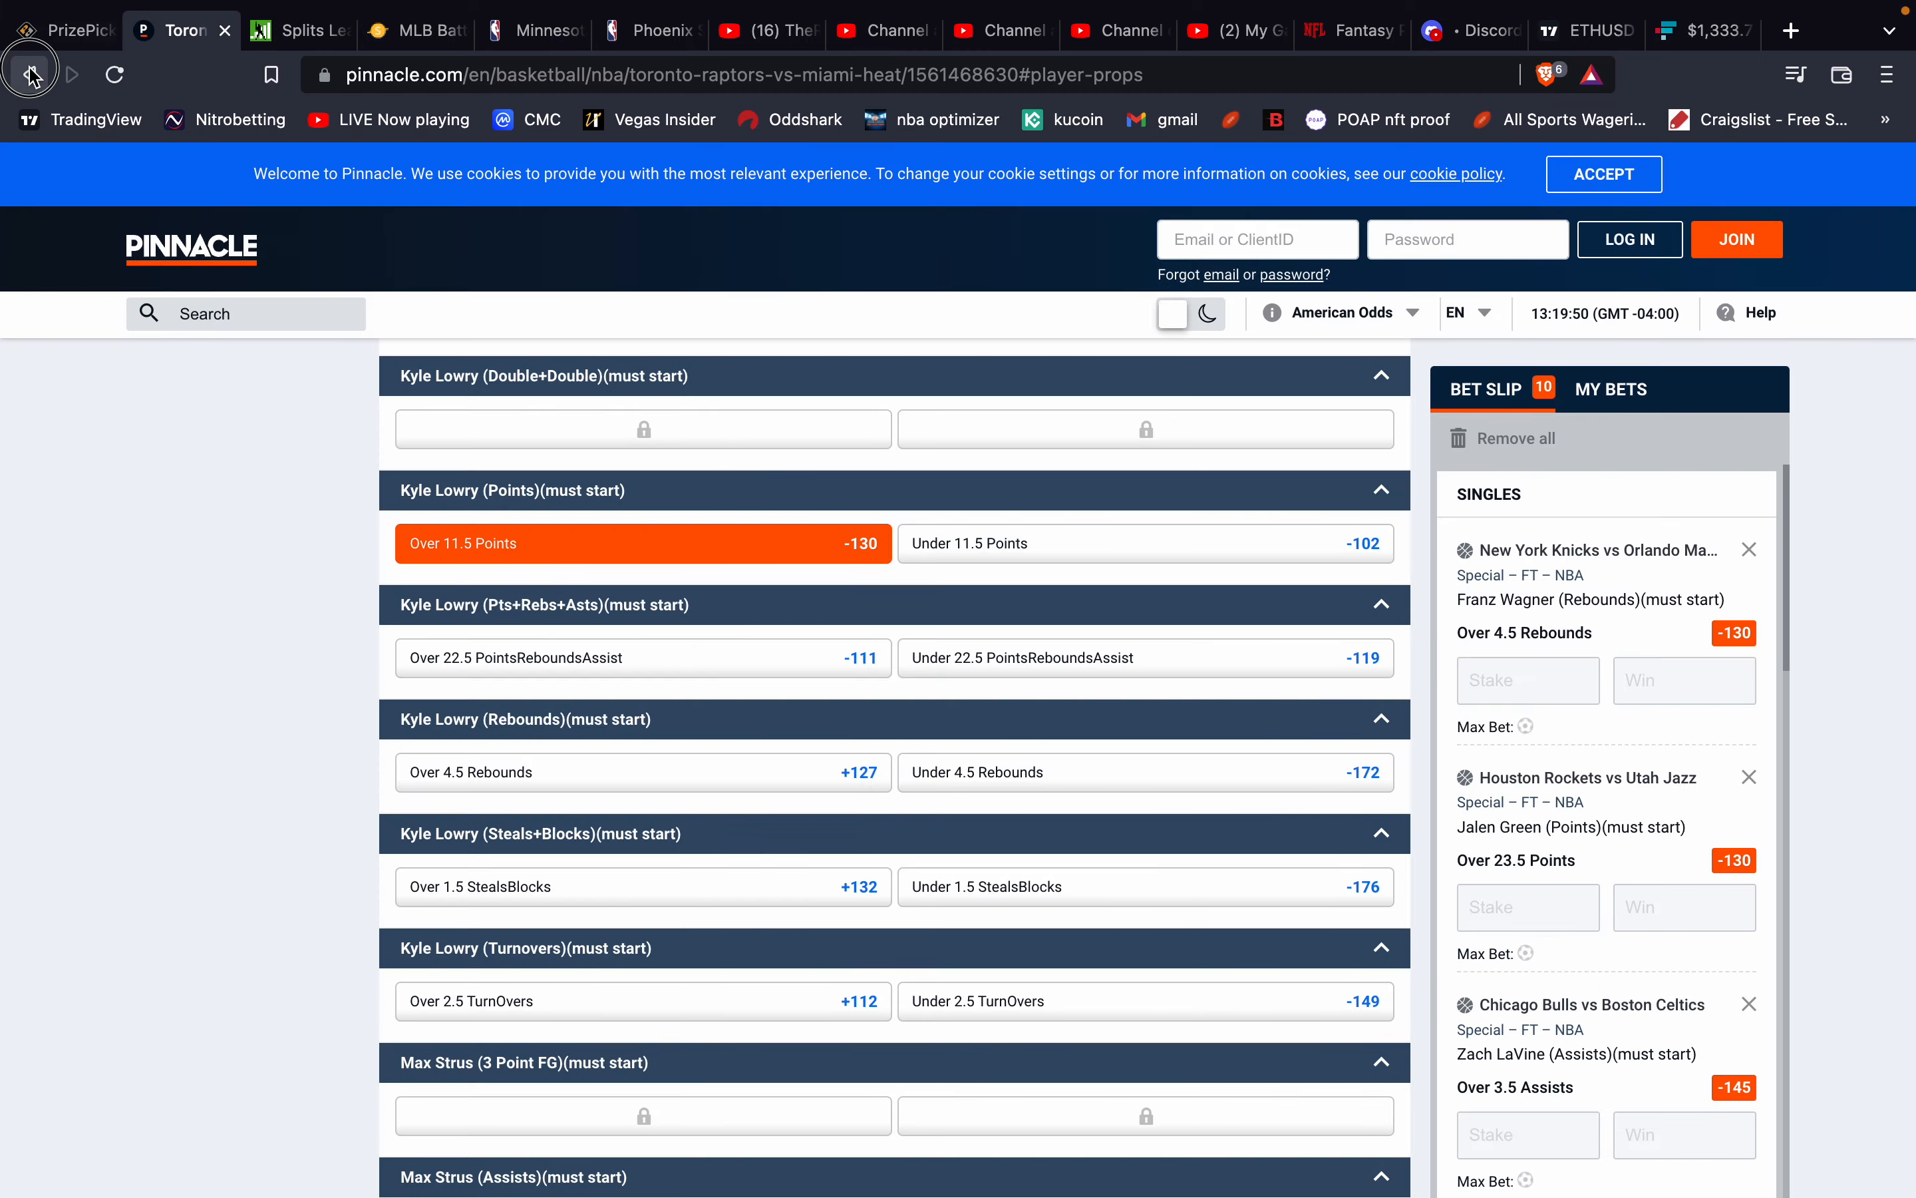
{"action": "left_click", "coordinate": [29, 74]}
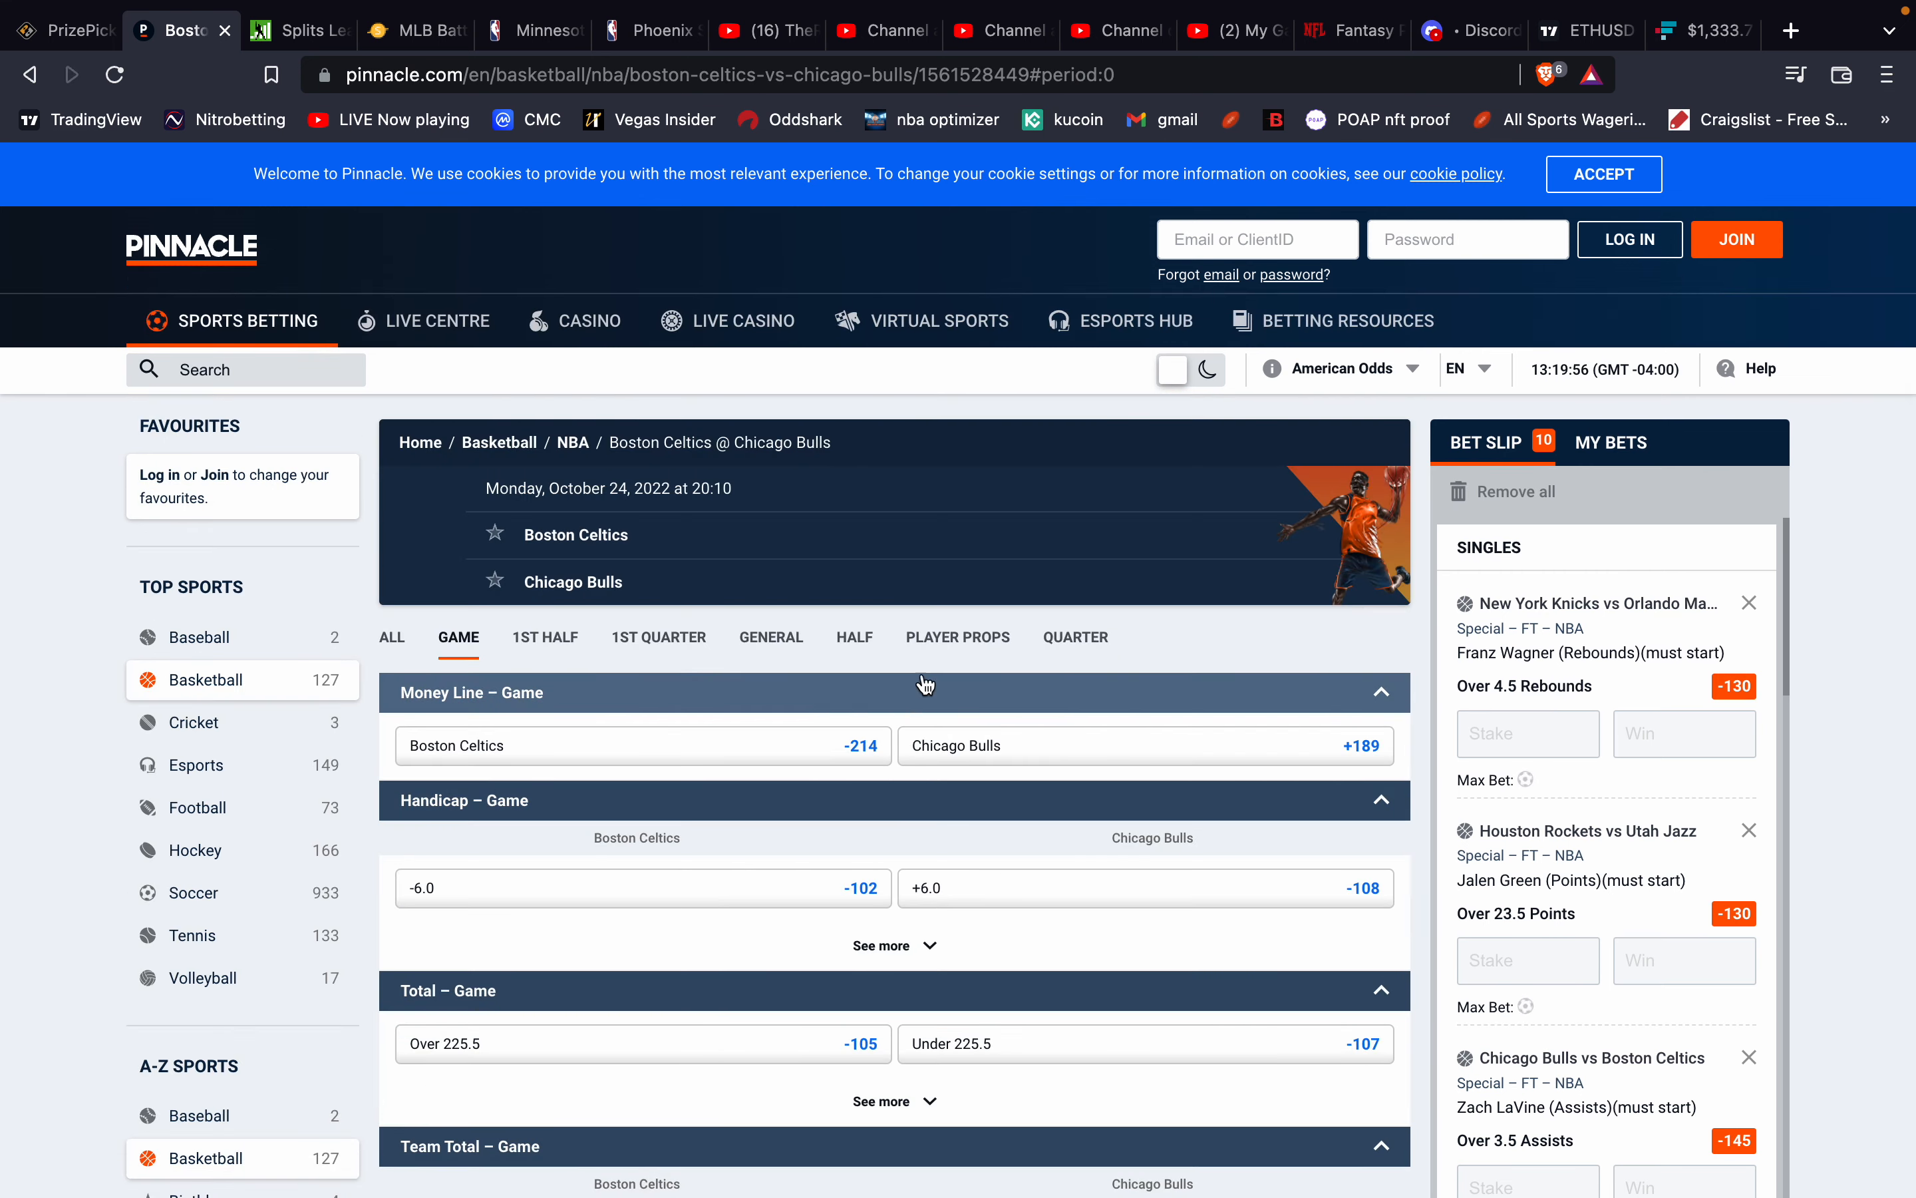
{"action": "left_click", "coordinate": [958, 636]}
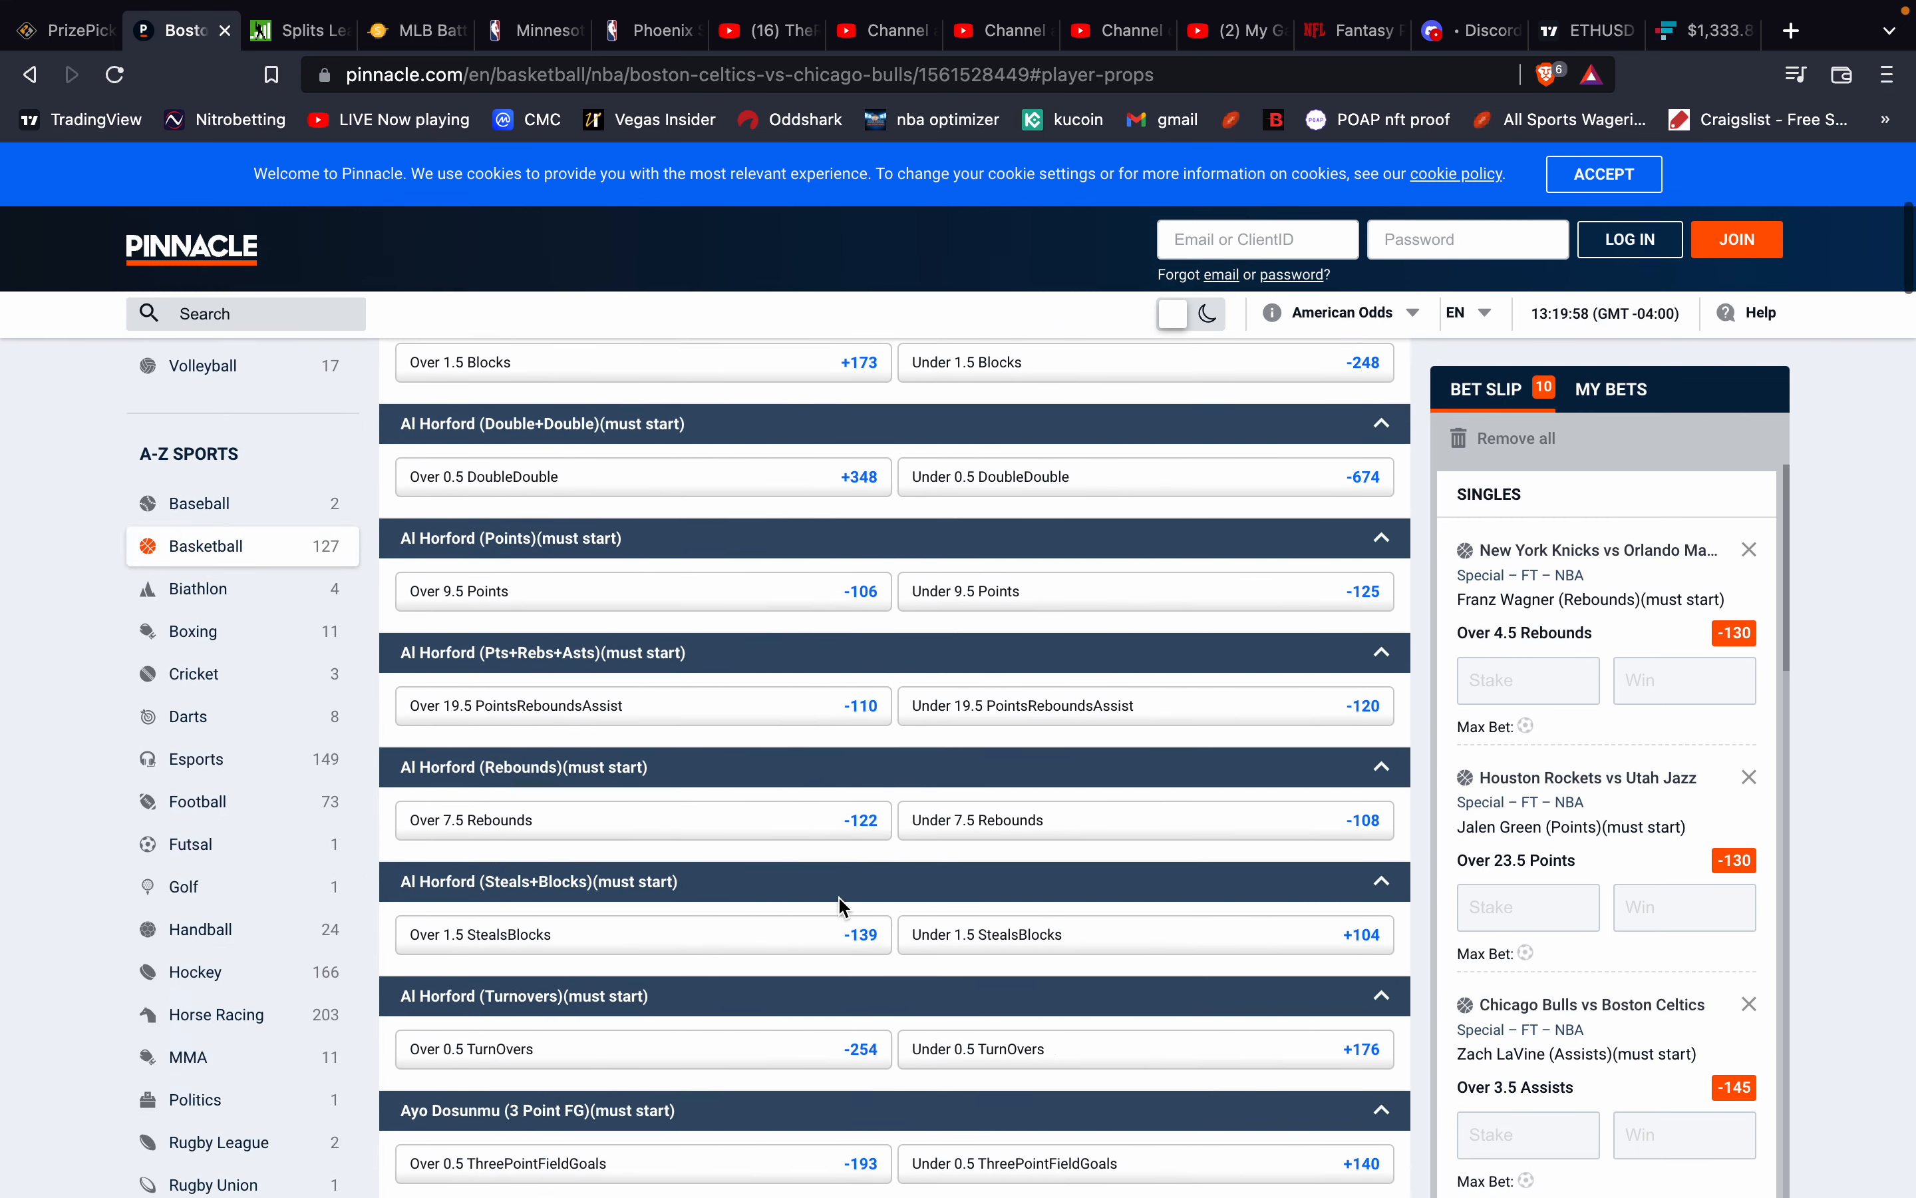
{"action": "scroll", "scroll_direction": "down", "scroll_amount": 3}
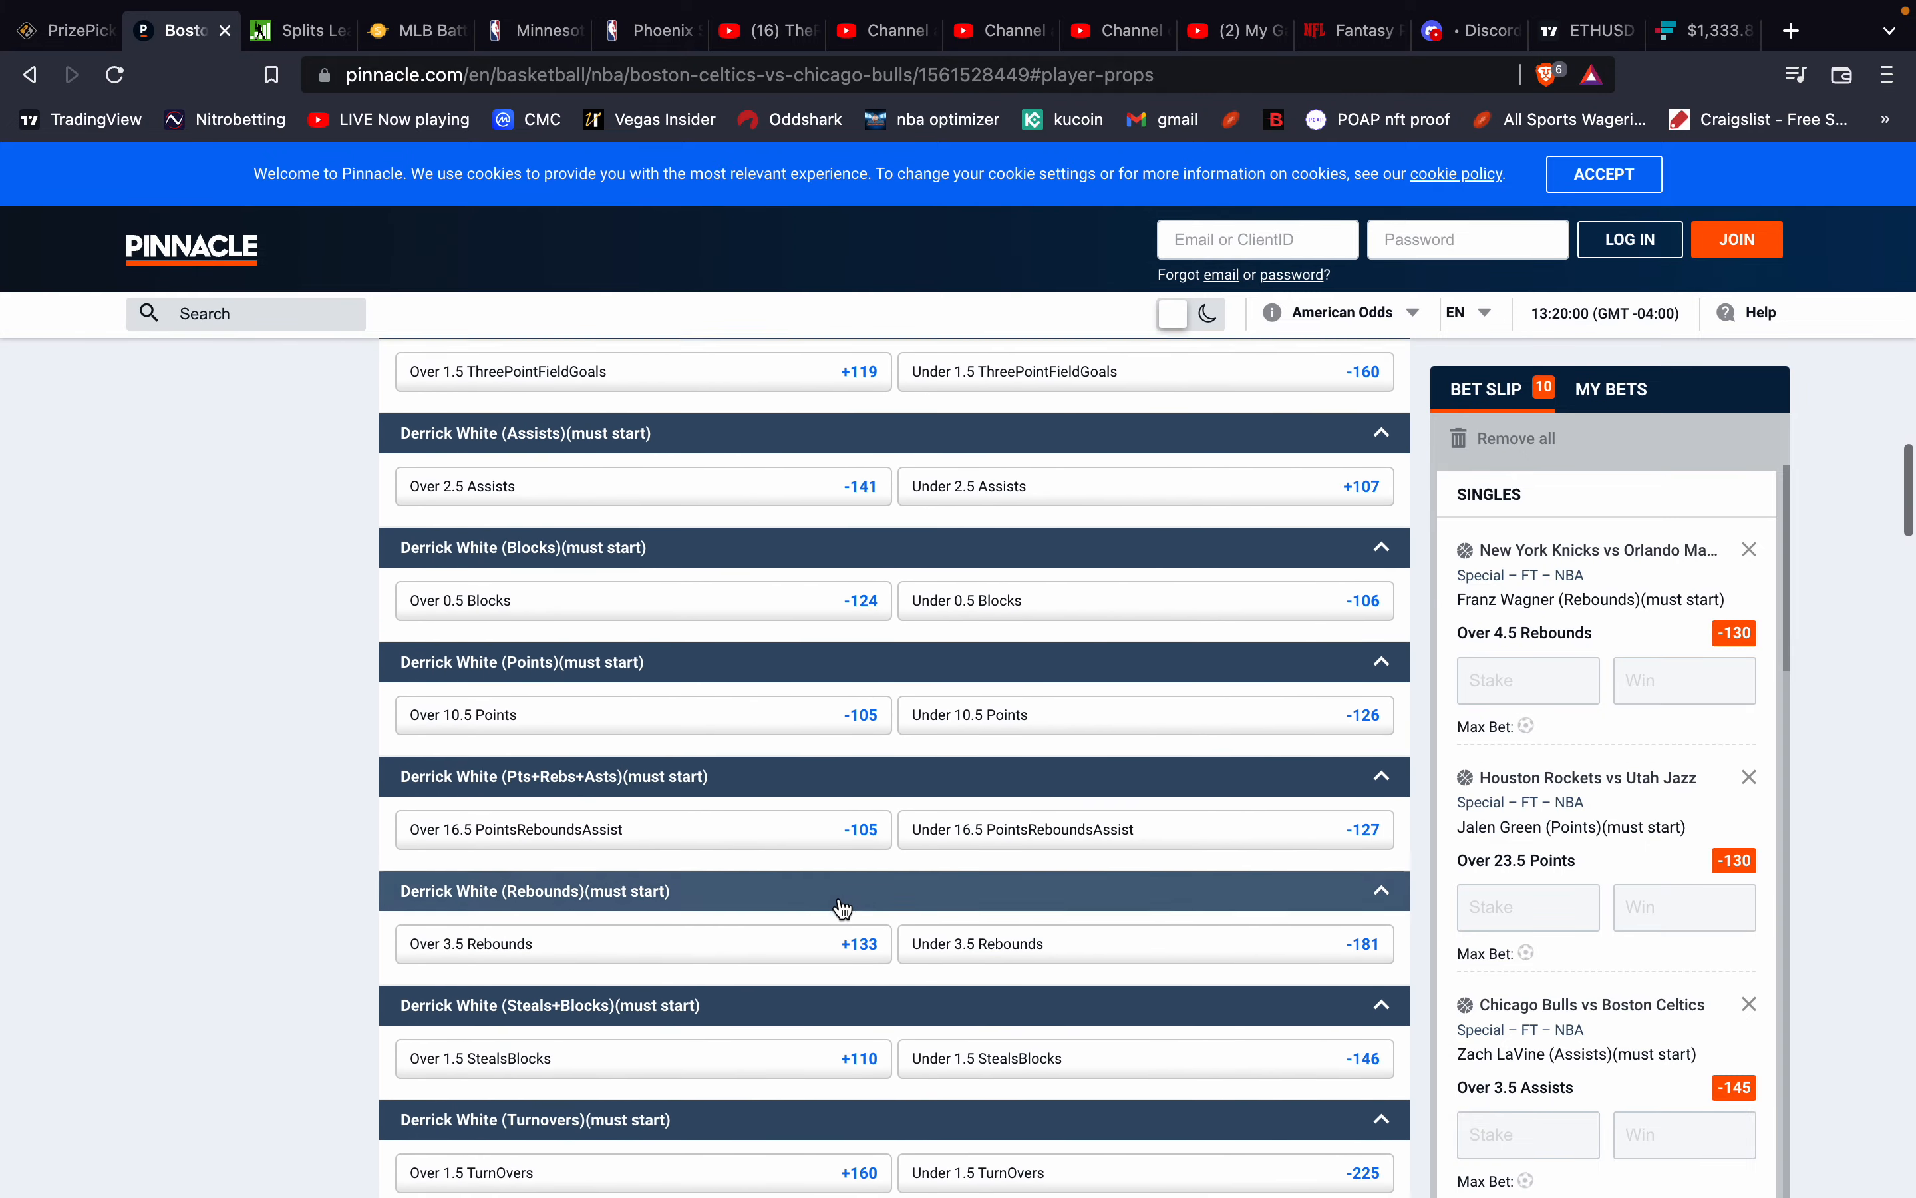
{"action": "scroll", "scroll_direction": "down", "scroll_amount": 3}
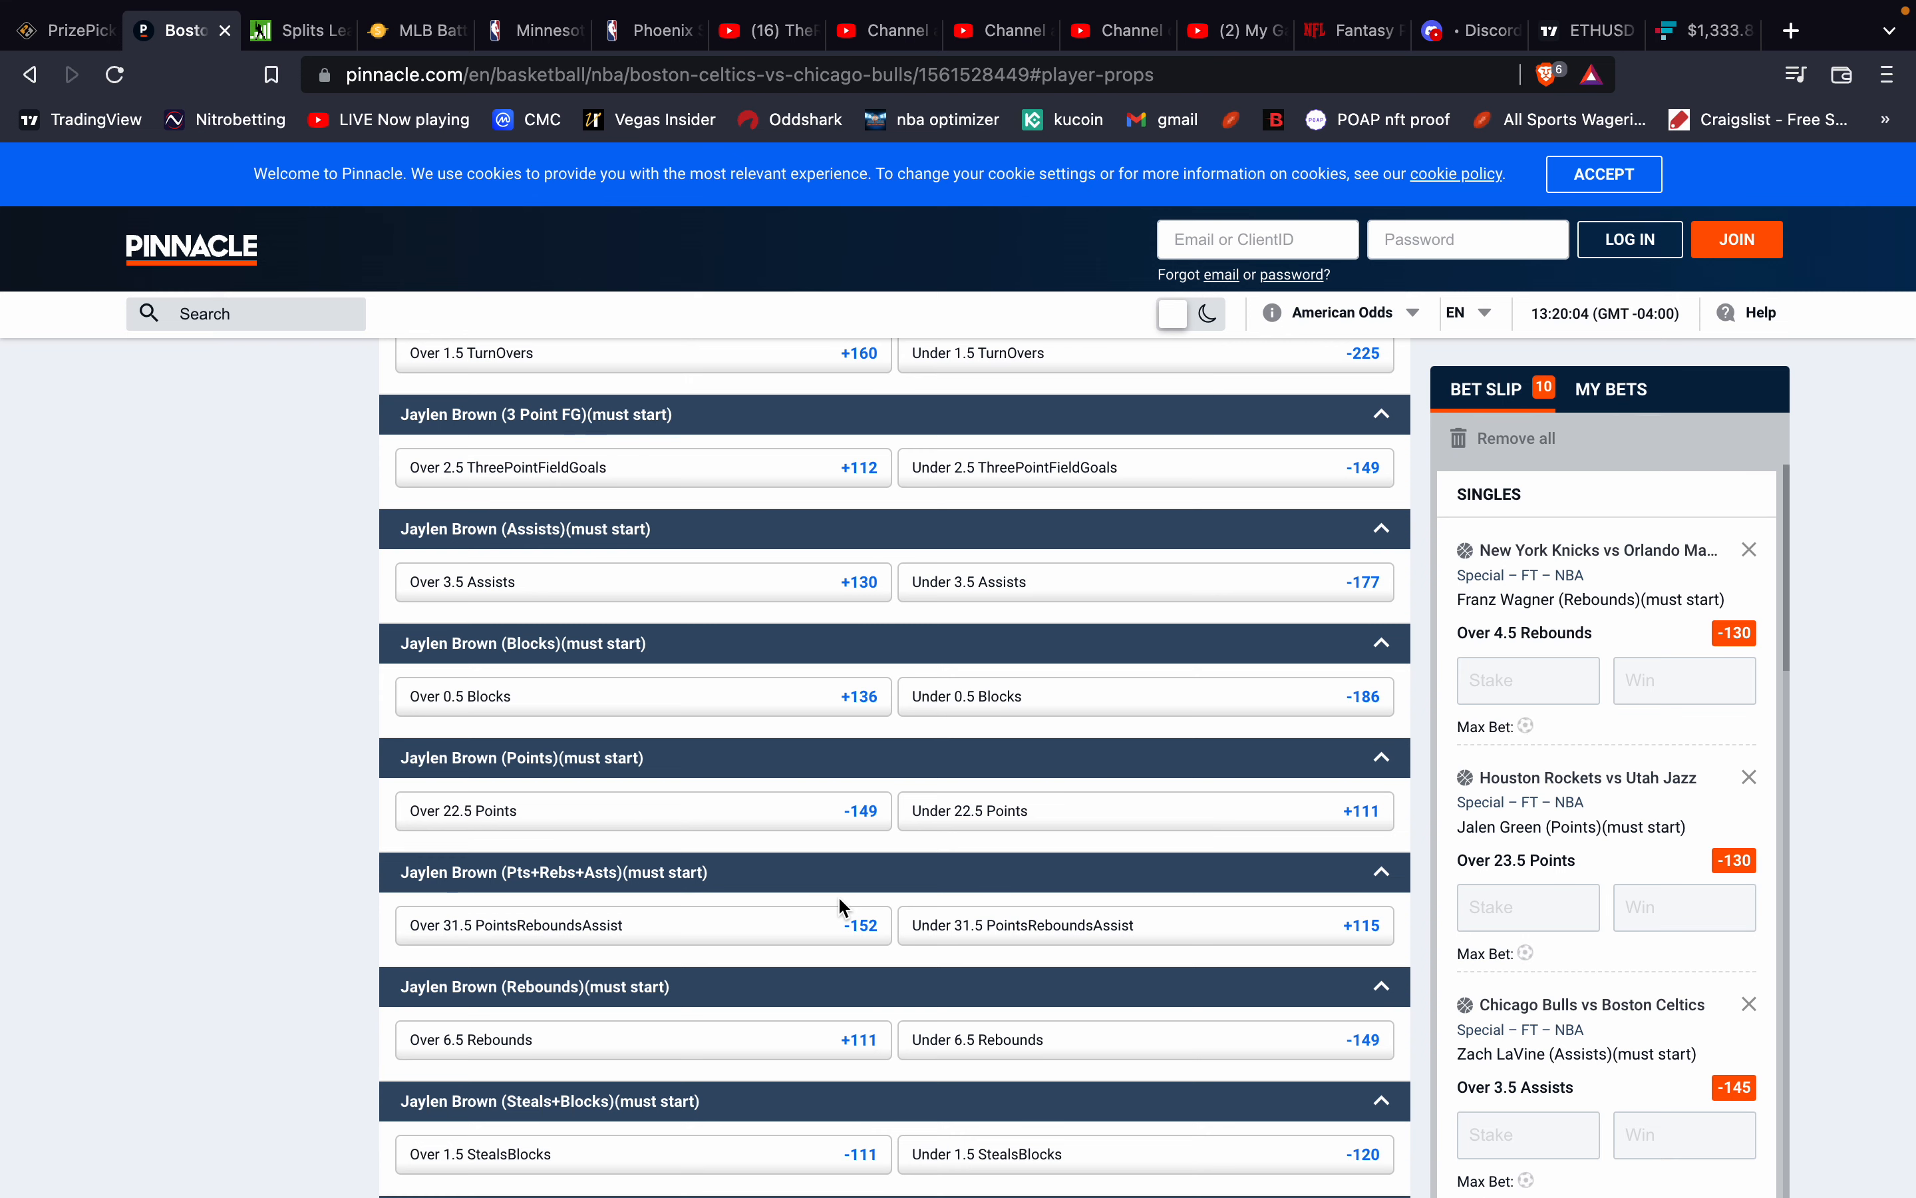
{"action": "scroll", "scroll_direction": "down", "scroll_amount": 3}
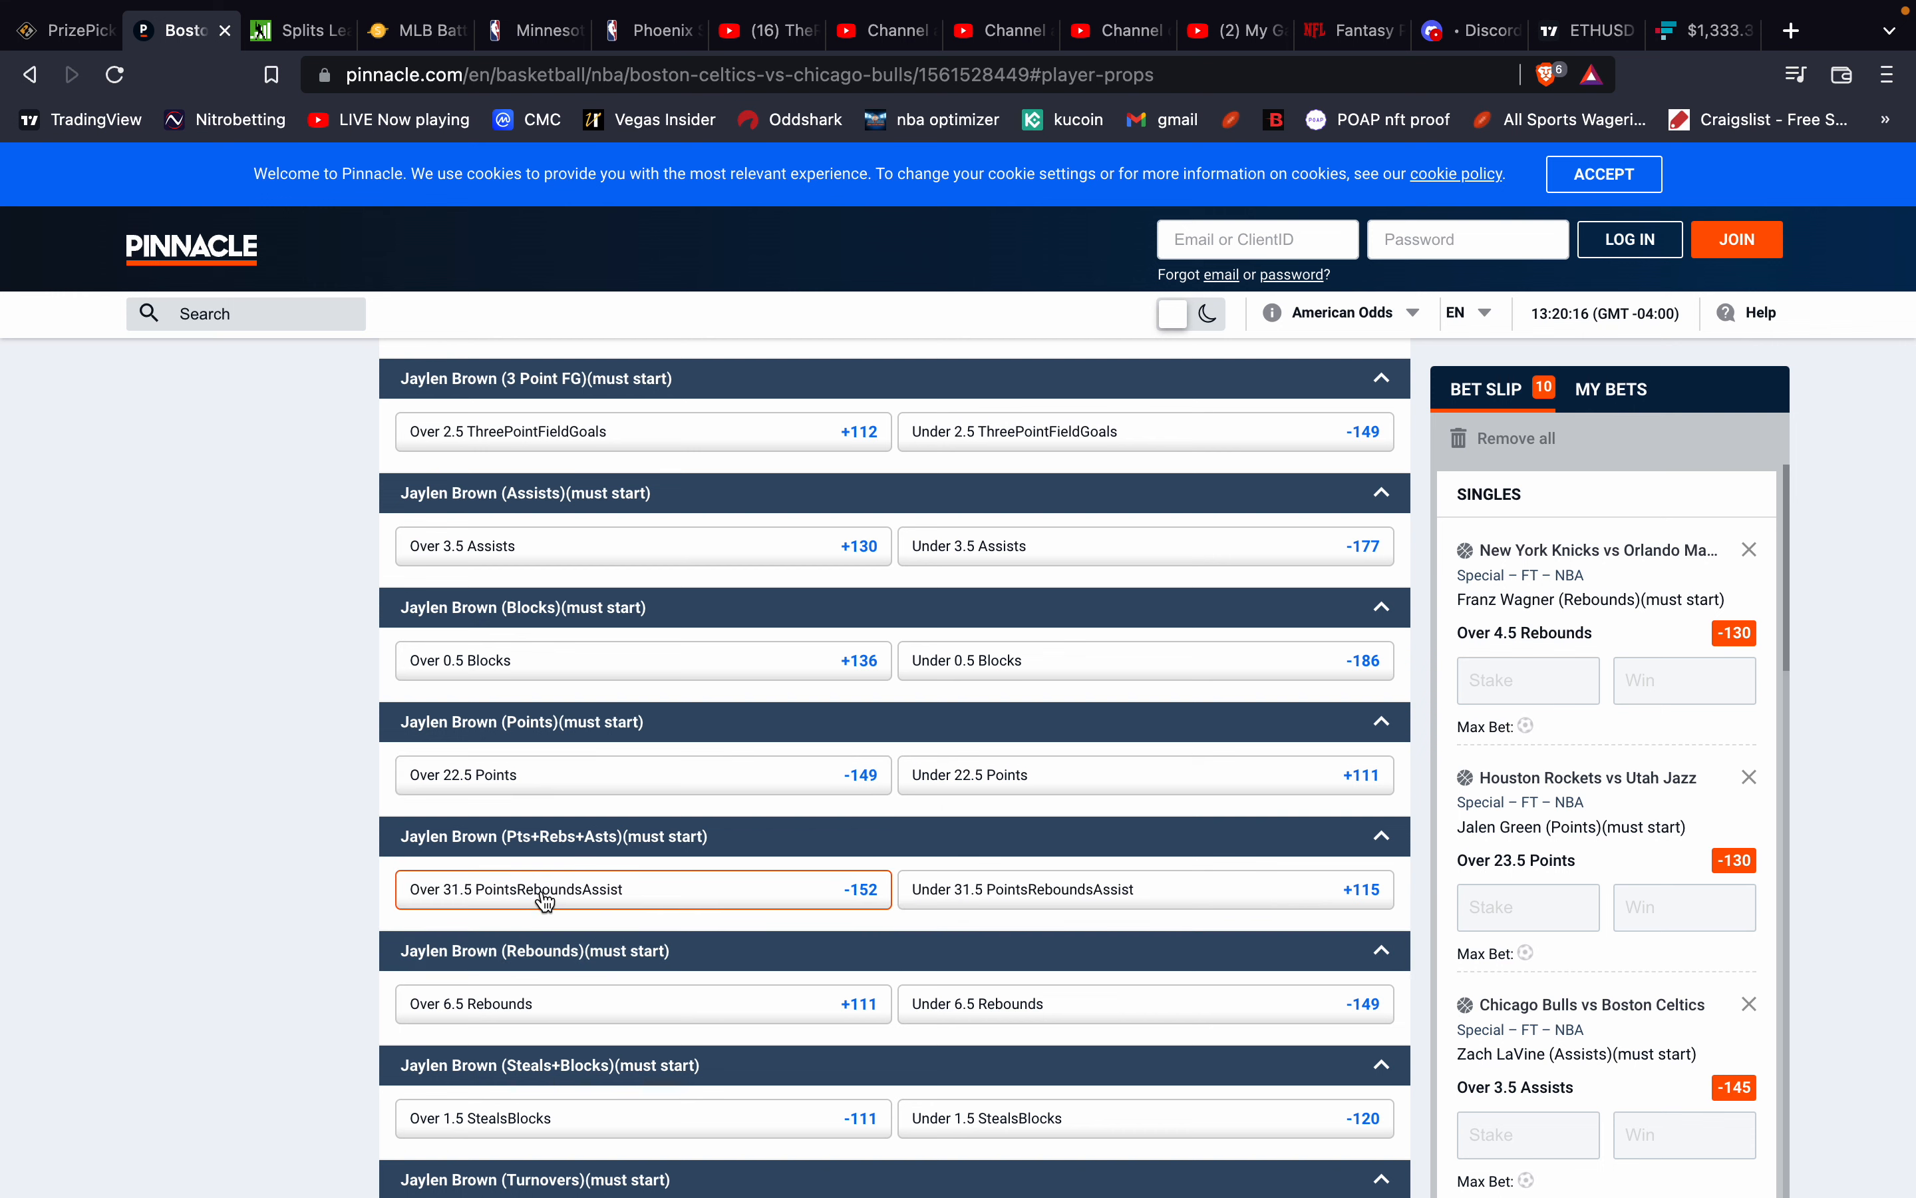
{"action": "mouse_move", "coordinate": [543, 898]}
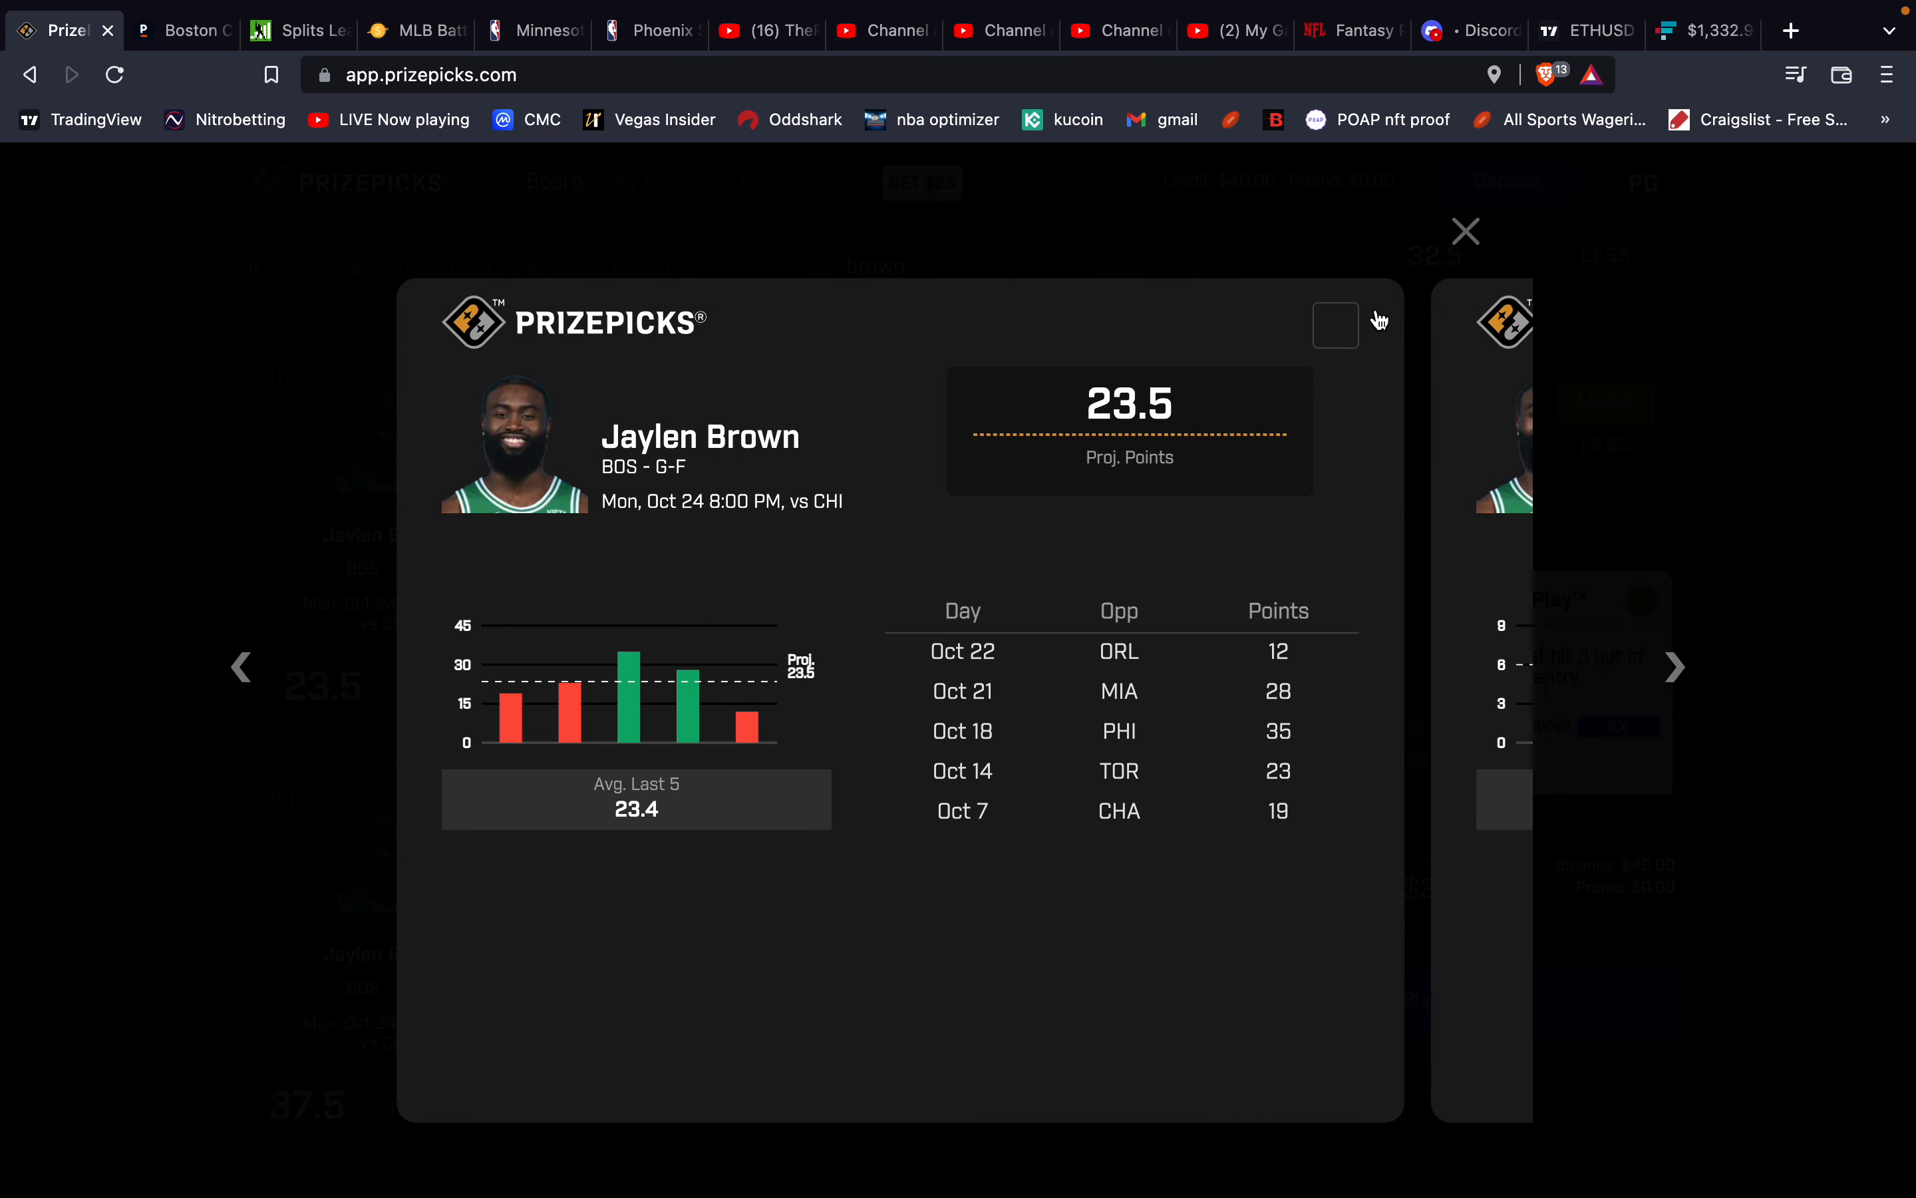
Review Jaylen Brown's points and Pts+Rebs+Asts game logs, then clear the search back to the full board.
{"action": "left_click", "coordinate": [1463, 232]}
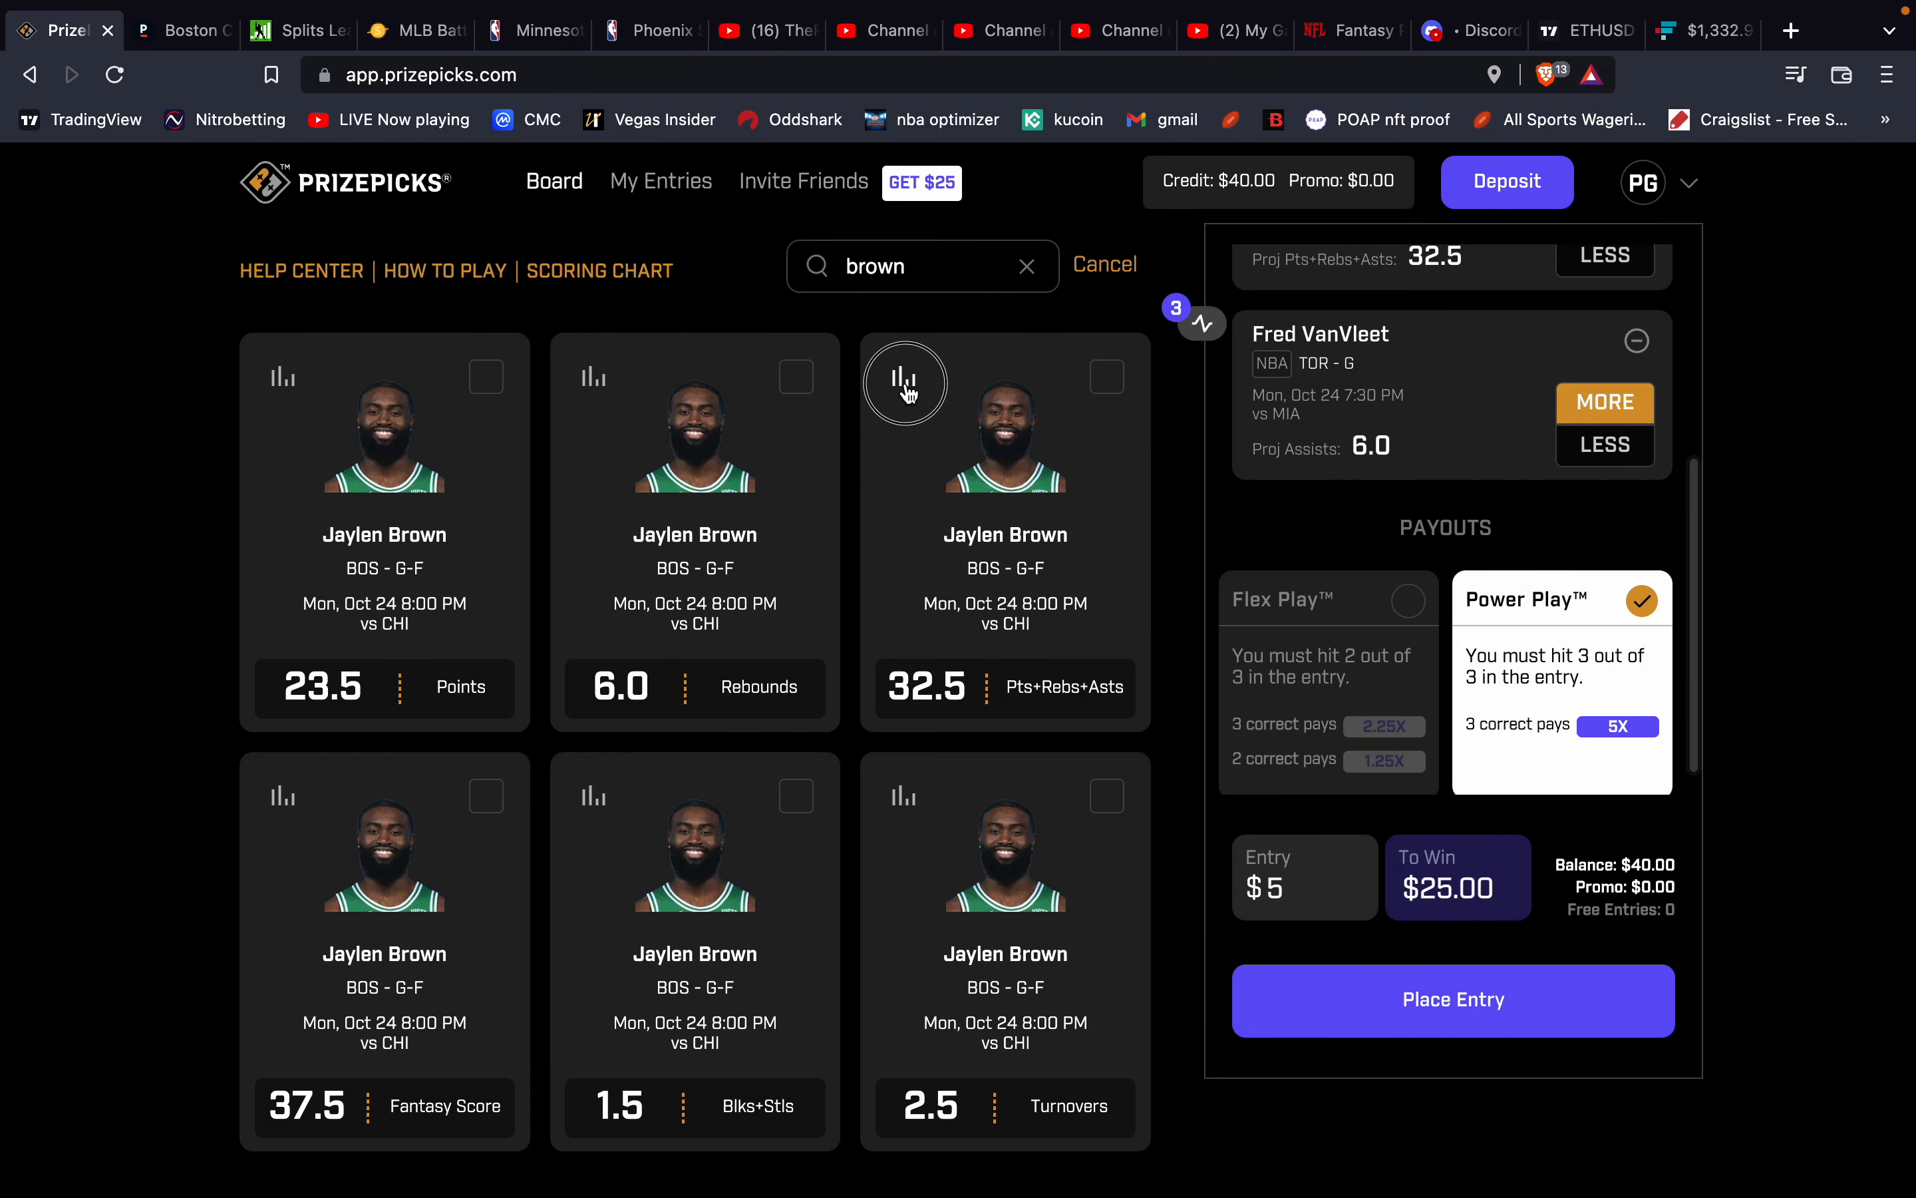
{"action": "left_click", "coordinate": [907, 382]}
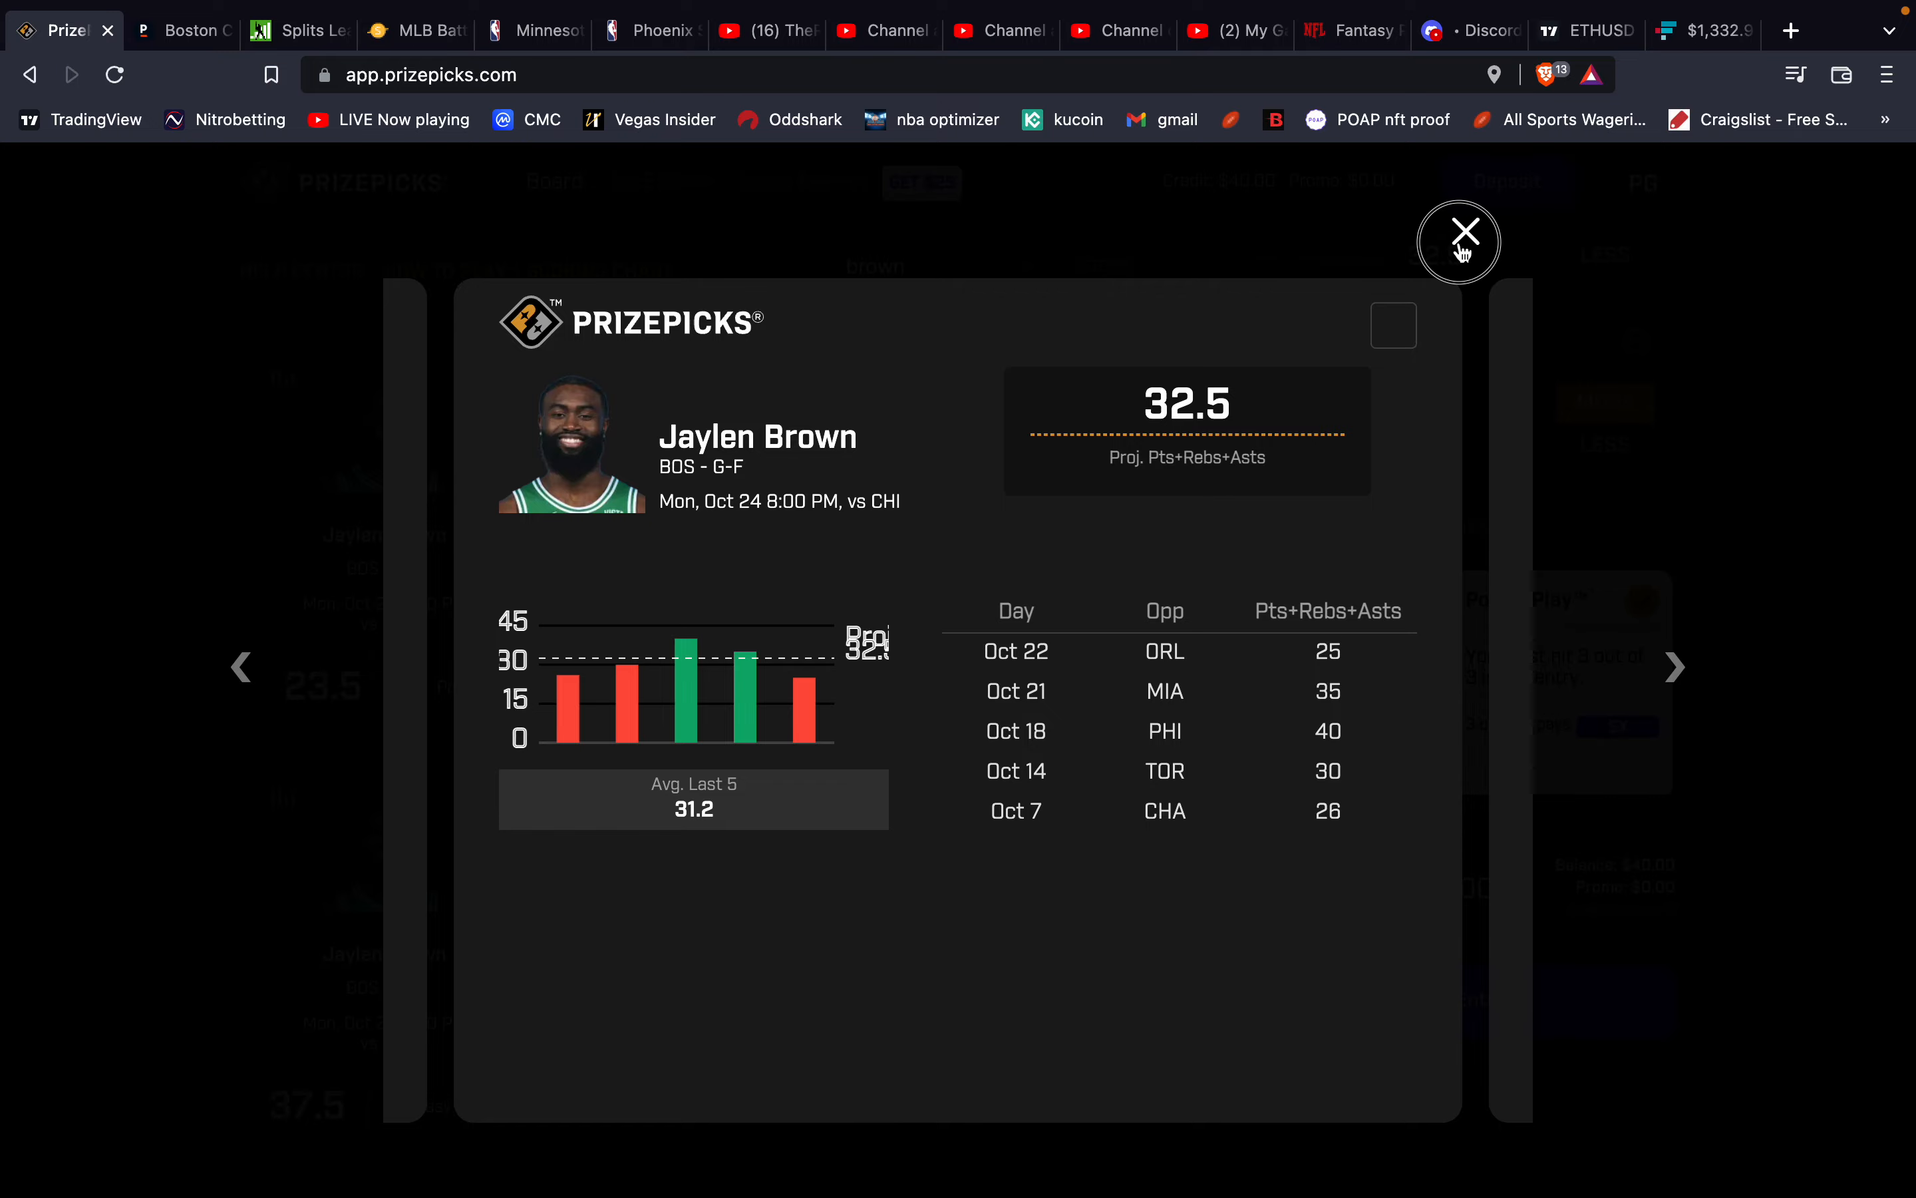
{"action": "left_click", "coordinate": [1460, 232]}
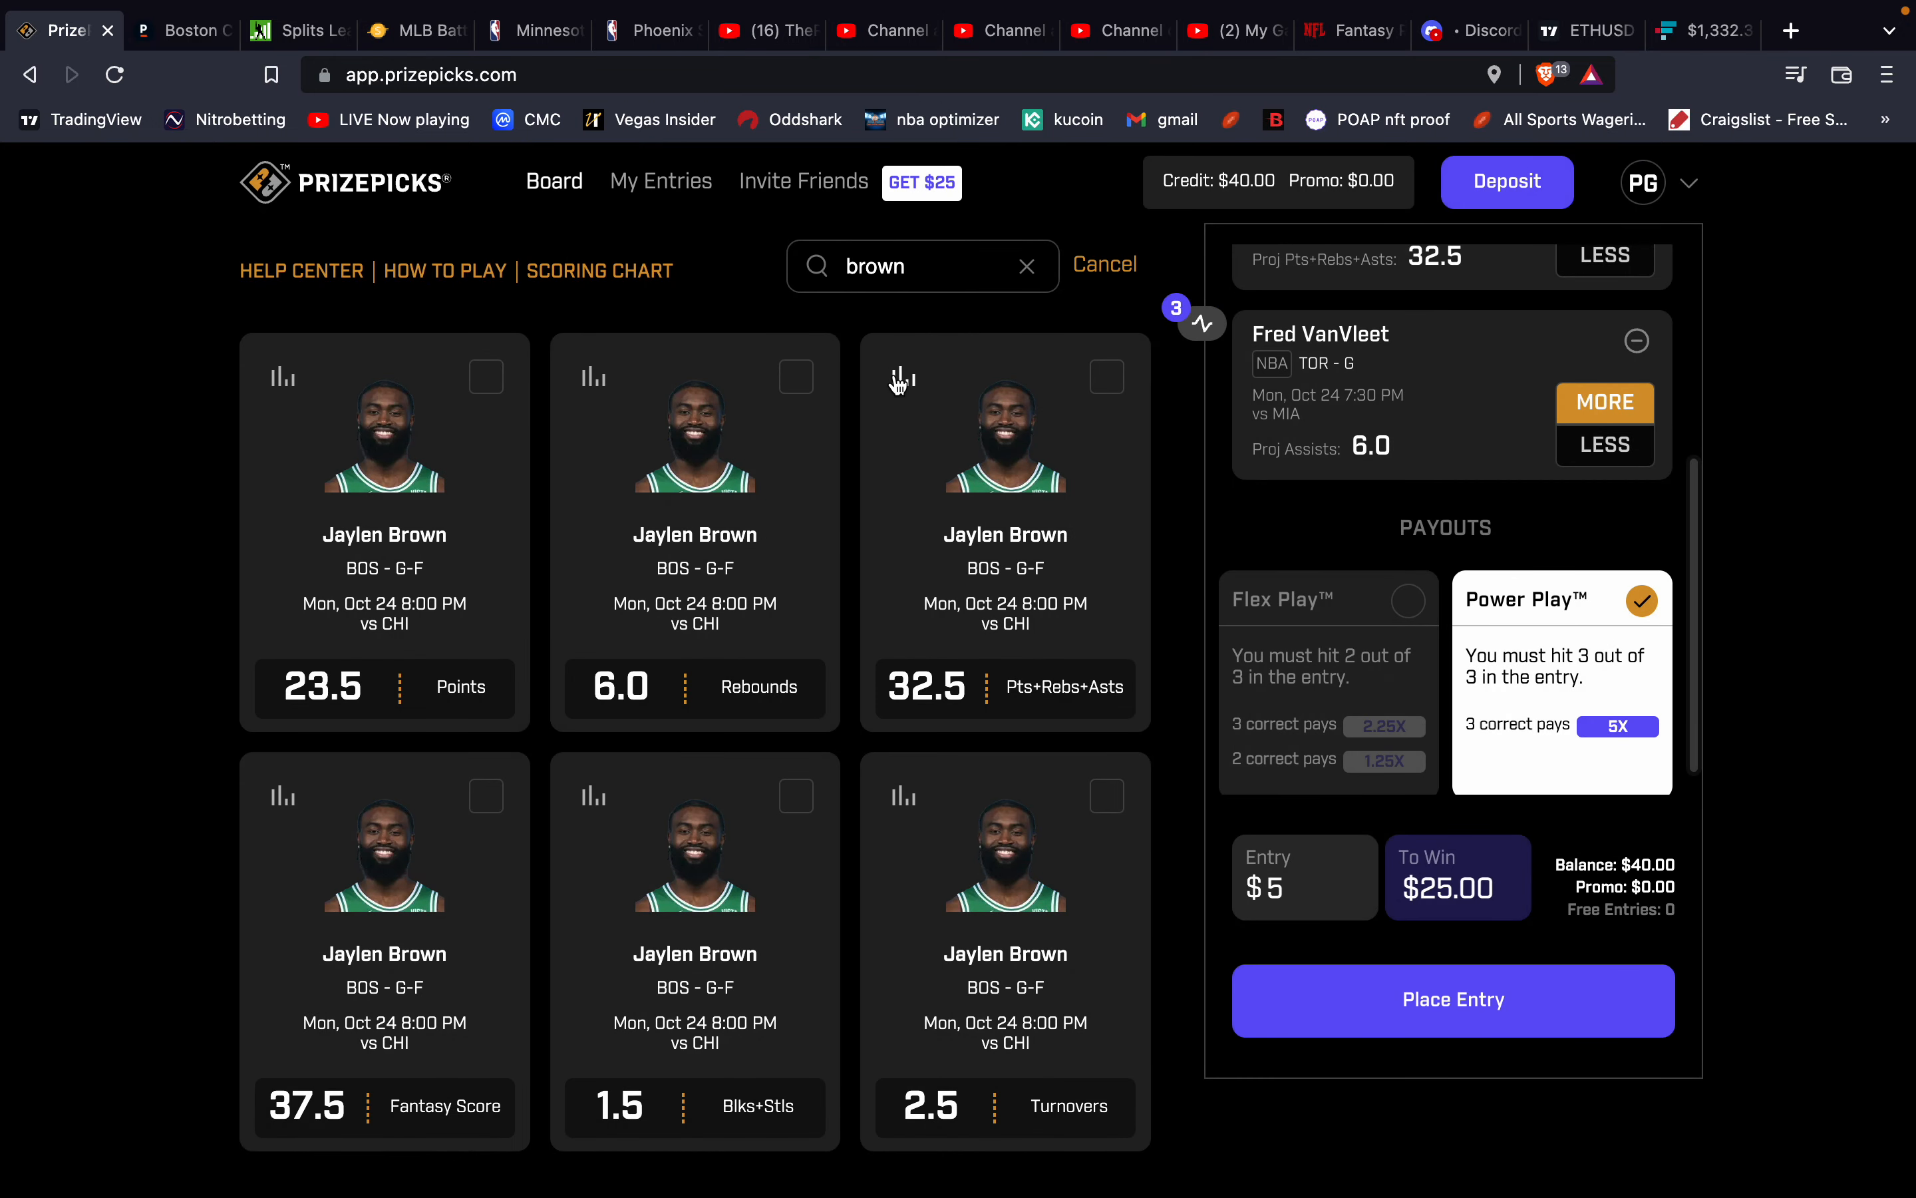
{"action": "mouse_move", "coordinate": [290, 458]}
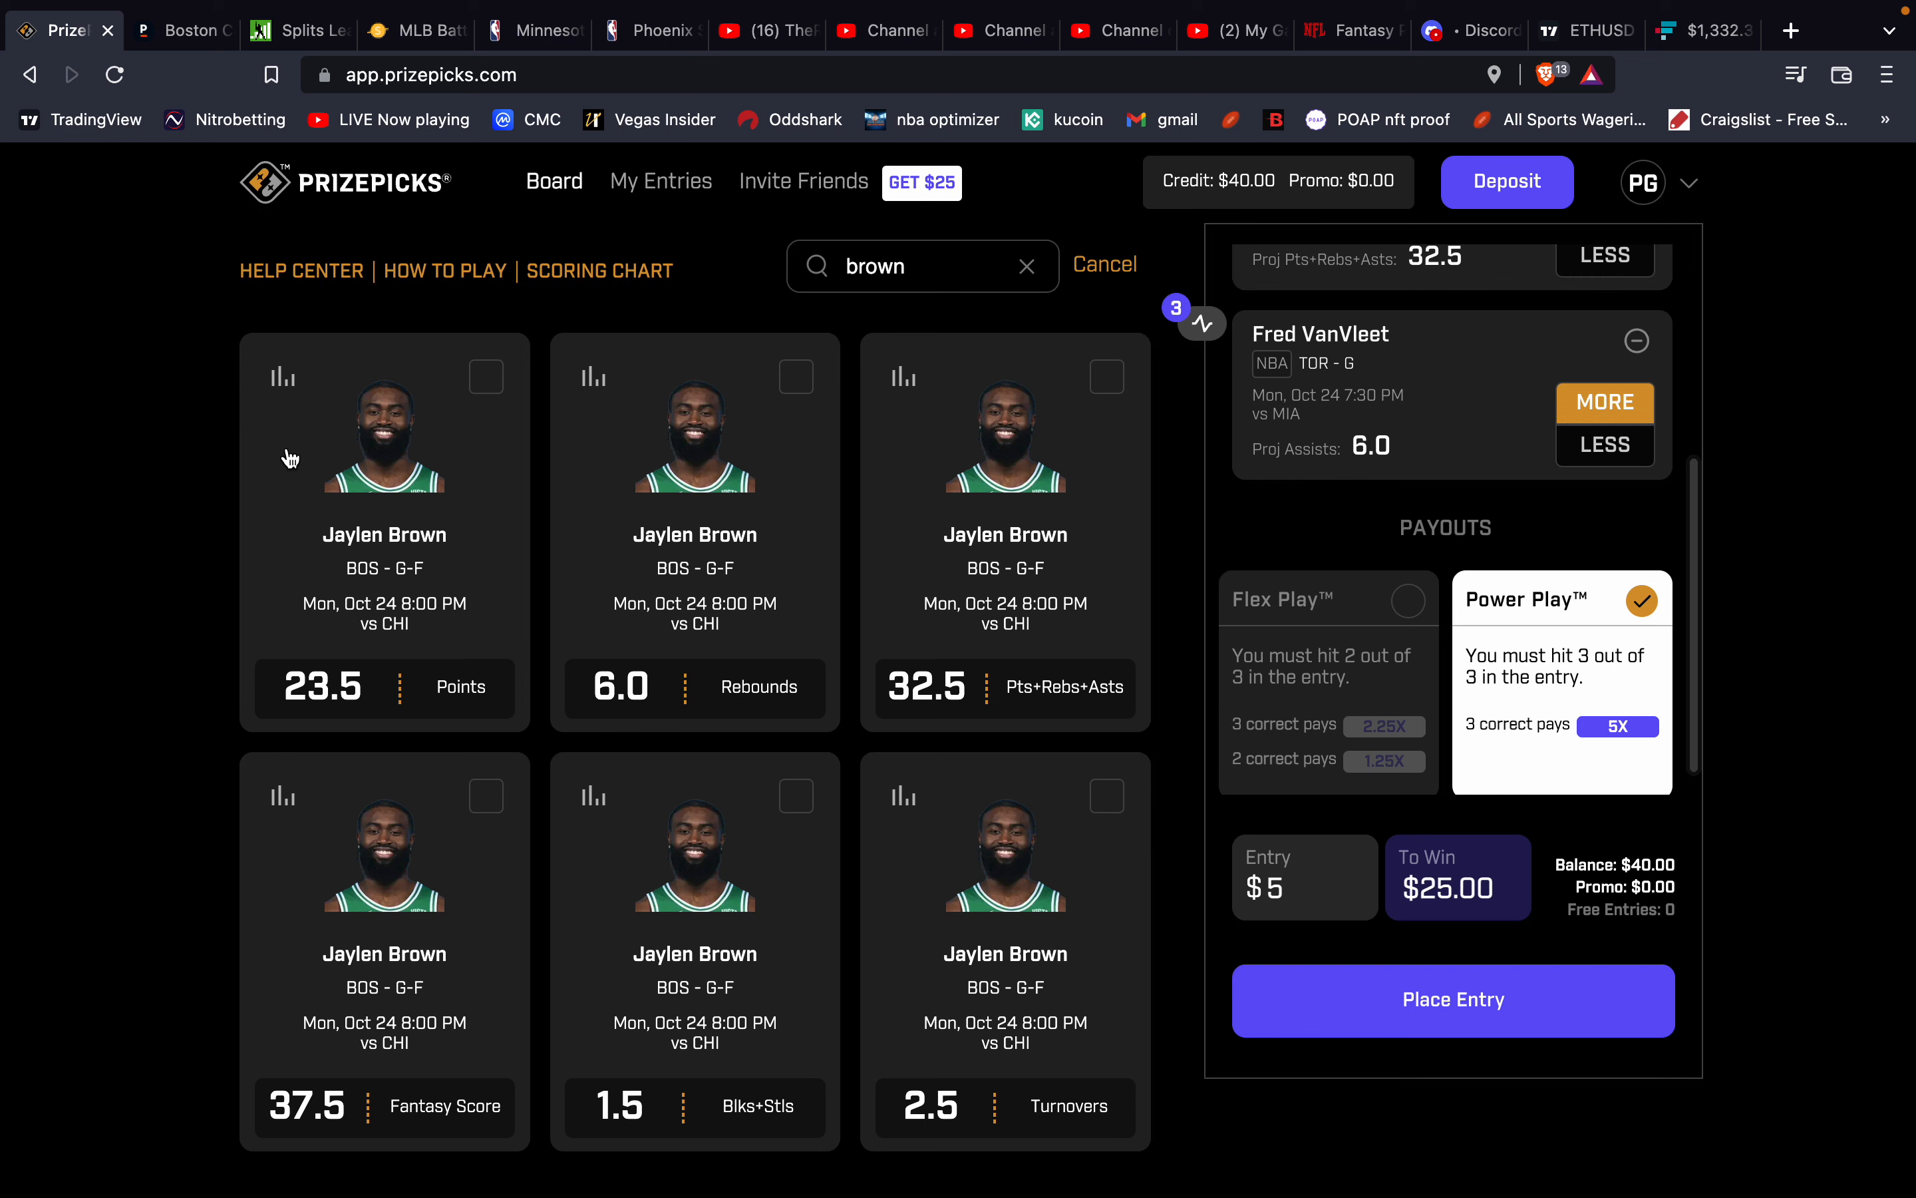
{"action": "mouse_move", "coordinate": [286, 397]}
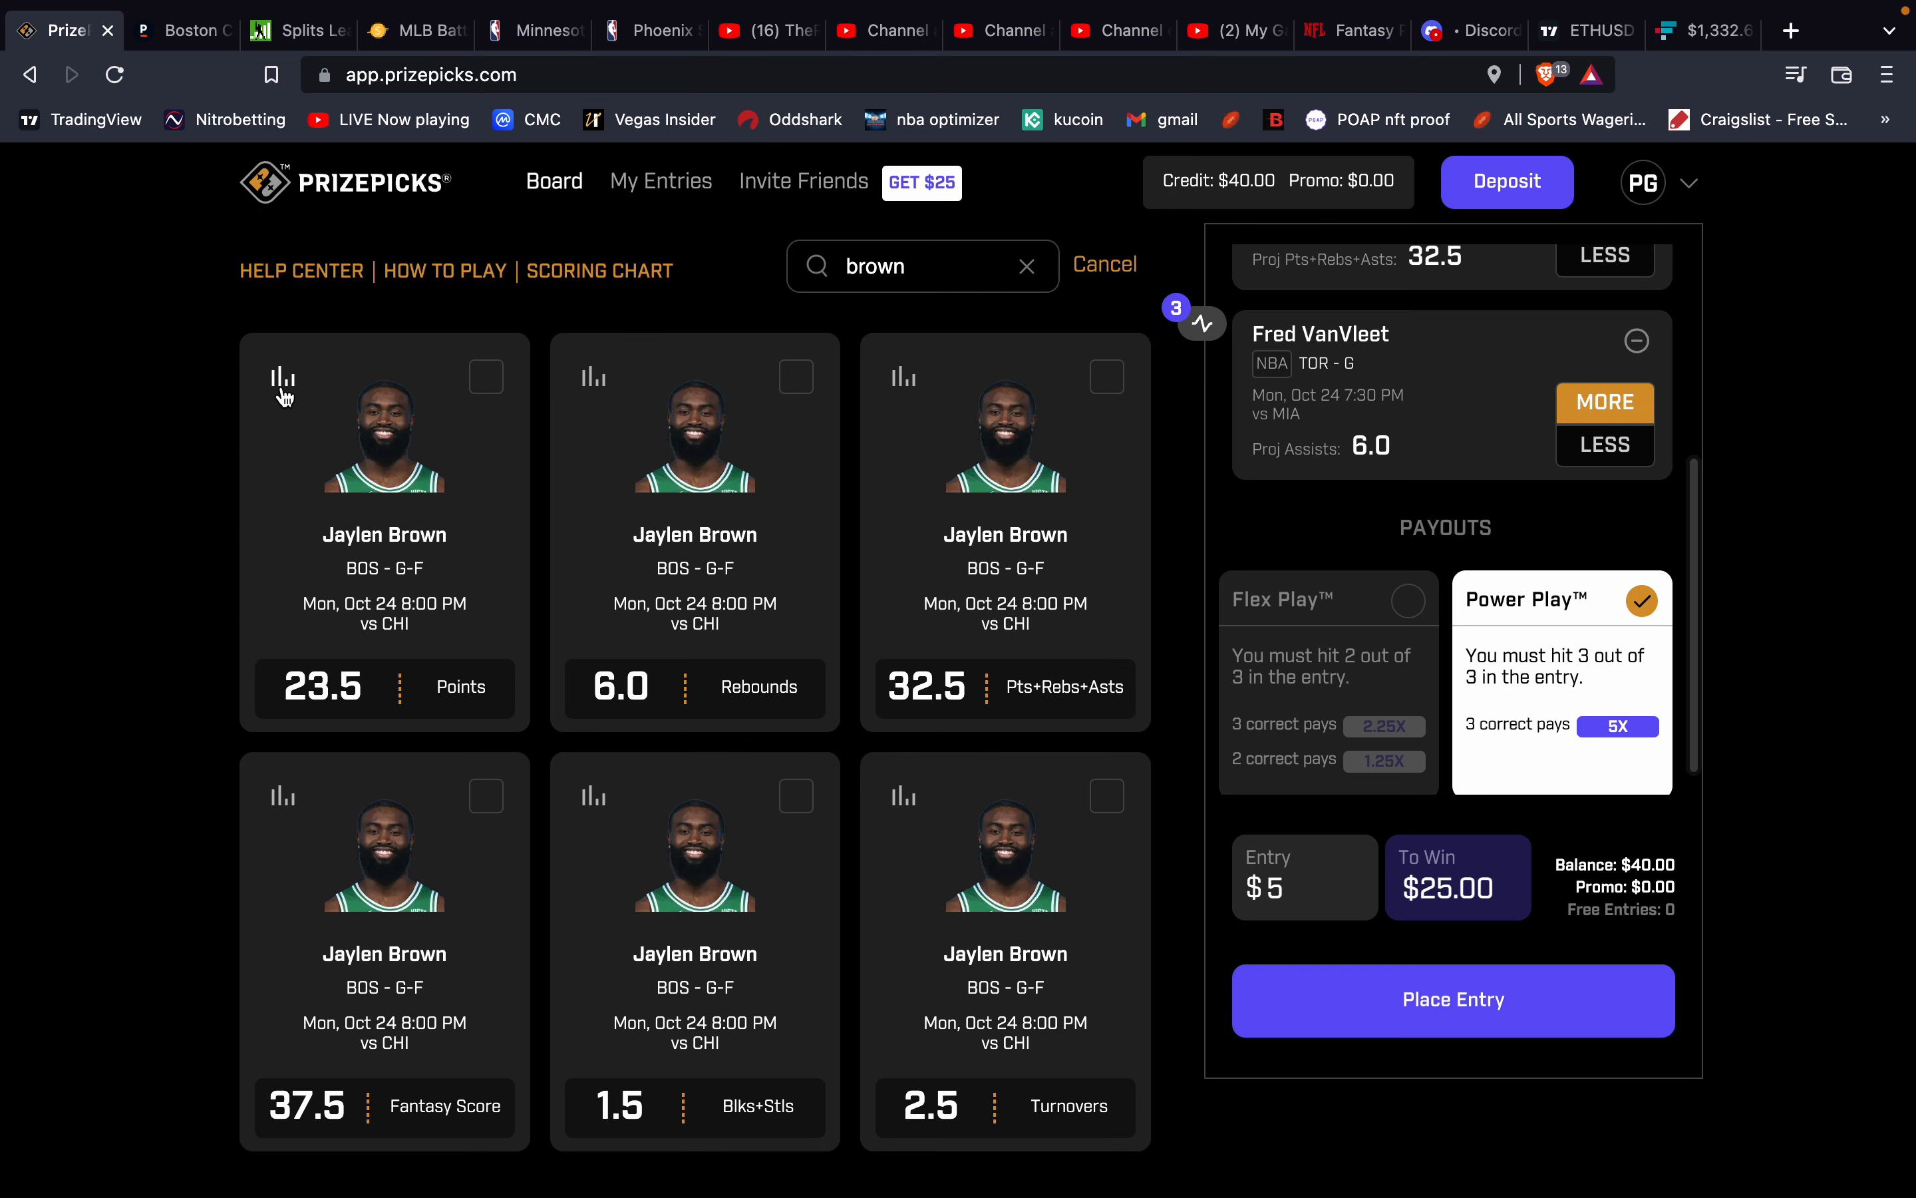
{"action": "mouse_move", "coordinate": [576, 309]}
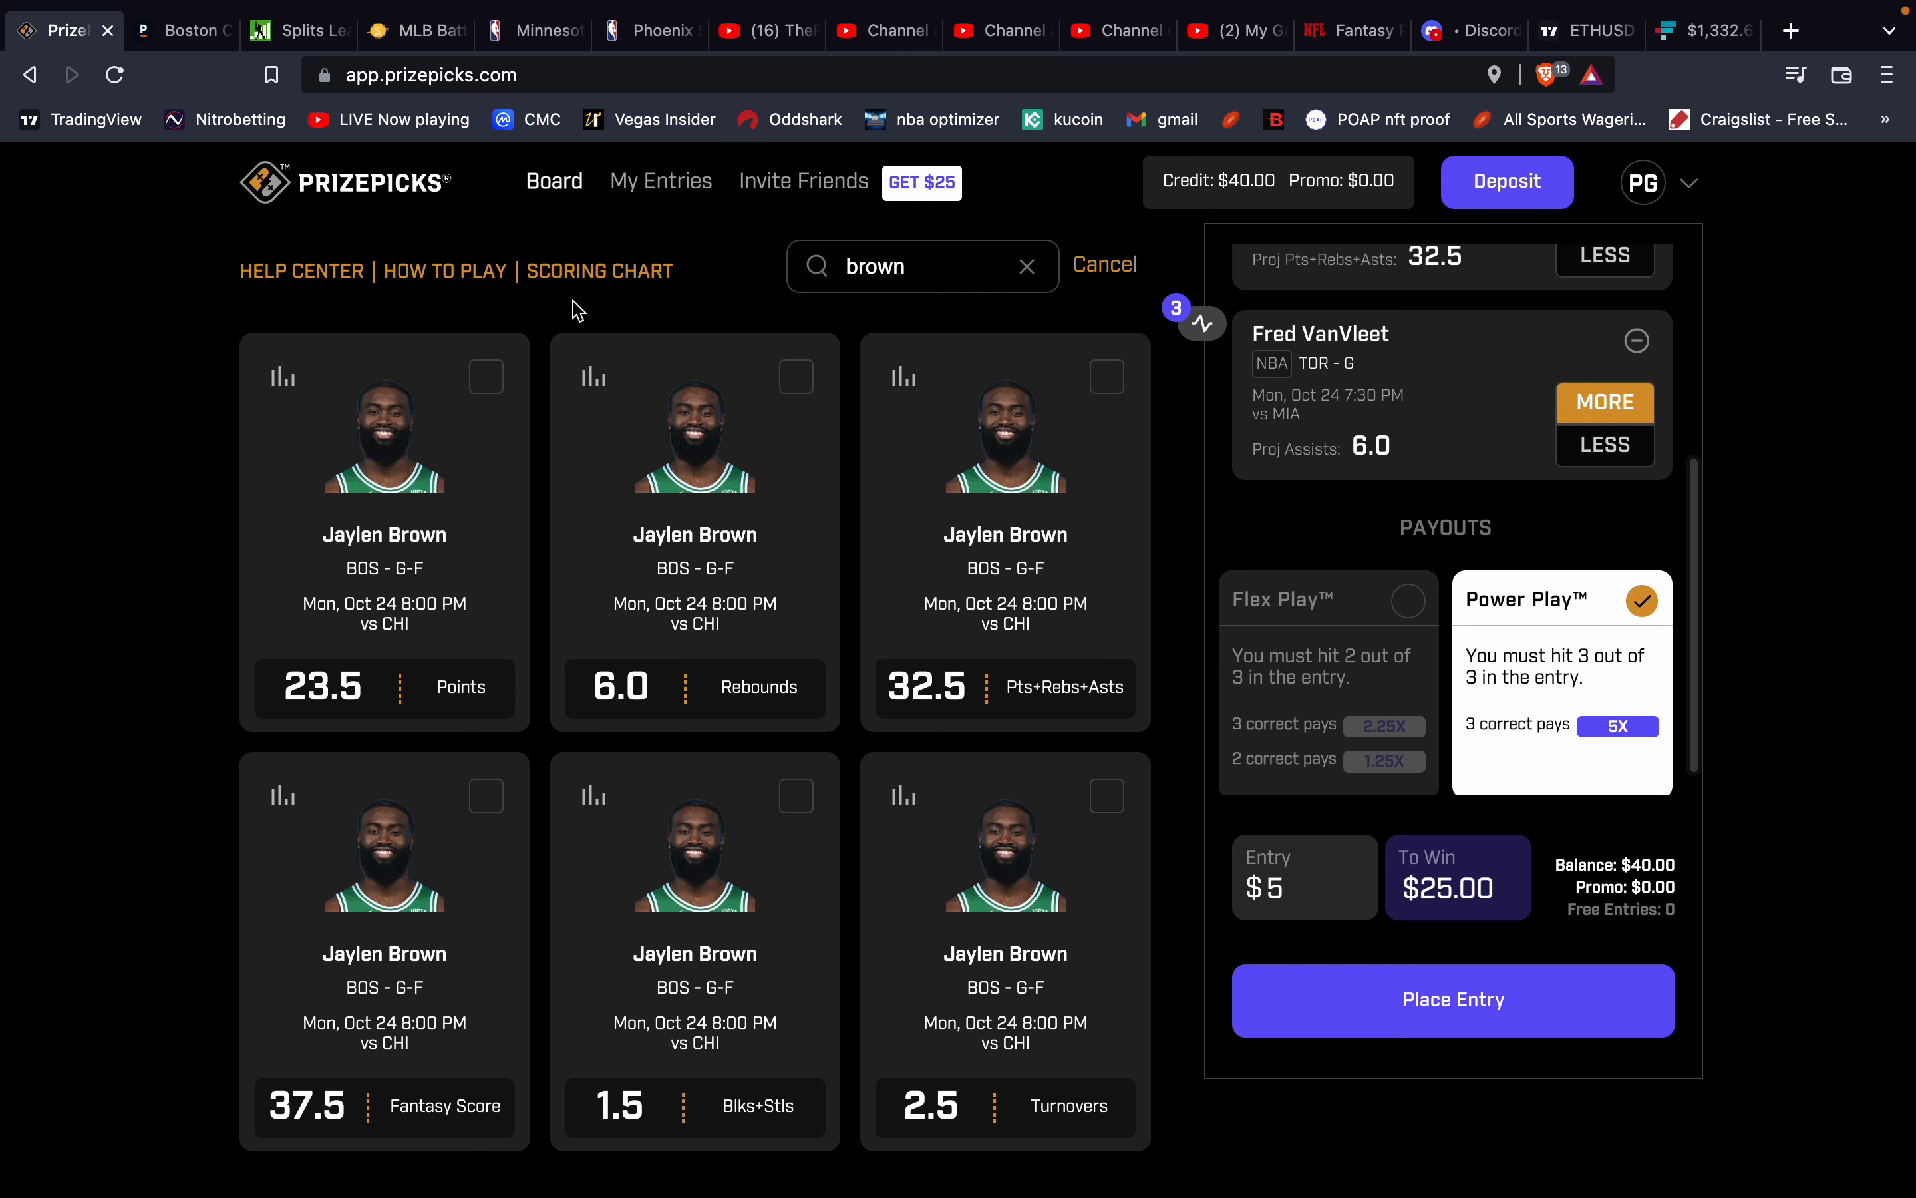
{"action": "left_click", "coordinate": [1026, 266]}
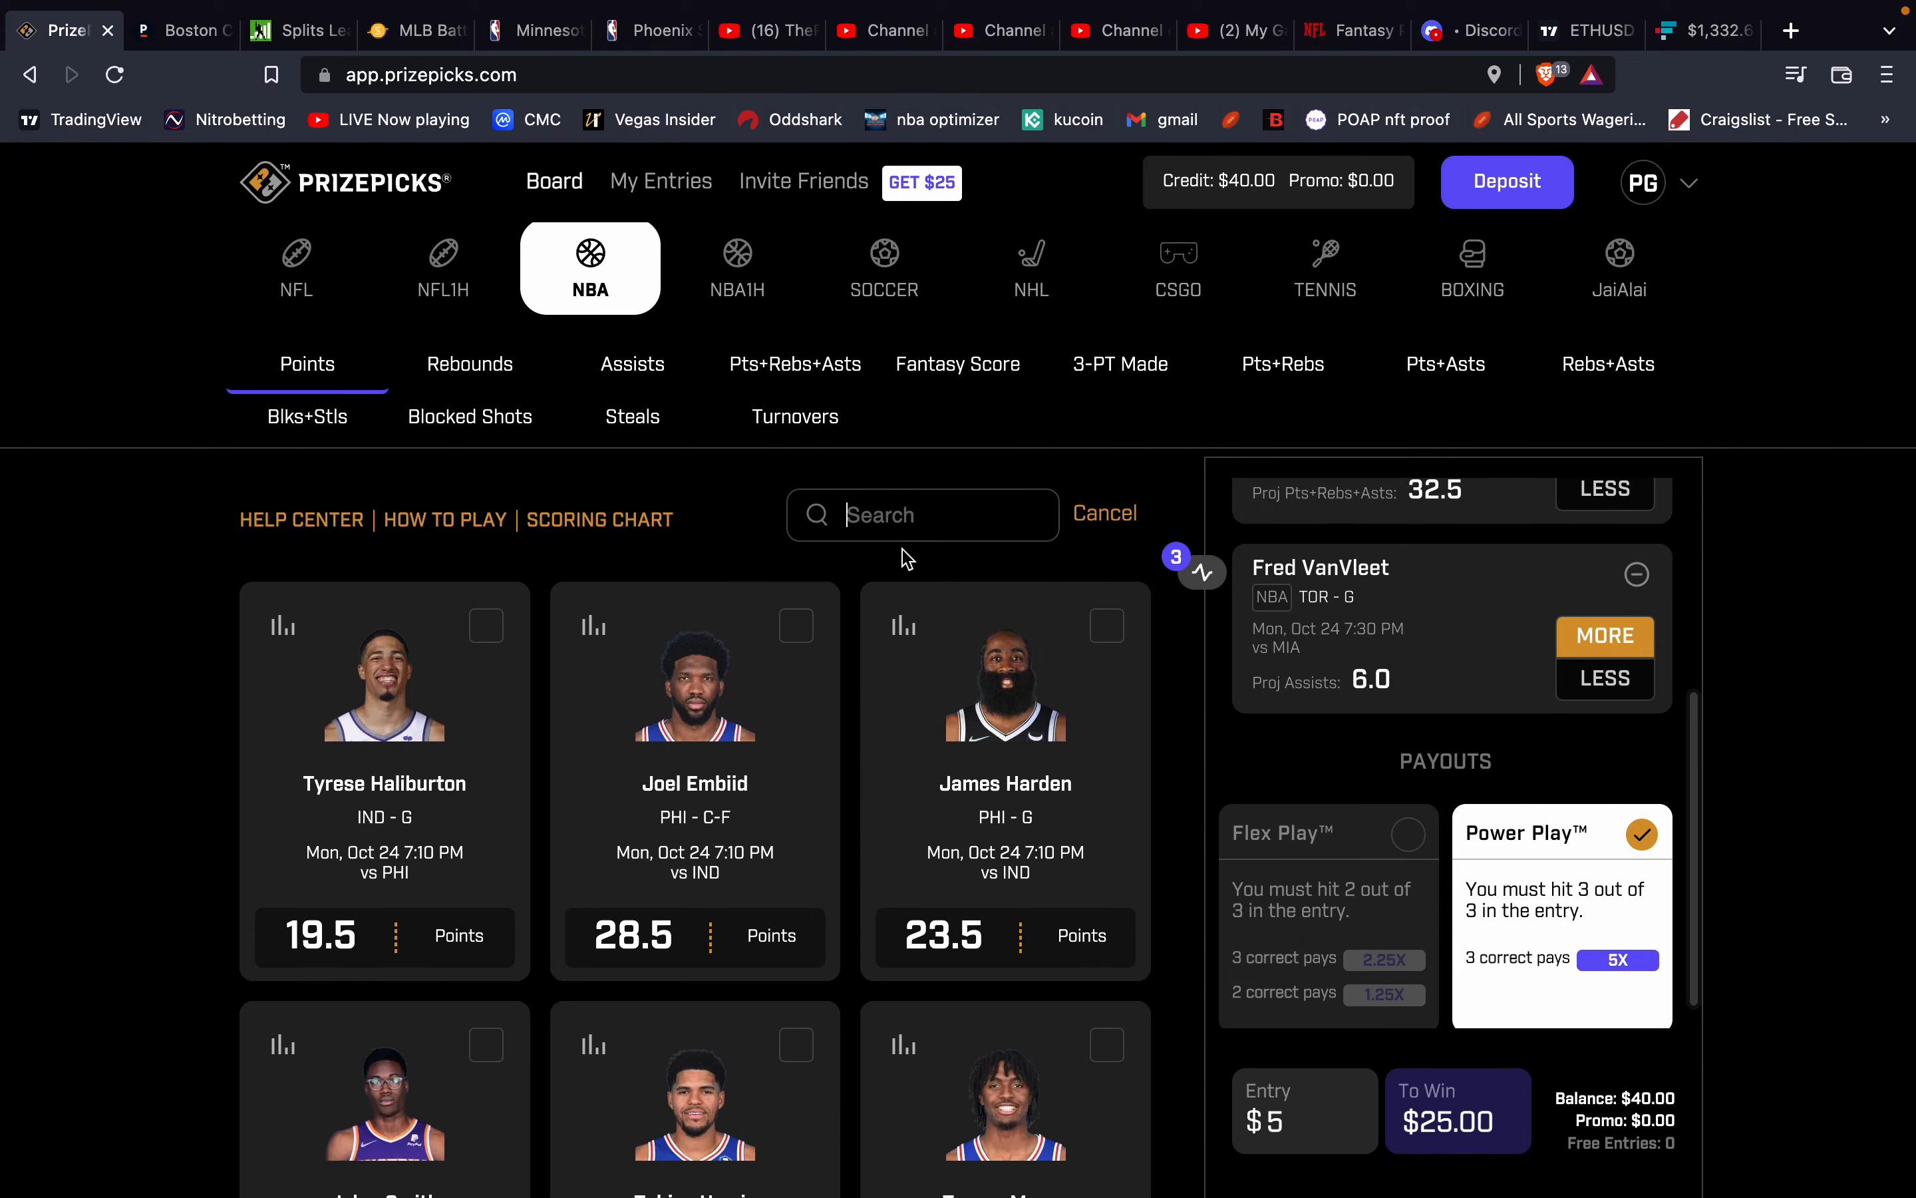
Search Tatum, view his 37.5 Pts+Rebs+Asts log (41 average), and switch to Pinnacle's Over 37.5 at -133.
{"action": "type", "text": "tay"}
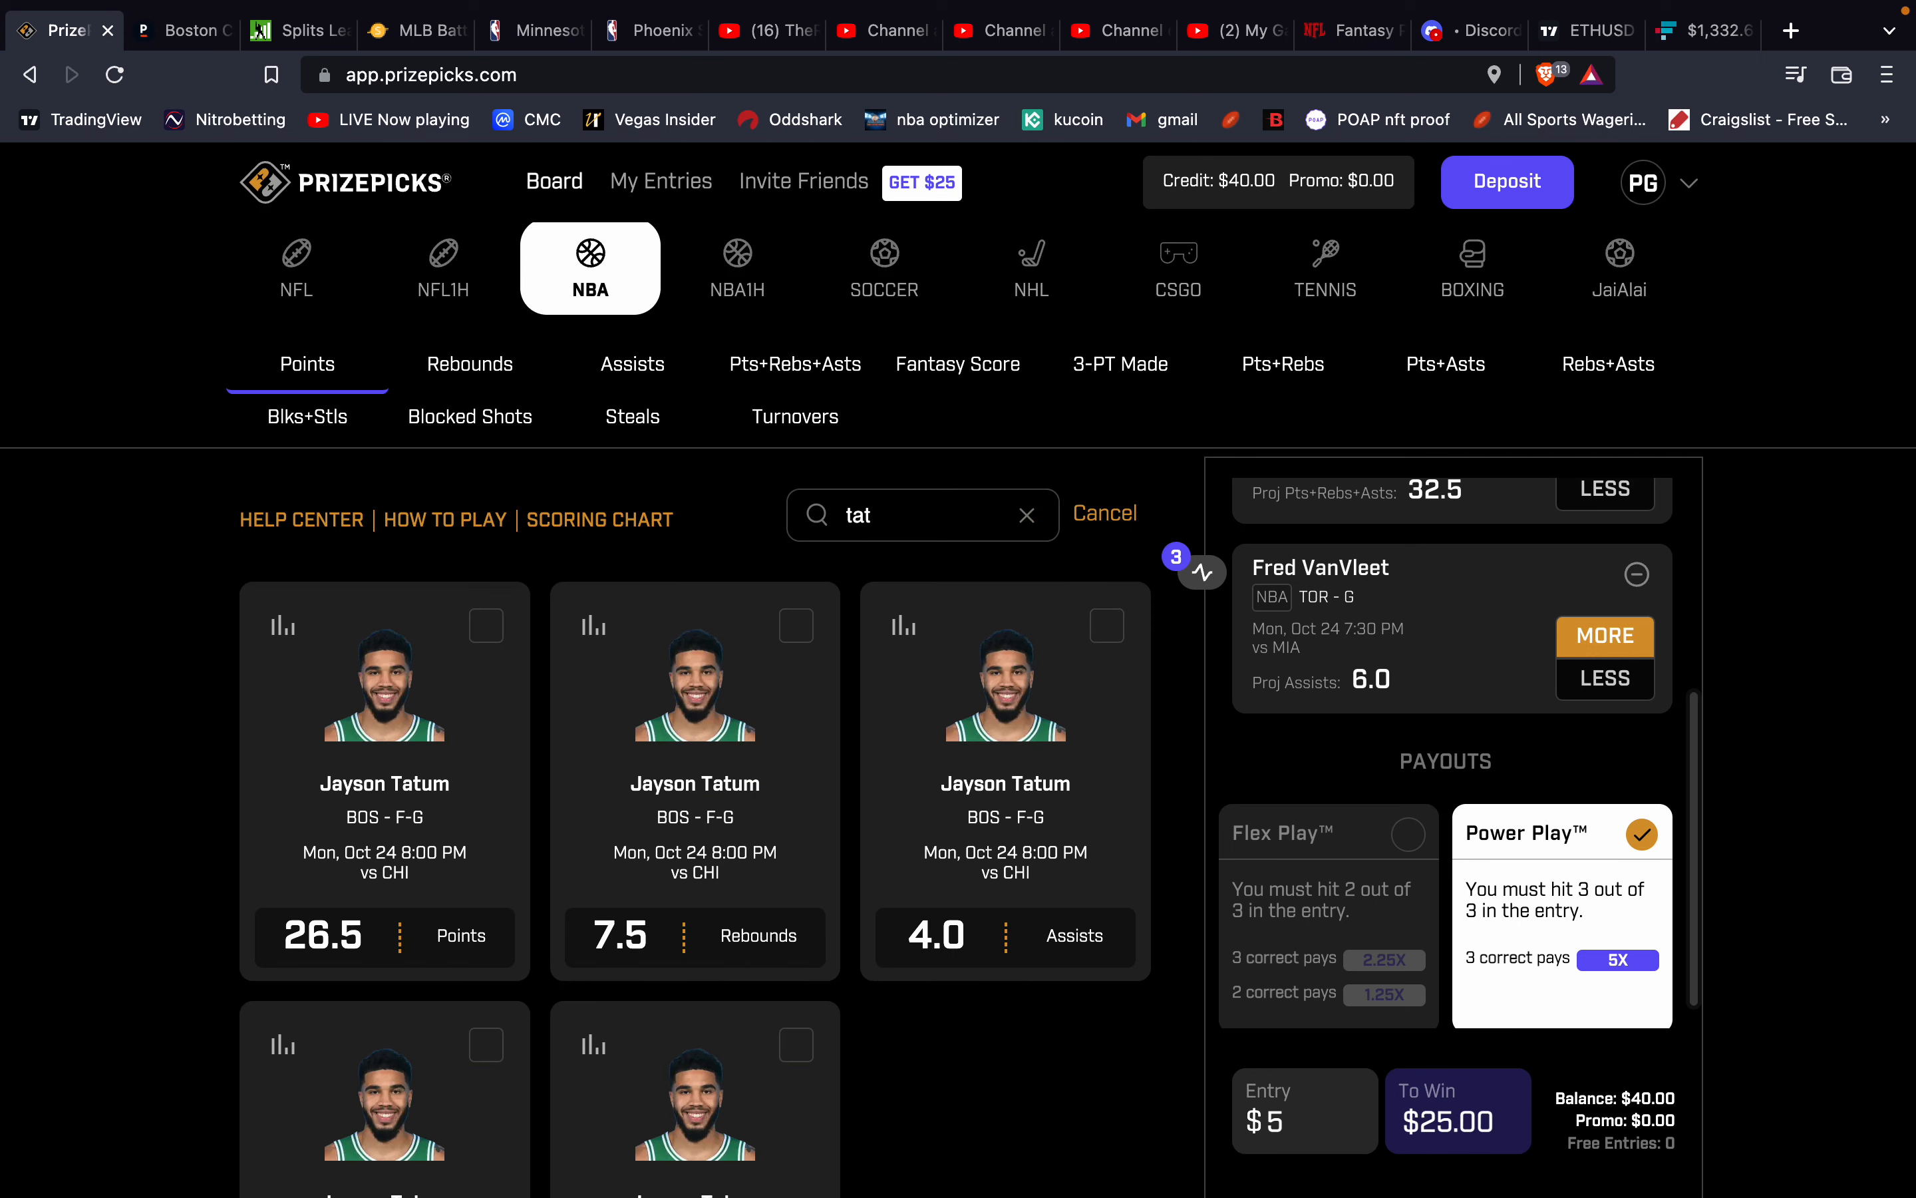
{"action": "scroll", "scroll_direction": "down", "scroll_amount": 3}
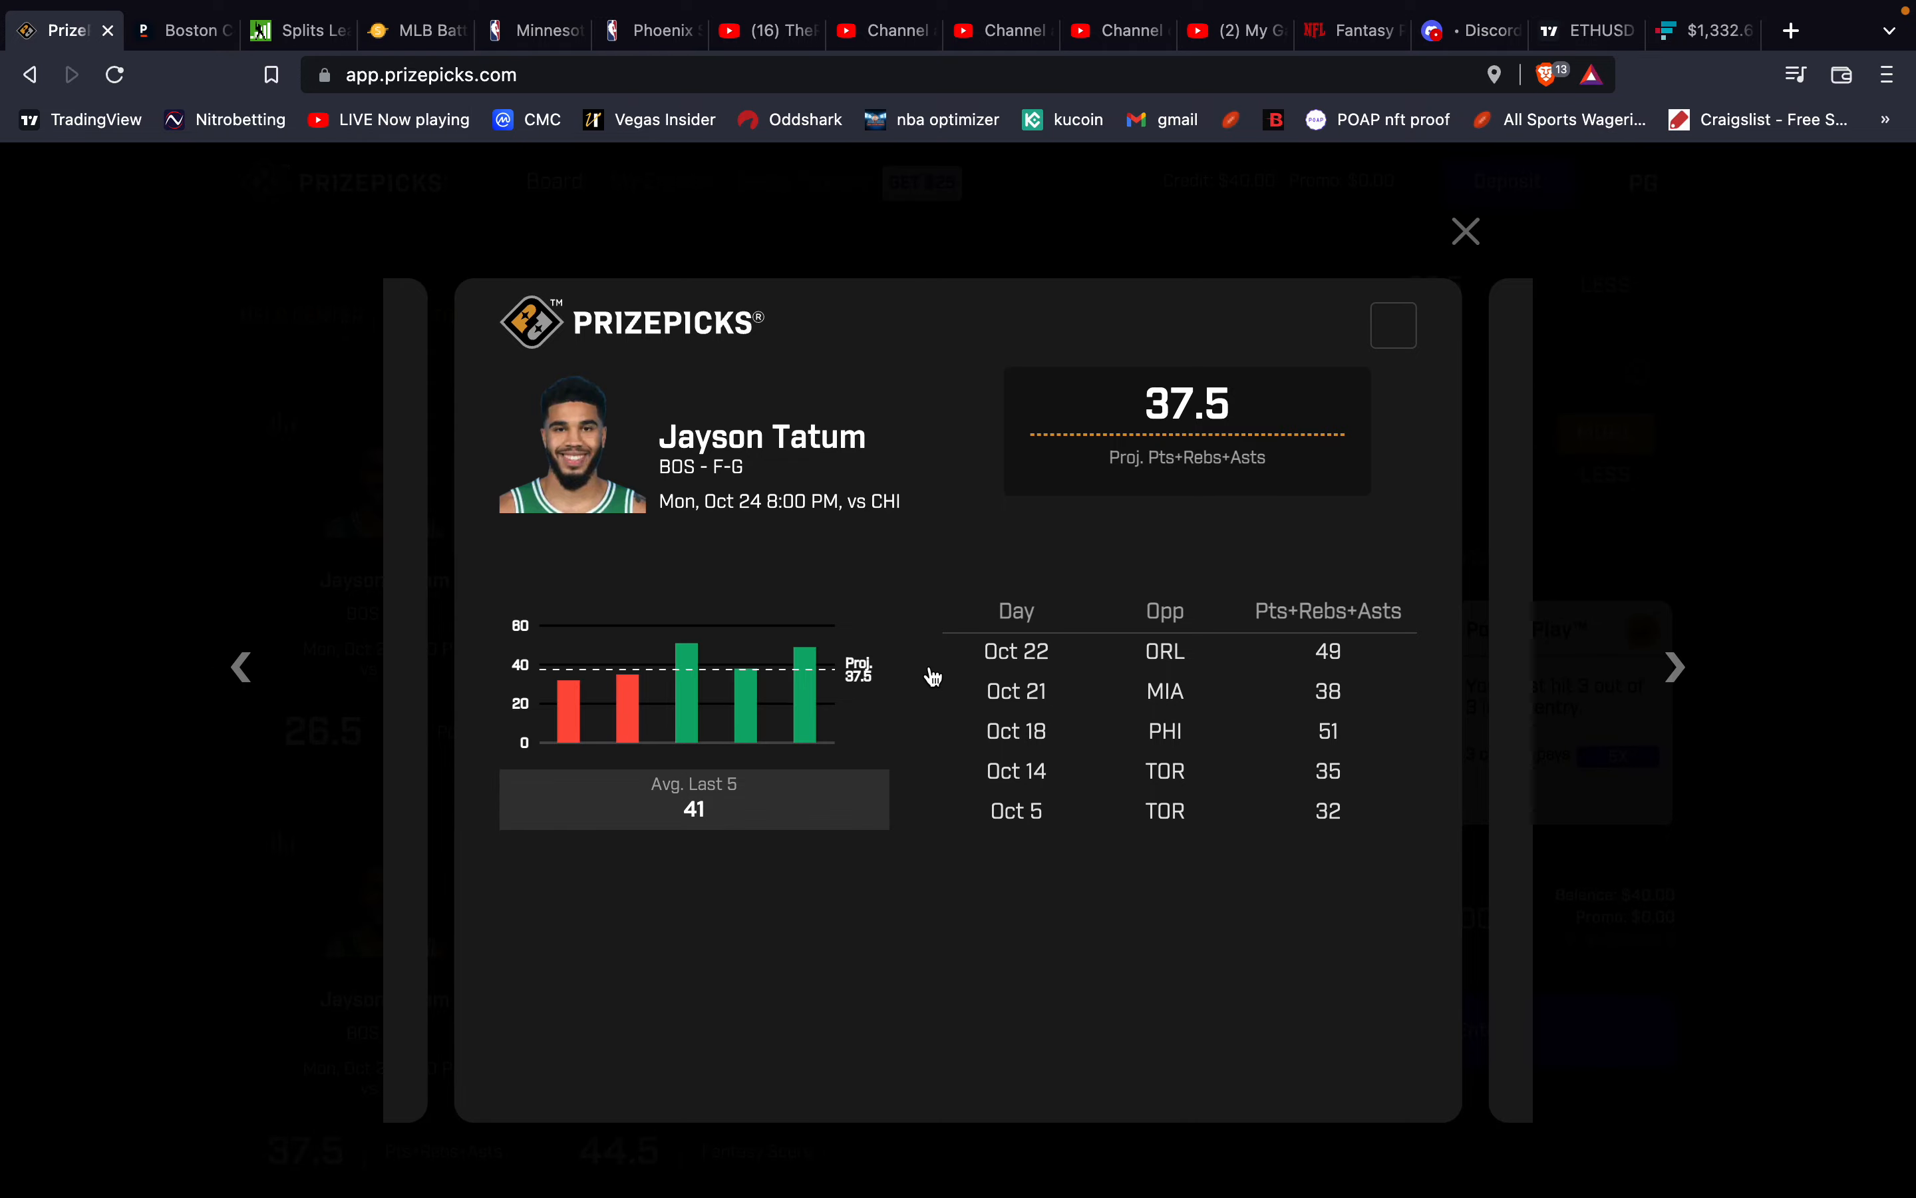
{"action": "mouse_move", "coordinate": [564, 205]}
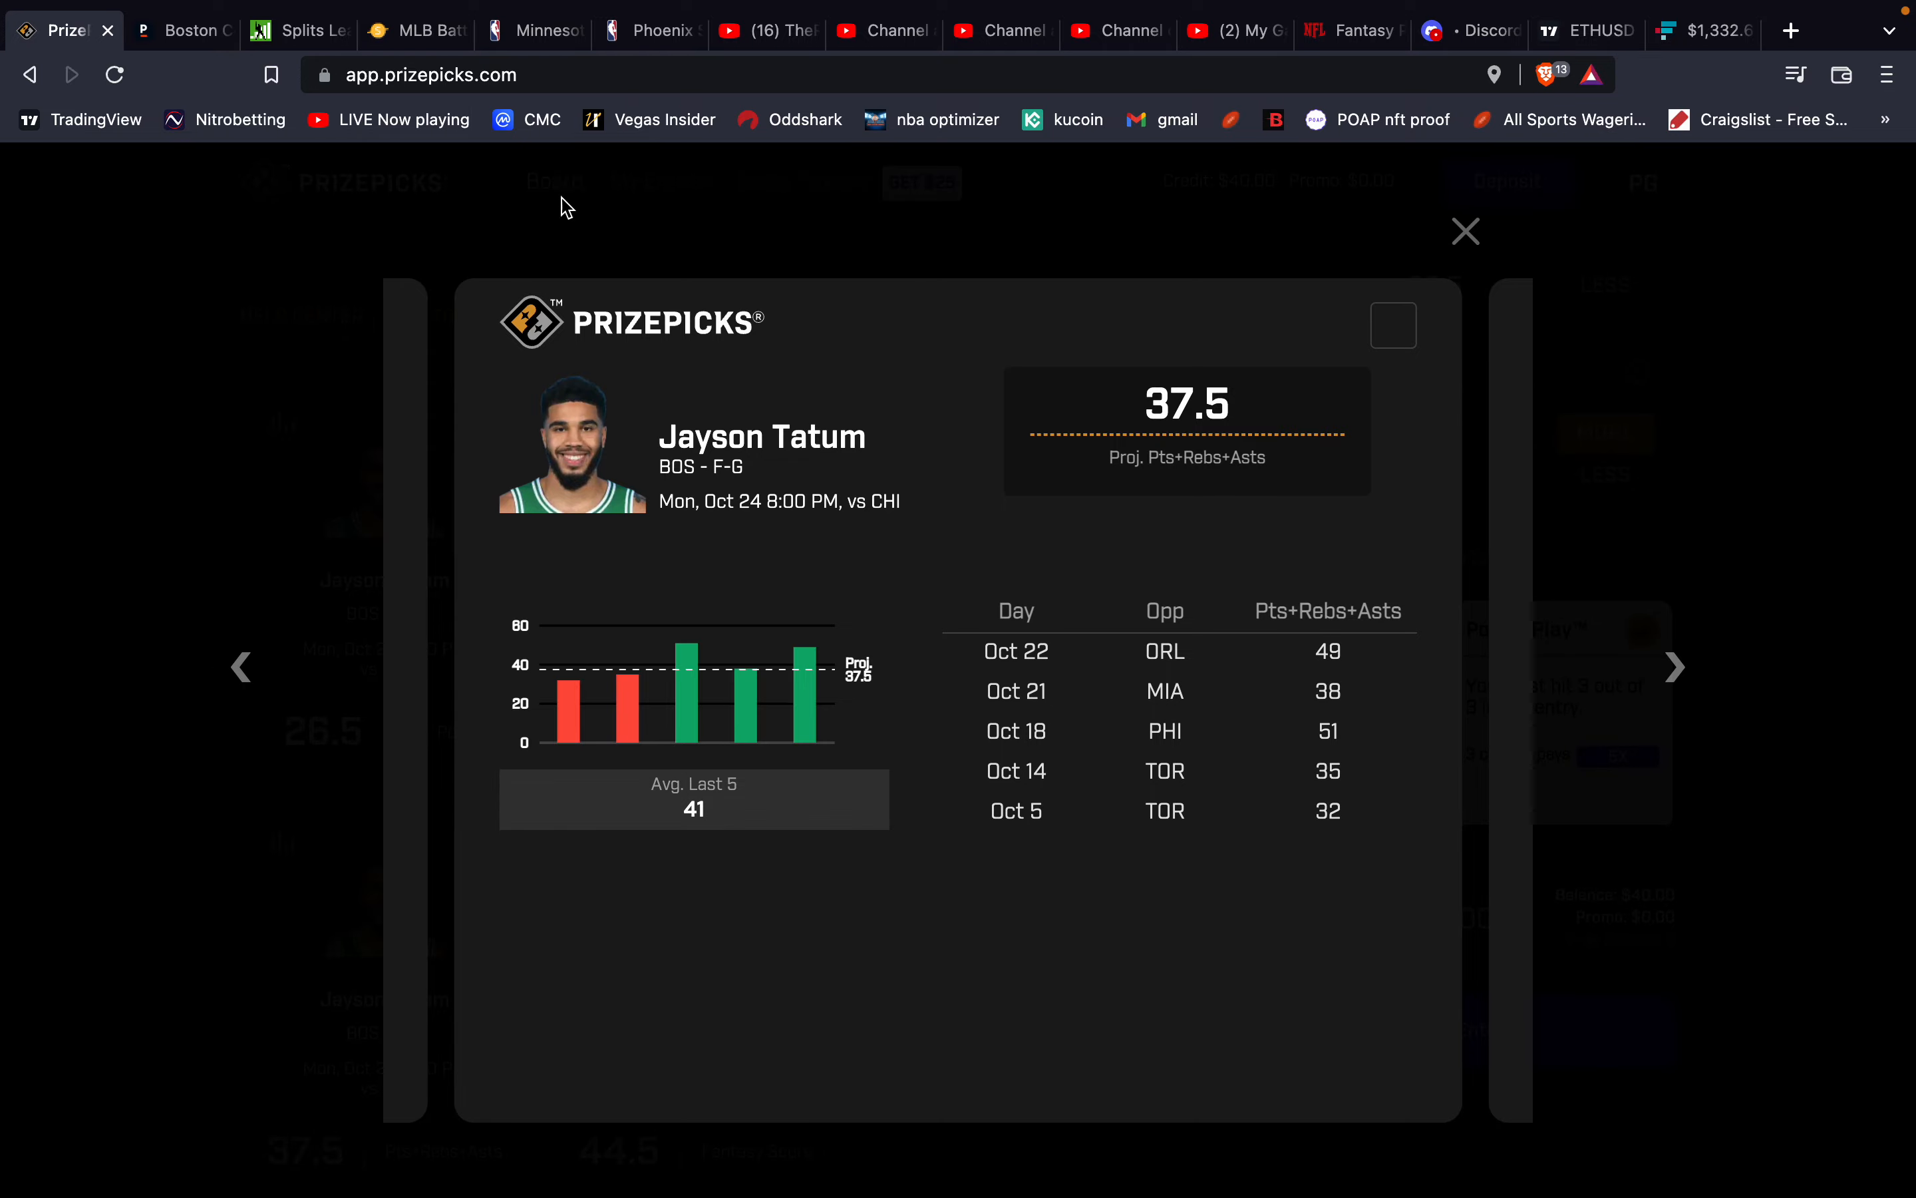
{"action": "left_click", "coordinate": [181, 29]}
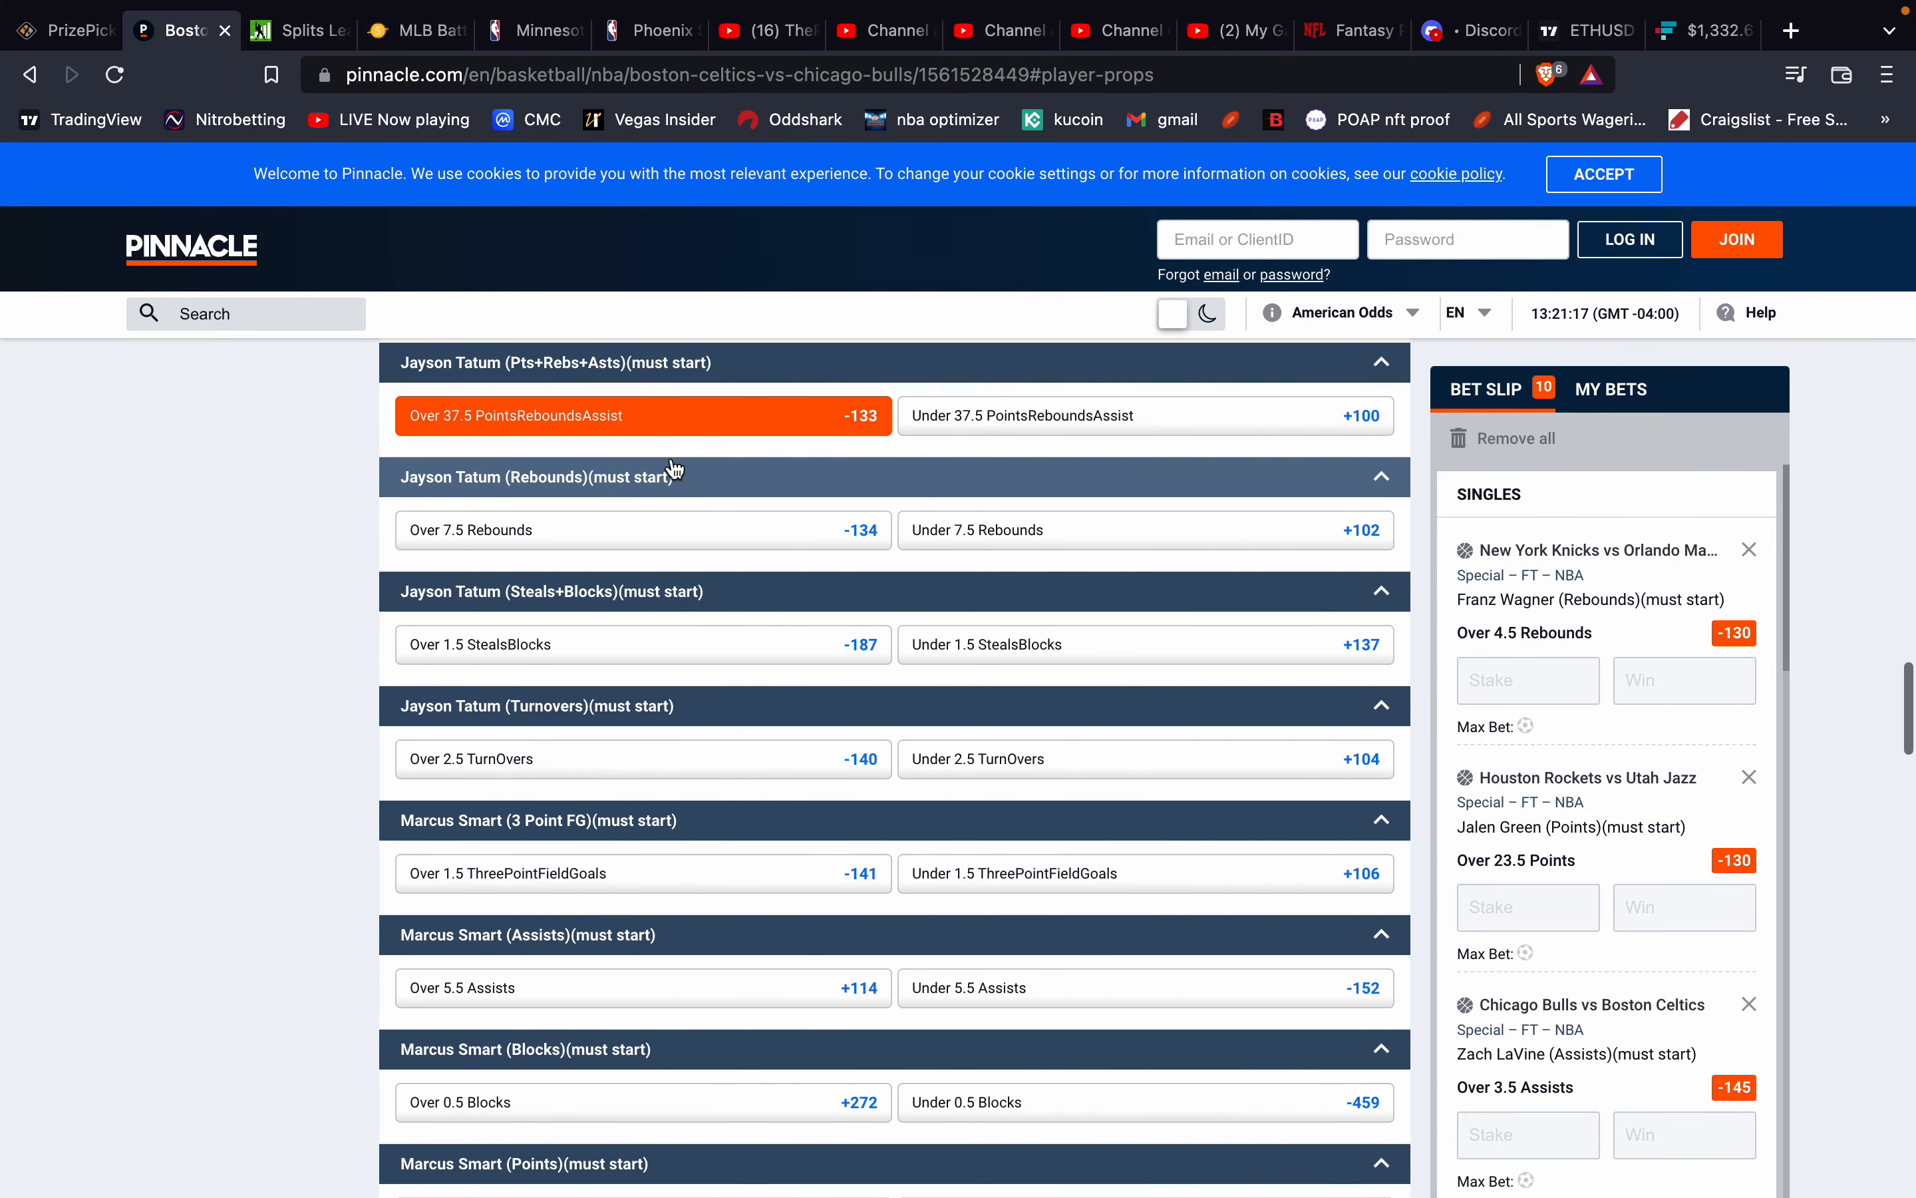
Check Pinnacle's Tatum Over 37.5 Pts+Rebs+Asts at -133, then return to PrizePicks.
{"action": "scroll", "scroll_direction": "down", "scroll_amount": 3}
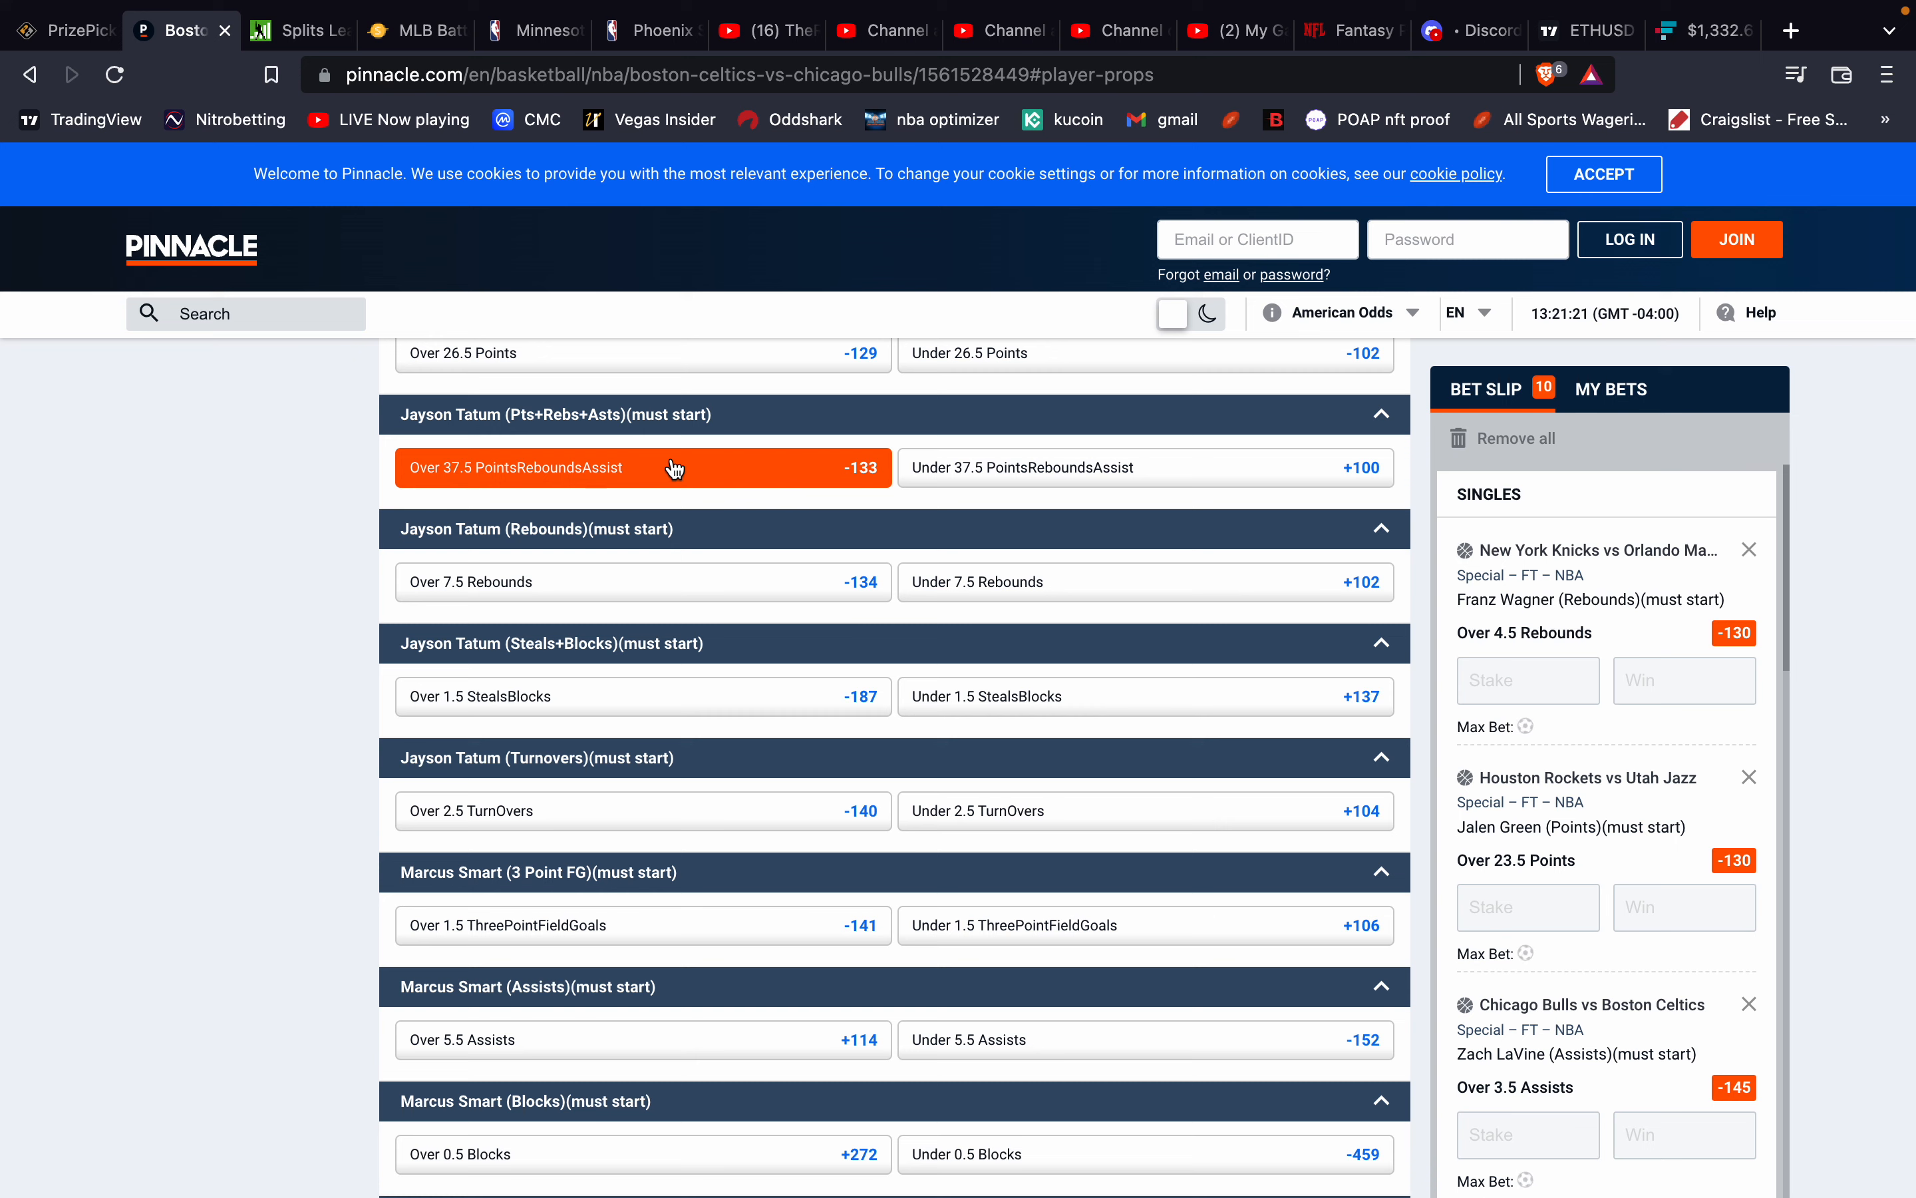
{"action": "mouse_move", "coordinate": [632, 549]}
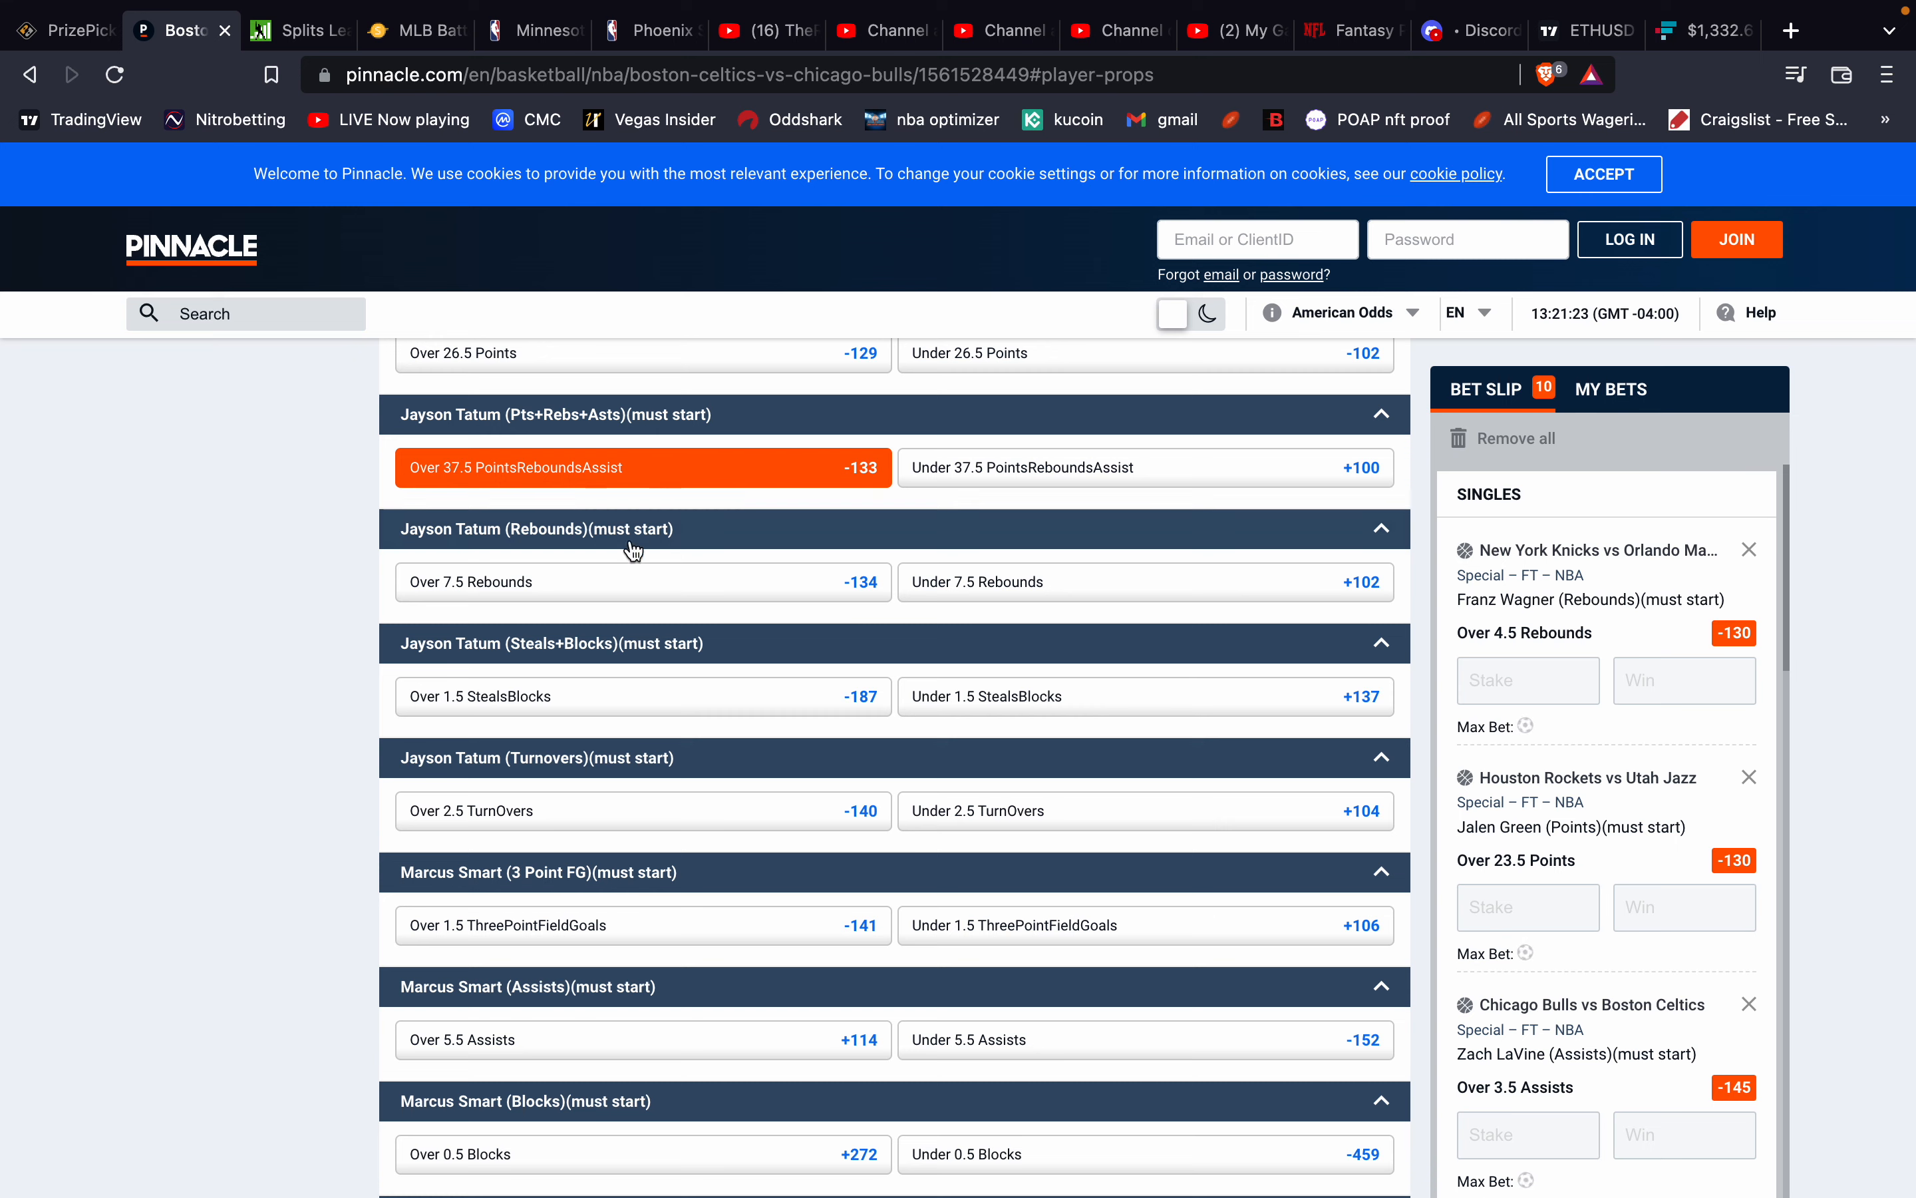
{"action": "mouse_move", "coordinate": [380, 396]}
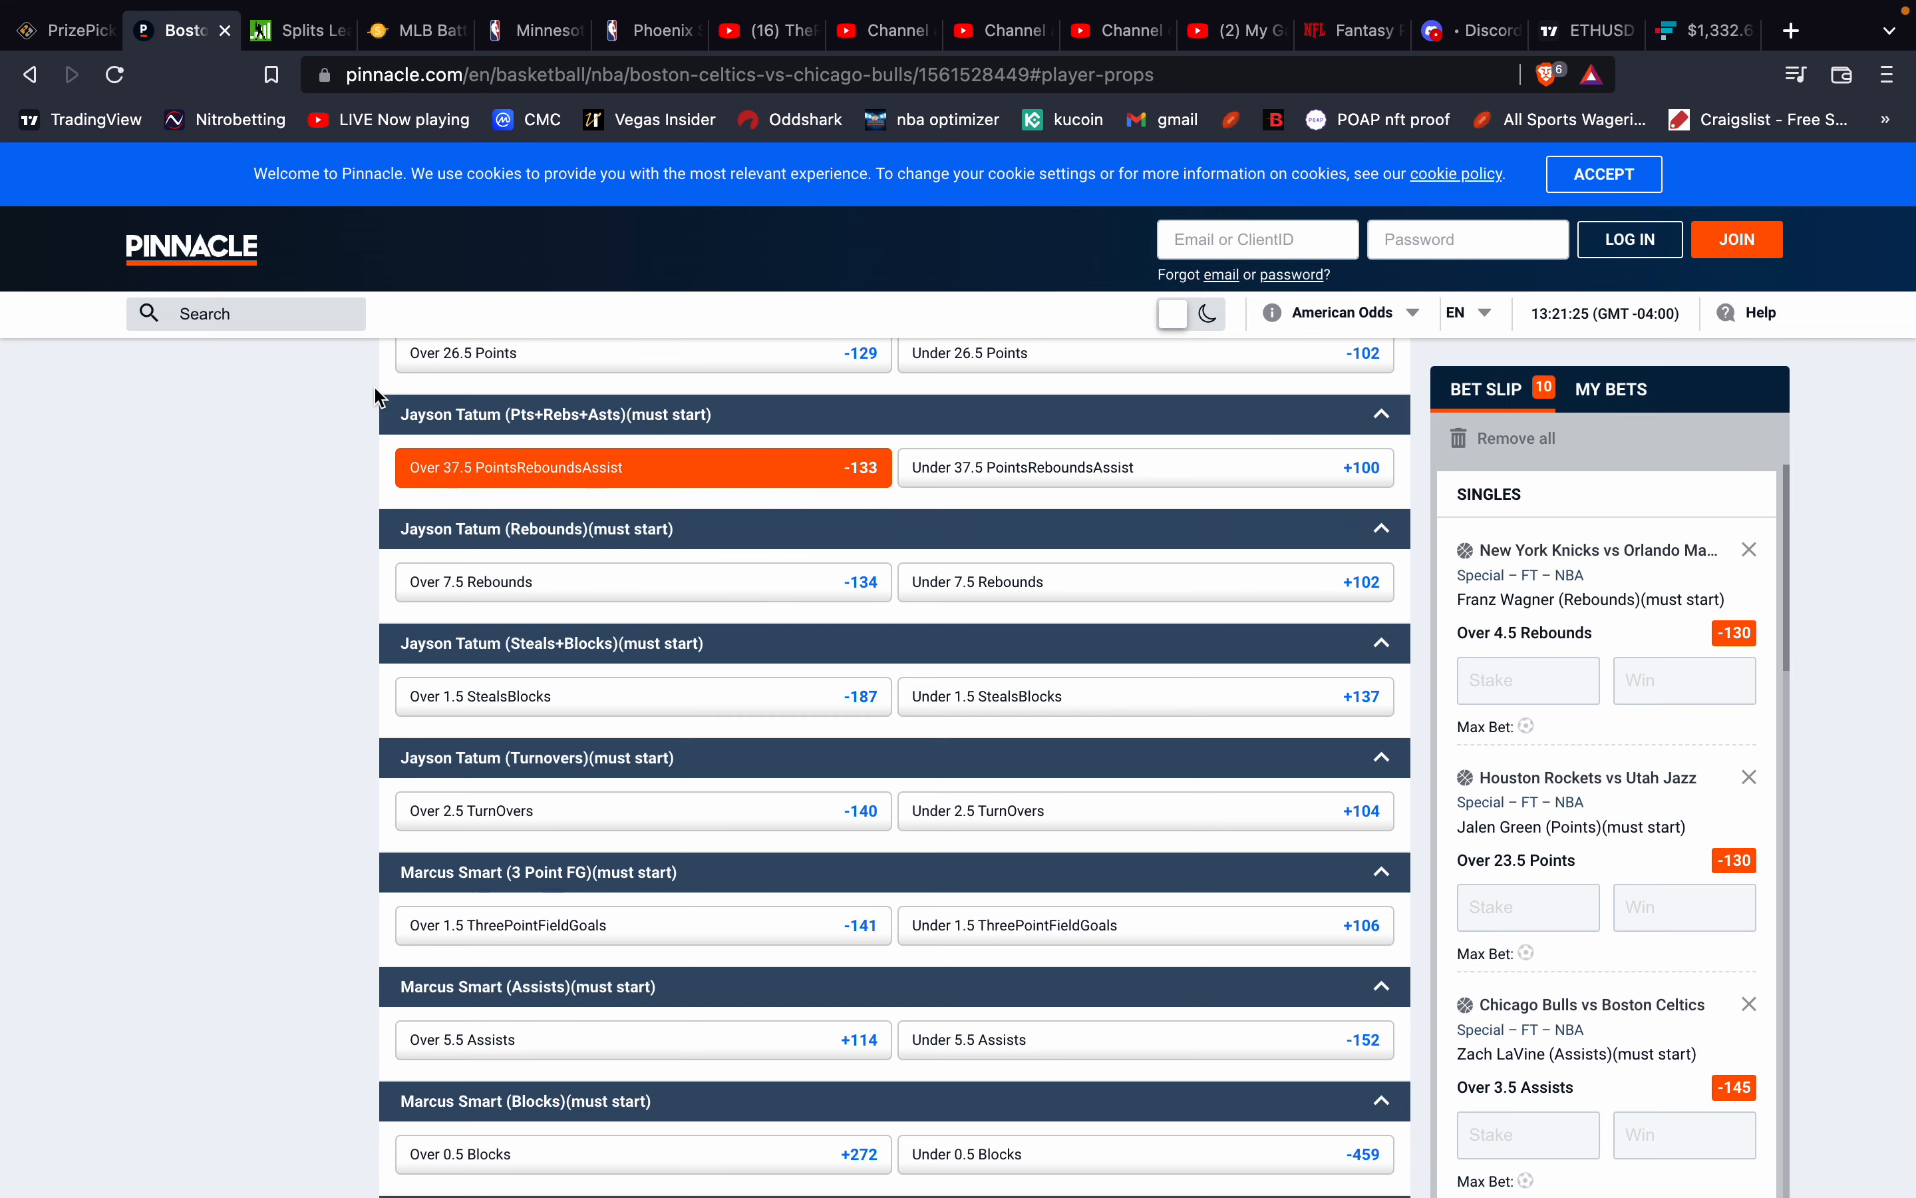
{"action": "left_click", "coordinate": [64, 29]}
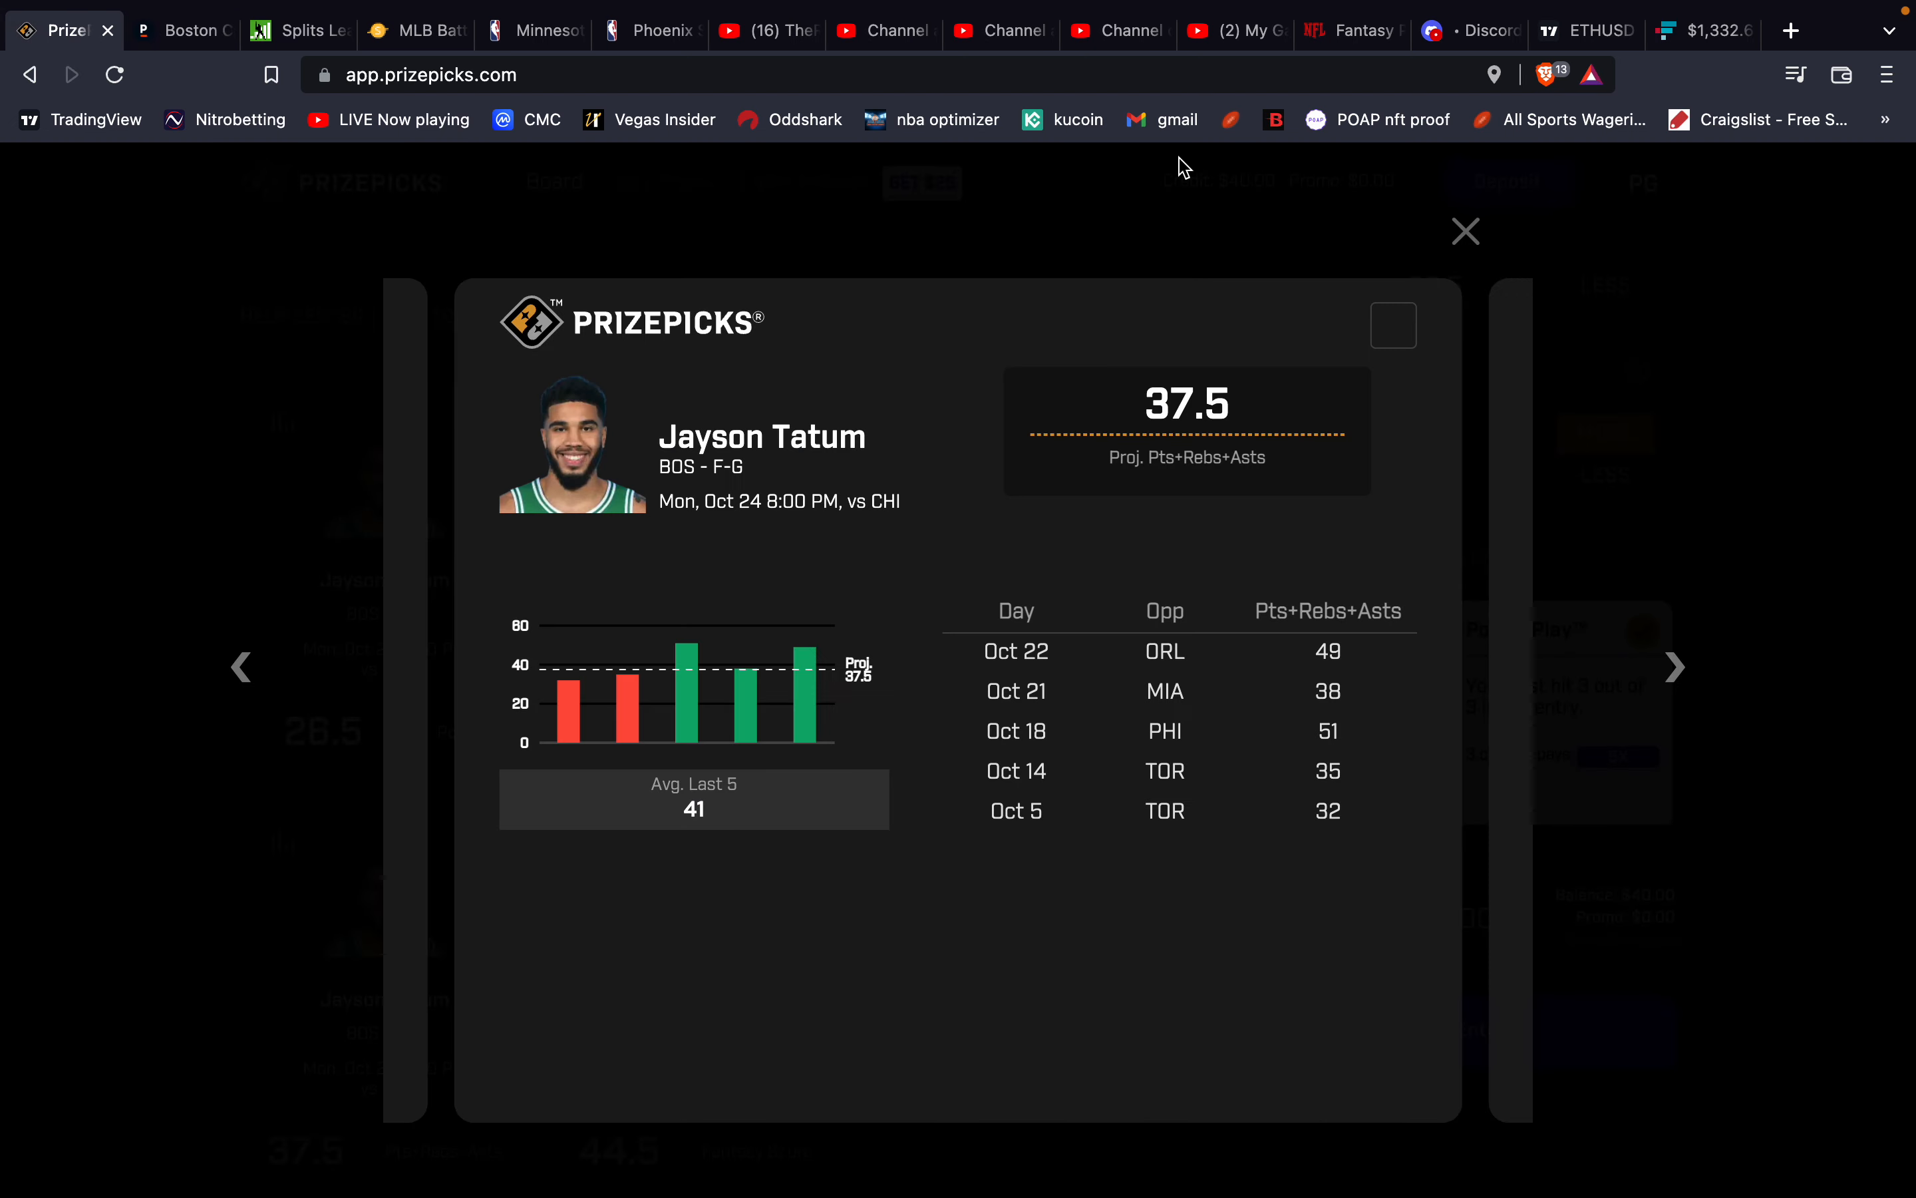
Review Tatum's Rebounds history, add his 37.5 Pts+Rebs+Asts as the fourth pick ($50 to win), and go to Pinnacle.
{"action": "left_click", "coordinate": [1465, 232]}
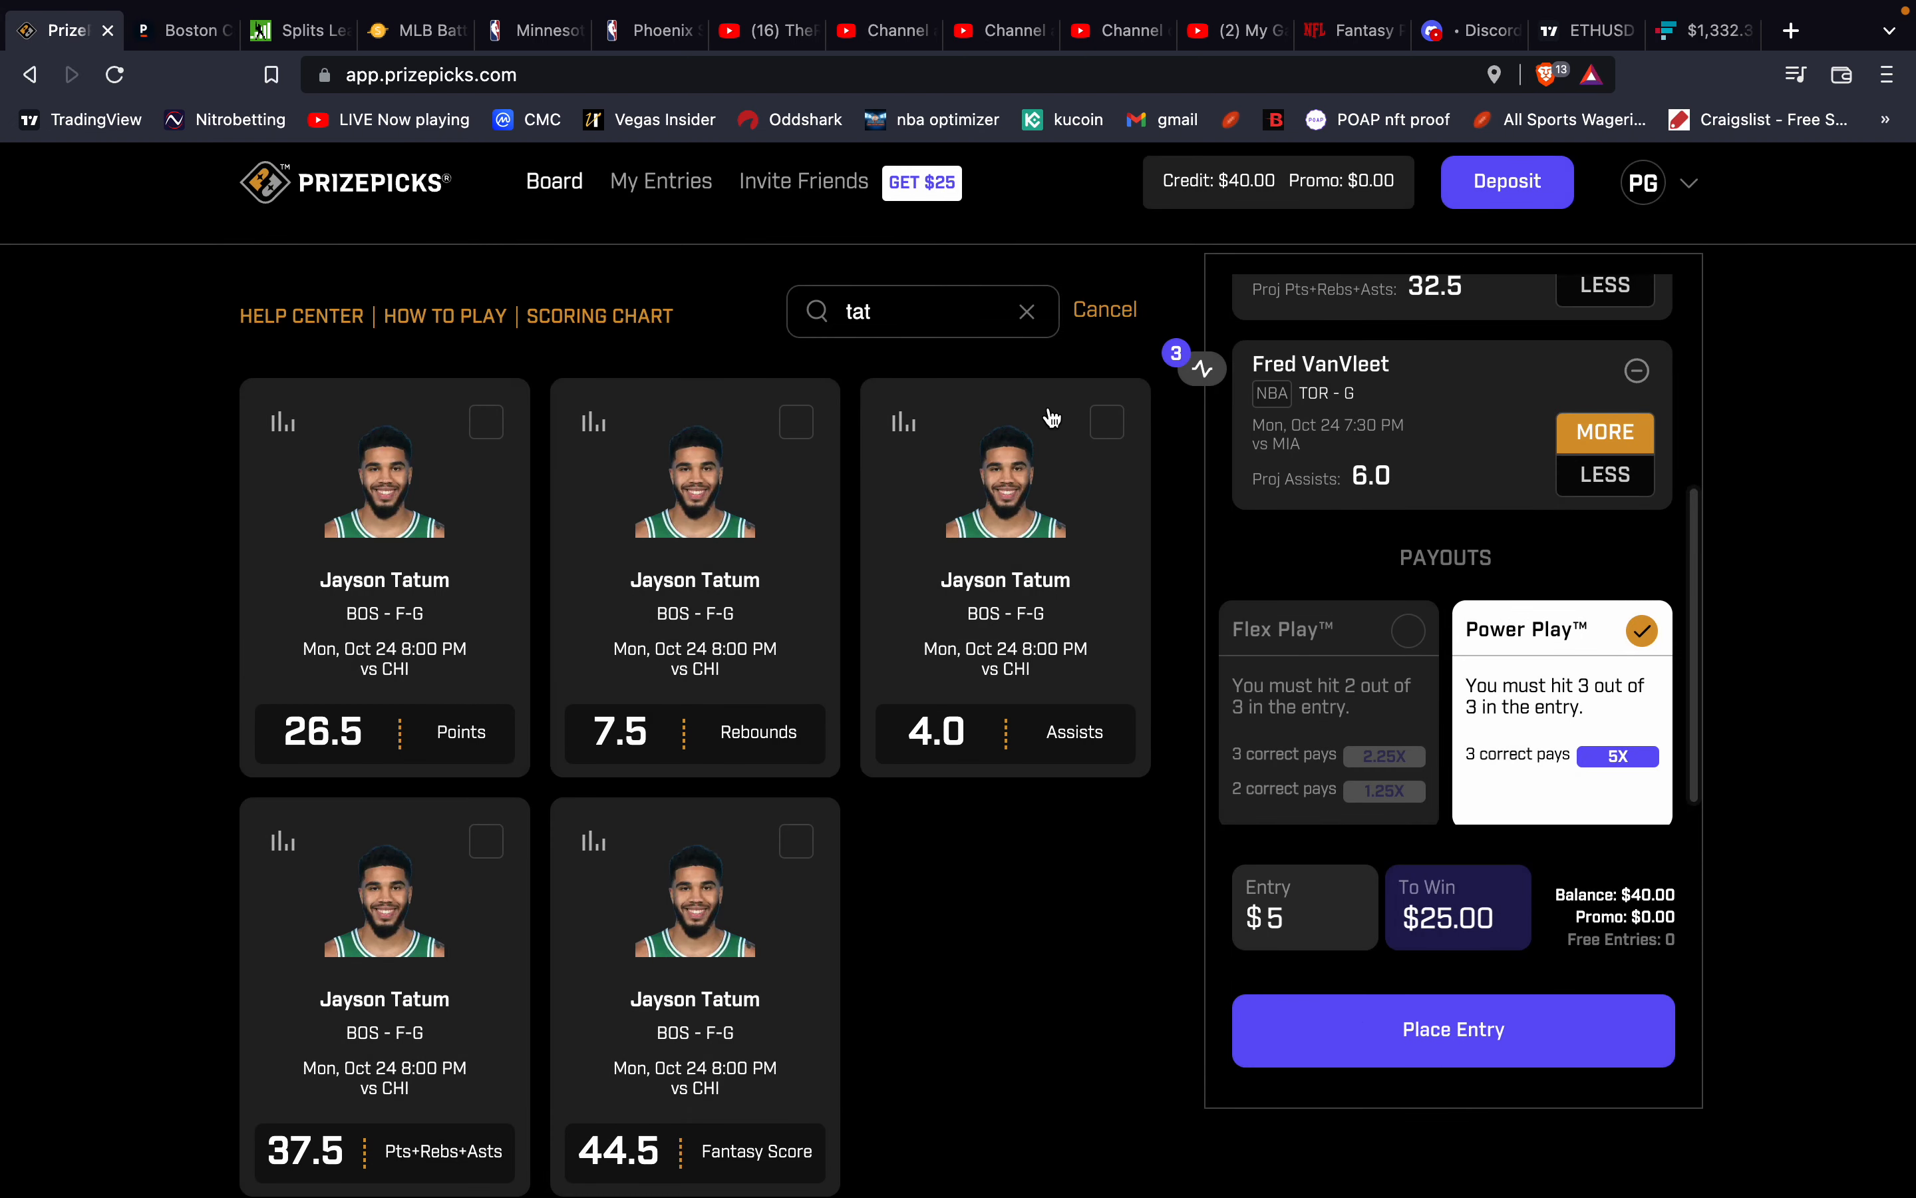
{"action": "mouse_move", "coordinate": [593, 428]}
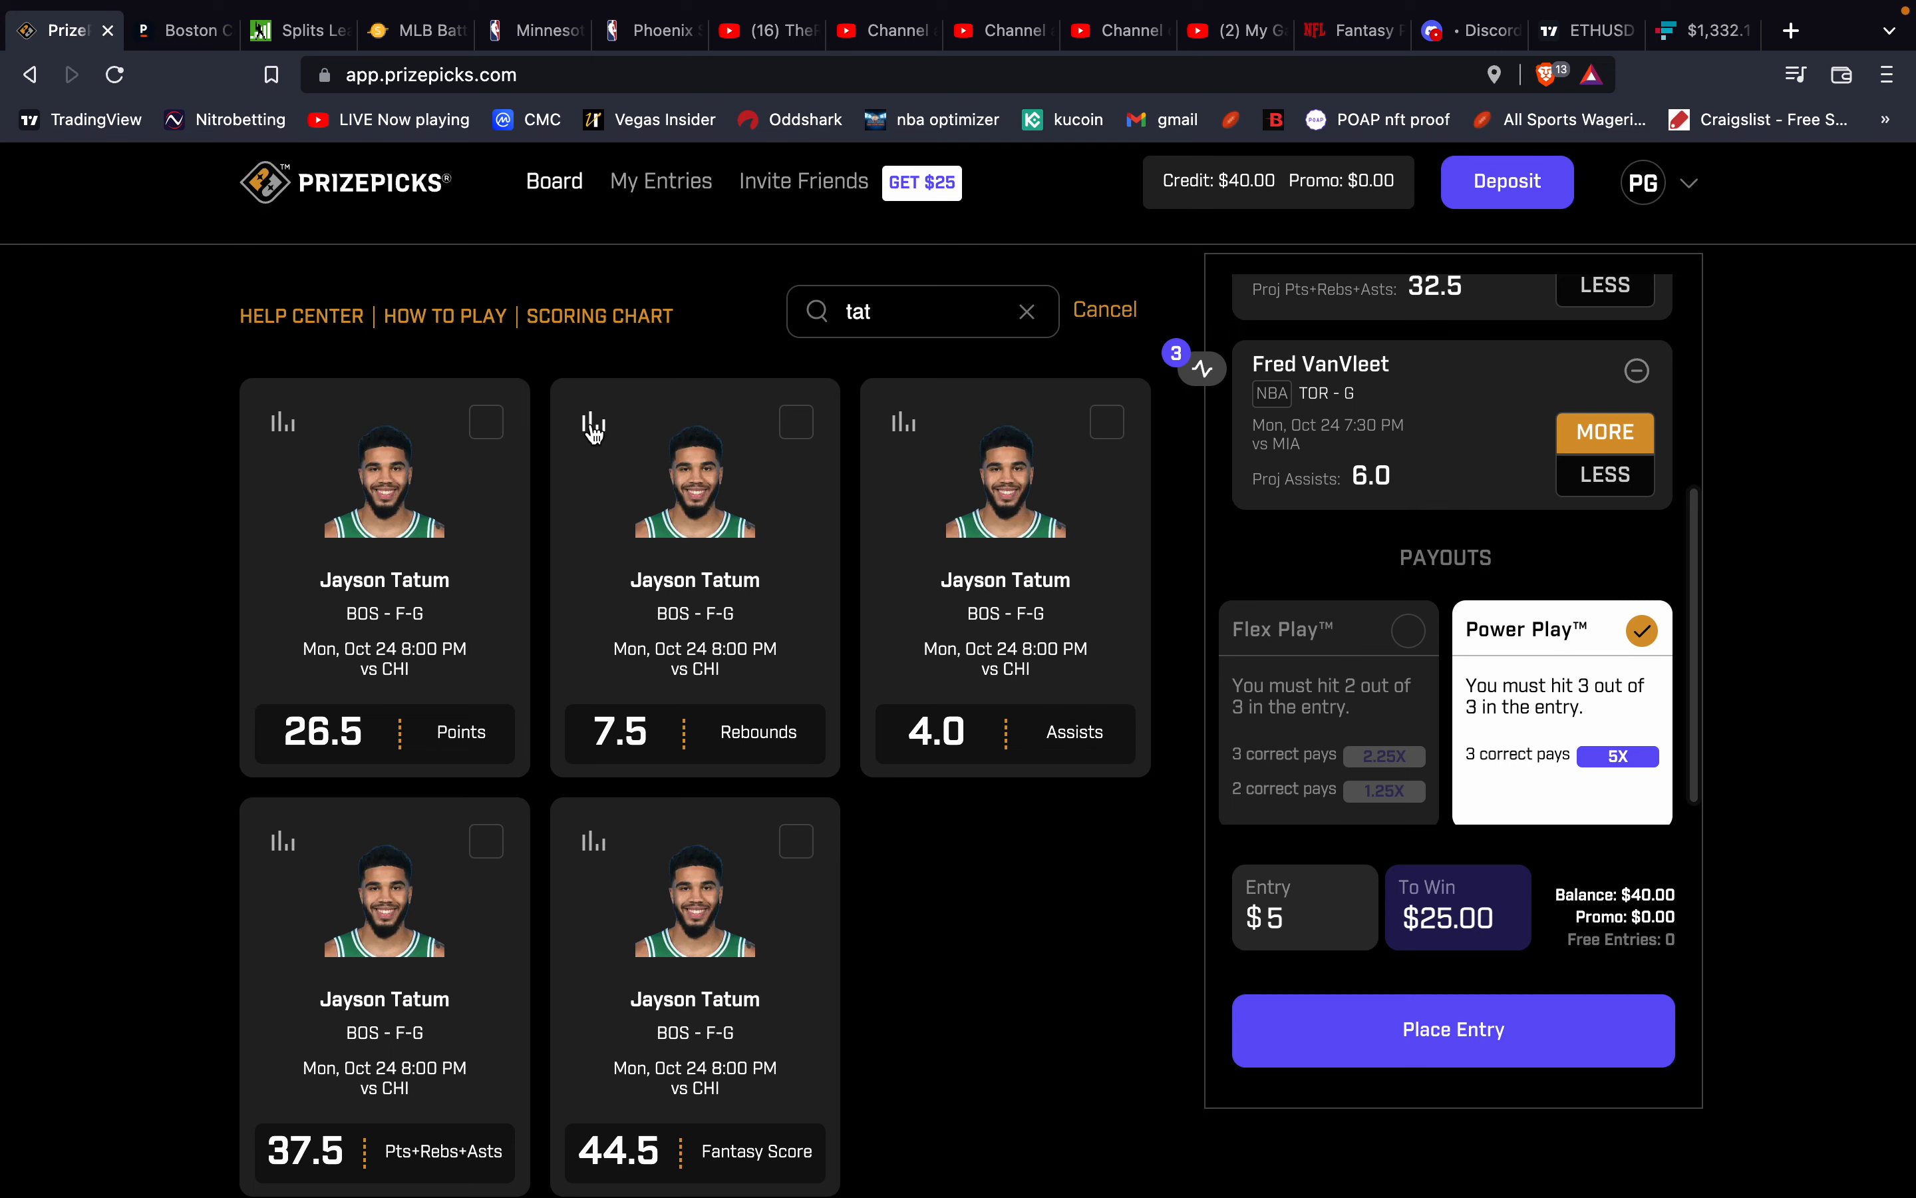
{"action": "left_click", "coordinate": [591, 421]}
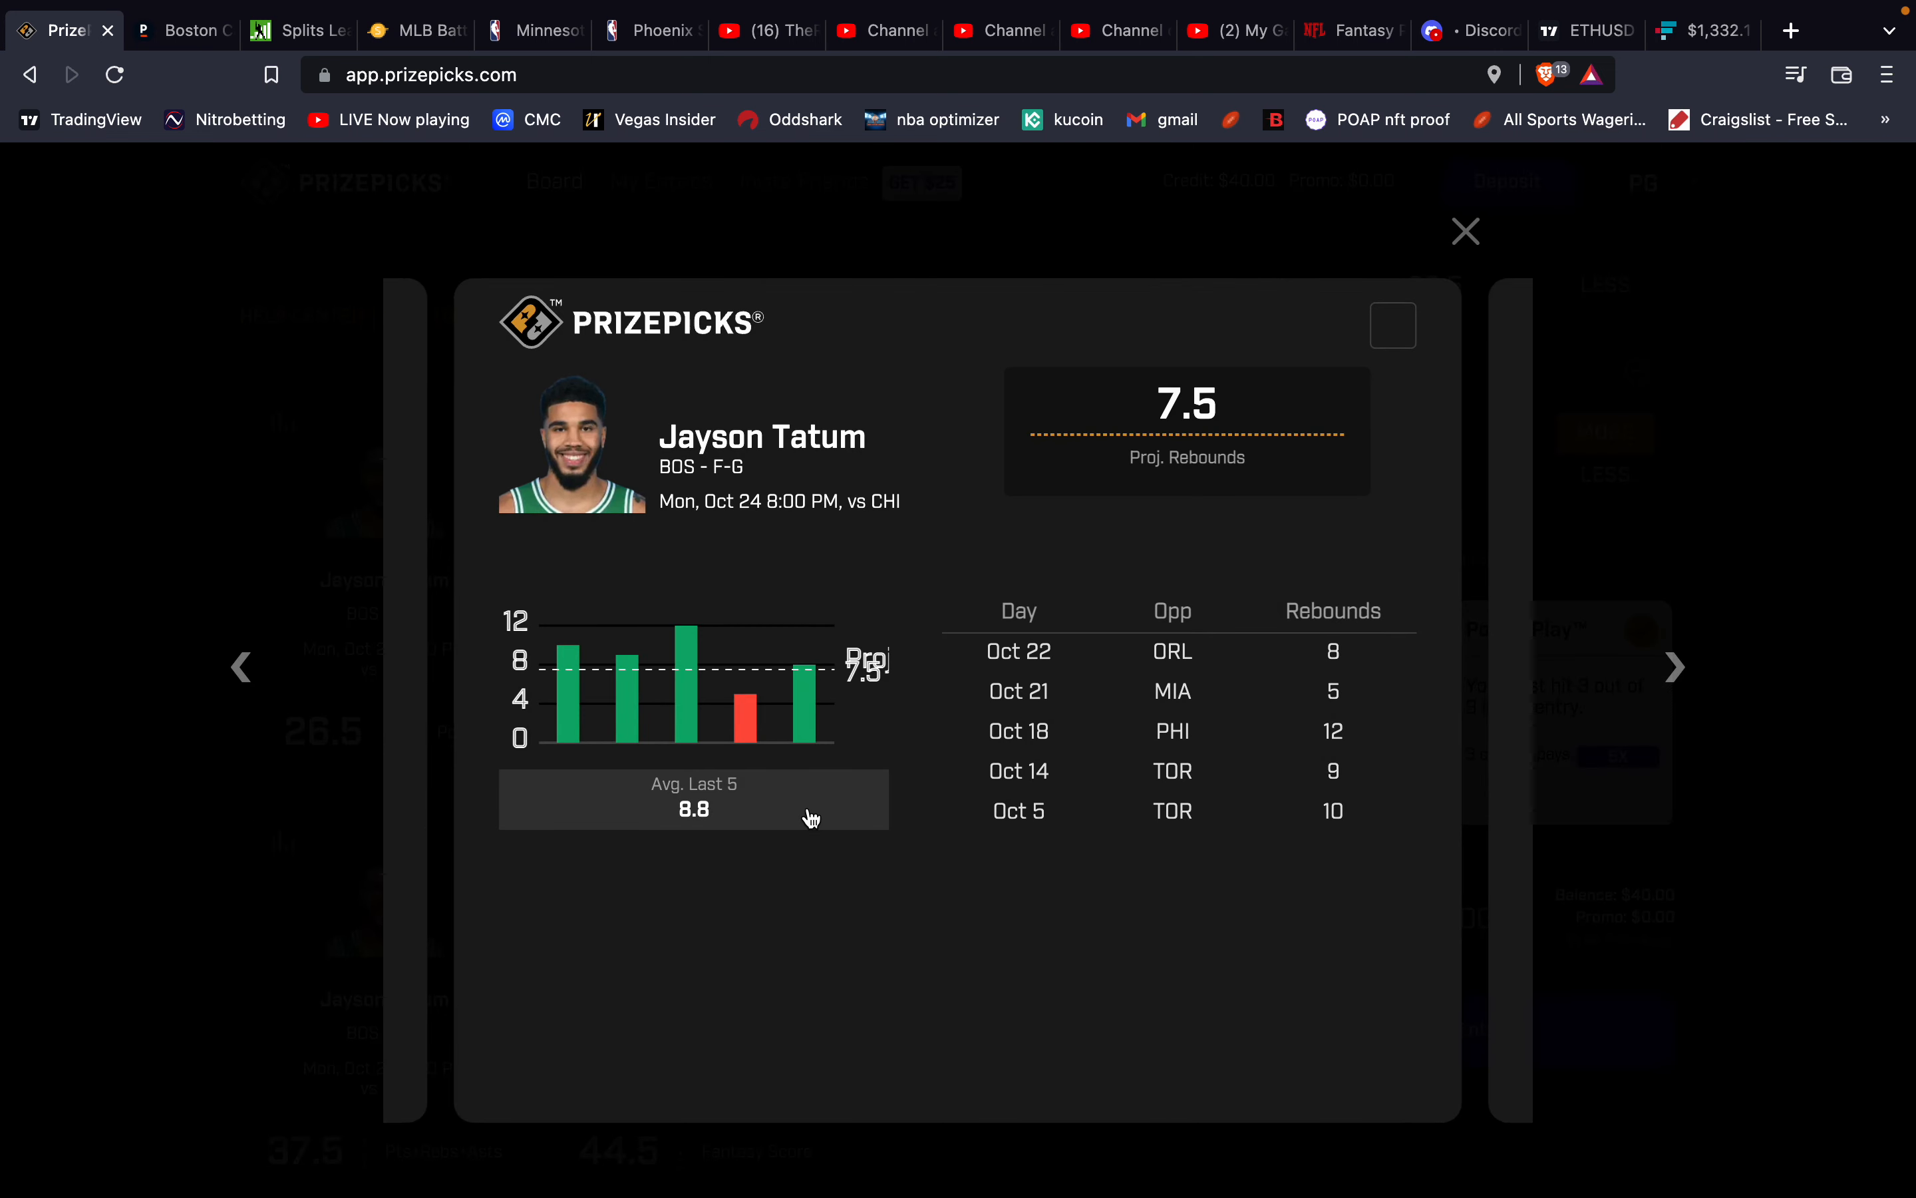
{"action": "mouse_move", "coordinate": [1002, 737]}
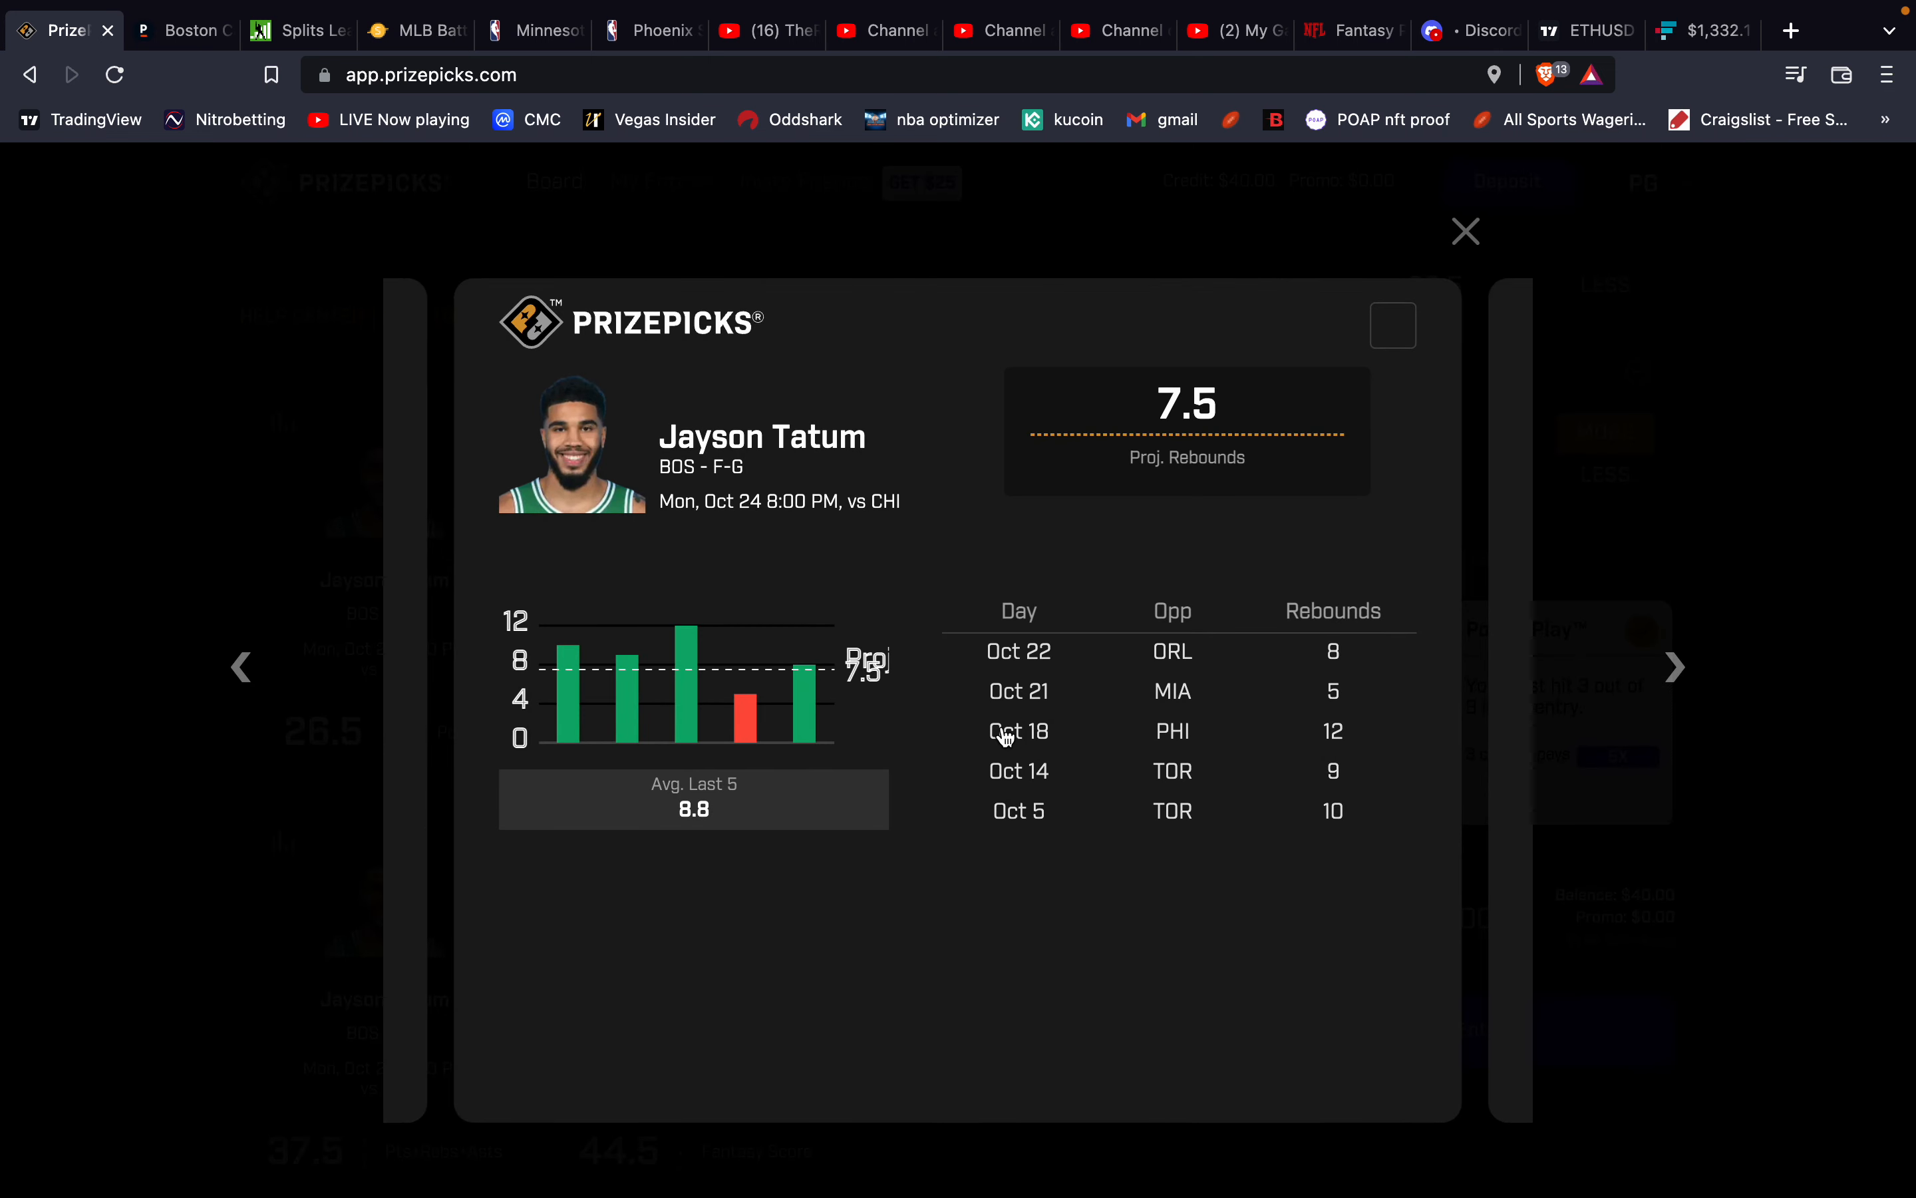
{"action": "mouse_move", "coordinate": [1472, 232]}
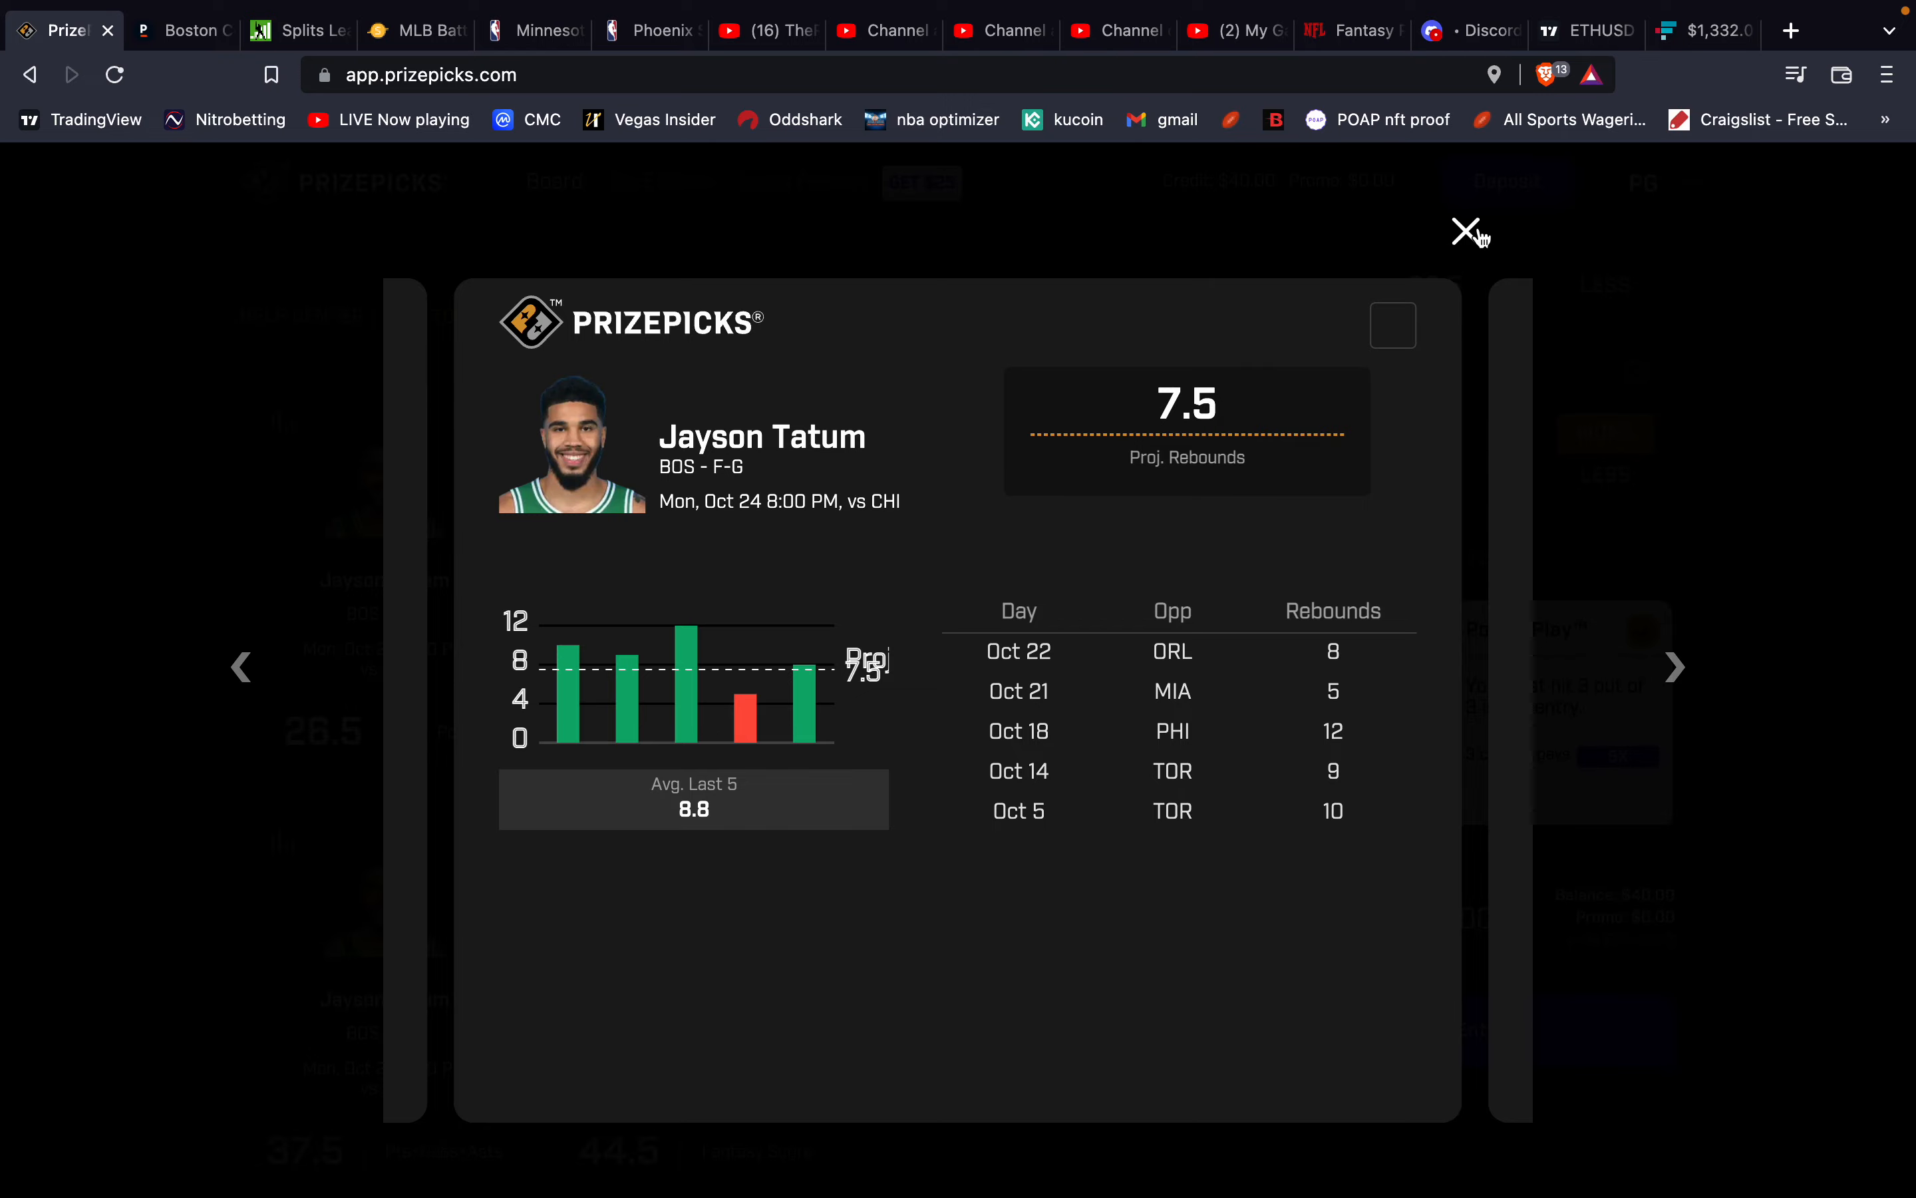
{"action": "left_click", "coordinate": [1467, 232]}
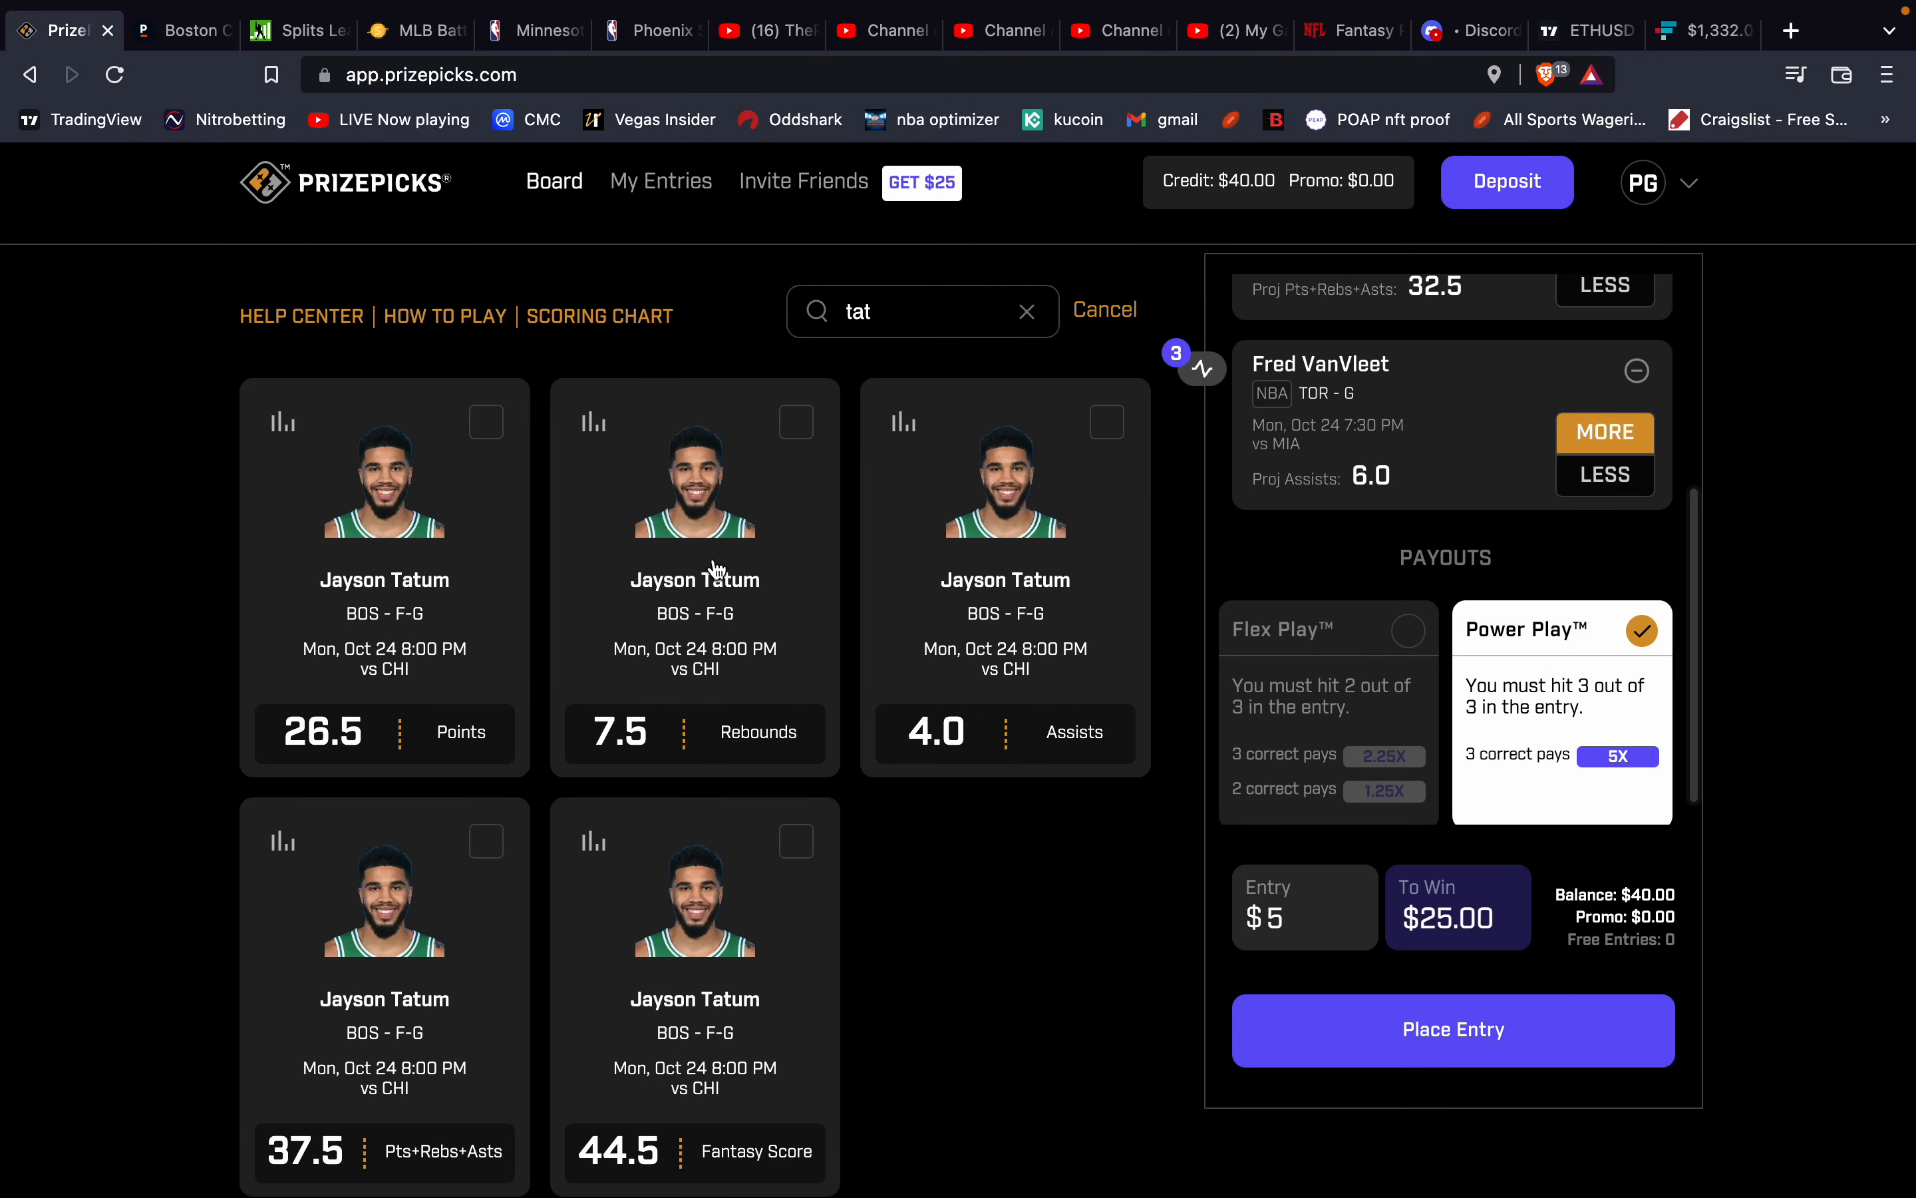
{"action": "mouse_move", "coordinate": [535, 545]}
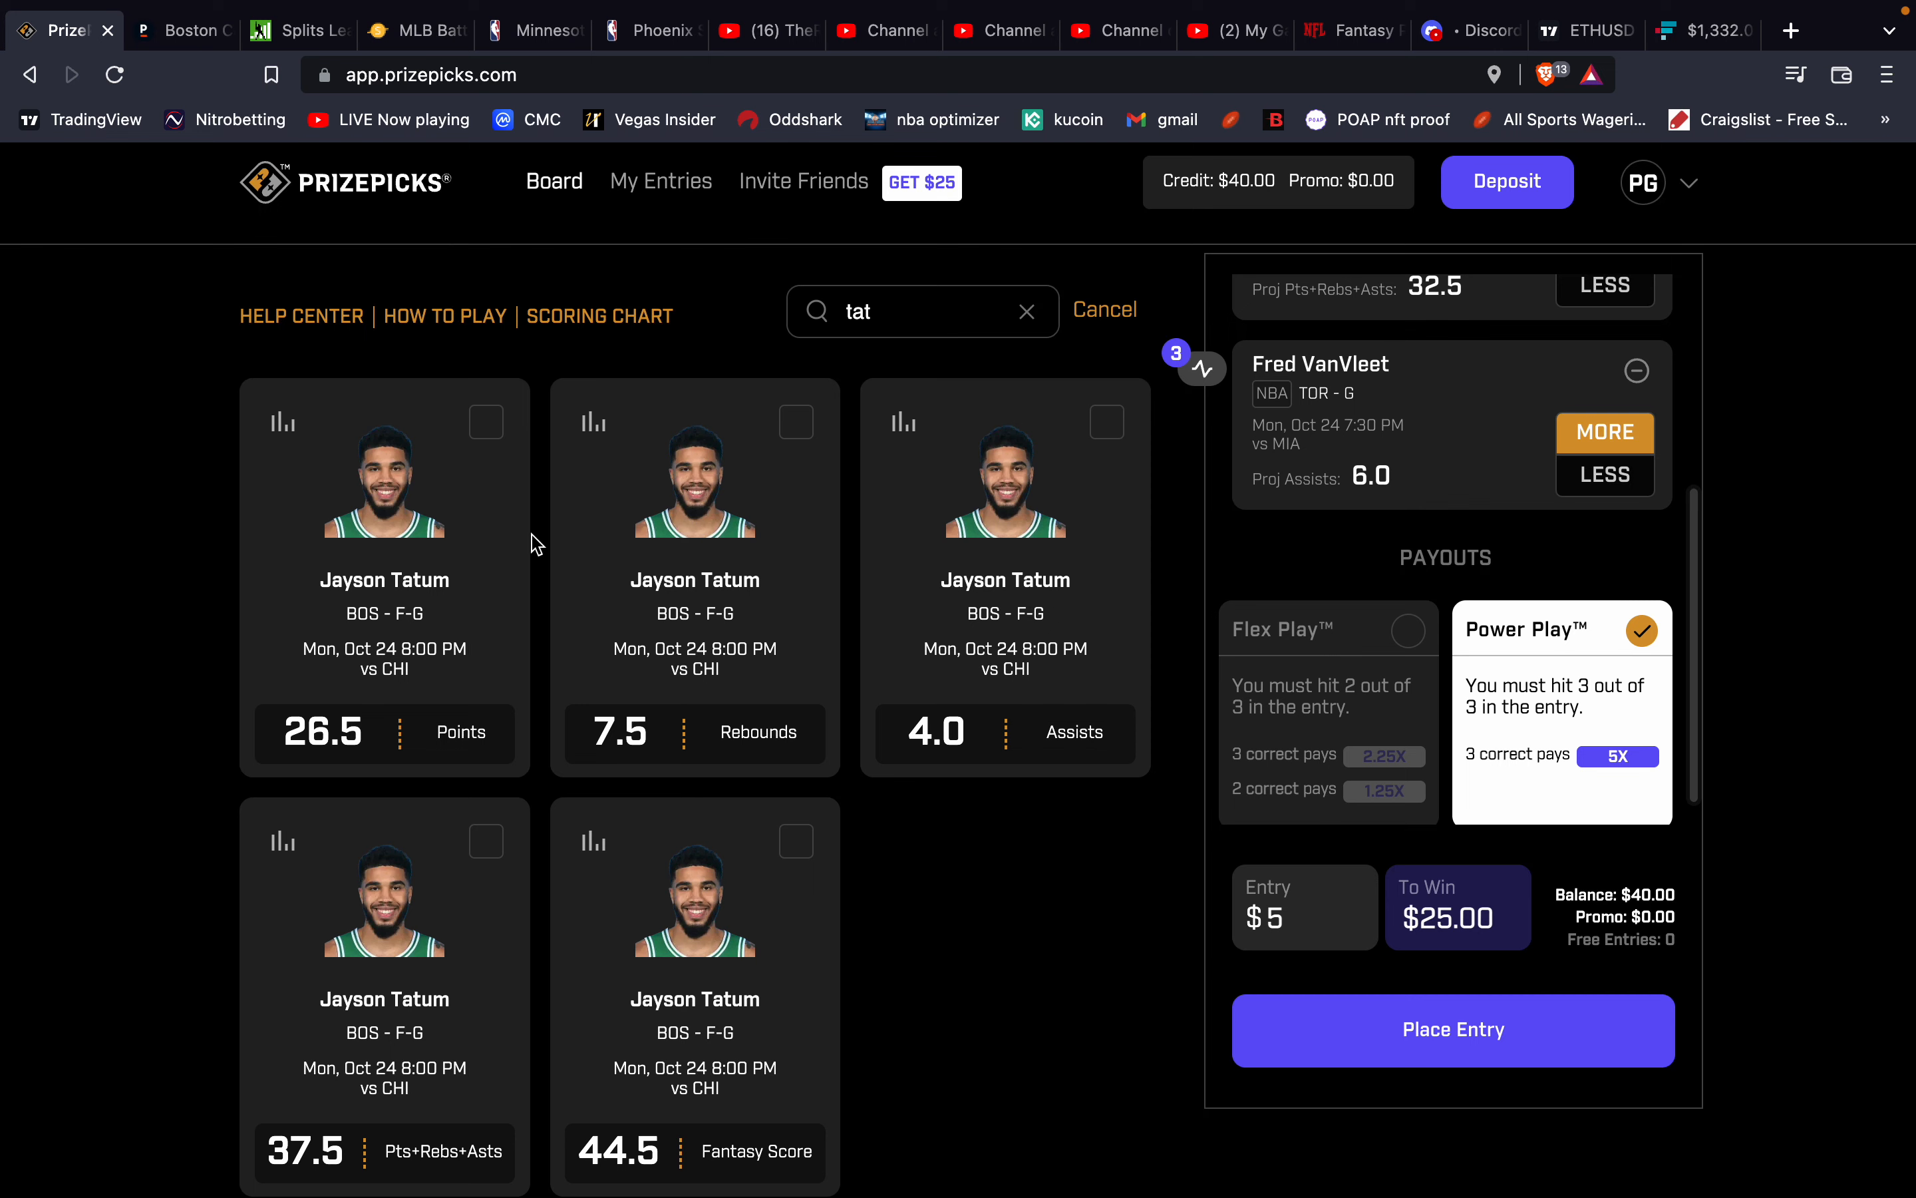
{"action": "mouse_move", "coordinate": [281, 846]}
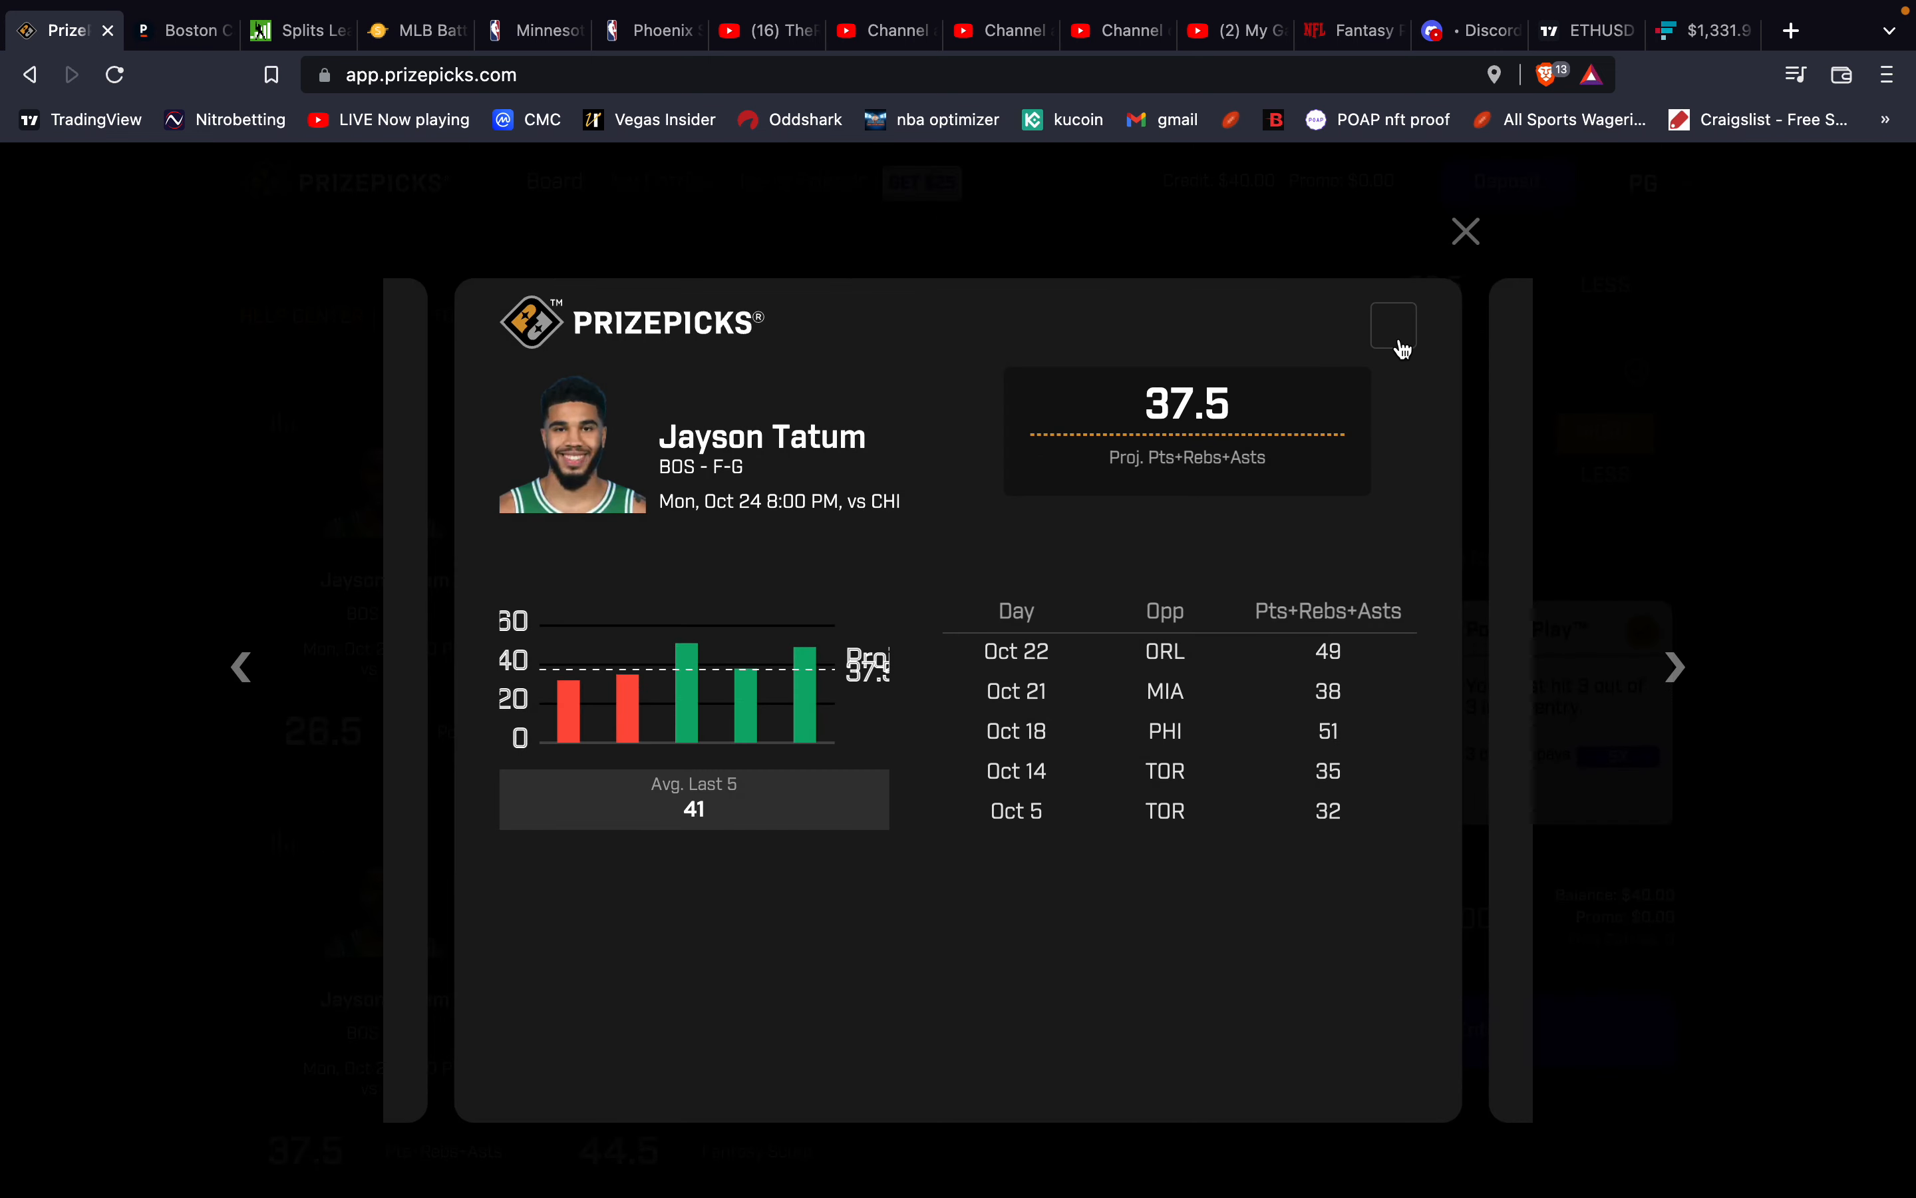
{"action": "left_click", "coordinate": [1463, 232]}
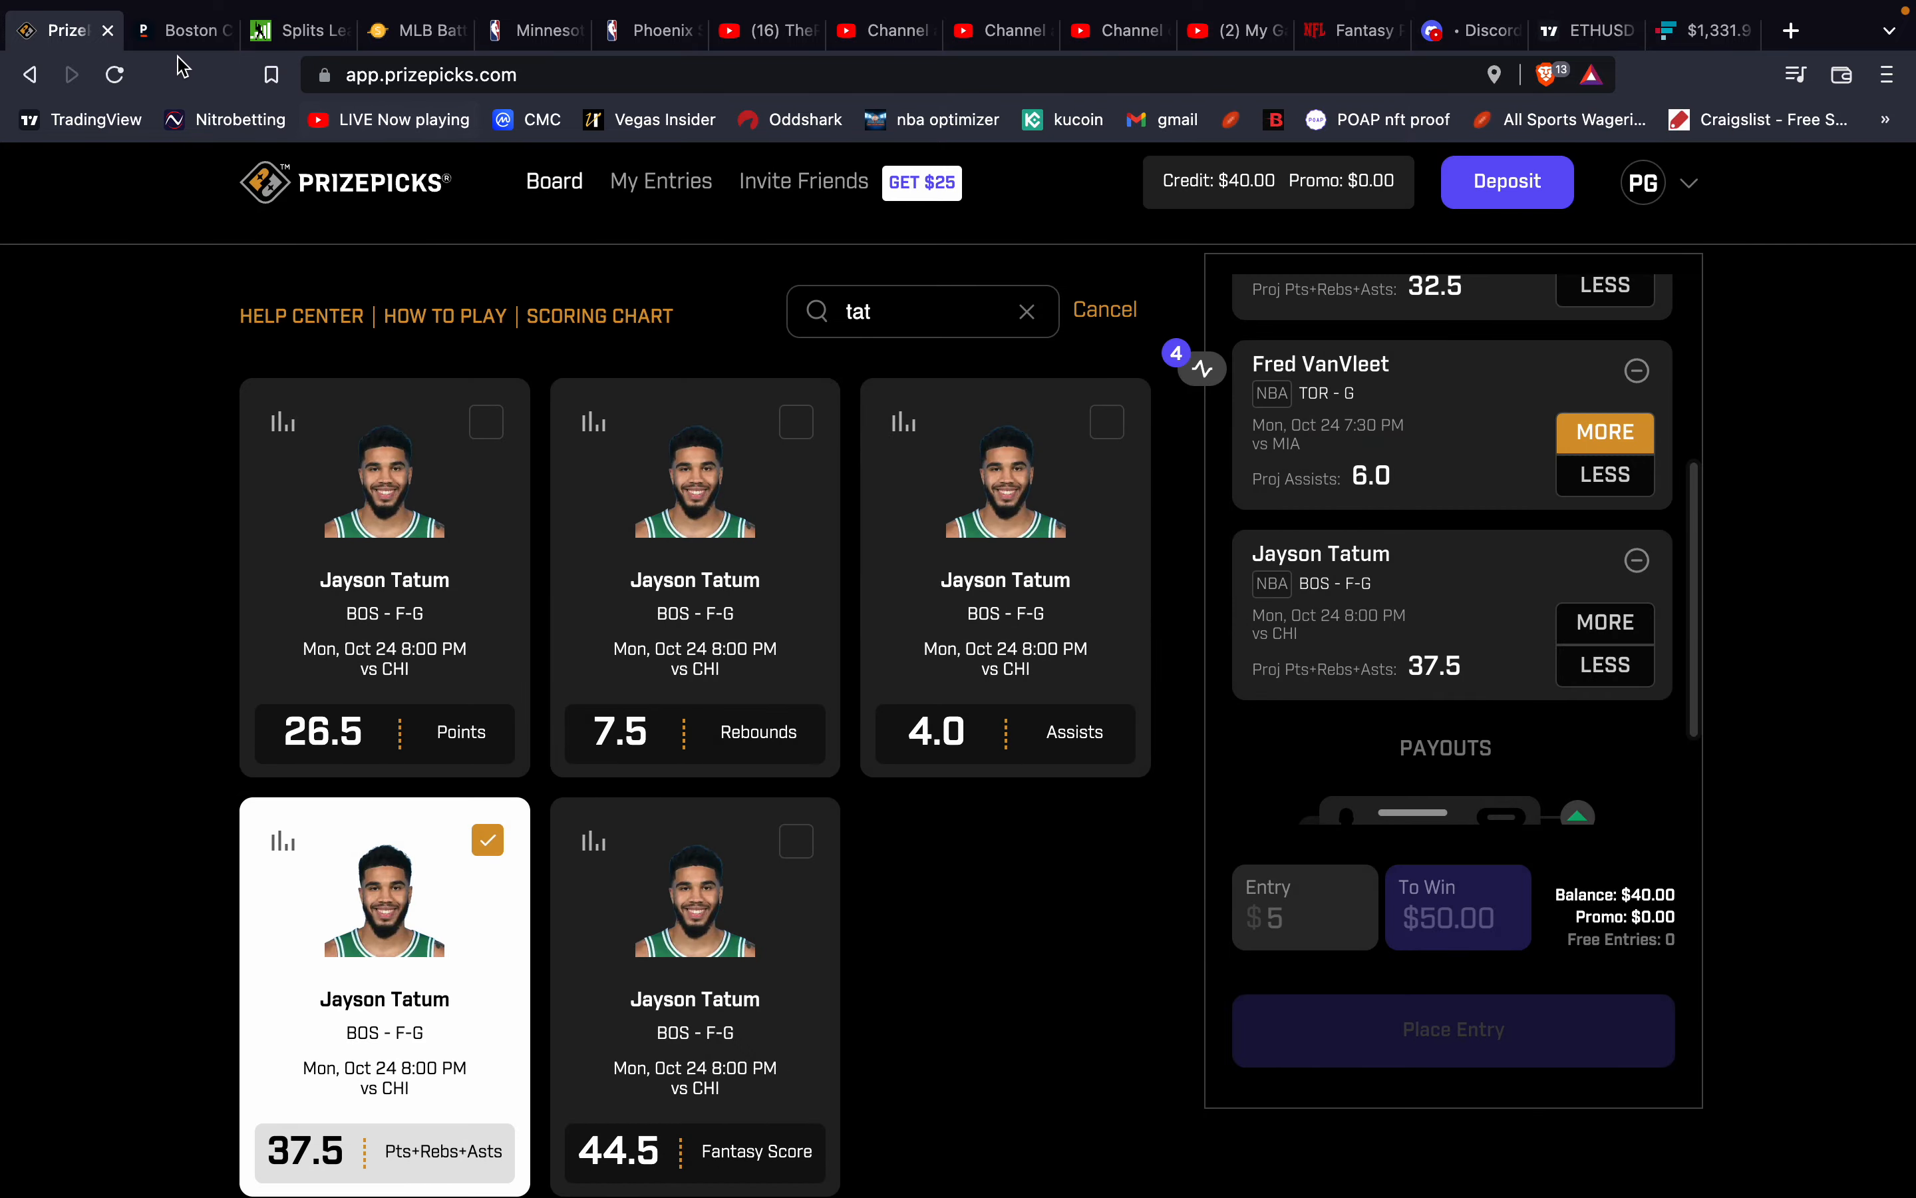
{"action": "left_click", "coordinate": [180, 29]}
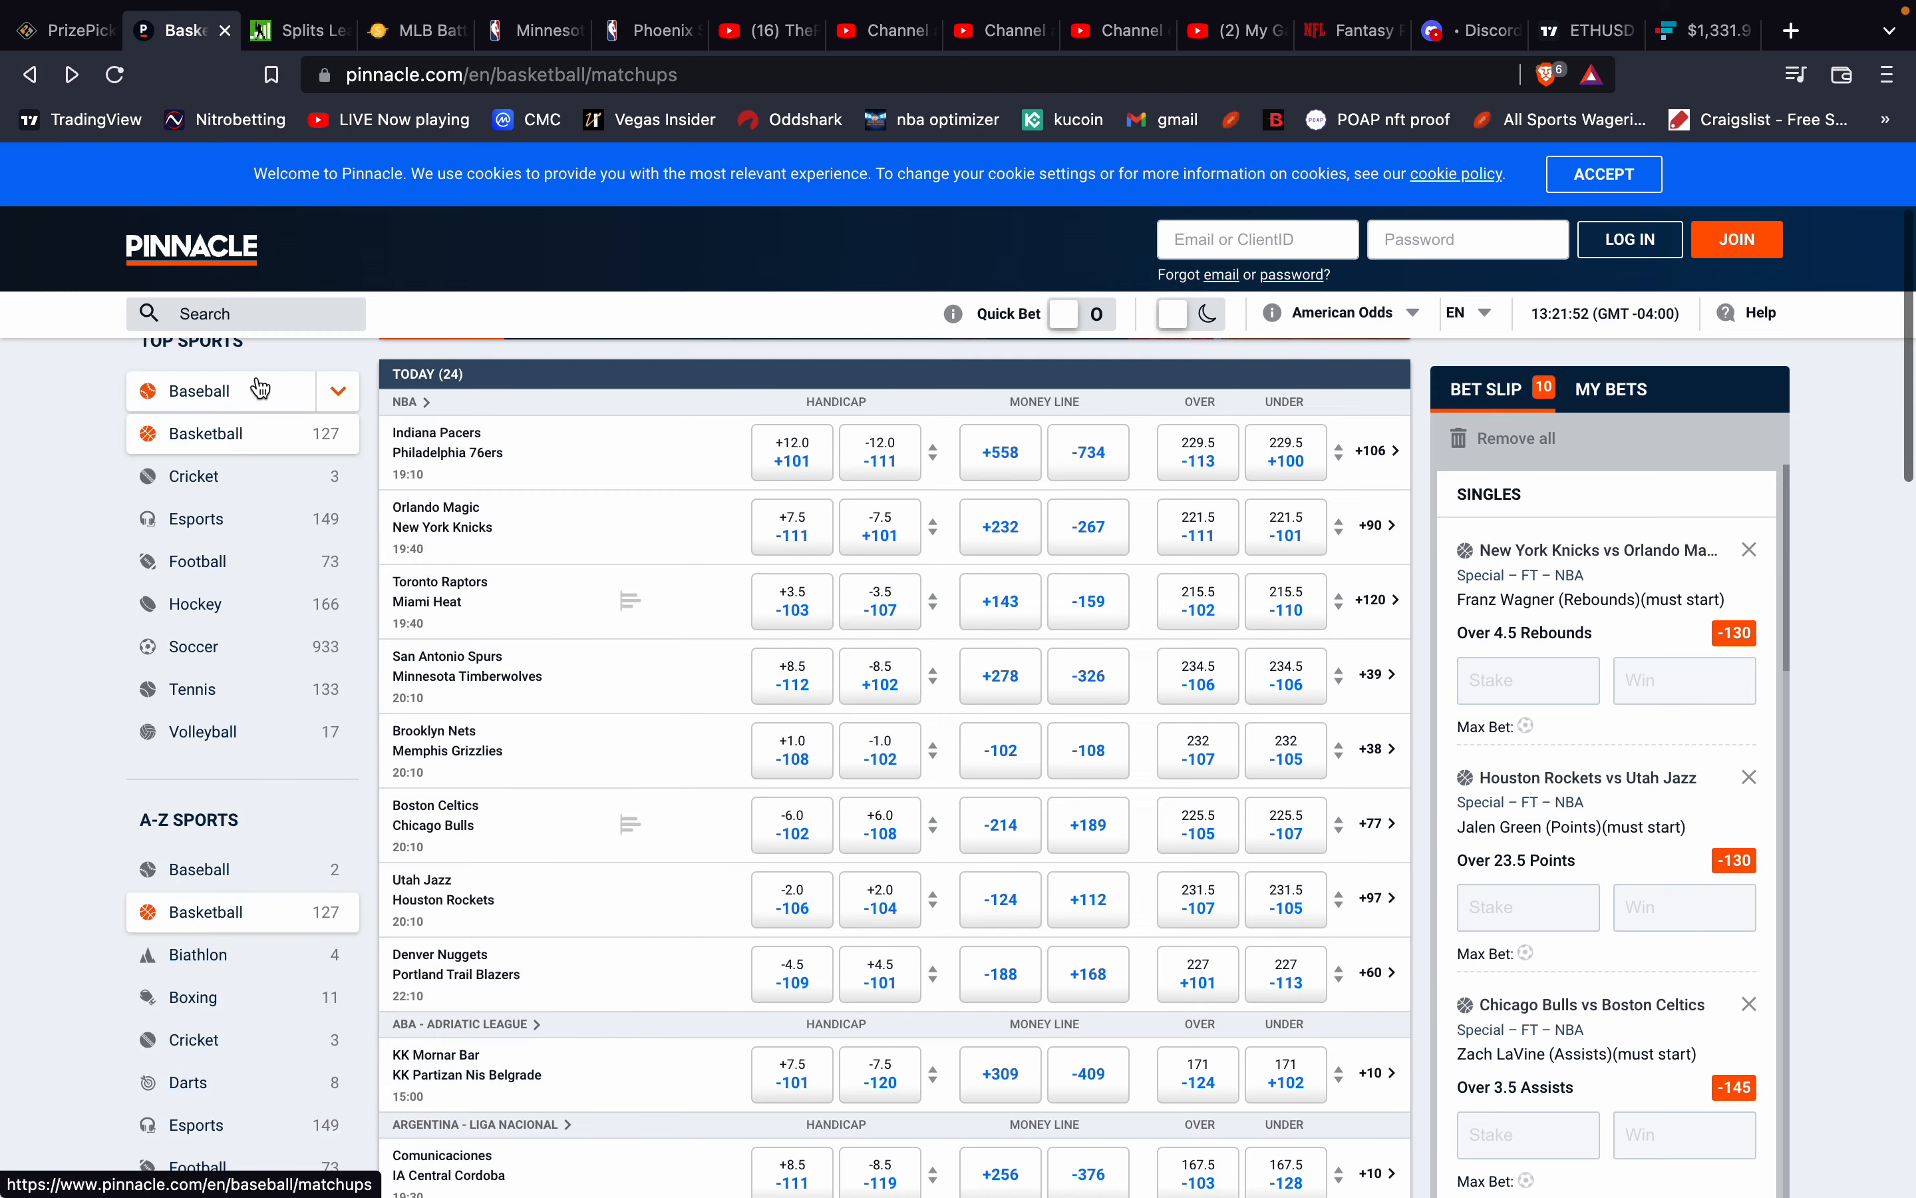
Find Zach LaVine's Over 3.5 Assists at -145 in the Celtics–Bulls player props, then return to PrizePicks.
{"action": "left_click", "coordinate": [447, 816]}
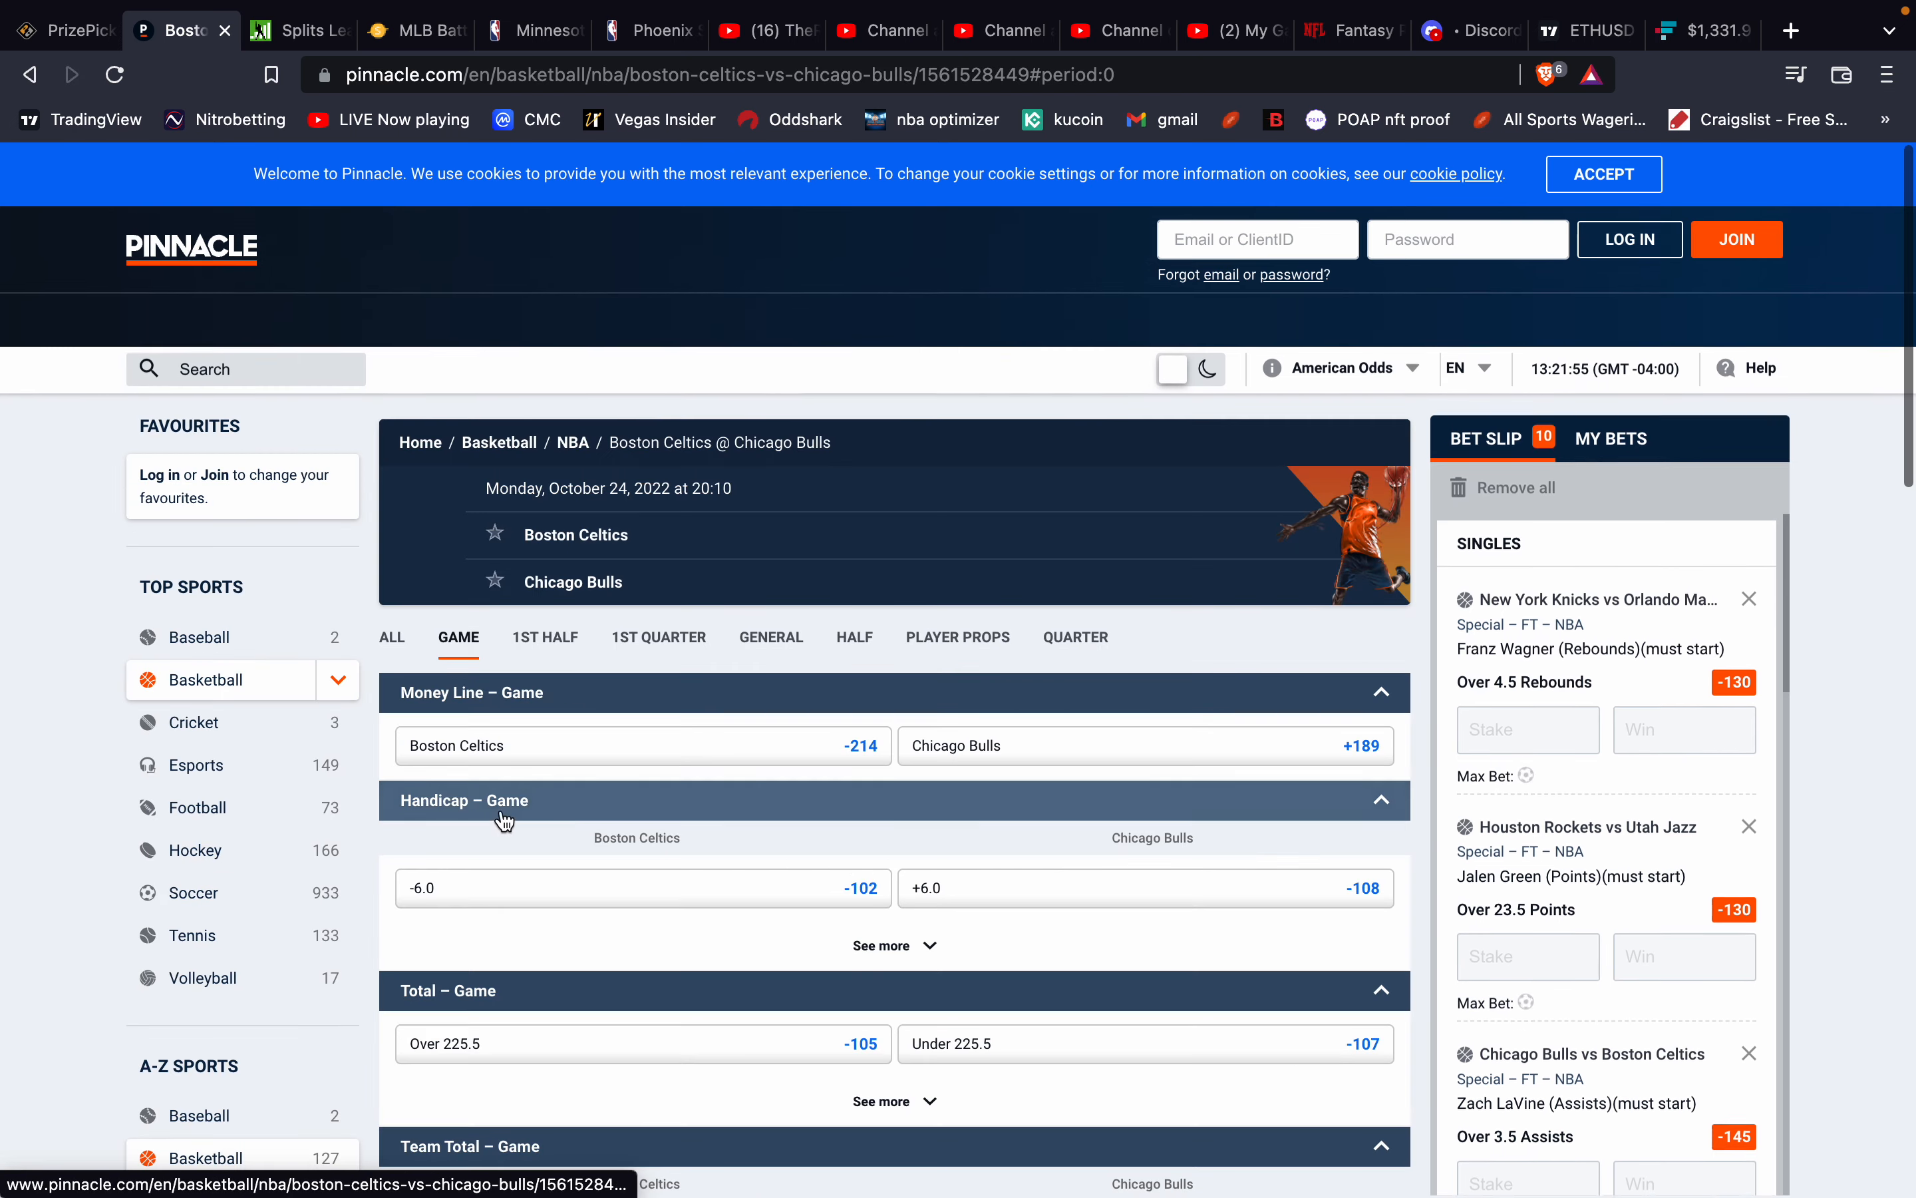
{"action": "left_click", "coordinate": [958, 636]}
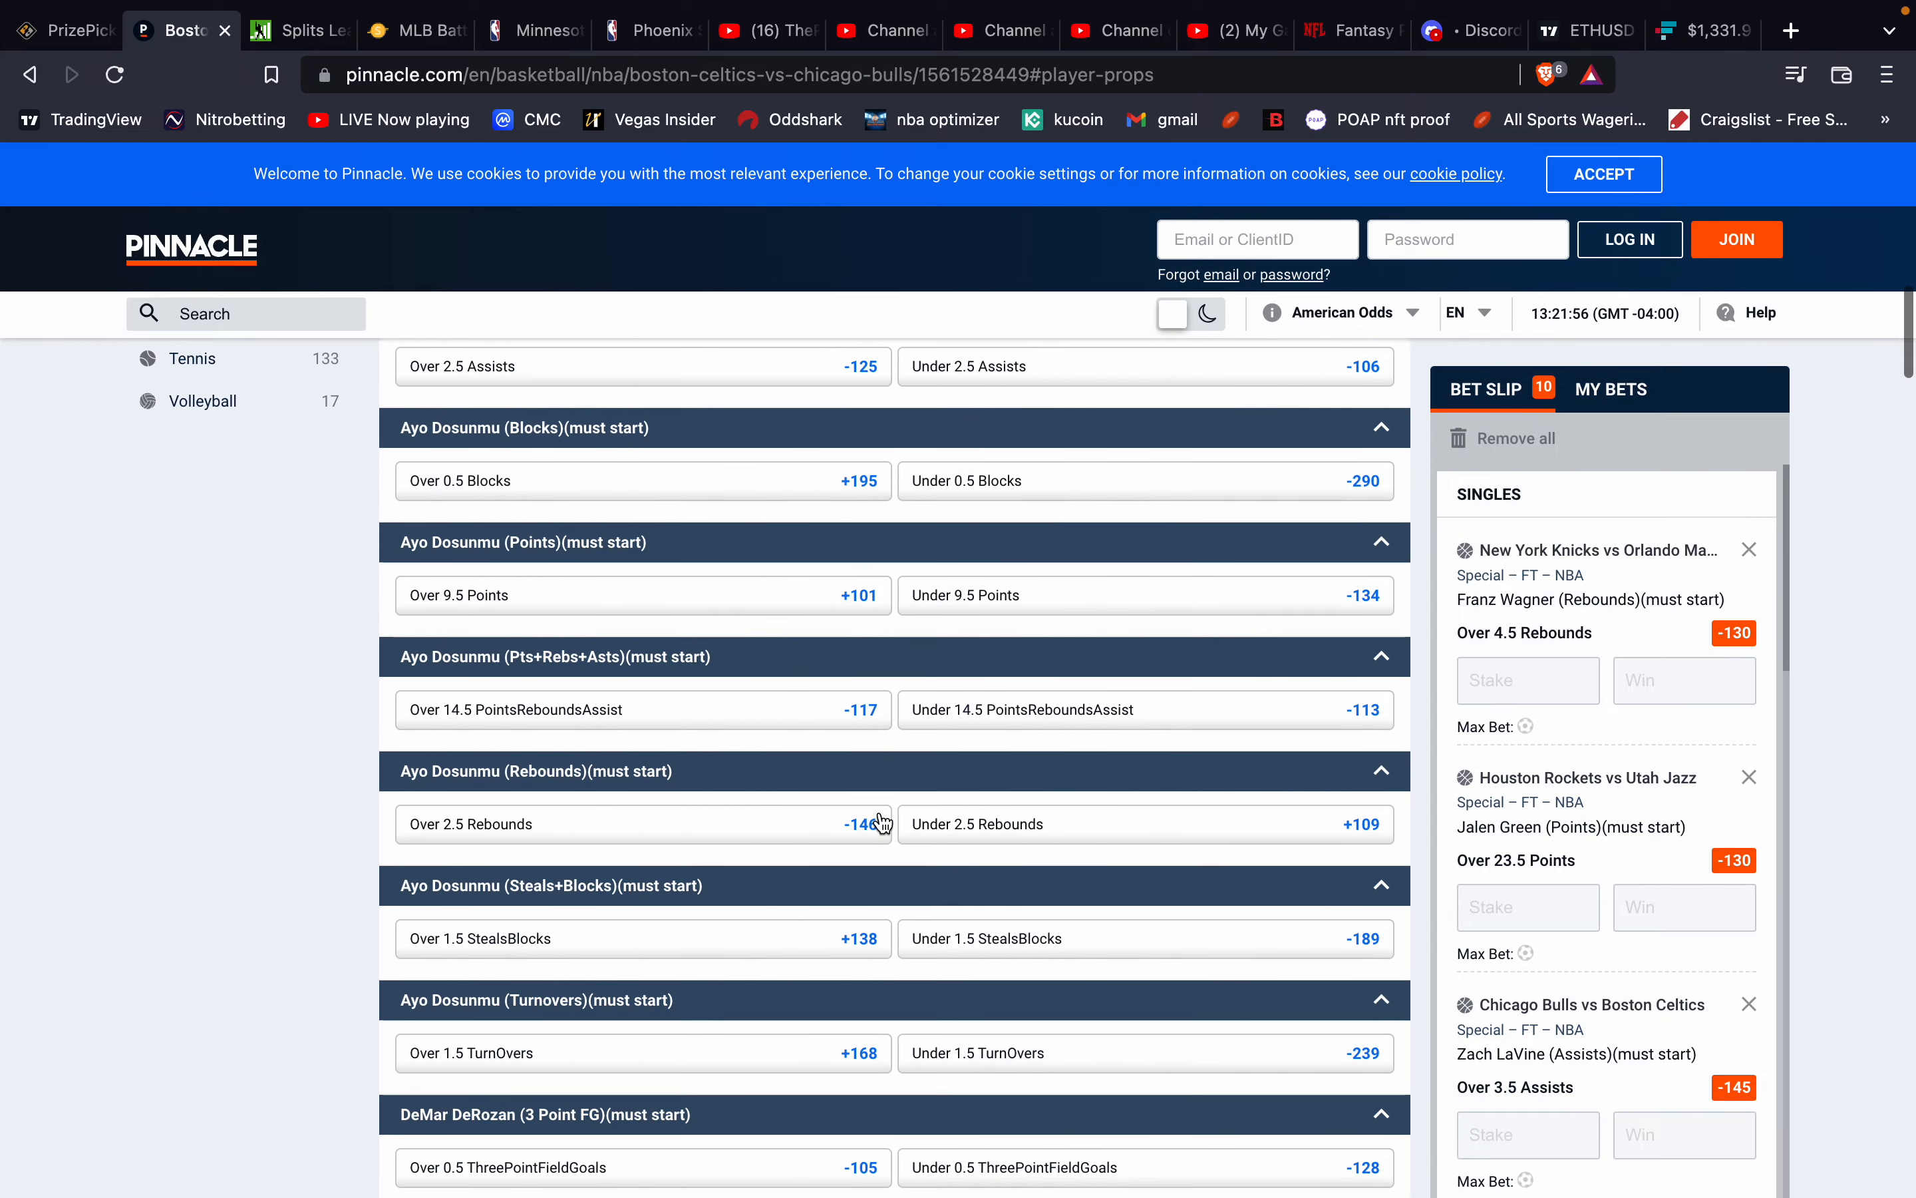
{"action": "scroll", "scroll_direction": "down", "scroll_amount": 3}
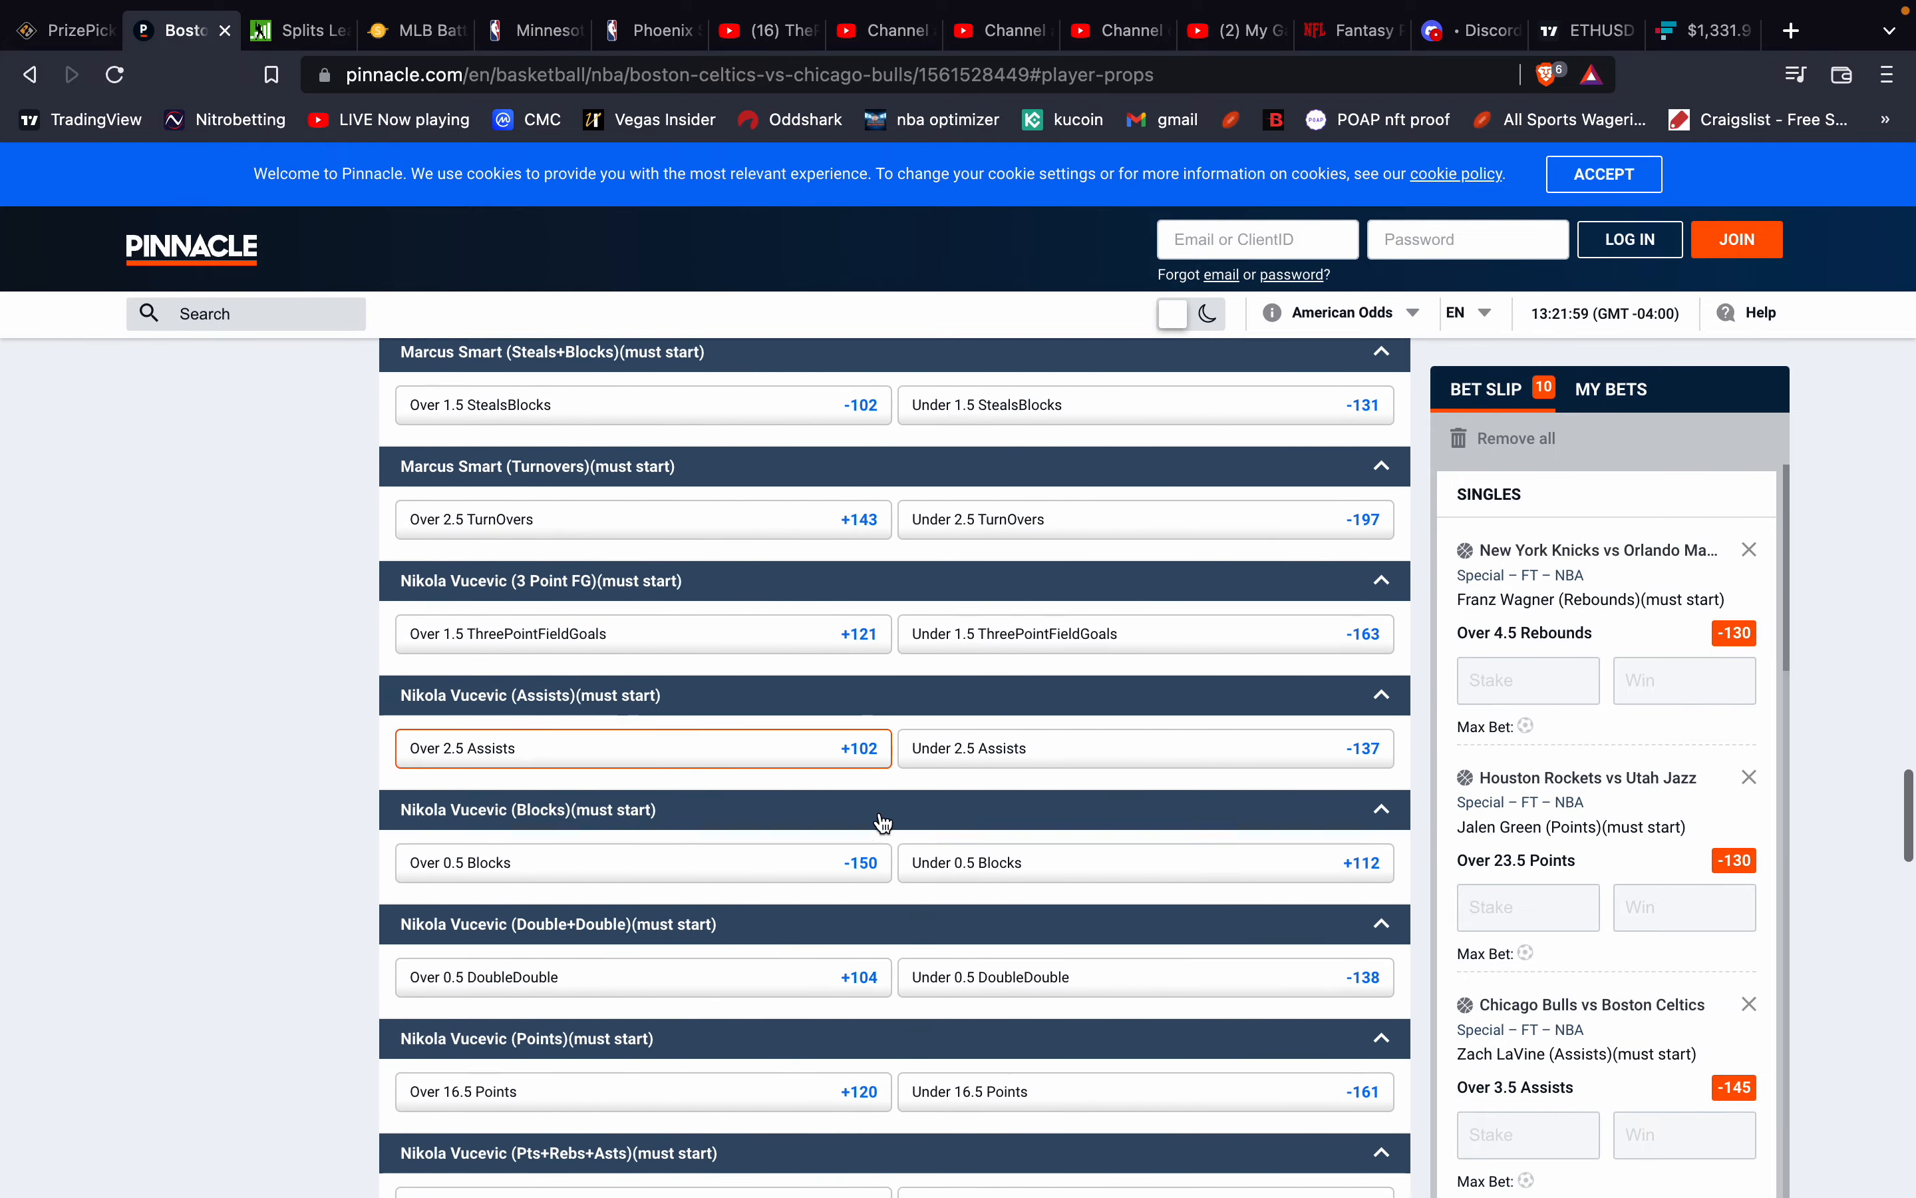
{"action": "scroll", "scroll_direction": "down", "scroll_amount": 3}
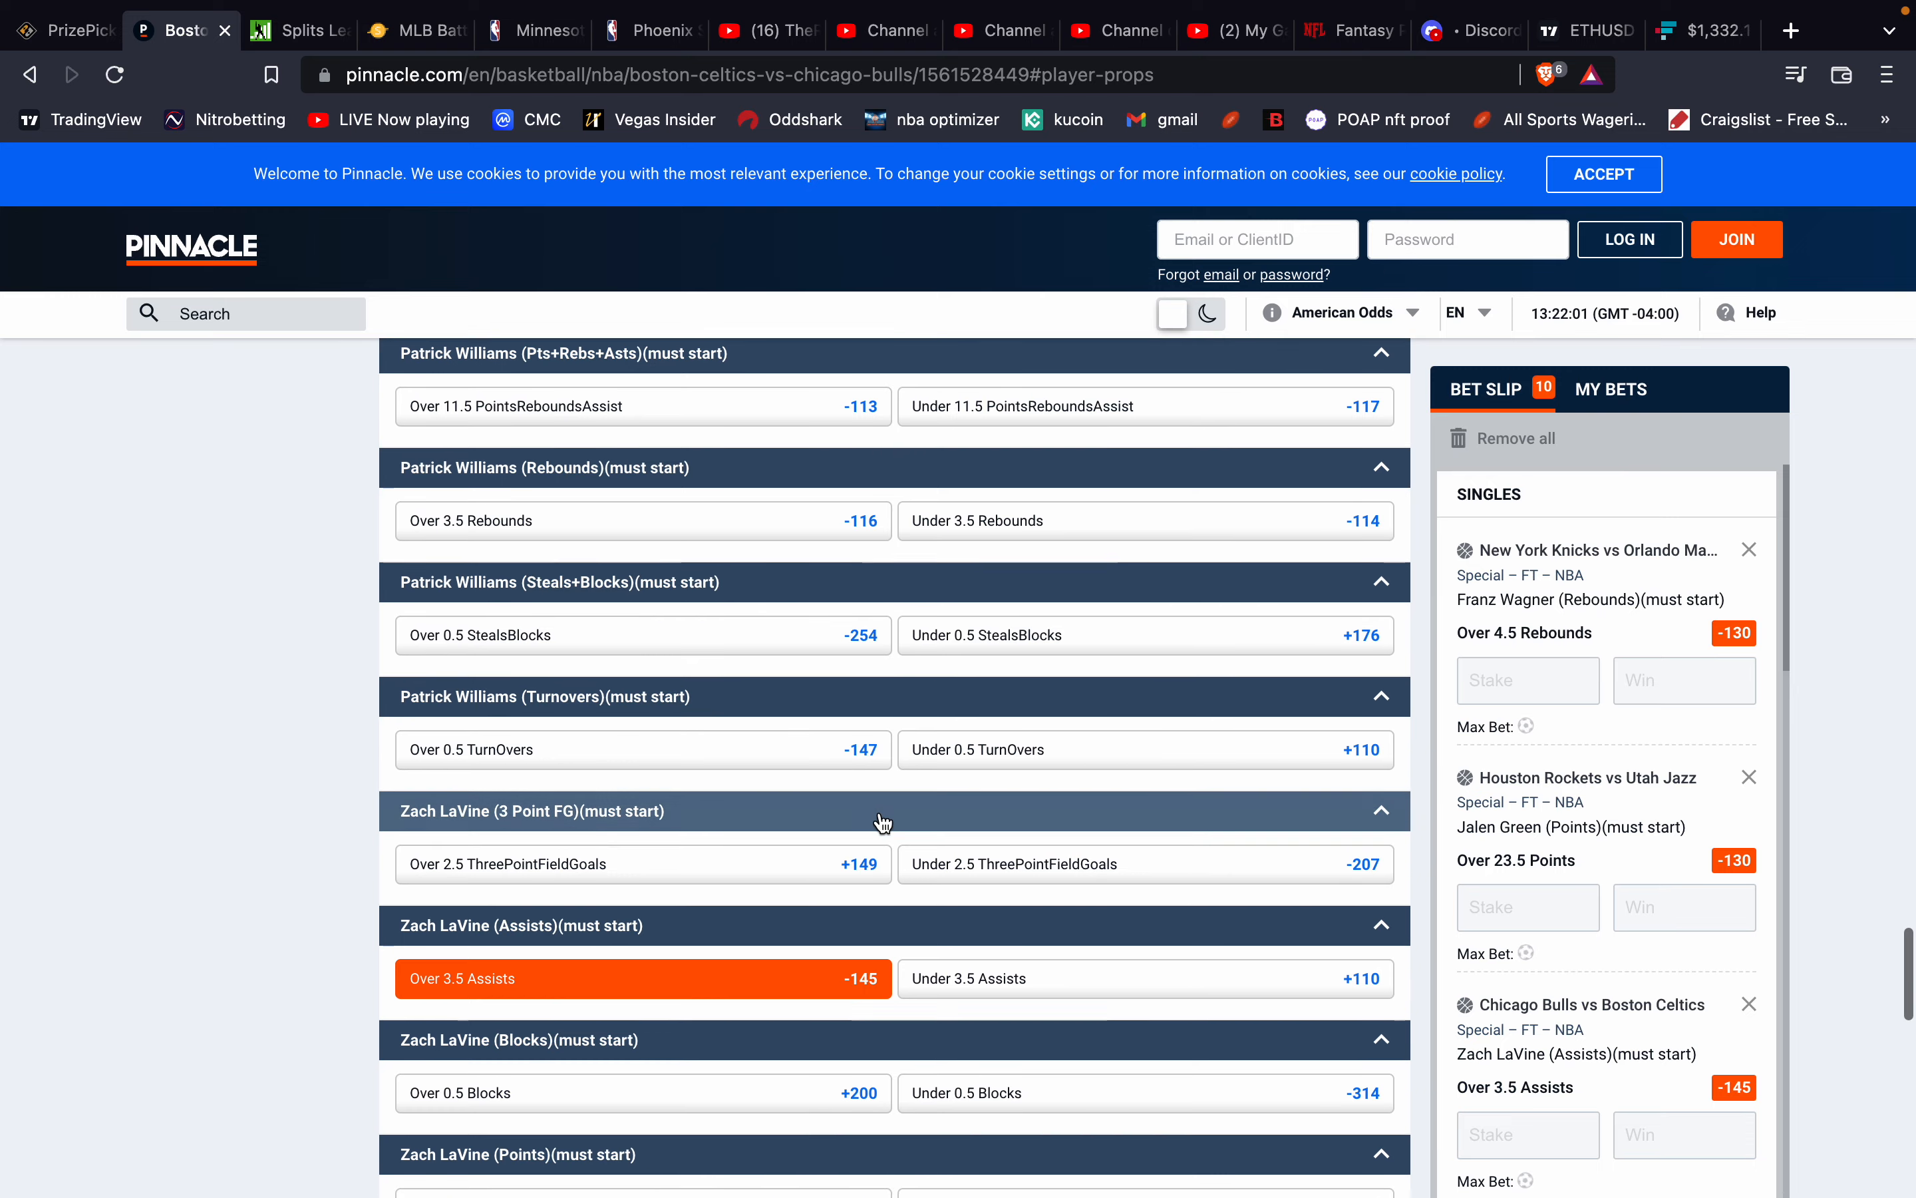
{"action": "scroll", "scroll_direction": "down", "scroll_amount": 3}
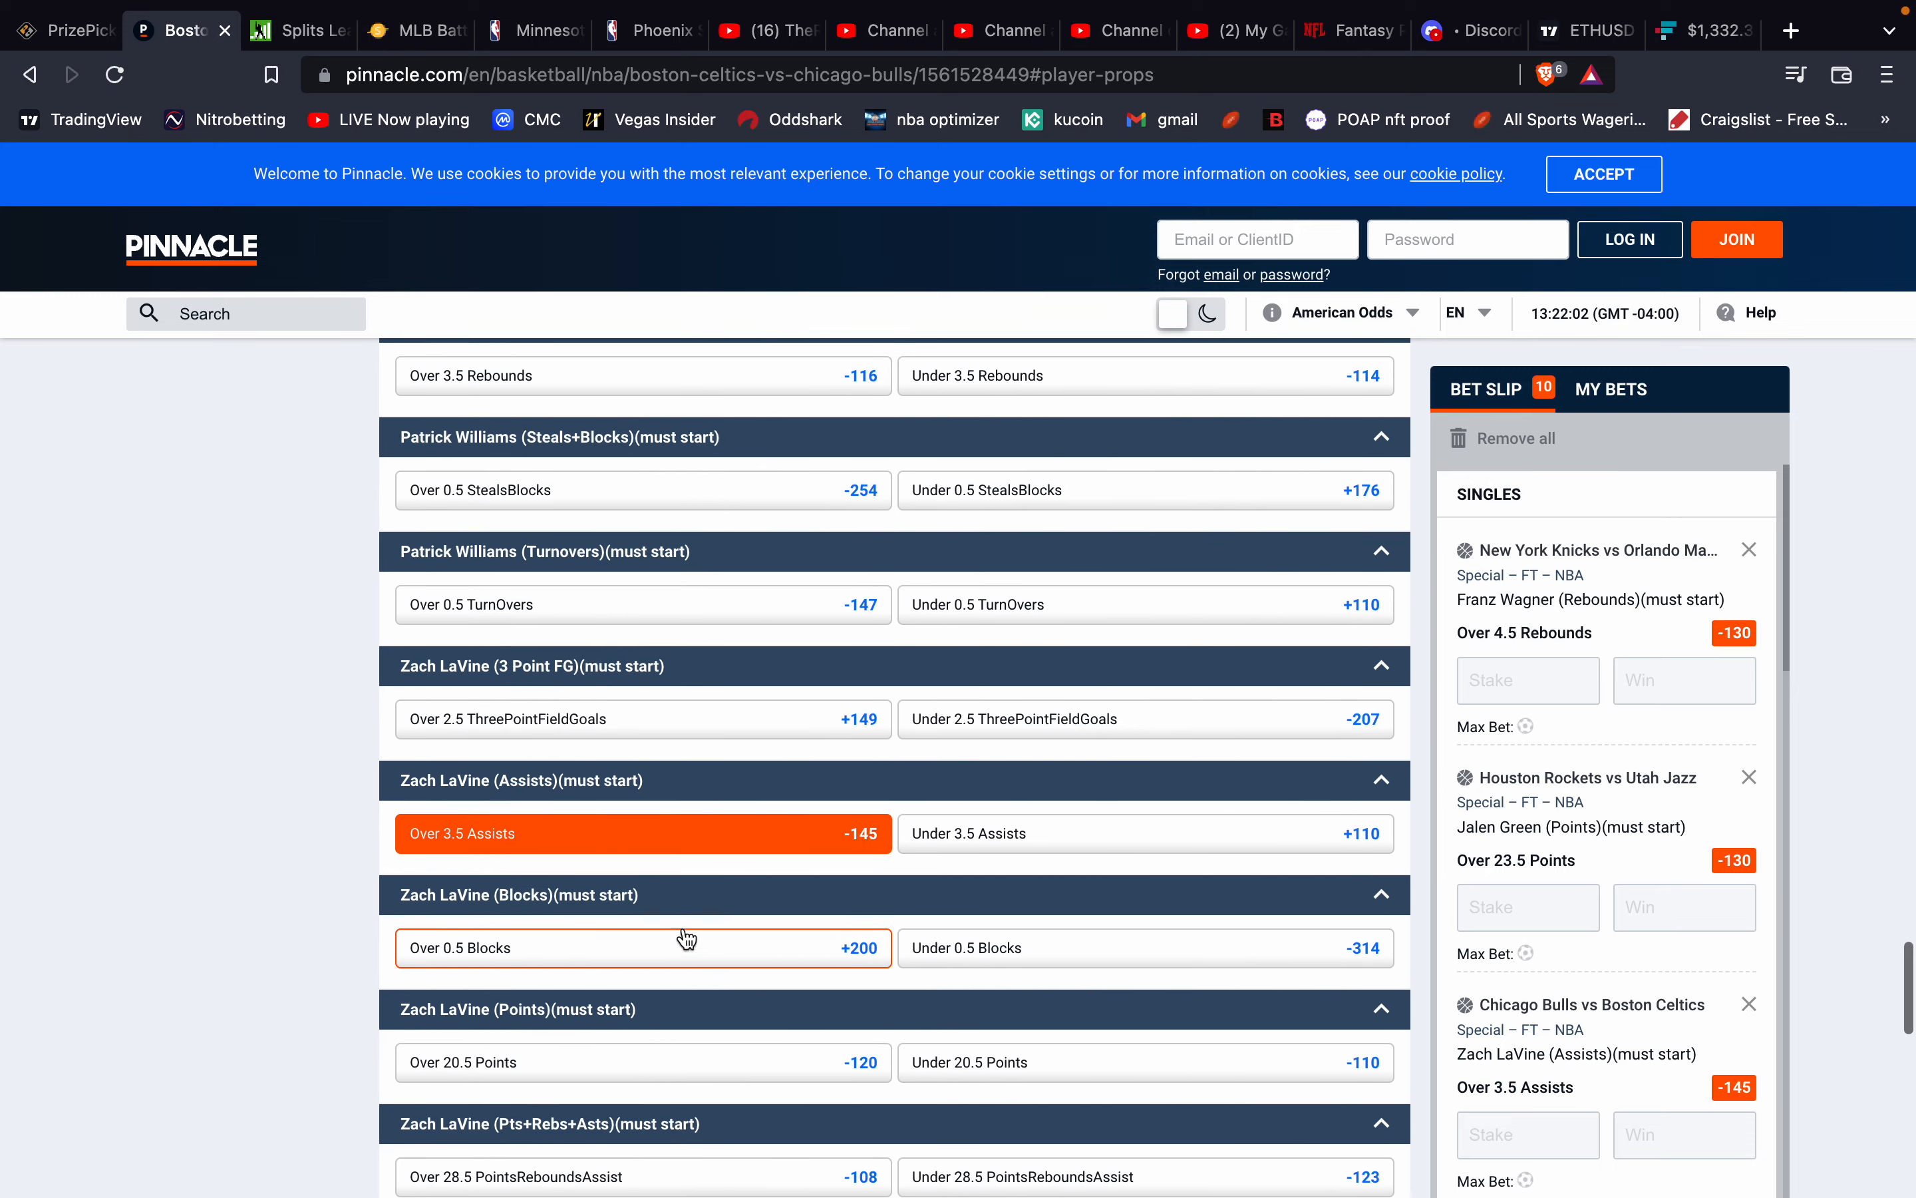
{"action": "mouse_move", "coordinate": [692, 833]}
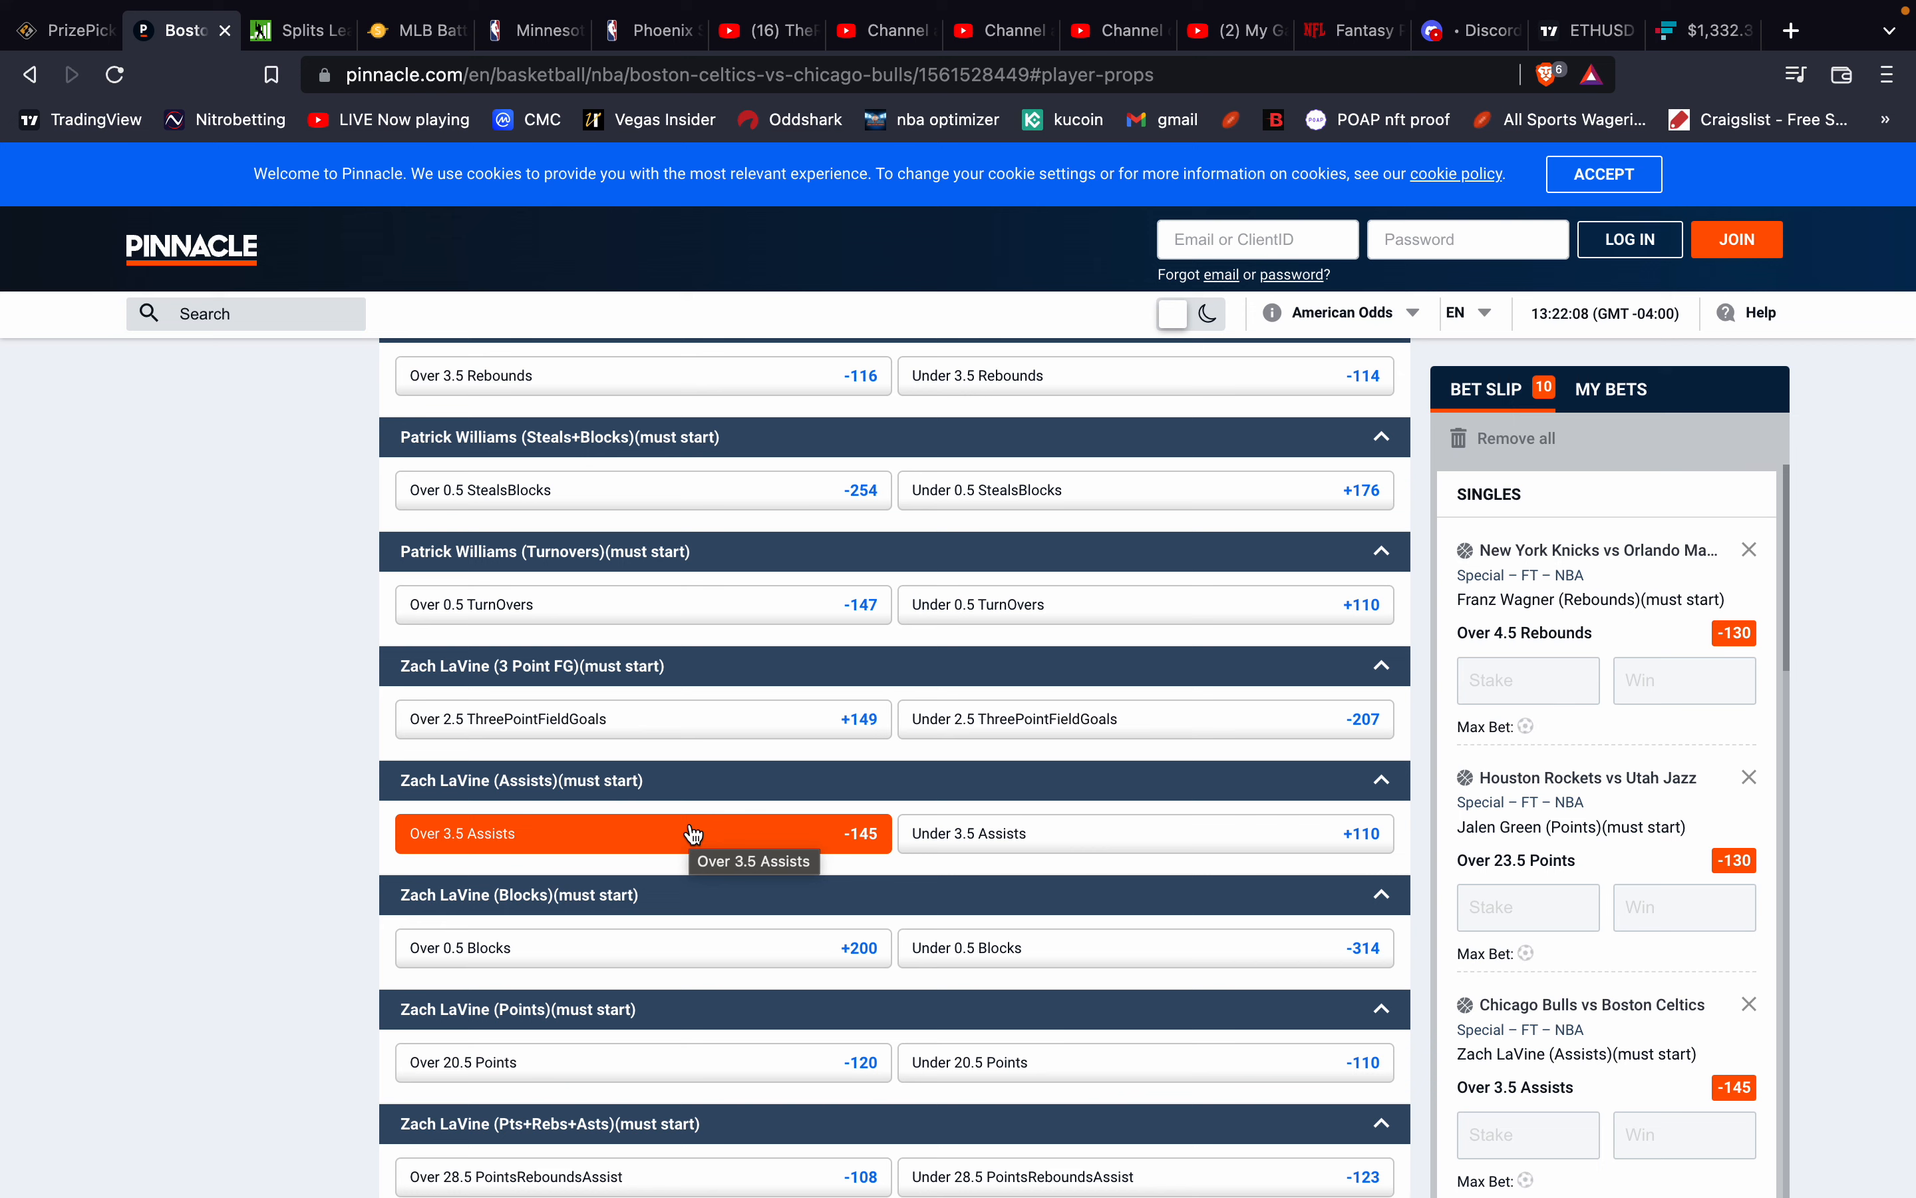
{"action": "mouse_move", "coordinate": [681, 830]}
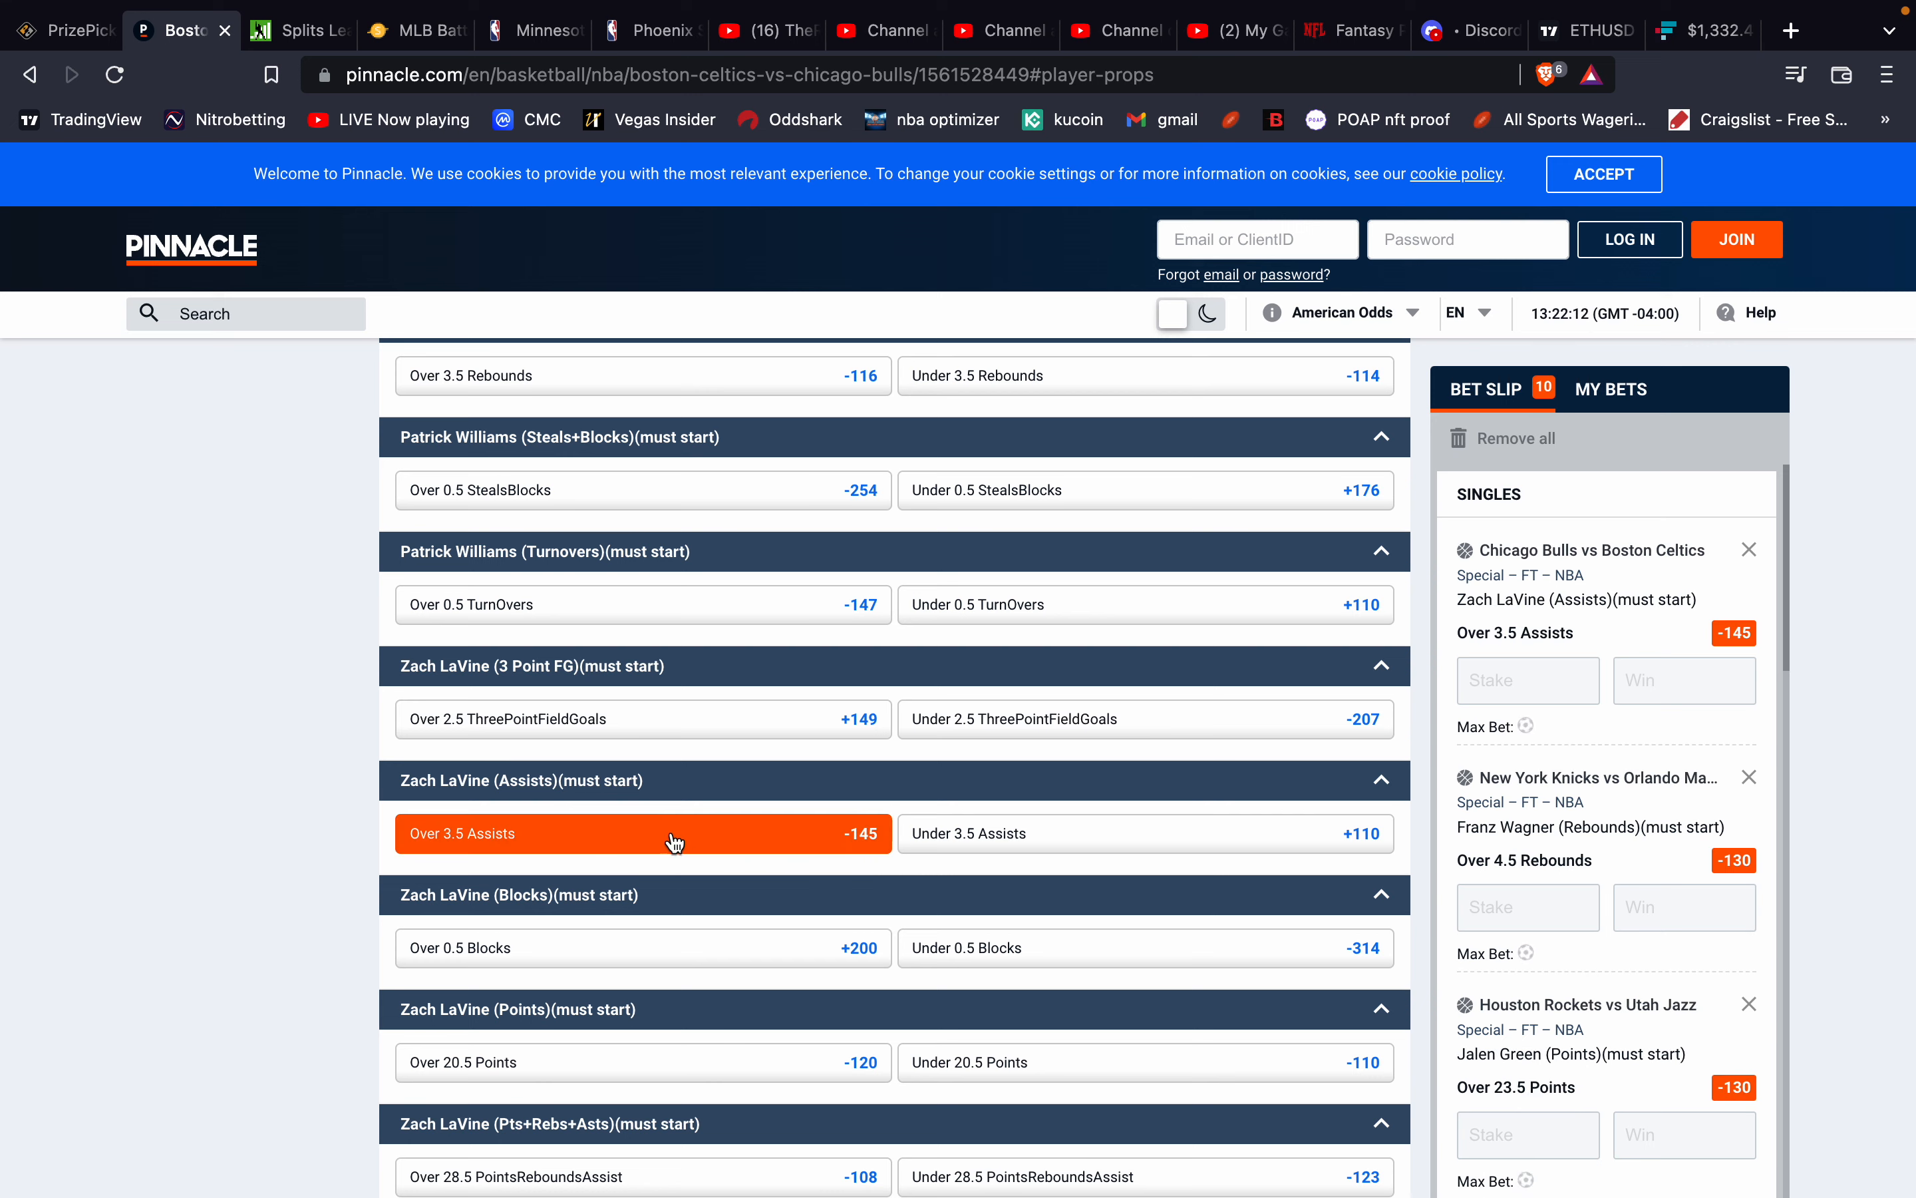
{"action": "left_click", "coordinate": [1526, 681]}
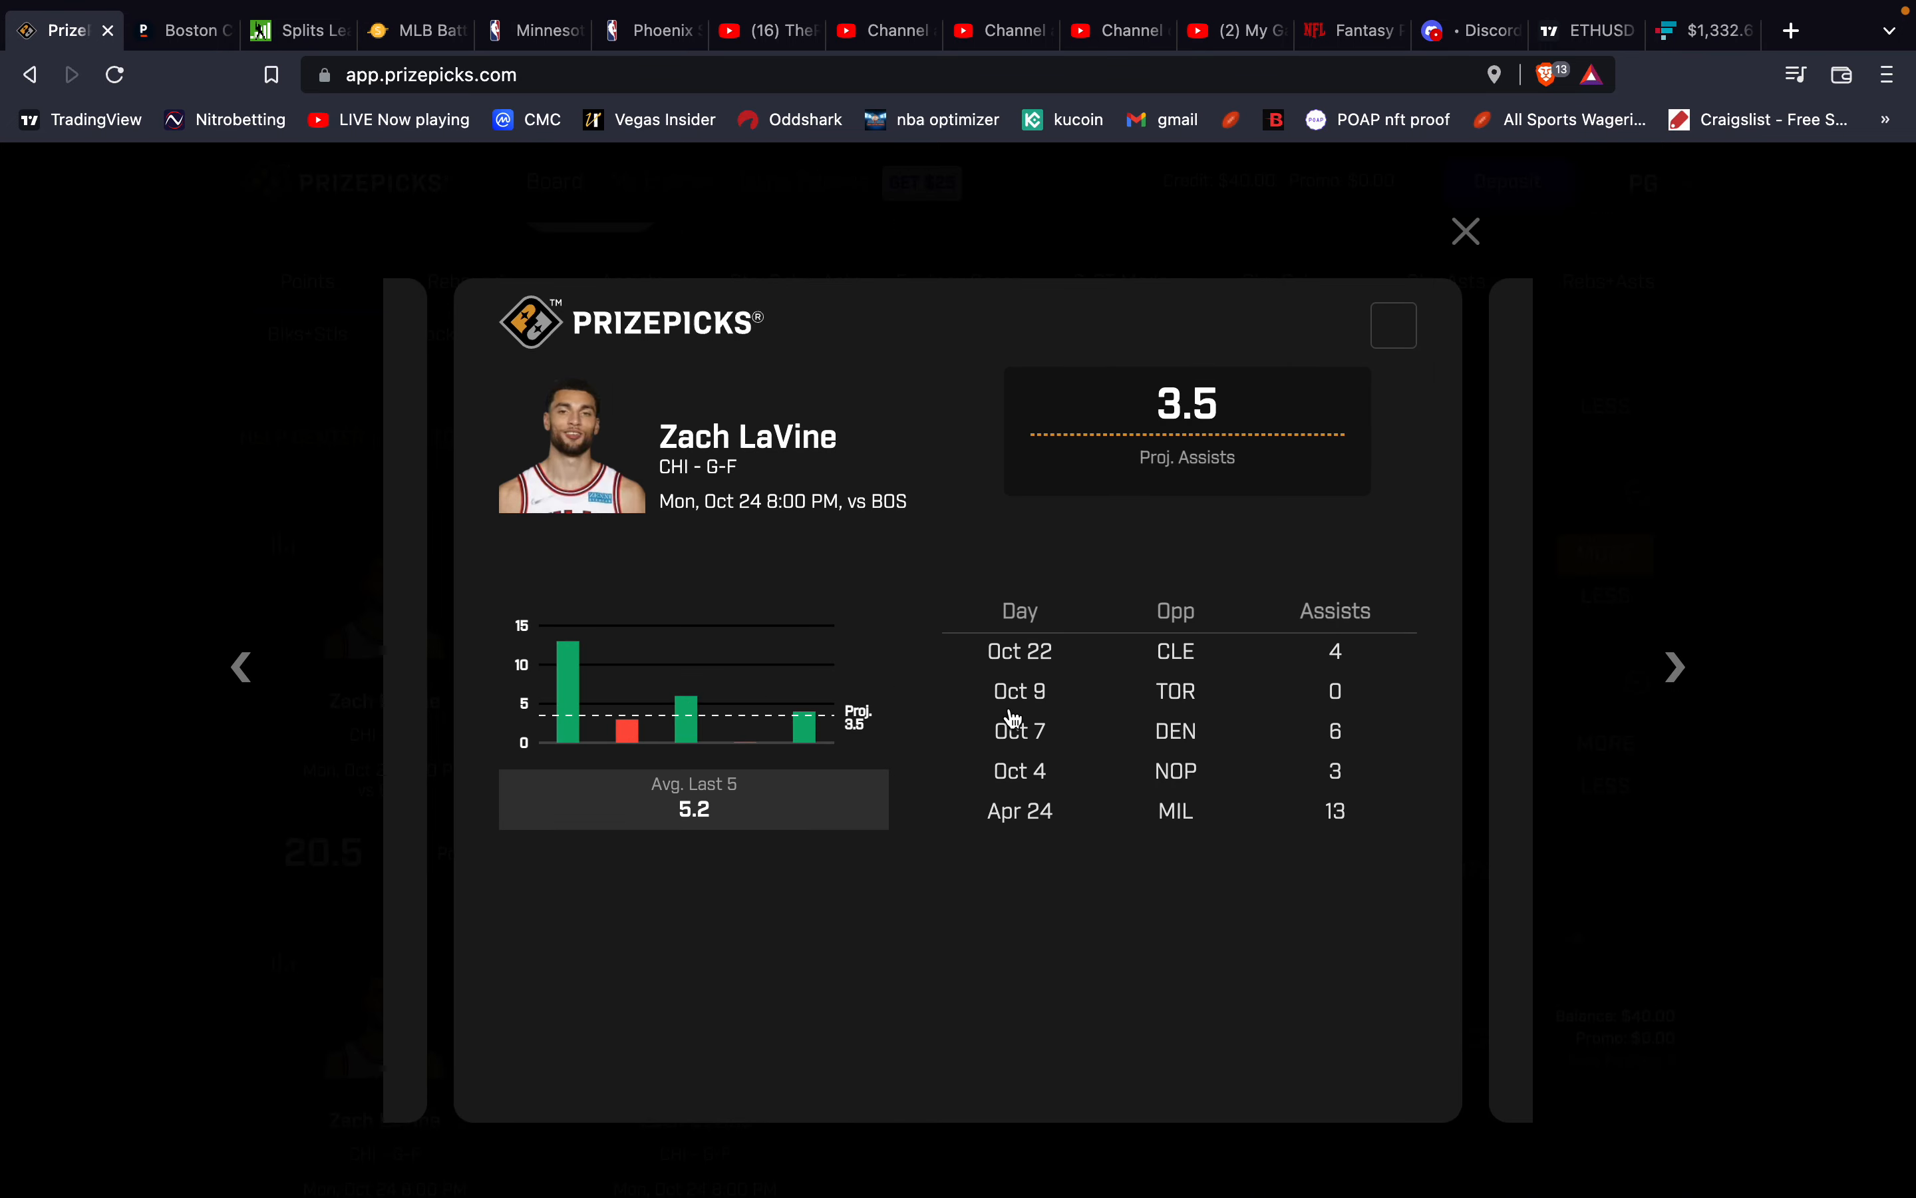
{"action": "mouse_move", "coordinate": [1052, 695]}
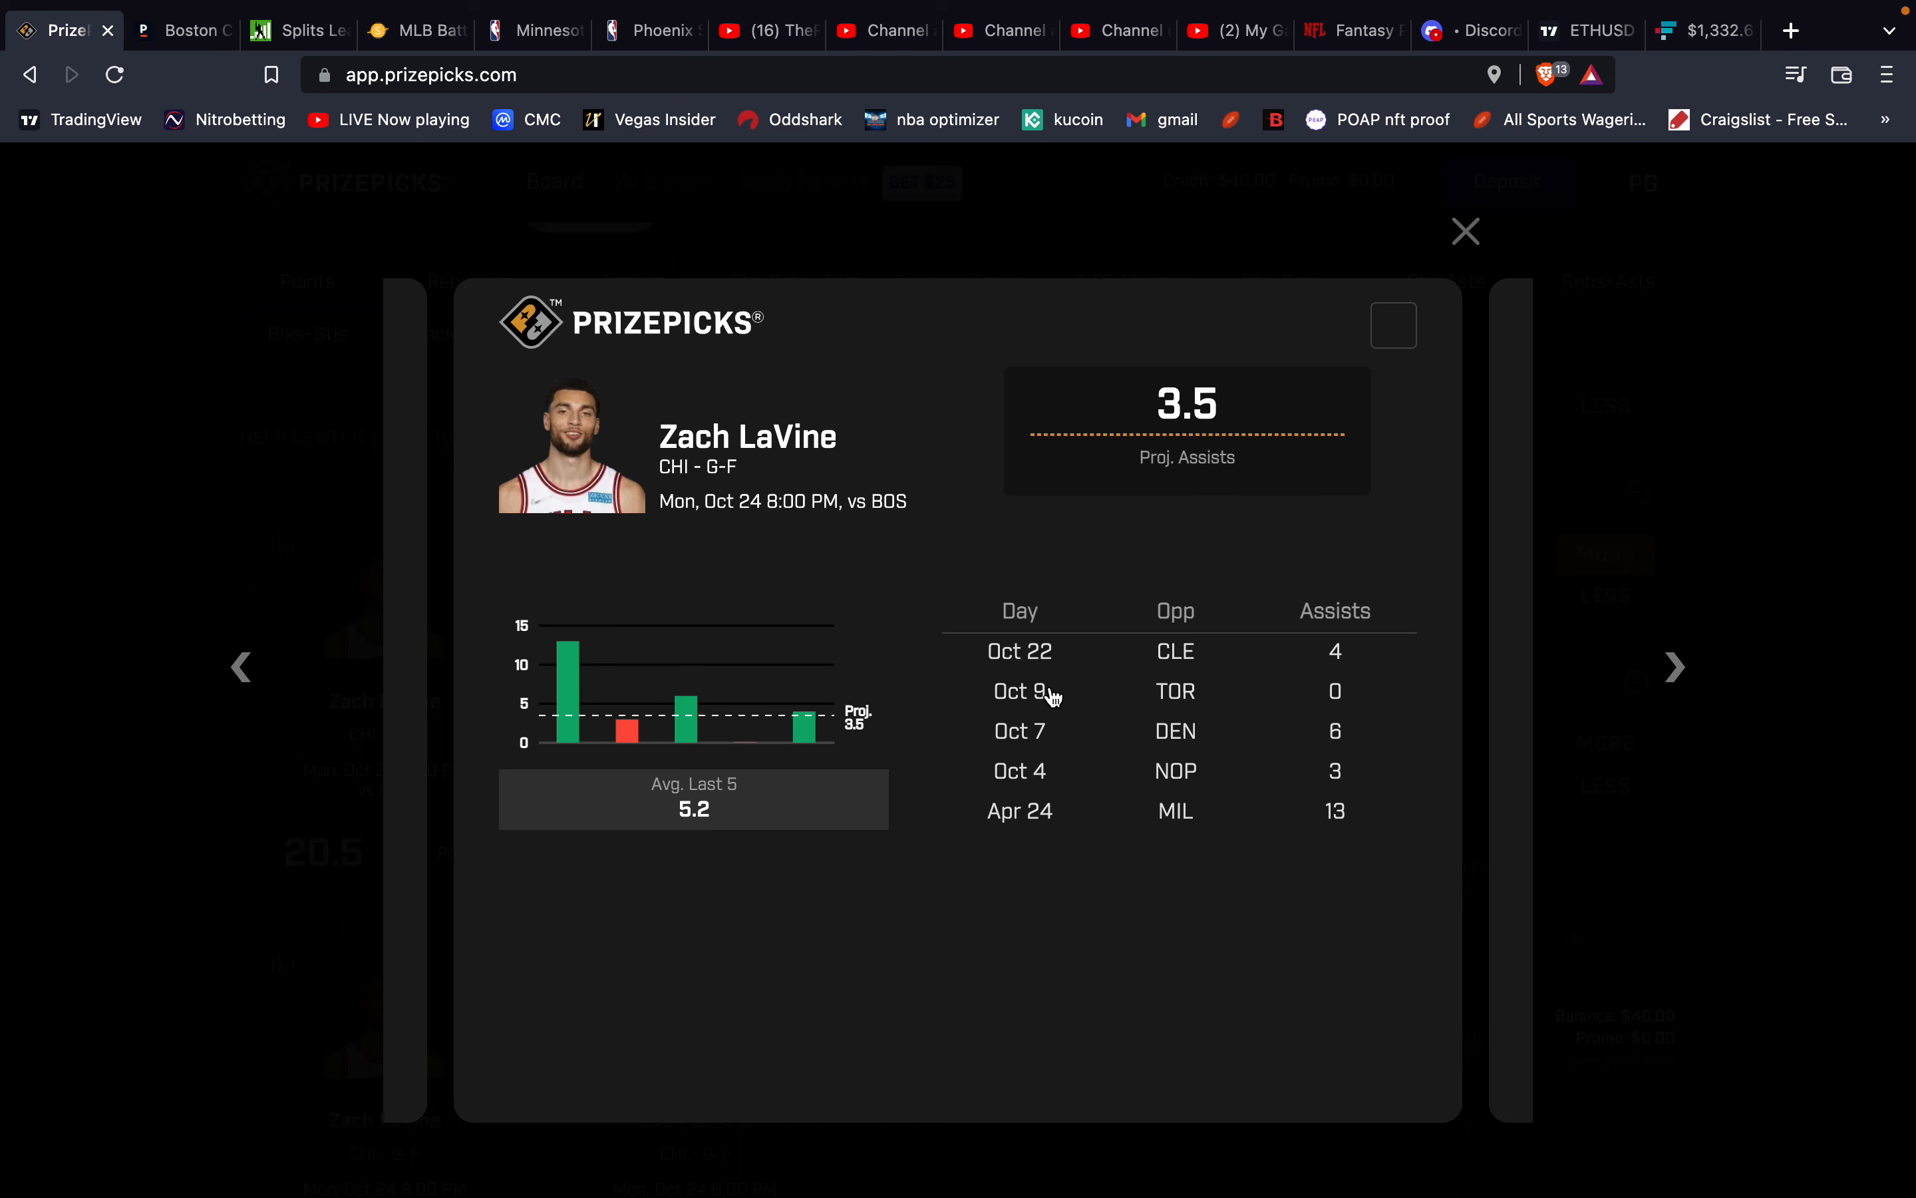
{"action": "mouse_move", "coordinate": [1063, 691]}
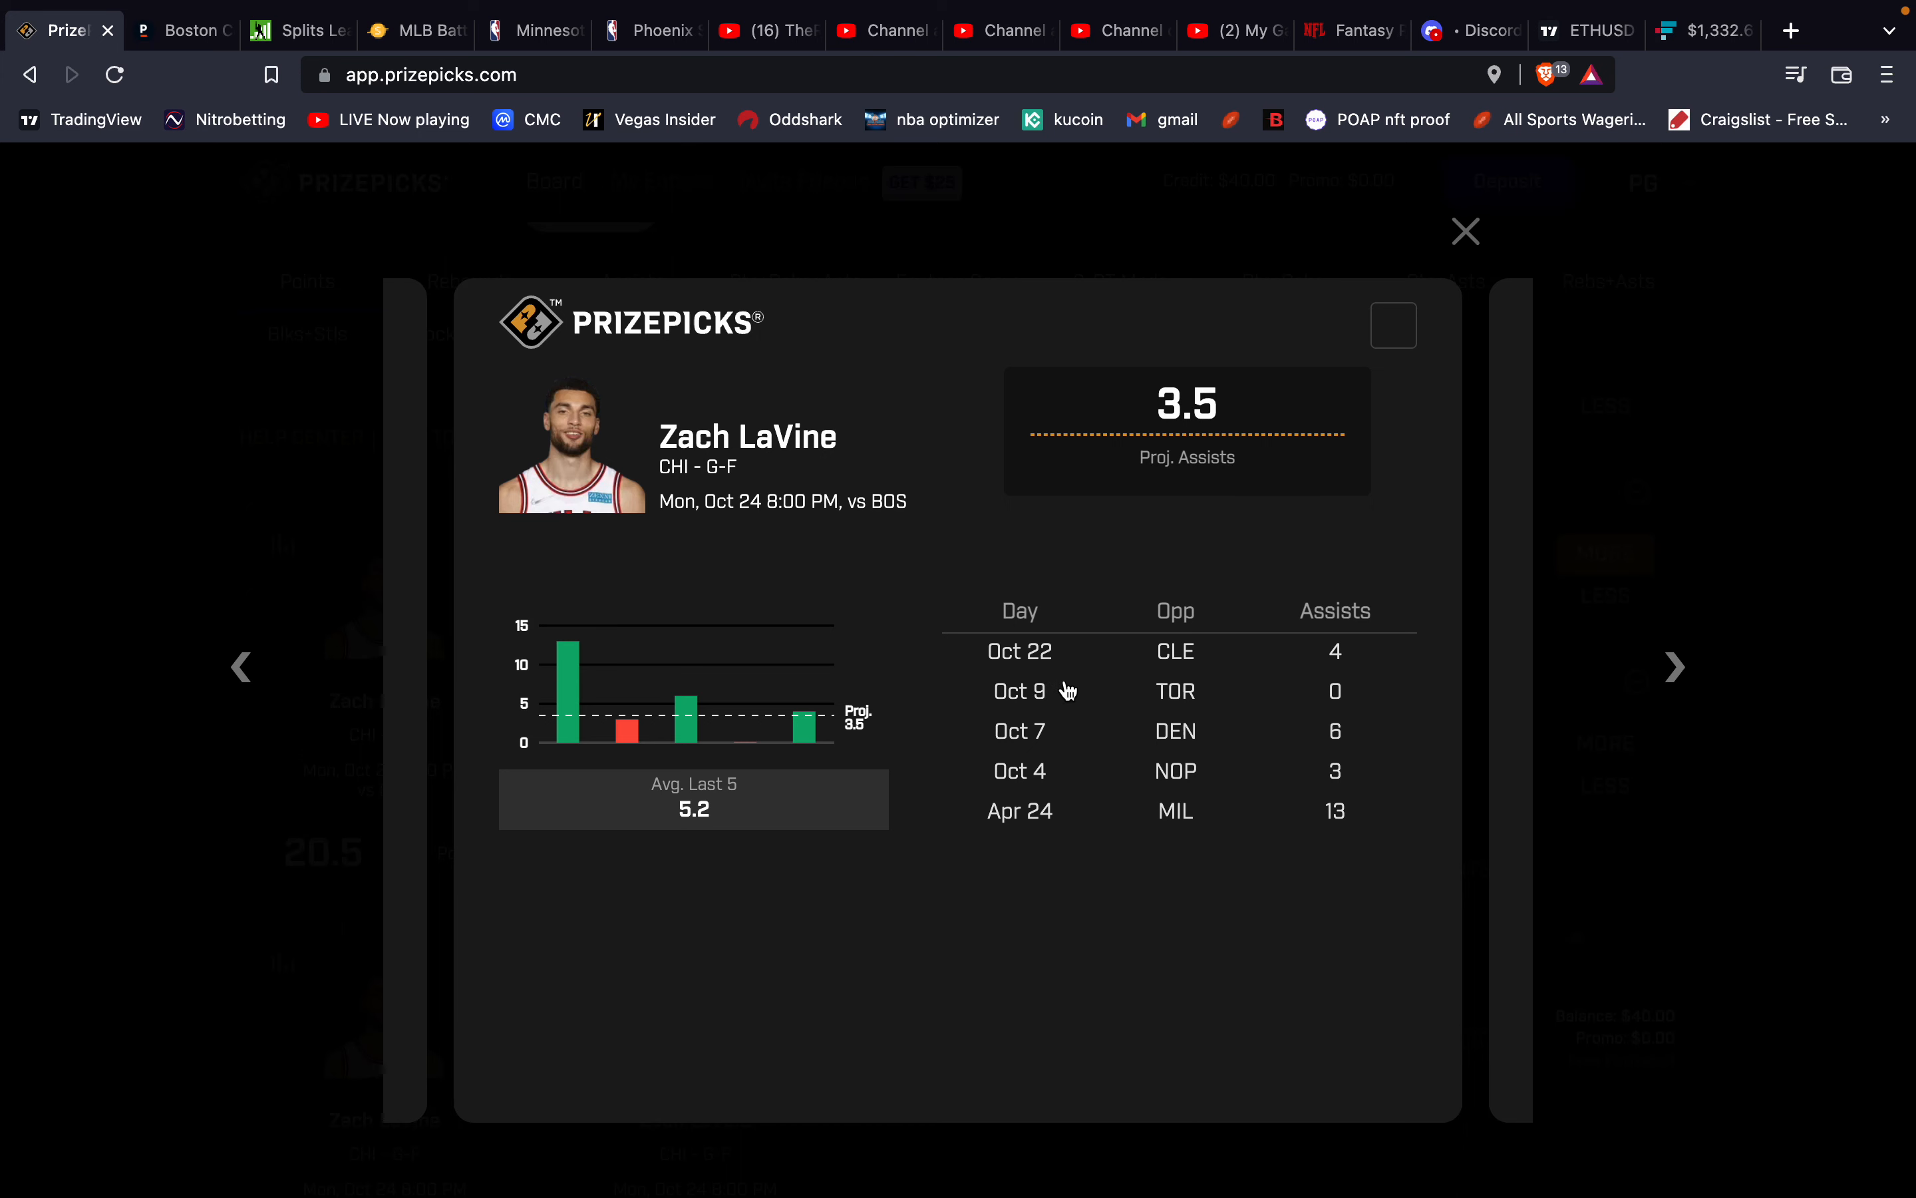
{"action": "mouse_move", "coordinate": [1145, 595]}
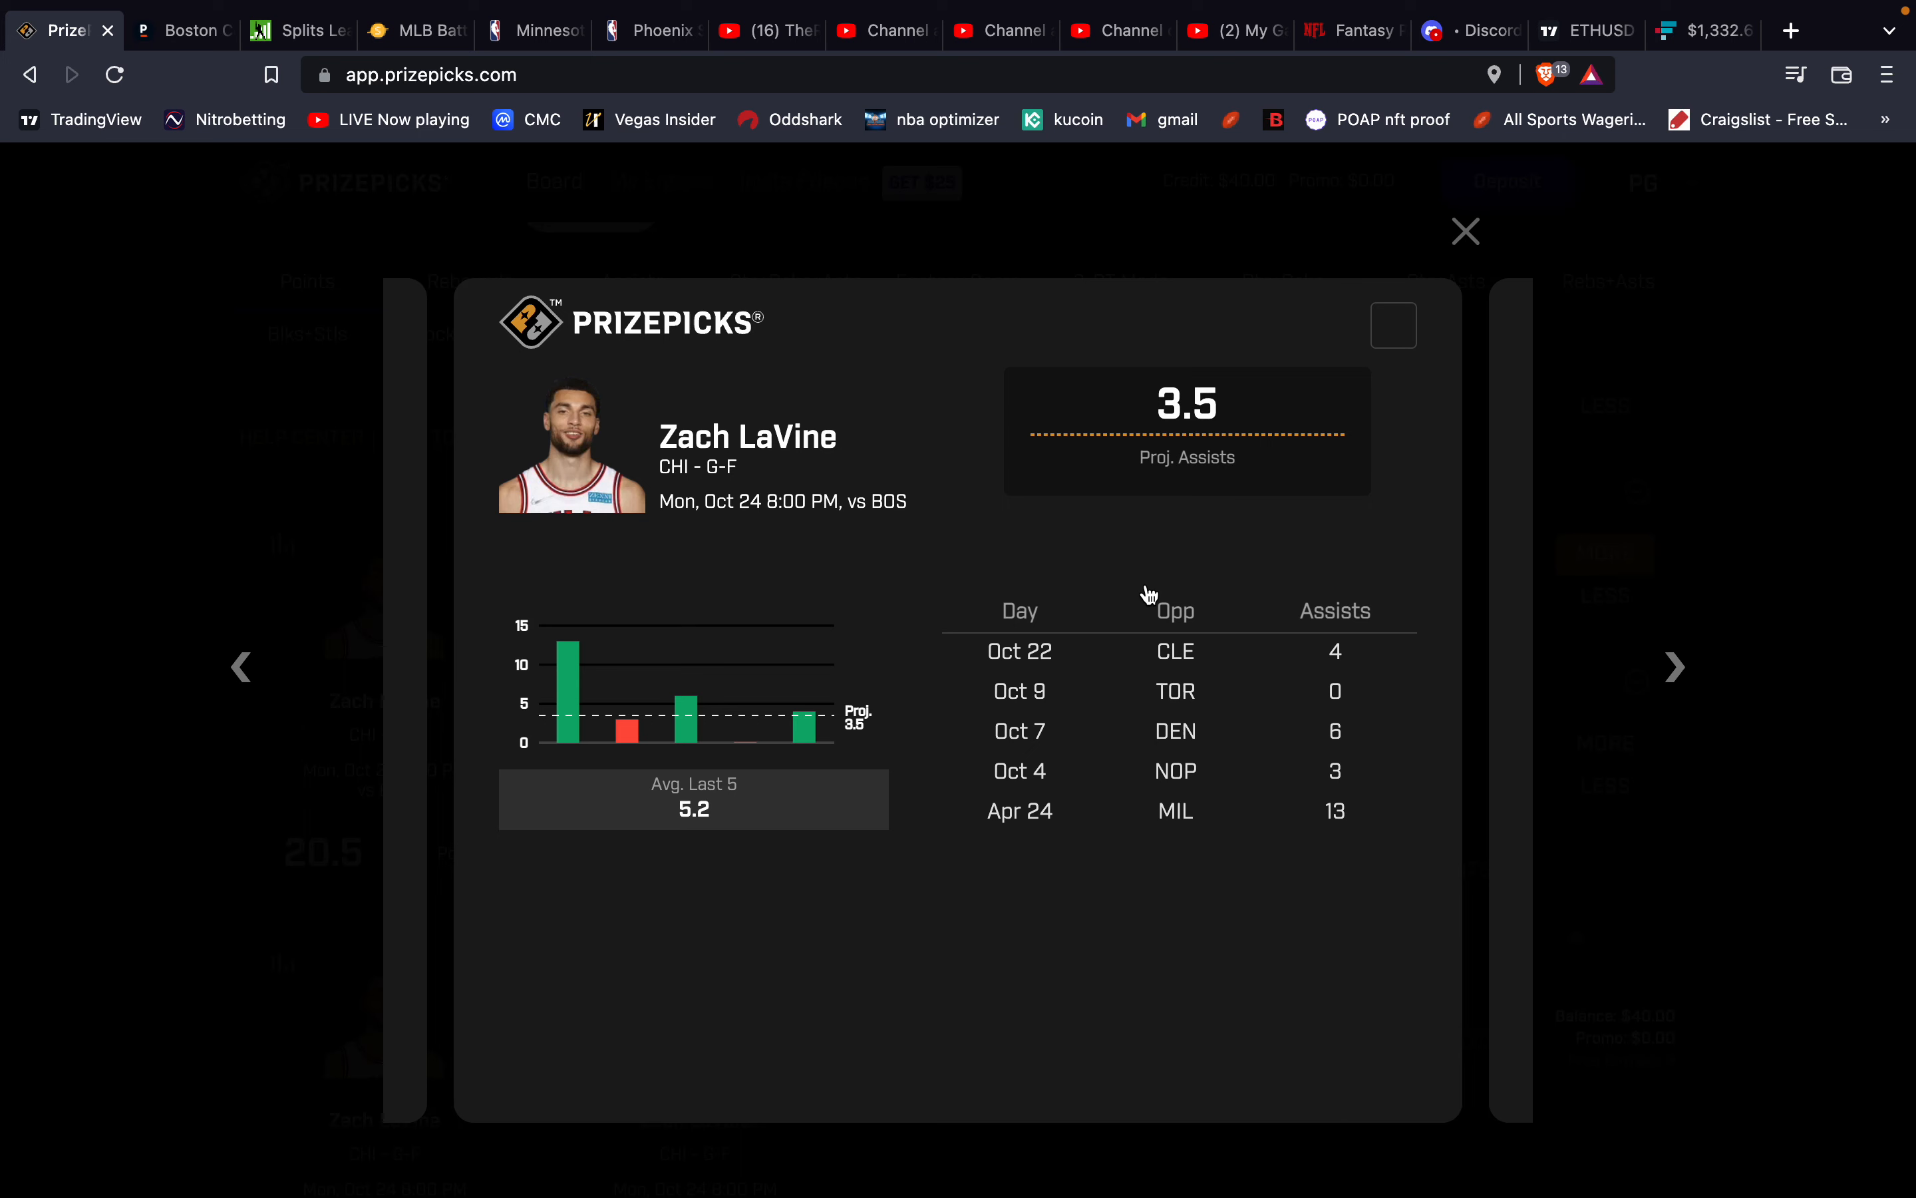
{"action": "mouse_move", "coordinate": [1154, 597]}
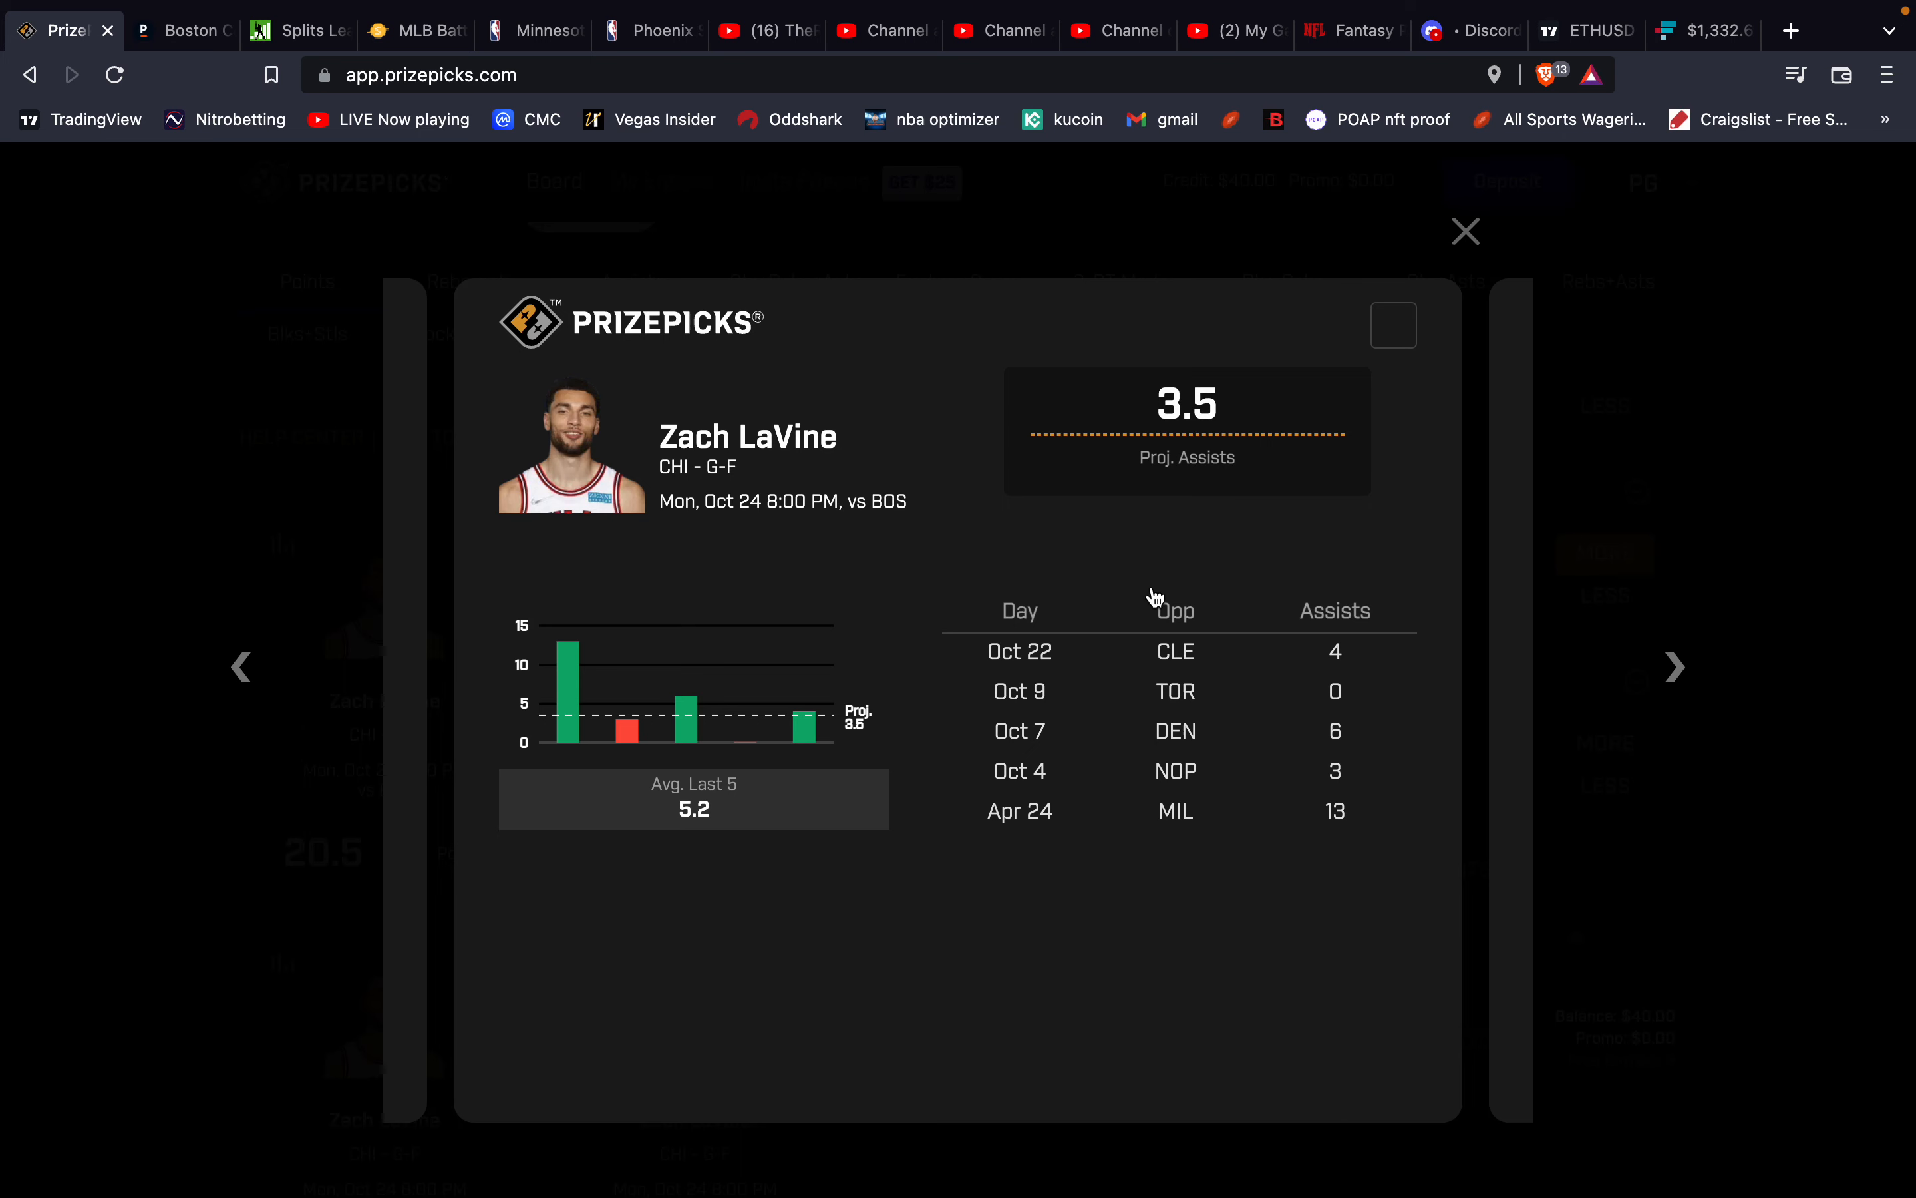
{"action": "mouse_move", "coordinate": [1246, 578]}
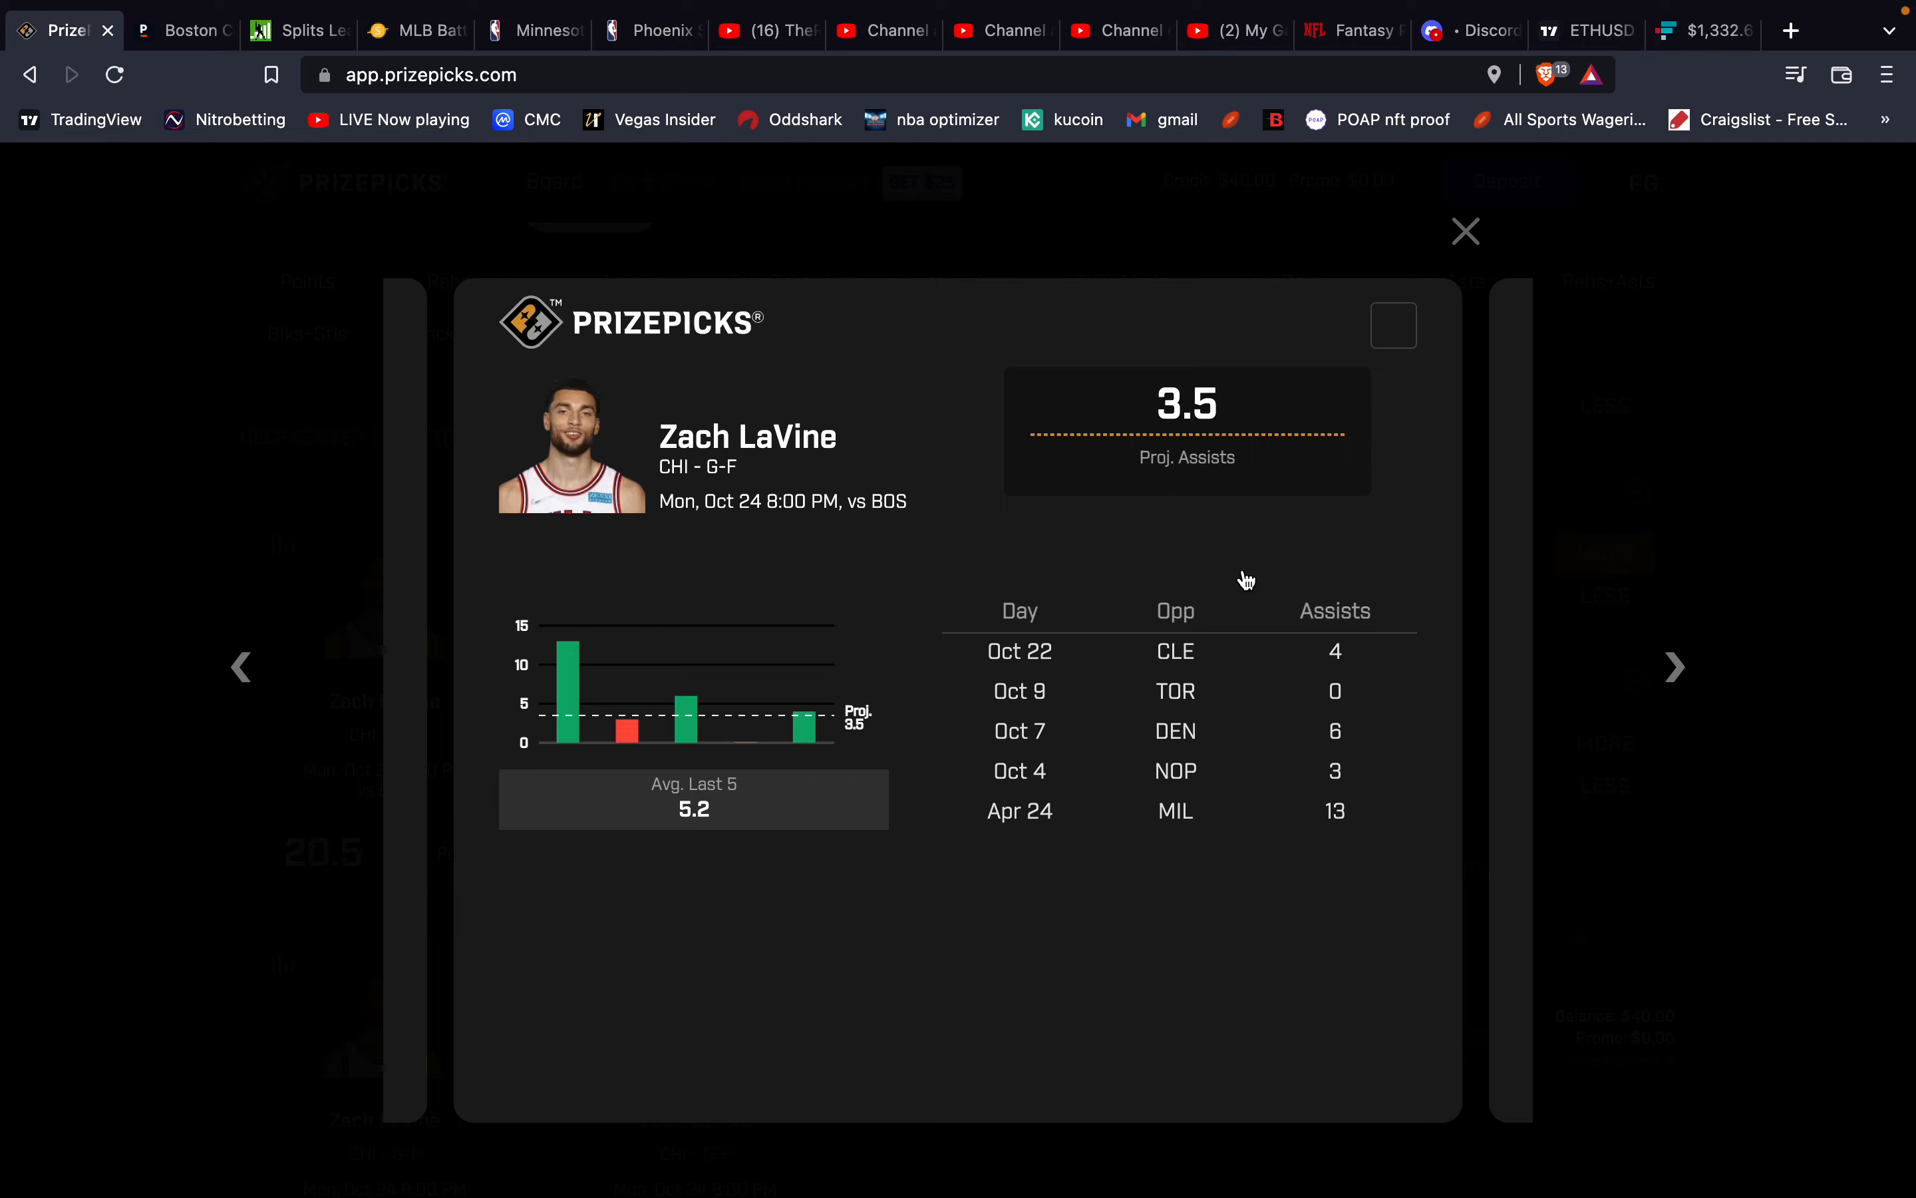
{"action": "mouse_move", "coordinate": [1446, 363]}
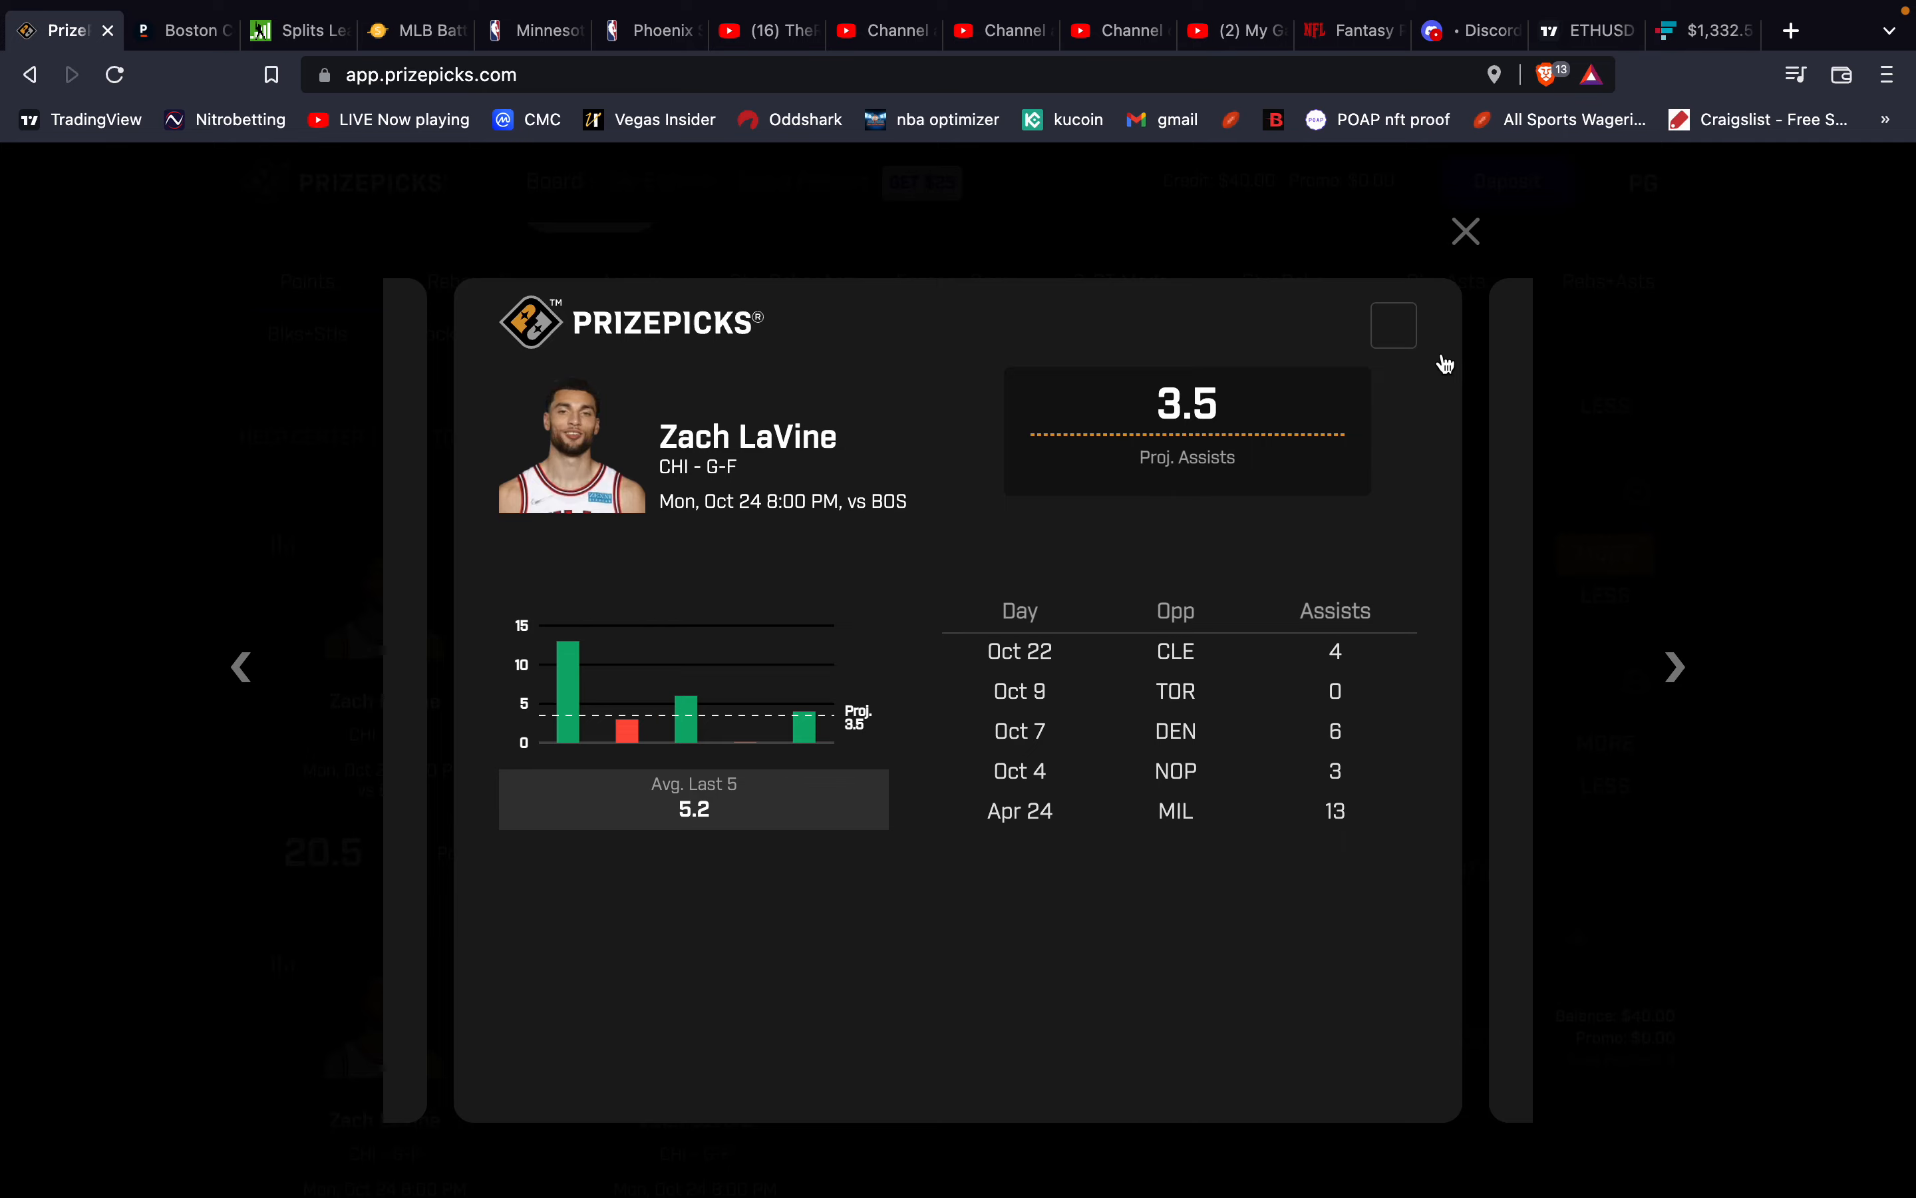
Close Zach LaVine's assists stats view after reviewing his last five games.
{"action": "left_click", "coordinate": [1463, 232]}
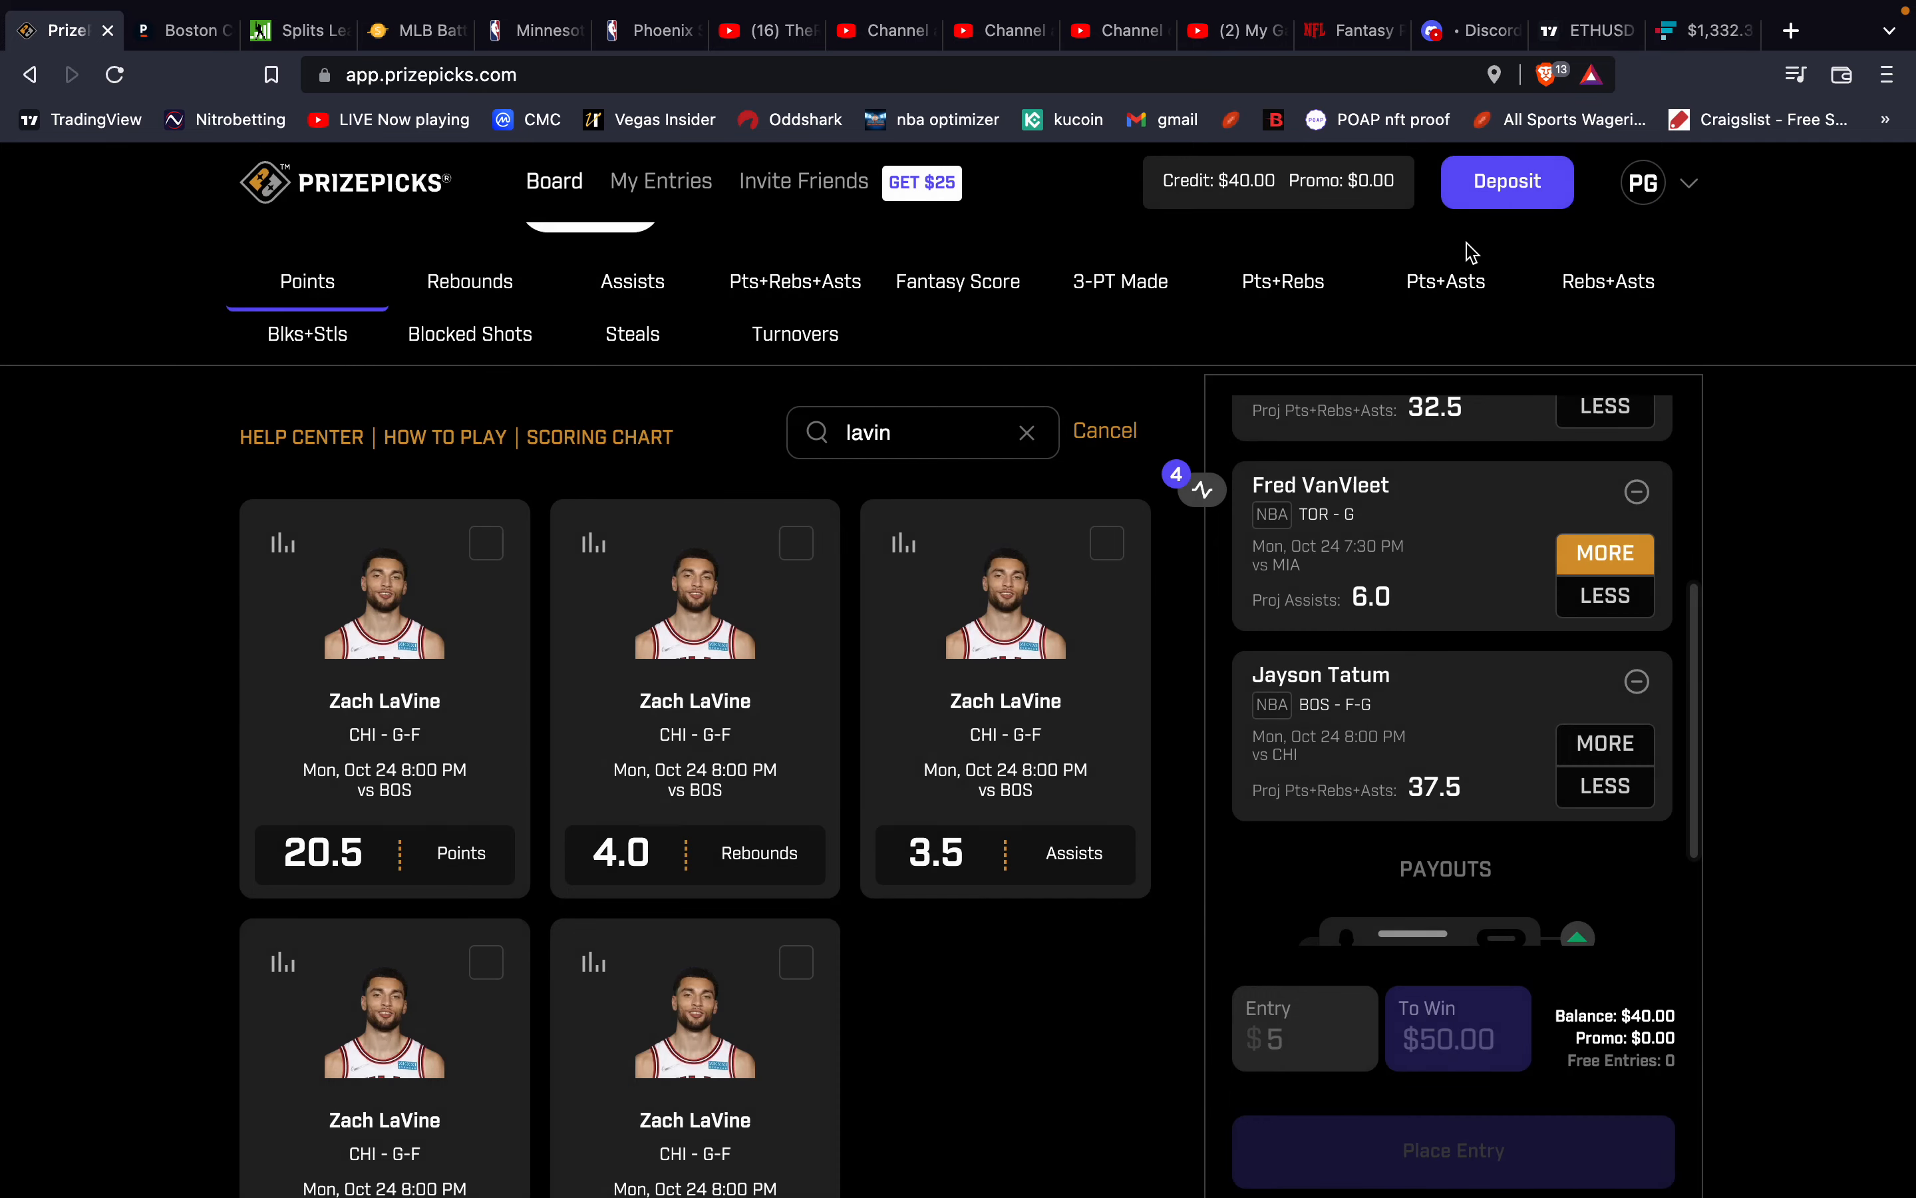
Review Zach LaVine's remaining prop lines in Pinnacle's Celtics–Bulls player props.
{"action": "left_click", "coordinate": [181, 29]}
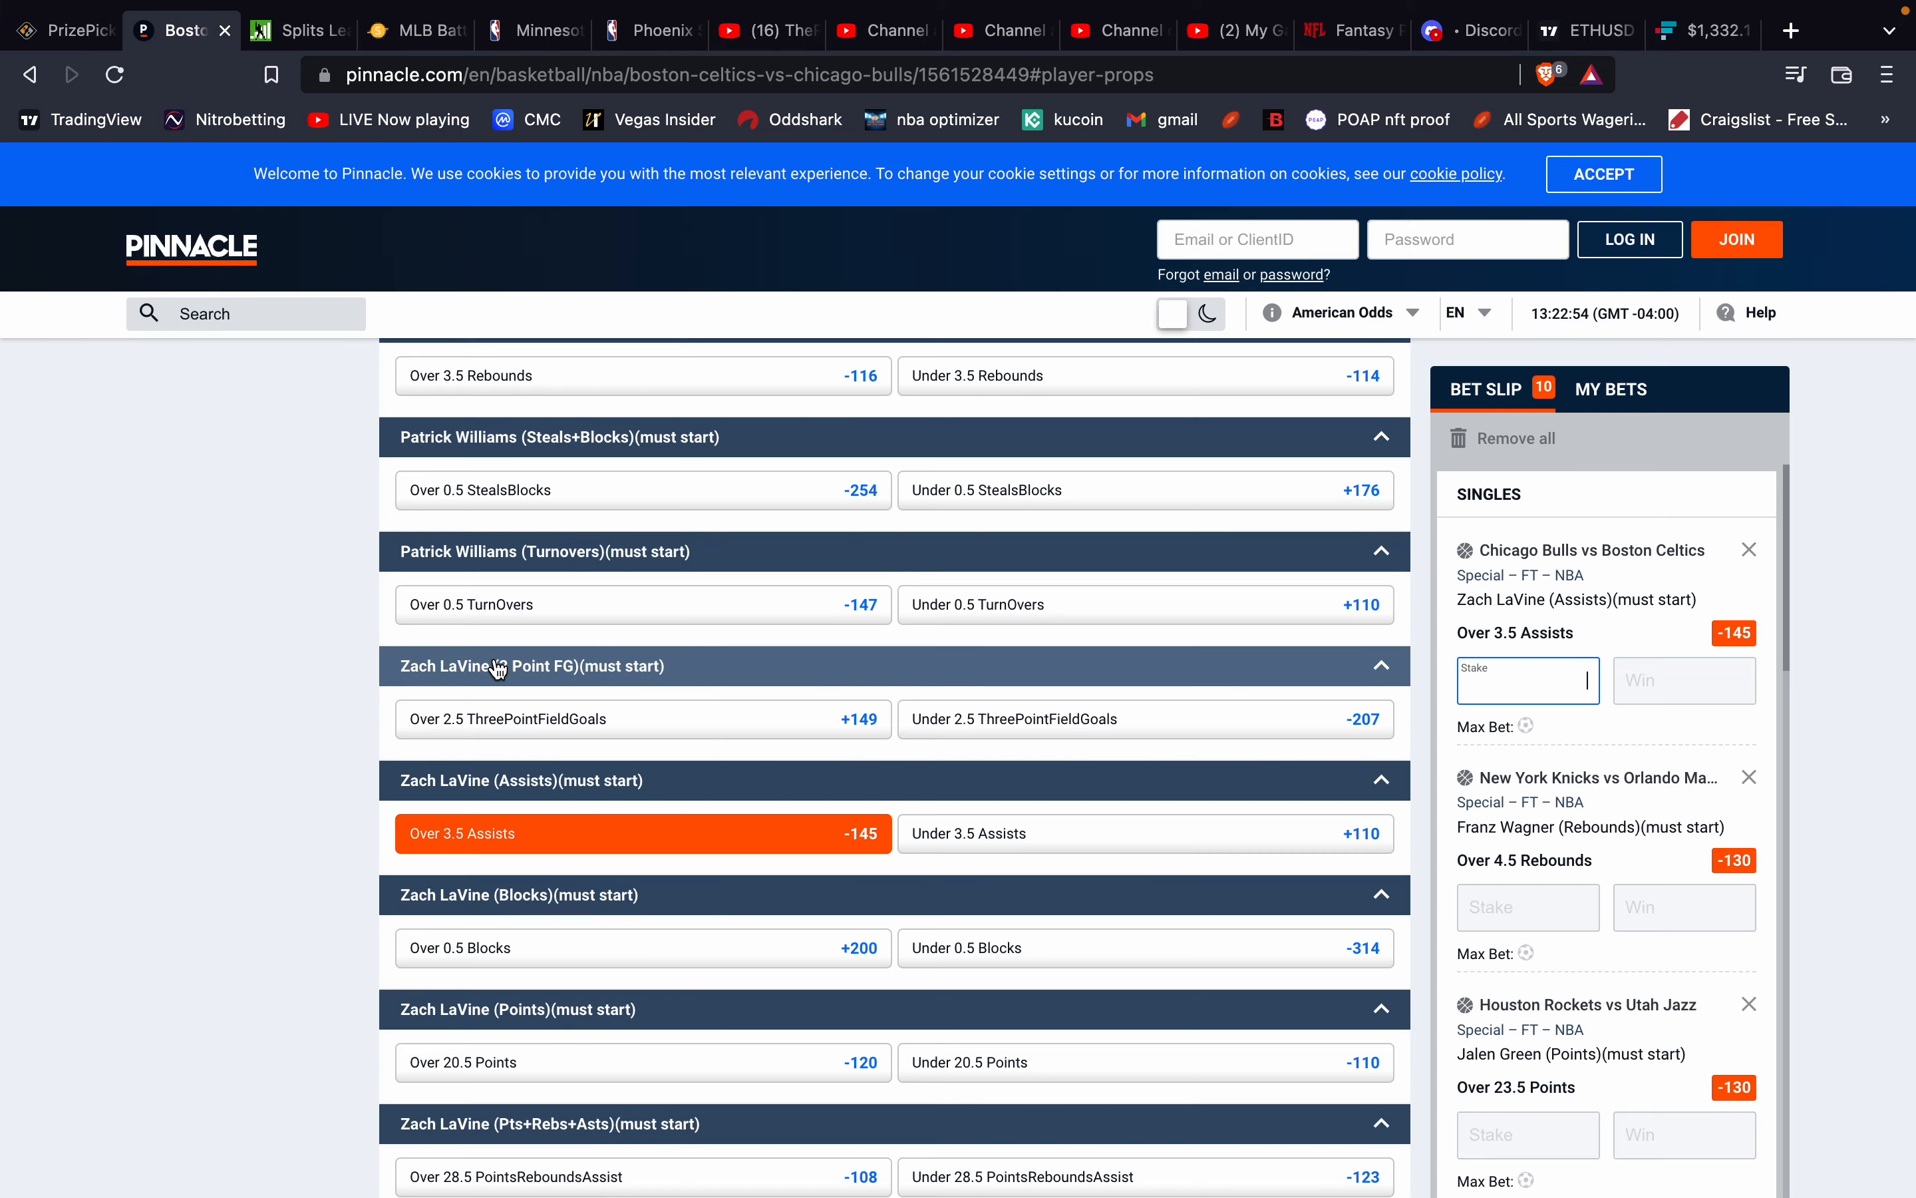
{"action": "scroll", "scroll_direction": "down", "scroll_amount": 3}
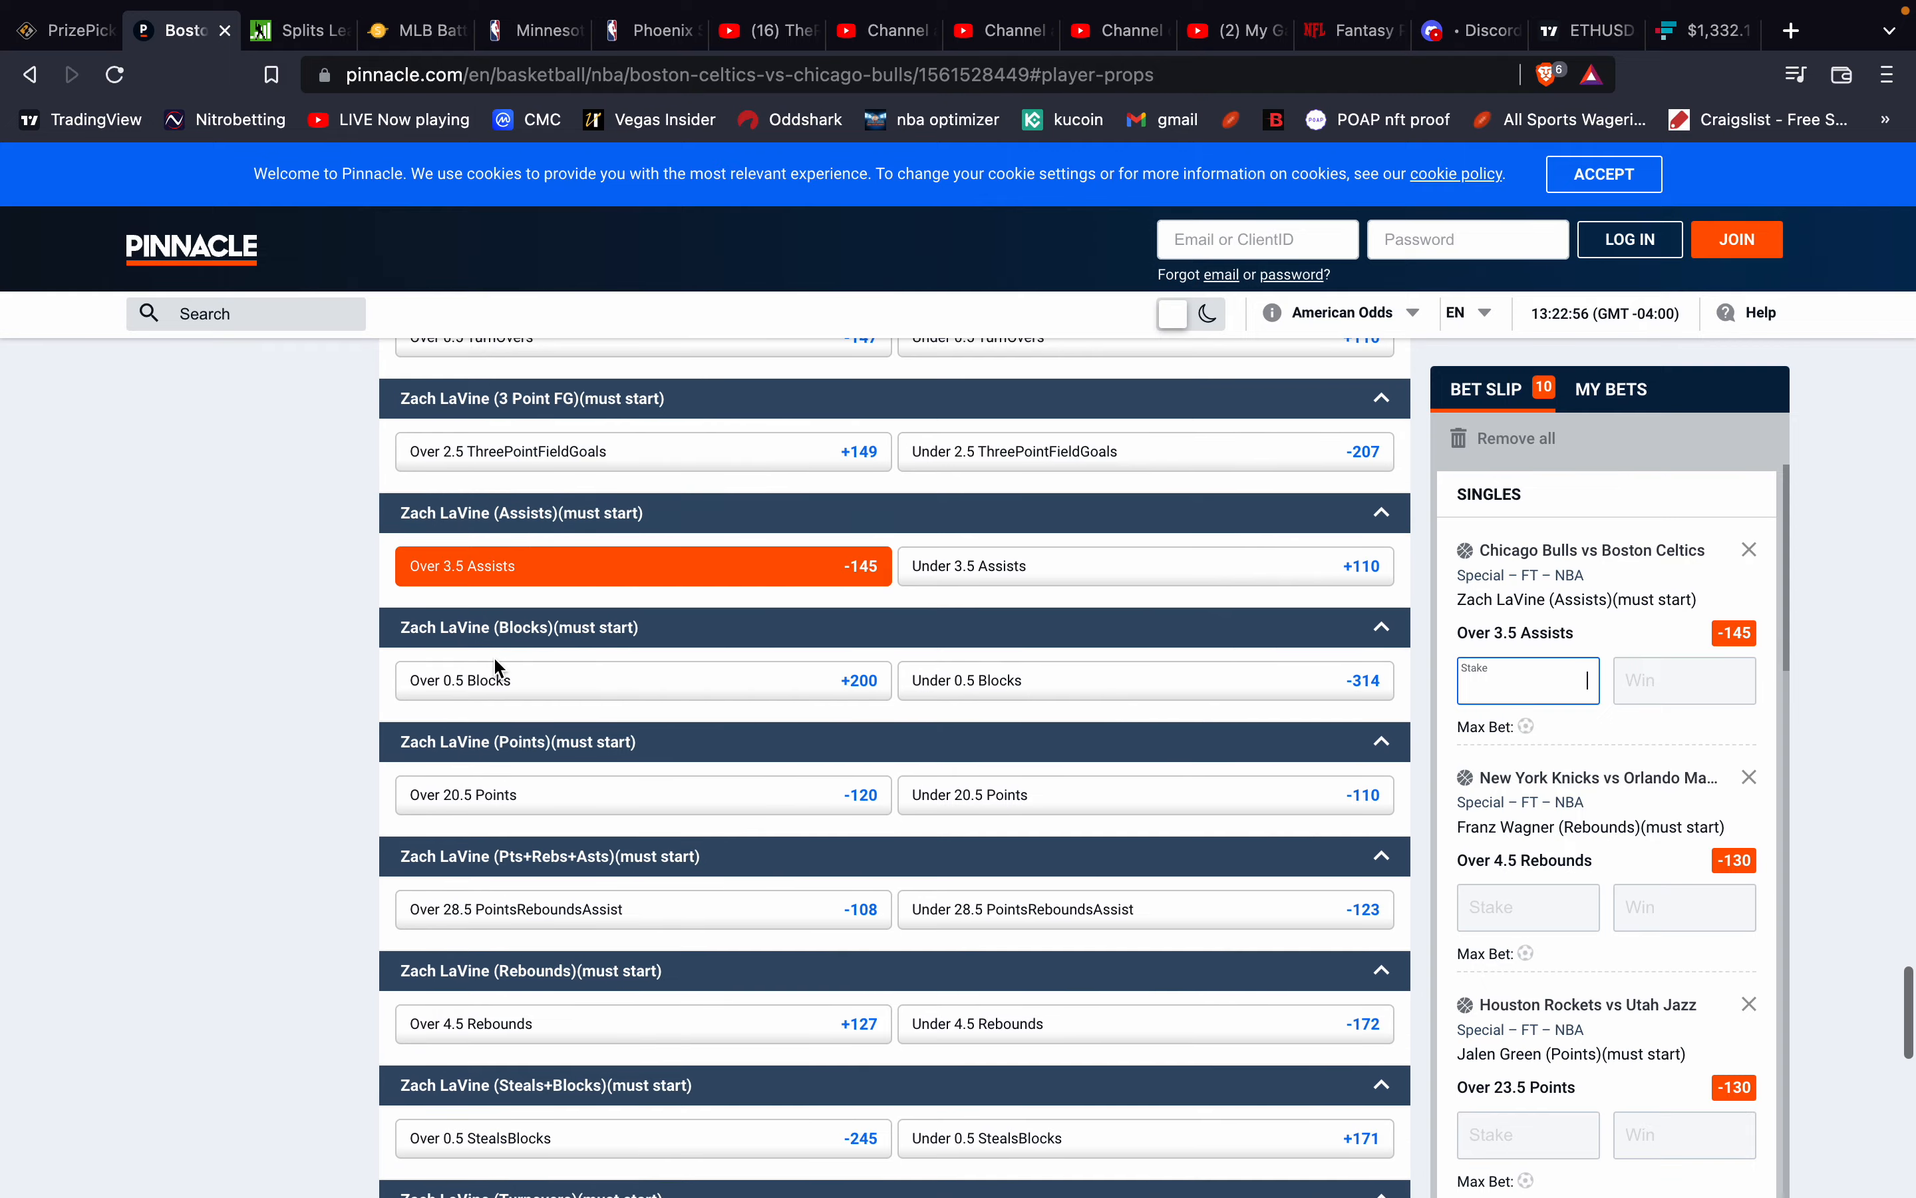
{"action": "scroll", "scroll_direction": "down", "scroll_amount": 3}
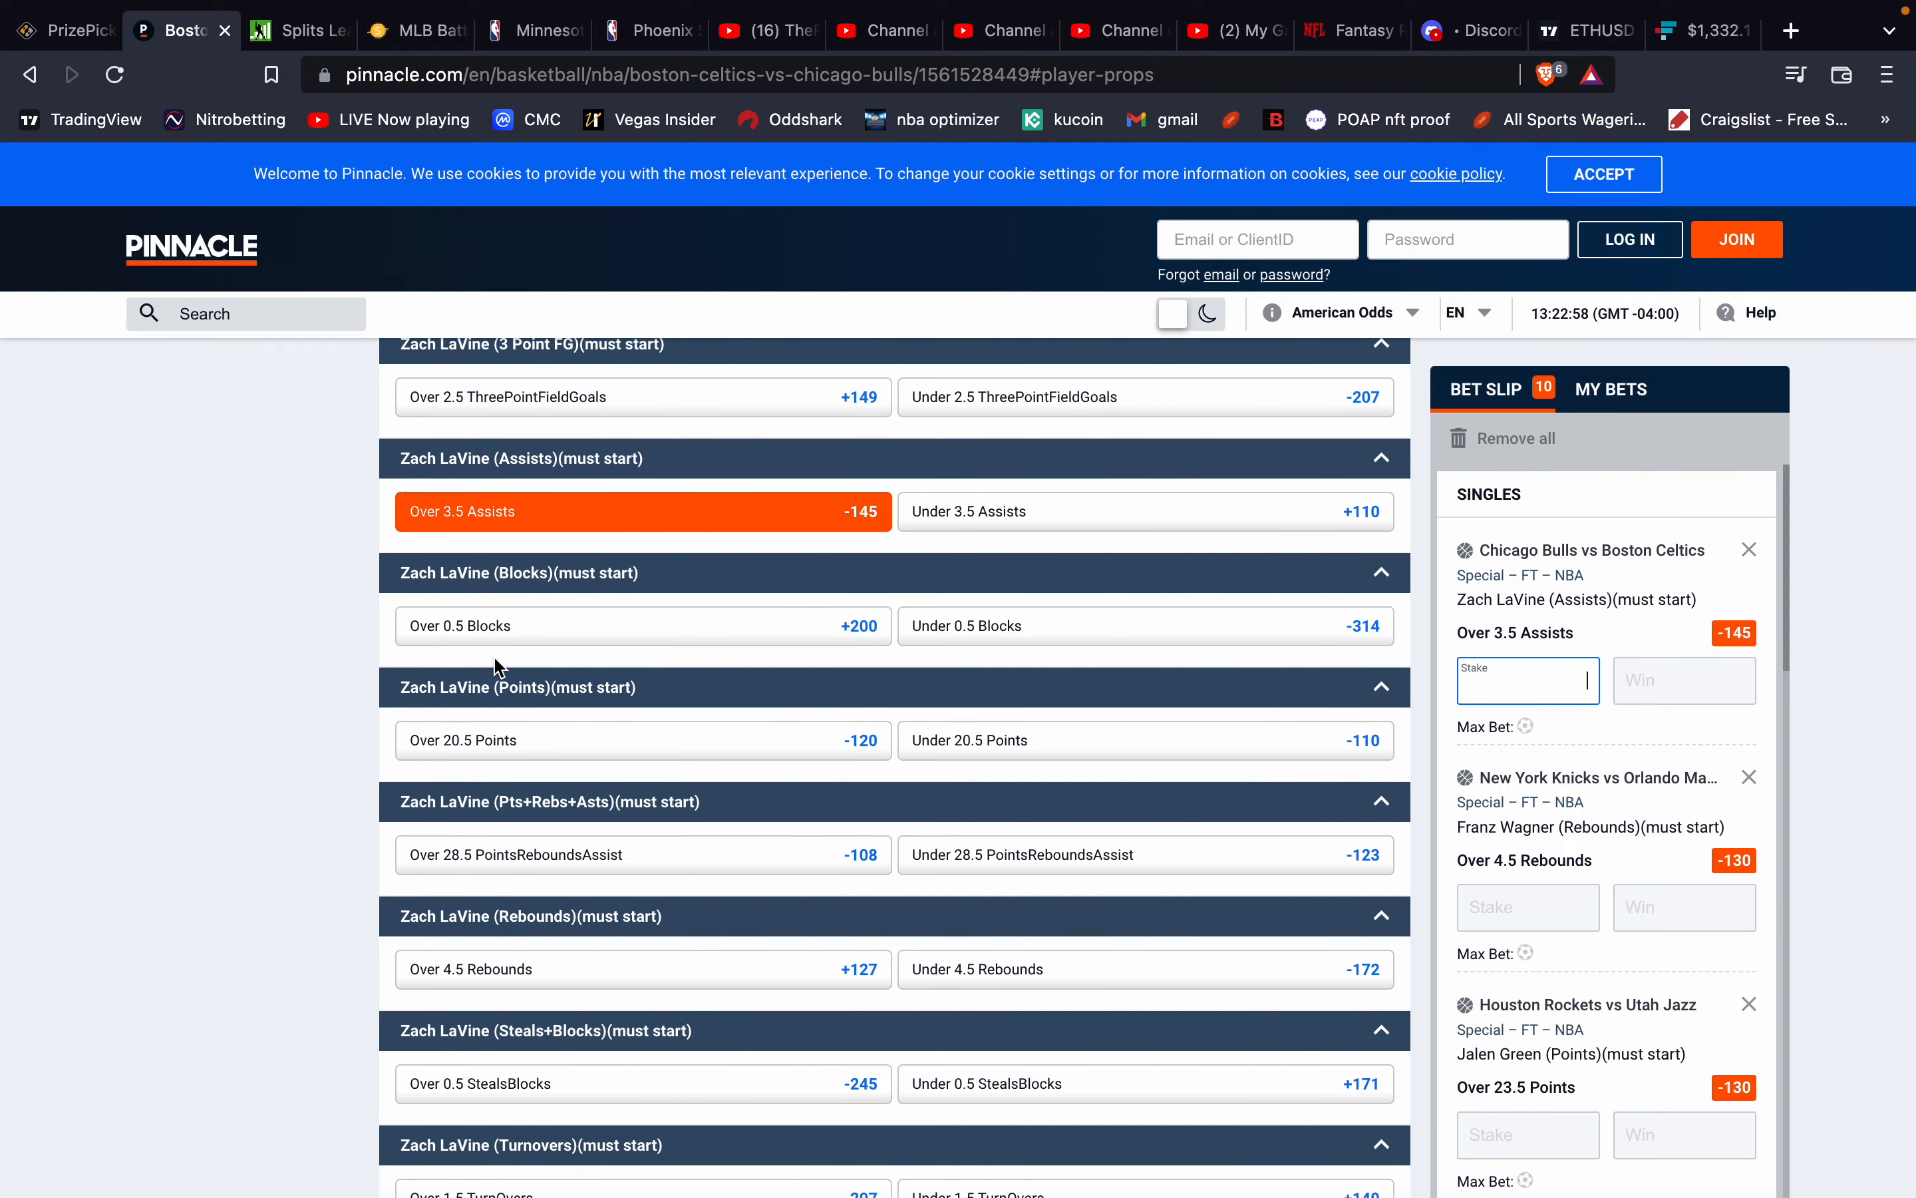
{"action": "scroll", "scroll_direction": "down", "scroll_amount": 3}
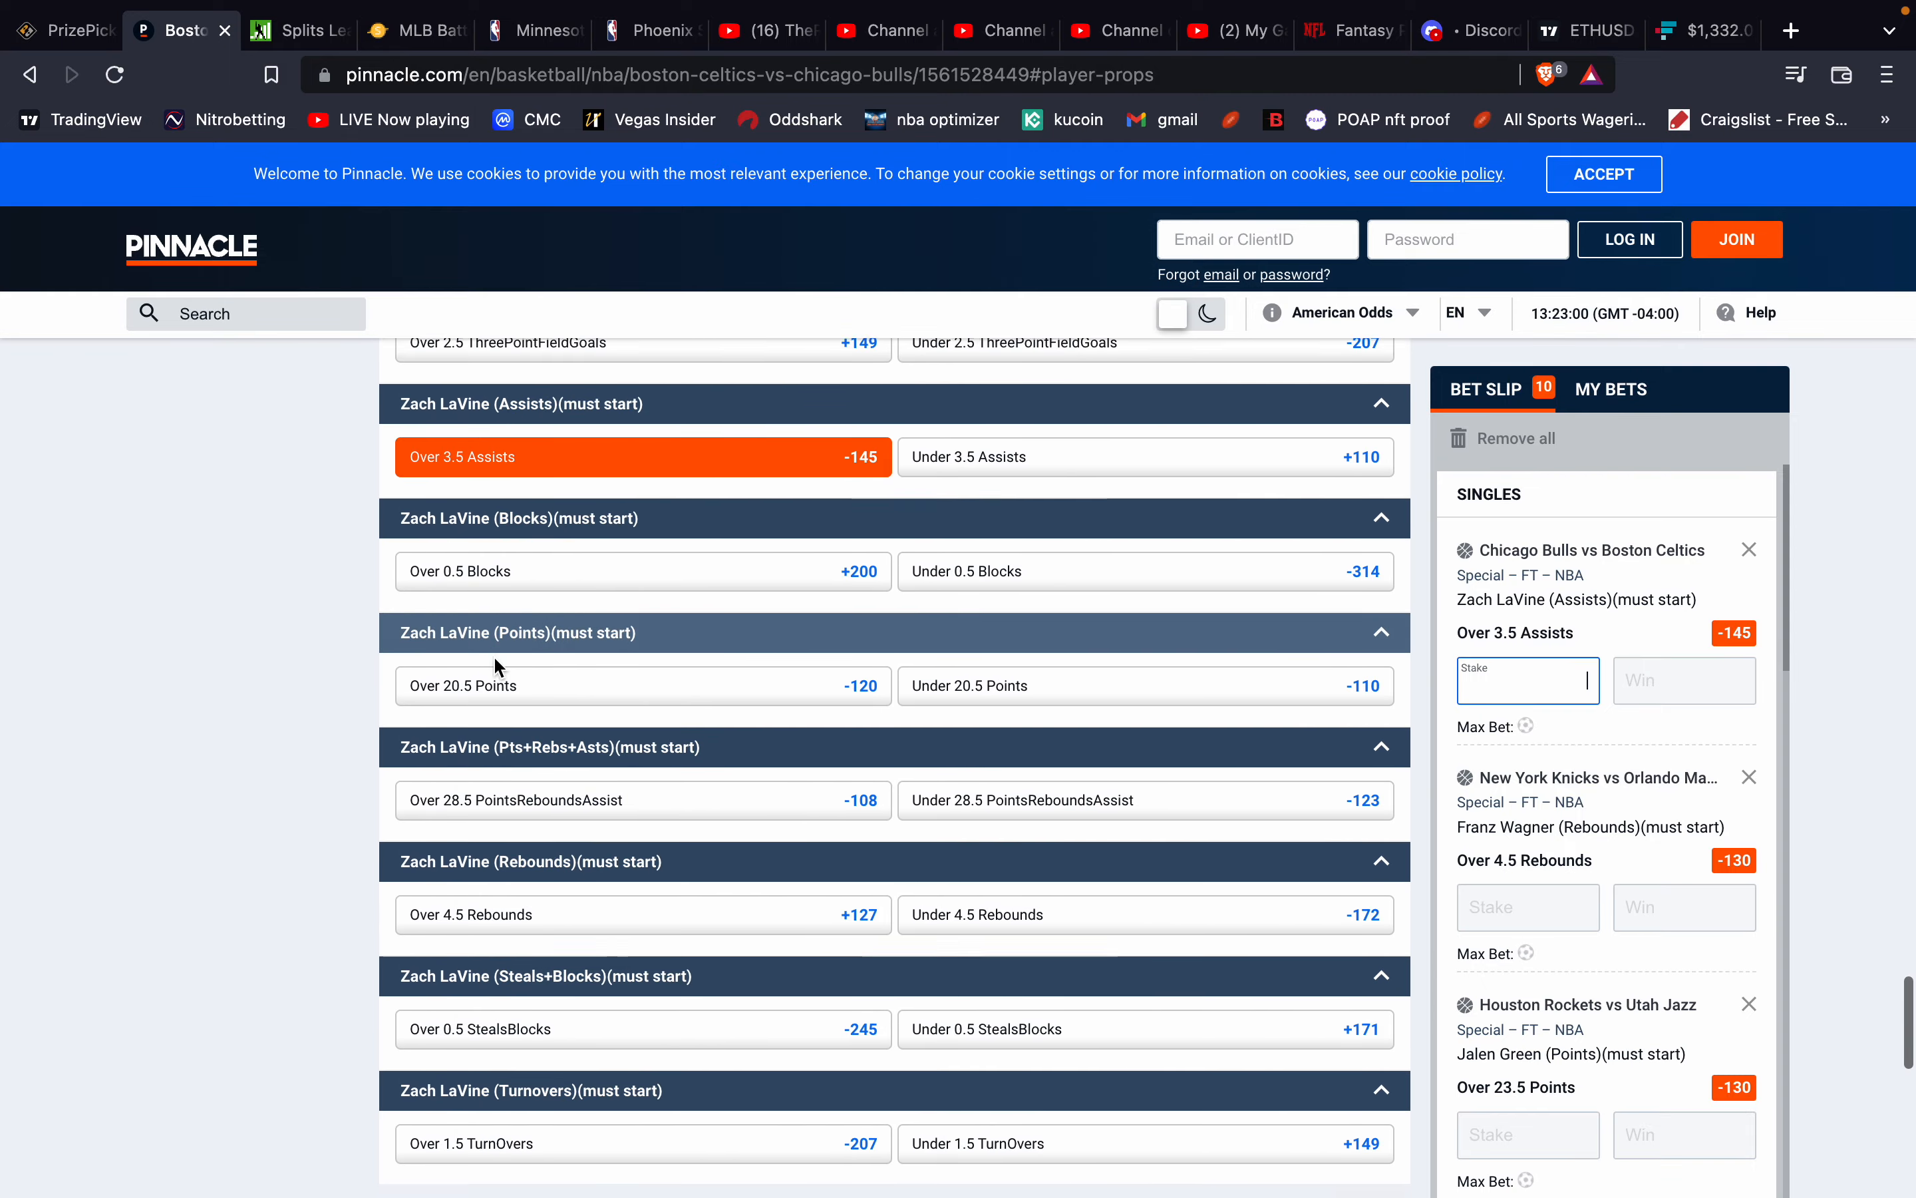
{"action": "scroll", "scroll_direction": "down", "scroll_amount": 3}
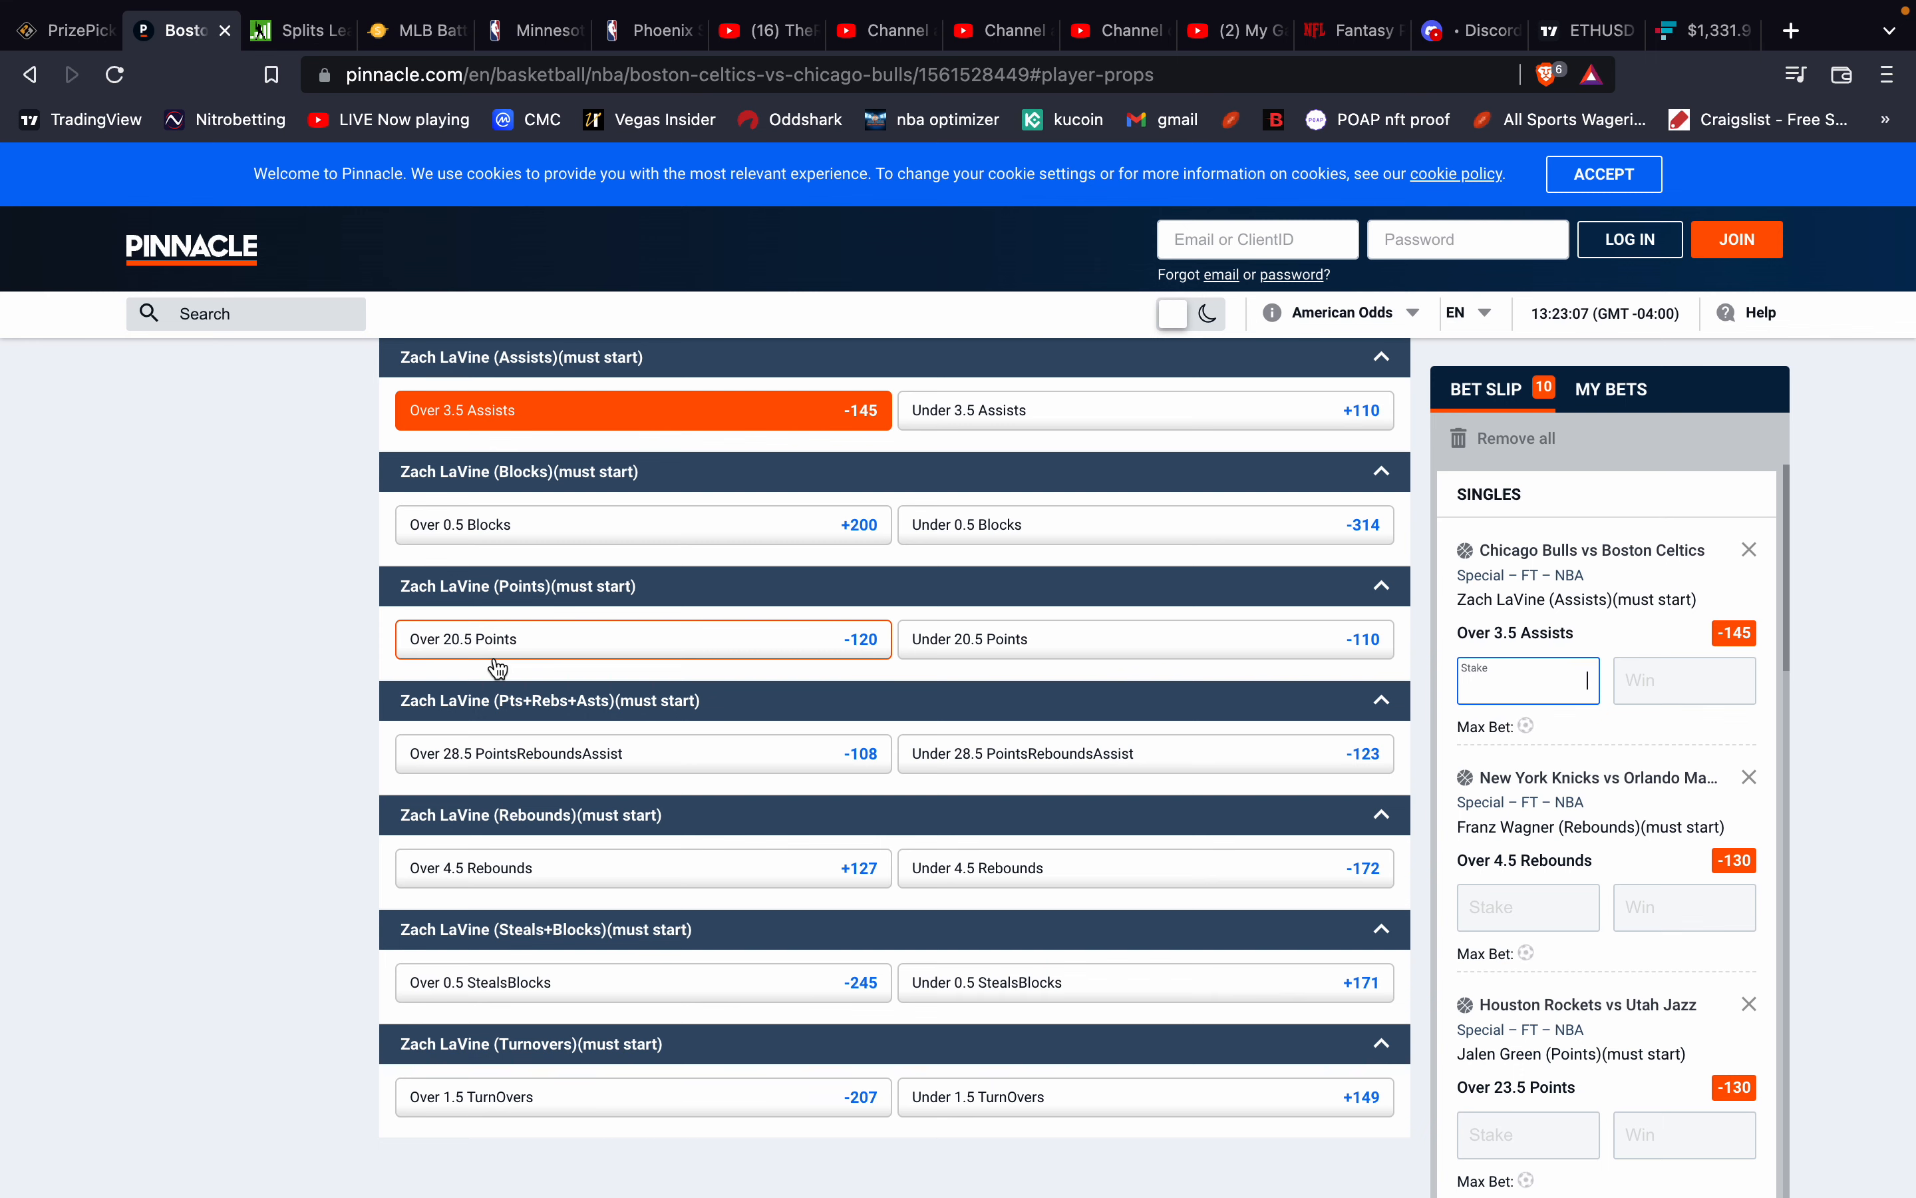
Return to today's basketball matchups and reopen the Celtics vs Bulls game odds.
{"action": "left_click", "coordinate": [27, 75]}
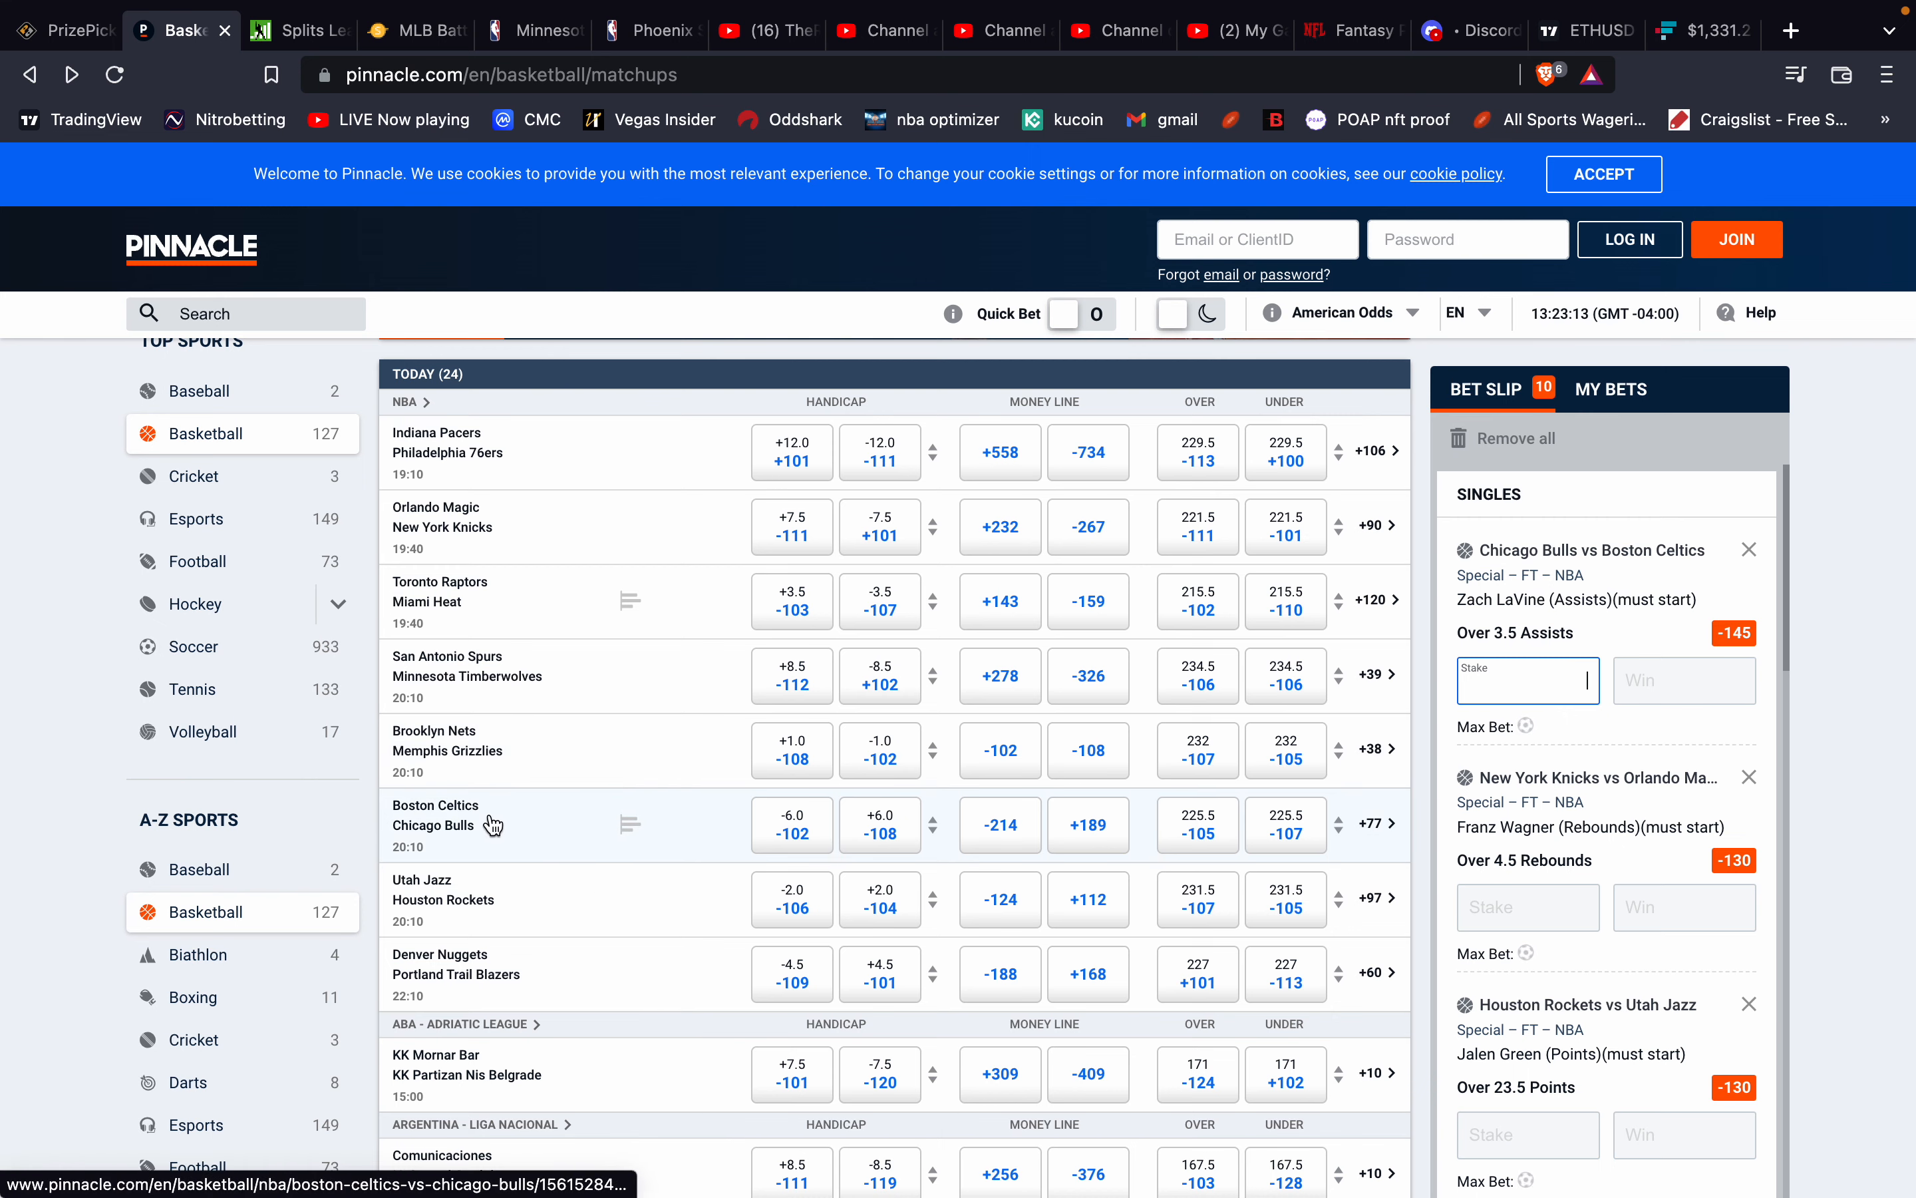
{"action": "mouse_move", "coordinate": [479, 830]}
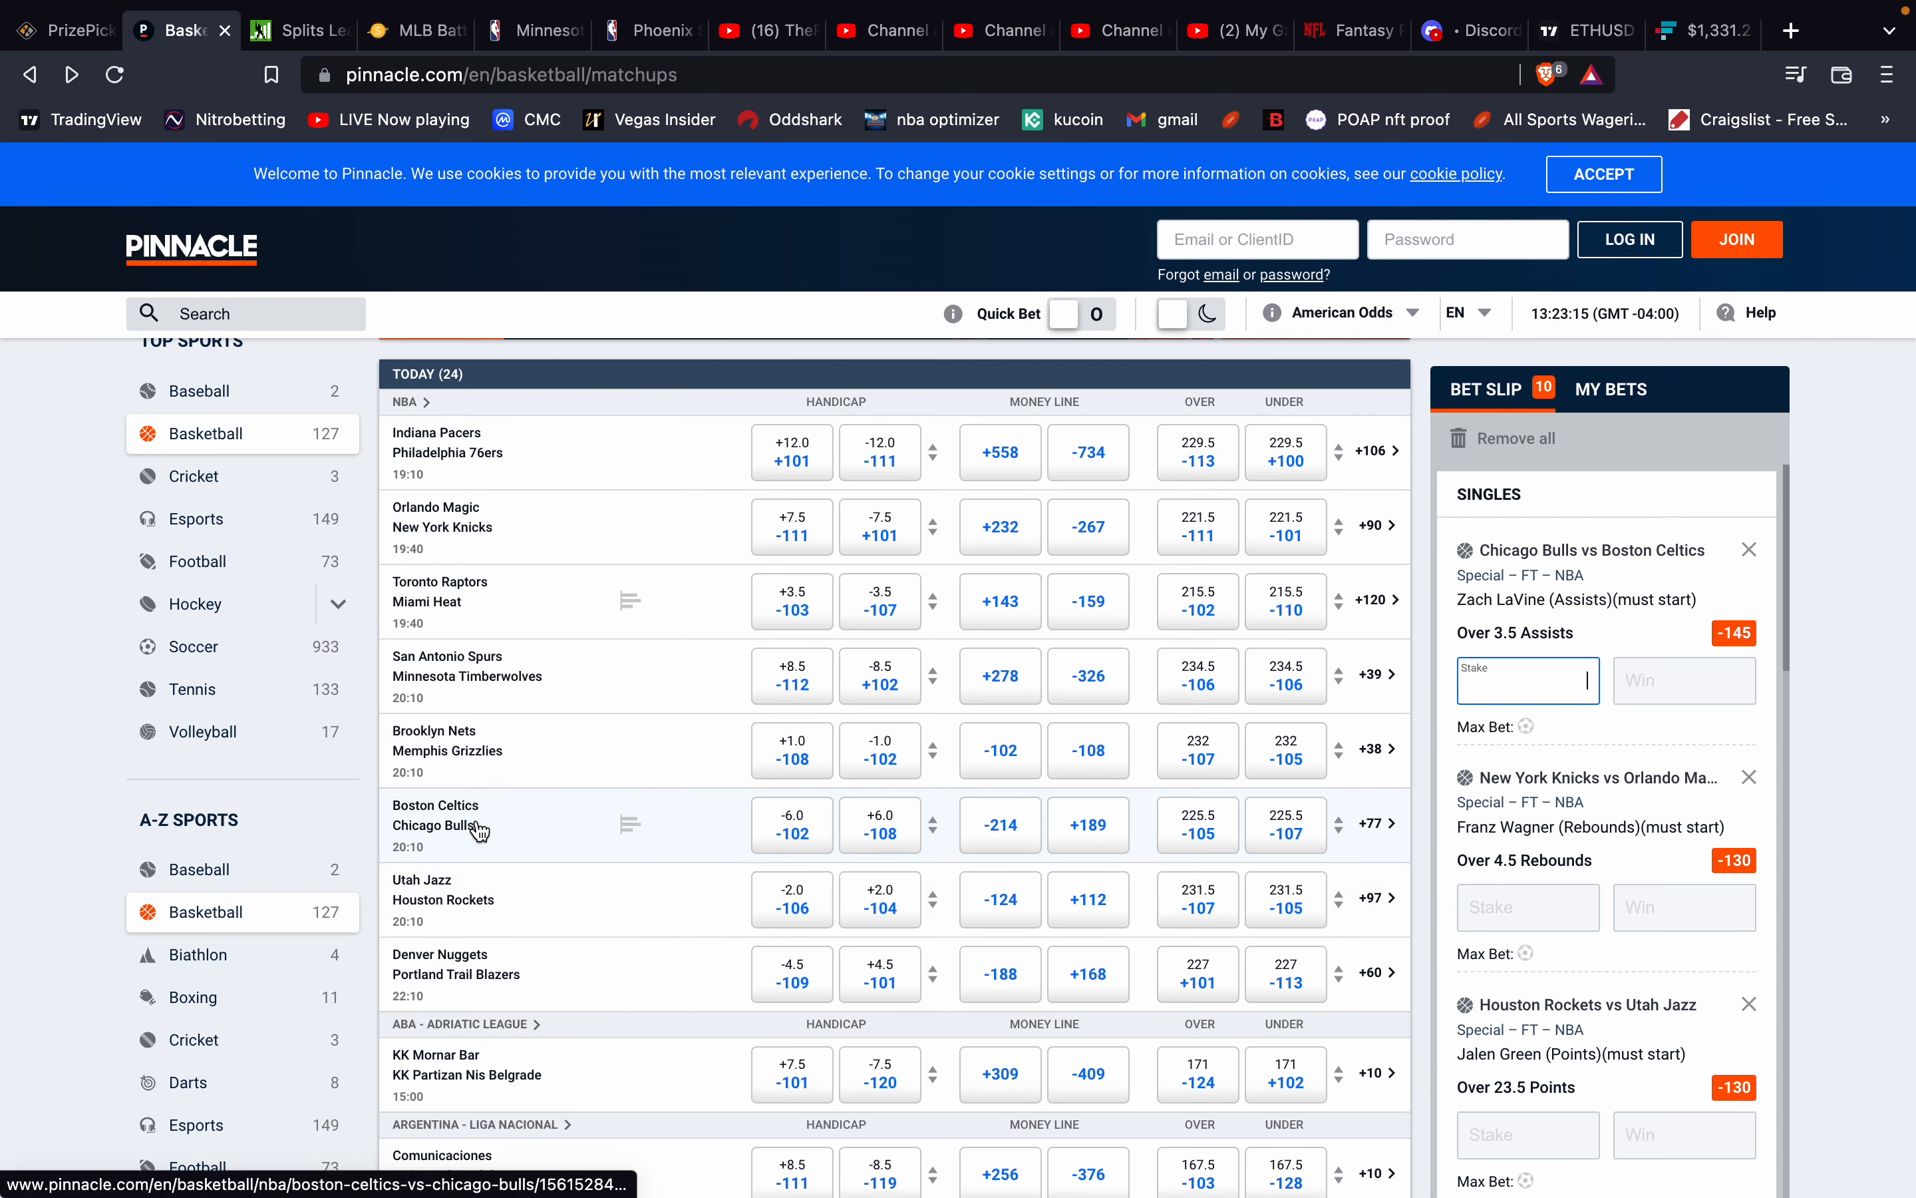
{"action": "left_click", "coordinate": [447, 813]}
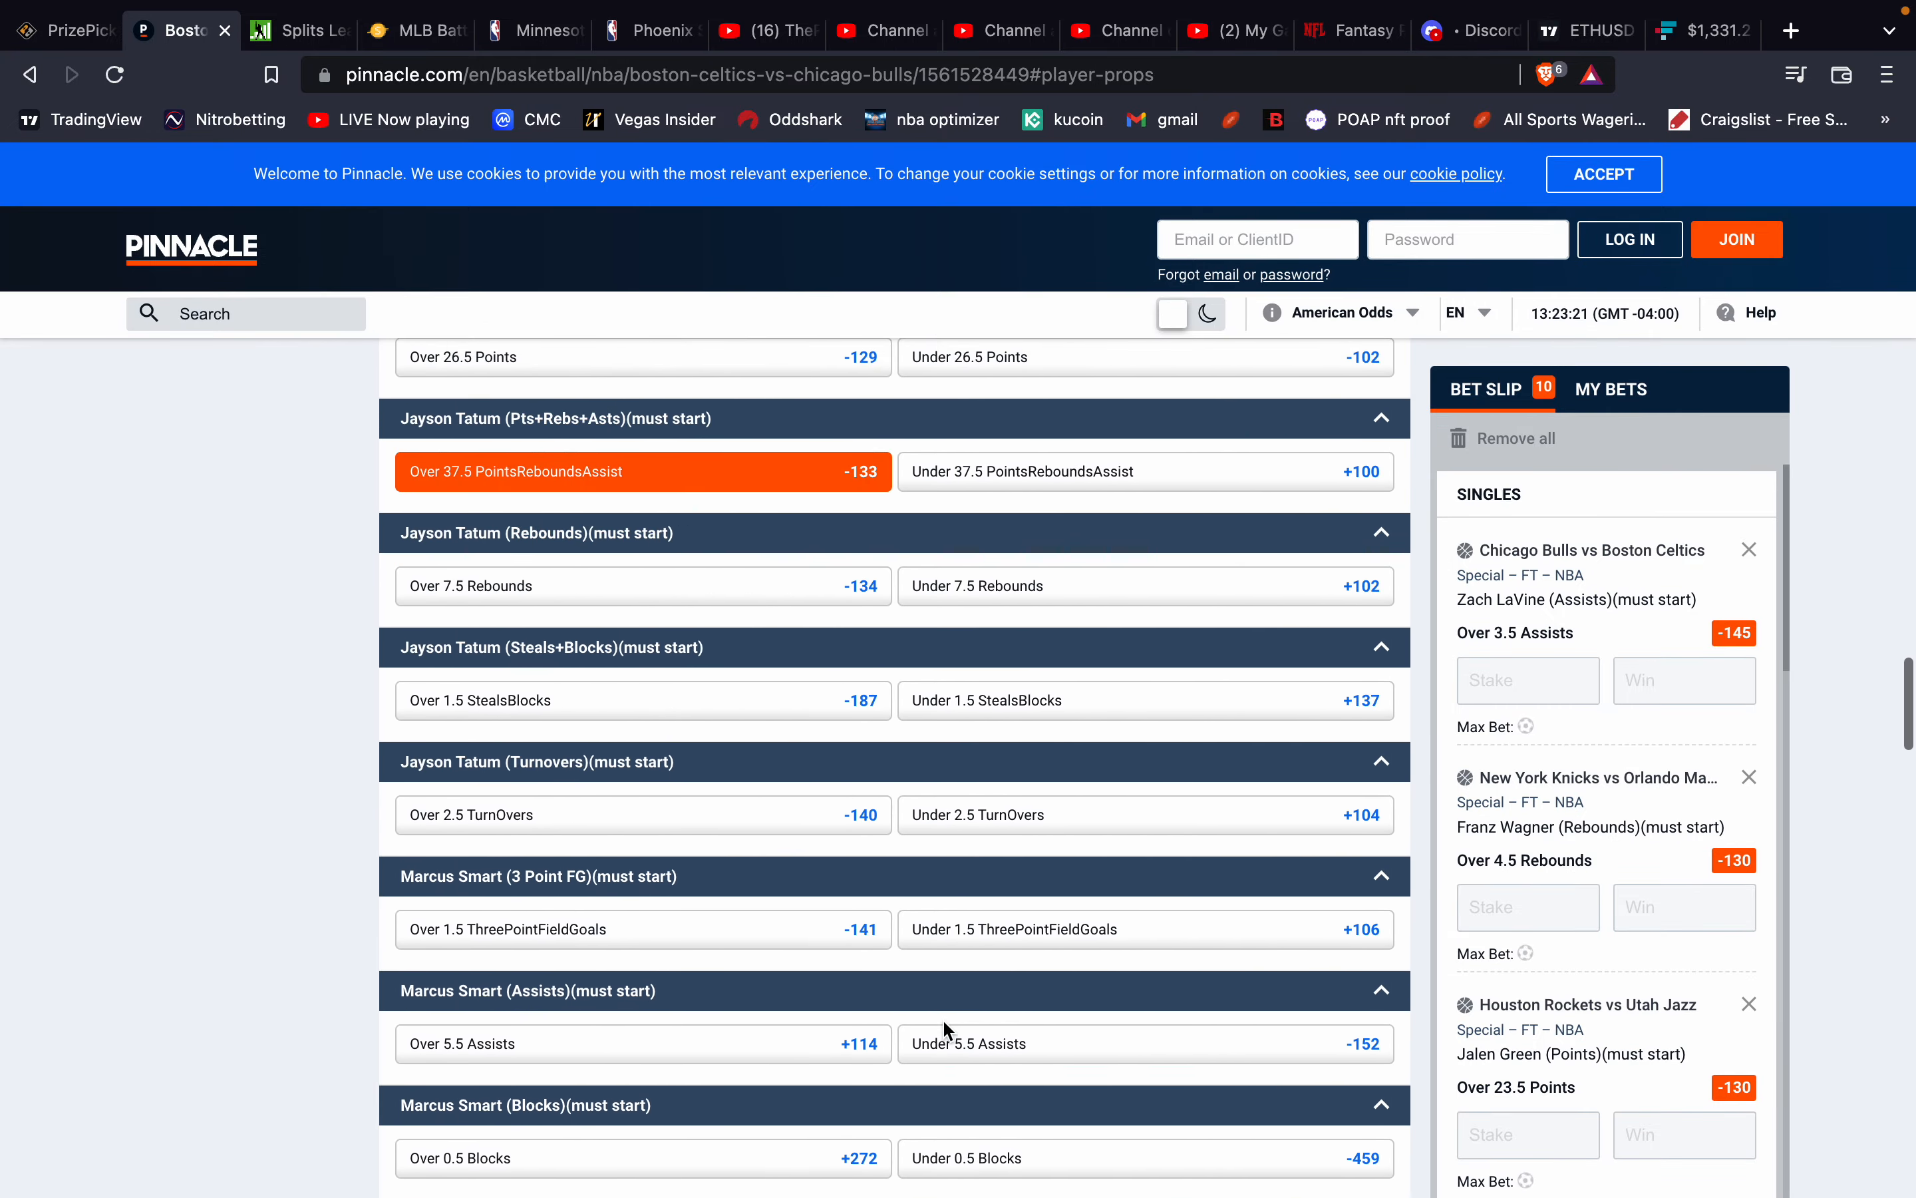
{"action": "scroll", "scroll_direction": "up", "scroll_amount": 3}
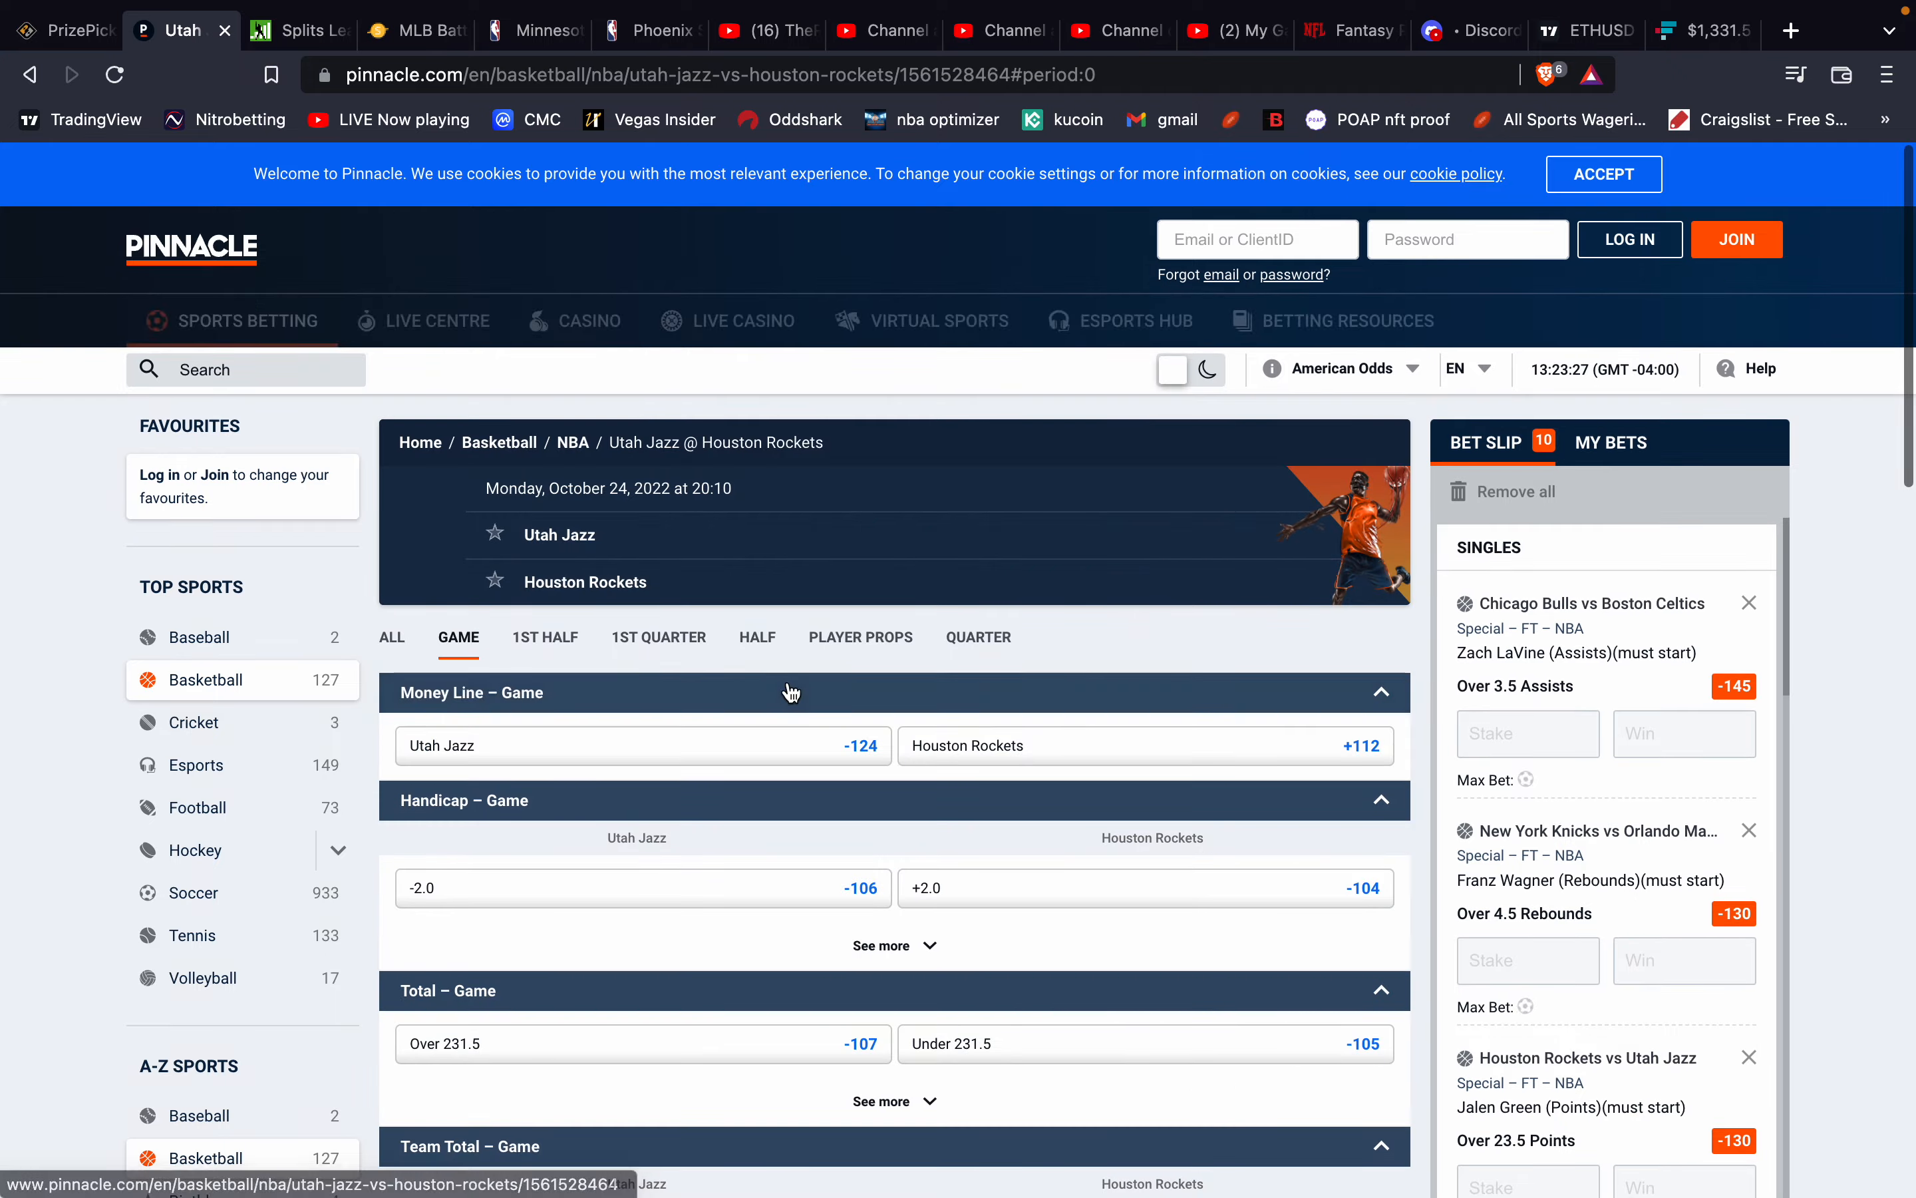
Bring Lauri Markkanen's markets into view in the Jazz vs Rockets player props.
{"action": "left_click", "coordinate": [859, 636]}
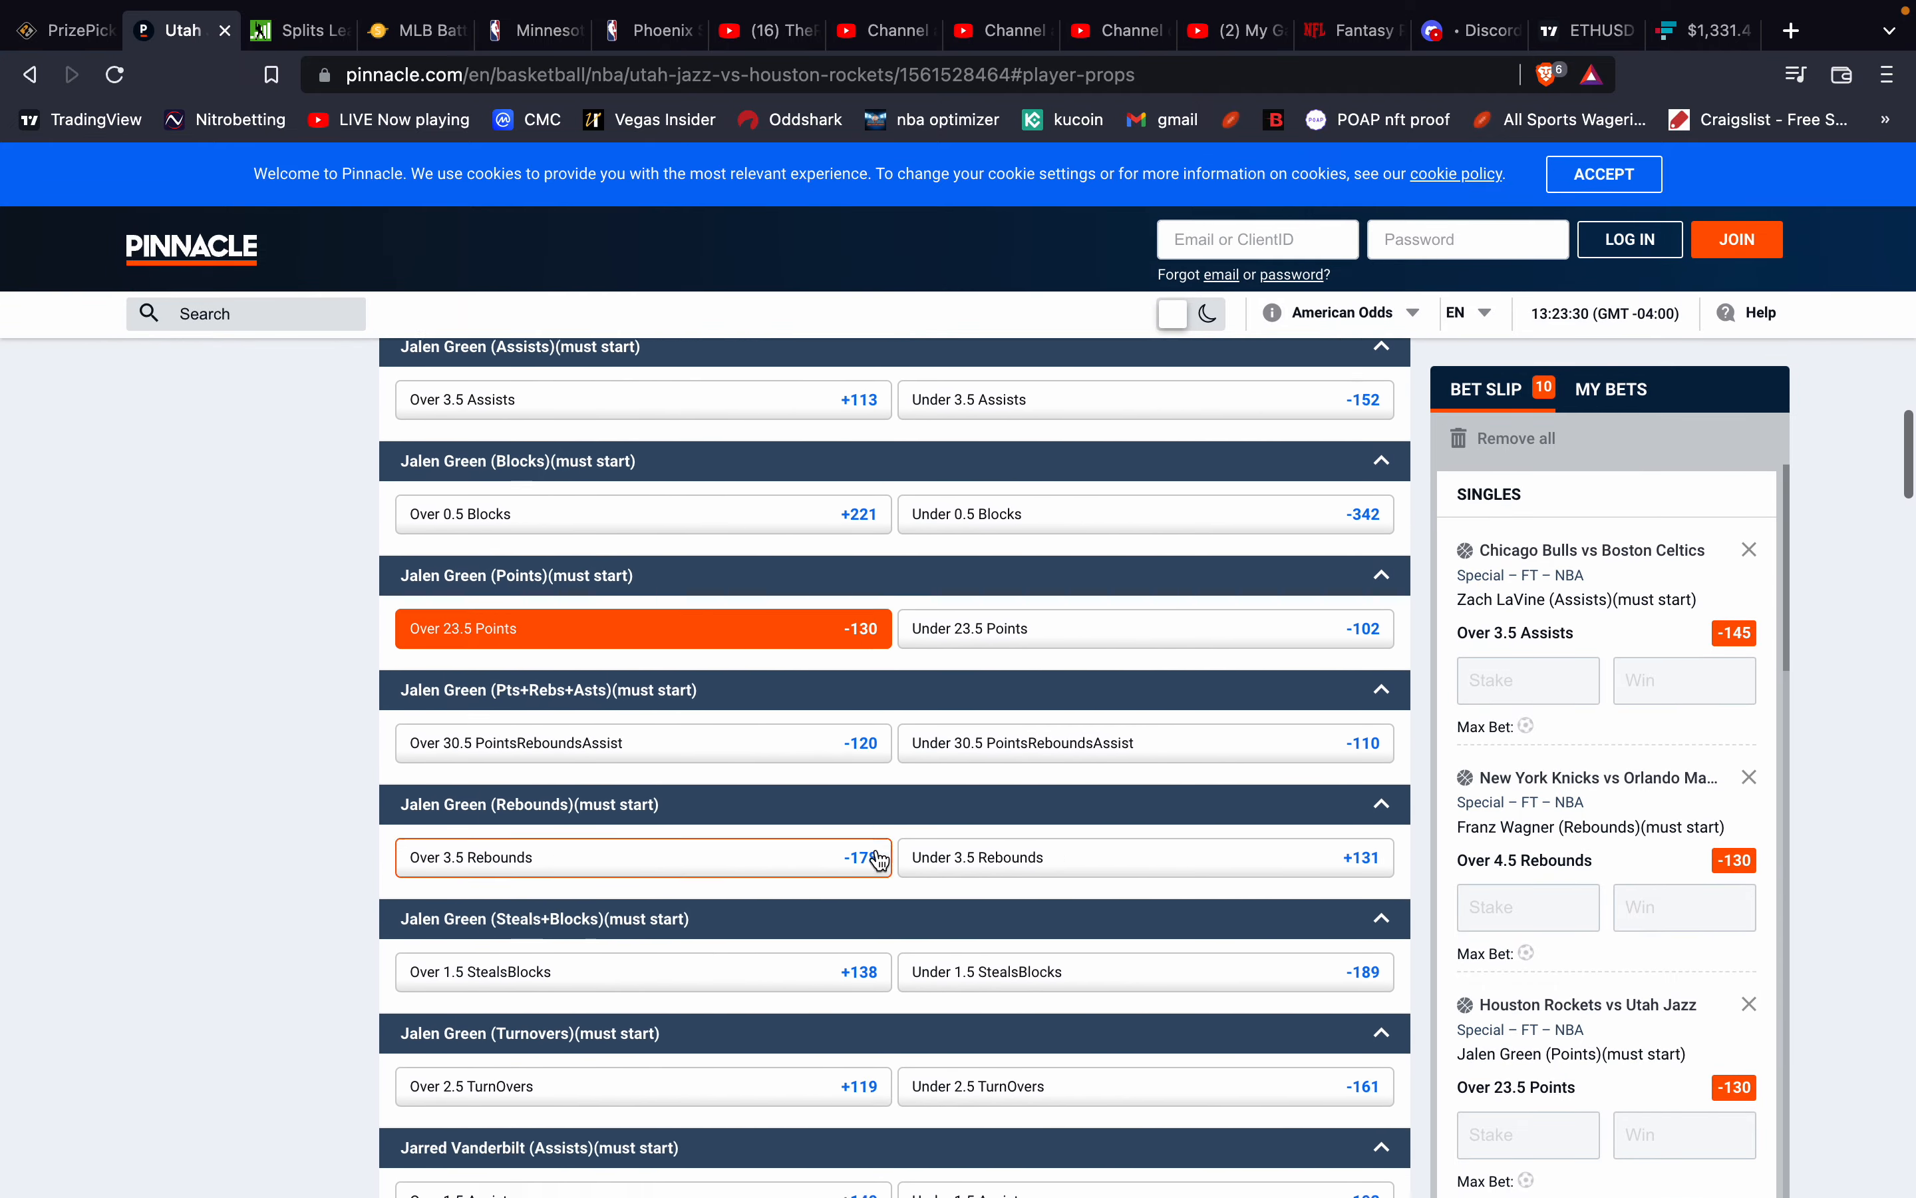
{"action": "scroll", "scroll_direction": "down", "scroll_amount": 3}
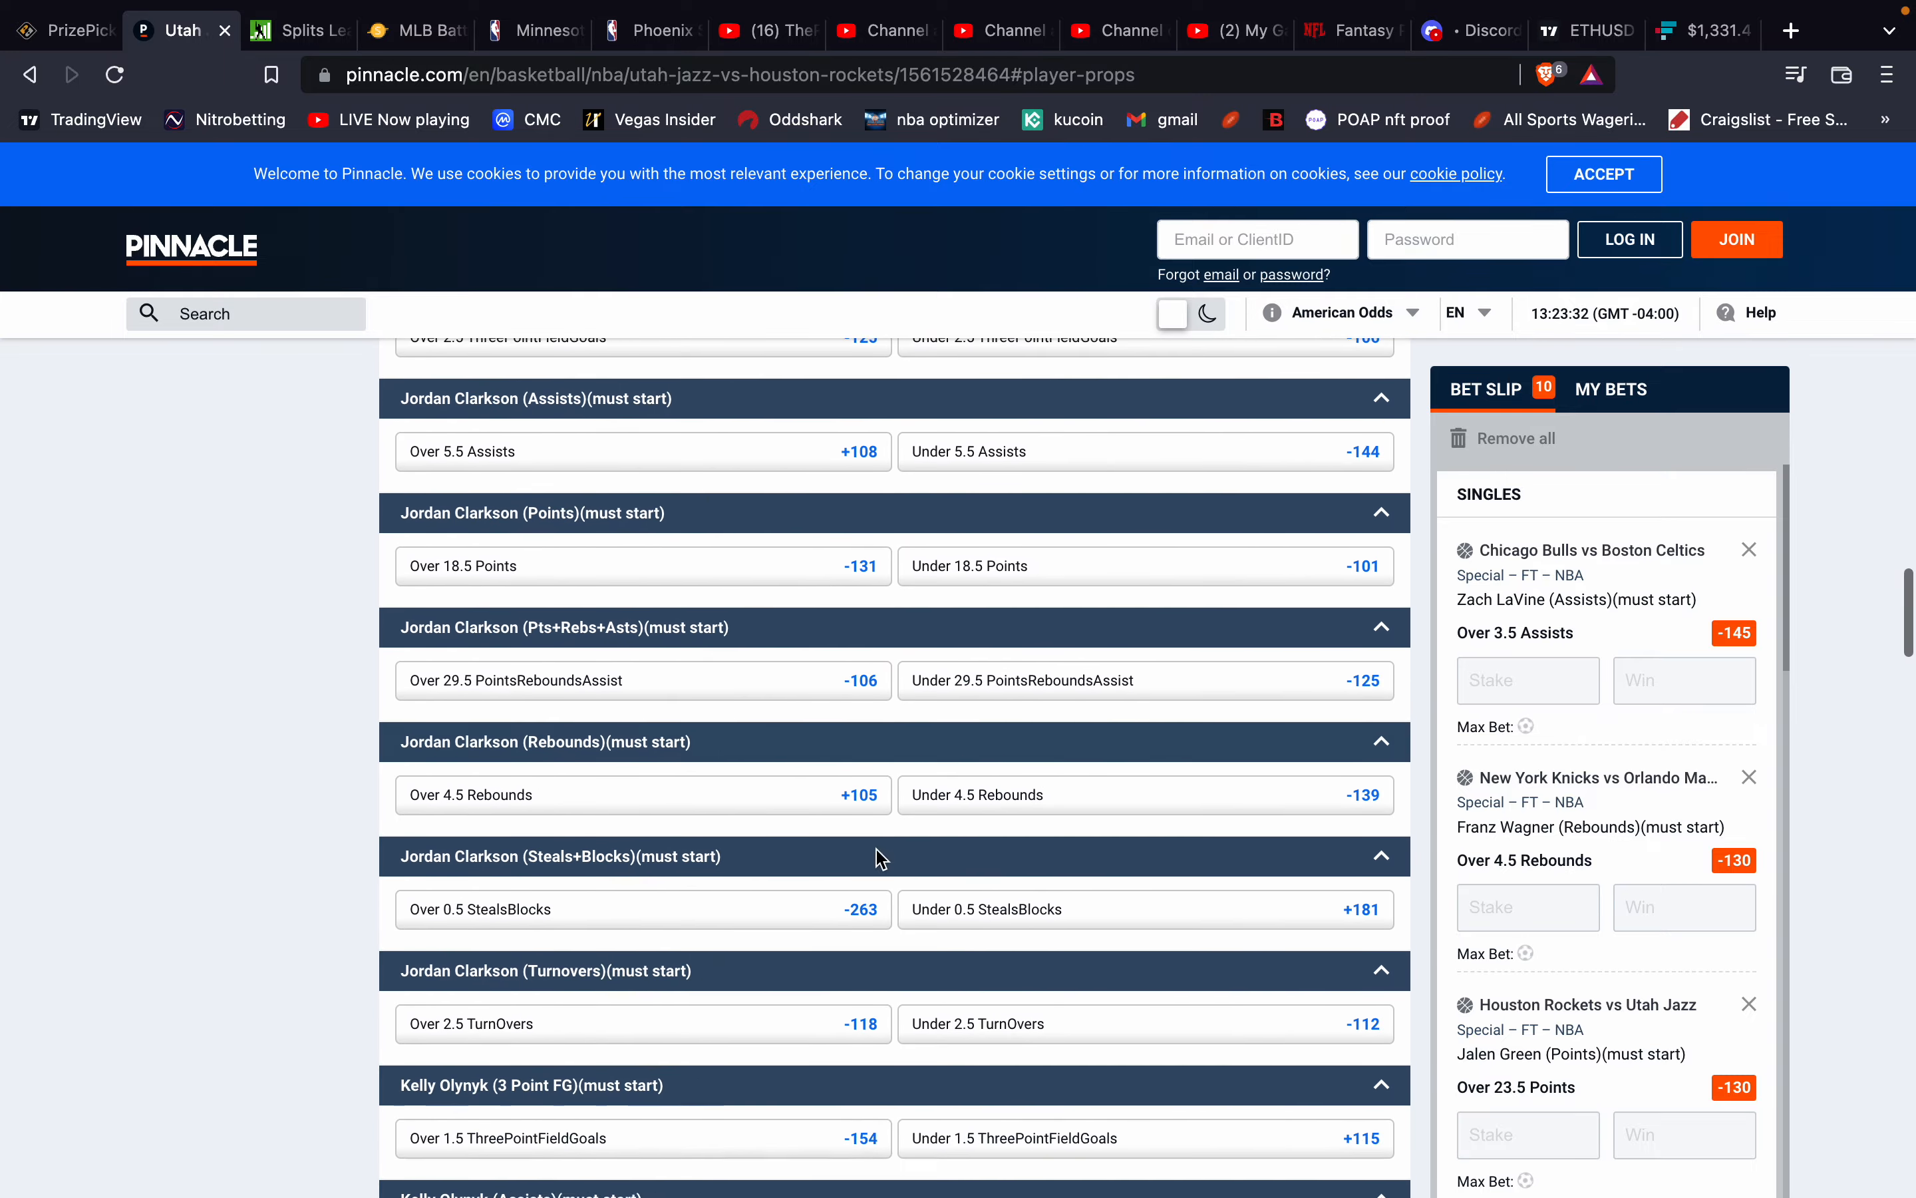
{"action": "scroll", "scroll_direction": "down", "scroll_amount": 3}
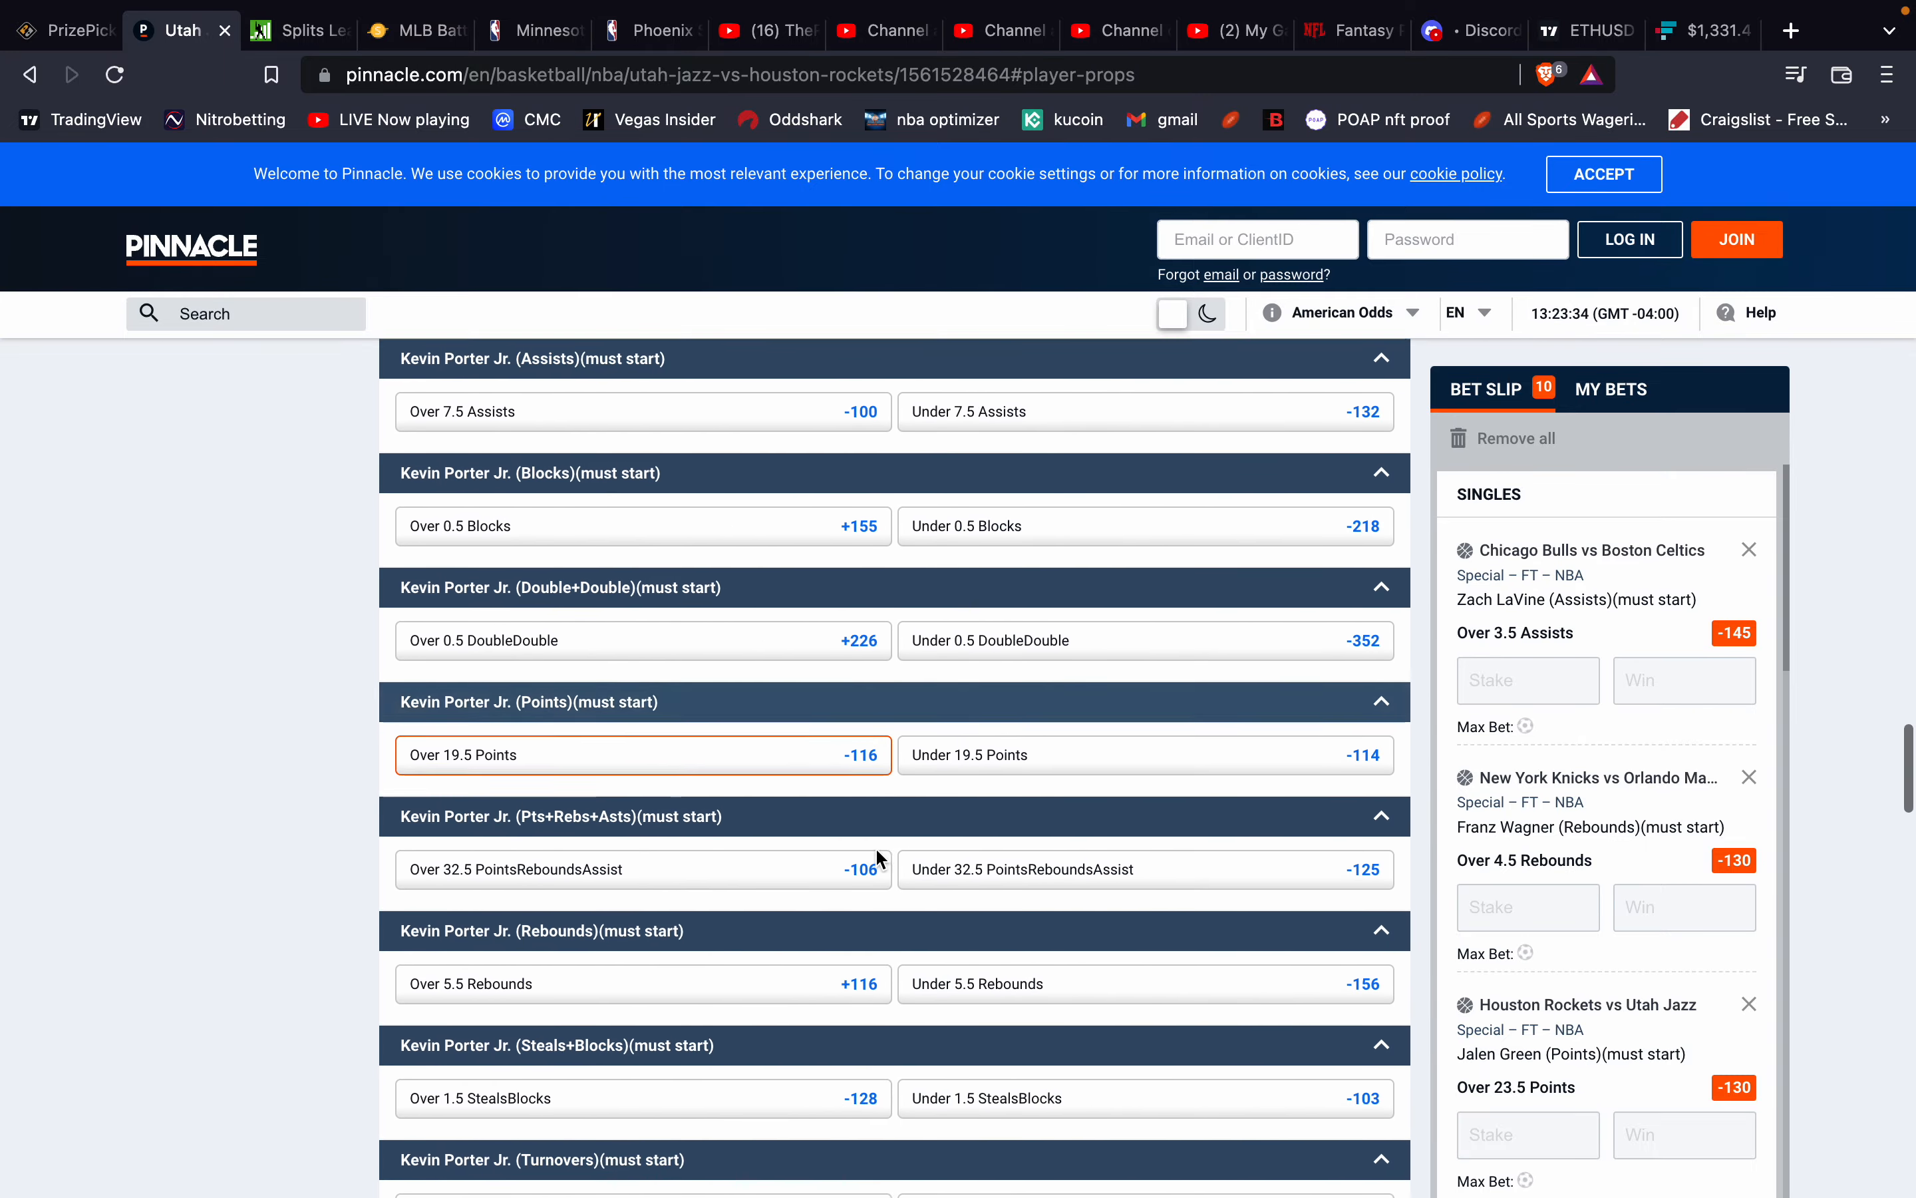
{"action": "scroll", "scroll_direction": "down", "scroll_amount": 3}
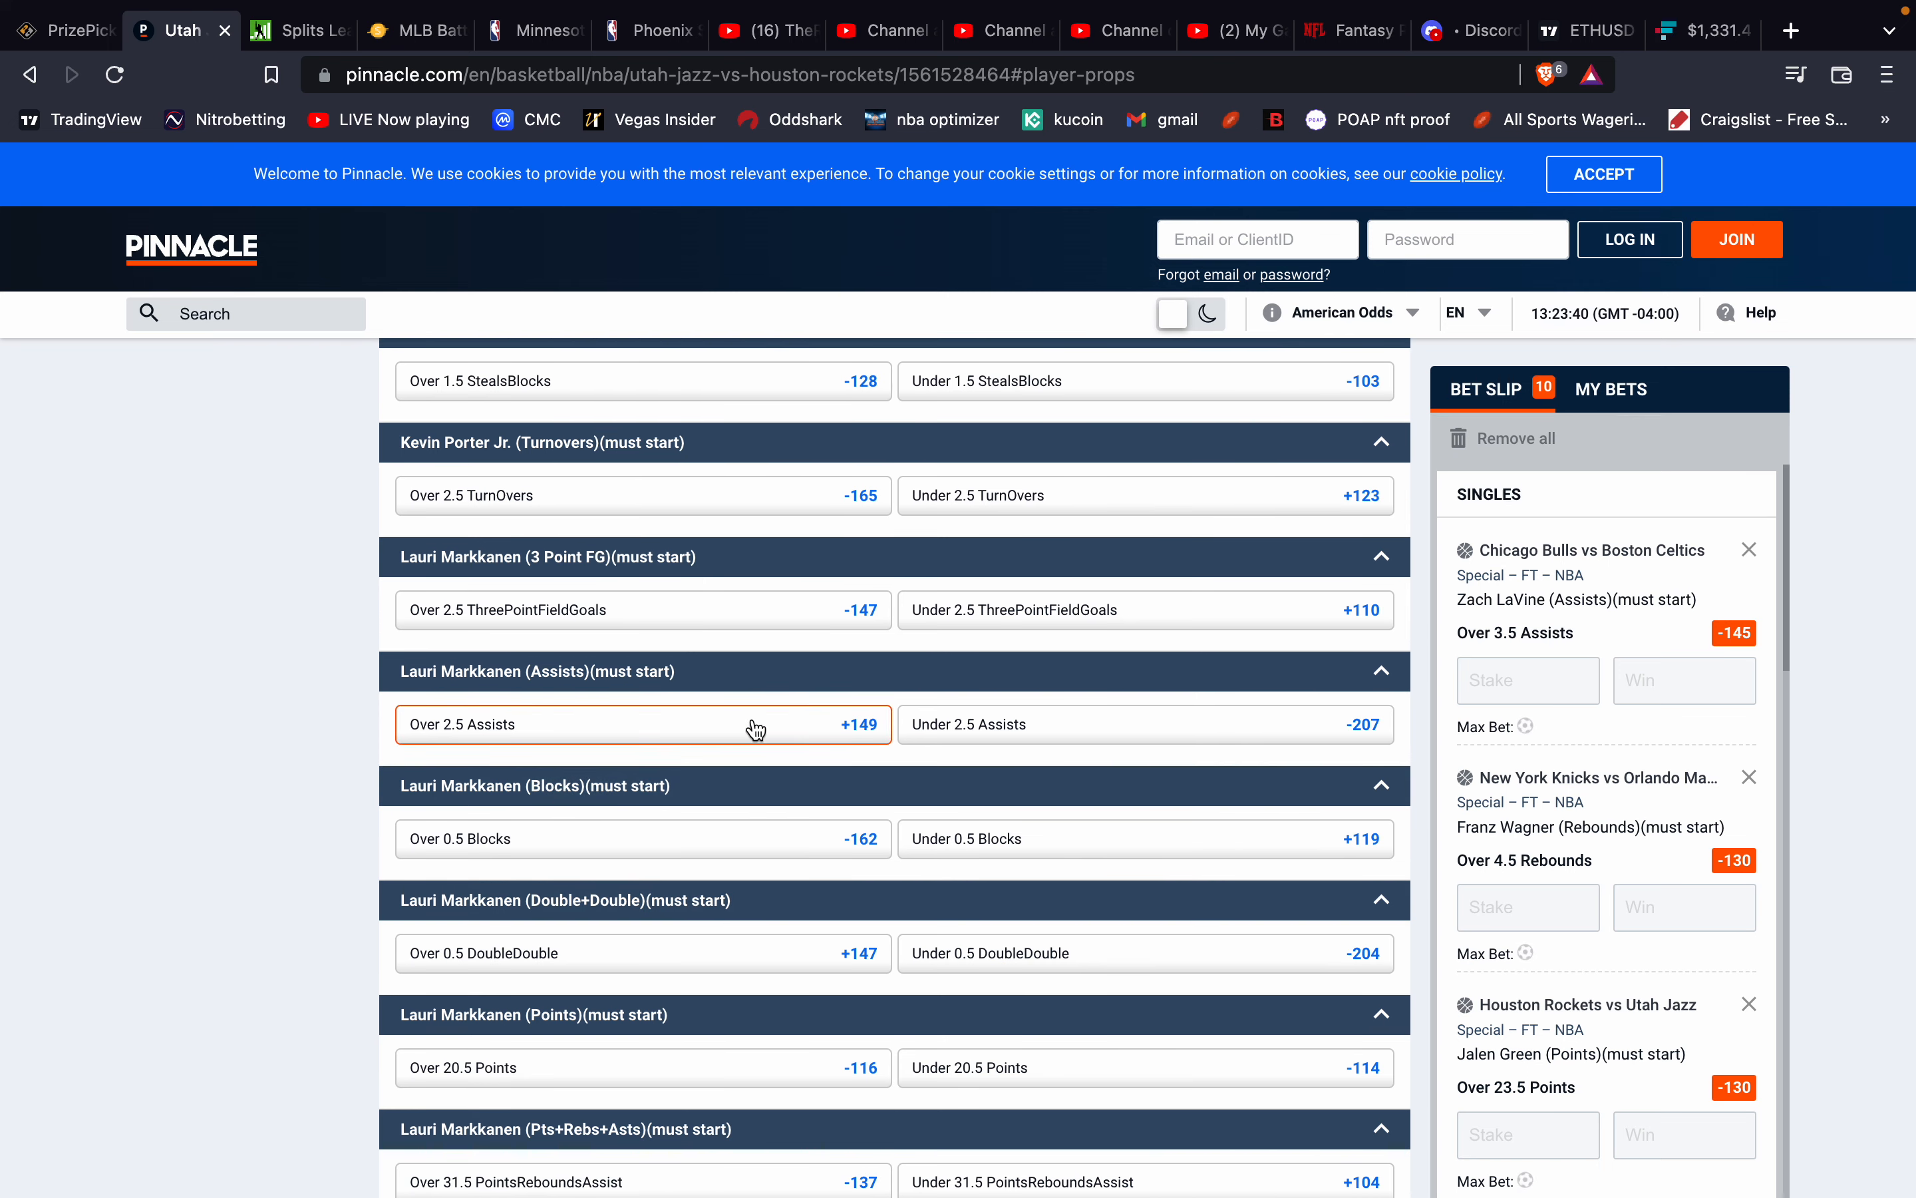
{"action": "mouse_move", "coordinate": [622, 547]}
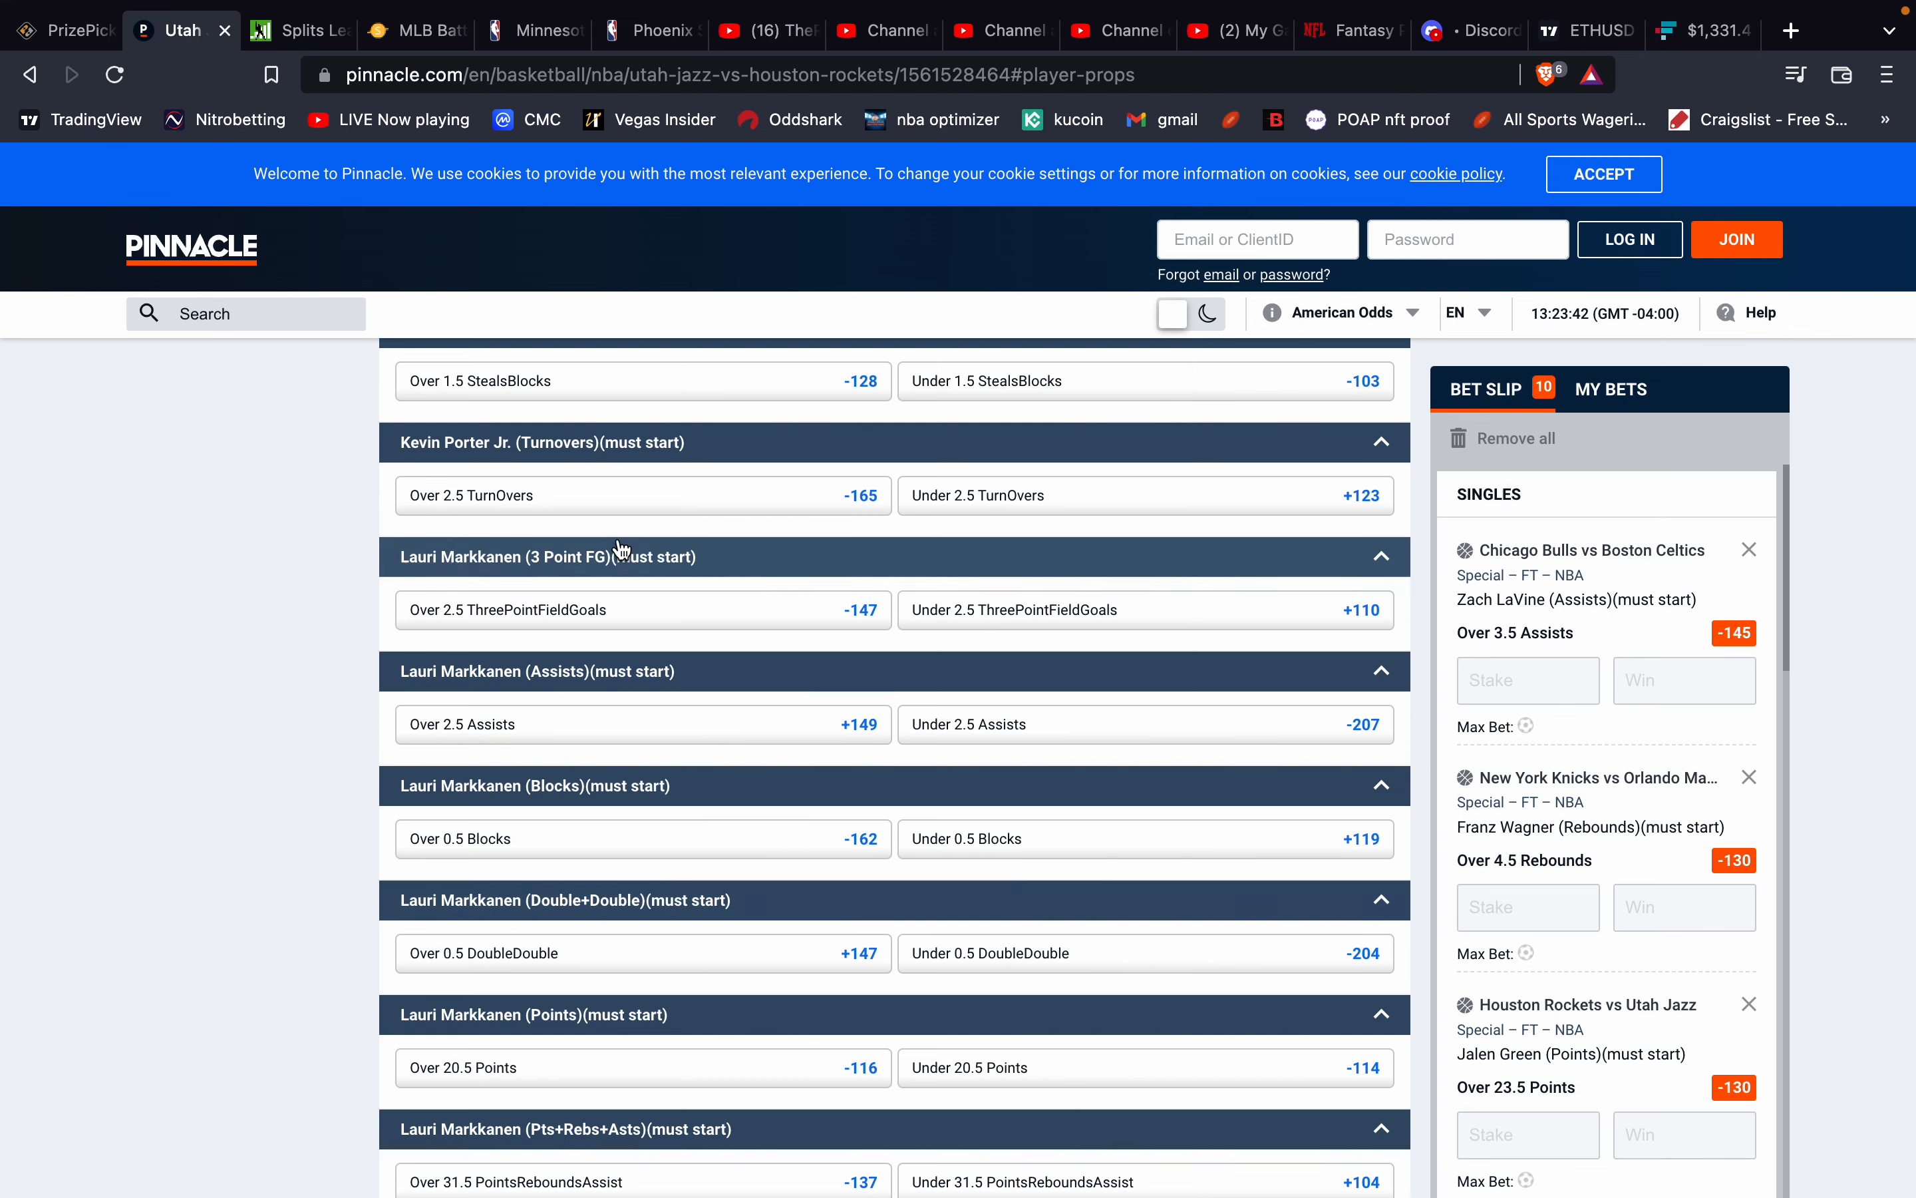
{"action": "scroll", "scroll_direction": "down", "scroll_amount": 3}
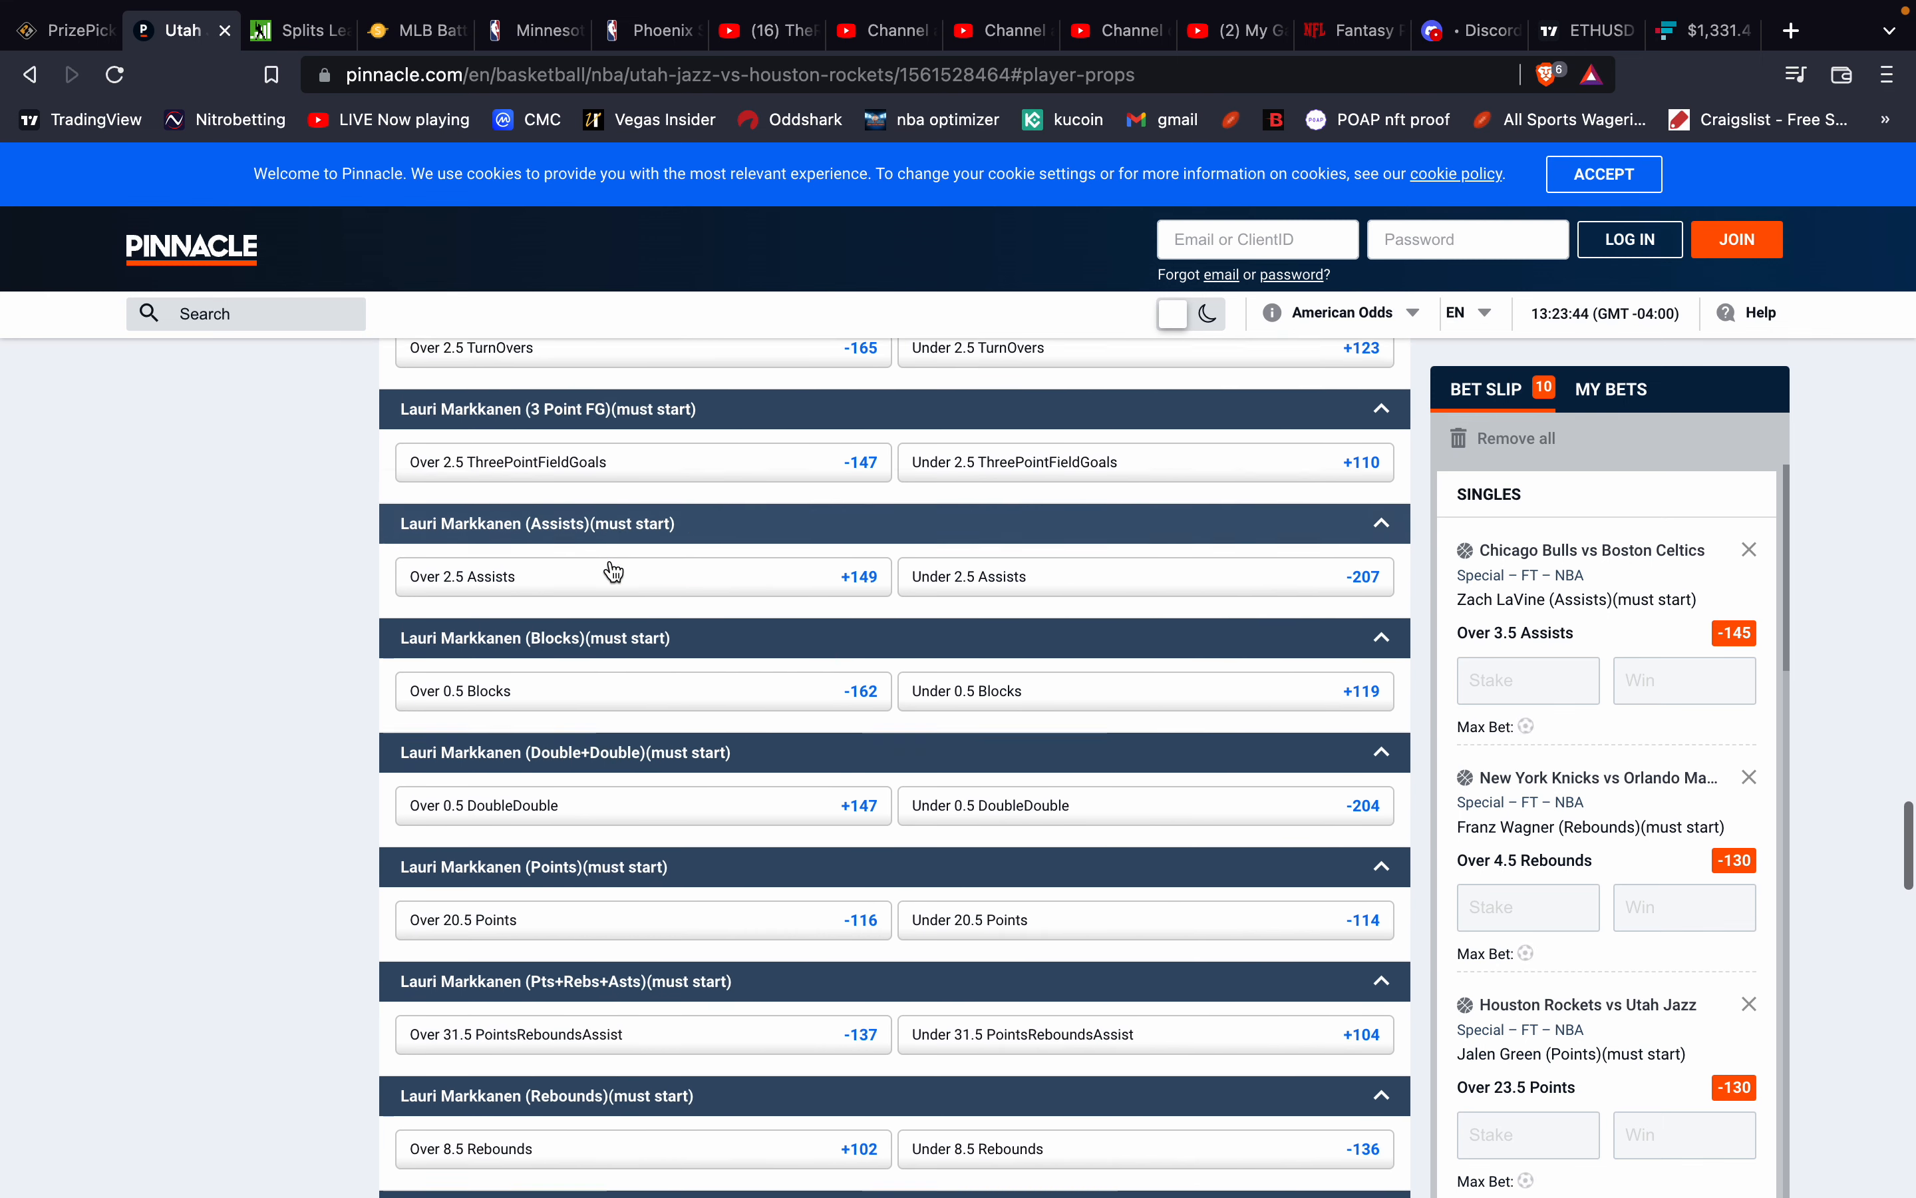
{"action": "scroll", "scroll_direction": "down", "scroll_amount": 3}
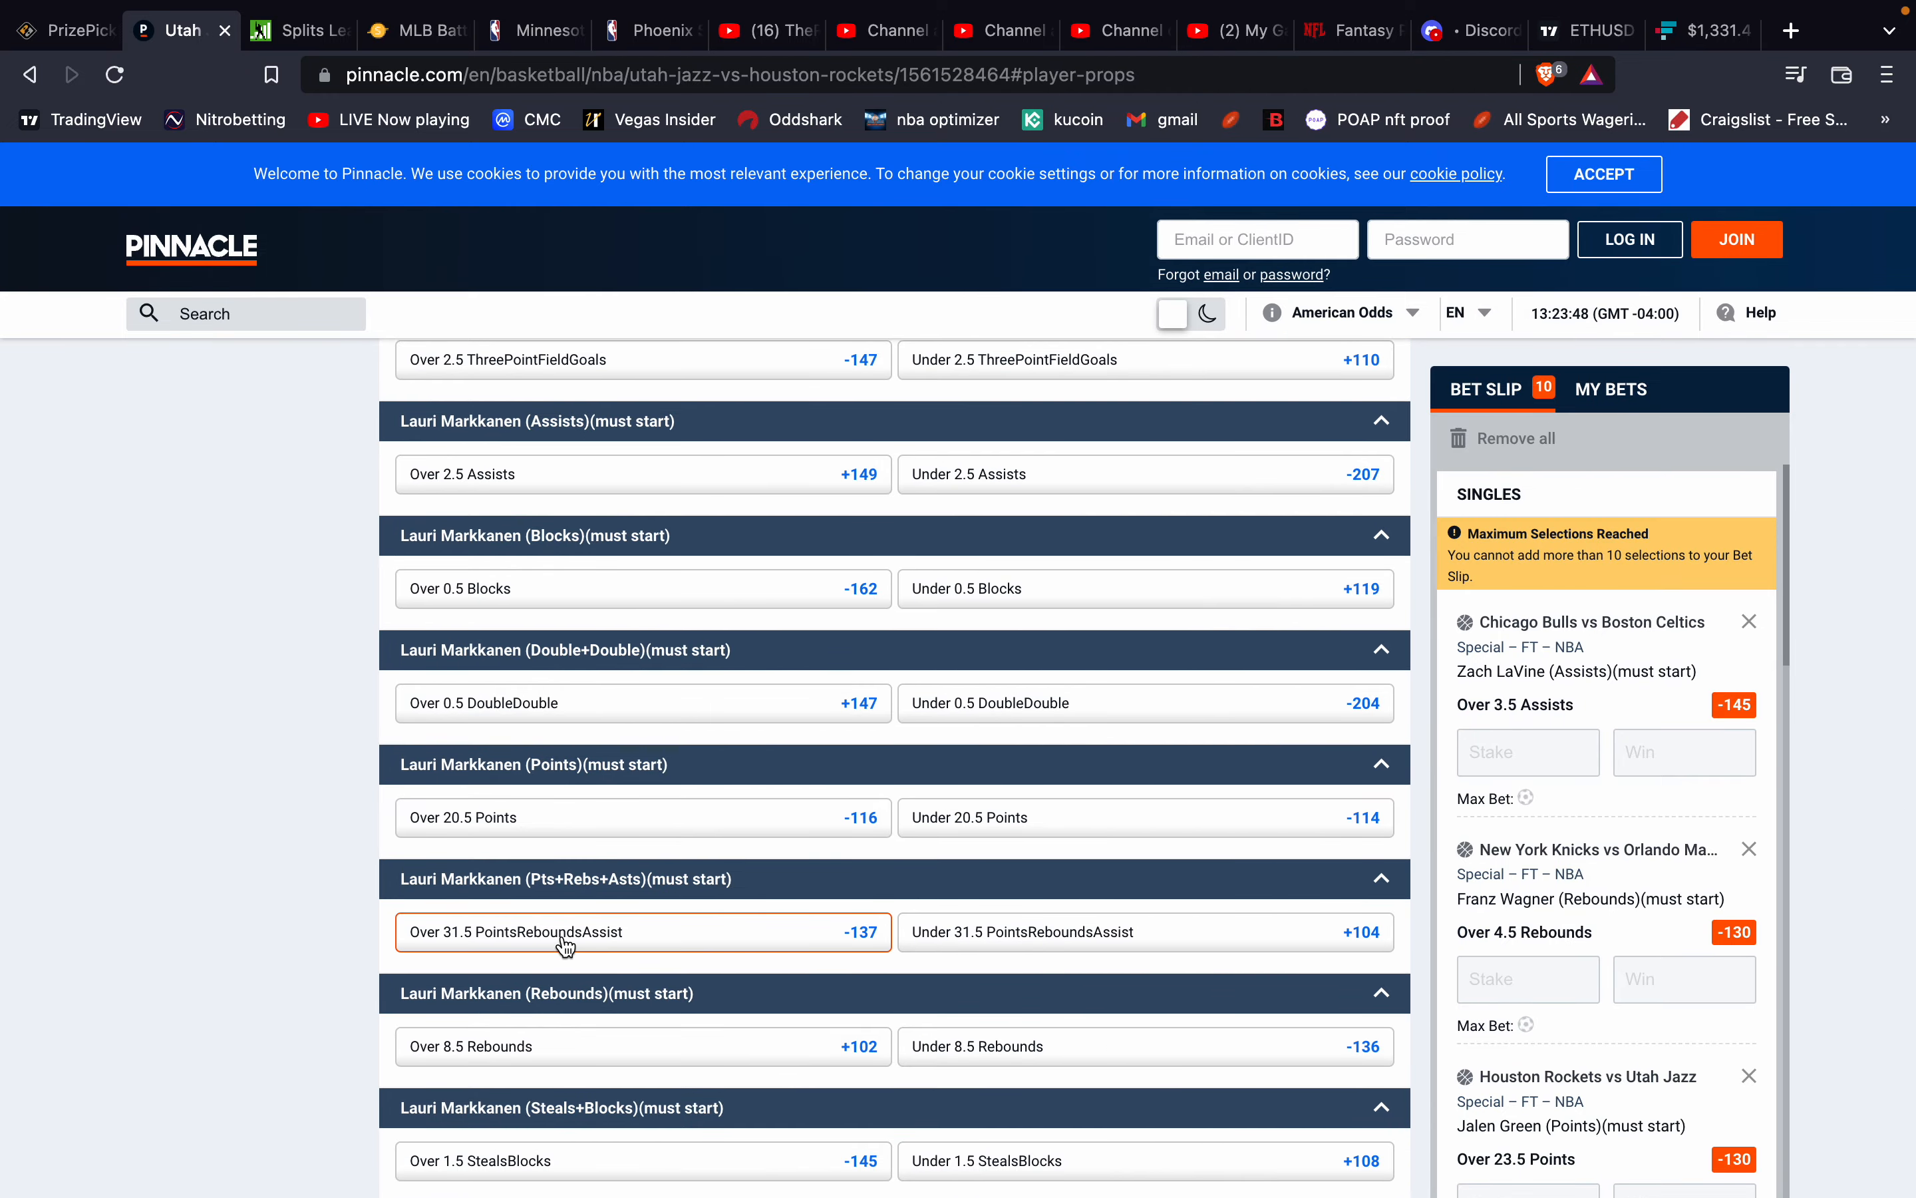
{"action": "mouse_move", "coordinate": [540, 919]}
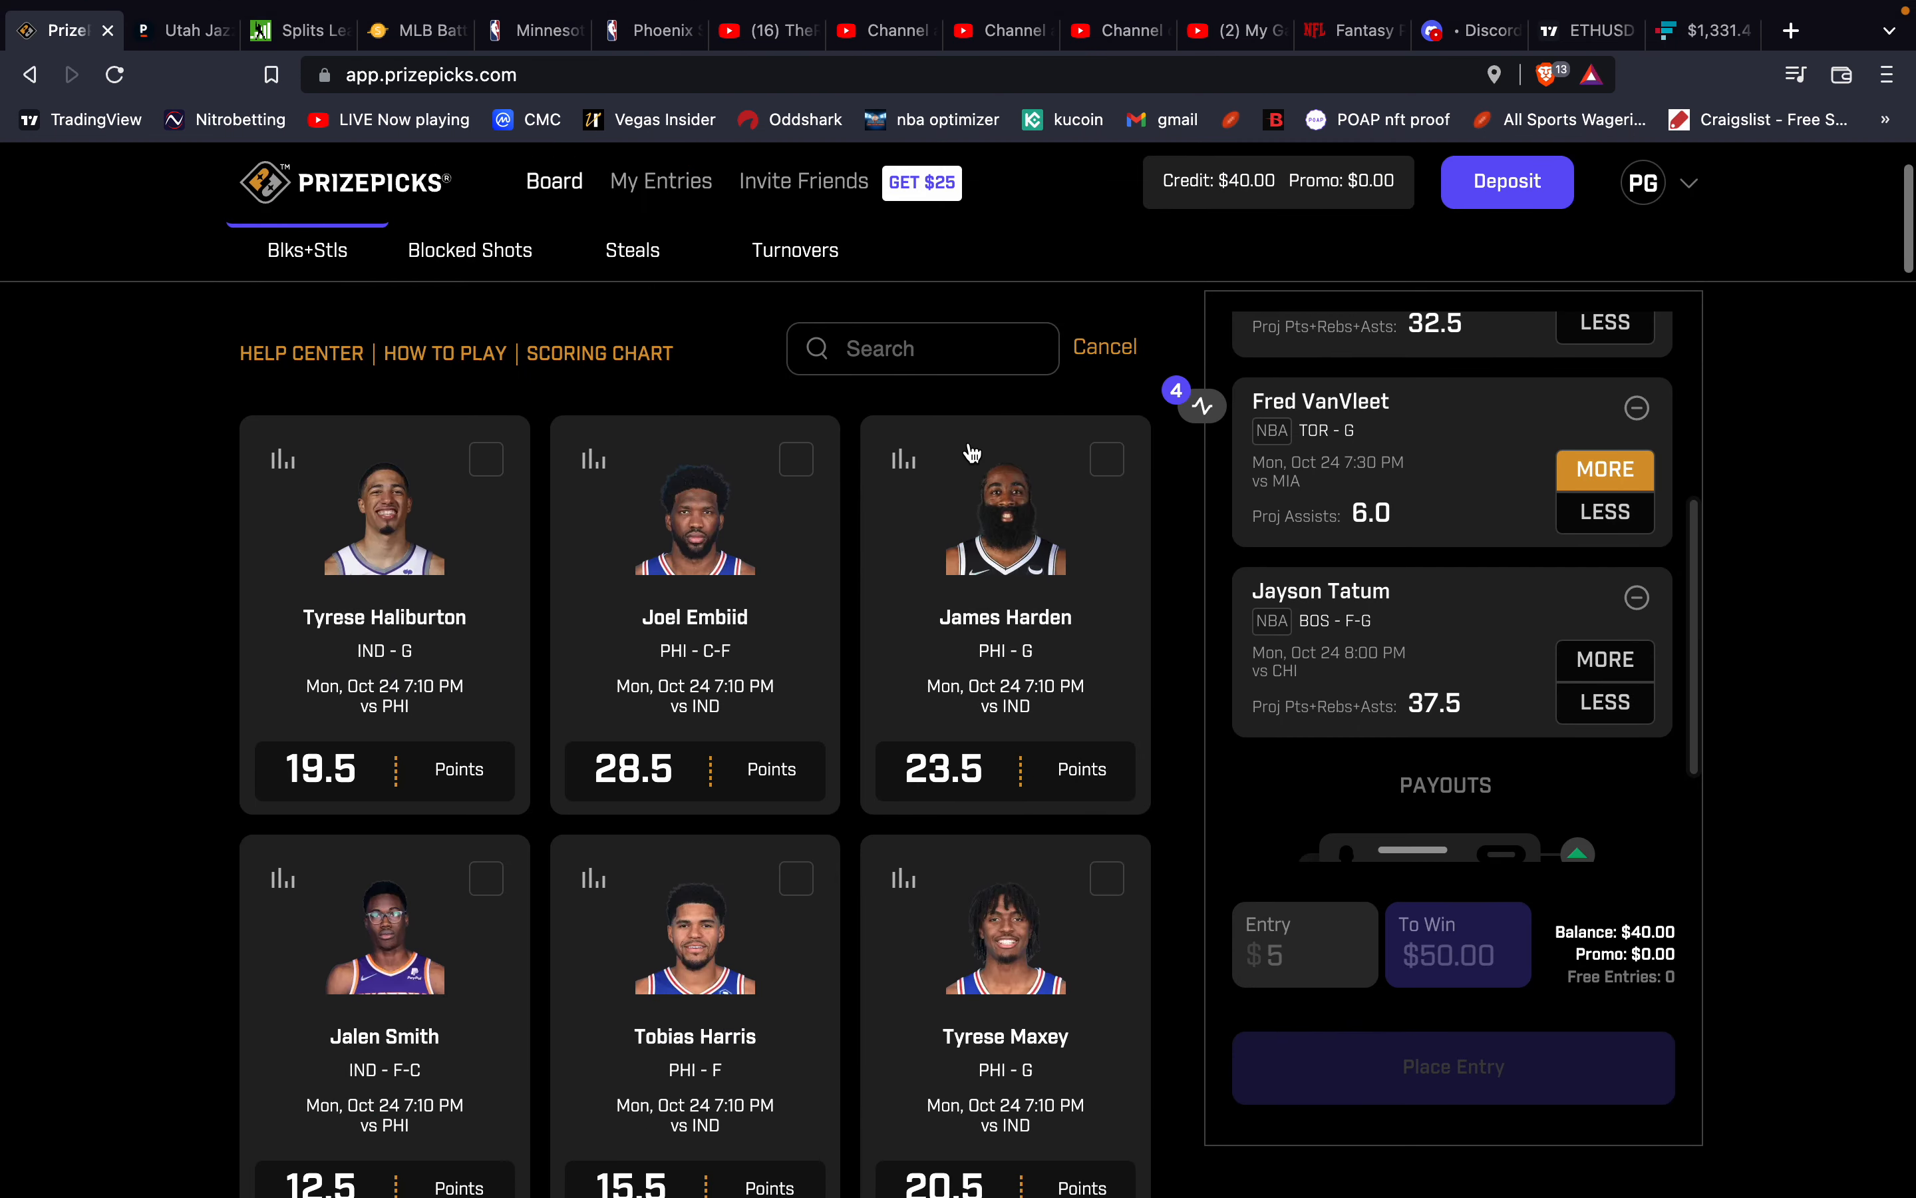
Search 'mark' and review Lauri Markkanen's 31.5 Pts+Rebs+Asts history (34.8 average).
{"action": "type", "text": "mark"}
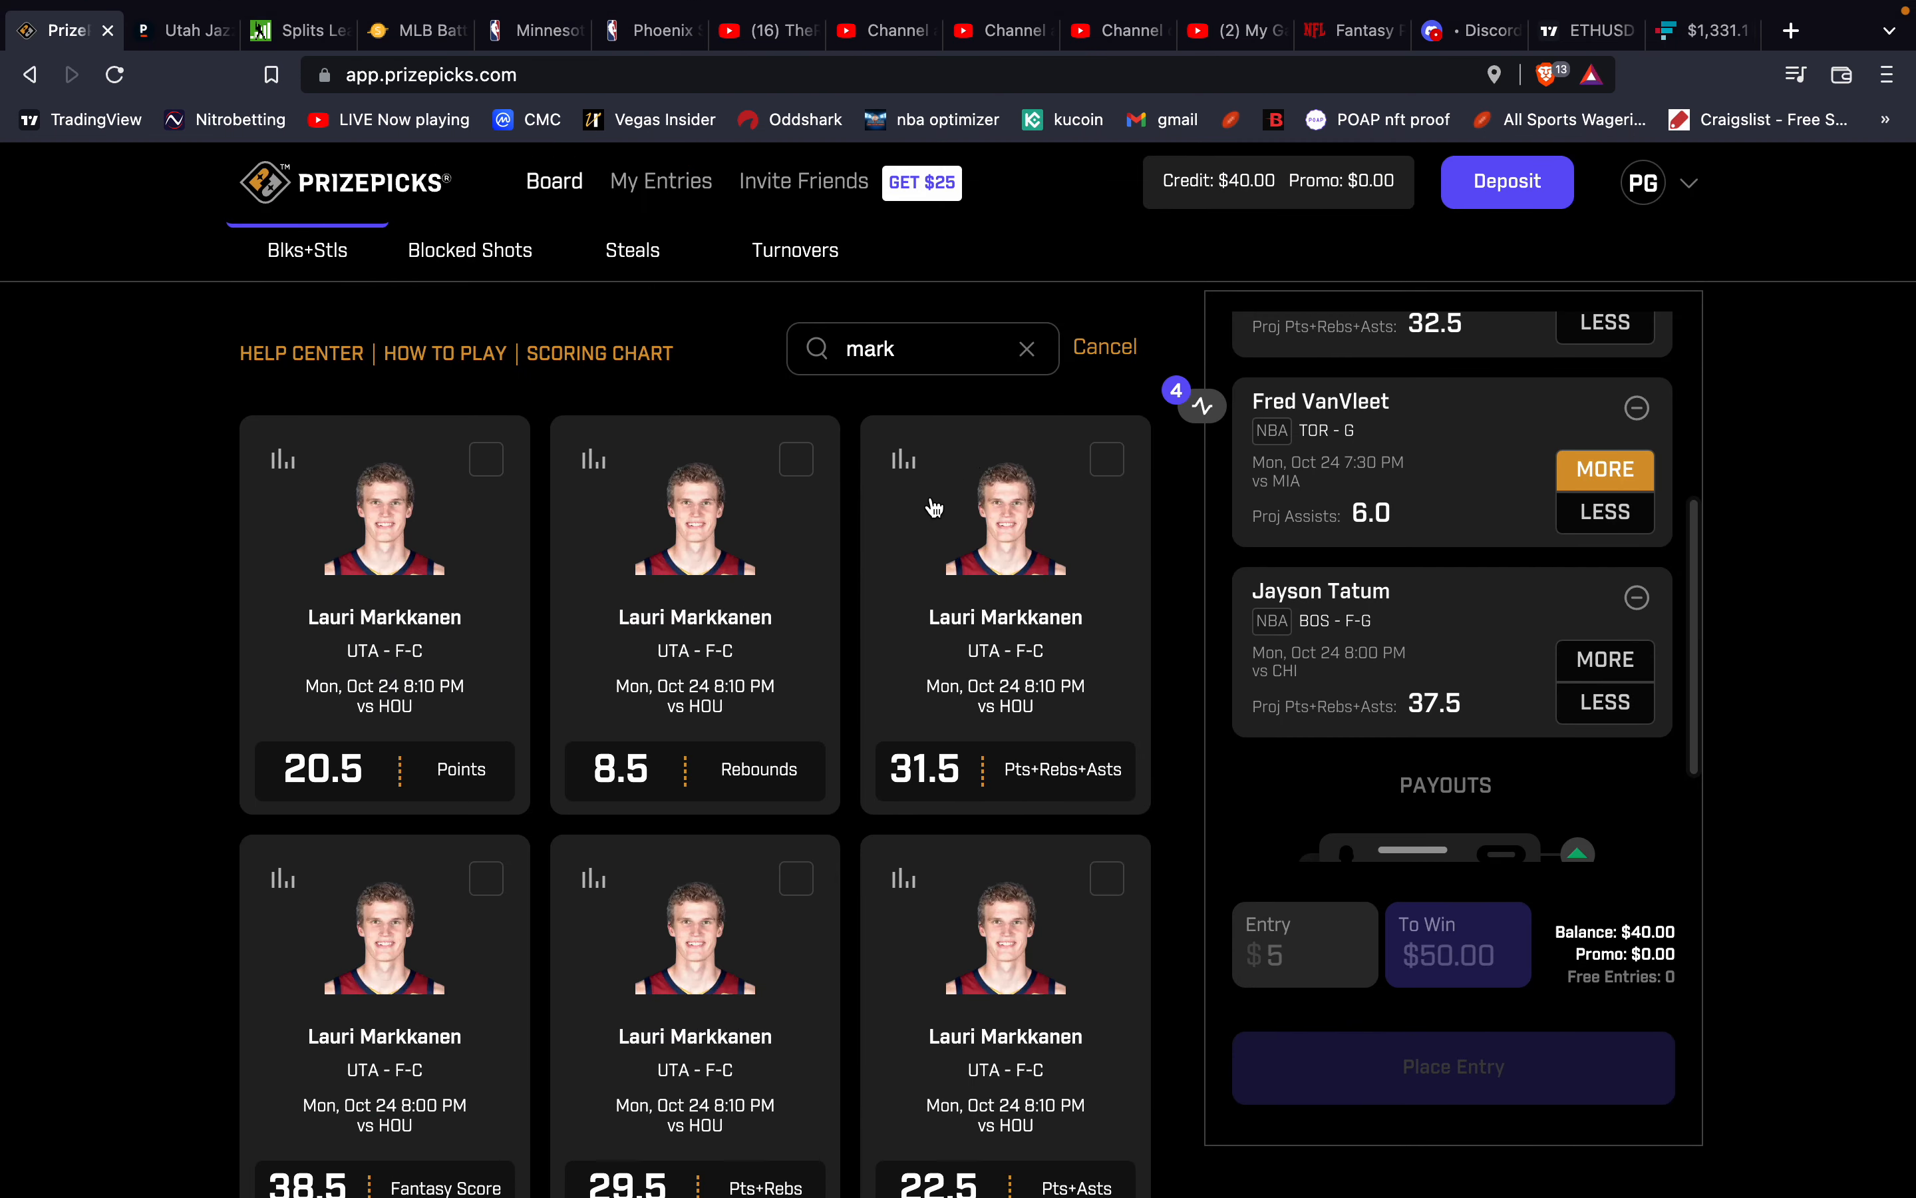
{"action": "mouse_move", "coordinate": [931, 525]}
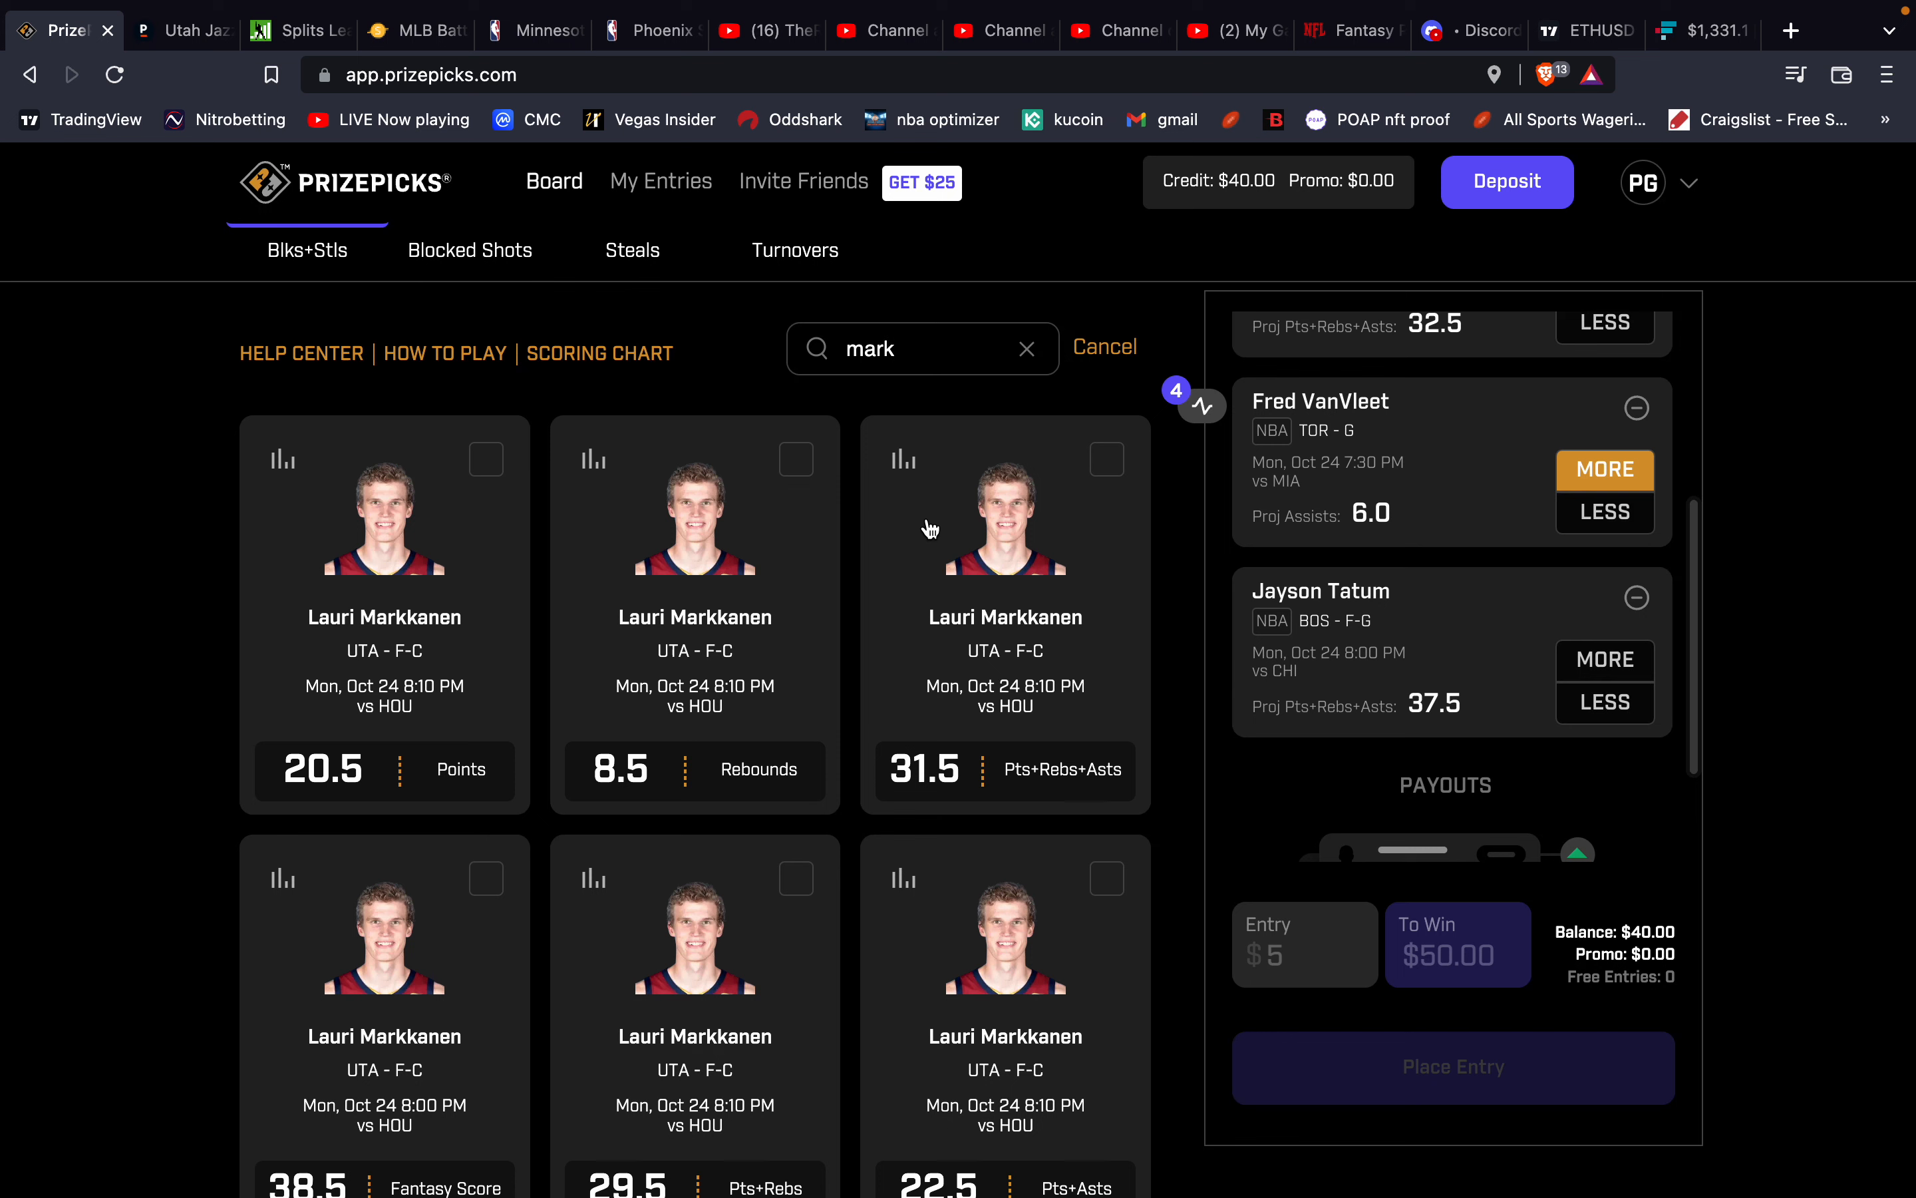
{"action": "mouse_move", "coordinate": [932, 546]}
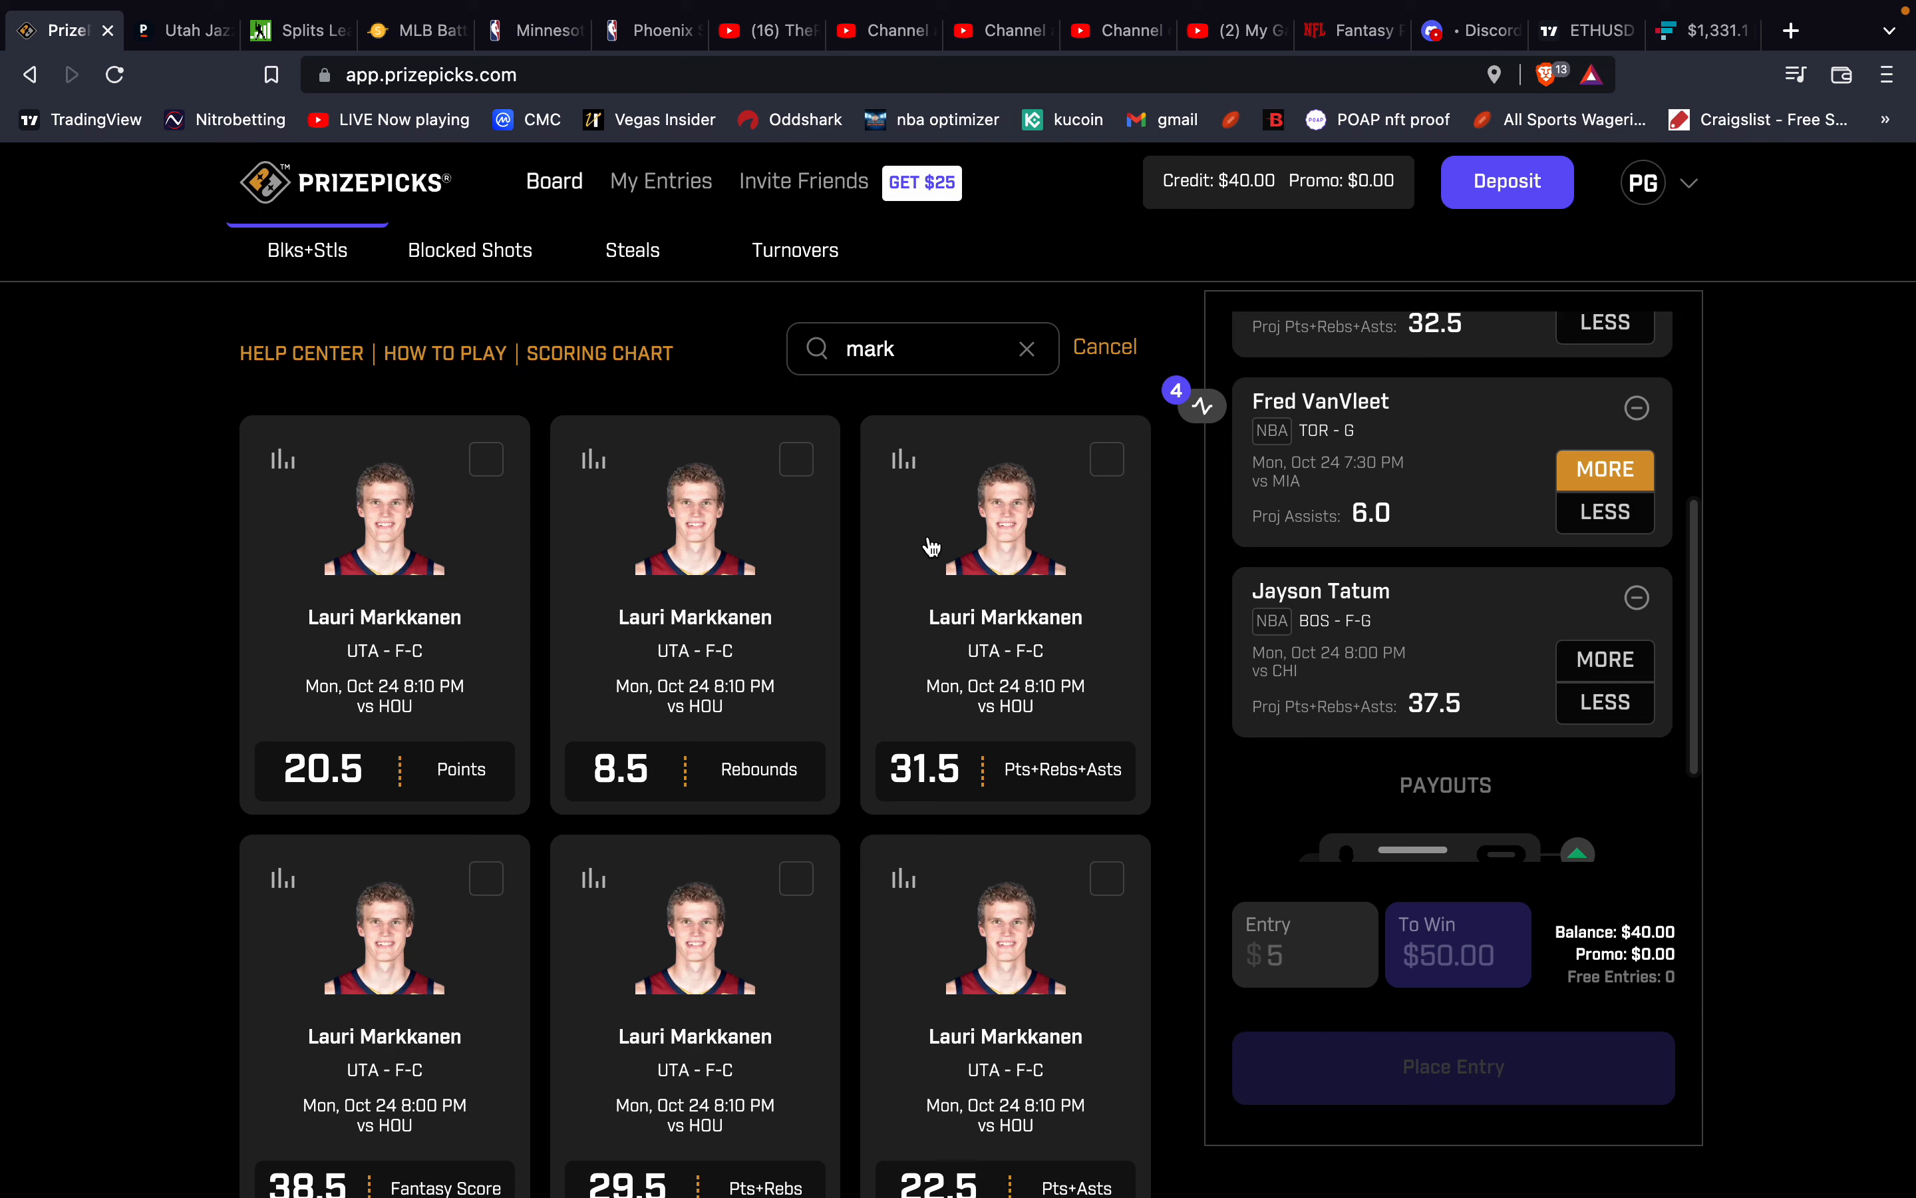
{"action": "left_click", "coordinate": [1004, 544]}
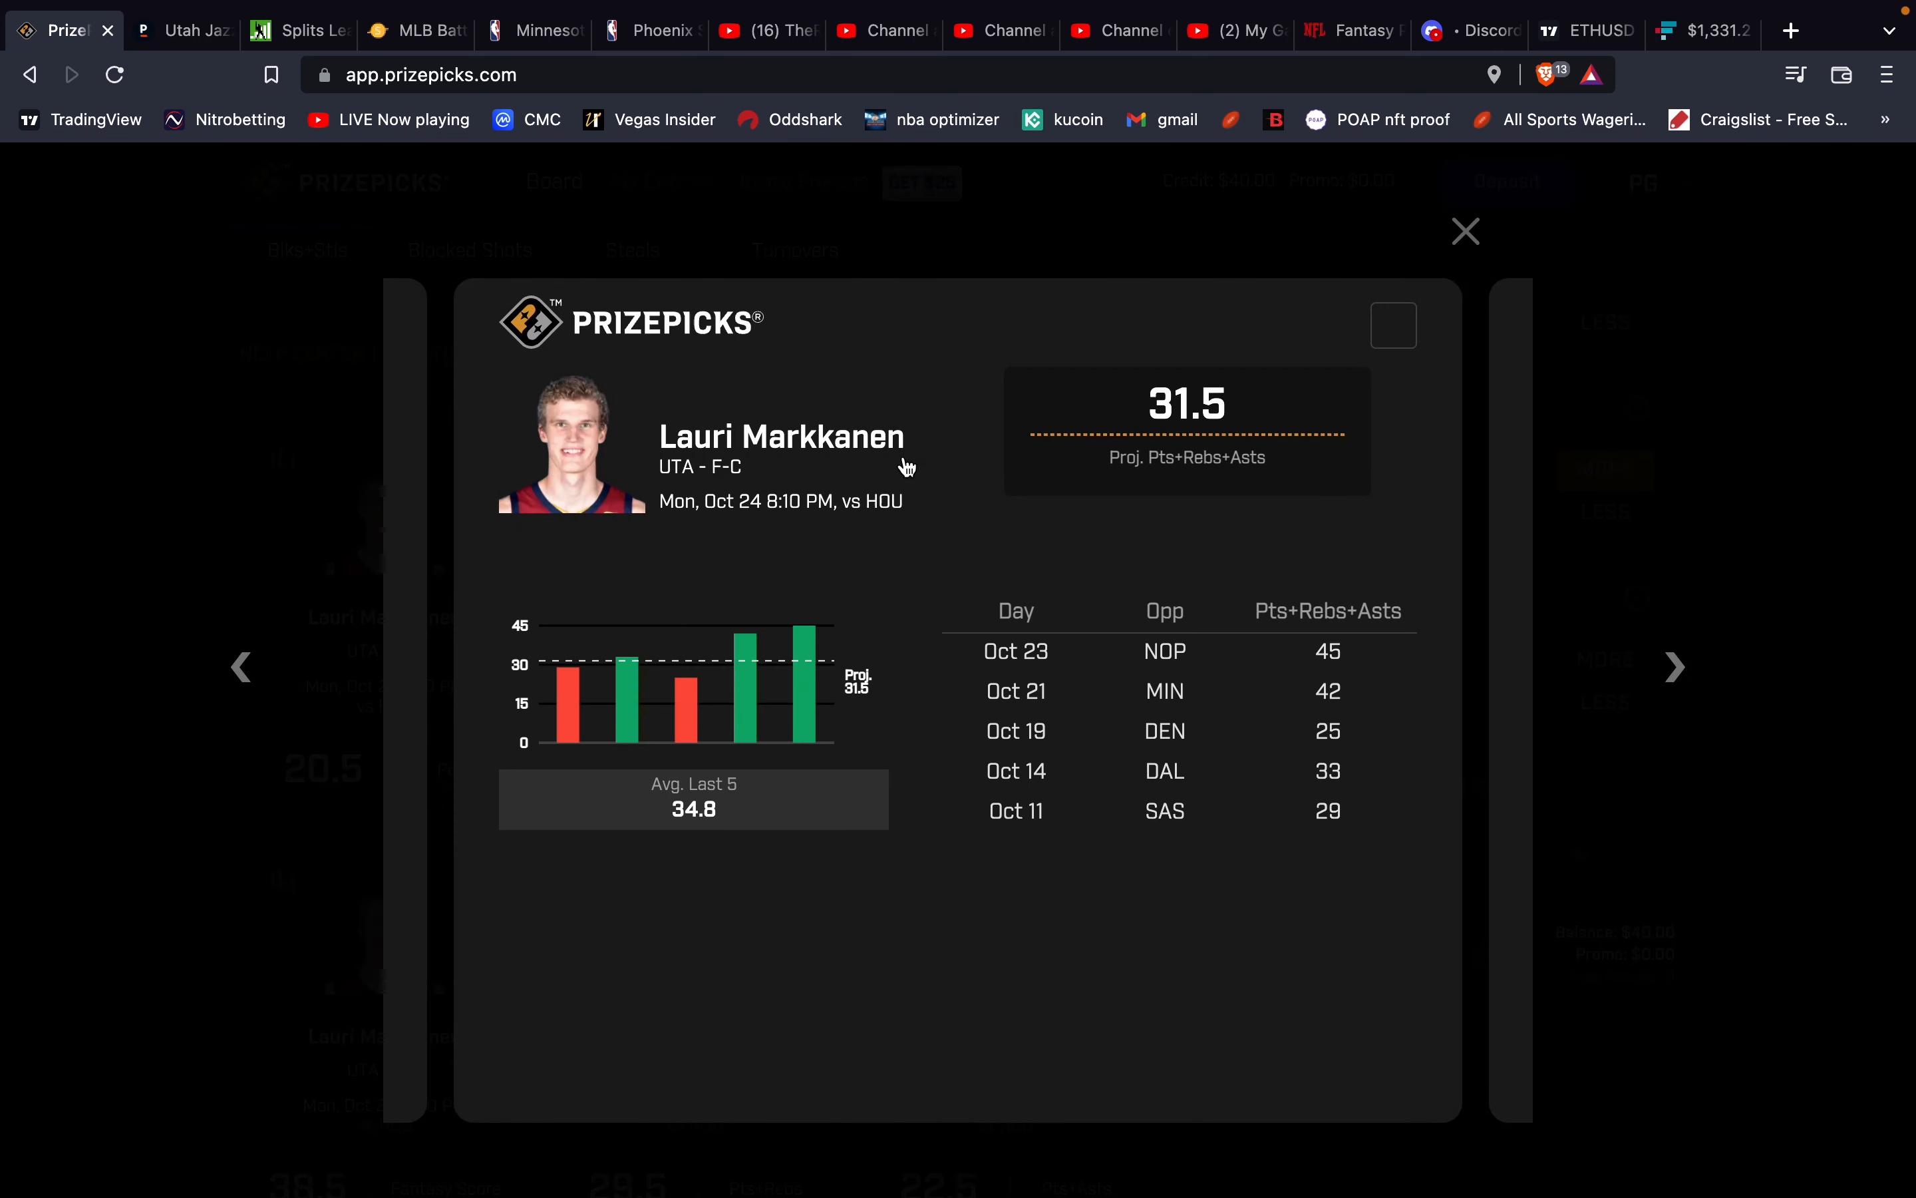
{"action": "mouse_move", "coordinate": [872, 596]}
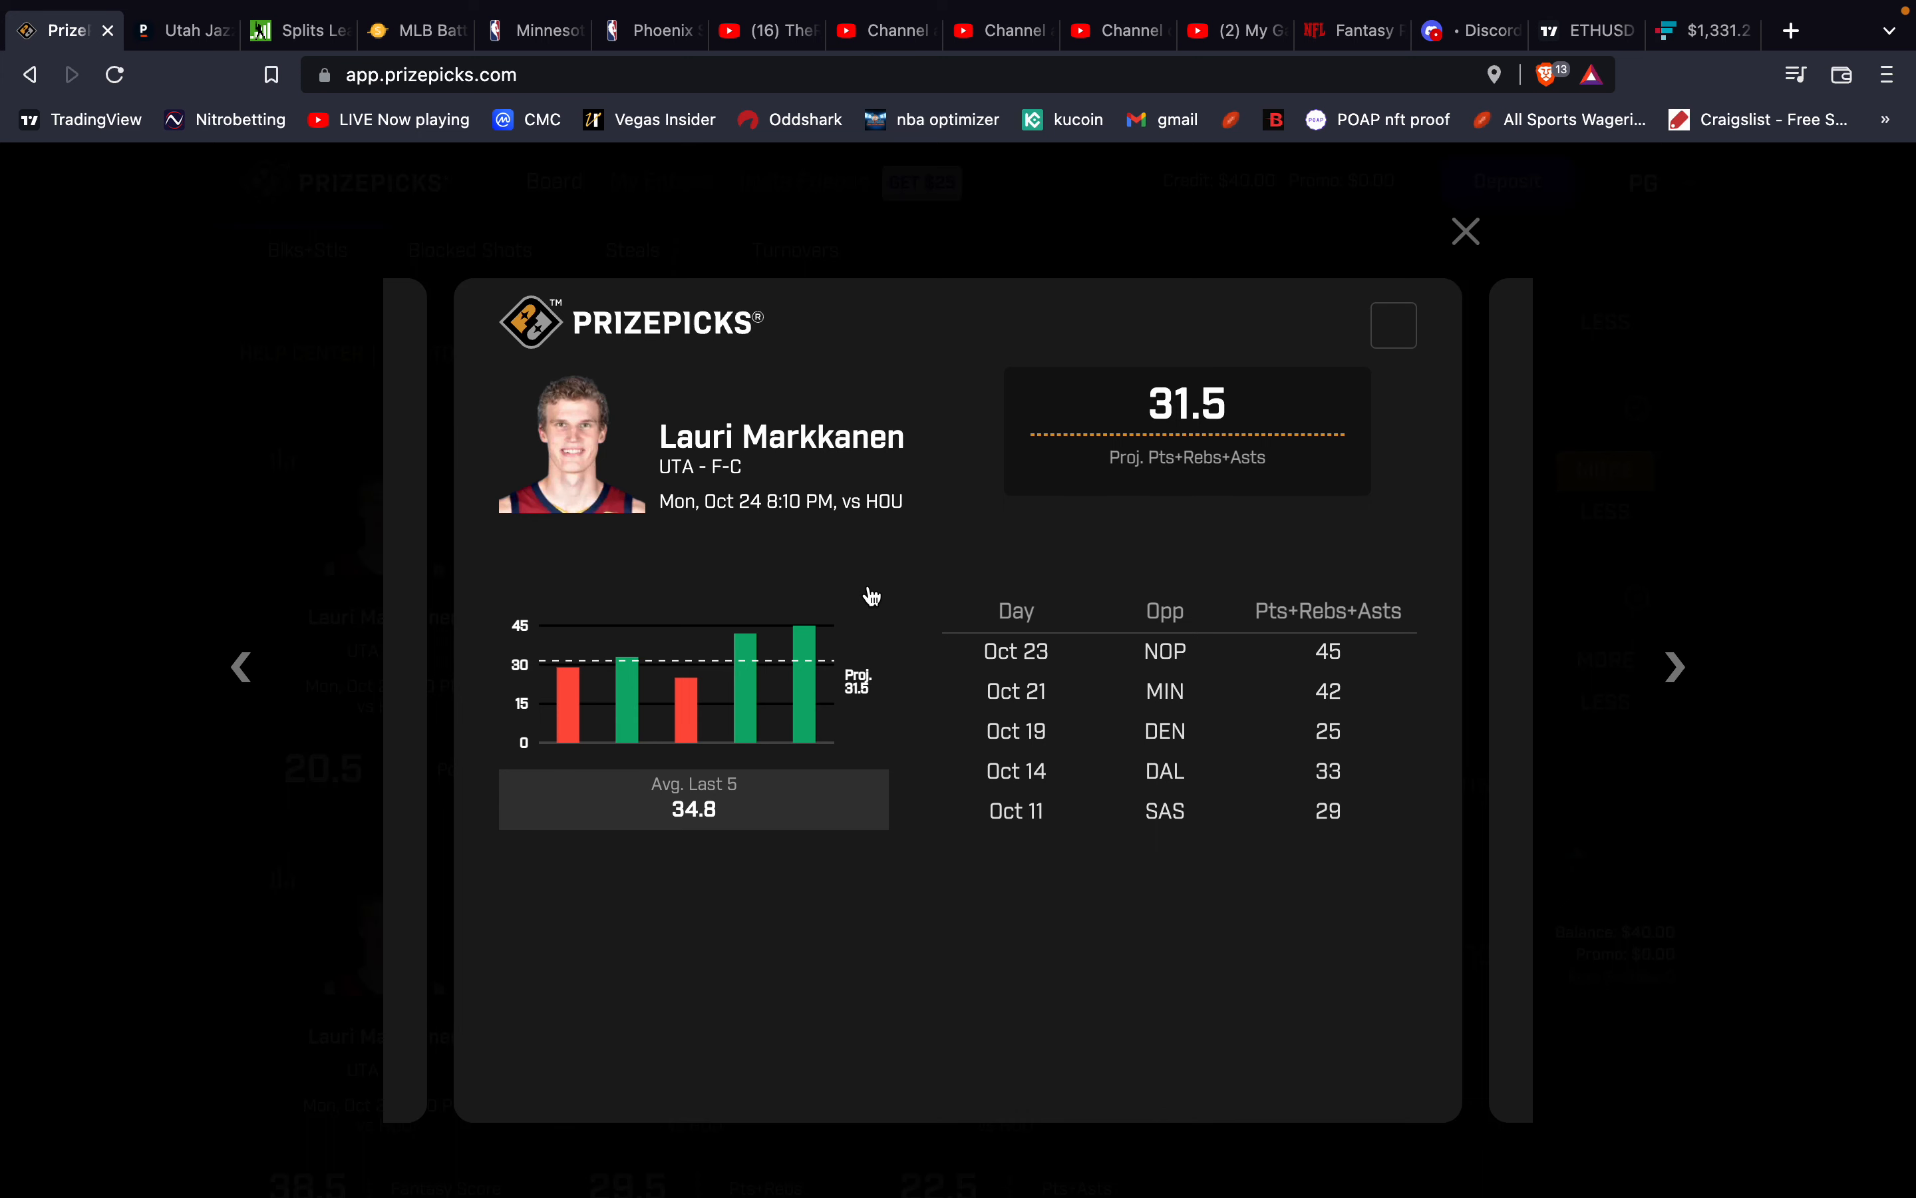
{"action": "mouse_move", "coordinate": [822, 656]}
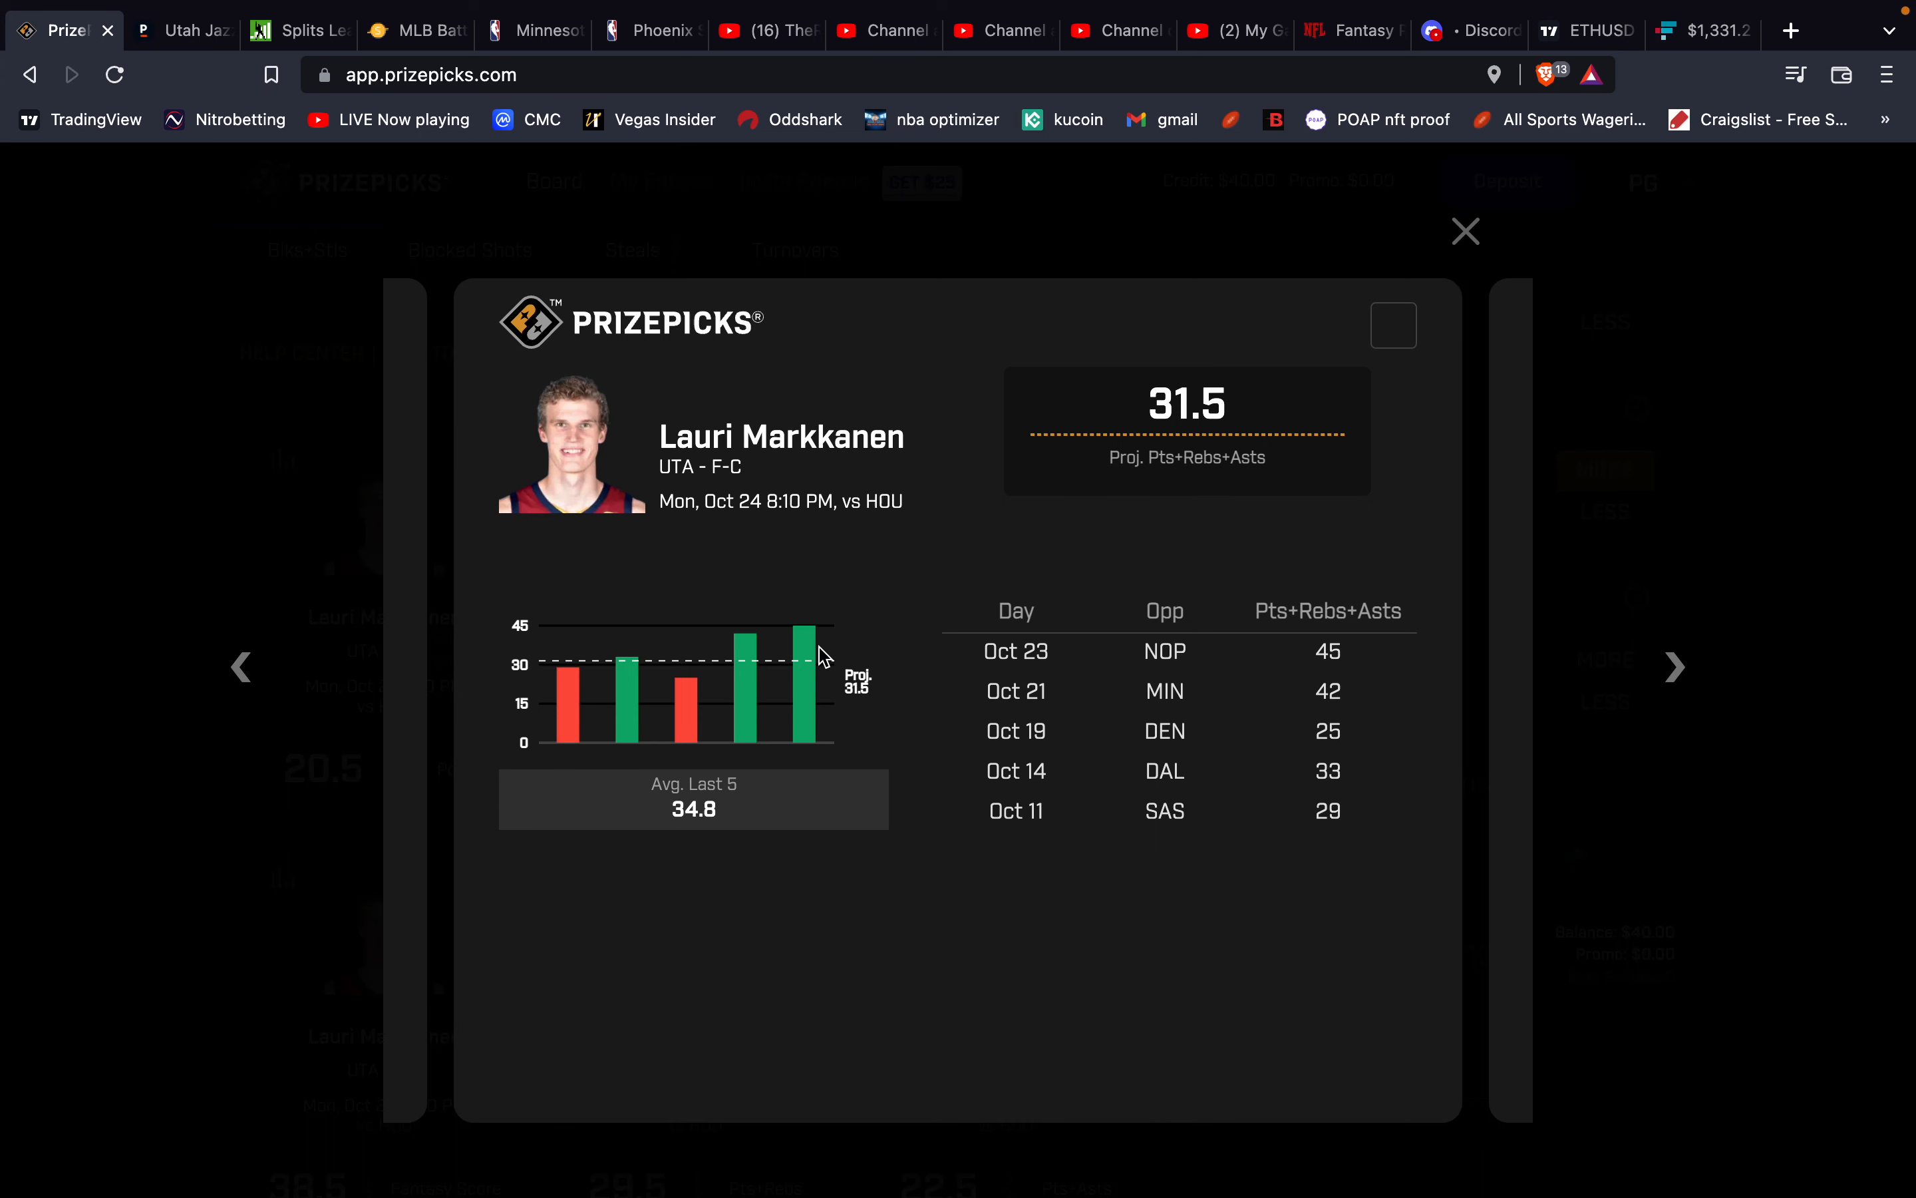
{"action": "mouse_move", "coordinate": [1387, 607]}
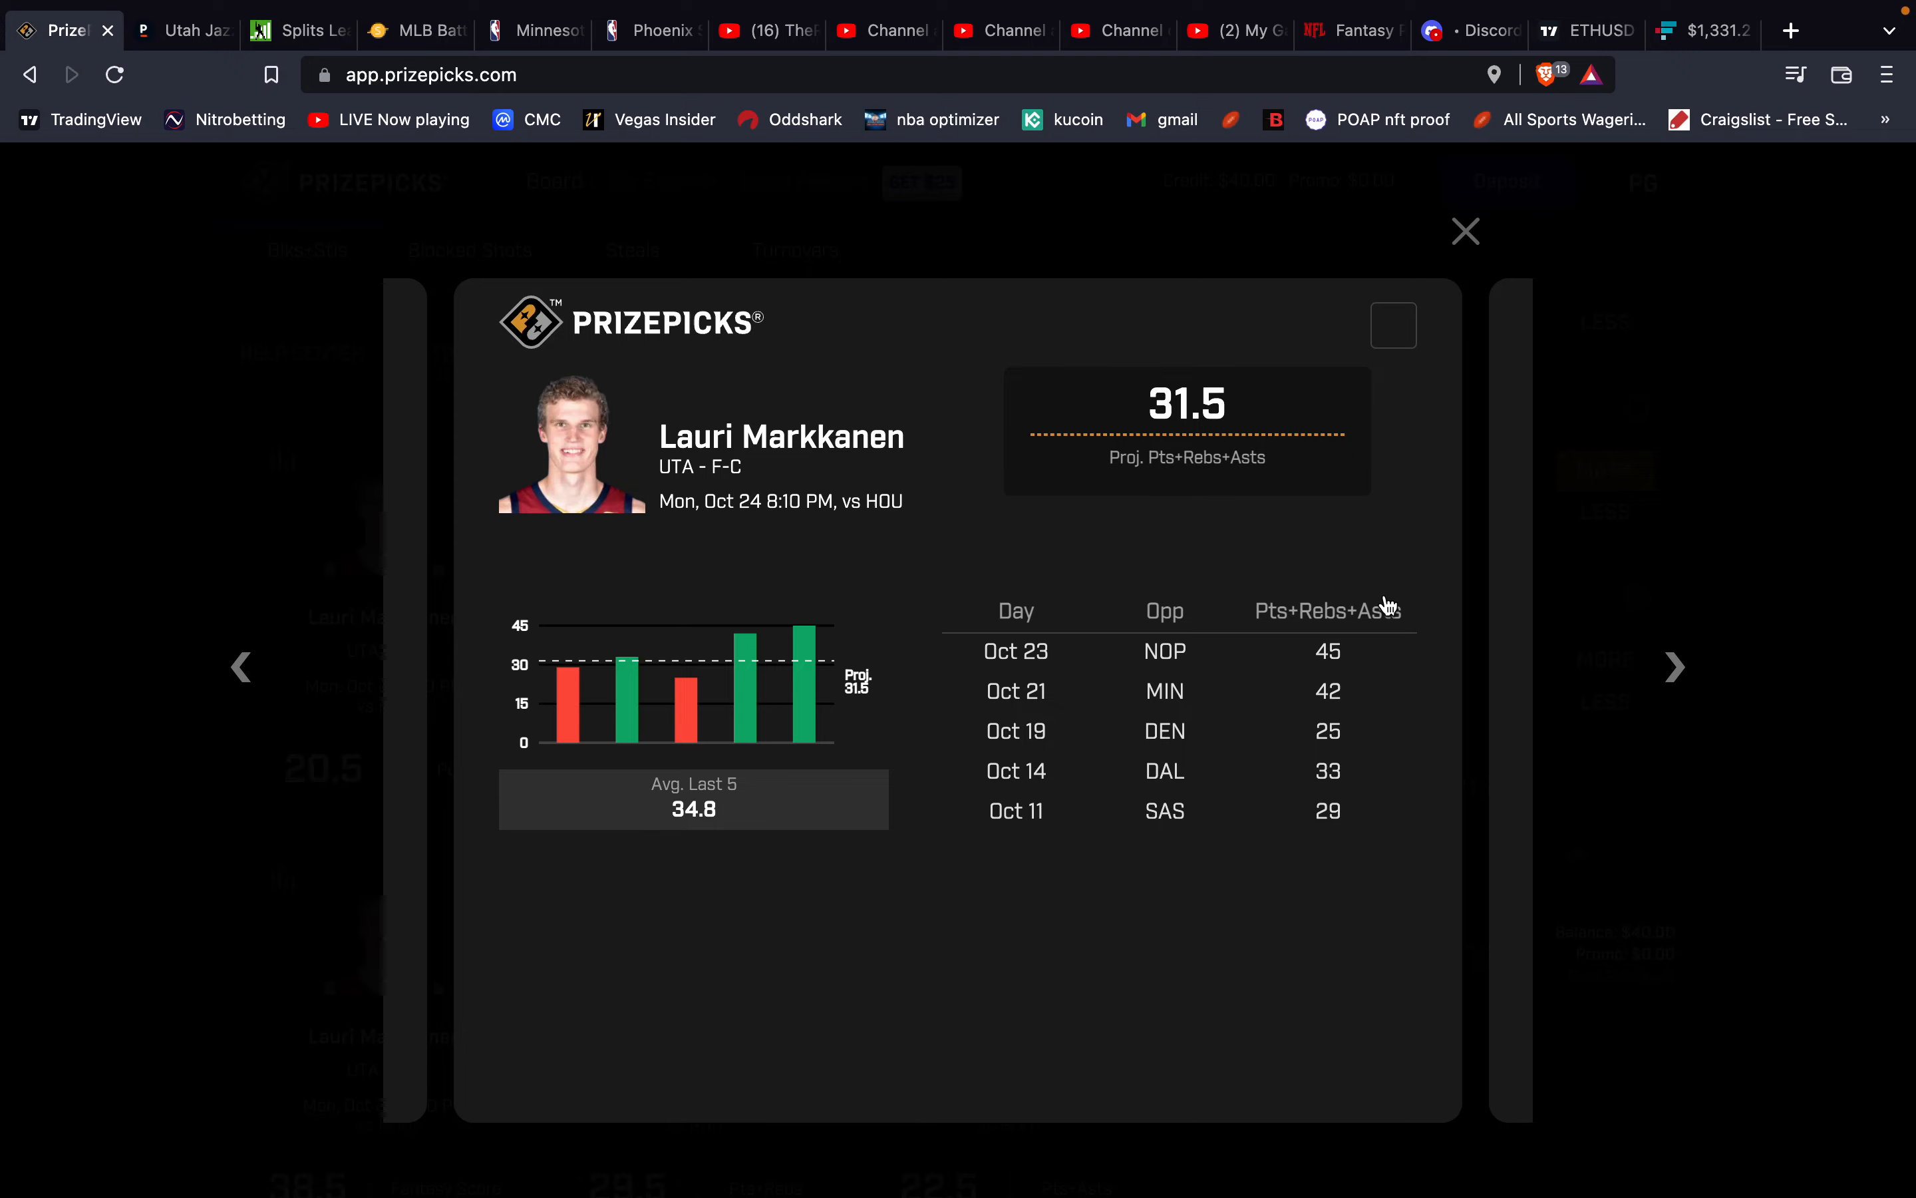
{"action": "mouse_move", "coordinate": [1408, 553]}
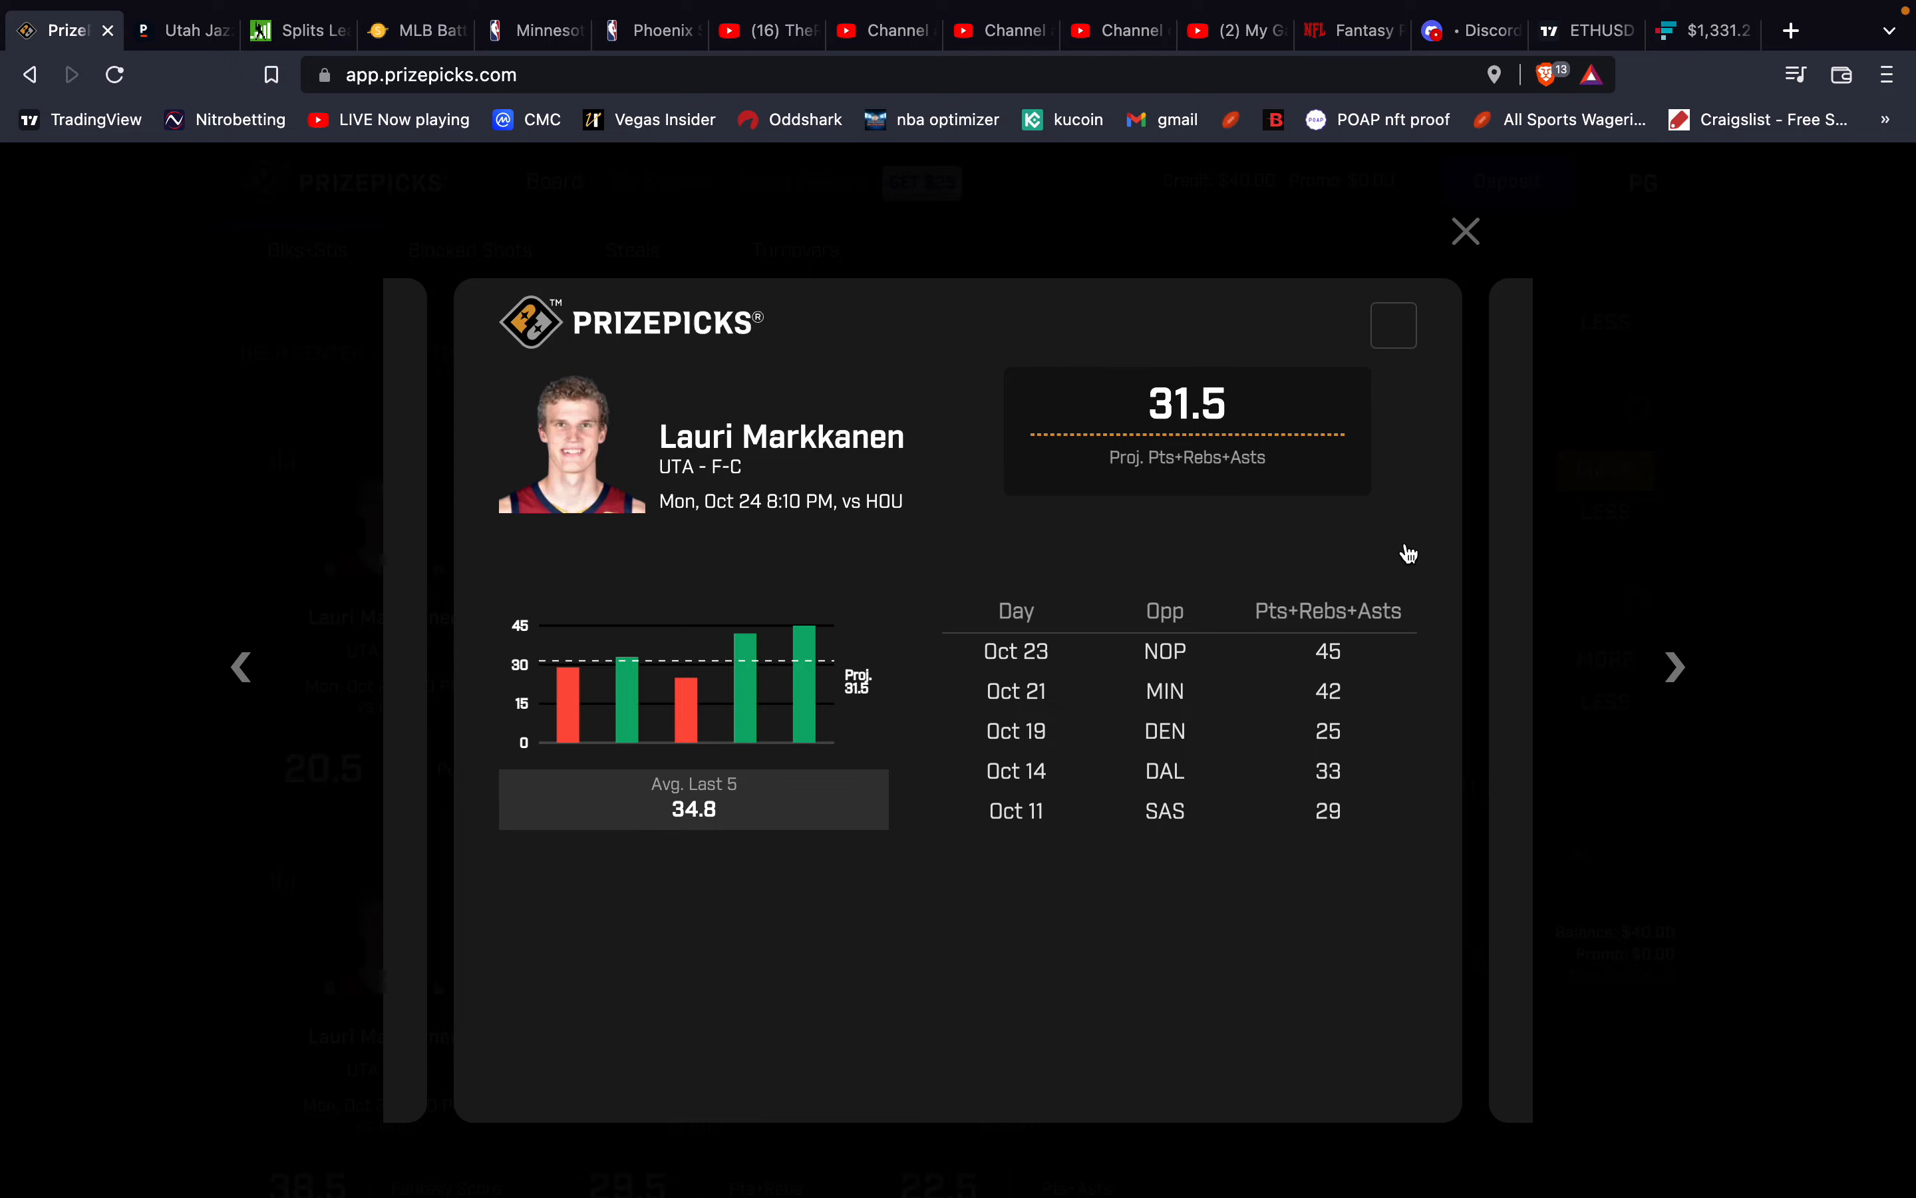
{"action": "left_click", "coordinate": [1463, 232]}
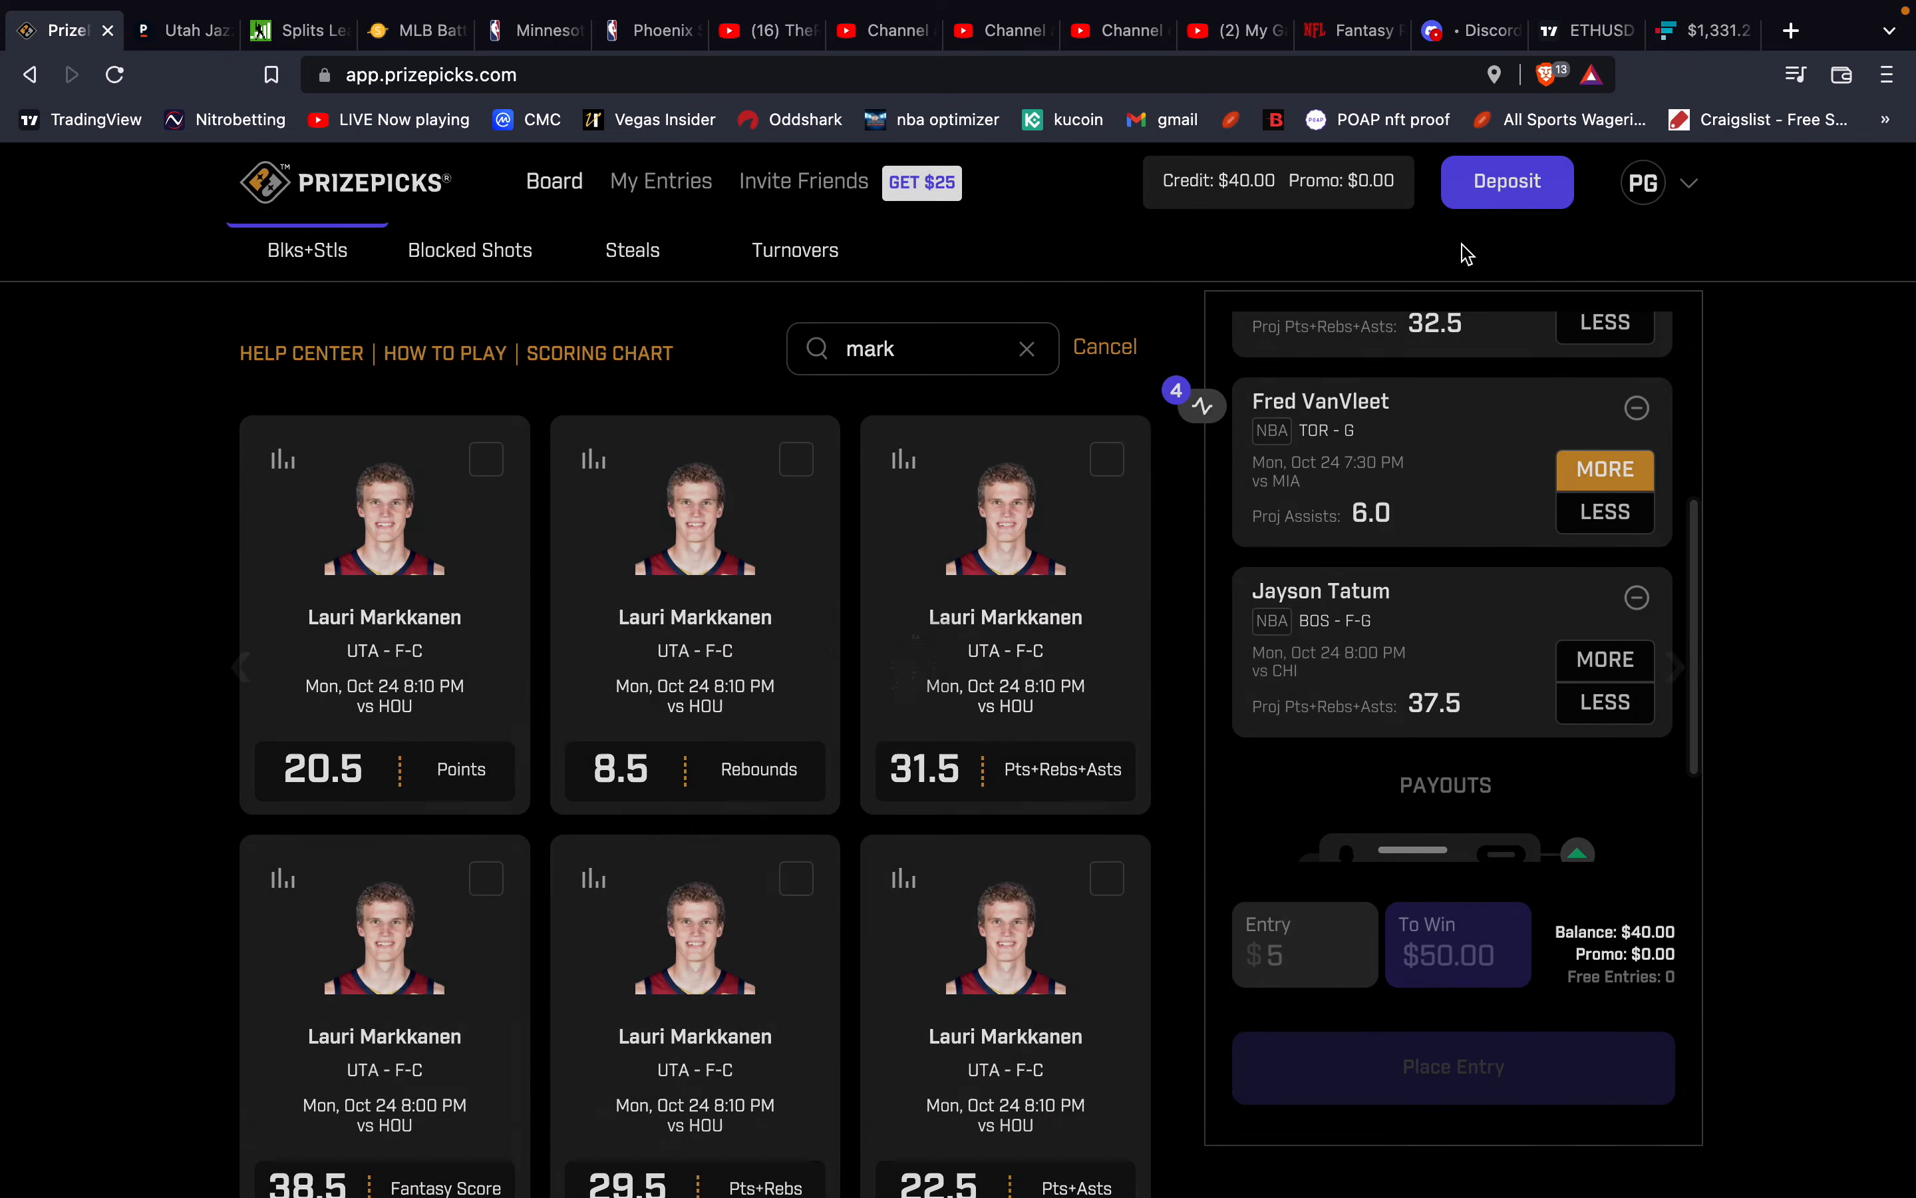
{"action": "mouse_move", "coordinate": [996, 655]}
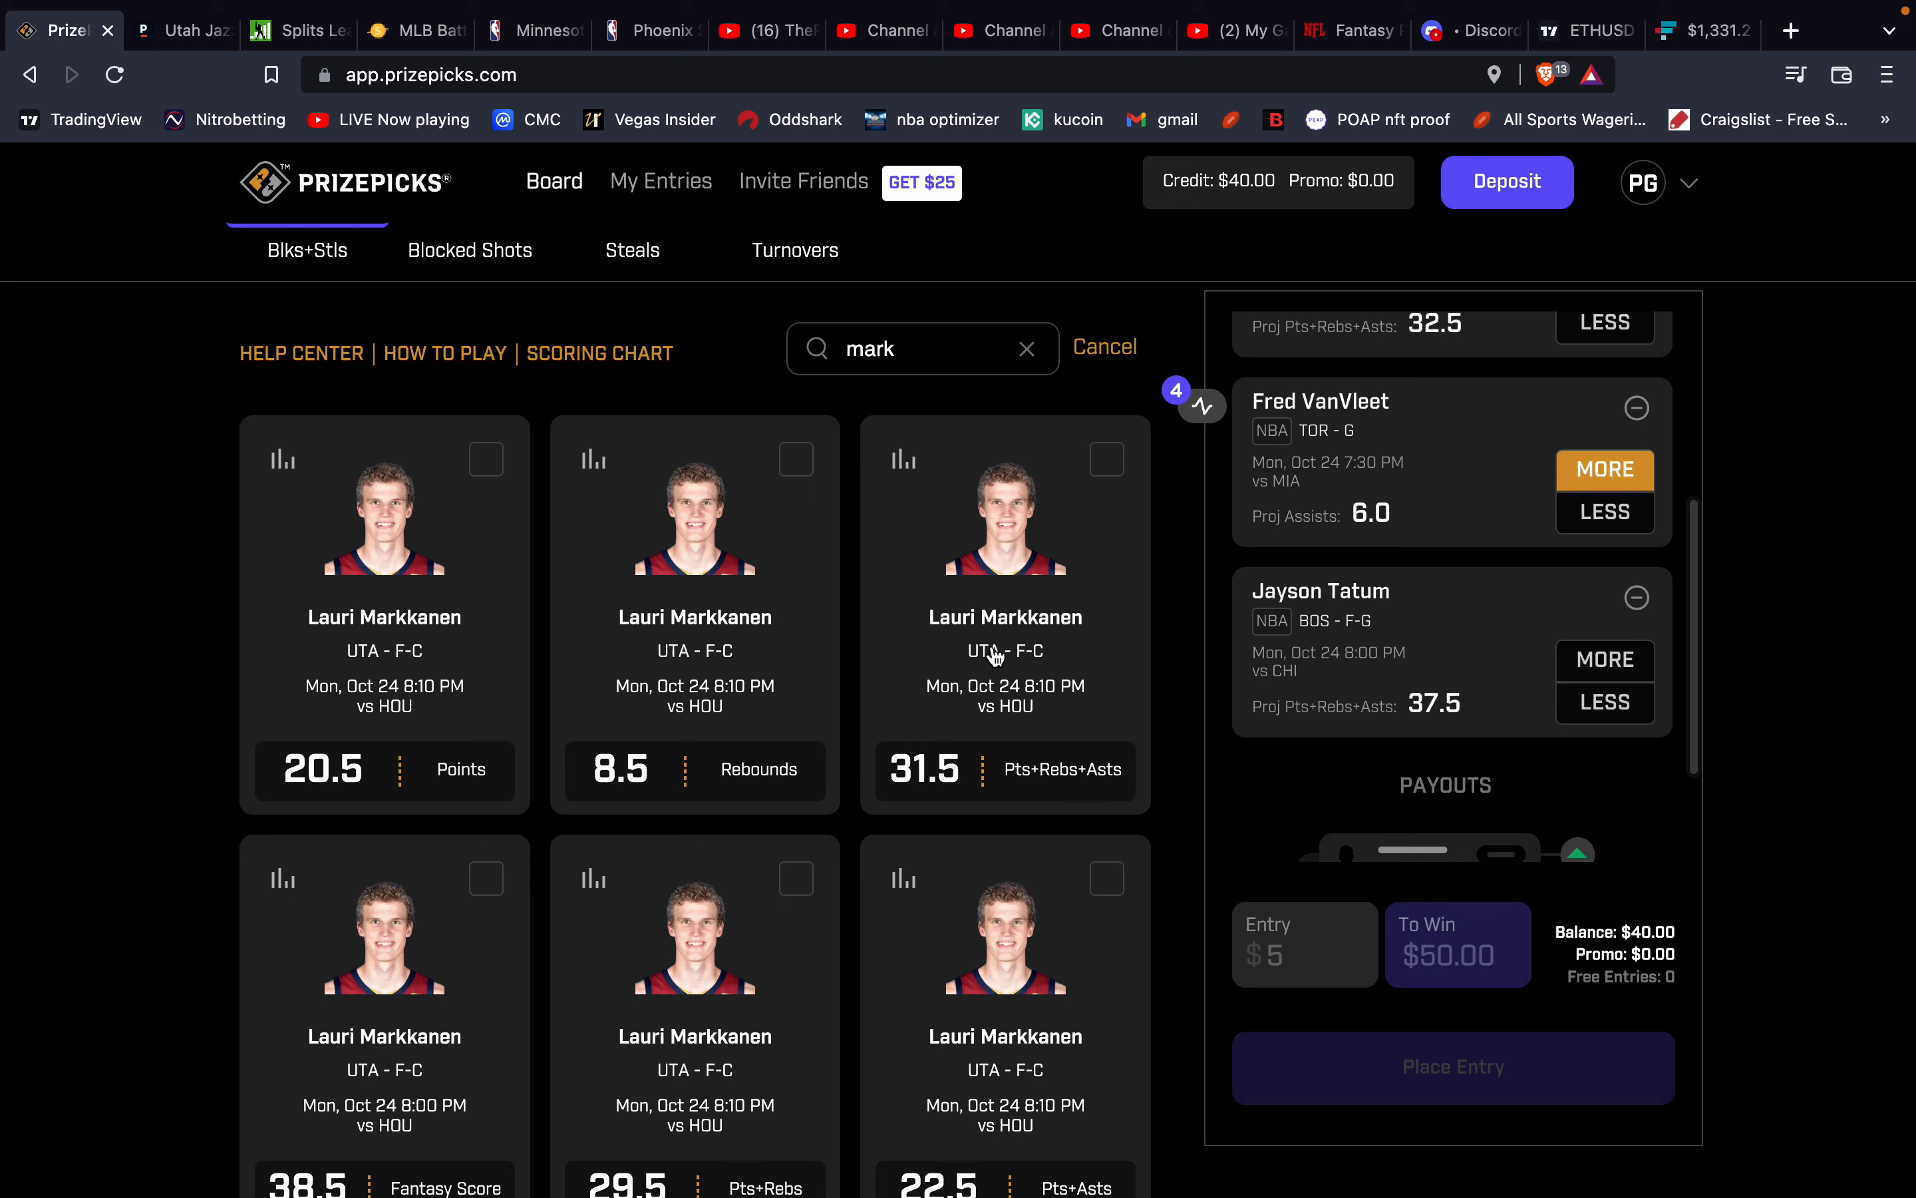
{"action": "mouse_move", "coordinate": [1040, 651]}
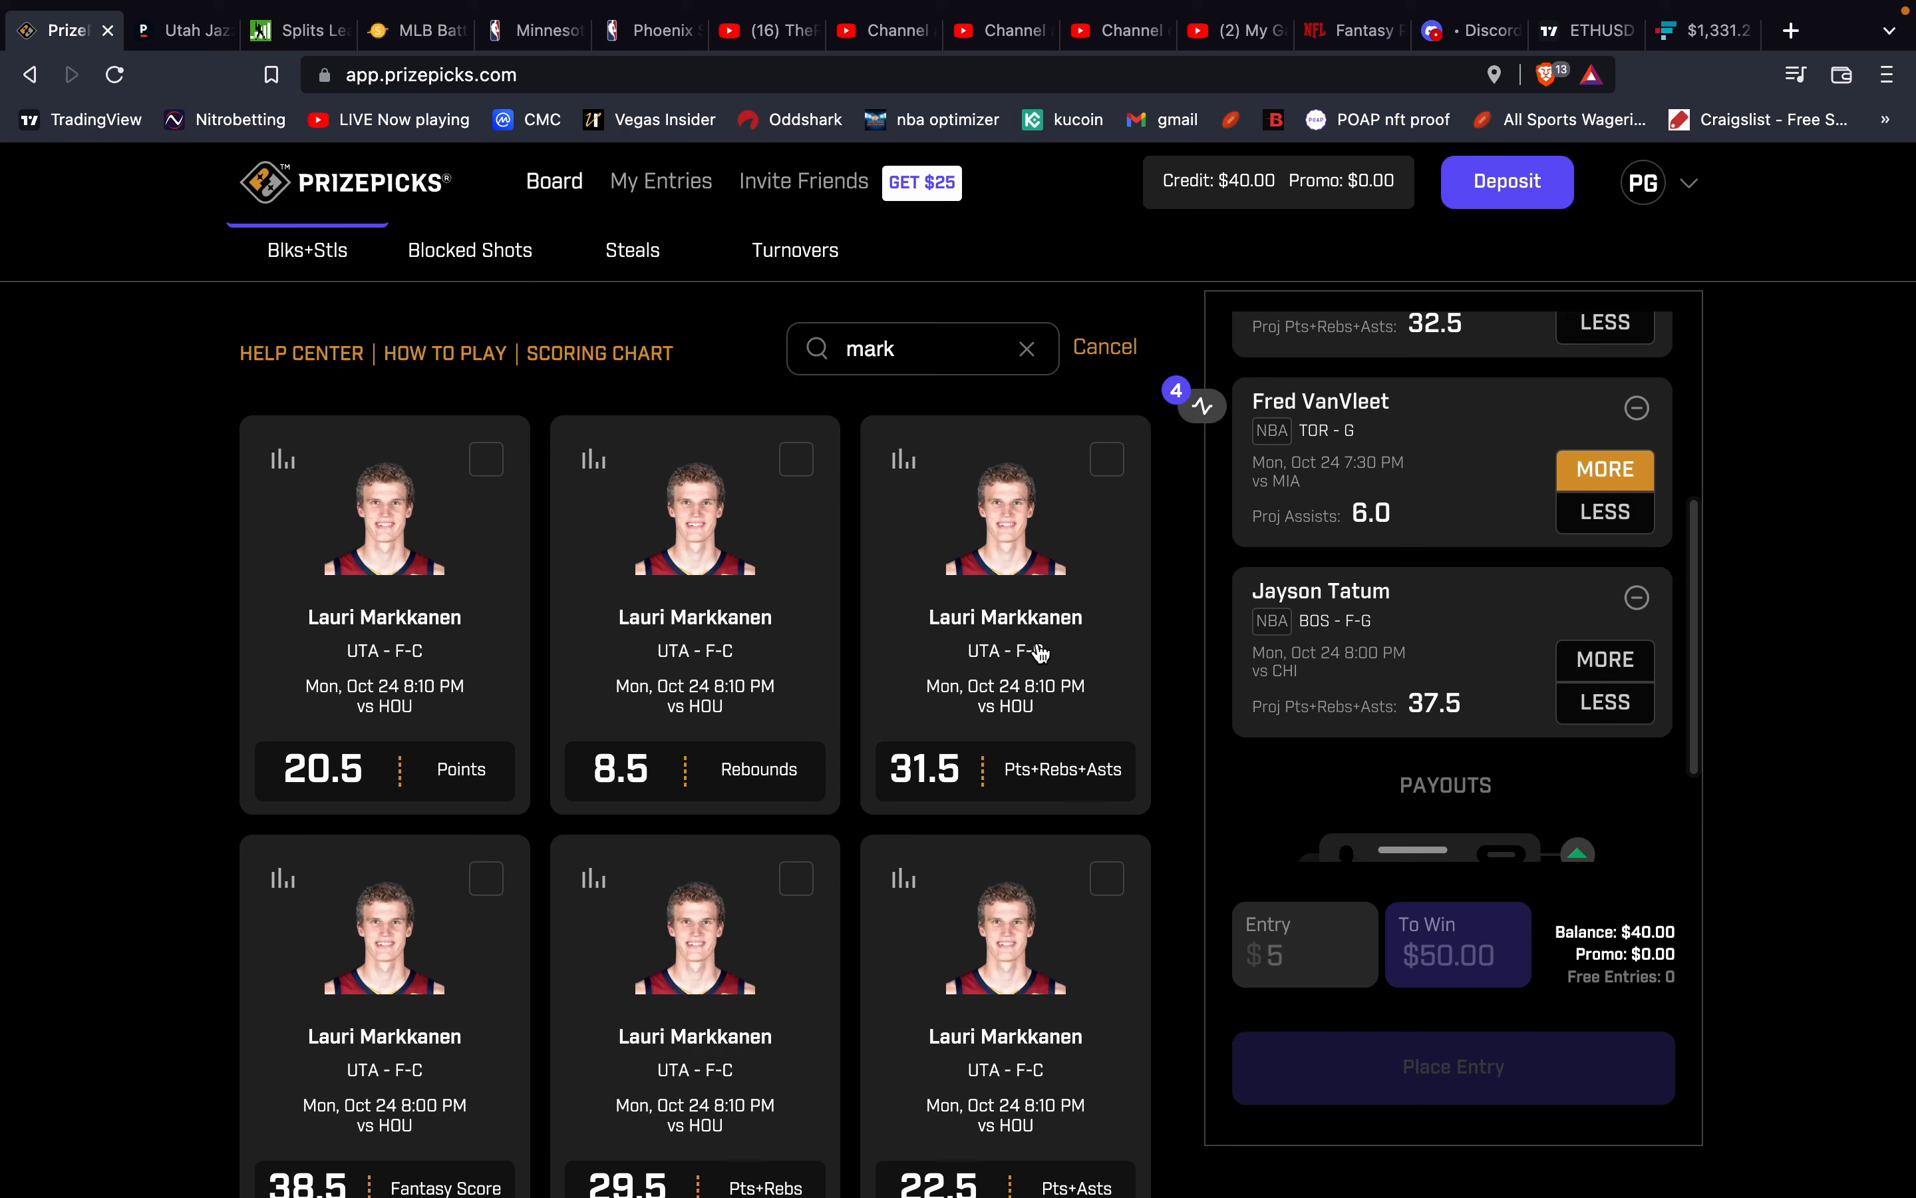
{"action": "mouse_move", "coordinate": [1035, 651]}
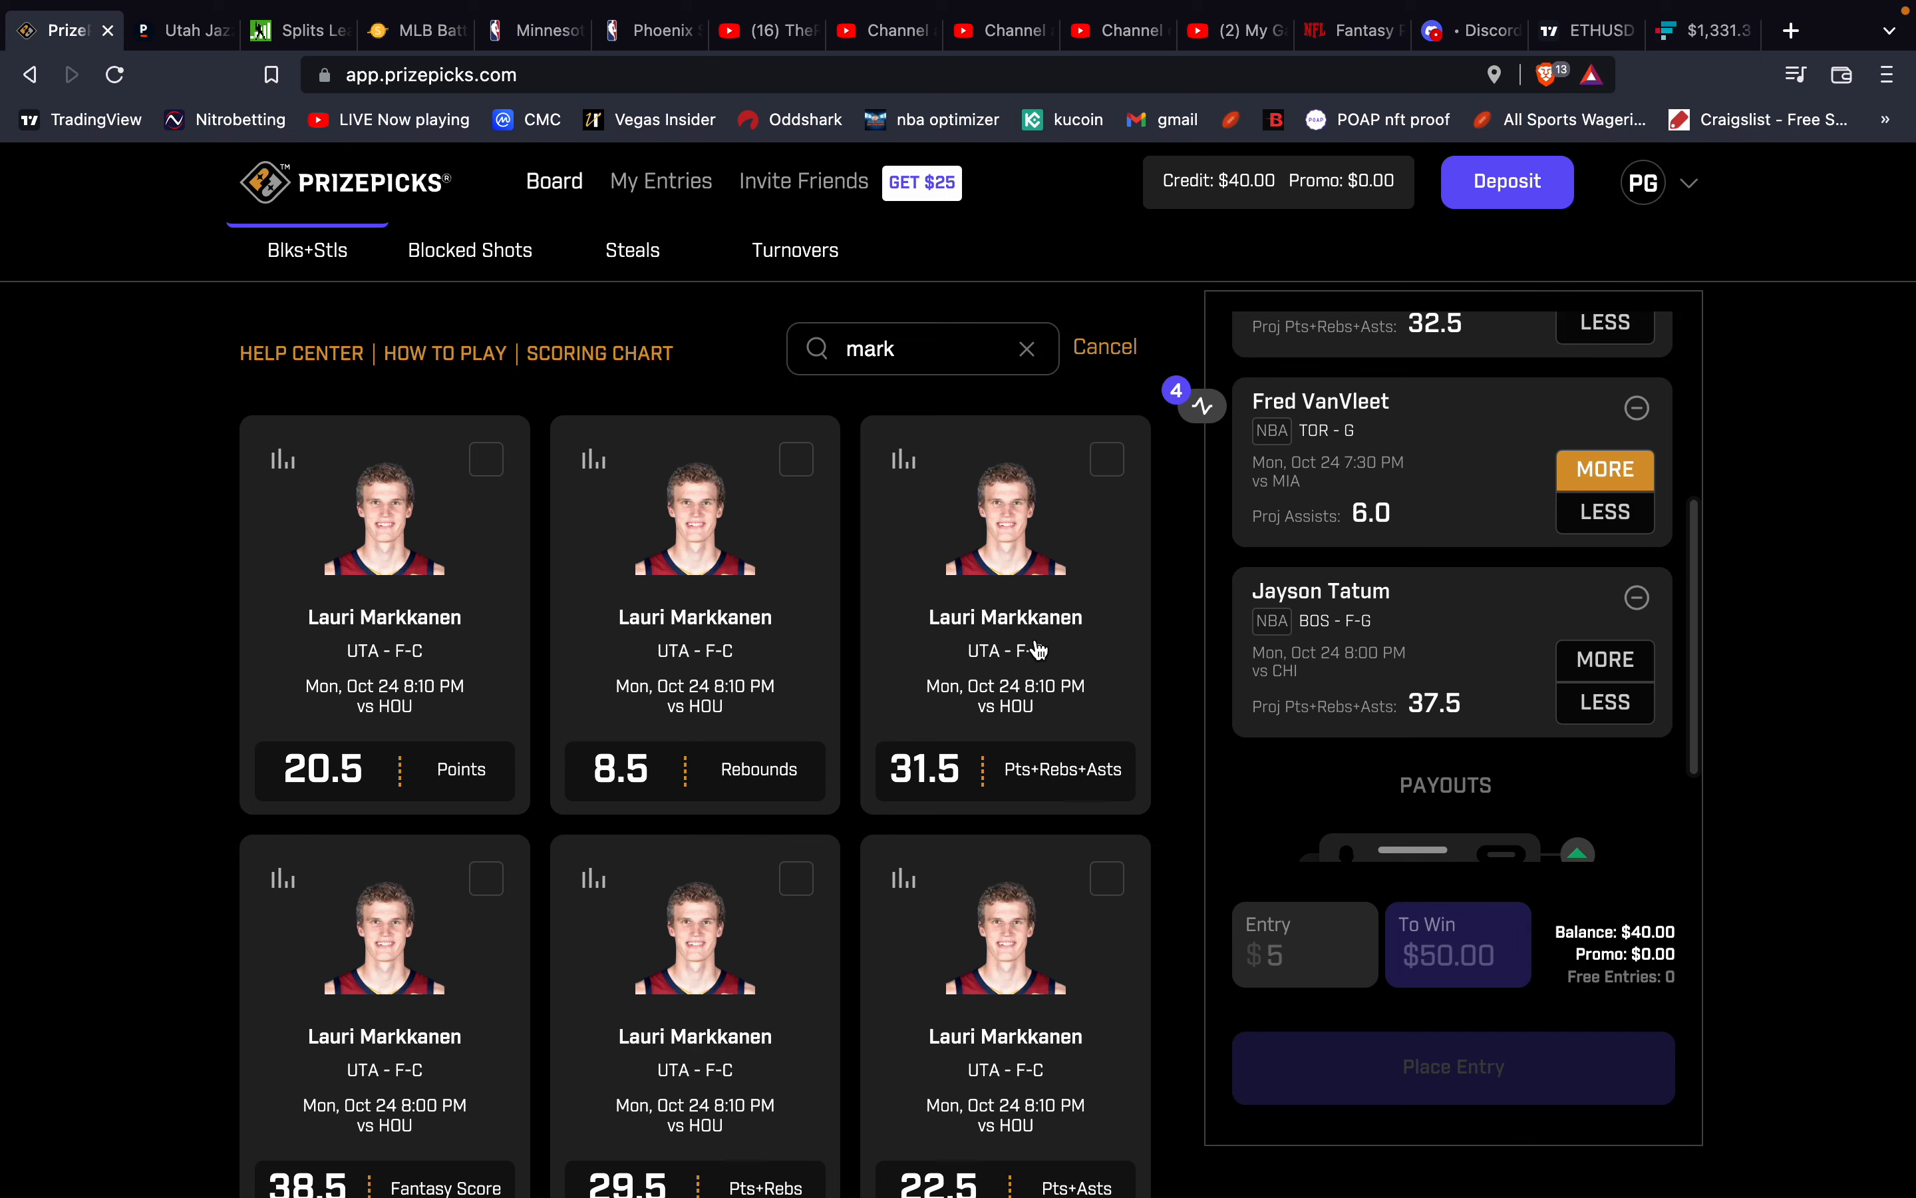
{"action": "mouse_move", "coordinate": [1124, 617]}
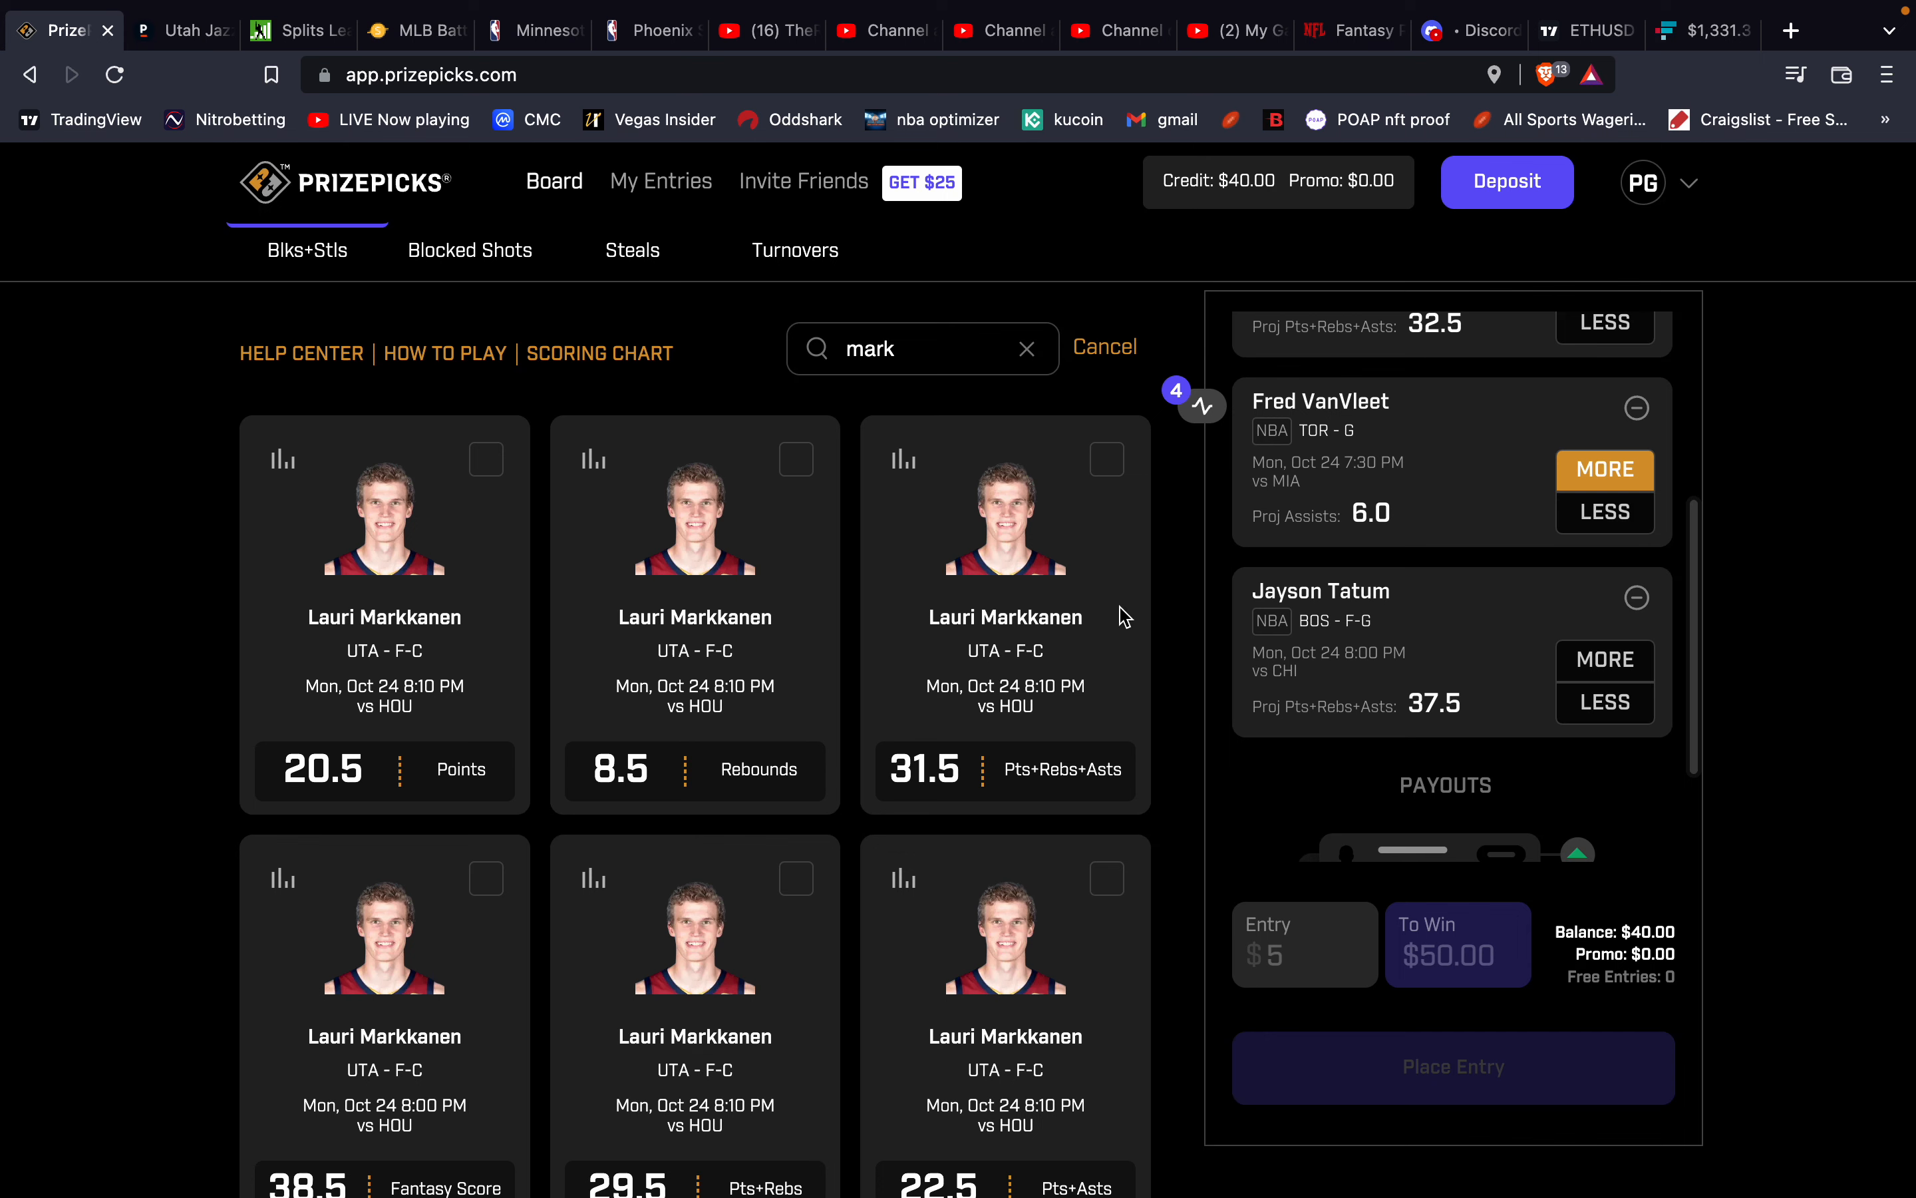
{"action": "mouse_move", "coordinate": [682, 193]}
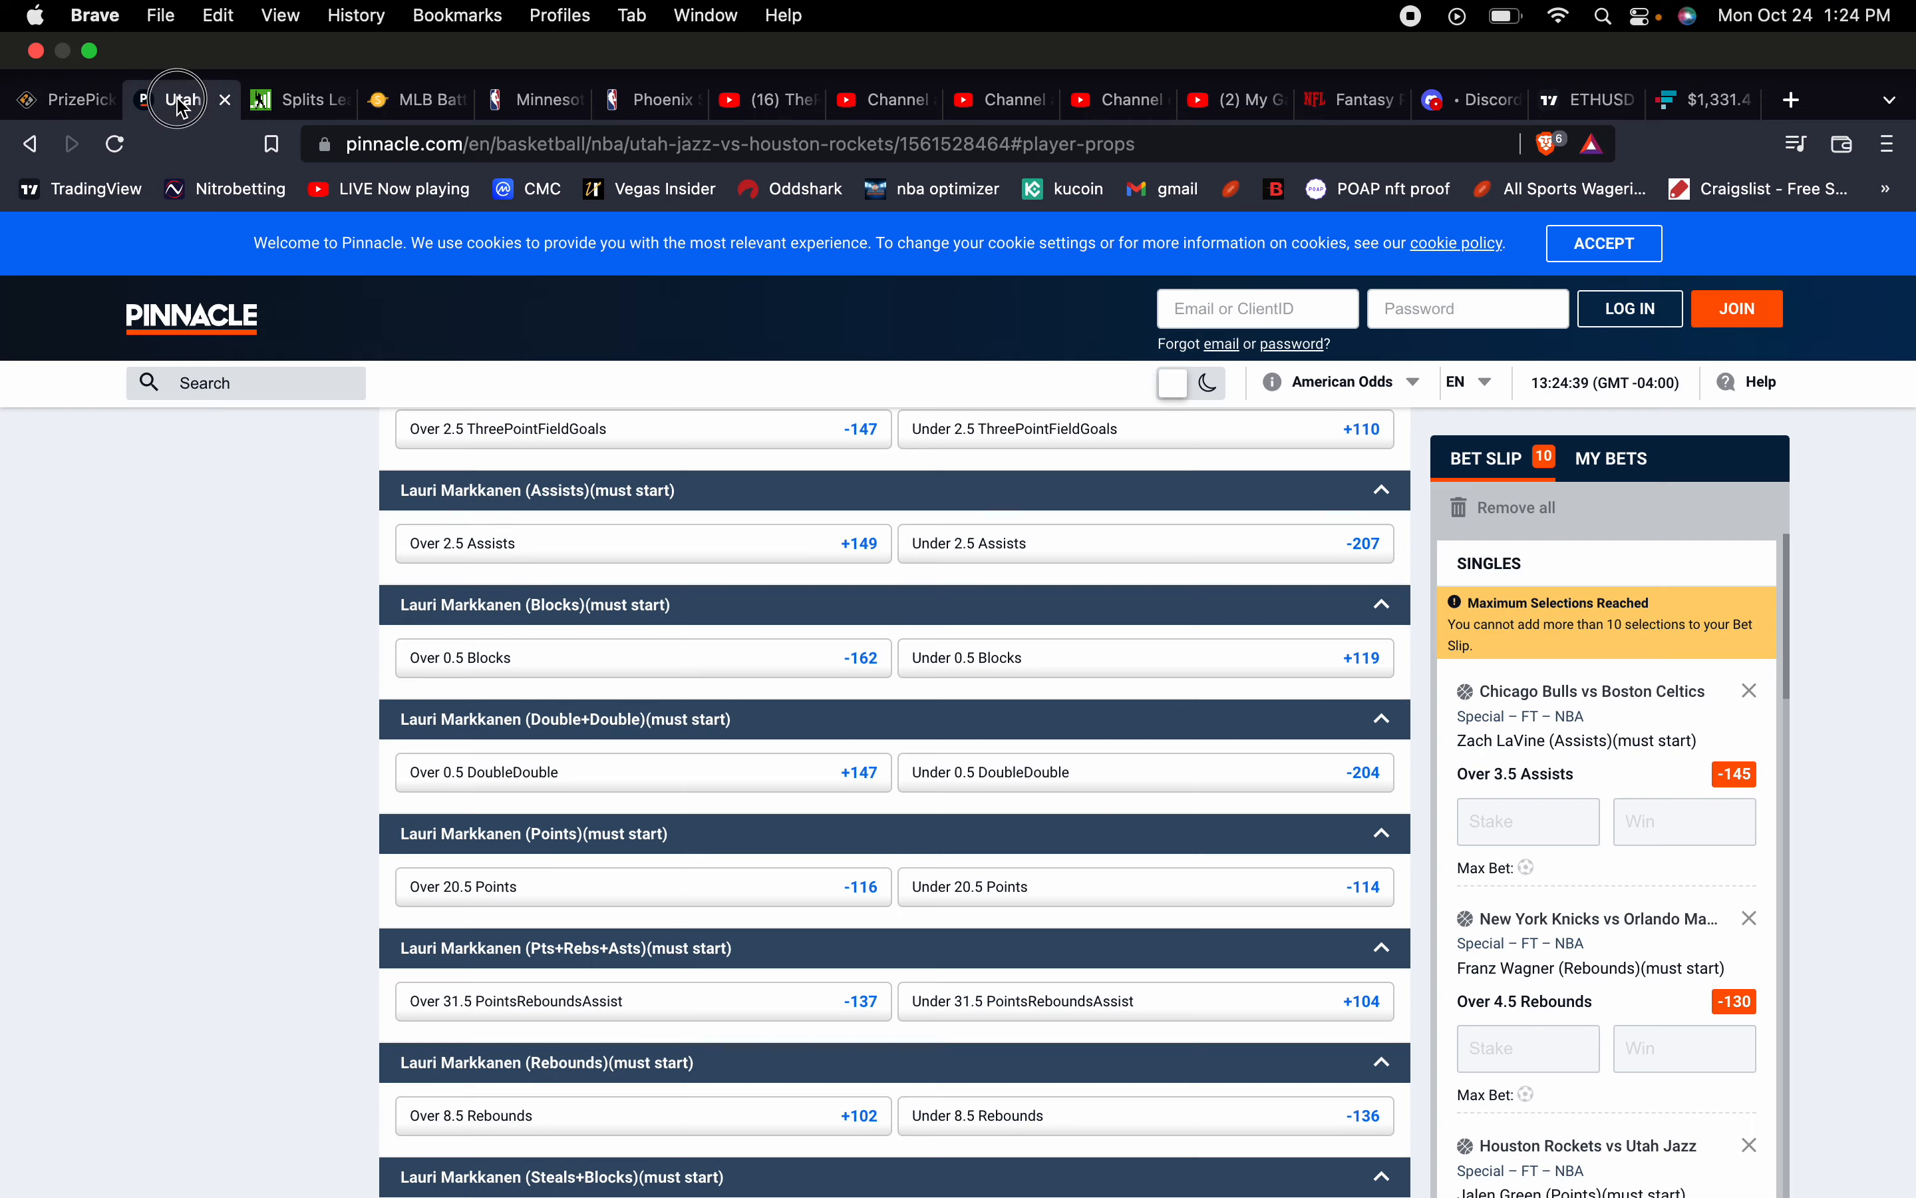
Check Damian Lillard's lines in Pinnacle's Nuggets vs Trail Blazers player props, then return to PrizePicks.
{"action": "left_click", "coordinate": [28, 144]}
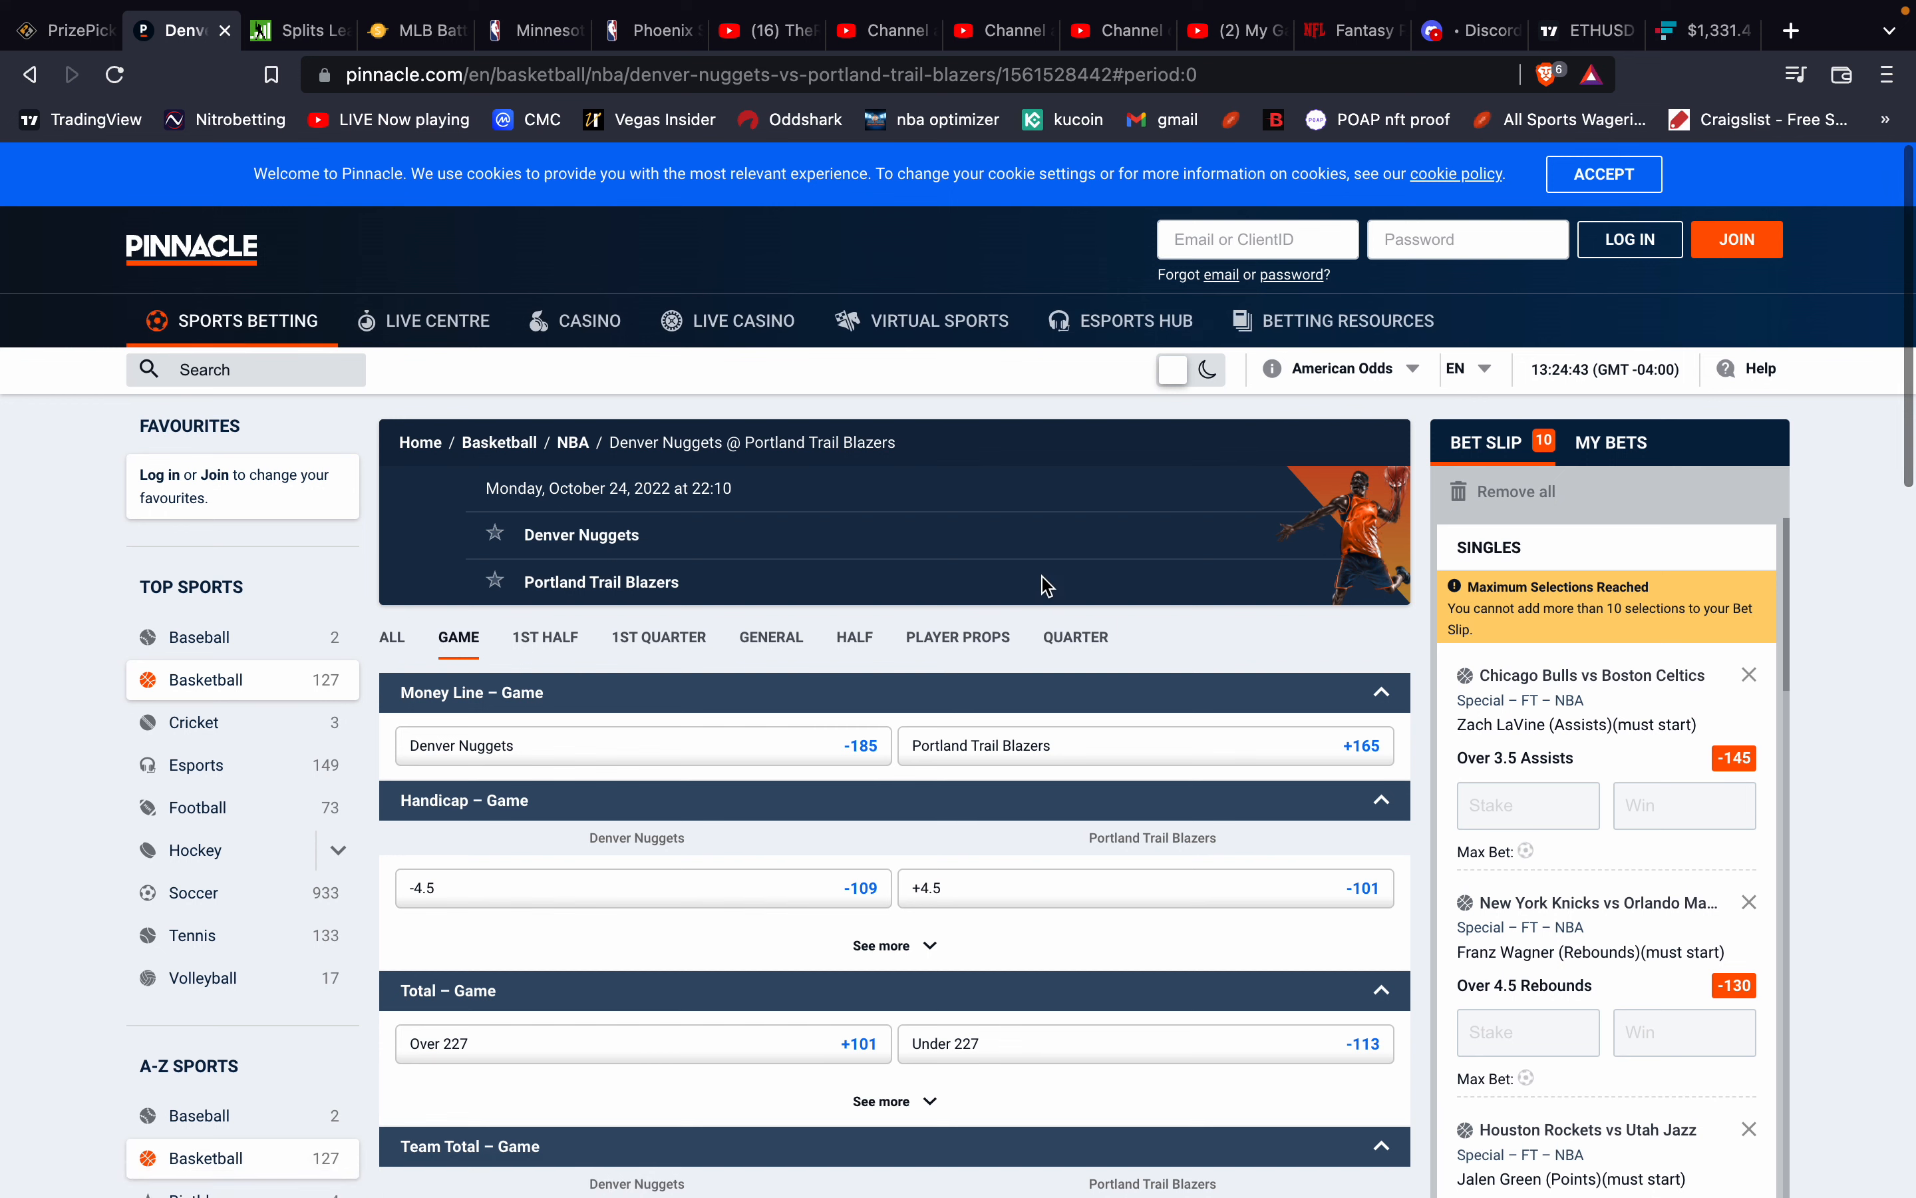
{"action": "left_click", "coordinate": [958, 636]}
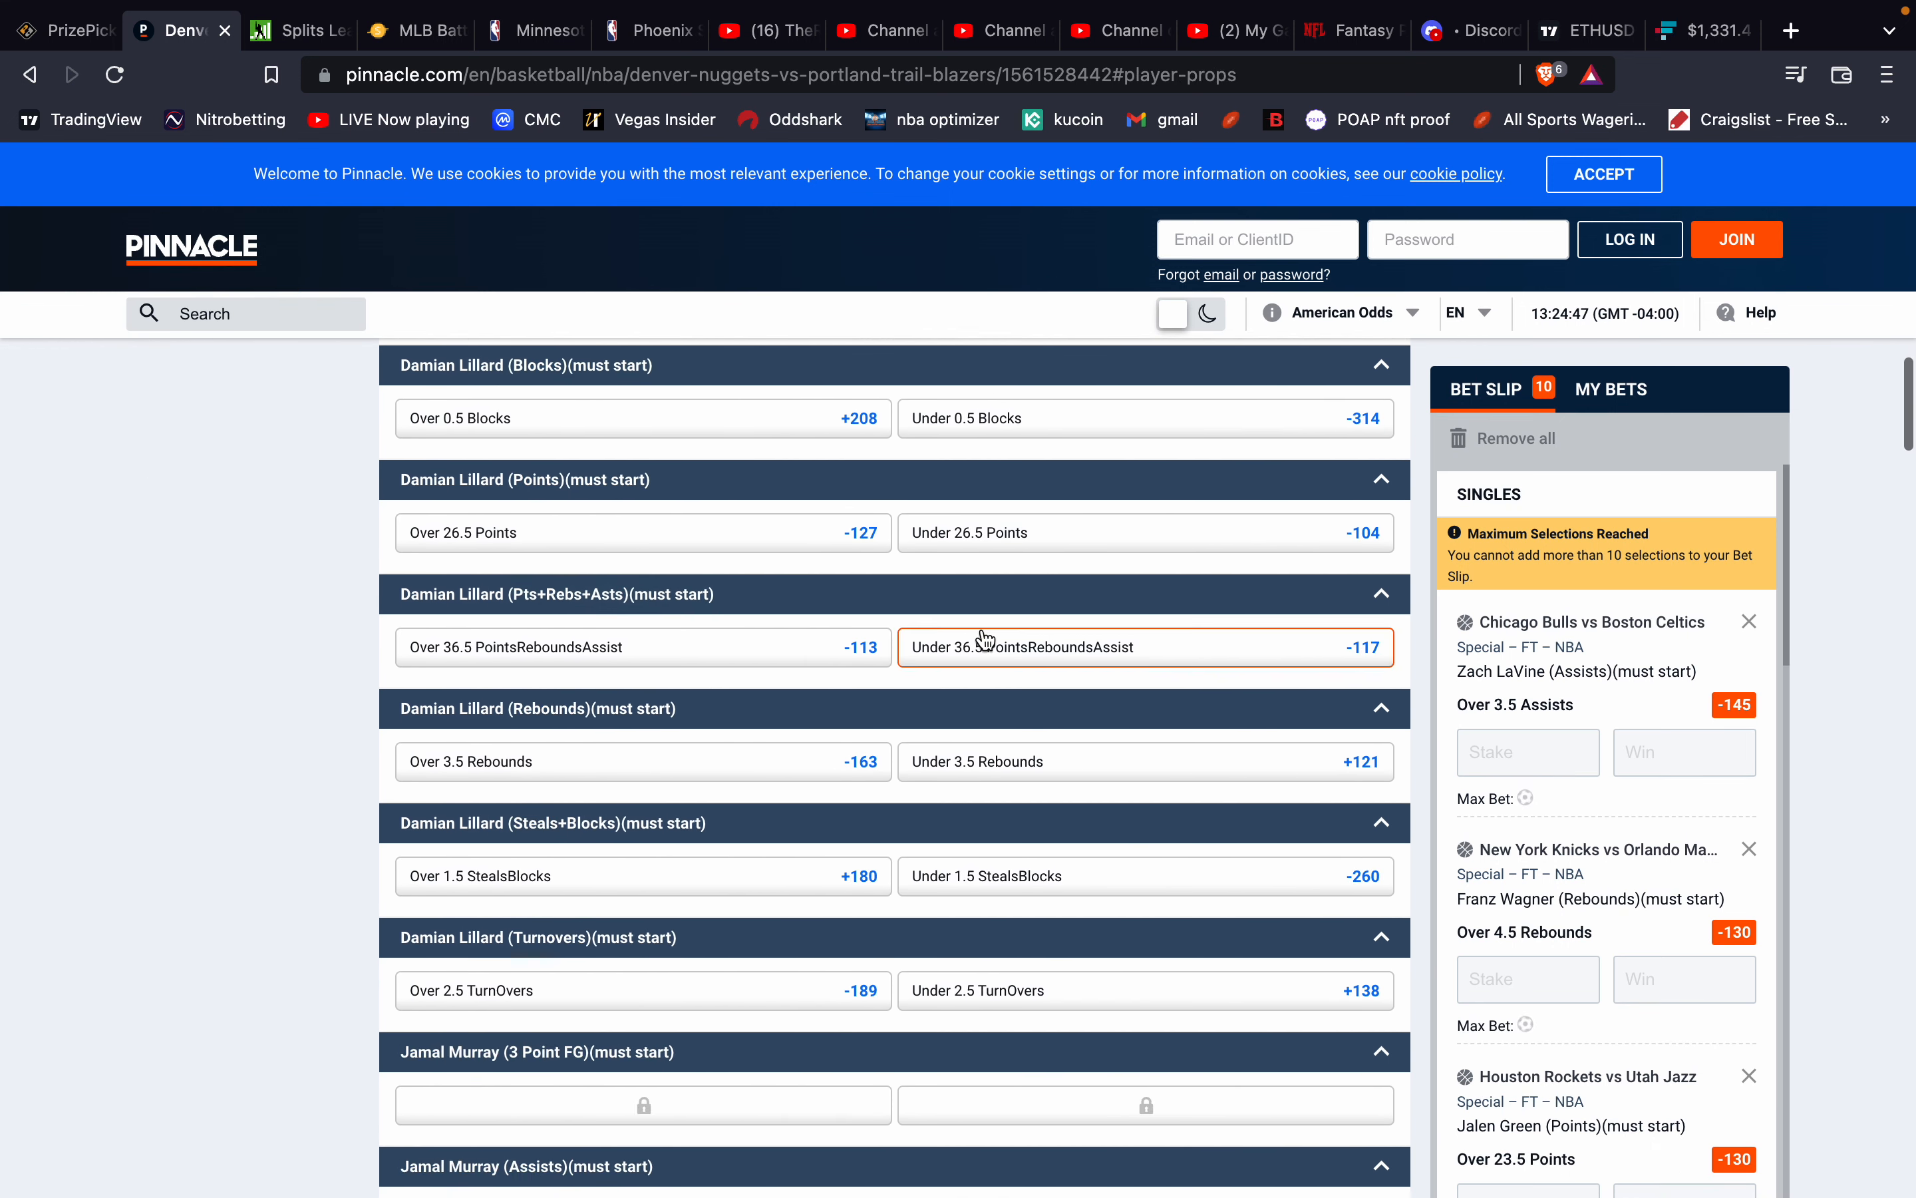
{"action": "scroll", "scroll_direction": "down", "scroll_amount": 3}
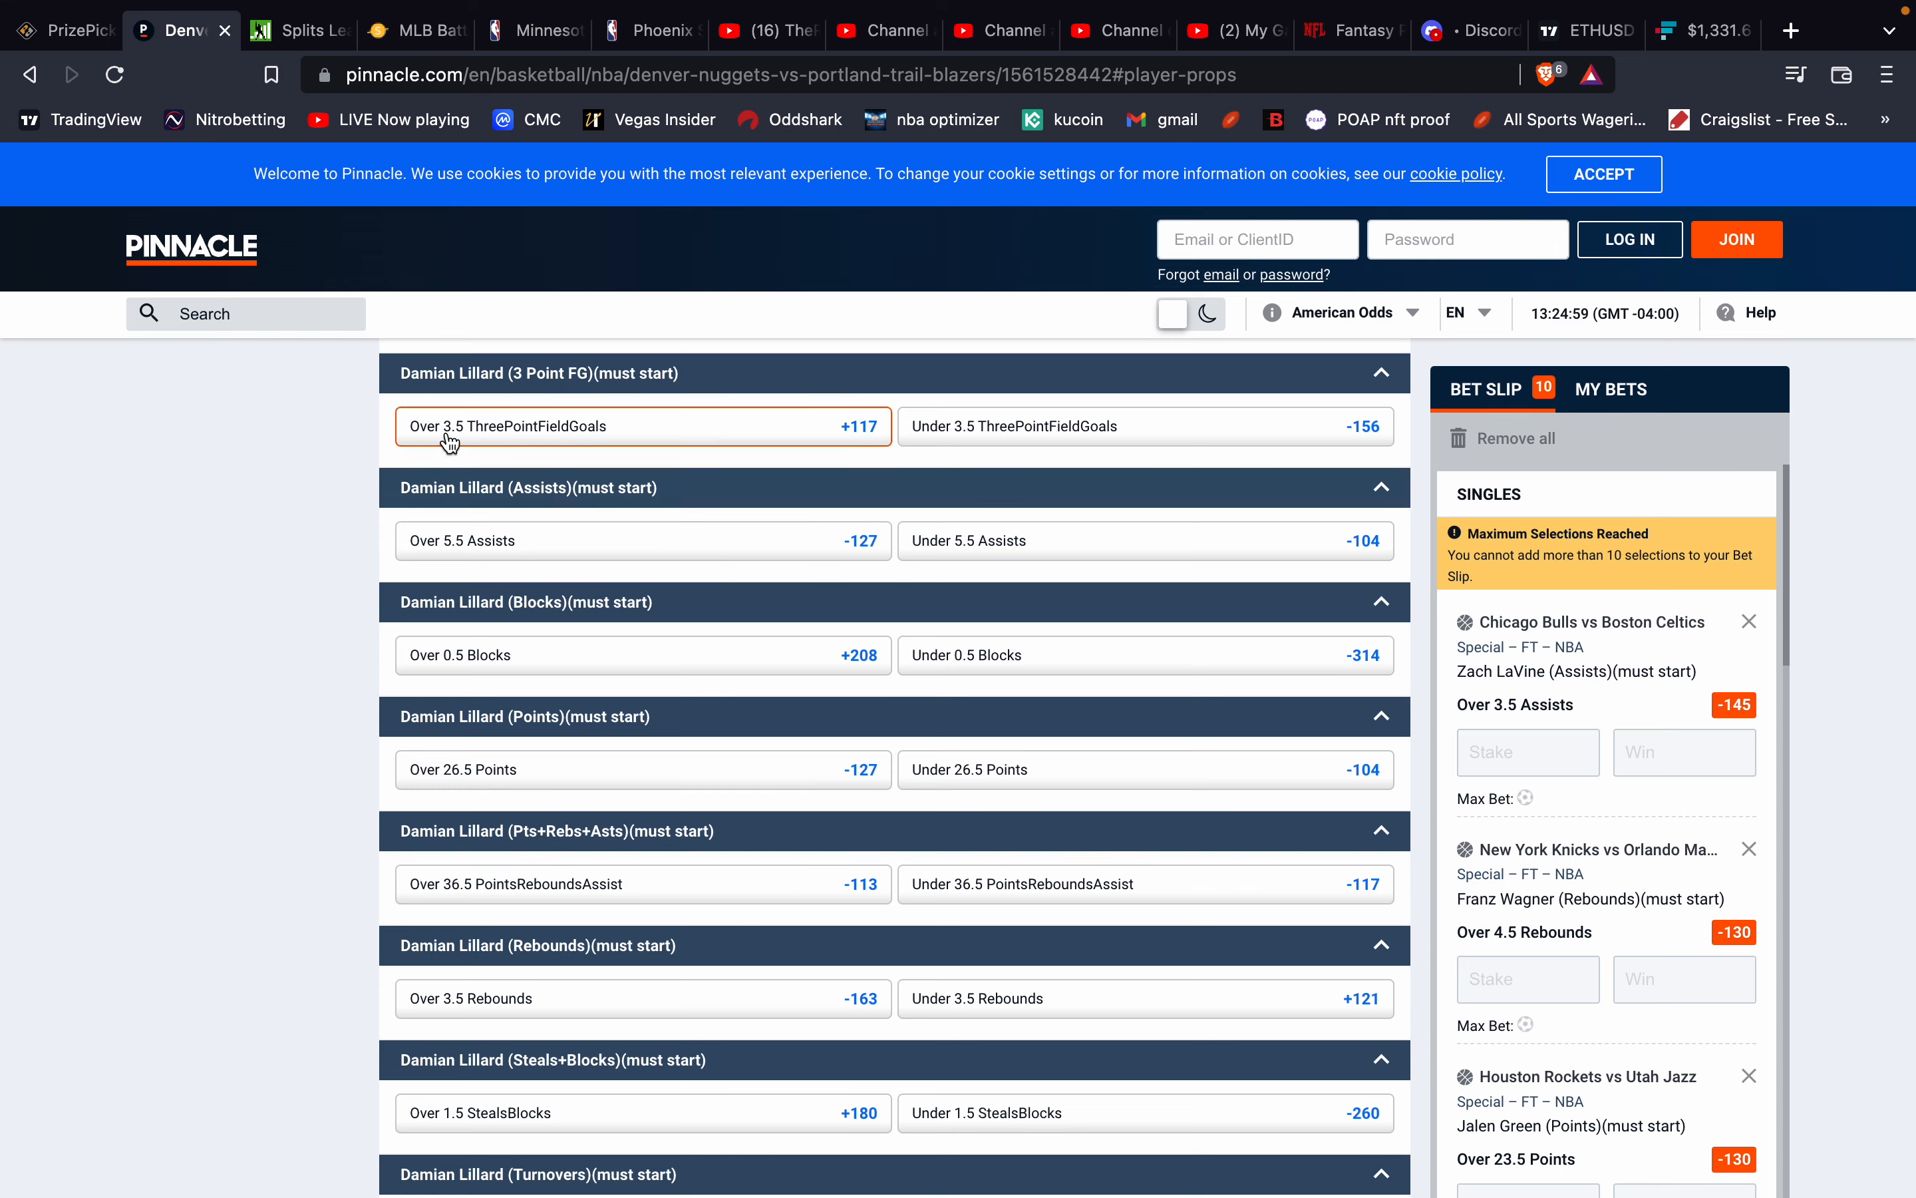
{"action": "left_click", "coordinate": [61, 29]}
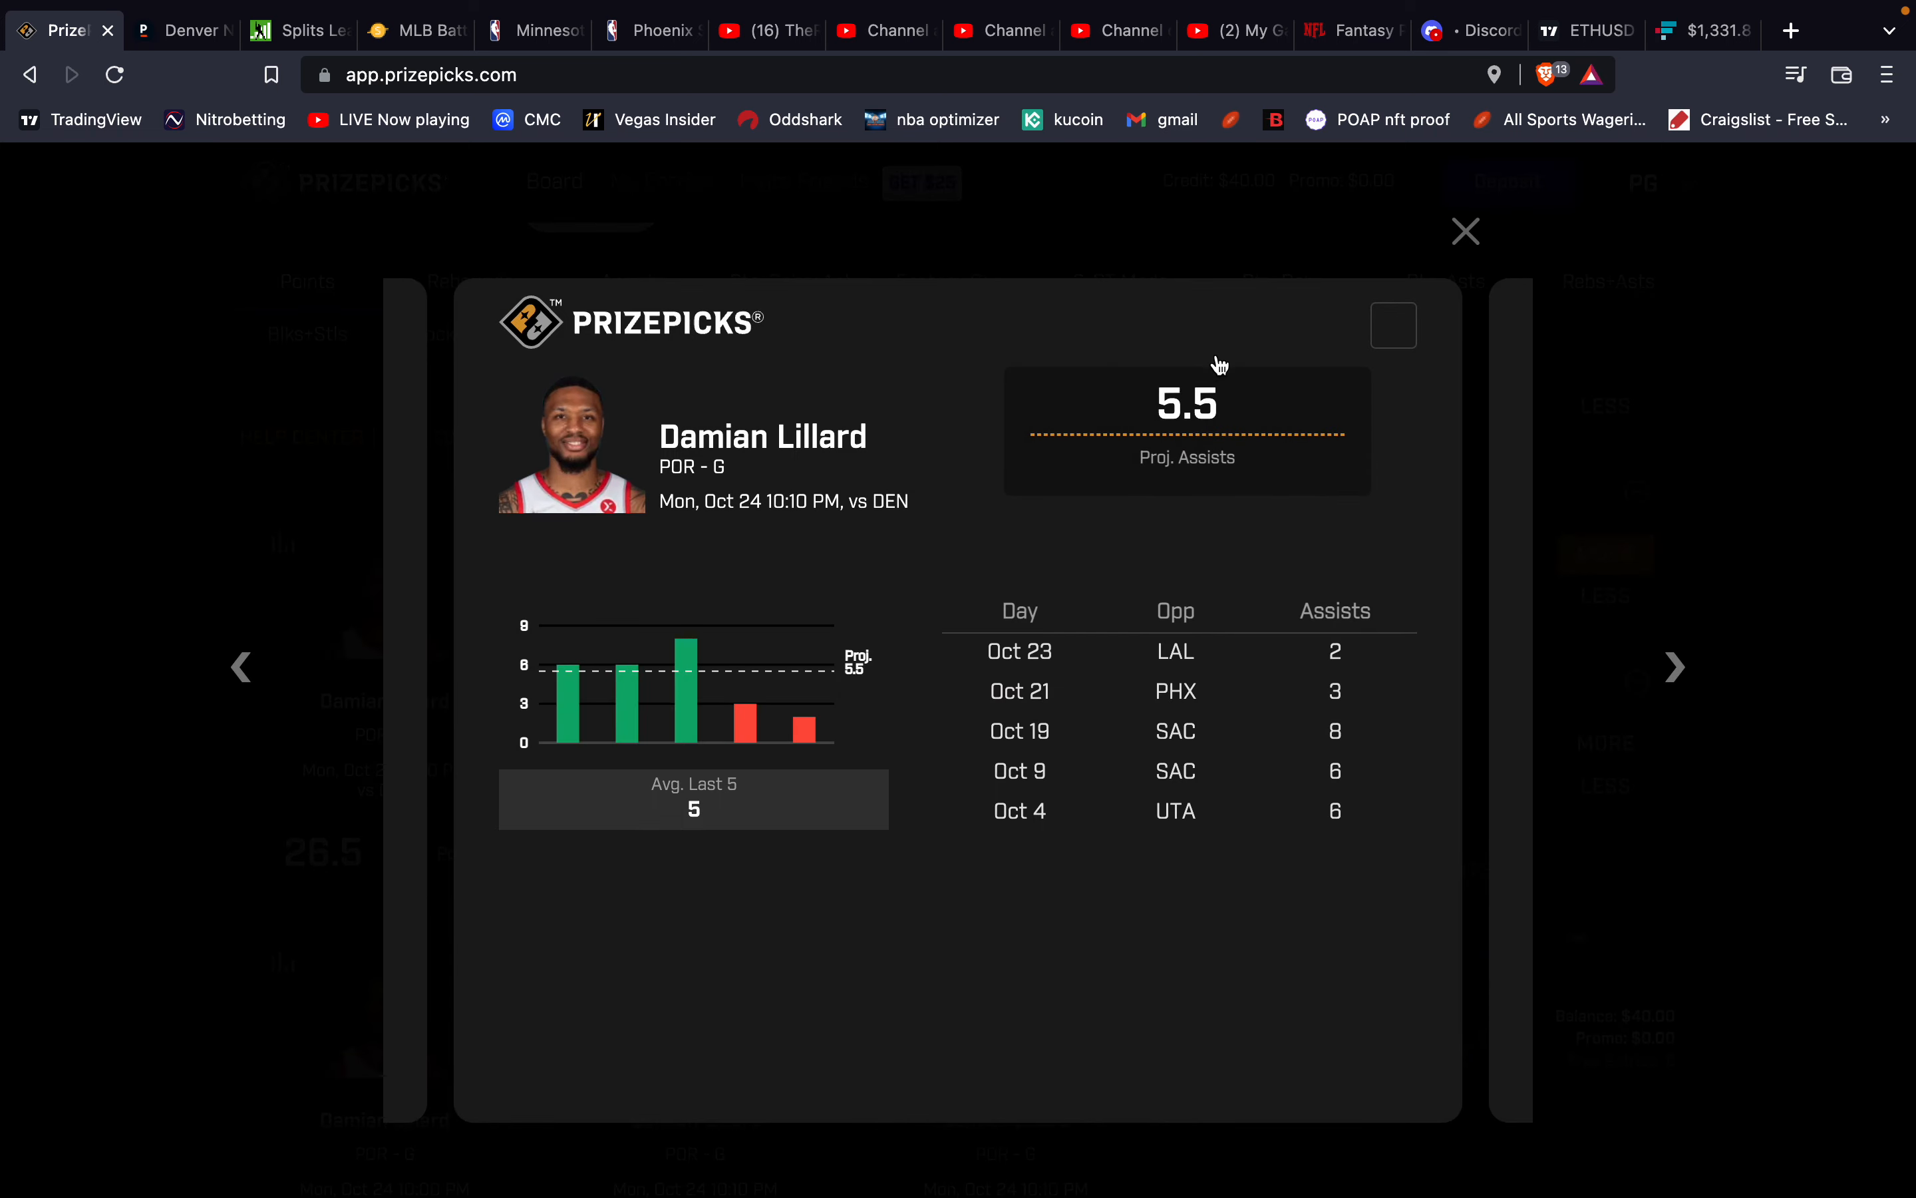
Open Lillard's 4.0 rebounds history and compare it against his Pinnacle rebounds line.
{"action": "left_click", "coordinate": [1464, 232]}
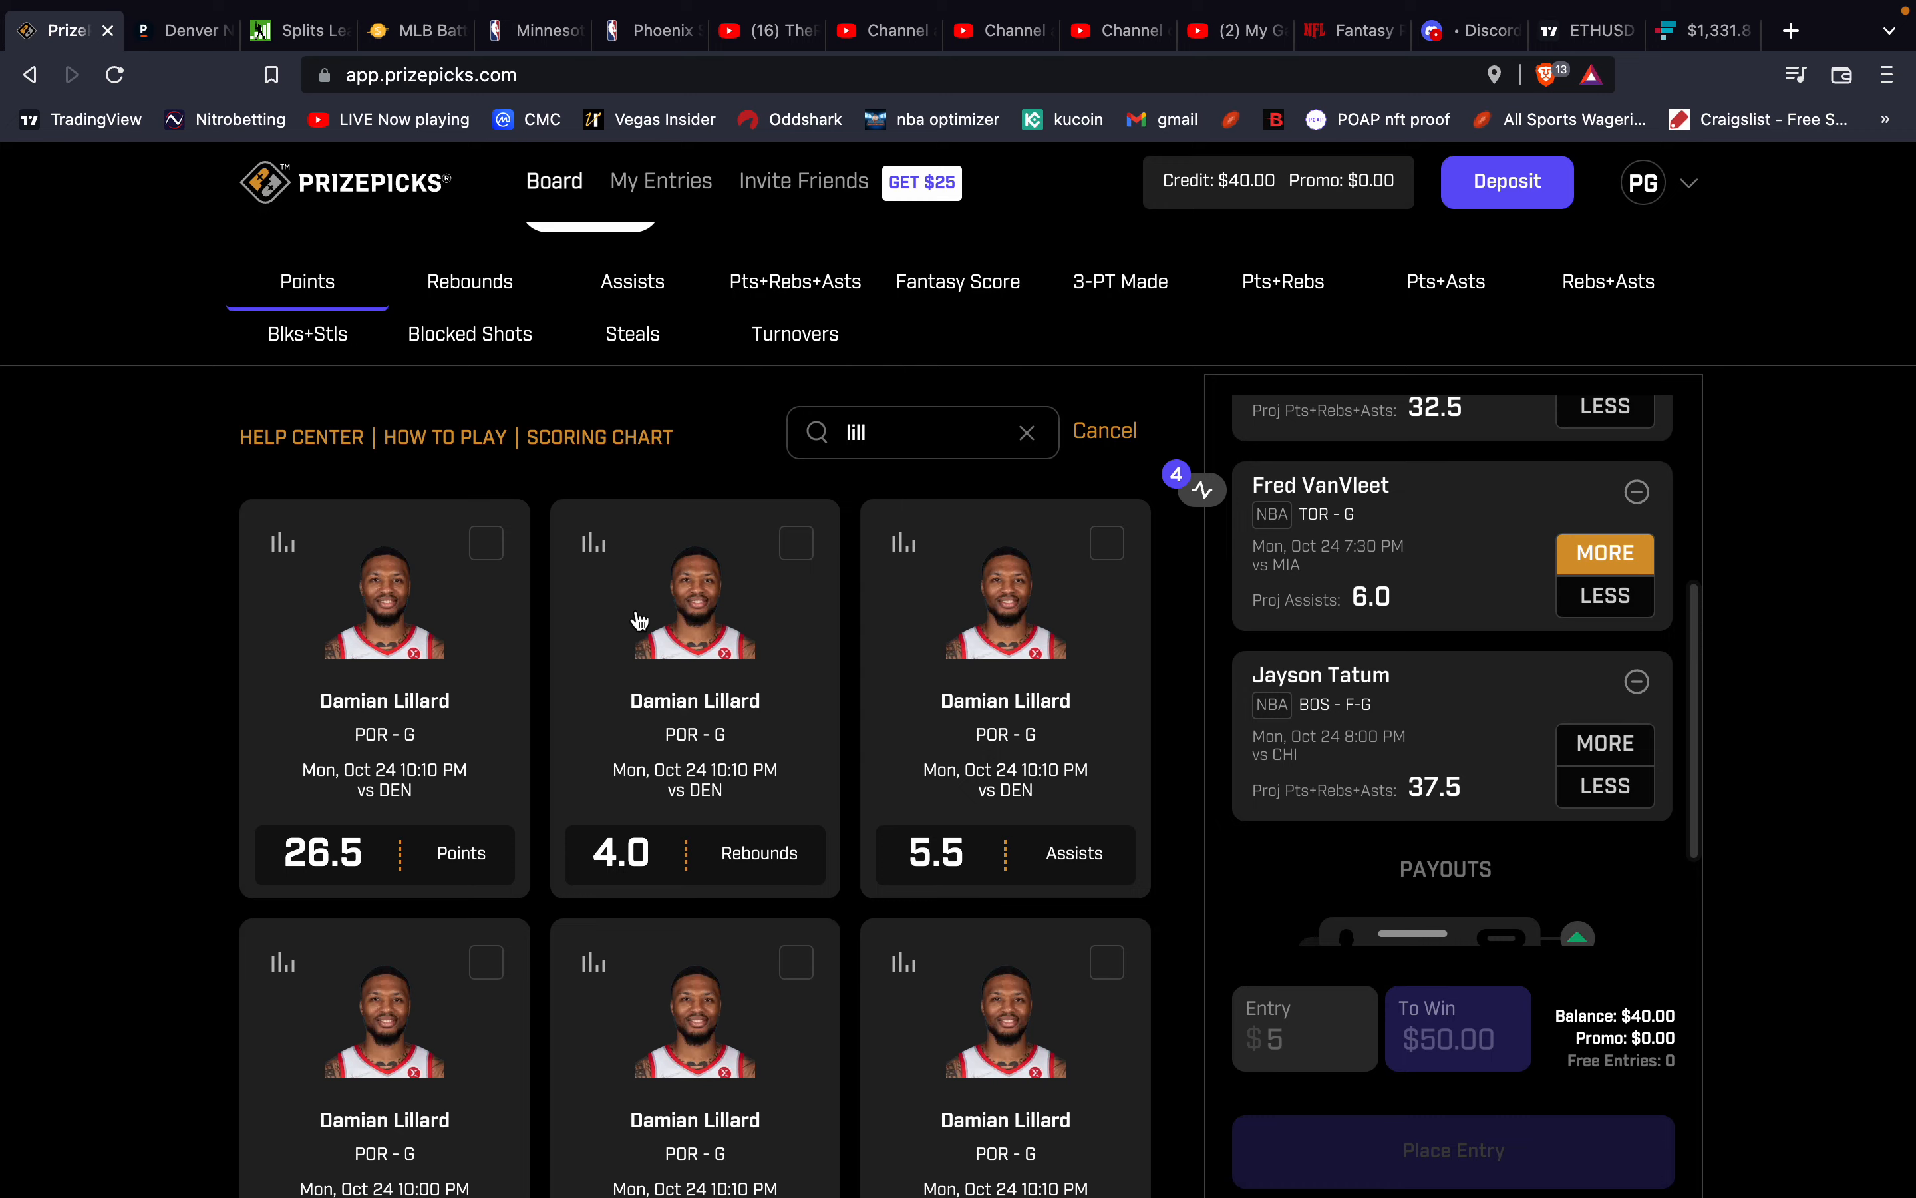
{"action": "left_click", "coordinate": [591, 544]}
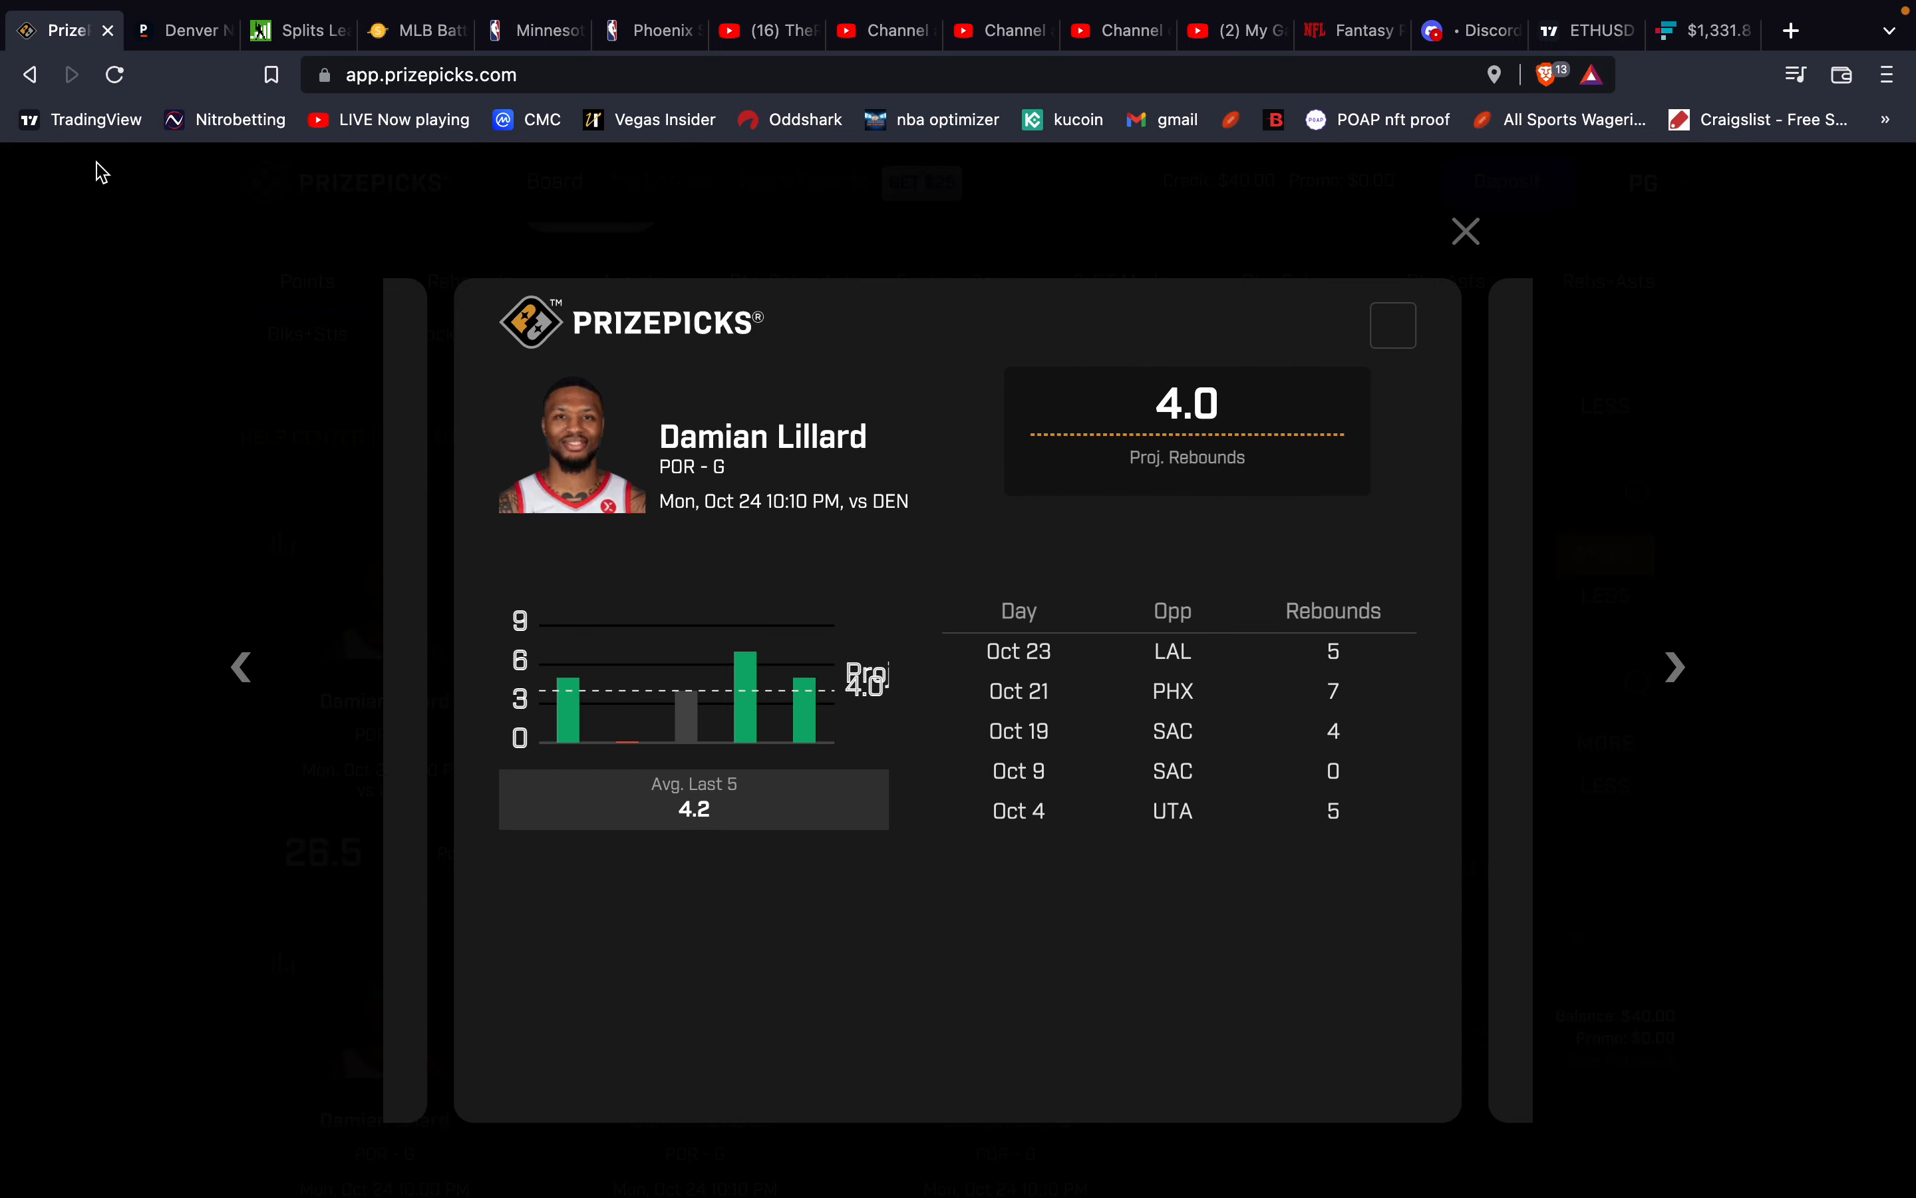
{"action": "left_click", "coordinate": [181, 29]}
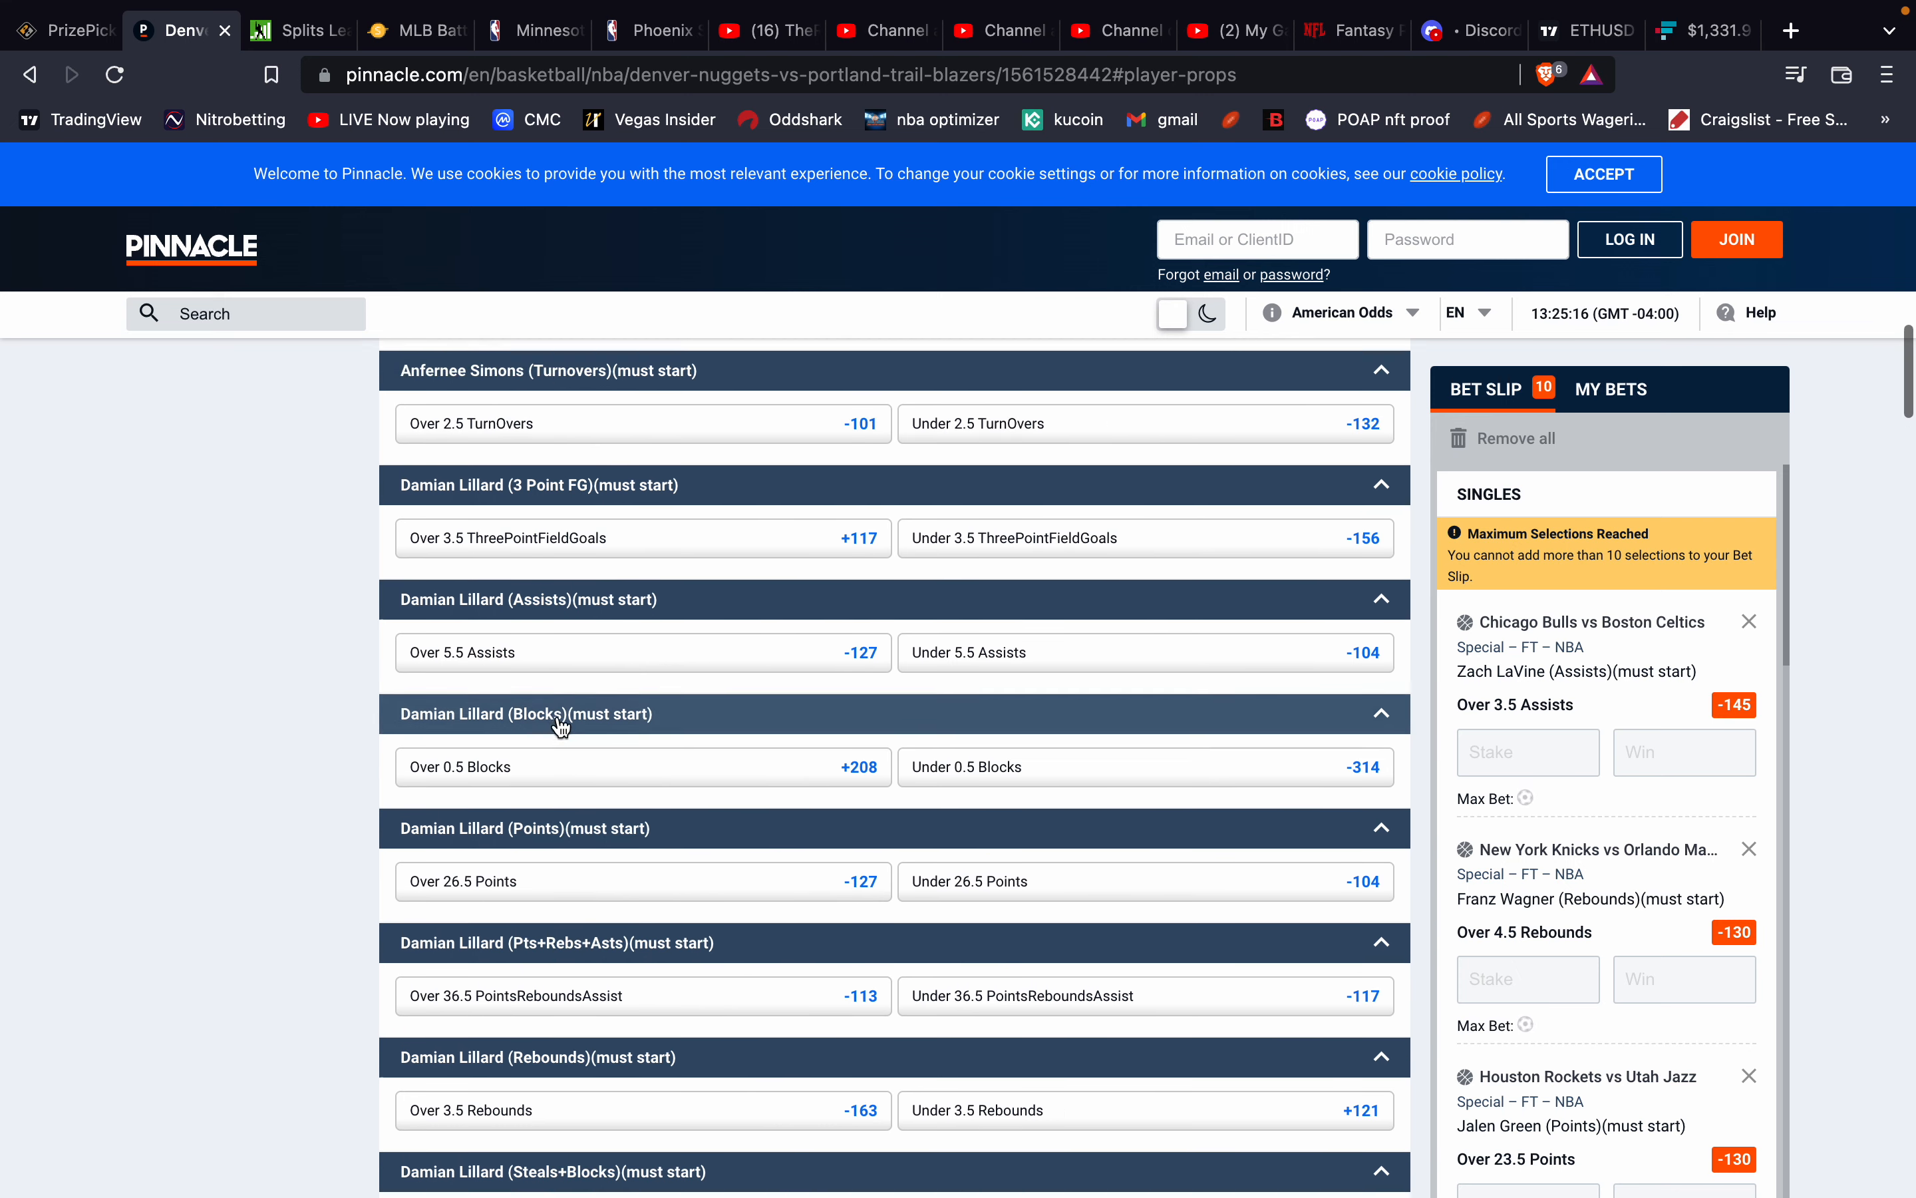
{"action": "scroll", "scroll_direction": "down", "scroll_amount": 3}
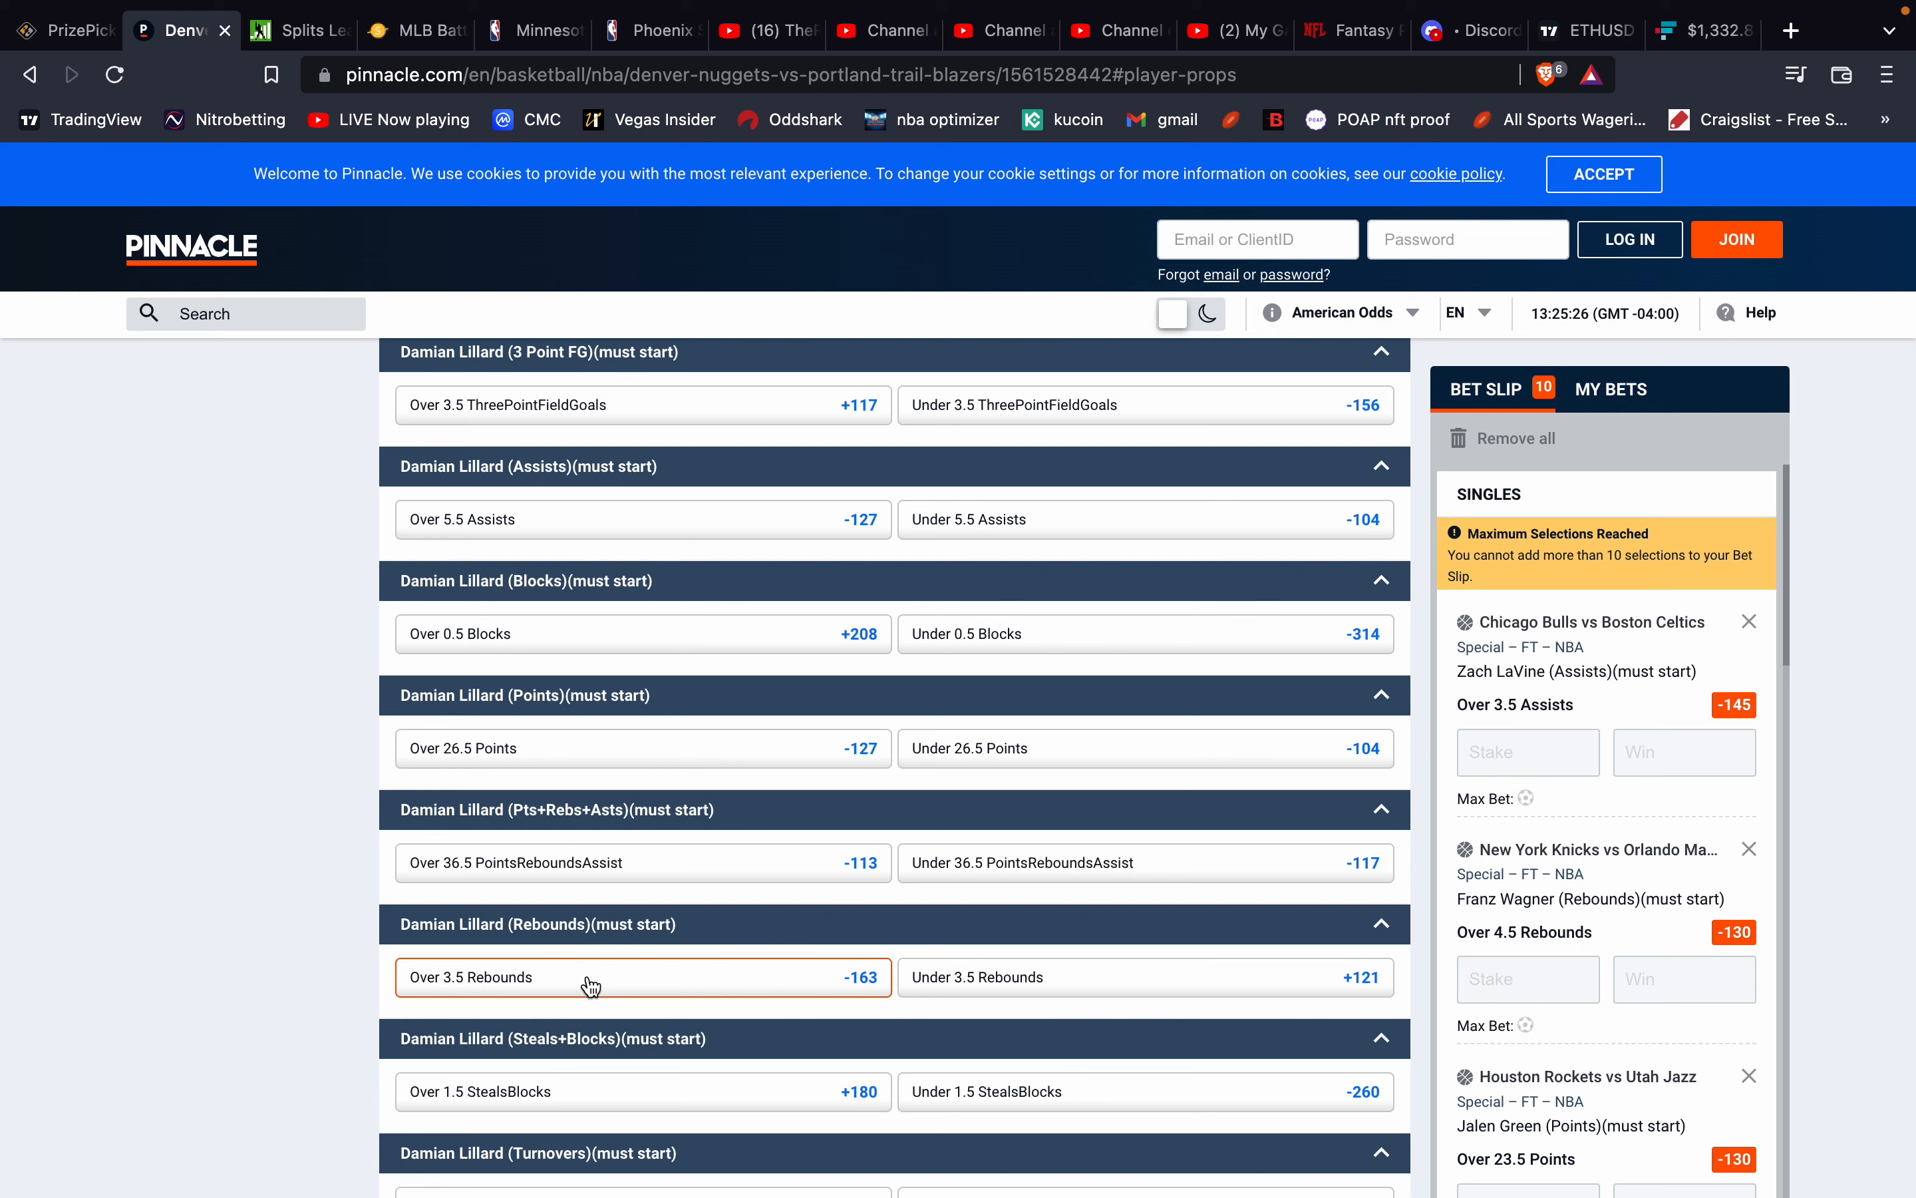
{"action": "mouse_move", "coordinate": [559, 994]}
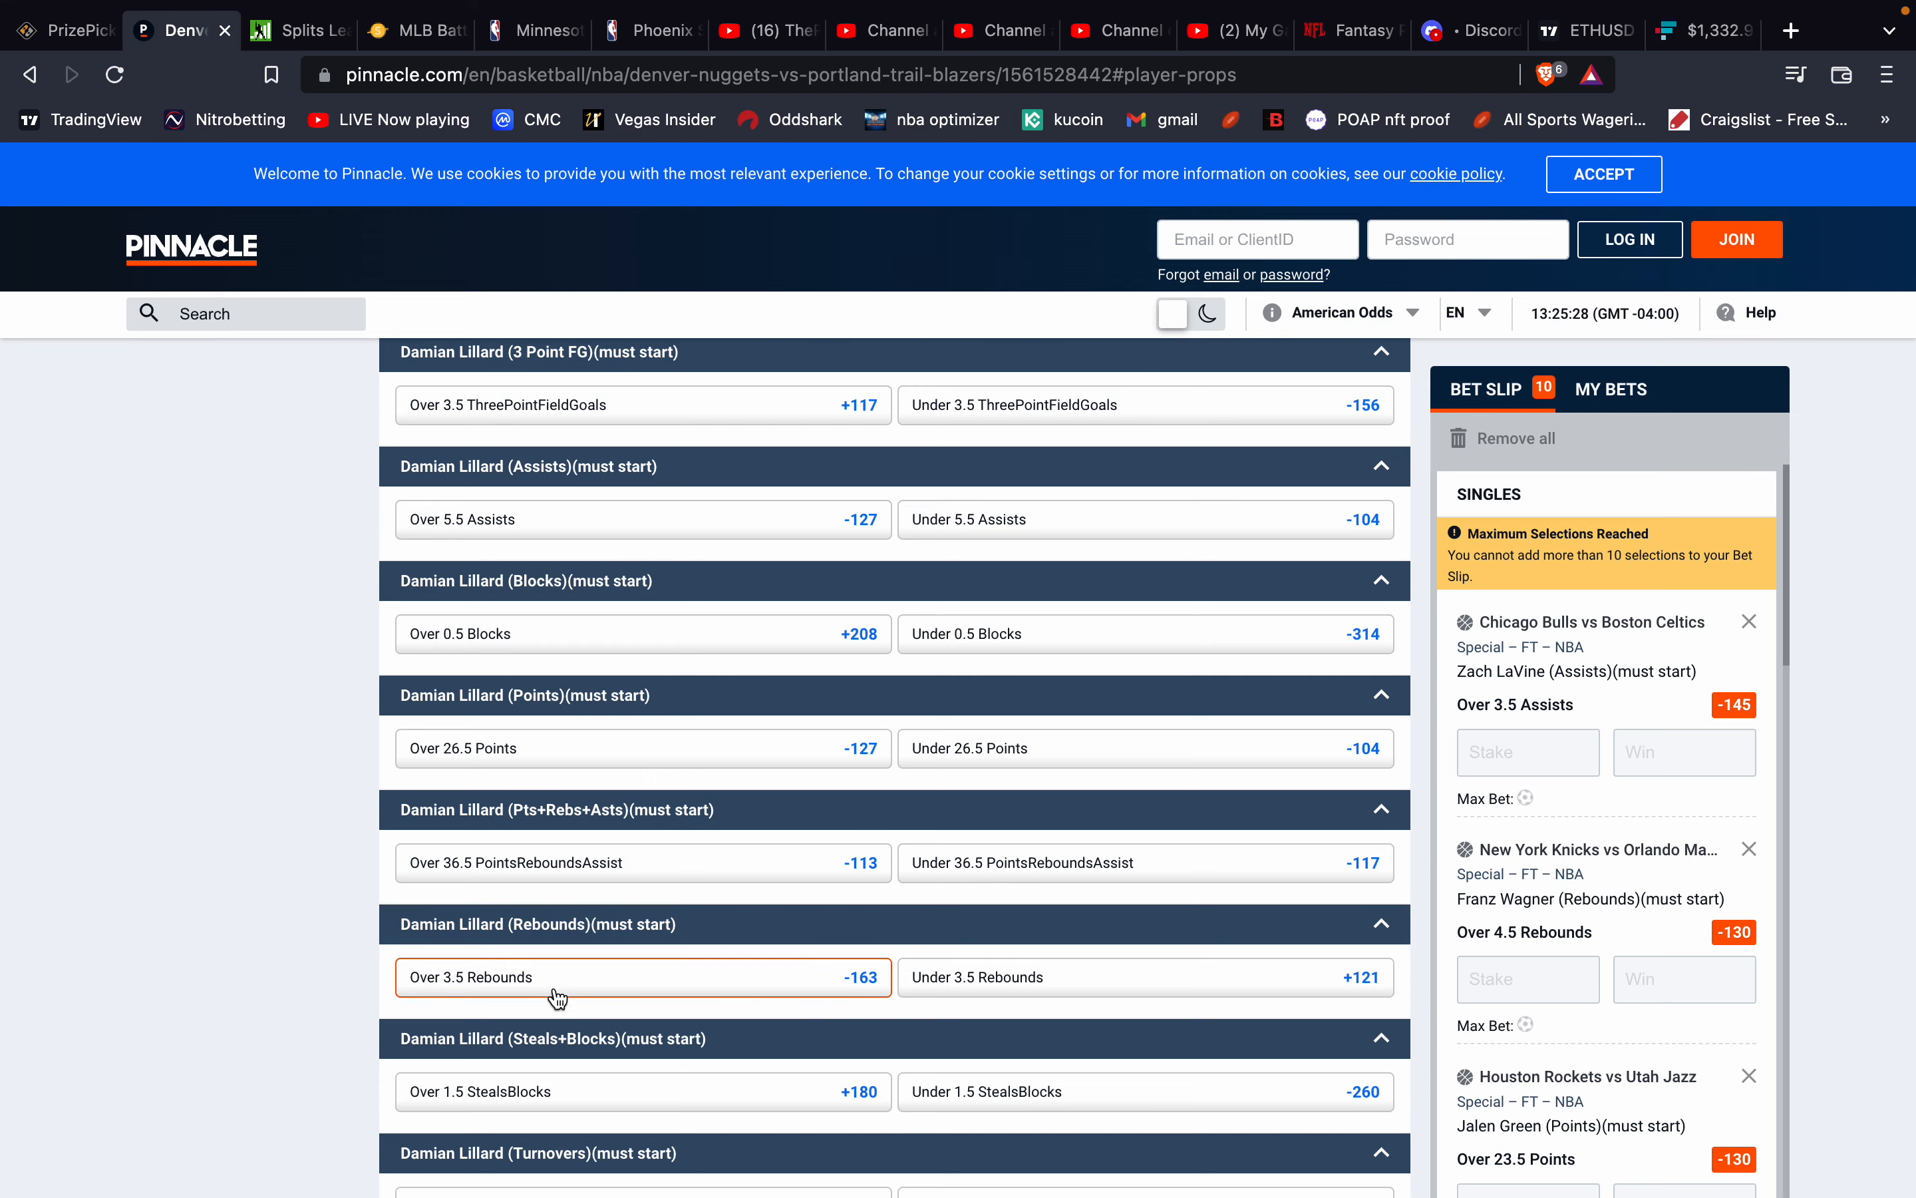
Return to PrizePicks and close Lillard's rebounds popup (4.2 average) back to the board.
{"action": "left_click", "coordinate": [61, 29]}
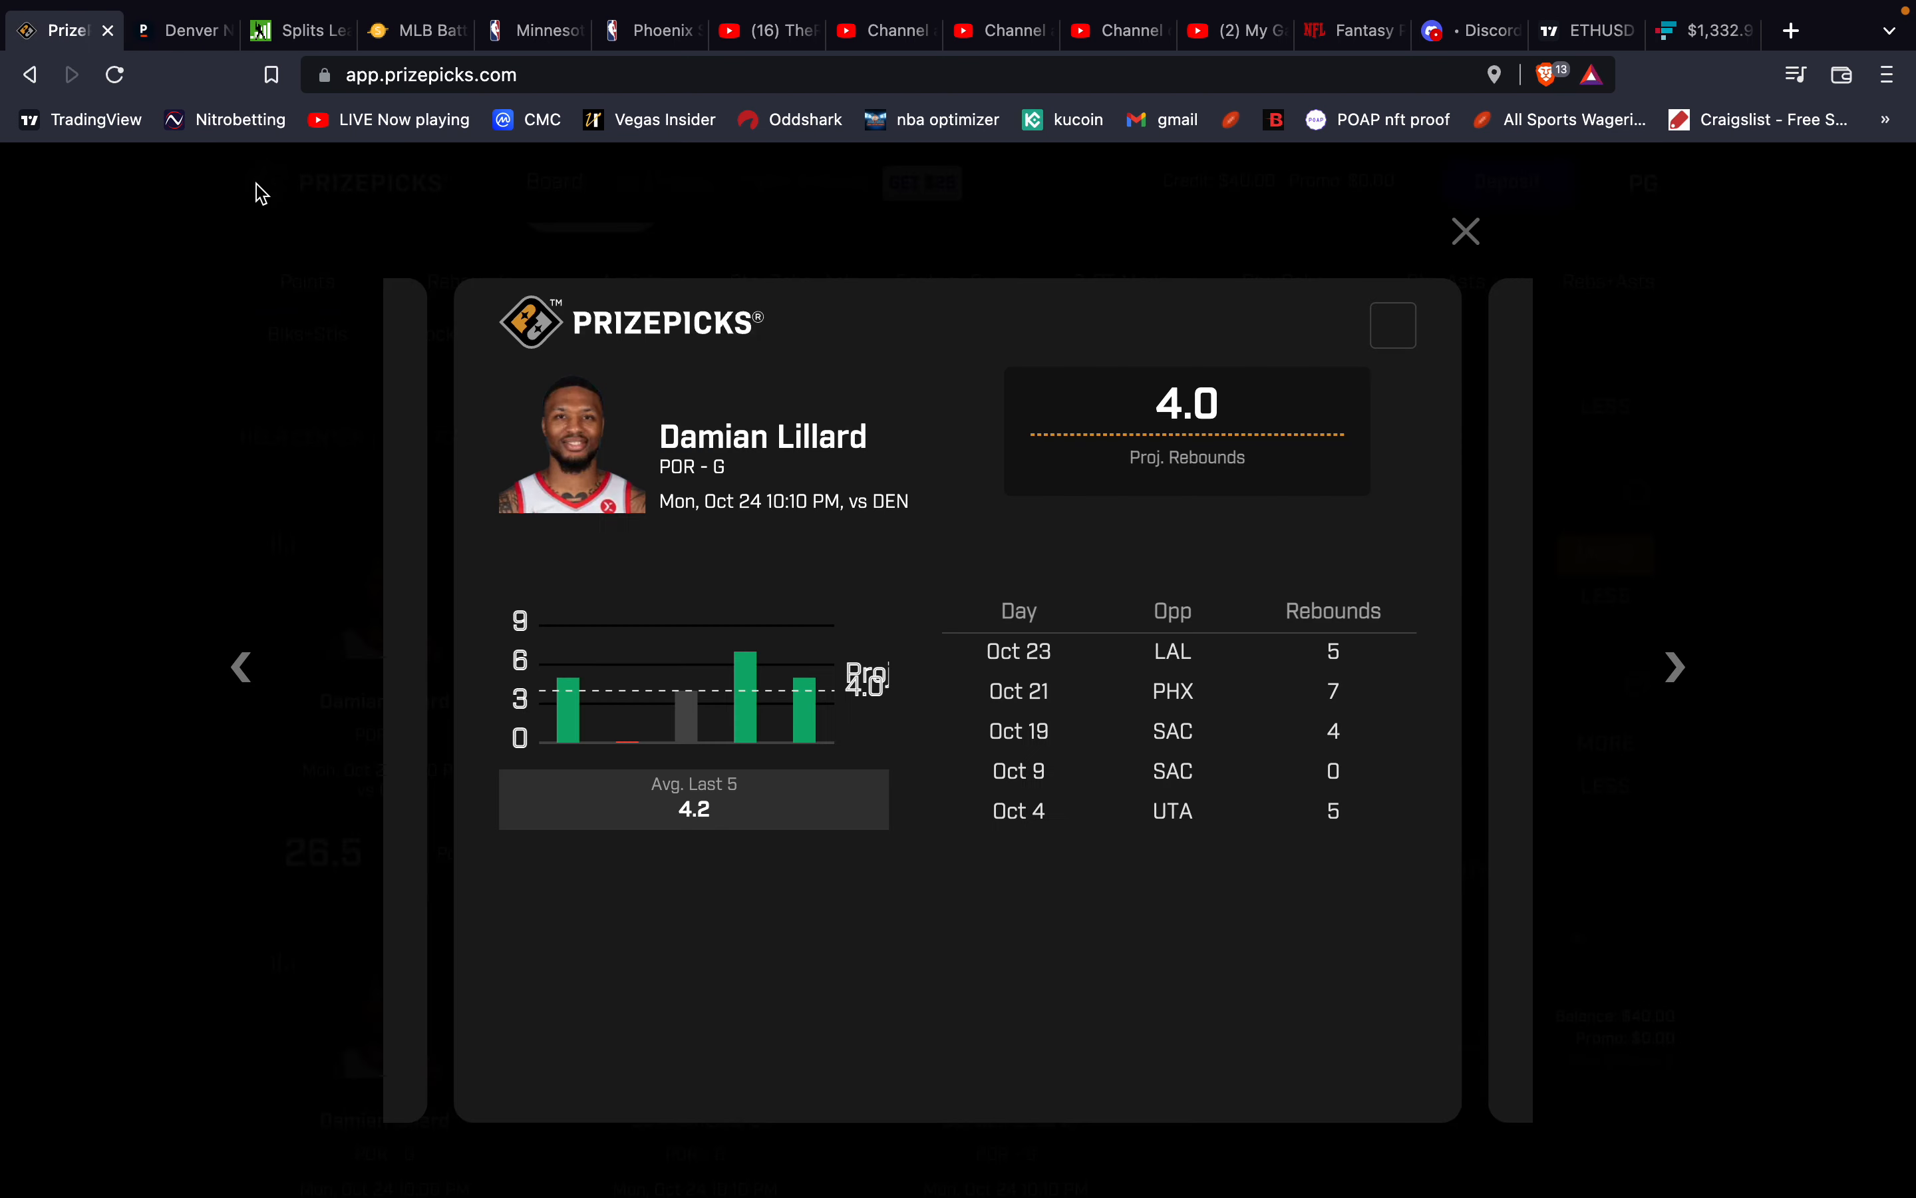
{"action": "mouse_move", "coordinate": [625, 578]}
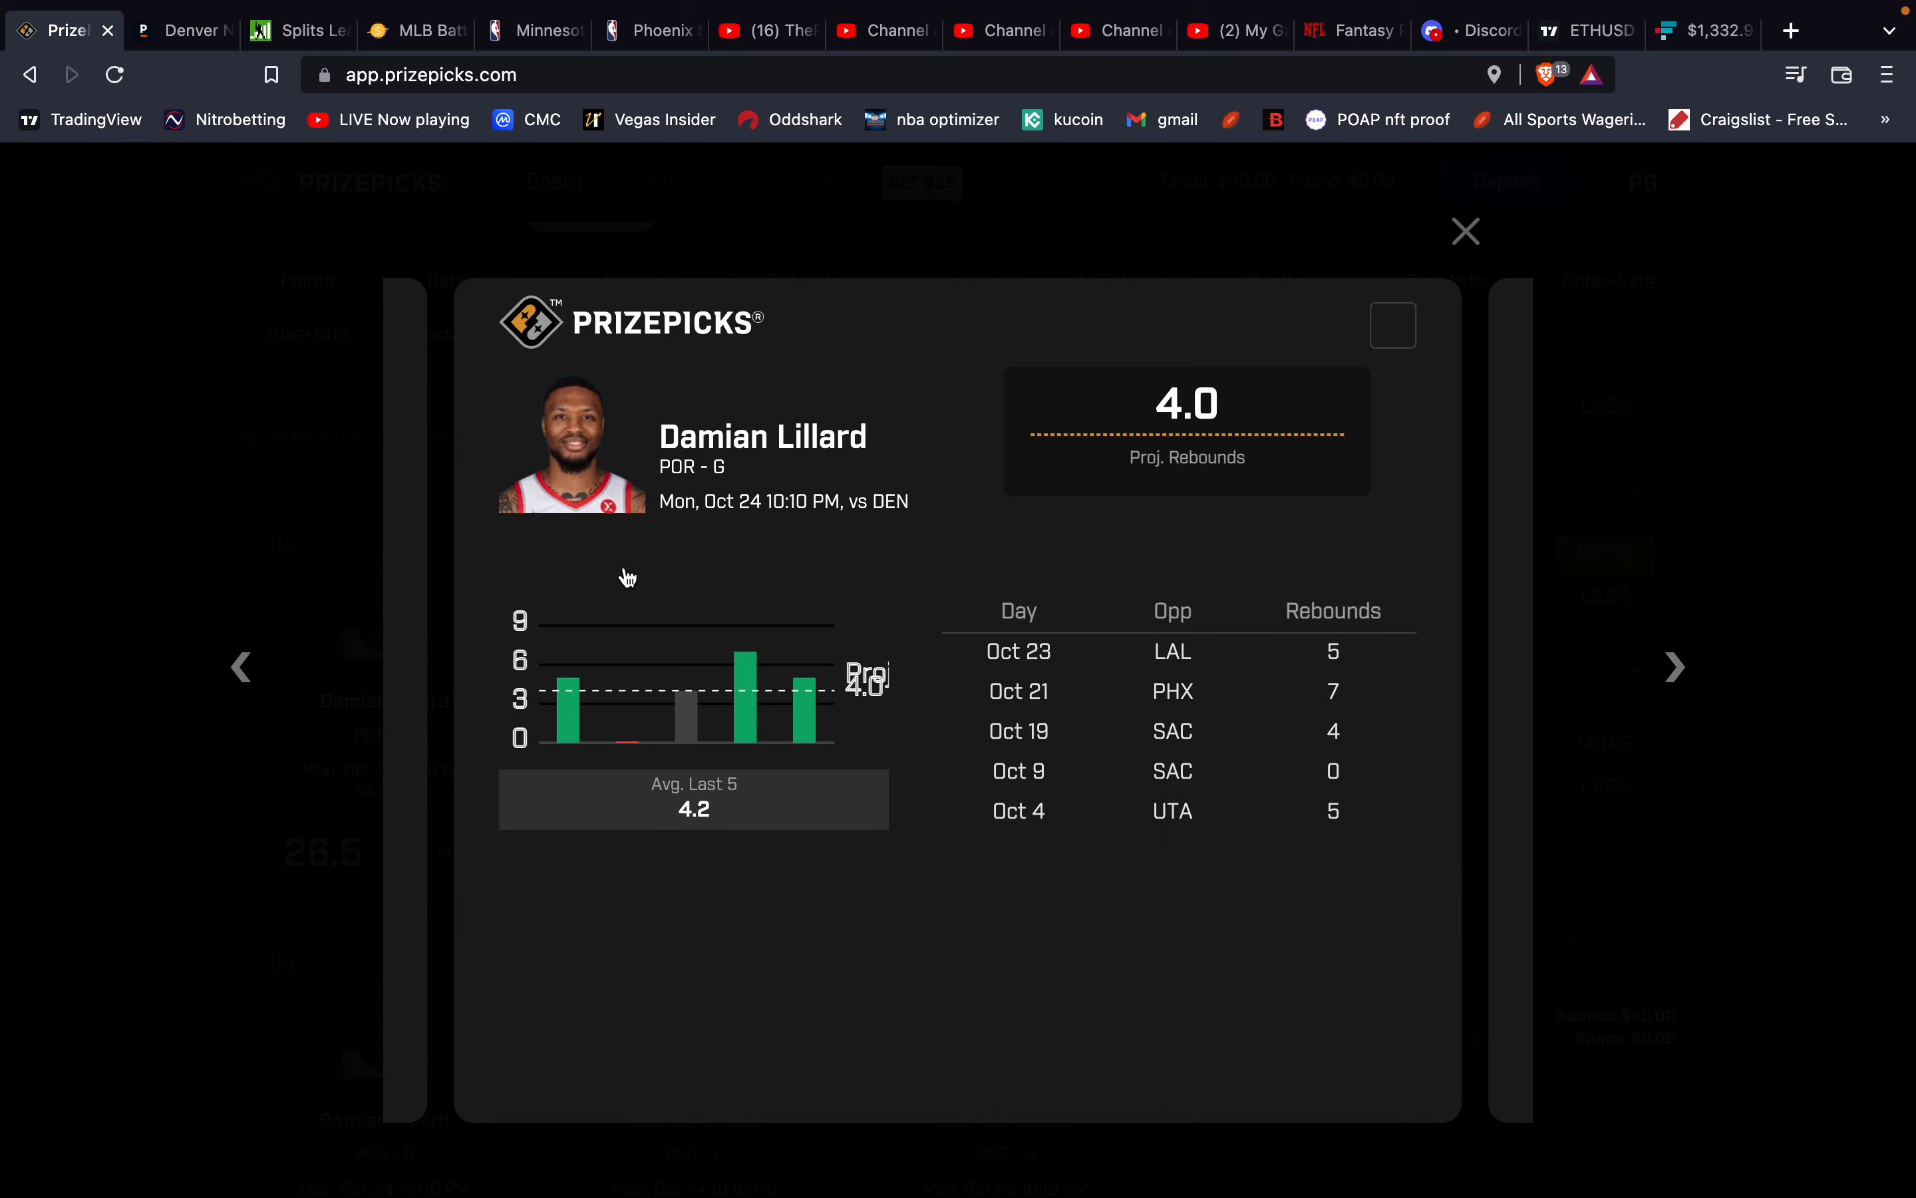
{"action": "mouse_move", "coordinate": [1269, 505]}
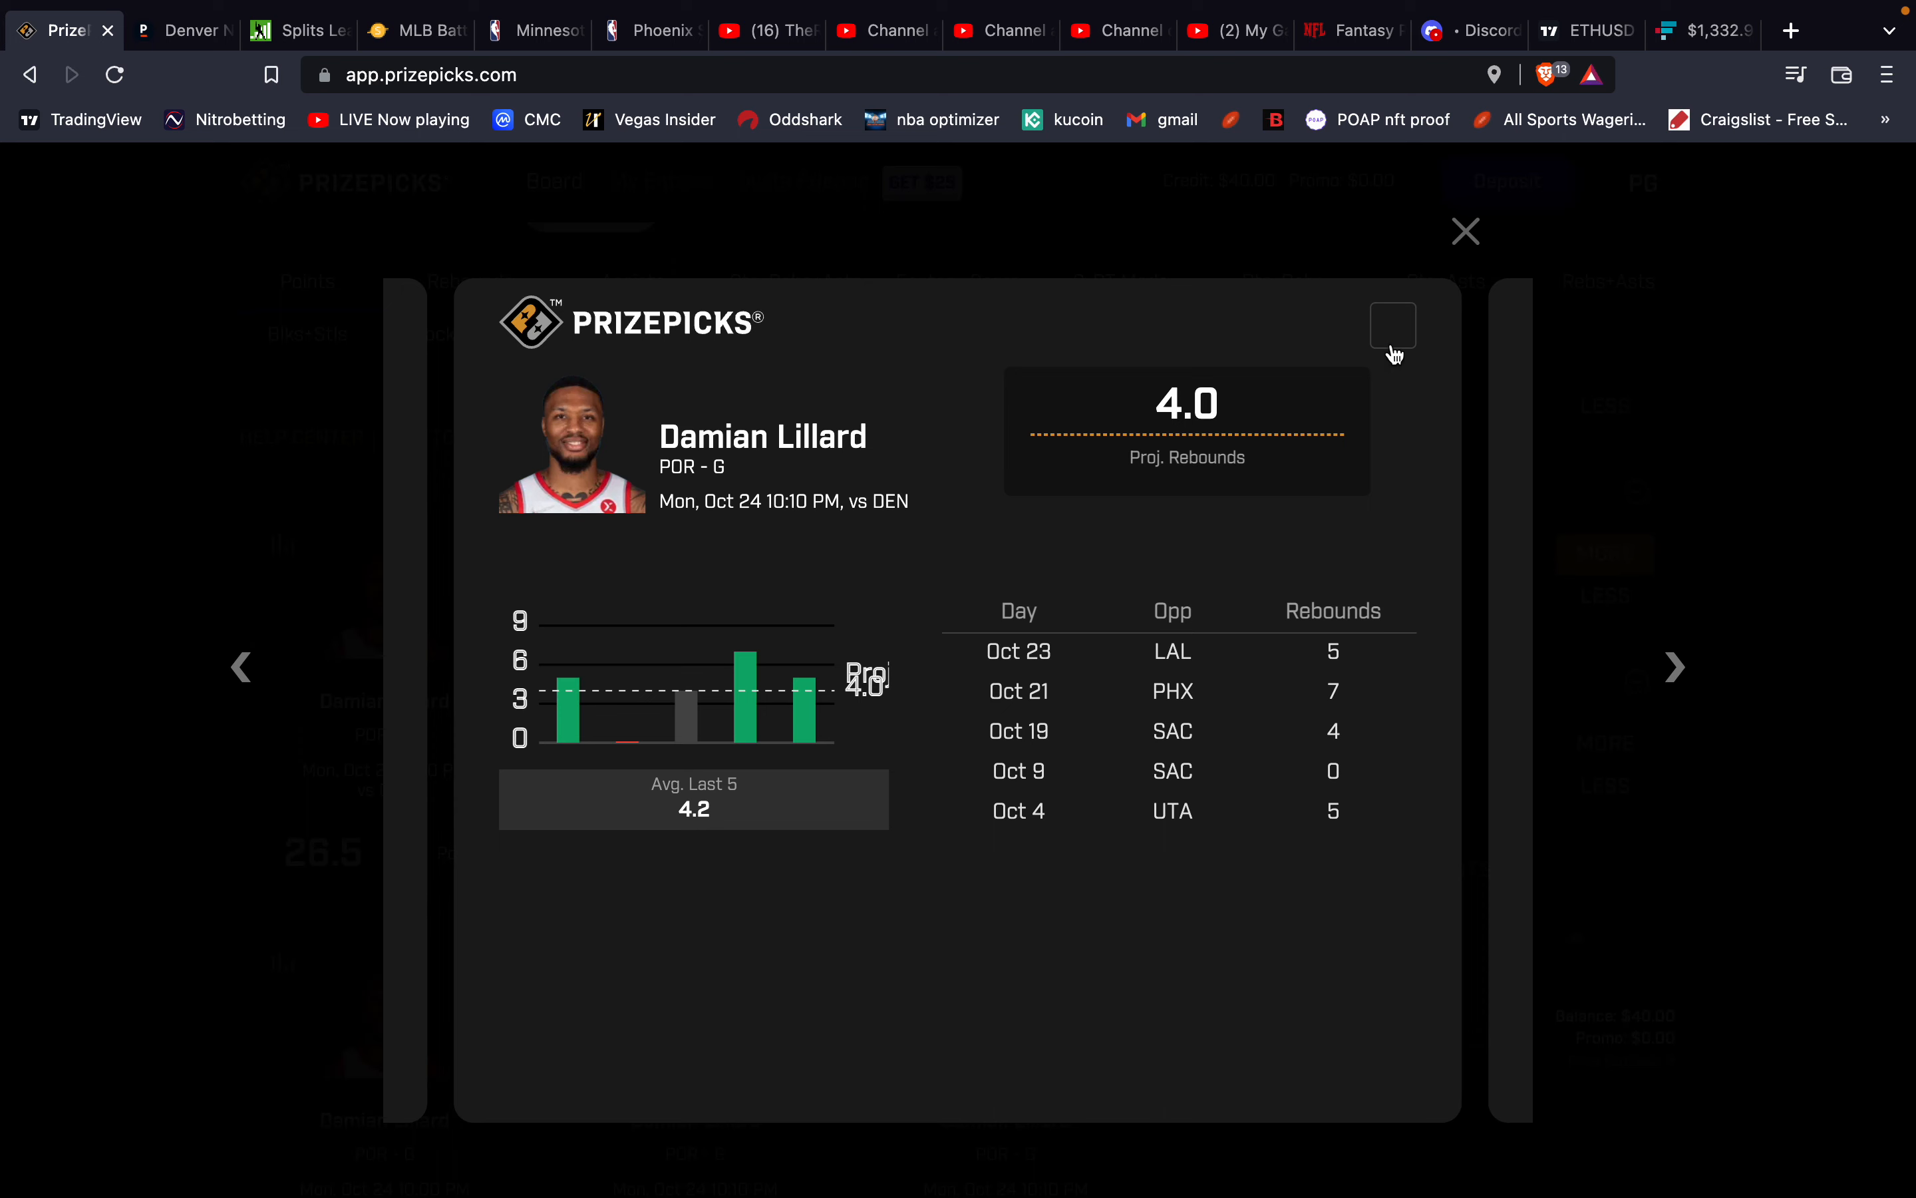
{"action": "mouse_move", "coordinate": [1412, 328]}
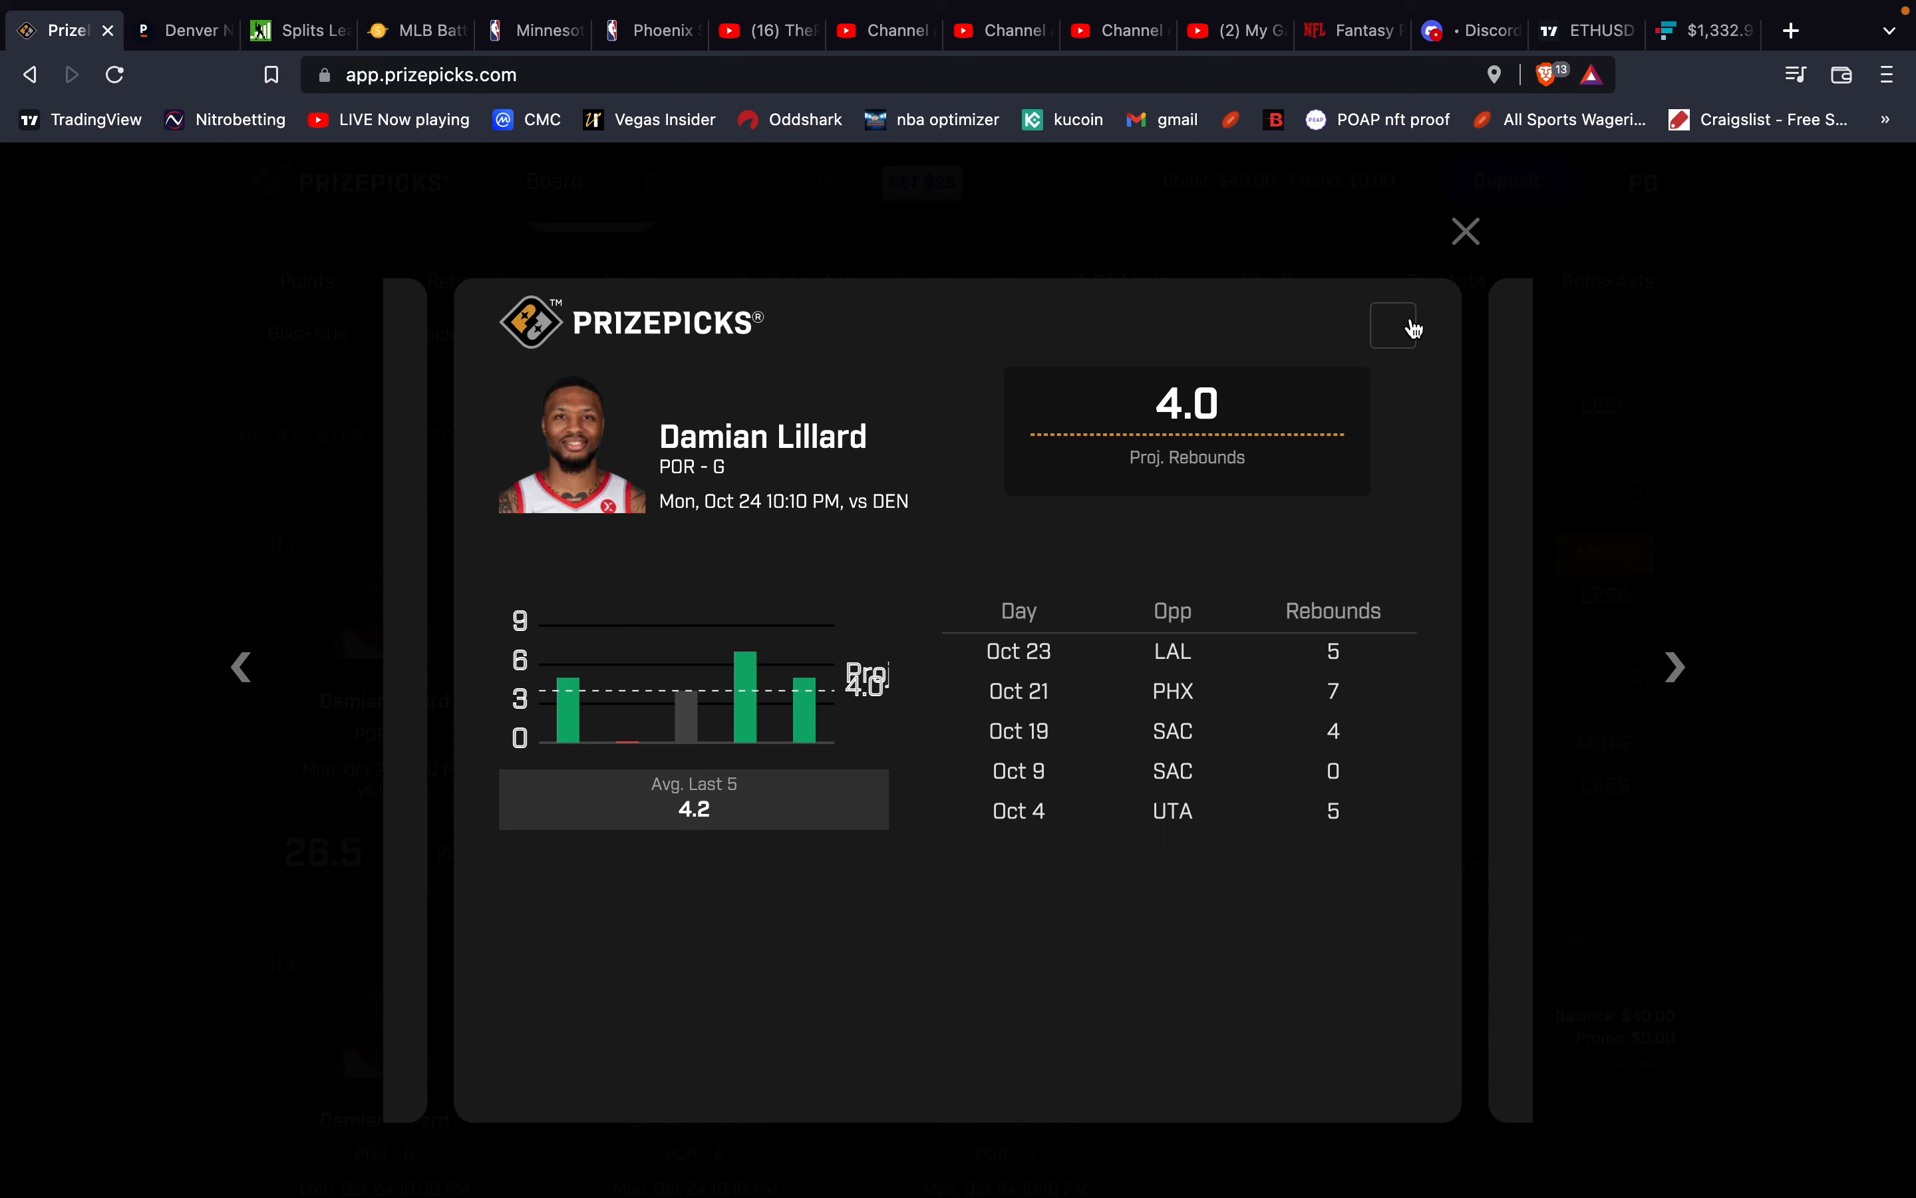
{"action": "mouse_move", "coordinate": [1465, 224]}
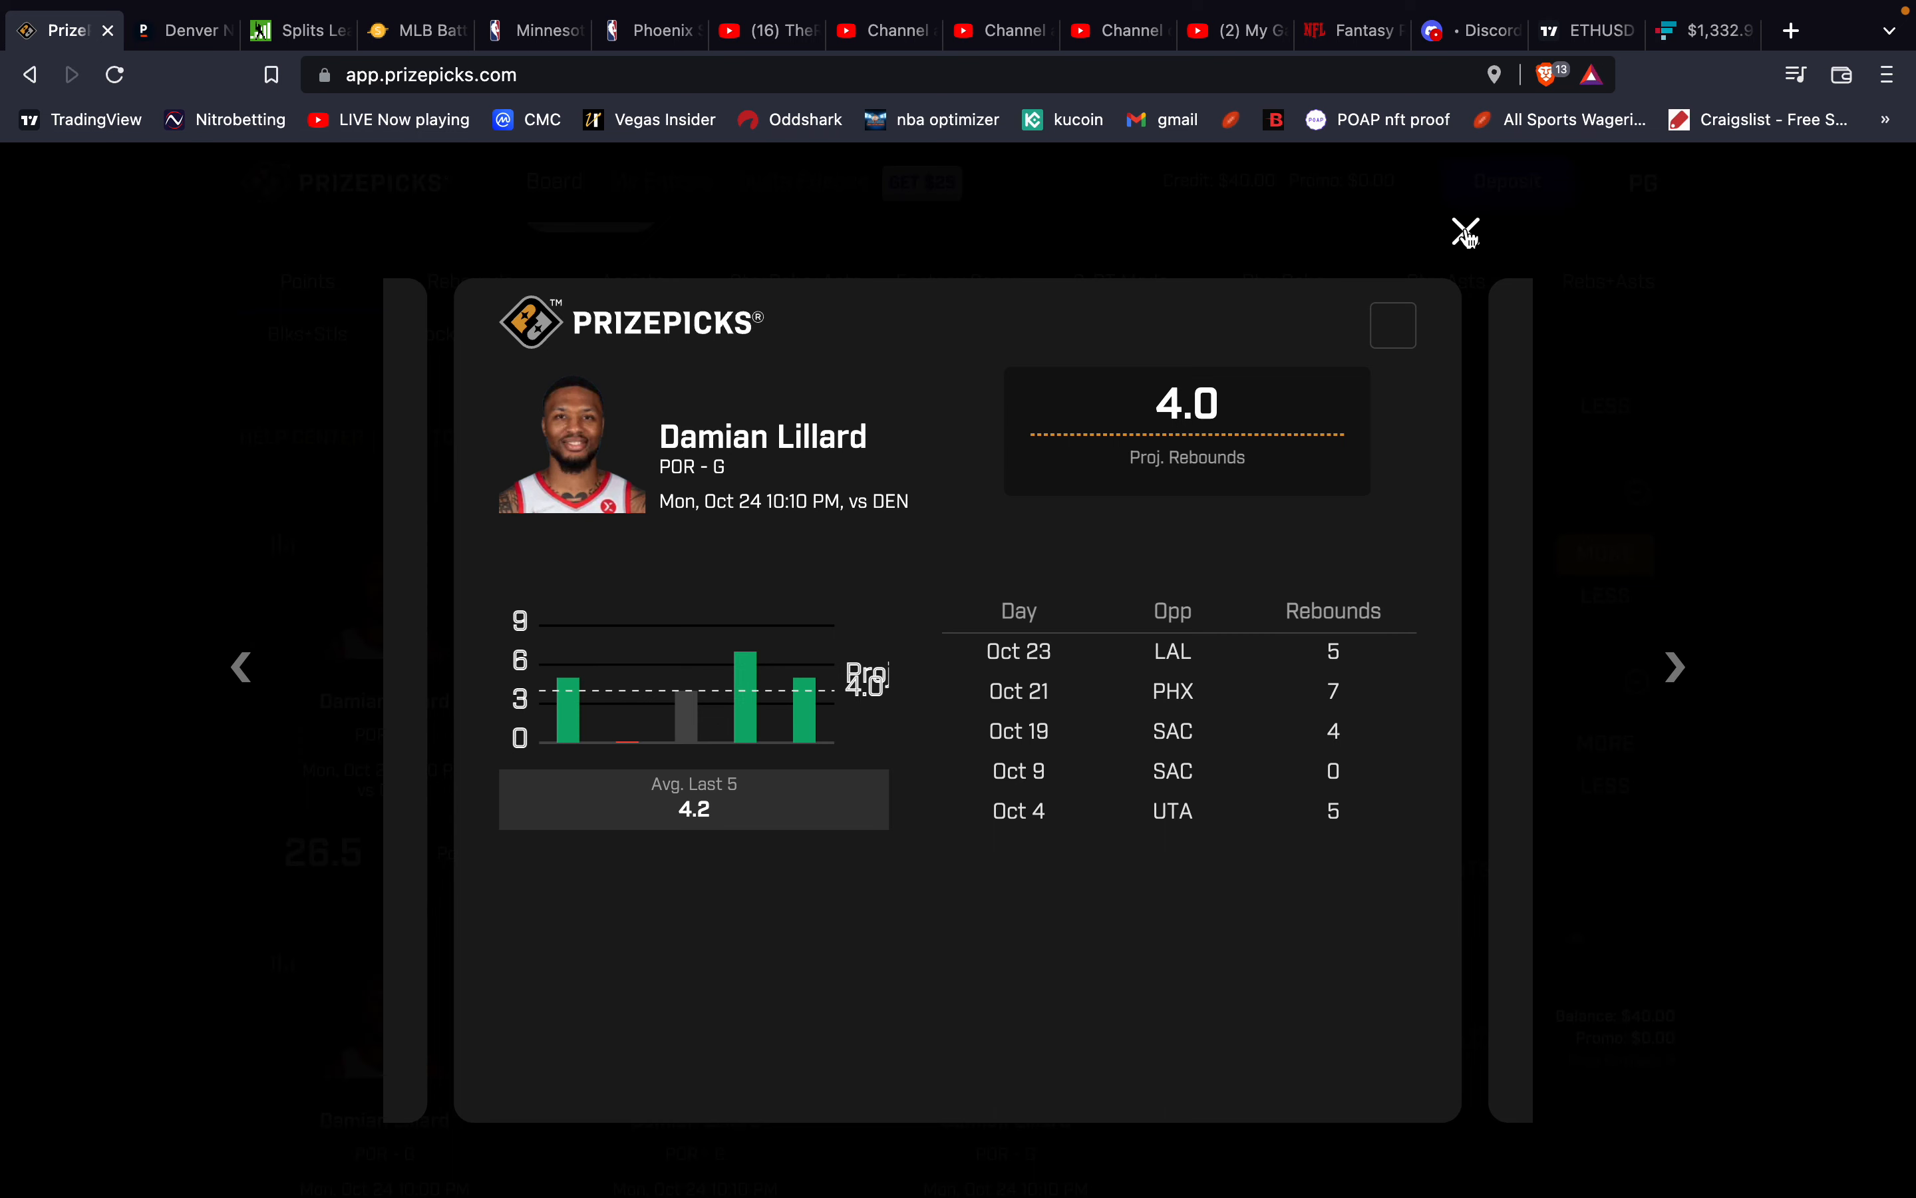
{"action": "mouse_move", "coordinate": [1465, 231]}
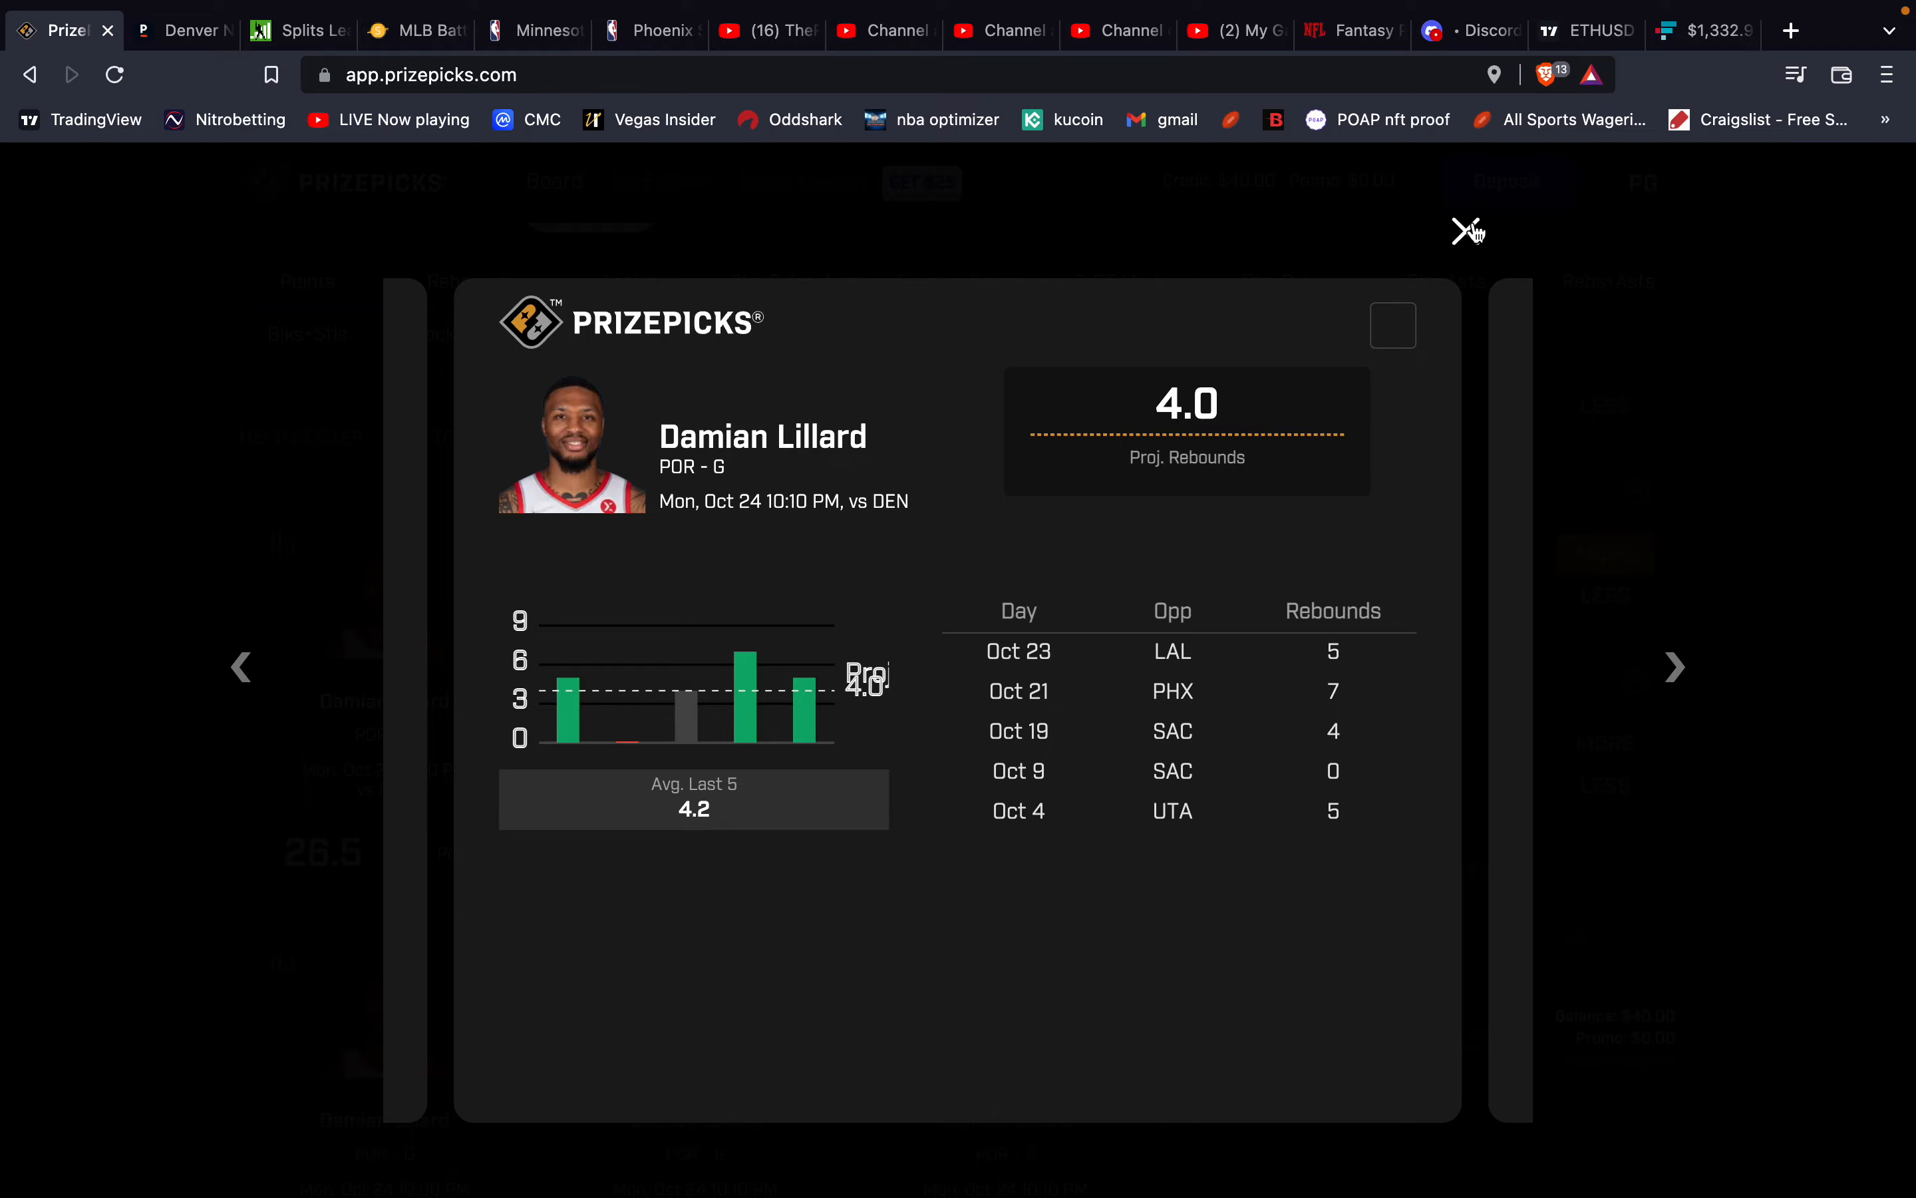
{"action": "left_click", "coordinate": [1465, 232]}
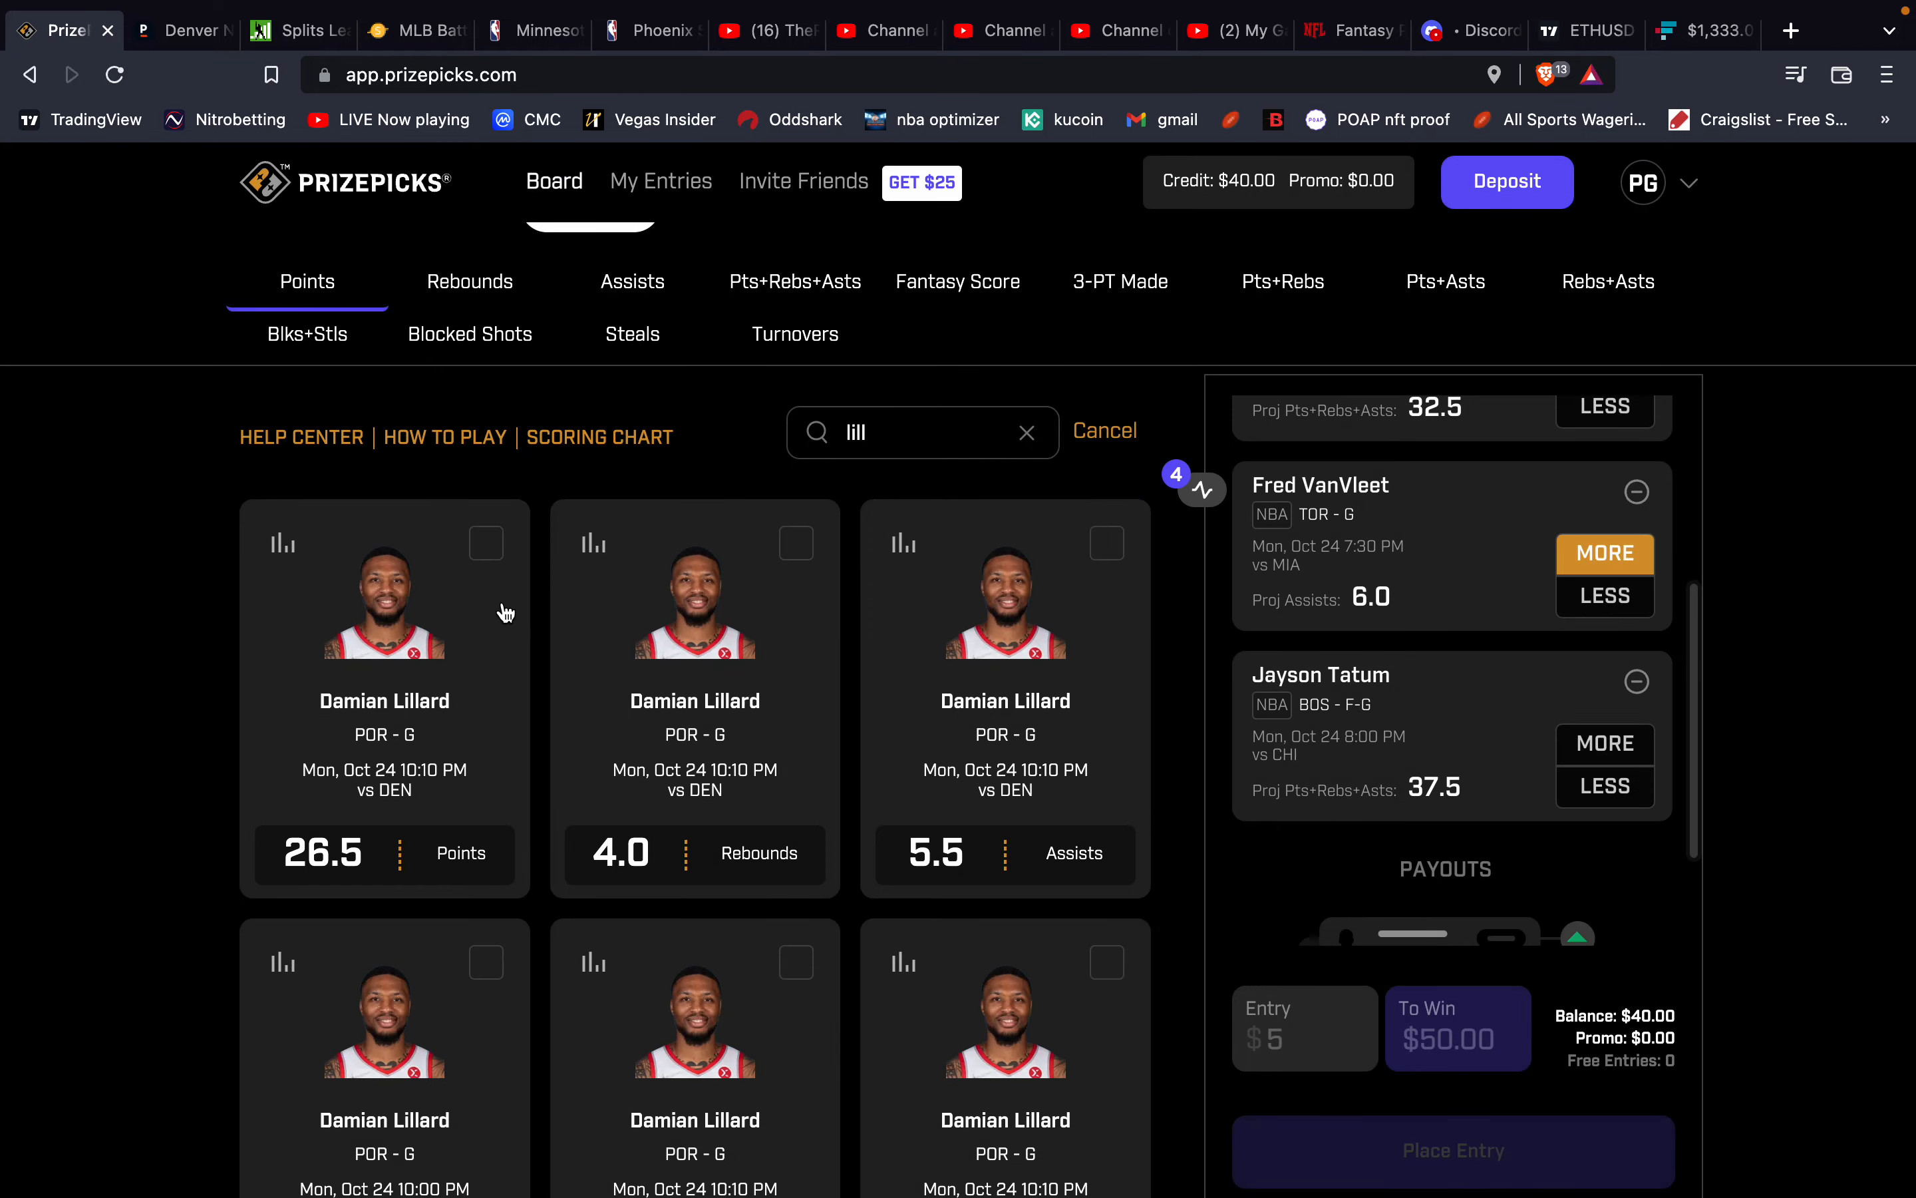
{"action": "scroll", "scroll_direction": "down", "scroll_amount": 3}
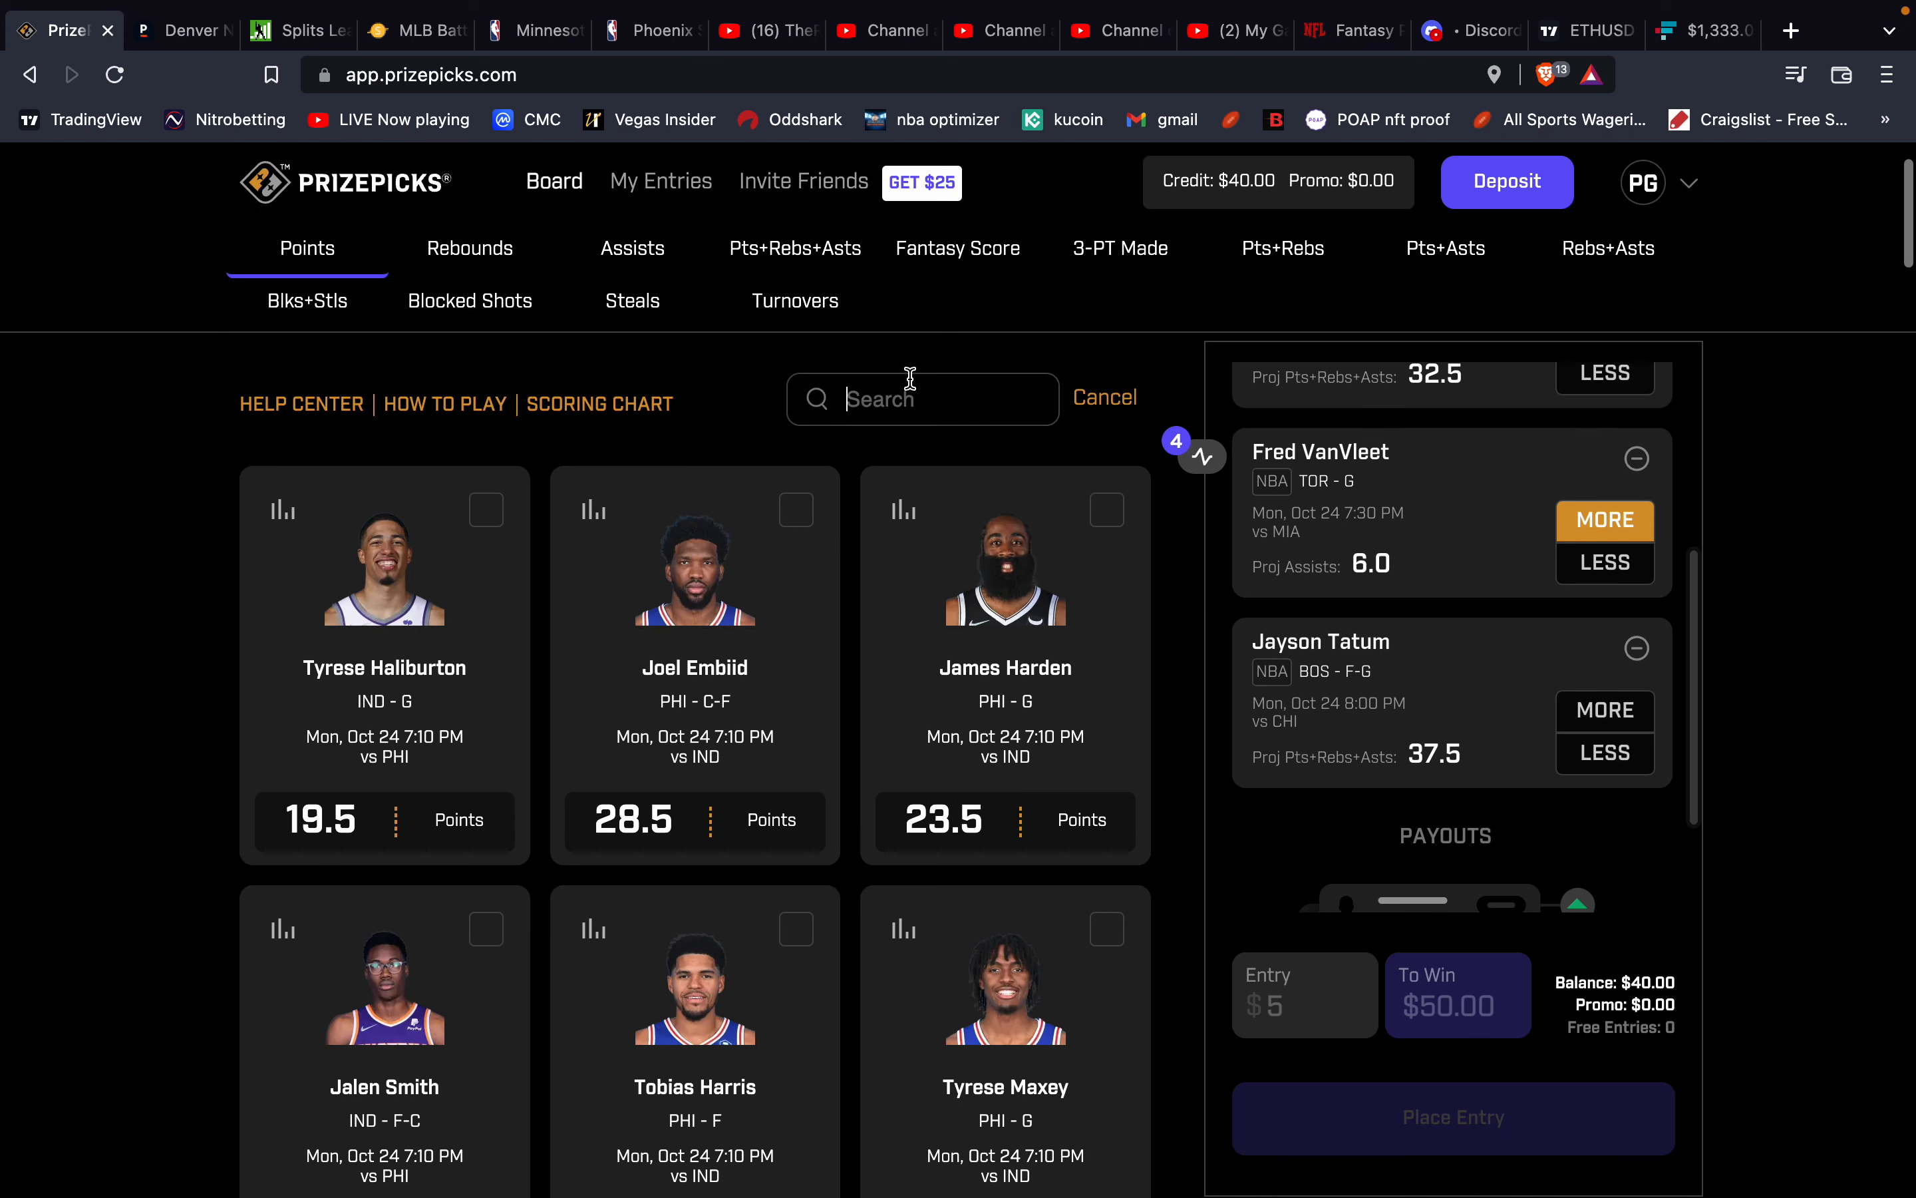
Search 'hart' and open Josh Hart's 6.5 rebounds history, averaging 8.8 over five games.
{"action": "type", "text": "hart"}
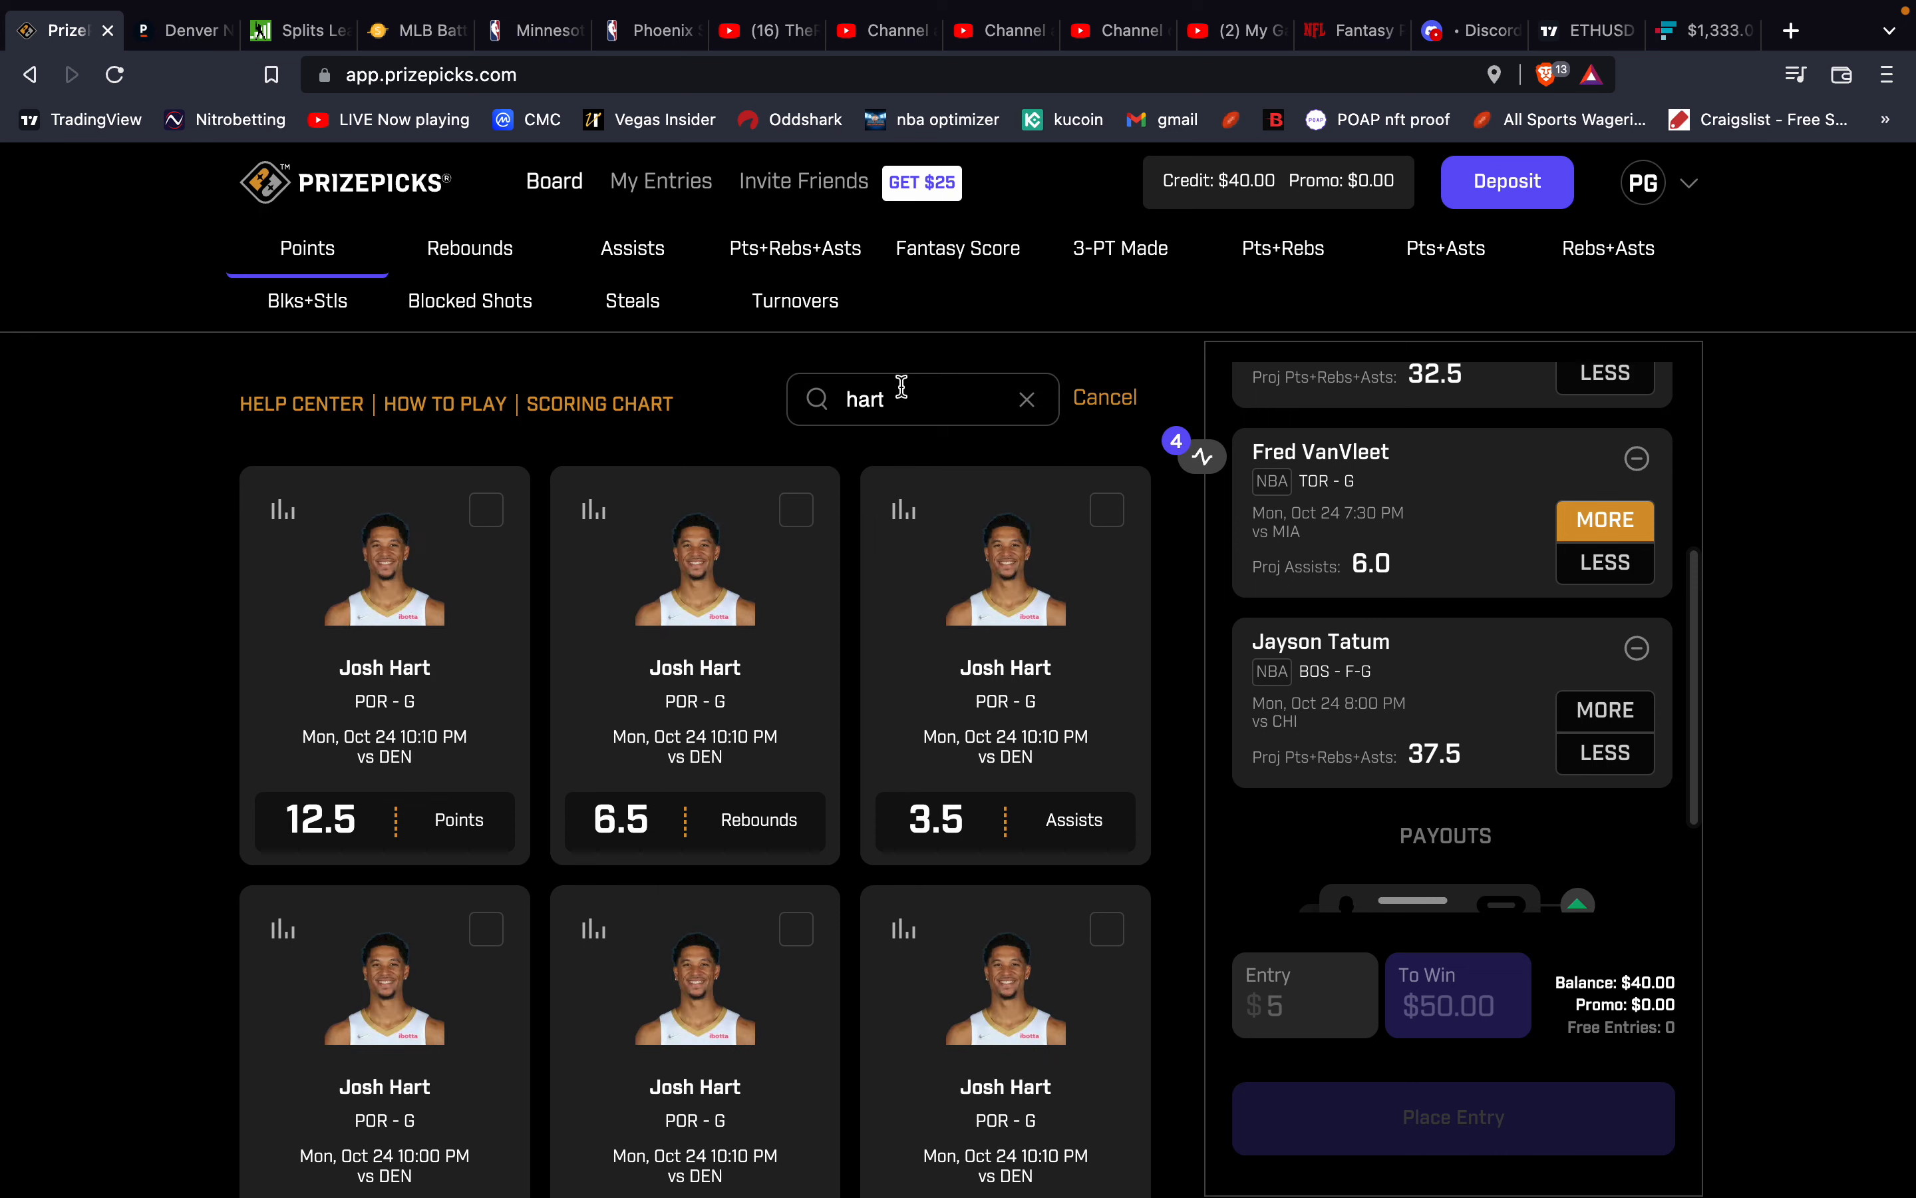
{"action": "mouse_move", "coordinate": [599, 528]}
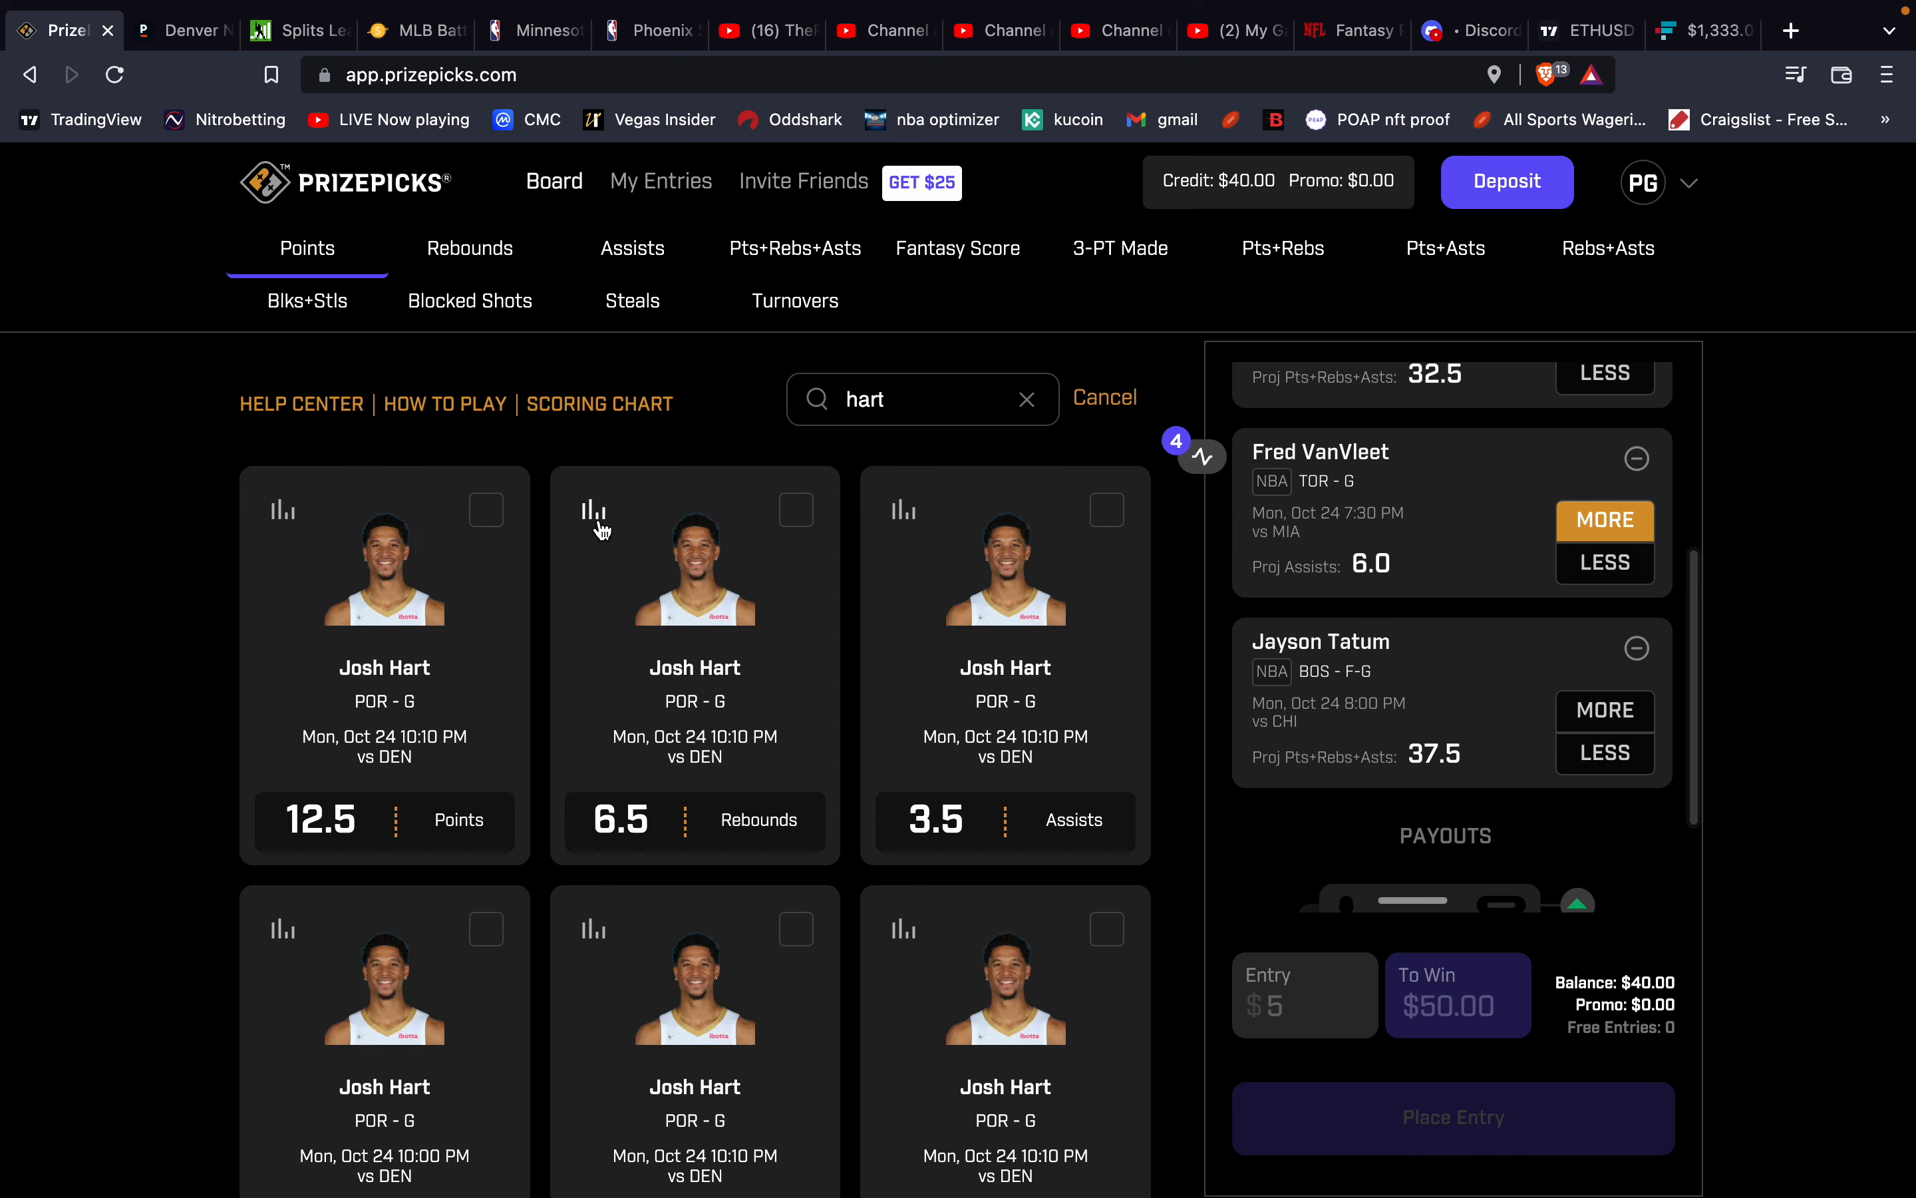
{"action": "left_click", "coordinate": [594, 509]}
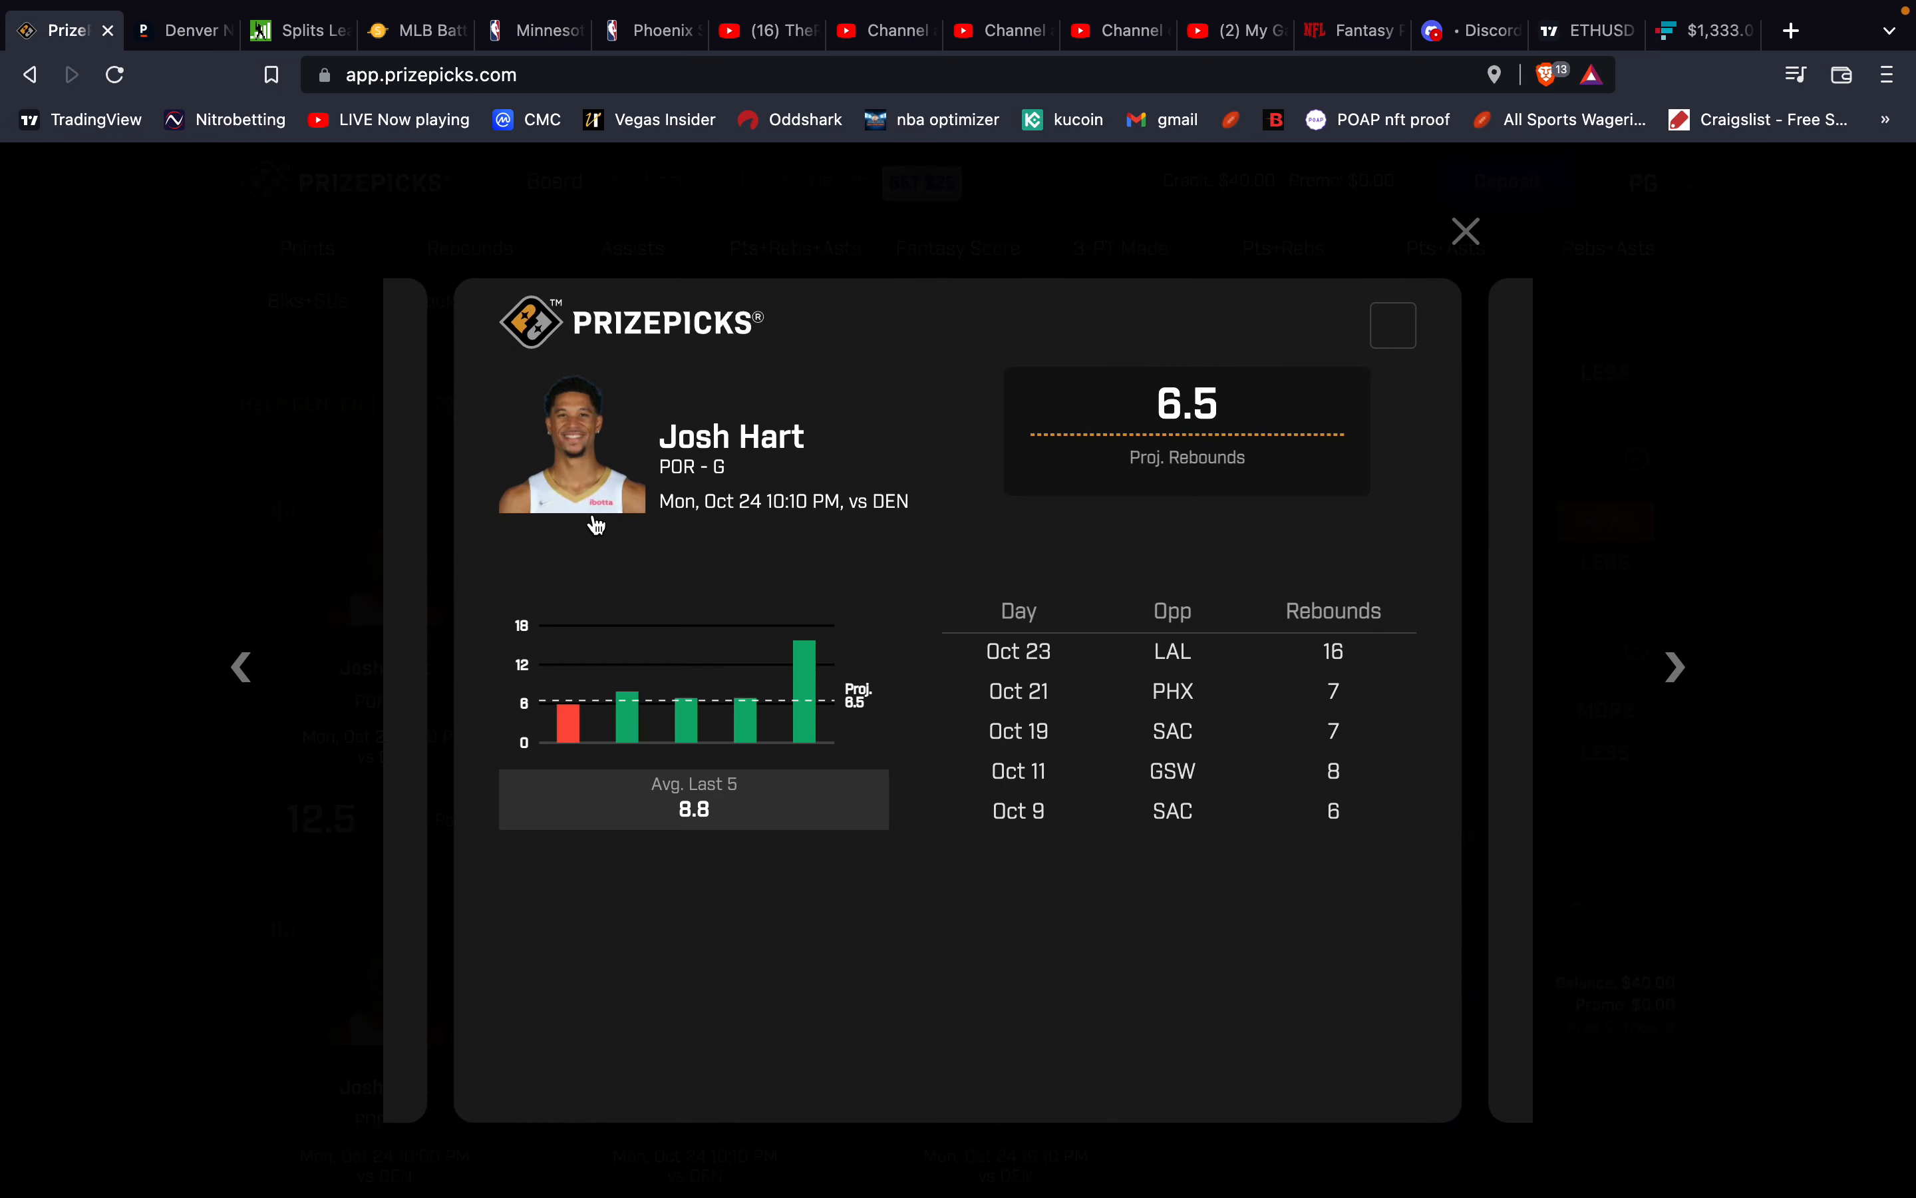
{"action": "mouse_move", "coordinate": [813, 684]}
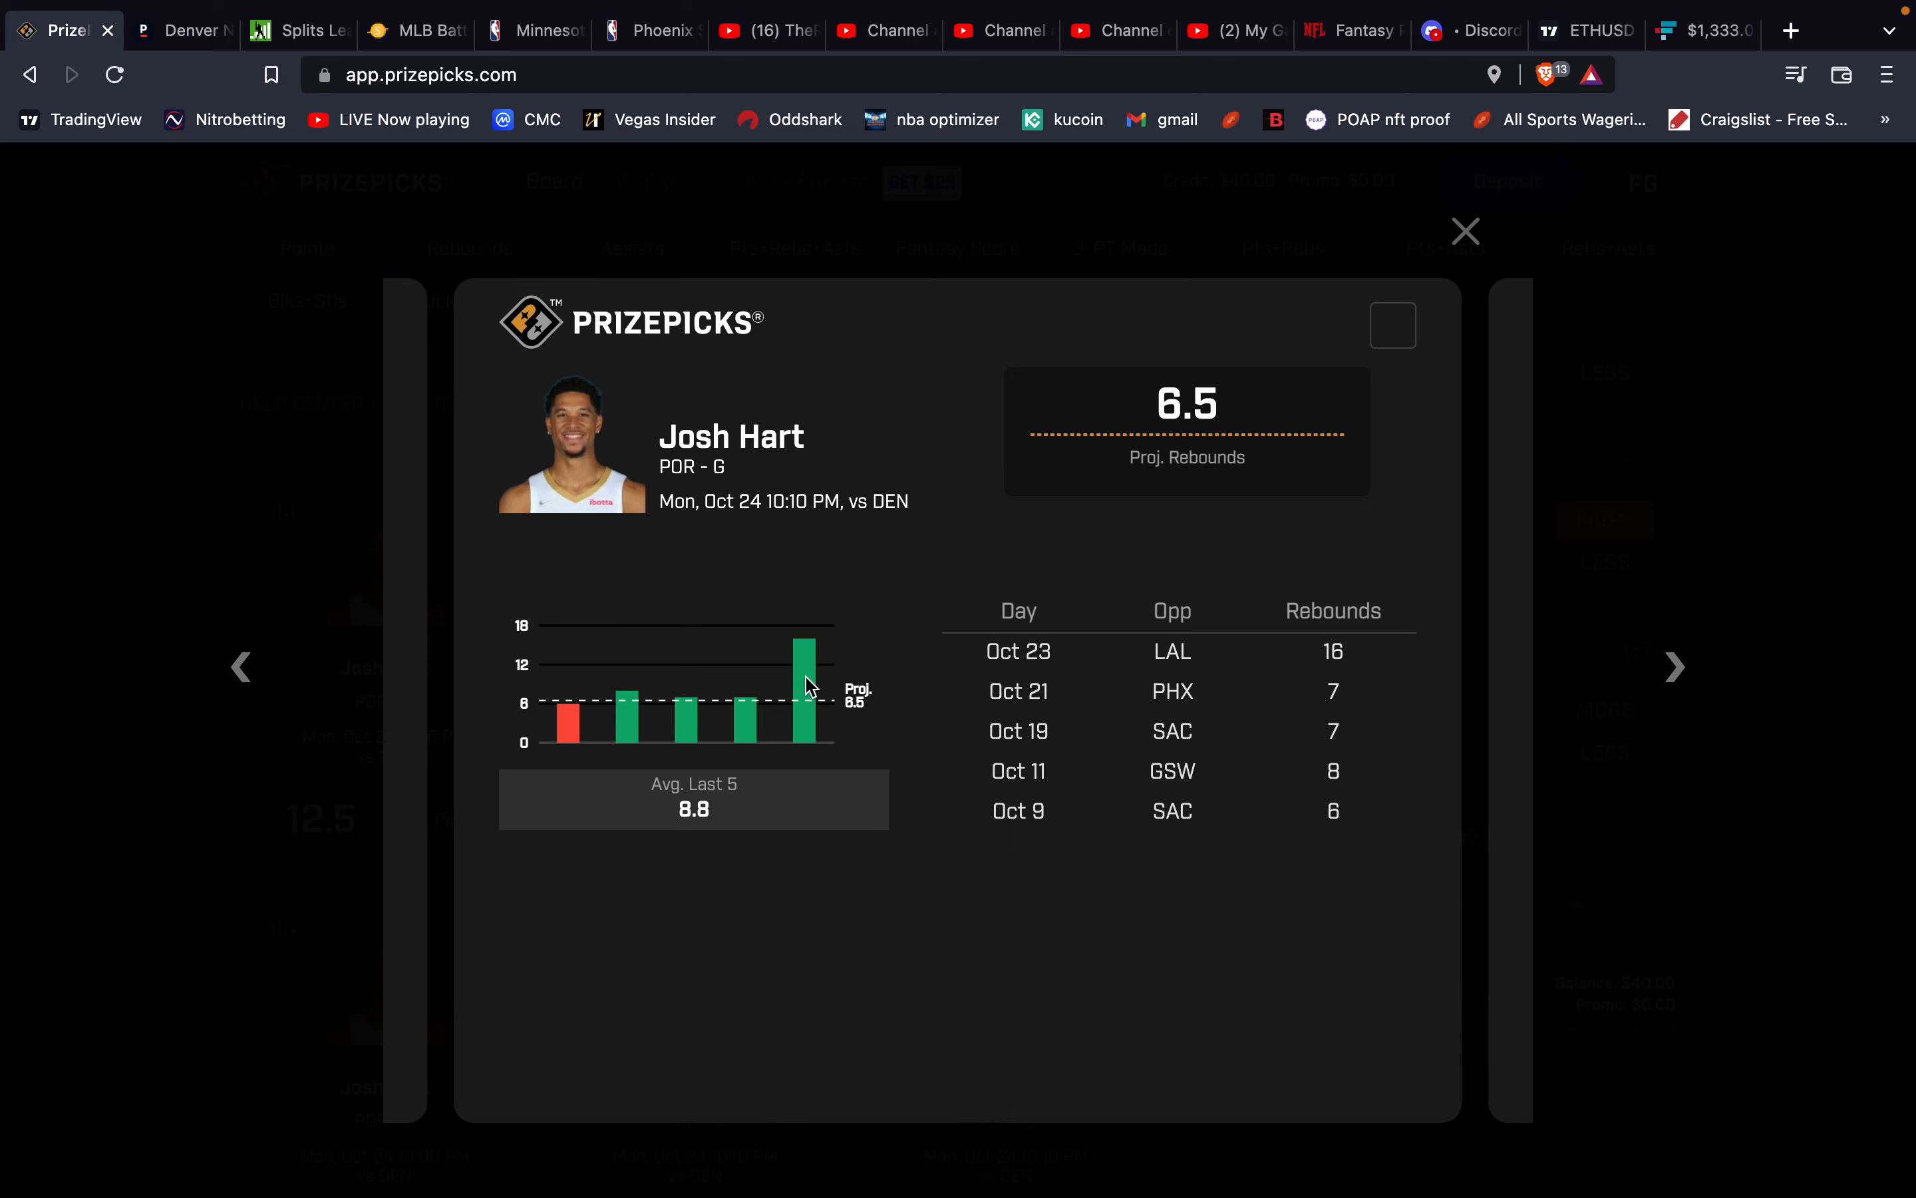
{"action": "mouse_move", "coordinate": [816, 710]}
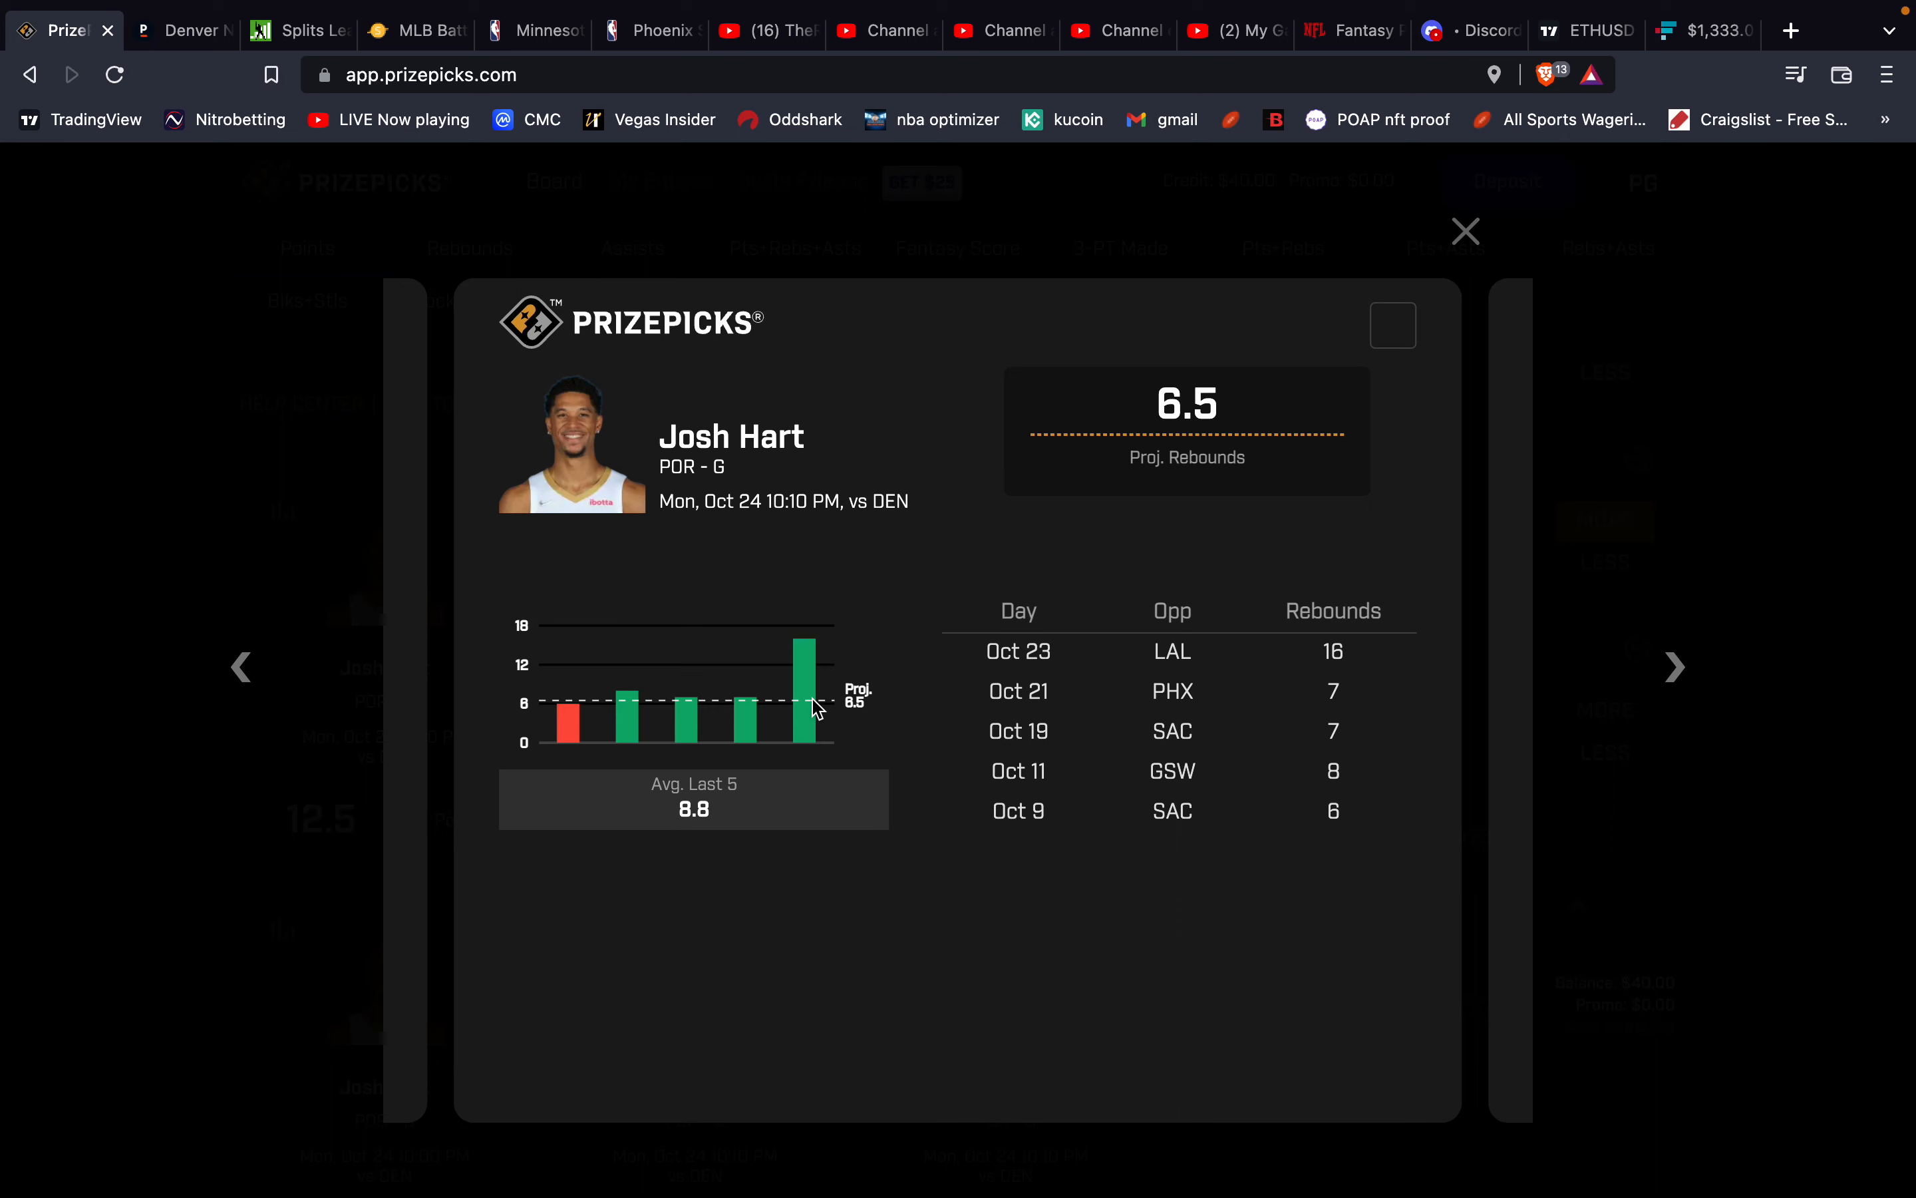
{"action": "mouse_move", "coordinate": [816, 709]}
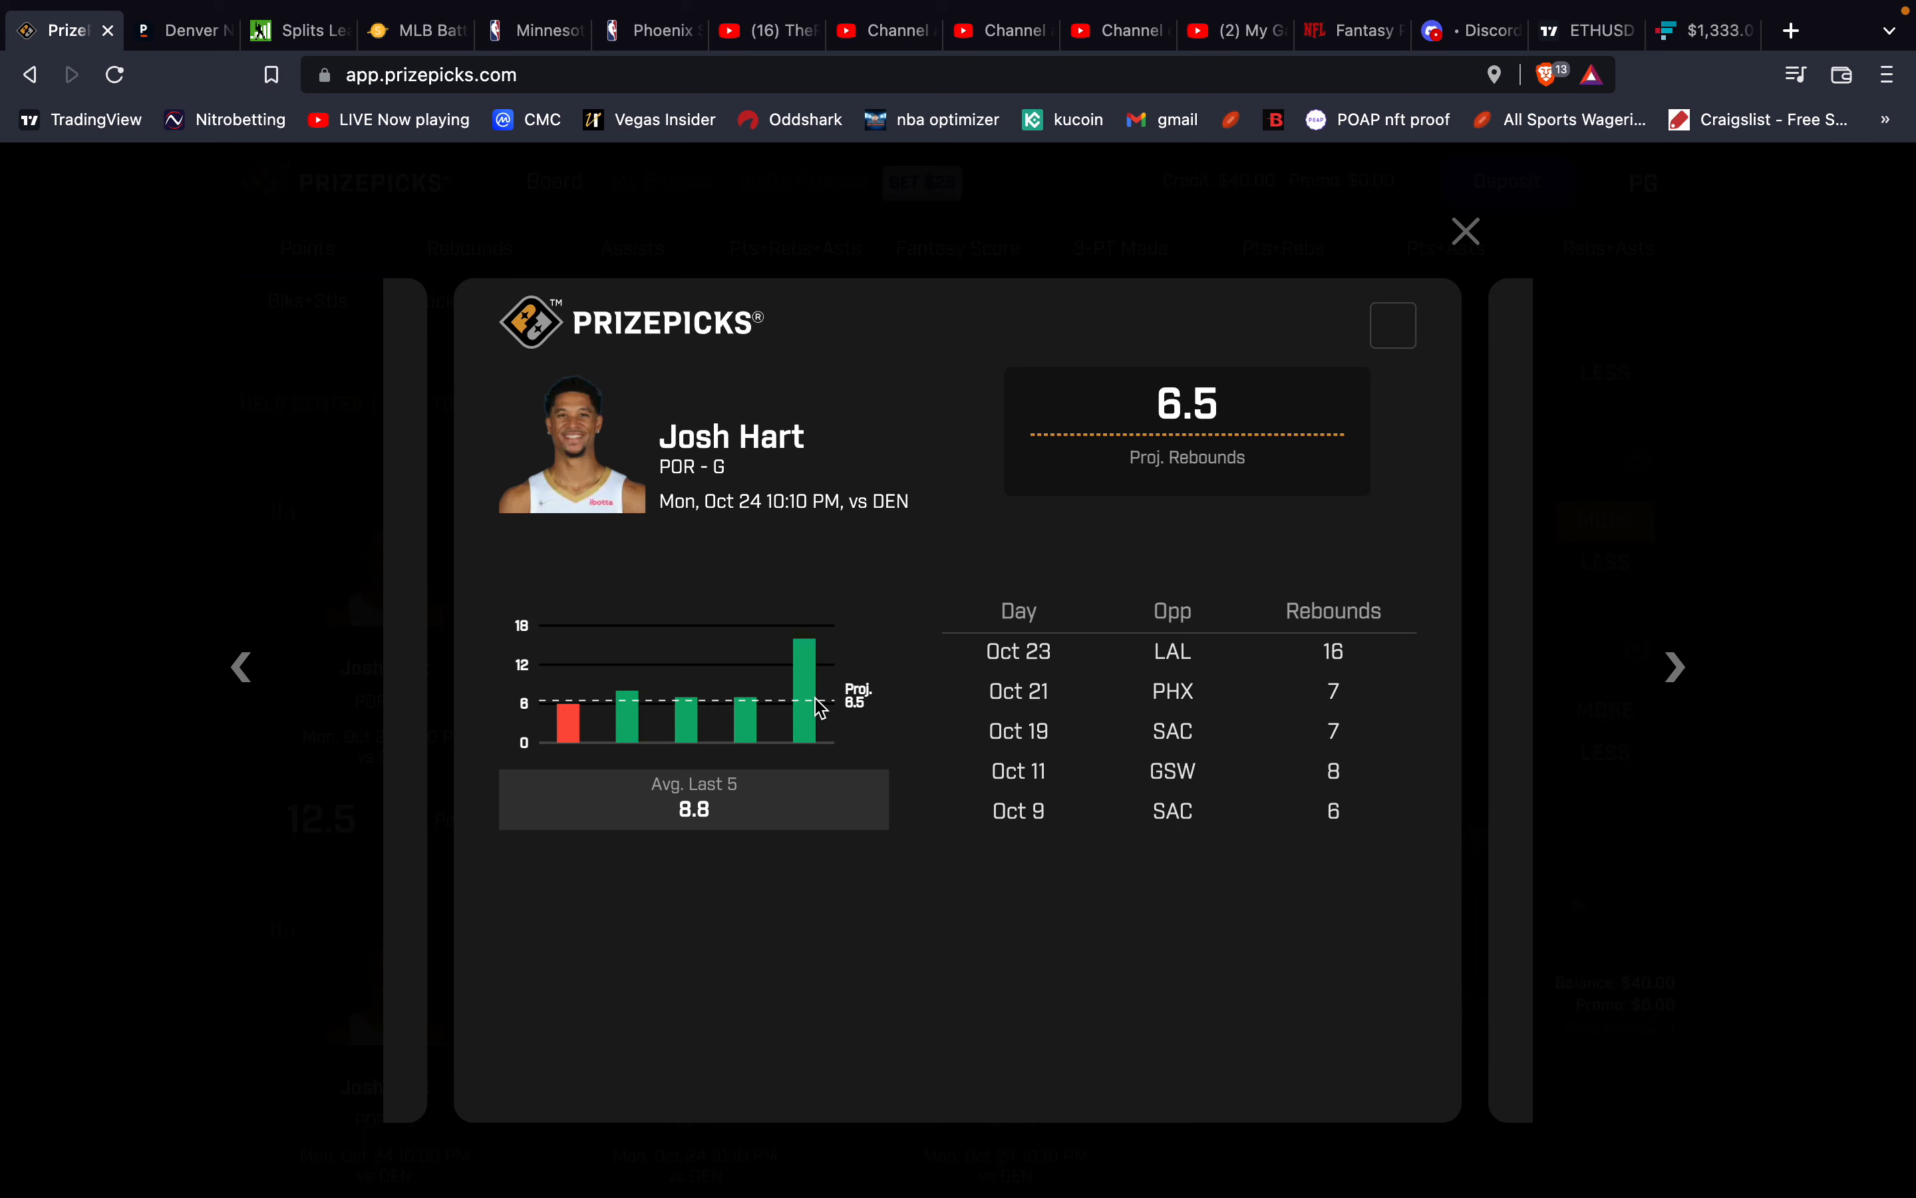
{"action": "left_click", "coordinate": [1391, 325]}
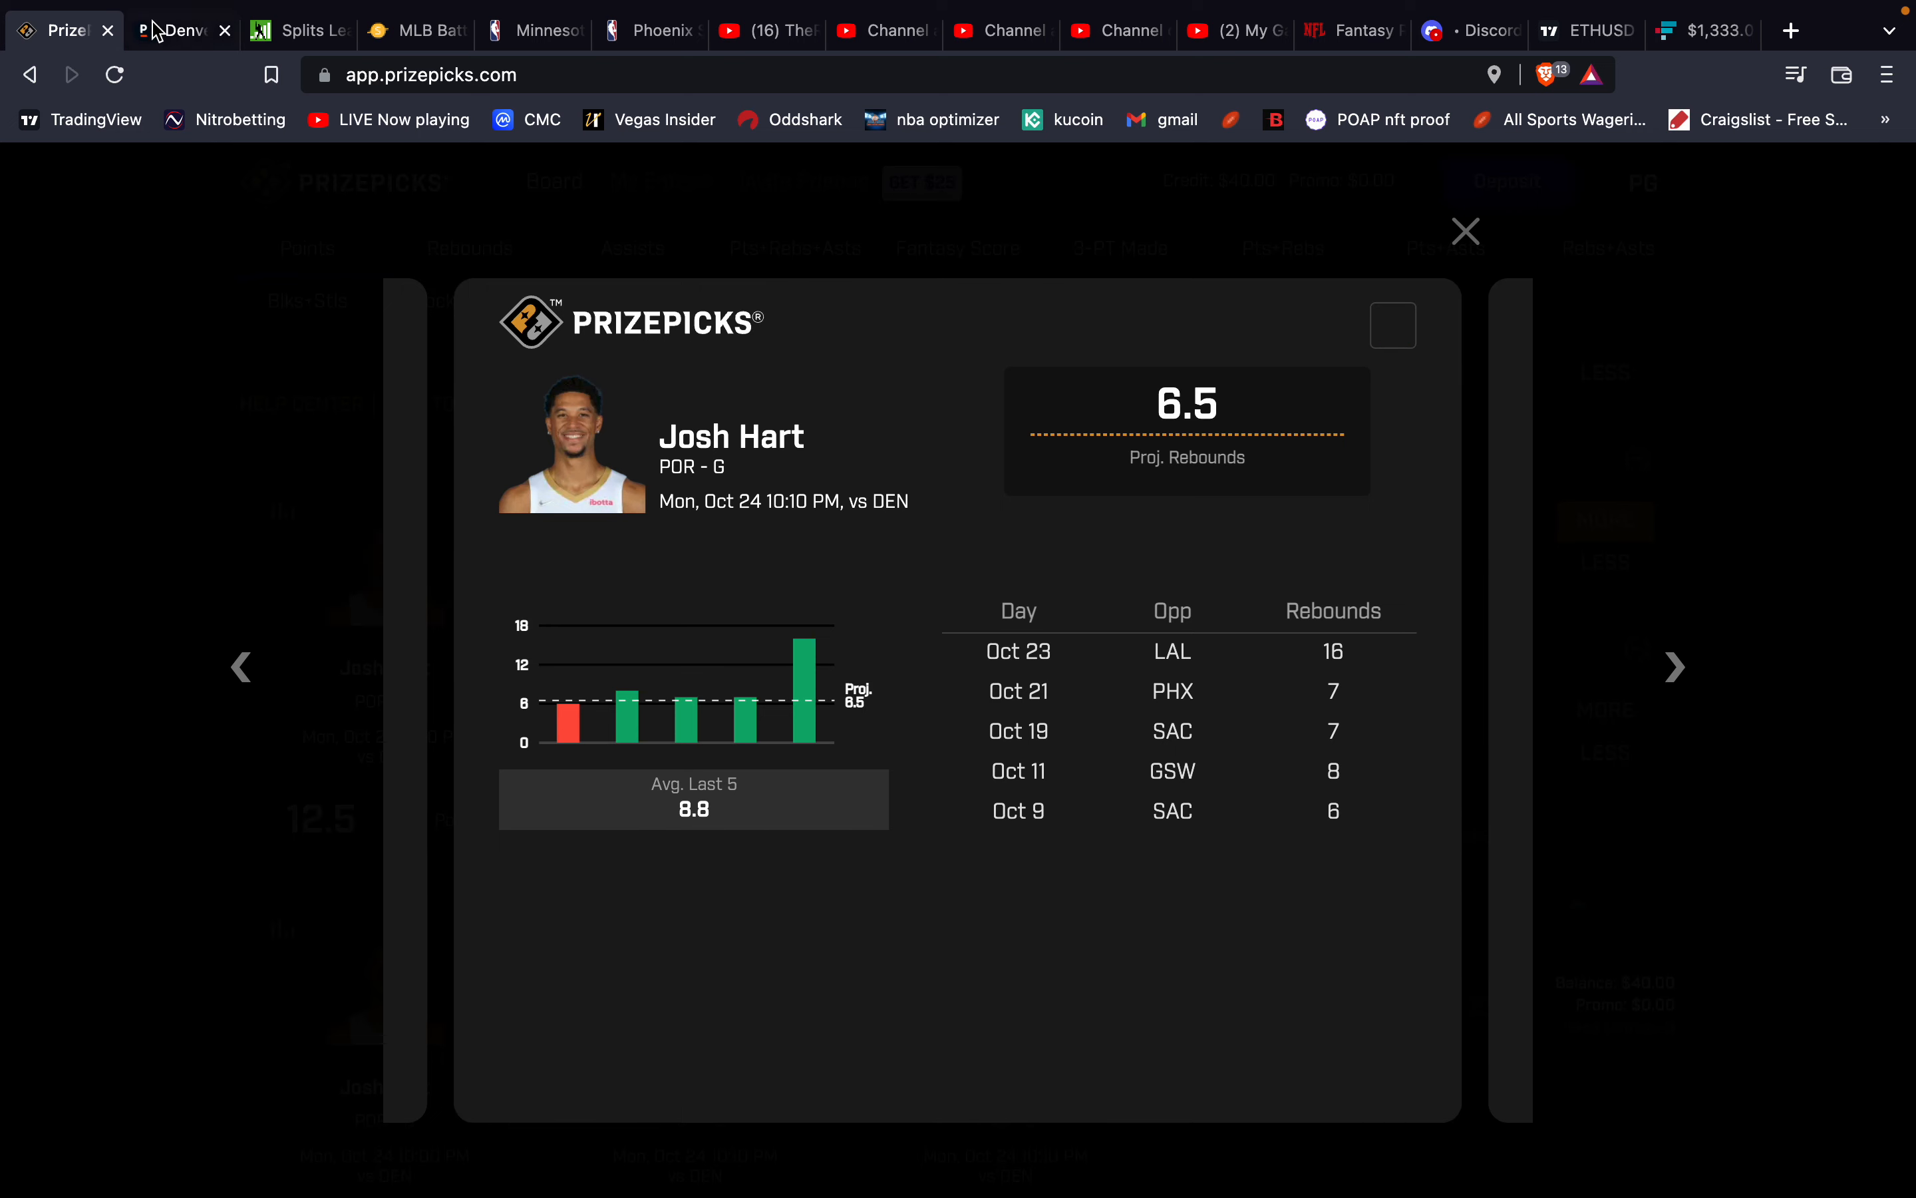
Bring up Josh Hart's Pinnacle props, including 6.5 rebounds at -134 over / +101 under.
{"action": "left_click", "coordinate": [181, 29]}
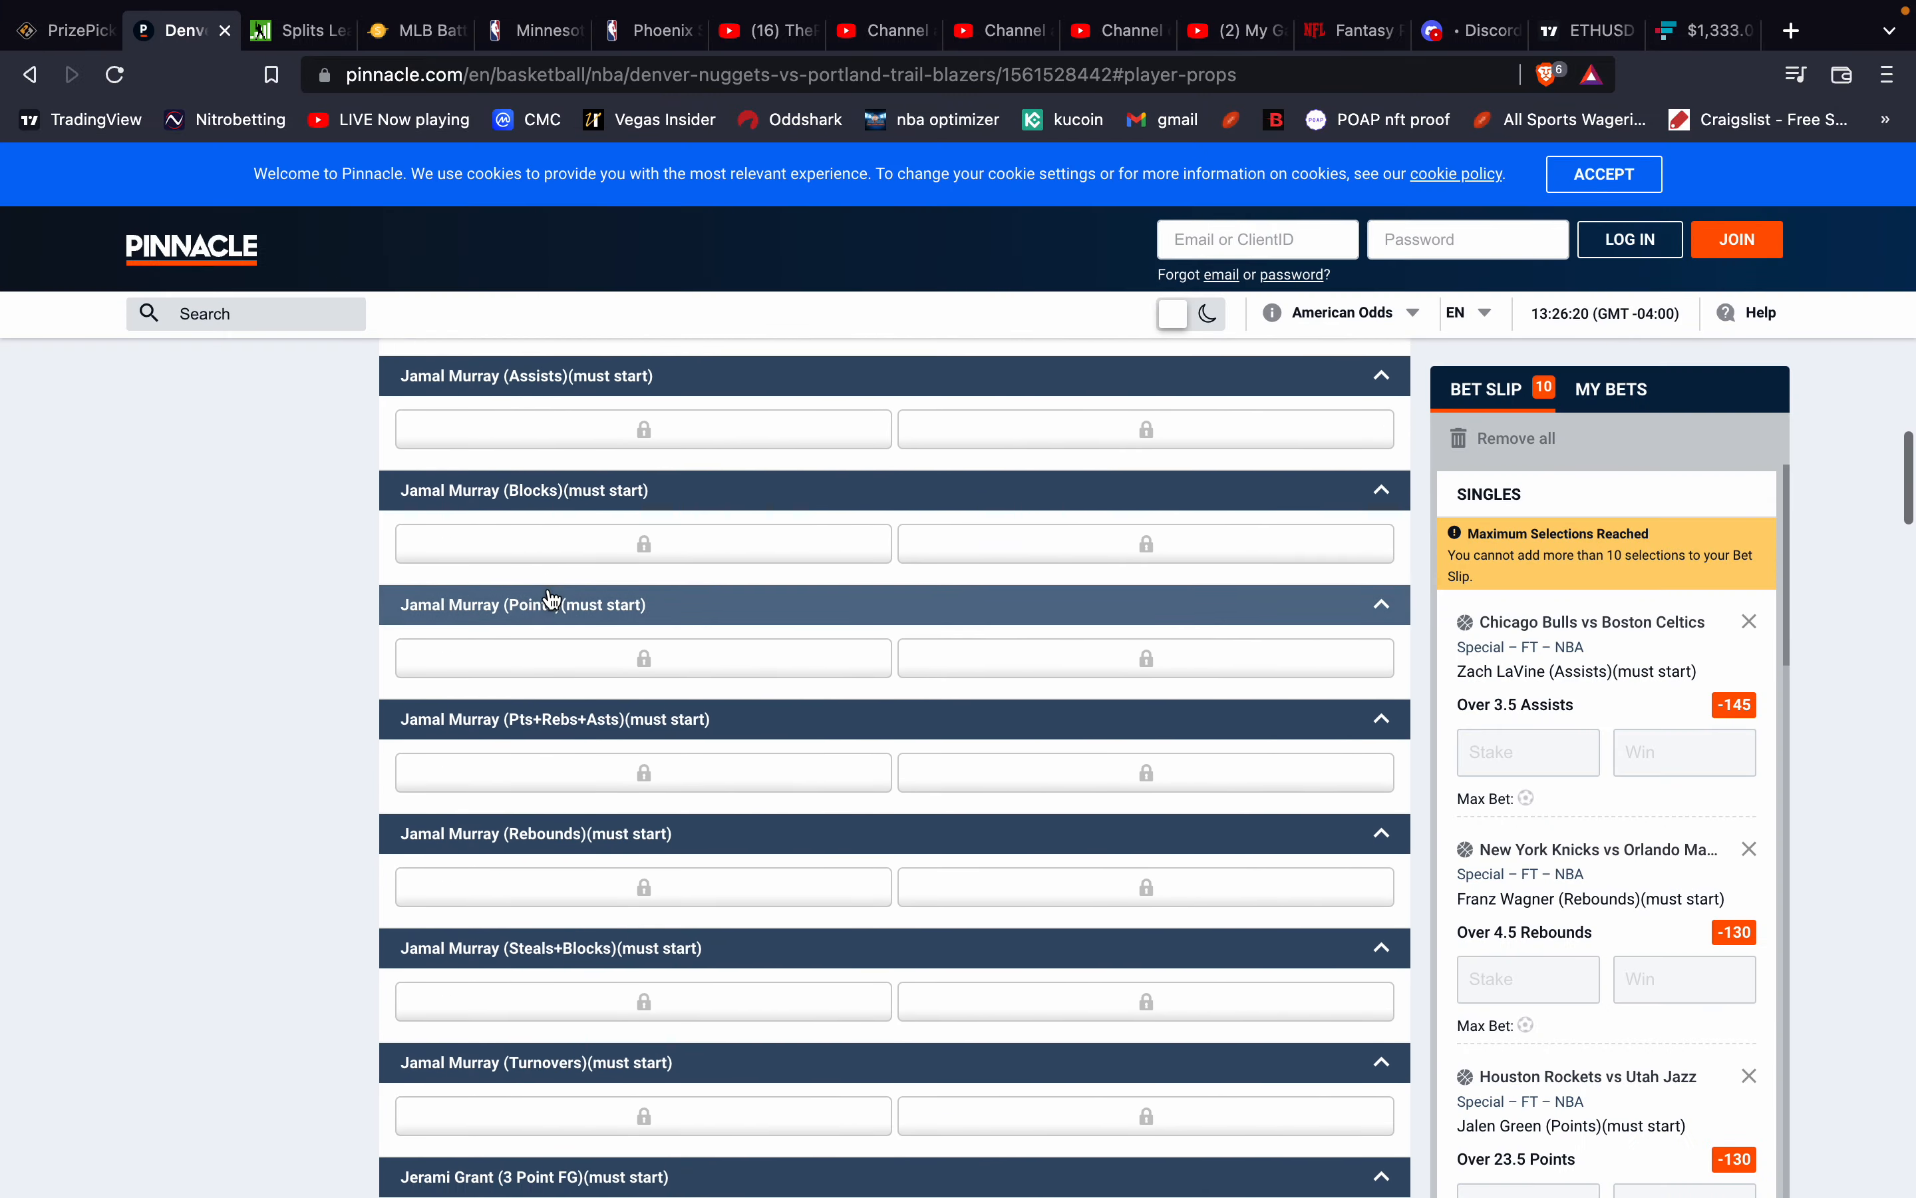
{"action": "scroll", "scroll_direction": "down", "scroll_amount": 3}
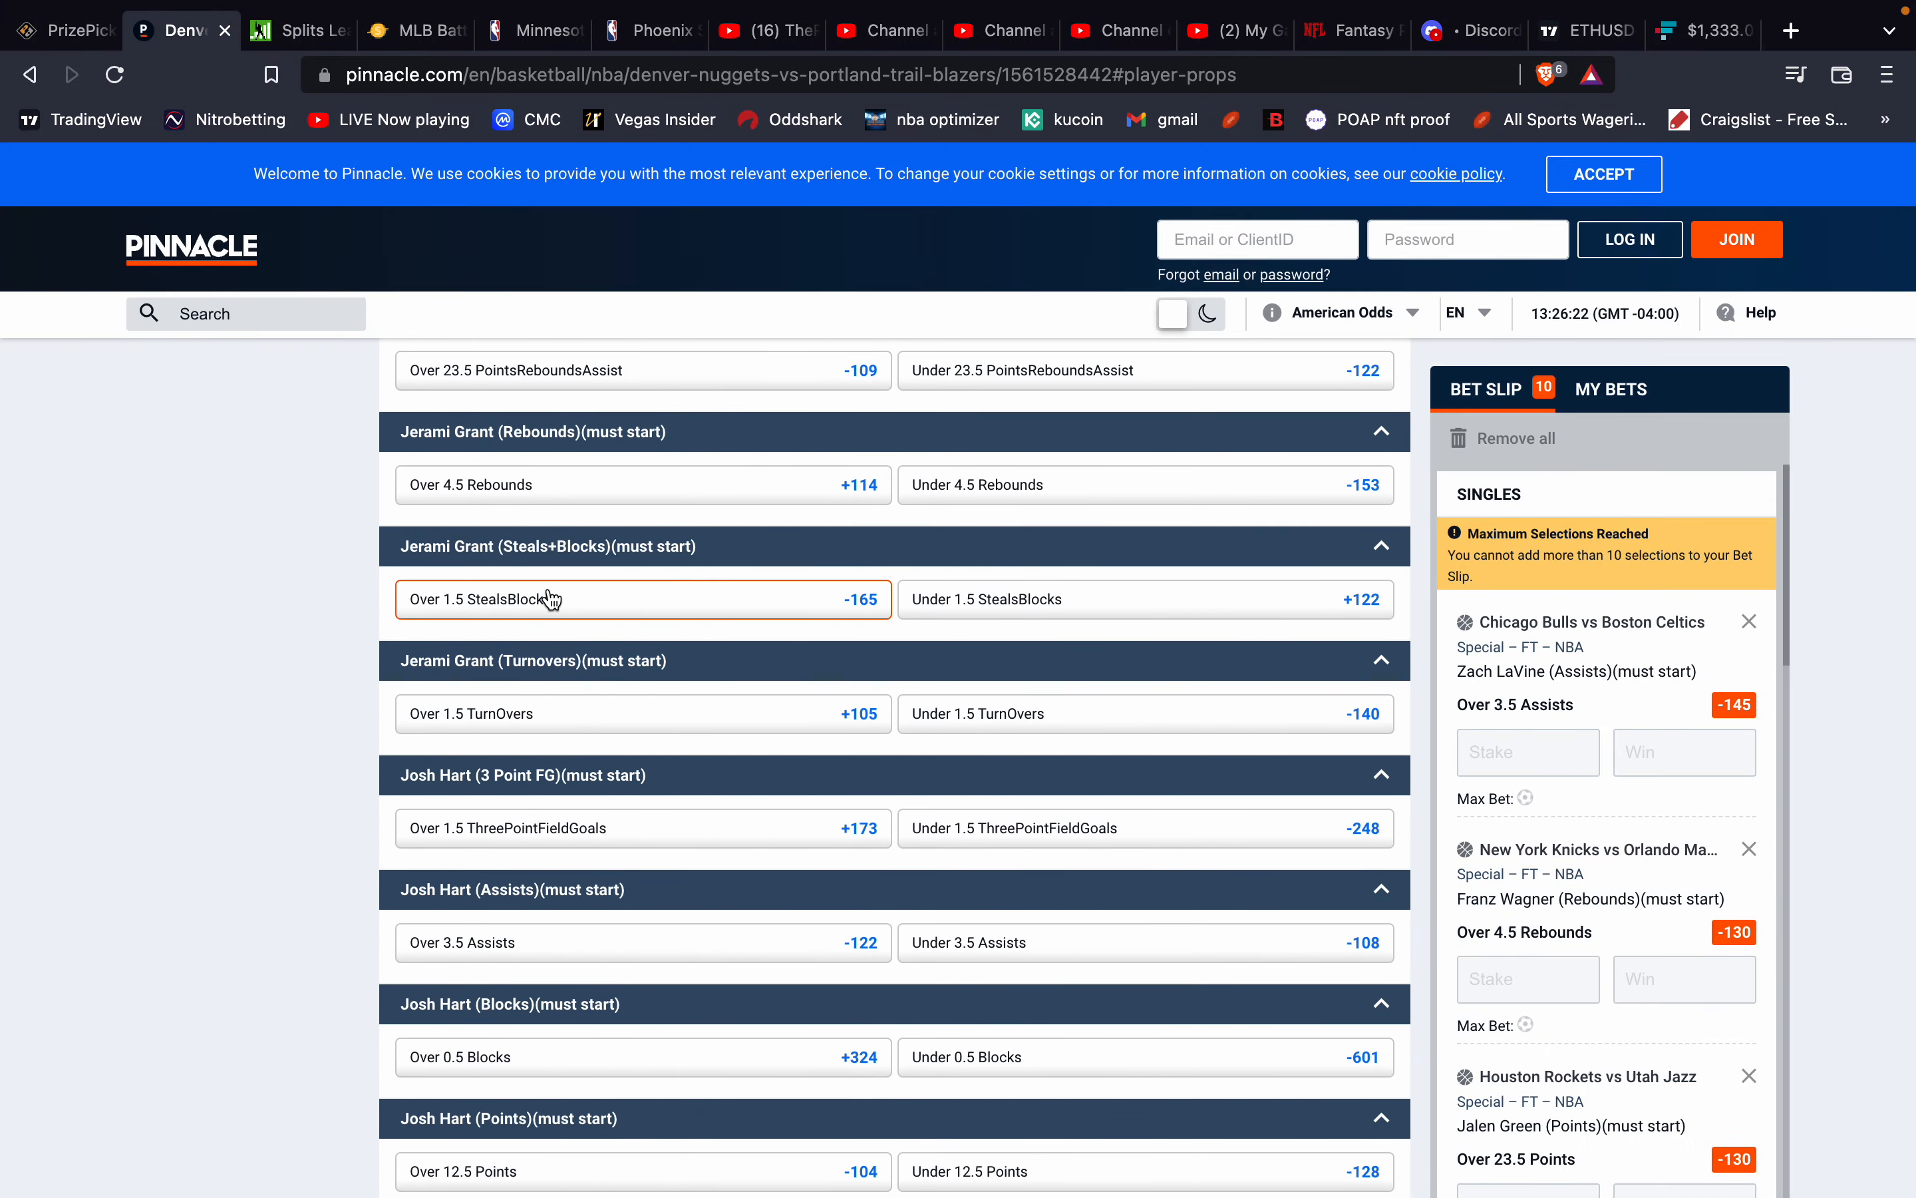
{"action": "scroll", "scroll_direction": "down", "scroll_amount": 3}
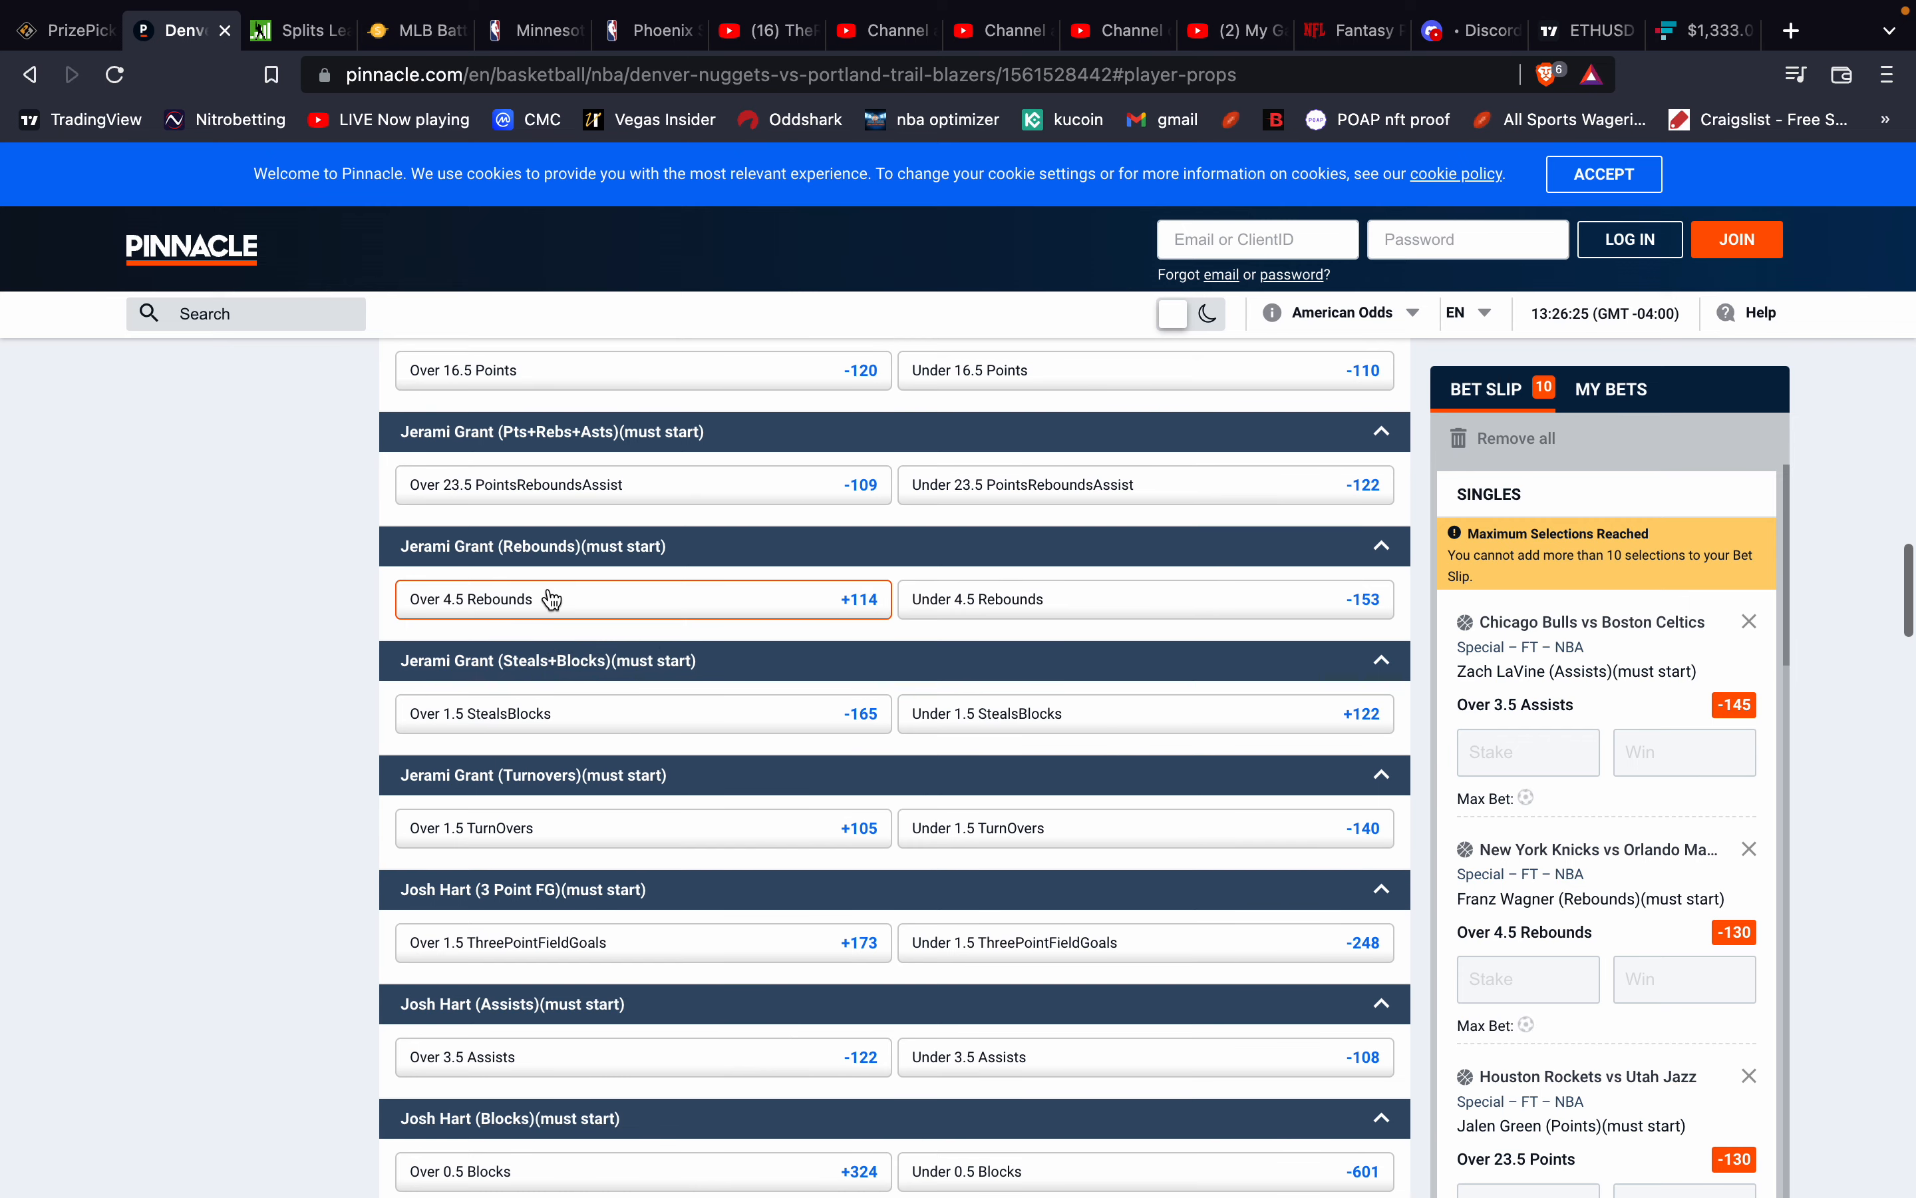
{"action": "scroll", "scroll_direction": "down", "scroll_amount": 3}
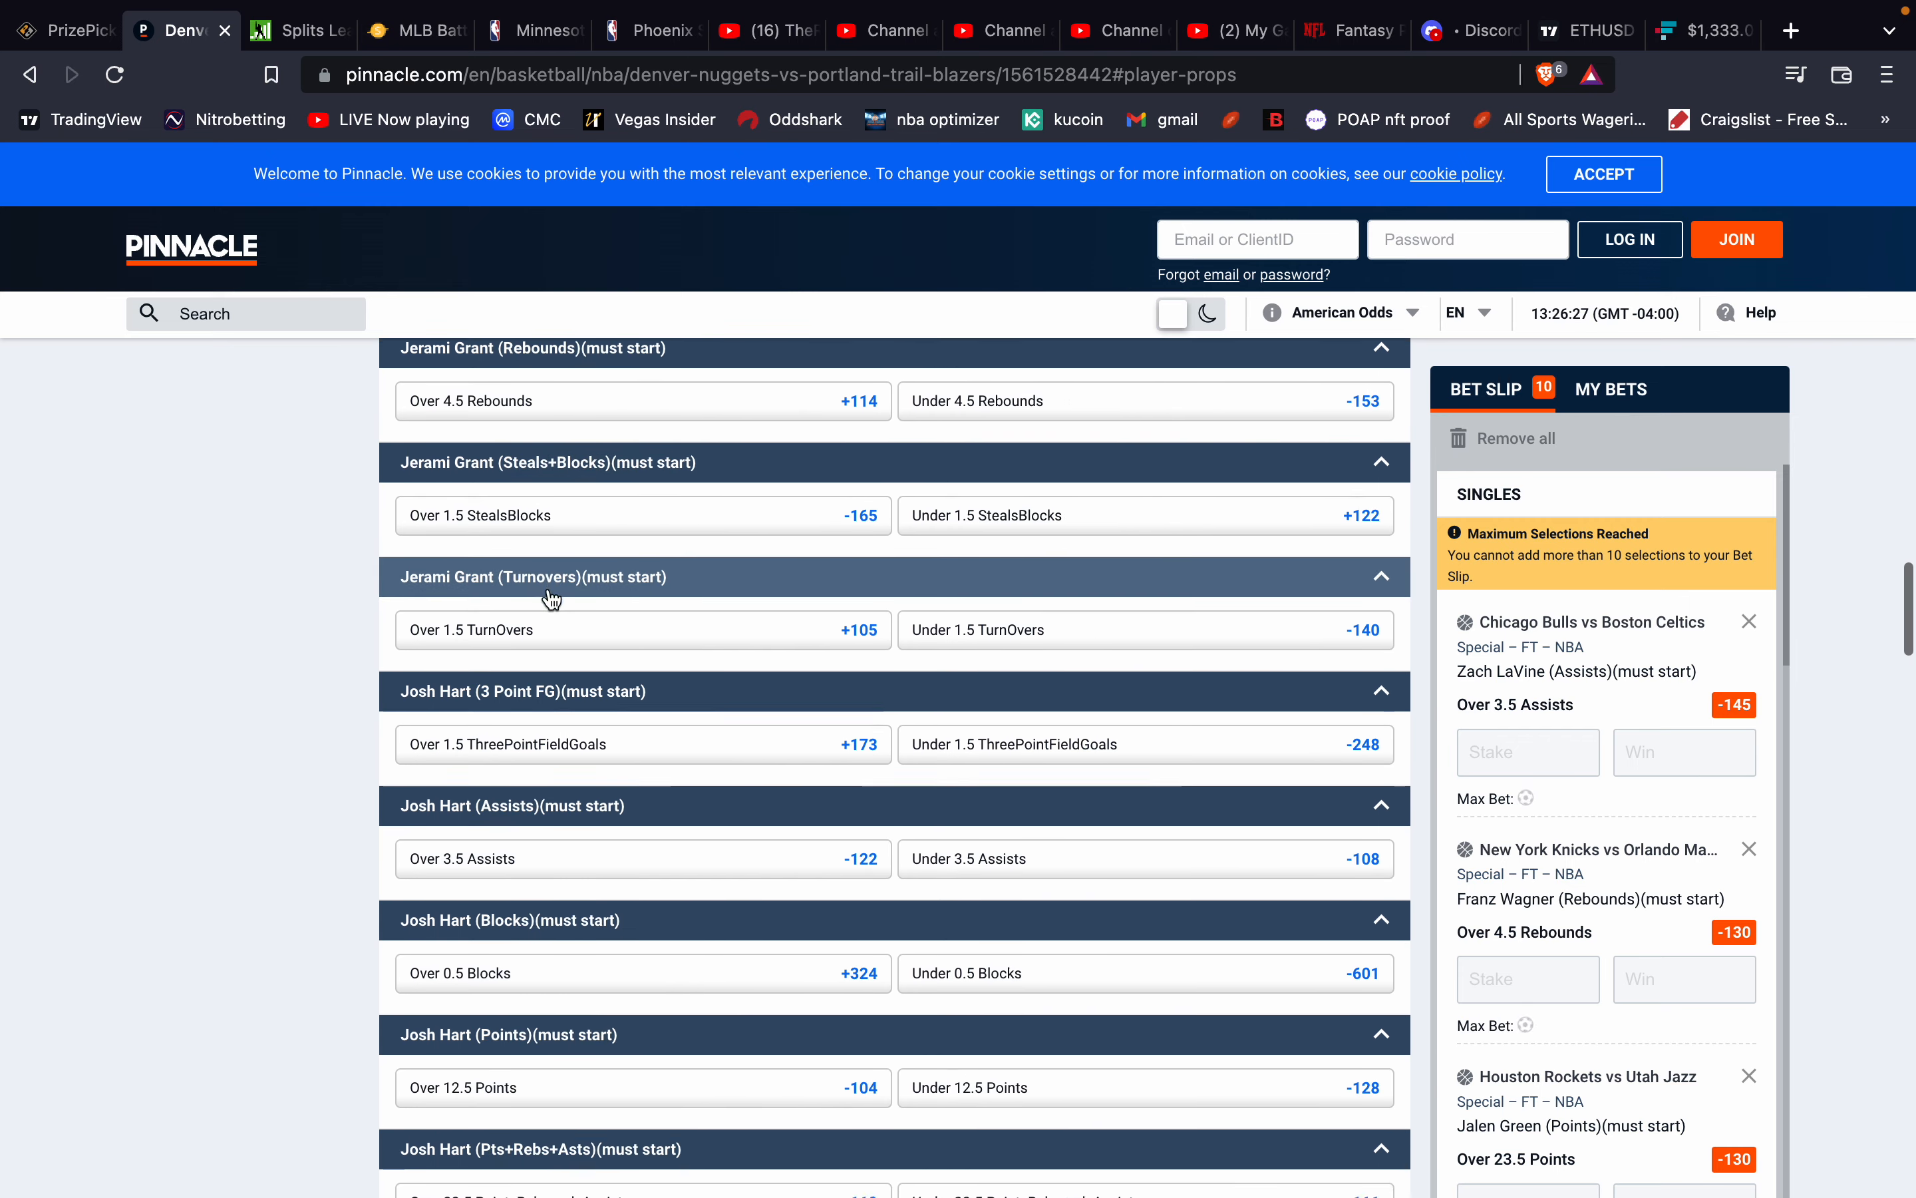
{"action": "scroll", "scroll_direction": "down", "scroll_amount": 3}
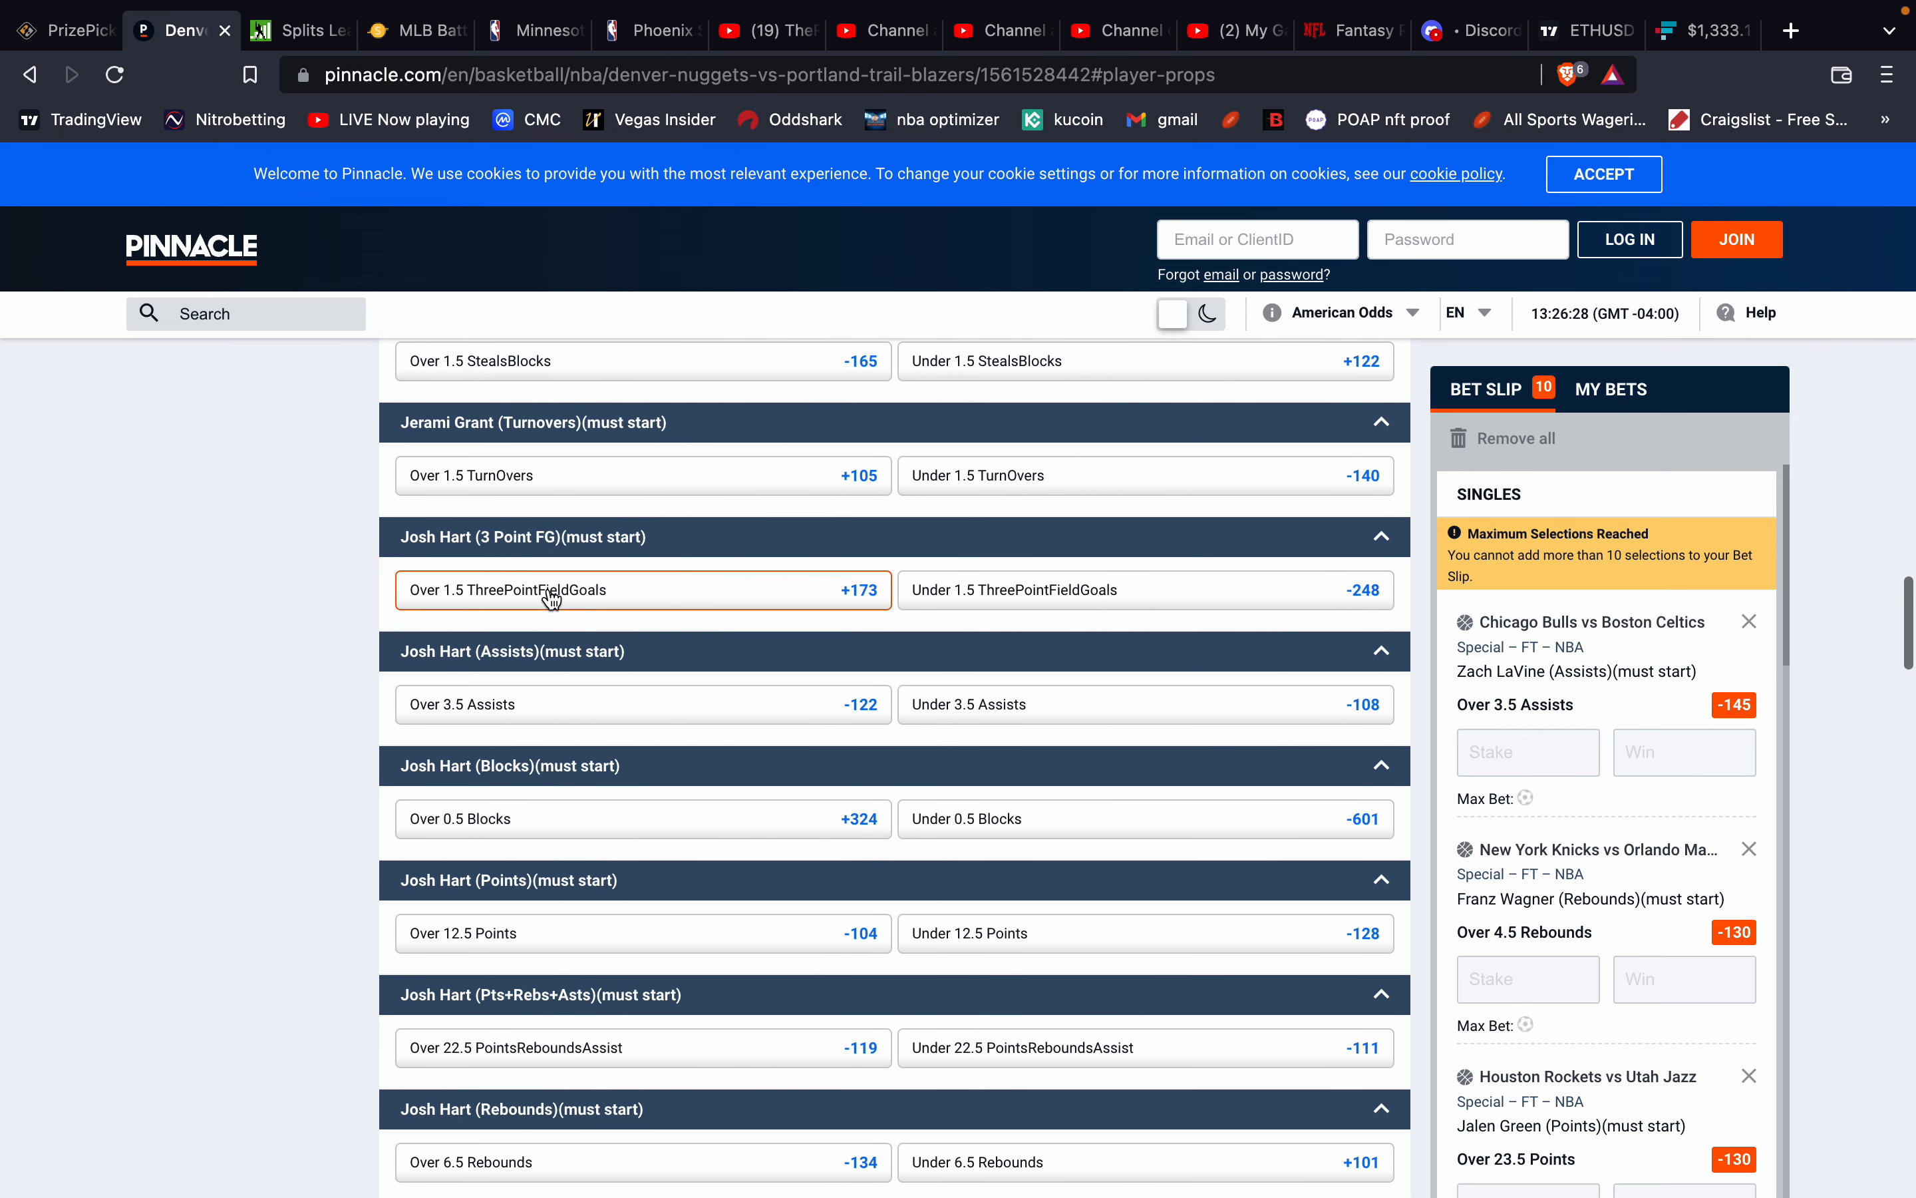
{"action": "scroll", "scroll_direction": "down", "scroll_amount": 3}
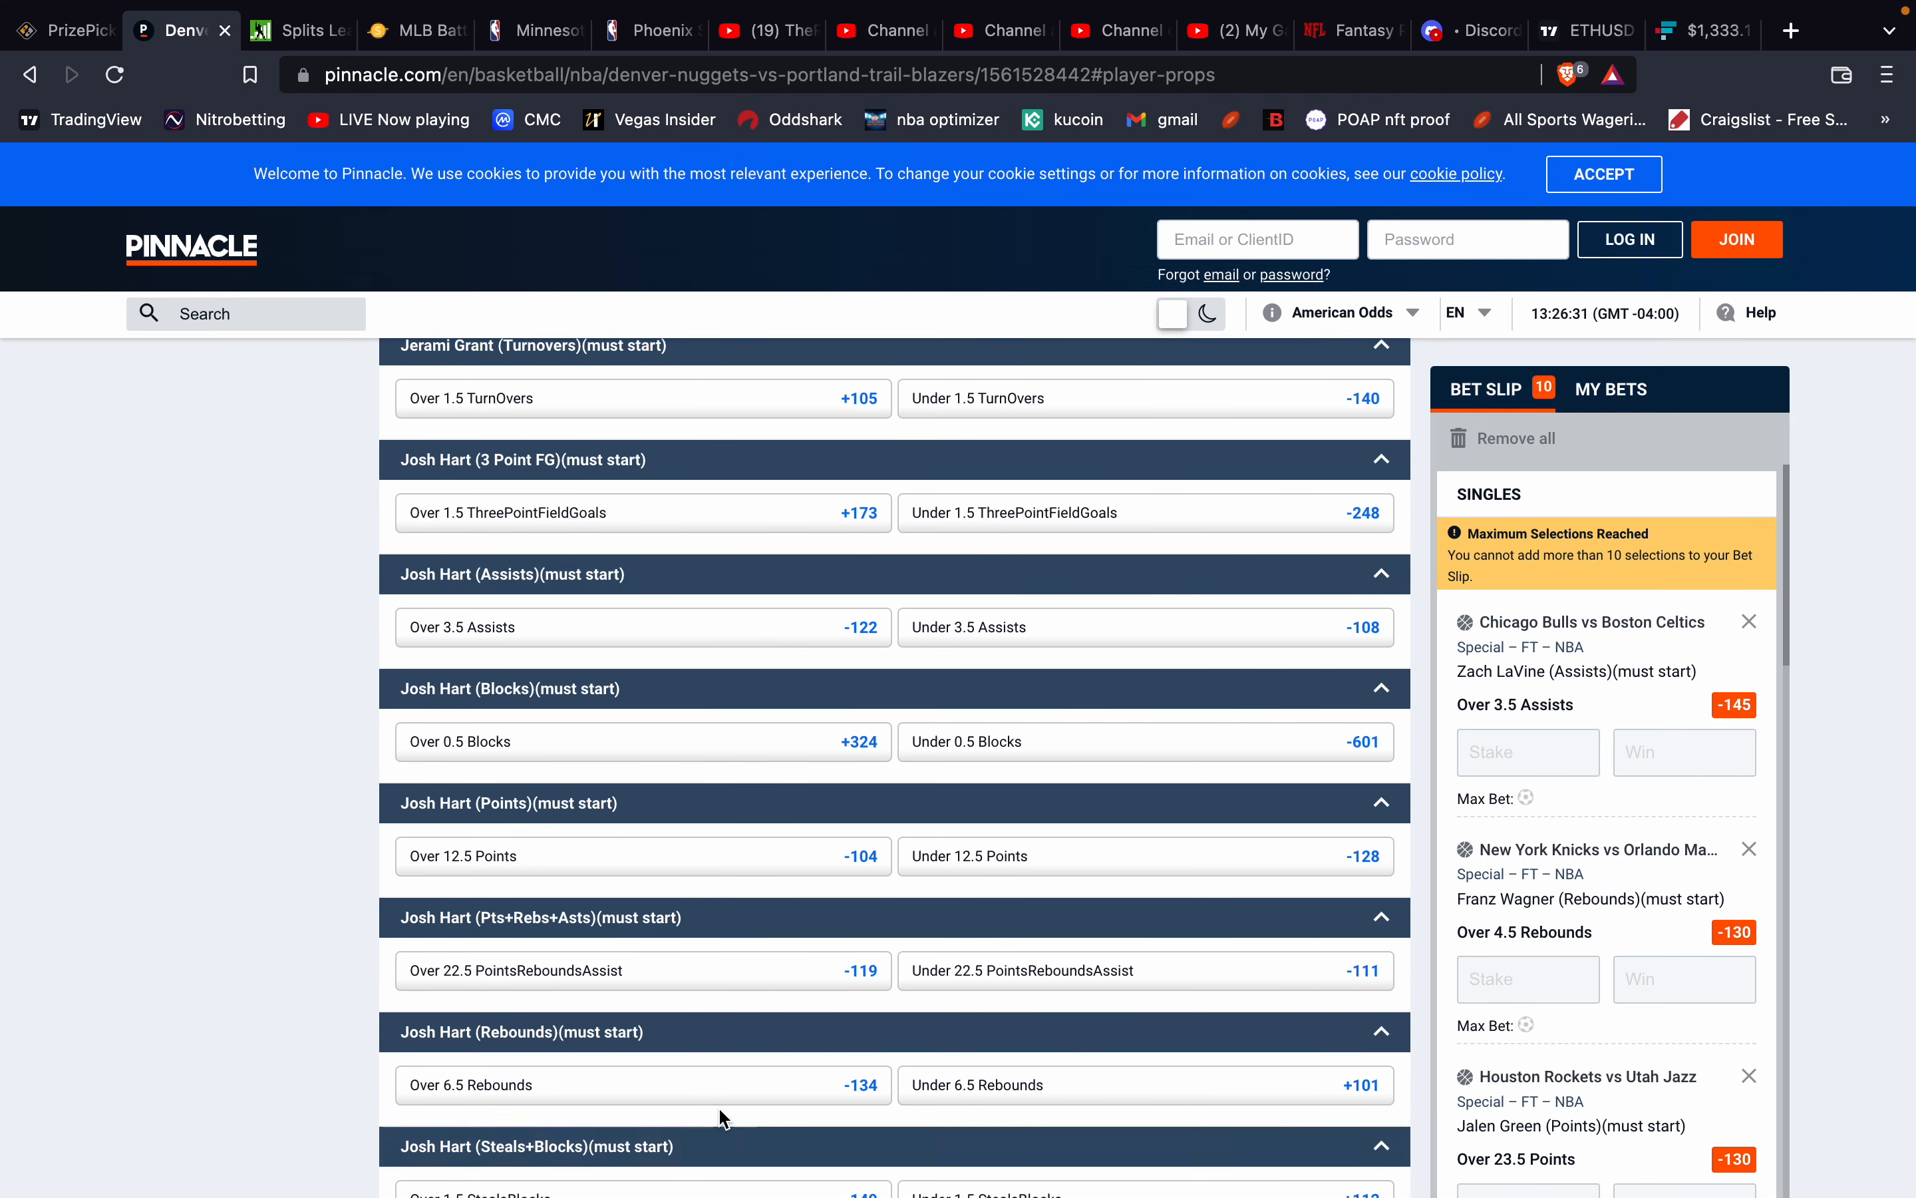
{"action": "mouse_move", "coordinate": [641, 1084]}
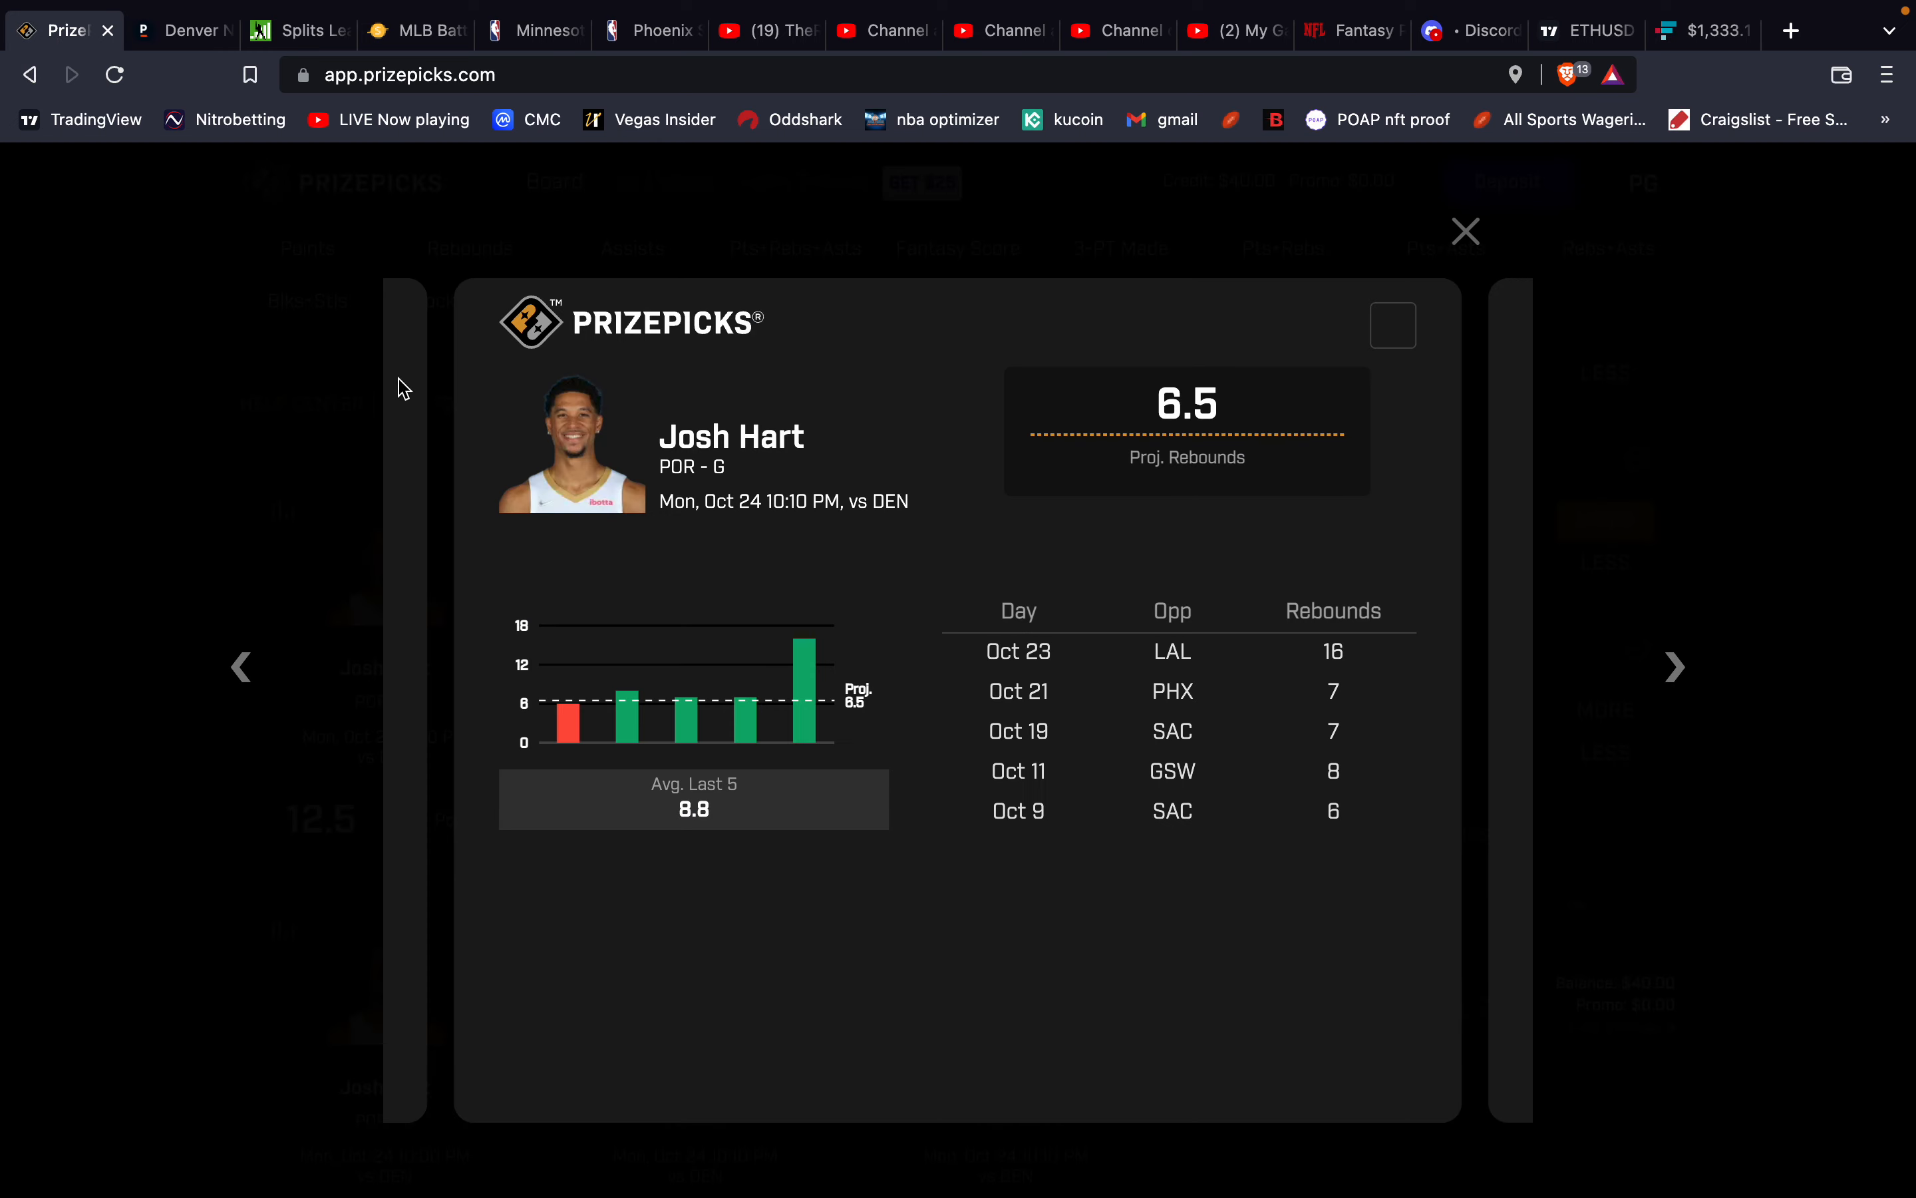
{"action": "mouse_move", "coordinate": [970, 636]}
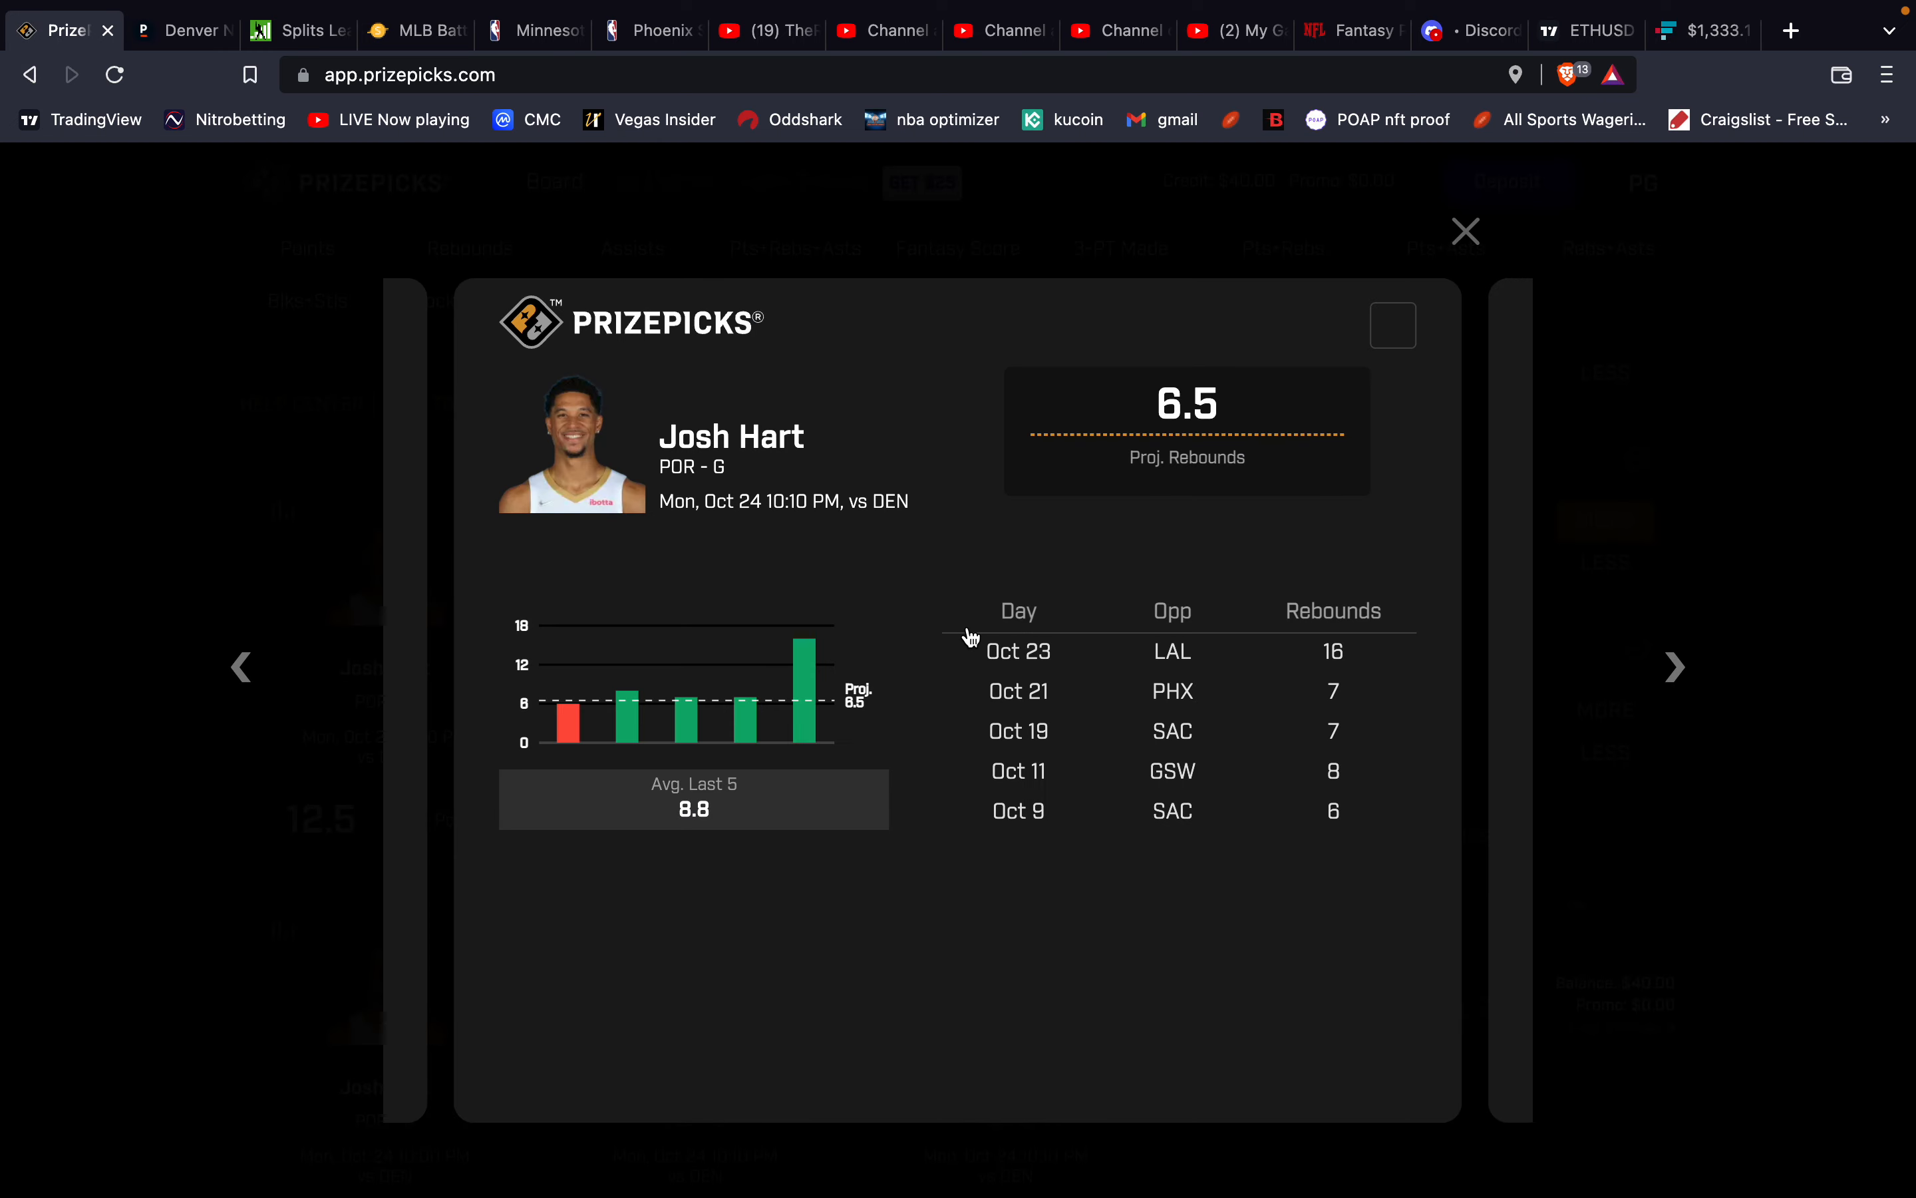
{"action": "mouse_move", "coordinate": [953, 681]}
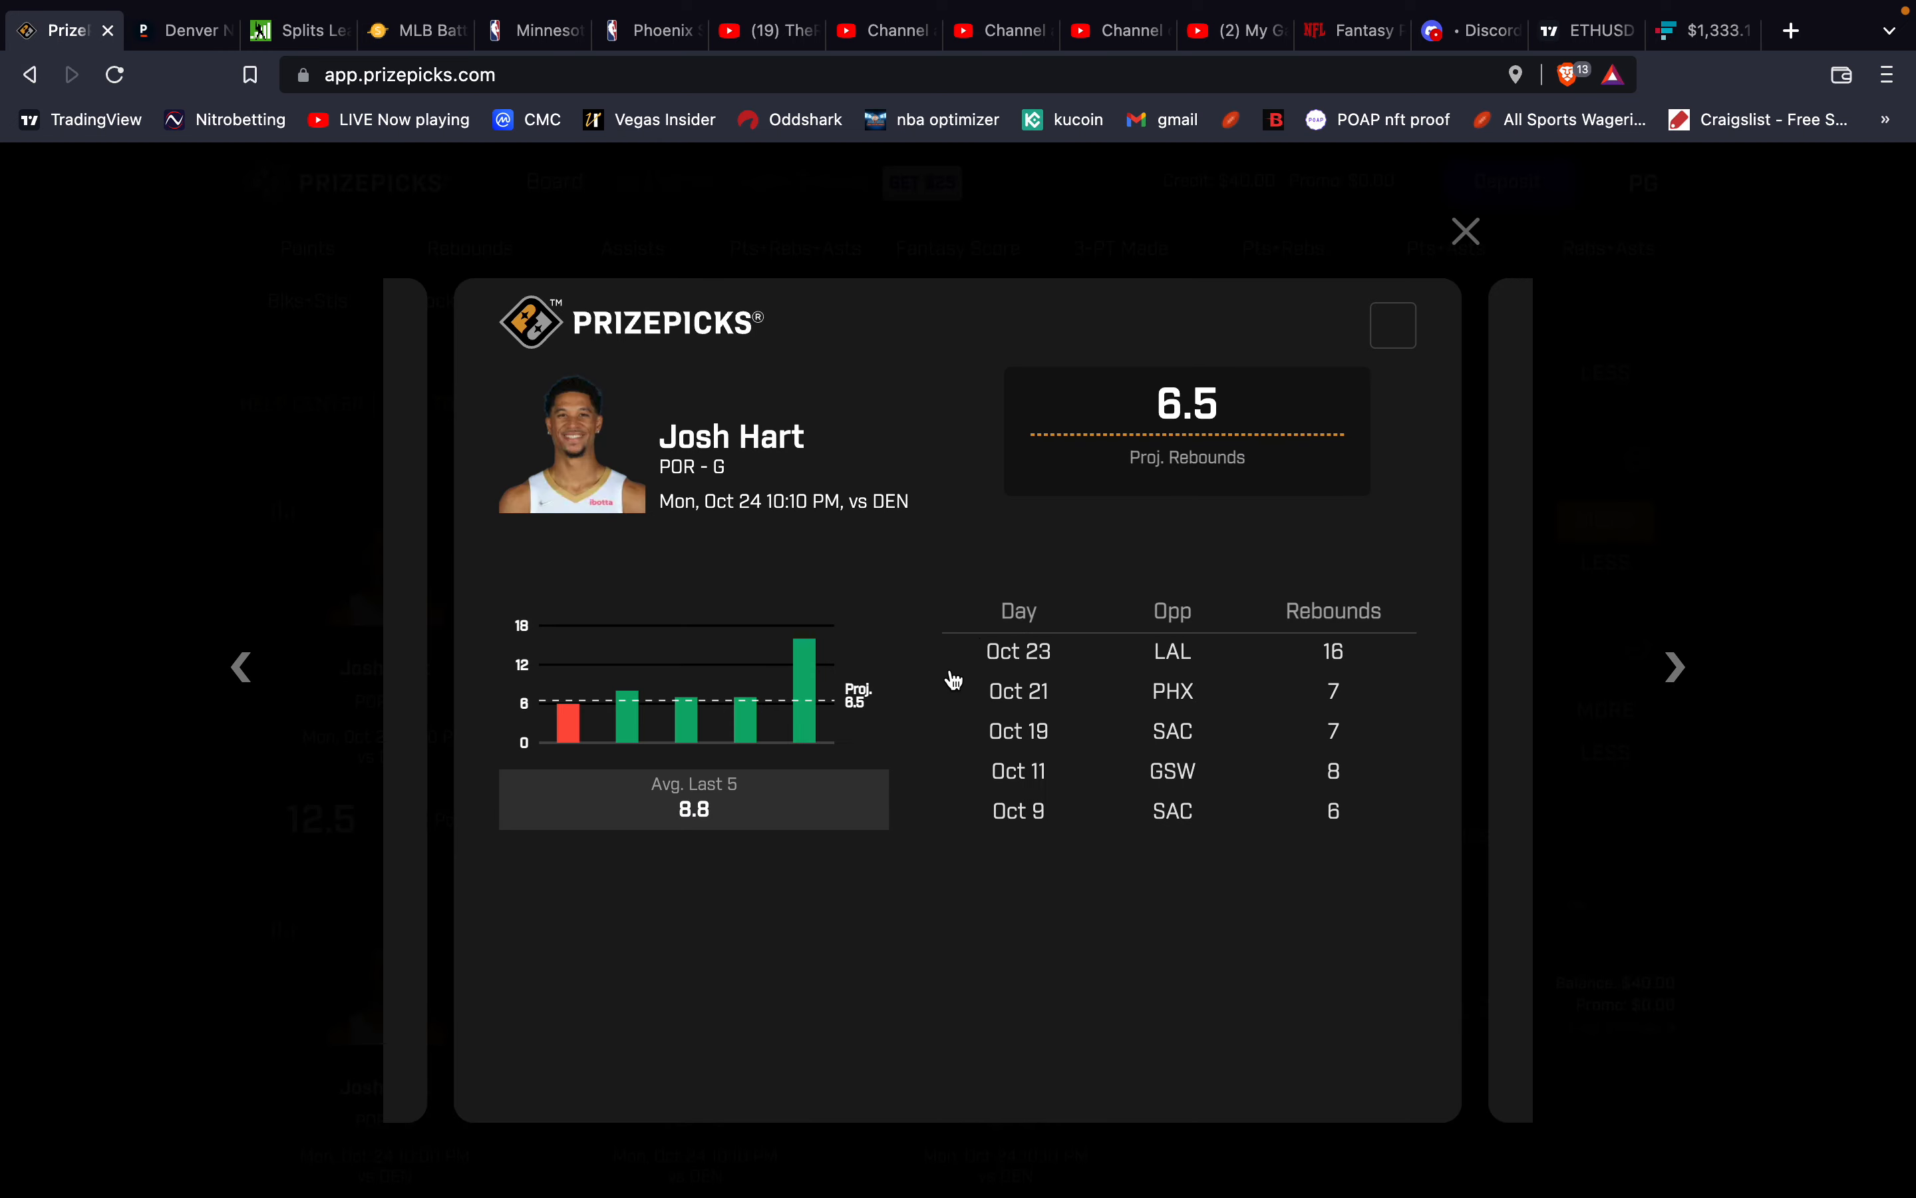
{"action": "mouse_move", "coordinate": [840, 706]}
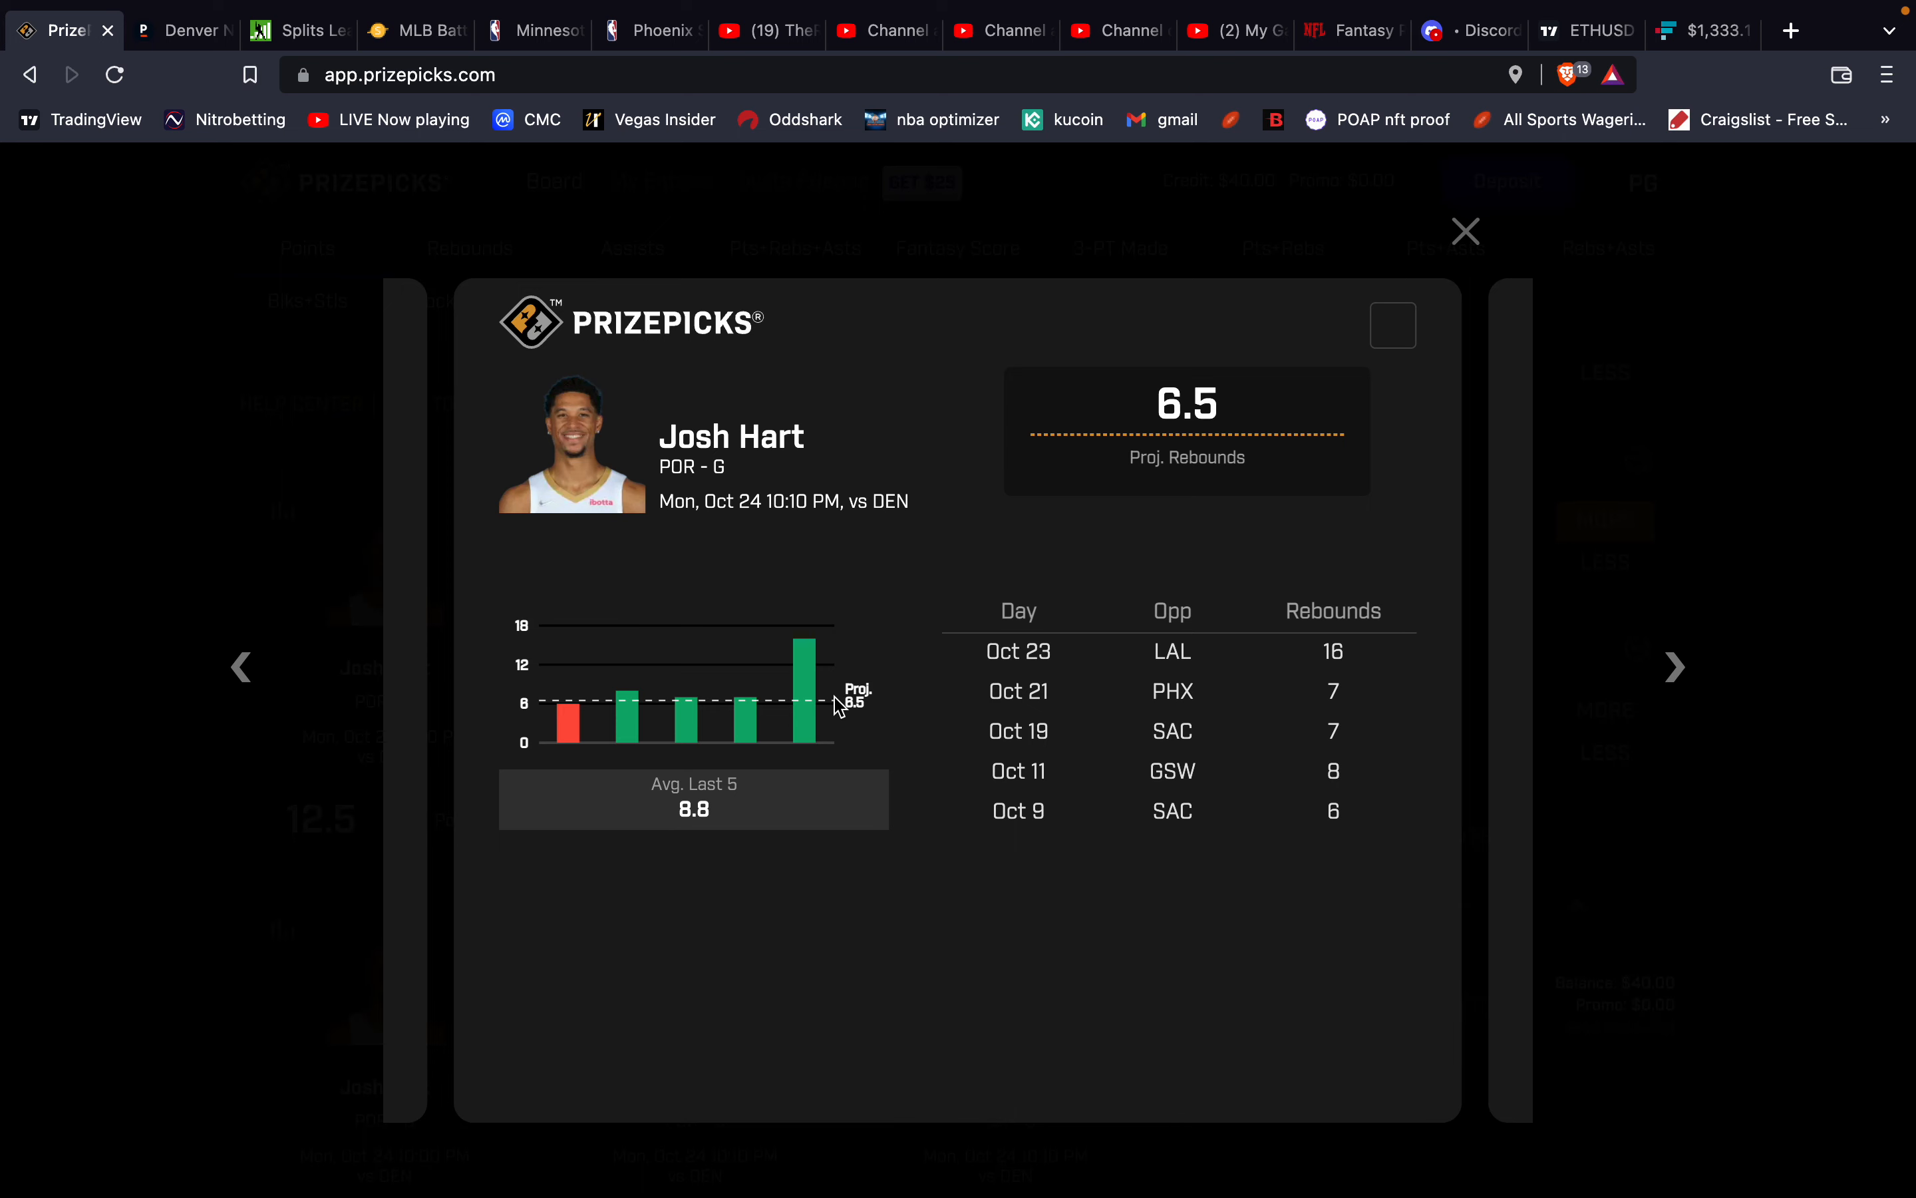
{"action": "mouse_move", "coordinate": [1259, 395]}
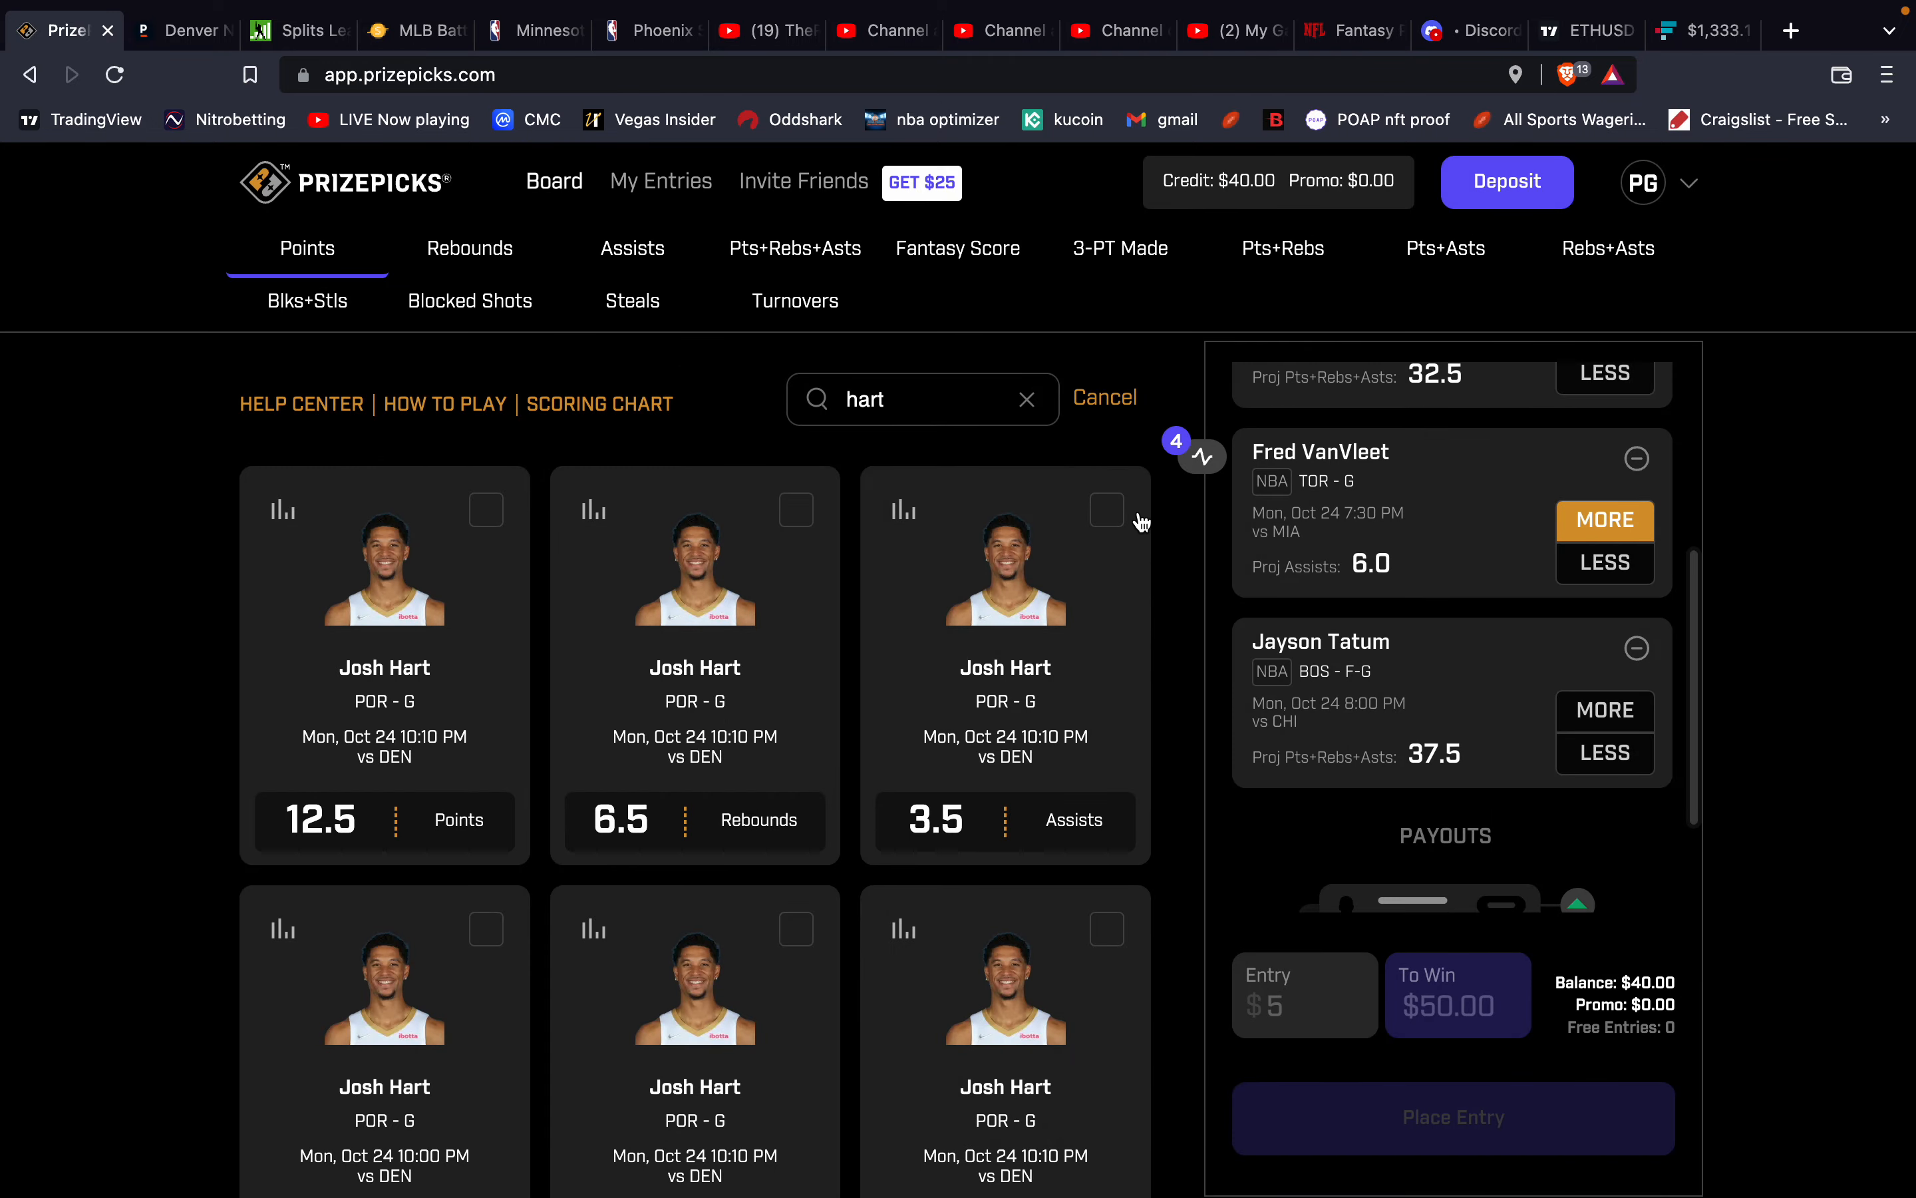
{"action": "mouse_move", "coordinate": [1383, 607]}
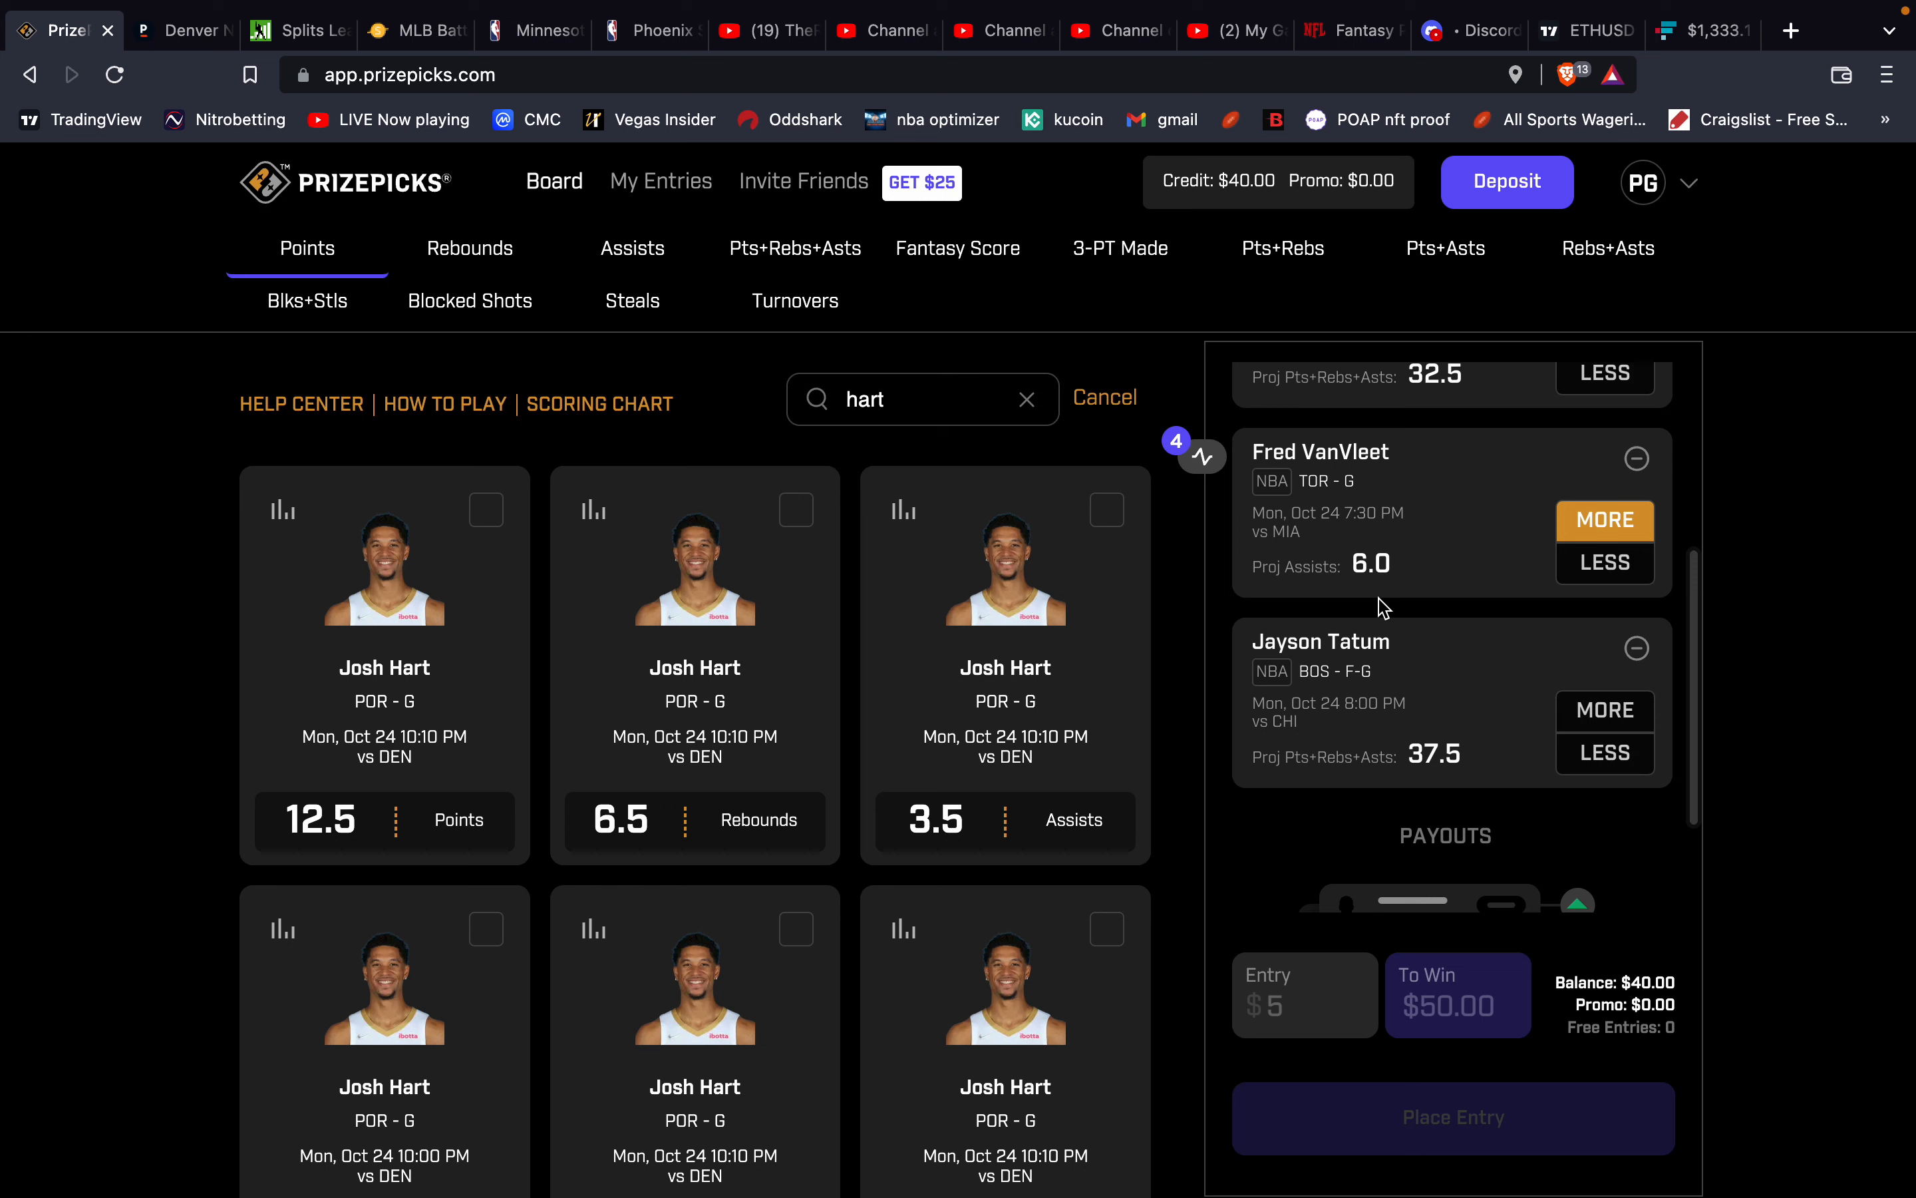
{"action": "mouse_move", "coordinate": [792, 466]}
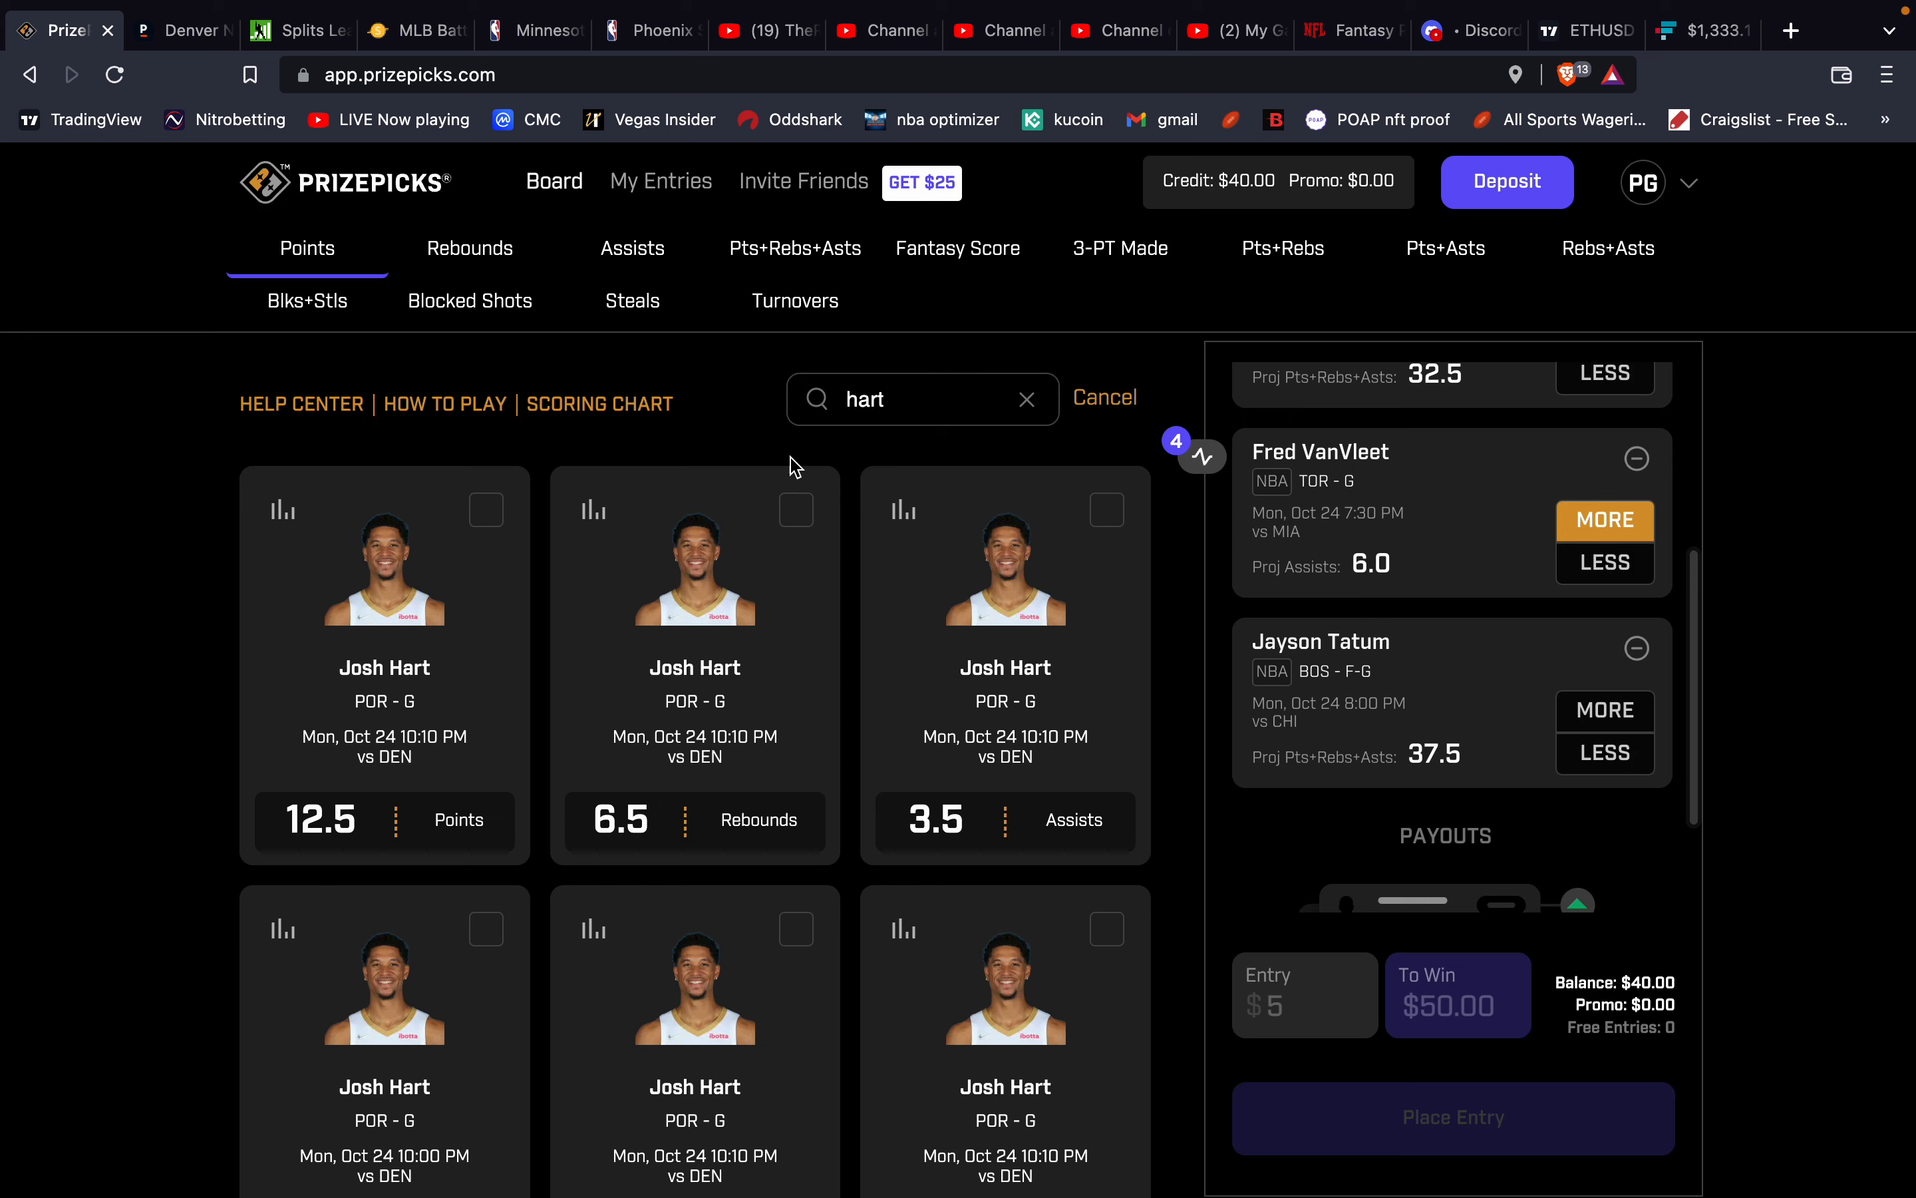
Search 'porter' and view Michael Porter Jr.'s 15.5 points history (16.6 average).
{"action": "left_click", "coordinate": [1026, 398]}
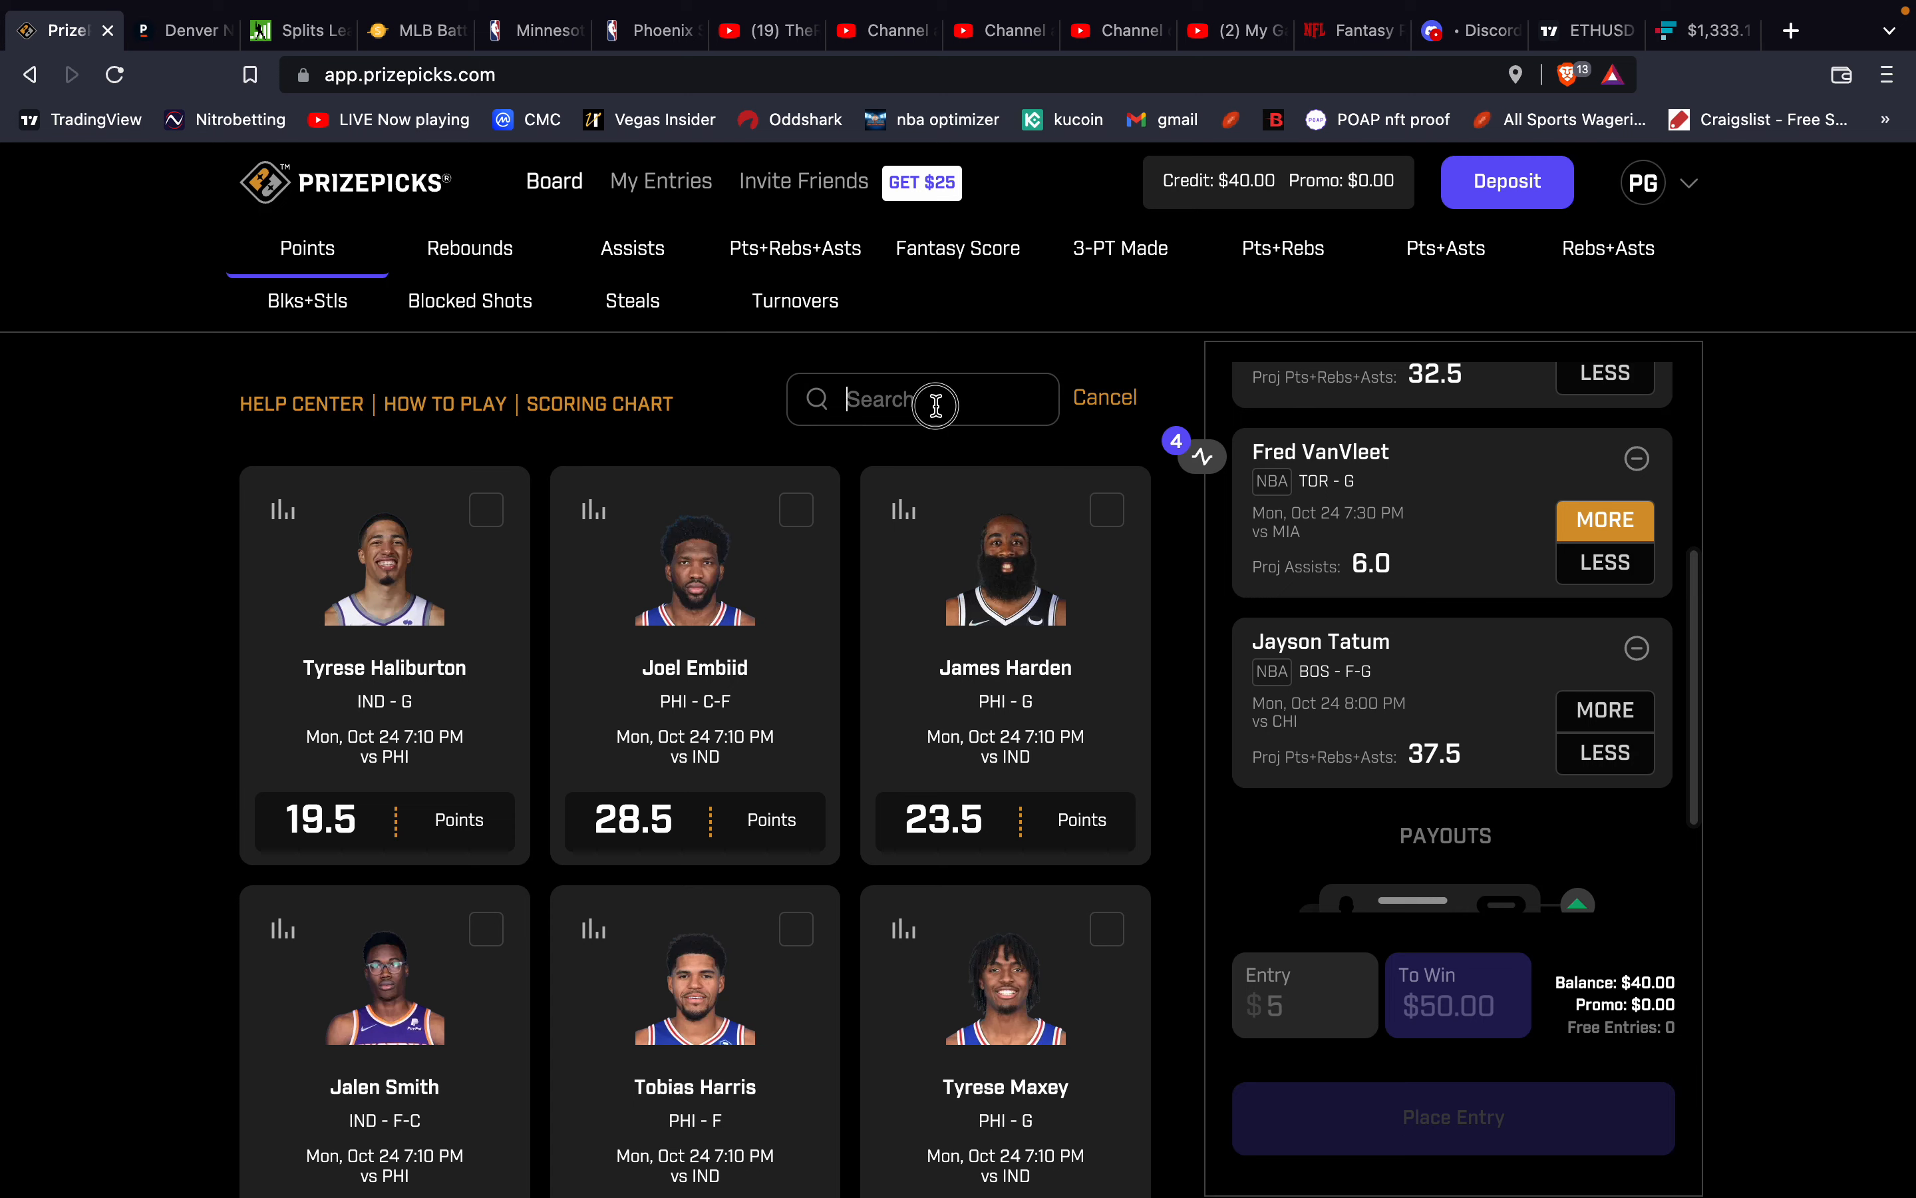
{"action": "type", "text": "porter"}
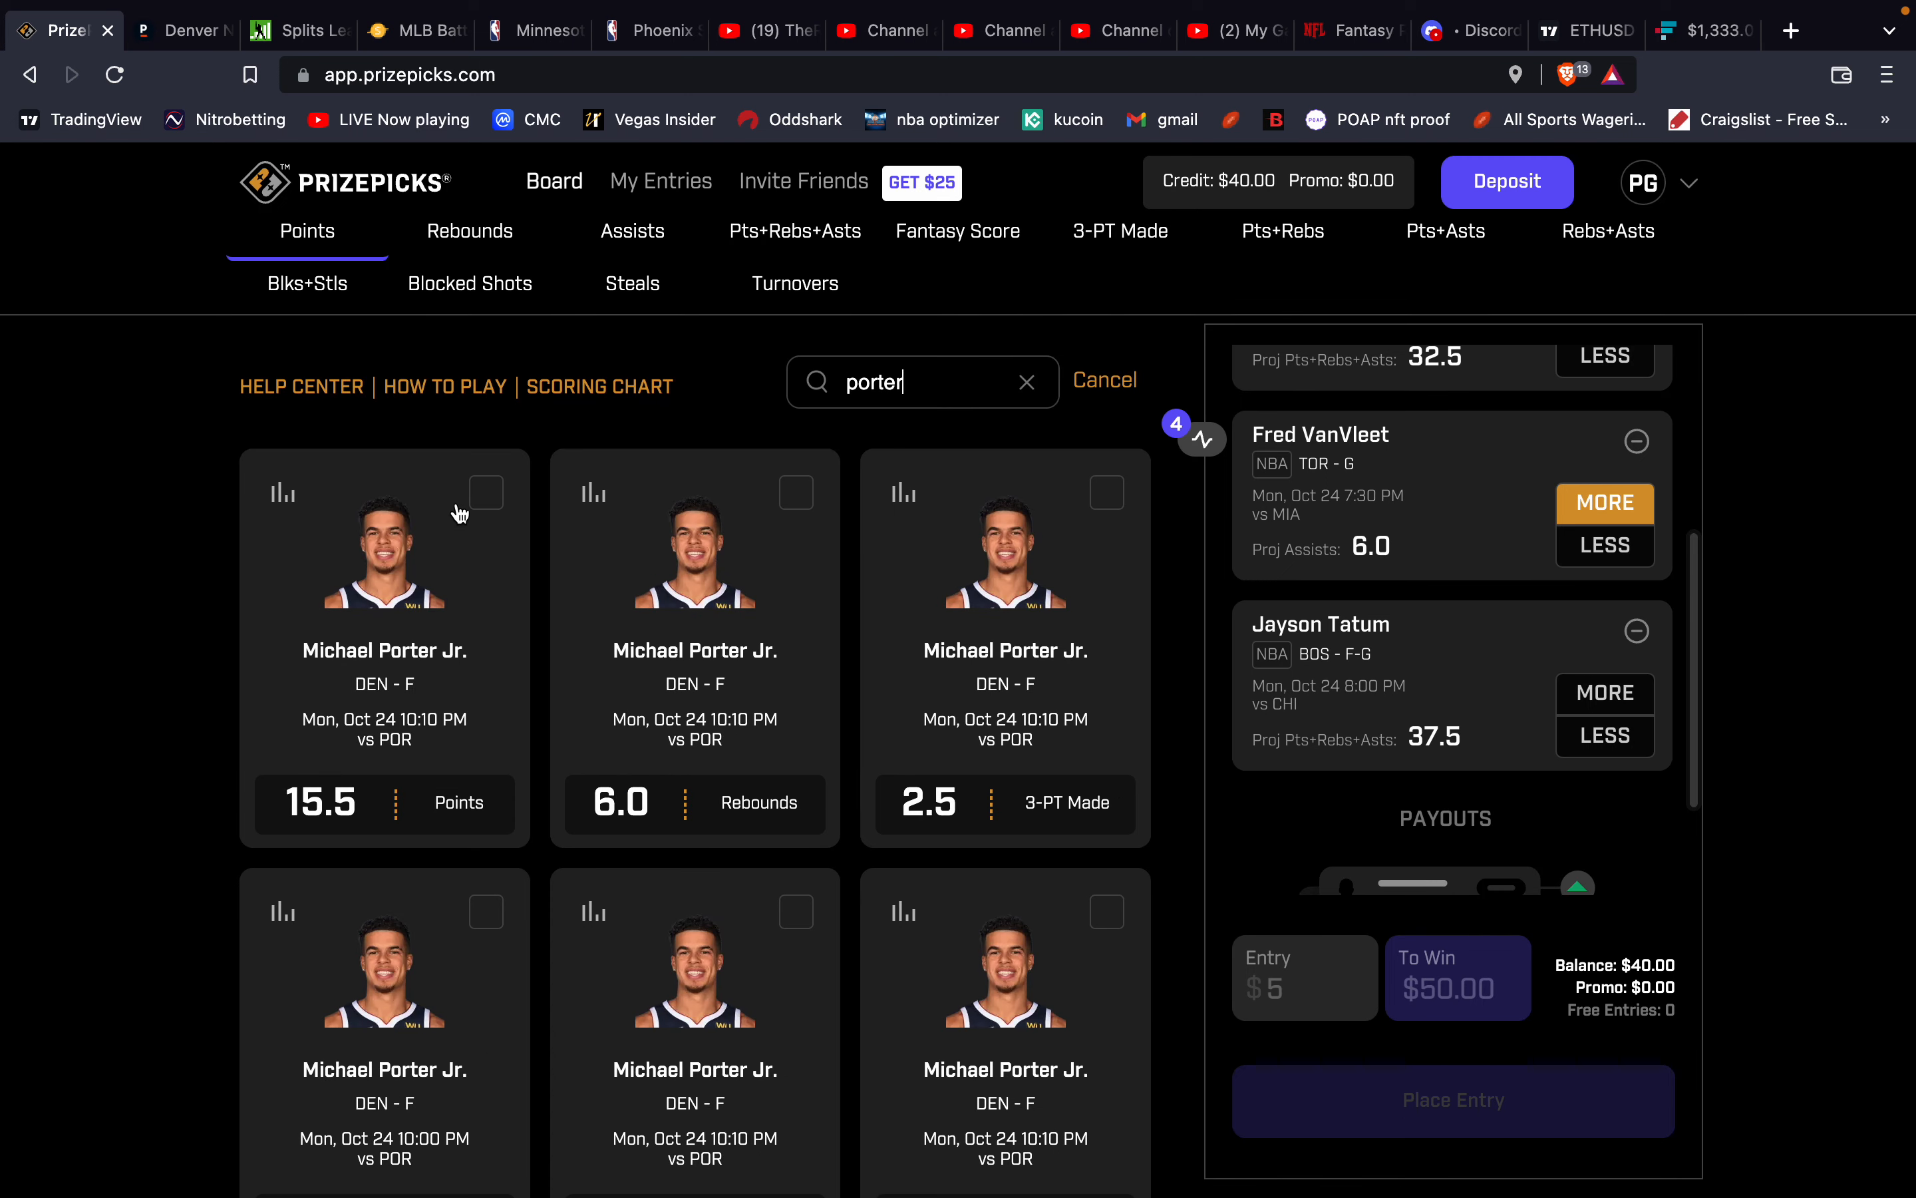
{"action": "left_click", "coordinate": [282, 493]}
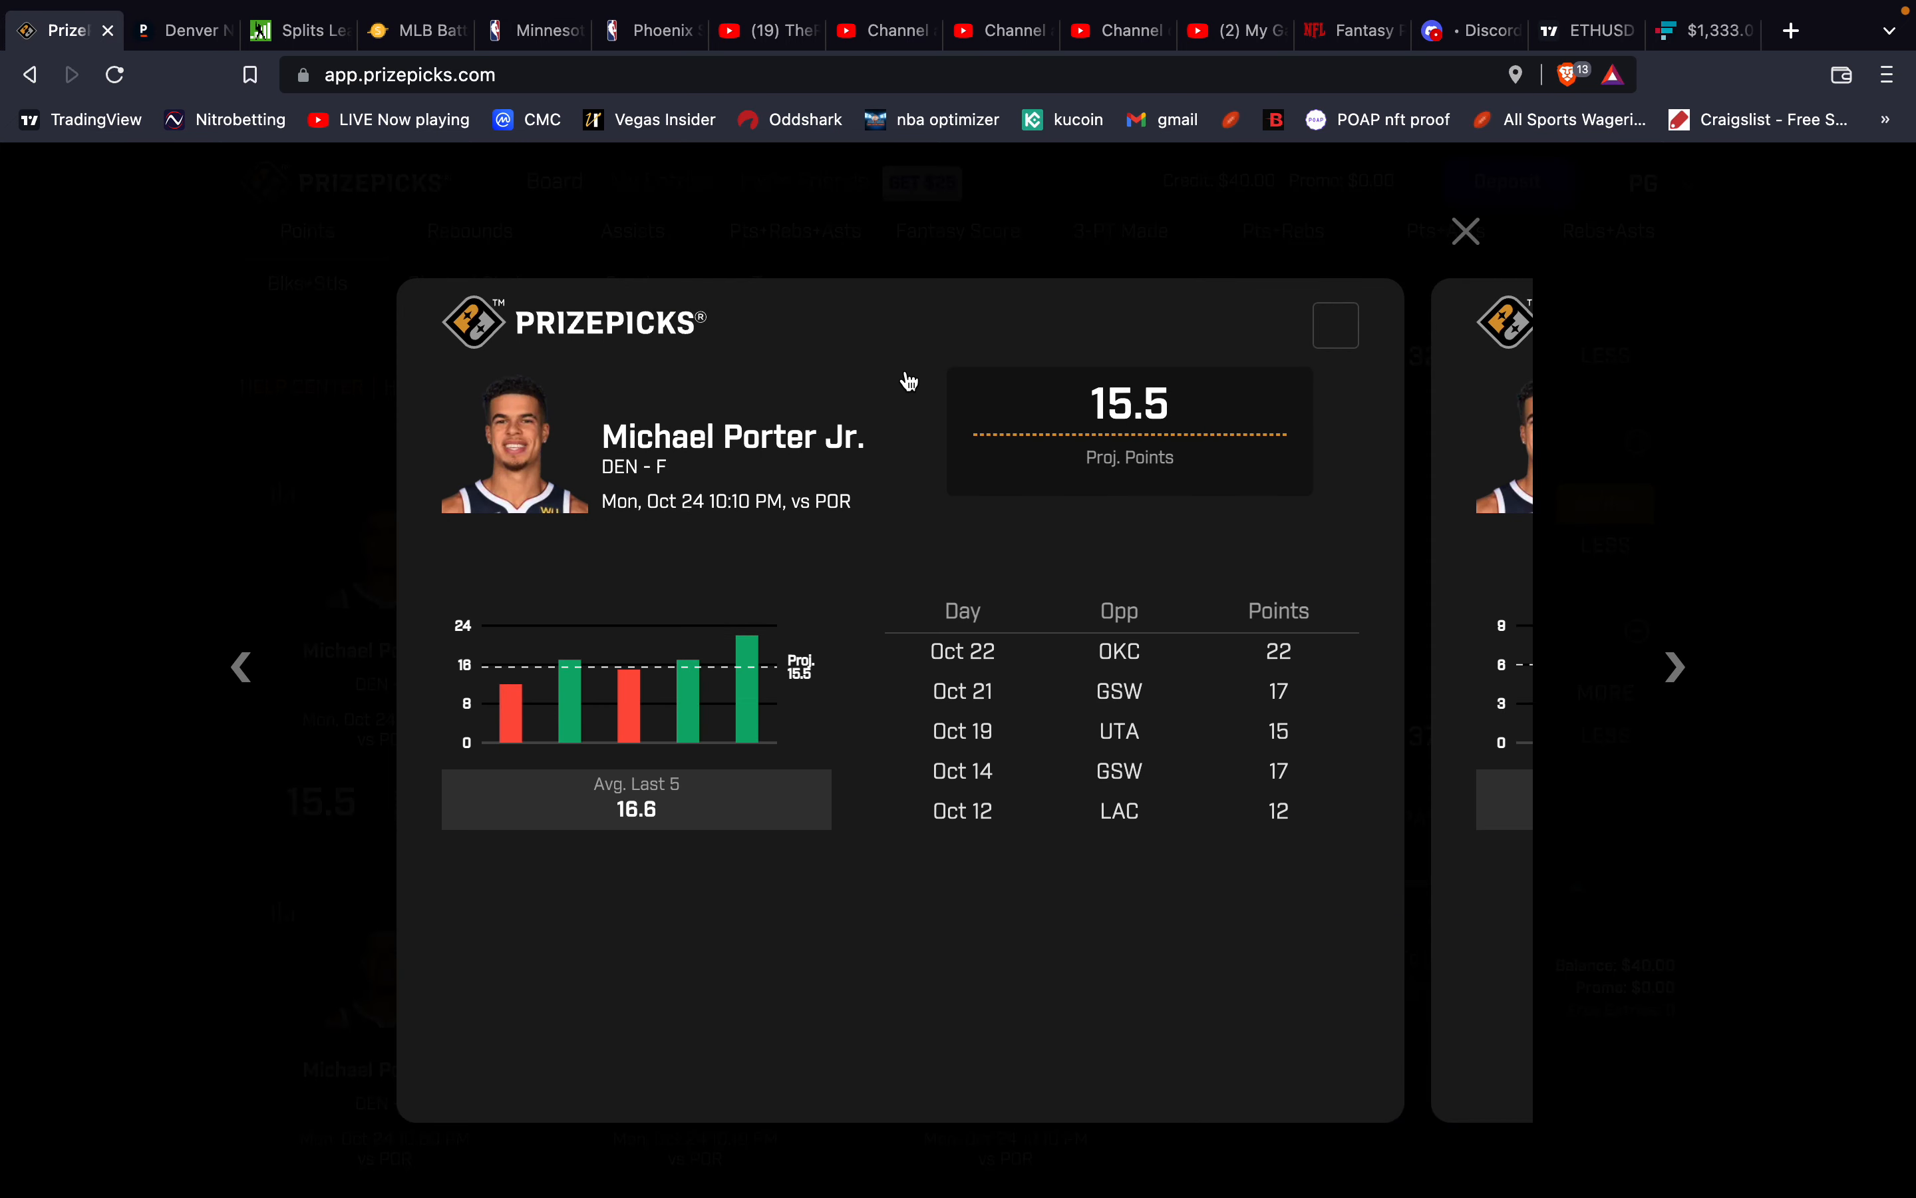
{"action": "mouse_move", "coordinate": [1176, 420]}
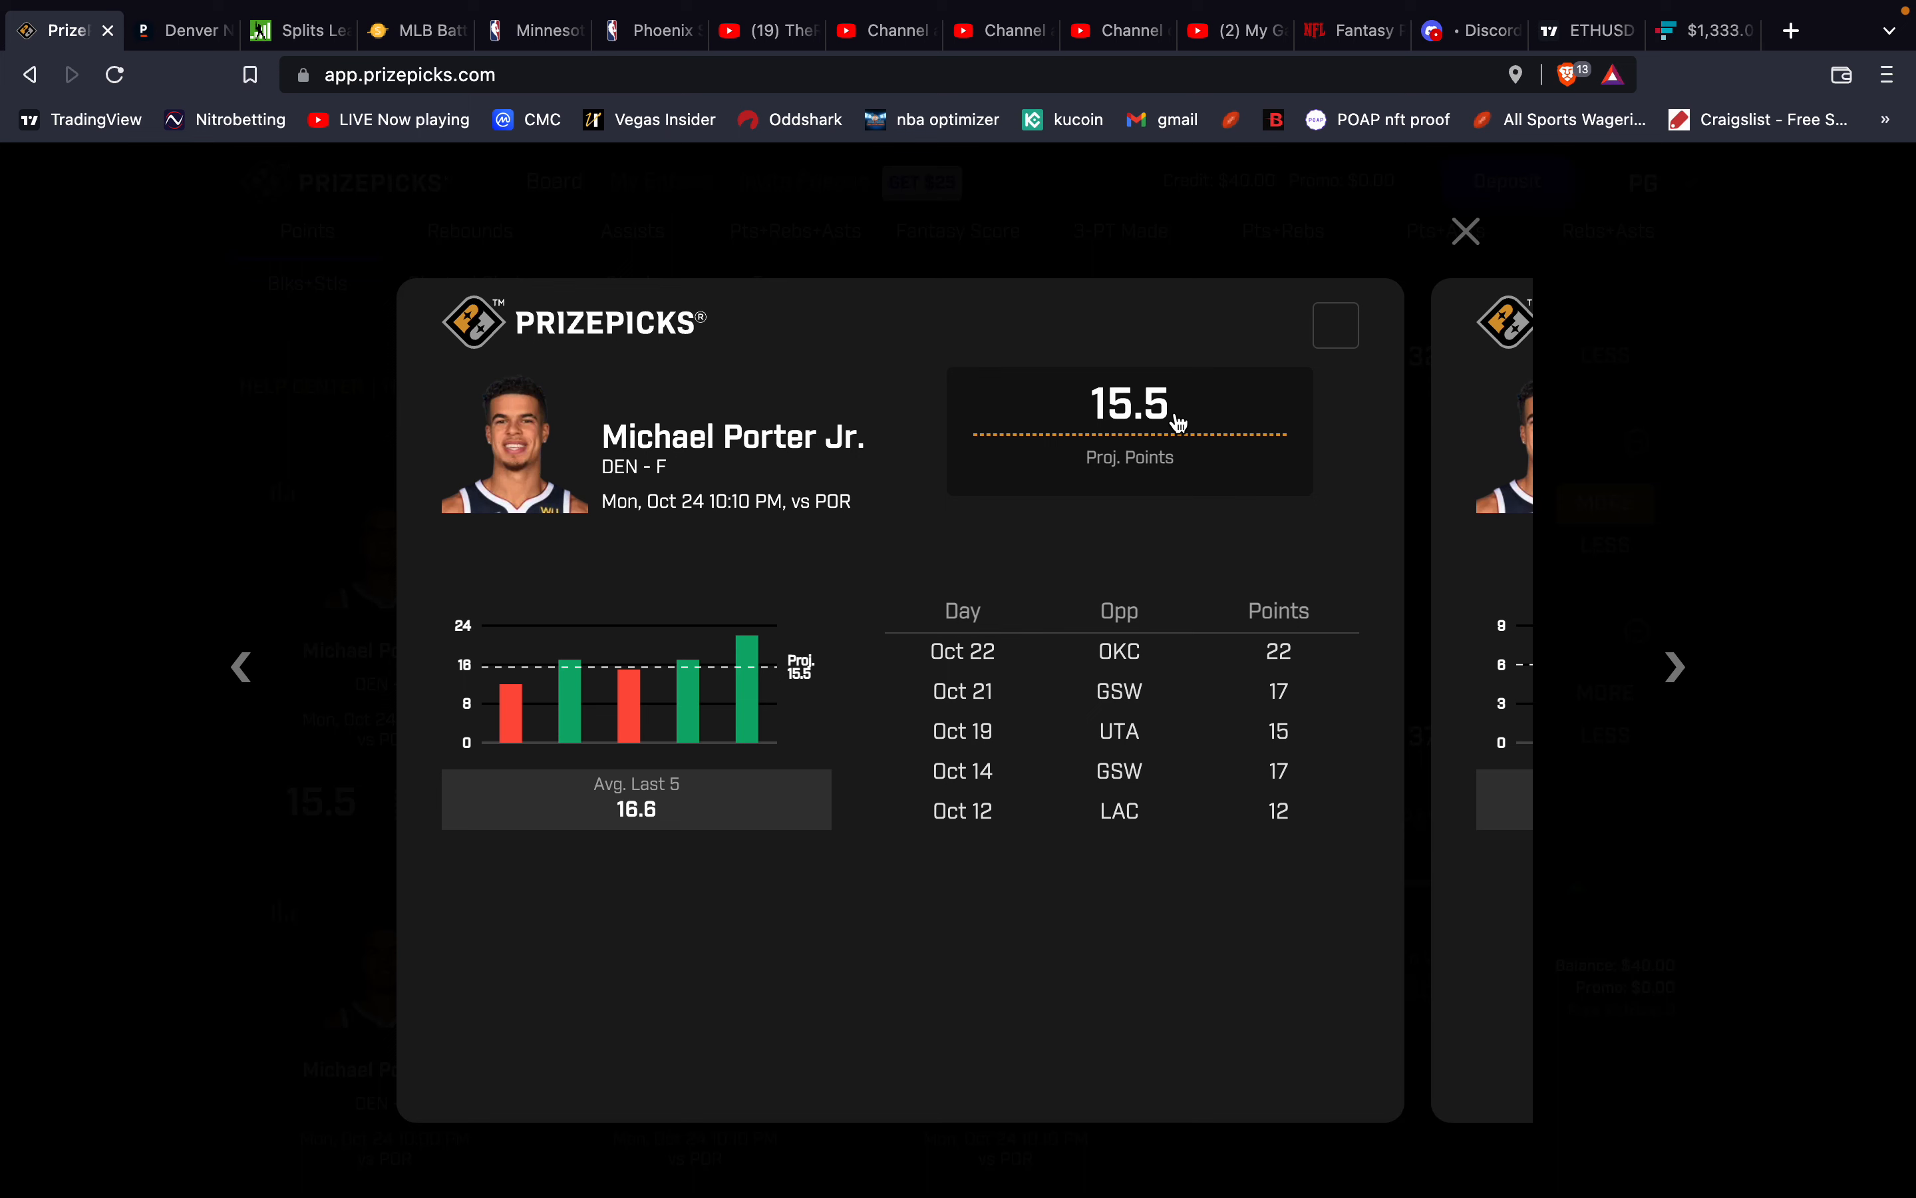
{"action": "mouse_move", "coordinate": [1198, 410]}
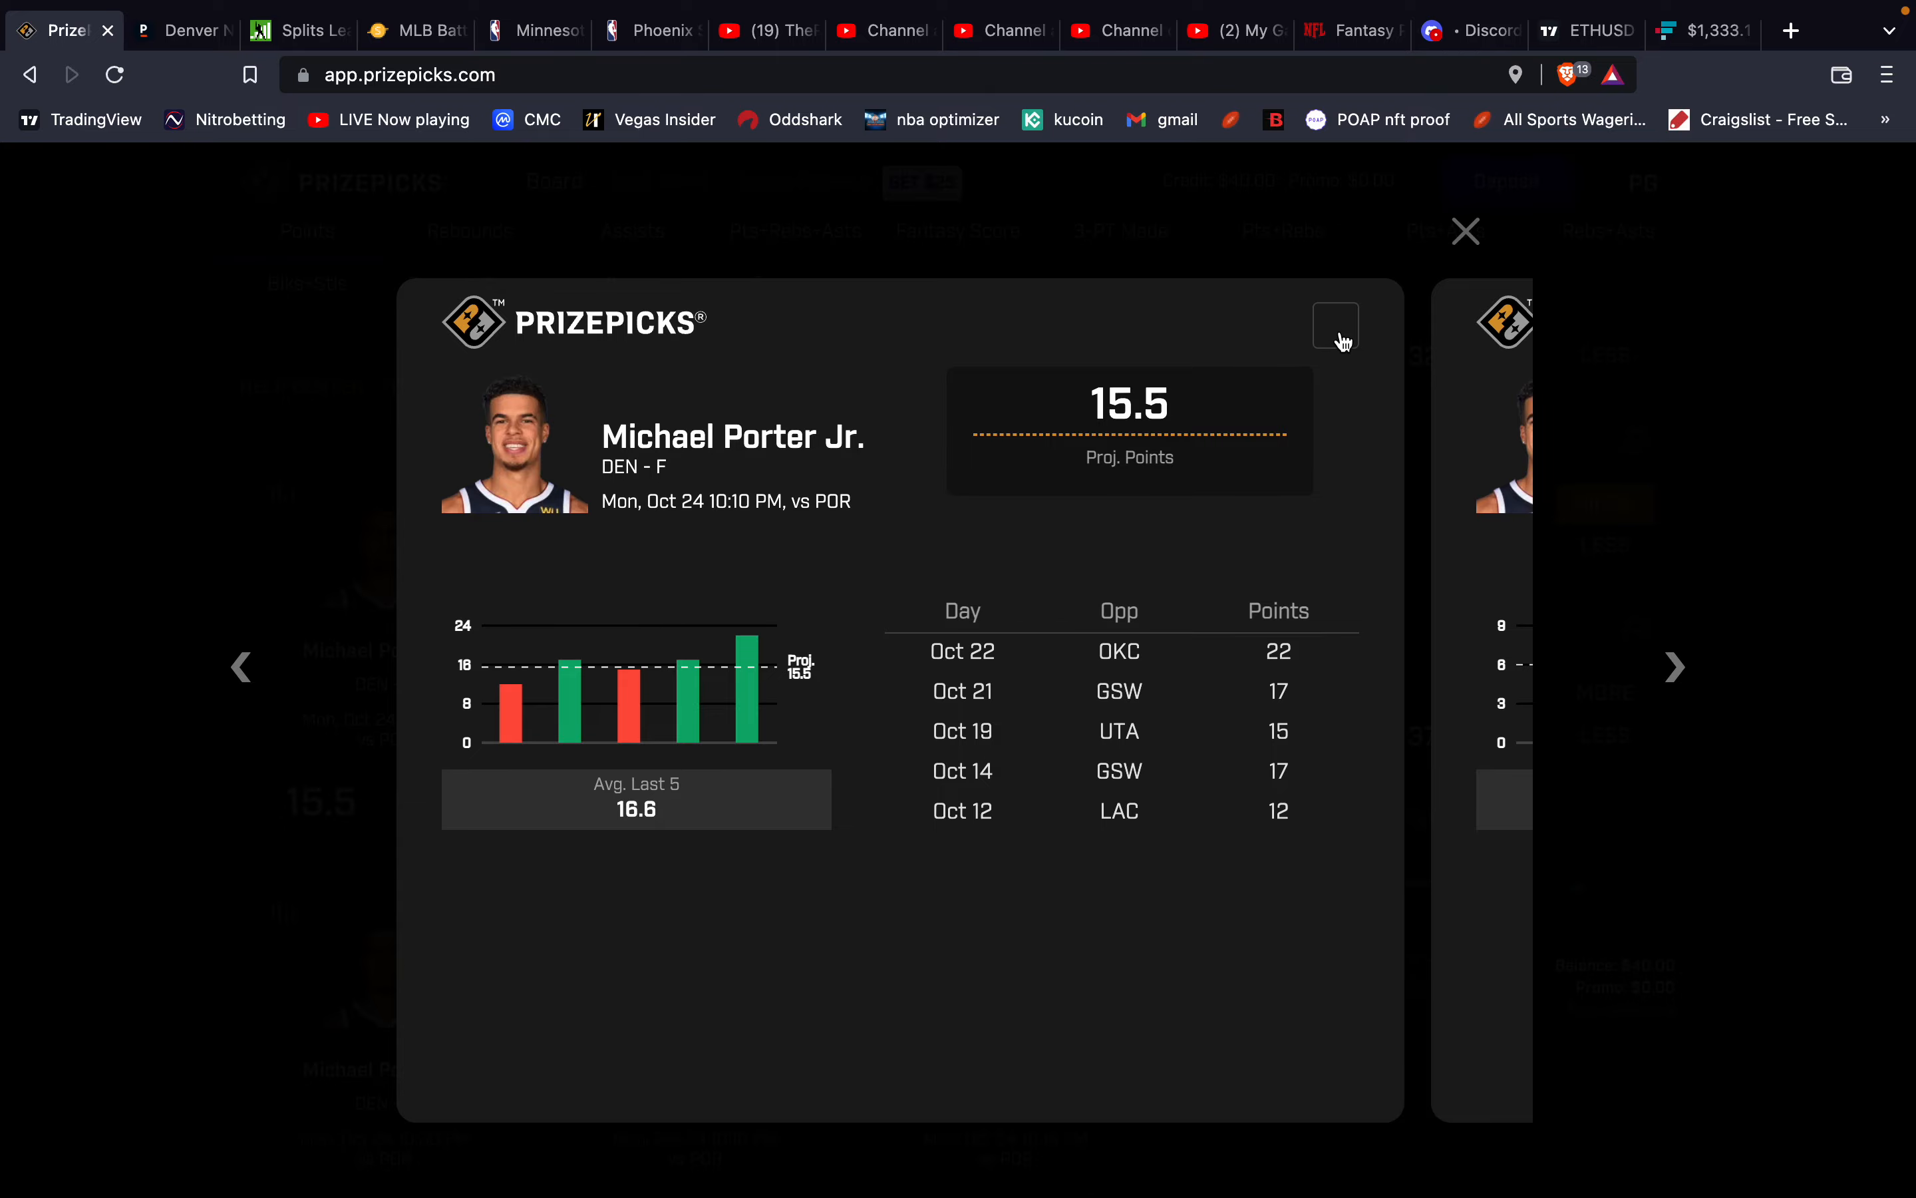
{"action": "mouse_move", "coordinate": [806, 165]}
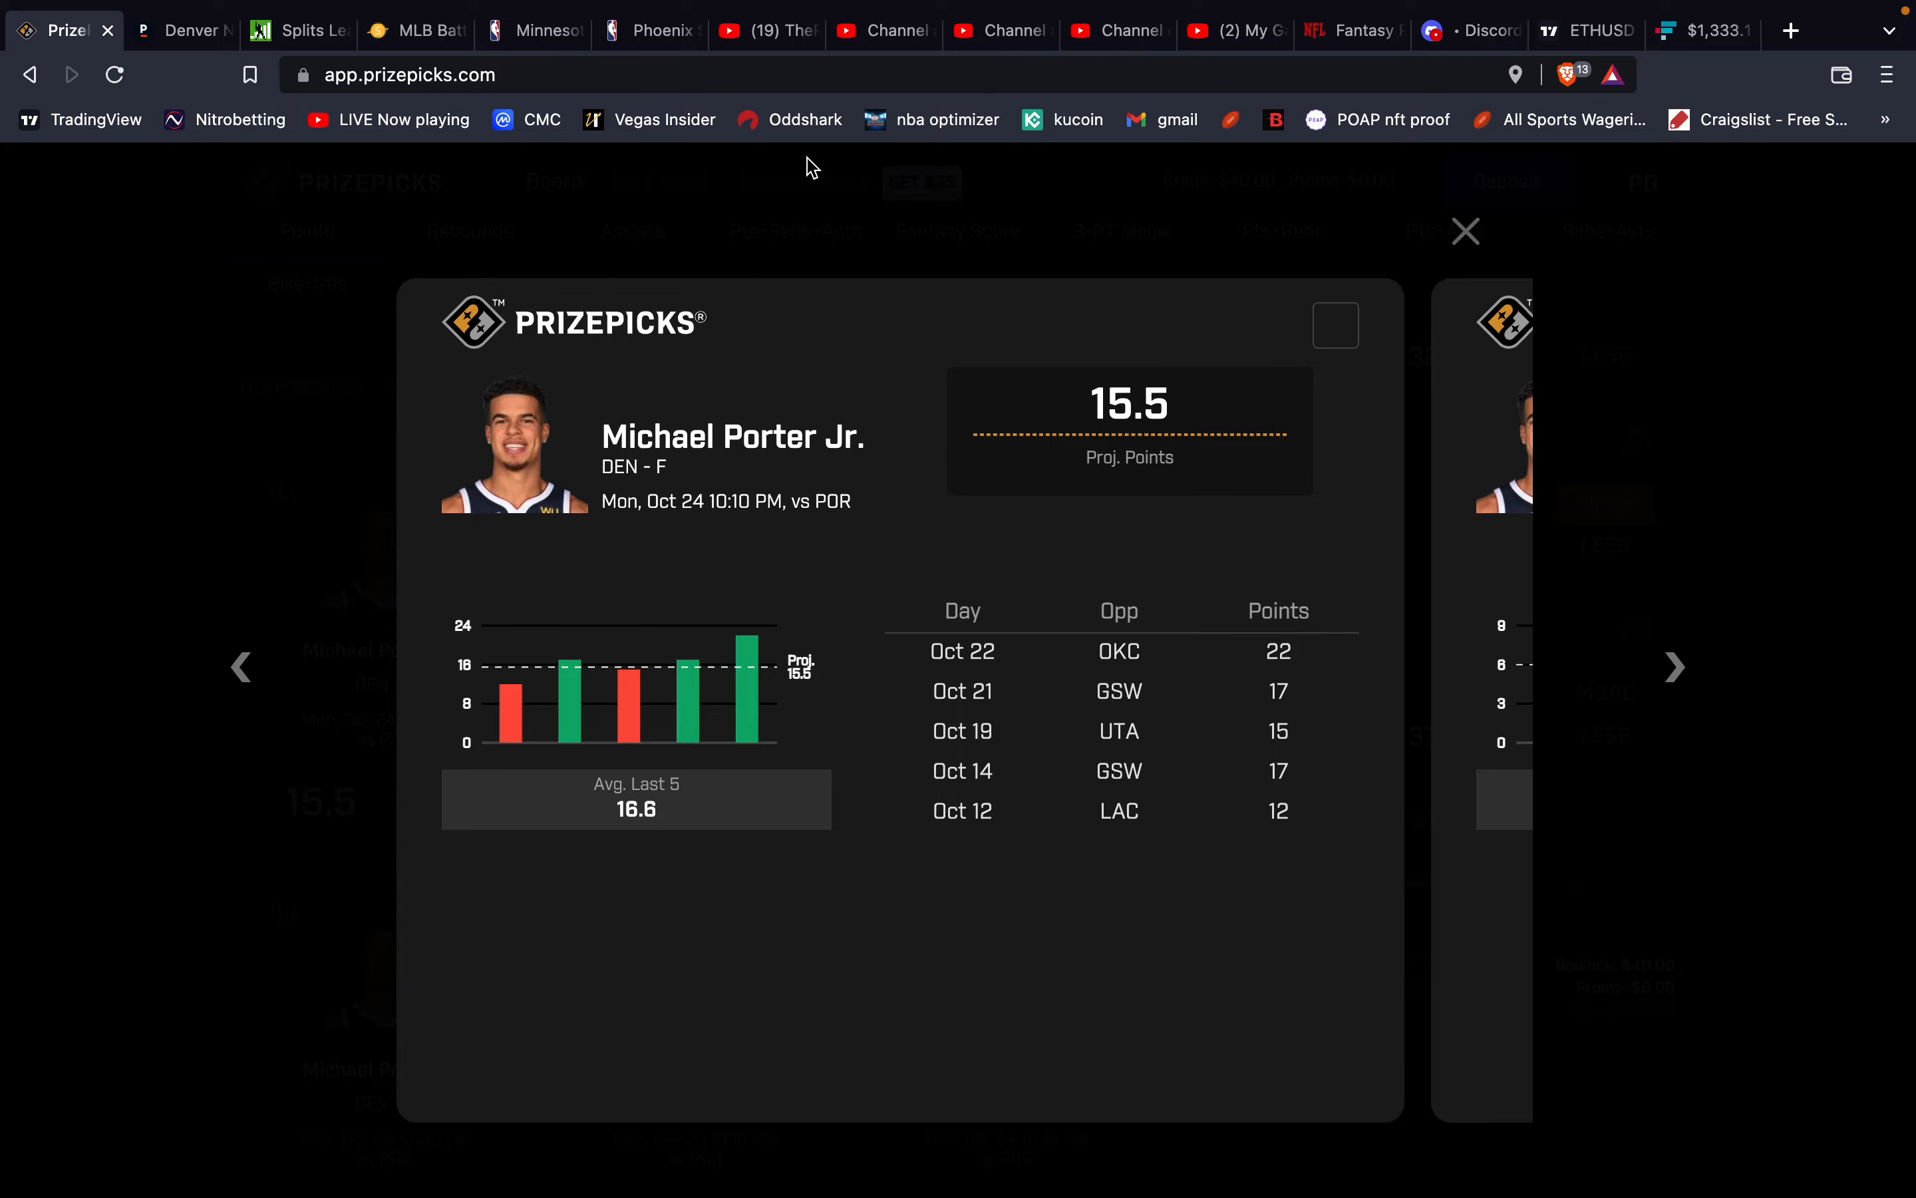
Check Pinnacle's Porter Jr. Over 15.5 Points at -149, then return to the PrizePicks board.
{"action": "left_click", "coordinate": [180, 29]}
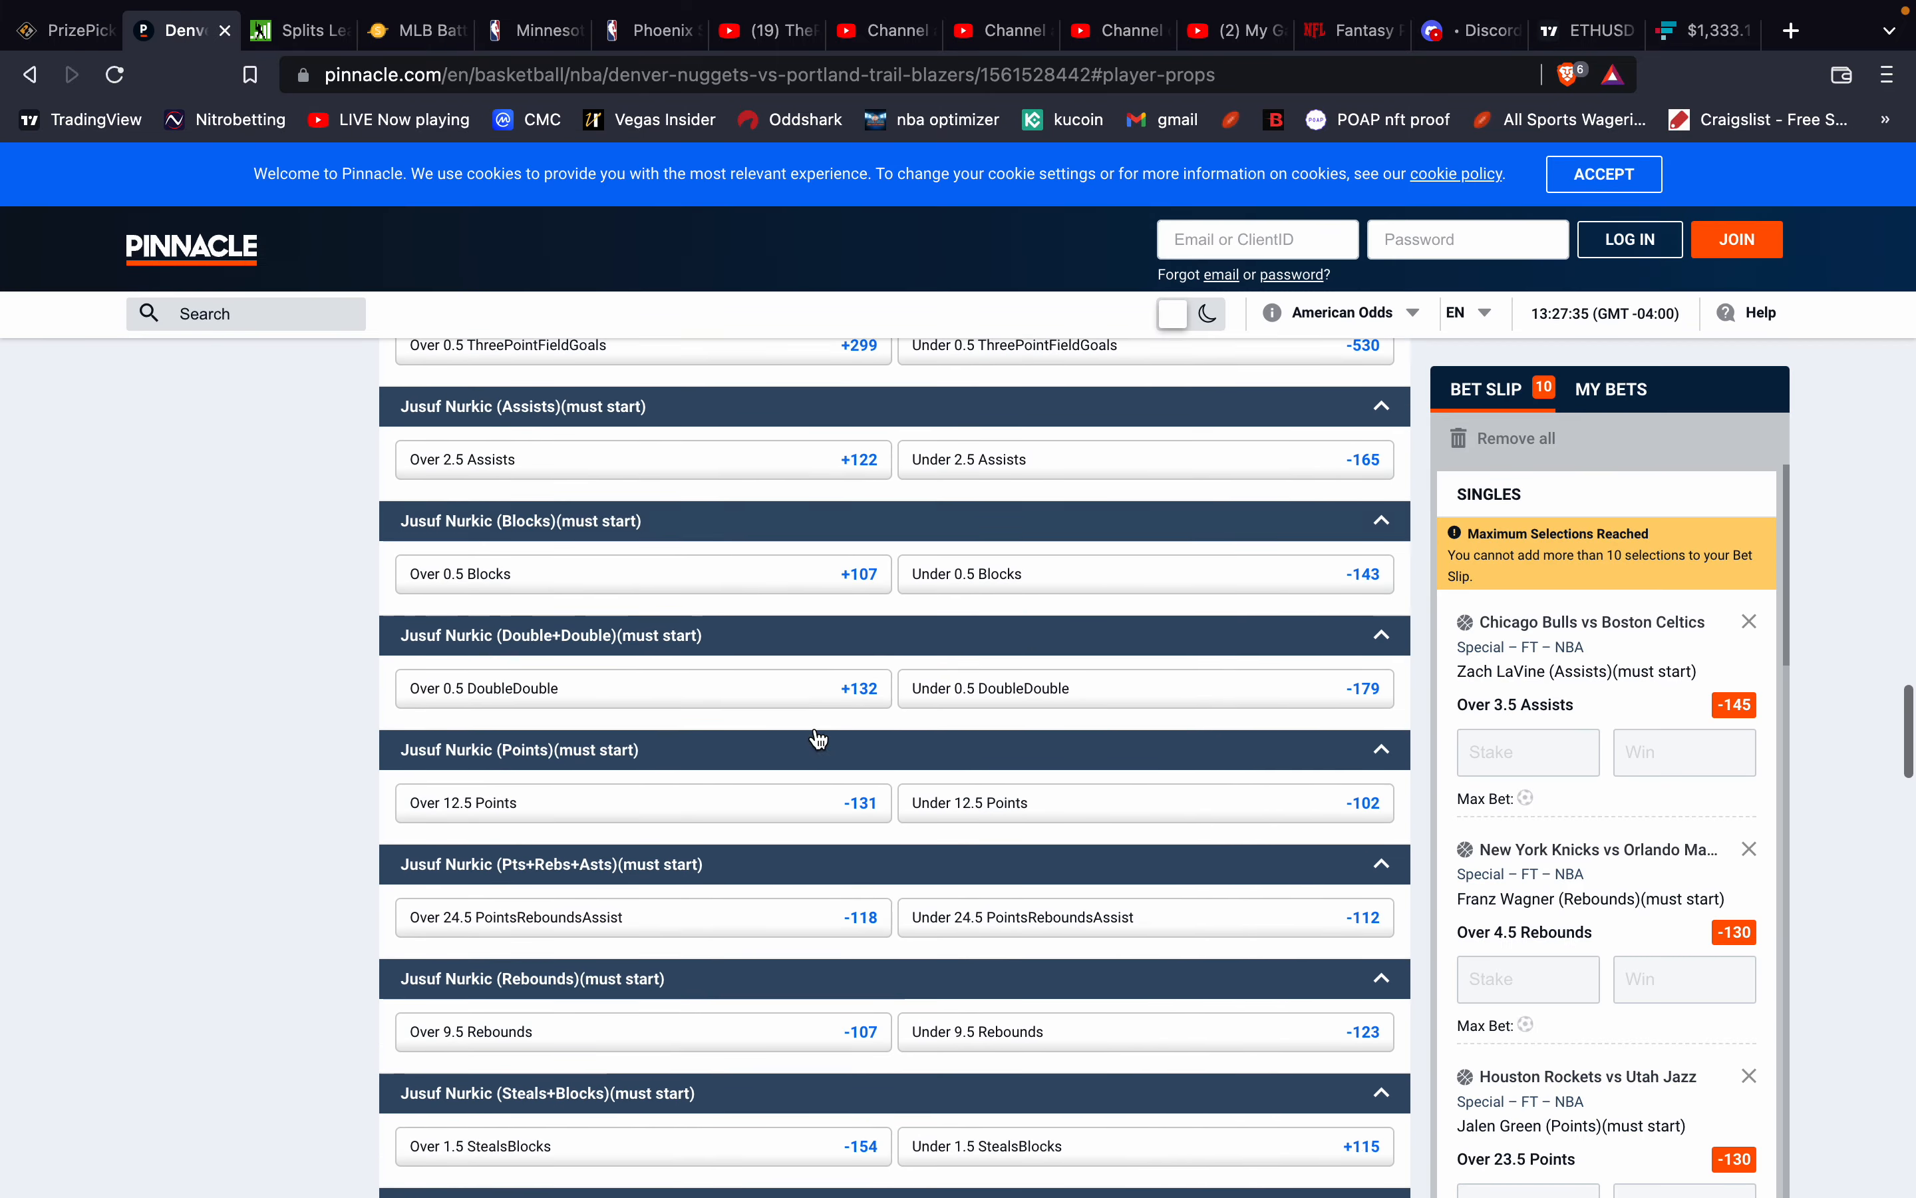
{"action": "scroll", "scroll_direction": "down", "scroll_amount": 3}
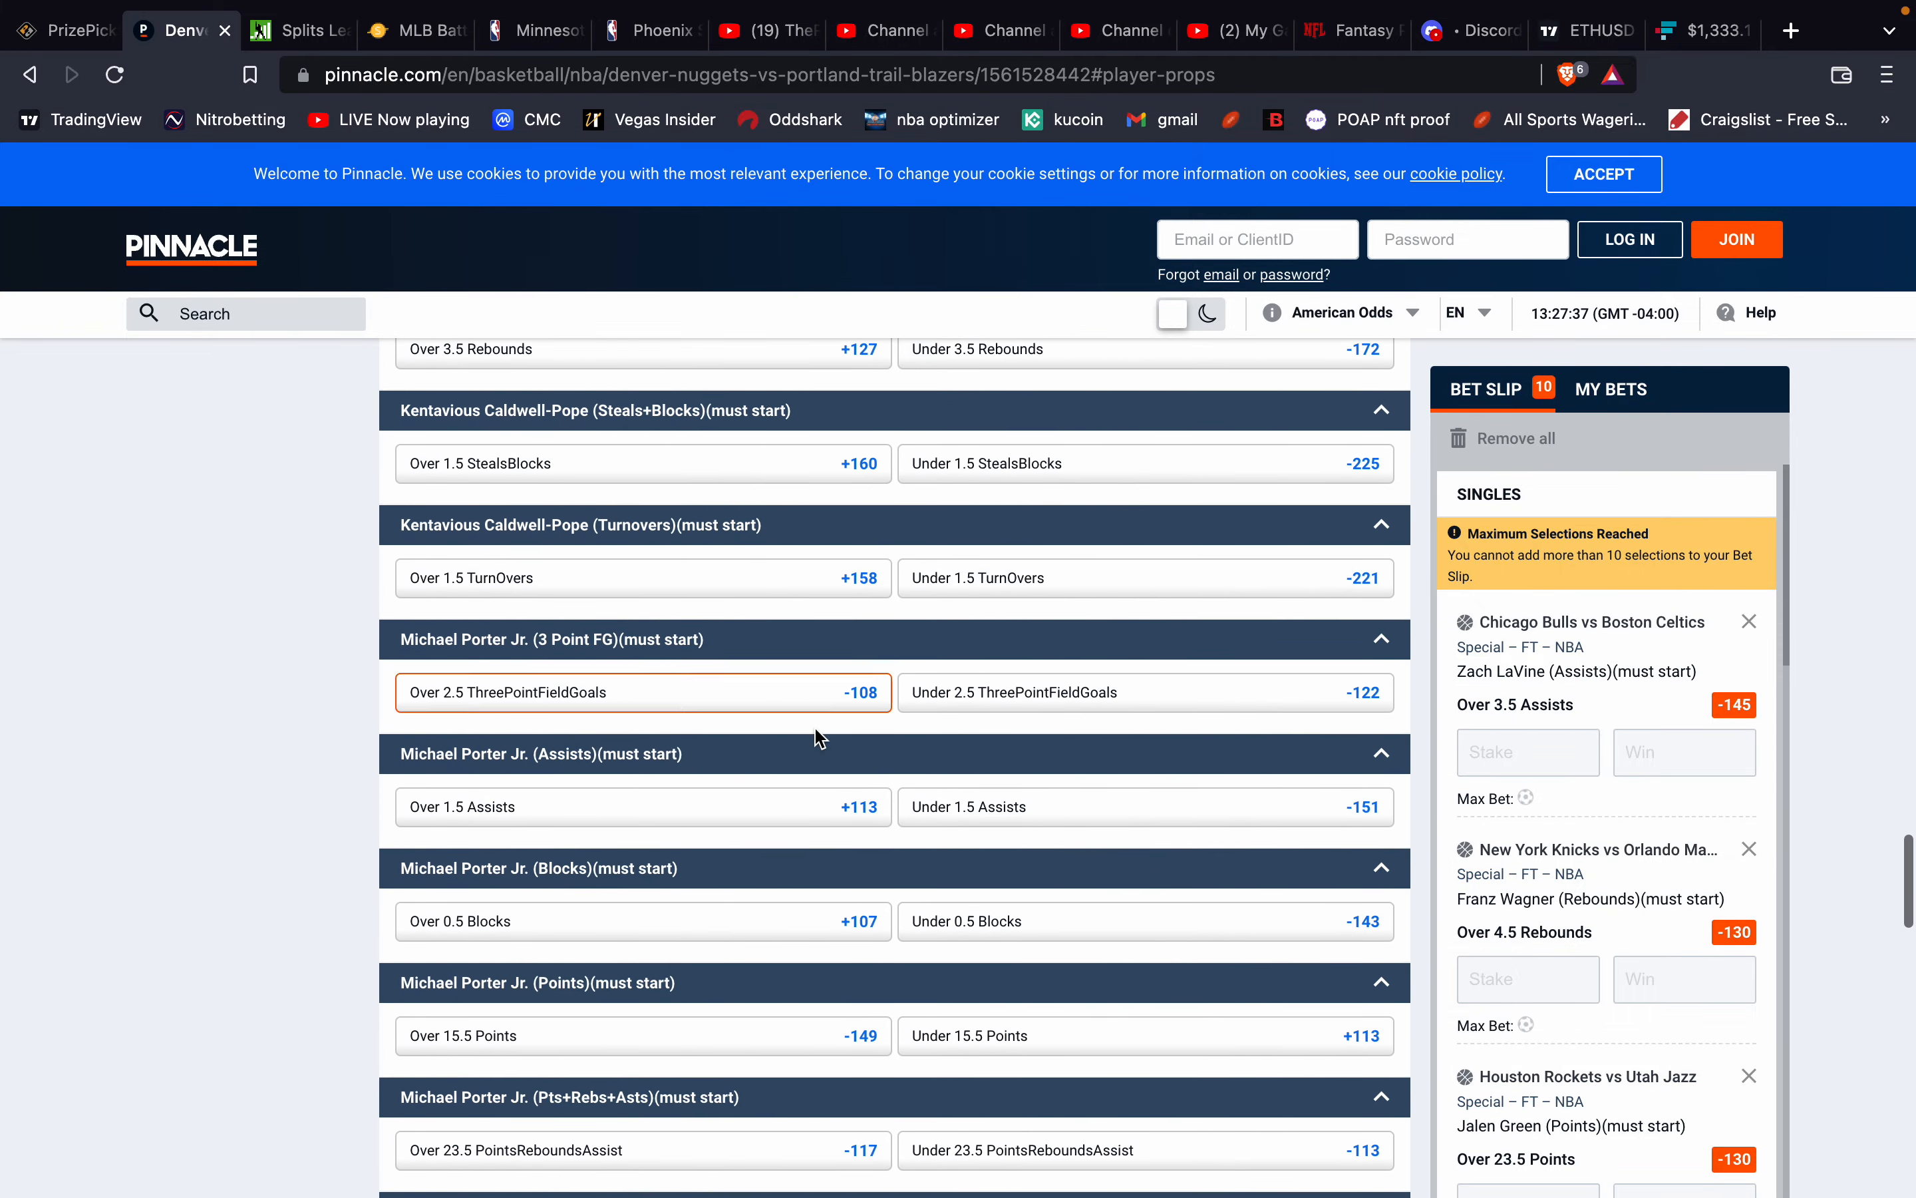
{"action": "scroll", "scroll_direction": "down", "scroll_amount": 3}
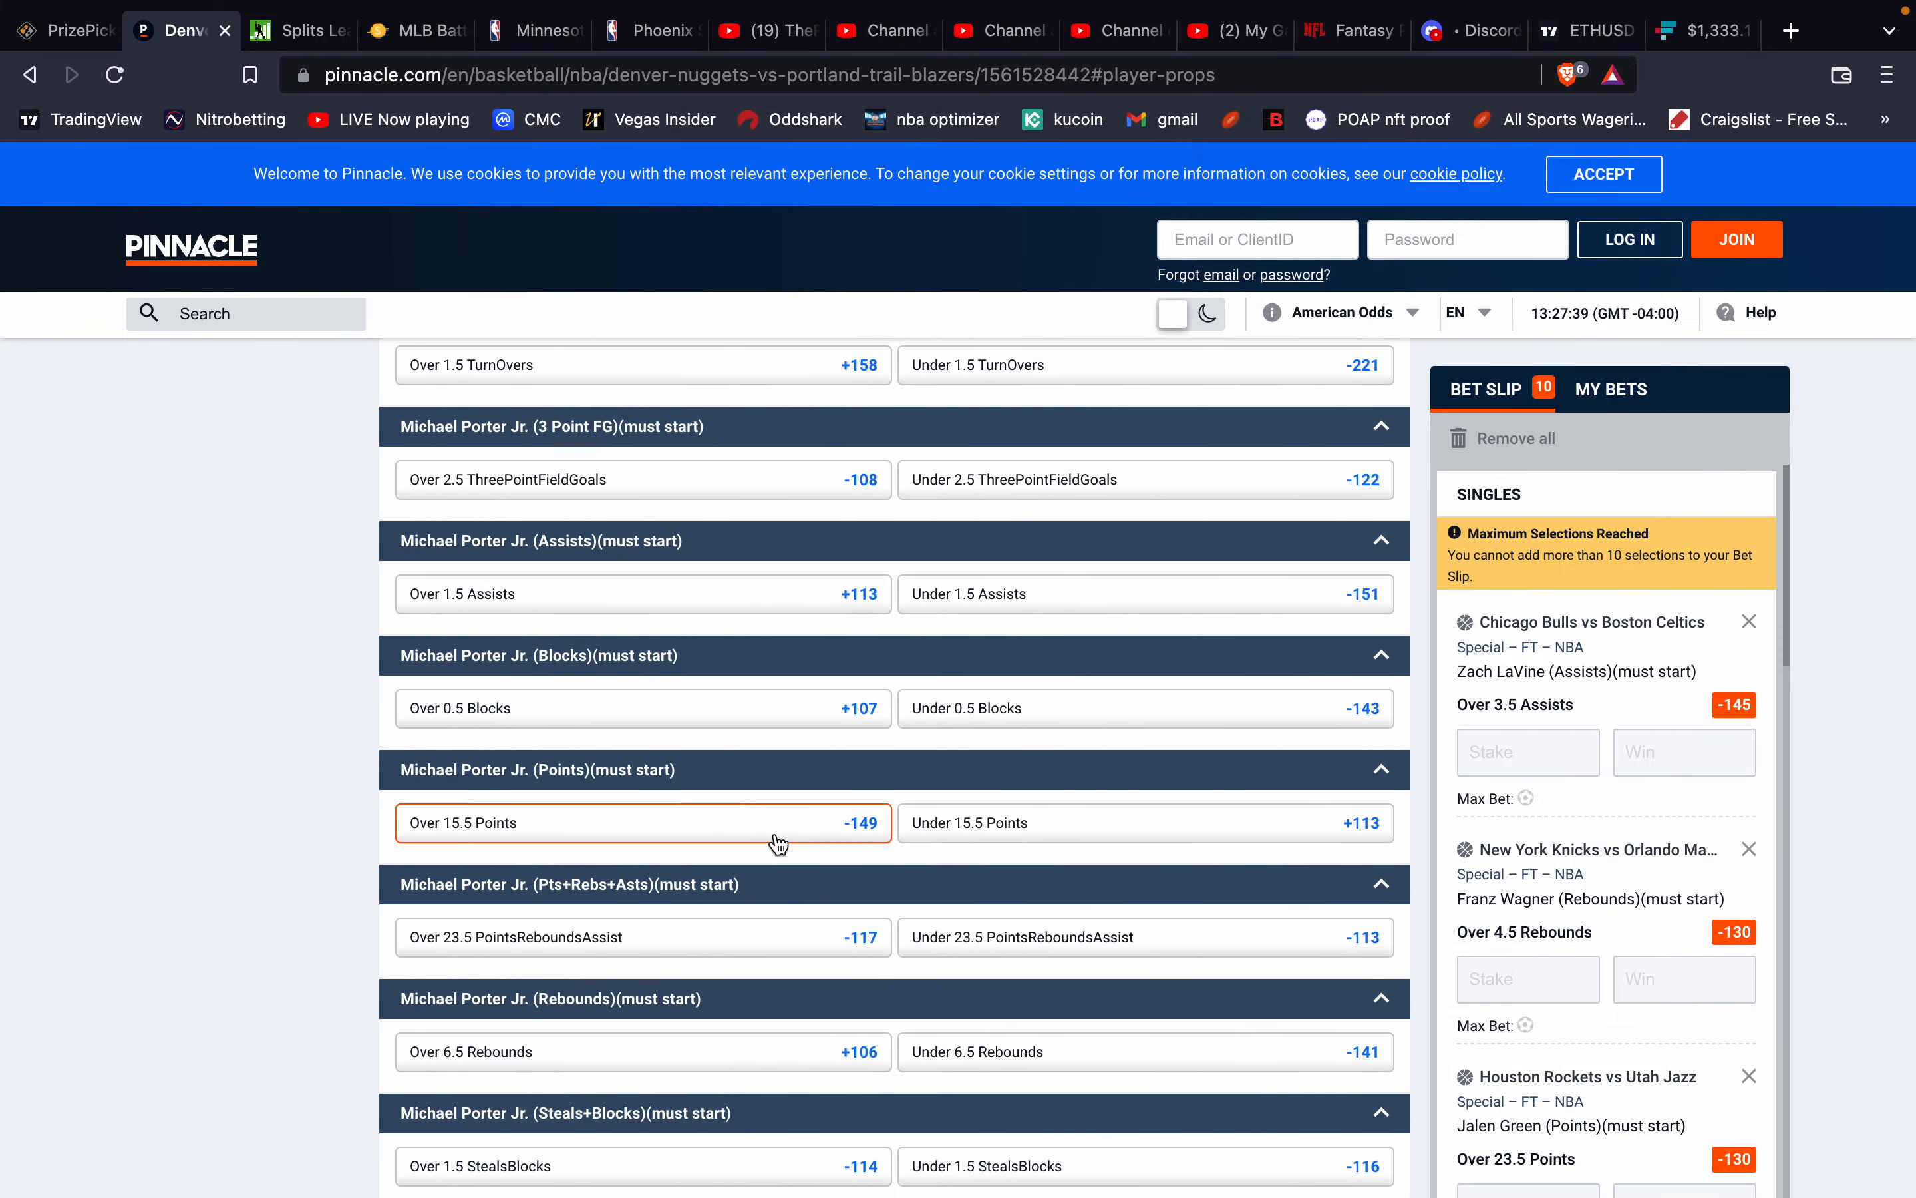
{"action": "mouse_move", "coordinate": [778, 839]}
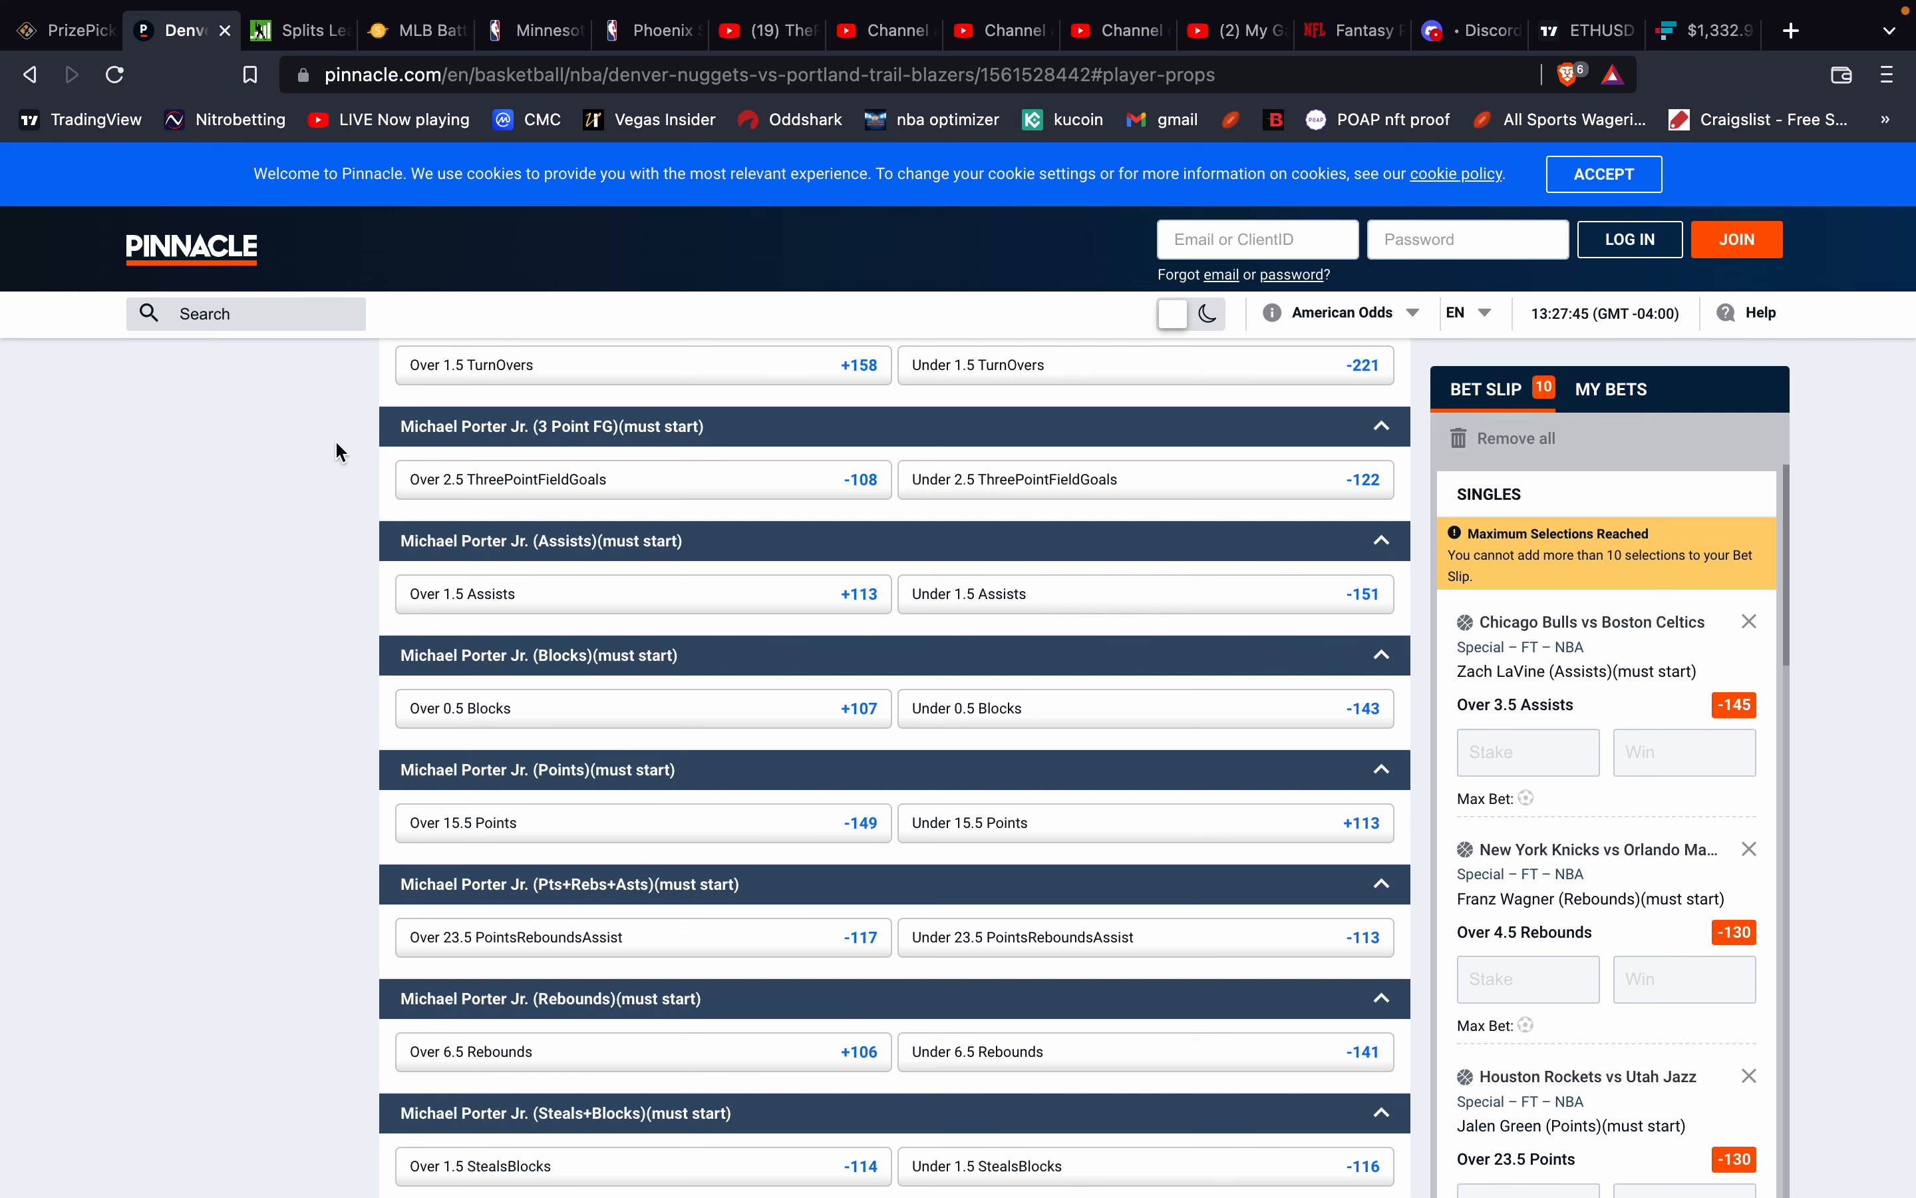
{"action": "left_click", "coordinate": [61, 30]}
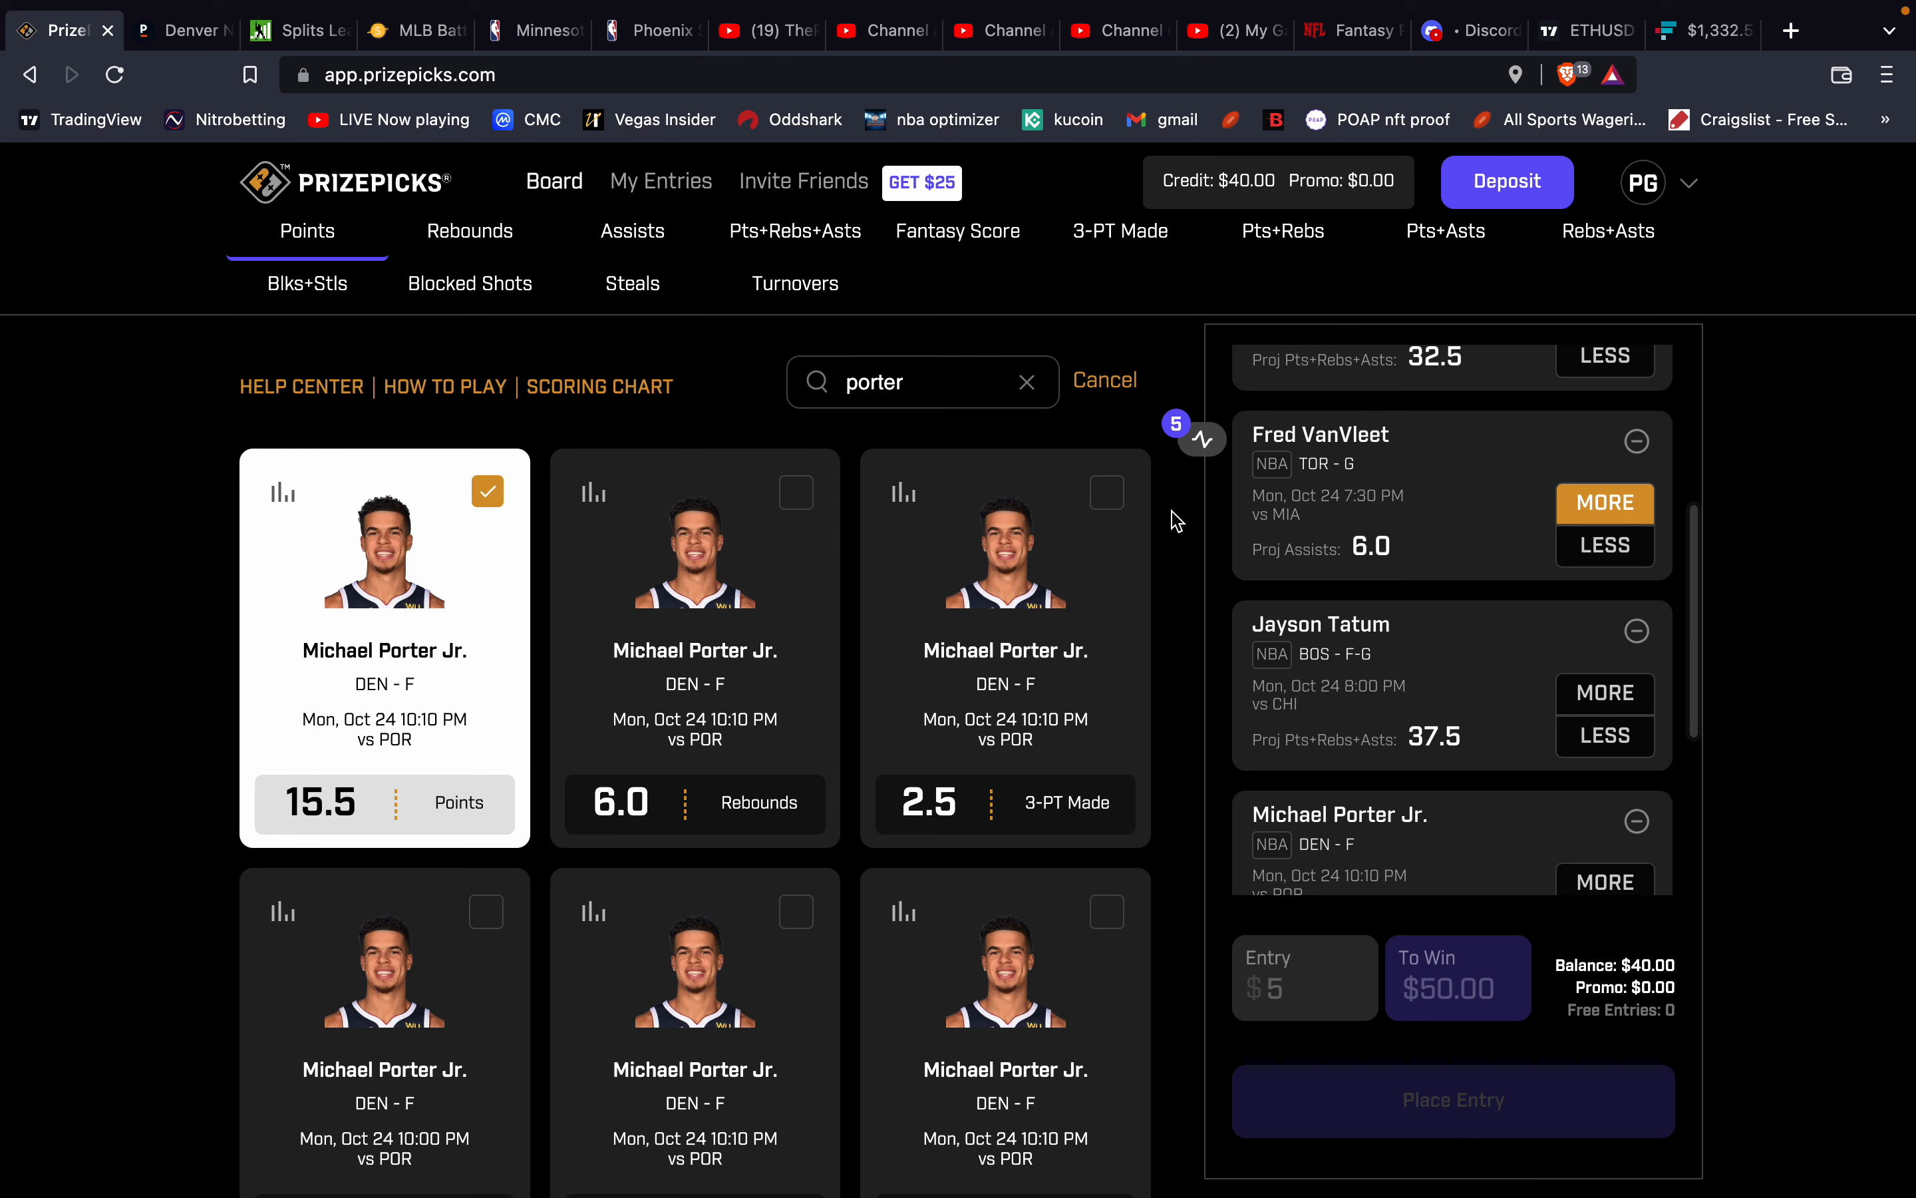
{"action": "mouse_move", "coordinate": [1014, 385]}
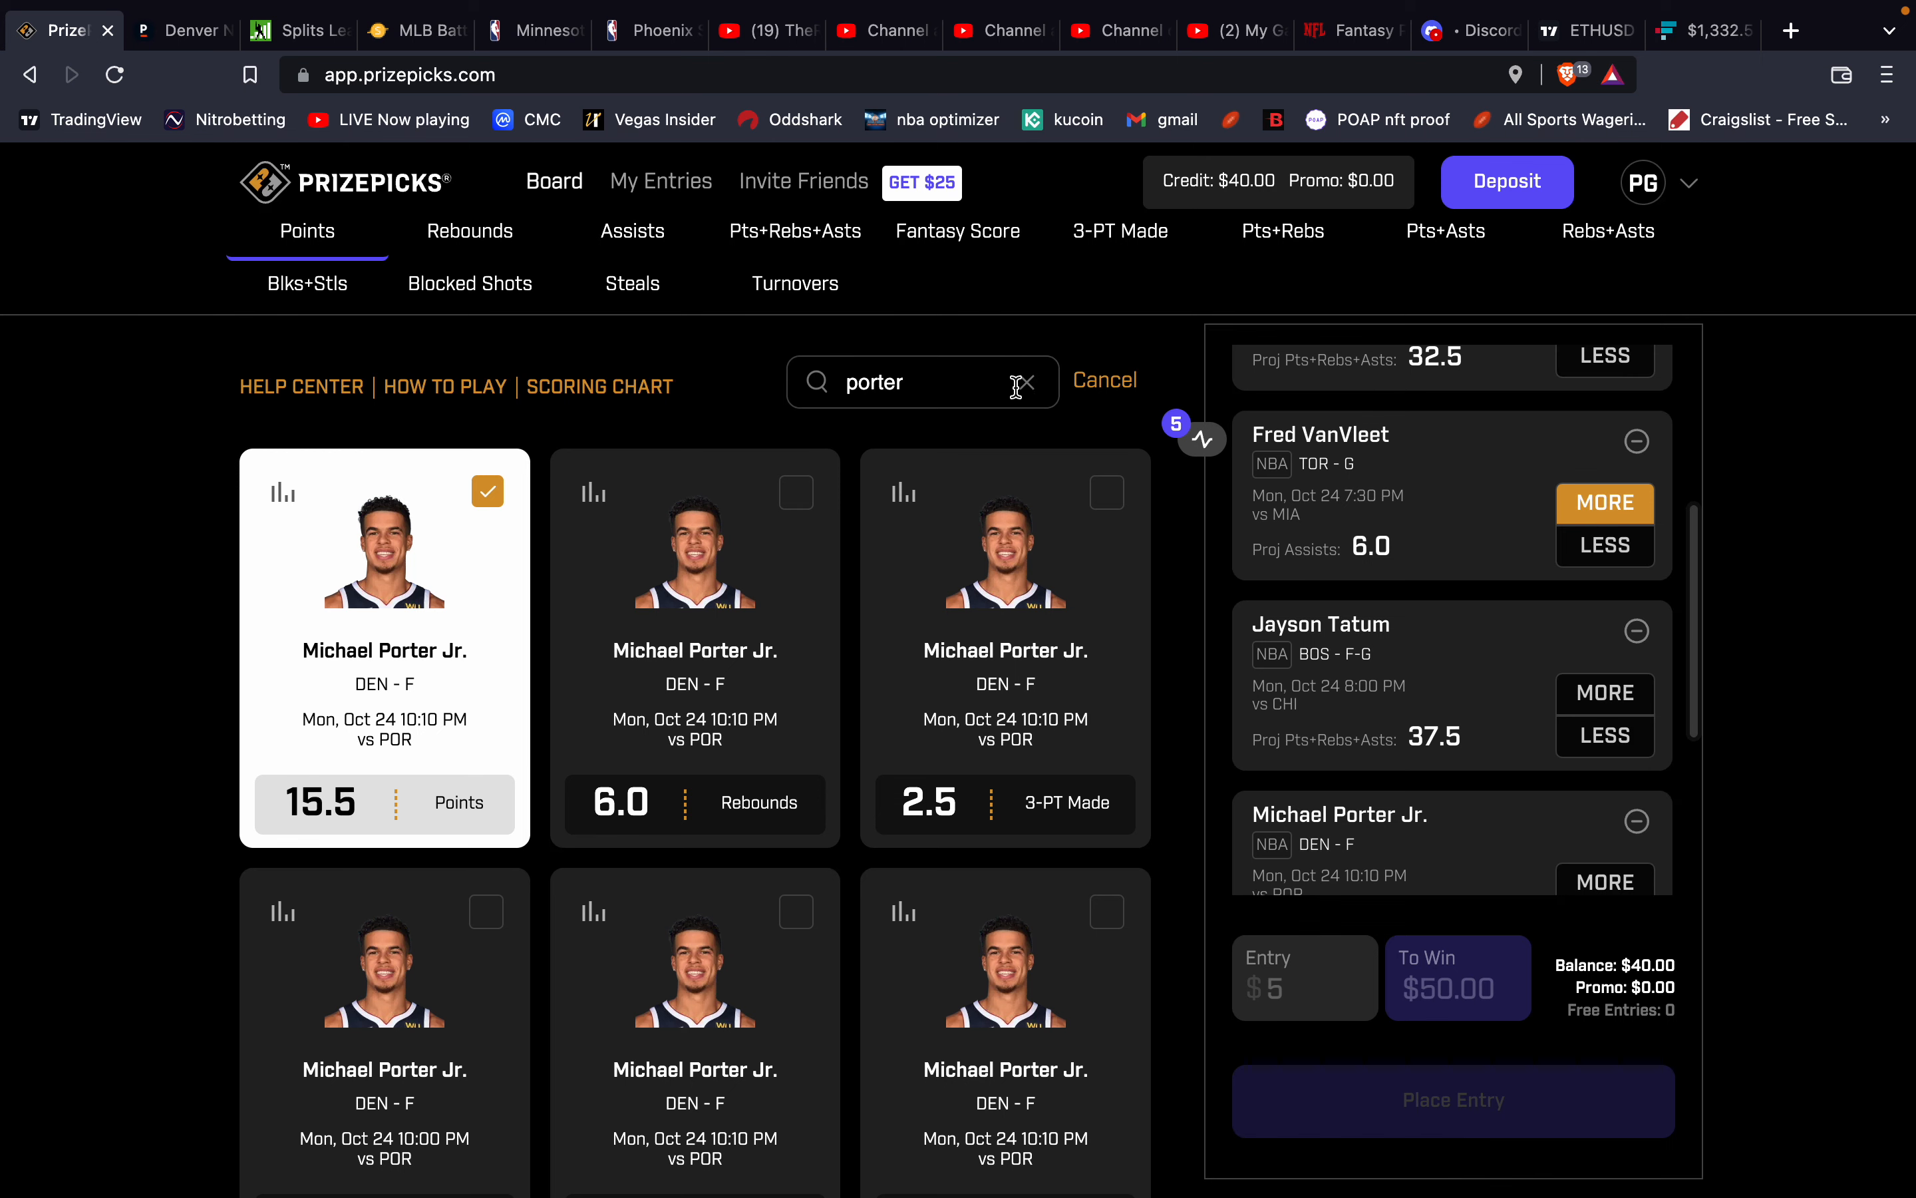
Search 'jokic' and view his rebounds (7.8 avg) and assists (8.2 avg) histories before Pinnacle.
{"action": "type", "text": "joki"}
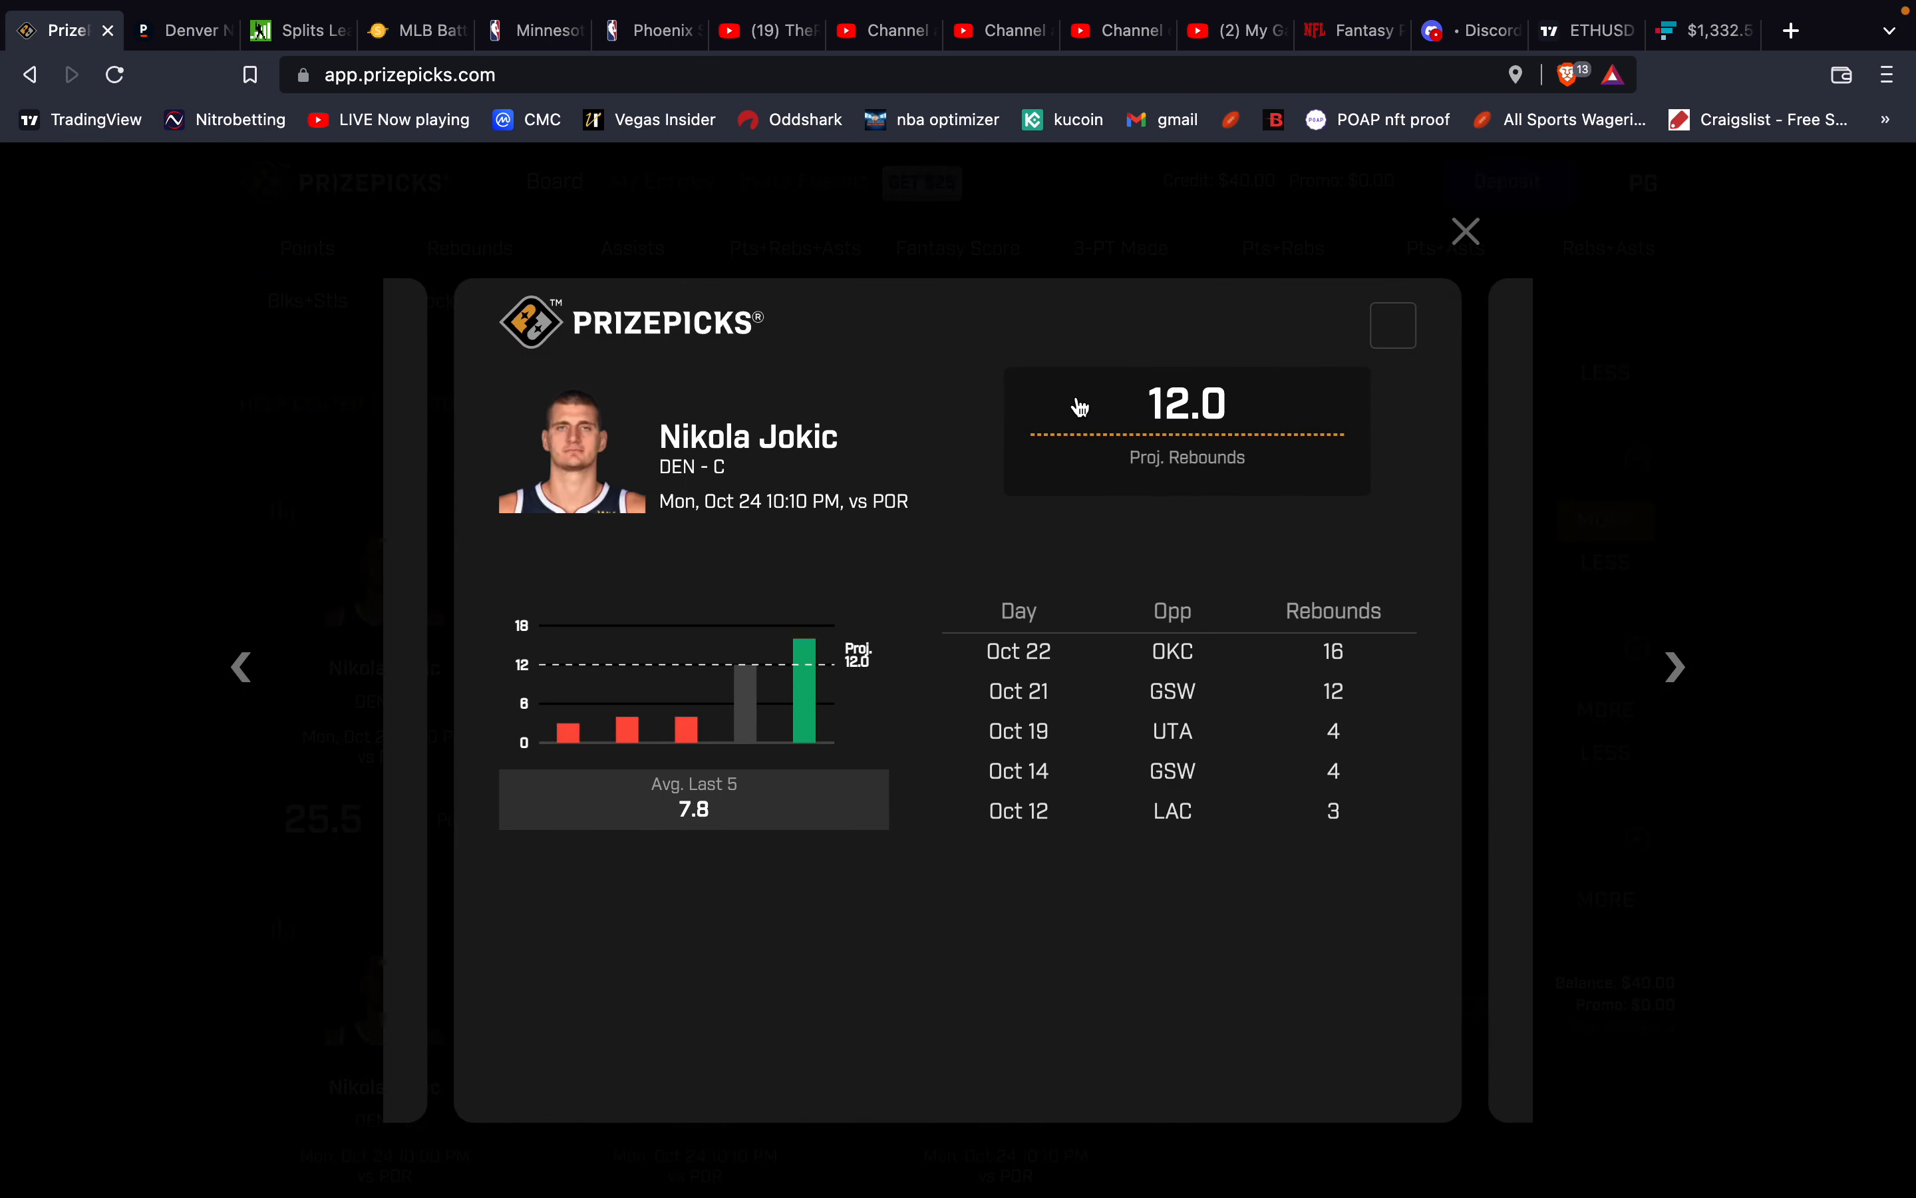
{"action": "mouse_move", "coordinate": [1328, 385]}
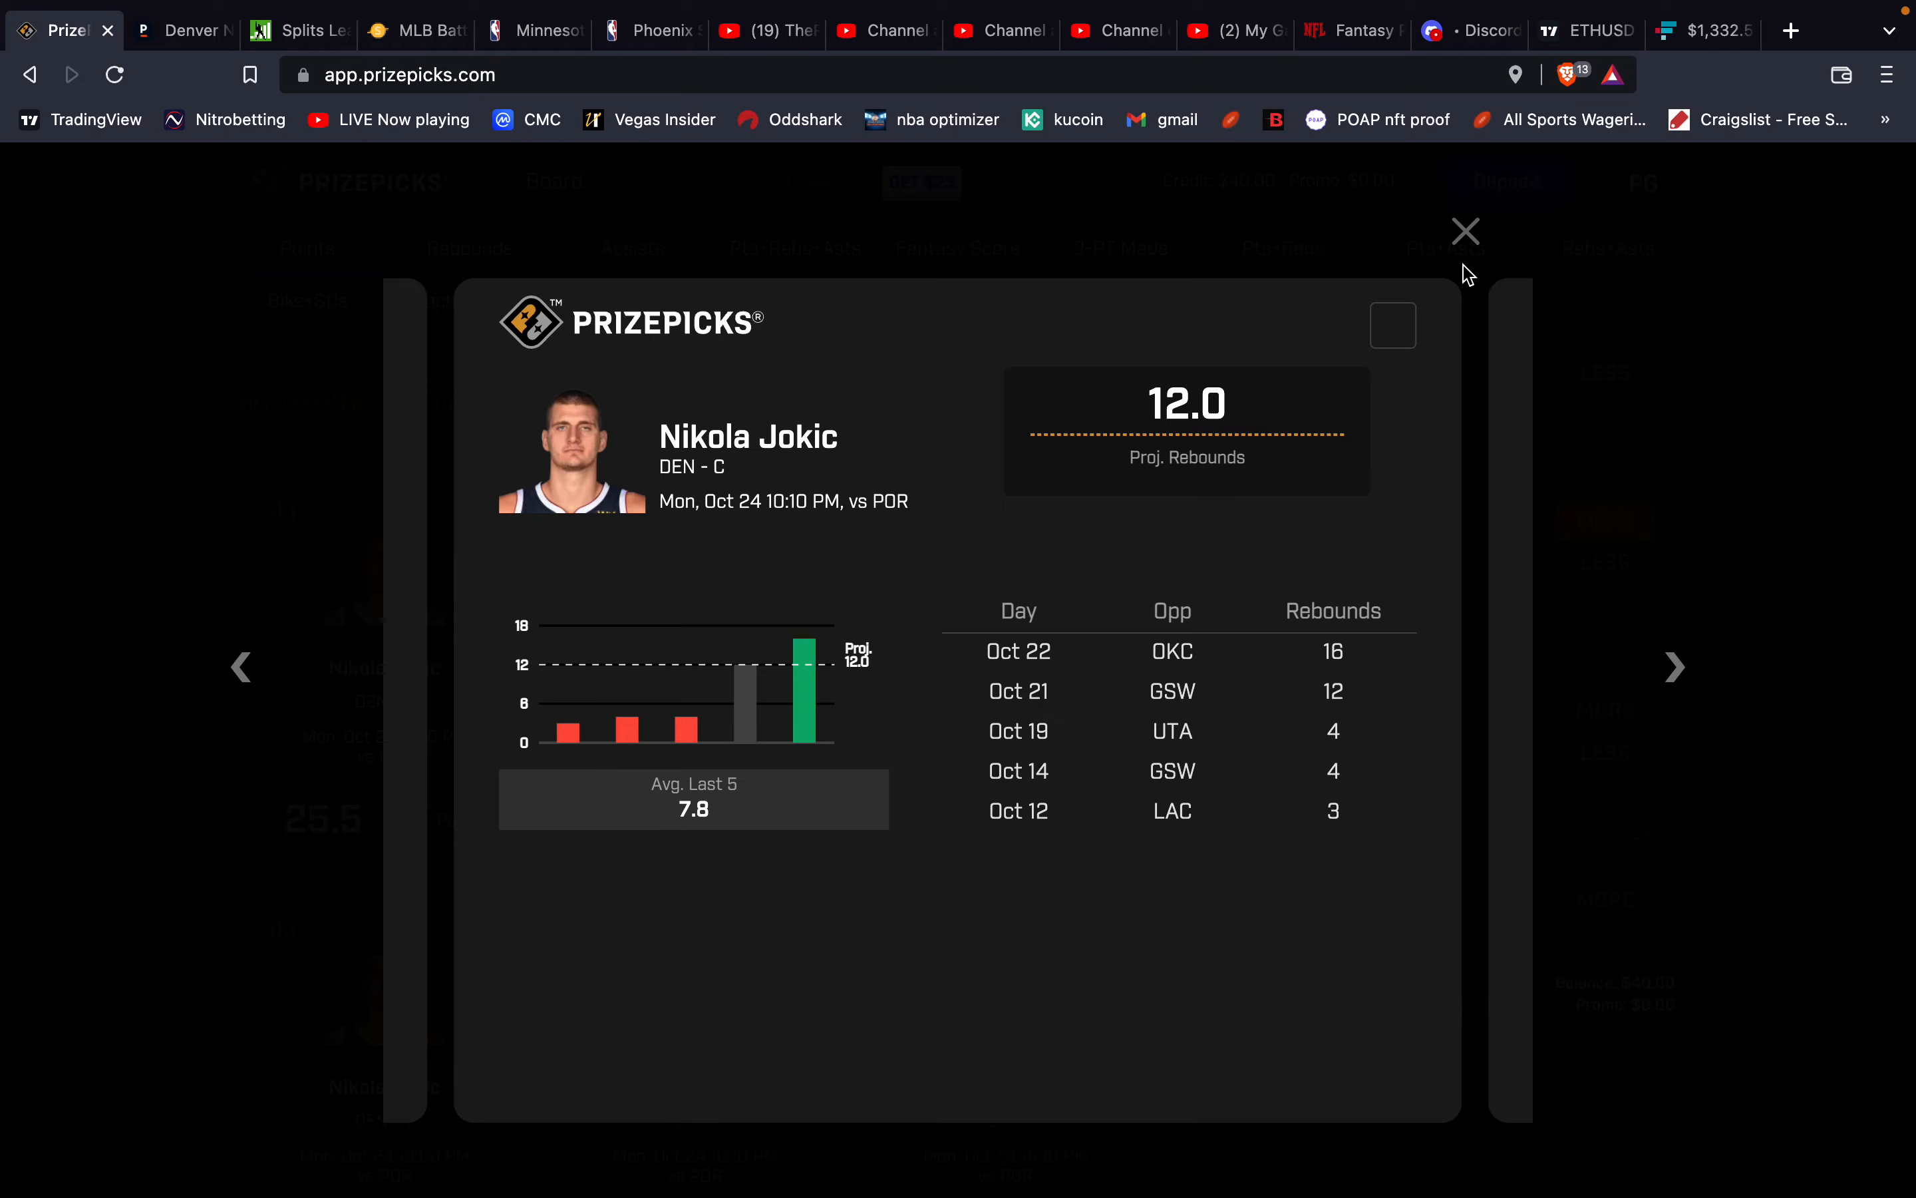
{"action": "left_click", "coordinate": [1465, 232]}
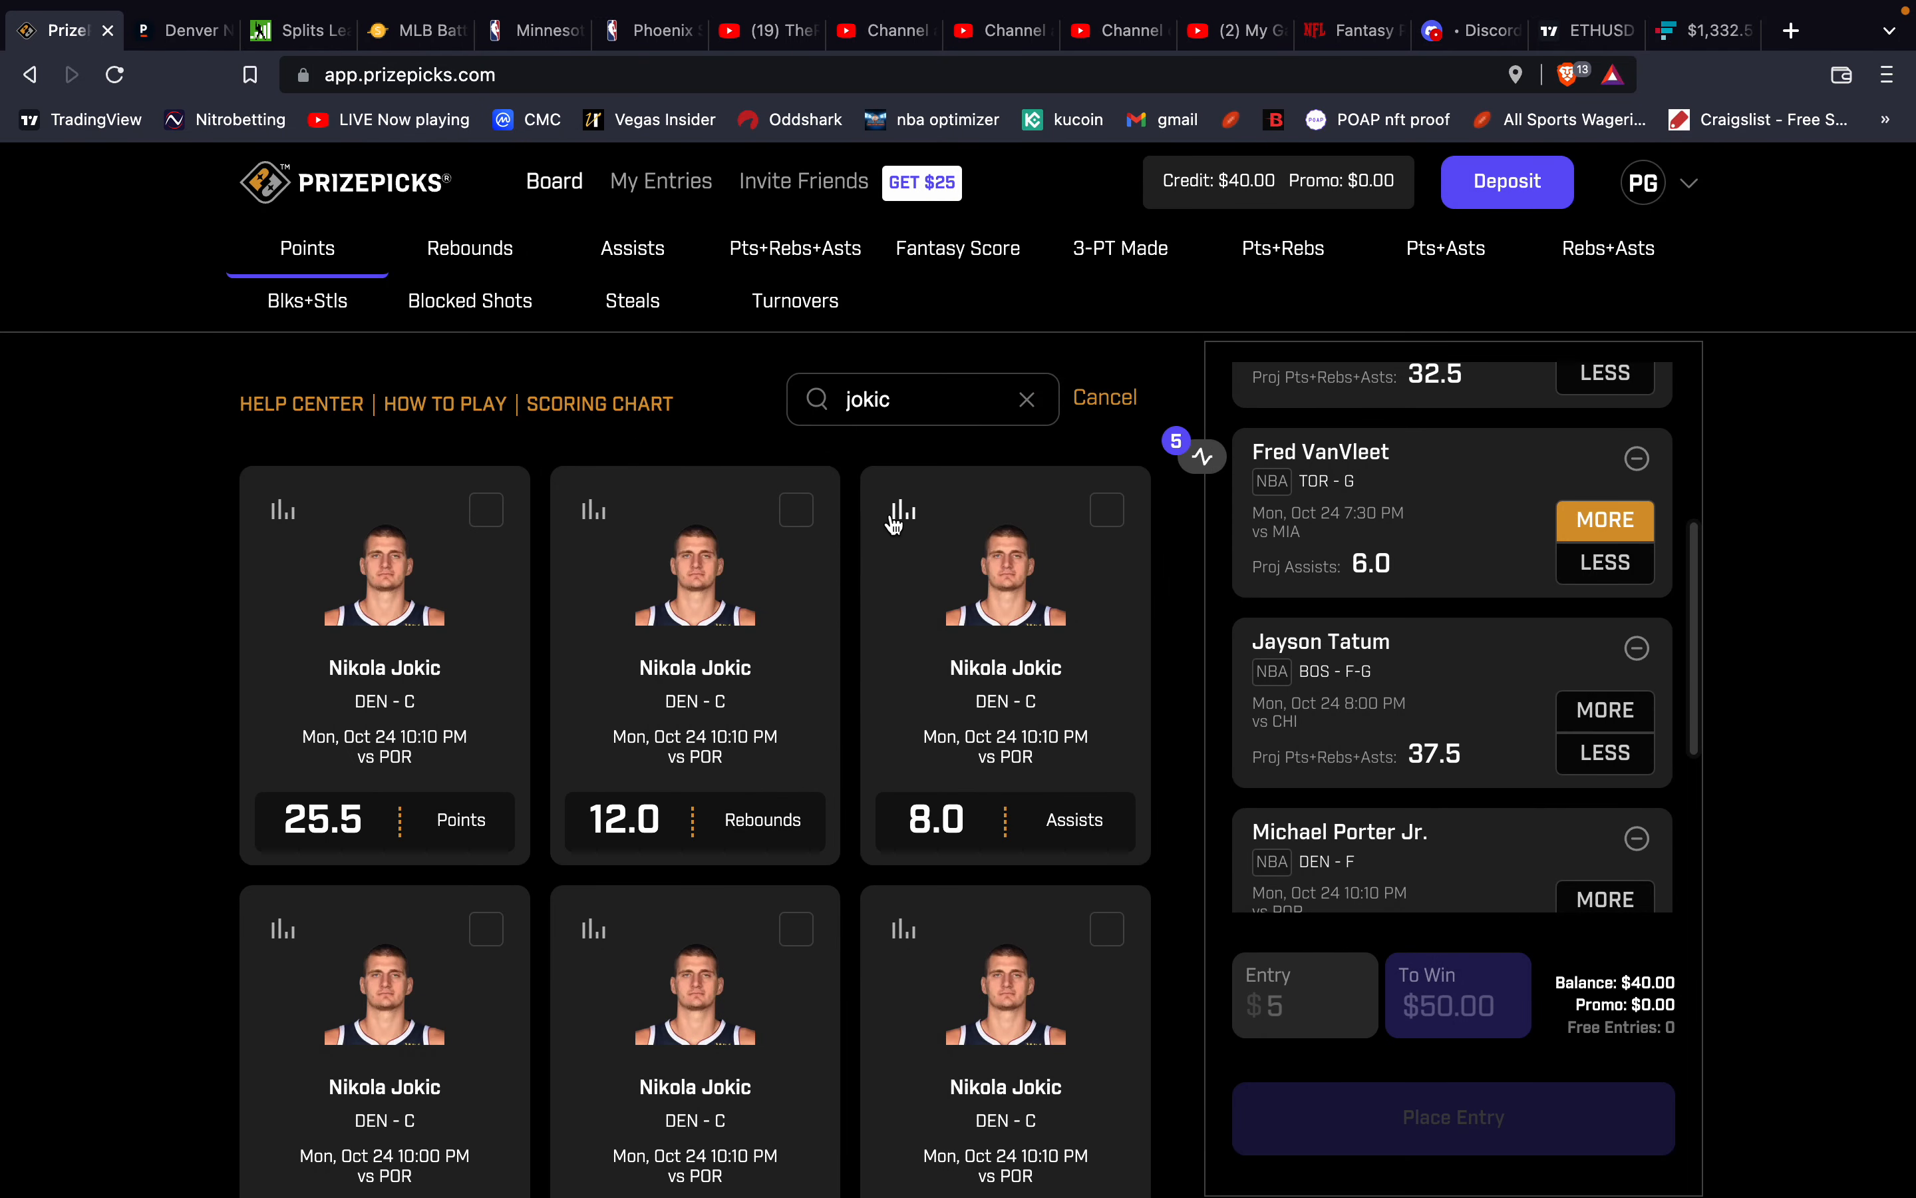
{"action": "left_click", "coordinate": [901, 508]}
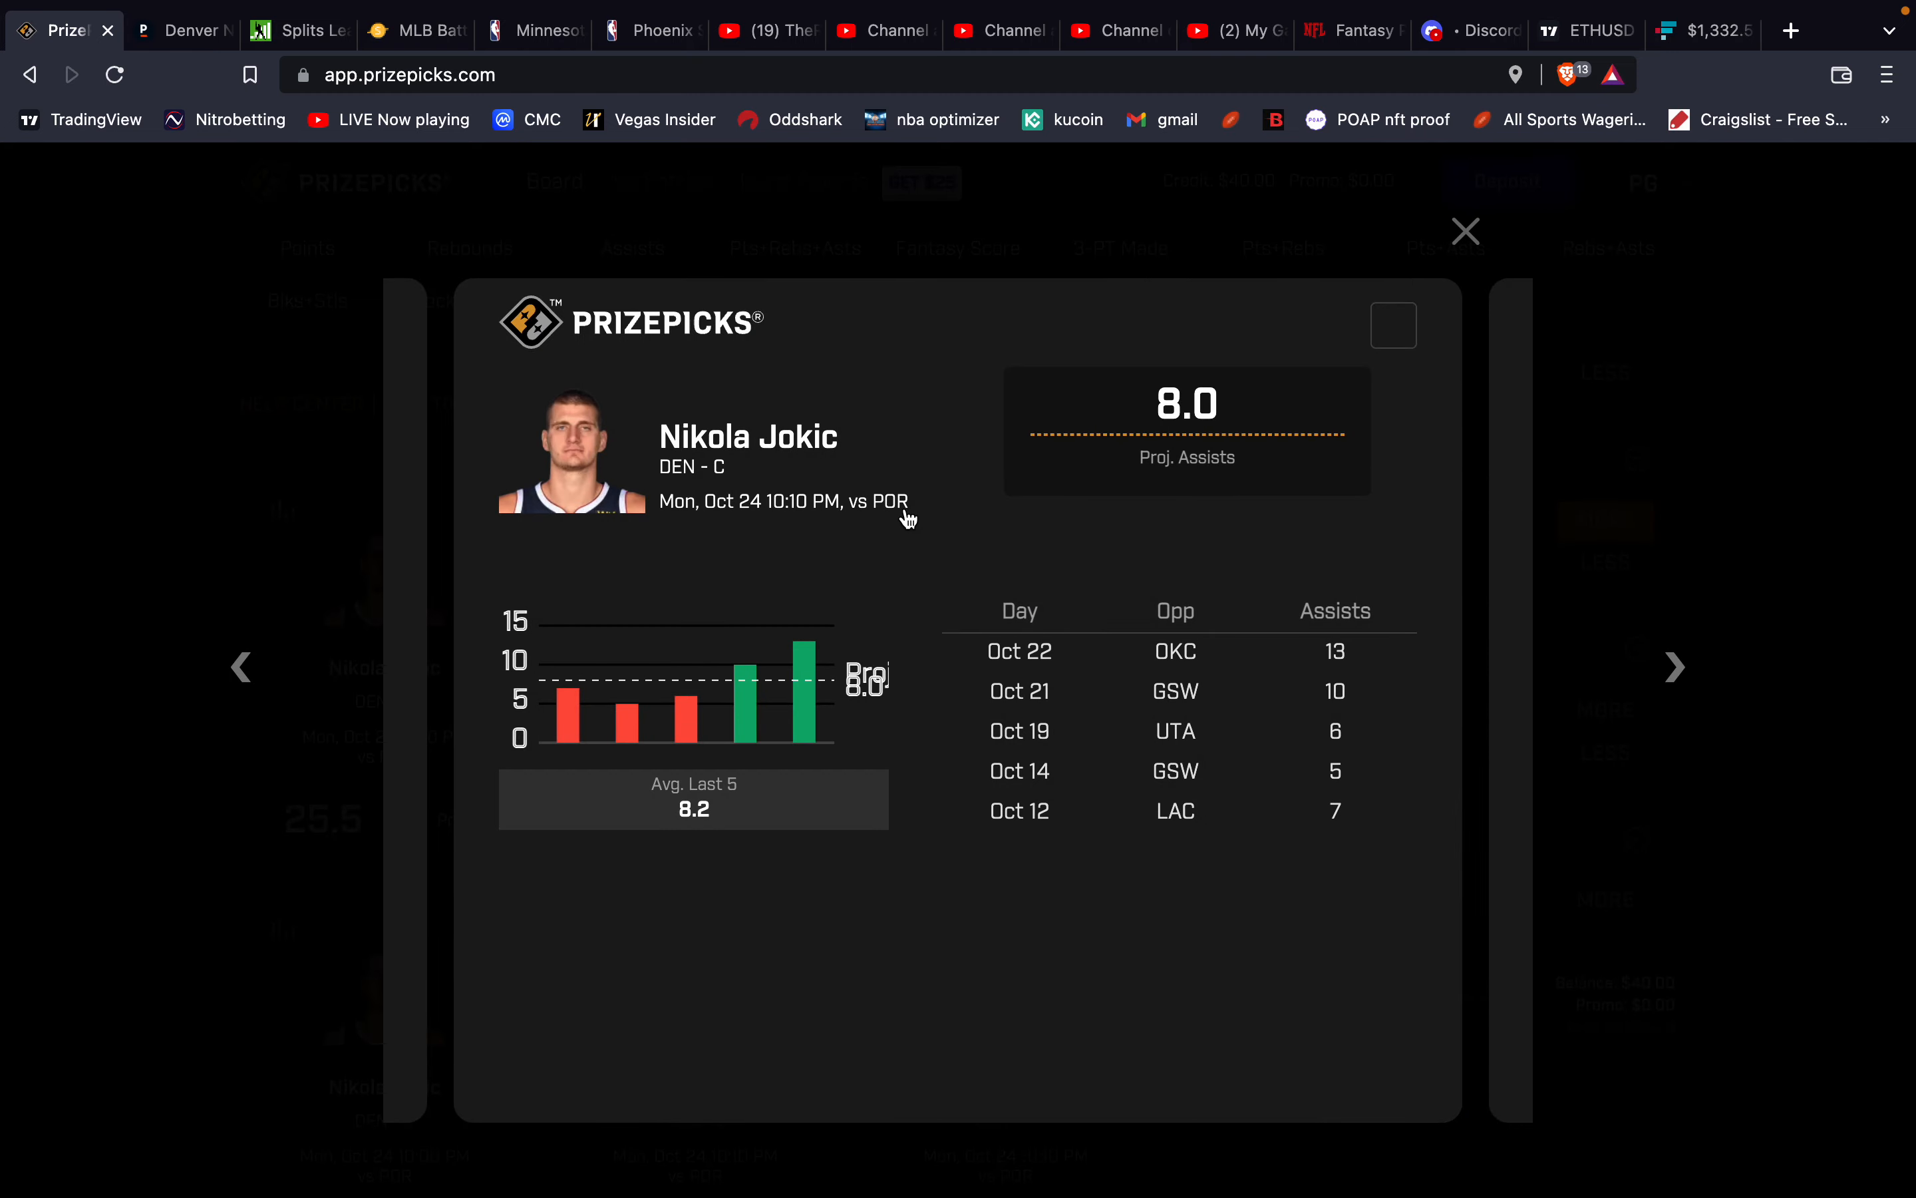
{"action": "mouse_move", "coordinate": [1291, 471]}
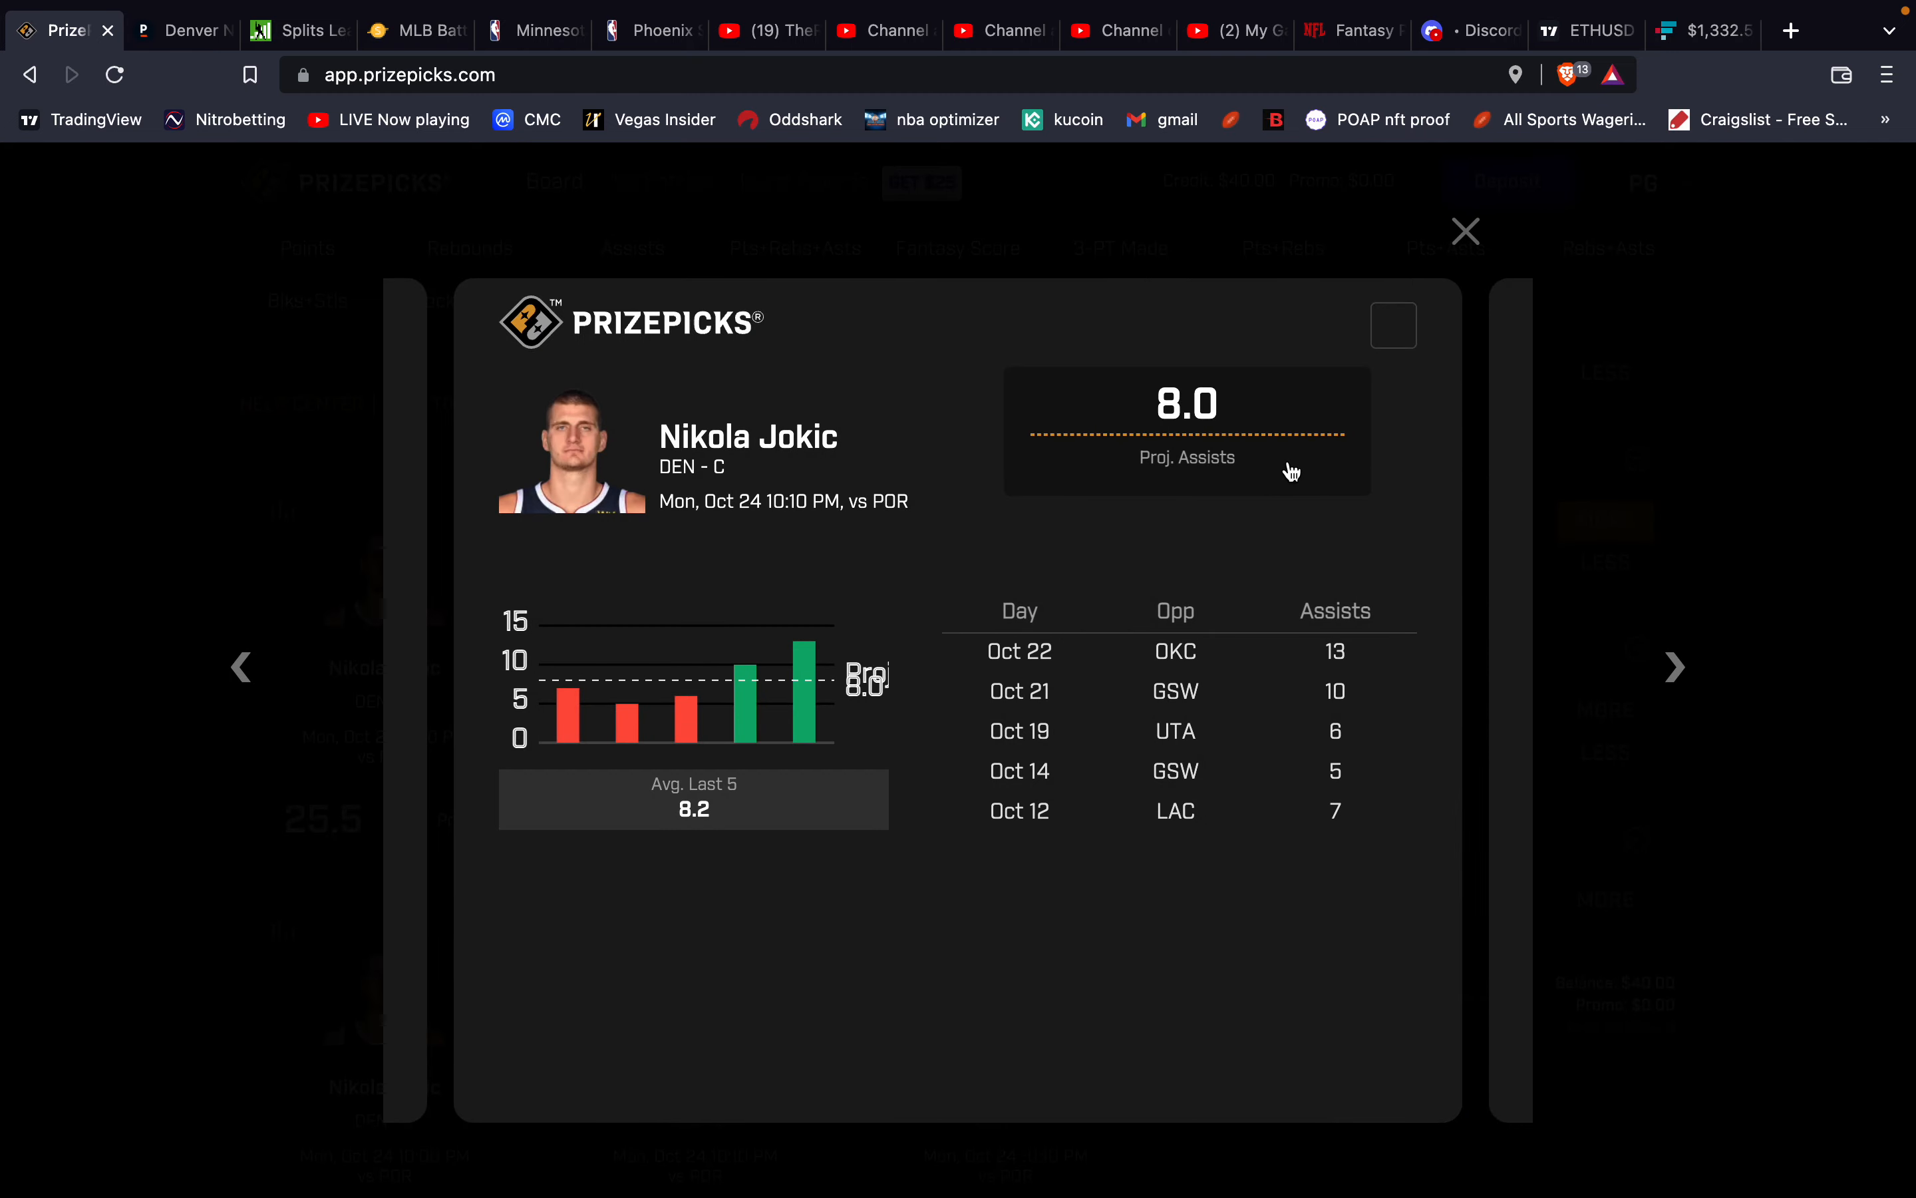
{"action": "left_click", "coordinate": [1463, 231]}
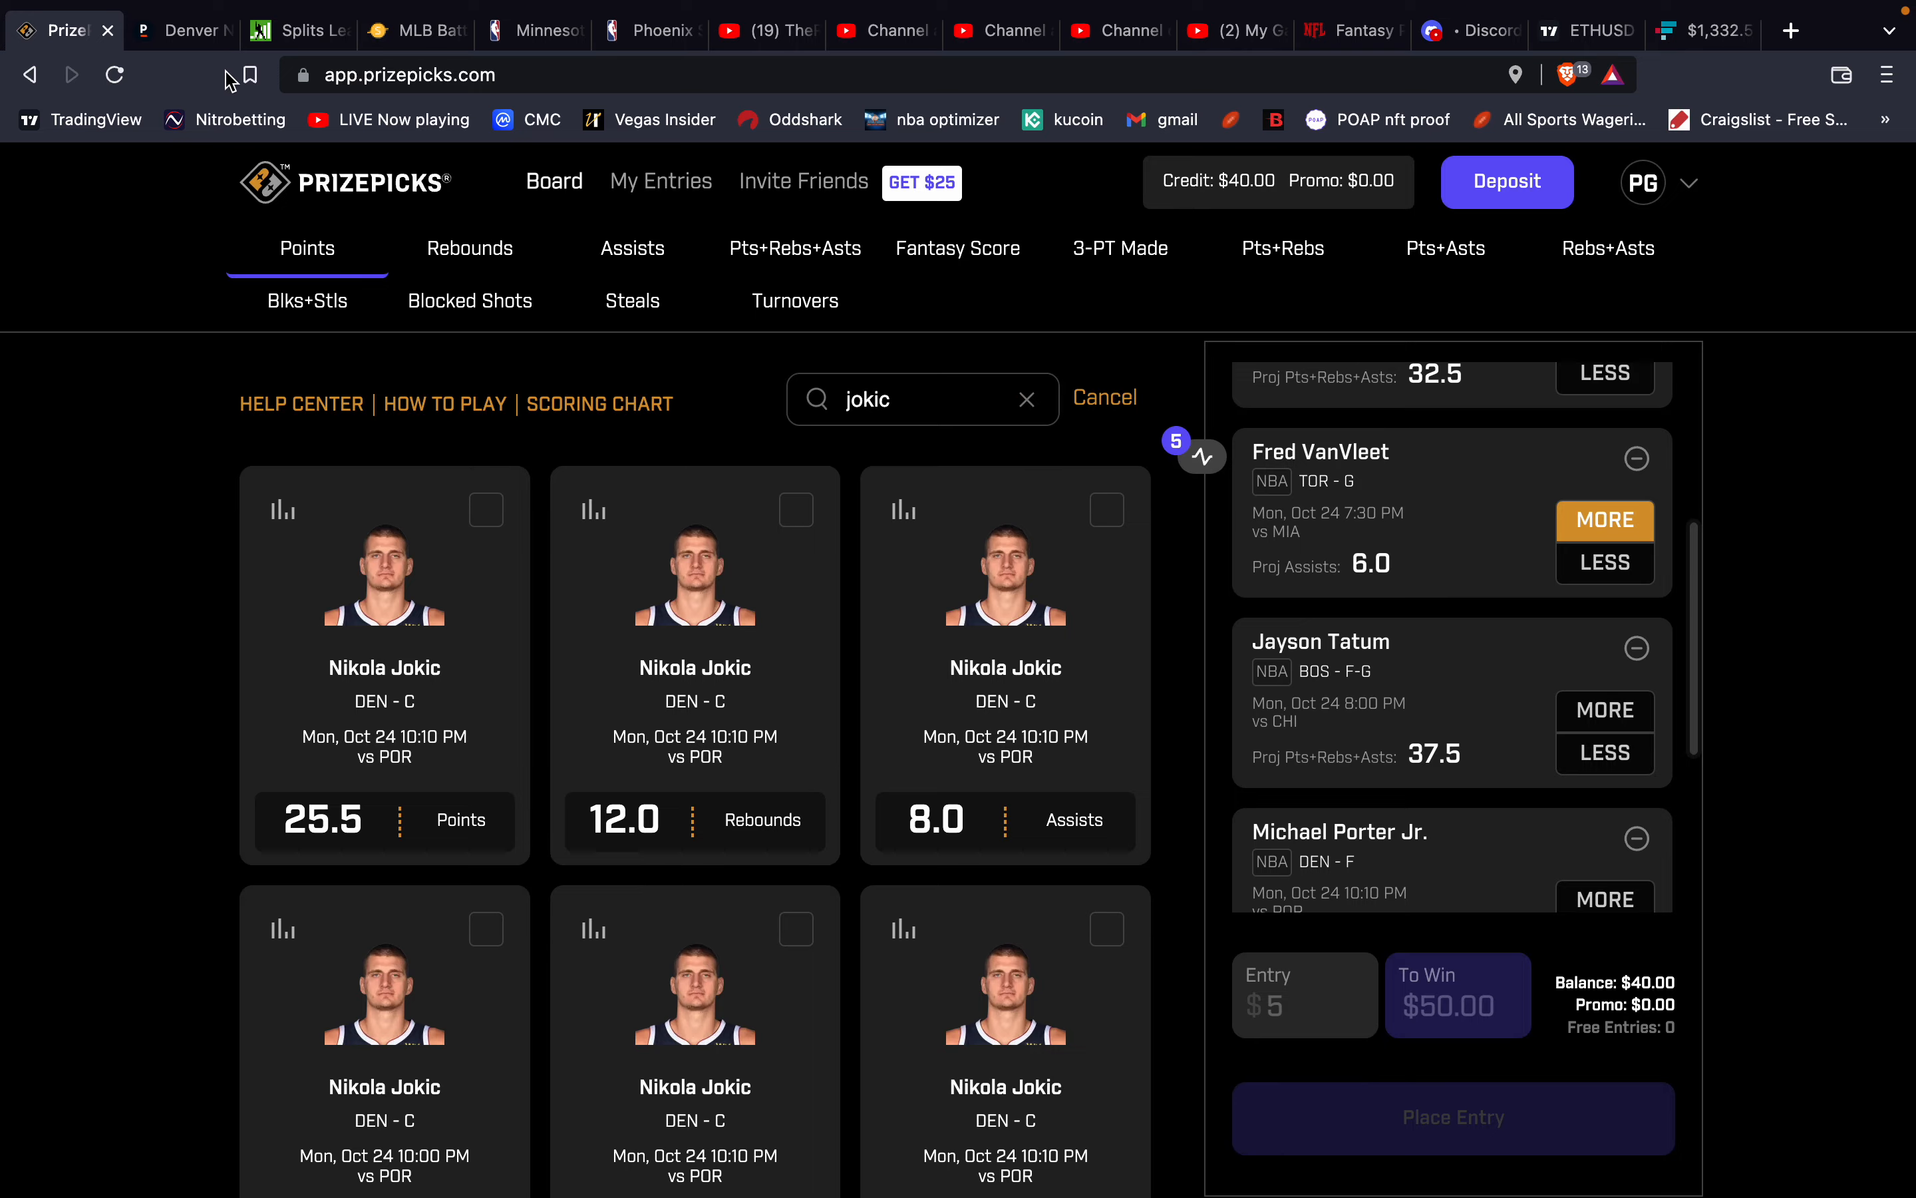
{"action": "left_click", "coordinate": [181, 29]}
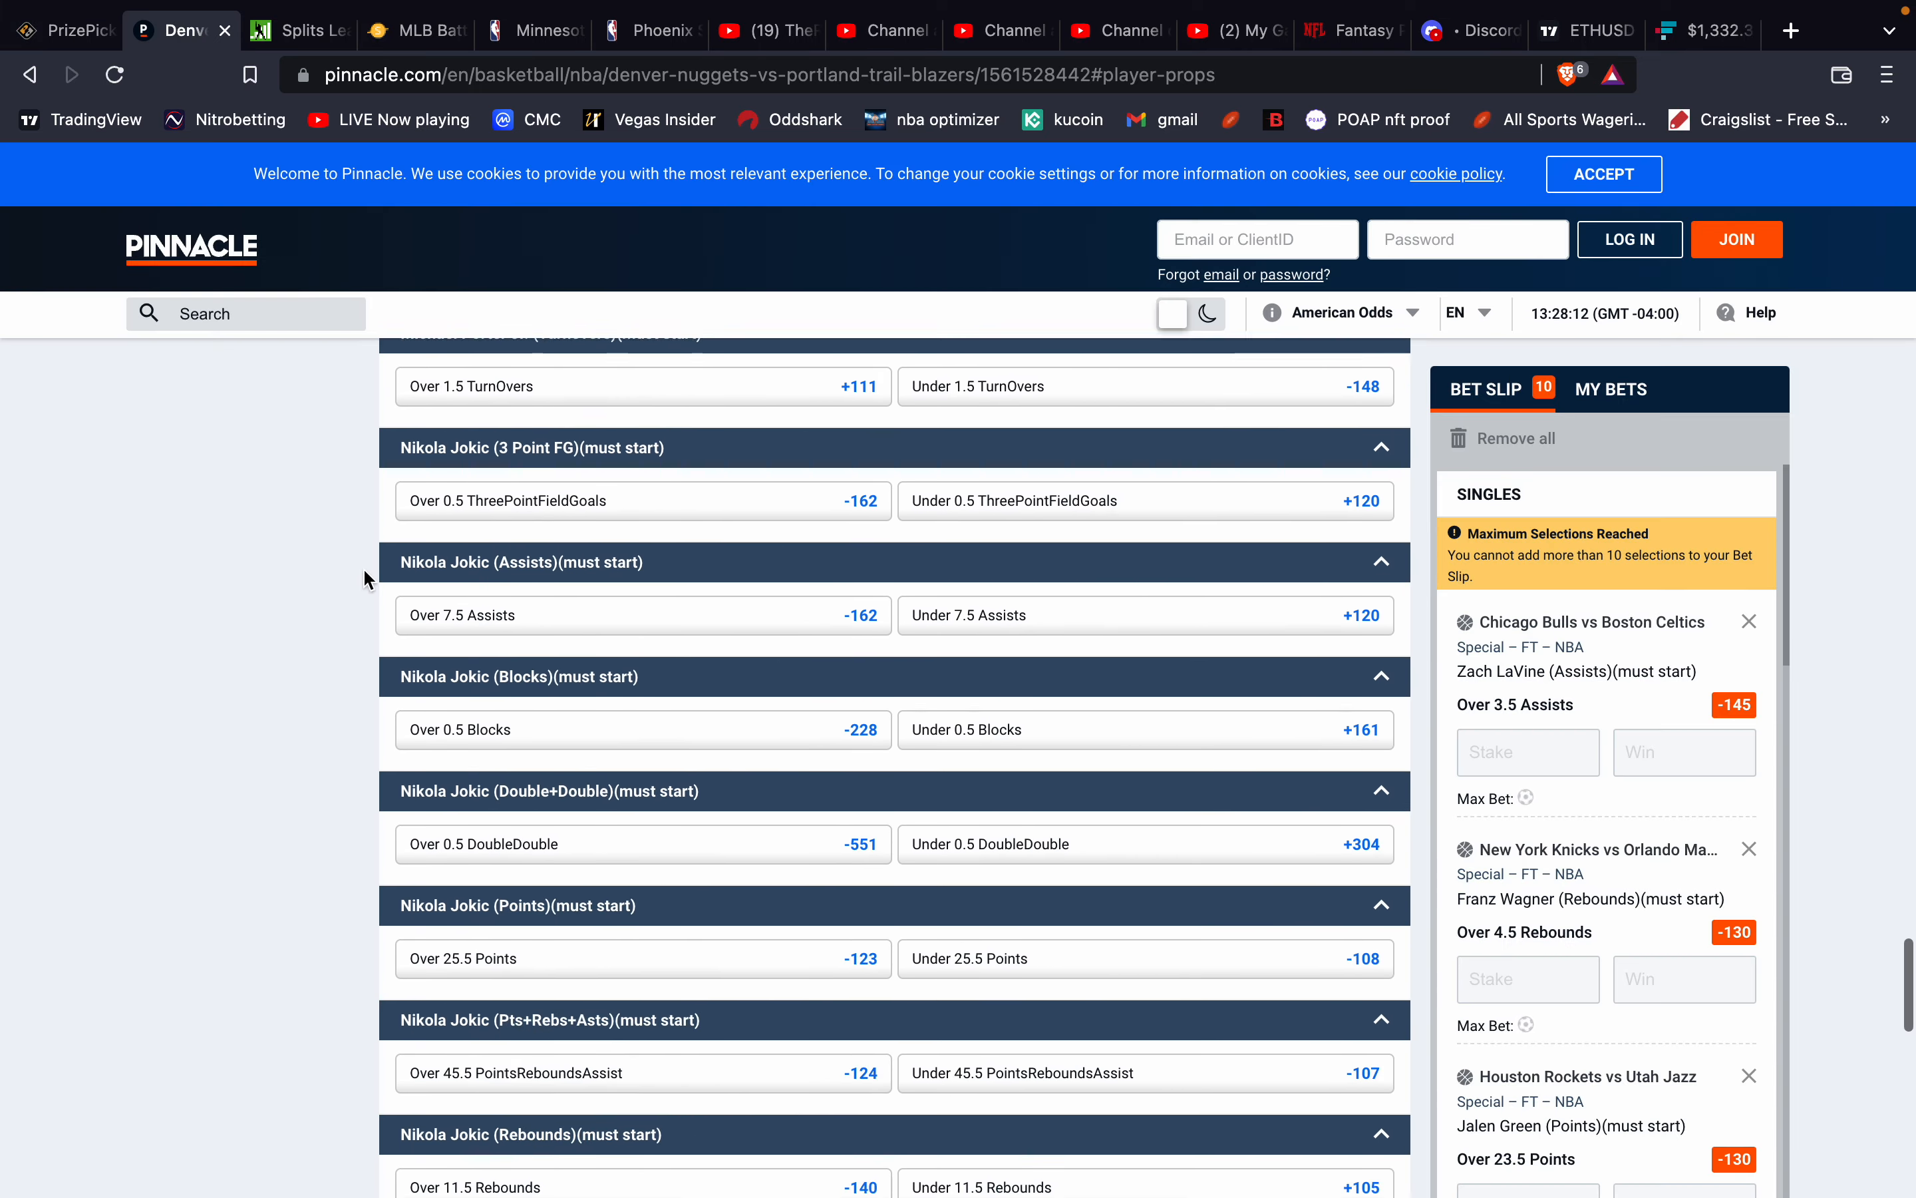
Review Jokic's Pinnacle lines such as Over 11.5 Rebounds -140, then scan his PrizePicks board.
{"action": "scroll", "scroll_direction": "down", "scroll_amount": 3}
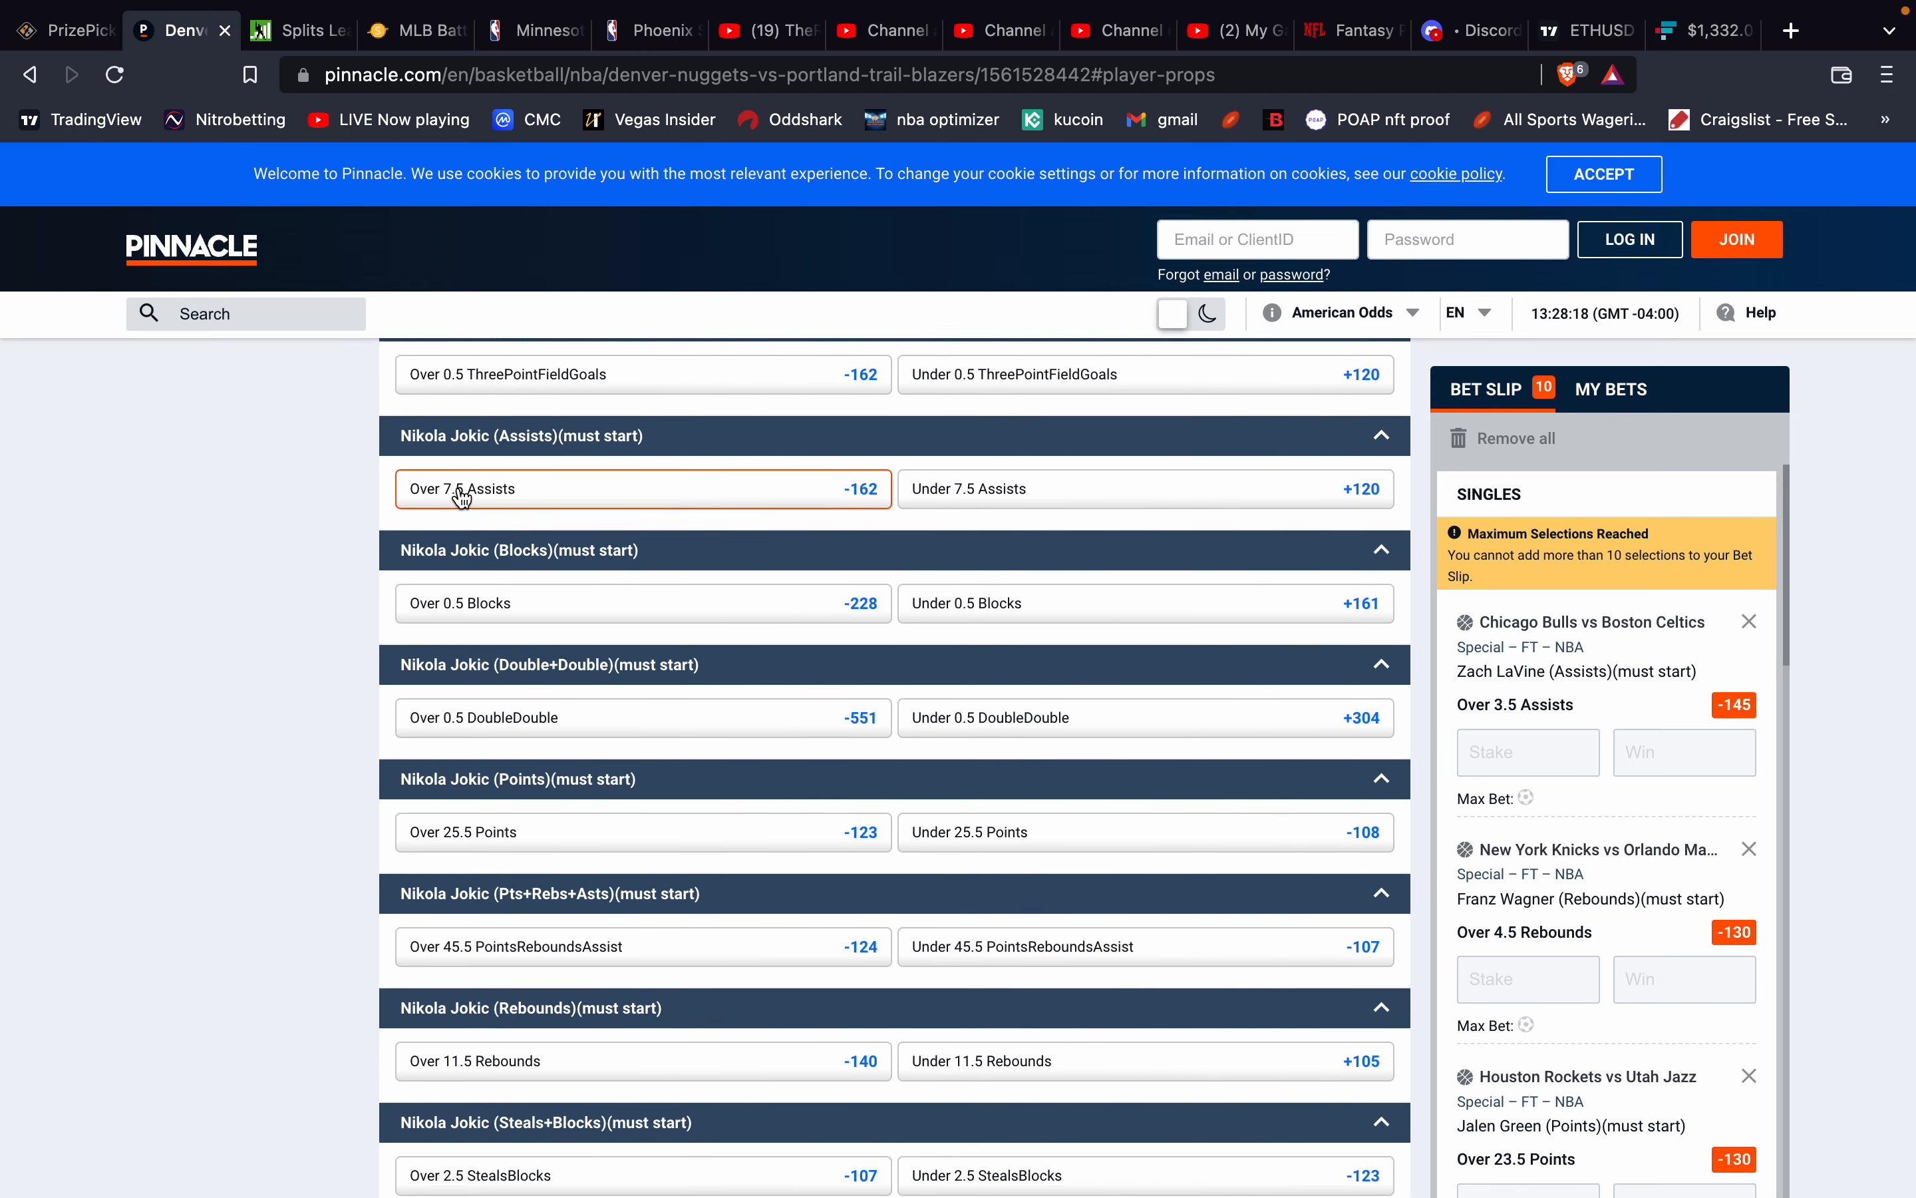
{"action": "left_click", "coordinate": [61, 29]}
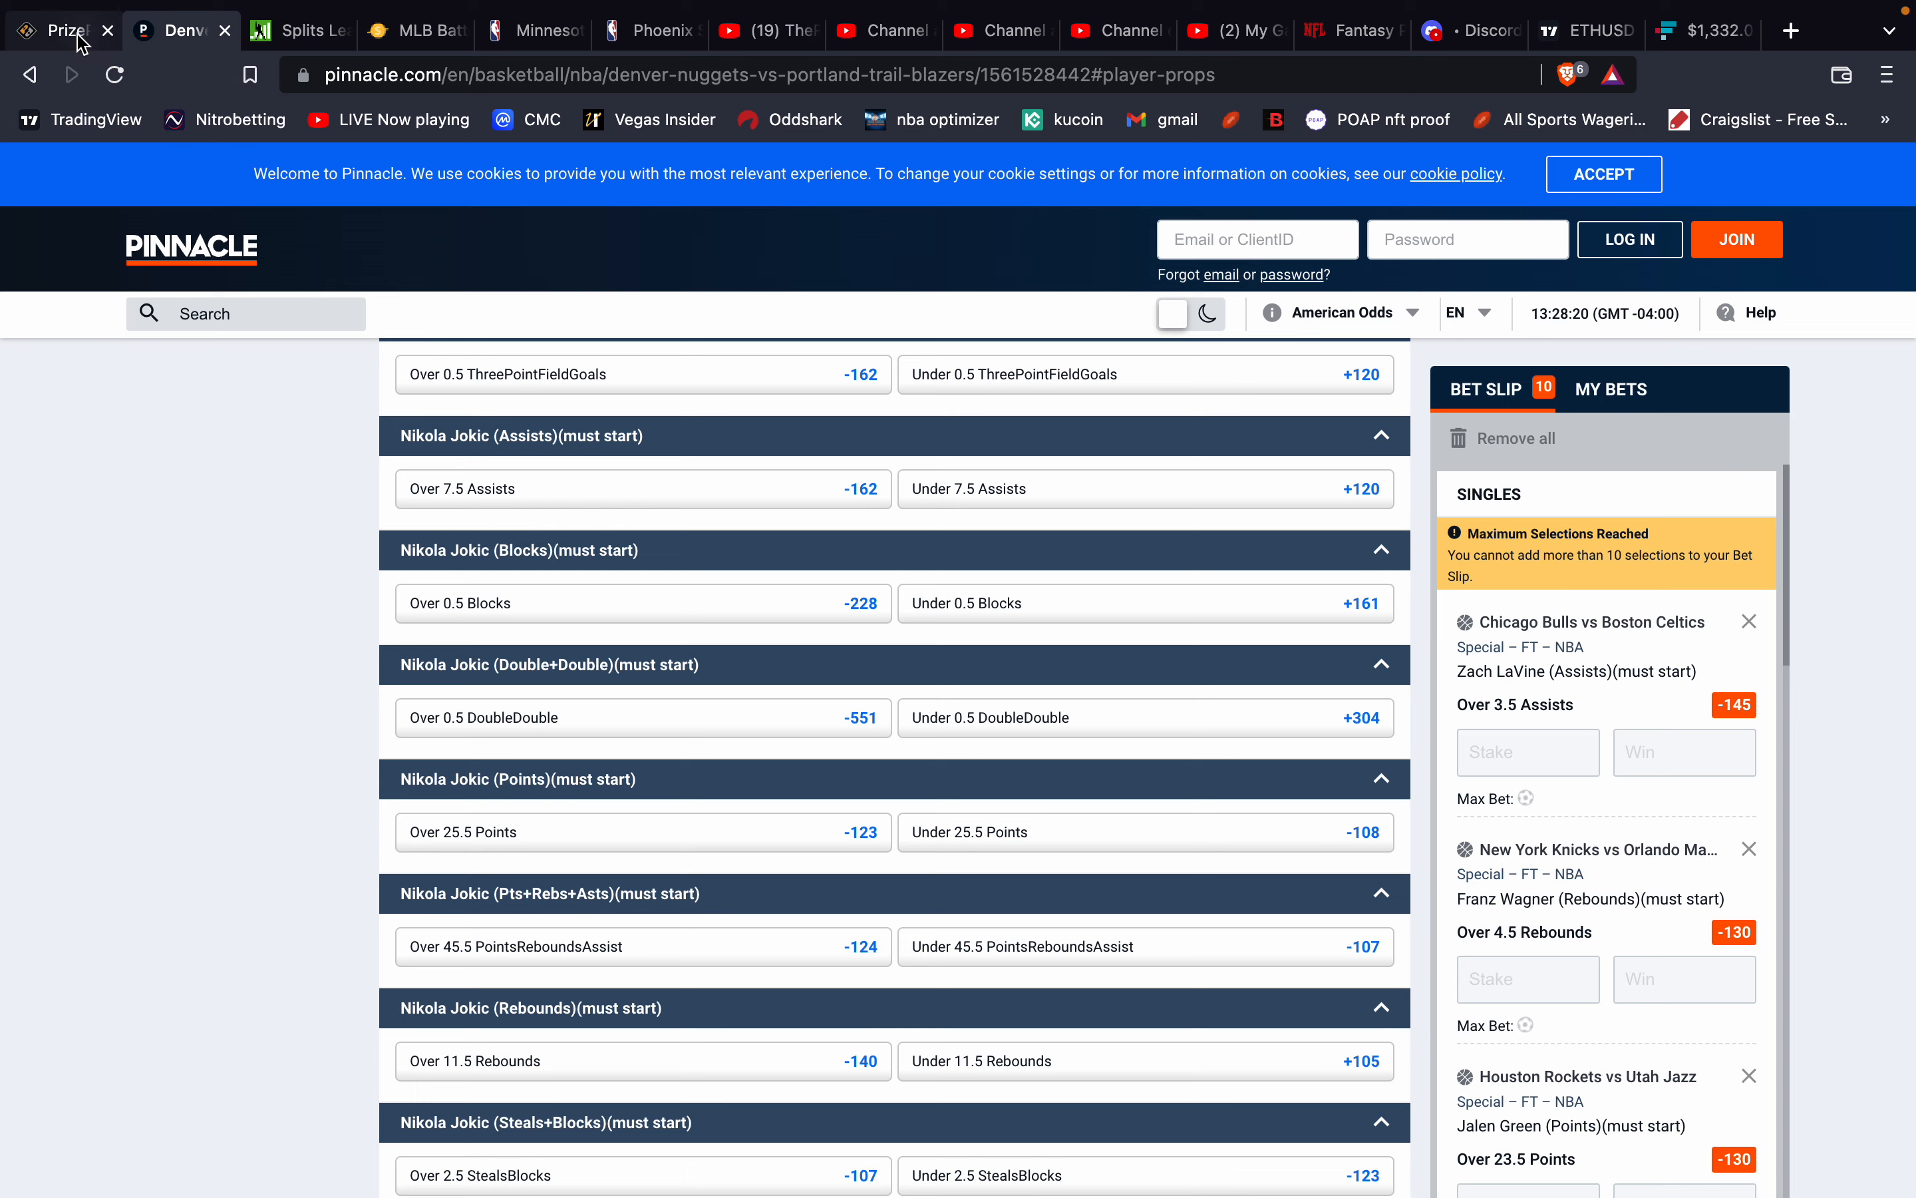
{"action": "left_click", "coordinate": [58, 30]}
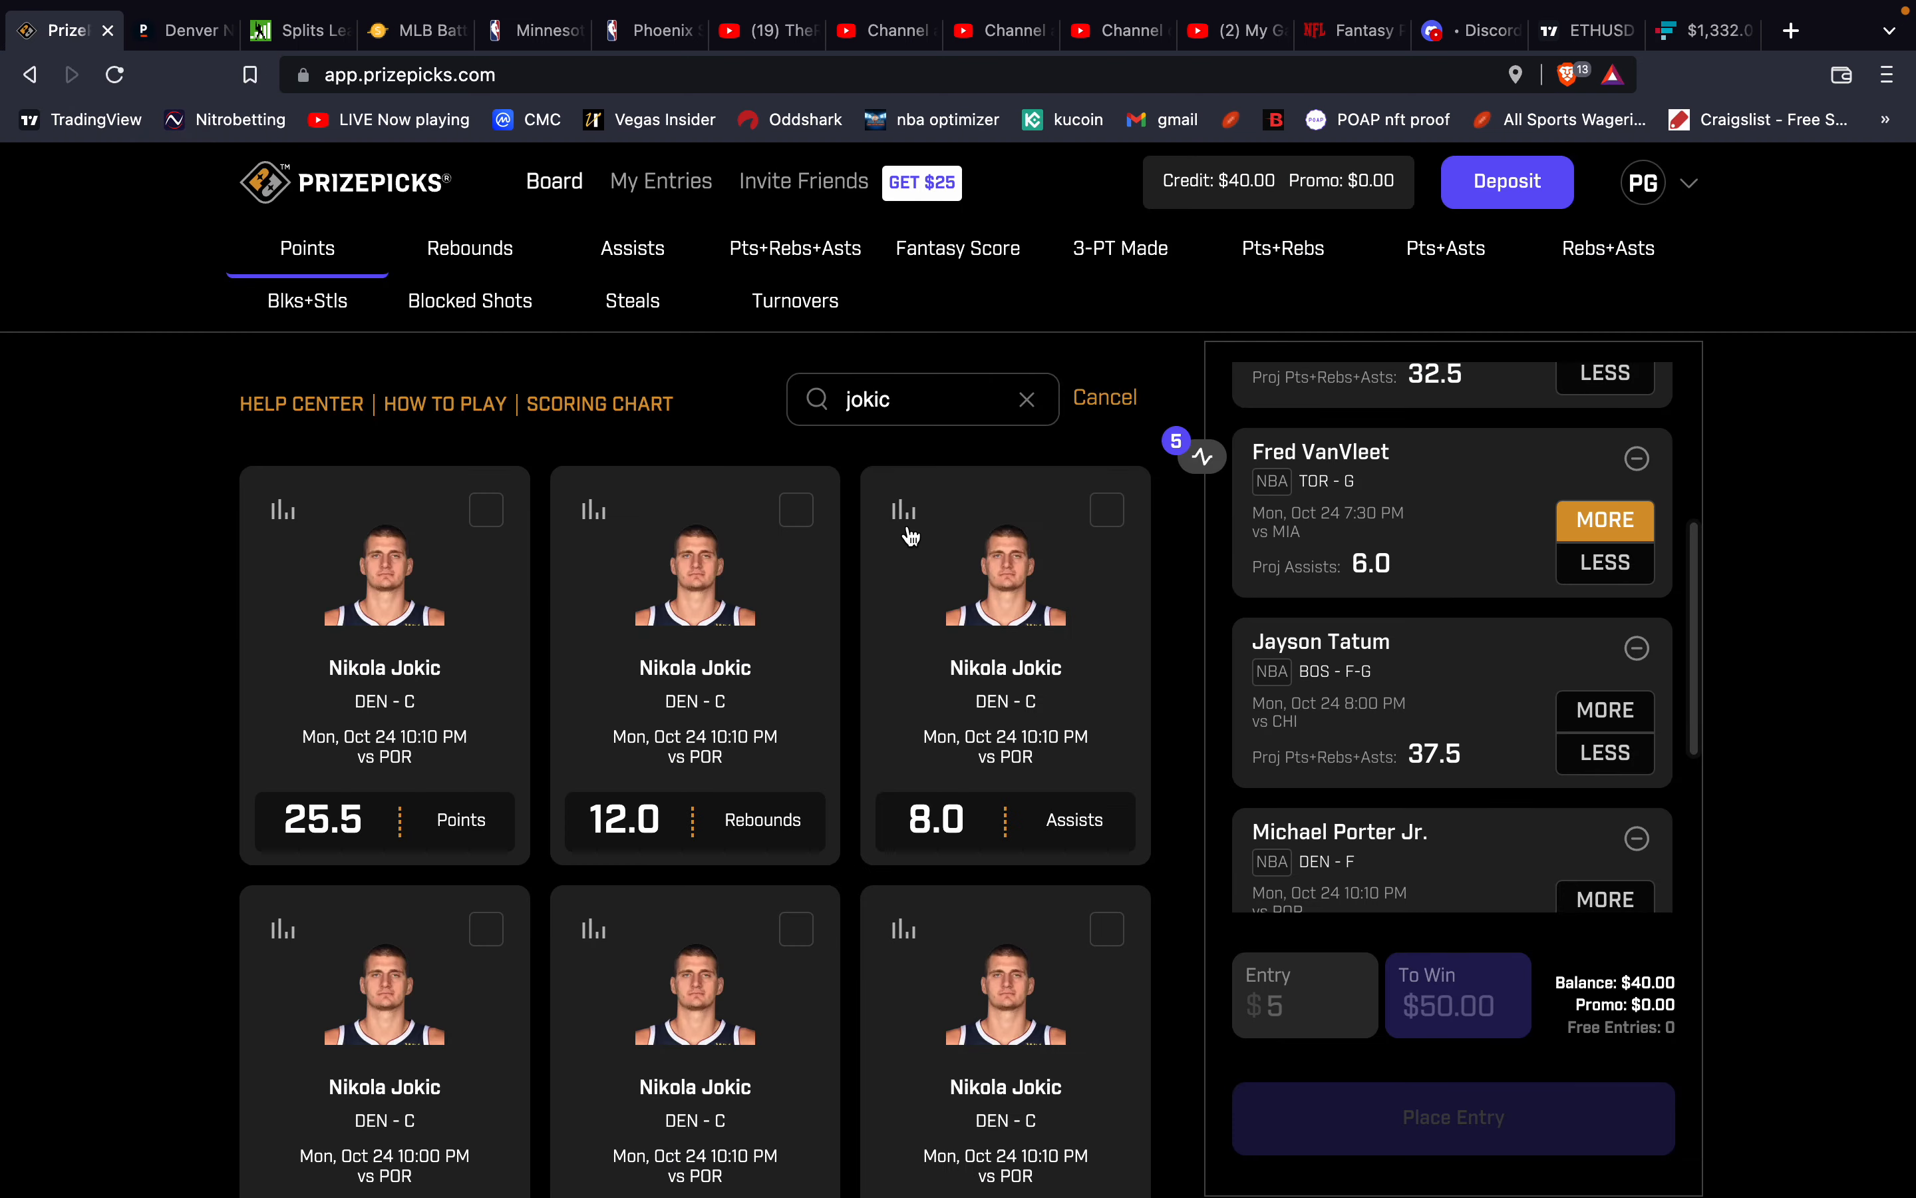
{"action": "scroll", "scroll_direction": "down", "scroll_amount": 3}
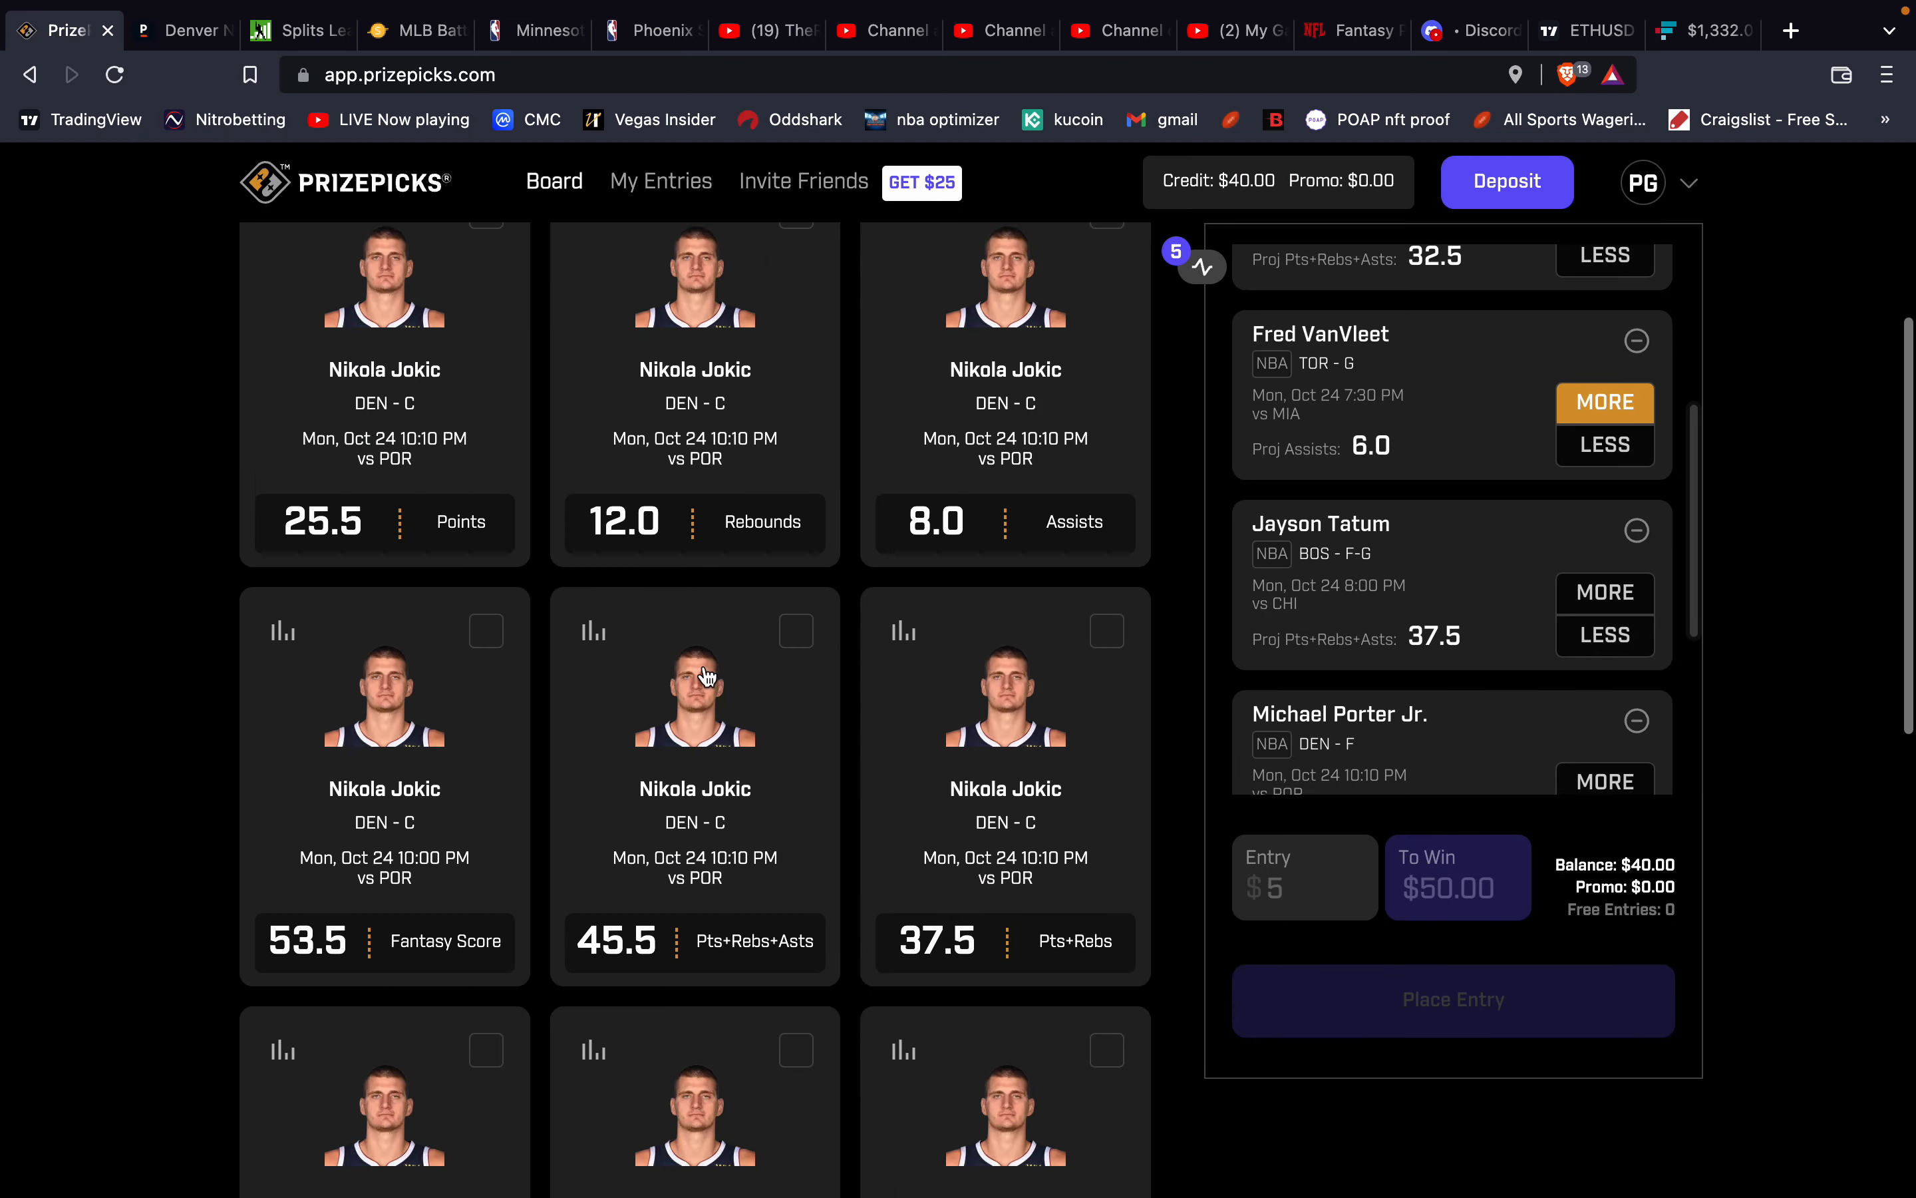
{"action": "scroll", "scroll_direction": "down", "scroll_amount": 3}
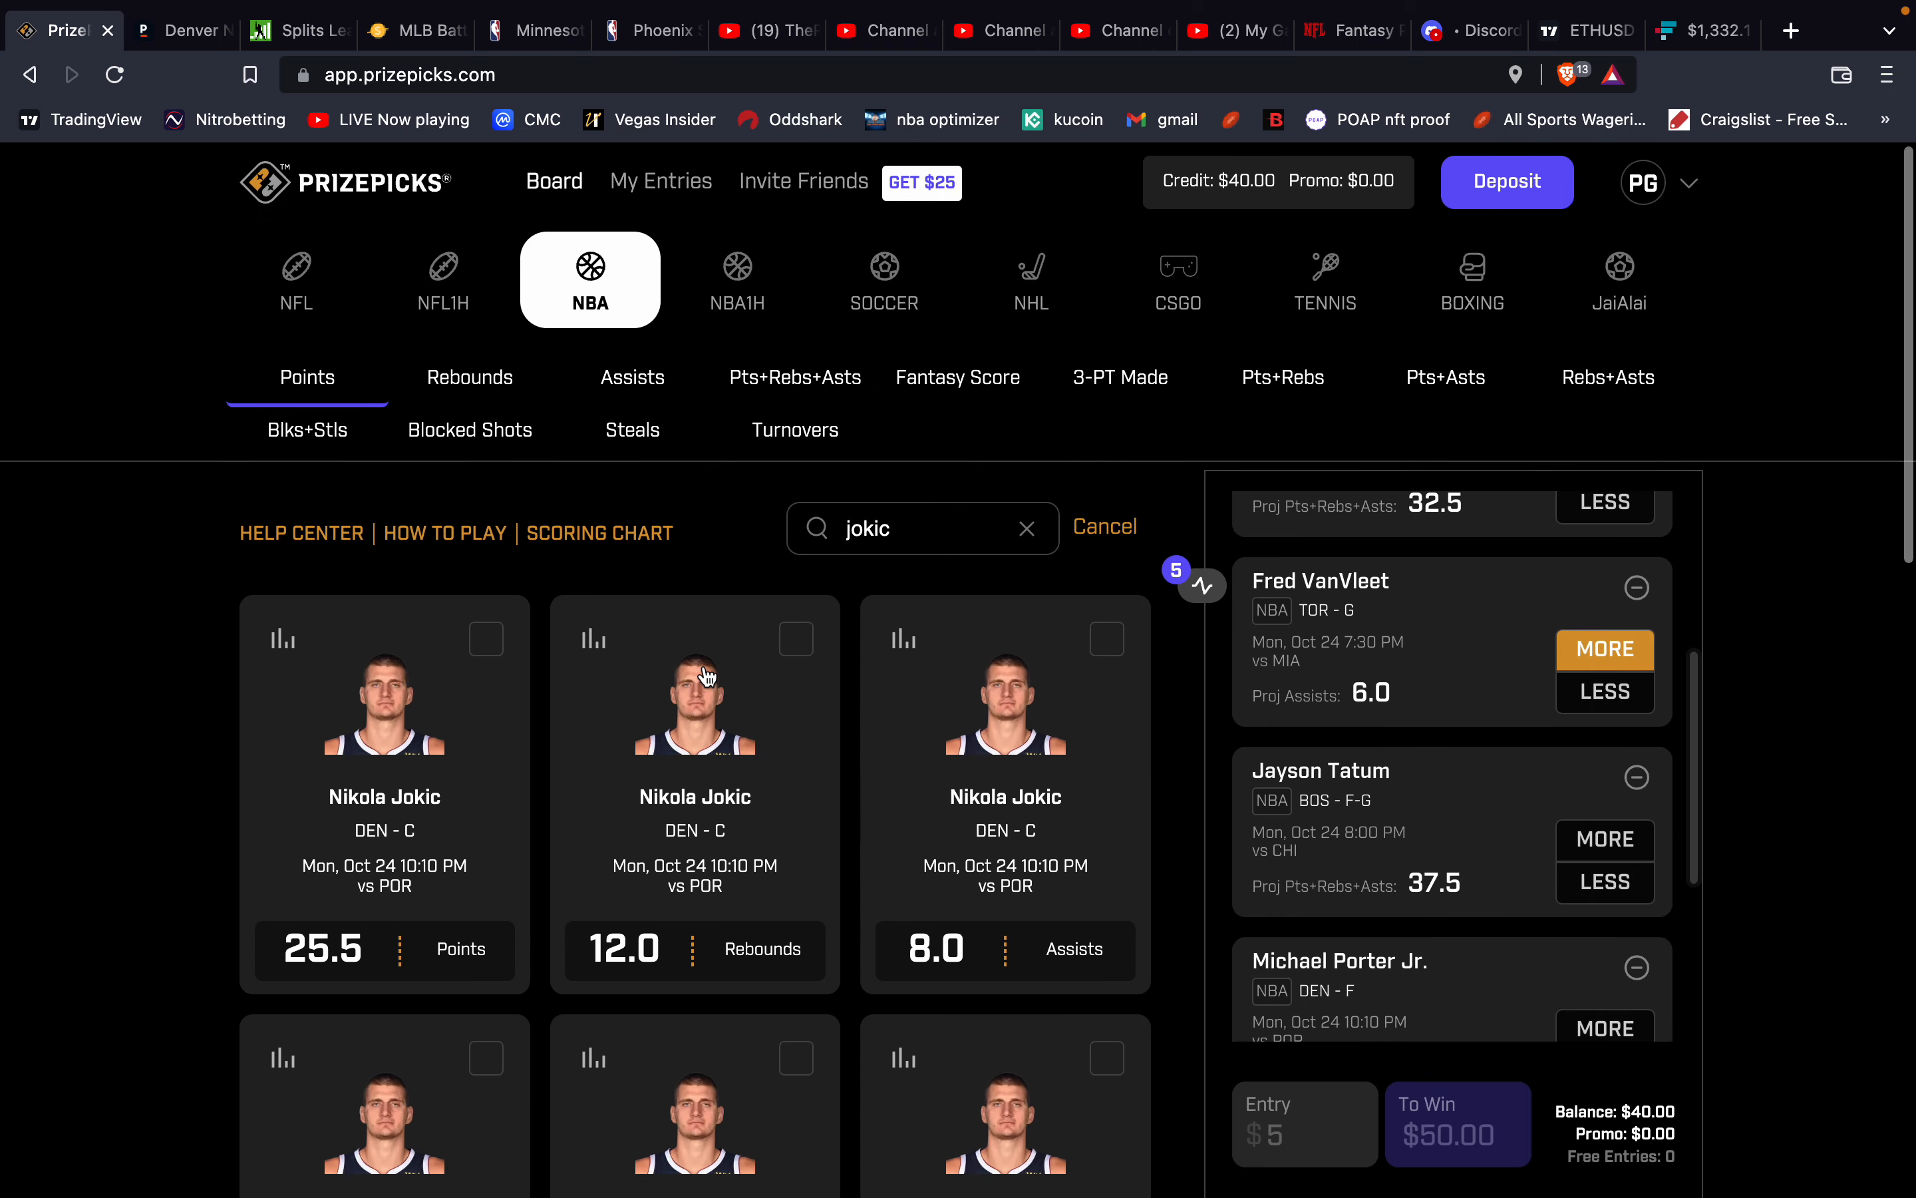
Recheck Jokic's Pinnacle props, including Over 7.5 Assists -162, and return to PrizePicks.
{"action": "left_click", "coordinate": [181, 29]}
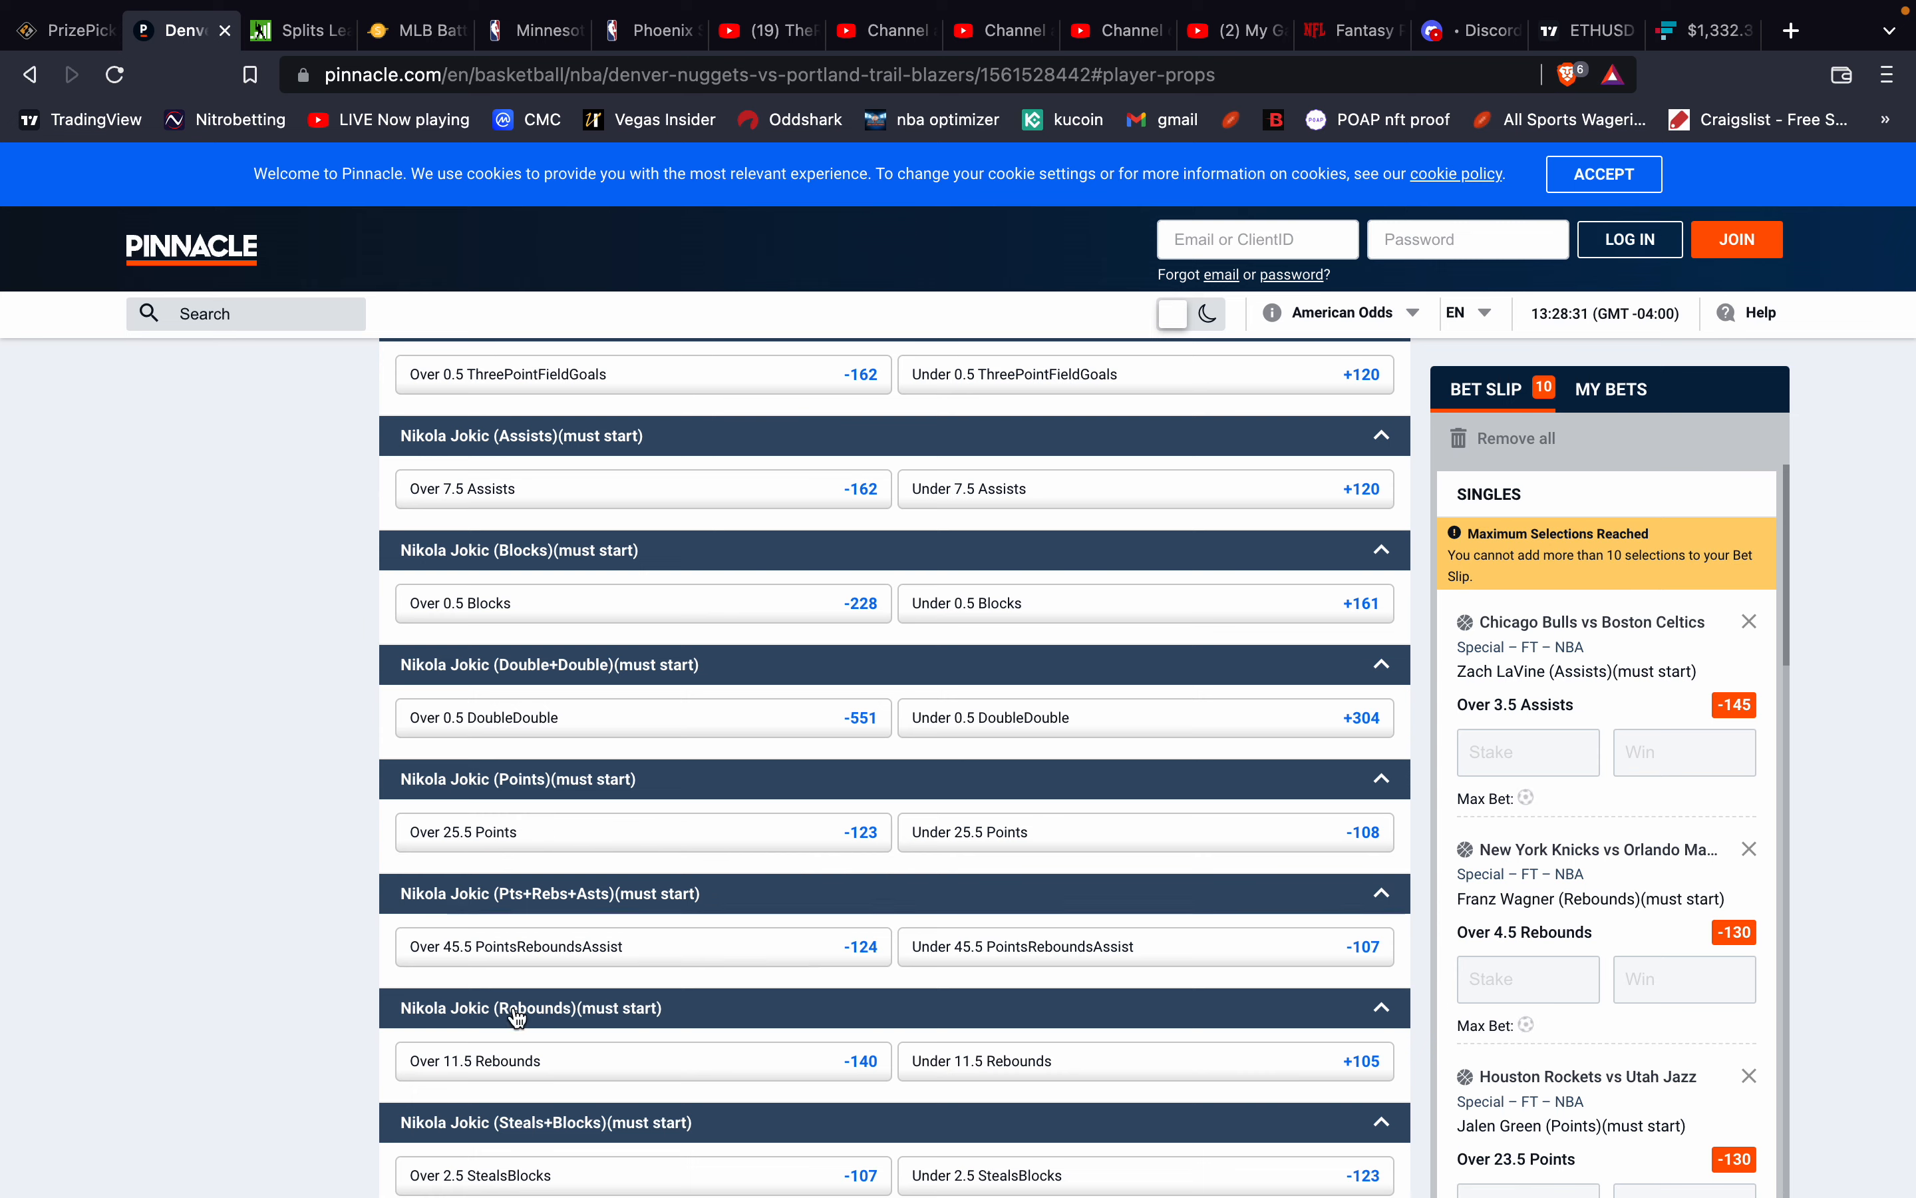
{"action": "scroll", "scroll_direction": "down", "scroll_amount": 3}
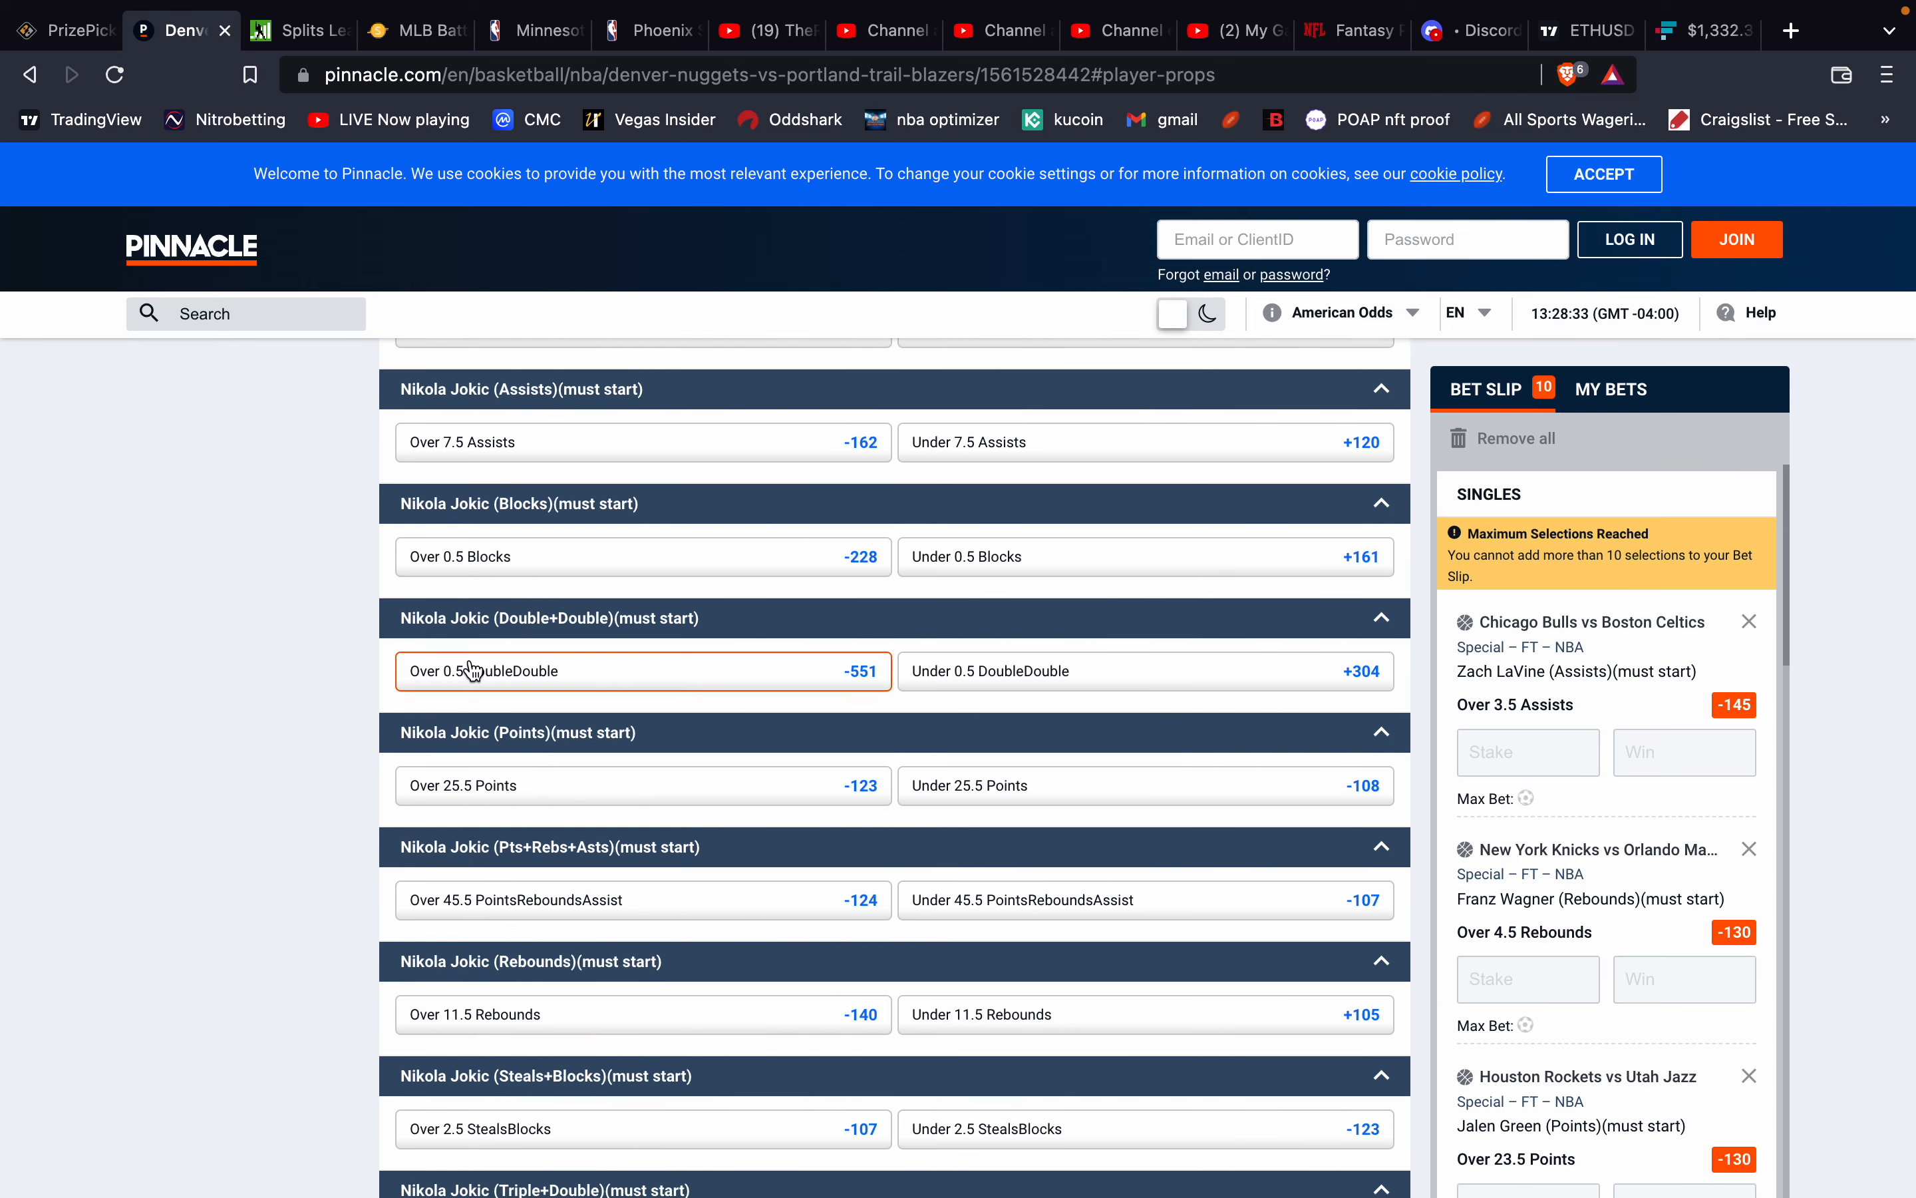
{"action": "mouse_move", "coordinate": [394, 427]}
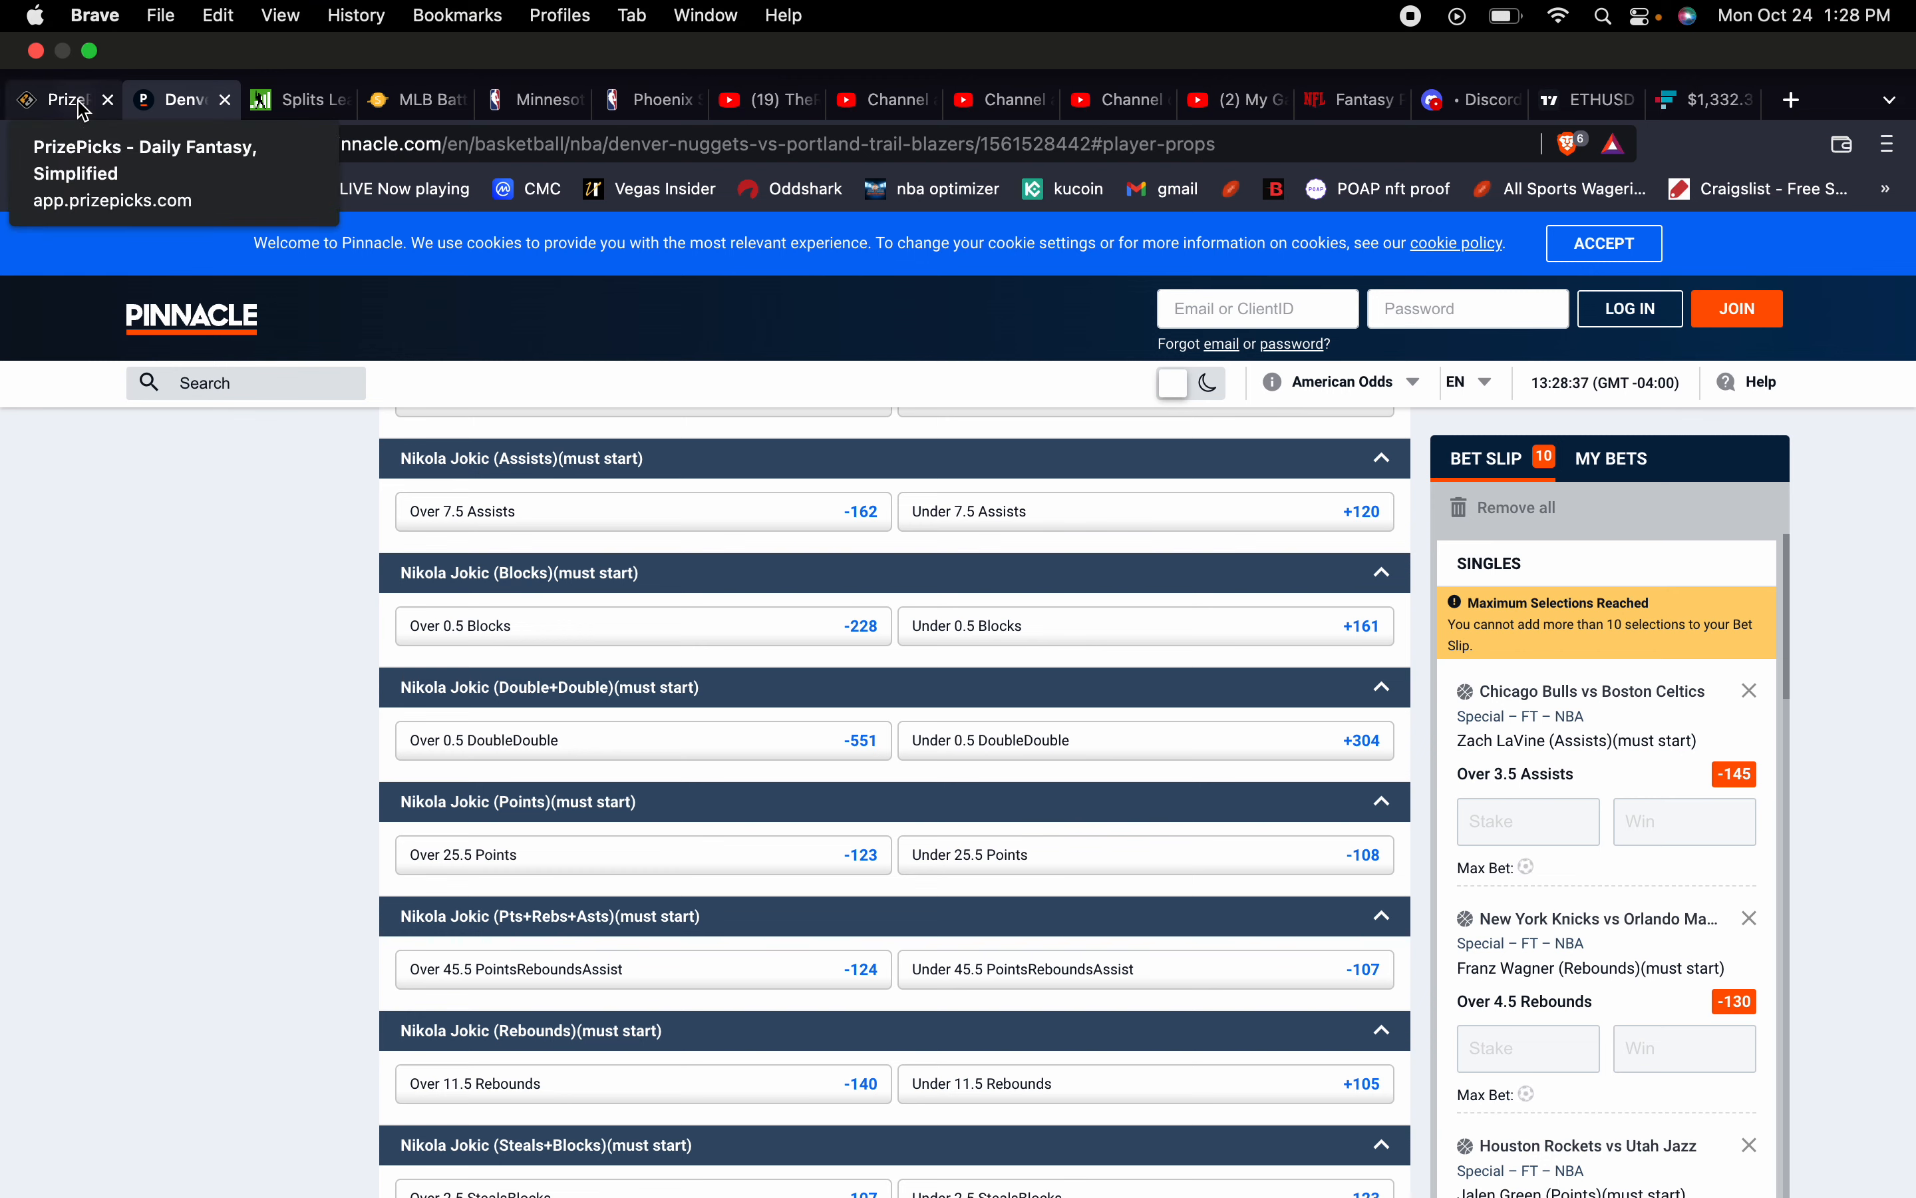
{"action": "left_click", "coordinate": [62, 97]}
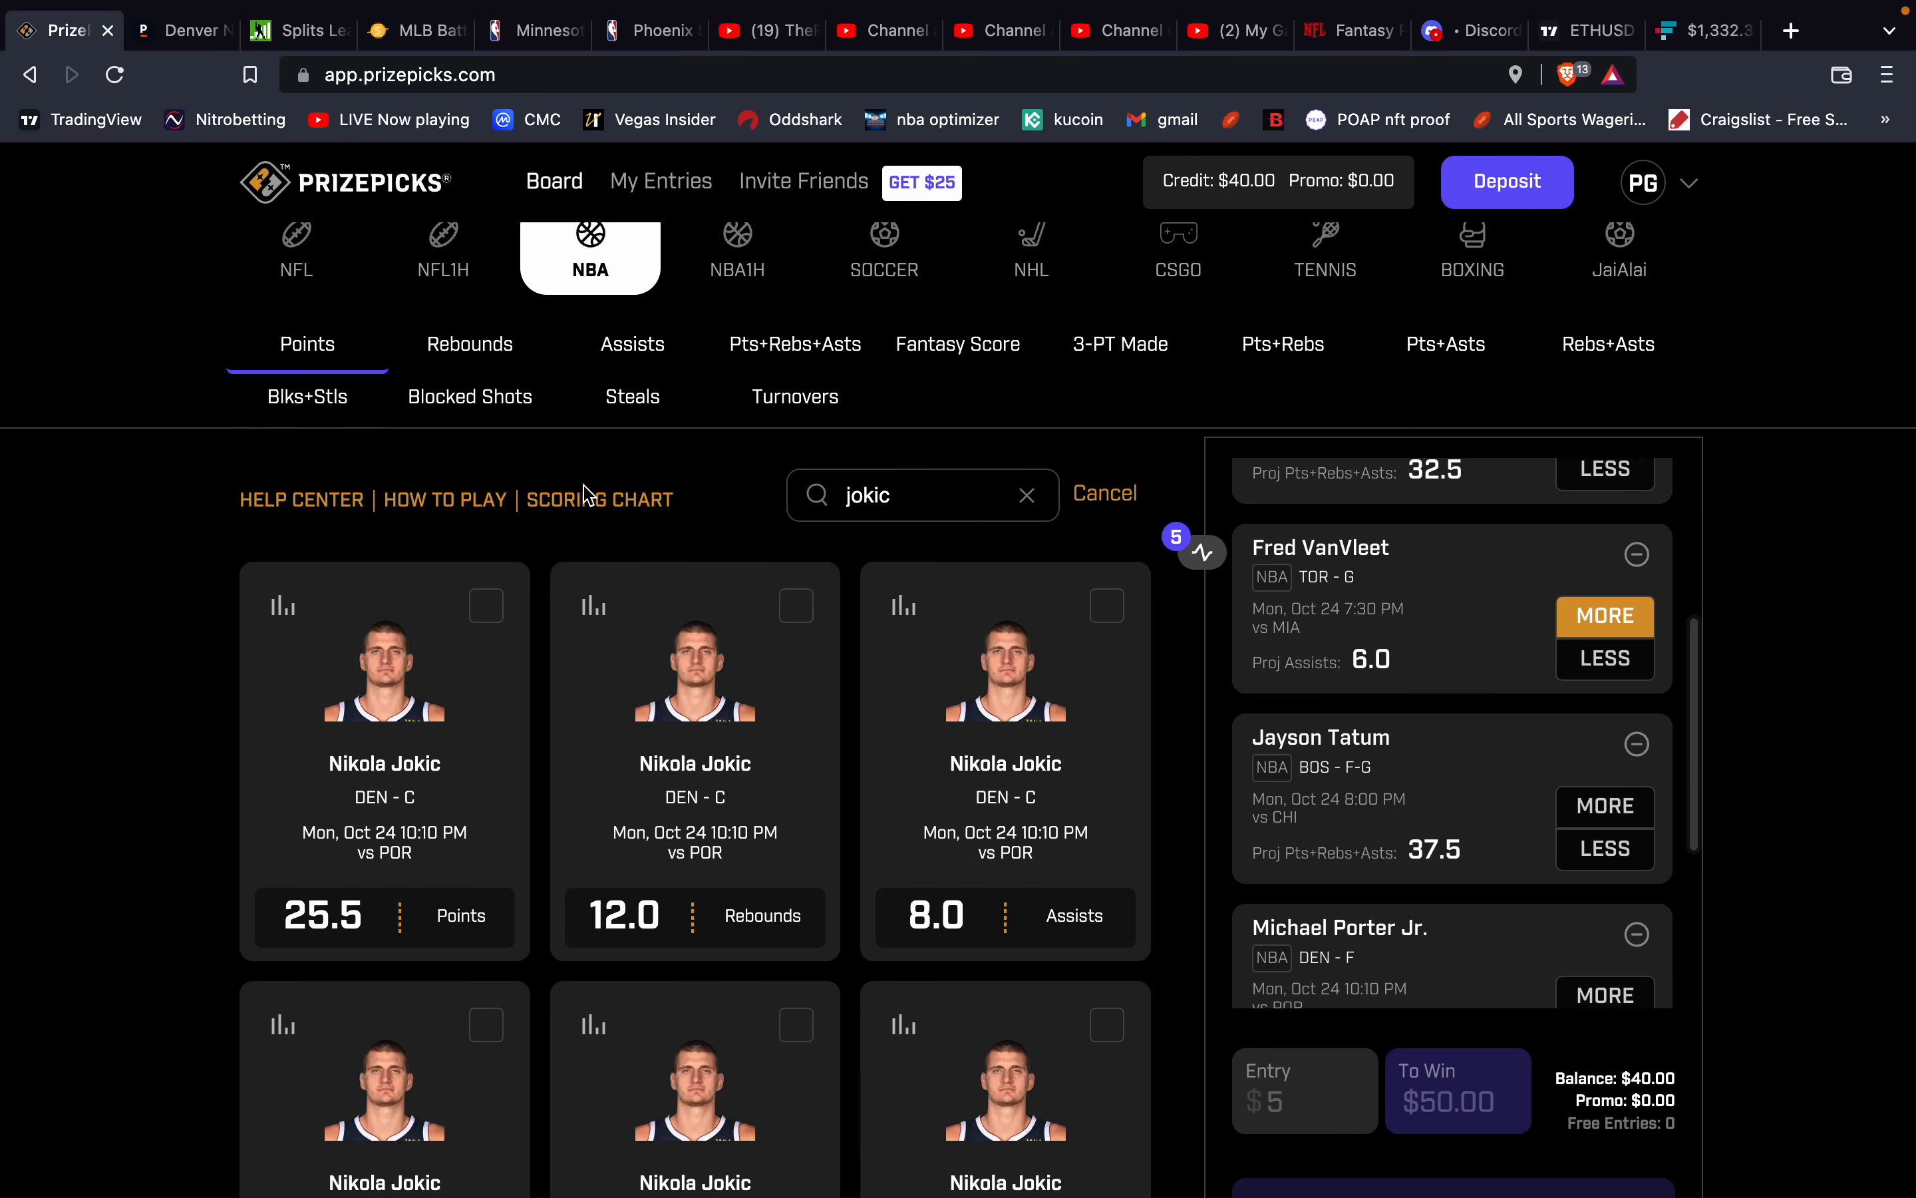
{"action": "mouse_move", "coordinate": [906, 609]}
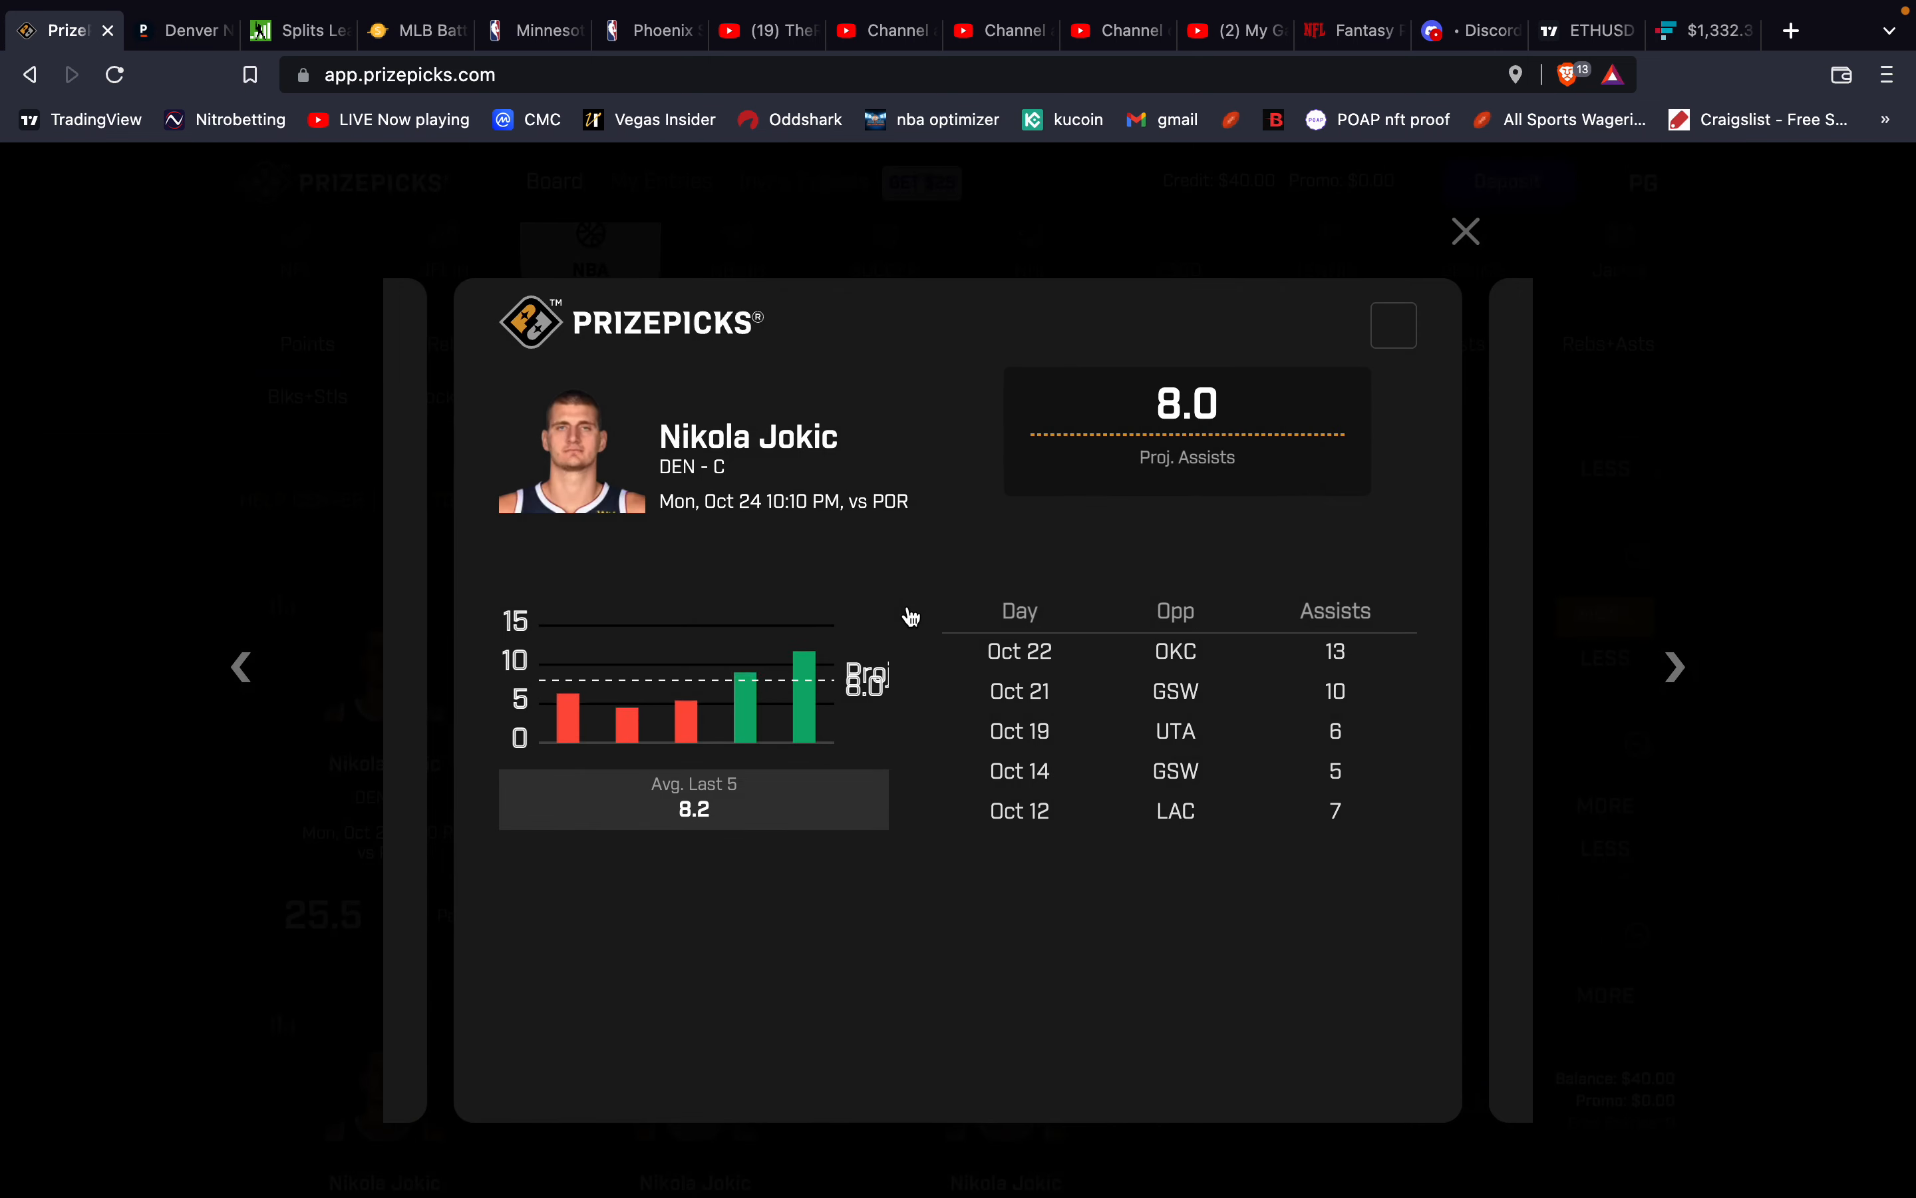
{"action": "mouse_move", "coordinate": [1250, 502]}
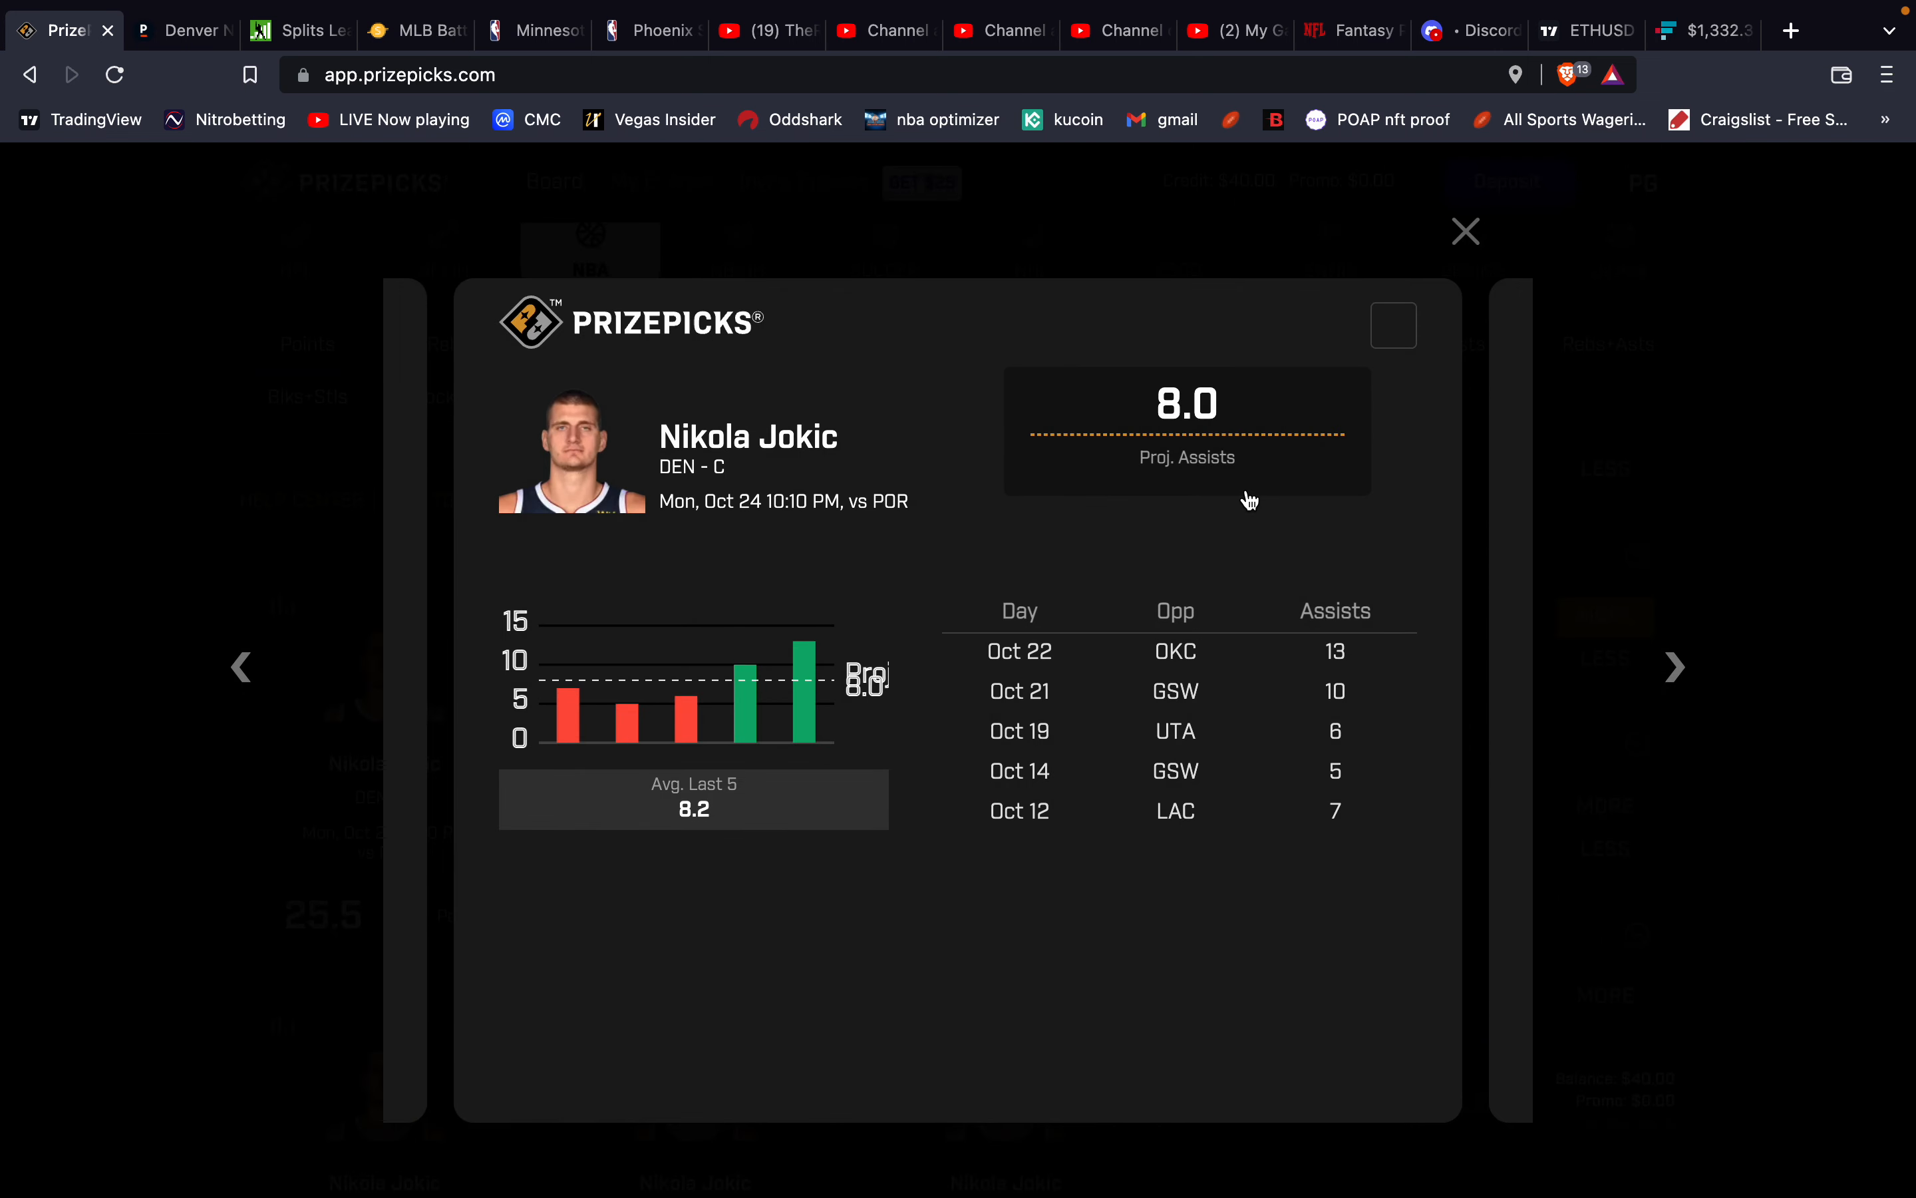
Close Jokic's 8.0 assists history and go back to the Pinnacle odds.
{"action": "left_click", "coordinate": [1464, 232]}
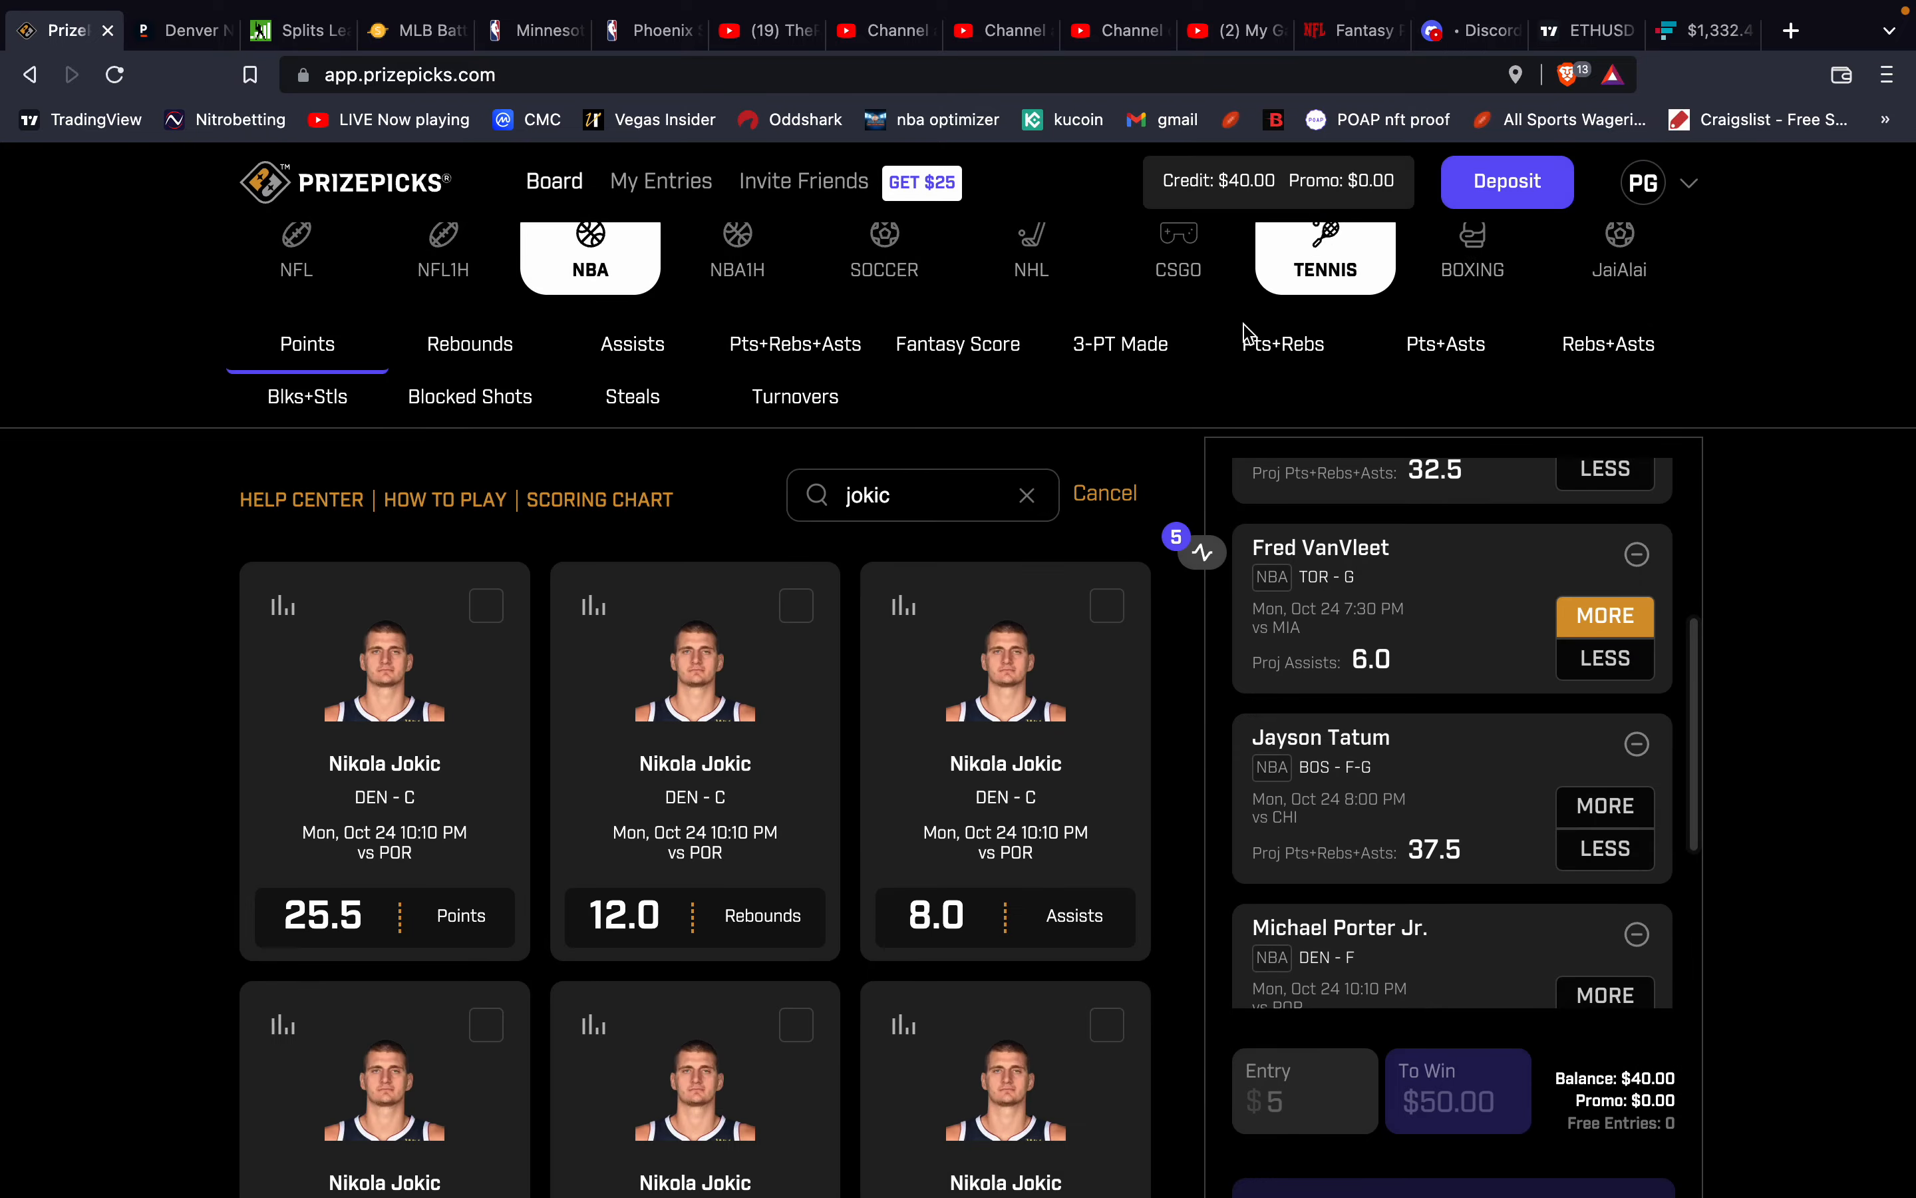
{"action": "left_click", "coordinate": [181, 29]}
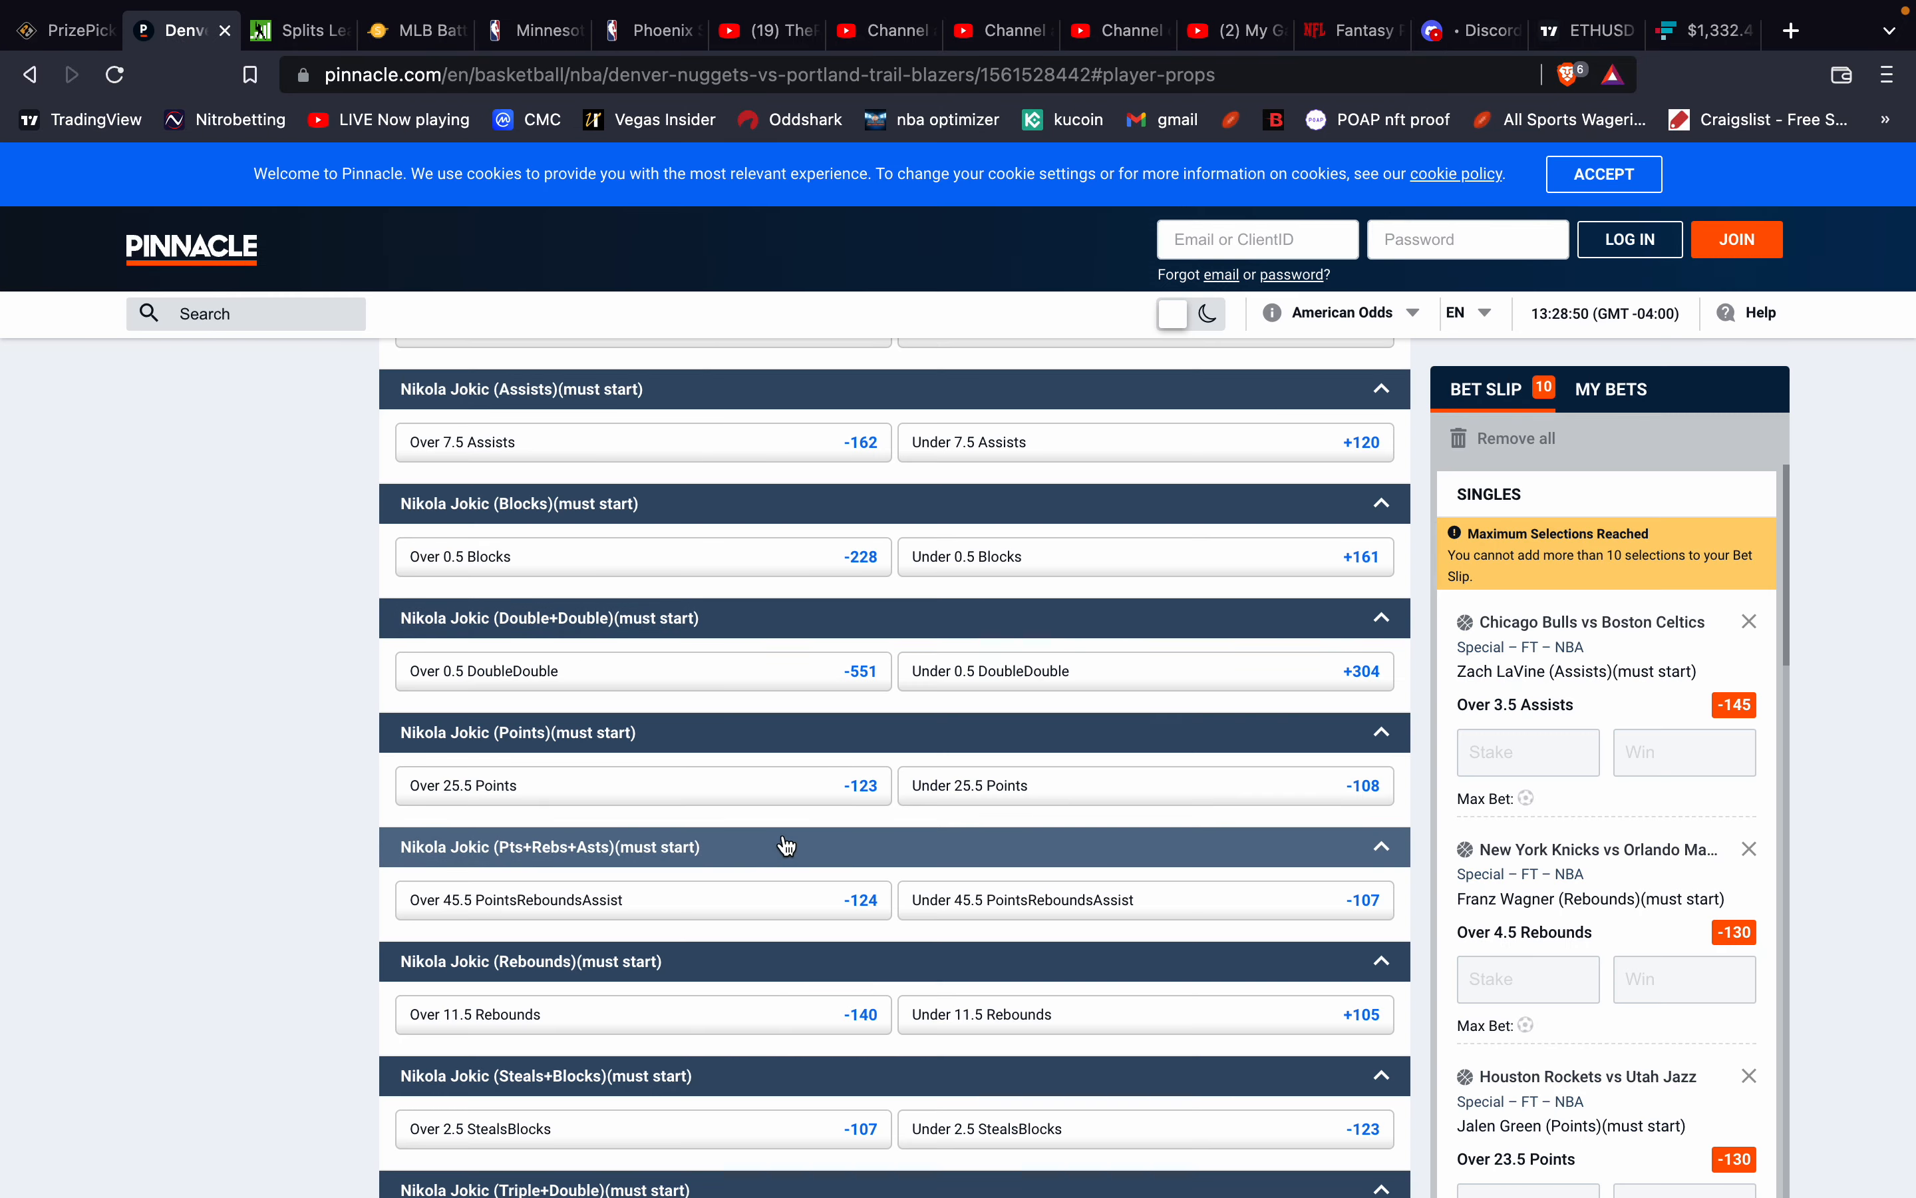
Recheck Jokic Over 11.5 Rebounds at -140 on Pinnacle, then return to PrizePicks for his rebounds.
{"action": "scroll", "scroll_direction": "down", "scroll_amount": 3}
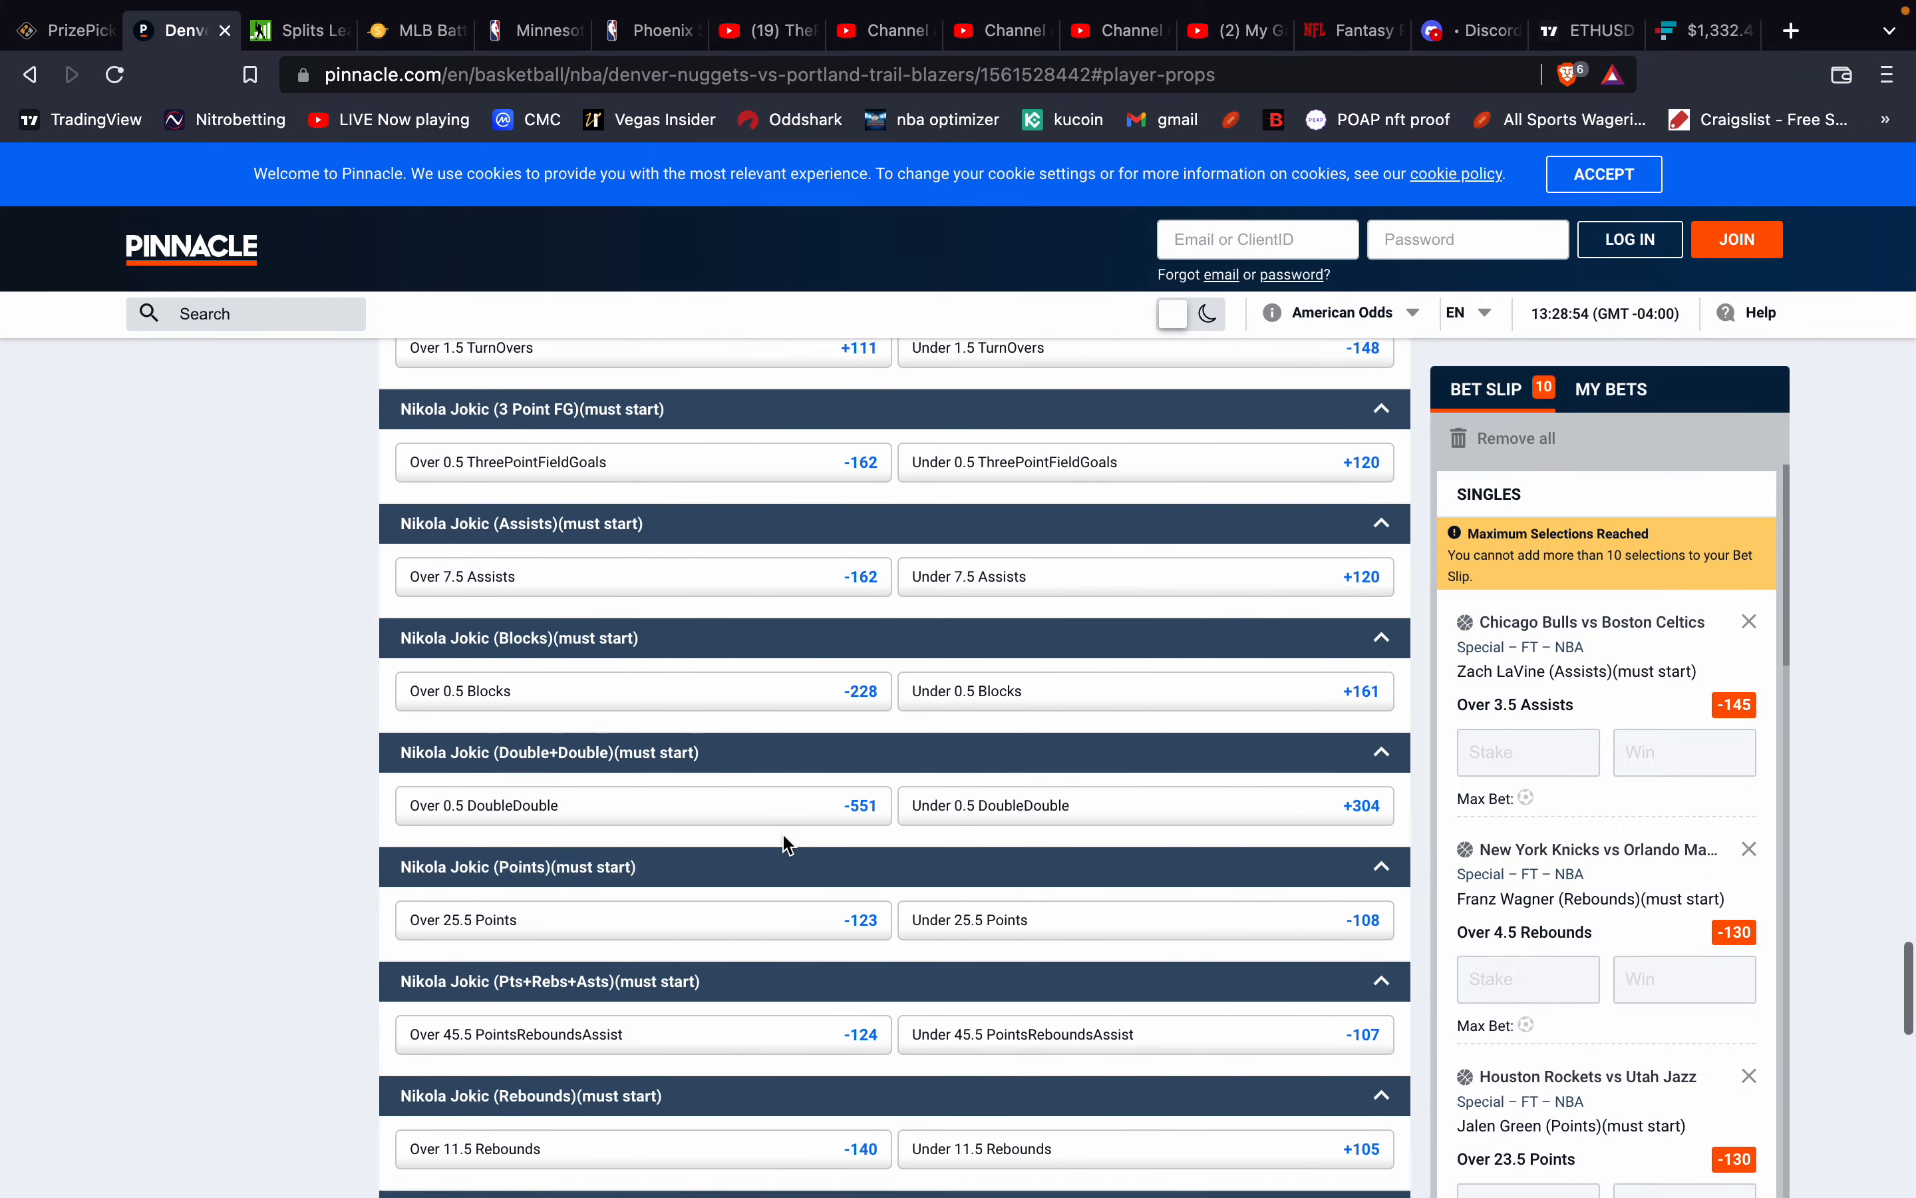
{"action": "scroll", "scroll_direction": "down", "scroll_amount": 3}
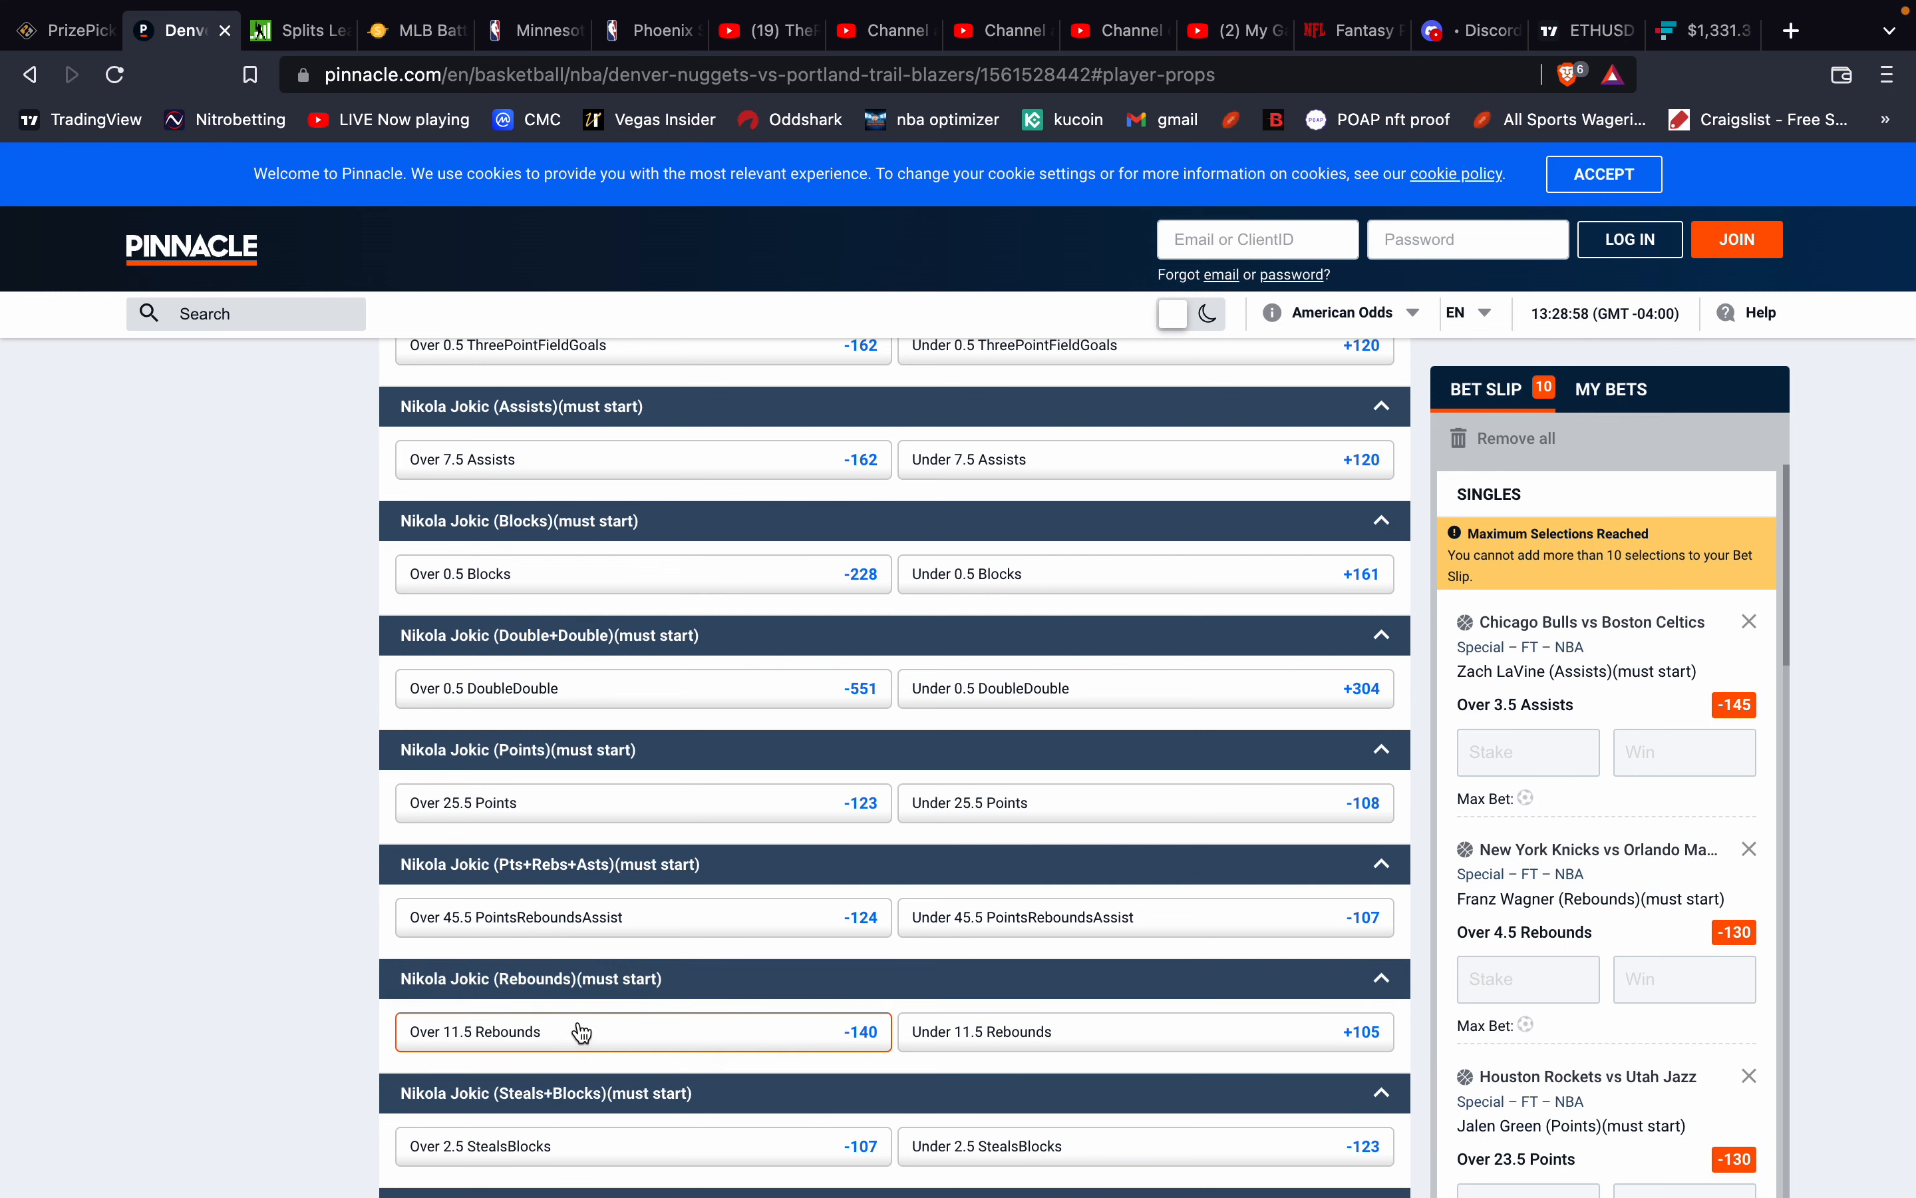
{"action": "mouse_move", "coordinate": [582, 1030]}
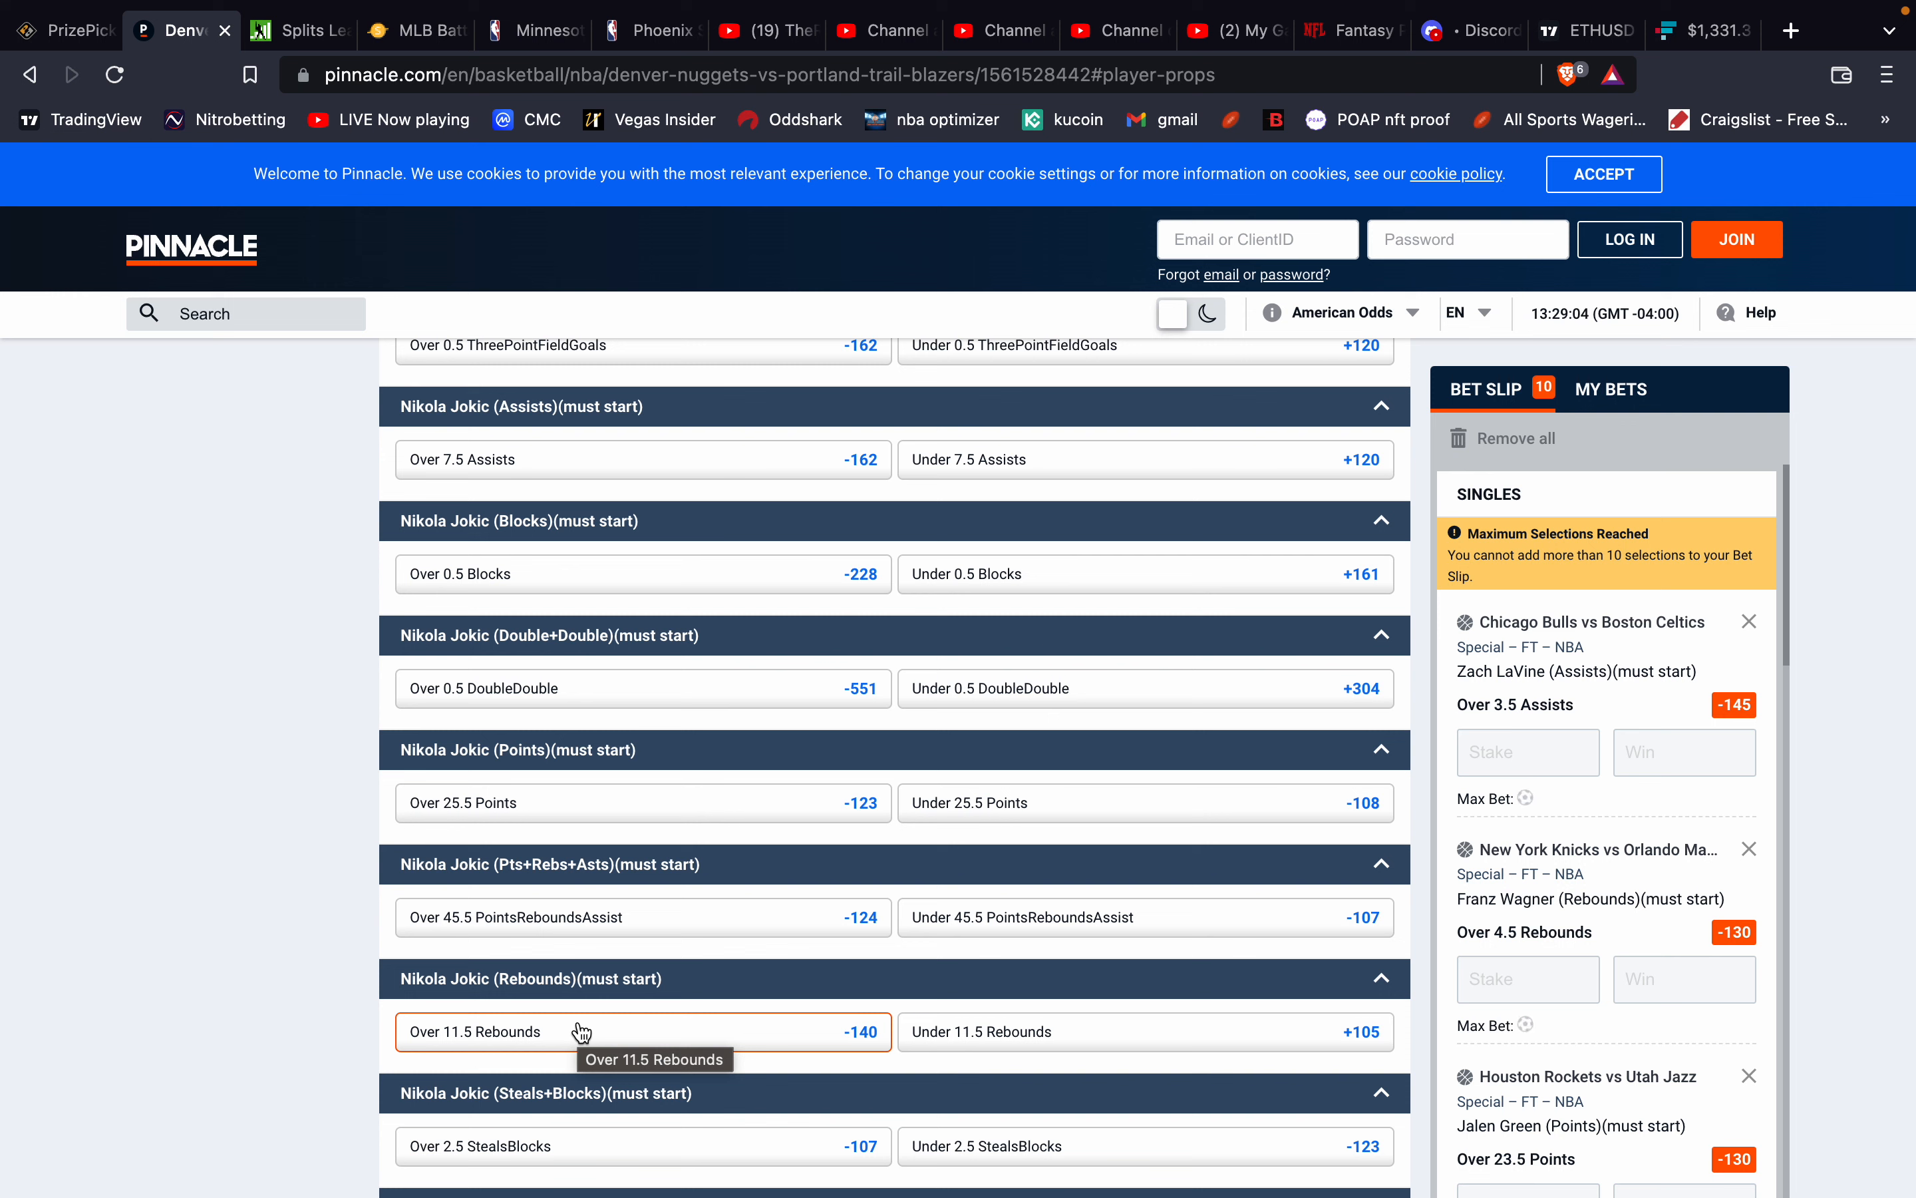
{"action": "mouse_move", "coordinate": [422, 882]}
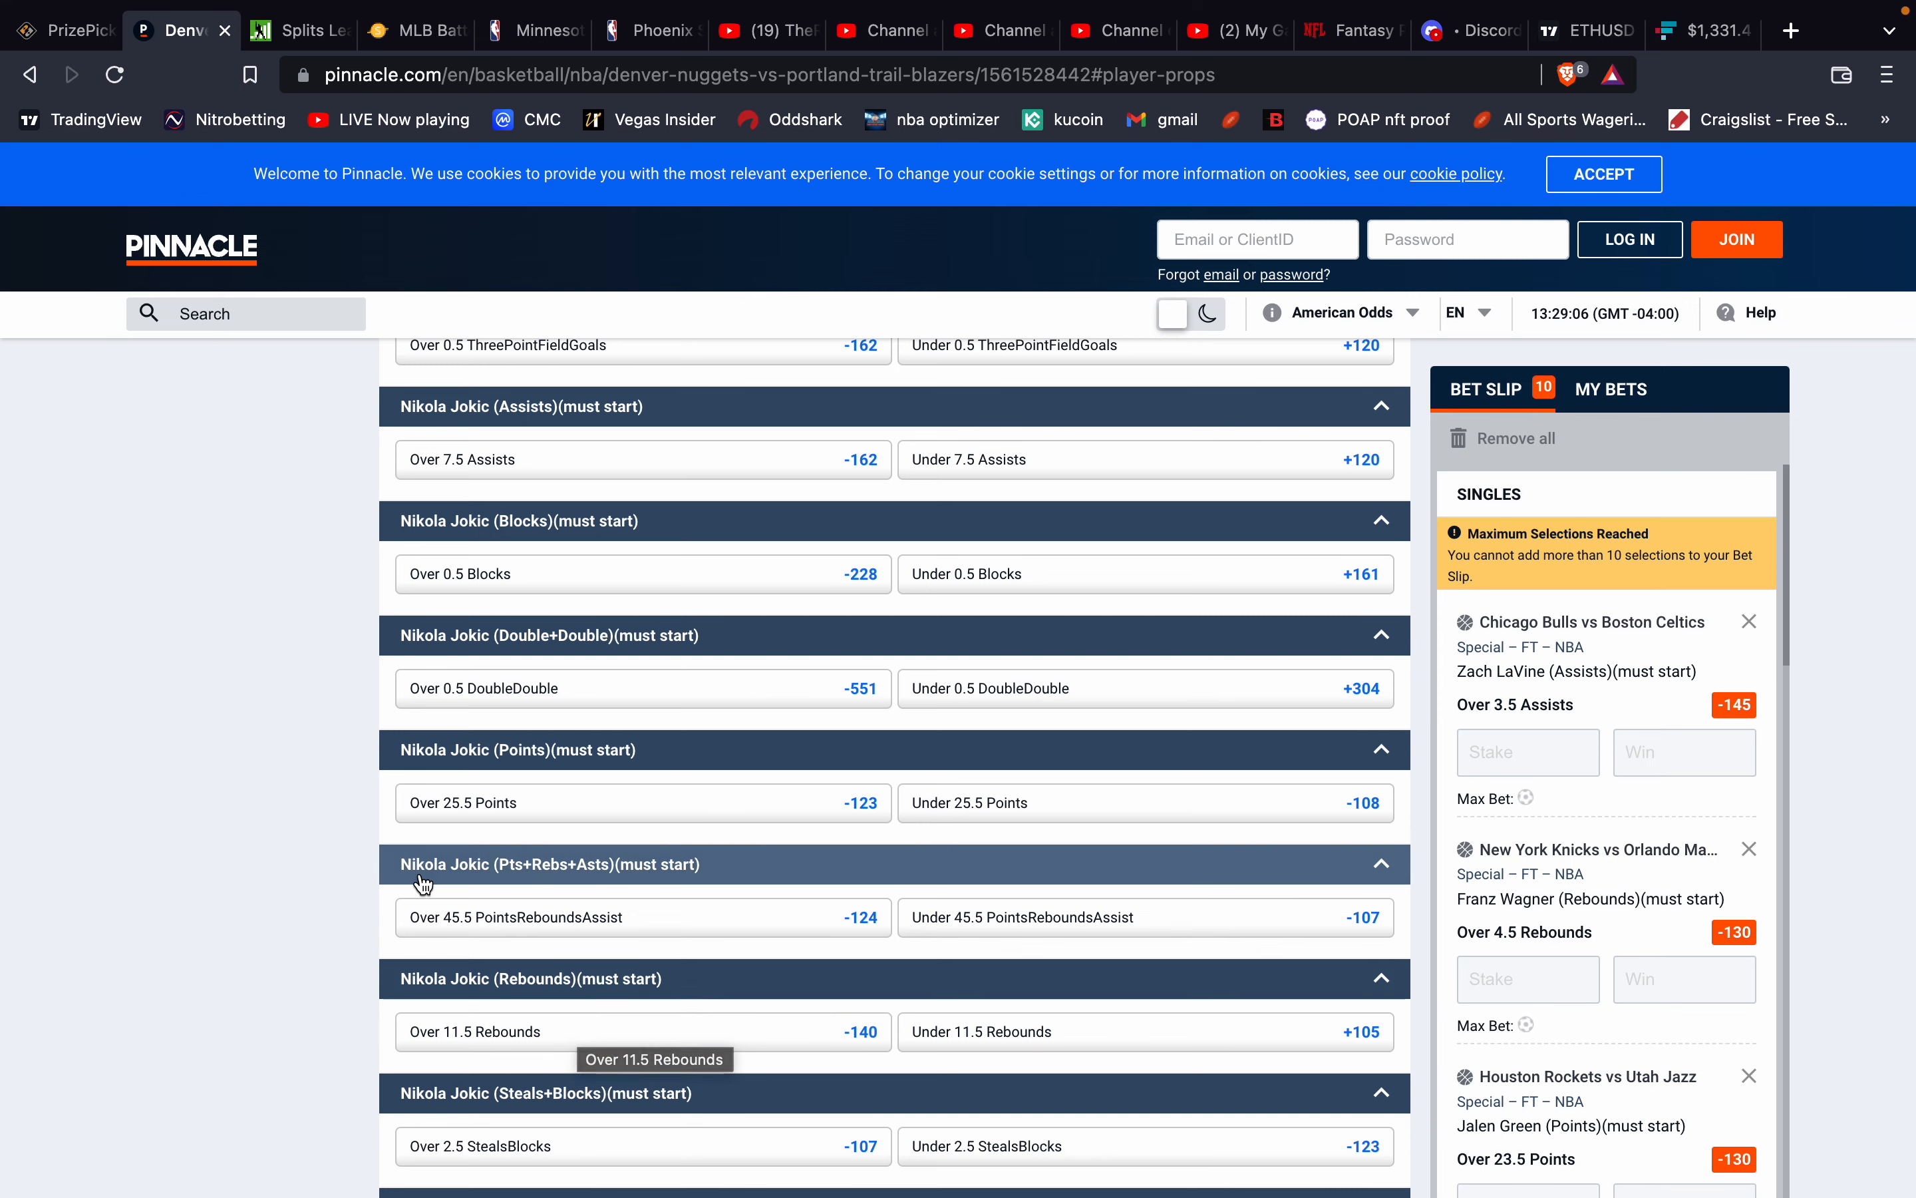
{"action": "left_click", "coordinate": [61, 28]}
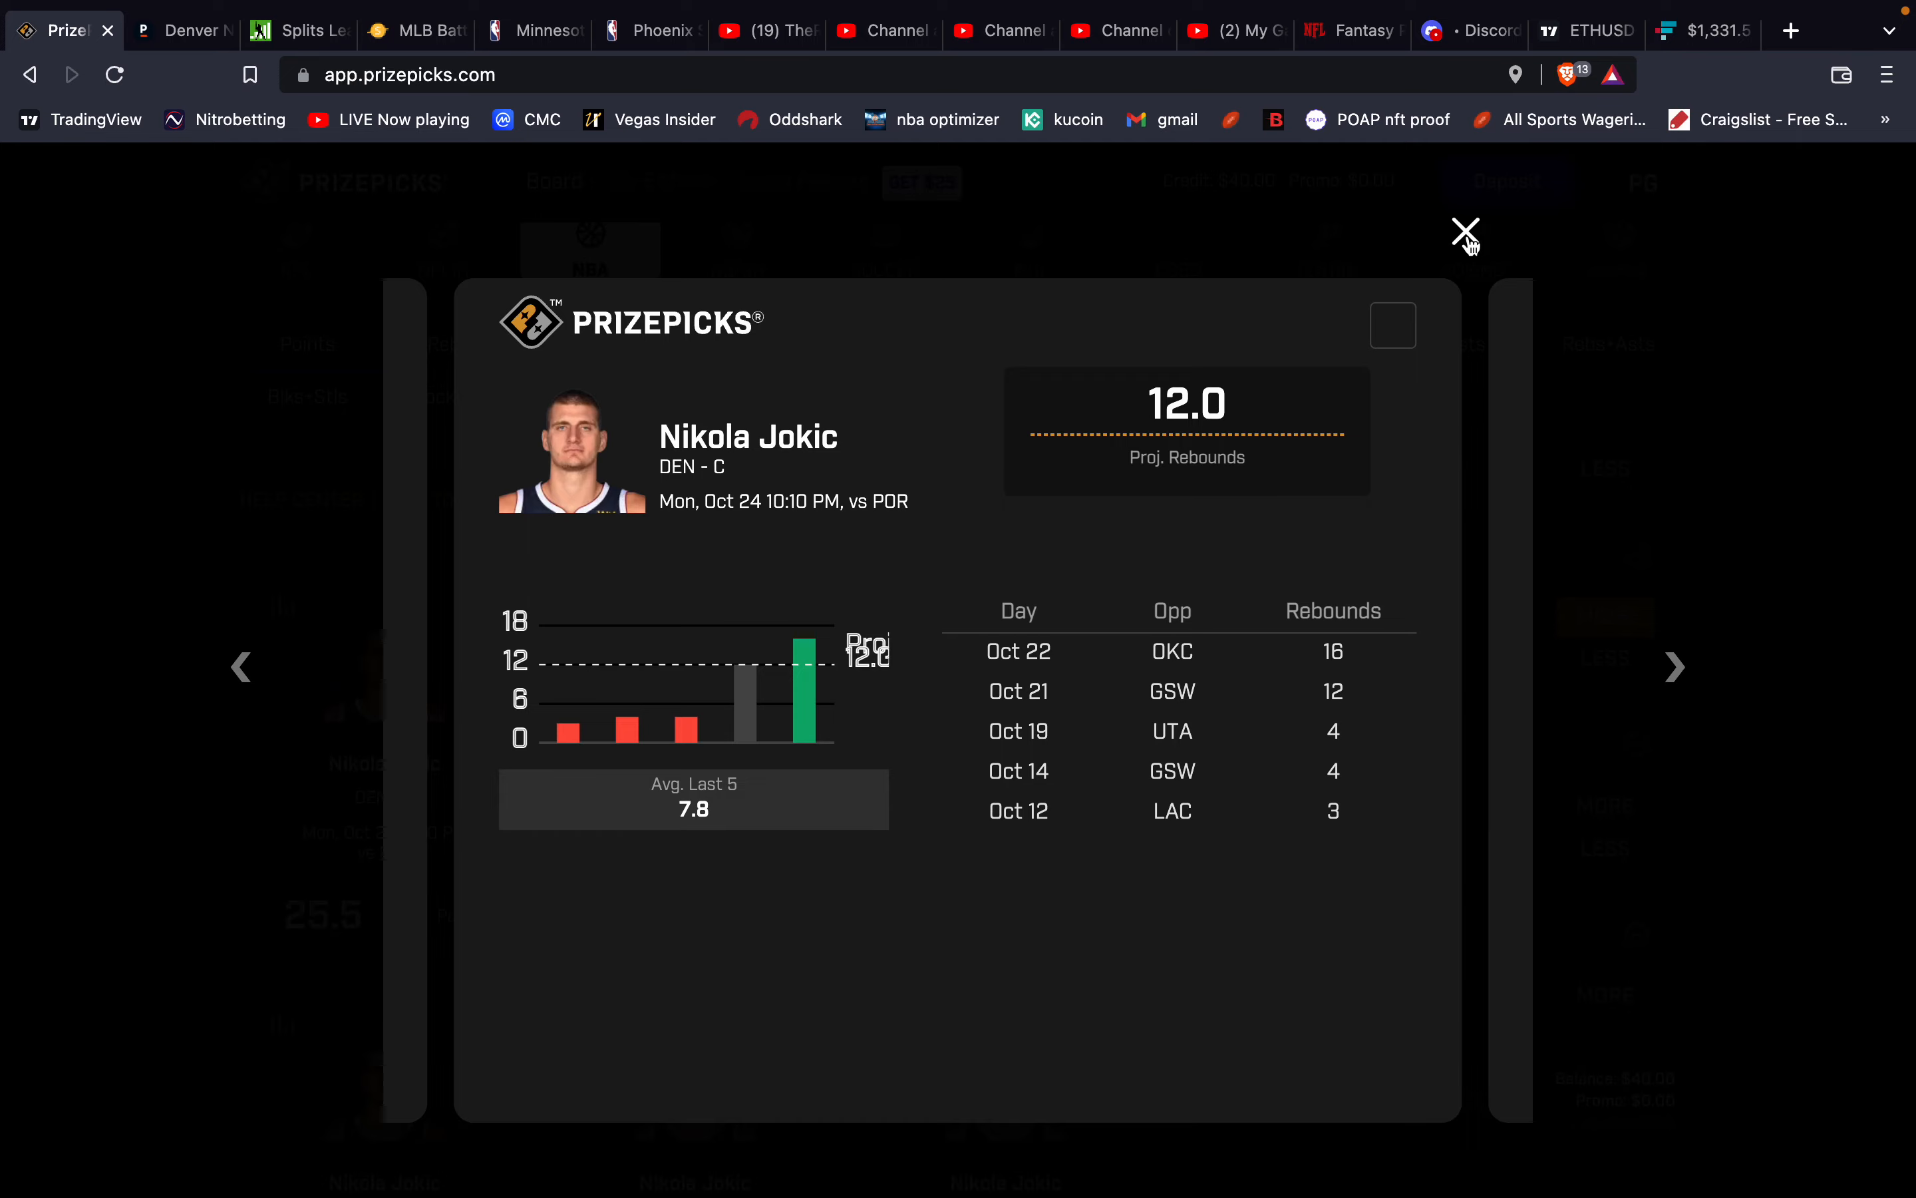
Close Jokic's rebounds history and scroll the board to the PHI vs IND players.
{"action": "left_click", "coordinate": [1465, 231]}
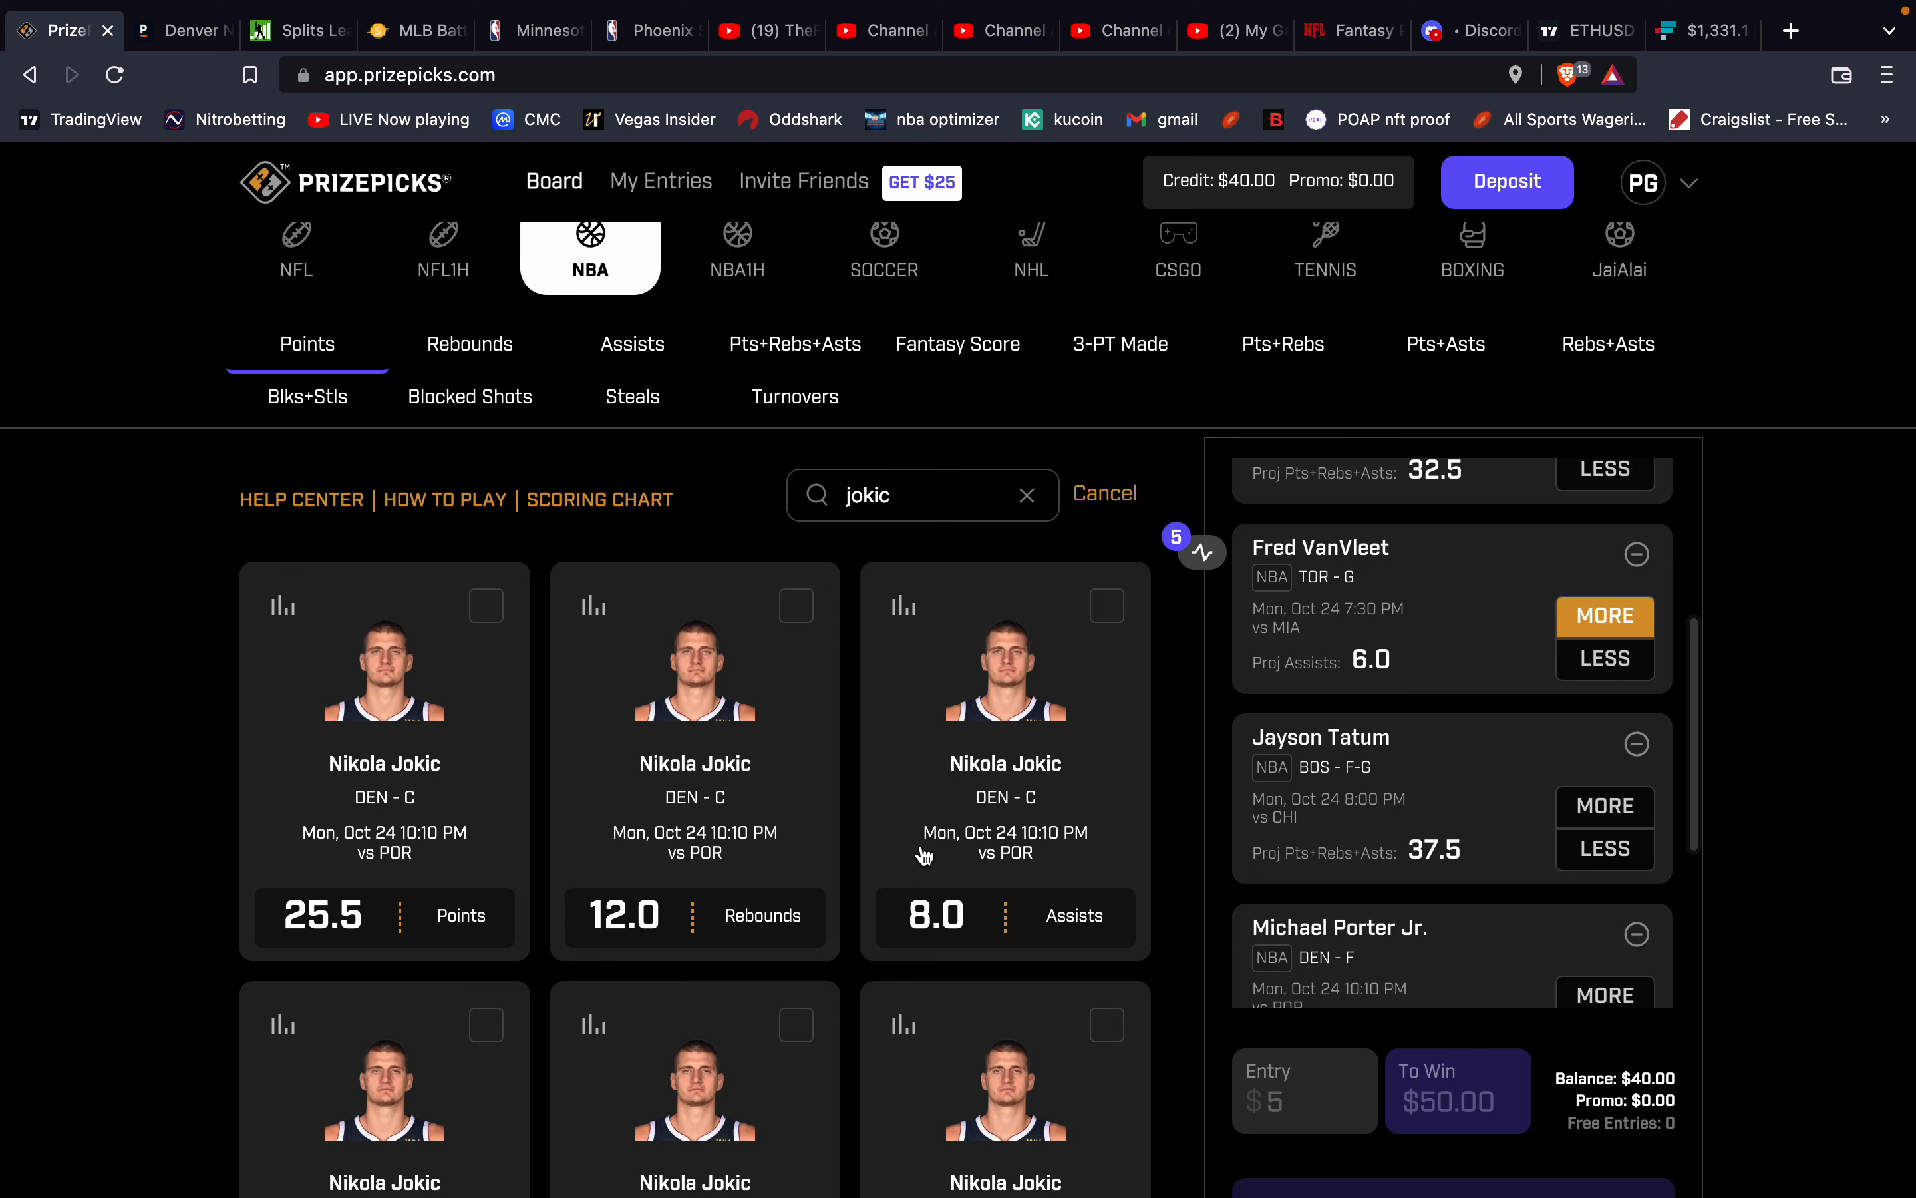
{"action": "scroll", "scroll_direction": "down", "scroll_amount": 3}
{"action": "type", "text": "w"}
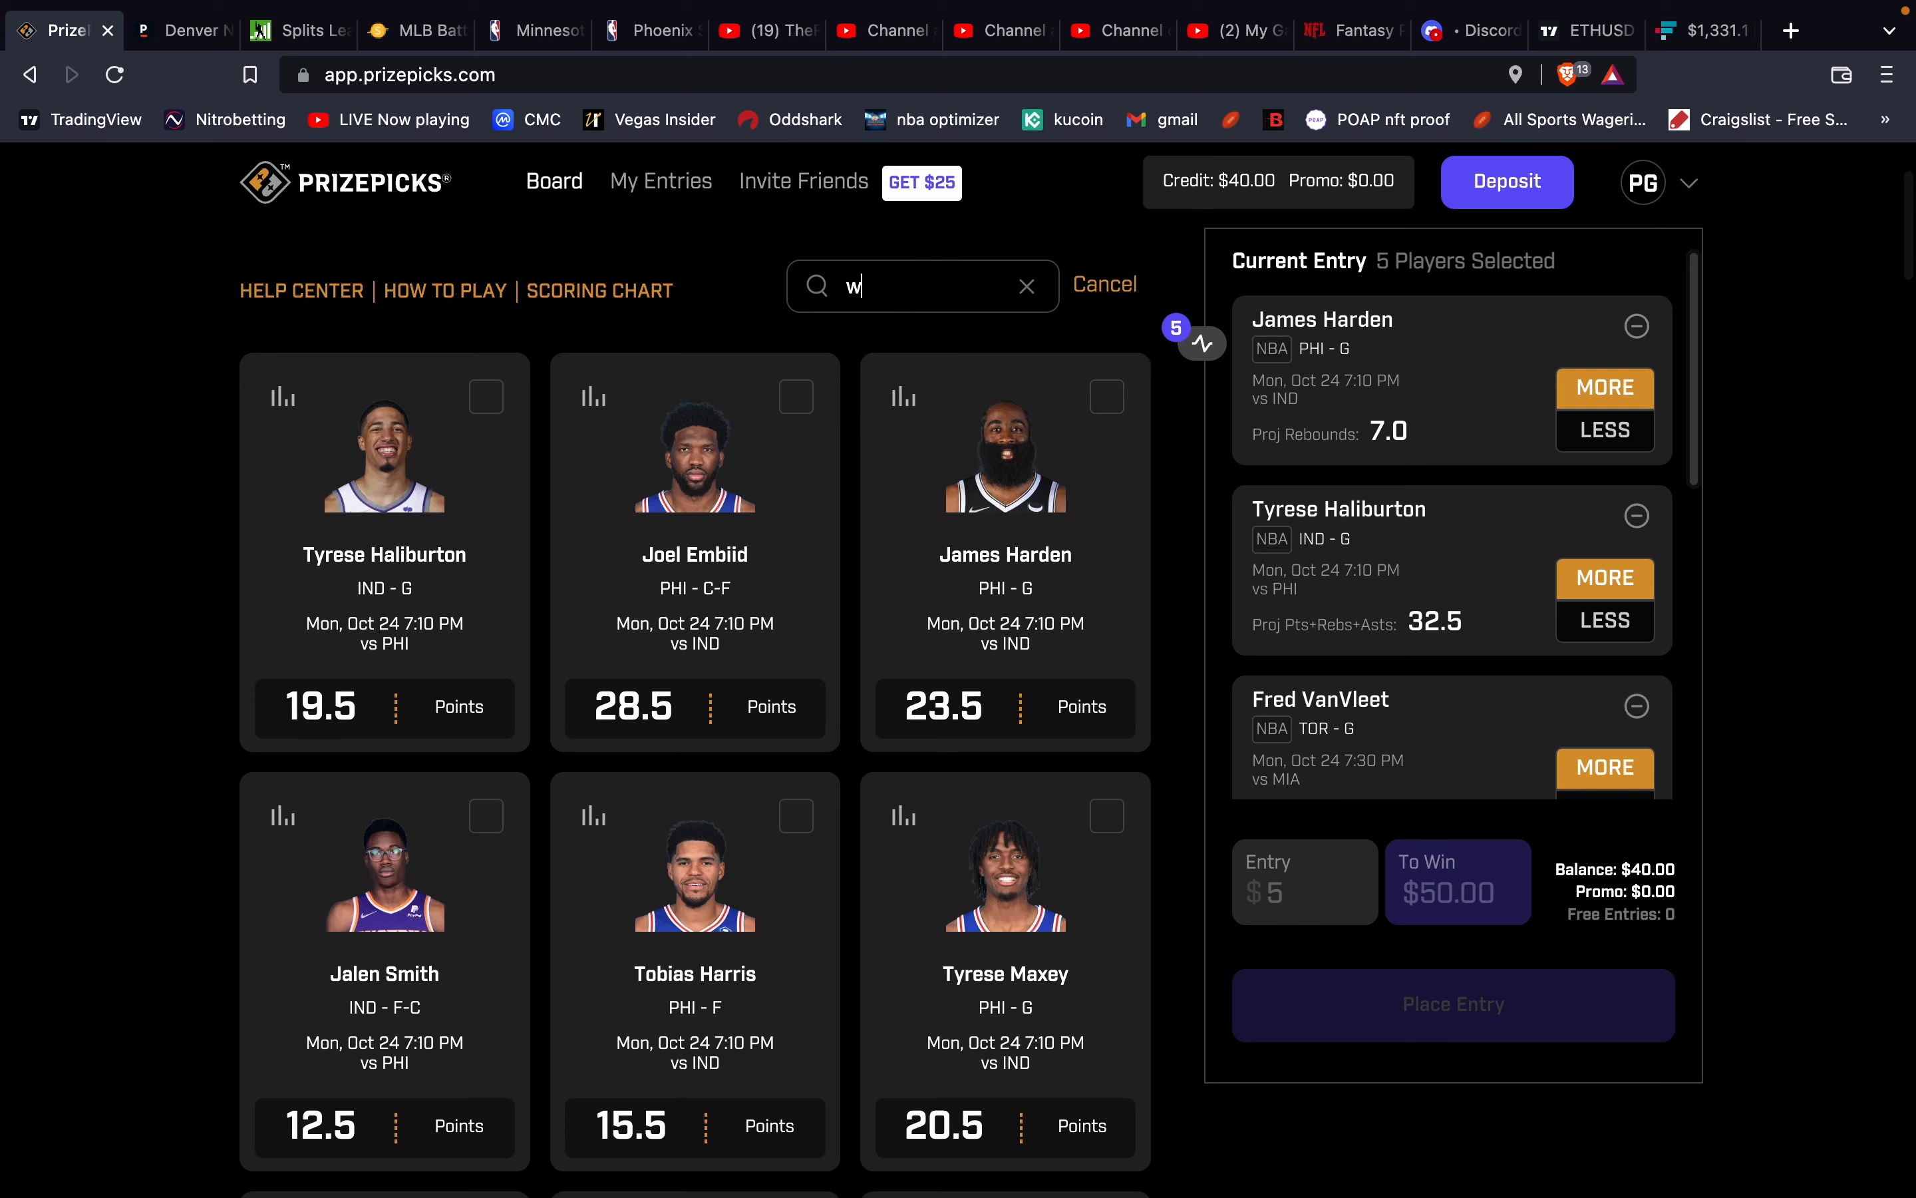
Search 'wag' and check Franz Wagner's 4.5 rebounds history (6.2 average), then close it.
{"action": "type", "text": "ag"}
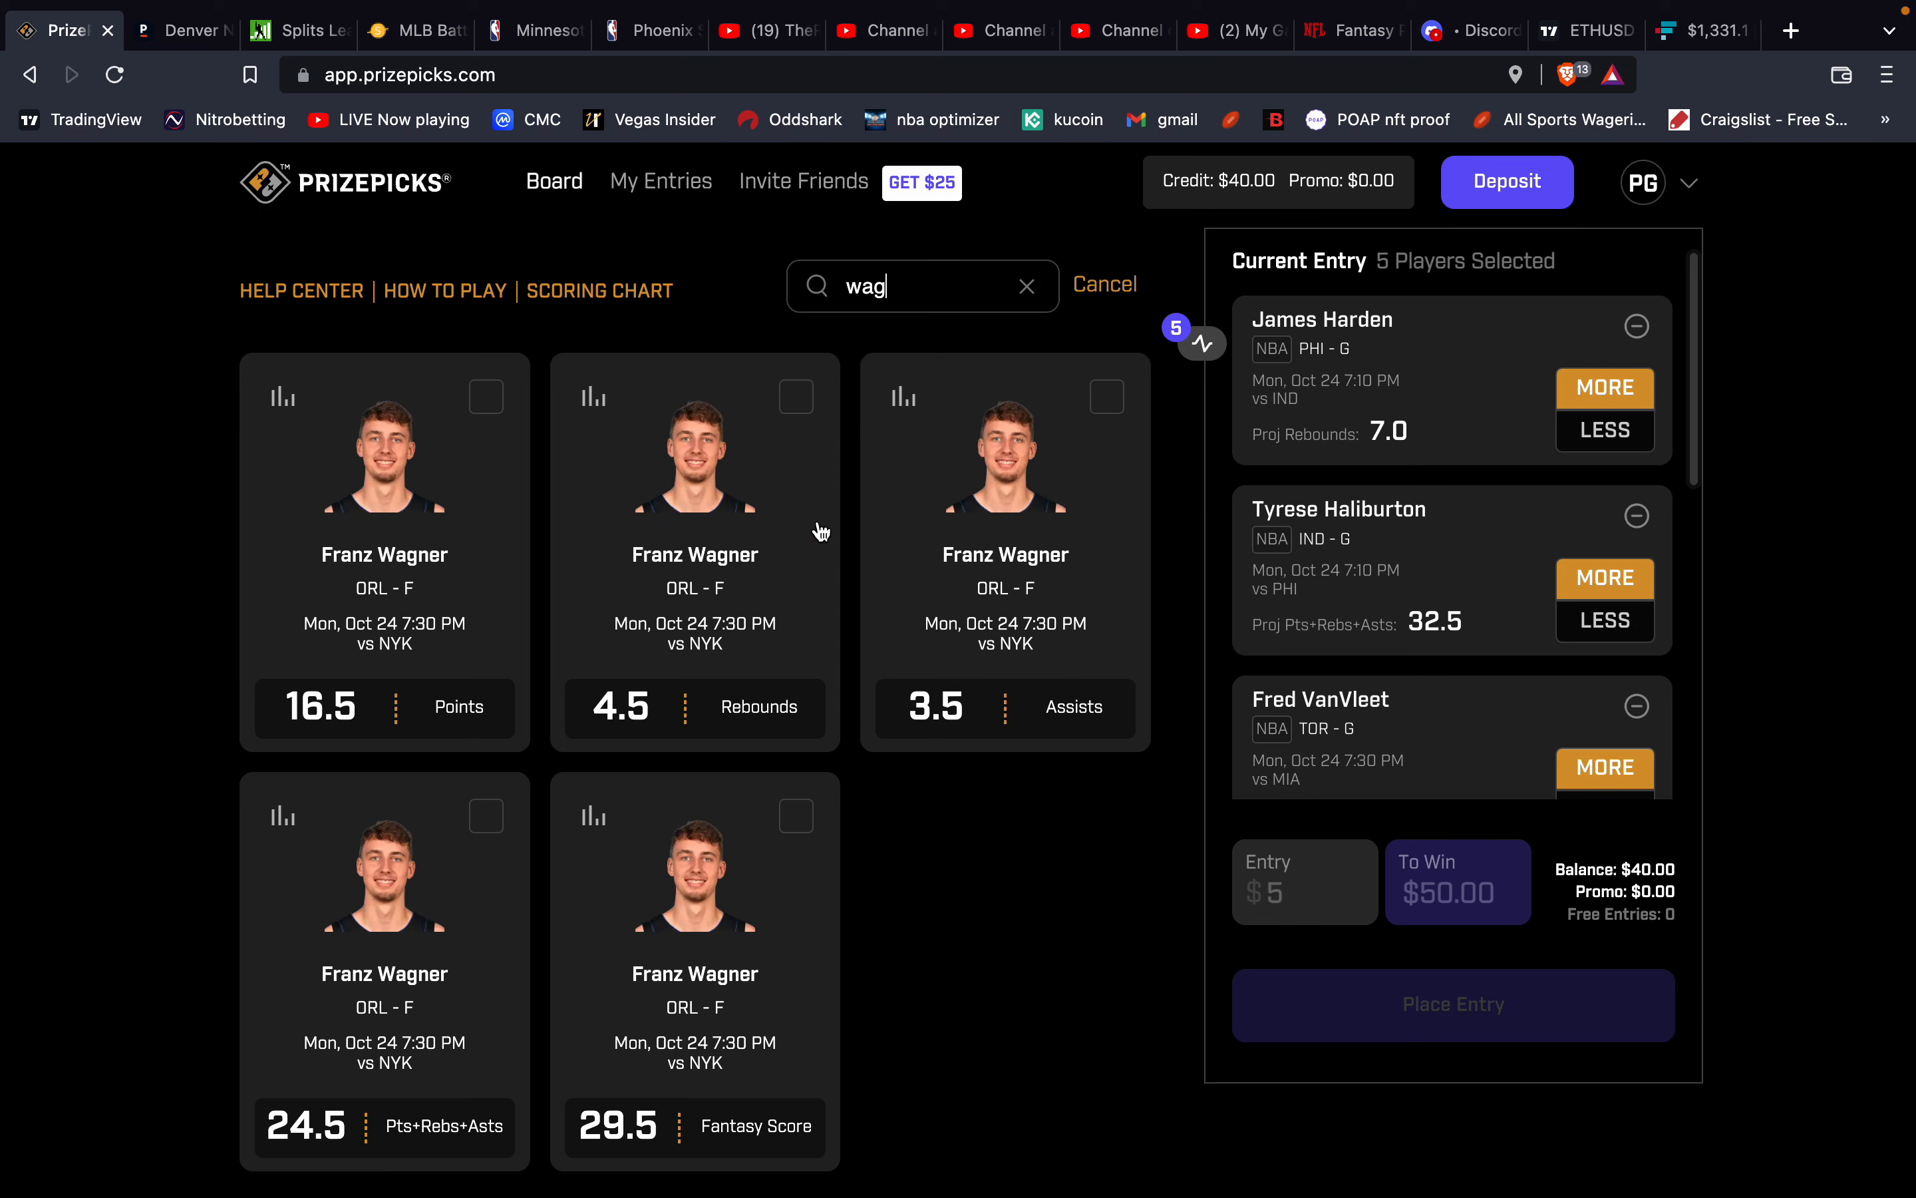
{"action": "left_click", "coordinate": [592, 396]}
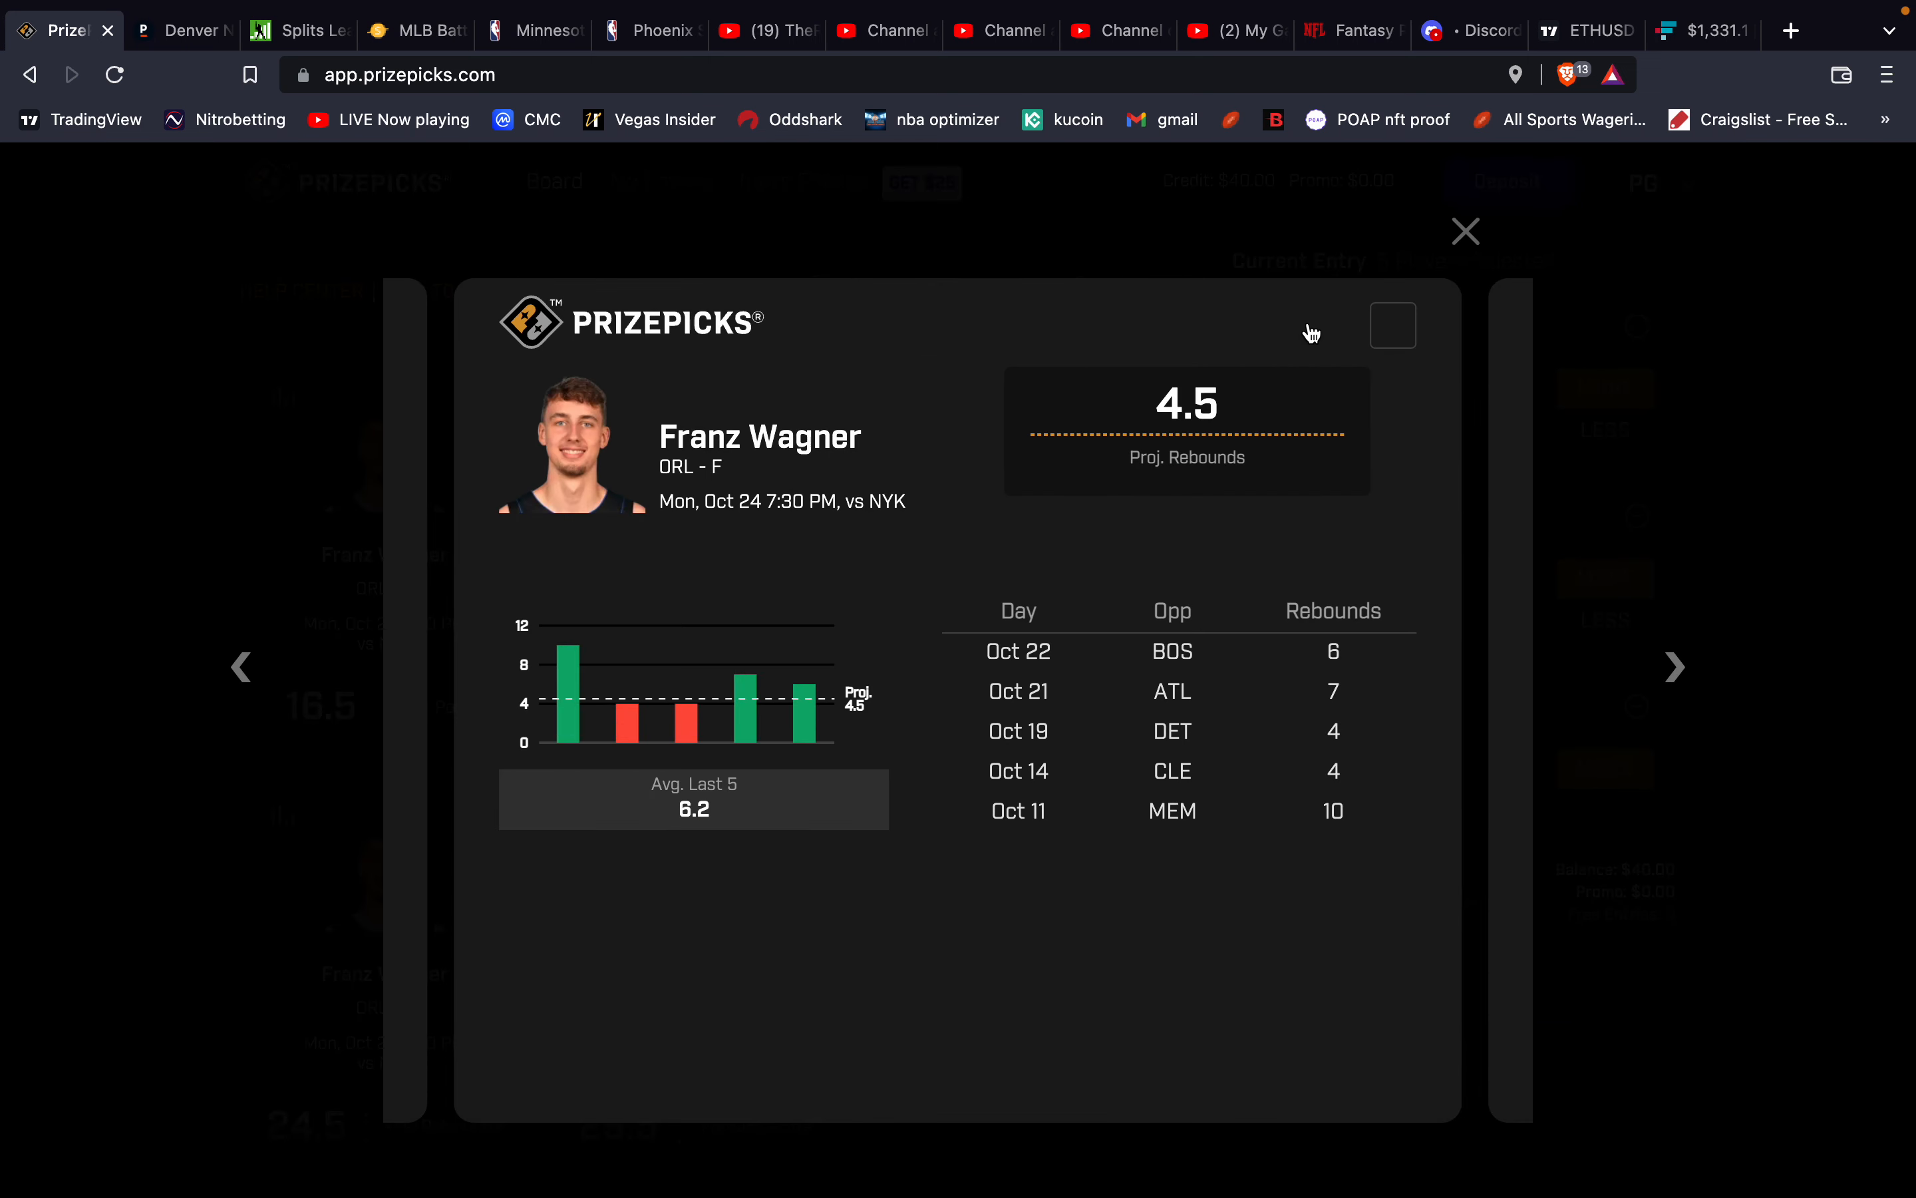
{"action": "mouse_move", "coordinate": [1465, 232]}
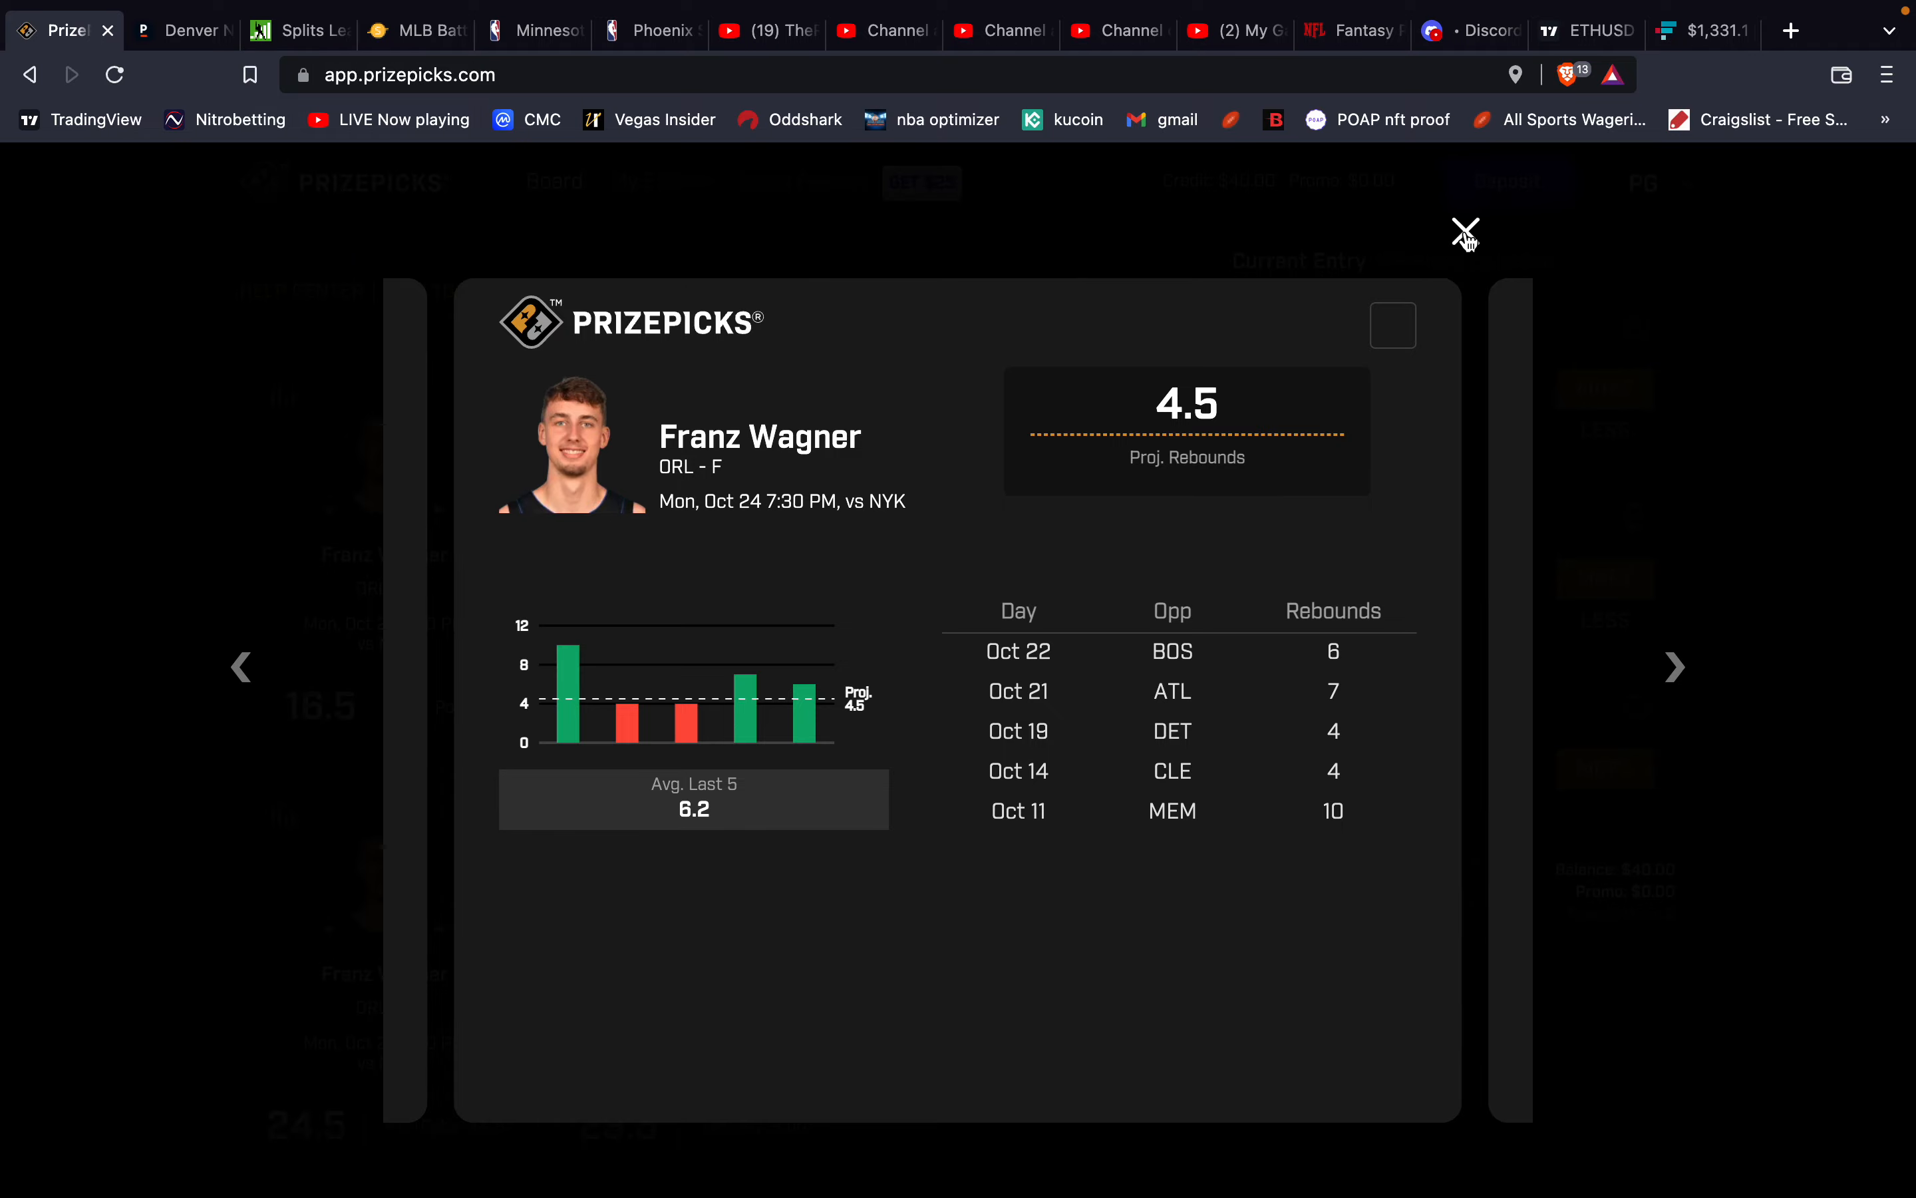
{"action": "left_click", "coordinate": [1464, 231]}
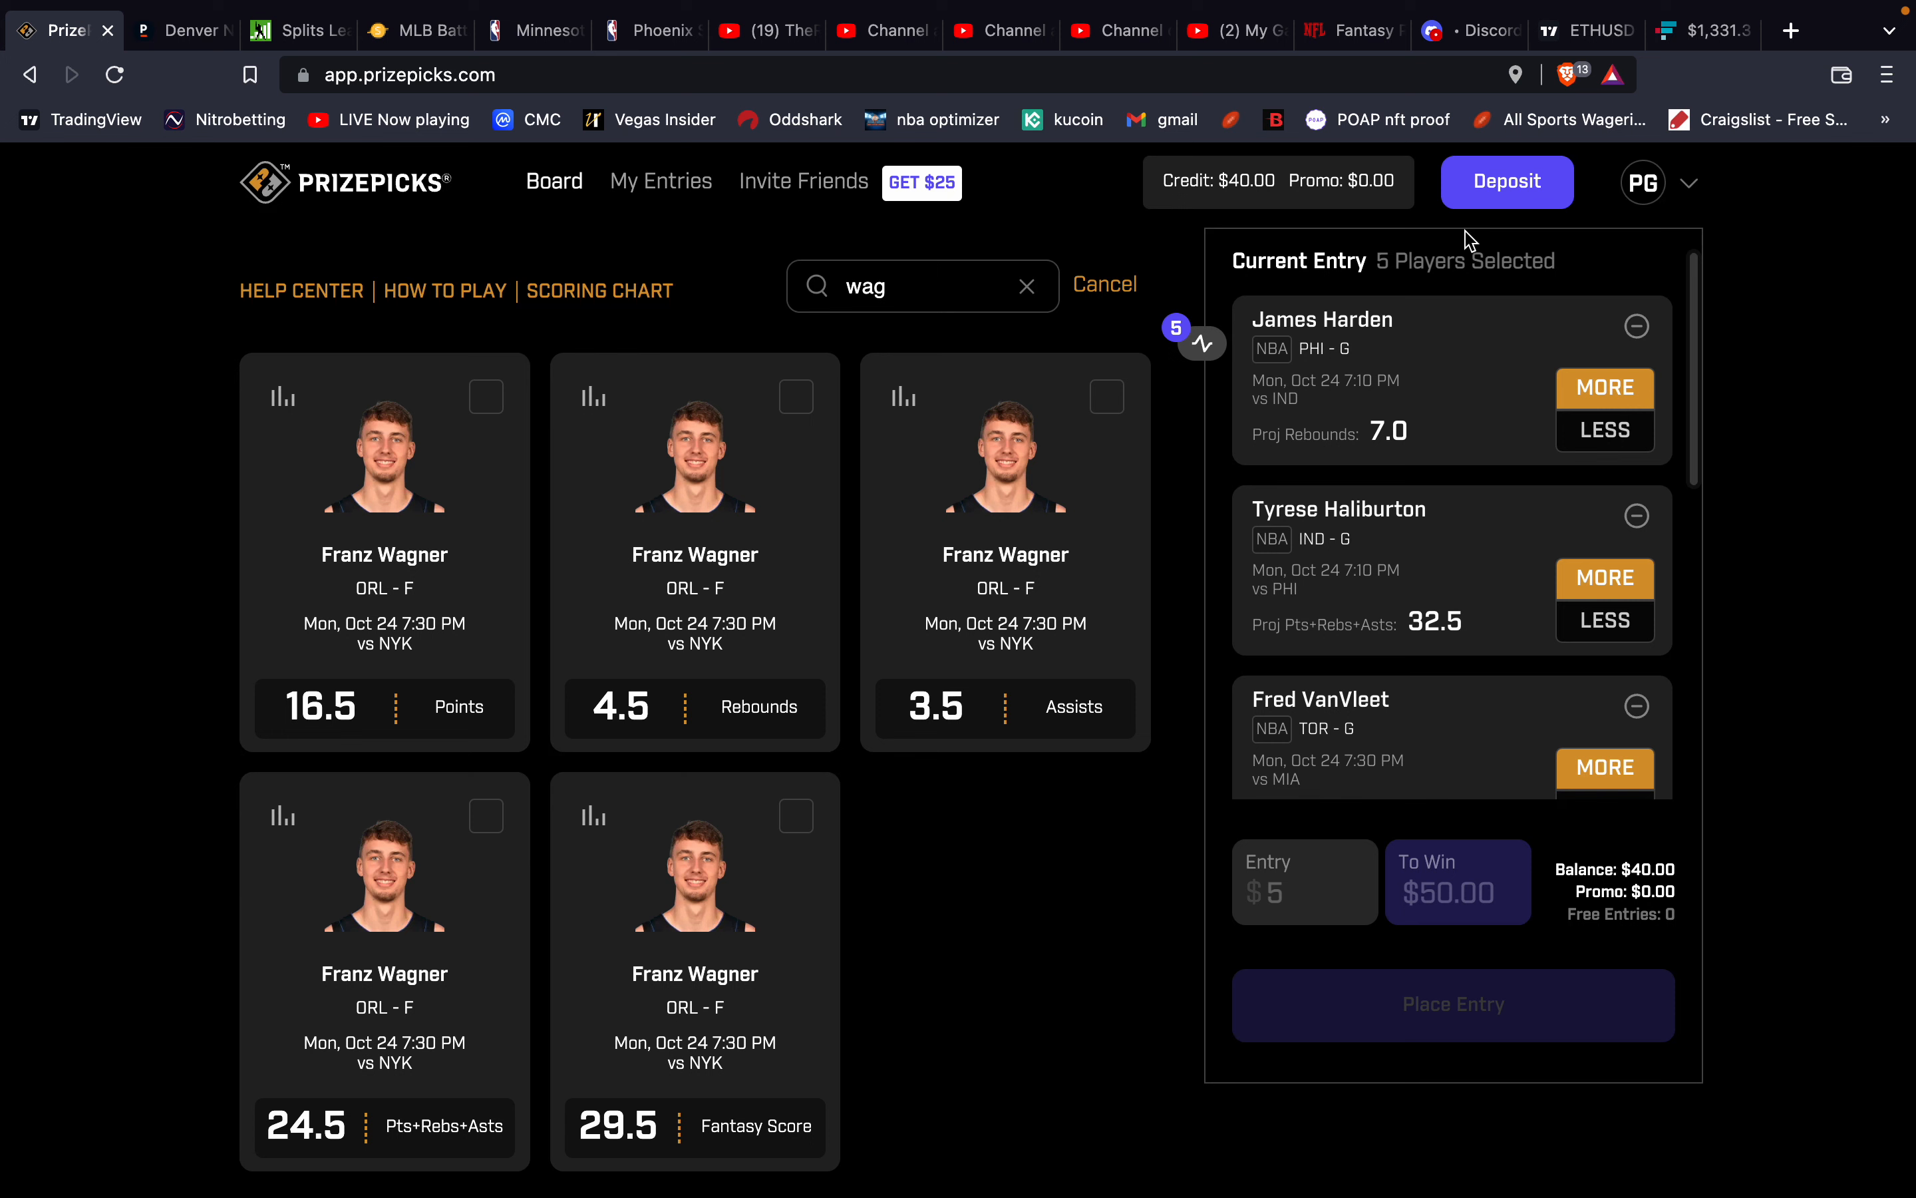
{"action": "mouse_move", "coordinate": [1453, 531]}
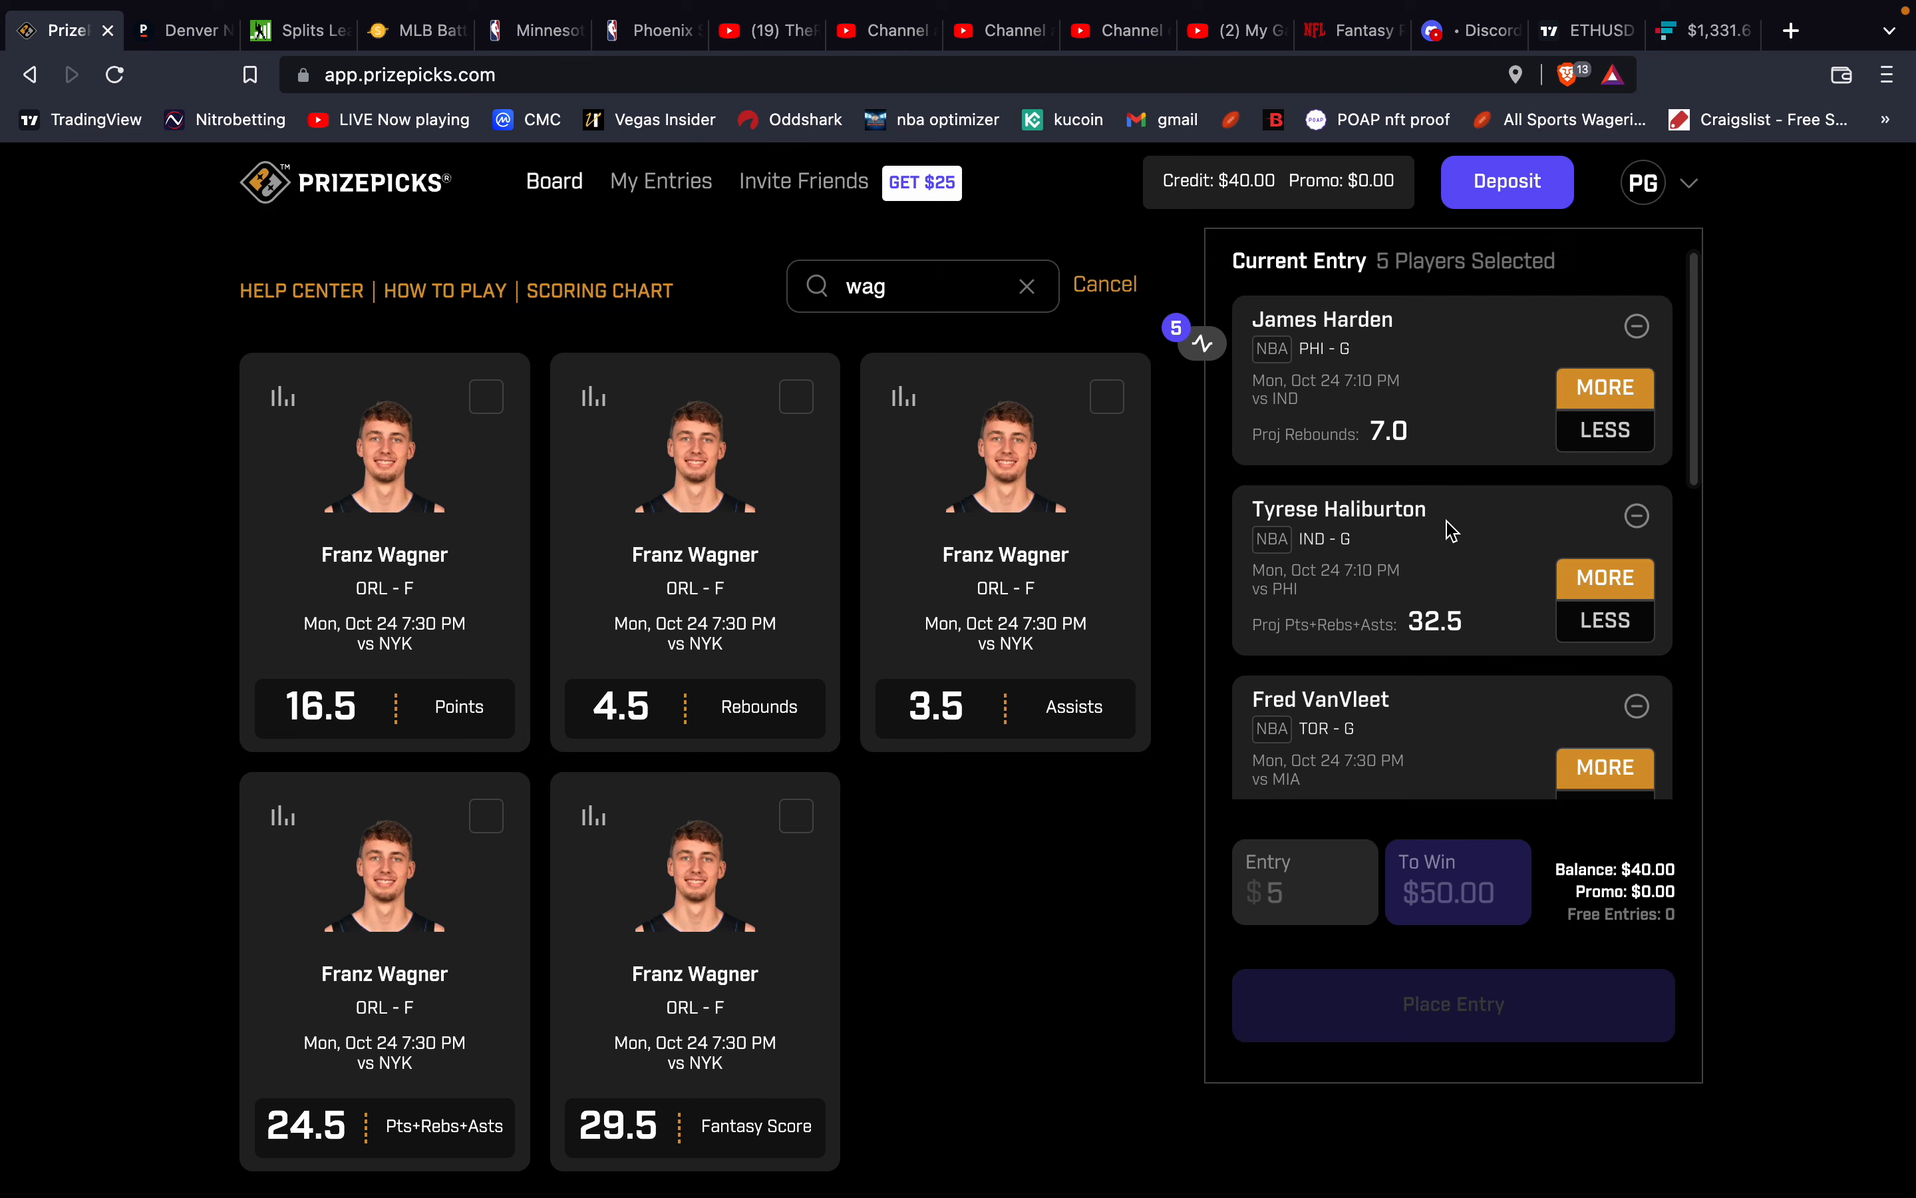
{"action": "scroll", "scroll_direction": "down", "scroll_amount": 3}
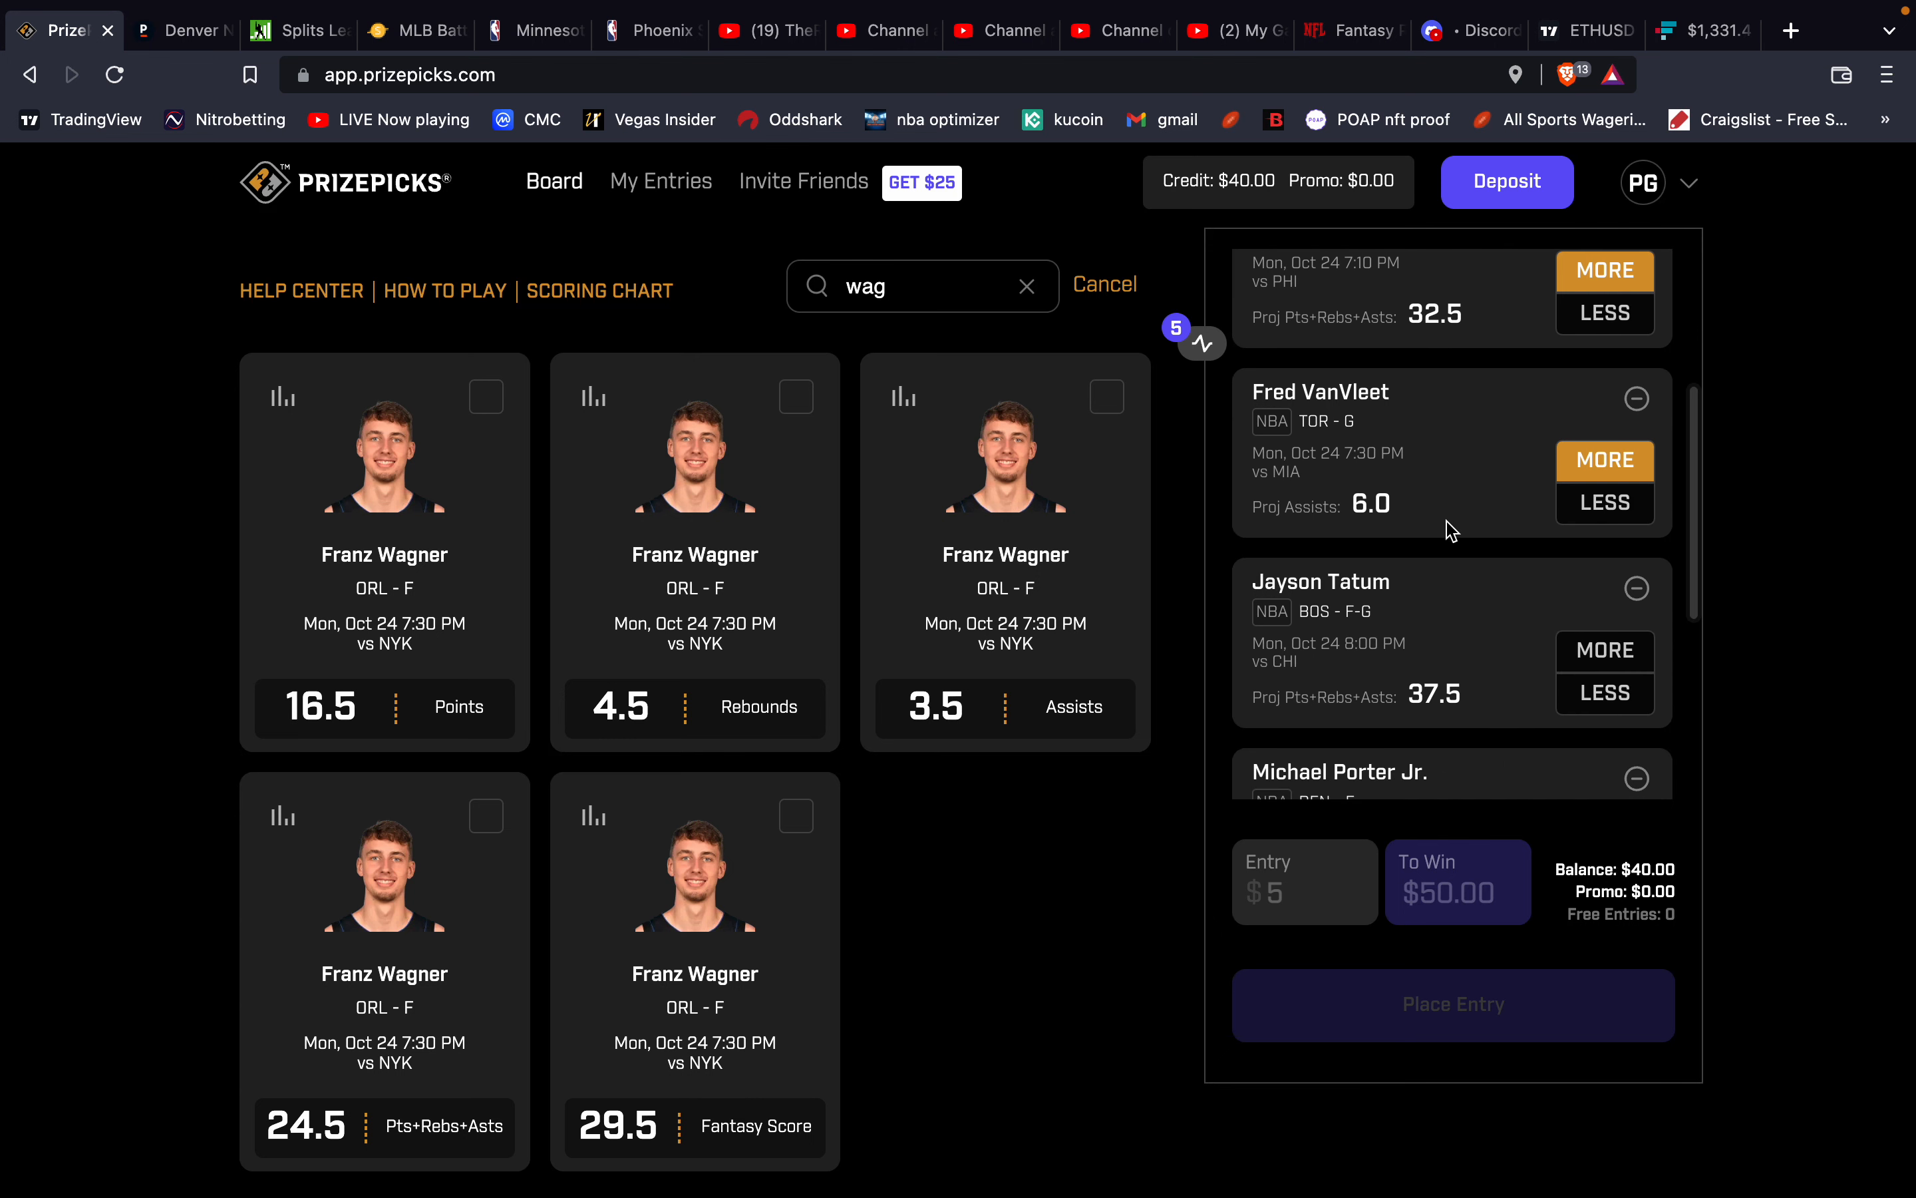
{"action": "scroll", "scroll_direction": "down", "scroll_amount": 3}
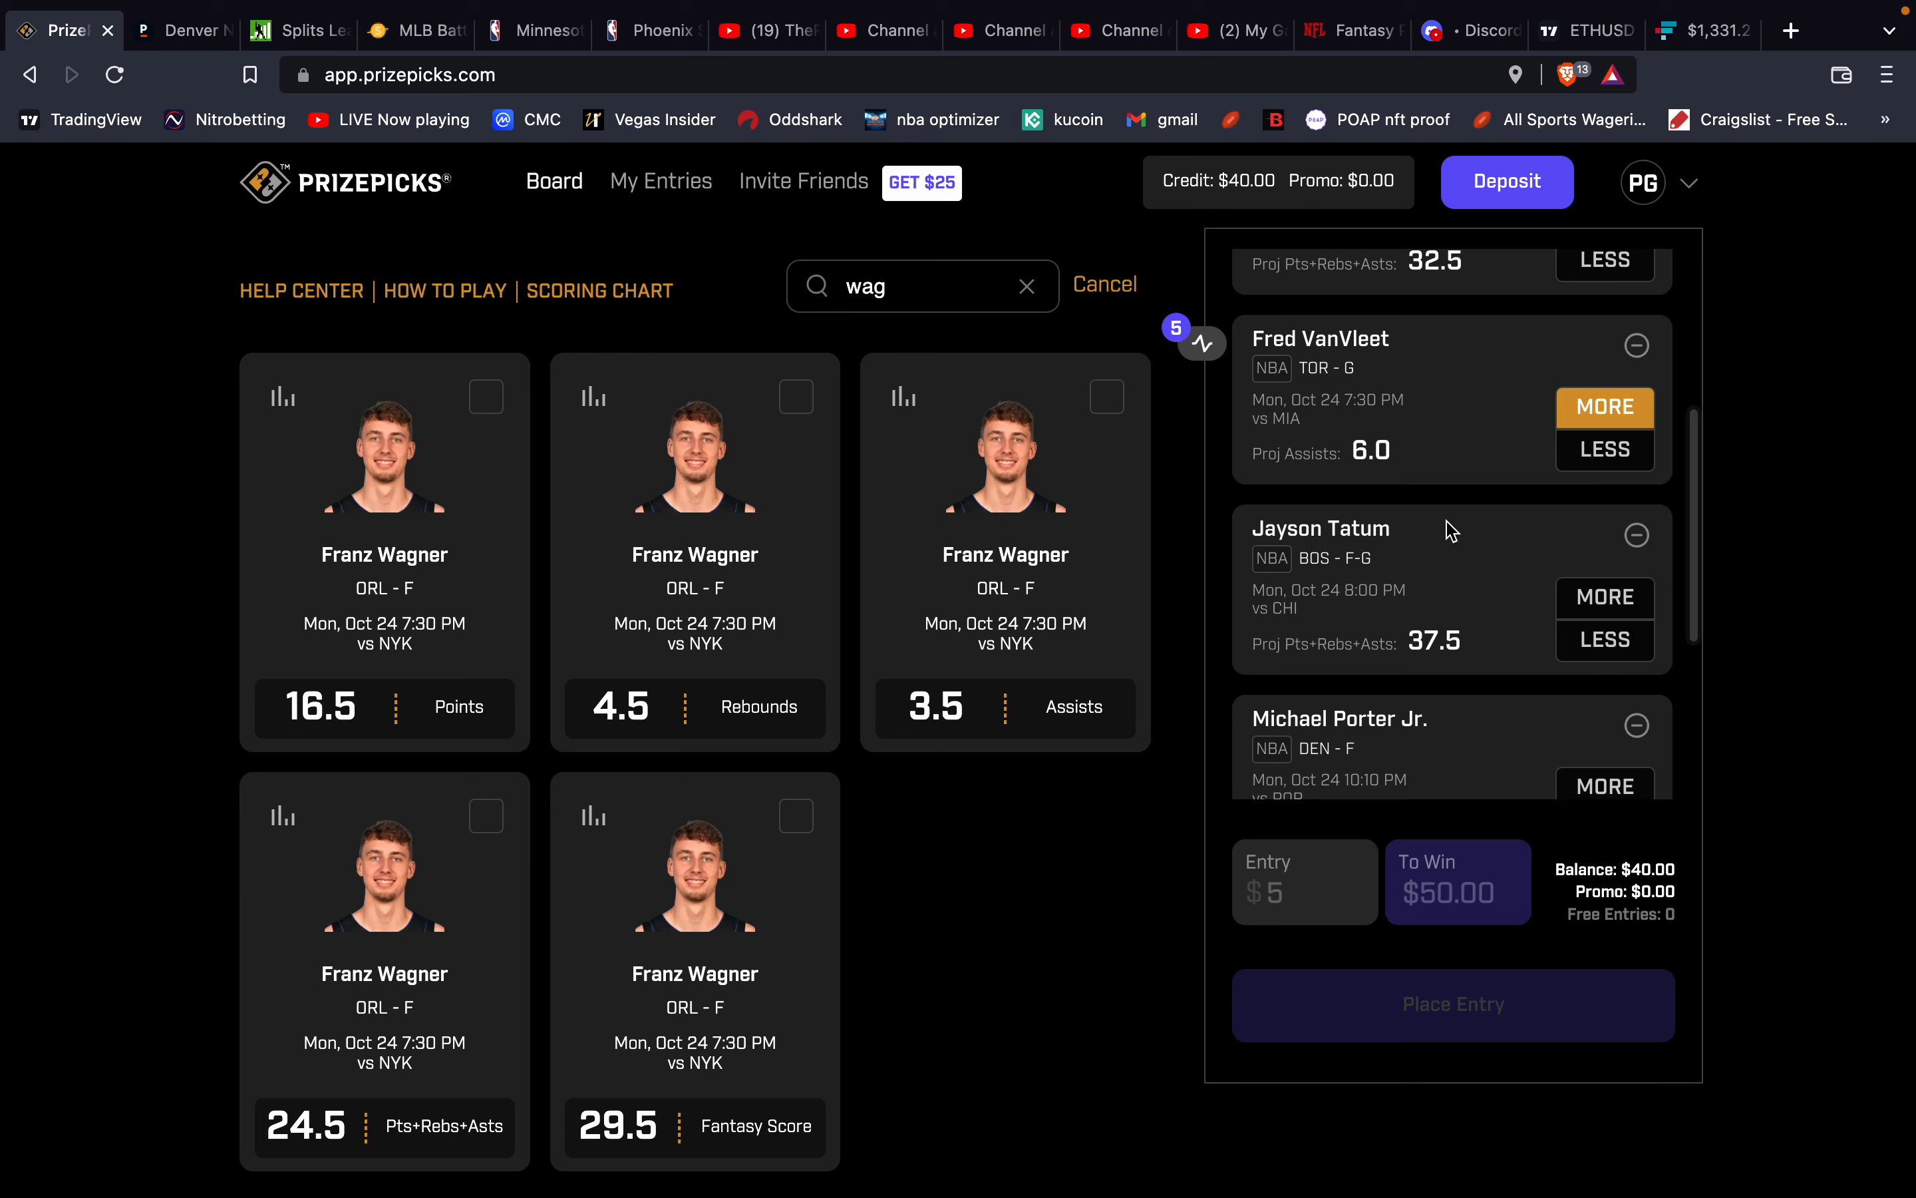
{"action": "mouse_move", "coordinate": [1585, 583]}
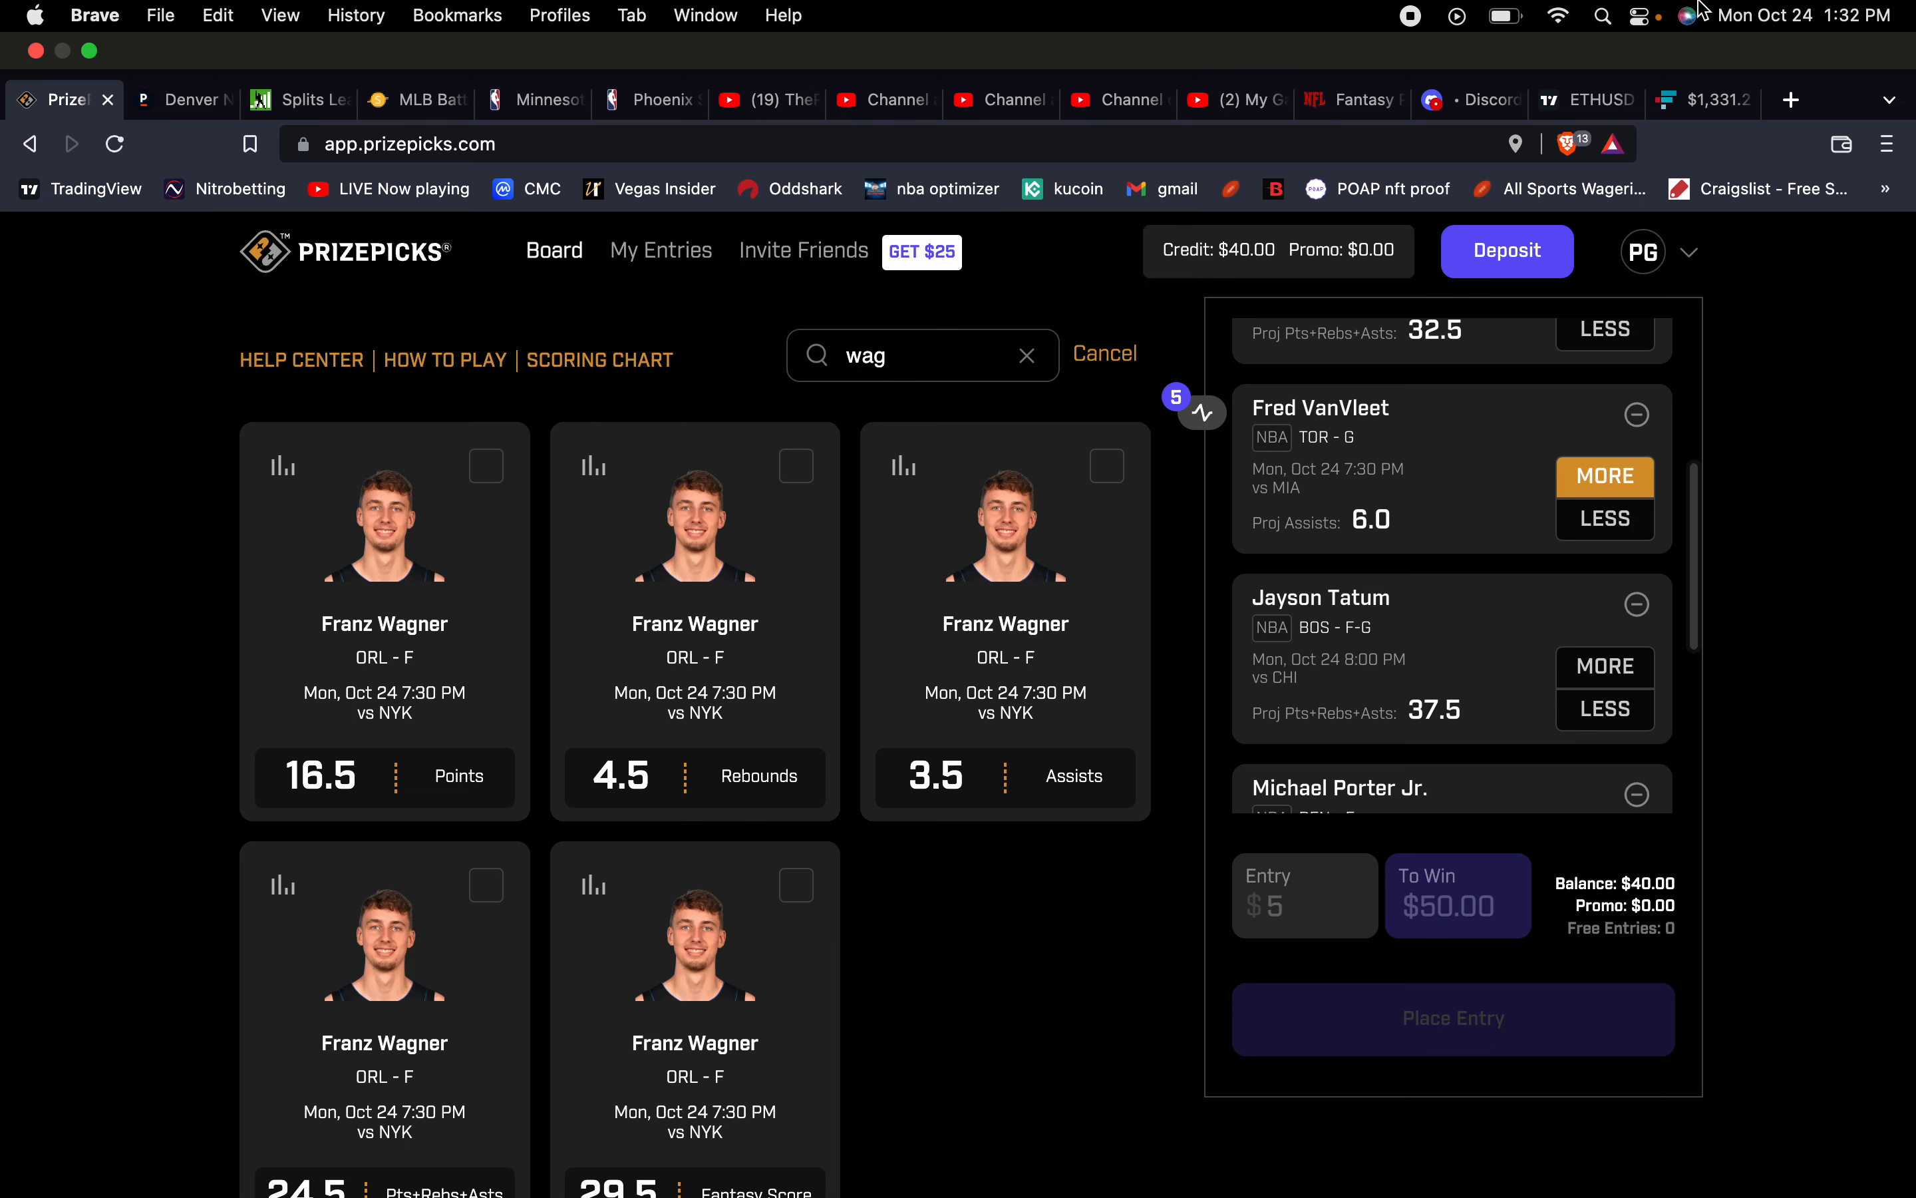
{"action": "mouse_move", "coordinate": [1420, 22]}
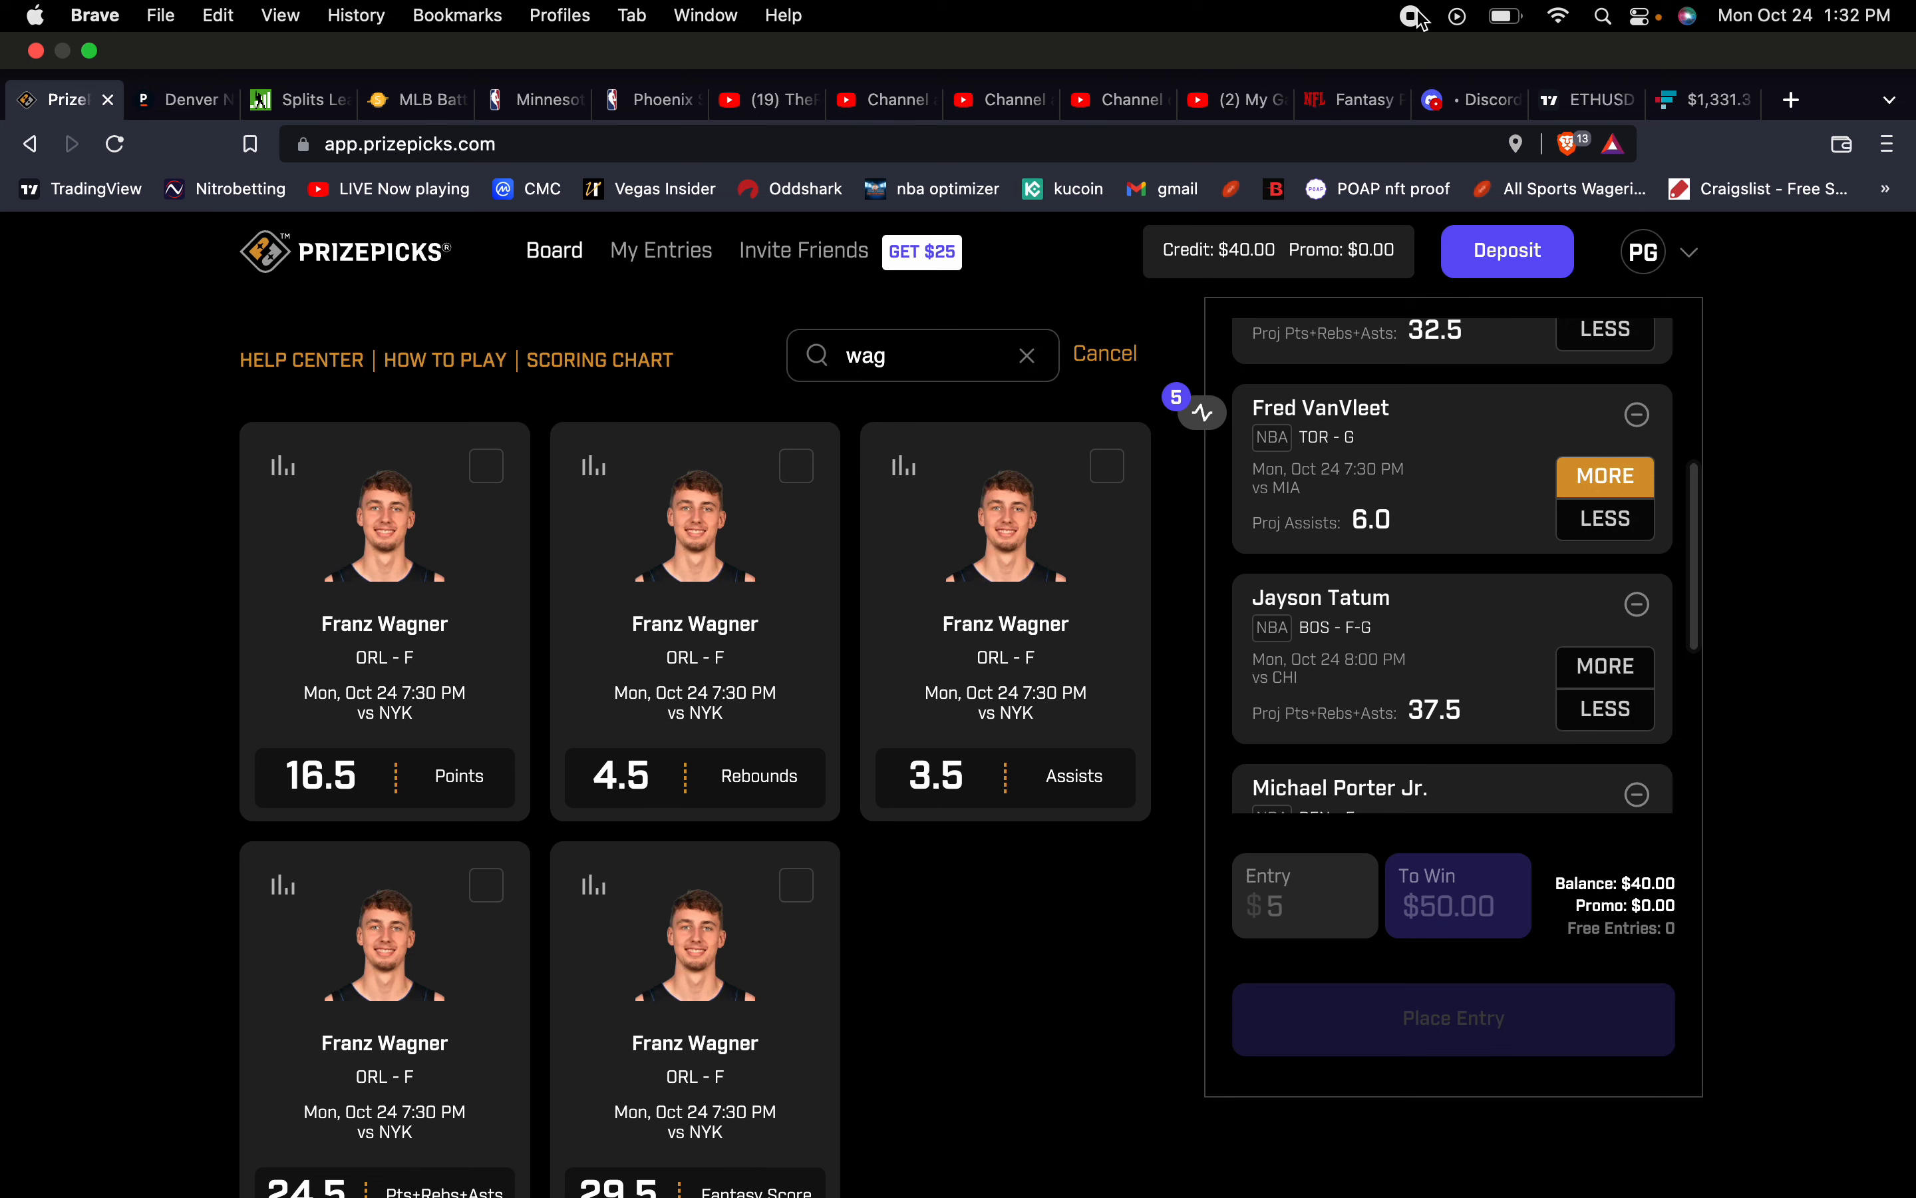